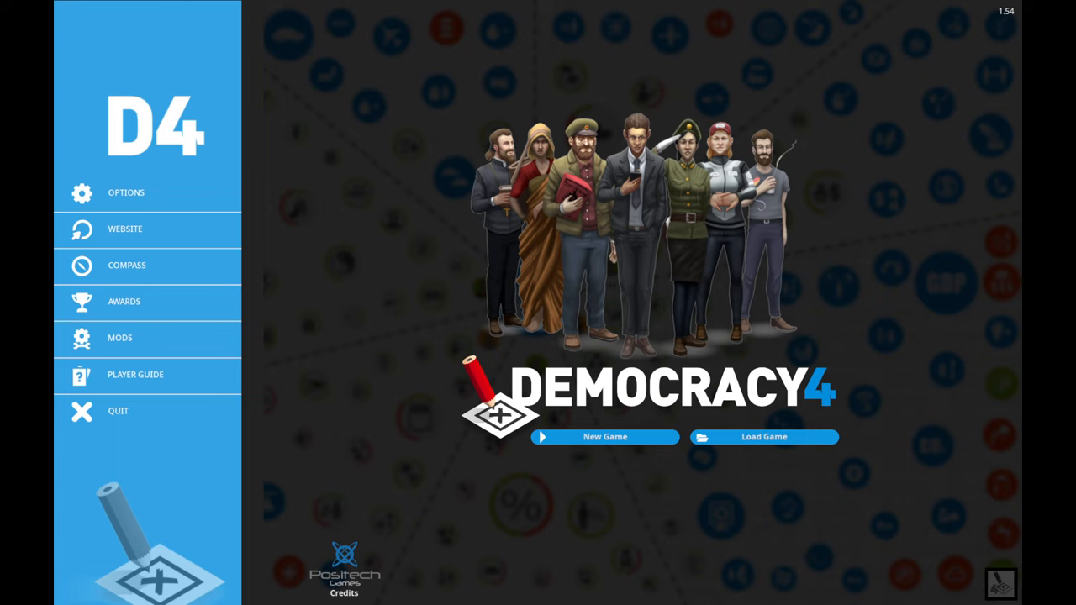
{"action": "mouse_move", "coordinate": [638, 343]}
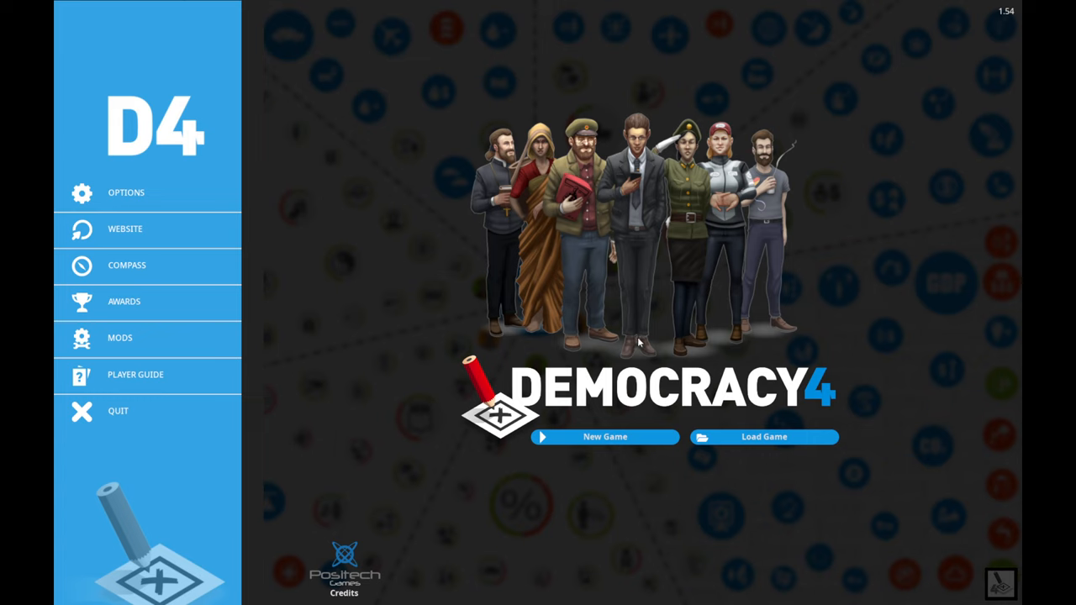
{"action": "mouse_move", "coordinate": [706, 252]}
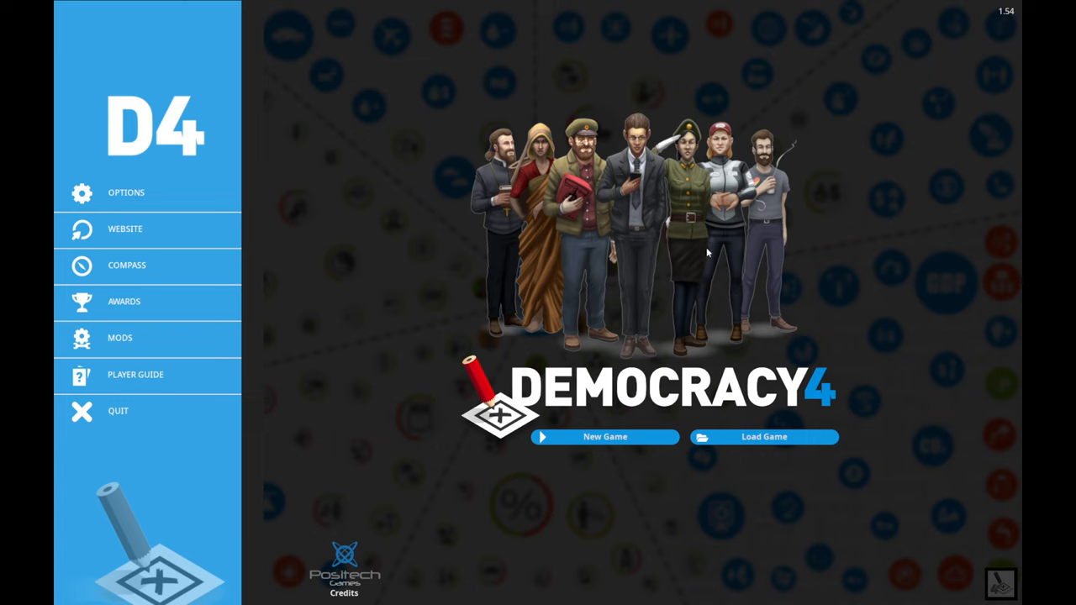
{"action": "mouse_move", "coordinate": [670, 221]}
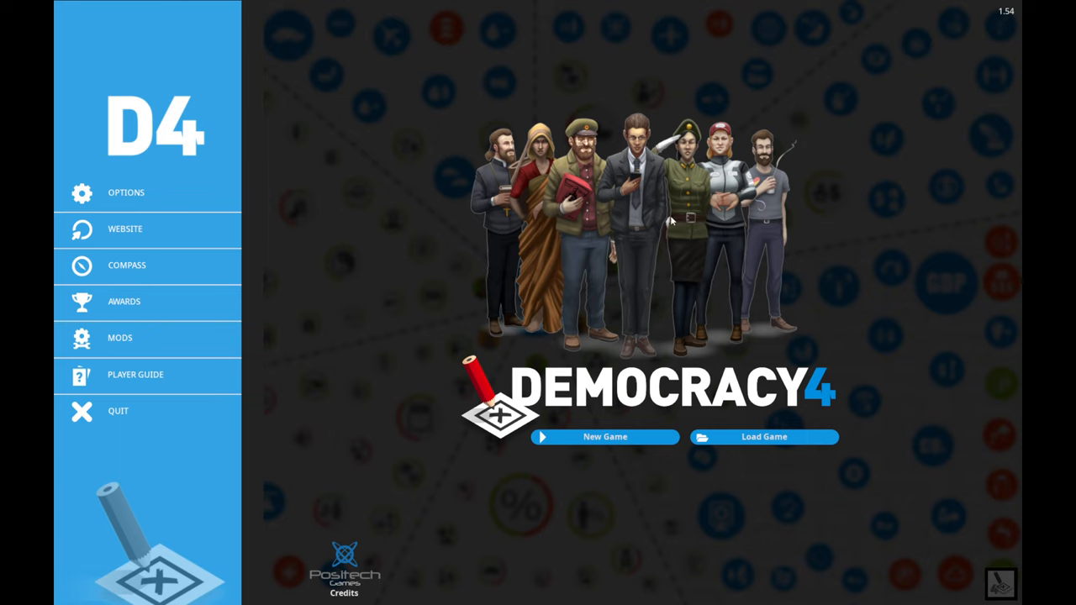
{"action": "mouse_move", "coordinate": [497, 258]}
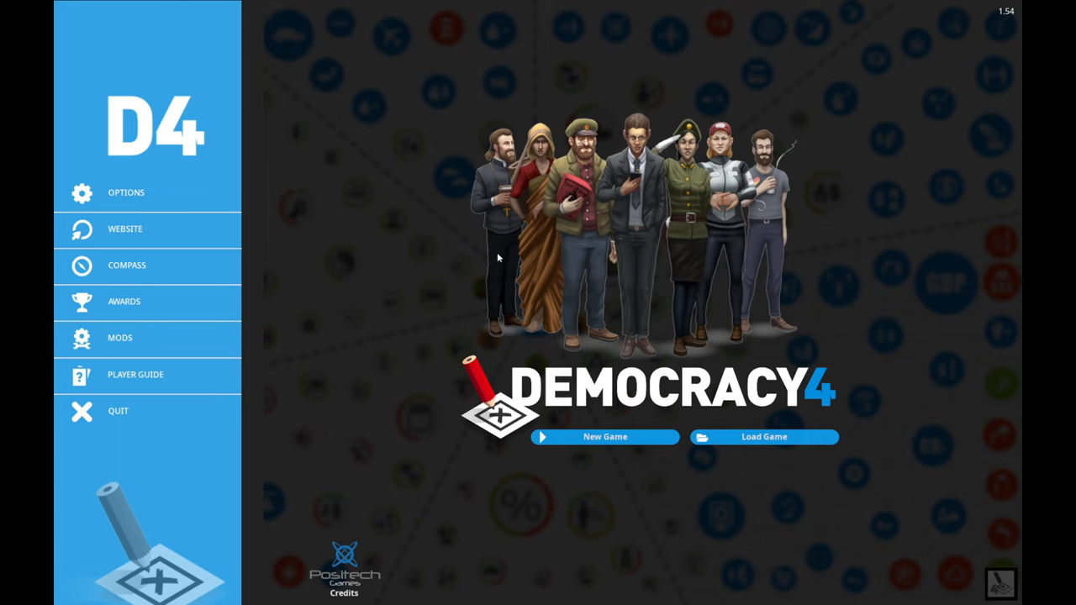
{"action": "mouse_move", "coordinate": [568, 250]}
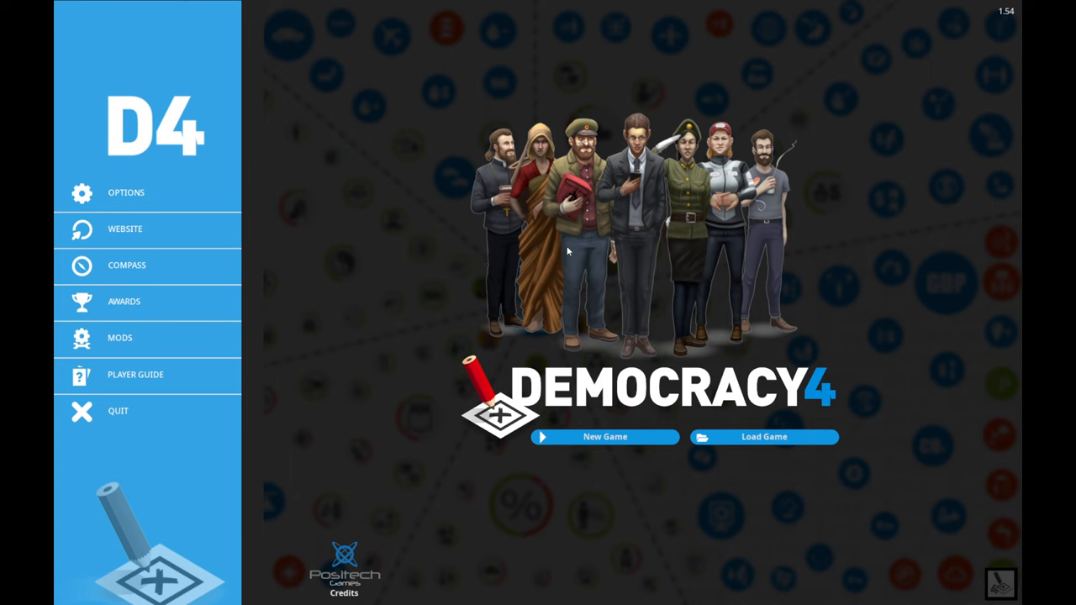
- Review the installed mods list and the game settings from the title screen
{"action": "left_click", "coordinate": [119, 336]}
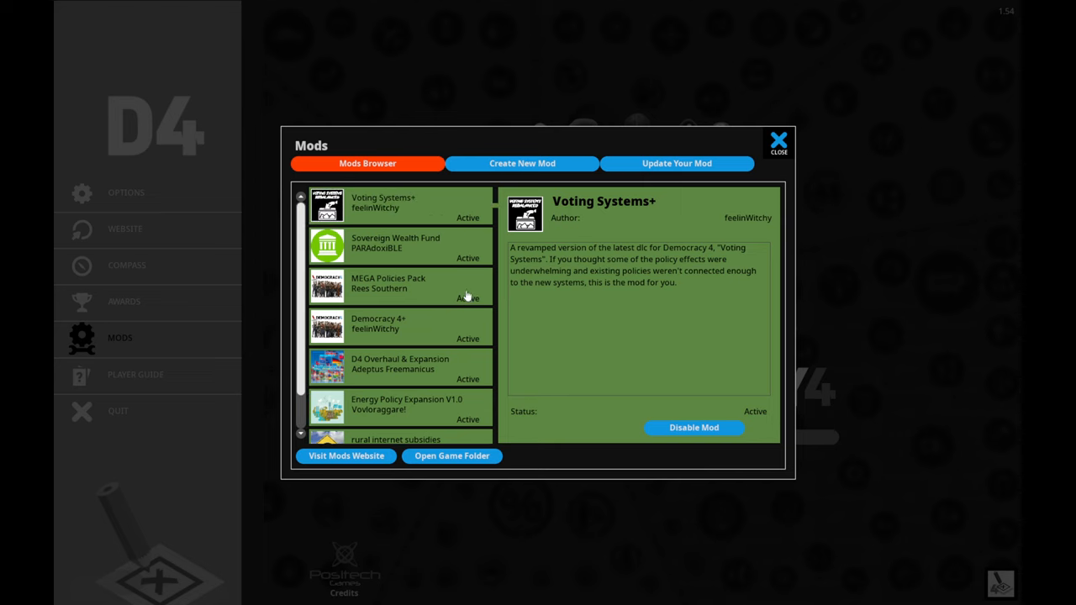
{"action": "mouse_move", "coordinate": [714, 145]}
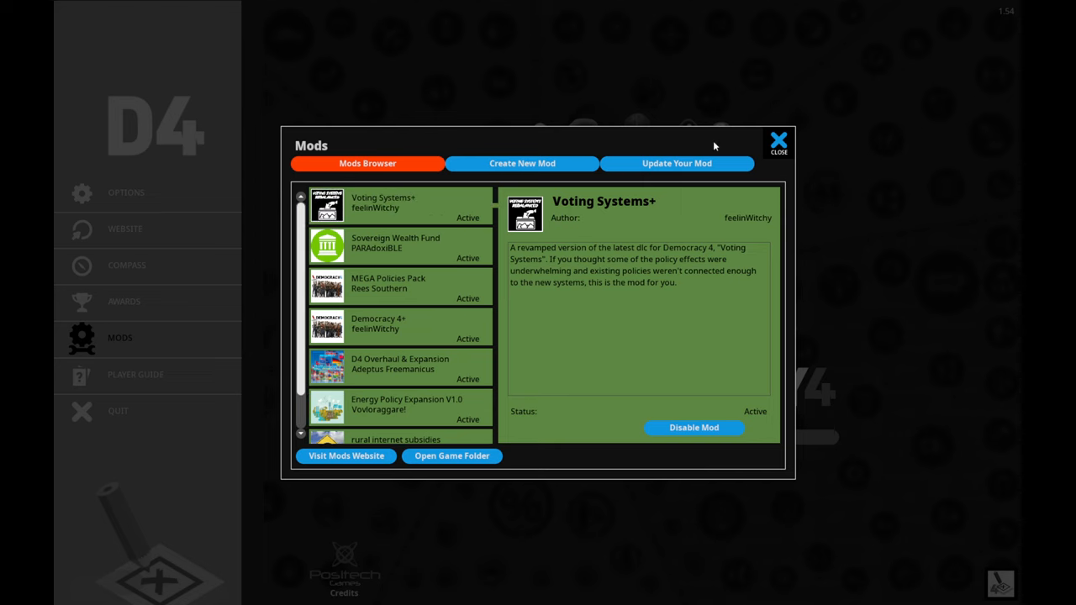
{"action": "left_click", "coordinate": [777, 137]}
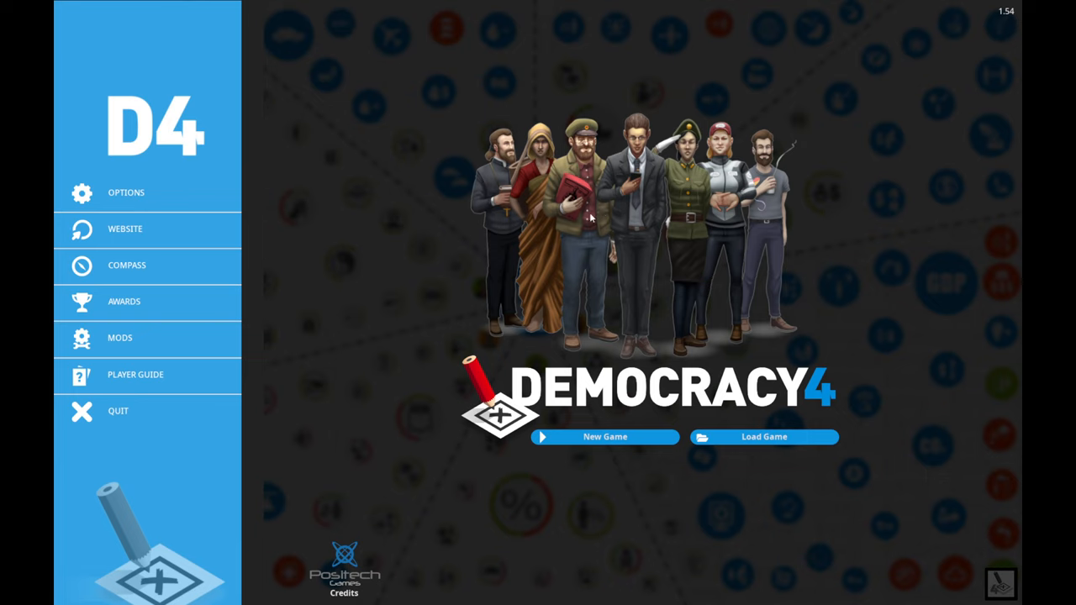
{"action": "mouse_move", "coordinate": [595, 195]}
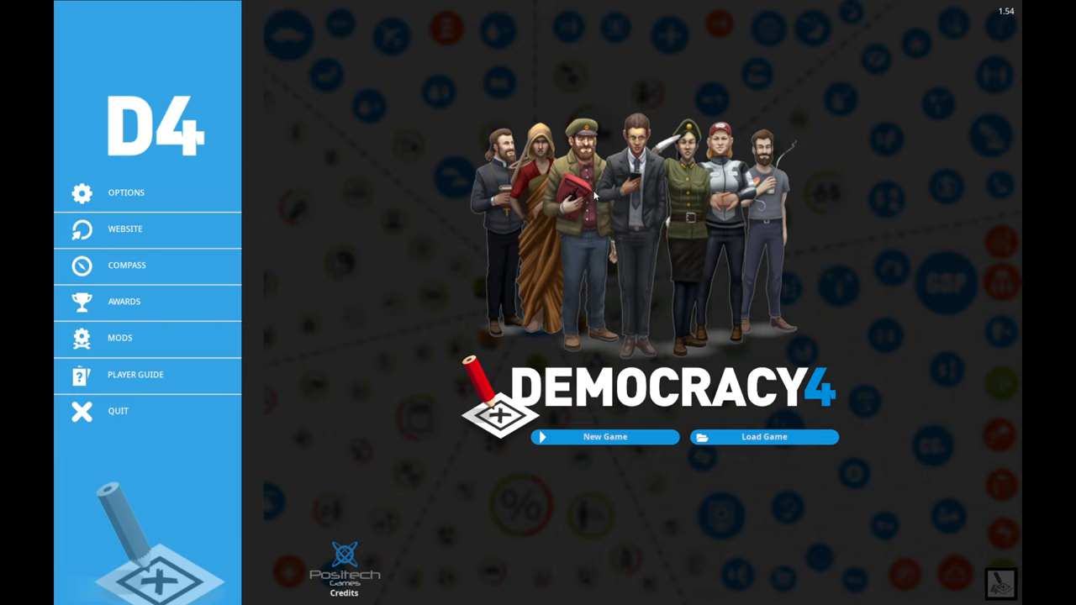
{"action": "mouse_move", "coordinate": [588, 195]}
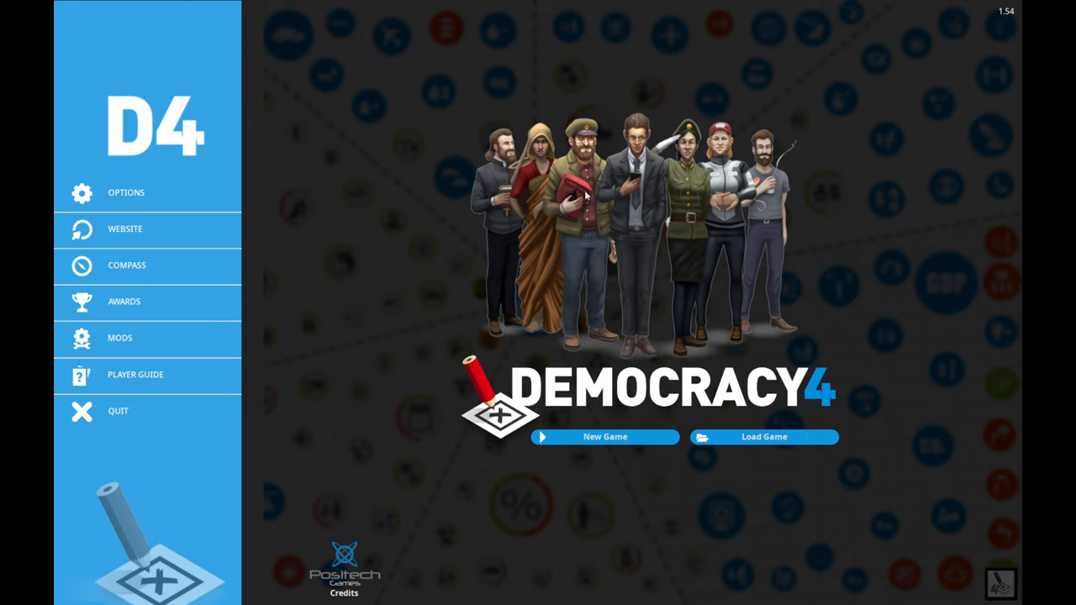
{"action": "mouse_move", "coordinate": [467, 326]}
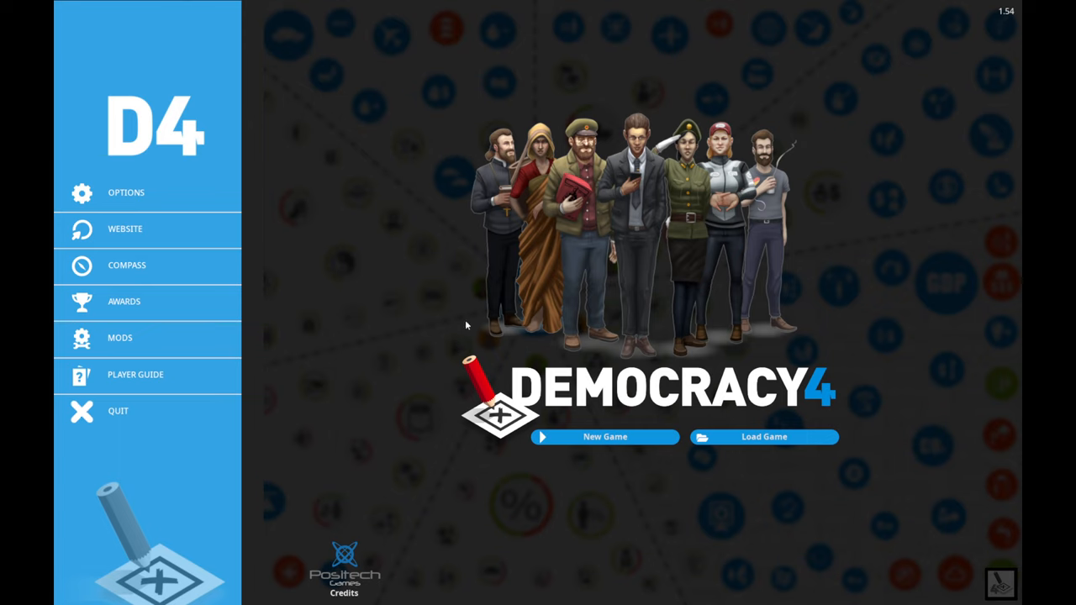
{"action": "mouse_move", "coordinate": [530, 295]}
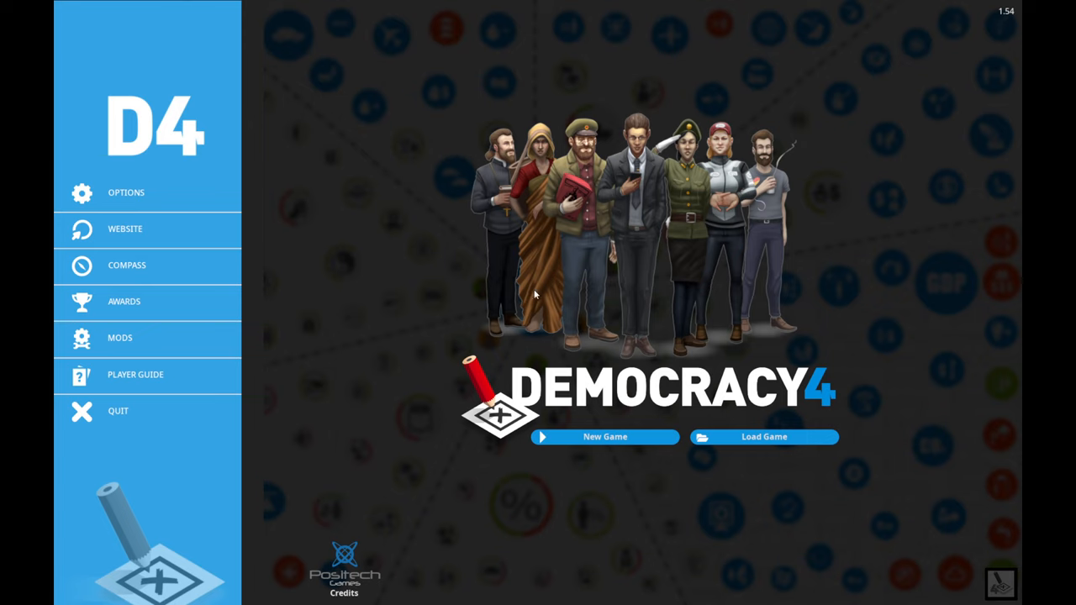
{"action": "mouse_move", "coordinate": [430, 278]}
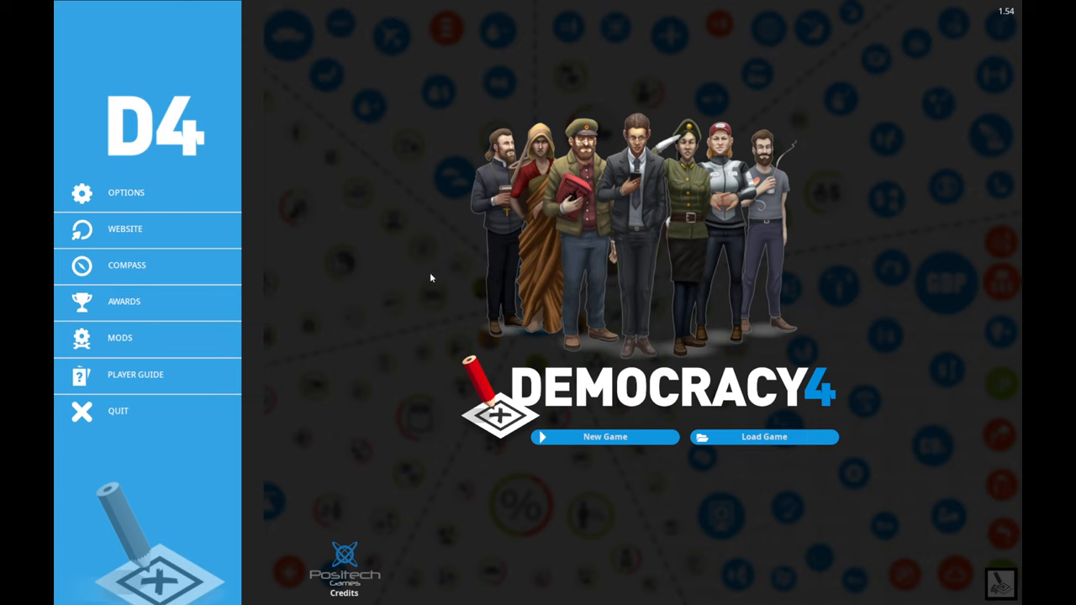
{"action": "mouse_move", "coordinate": [202, 188]}
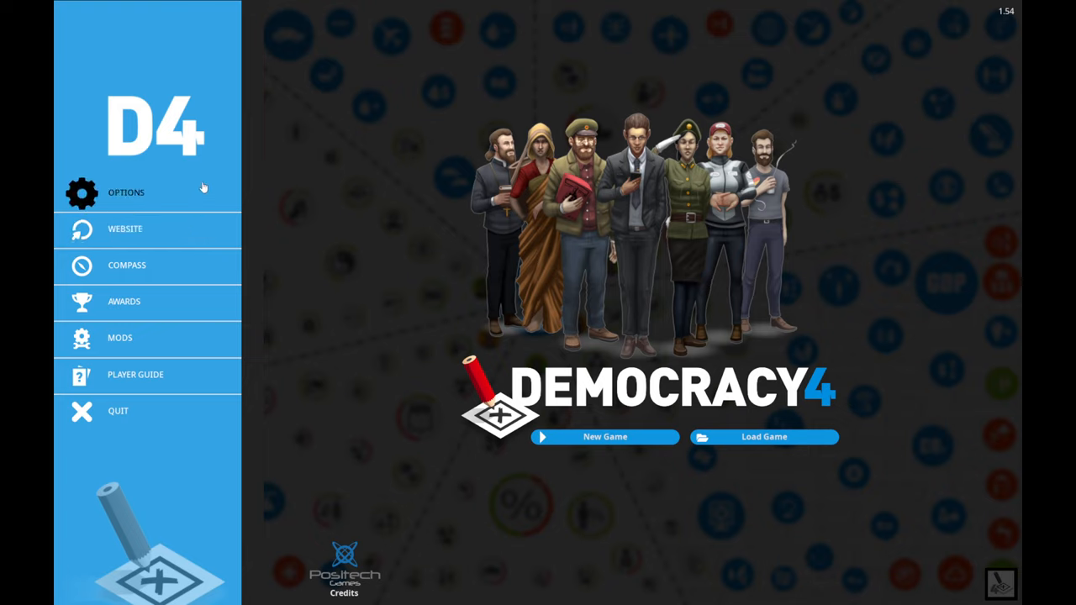
{"action": "left_click", "coordinate": [126, 192]}
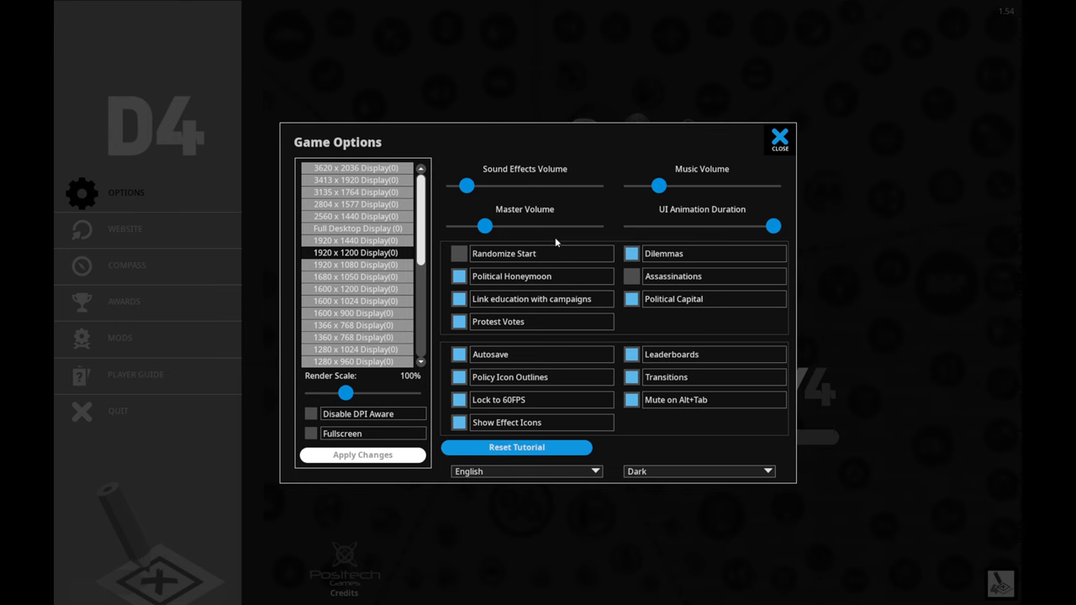
{"action": "mouse_move", "coordinate": [632, 286]}
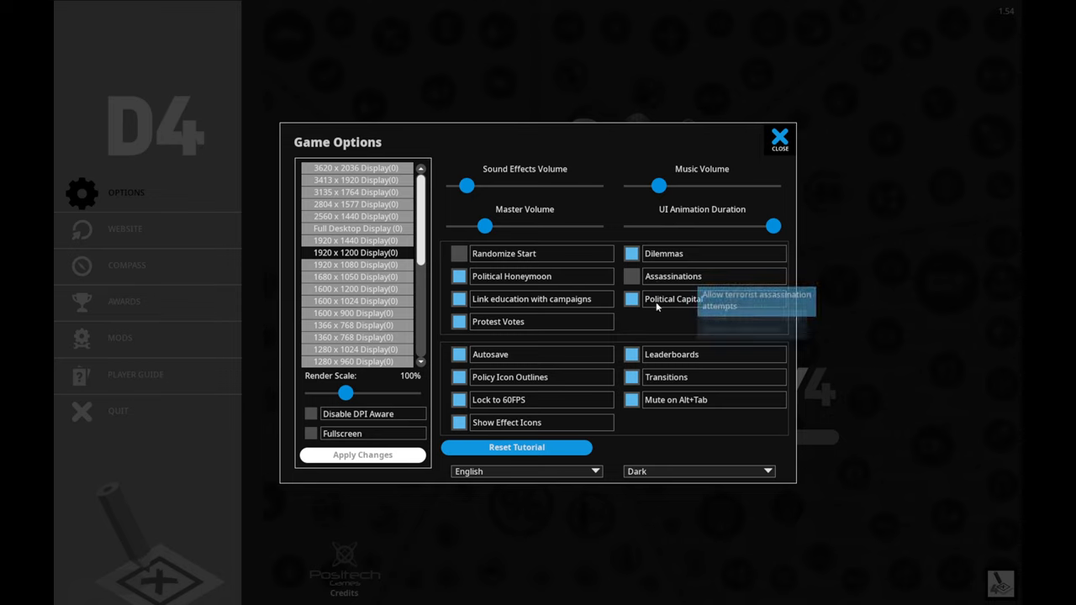
{"action": "scroll", "scroll_direction": "down", "scroll_amount": 3}
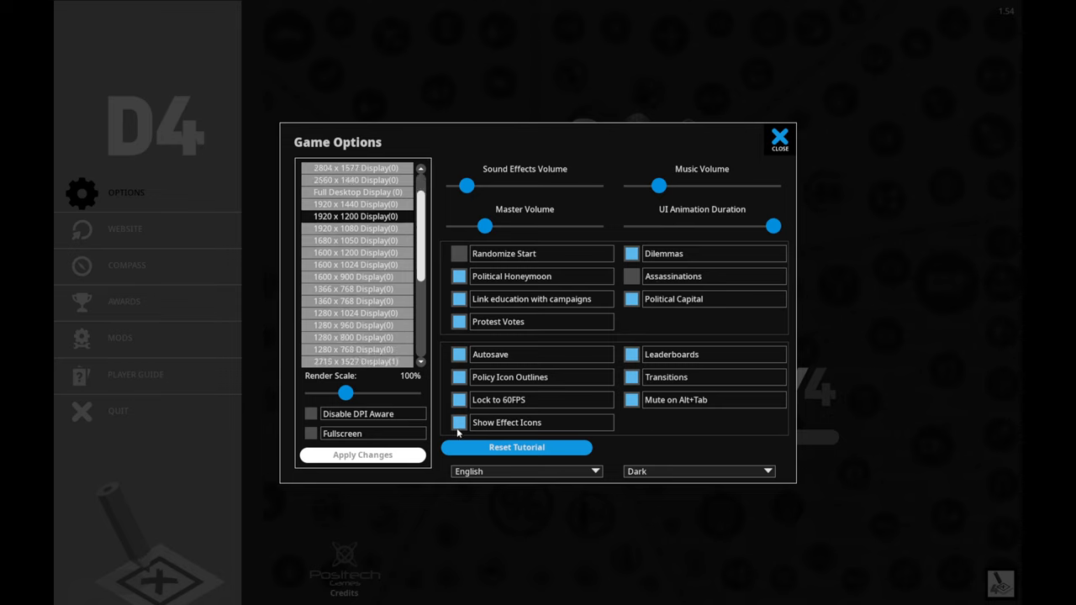
{"action": "mouse_move", "coordinate": [776, 166]}
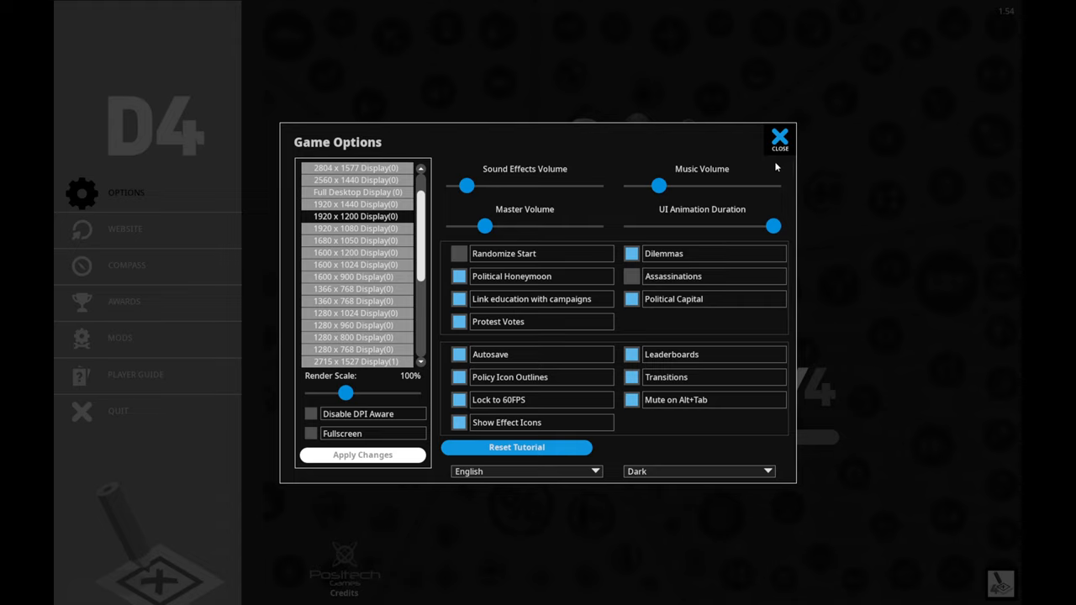
{"action": "mouse_move", "coordinate": [765, 171]}
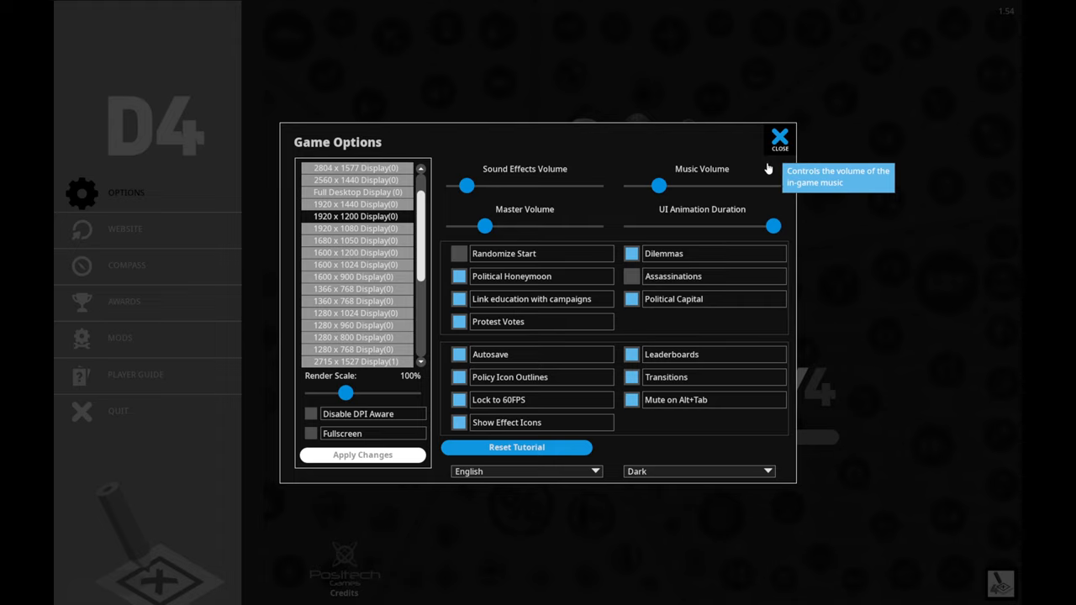
{"action": "mouse_move", "coordinate": [726, 60]}
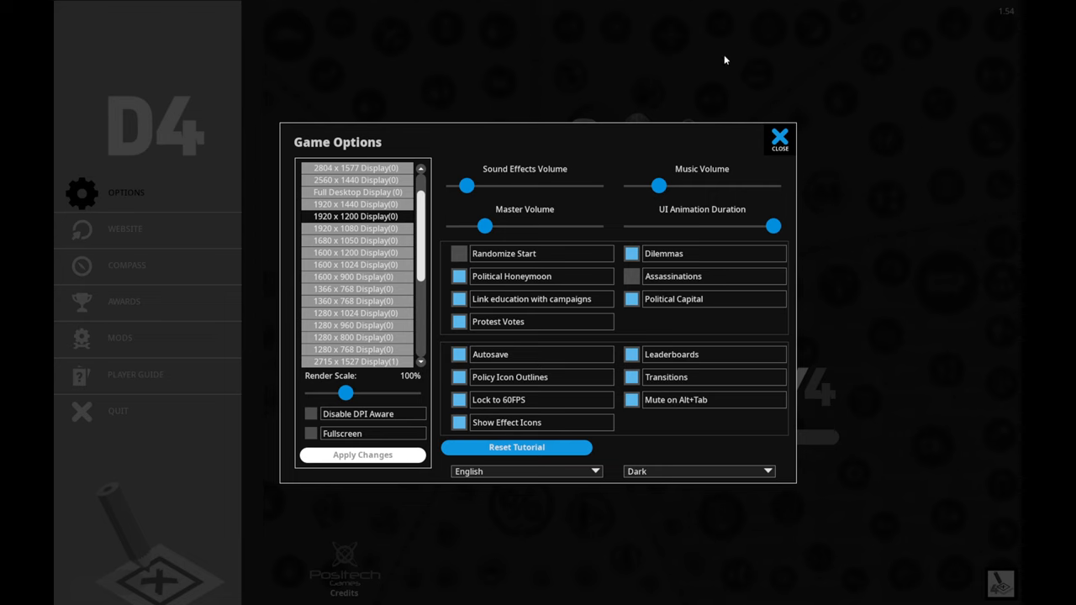
{"action": "mouse_move", "coordinate": [657, 187]}
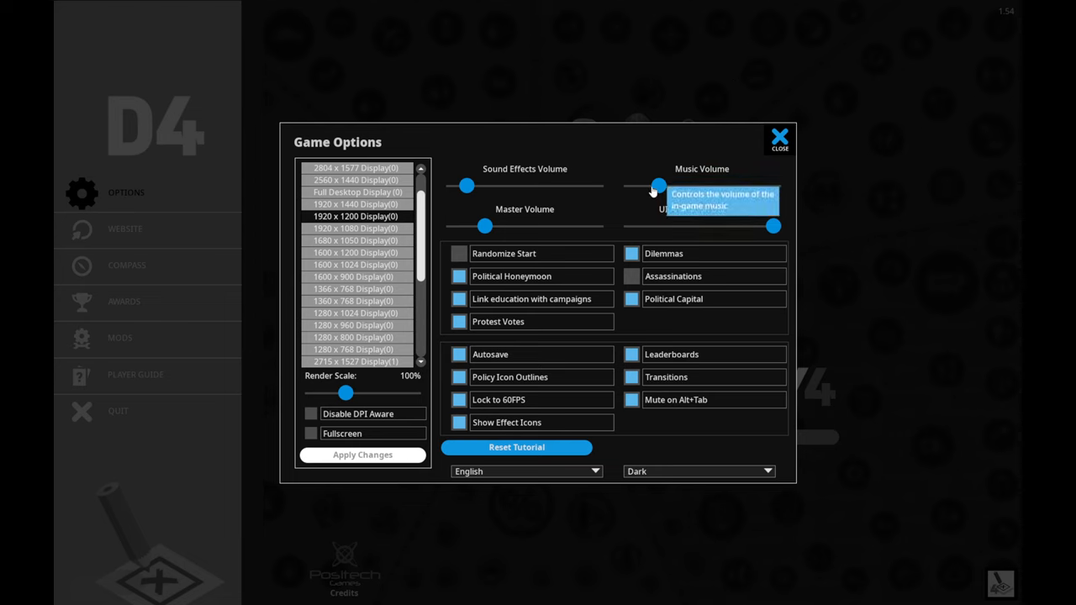
{"action": "left_click", "coordinate": [776, 136]}
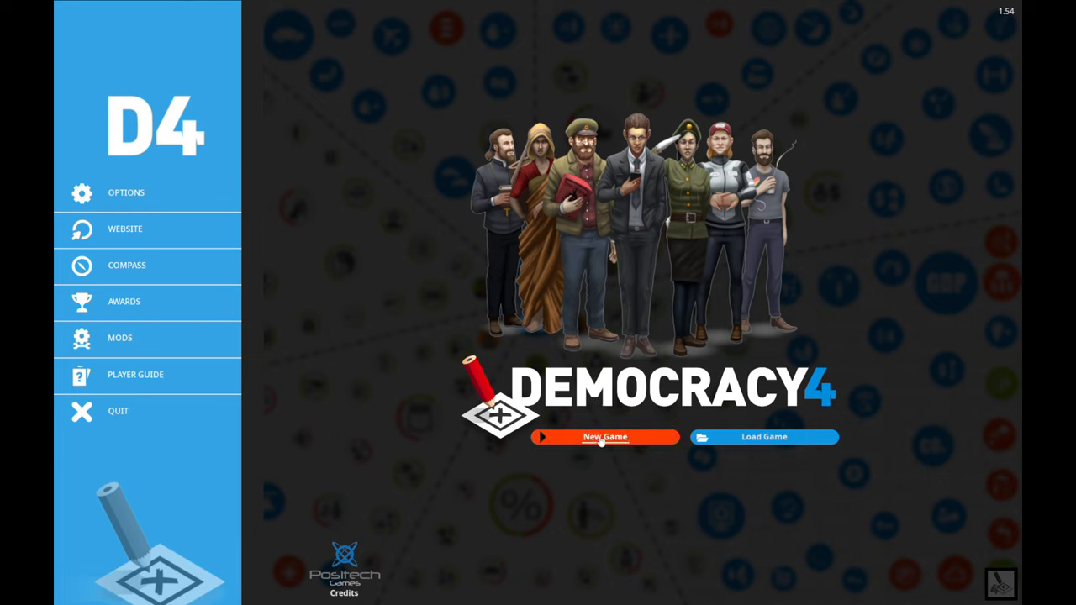
{"action": "mouse_move", "coordinate": [605, 437]}
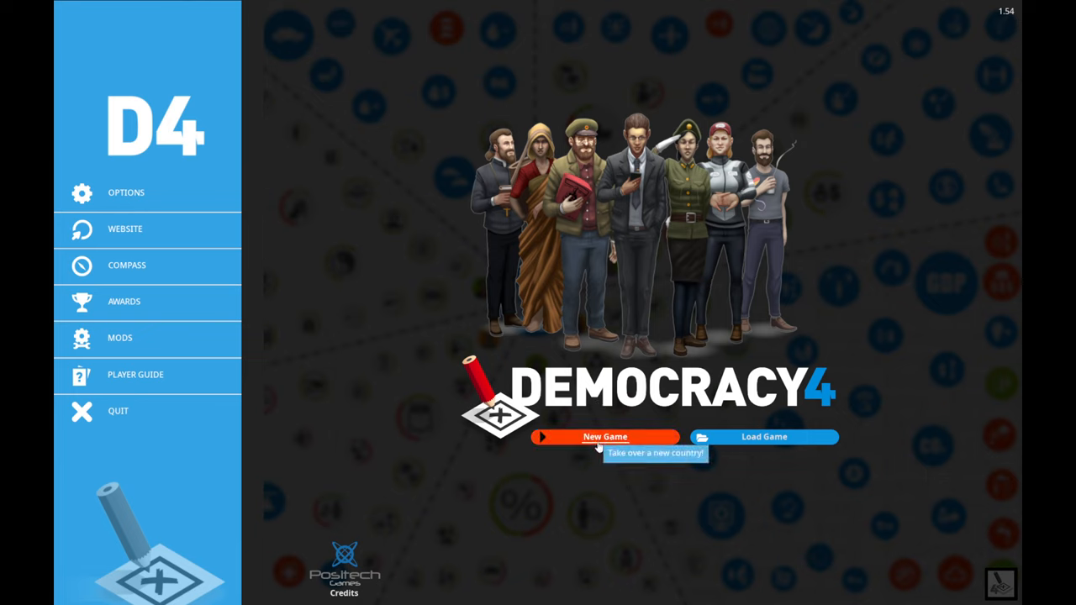
{"action": "mouse_move", "coordinate": [578, 451]}
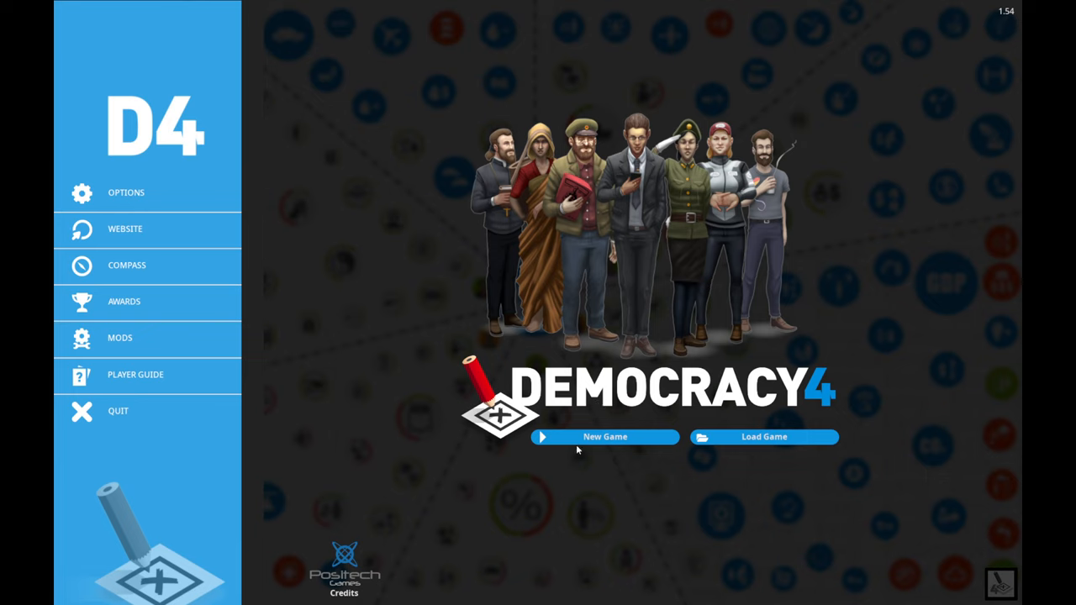
- Start a new game and browse the UK, Japan, Canada, Spain and South Korea profiles
{"action": "left_click", "coordinate": [605, 437]}
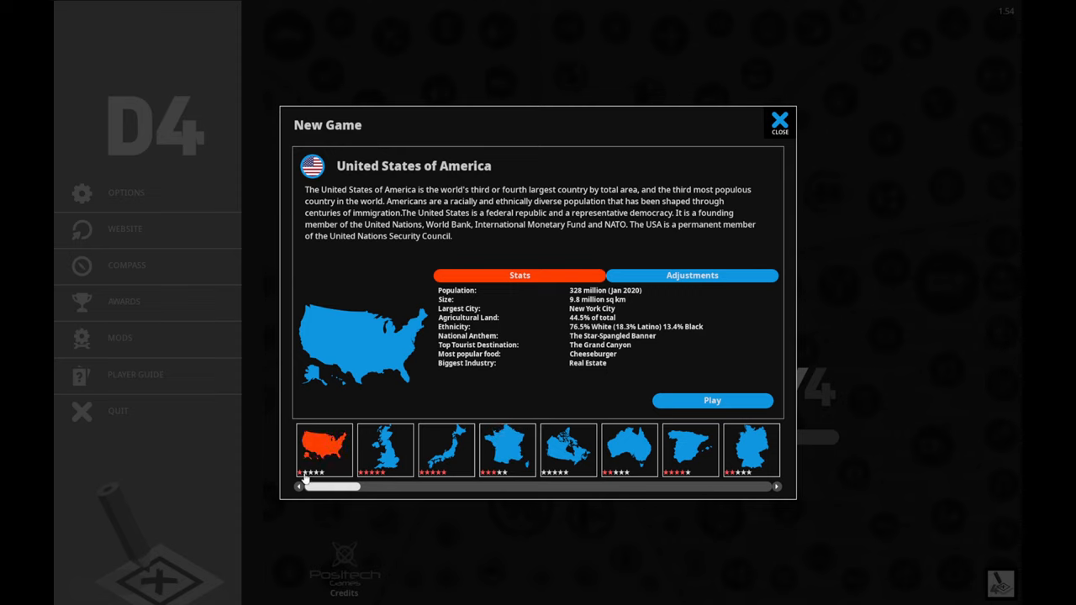
{"action": "mouse_move", "coordinate": [323, 474]}
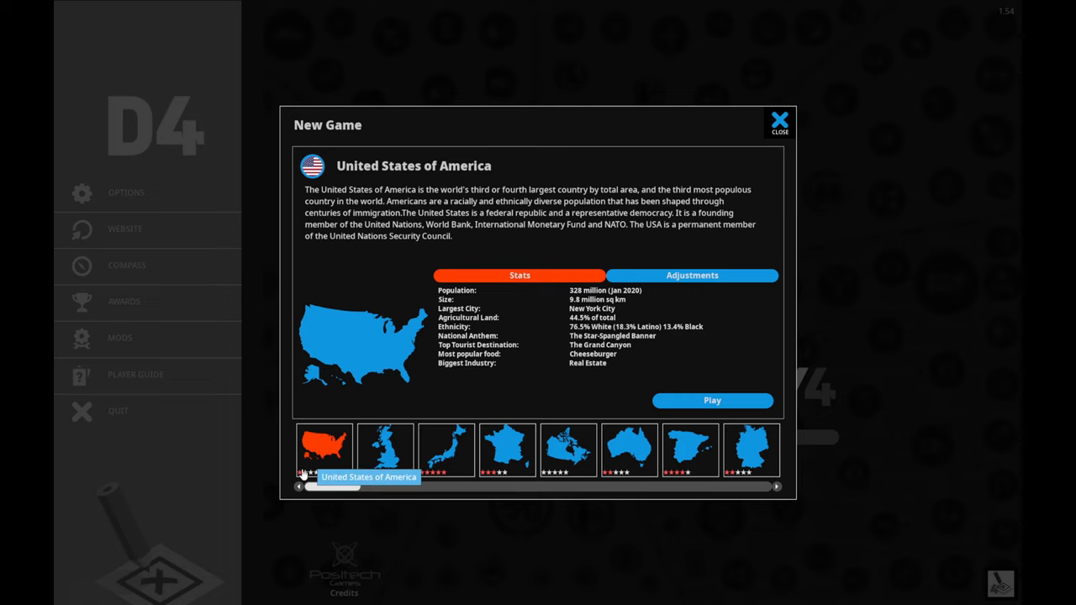
{"action": "mouse_move", "coordinate": [299, 486]}
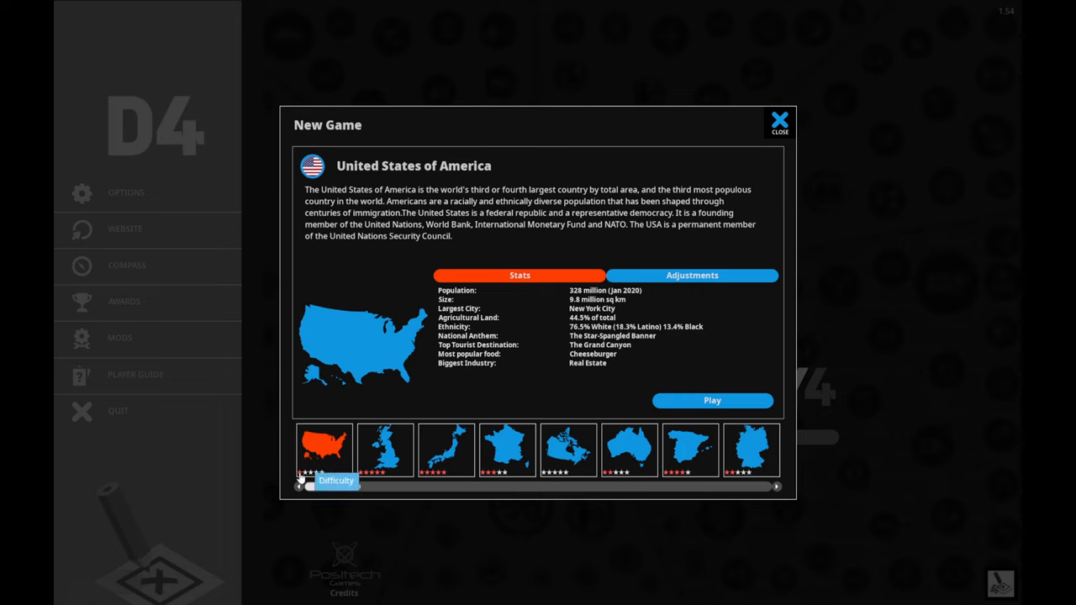
{"action": "left_click", "coordinate": [383, 451]}
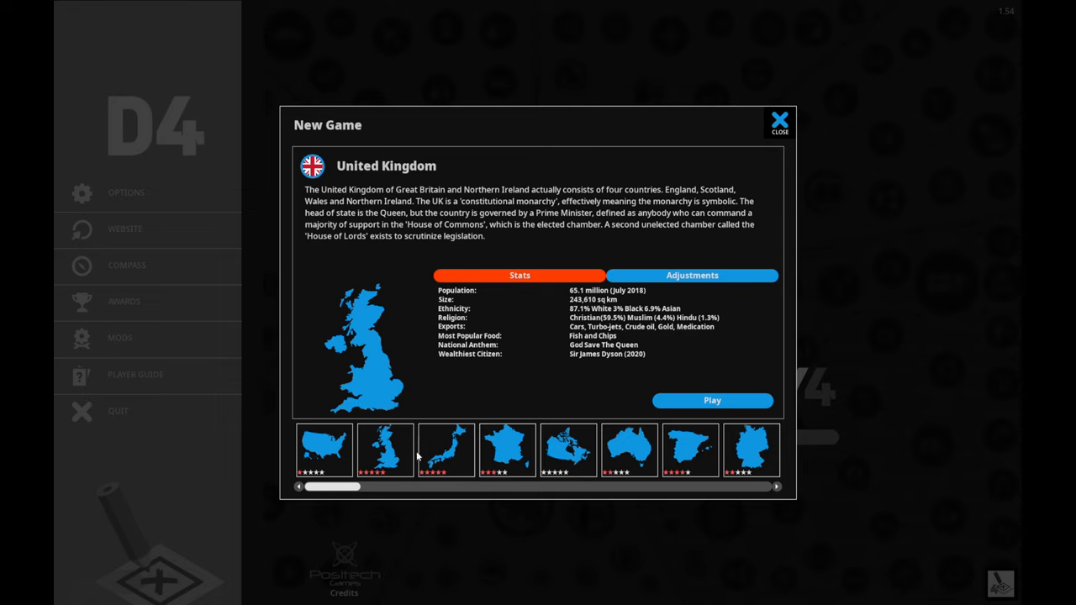
{"action": "mouse_move", "coordinate": [385, 451]}
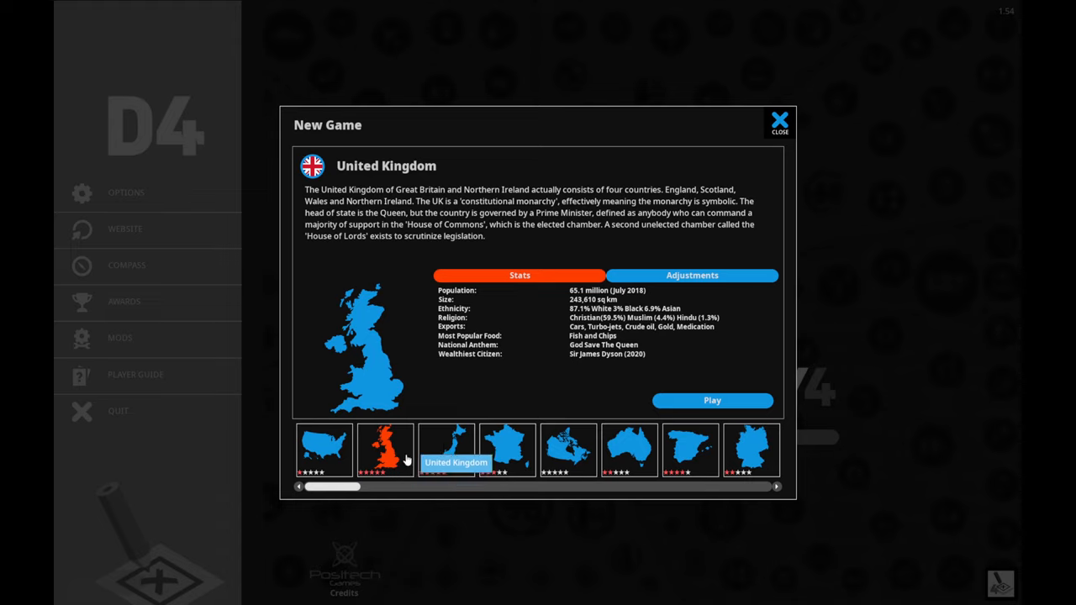
{"action": "mouse_move", "coordinate": [415, 314]}
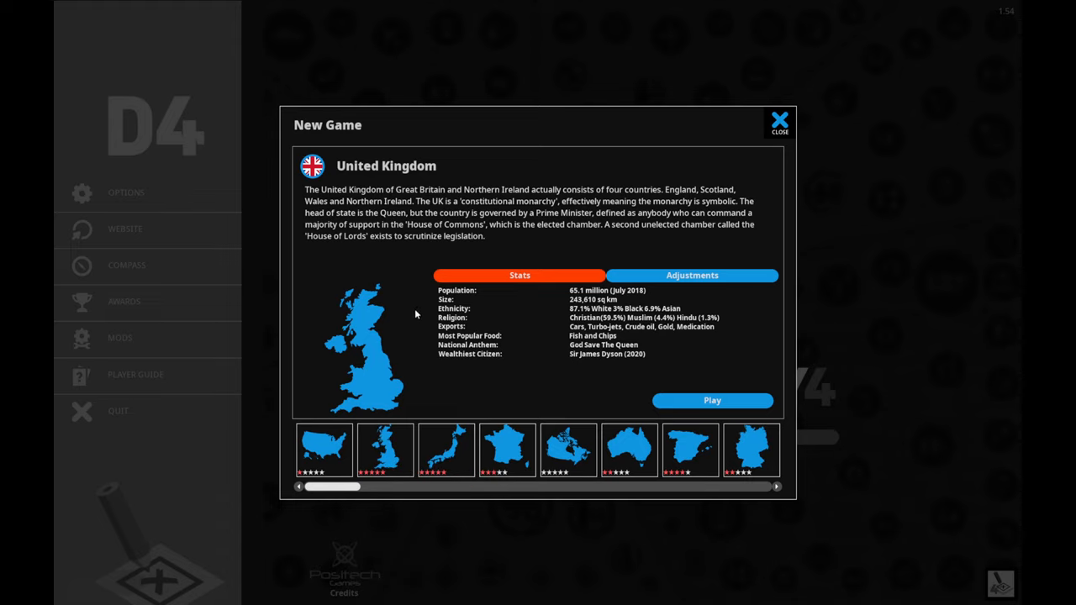
{"action": "mouse_move", "coordinate": [447, 450]}
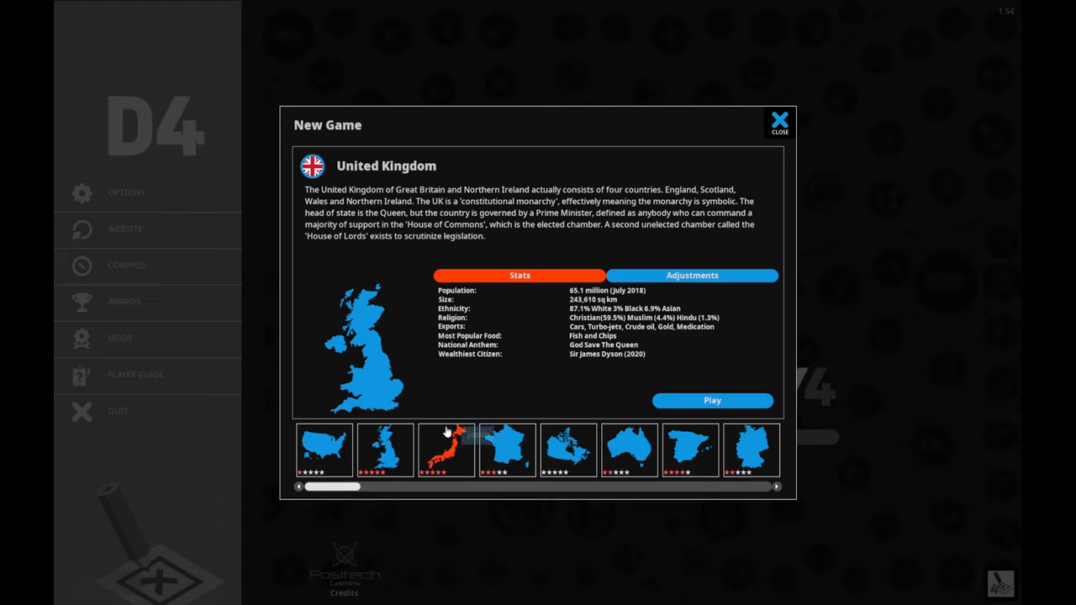
{"action": "left_click", "coordinate": [446, 450]}
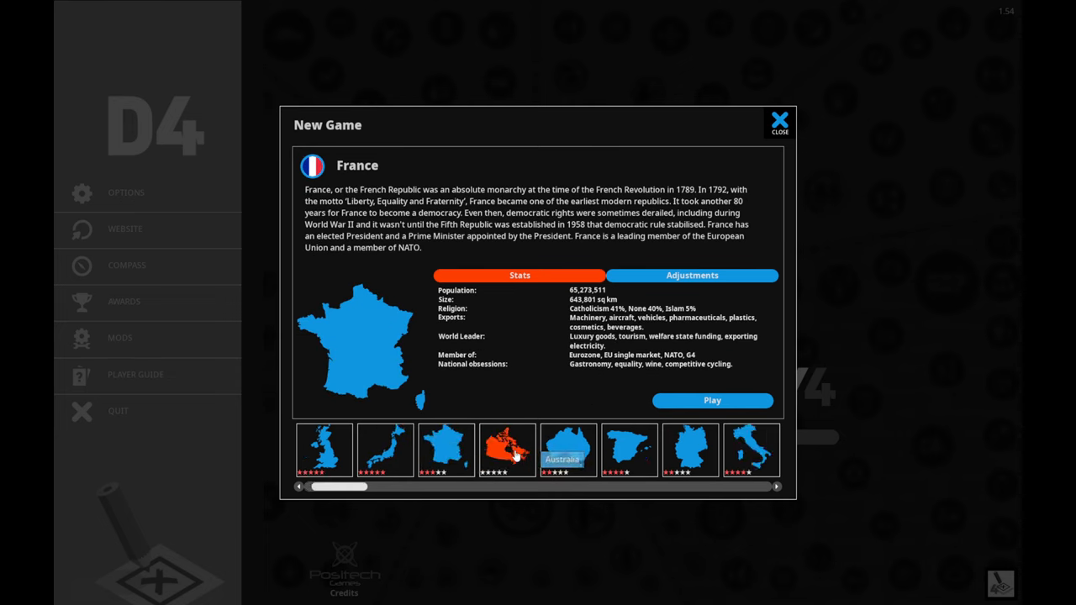
{"action": "left_click", "coordinate": [507, 450]}
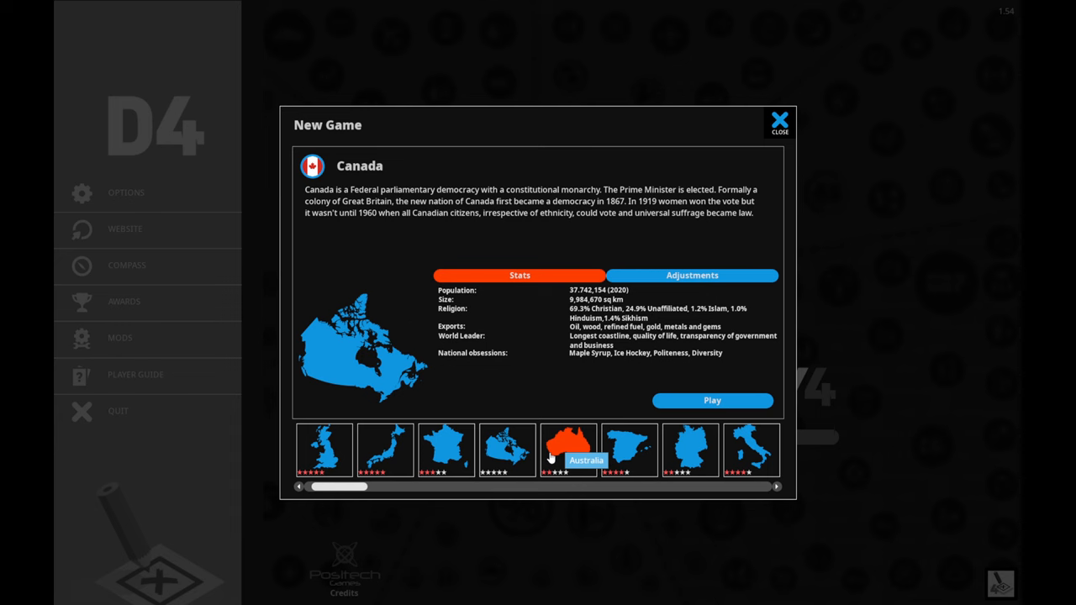
{"action": "left_click", "coordinate": [628, 451]}
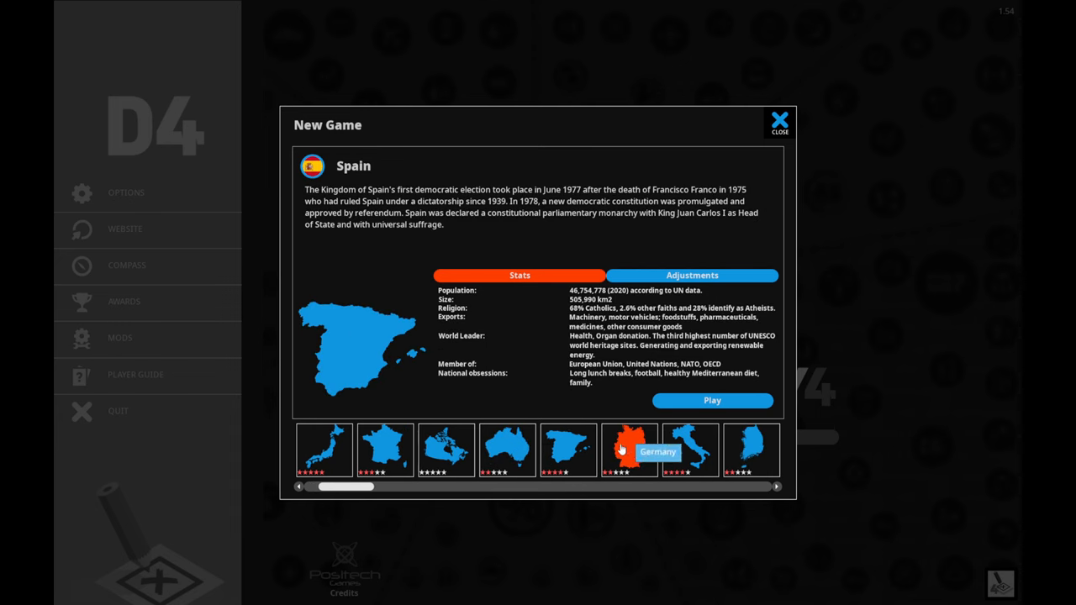
{"action": "left_click", "coordinate": [750, 451]}
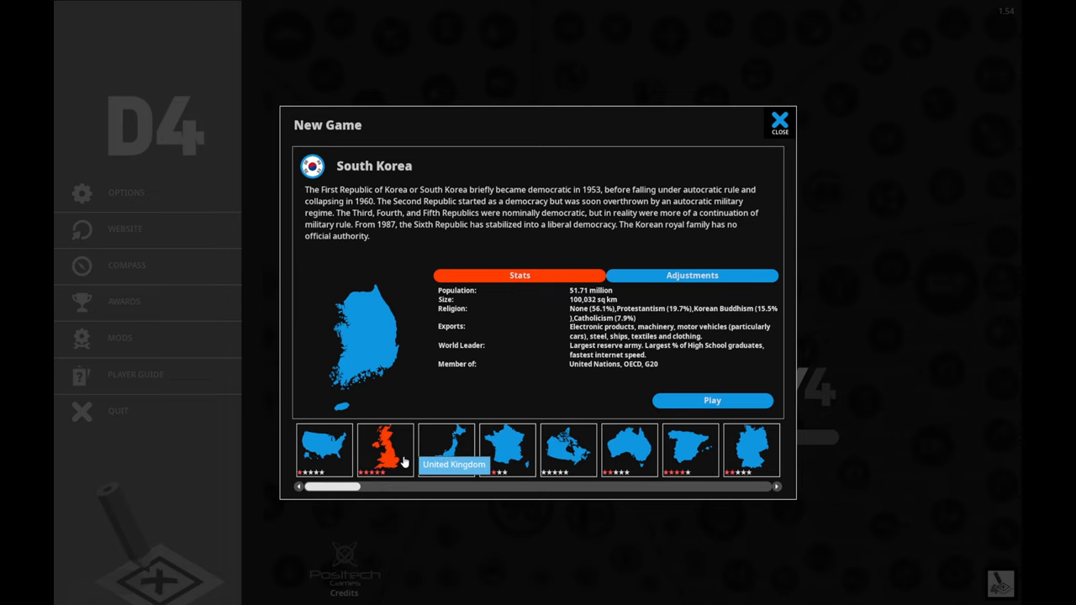
{"action": "mouse_move", "coordinate": [602, 336]}
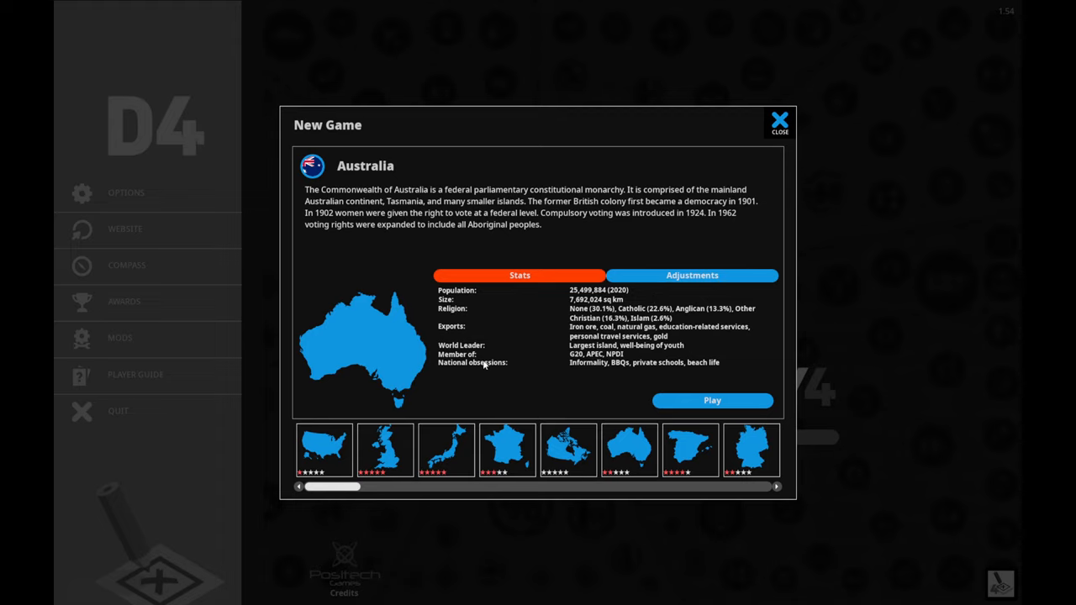
{"action": "mouse_move", "coordinate": [376, 259]}
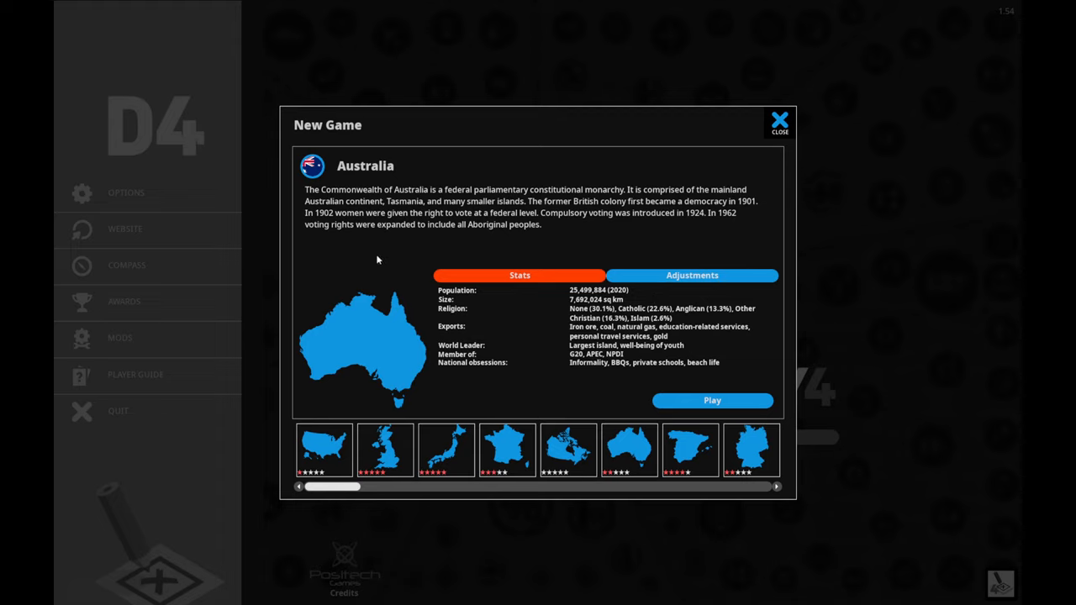
{"action": "mouse_move", "coordinate": [367, 258]}
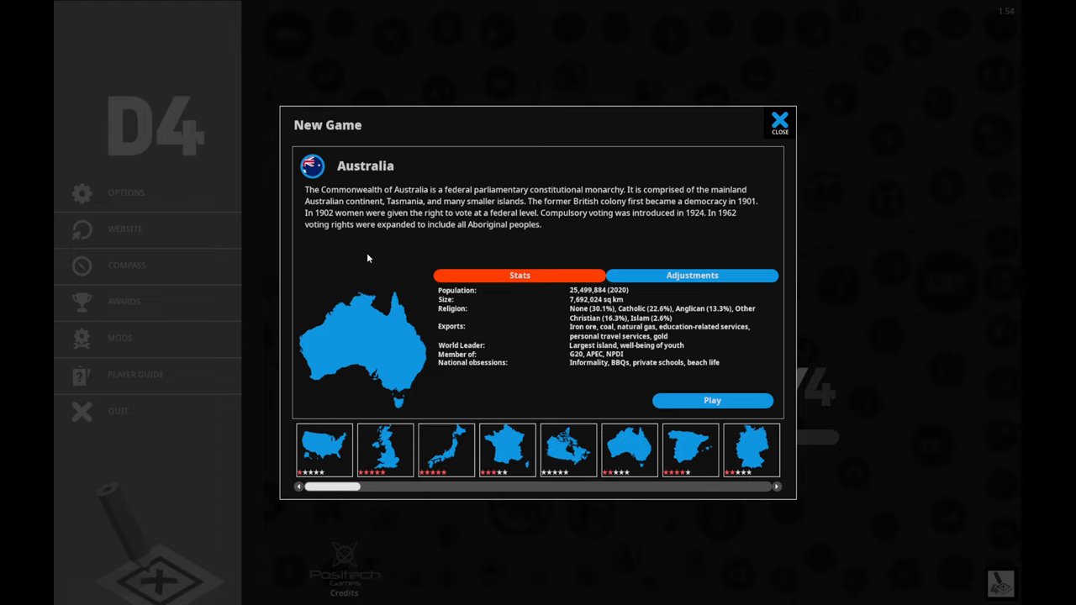
{"action": "mouse_move", "coordinate": [615, 294]}
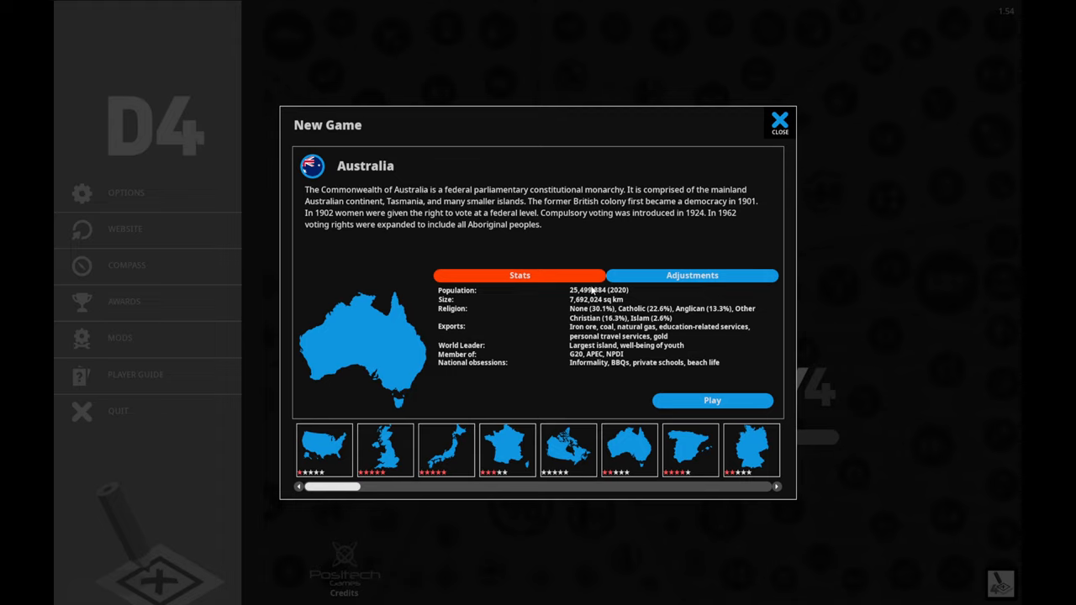
{"action": "mouse_move", "coordinate": [605, 311]}
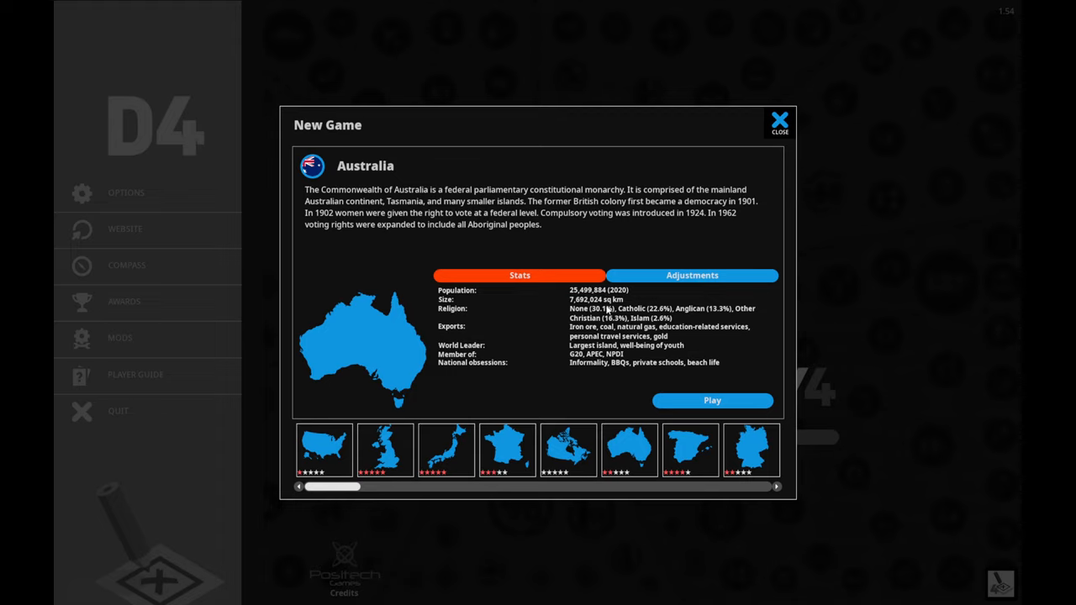
{"action": "mouse_move", "coordinate": [587, 310]}
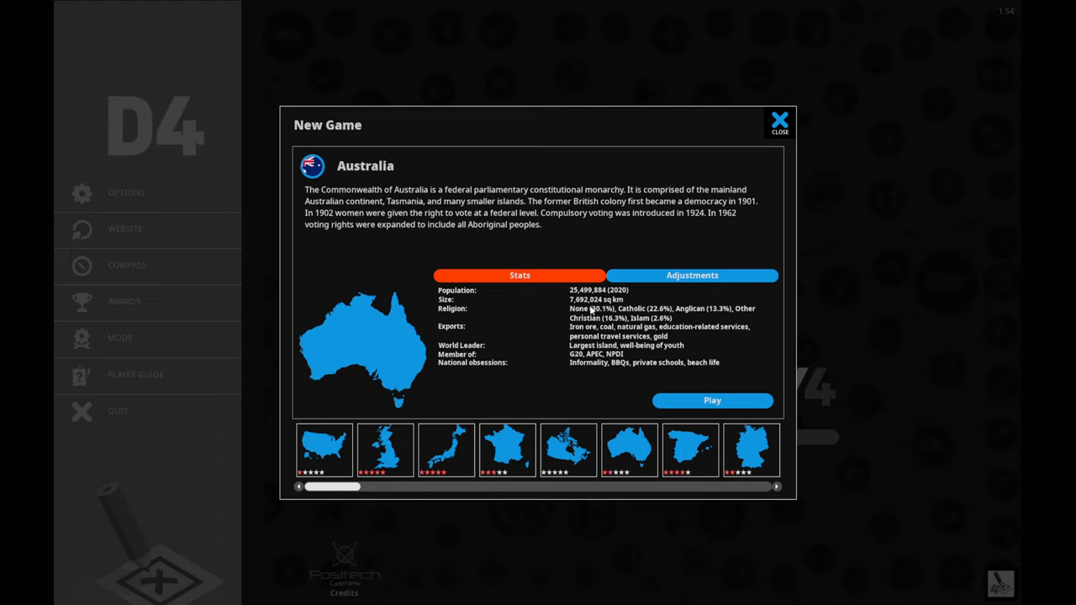
{"action": "mouse_move", "coordinate": [580, 336]}
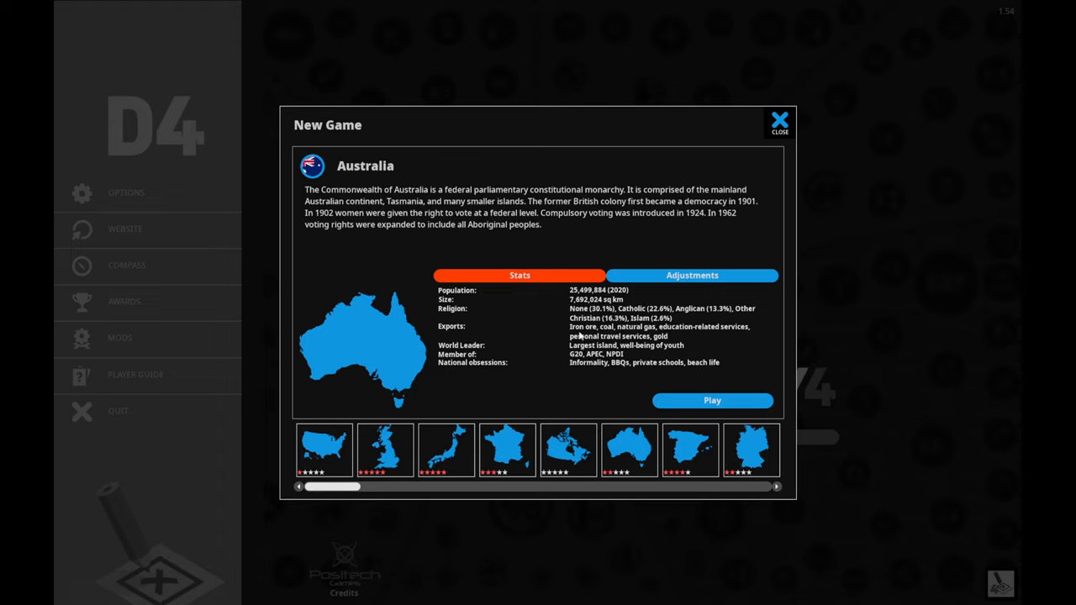
{"action": "mouse_move", "coordinate": [673, 337]}
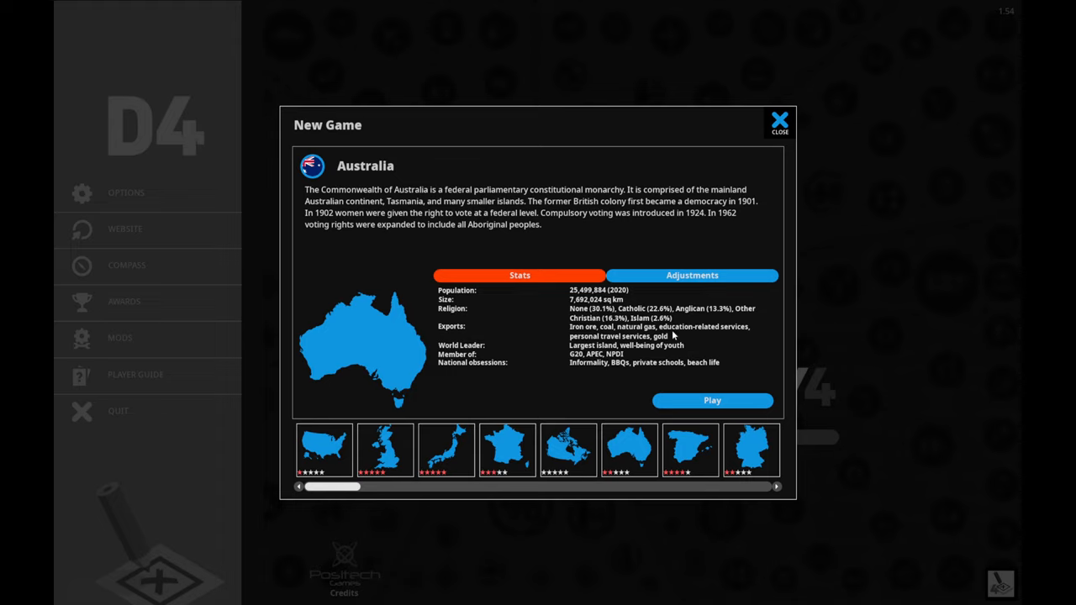
{"action": "mouse_move", "coordinate": [504, 311]}
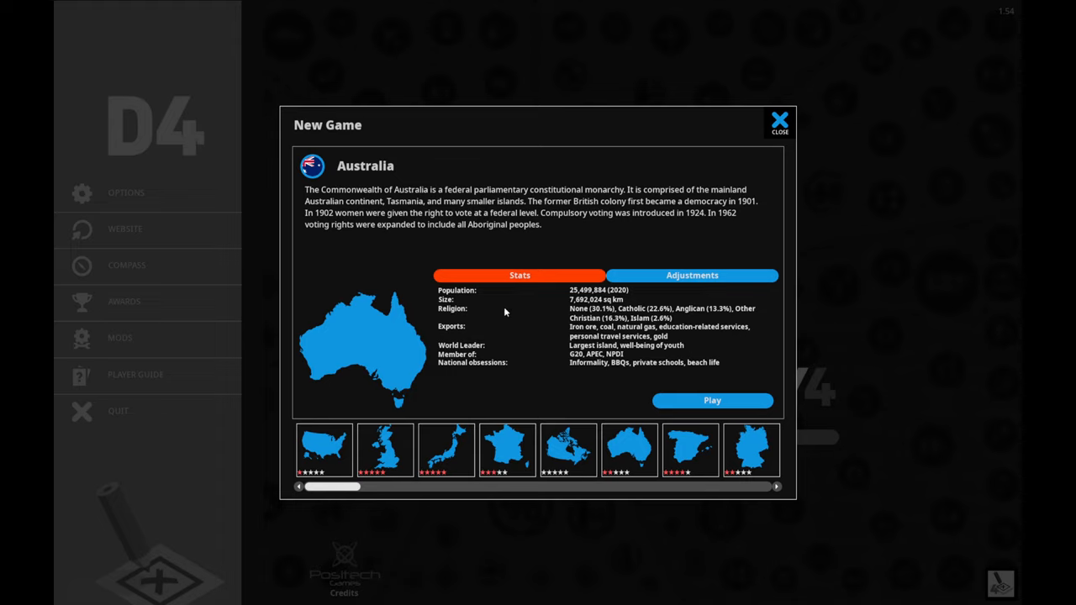
{"action": "mouse_move", "coordinate": [604, 311]}
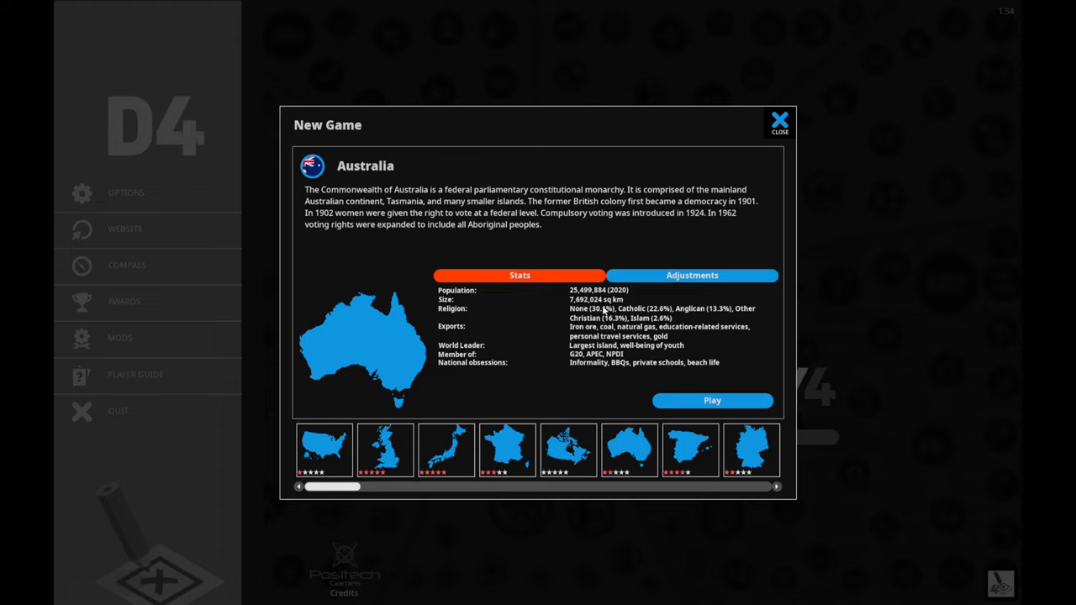
{"action": "mouse_move", "coordinate": [642, 247]}
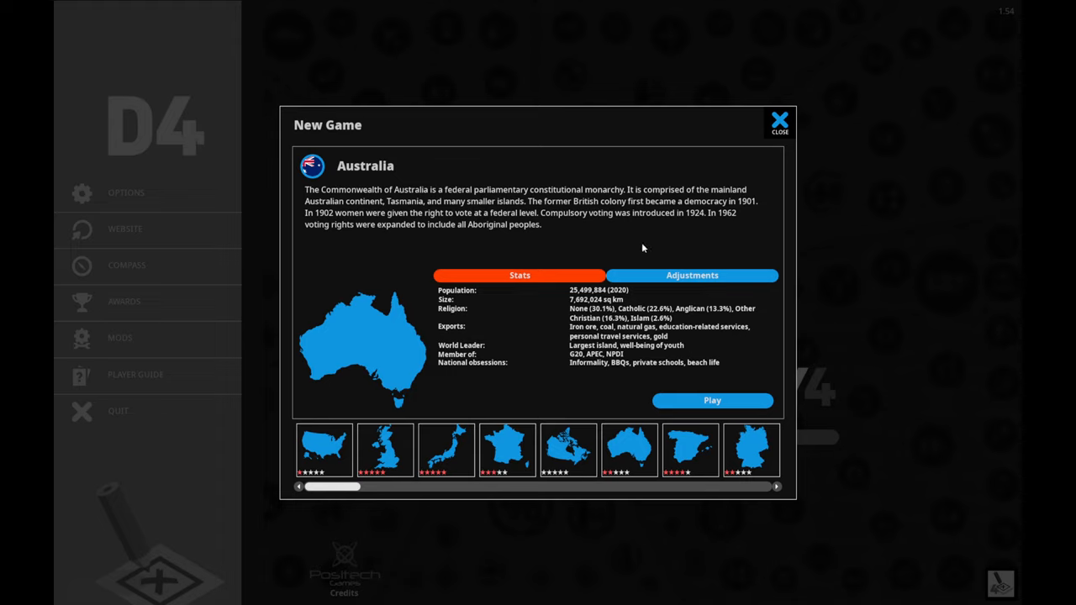
{"action": "mouse_move", "coordinate": [664, 236]}
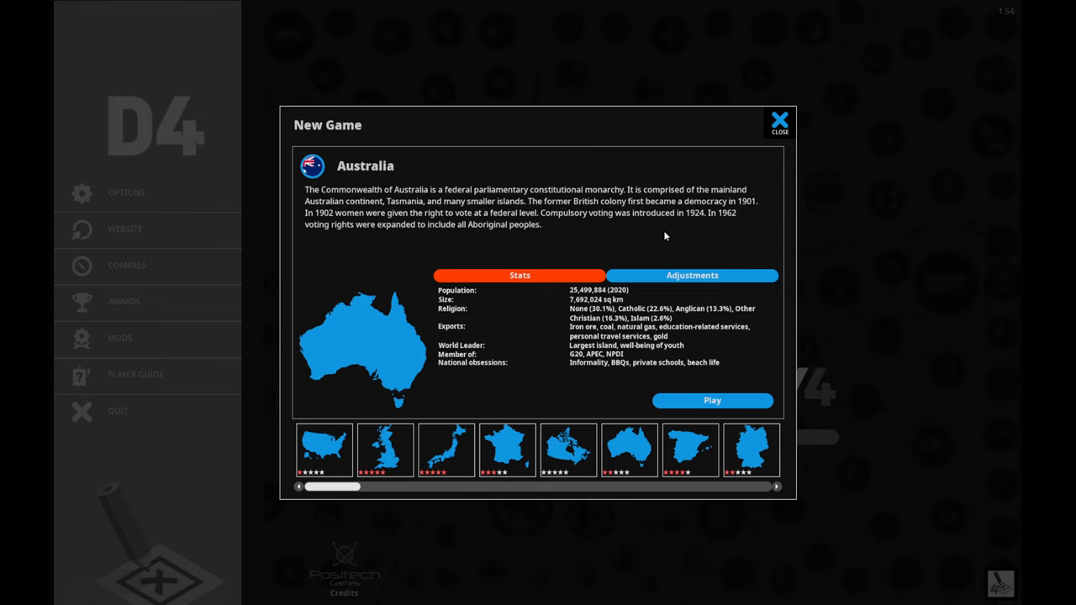
{"action": "mouse_move", "coordinate": [552, 339]}
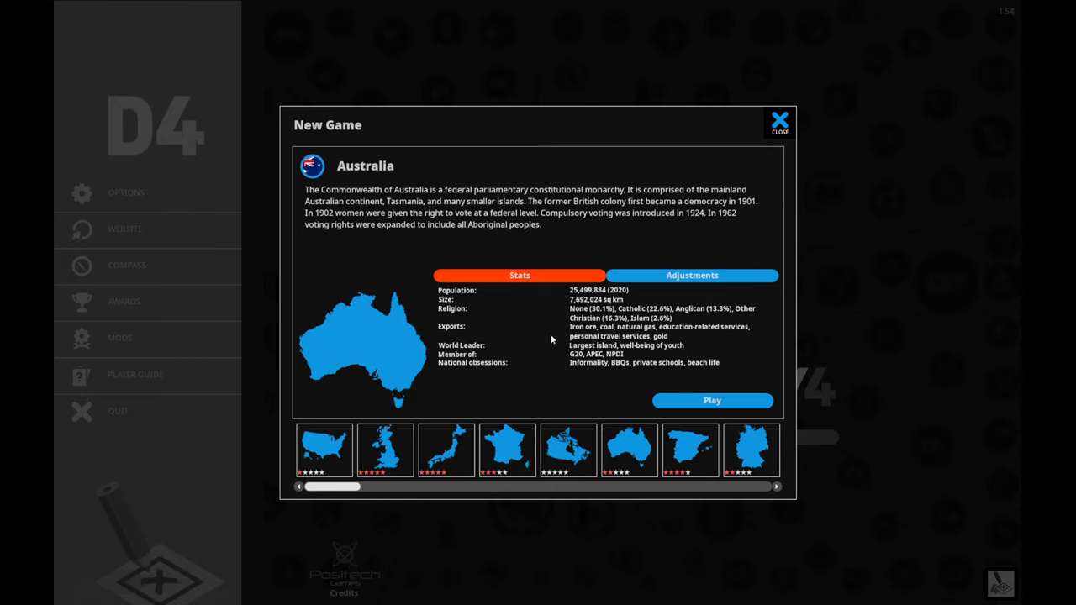
{"action": "mouse_move", "coordinate": [508, 324]}
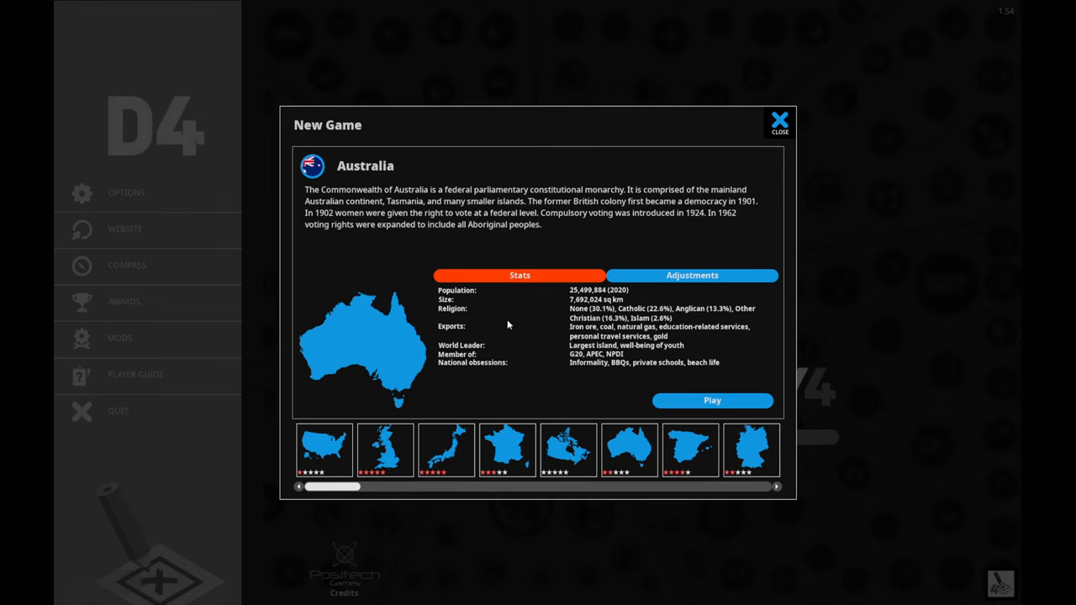
{"action": "mouse_move", "coordinate": [592, 367]}
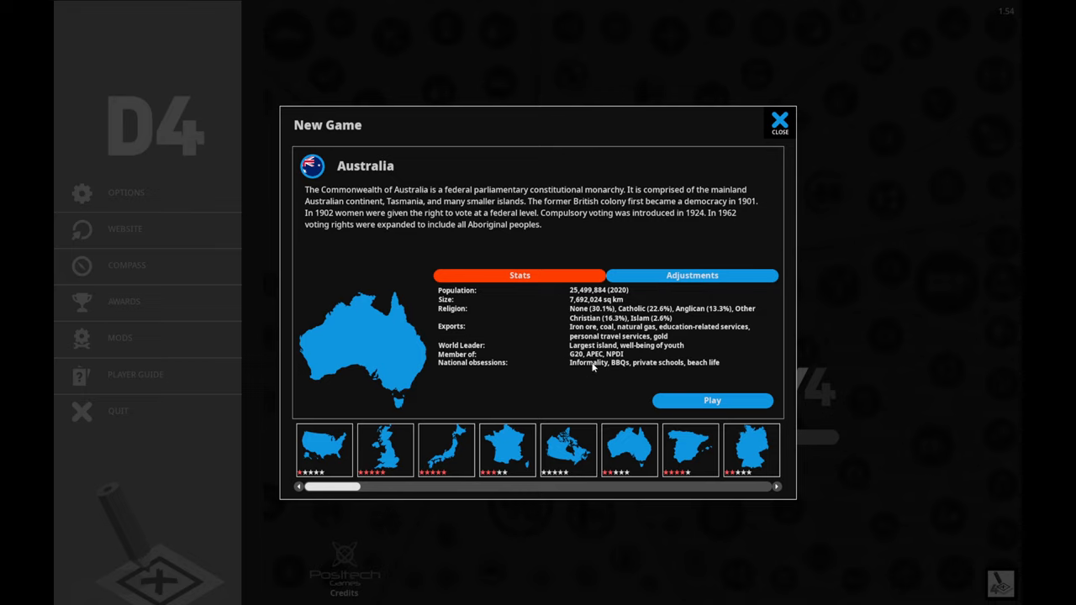
{"action": "mouse_move", "coordinate": [637, 367]}
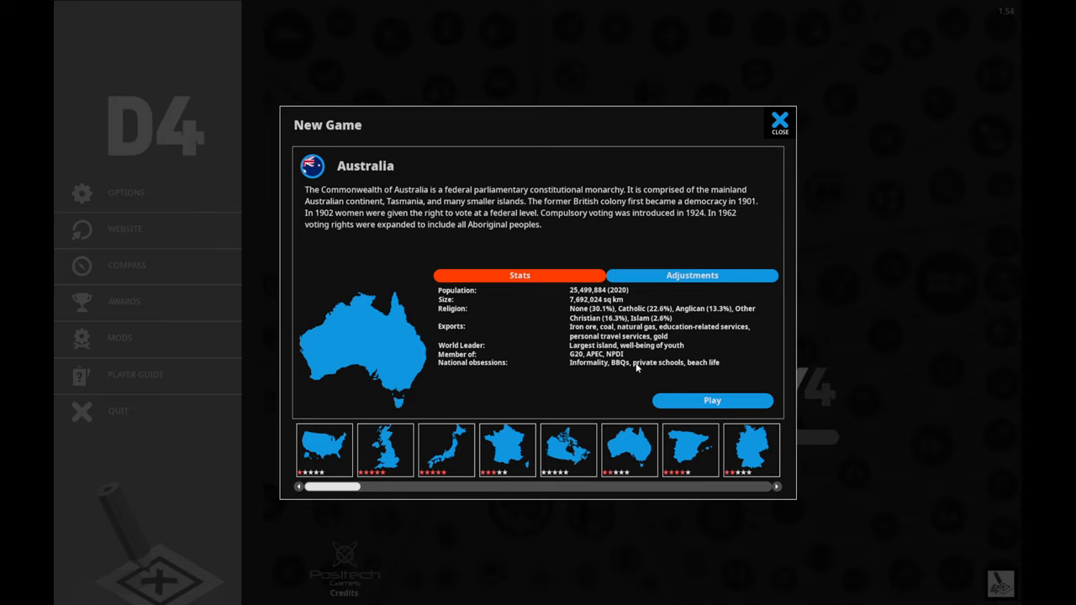
{"action": "mouse_move", "coordinate": [656, 366]}
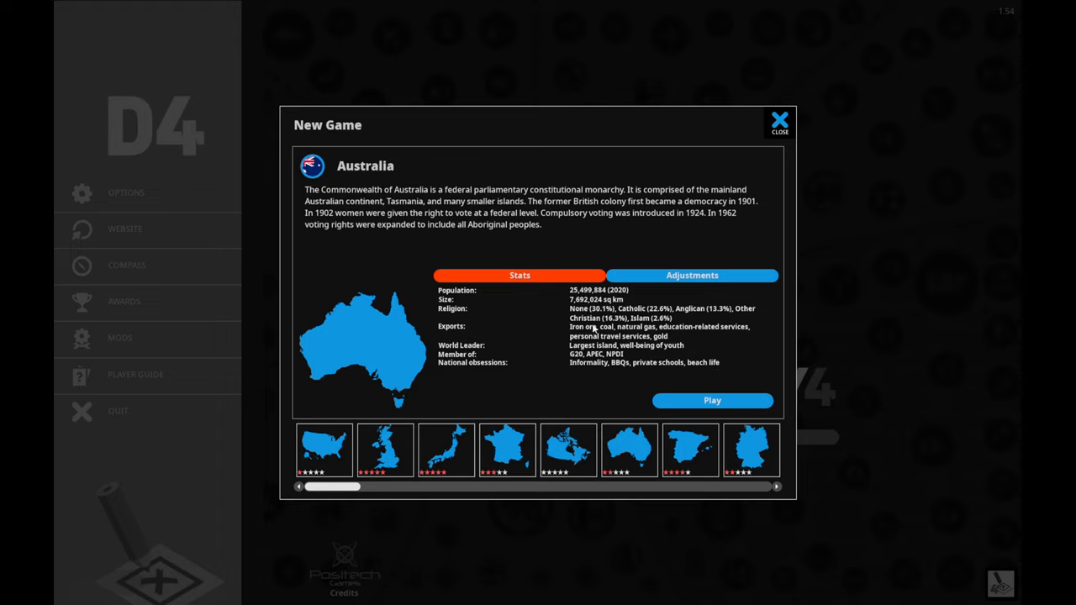
{"action": "mouse_move", "coordinate": [642, 300]}
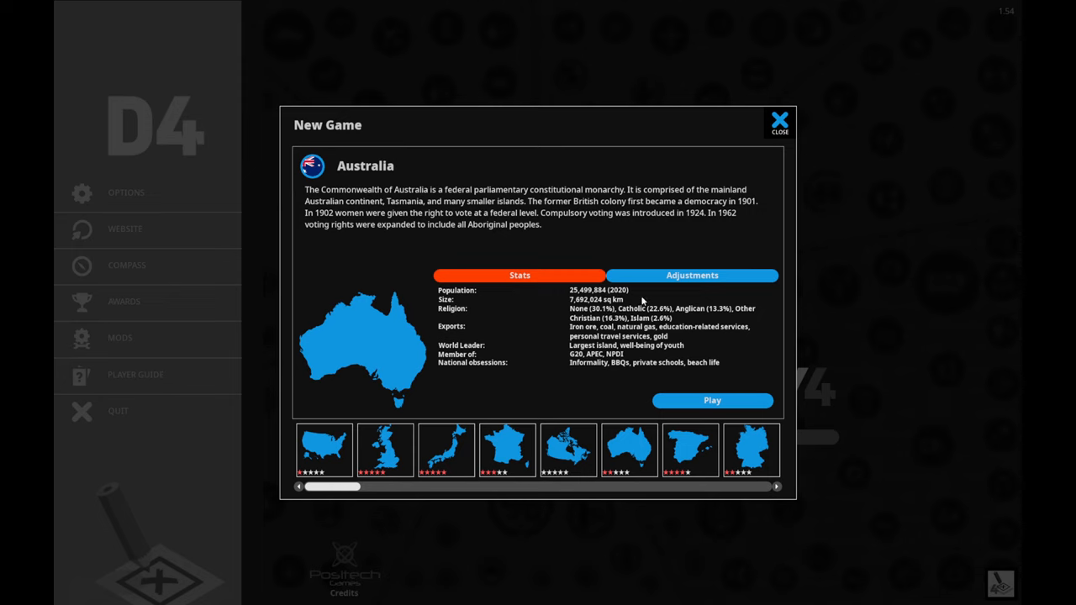
{"action": "left_click", "coordinate": [693, 275]}
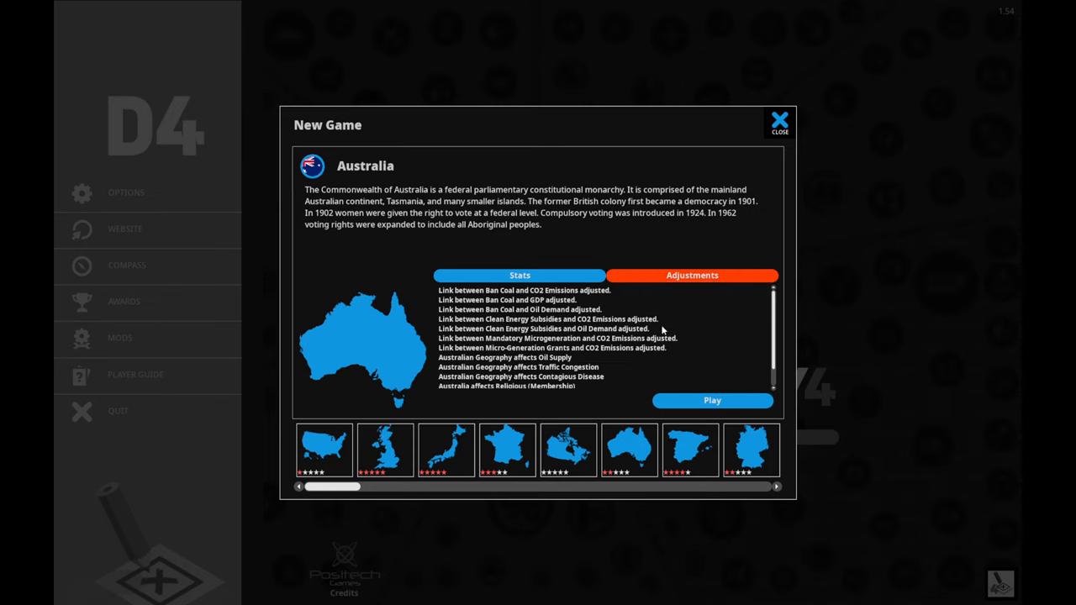
{"action": "mouse_move", "coordinate": [479, 292]}
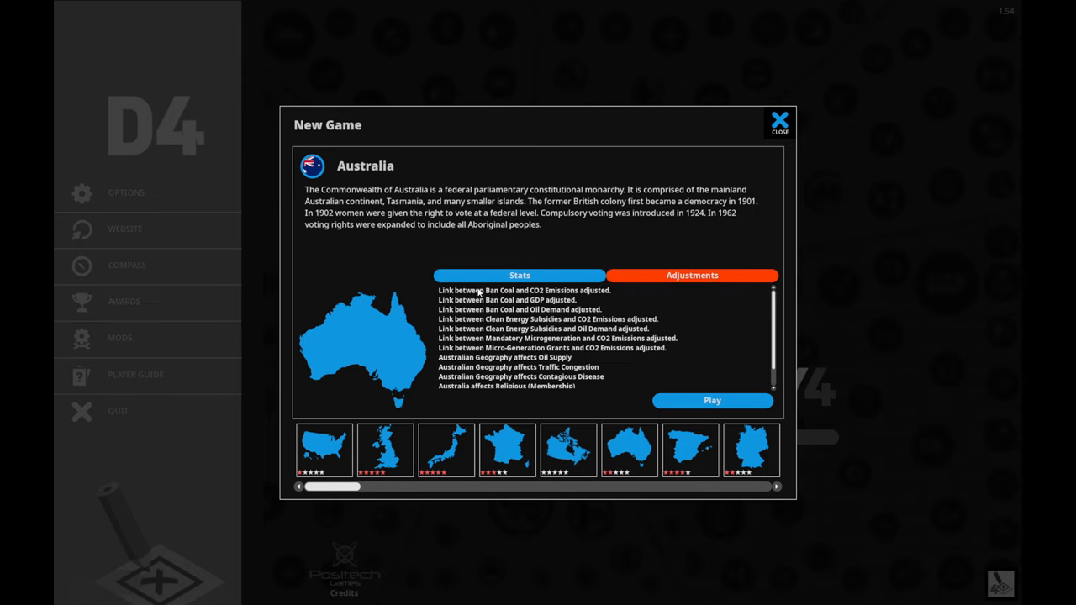
{"action": "scroll", "scroll_direction": "down", "scroll_amount": 3}
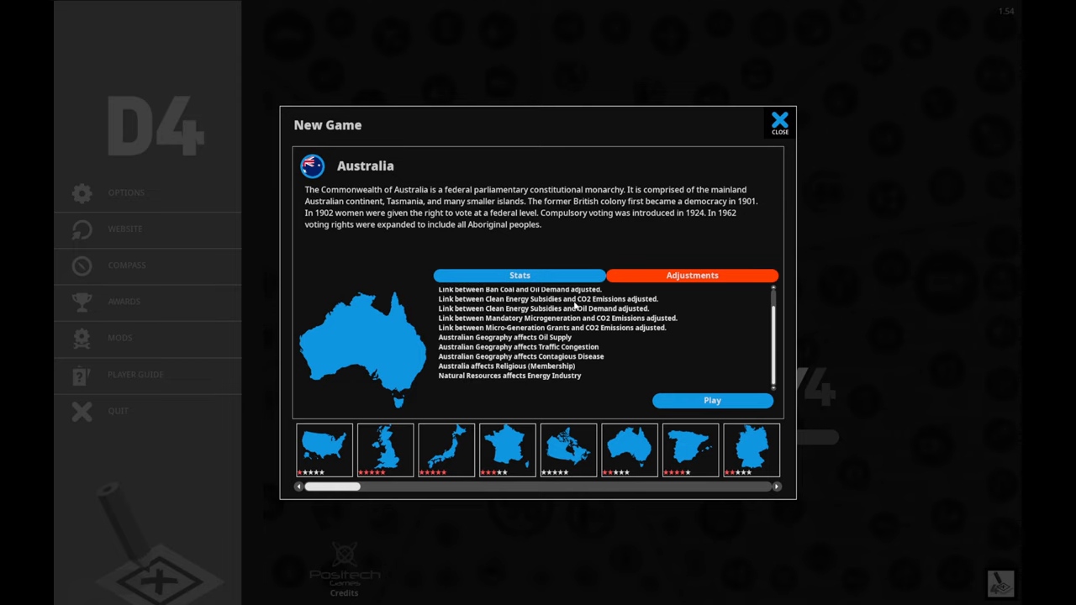
{"action": "scroll", "scroll_direction": "up", "scroll_amount": 3}
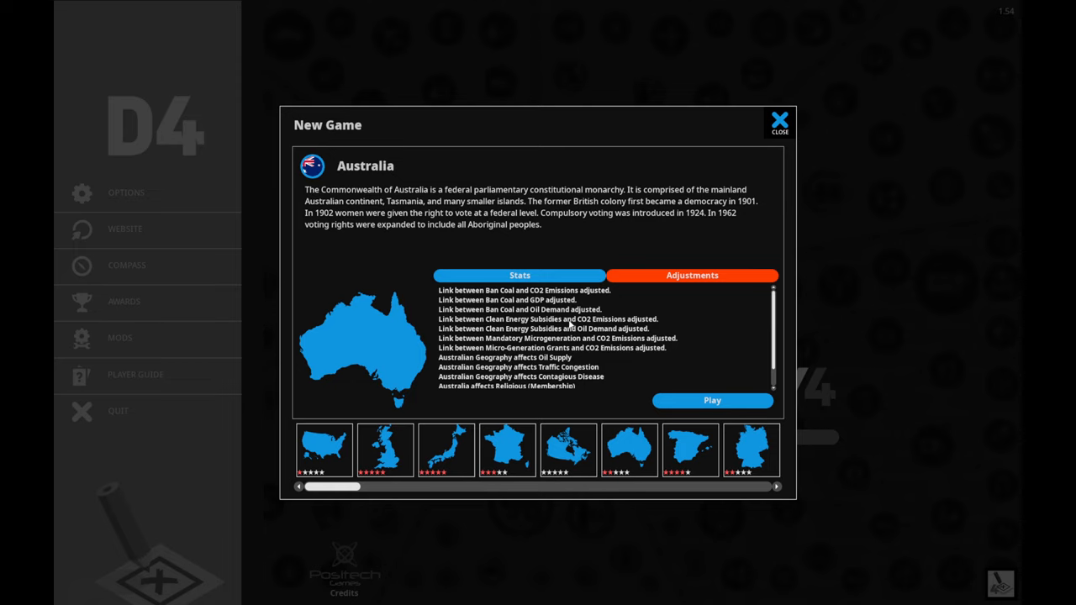
{"action": "scroll", "scroll_direction": "down", "scroll_amount": 3}
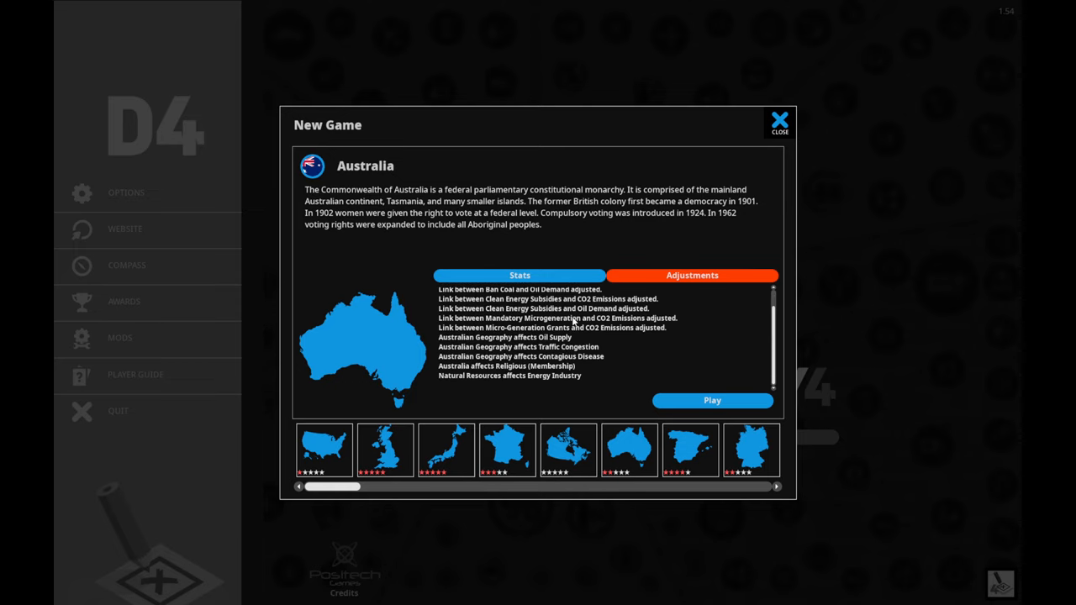
{"action": "left_click", "coordinate": [518, 275]}
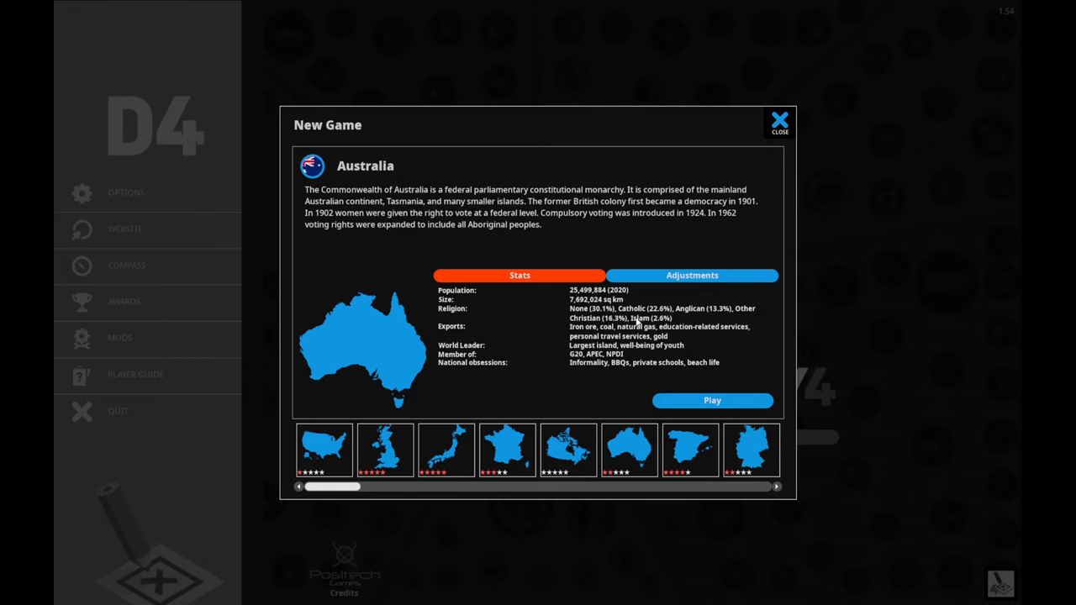
{"action": "mouse_move", "coordinate": [665, 352]}
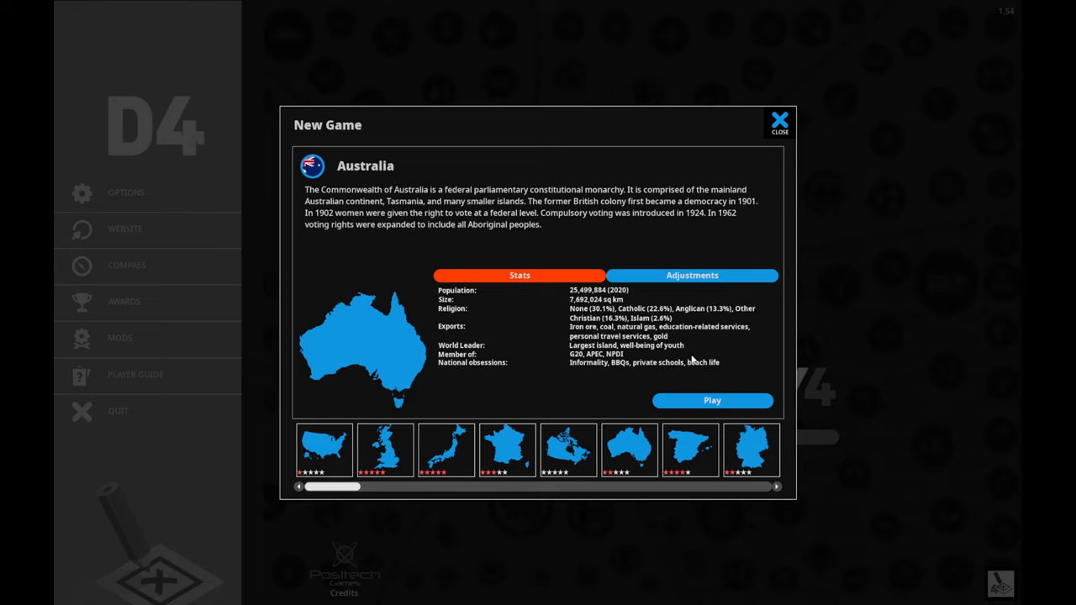
{"action": "mouse_move", "coordinate": [759, 259]}
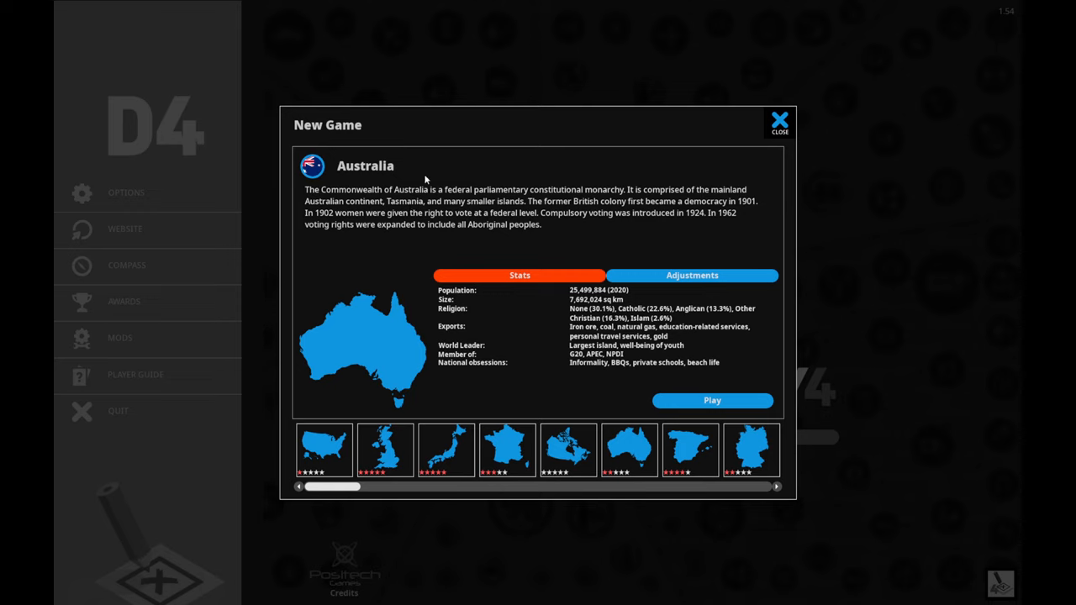
{"action": "left_click", "coordinate": [693, 276]}
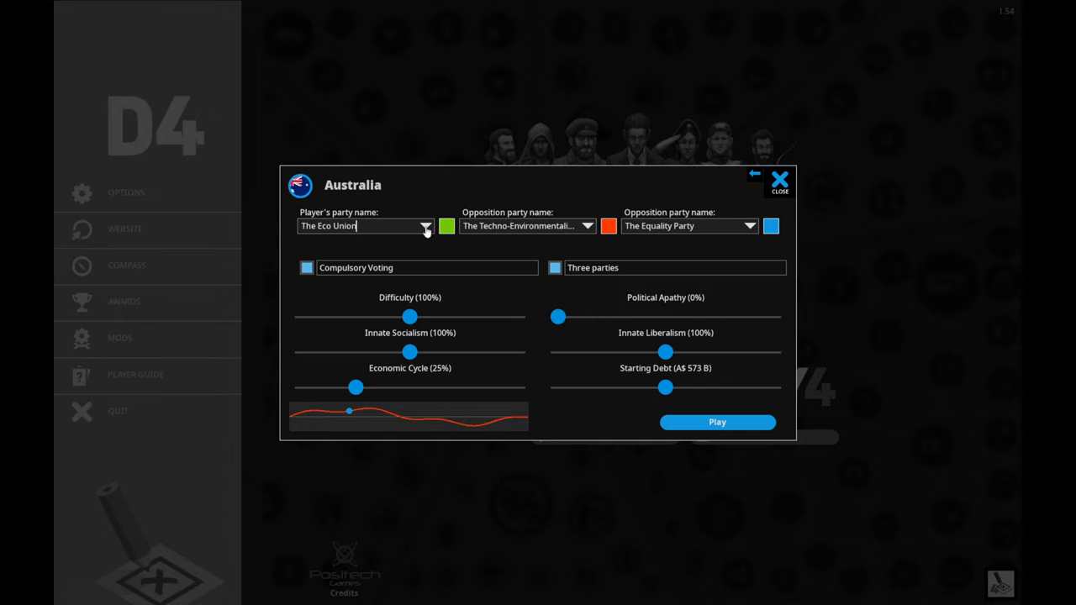
{"action": "mouse_move", "coordinate": [544, 238]}
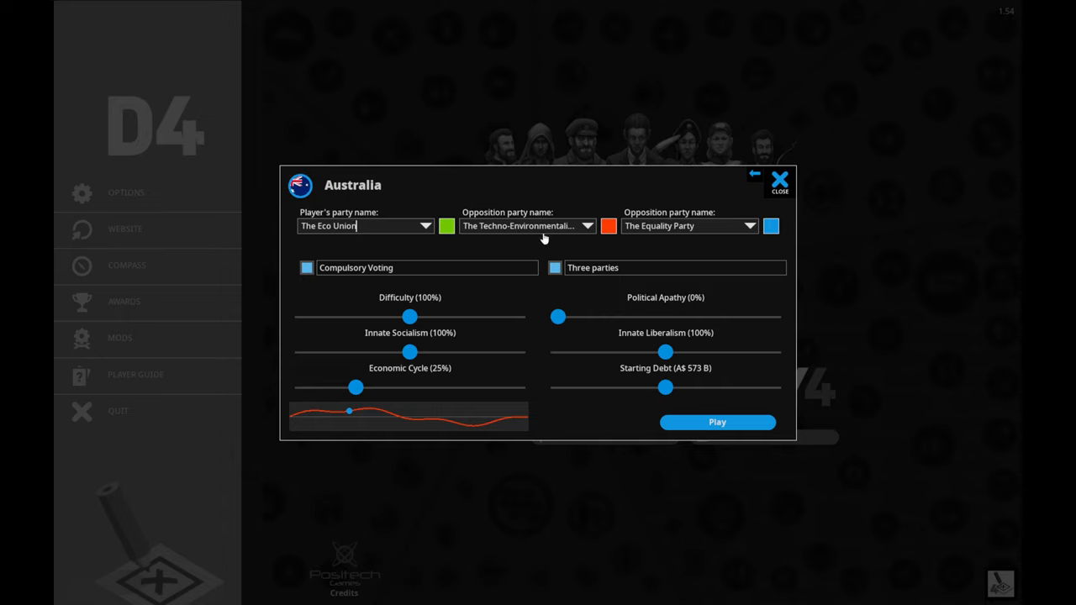
{"action": "mouse_move", "coordinate": [496, 239]}
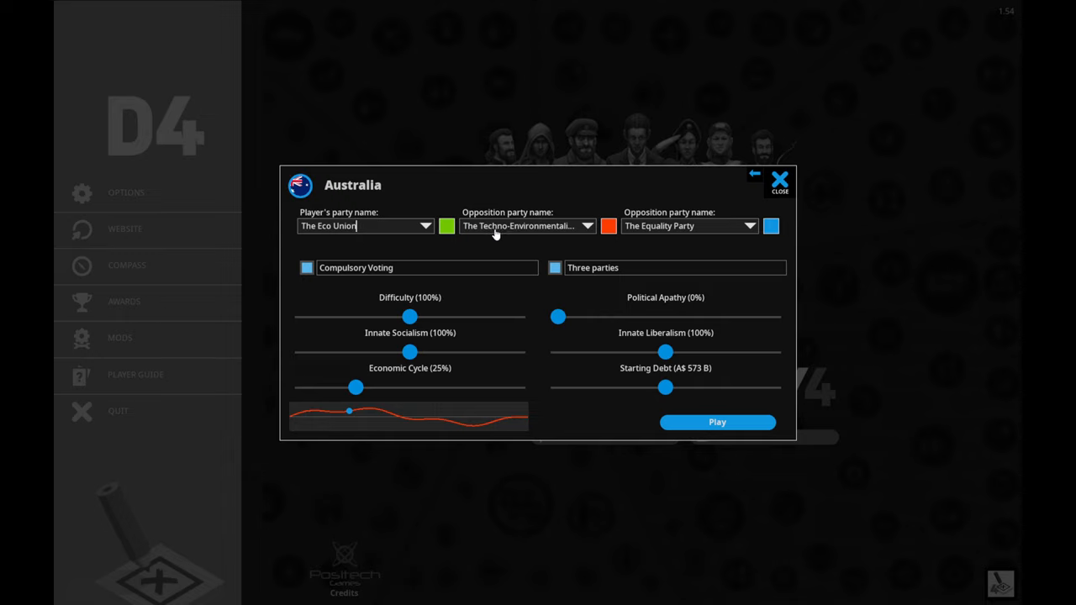
{"action": "mouse_move", "coordinate": [597, 256]}
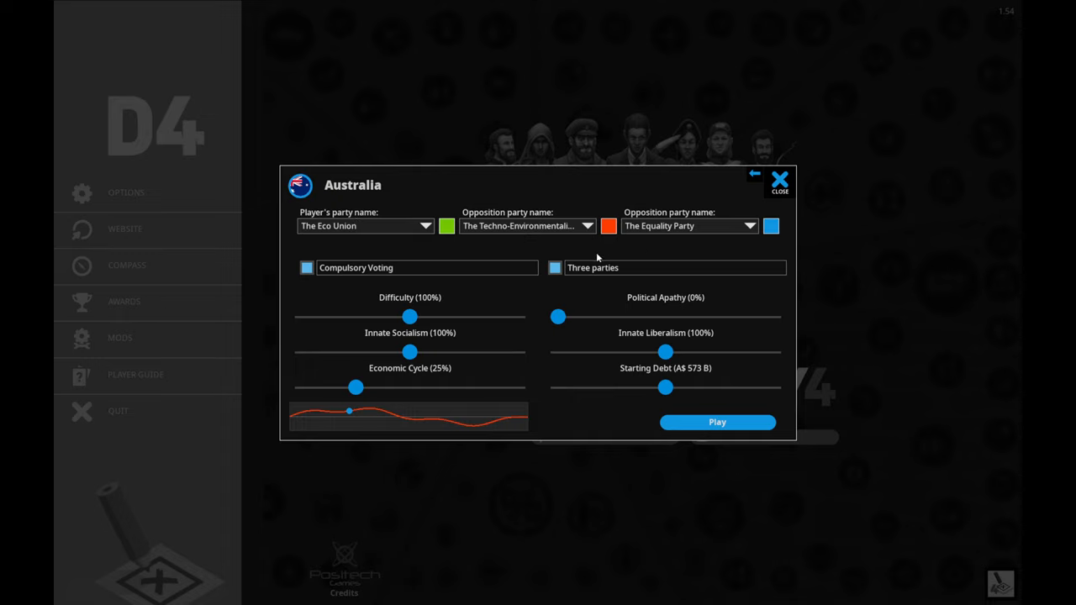
{"action": "mouse_move", "coordinate": [344, 232]}
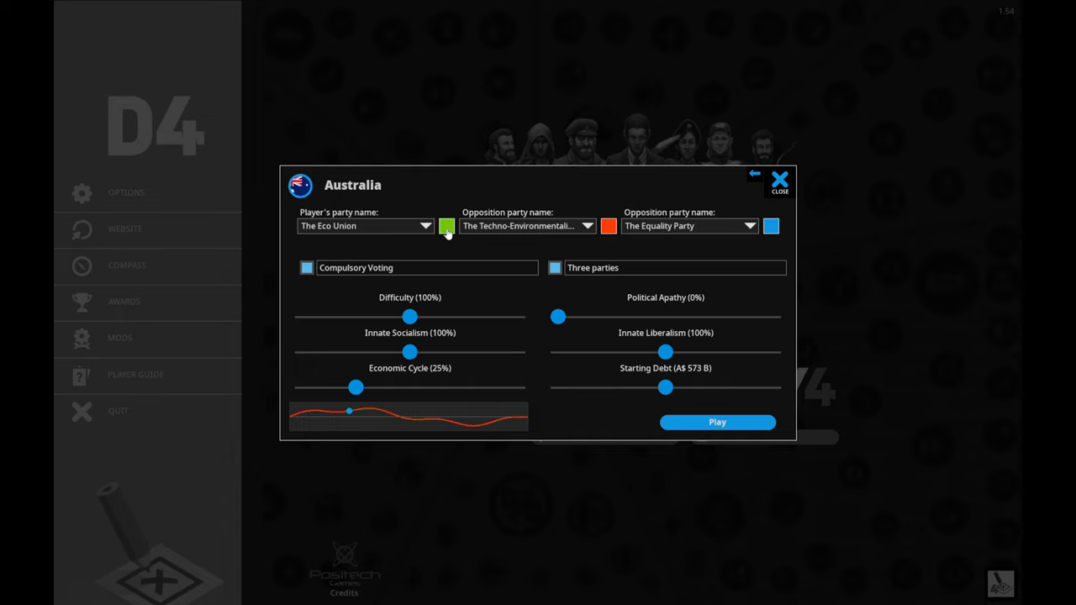
- Colour the player's Labor party red and the first opposition party green
{"action": "left_click", "coordinate": [447, 225]}
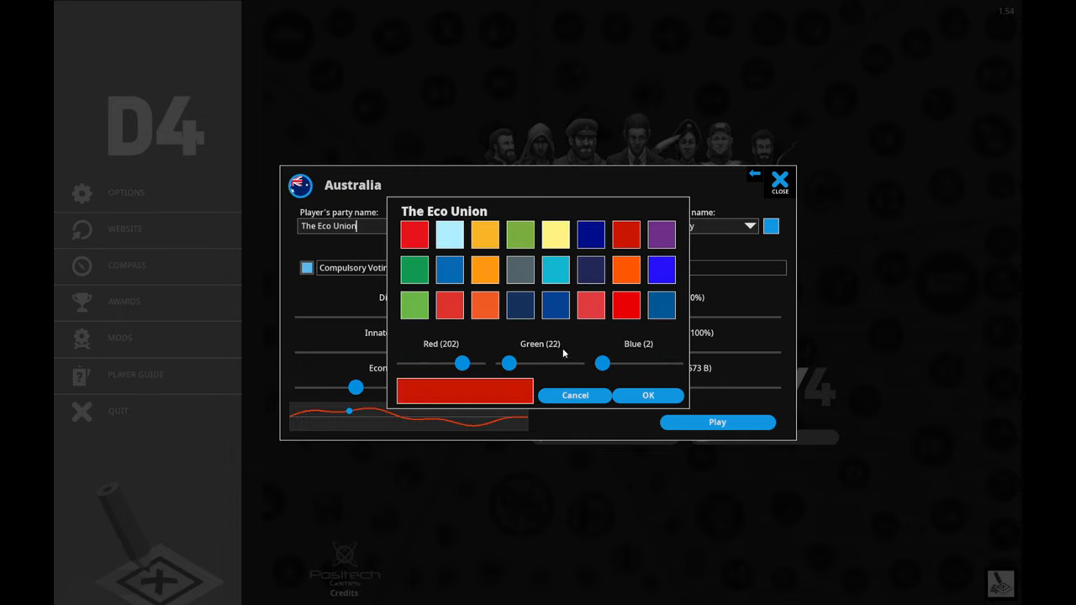
{"action": "left_click", "coordinate": [647, 395]}
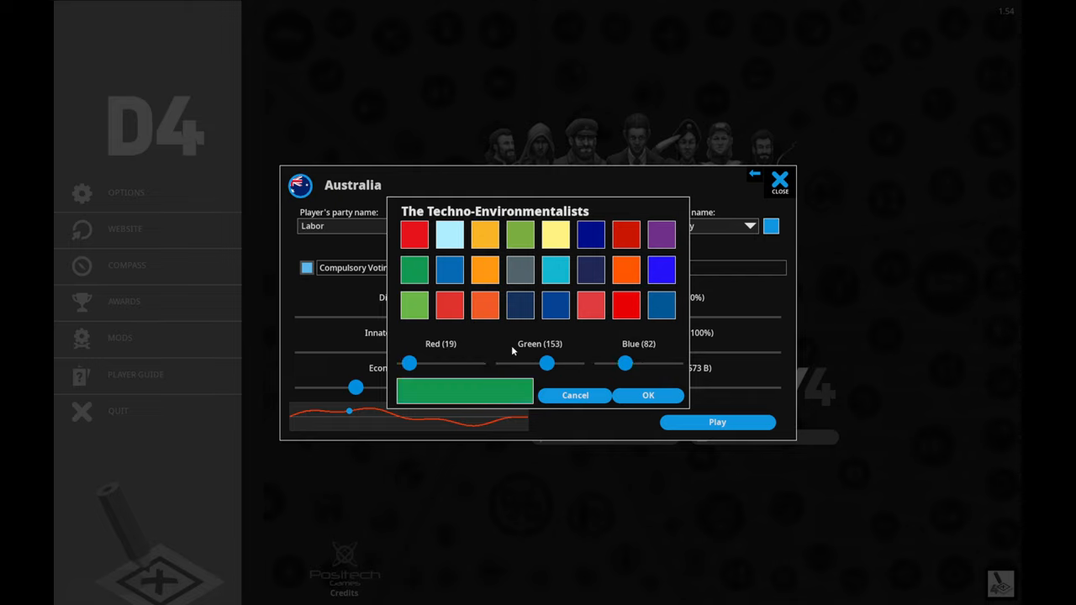
{"action": "left_click", "coordinate": [647, 394]}
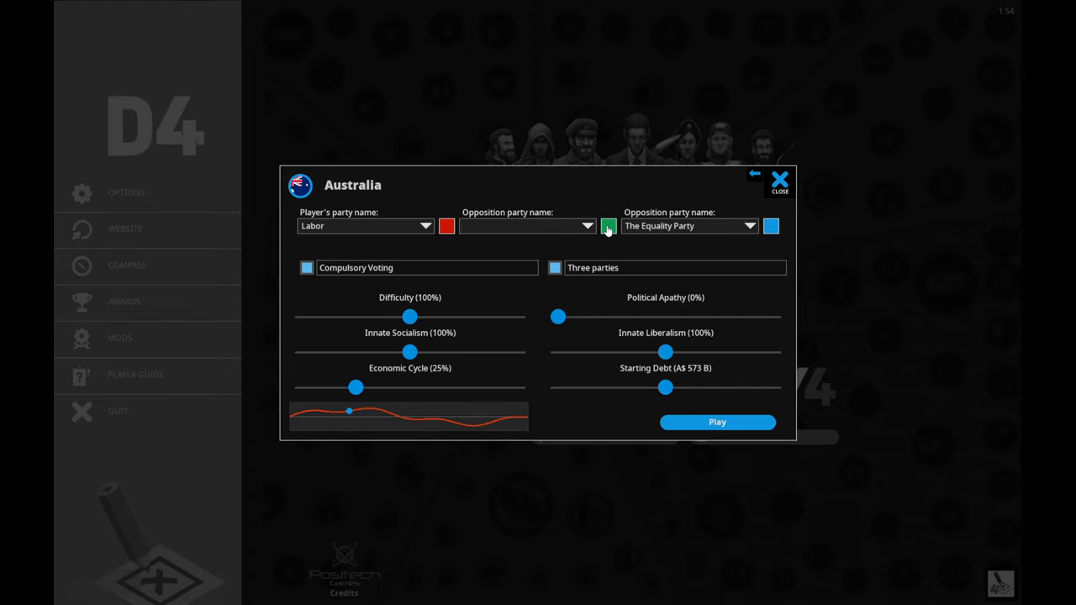
- Enter 'Teal Green Coalition' for the first opposition party, then change it to Greens
{"action": "left_click", "coordinate": [521, 225]}
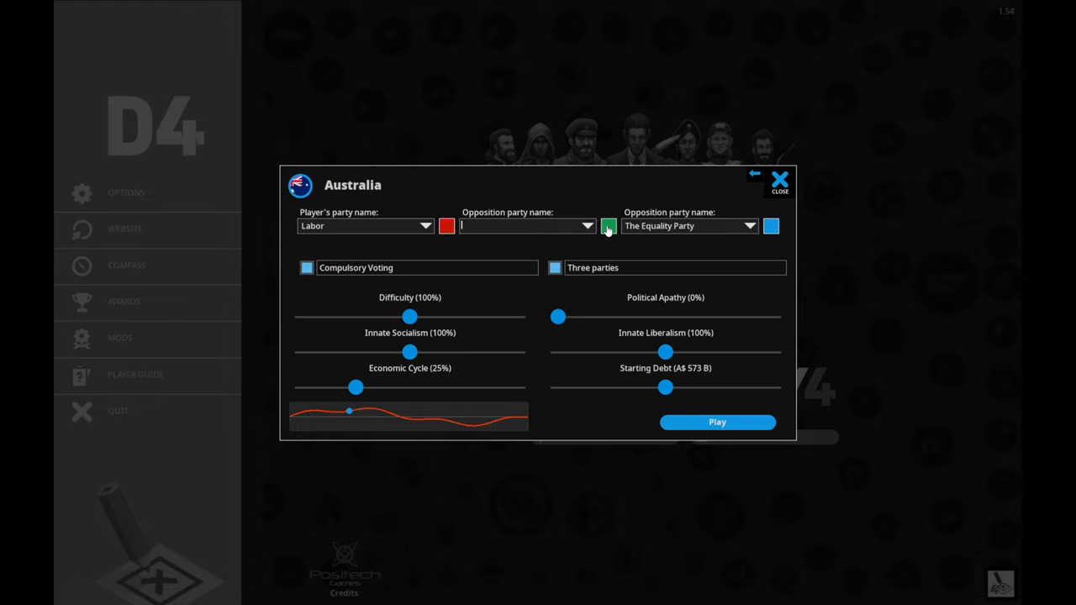
{"action": "type", "text": "Teal-G"}
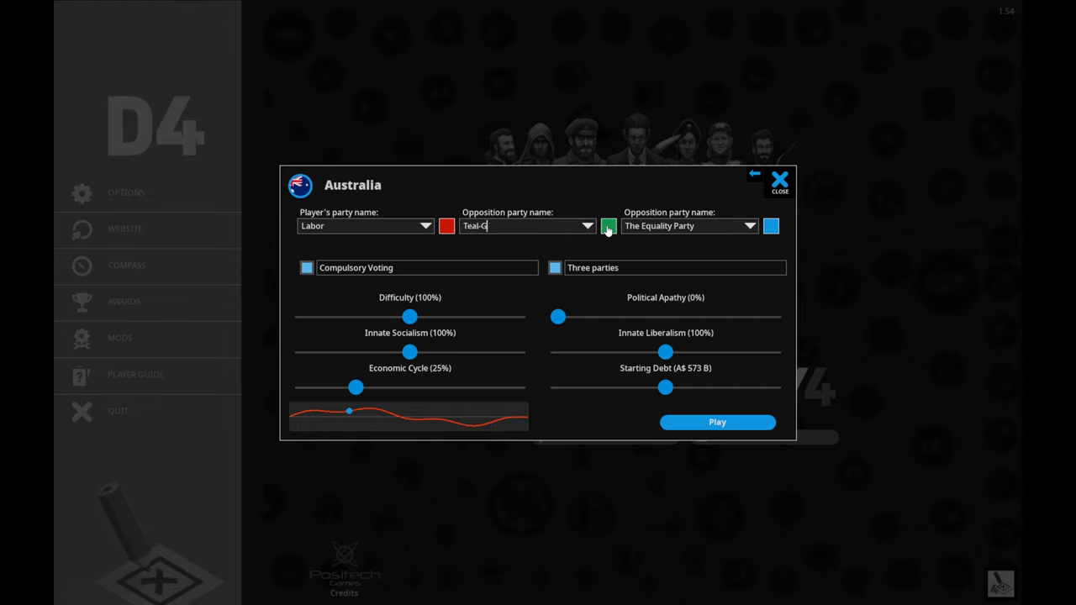
{"action": "type", "text": "reen Coal"}
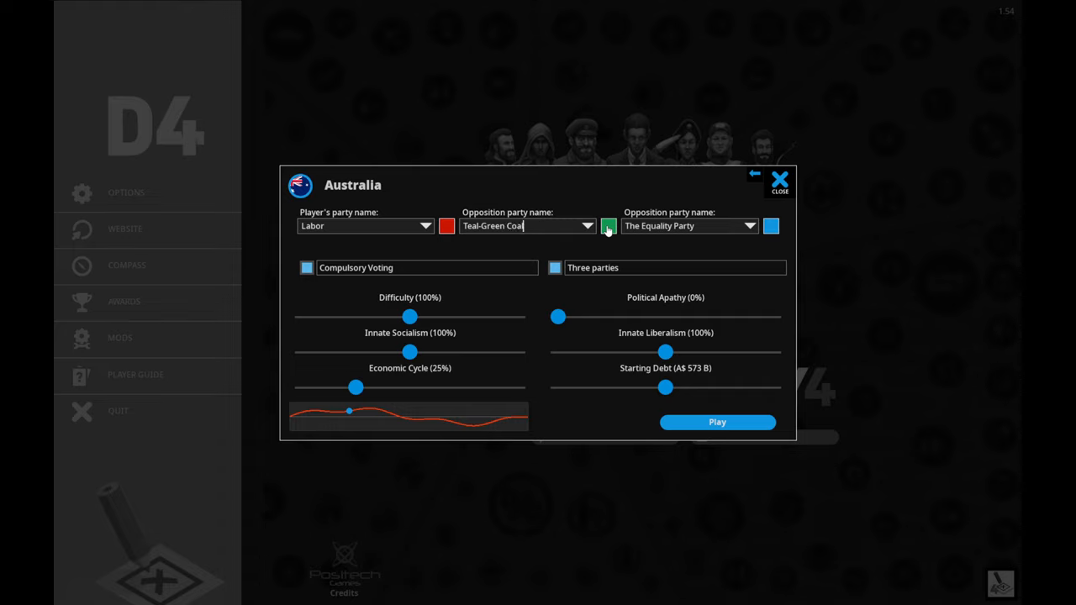
{"action": "type", "text": "ition"}
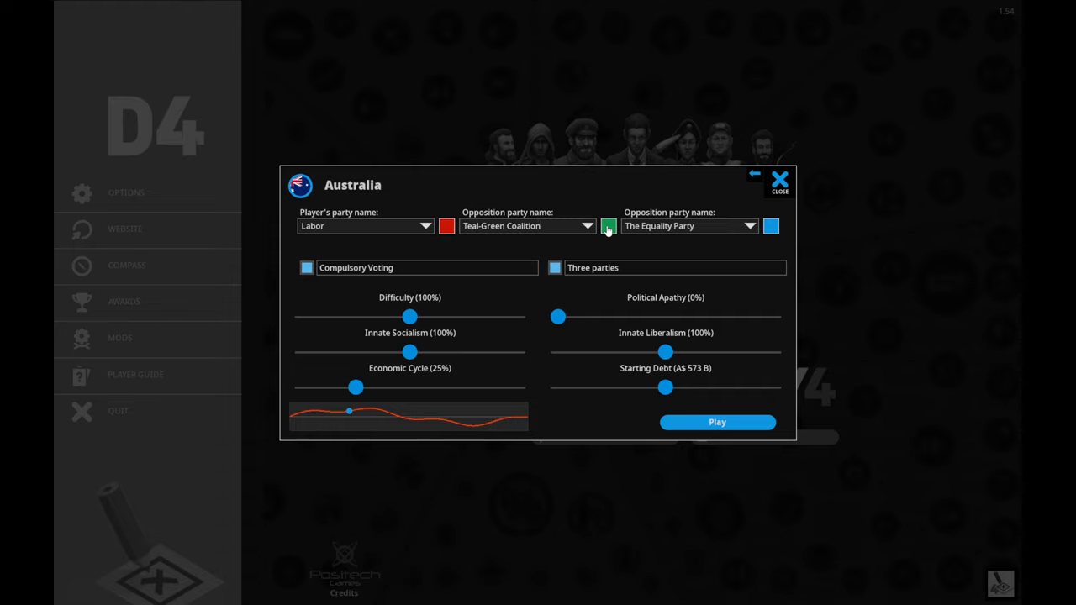
{"action": "left_click", "coordinate": [528, 225]}
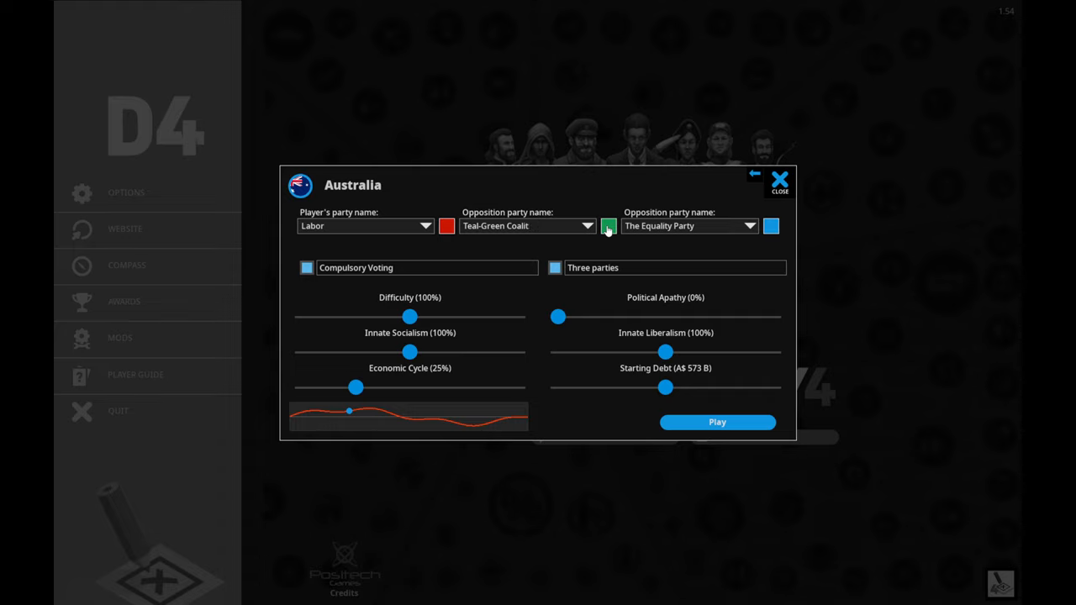
{"action": "left_click", "coordinate": [586, 225]}
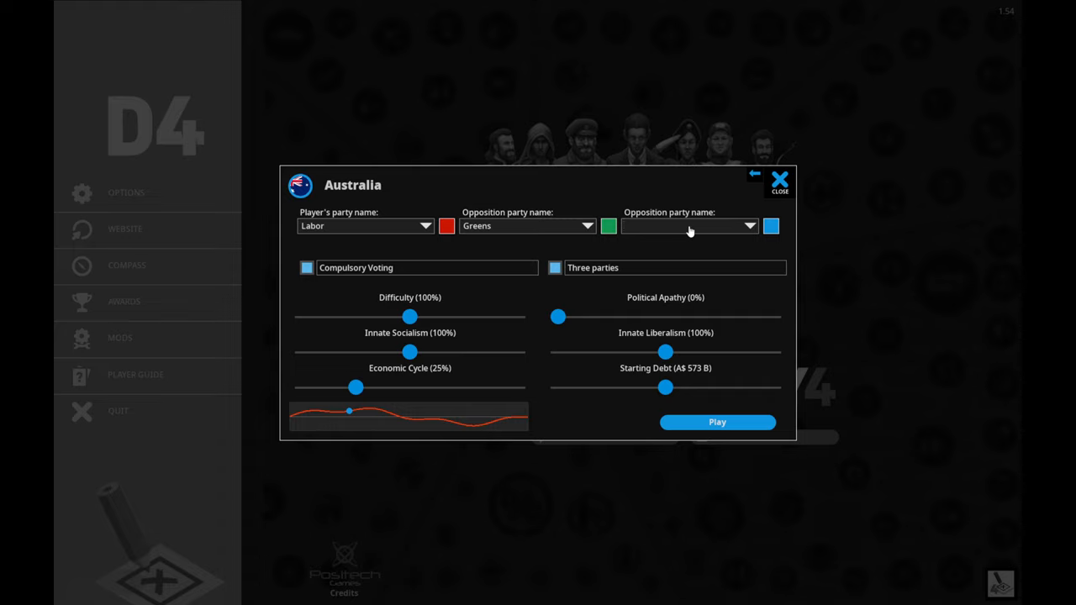
- Begin typing Liberal National Party as the second opposition party's name
{"action": "type", "text": "Liberal National Party"}
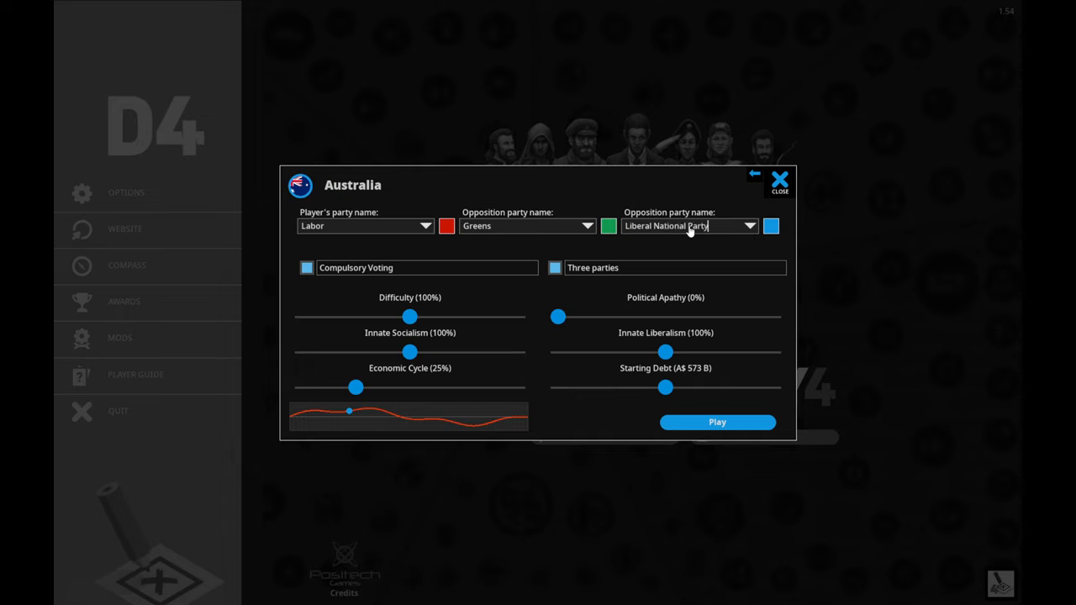
{"action": "mouse_move", "coordinate": [484, 198]}
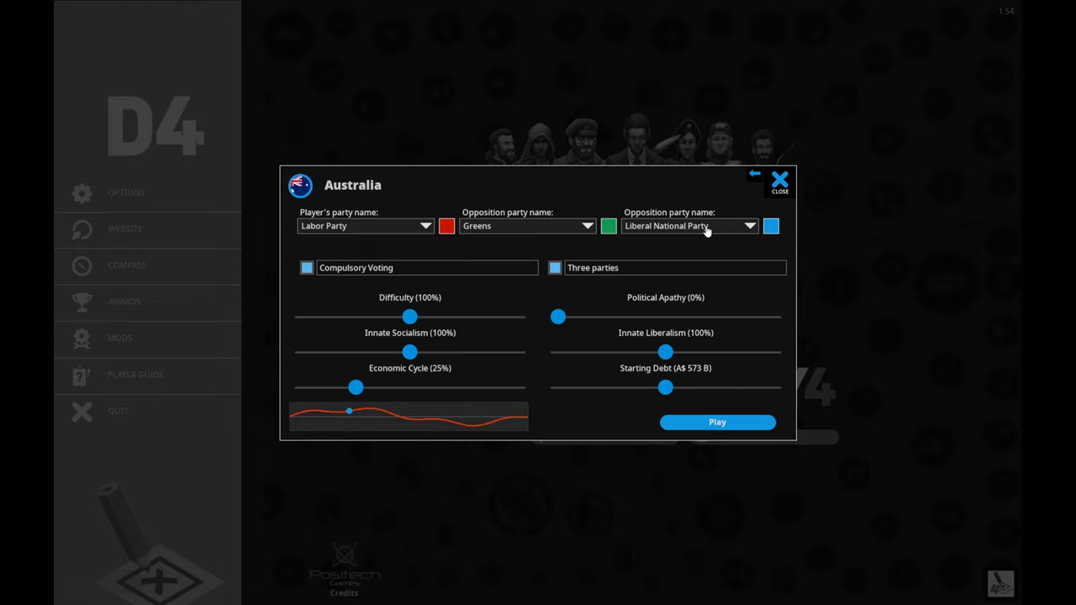
{"action": "mouse_move", "coordinate": [651, 245]}
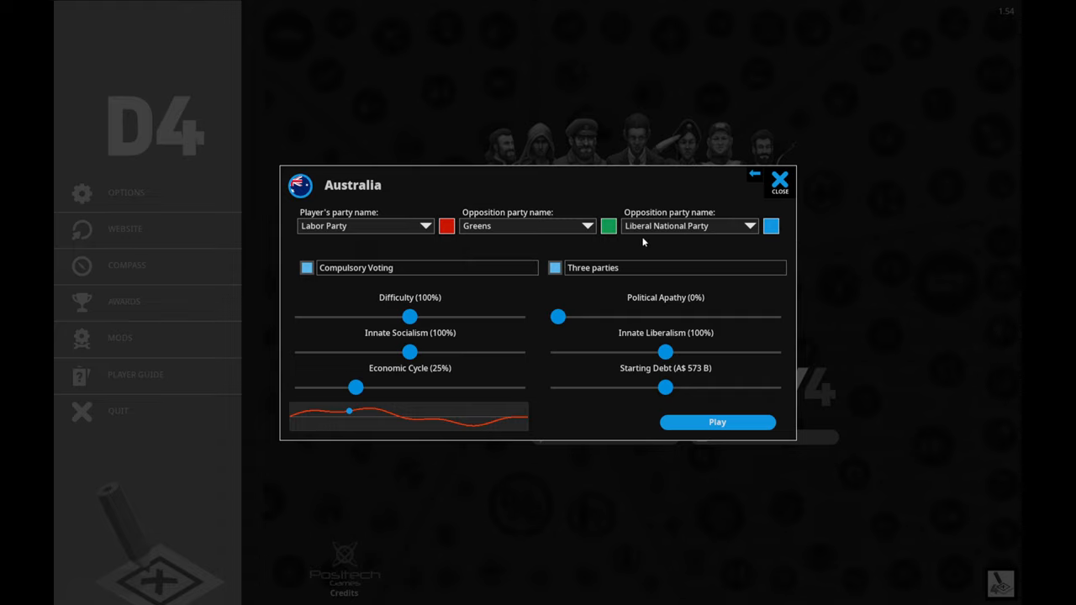
{"action": "mouse_move", "coordinate": [647, 232]}
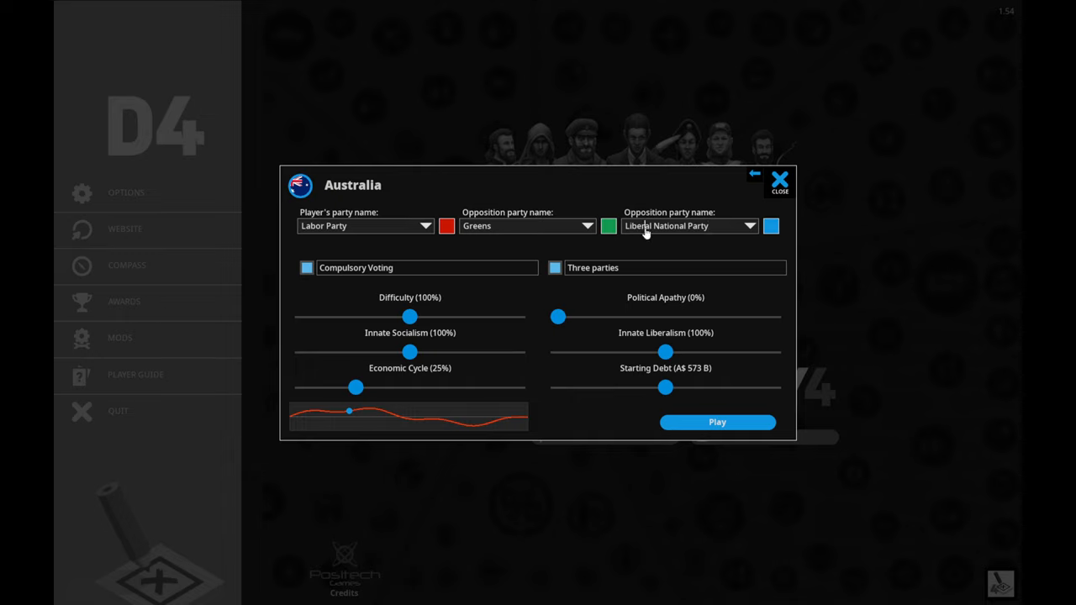
{"action": "mouse_move", "coordinate": [687, 229]}
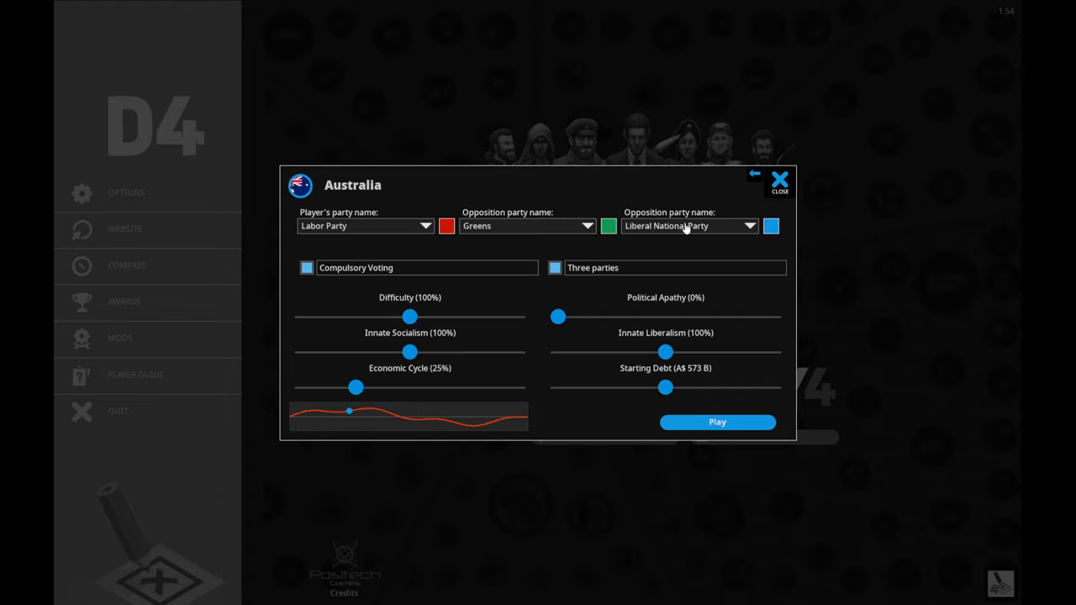
{"action": "mouse_move", "coordinate": [670, 229]}
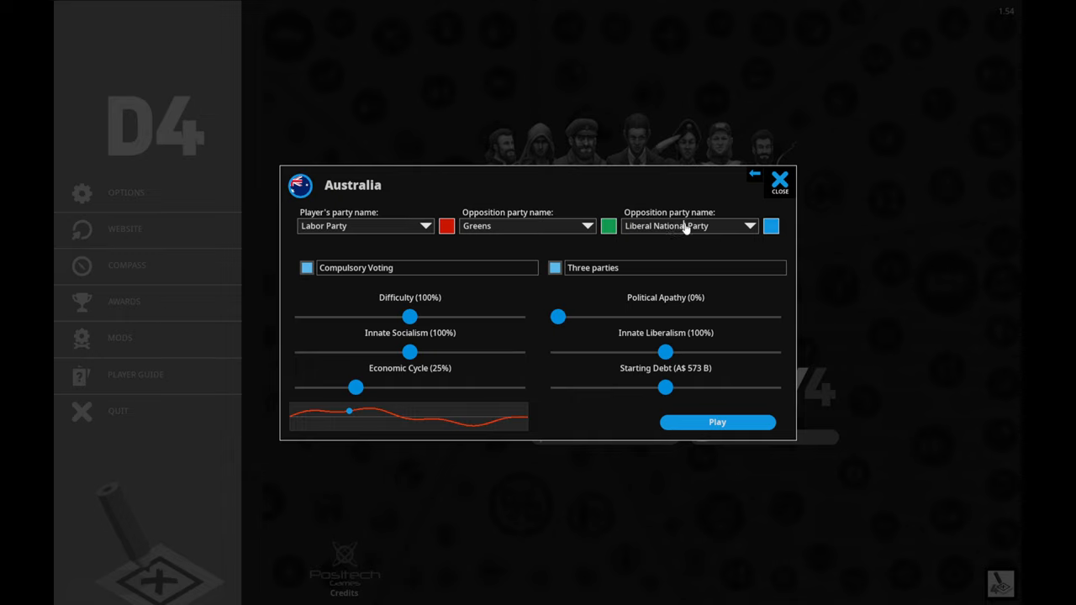
{"action": "mouse_move", "coordinate": [783, 230]}
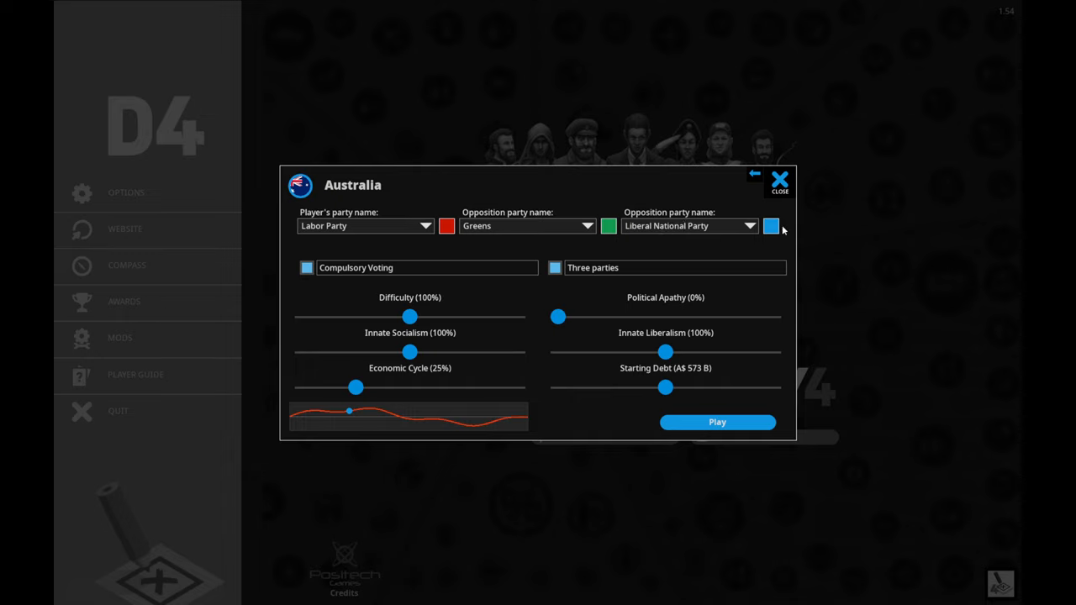
{"action": "mouse_move", "coordinate": [489, 239]}
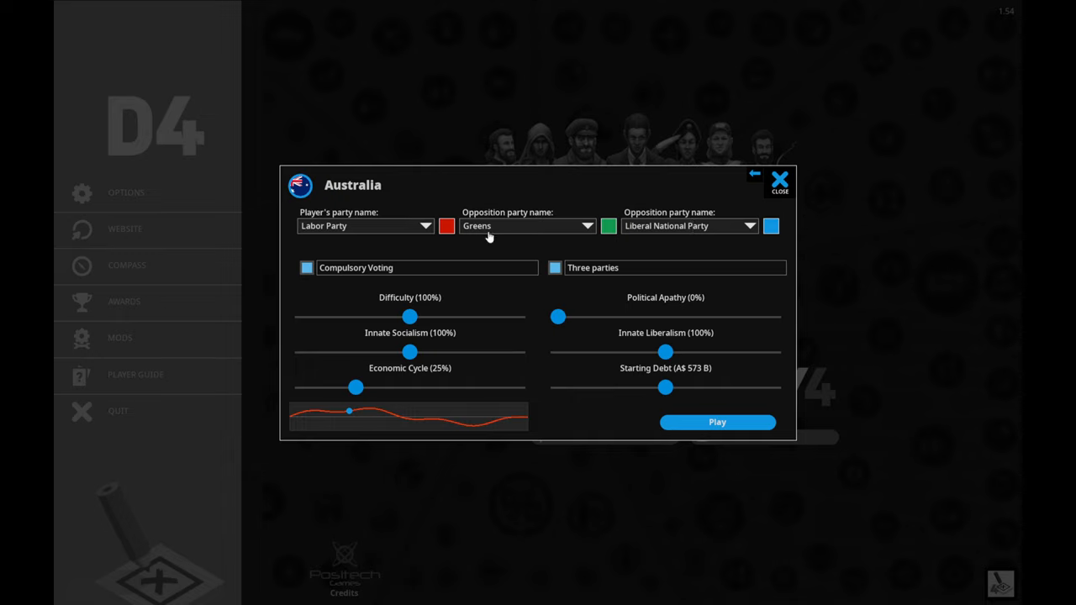
{"action": "mouse_move", "coordinate": [432, 291]}
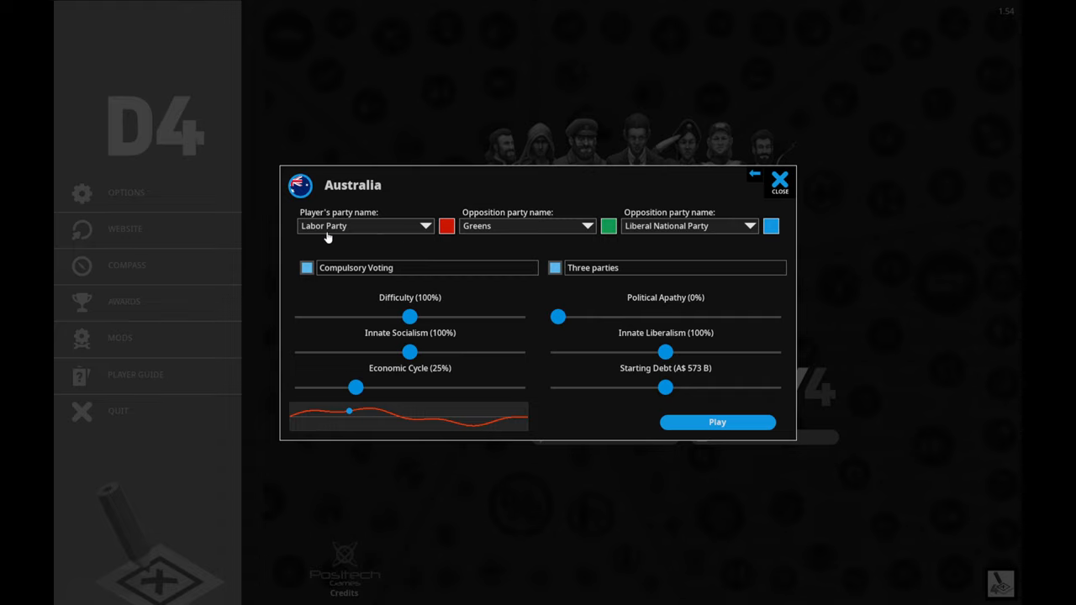
{"action": "mouse_move", "coordinate": [467, 269]}
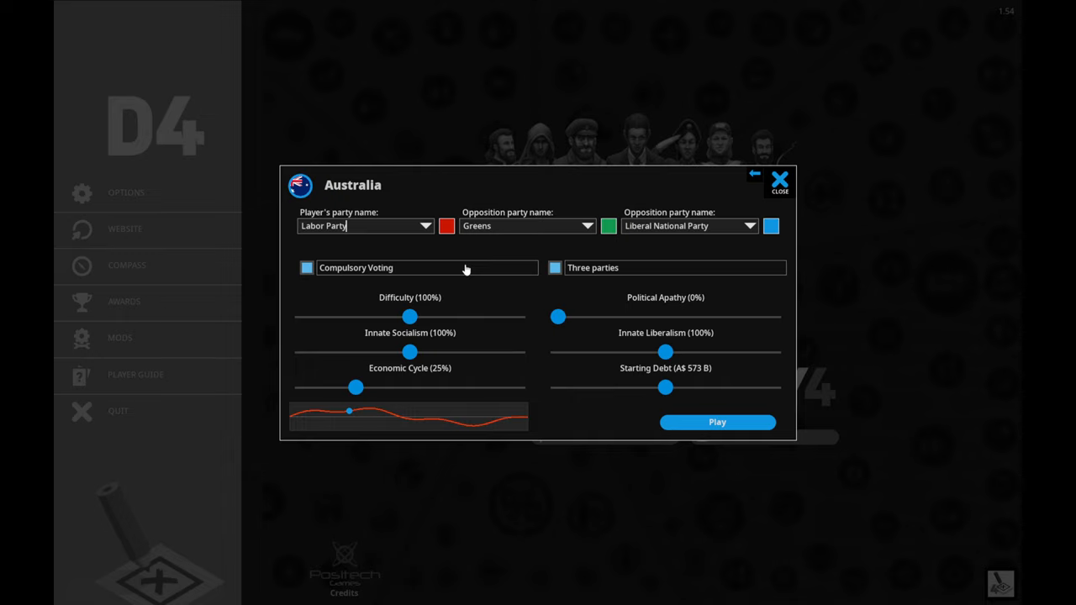
{"action": "mouse_move", "coordinate": [484, 254]}
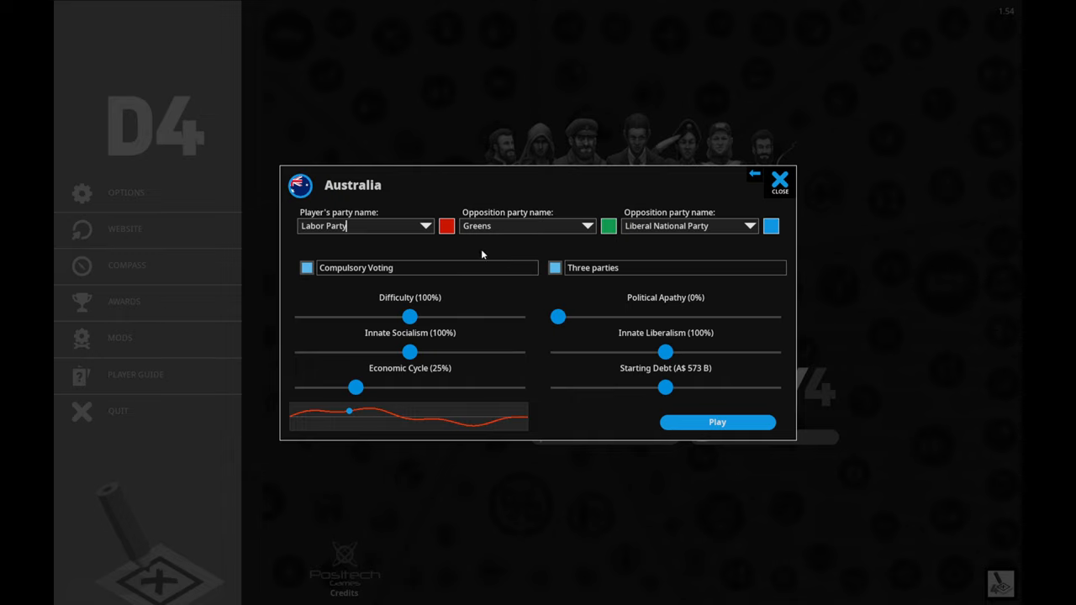
{"action": "mouse_move", "coordinate": [424, 299]}
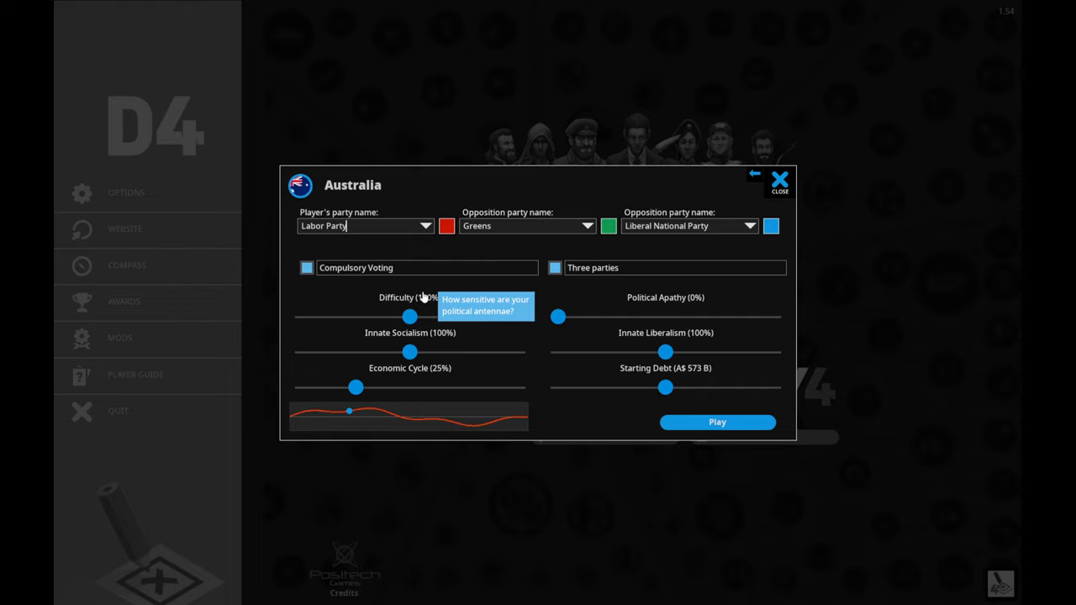
{"action": "mouse_move", "coordinate": [649, 316]}
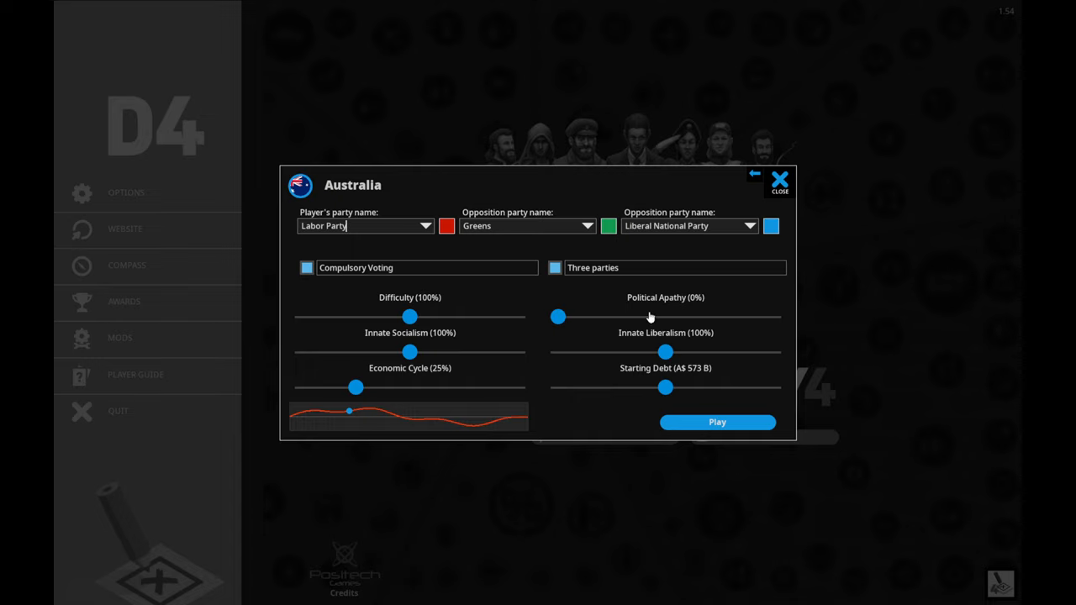
{"action": "mouse_move", "coordinate": [686, 310]}
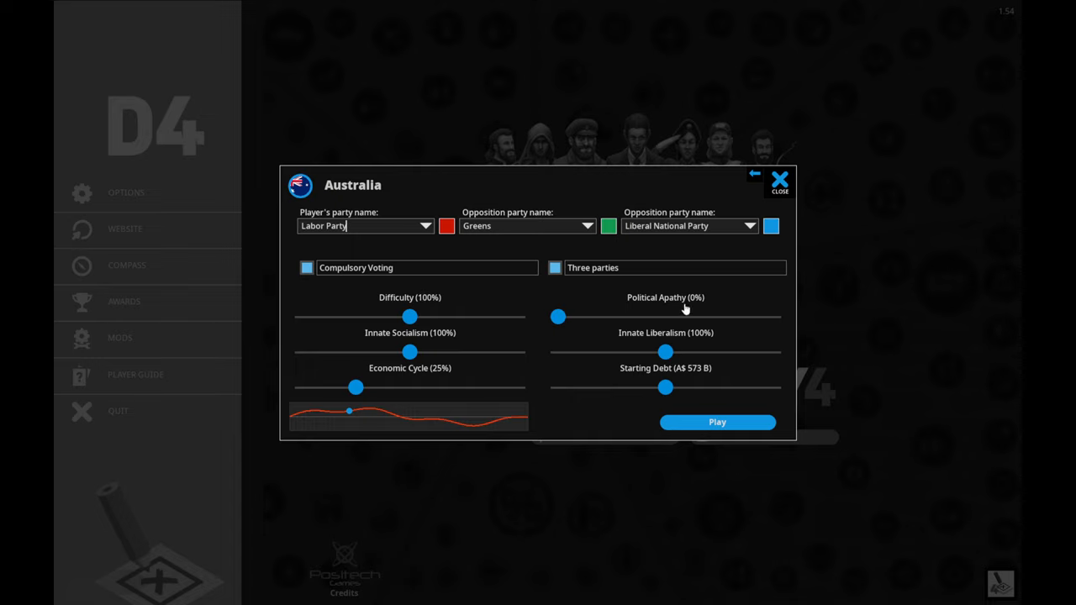
{"action": "mouse_move", "coordinate": [629, 314]}
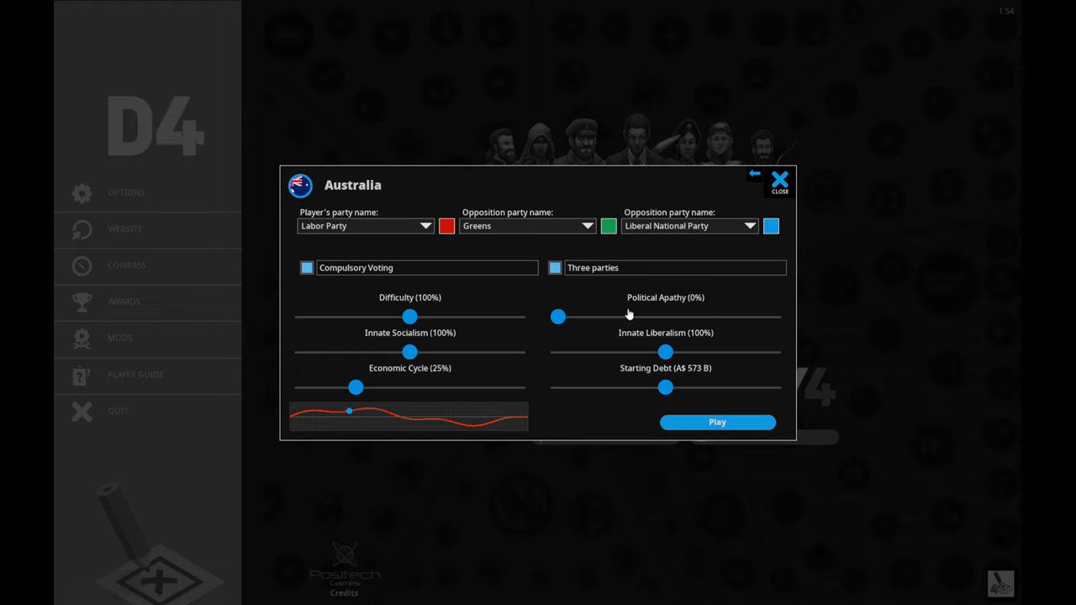
{"action": "mouse_move", "coordinate": [678, 304]}
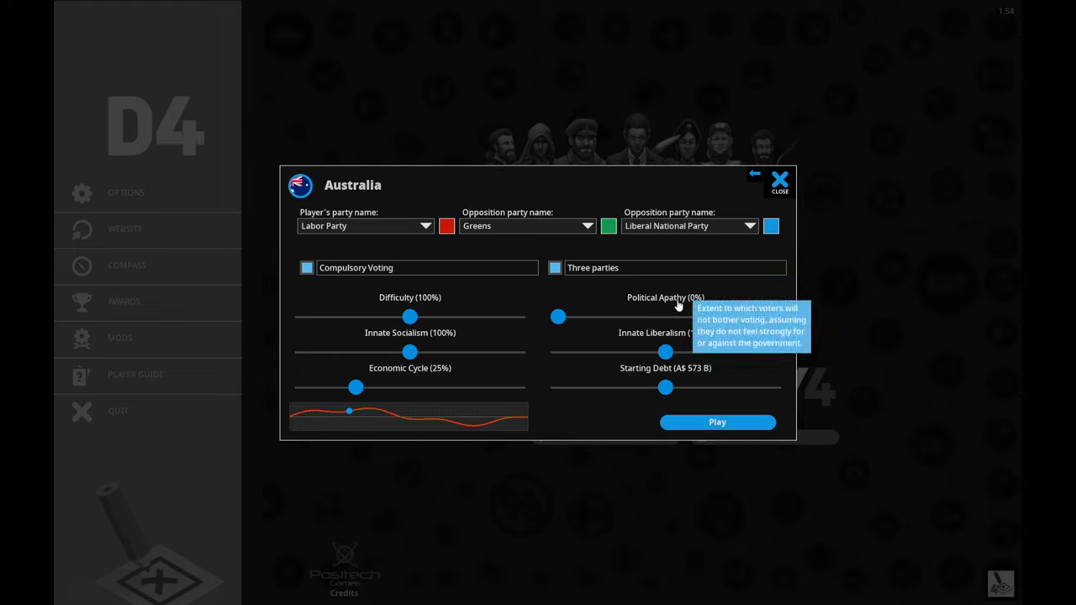
{"action": "mouse_move", "coordinate": [670, 281]}
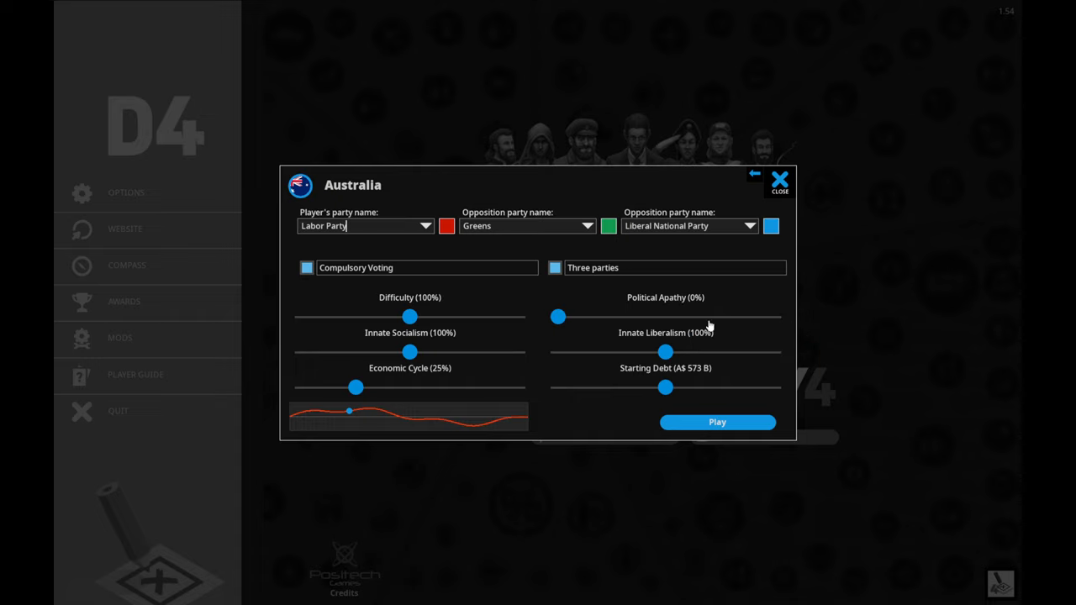
{"action": "mouse_move", "coordinate": [606, 326]}
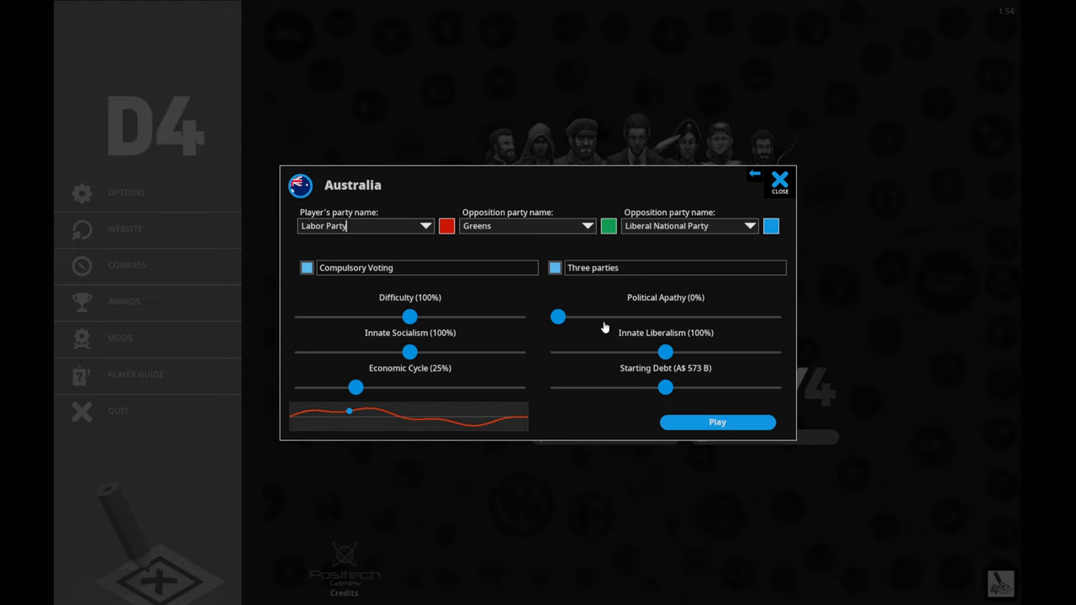
{"action": "mouse_move", "coordinate": [671, 306]}
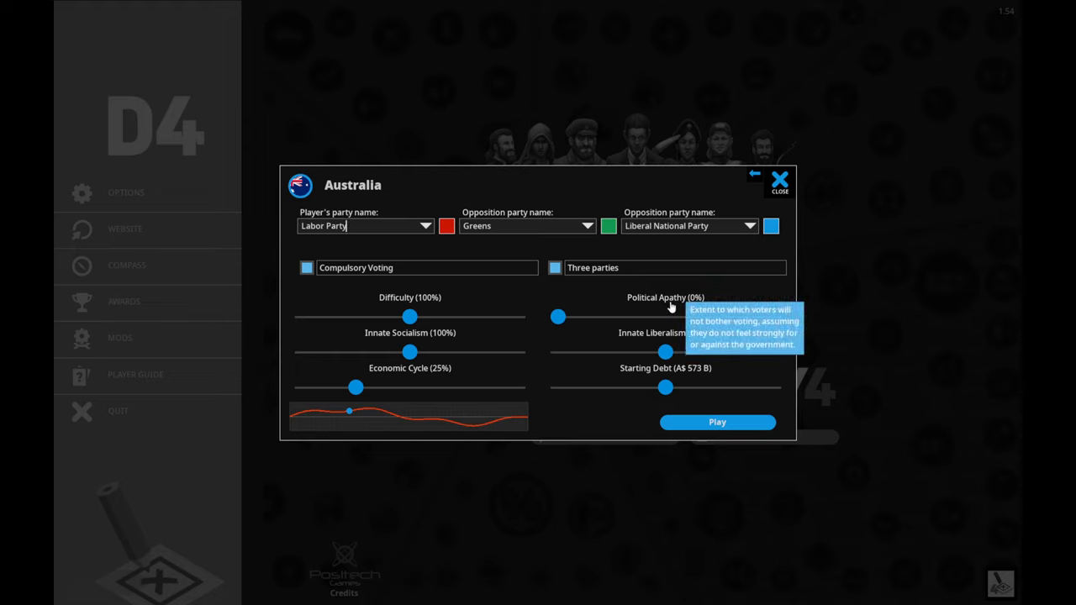
{"action": "mouse_move", "coordinate": [588, 323]}
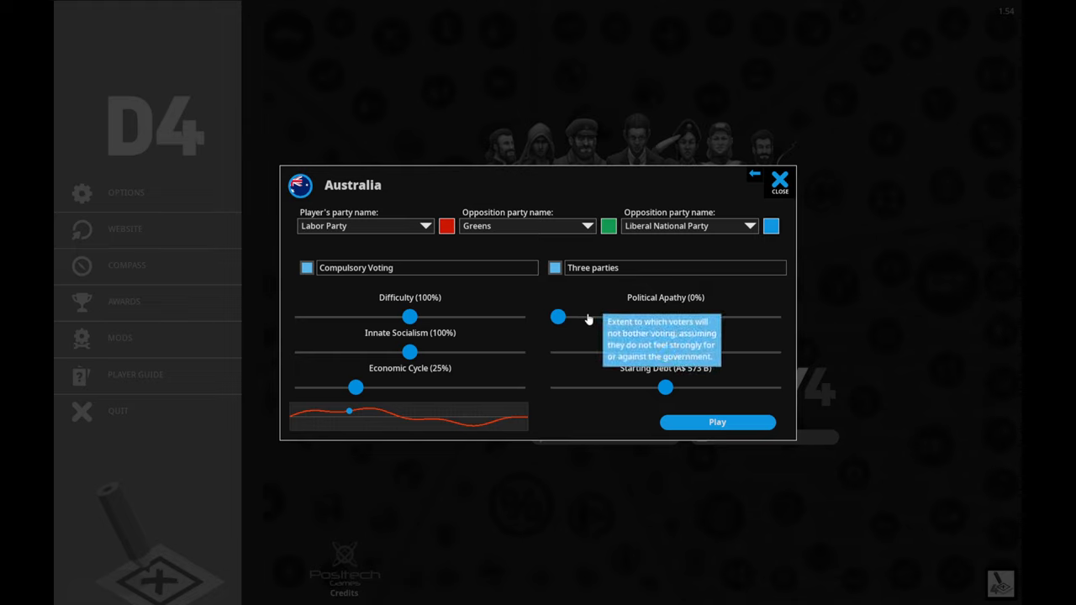
{"action": "left_click_drag", "start_coordinate": [558, 316], "coordinate": [579, 316]}
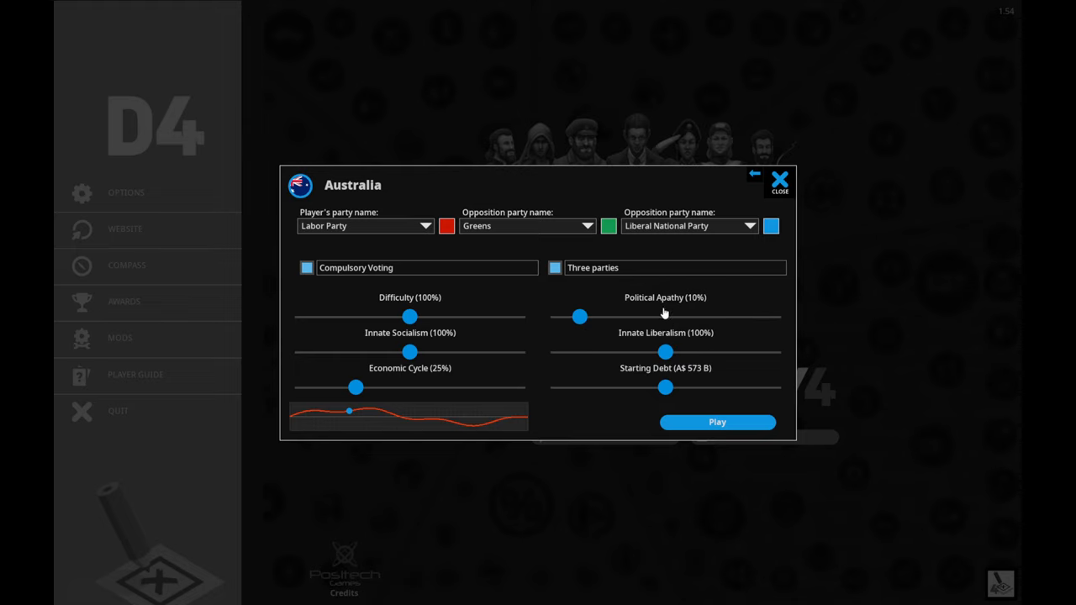
{"action": "mouse_move", "coordinate": [620, 282]}
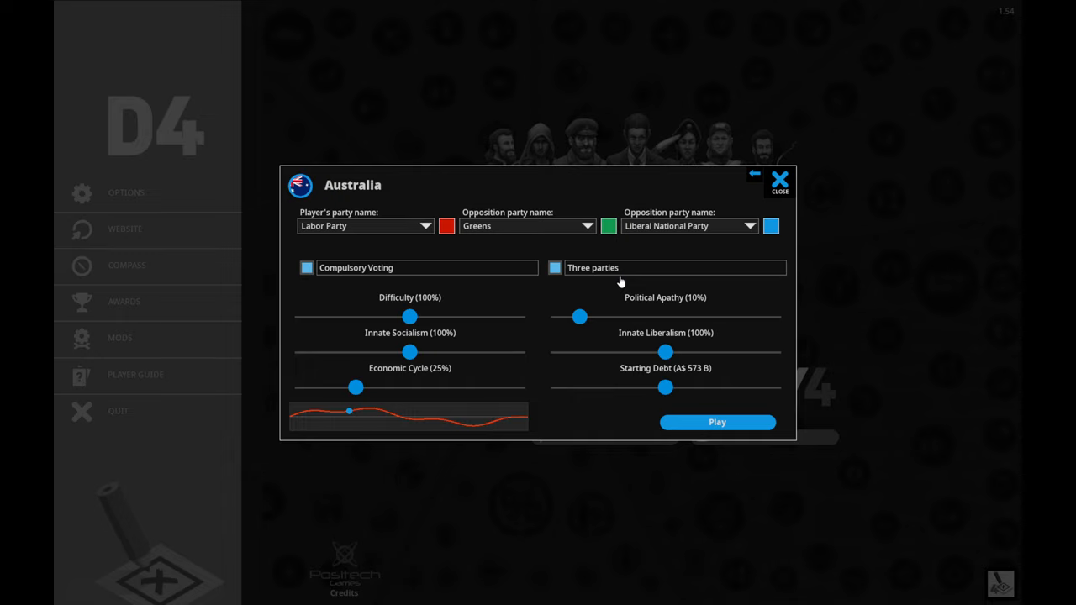
{"action": "mouse_move", "coordinate": [669, 356]}
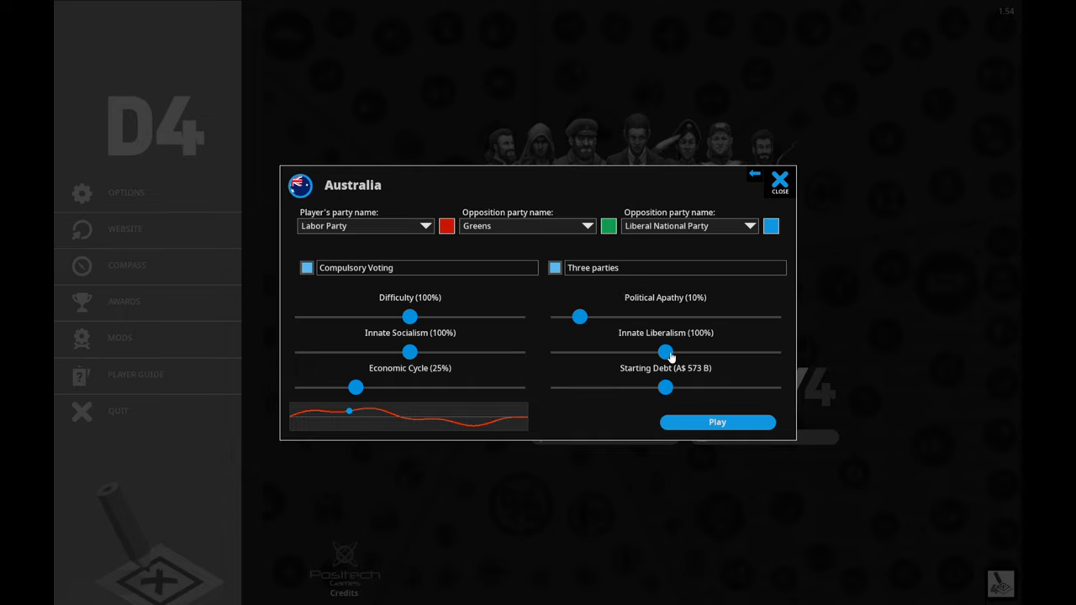
{"action": "mouse_move", "coordinate": [665, 352]}
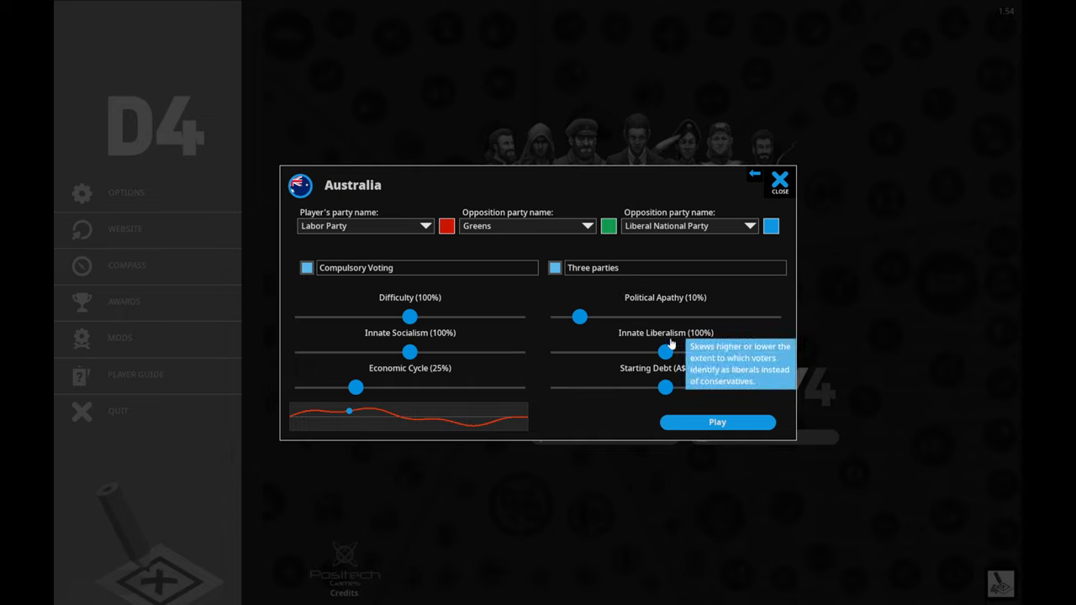
{"action": "mouse_move", "coordinate": [417, 340]}
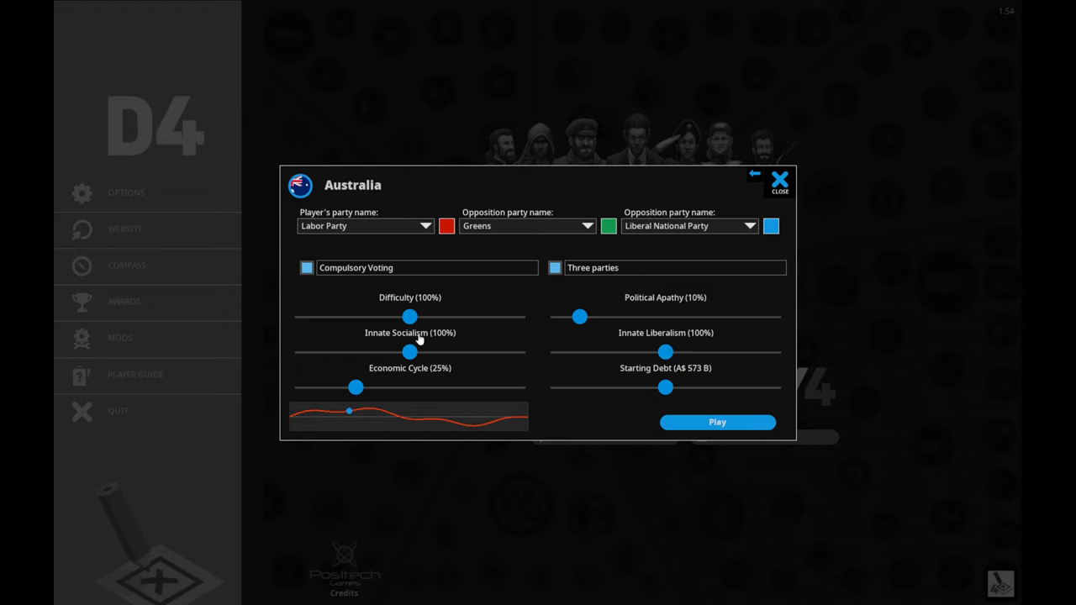
{"action": "mouse_move", "coordinate": [356, 388]}
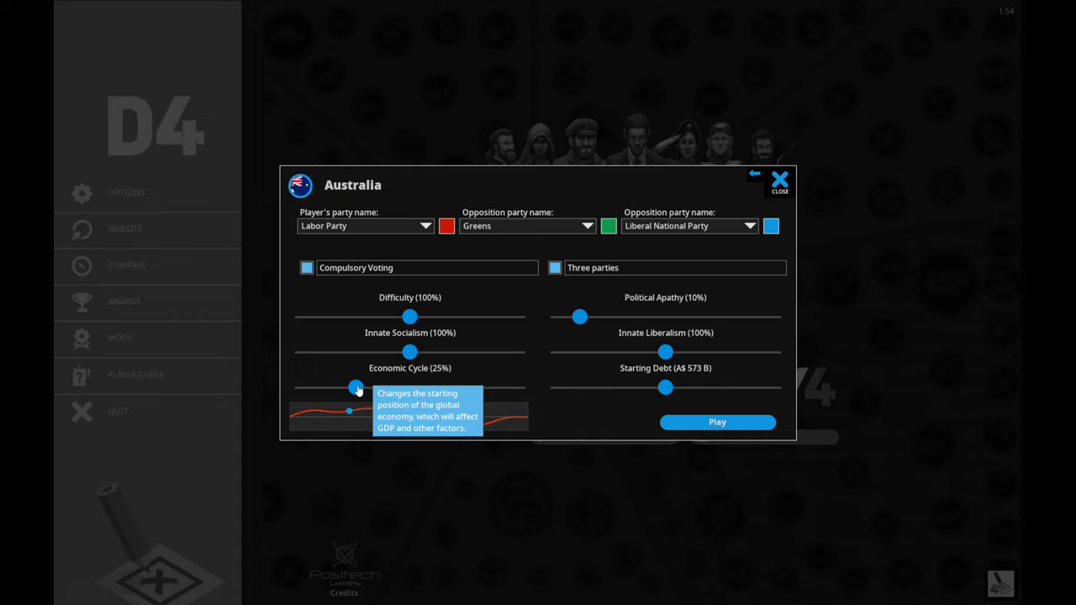
{"action": "mouse_move", "coordinate": [369, 410]}
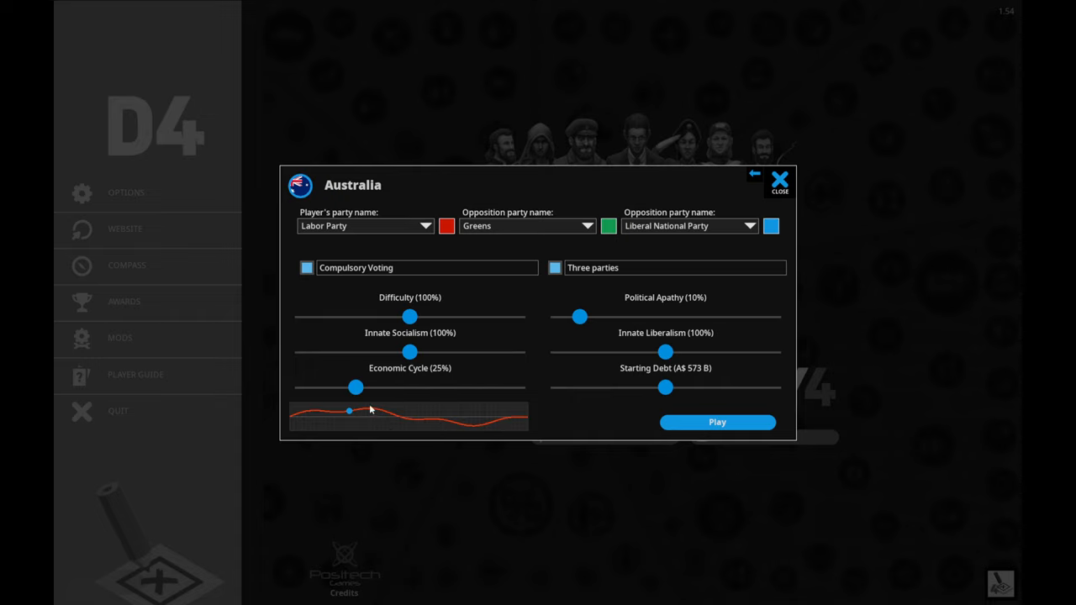
{"action": "mouse_move", "coordinate": [369, 399]}
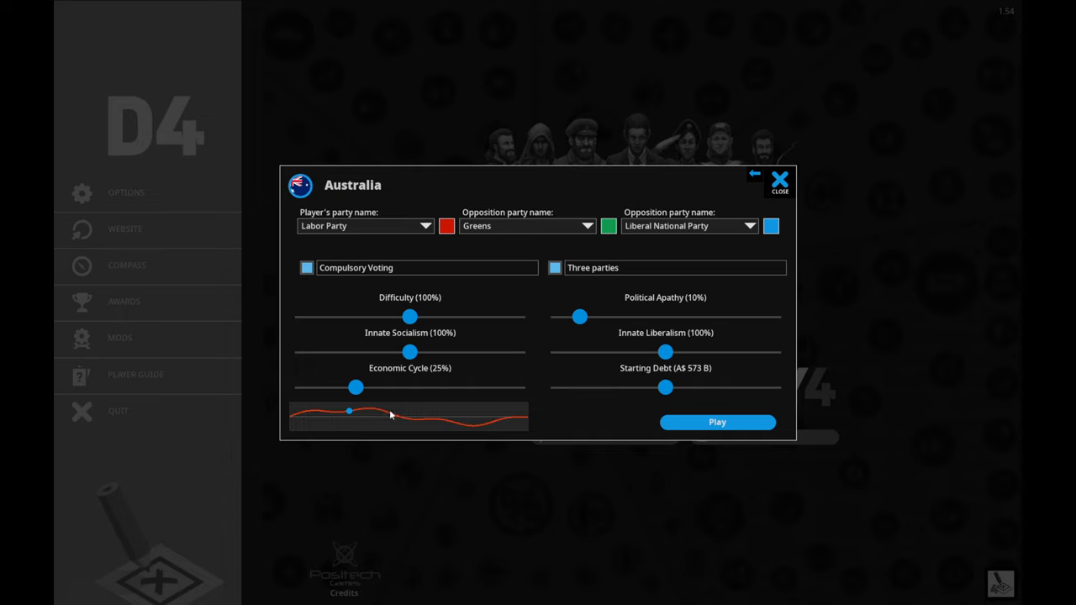
{"action": "mouse_move", "coordinate": [376, 400]}
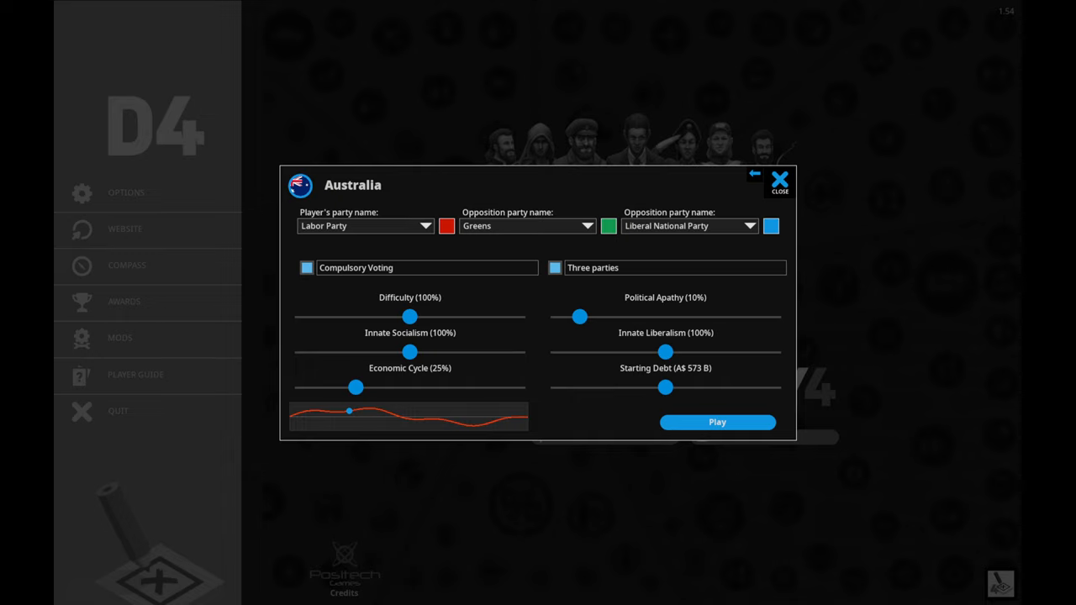
{"action": "mouse_move", "coordinate": [313, 398]}
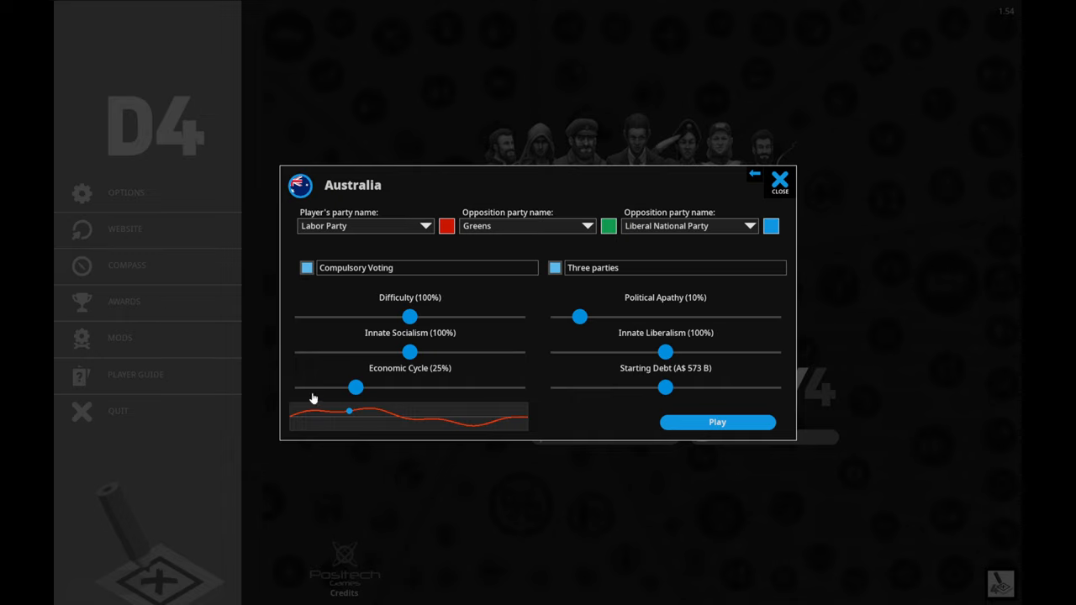
{"action": "mouse_move", "coordinate": [645, 429]}
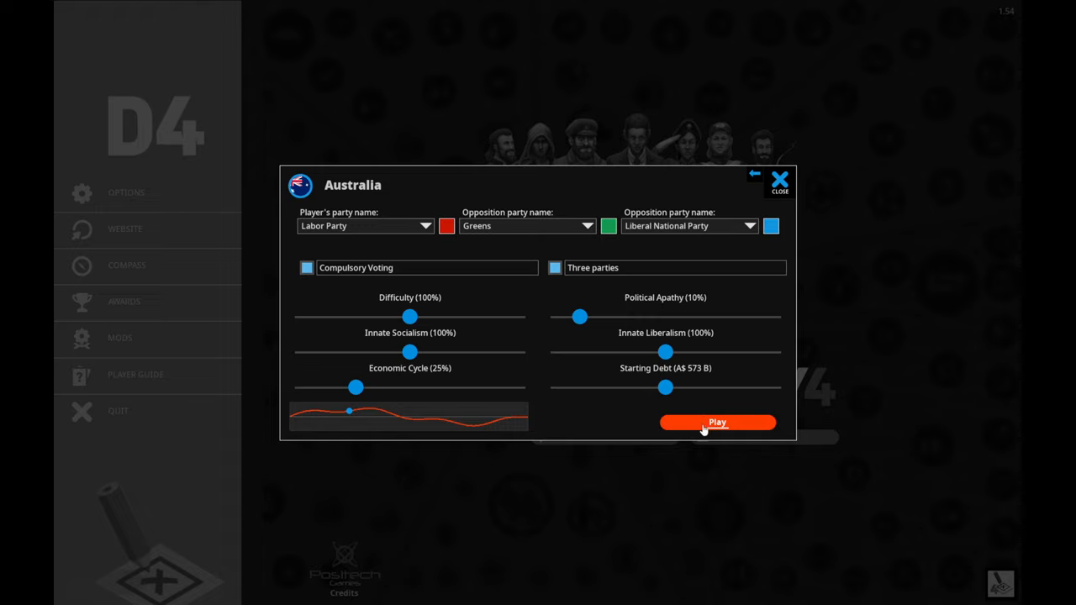
- Launch the Australia game with these settings, reaching the election victory welcome
{"action": "left_click", "coordinate": [716, 422]}
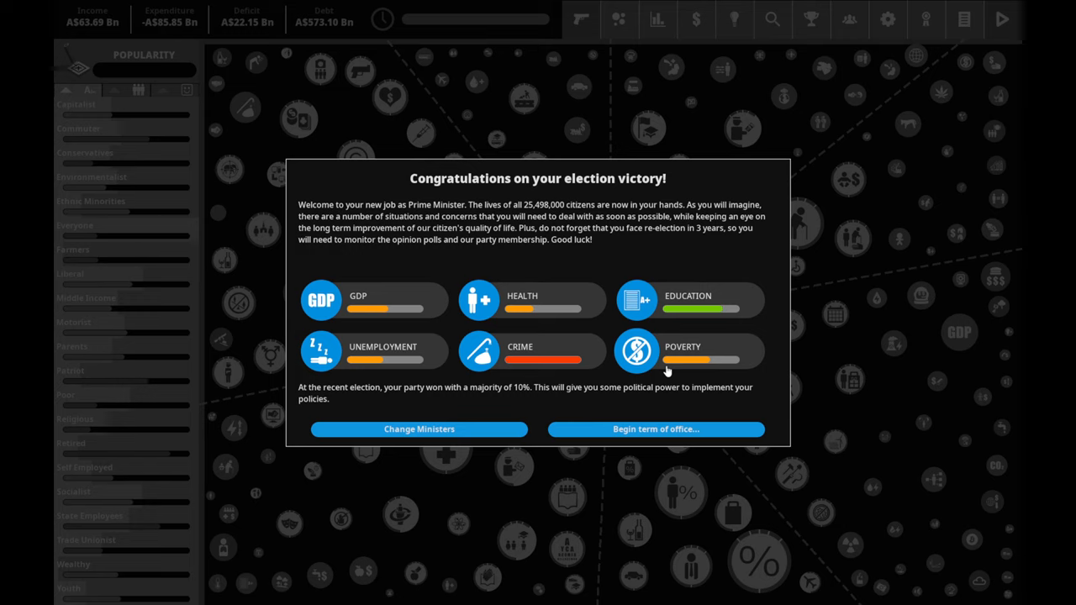
{"action": "mouse_move", "coordinate": [321, 299]}
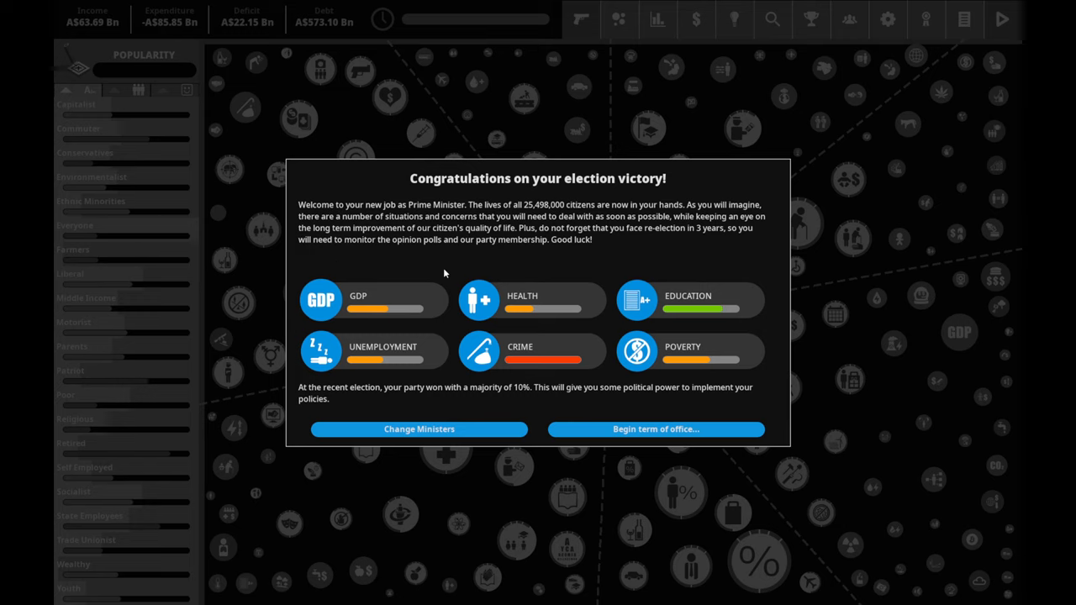
{"action": "mouse_move", "coordinate": [403, 313]}
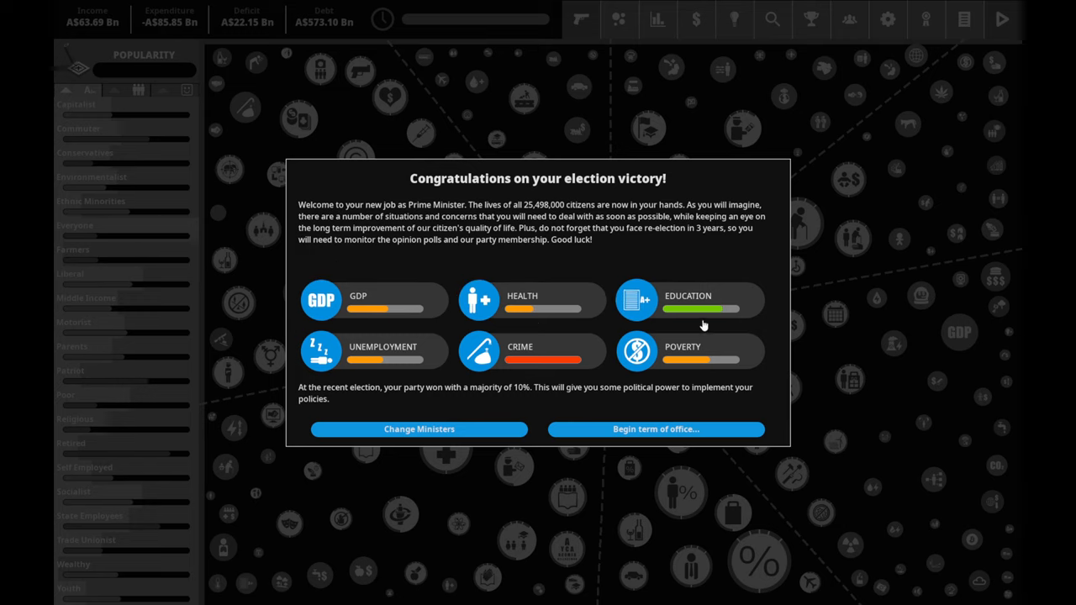
{"action": "mouse_move", "coordinate": [719, 318]}
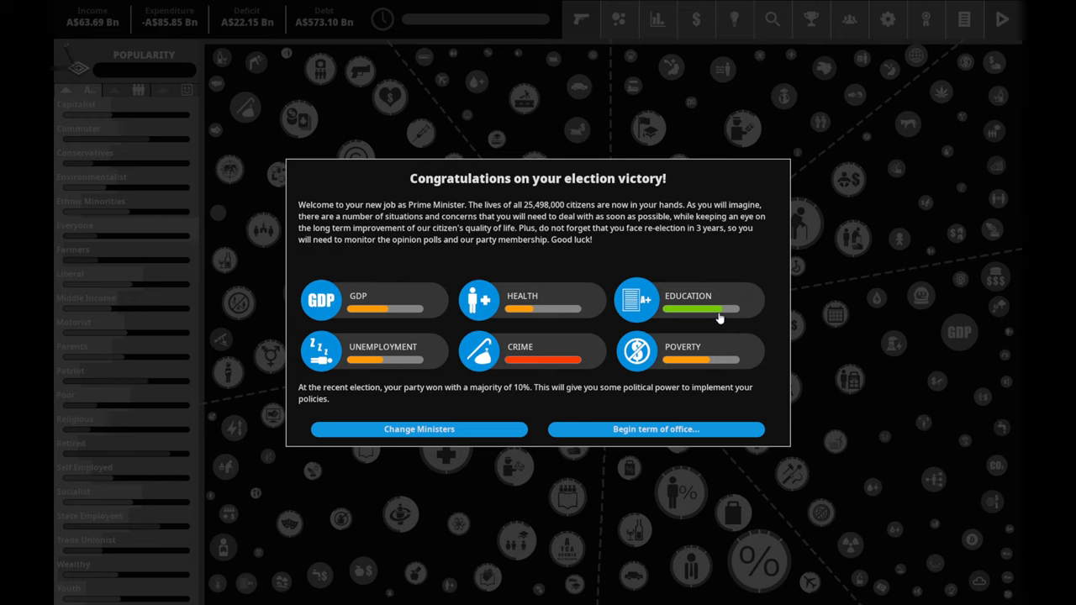
{"action": "mouse_move", "coordinate": [351, 361]}
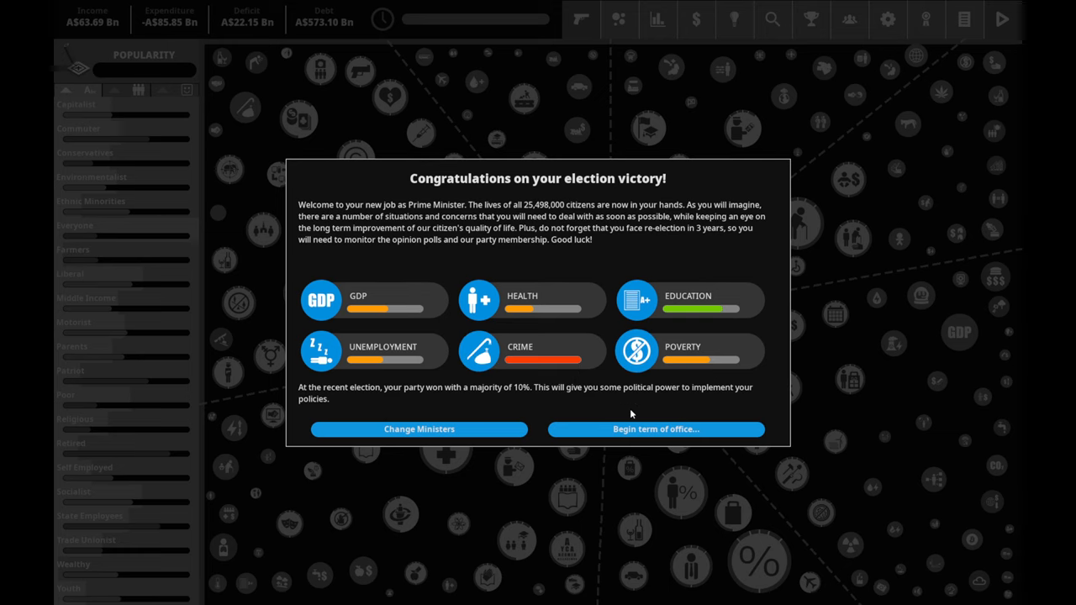
- Browse the potential ministers list sorted by campaigning skill, then return to the vacant cabinet
{"action": "left_click", "coordinate": [417, 428]}
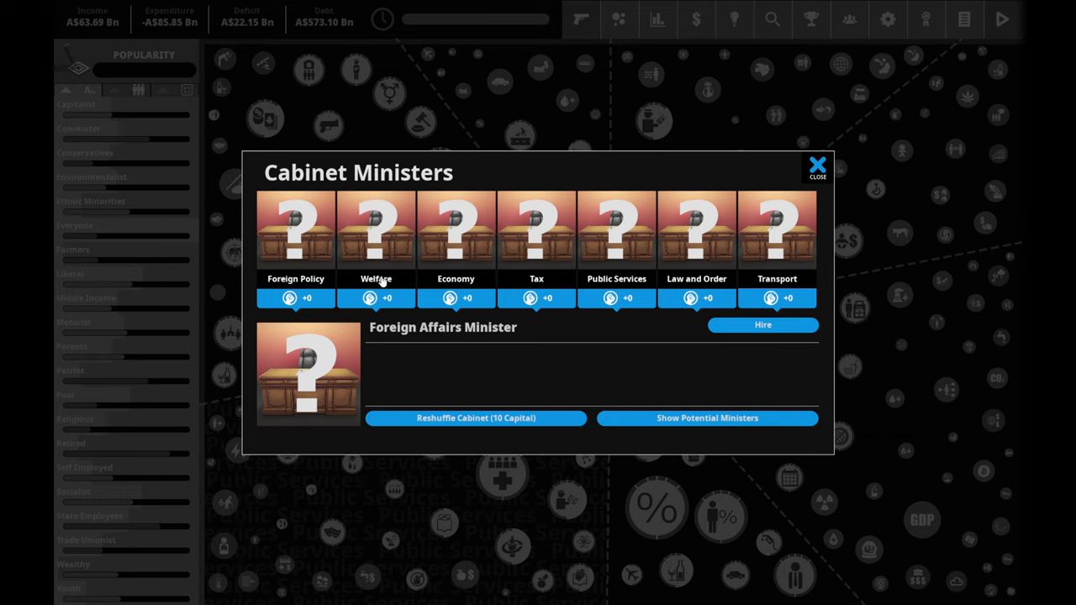
{"action": "mouse_move", "coordinate": [292, 228]}
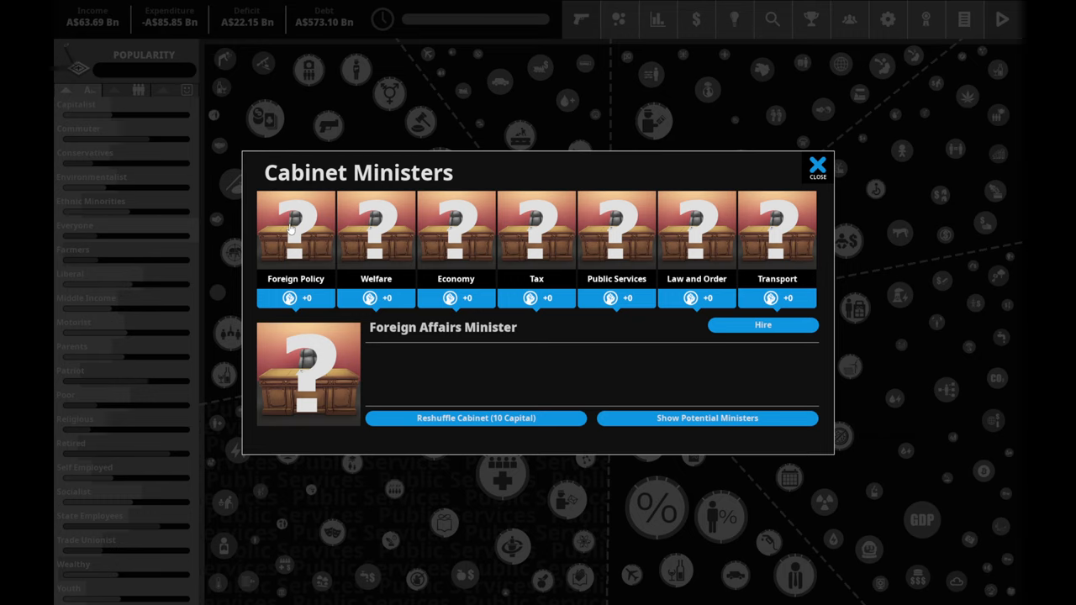
{"action": "mouse_move", "coordinate": [706, 417]}
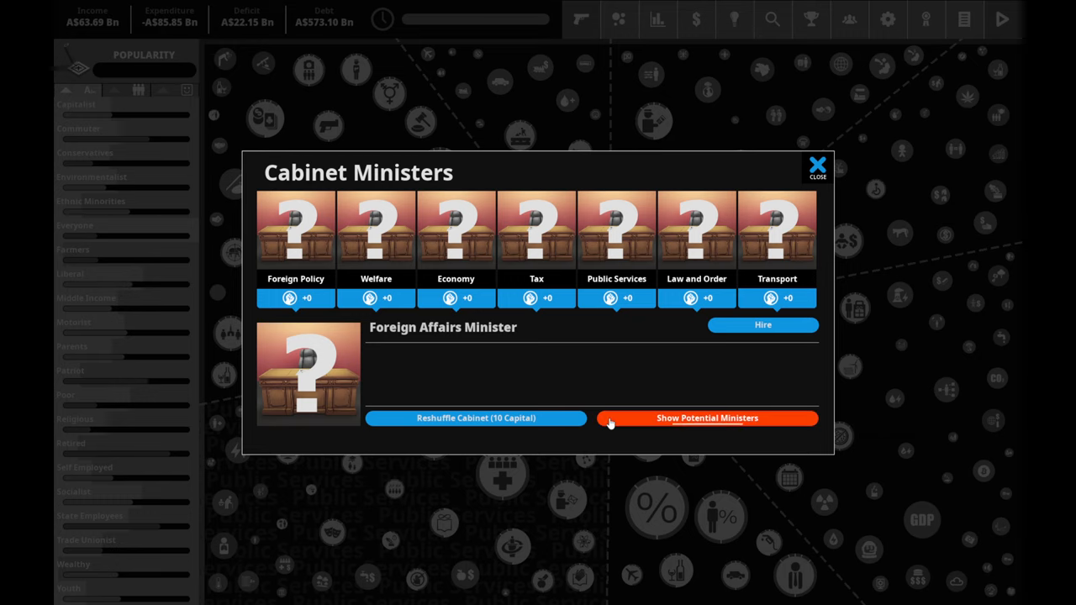
{"action": "left_click", "coordinate": [706, 417]}
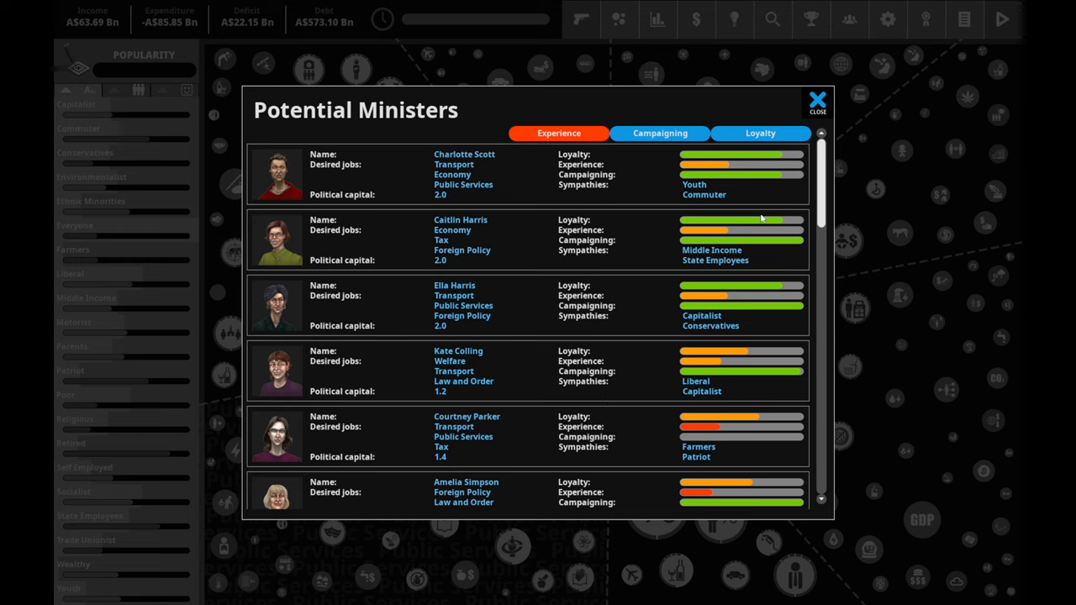
{"action": "mouse_move", "coordinate": [561, 158]}
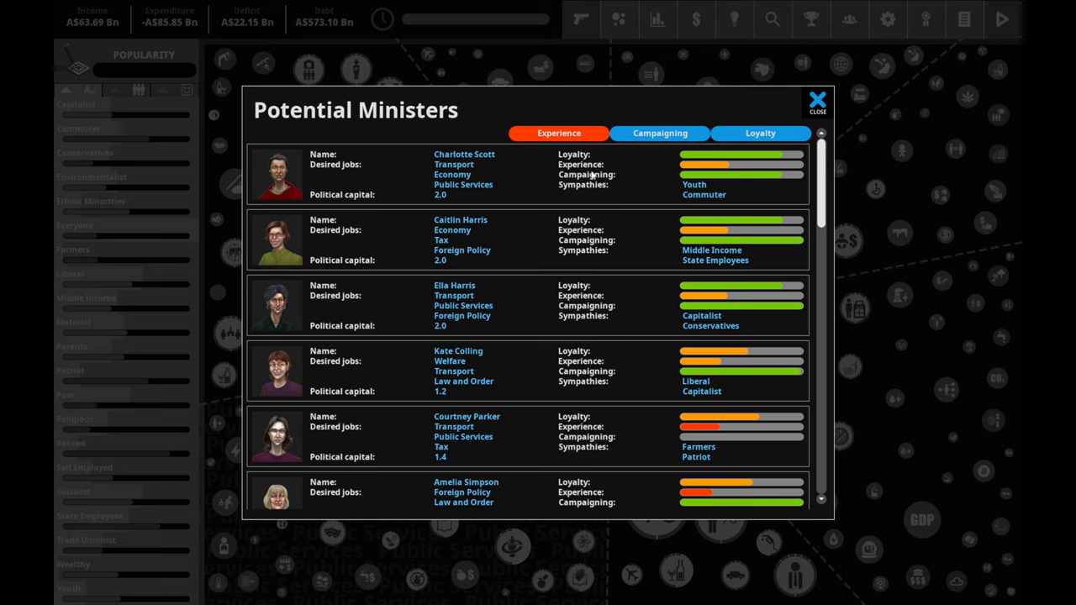
{"action": "mouse_move", "coordinate": [313, 246]}
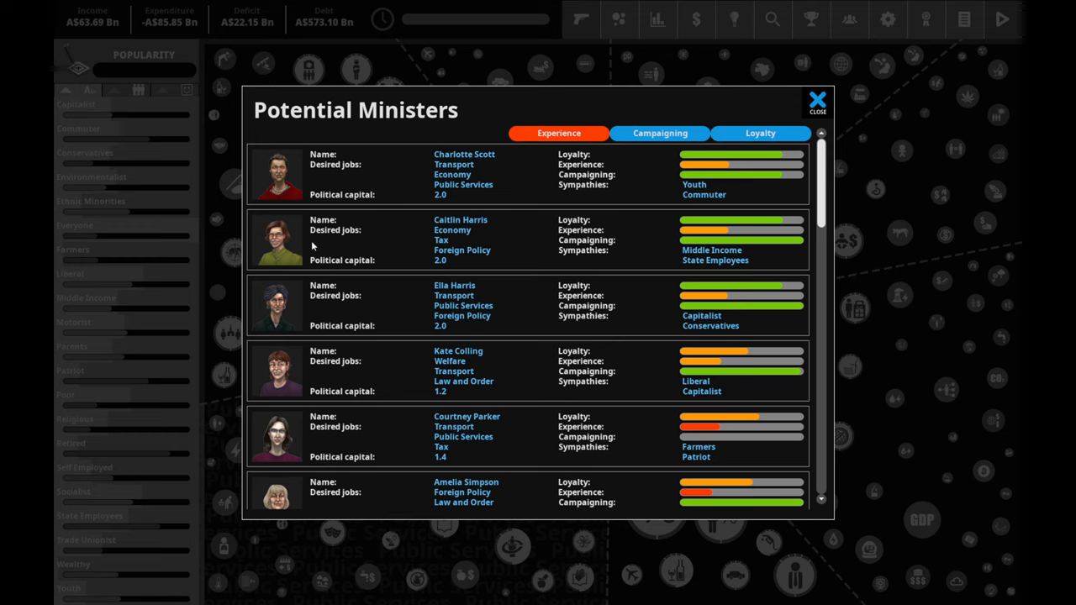
{"action": "mouse_move", "coordinate": [548, 163]}
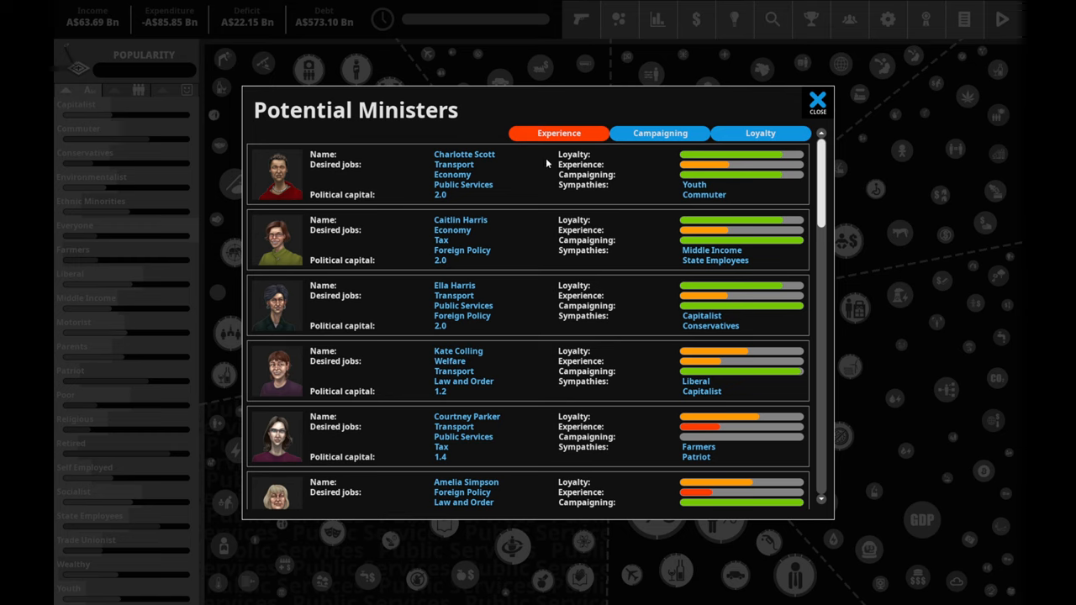
{"action": "mouse_move", "coordinate": [555, 267]}
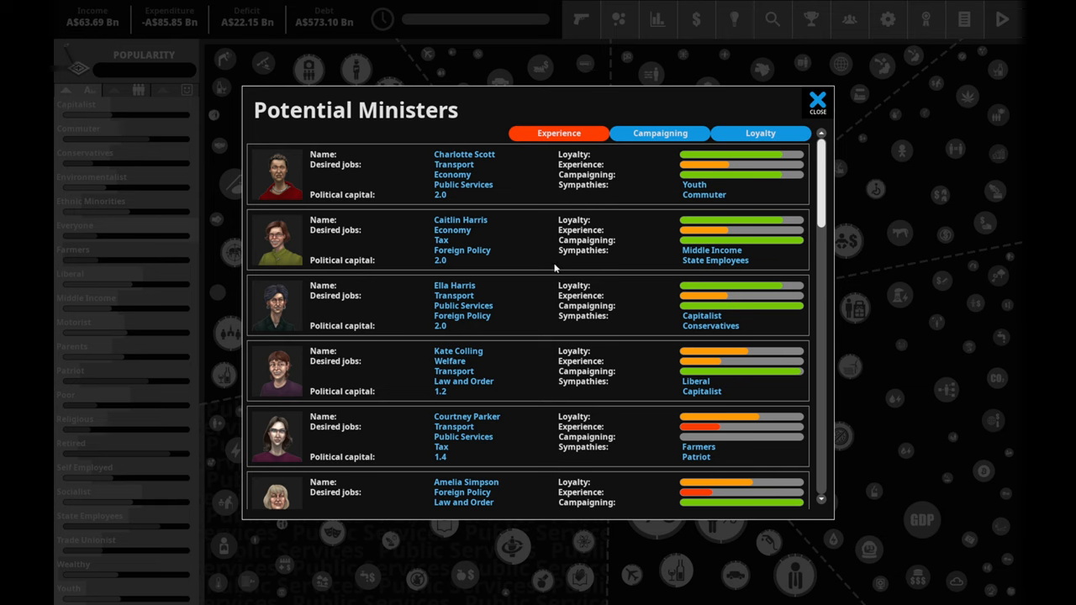
{"action": "scroll", "scroll_direction": "down", "scroll_amount": 3}
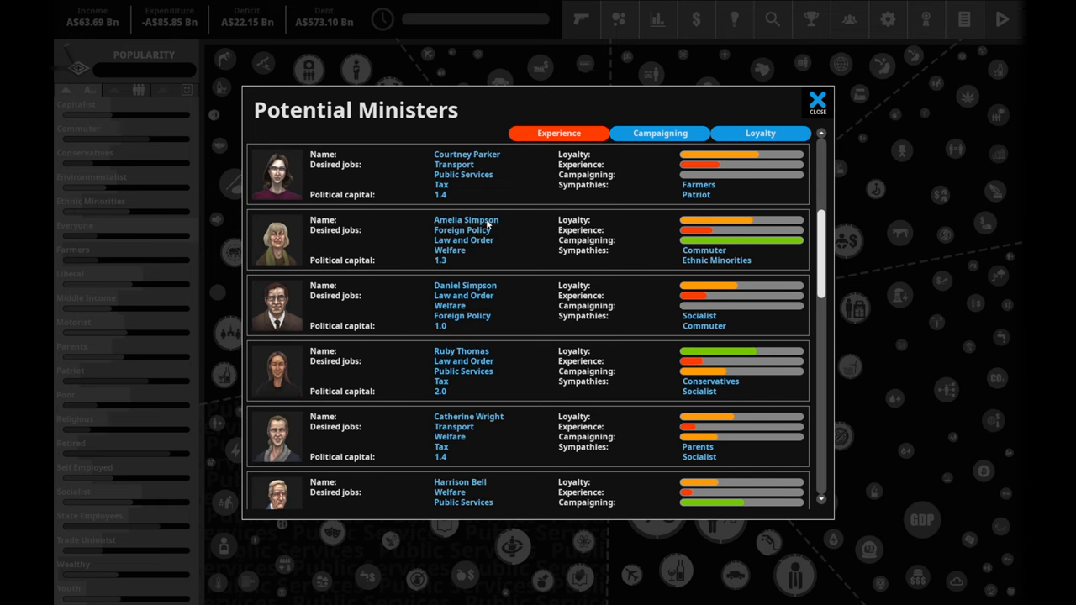
{"action": "scroll", "scroll_direction": "down", "scroll_amount": 3}
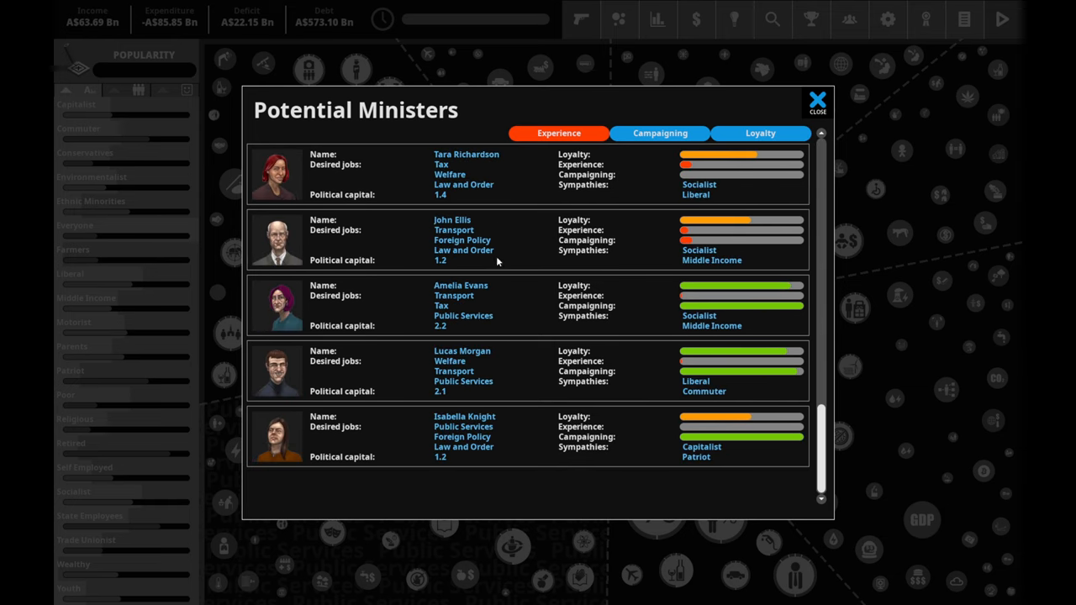
{"action": "left_click", "coordinate": [659, 133]}
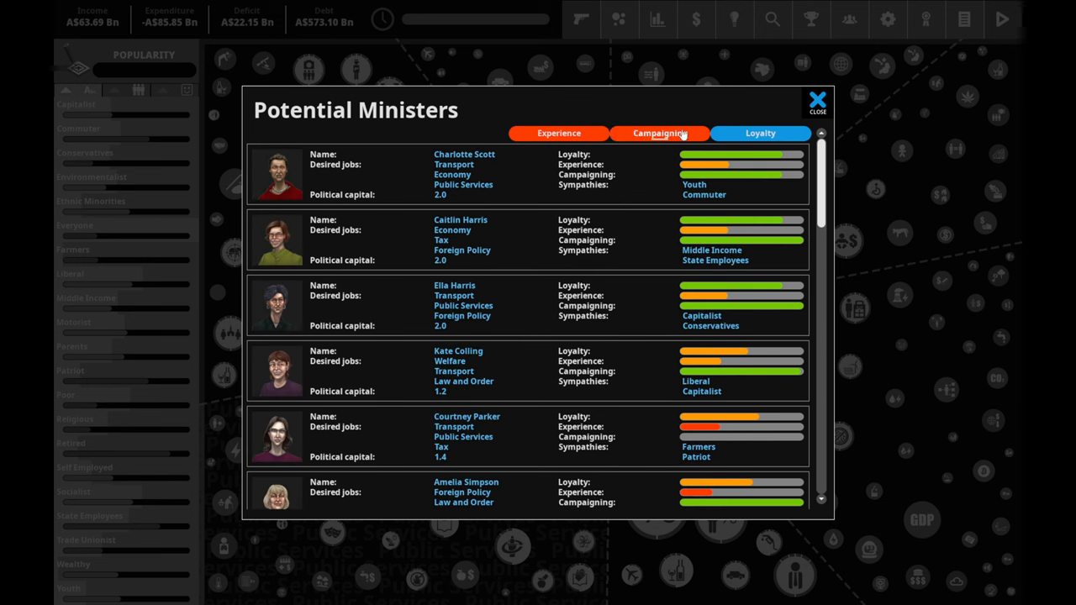
{"action": "left_click", "coordinate": [816, 101]}
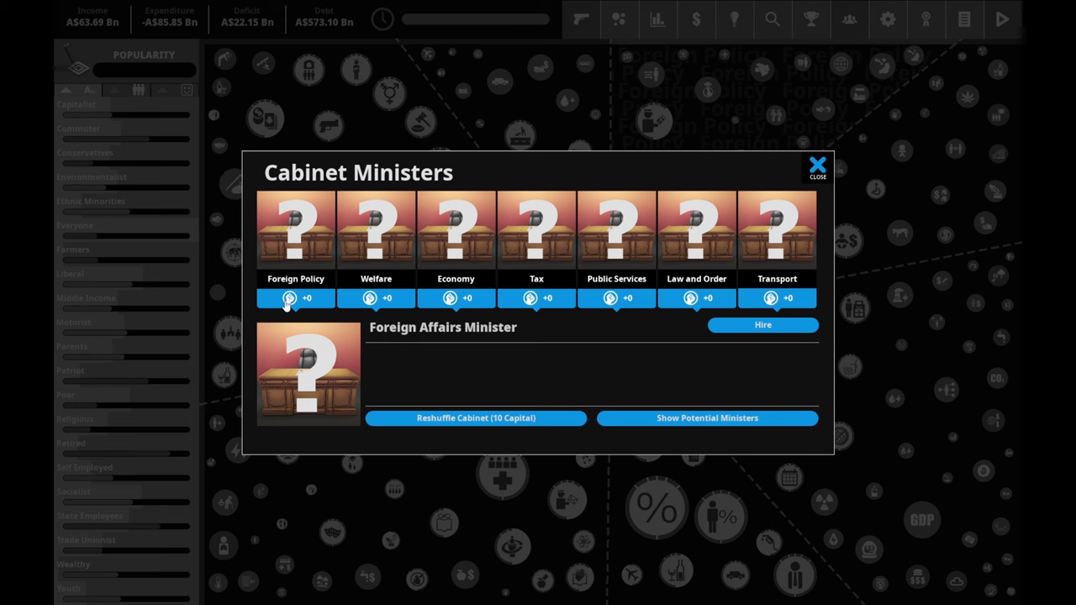
- Recheck the potential ministers, then hire the second candidate as Foreign Affairs Minister
{"action": "left_click", "coordinate": [706, 417]}
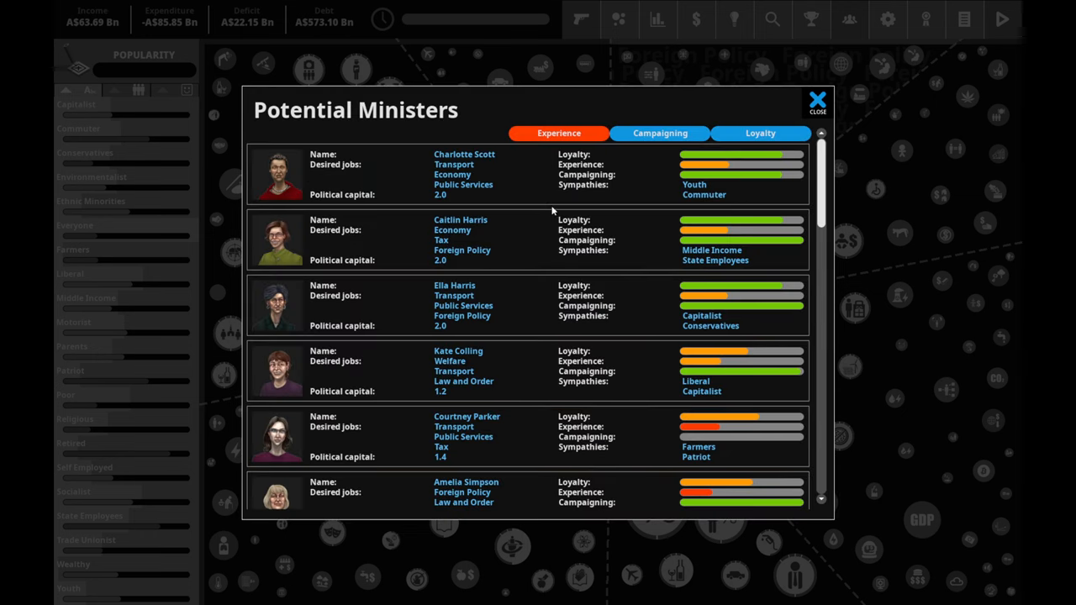
{"action": "mouse_move", "coordinate": [709, 186]}
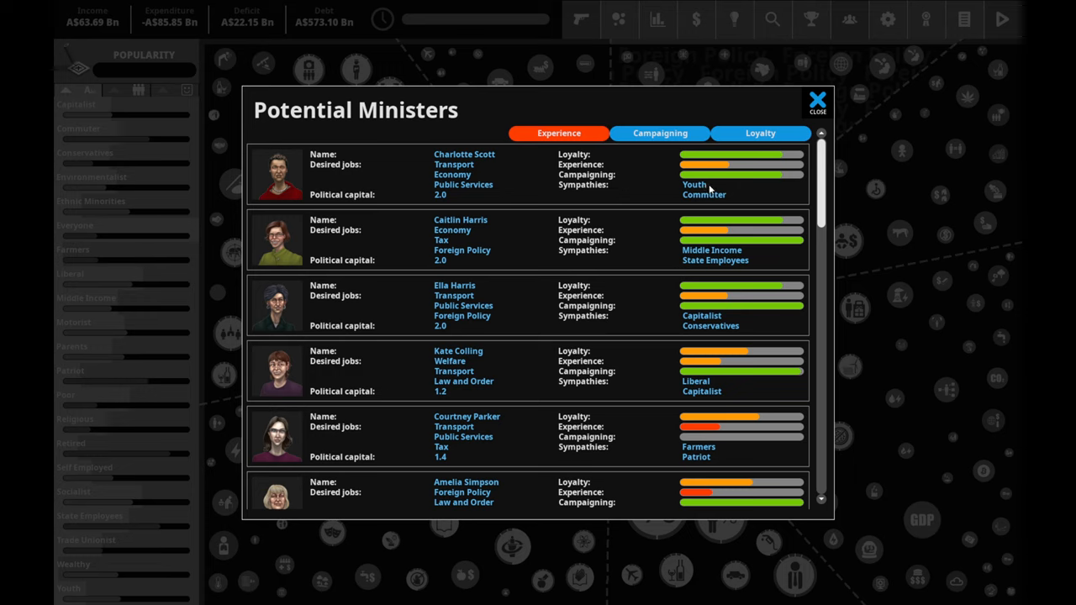
{"action": "mouse_move", "coordinate": [447, 160]}
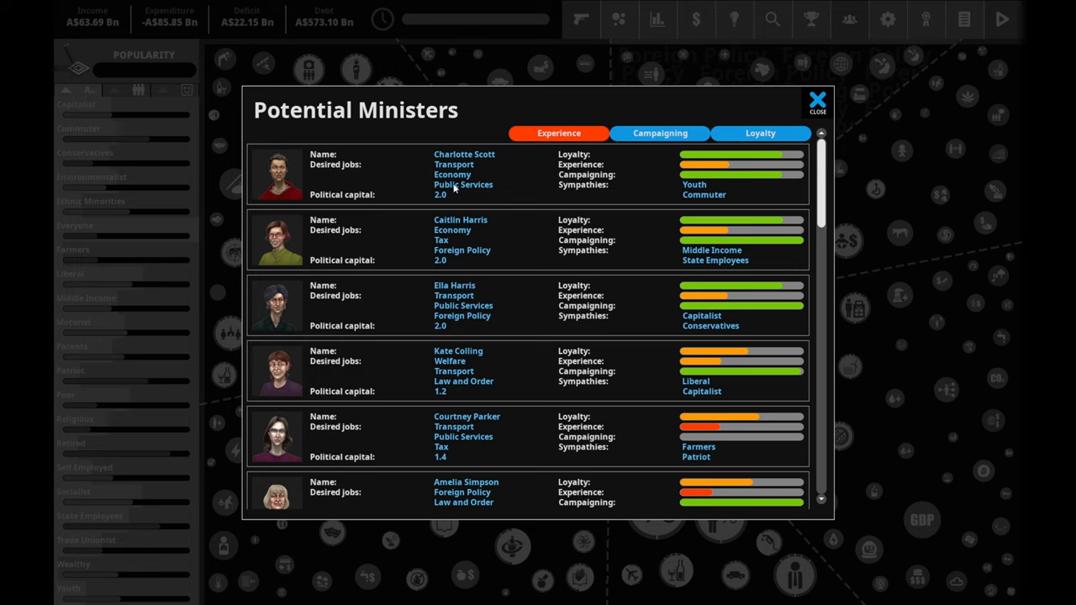
{"action": "mouse_move", "coordinate": [484, 208]}
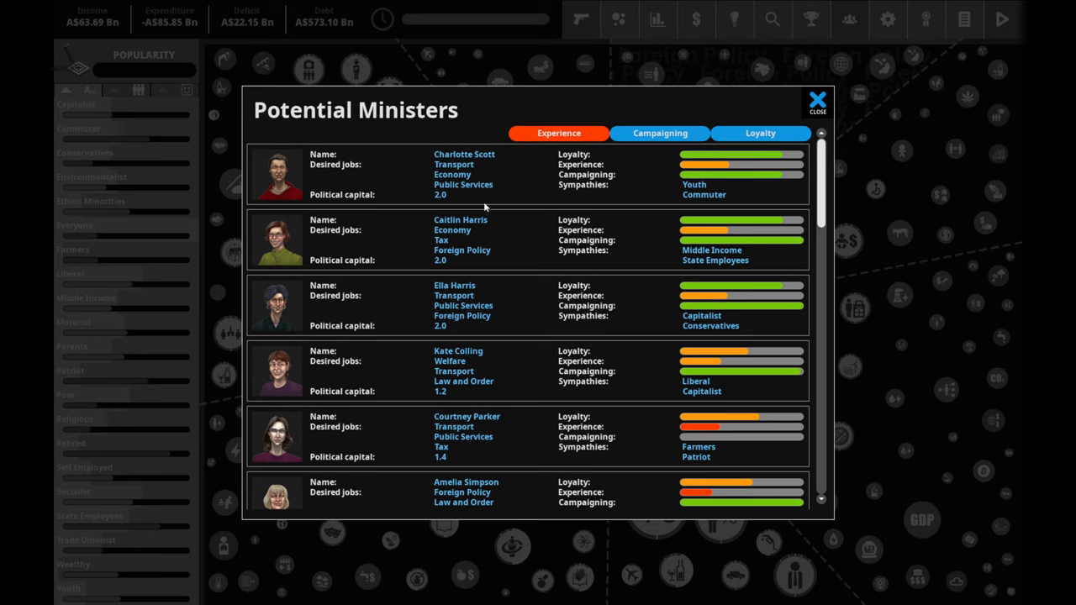
{"action": "mouse_move", "coordinate": [632, 173]}
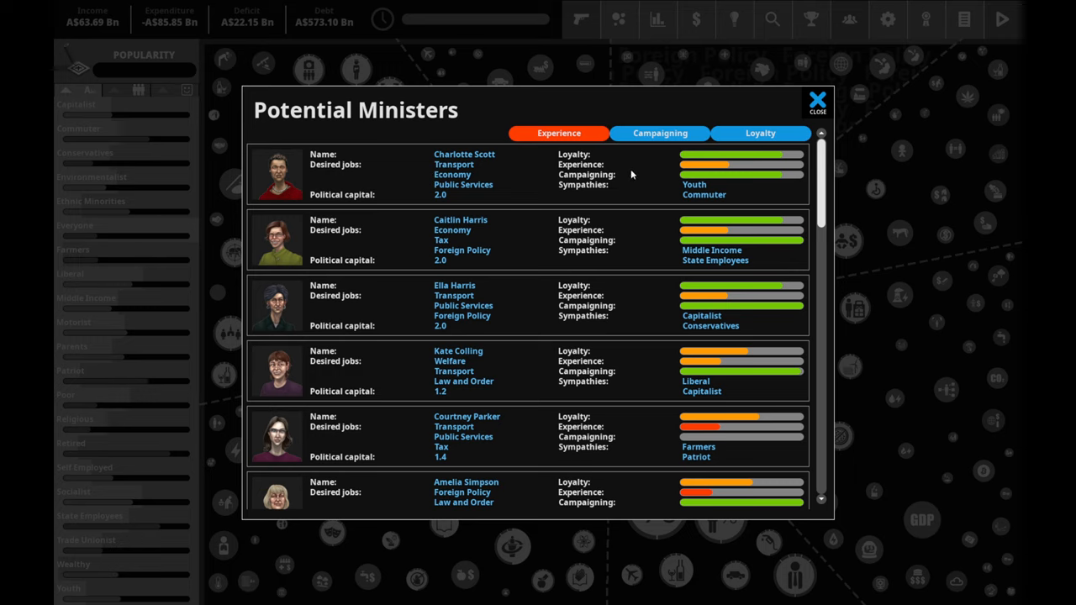
{"action": "mouse_move", "coordinate": [430, 242]}
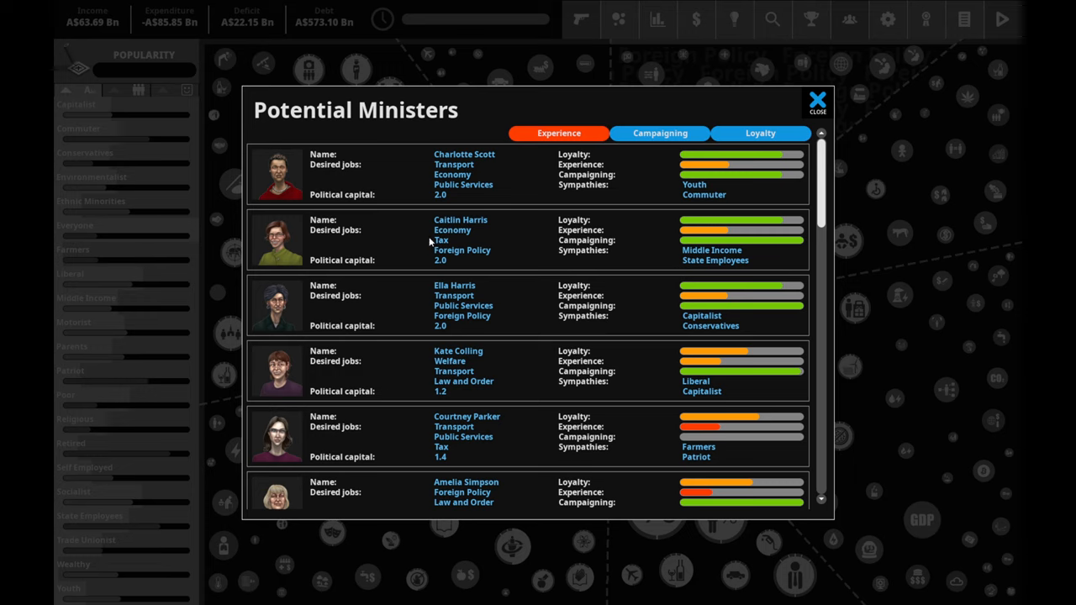
{"action": "mouse_move", "coordinate": [488, 244]}
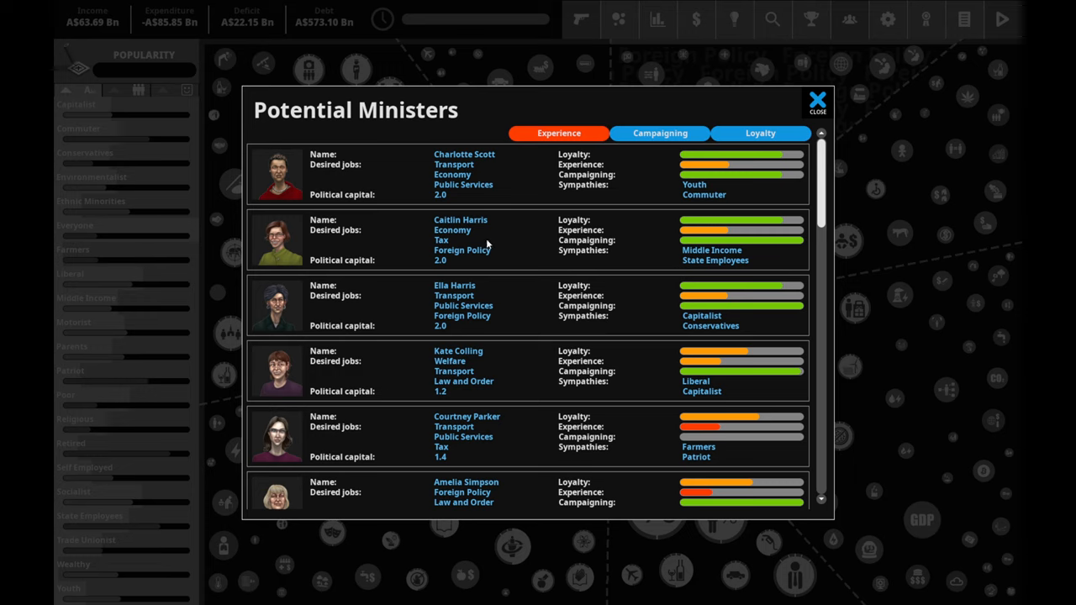
{"action": "mouse_move", "coordinate": [349, 232]}
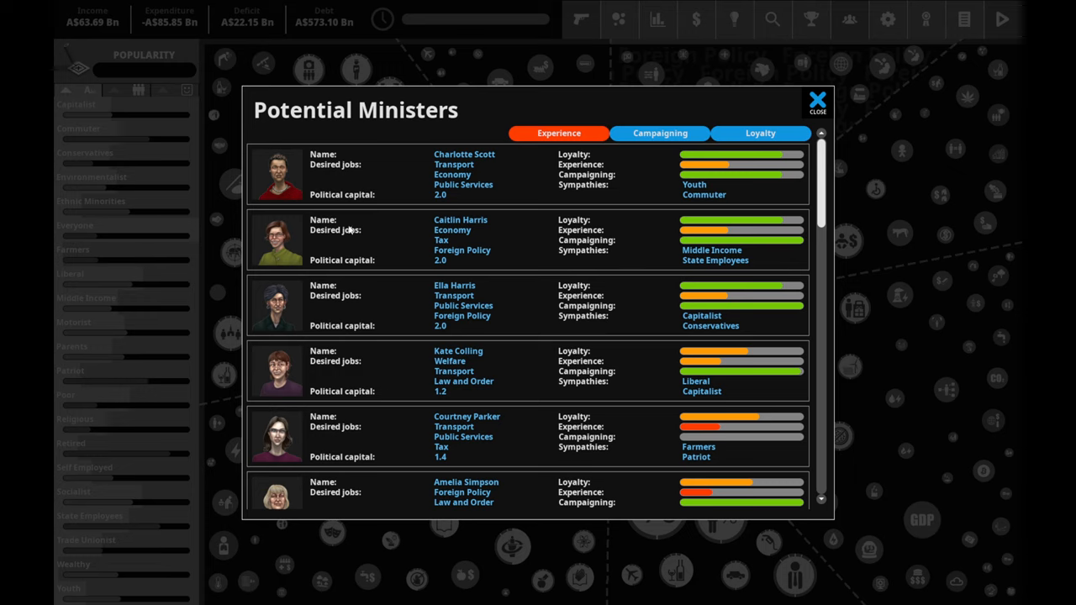
{"action": "mouse_move", "coordinate": [385, 151]}
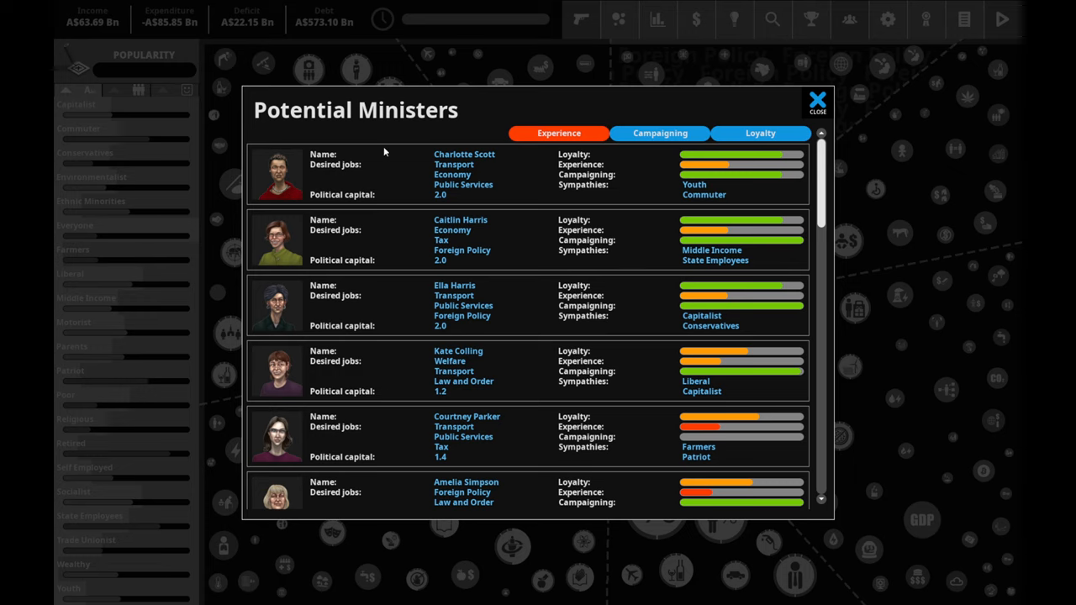
{"action": "mouse_move", "coordinate": [386, 235]}
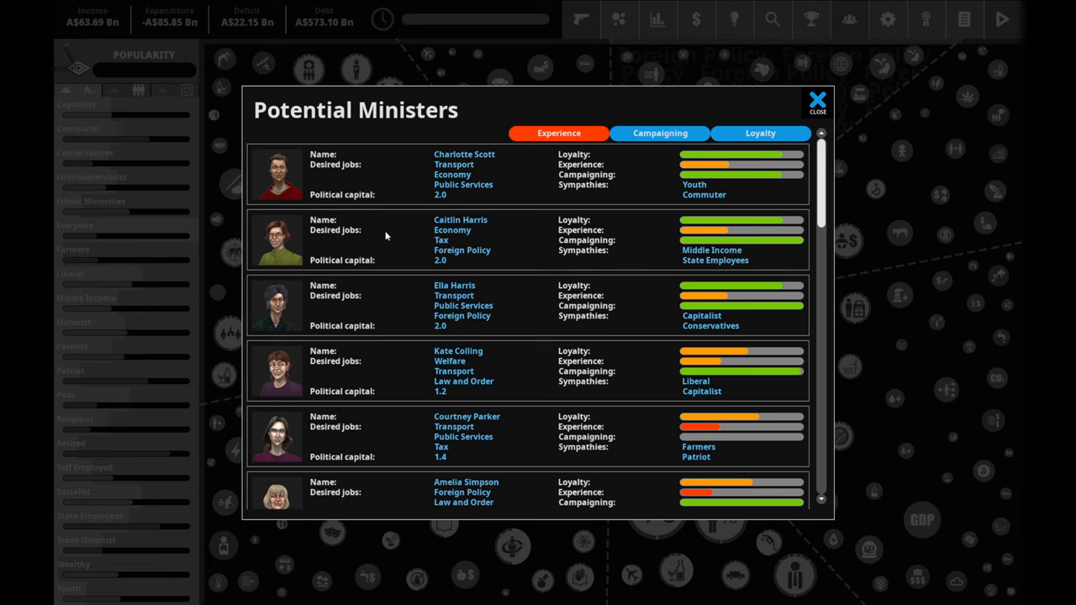
{"action": "mouse_move", "coordinate": [544, 232]}
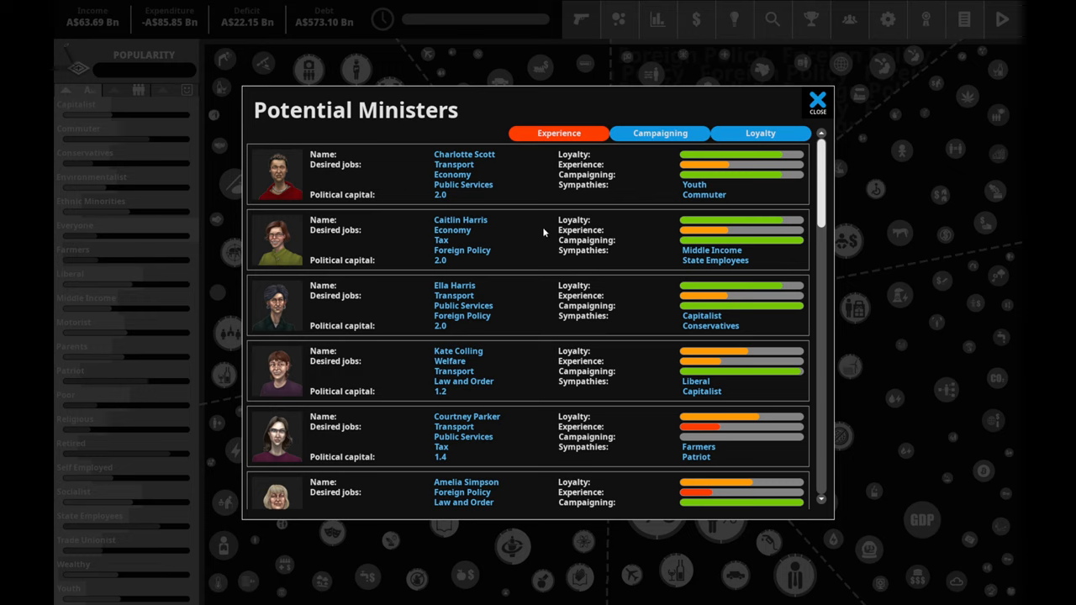
{"action": "mouse_move", "coordinate": [736, 254]}
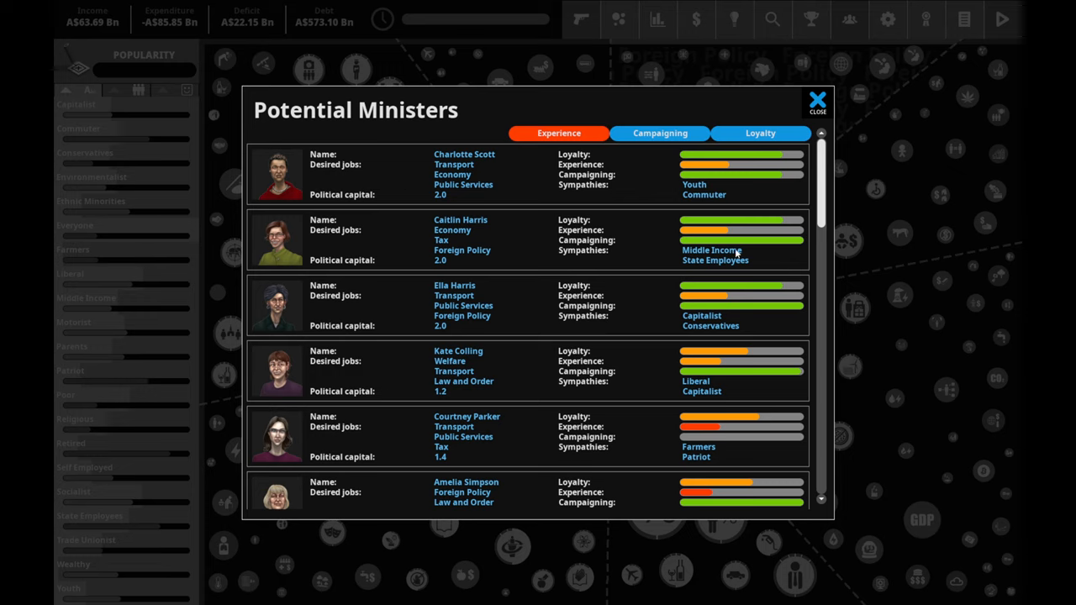
{"action": "mouse_move", "coordinate": [329, 235]}
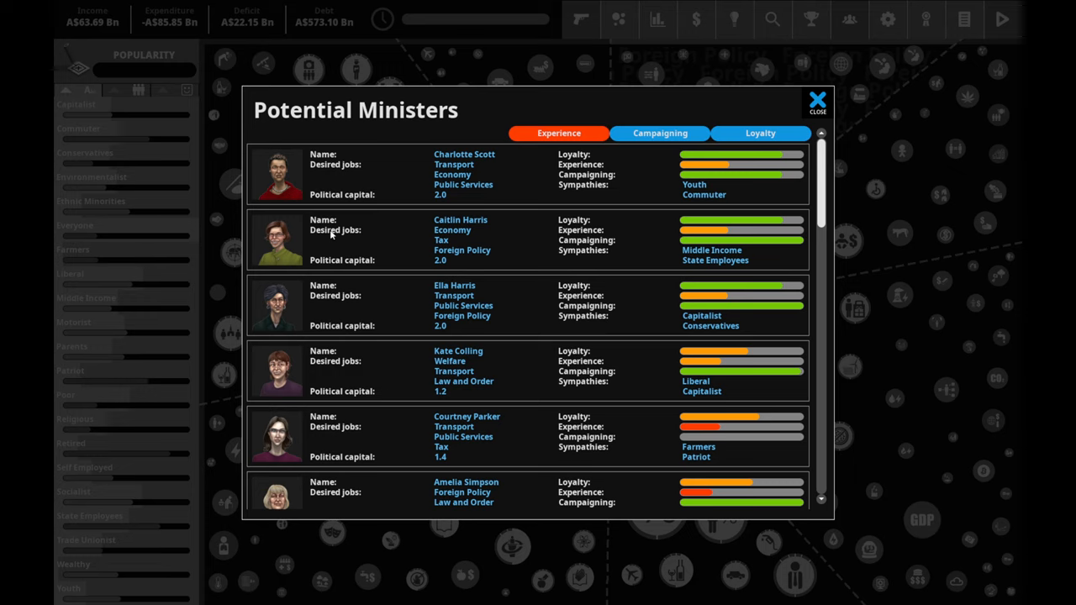
{"action": "mouse_move", "coordinate": [523, 254]}
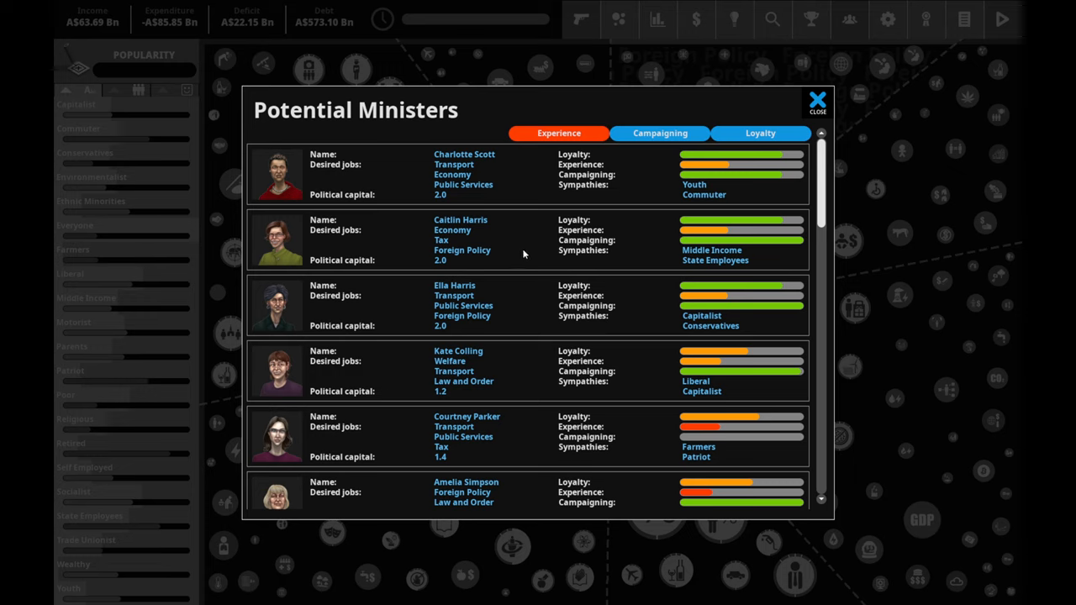
{"action": "mouse_move", "coordinate": [682, 248]}
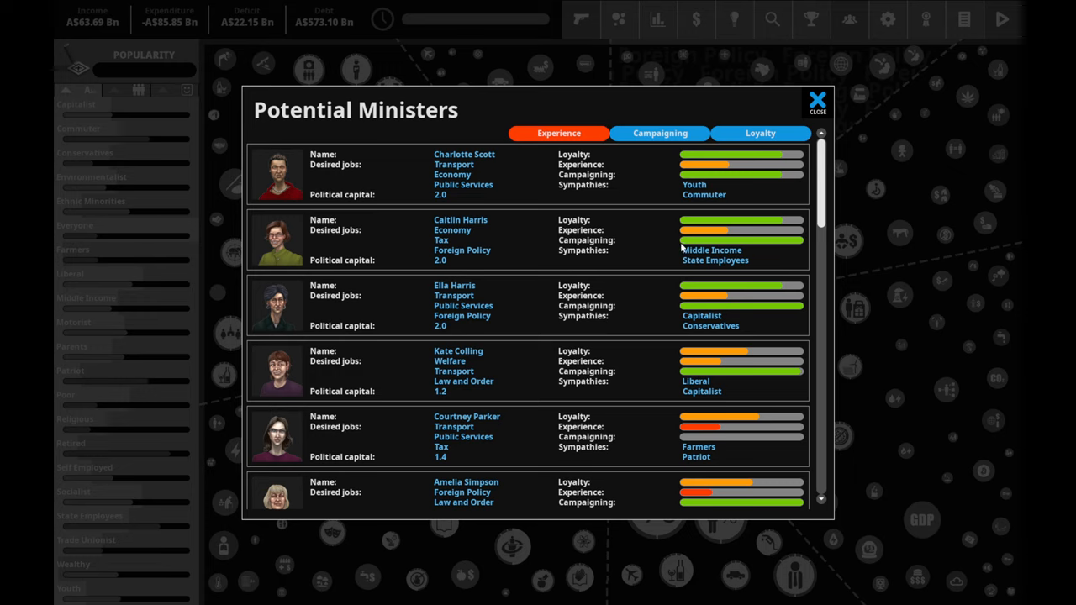
{"action": "mouse_move", "coordinate": [726, 244]}
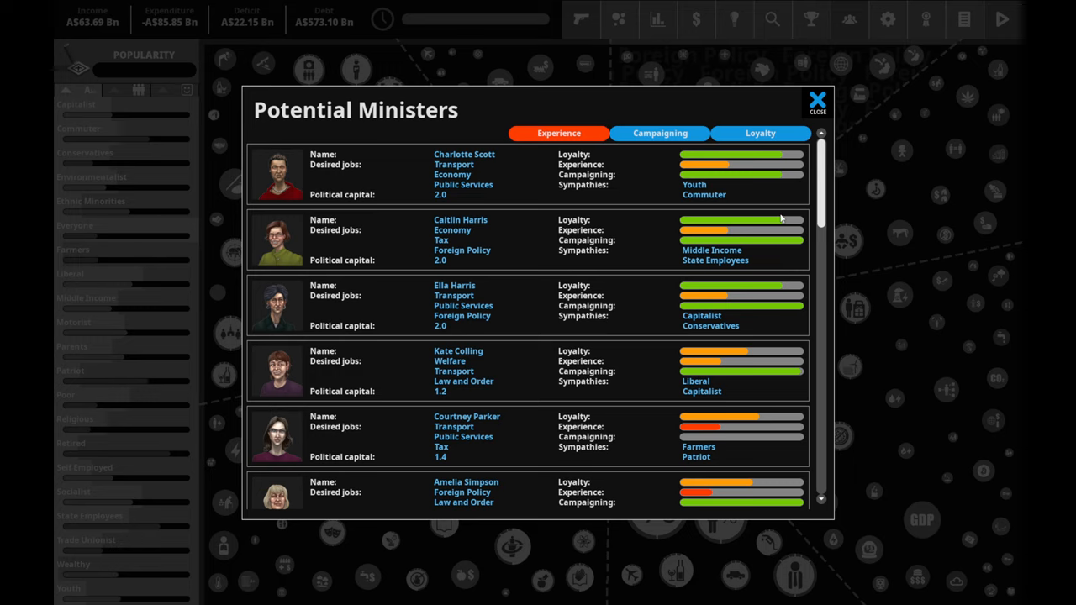
{"action": "mouse_move", "coordinate": [736, 242]}
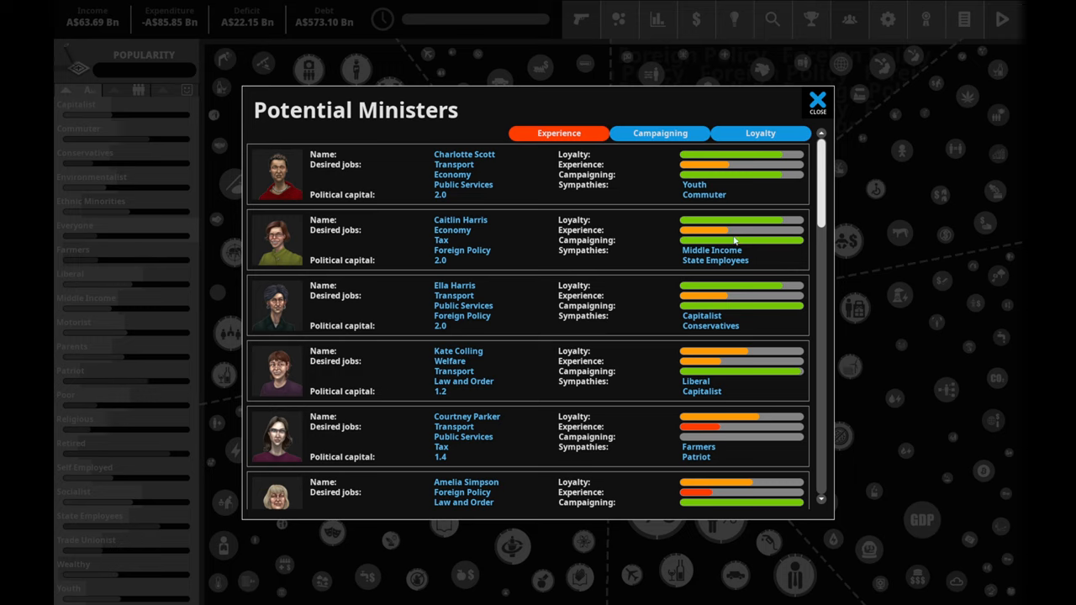
{"action": "mouse_move", "coordinate": [736, 262]}
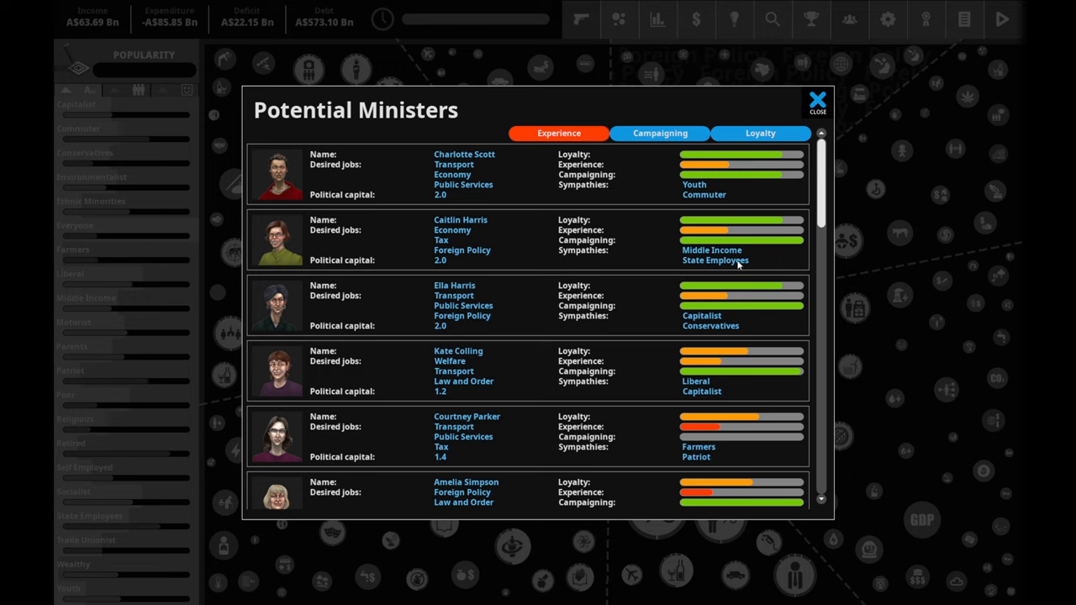
{"action": "mouse_move", "coordinate": [313, 237]}
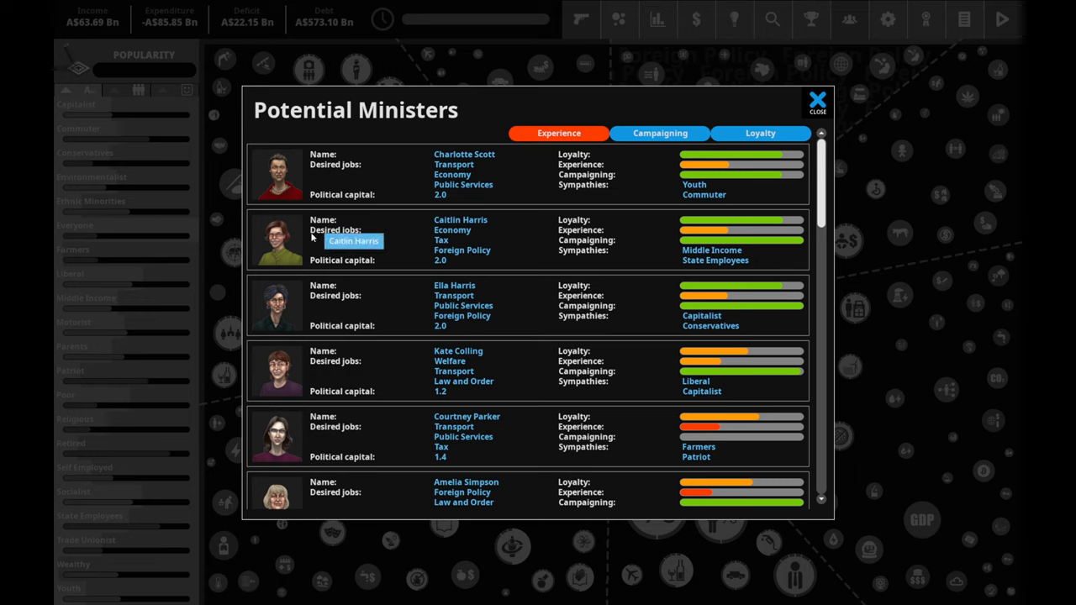
{"action": "mouse_move", "coordinate": [316, 259]}
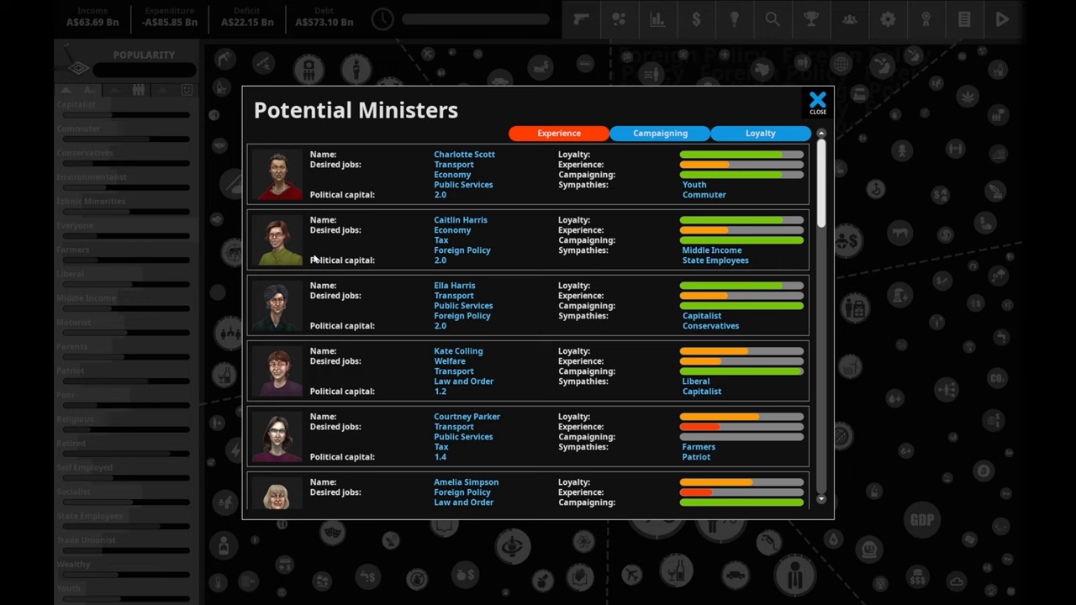
{"action": "mouse_move", "coordinate": [285, 248]}
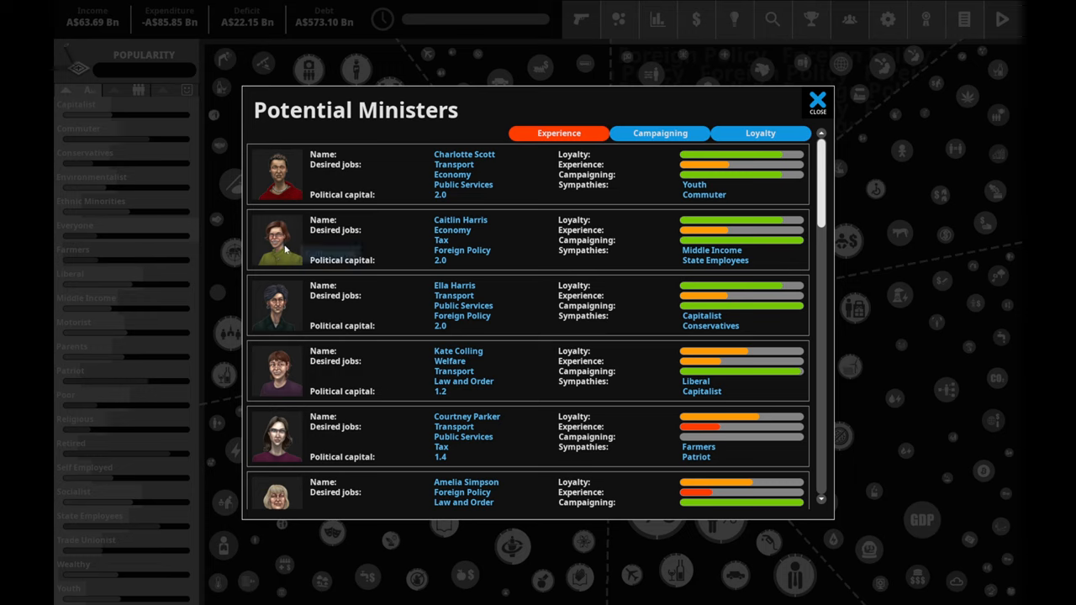
{"action": "mouse_move", "coordinate": [321, 238]}
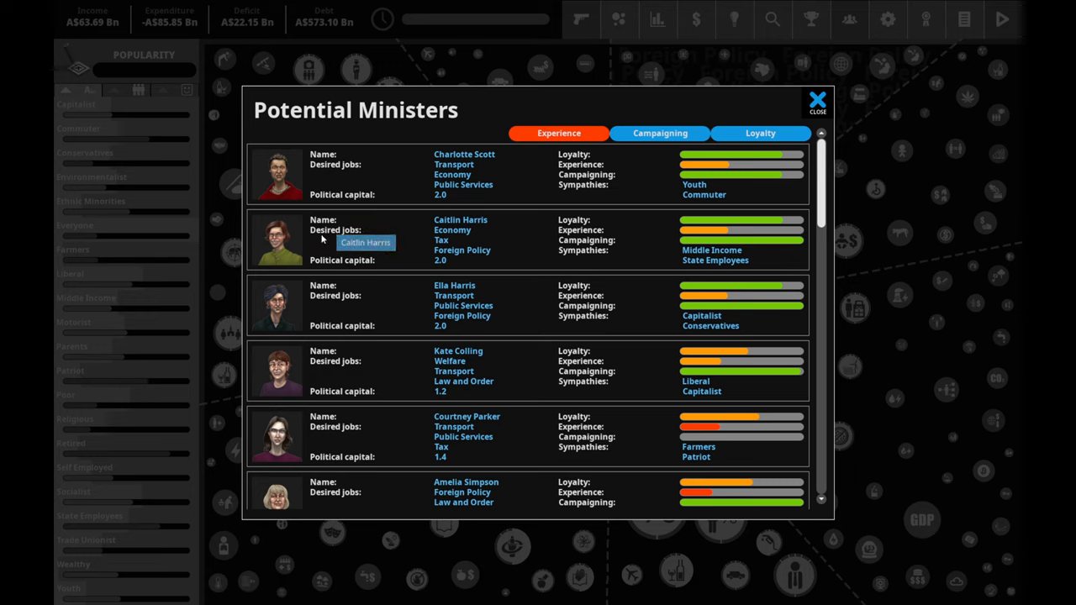
{"action": "mouse_move", "coordinate": [618, 258]}
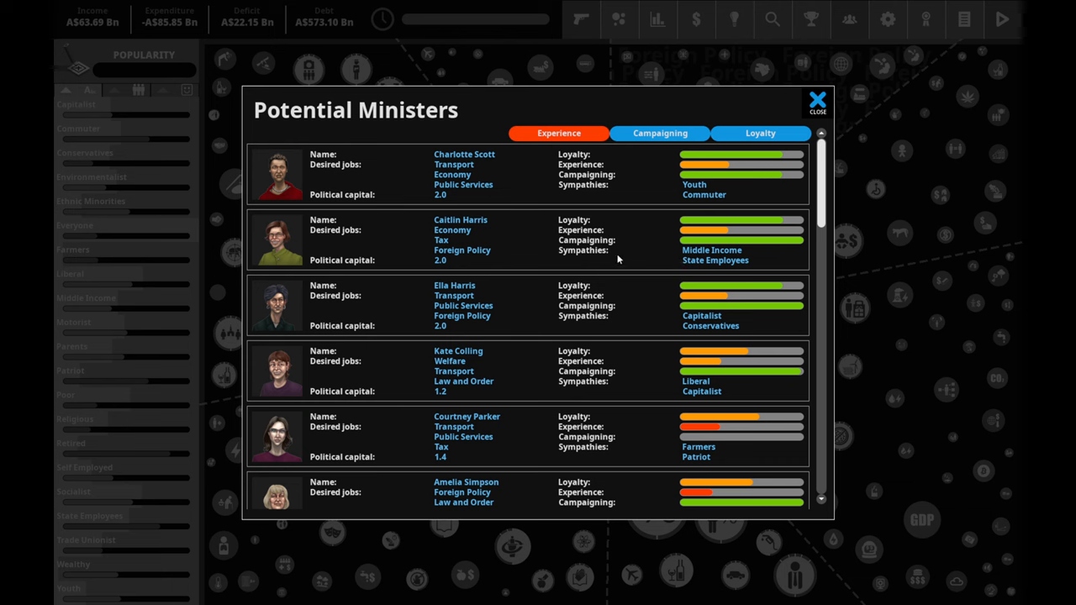
{"action": "mouse_move", "coordinate": [625, 185]}
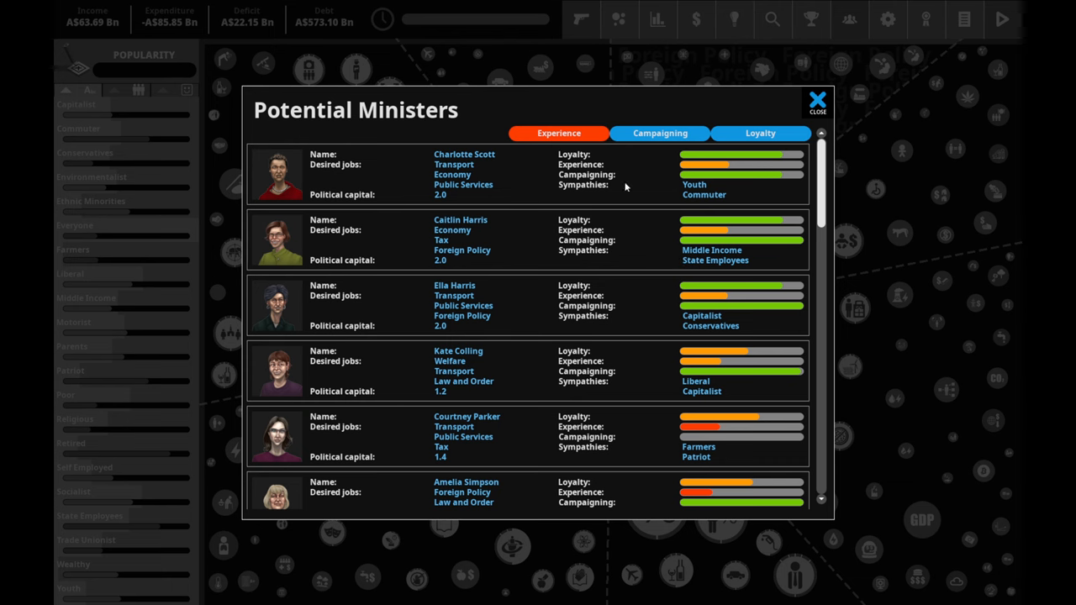
{"action": "left_click", "coordinate": [817, 99]}
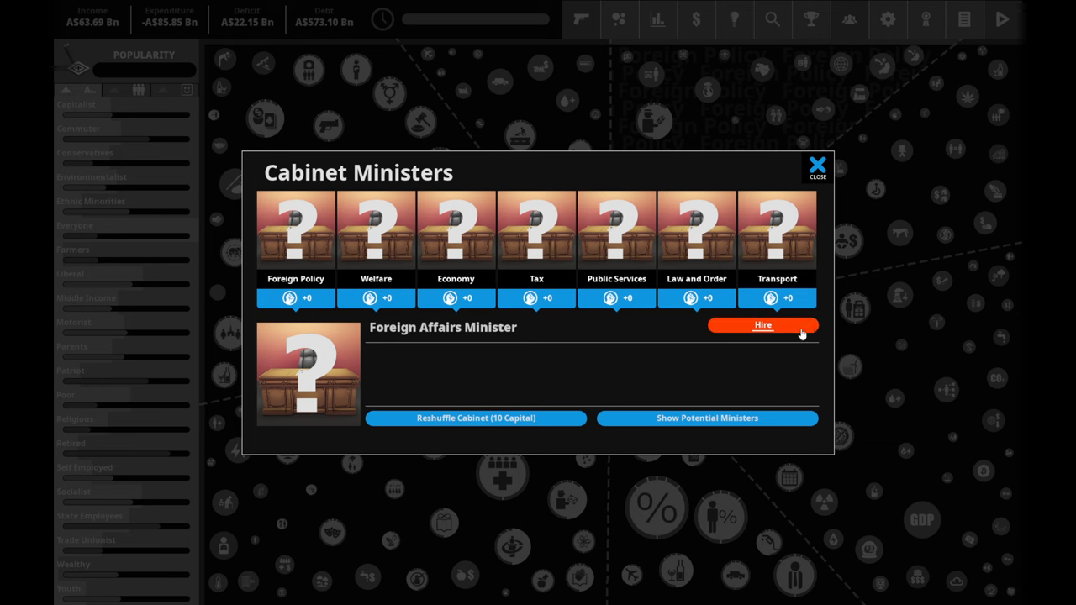
{"action": "left_click", "coordinate": [763, 326]}
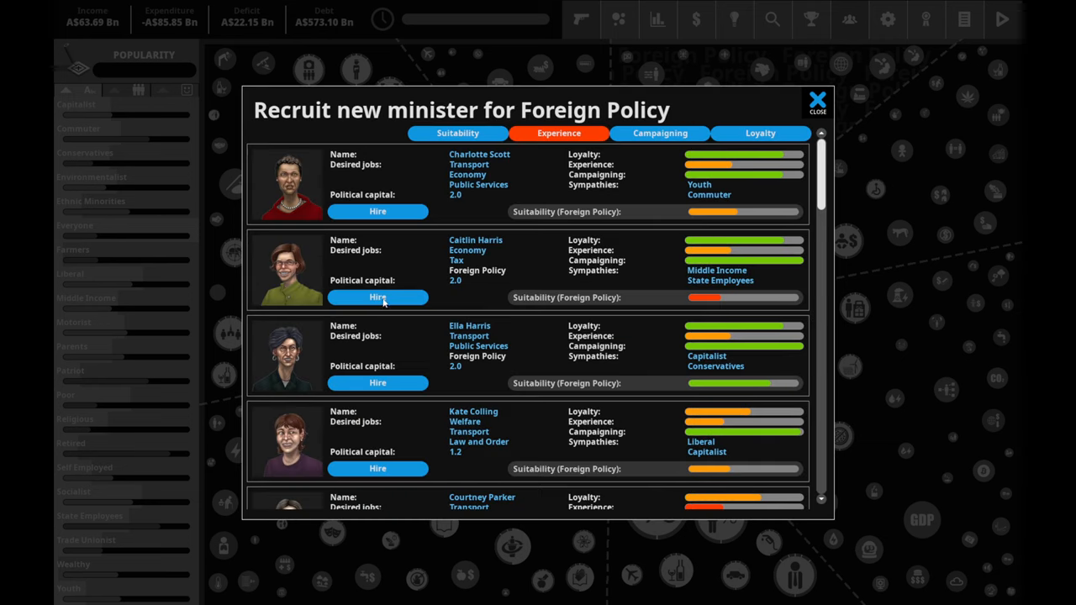
{"action": "left_click", "coordinate": [377, 296]}
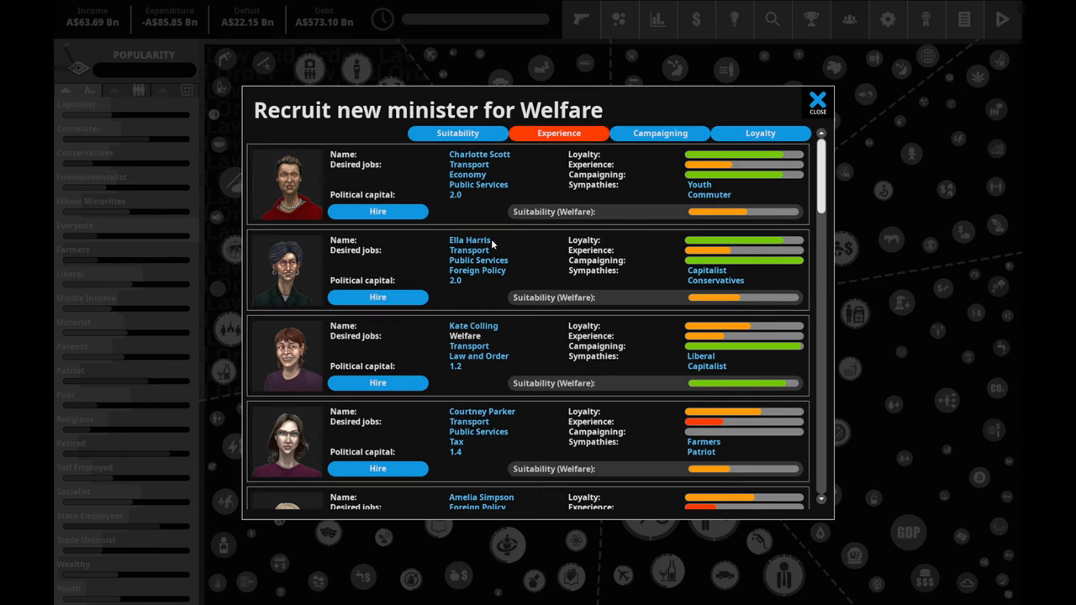
{"action": "mouse_move", "coordinate": [579, 189]}
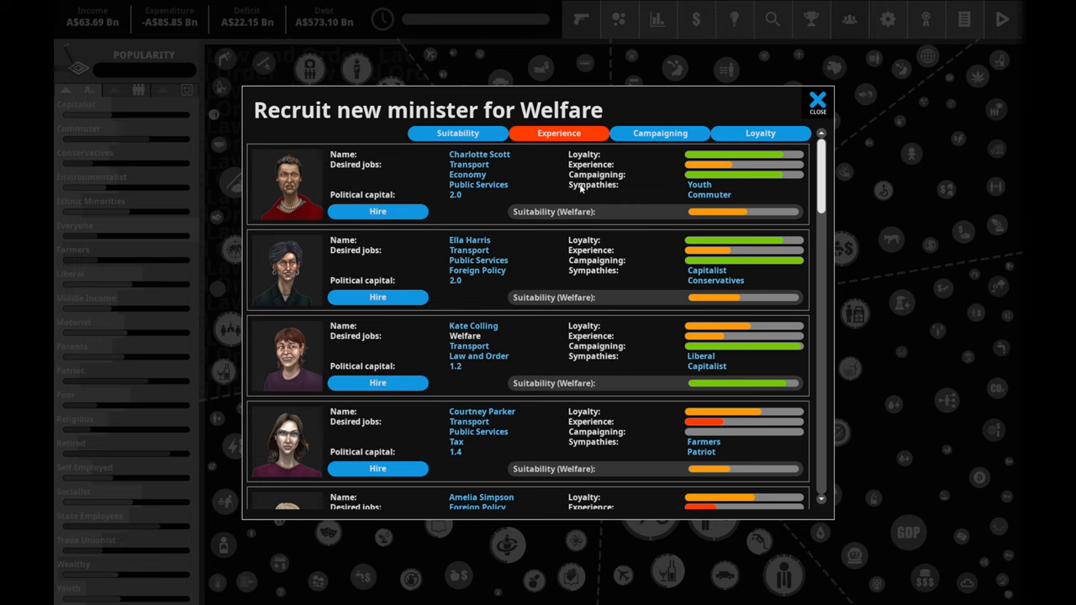
{"action": "mouse_move", "coordinate": [659, 77]}
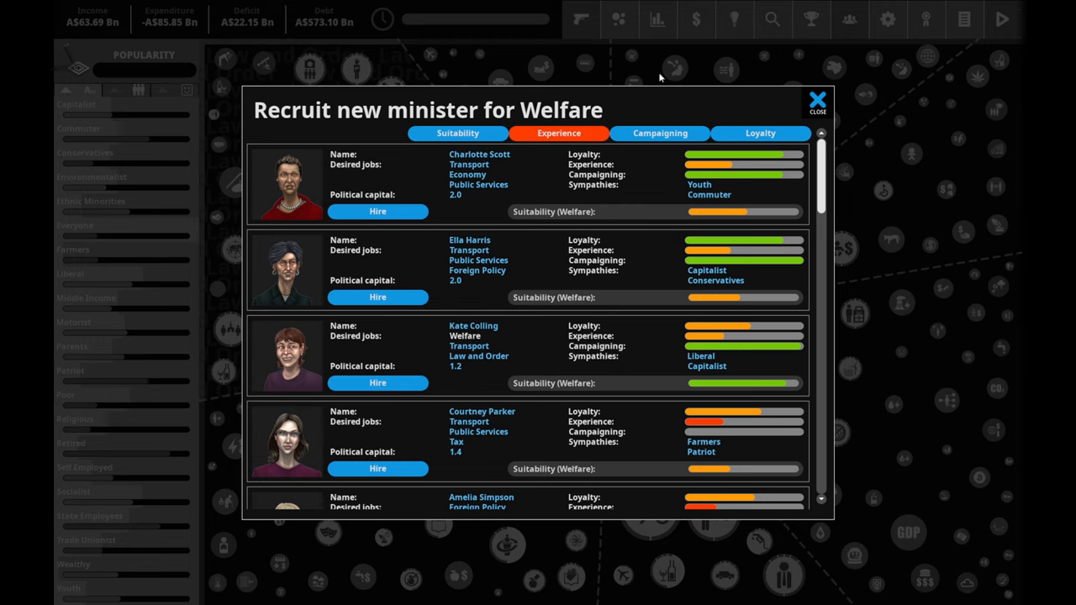
{"action": "scroll", "scroll_direction": "down", "scroll_amount": 3}
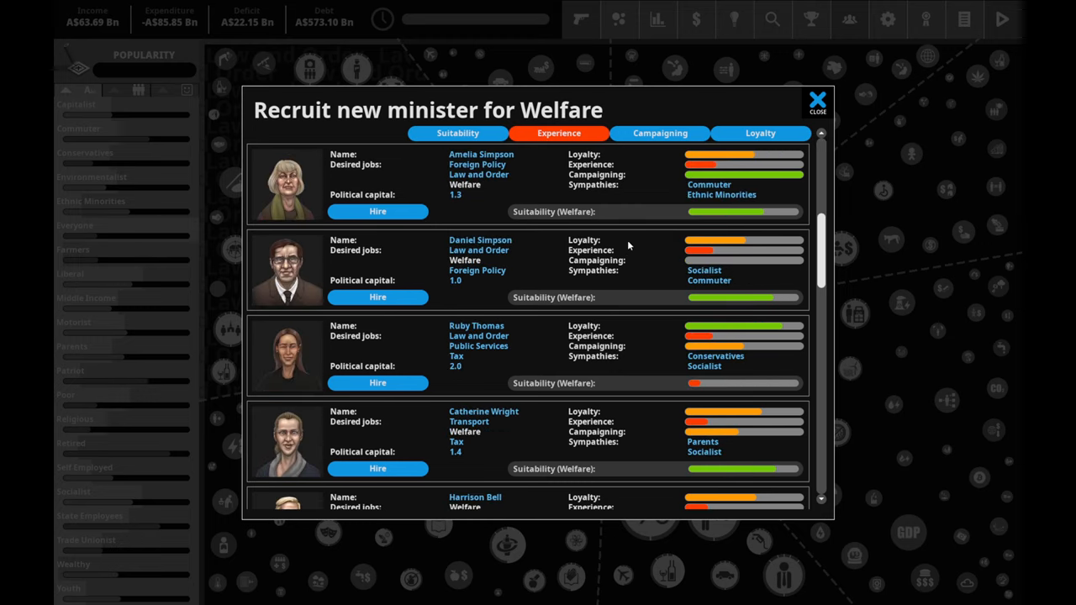
{"action": "scroll", "scroll_direction": "up", "scroll_amount": 3}
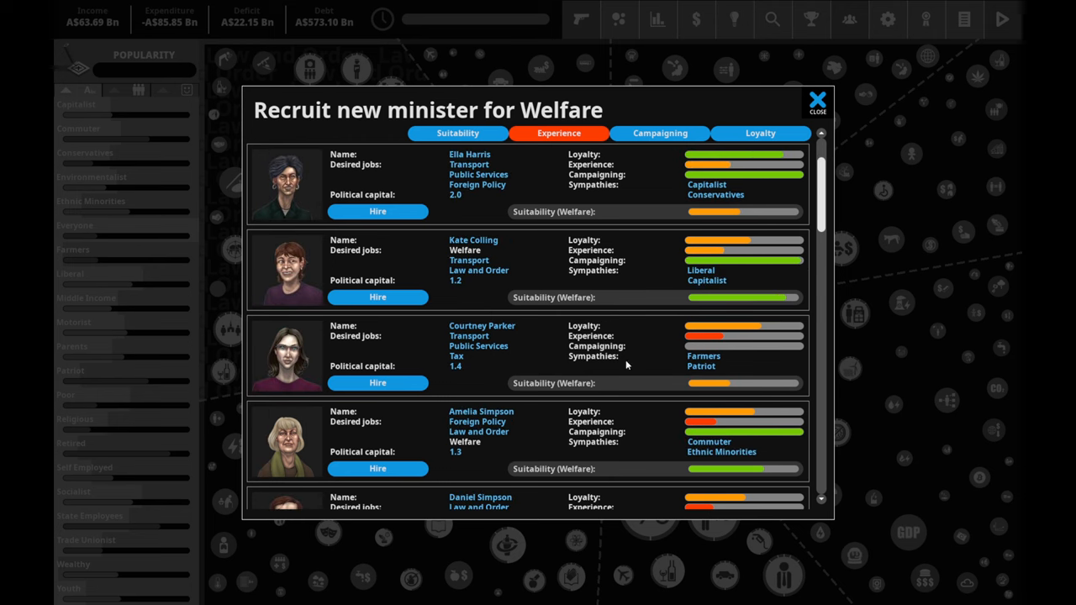
{"action": "scroll", "scroll_direction": "down", "scroll_amount": 3}
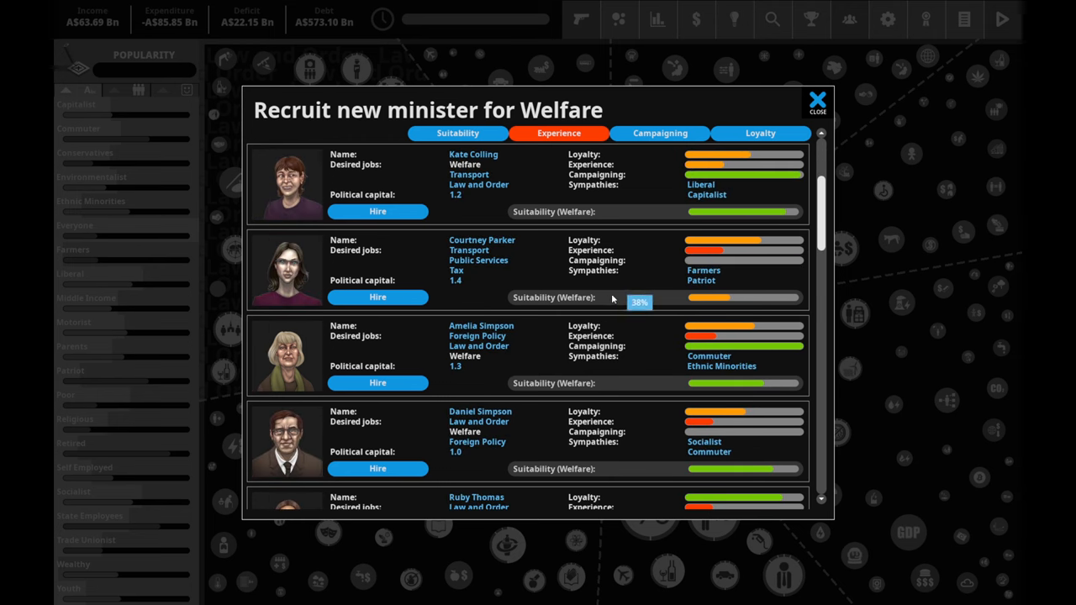
{"action": "scroll", "scroll_direction": "up", "scroll_amount": 3}
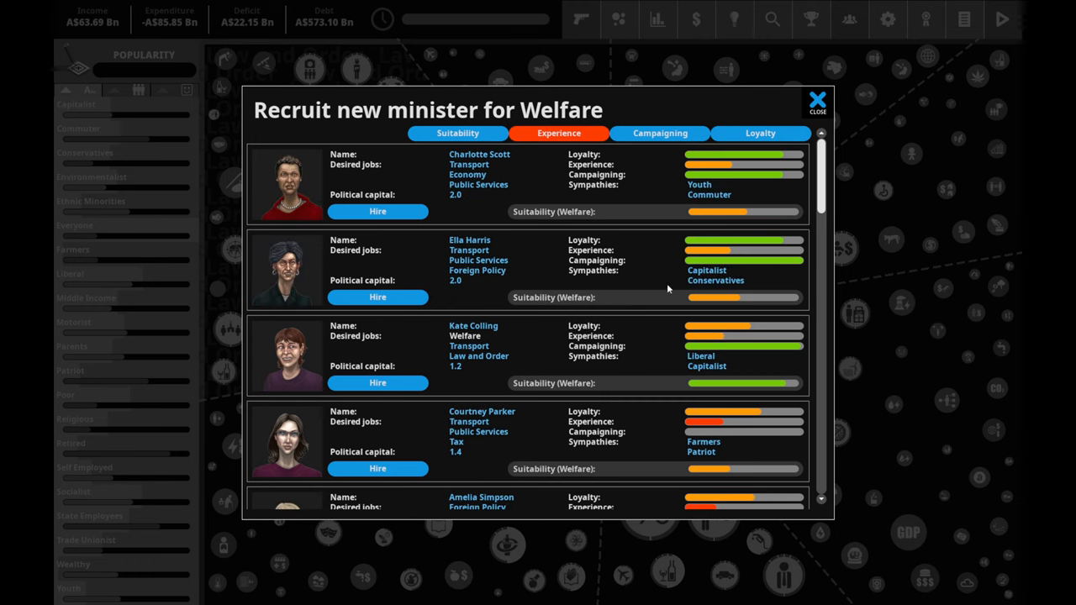
{"action": "mouse_move", "coordinate": [687, 316]}
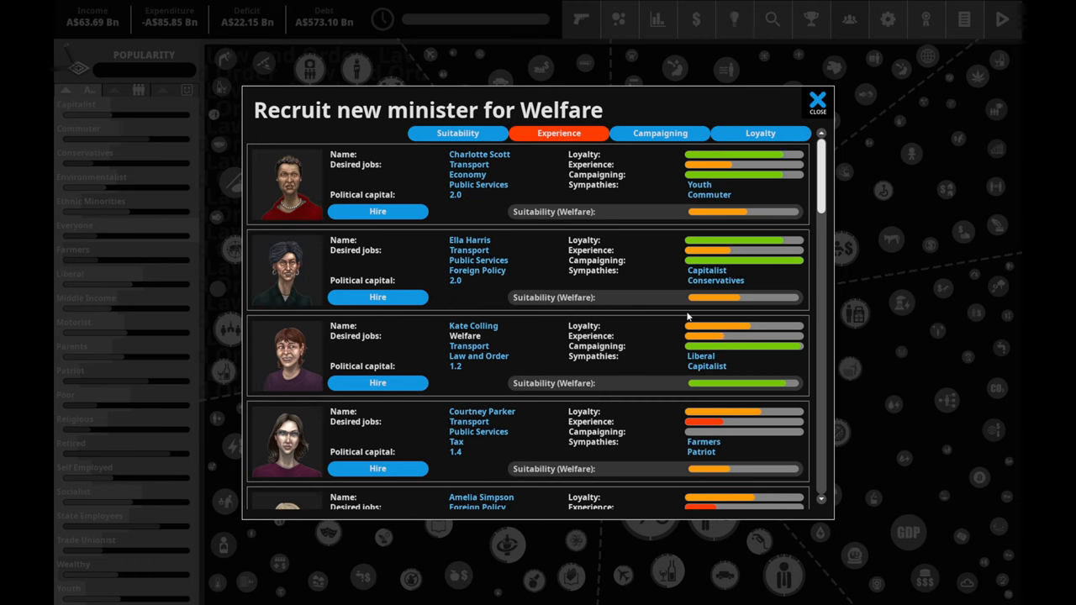
{"action": "mouse_move", "coordinate": [746, 332]}
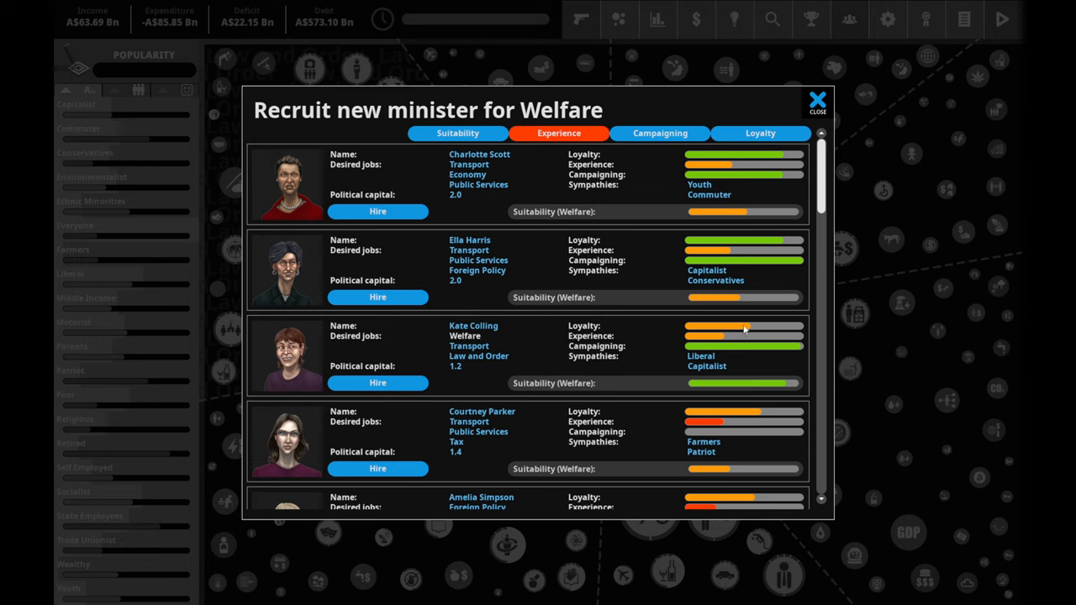
{"action": "mouse_move", "coordinate": [612, 299]}
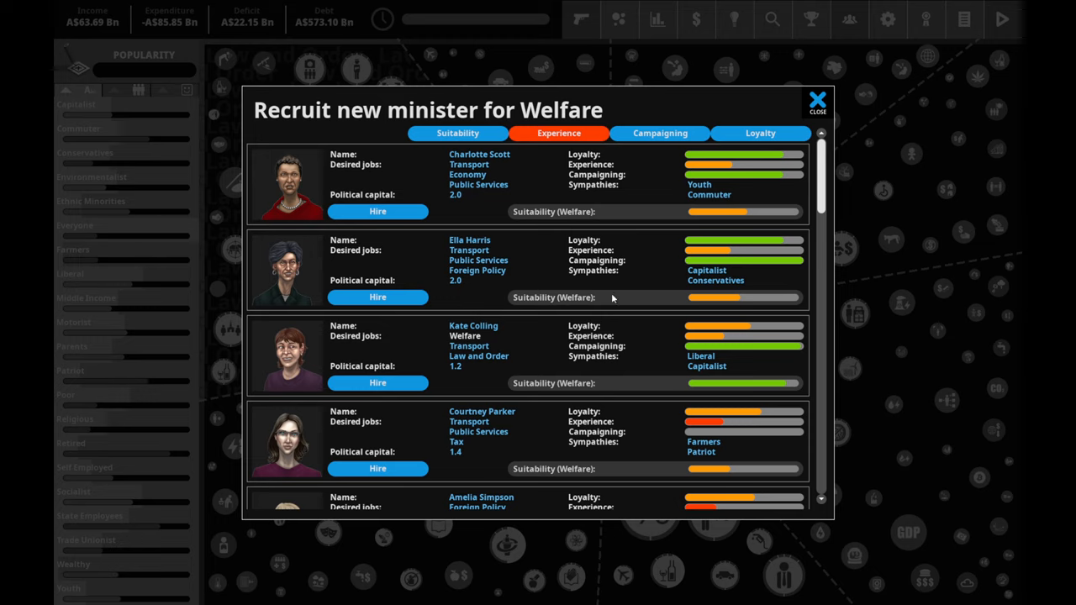
{"action": "mouse_move", "coordinate": [568, 332]}
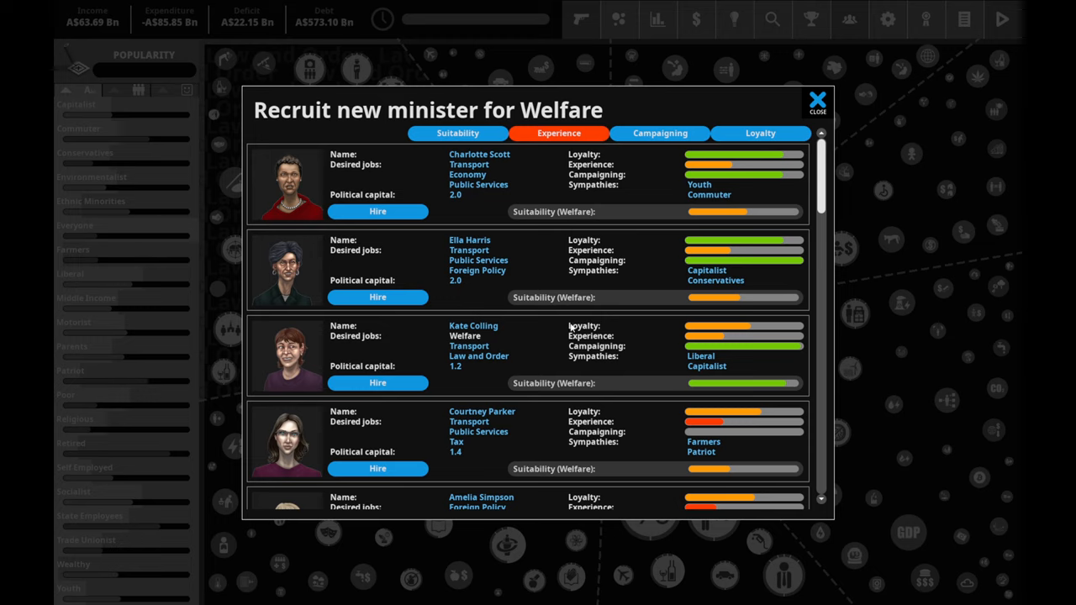
{"action": "mouse_move", "coordinate": [446, 326]}
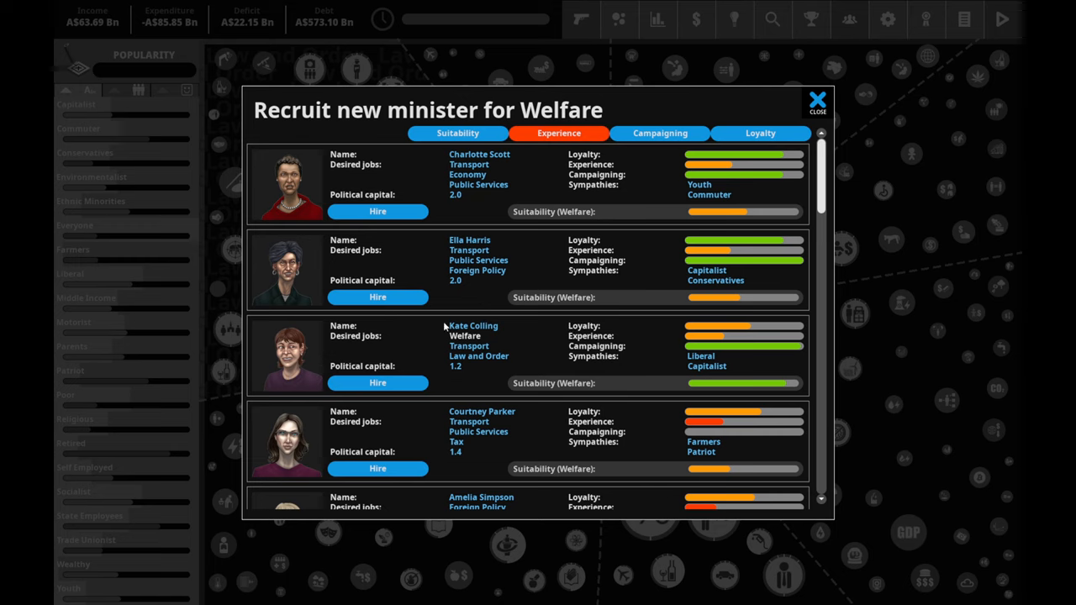
{"action": "mouse_move", "coordinate": [742, 366]}
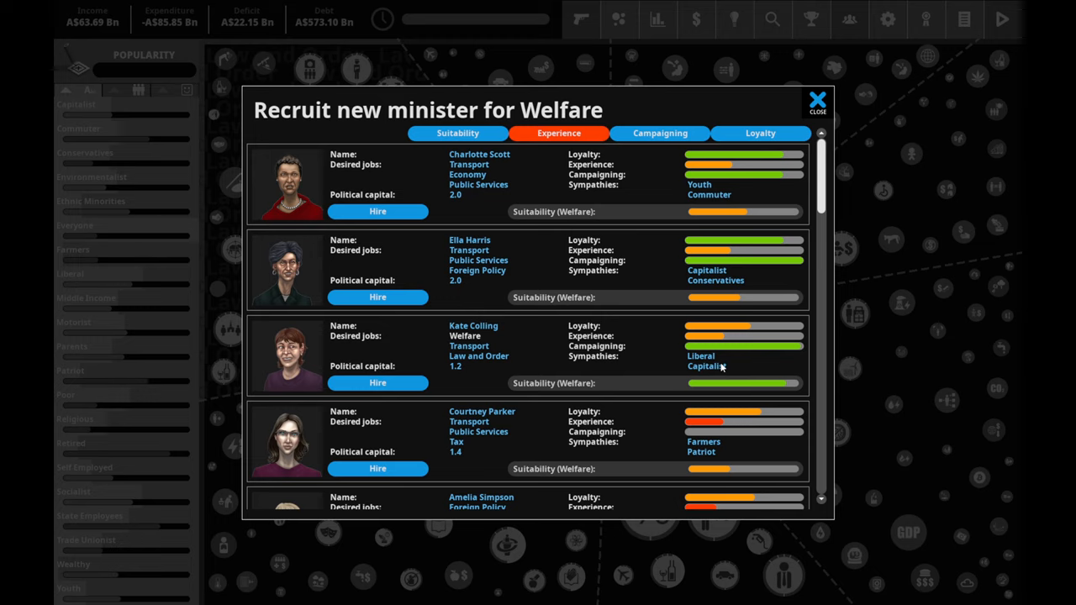
{"action": "mouse_move", "coordinate": [703, 361]}
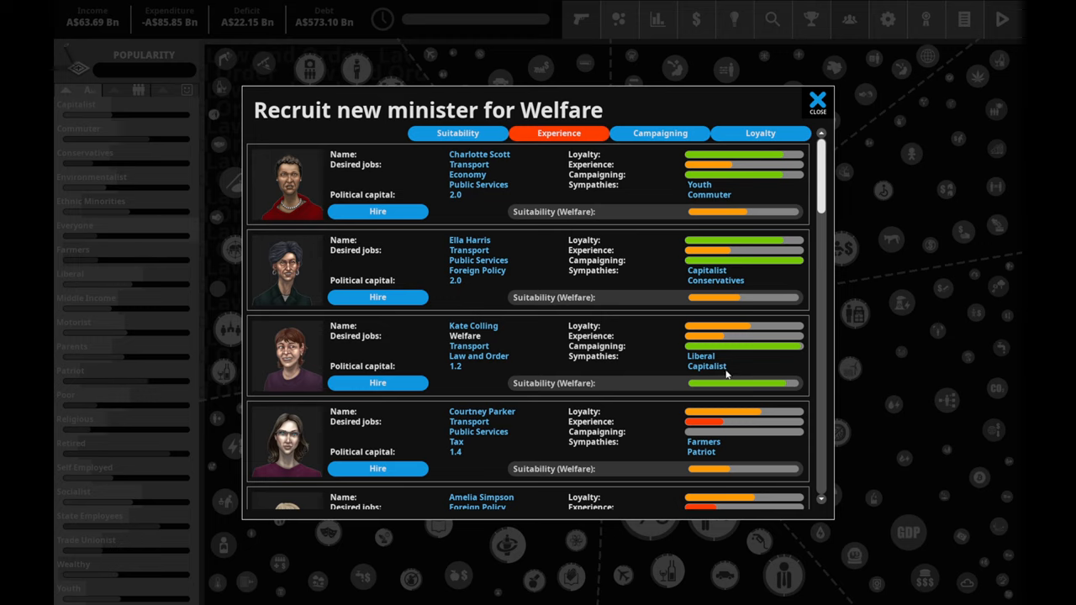
{"action": "mouse_move", "coordinate": [451, 340]}
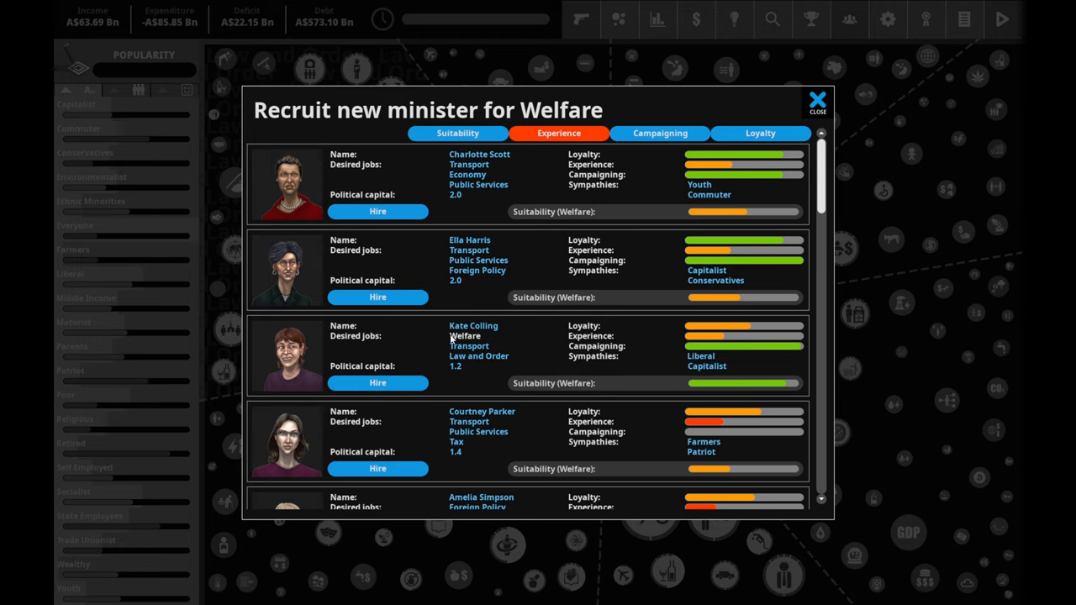
{"action": "scroll", "scroll_direction": "down", "scroll_amount": 3}
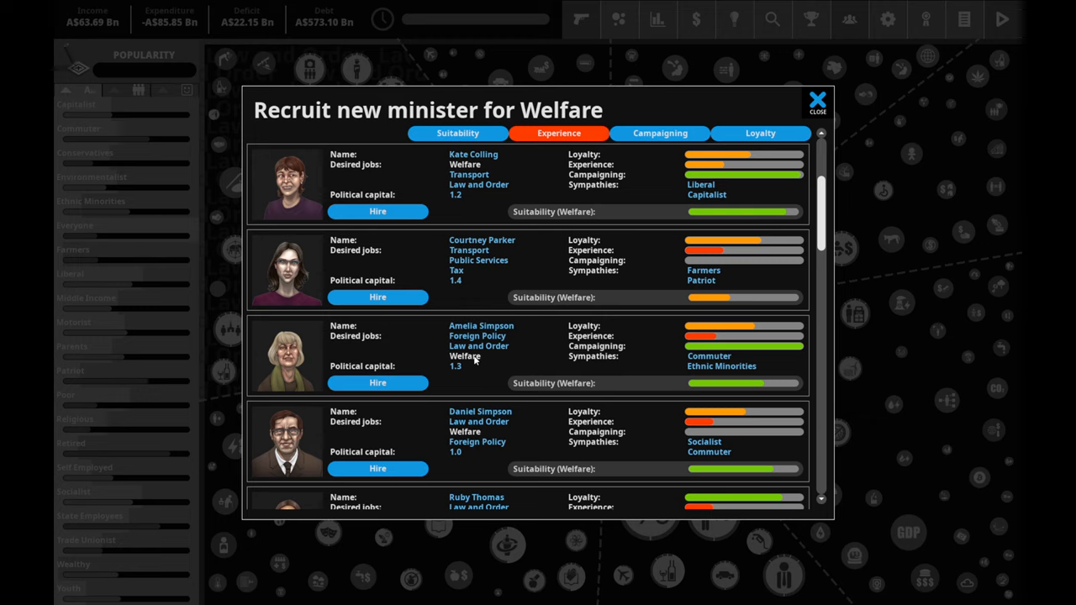
{"action": "mouse_move", "coordinate": [498, 353]}
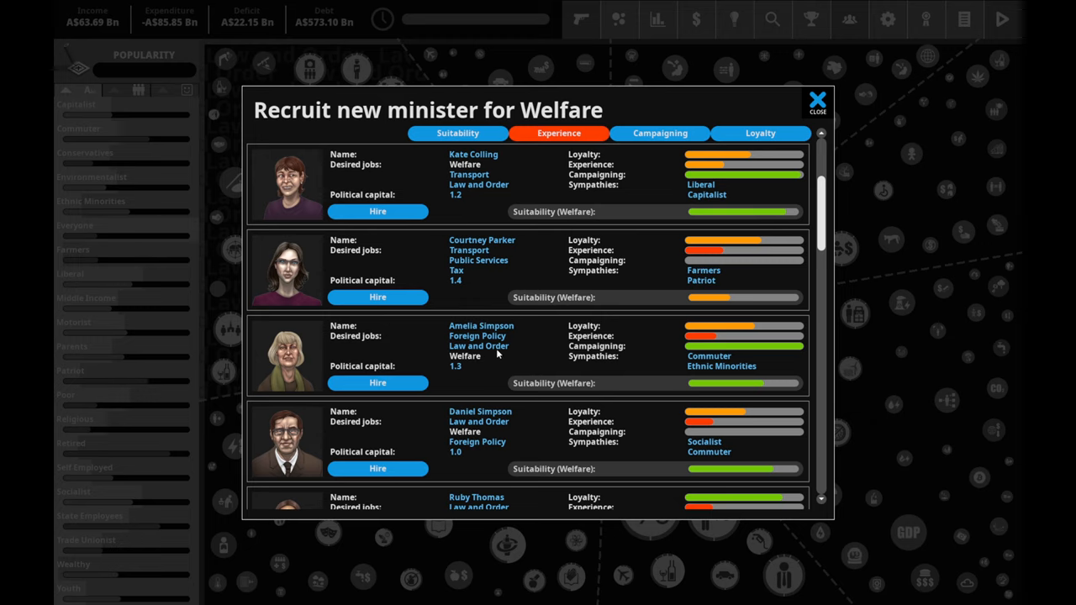
{"action": "mouse_move", "coordinate": [758, 330]}
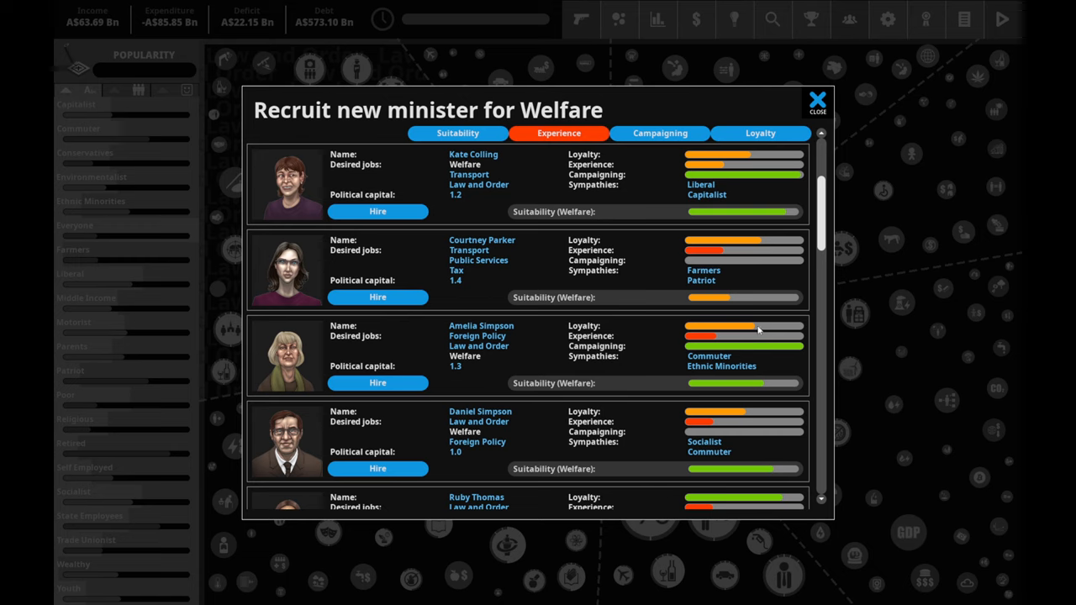
{"action": "scroll", "scroll_direction": "down", "scroll_amount": 3}
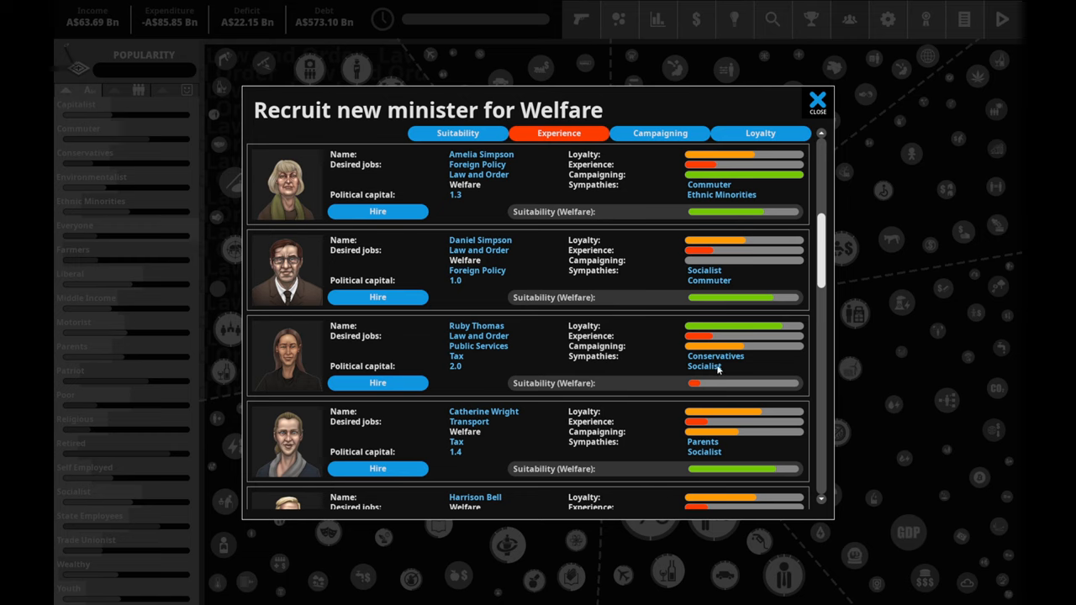
{"action": "scroll", "scroll_direction": "down", "scroll_amount": 3}
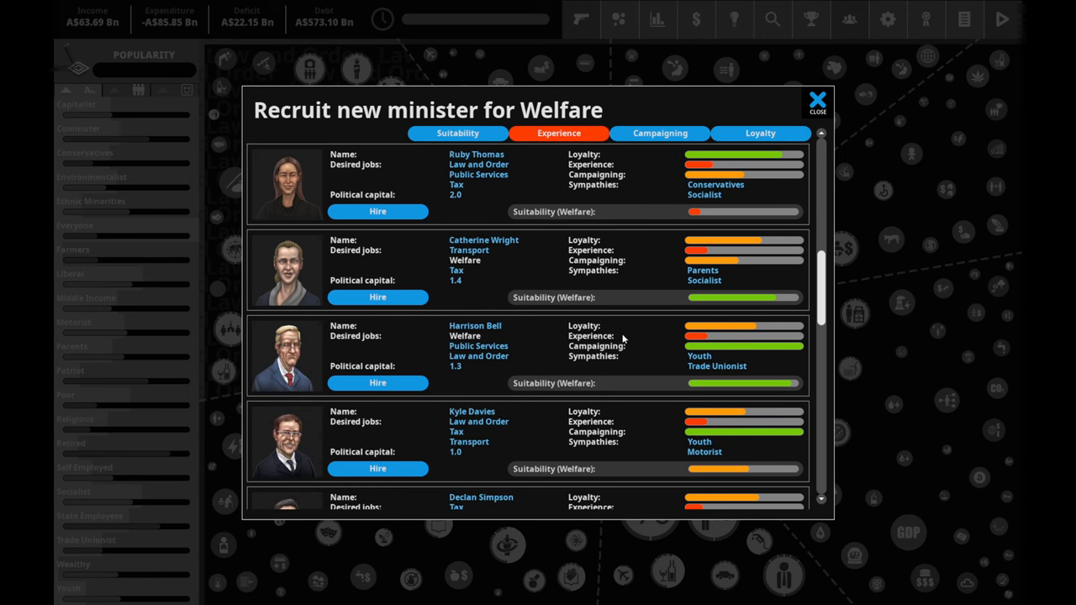
{"action": "mouse_move", "coordinate": [541, 331]}
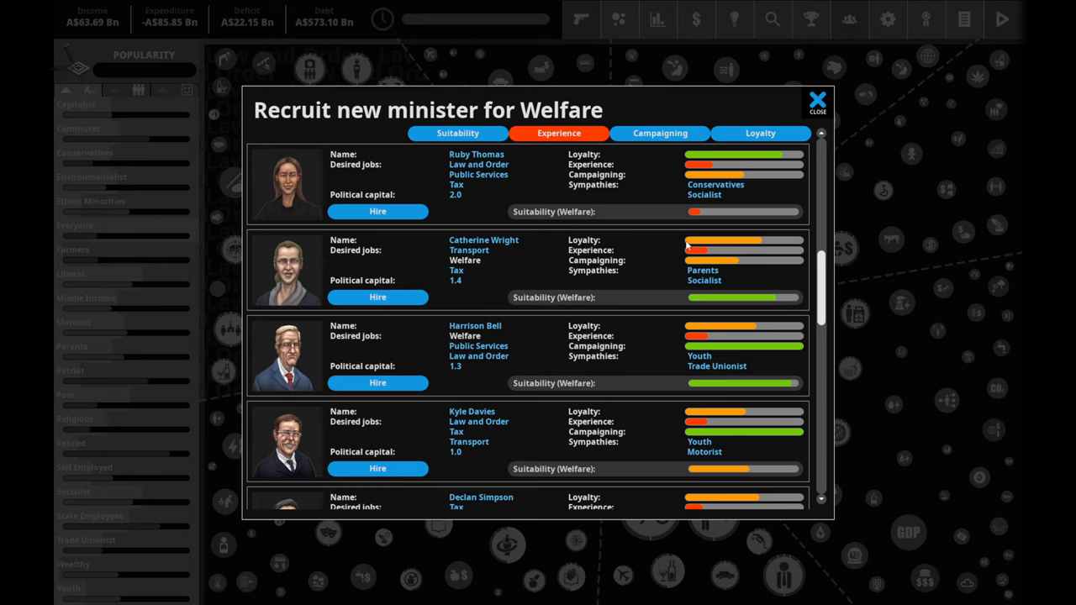
{"action": "mouse_move", "coordinate": [676, 233]}
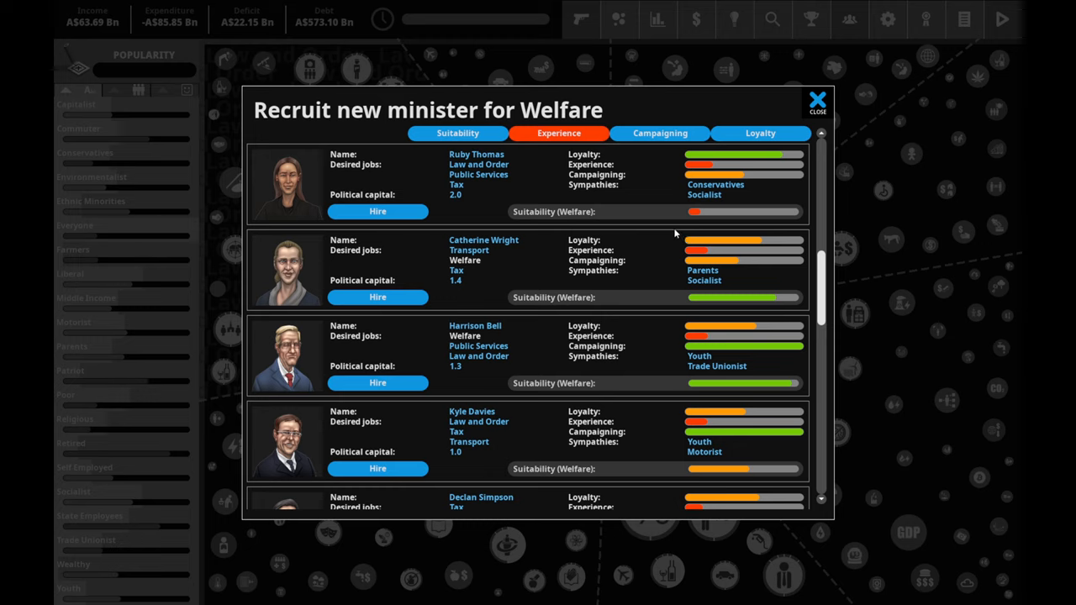
{"action": "mouse_move", "coordinate": [409, 401]}
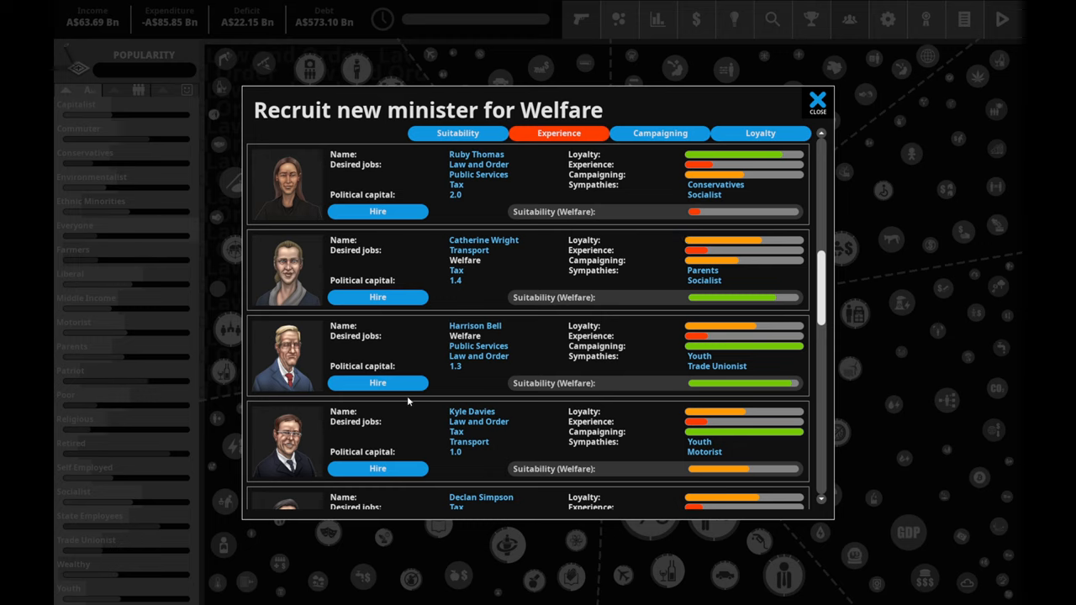
{"action": "mouse_move", "coordinate": [479, 357]}
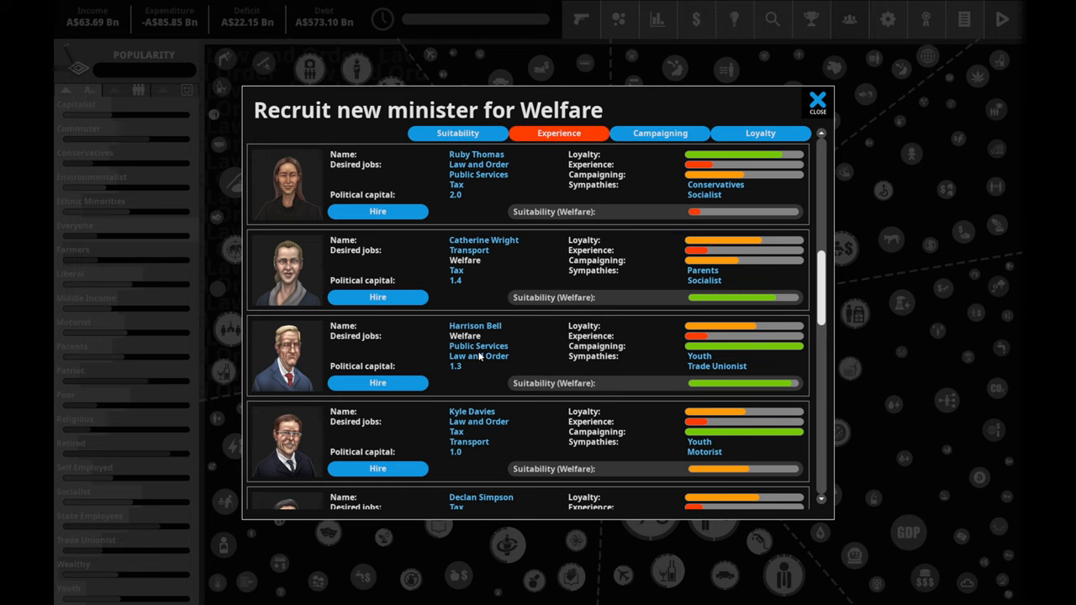
{"action": "scroll", "scroll_direction": "down", "scroll_amount": 3}
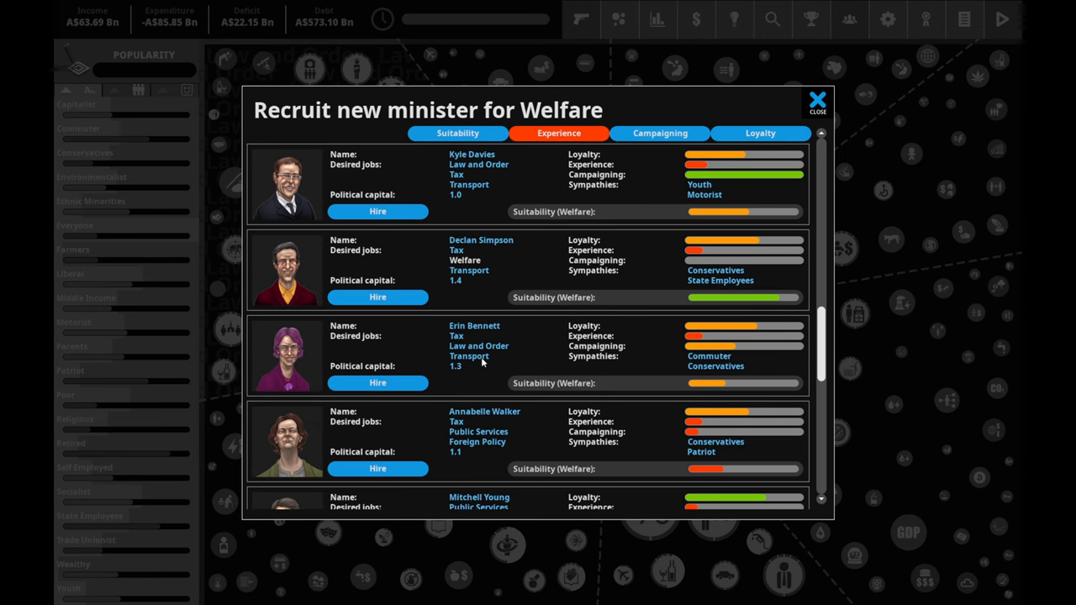
{"action": "mouse_move", "coordinate": [694, 280]}
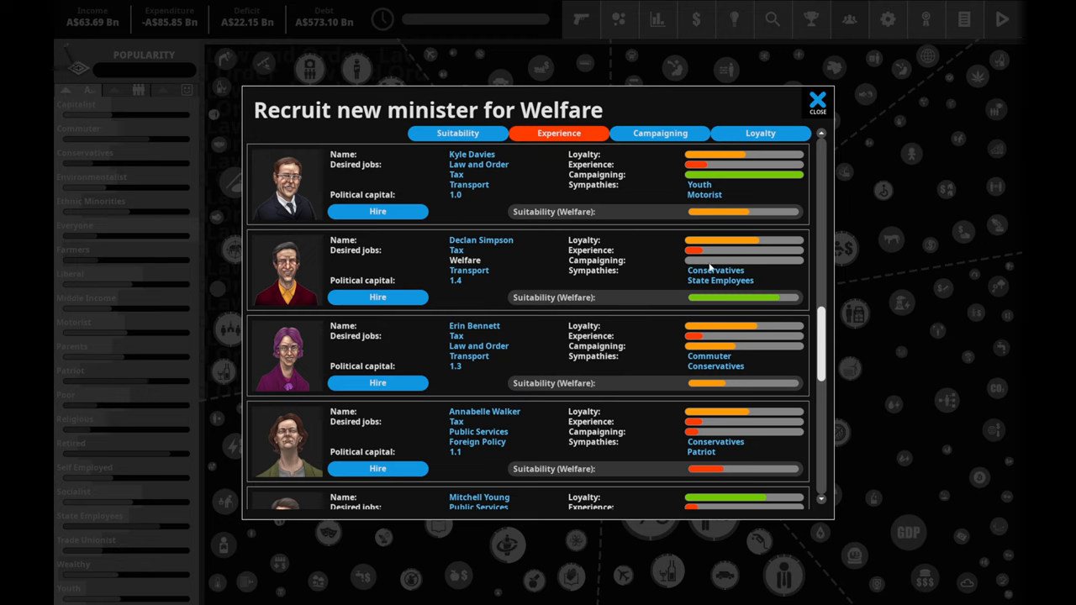
{"action": "mouse_move", "coordinate": [716, 258]}
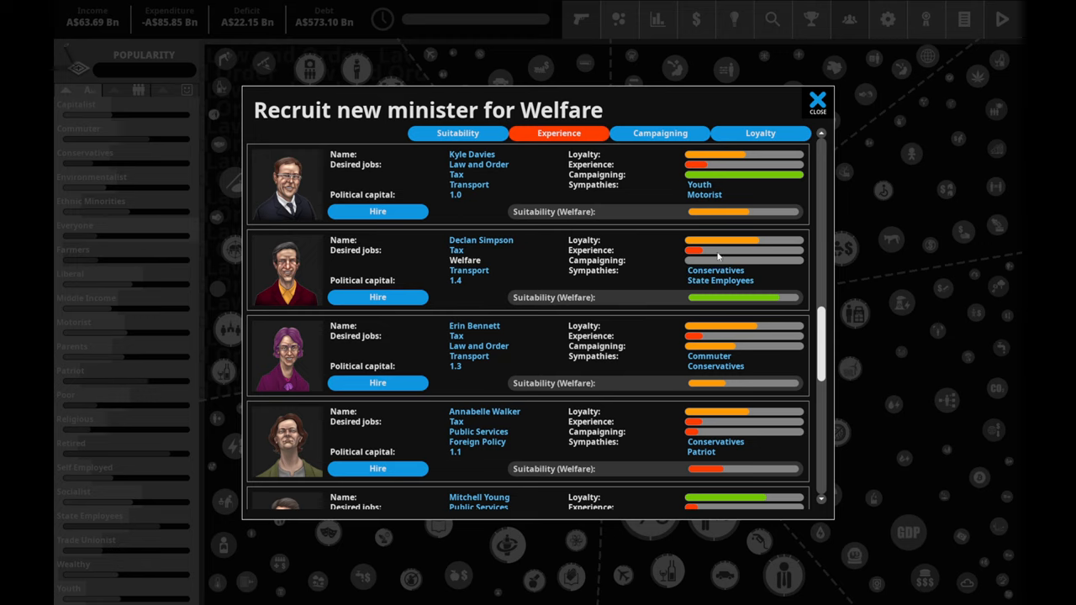
{"action": "mouse_move", "coordinate": [741, 242]}
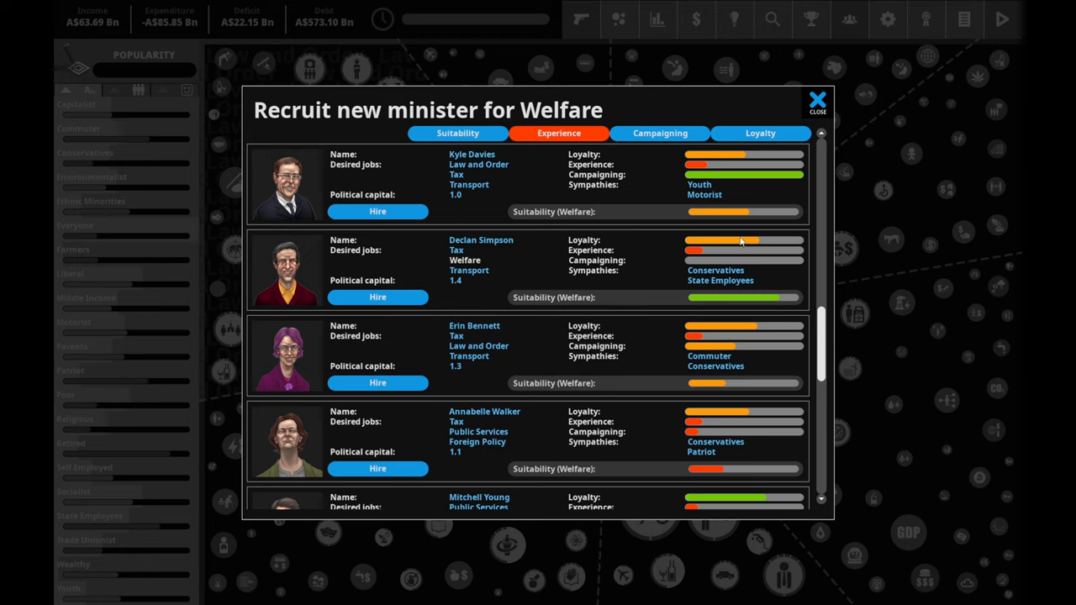
{"action": "mouse_move", "coordinate": [706, 289]}
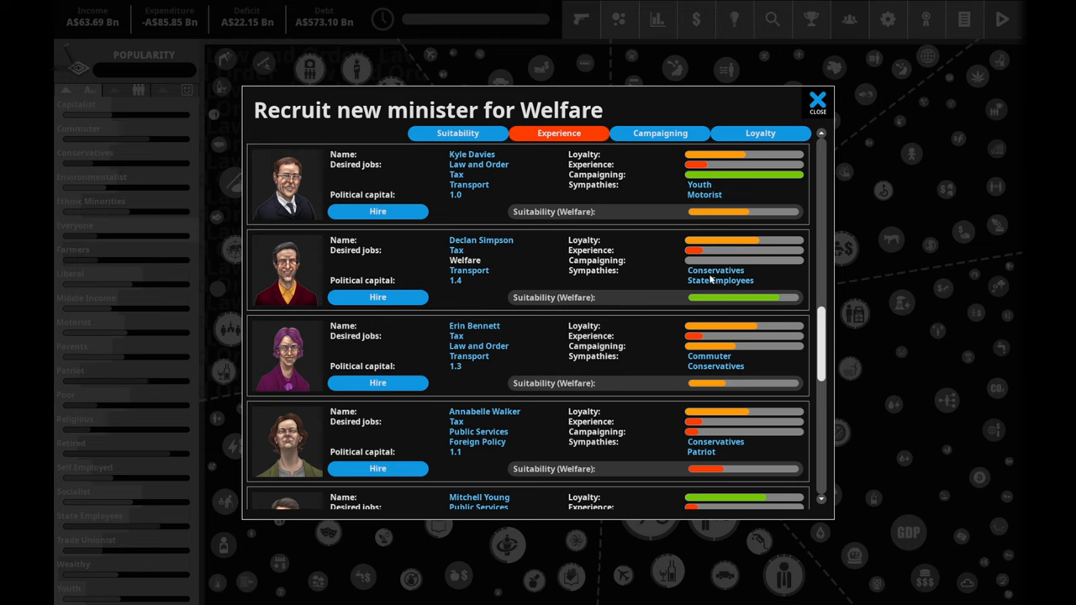
{"action": "scroll", "scroll_direction": "down", "scroll_amount": 3}
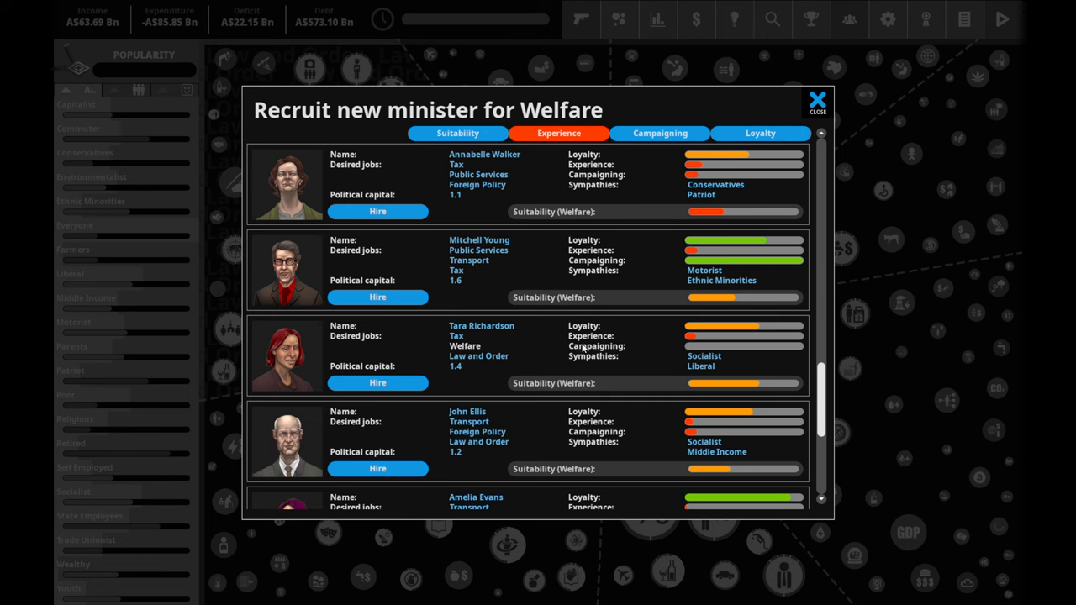
{"action": "scroll", "scroll_direction": "down", "scroll_amount": 3}
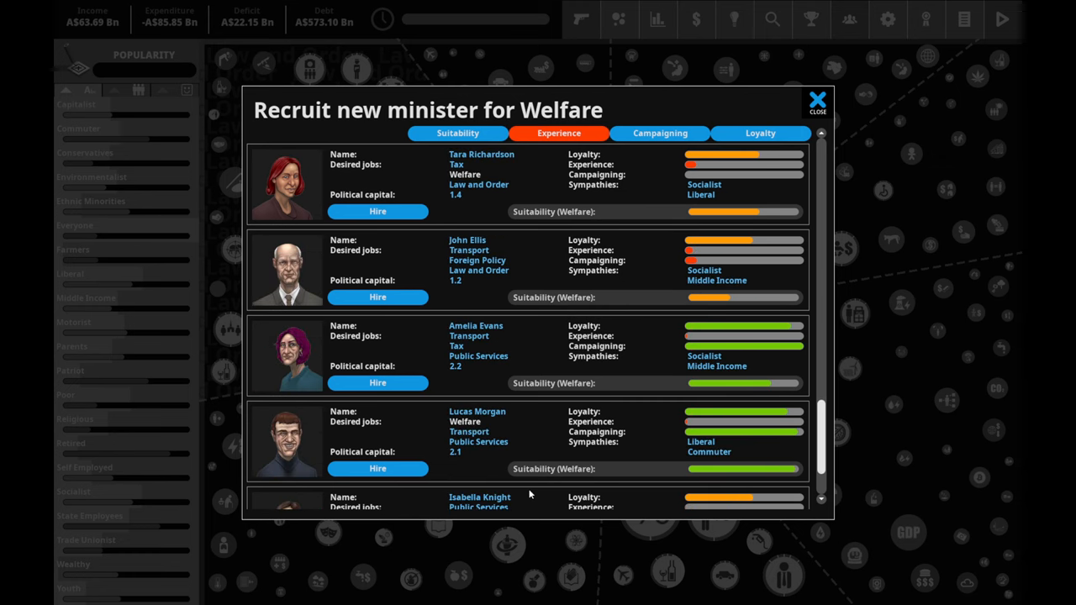
{"action": "scroll", "scroll_direction": "down", "scroll_amount": 3}
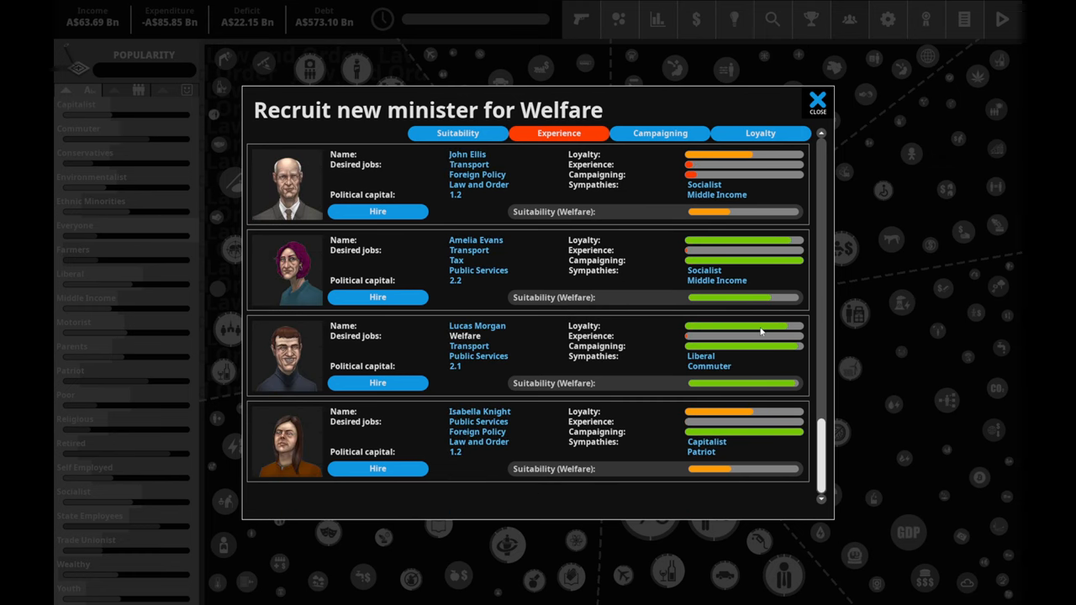
{"action": "mouse_move", "coordinate": [803, 326]}
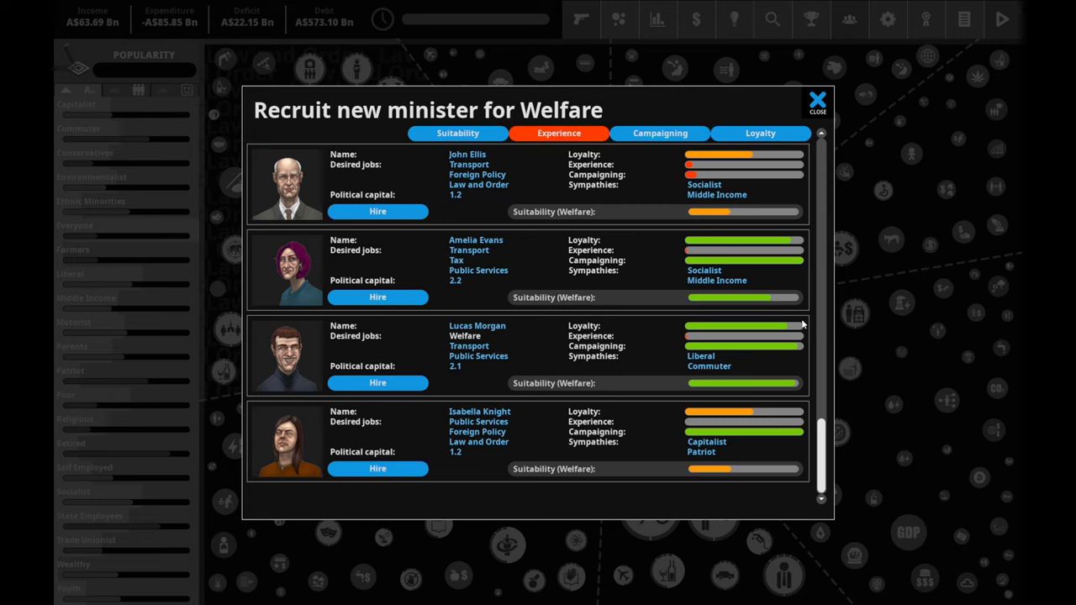
{"action": "mouse_move", "coordinate": [800, 350]}
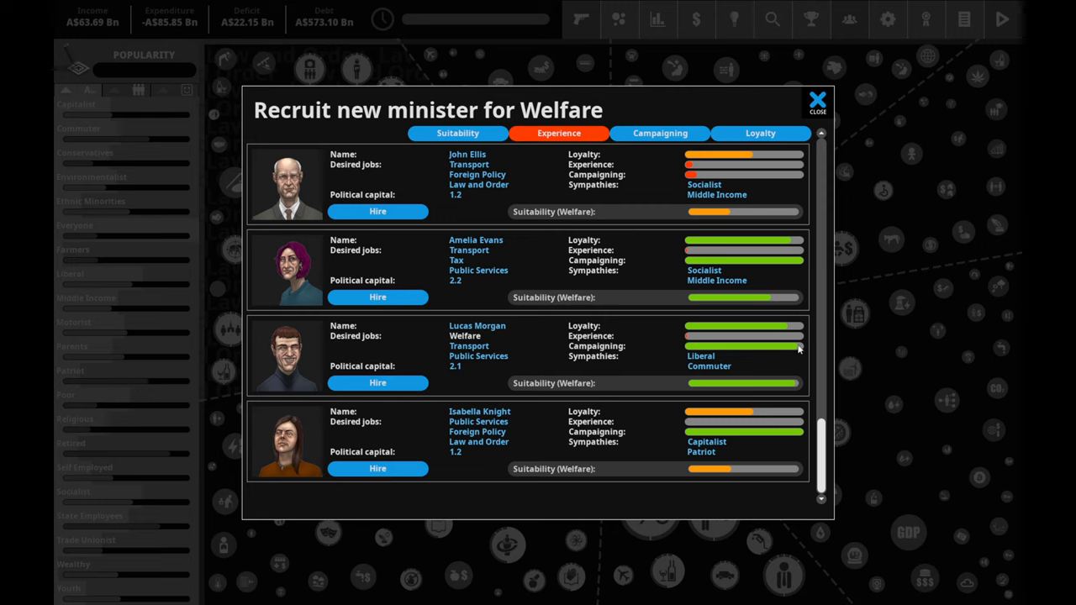
{"action": "mouse_move", "coordinate": [713, 363]}
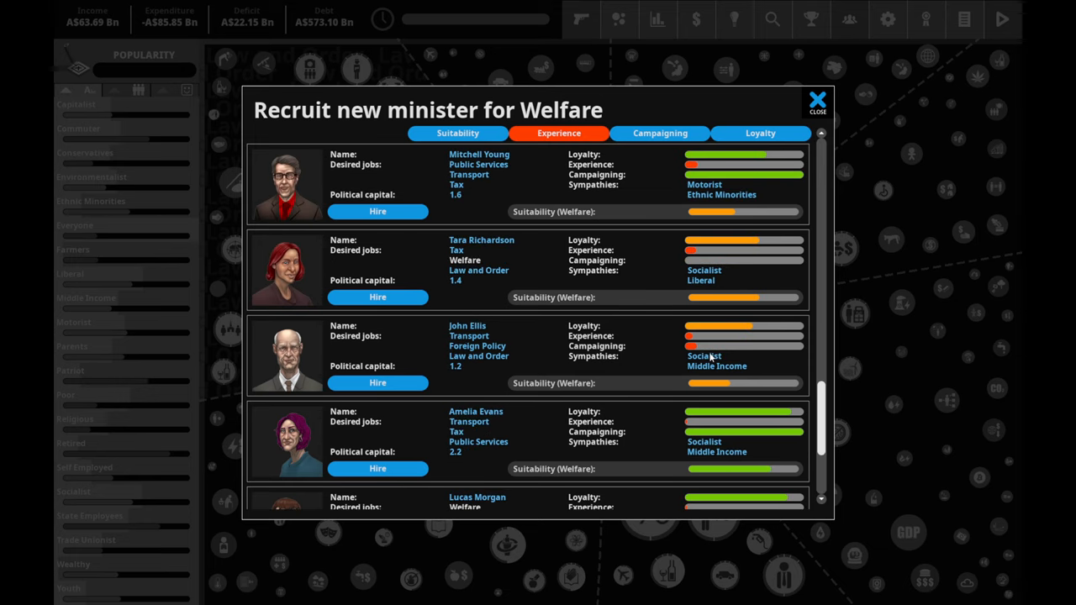
{"action": "scroll", "scroll_direction": "up", "scroll_amount": 3}
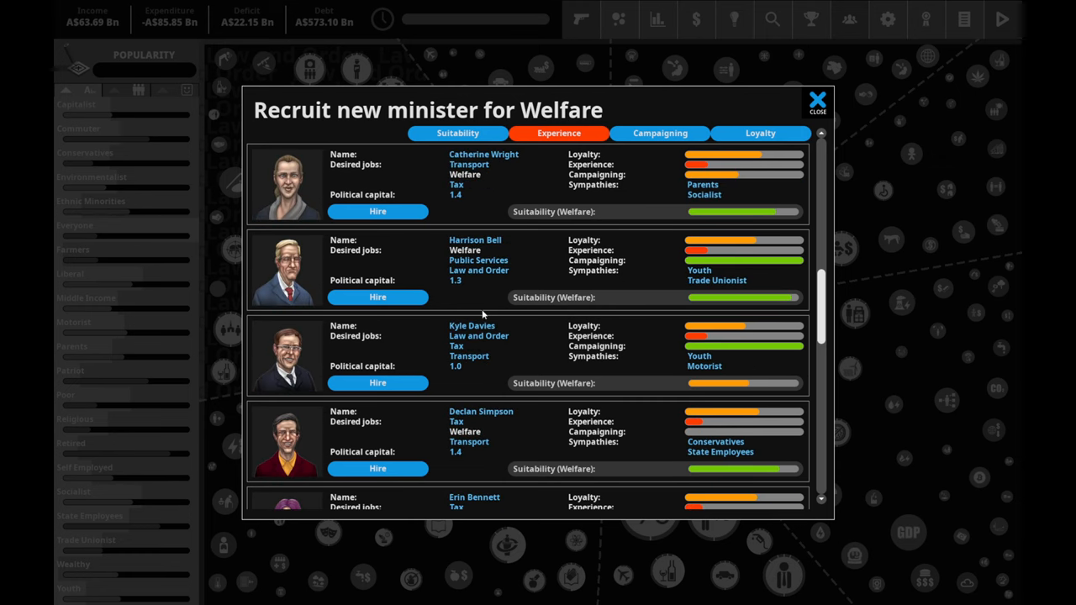
{"action": "mouse_move", "coordinate": [737, 284]}
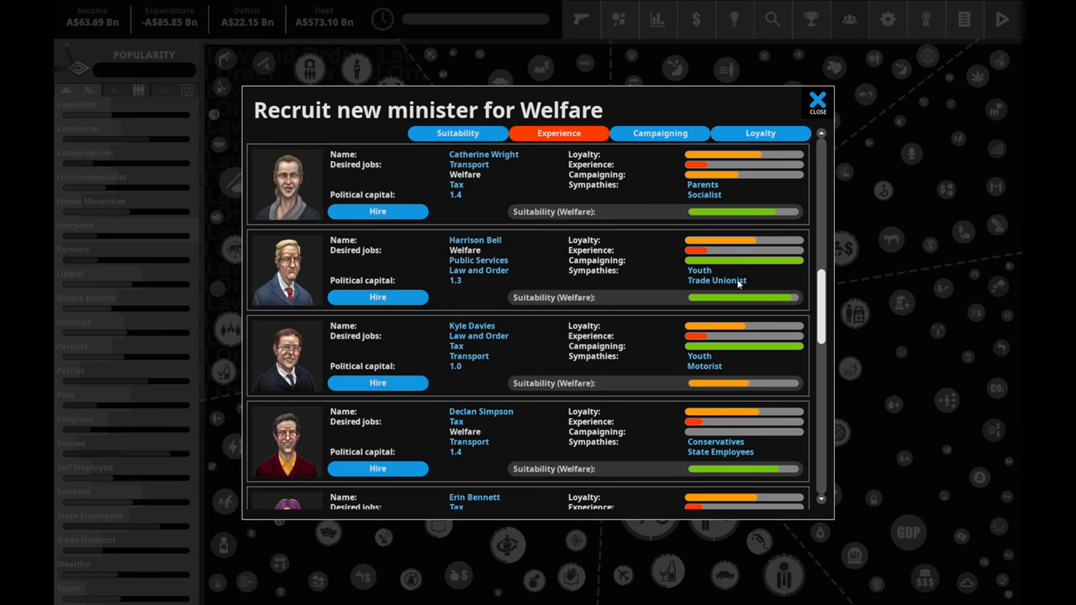
{"action": "mouse_move", "coordinate": [491, 173]}
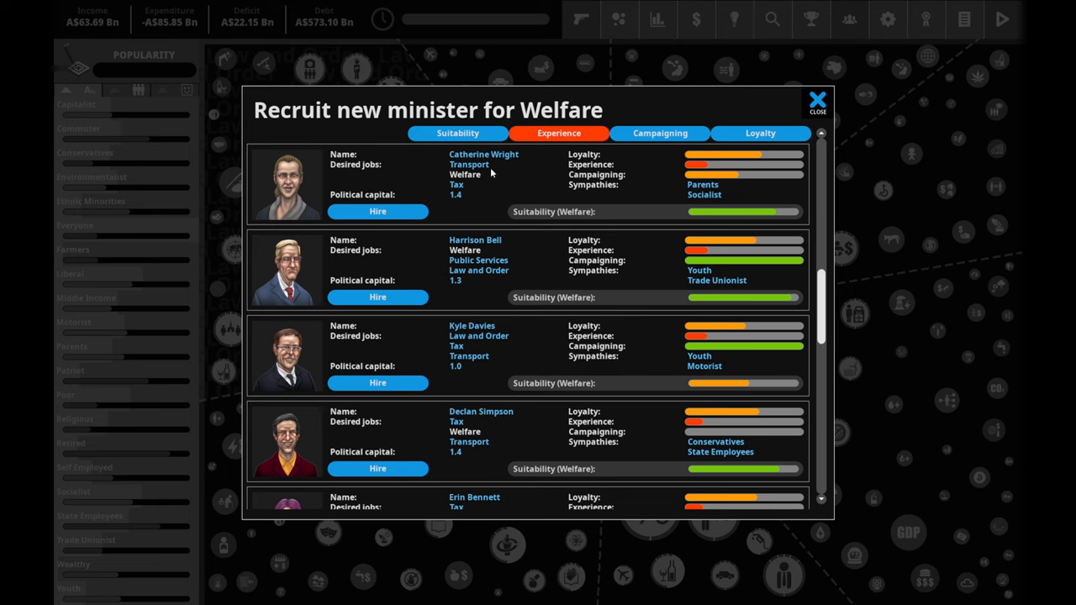
{"action": "scroll", "scroll_direction": "up", "scroll_amount": 3}
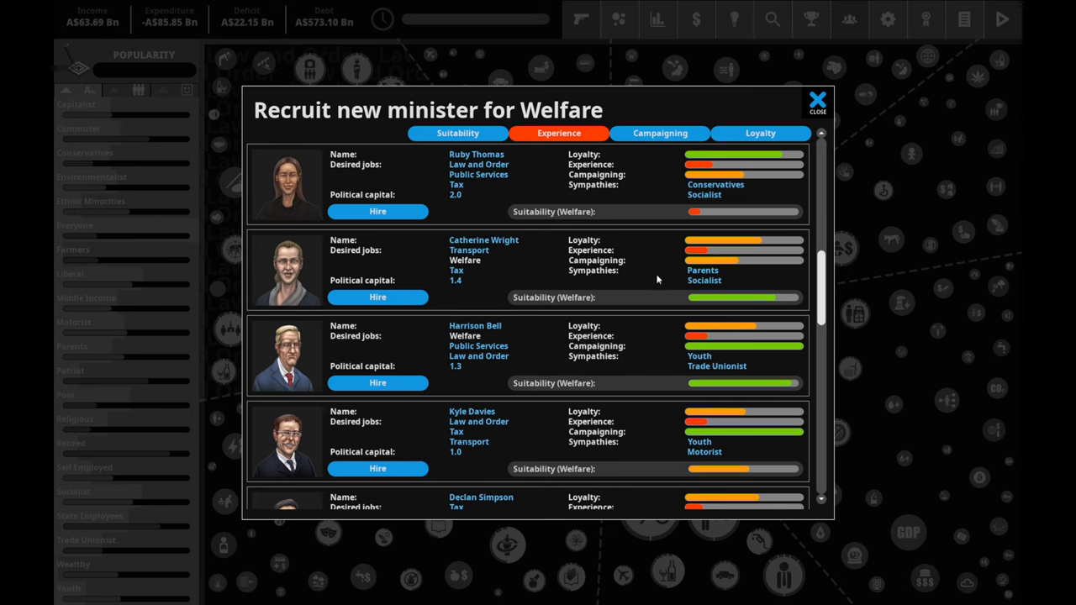
{"action": "mouse_move", "coordinate": [615, 275]}
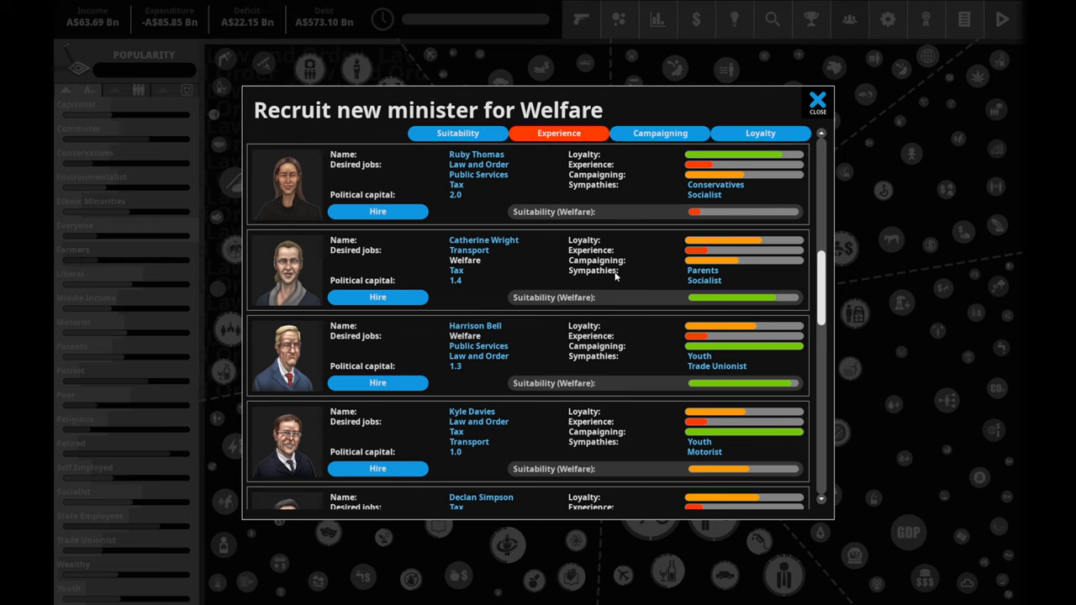
{"action": "mouse_move", "coordinate": [544, 267]}
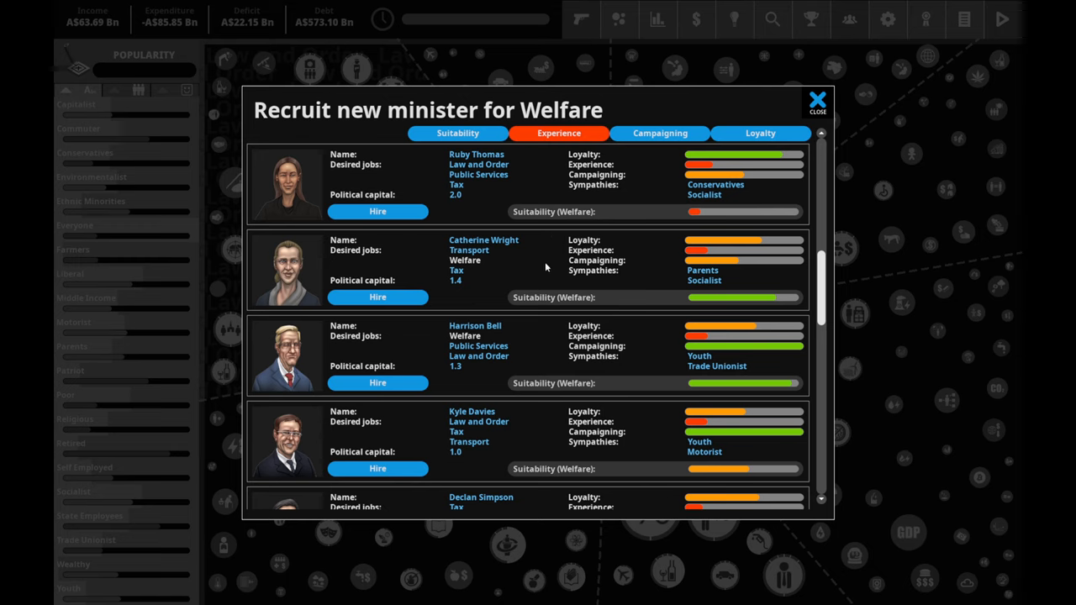
{"action": "mouse_move", "coordinate": [726, 279]}
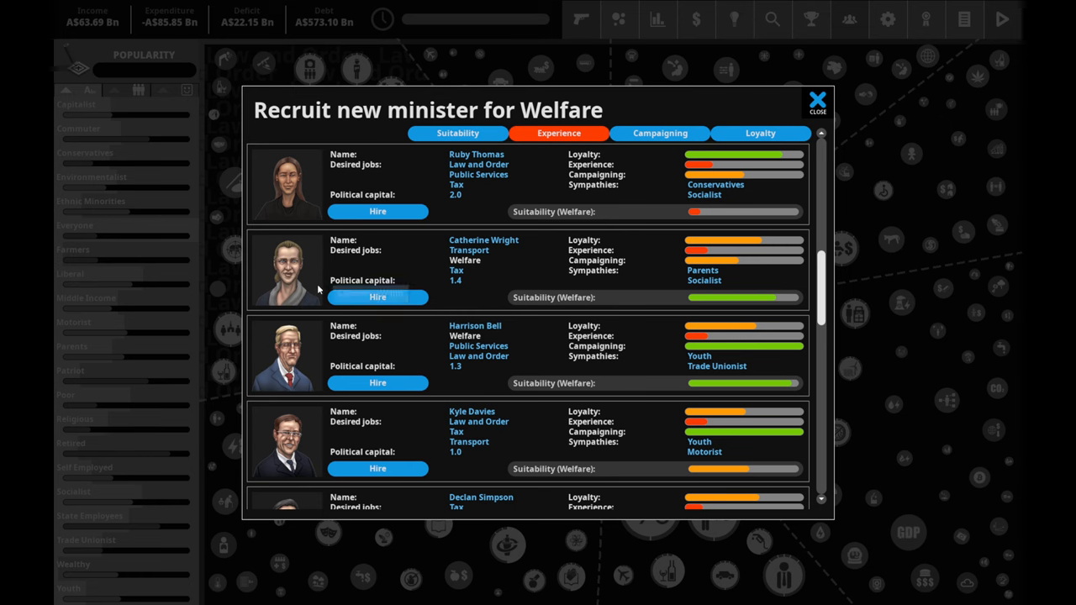
{"action": "left_click", "coordinate": [376, 296]}
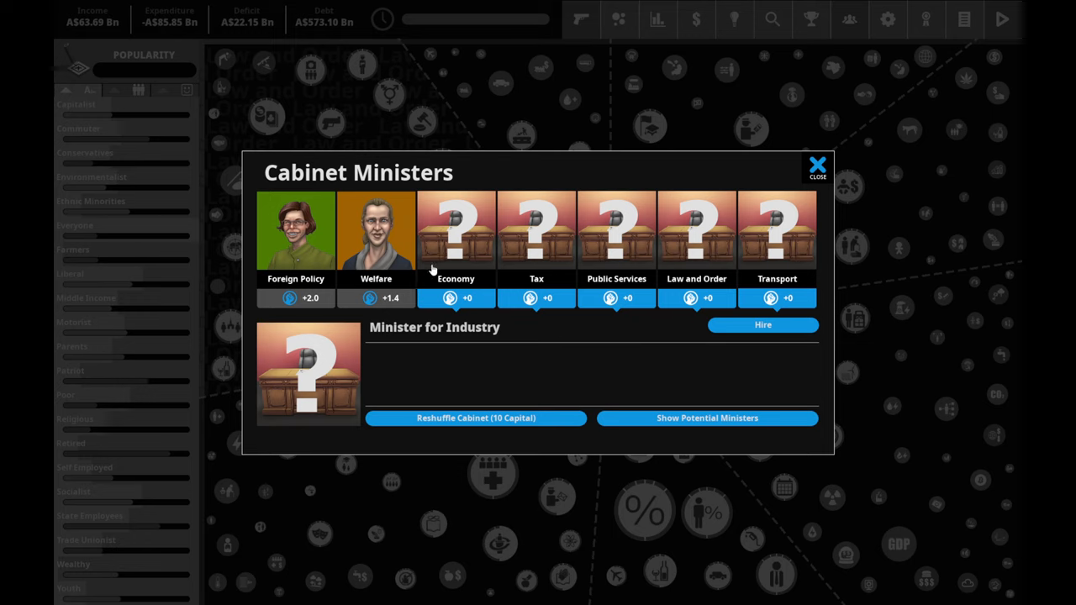
{"action": "mouse_move", "coordinate": [484, 246]}
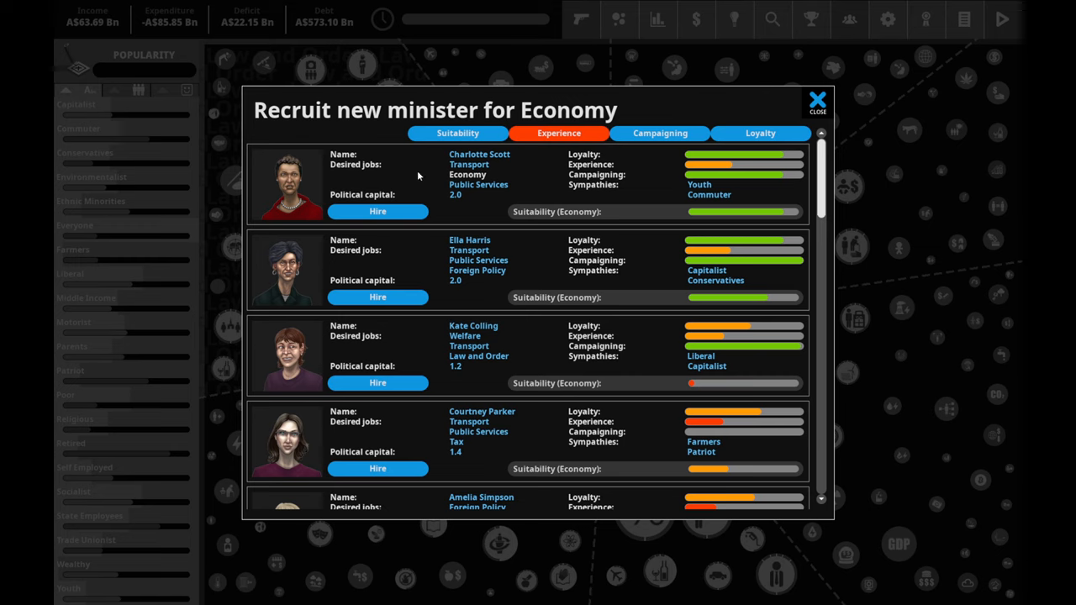
{"action": "mouse_move", "coordinate": [377, 201]}
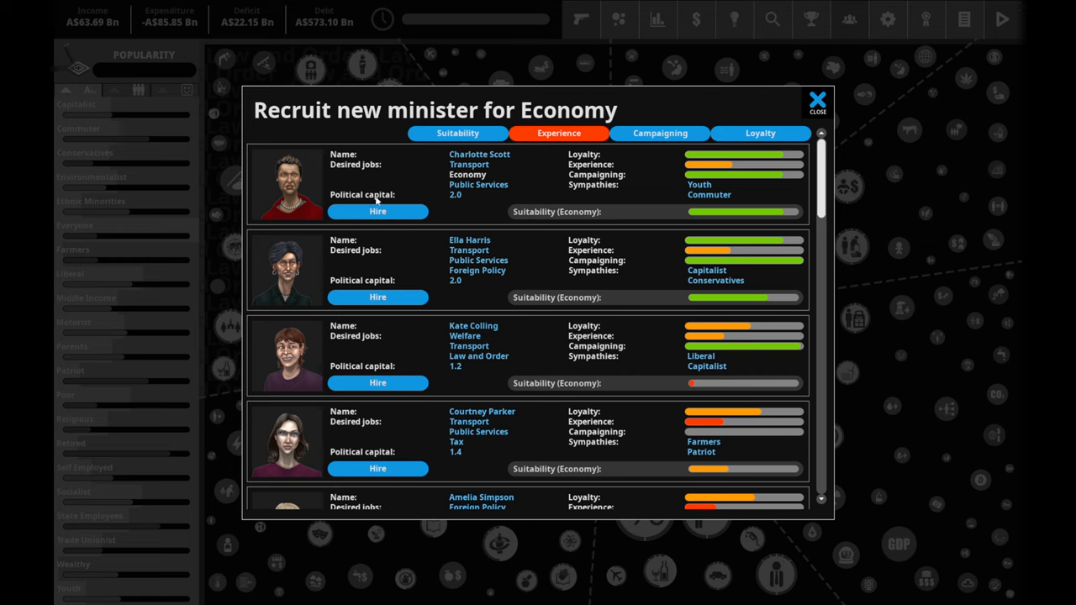
{"action": "mouse_move", "coordinate": [652, 186]}
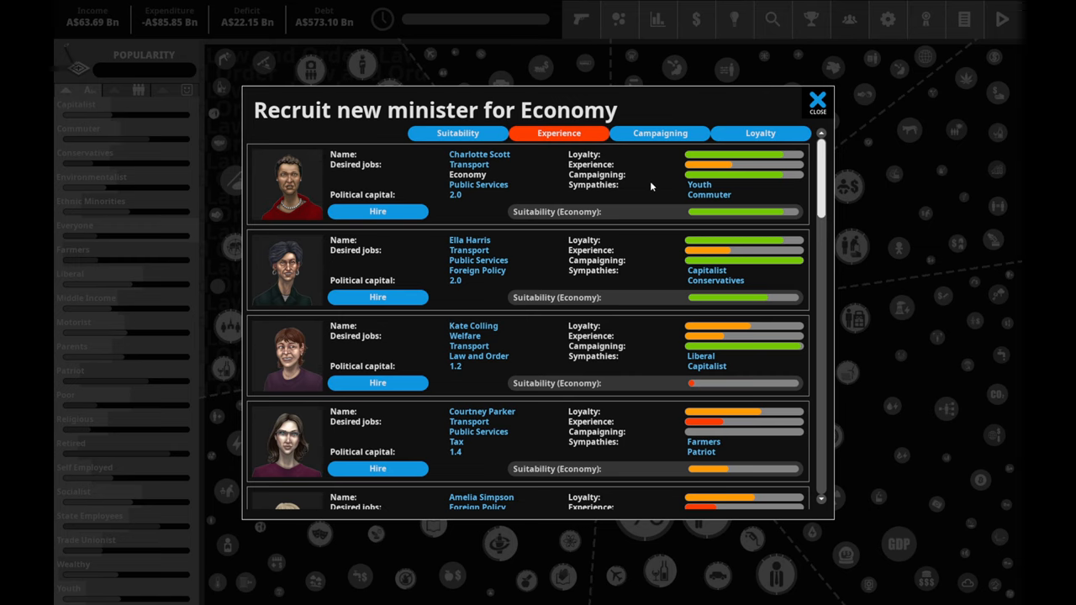
{"action": "mouse_move", "coordinate": [552, 178]}
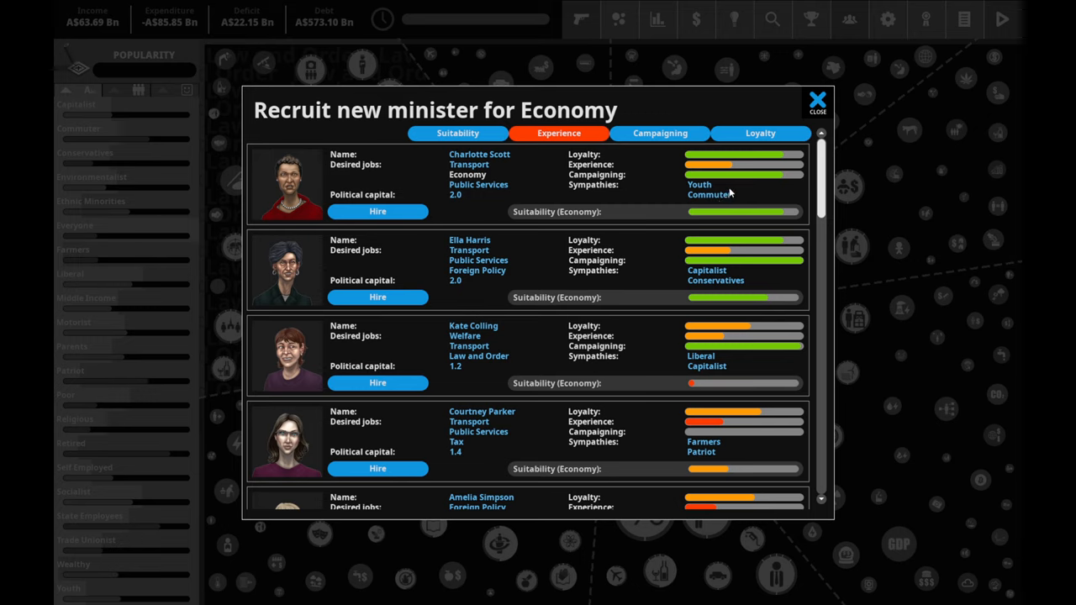
{"action": "mouse_move", "coordinate": [729, 187]}
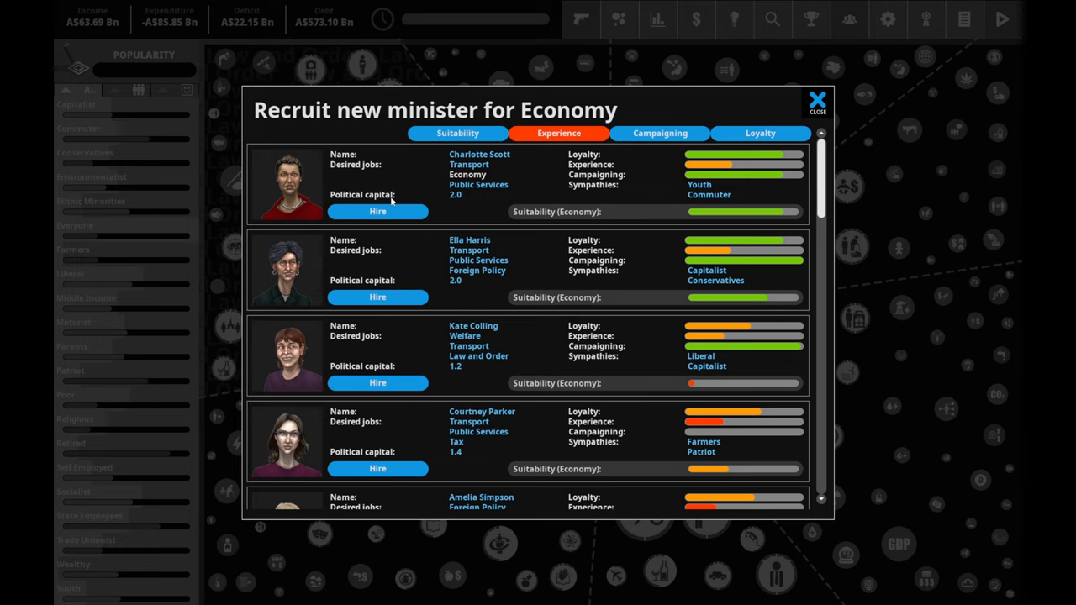
- Scroll through the Economy recruitment candidates before hiring one
{"action": "scroll", "scroll_direction": "down", "scroll_amount": 3}
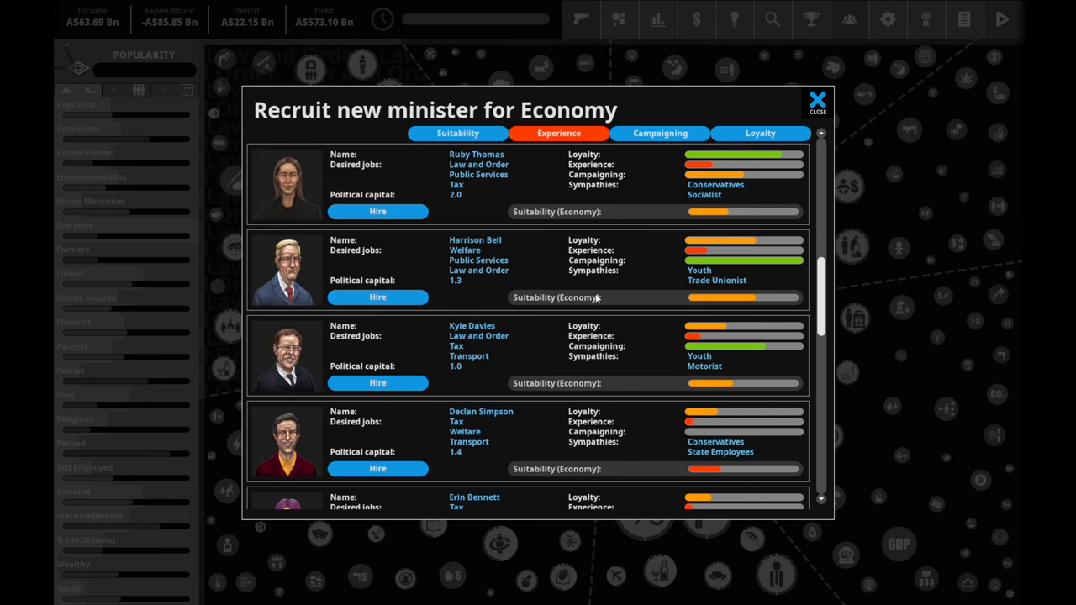
{"action": "scroll", "scroll_direction": "down", "scroll_amount": 3}
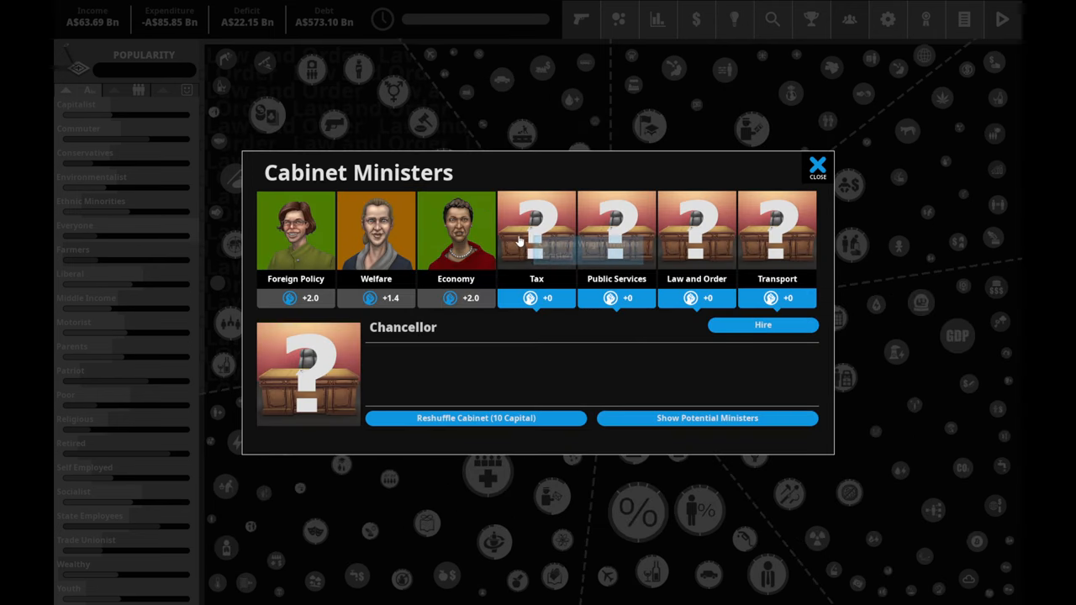
- Bring up the Tax post's candidate list and scroll through the recruits without hiring
{"action": "left_click", "coordinate": [536, 229]}
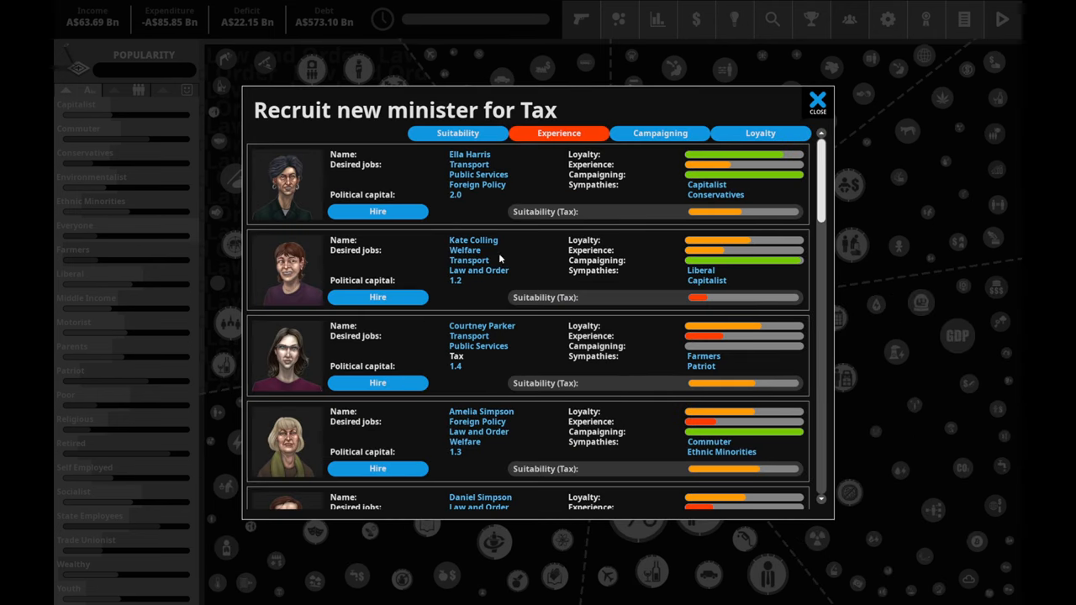
{"action": "mouse_move", "coordinate": [525, 231]}
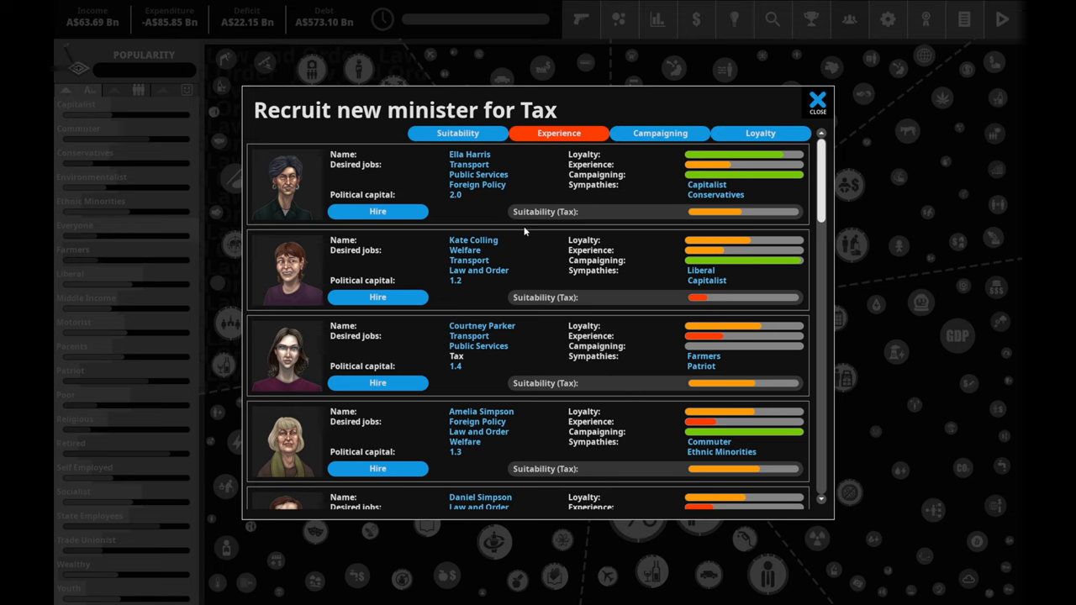
{"action": "mouse_move", "coordinate": [478, 298]}
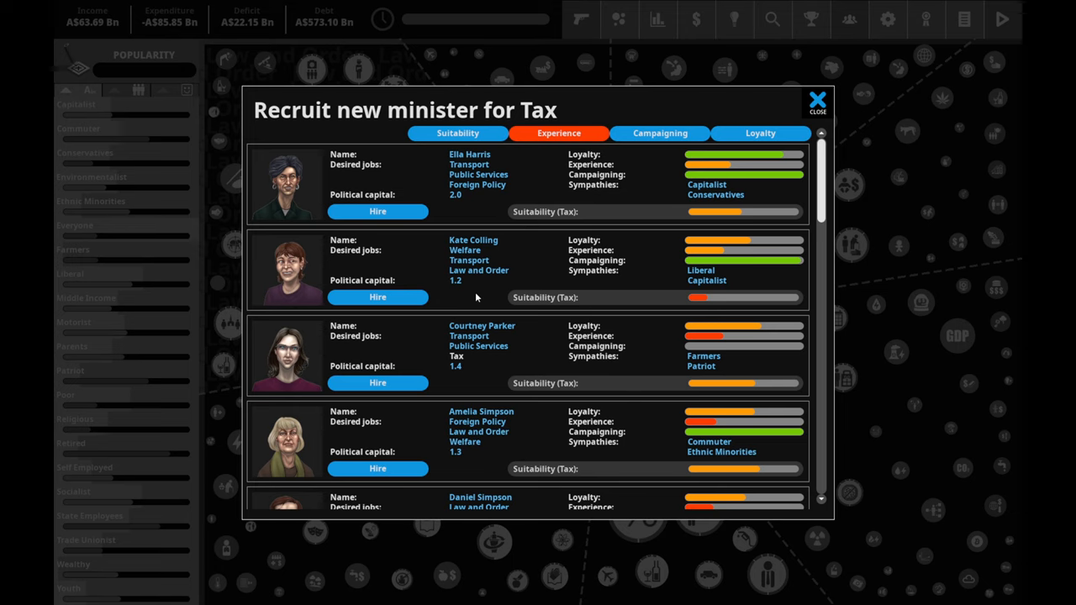
{"action": "scroll", "scroll_direction": "down", "scroll_amount": 3}
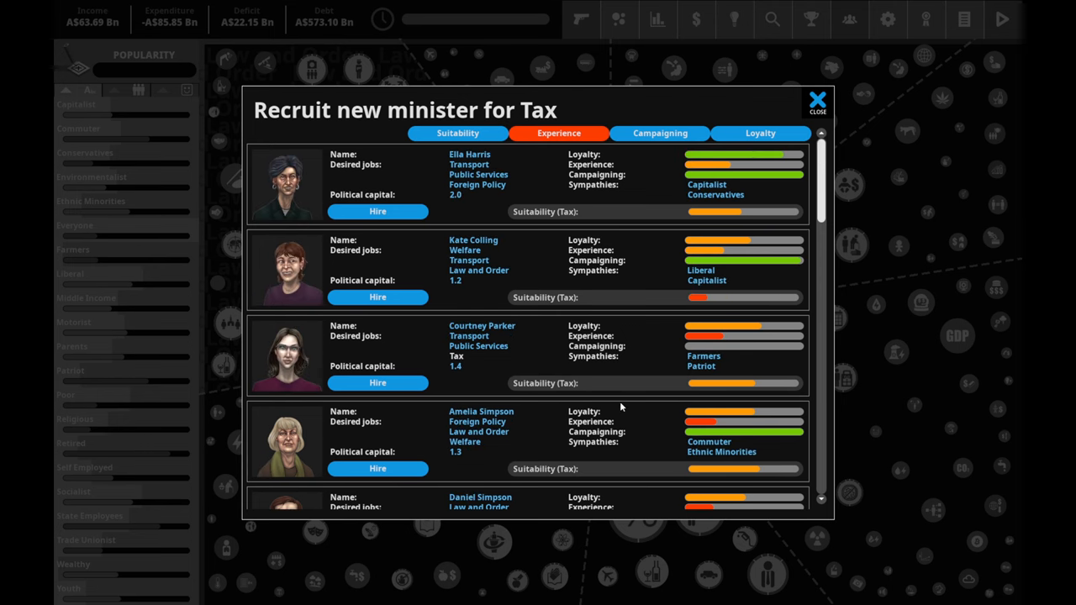
{"action": "mouse_move", "coordinate": [731, 370]}
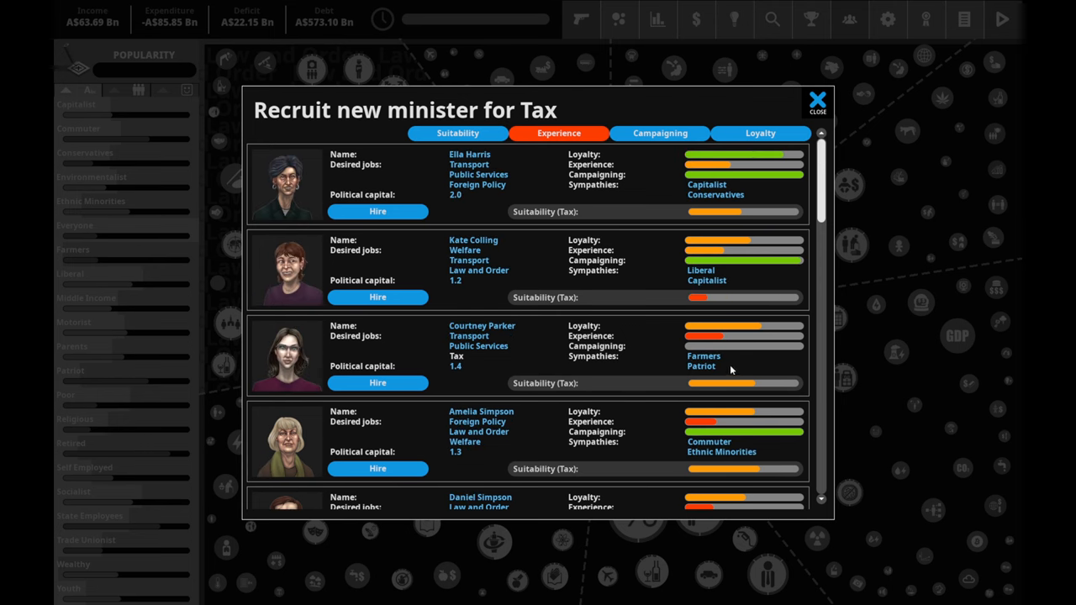
{"action": "scroll", "scroll_direction": "down", "scroll_amount": 3}
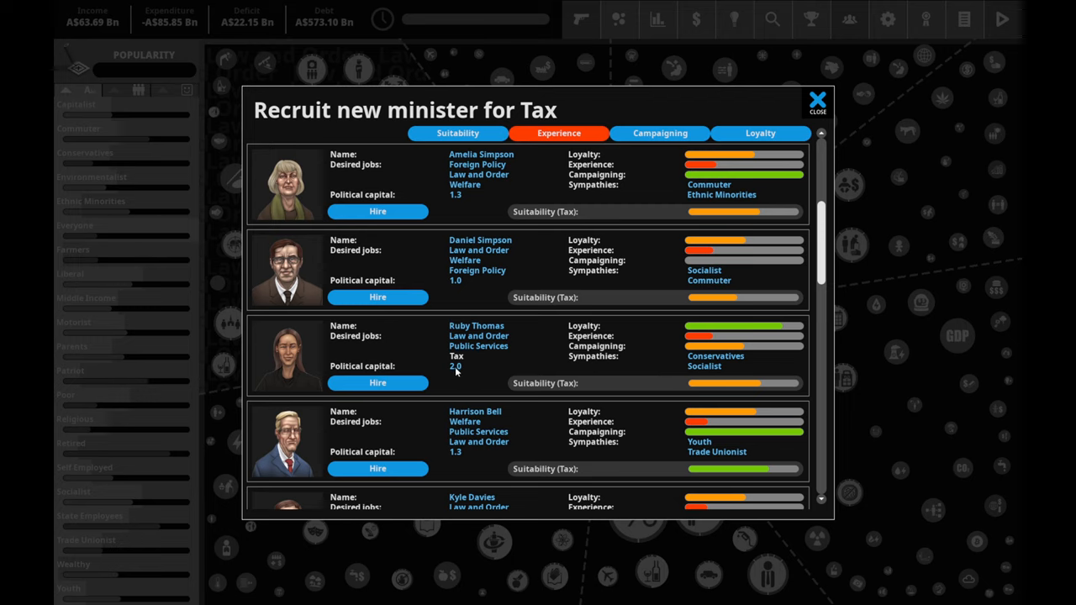
{"action": "mouse_move", "coordinate": [707, 380]}
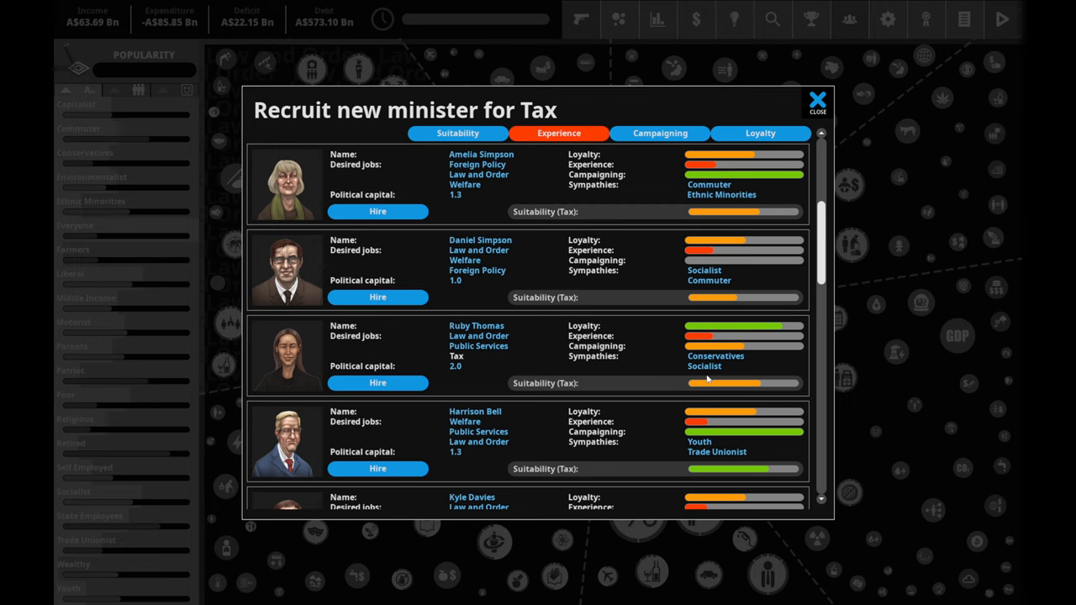
{"action": "mouse_move", "coordinate": [524, 357]}
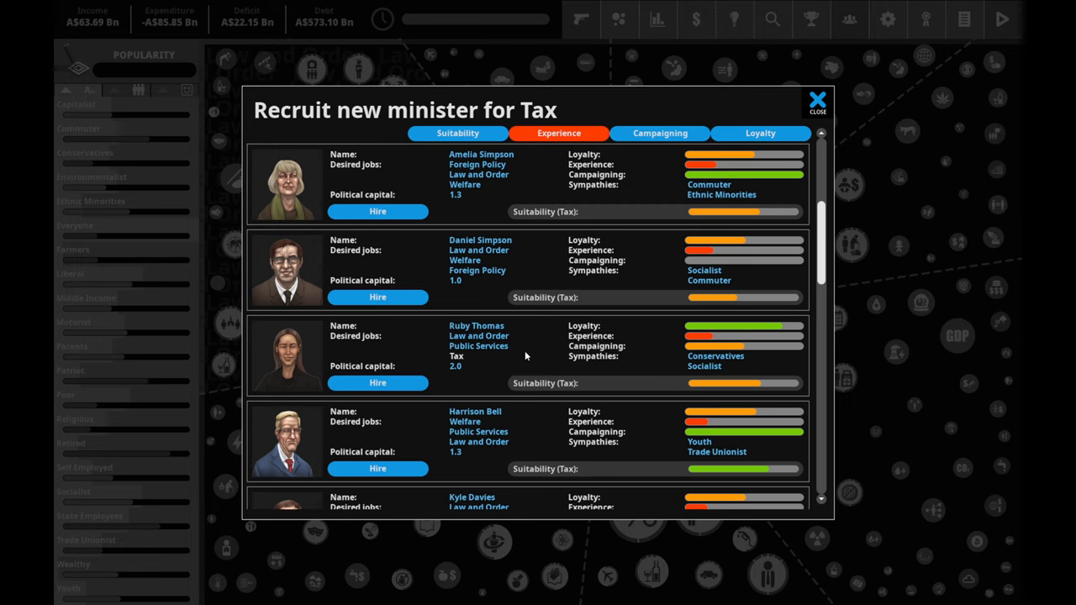
{"action": "mouse_move", "coordinate": [739, 366]}
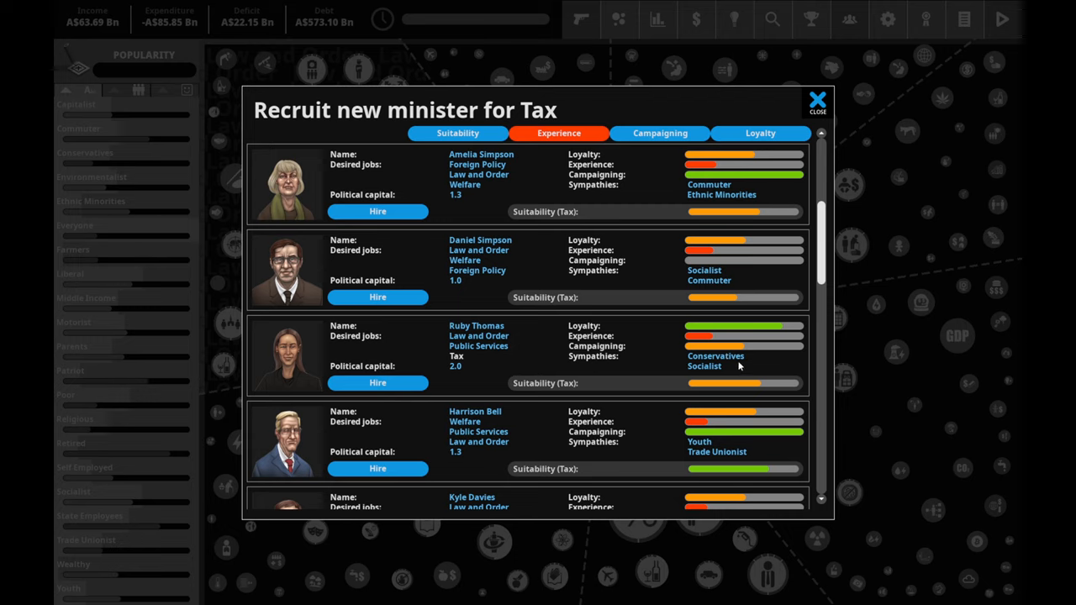
{"action": "mouse_move", "coordinate": [642, 353]}
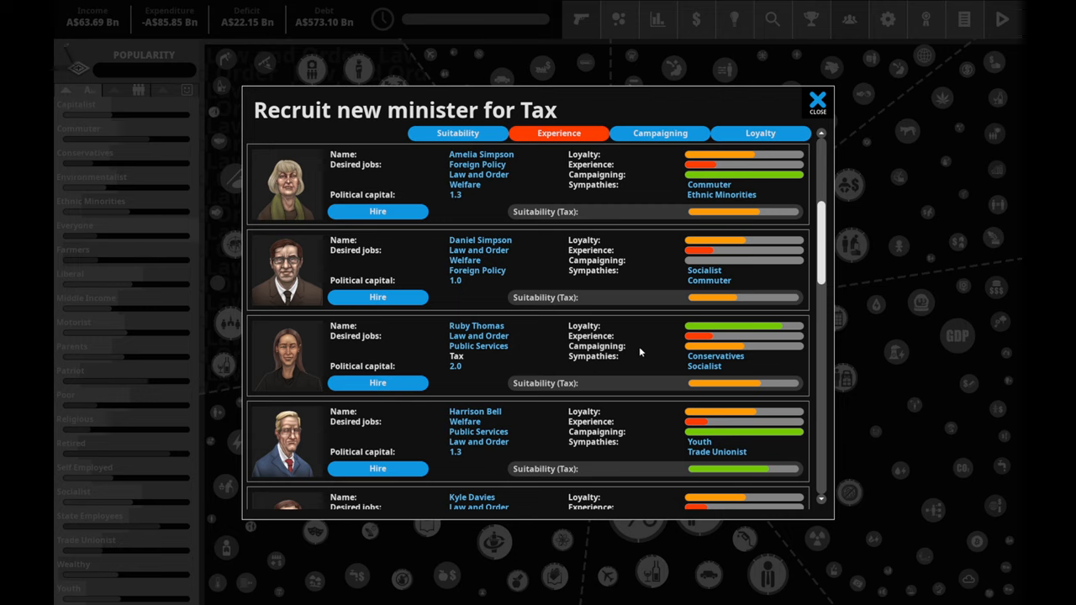
{"action": "mouse_move", "coordinate": [437, 361]}
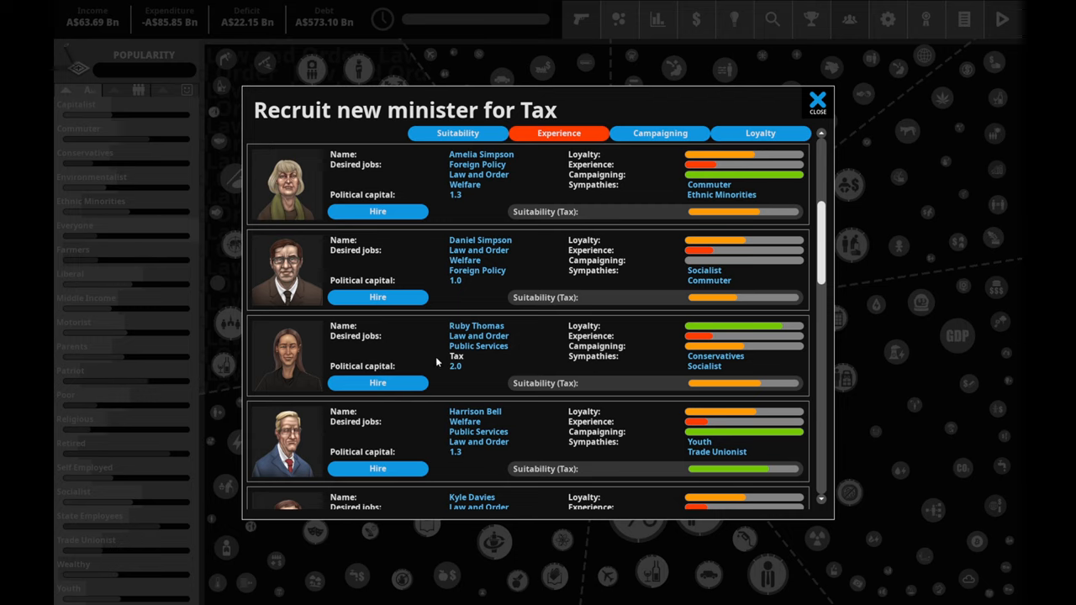
{"action": "mouse_move", "coordinate": [482, 358]}
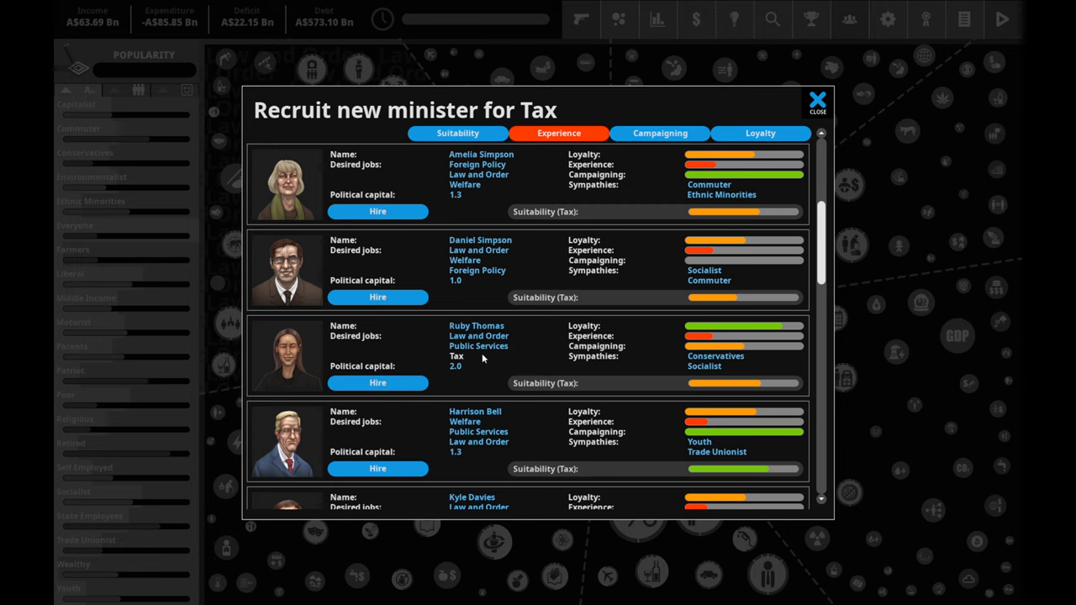
{"action": "scroll", "scroll_direction": "down", "scroll_amount": 3}
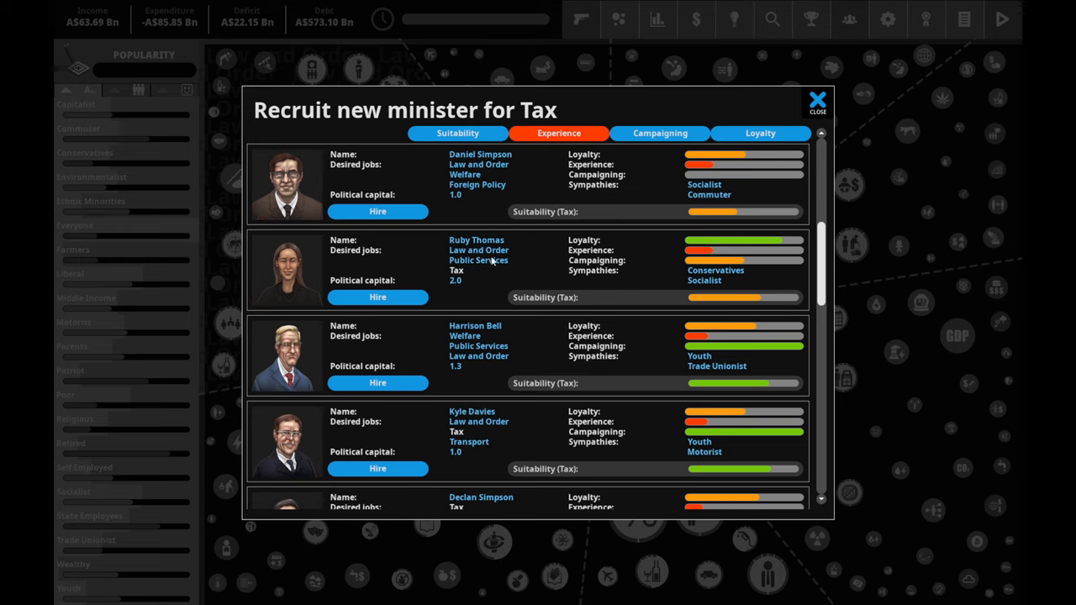
{"action": "scroll", "scroll_direction": "down", "scroll_amount": 3}
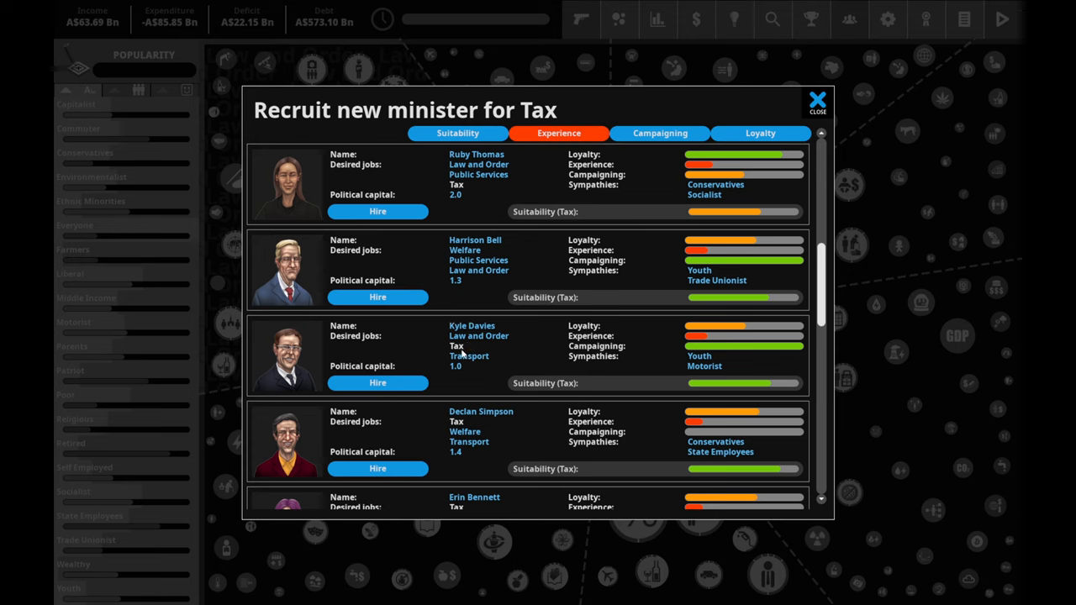
{"action": "scroll", "scroll_direction": "down", "scroll_amount": 3}
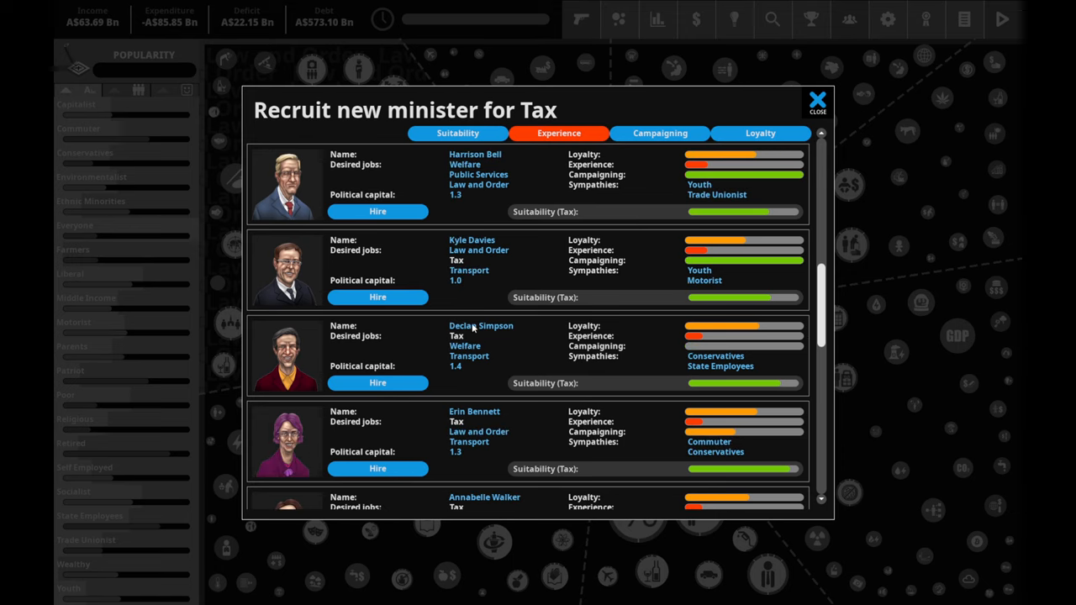
{"action": "scroll", "scroll_direction": "down", "scroll_amount": 3}
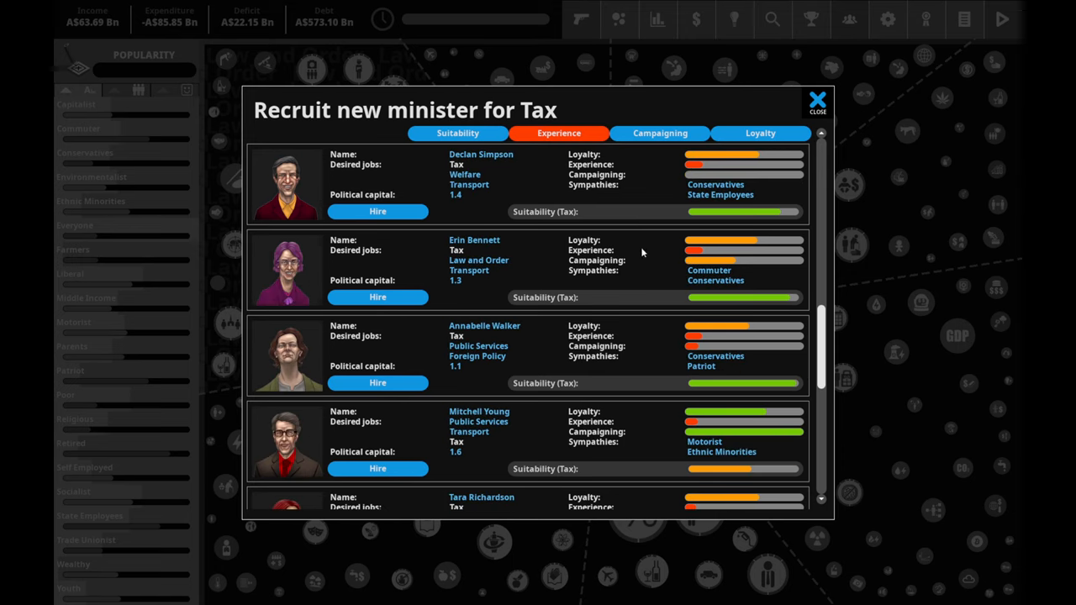
{"action": "mouse_move", "coordinate": [310, 273]}
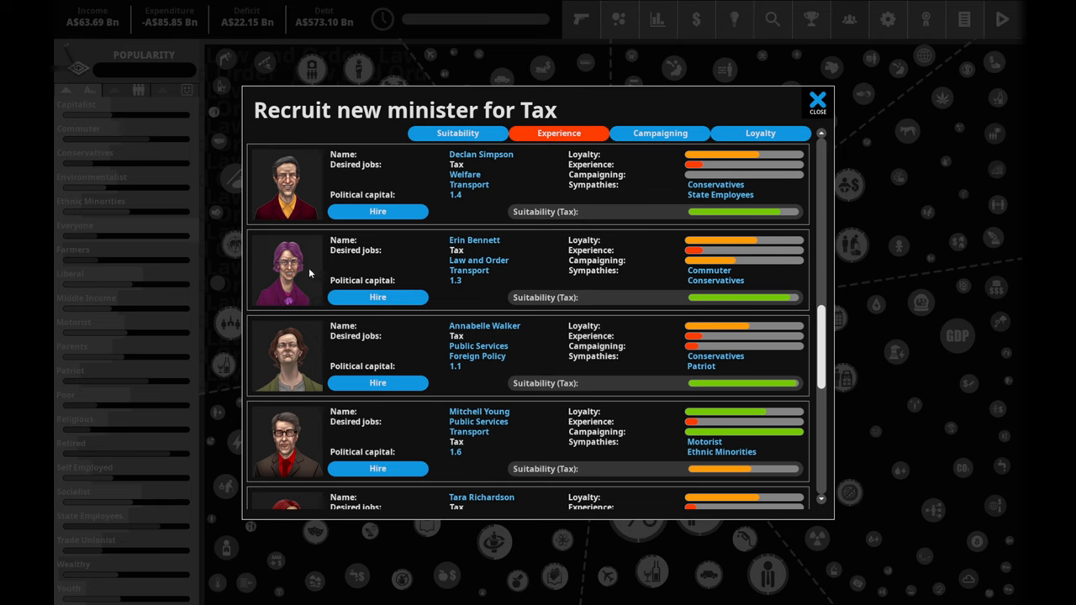
{"action": "mouse_move", "coordinate": [726, 274]}
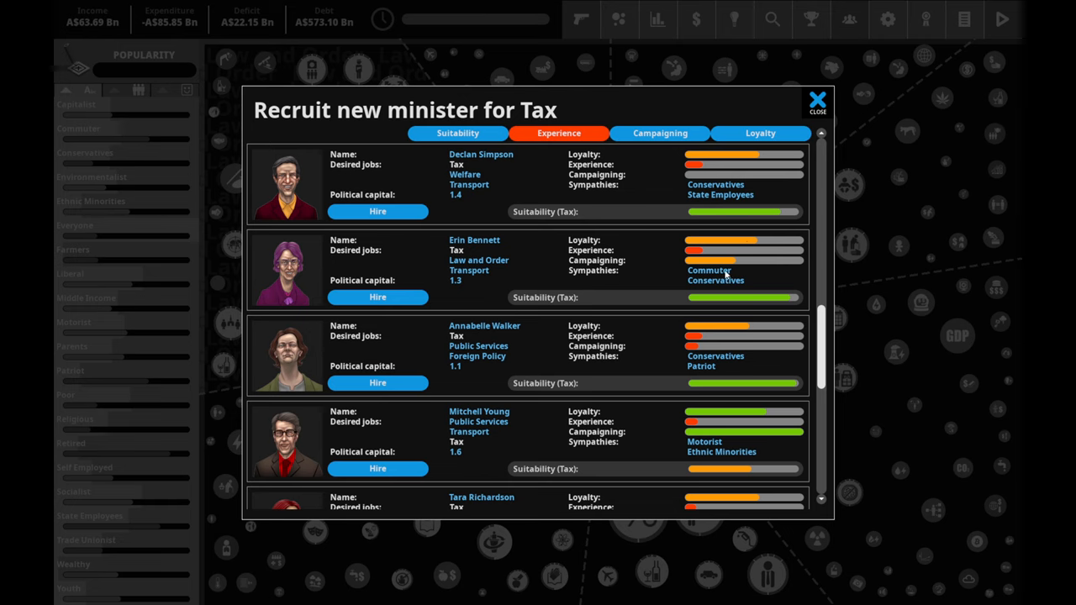
{"action": "scroll", "scroll_direction": "down", "scroll_amount": 3}
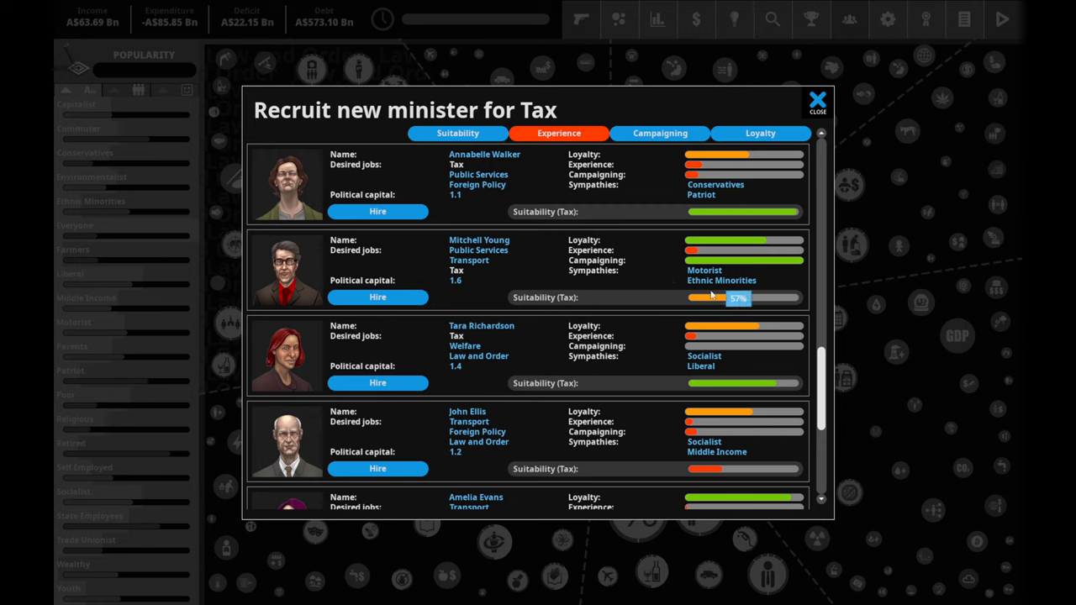
{"action": "mouse_move", "coordinate": [474, 258]}
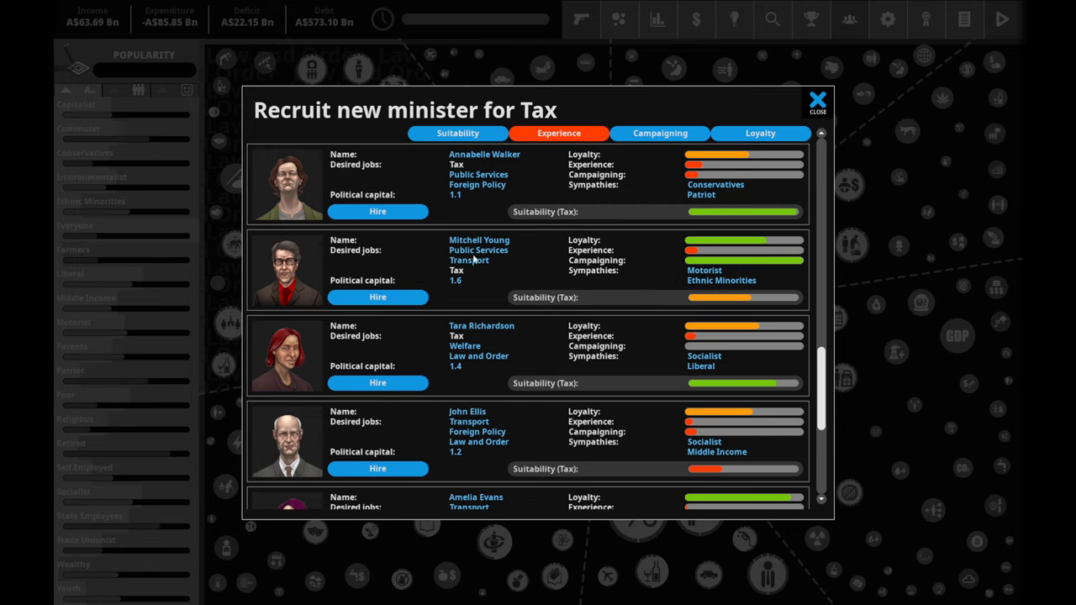
{"action": "scroll", "scroll_direction": "down", "scroll_amount": 3}
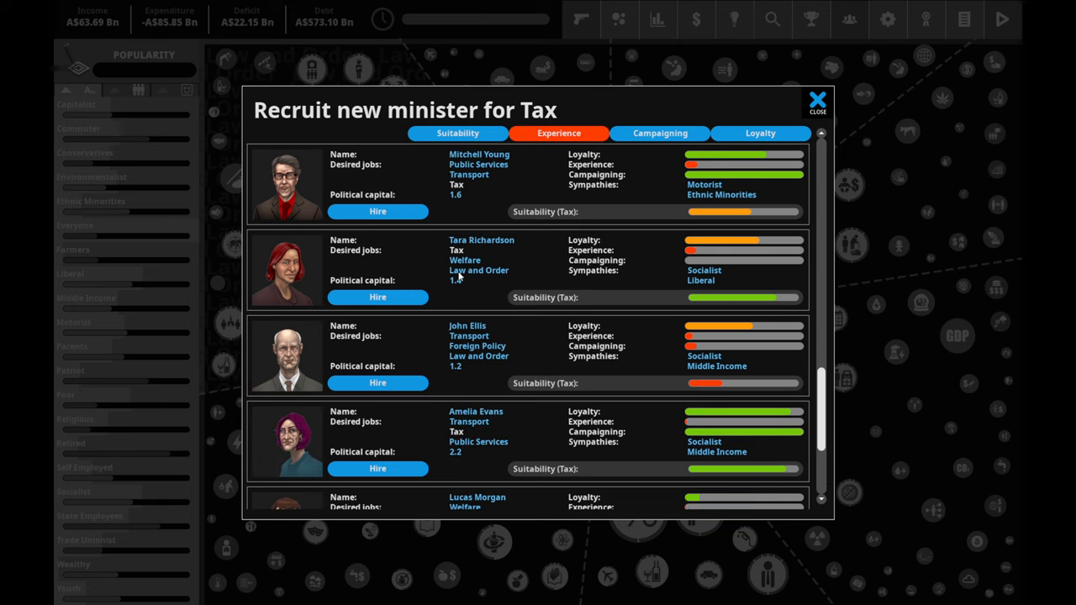
{"action": "scroll", "scroll_direction": "down", "scroll_amount": 3}
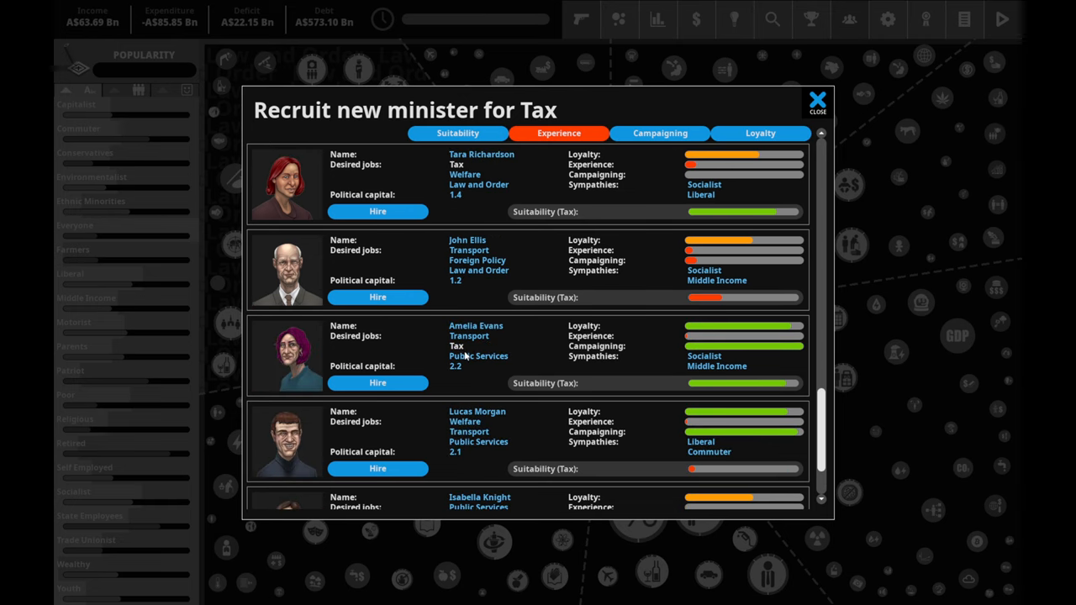
{"action": "mouse_move", "coordinate": [684, 383]}
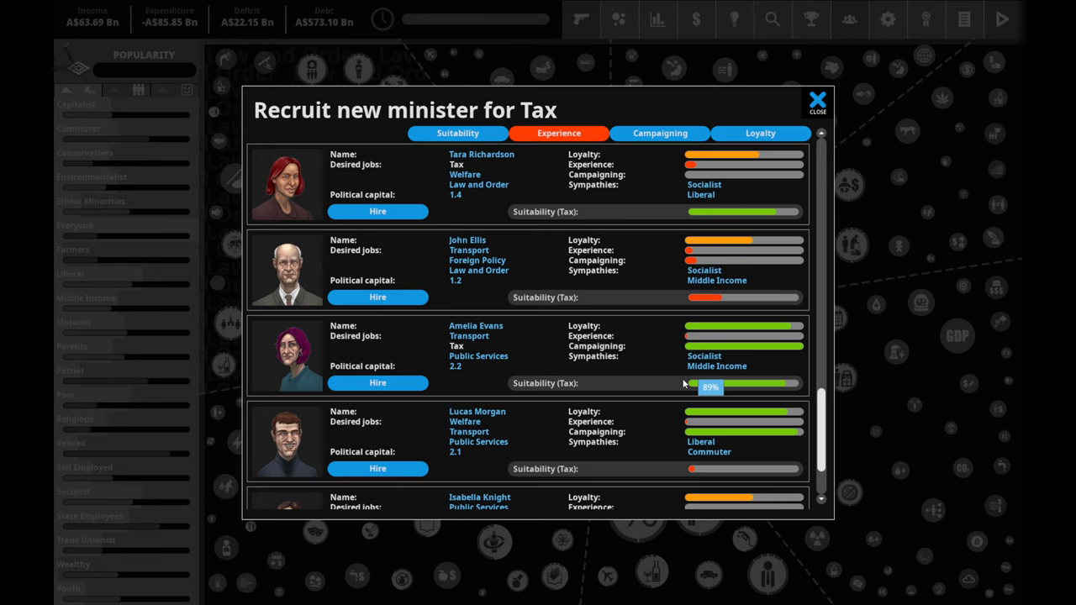
{"action": "mouse_move", "coordinate": [720, 372]}
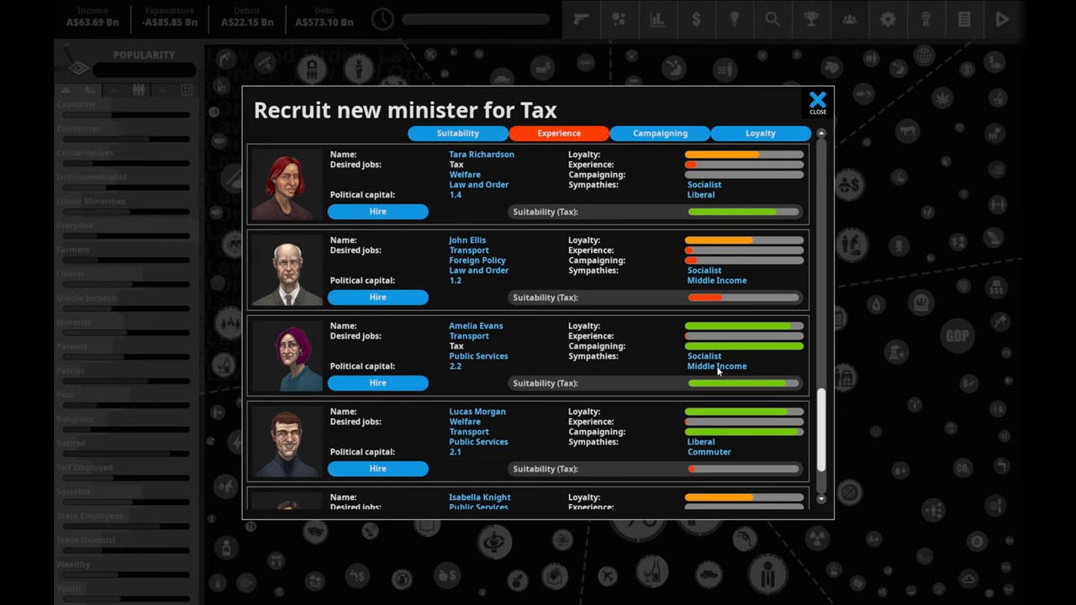
{"action": "mouse_move", "coordinate": [491, 366]}
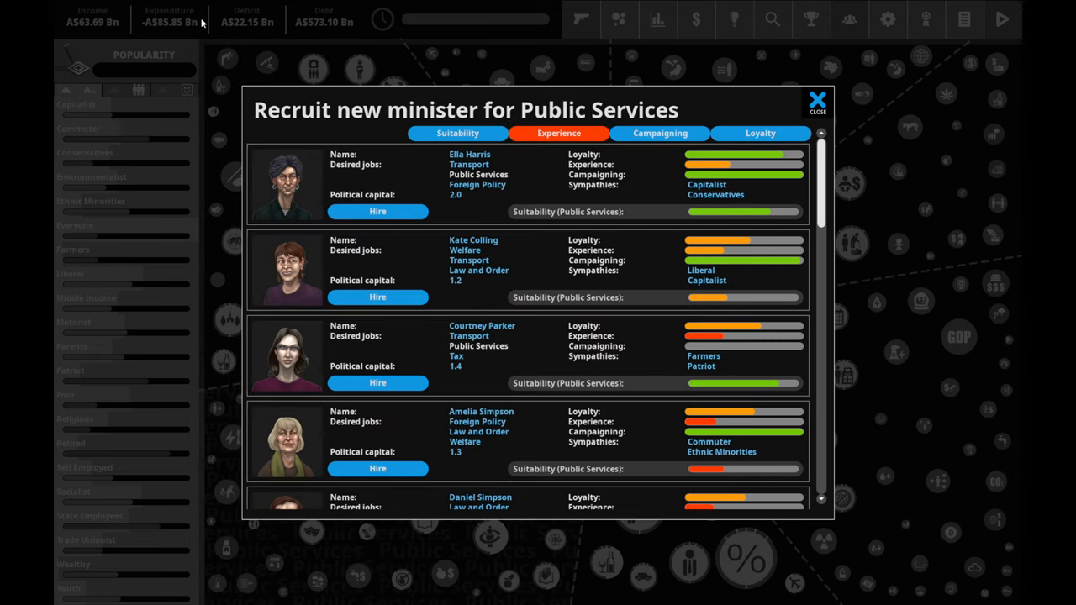
{"action": "mouse_move", "coordinate": [524, 209]}
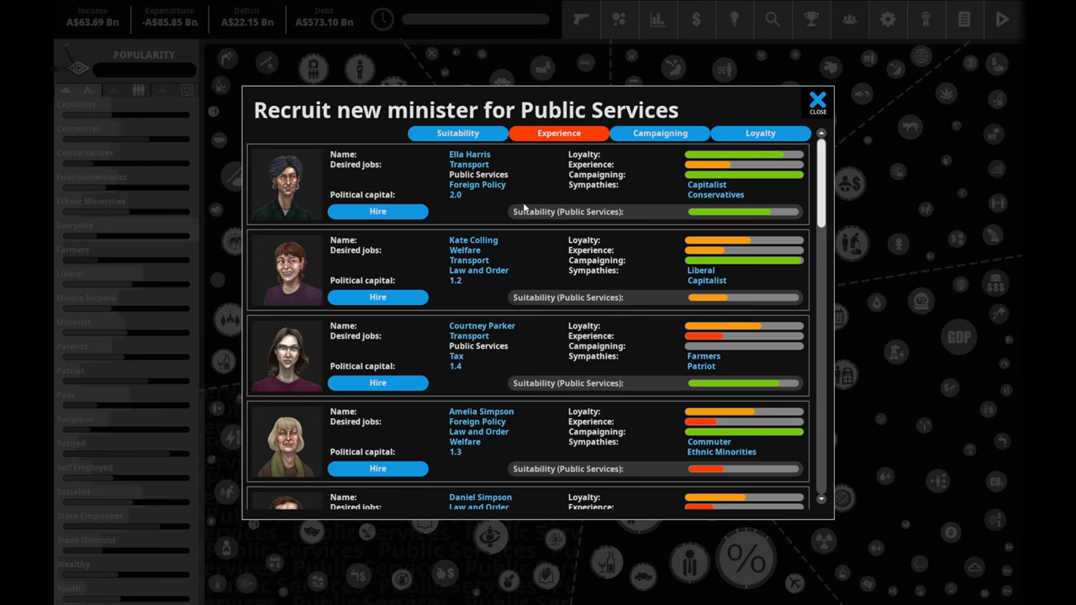
{"action": "mouse_move", "coordinate": [526, 240]}
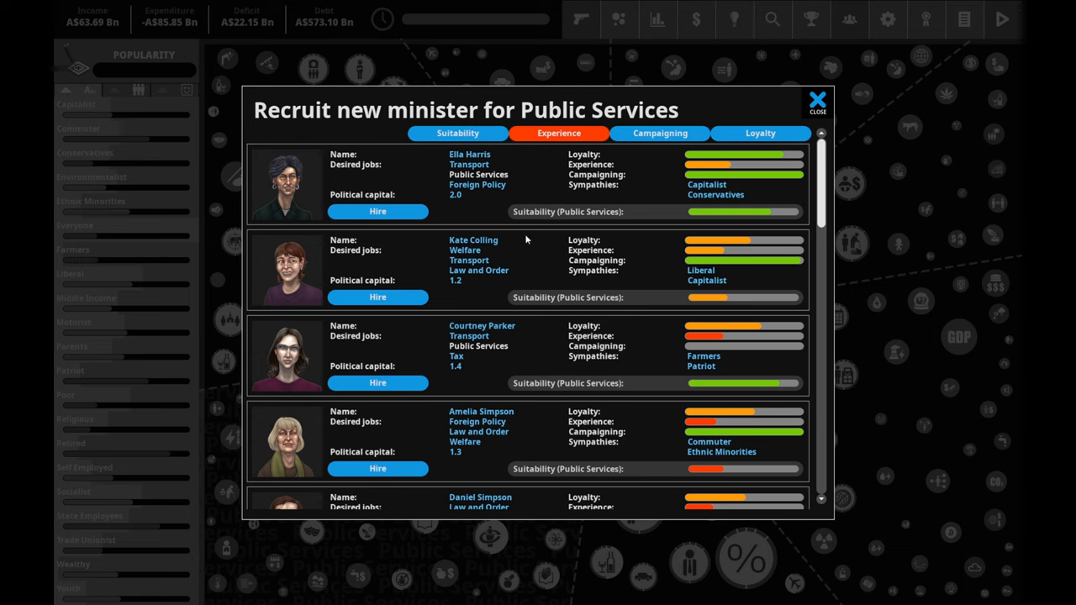
{"action": "mouse_move", "coordinate": [460, 242]}
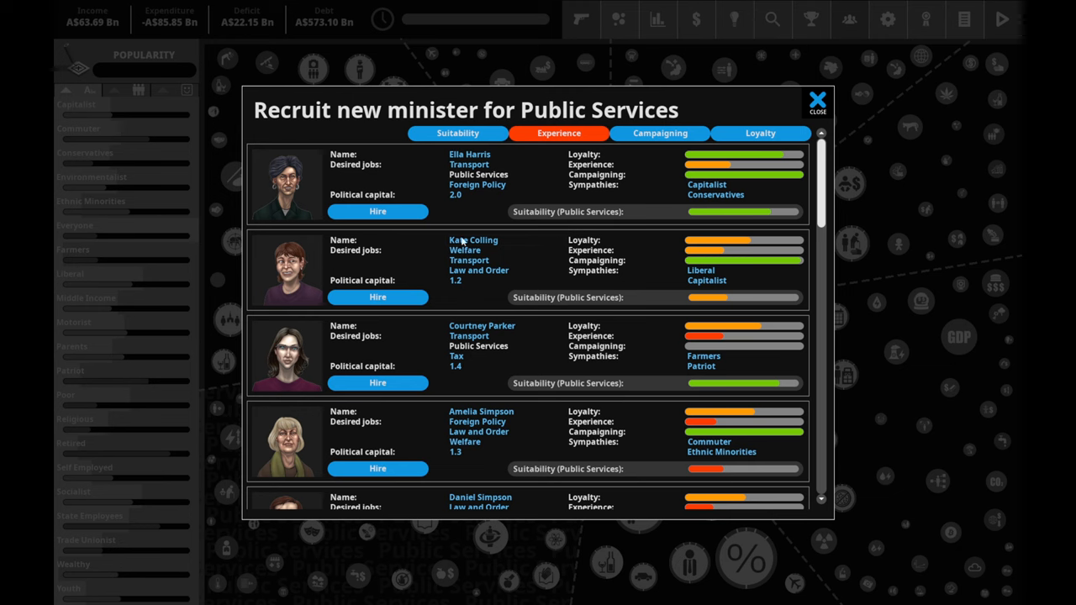
{"action": "scroll", "scroll_direction": "down", "scroll_amount": 3}
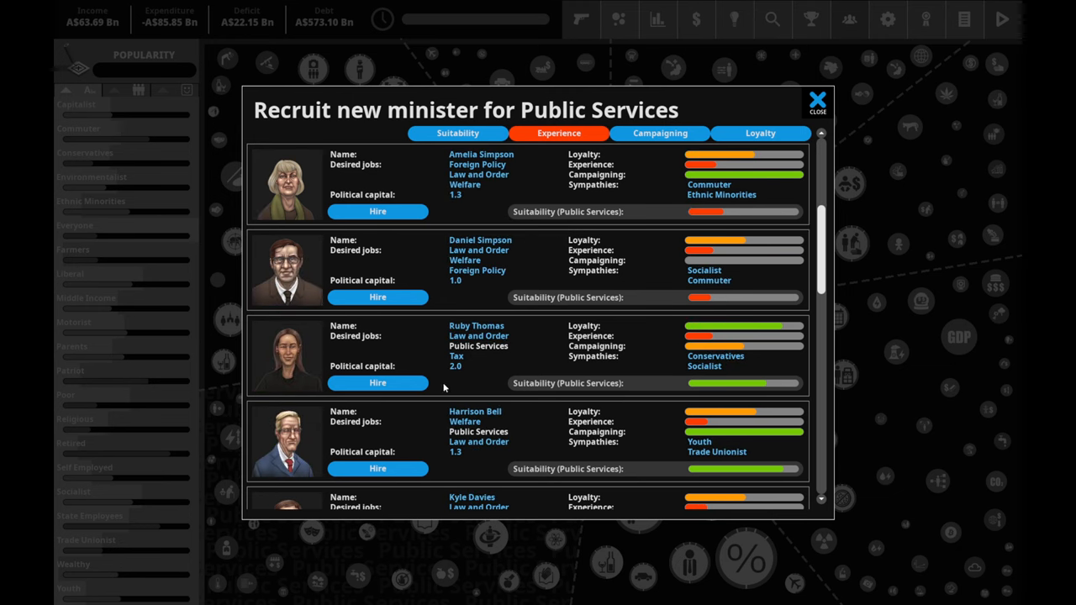
{"action": "mouse_move", "coordinate": [247, 326]}
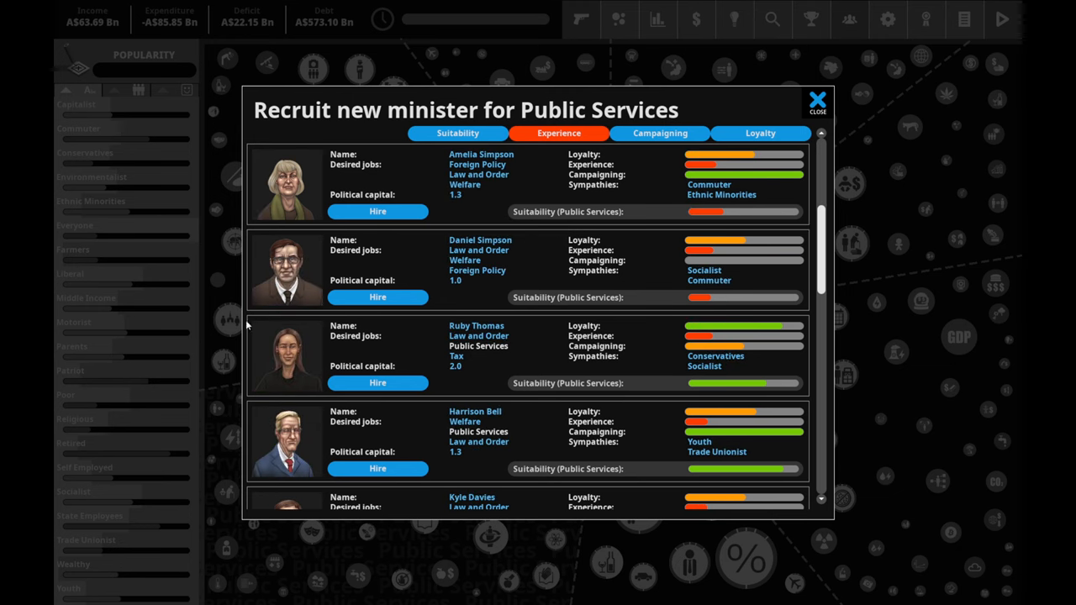
{"action": "scroll", "scroll_direction": "down", "scroll_amount": 3}
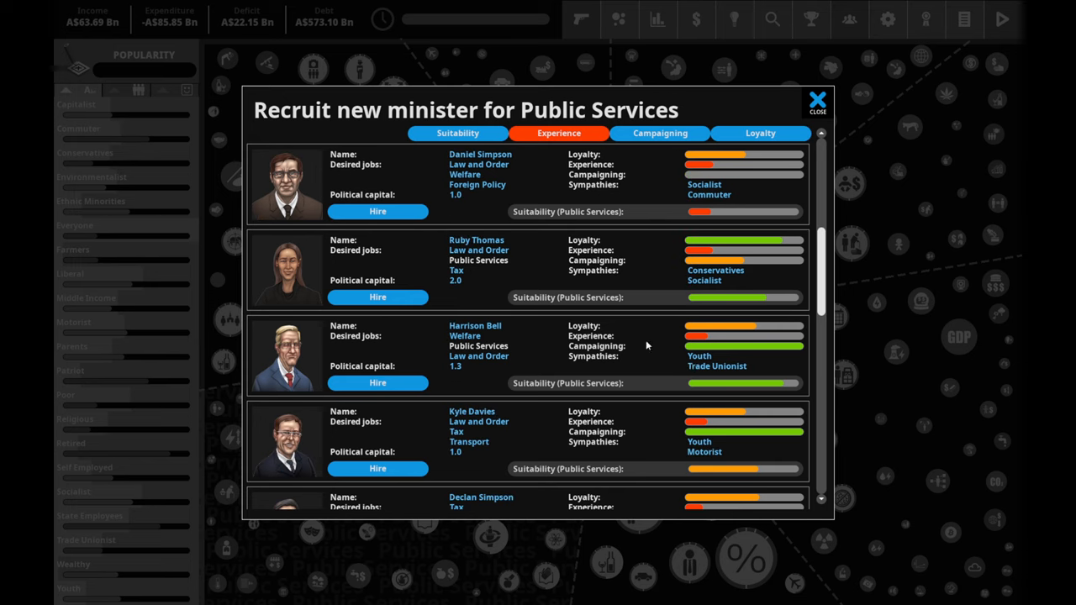
{"action": "mouse_move", "coordinate": [482, 259]}
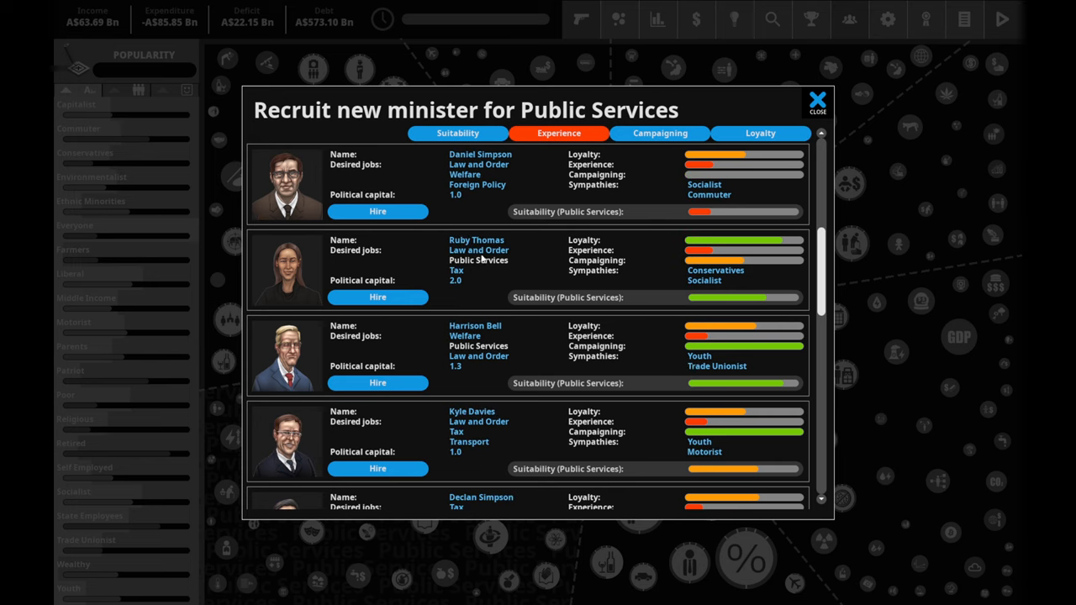
{"action": "mouse_move", "coordinate": [655, 282]}
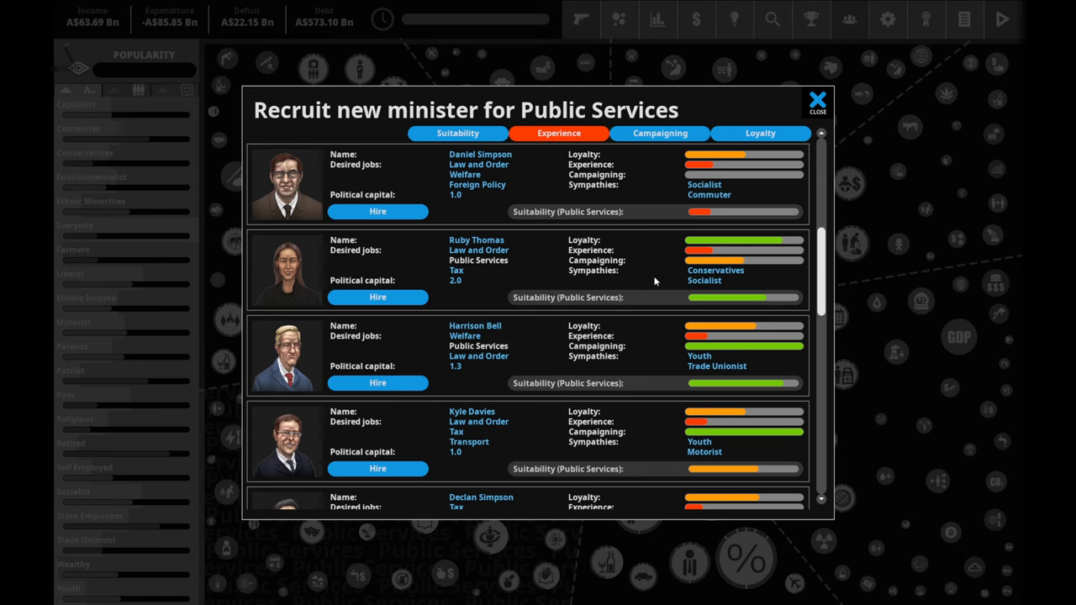
{"action": "mouse_move", "coordinate": [545, 373]}
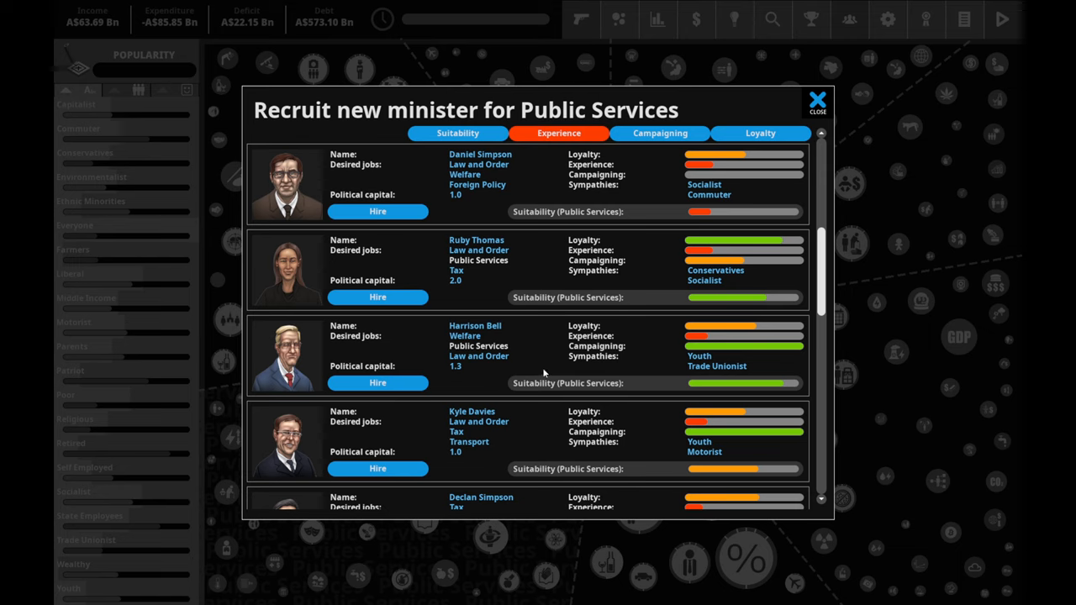
{"action": "mouse_move", "coordinate": [485, 359]}
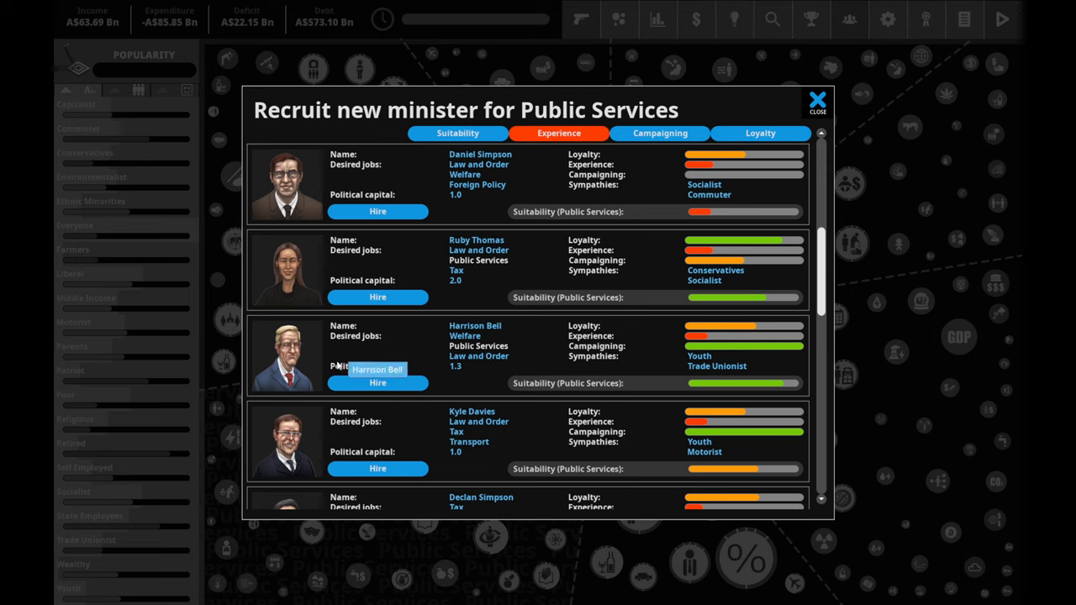
{"action": "mouse_move", "coordinate": [407, 389]}
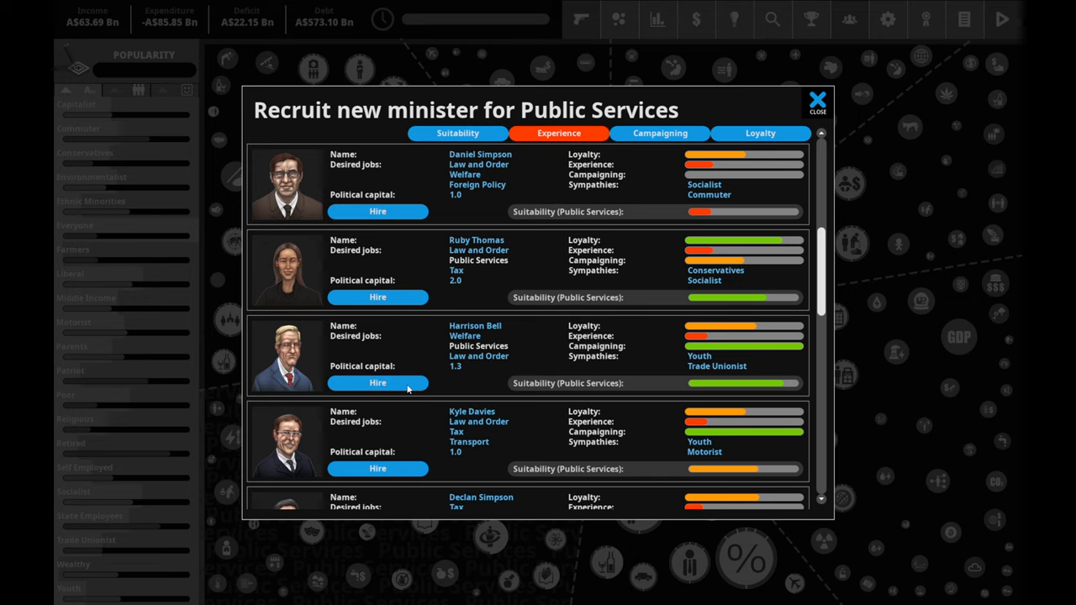
{"action": "mouse_move", "coordinate": [692, 393]}
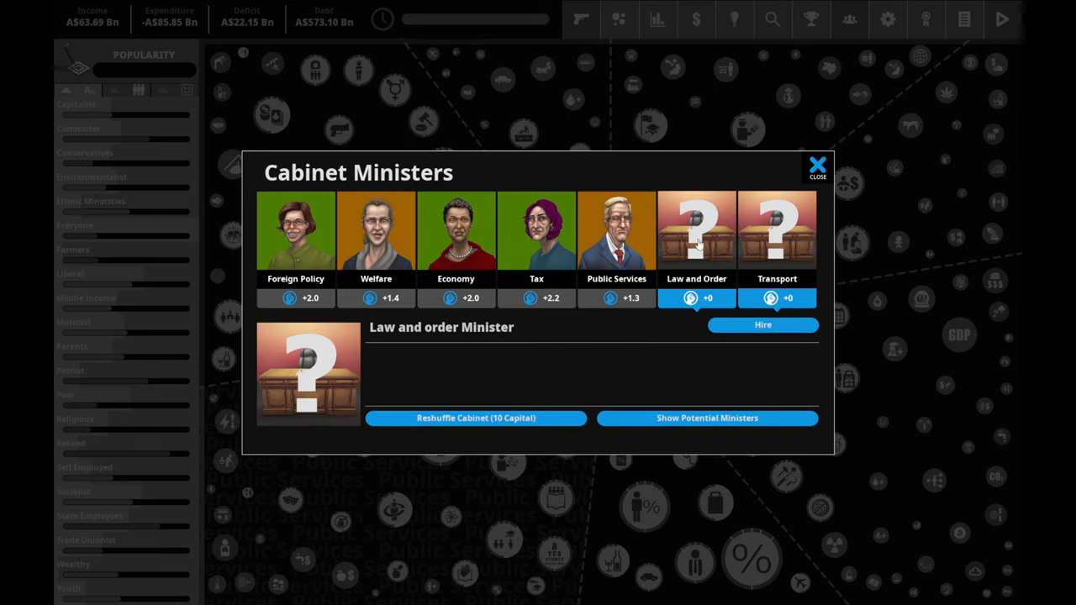
{"action": "mouse_move", "coordinate": [729, 336]}
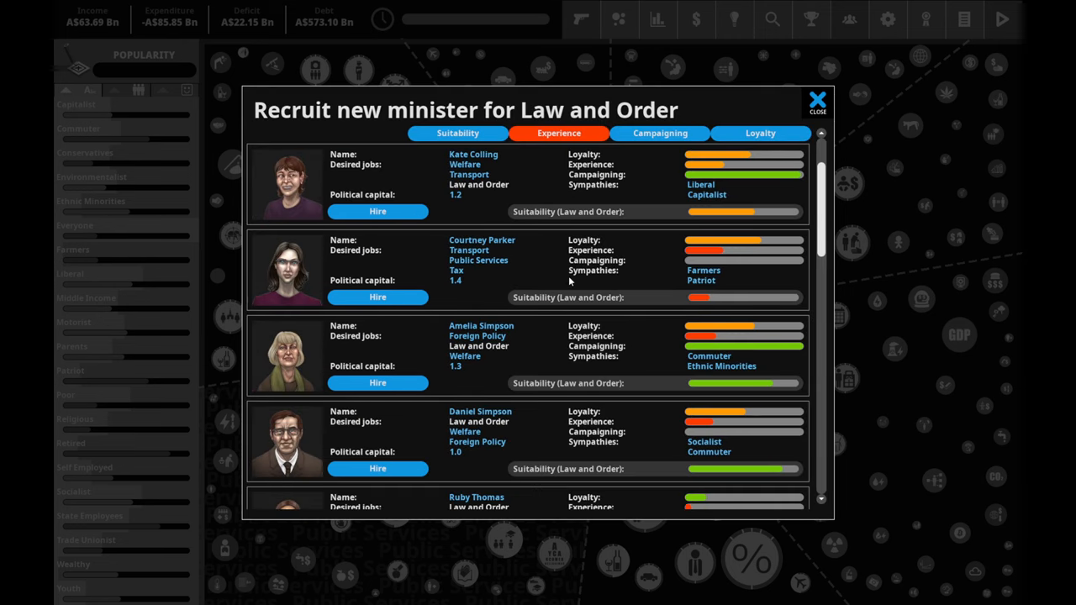
{"action": "scroll", "scroll_direction": "down", "scroll_amount": 3}
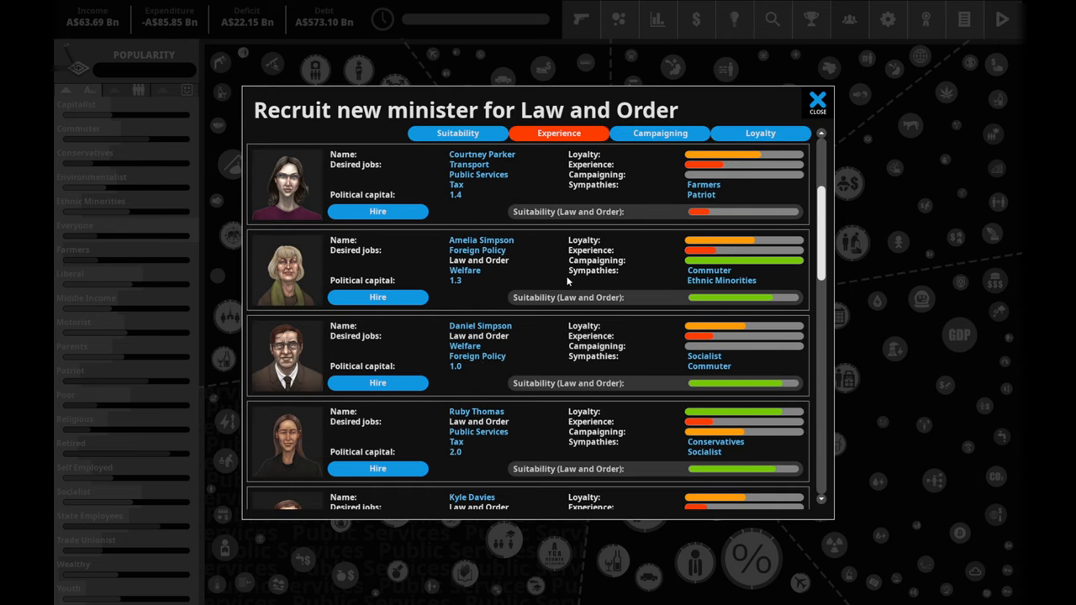
{"action": "scroll", "scroll_direction": "down", "scroll_amount": 3}
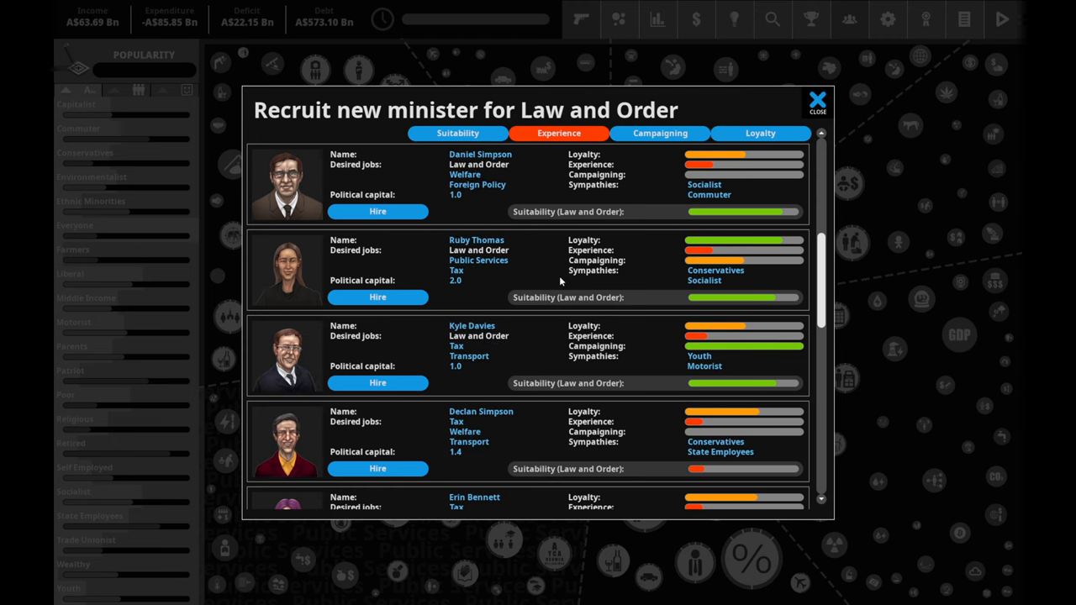
{"action": "mouse_move", "coordinate": [340, 255]}
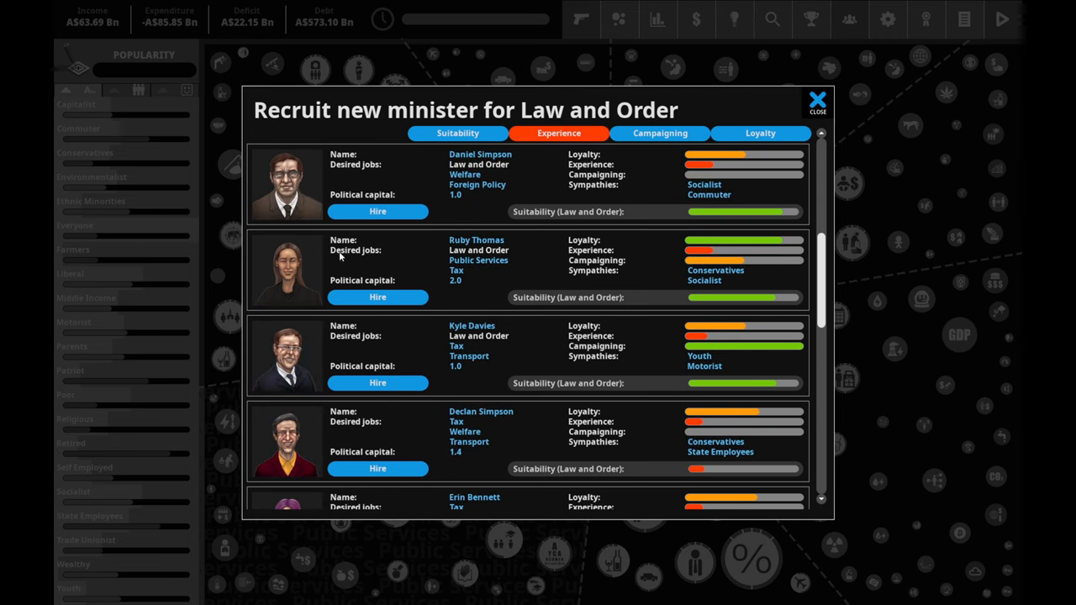
{"action": "mouse_move", "coordinate": [680, 281]}
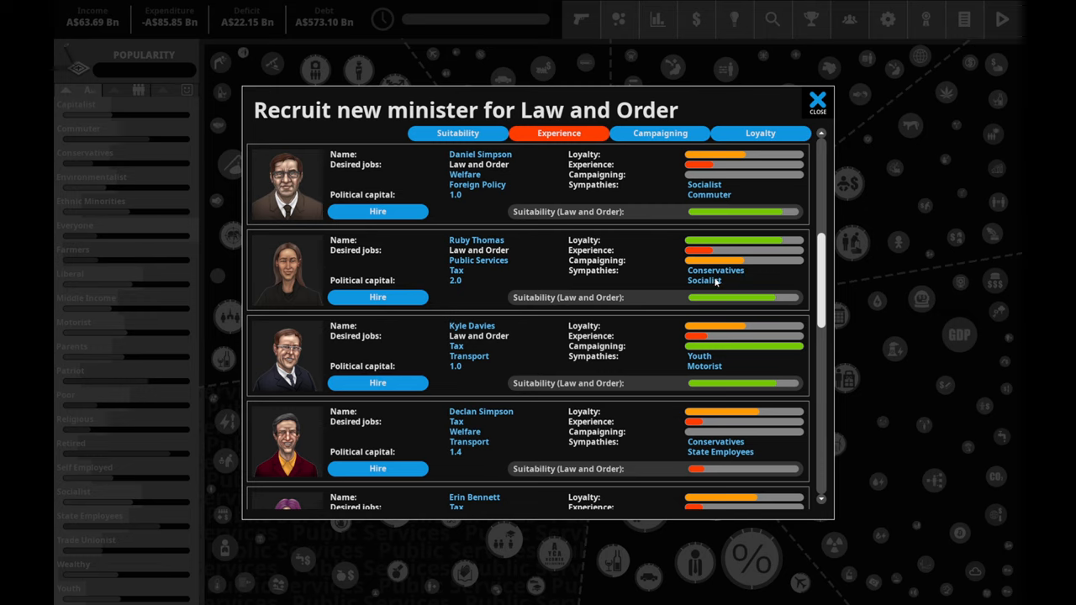
{"action": "mouse_move", "coordinate": [515, 259]}
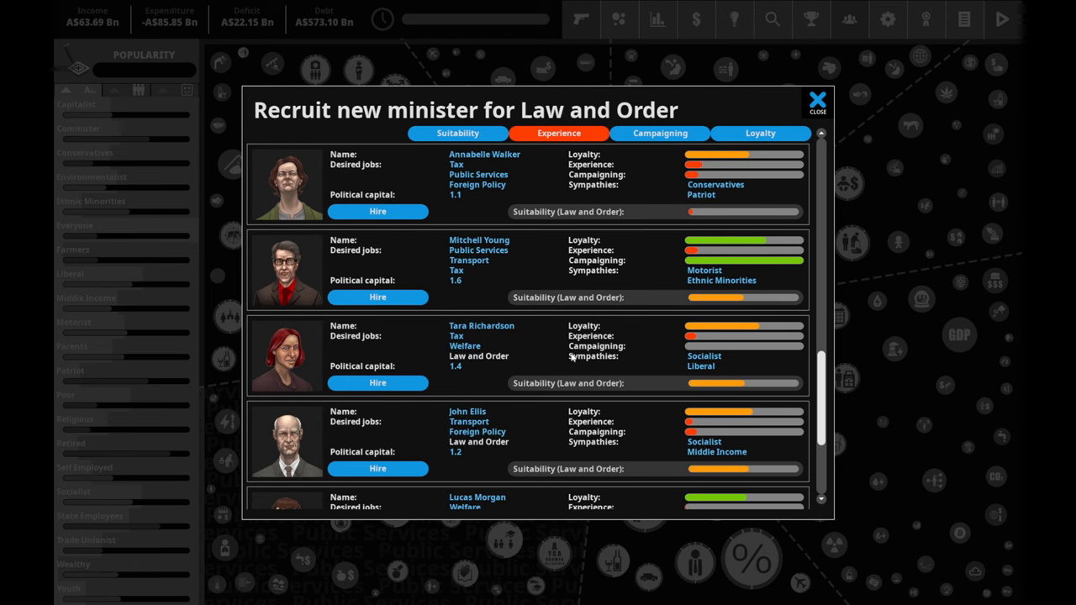
{"action": "scroll", "scroll_direction": "down", "scroll_amount": 3}
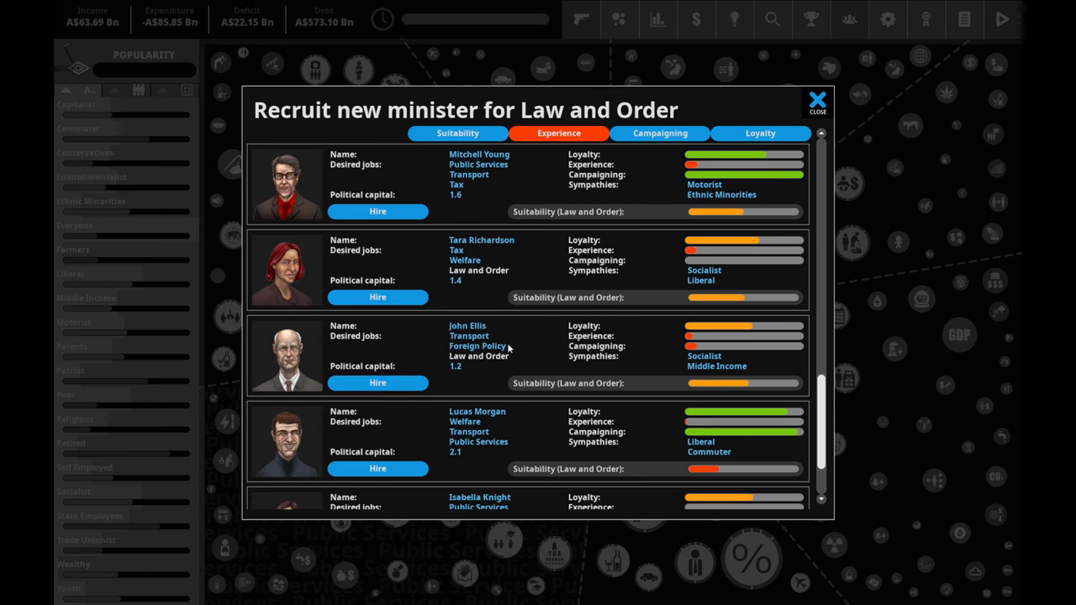
{"action": "scroll", "scroll_direction": "down", "scroll_amount": 3}
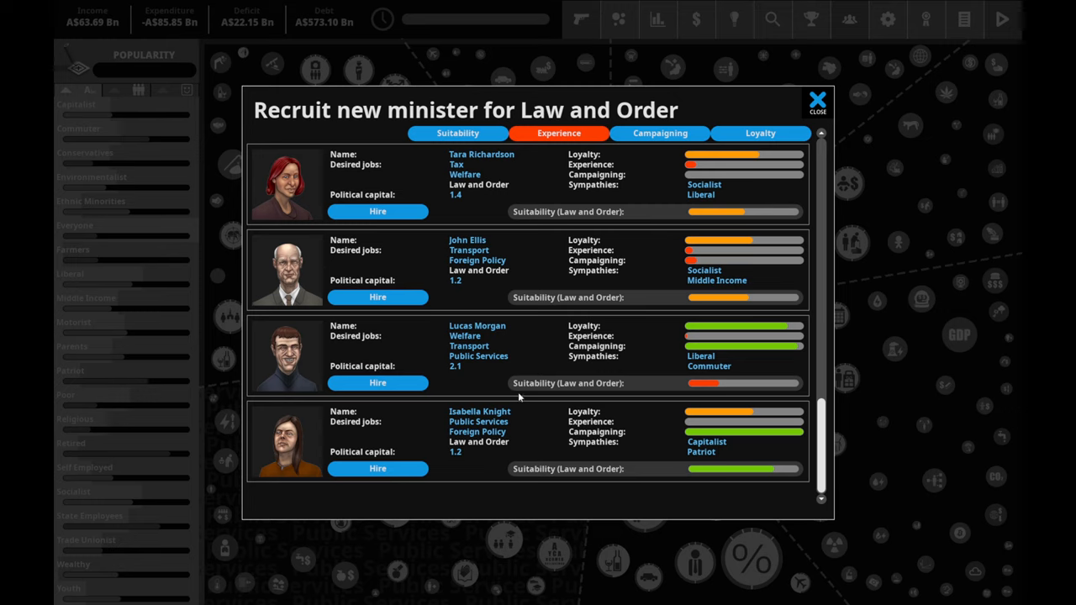
{"action": "mouse_move", "coordinate": [523, 450]}
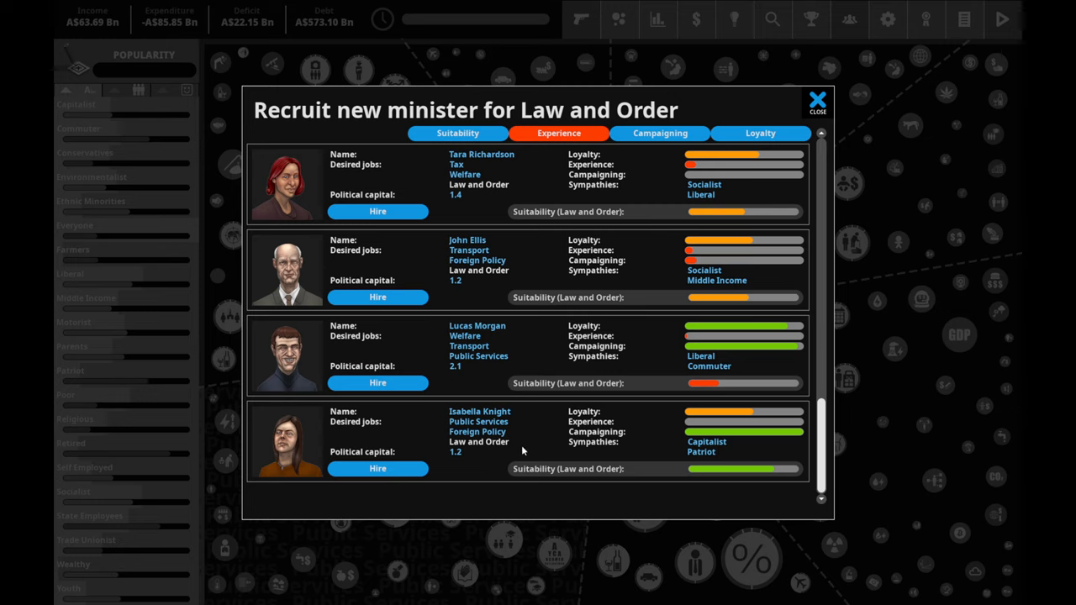
{"action": "mouse_move", "coordinate": [568, 445]}
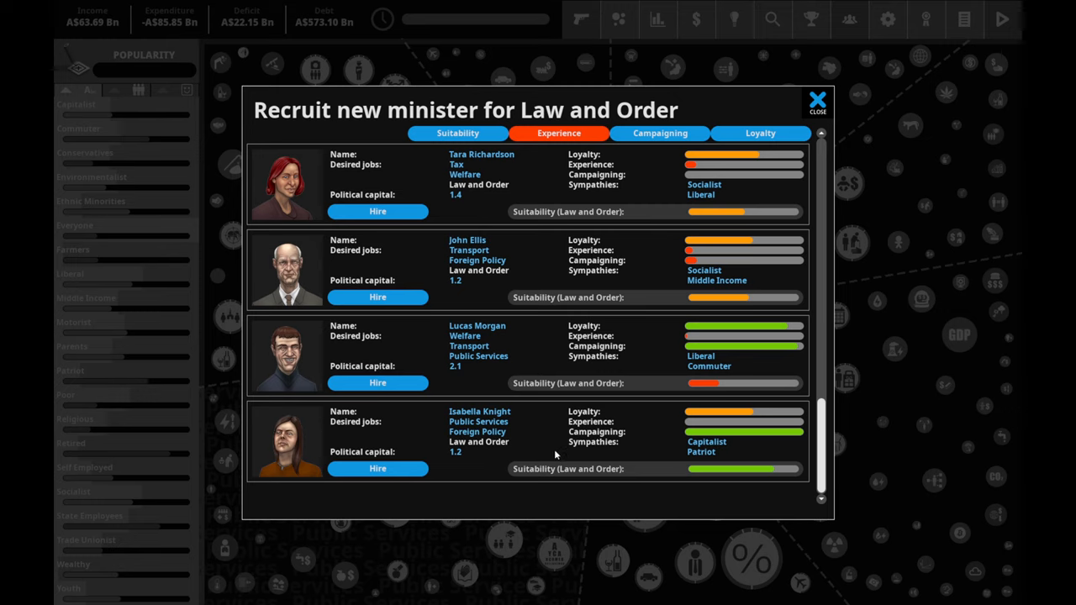
{"action": "mouse_move", "coordinate": [760, 413]}
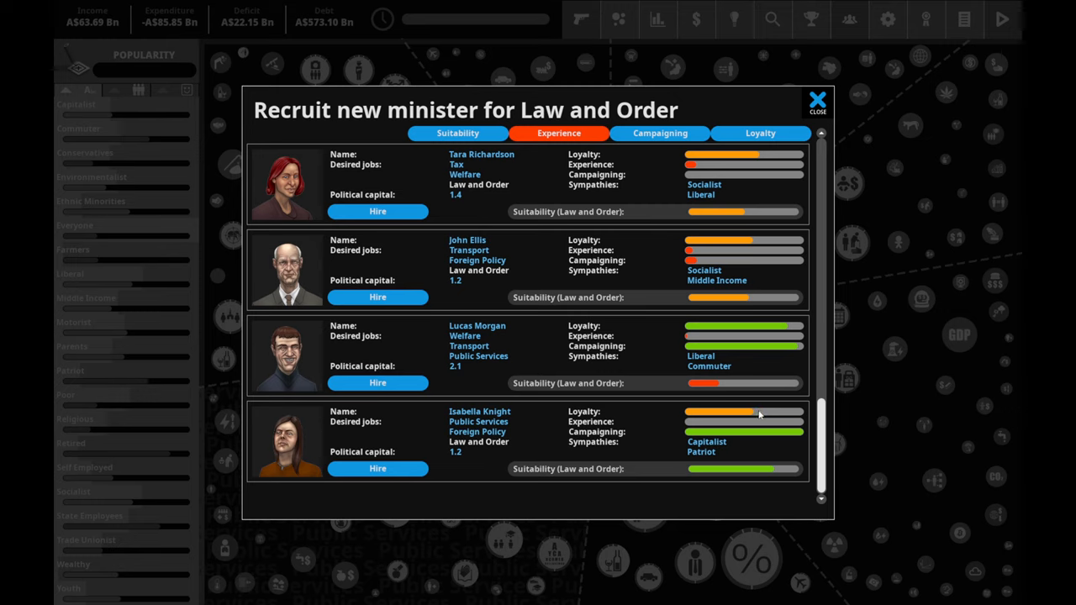
{"action": "mouse_move", "coordinate": [771, 442]}
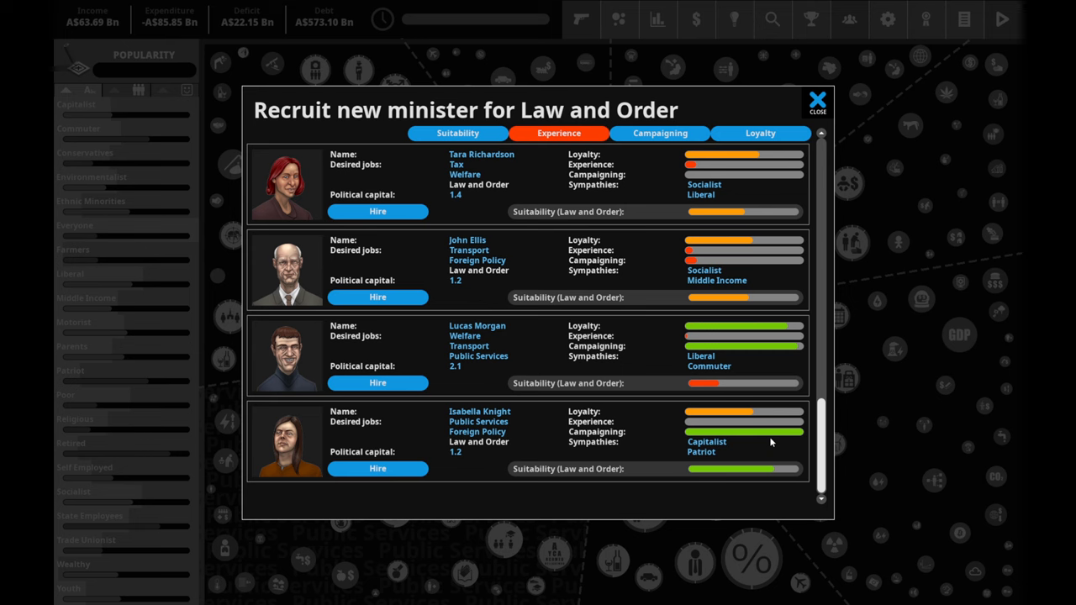
{"action": "scroll", "scroll_direction": "down", "scroll_amount": 3}
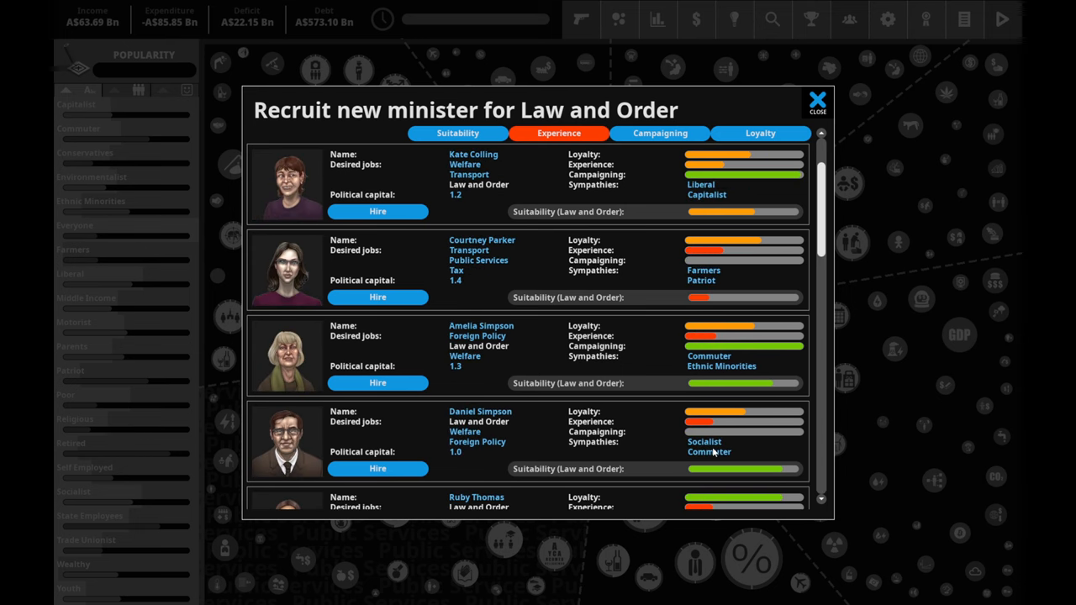
{"action": "scroll", "scroll_direction": "down", "scroll_amount": 3}
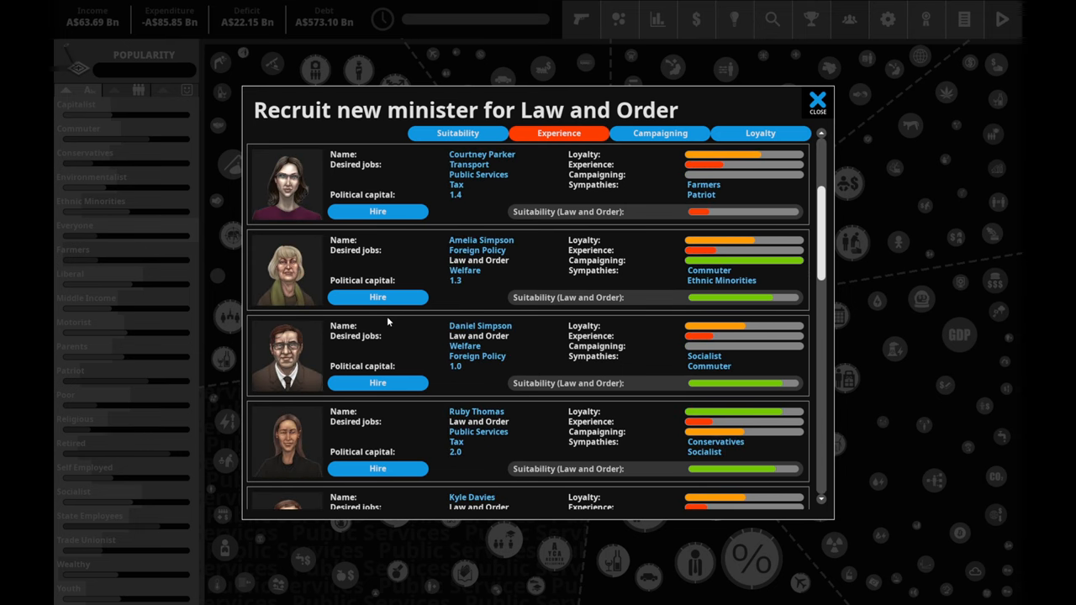
{"action": "mouse_move", "coordinate": [437, 363]}
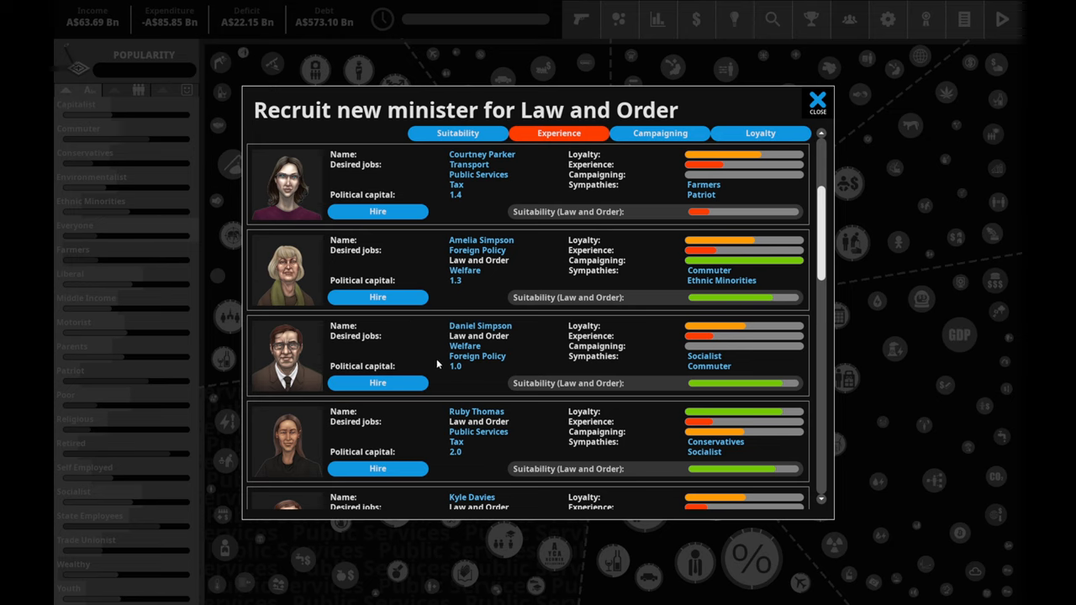
{"action": "scroll", "scroll_direction": "up", "scroll_amount": 3}
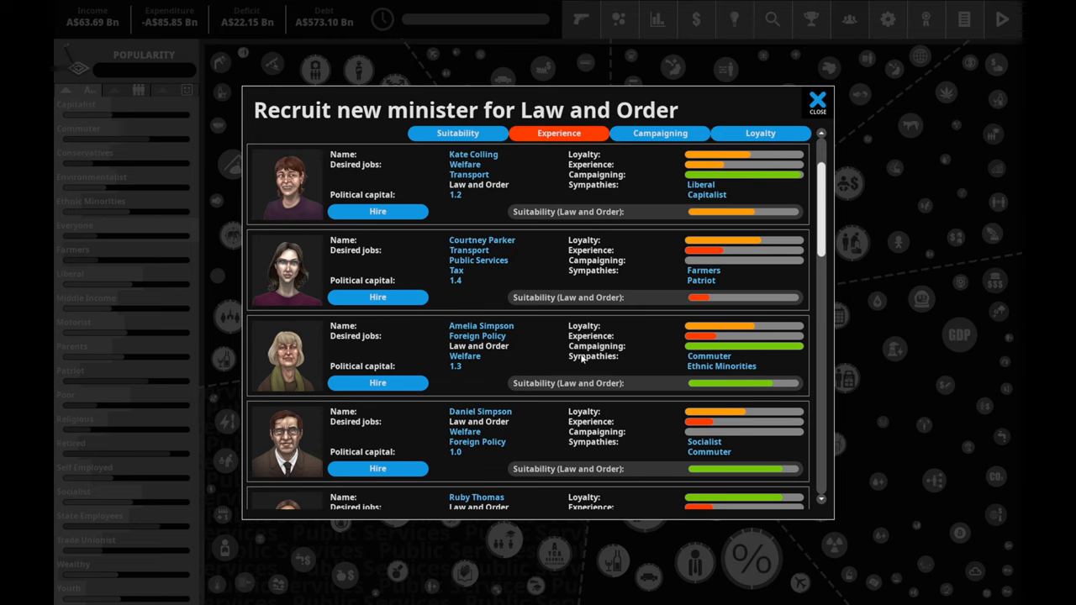
{"action": "scroll", "scroll_direction": "down", "scroll_amount": 3}
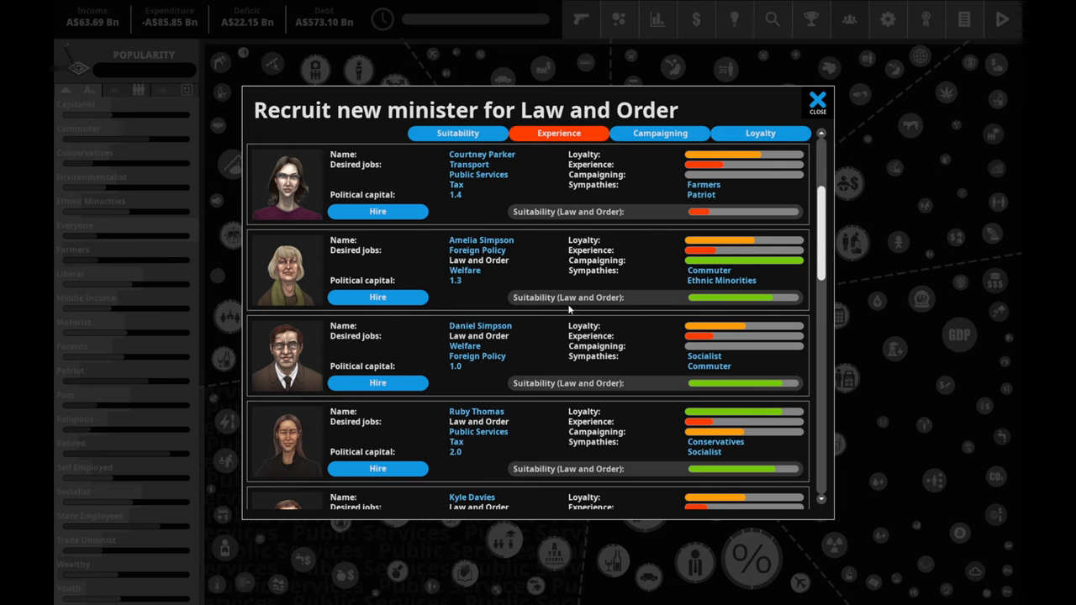
{"action": "scroll", "scroll_direction": "down", "scroll_amount": 3}
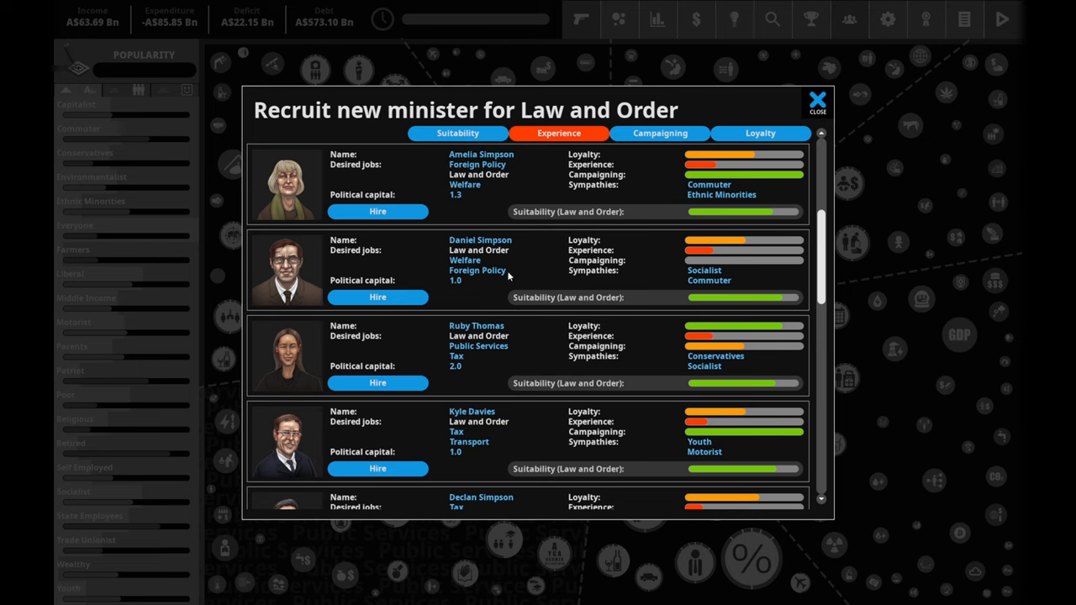
{"action": "scroll", "scroll_direction": "down", "scroll_amount": 3}
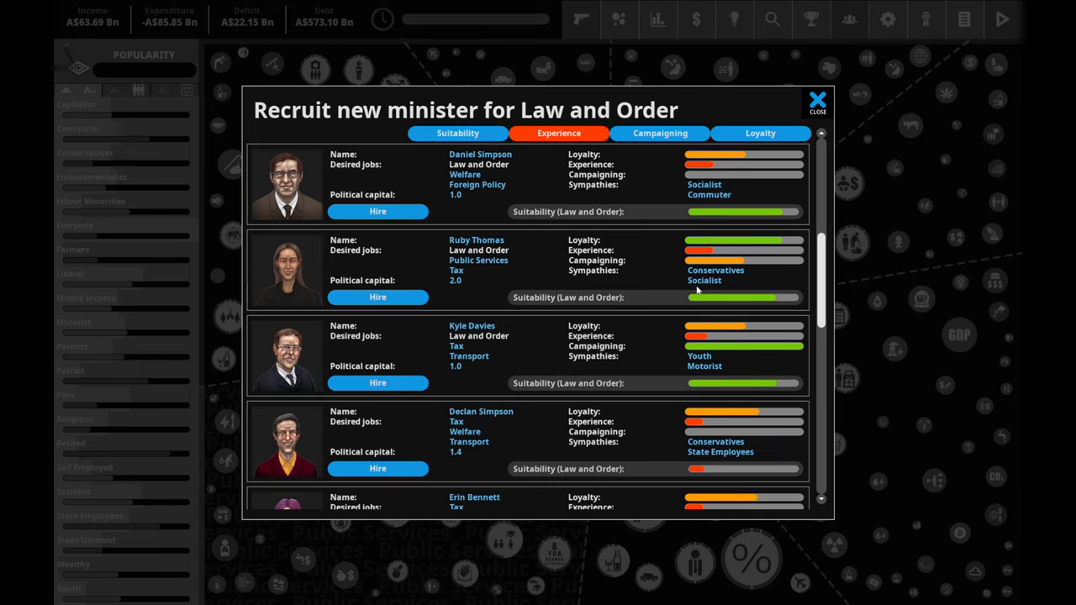
{"action": "scroll", "scroll_direction": "down", "scroll_amount": 3}
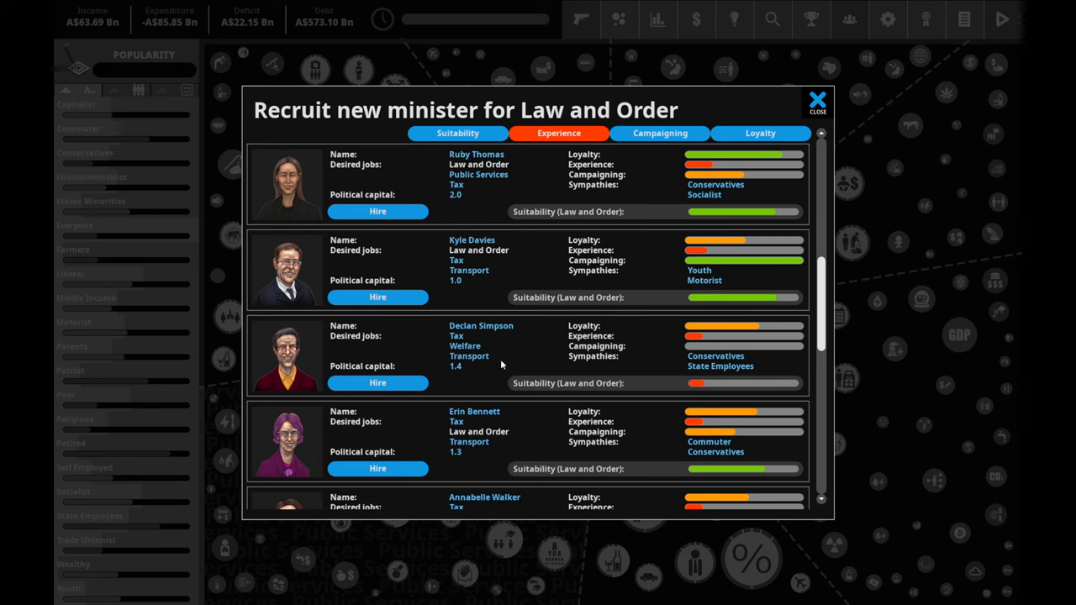
{"action": "scroll", "scroll_direction": "down", "scroll_amount": 3}
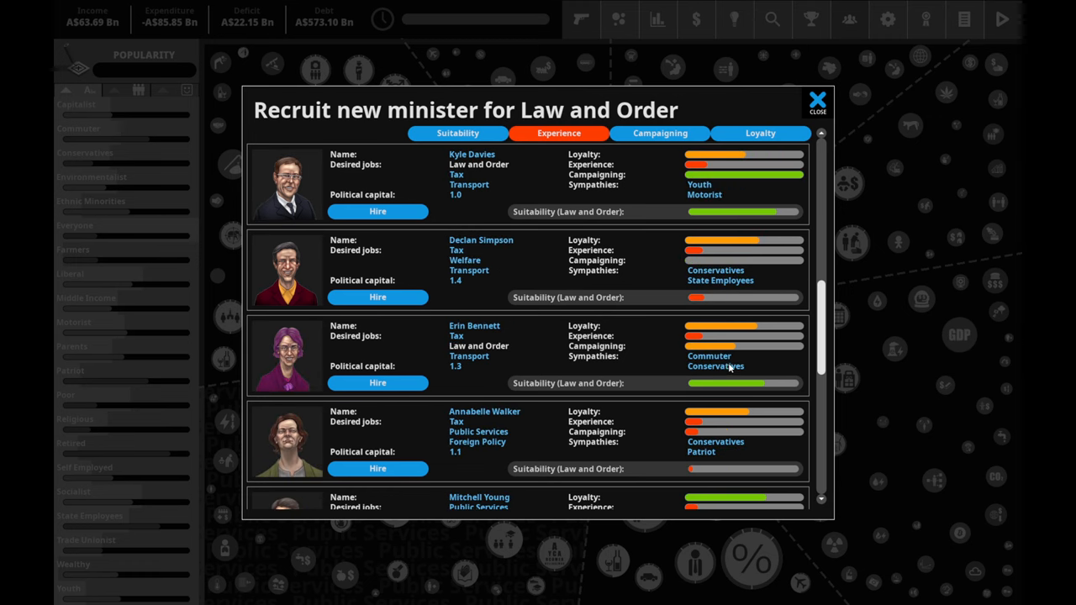
{"action": "scroll", "scroll_direction": "down", "scroll_amount": 3}
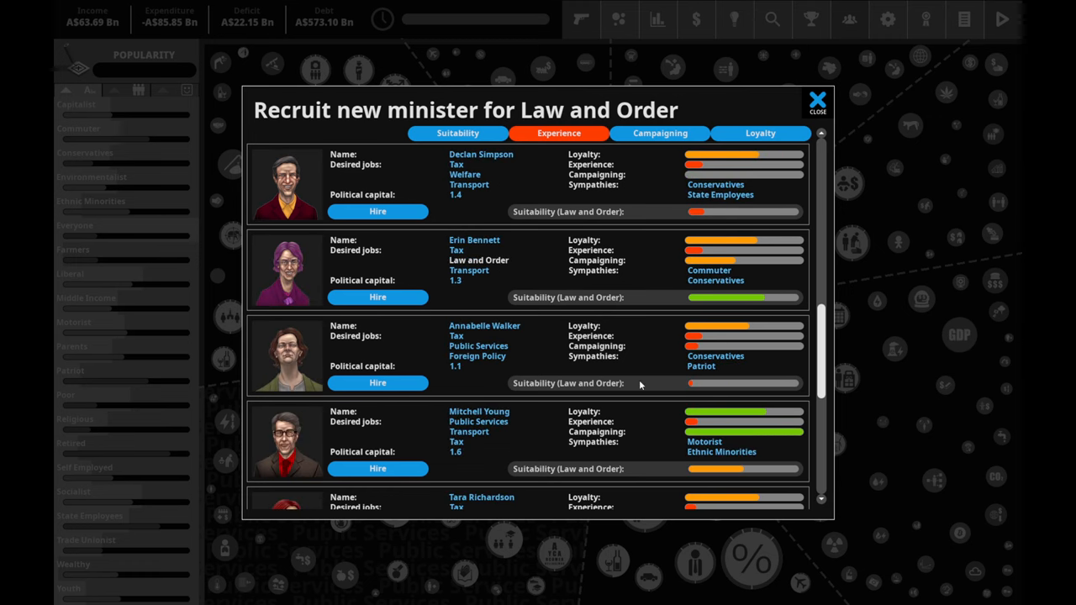
{"action": "scroll", "scroll_direction": "up", "scroll_amount": 3}
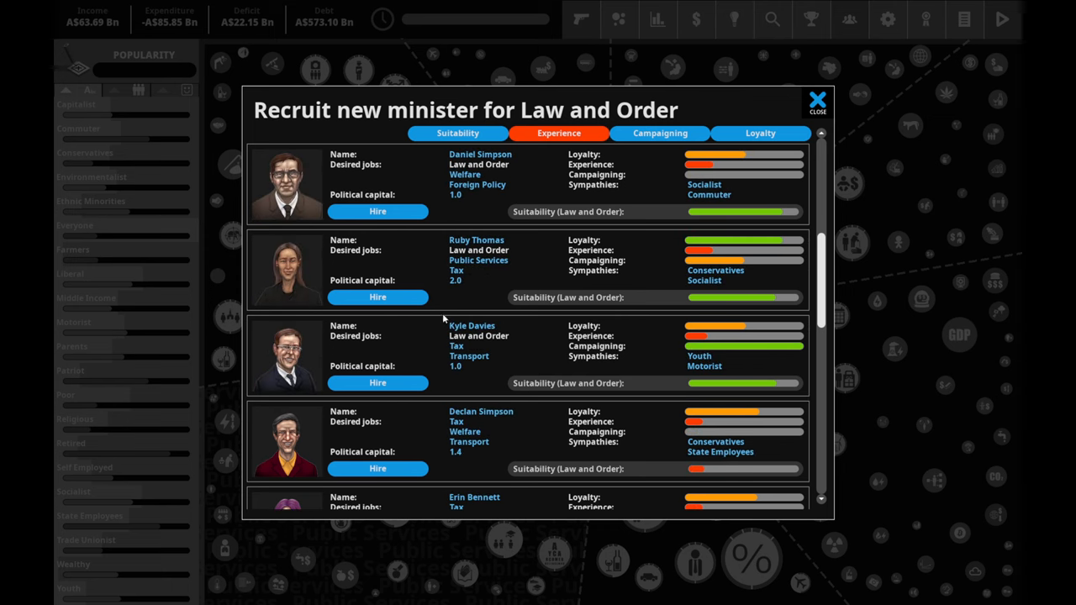
{"action": "scroll", "scroll_direction": "up", "scroll_amount": 3}
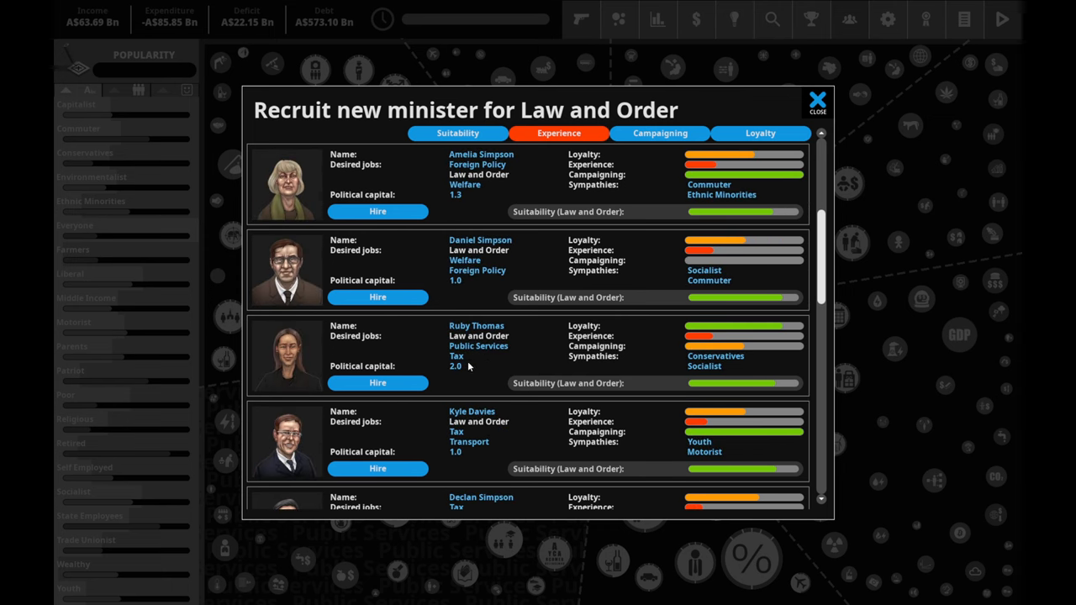
{"action": "scroll", "scroll_direction": "up", "scroll_amount": 3}
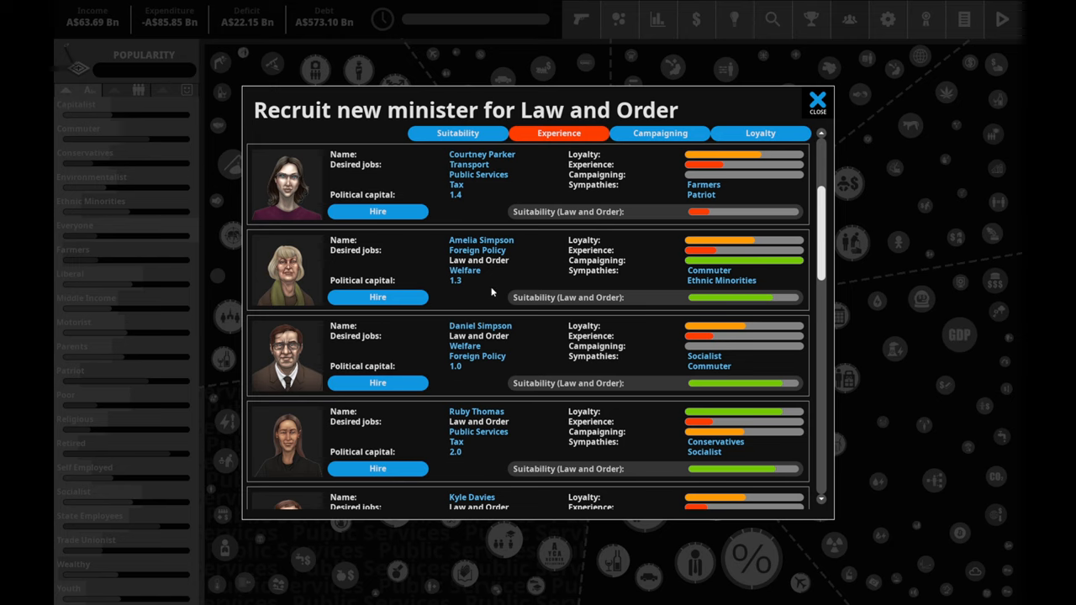
{"action": "mouse_move", "coordinate": [520, 289]}
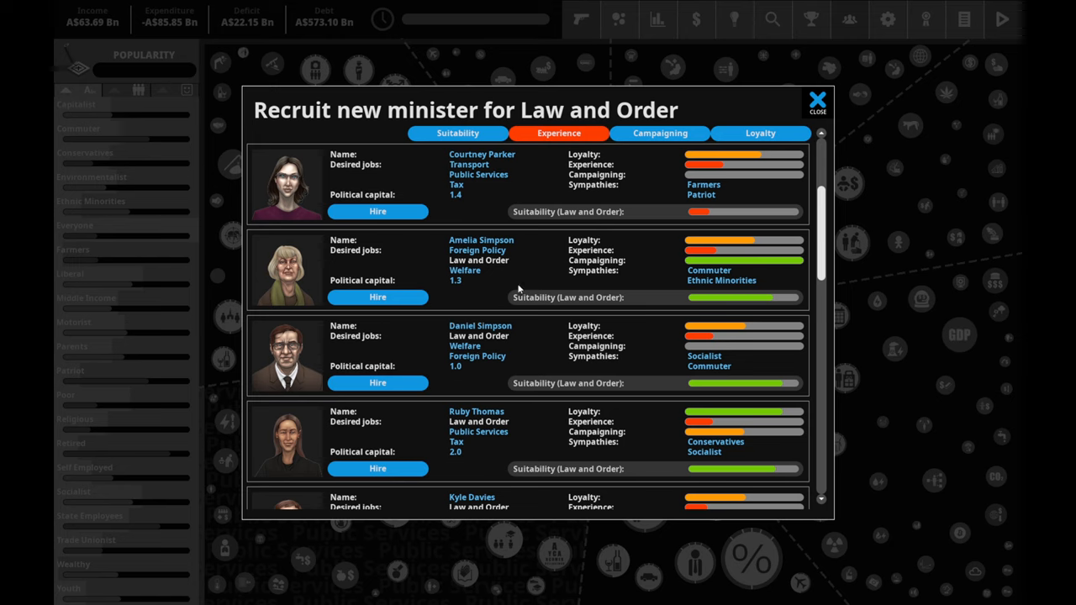
{"action": "scroll", "scroll_direction": "up", "scroll_amount": 3}
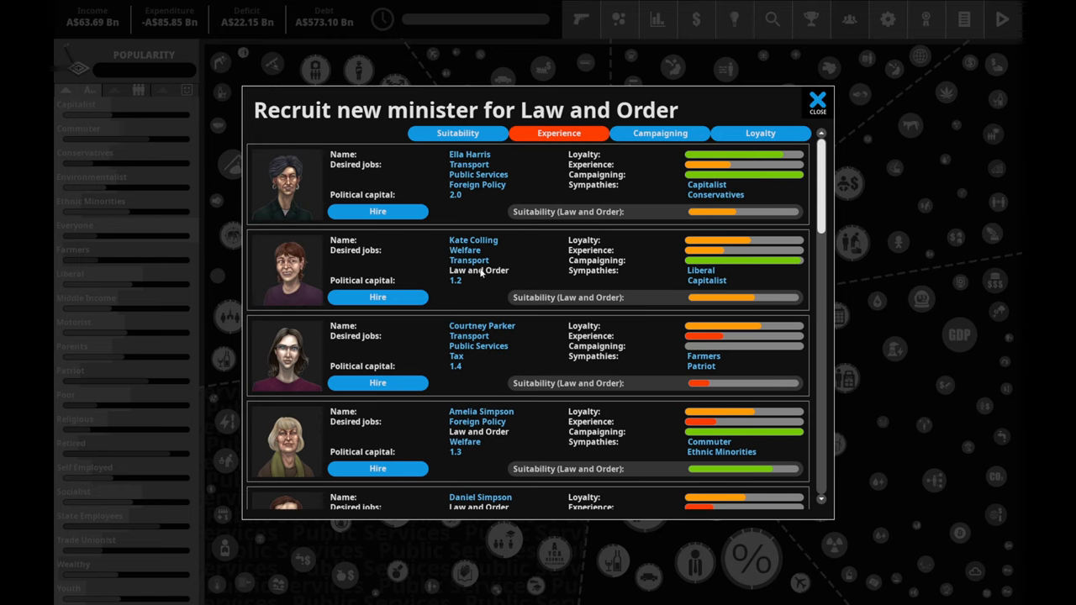
{"action": "scroll", "scroll_direction": "down", "scroll_amount": 3}
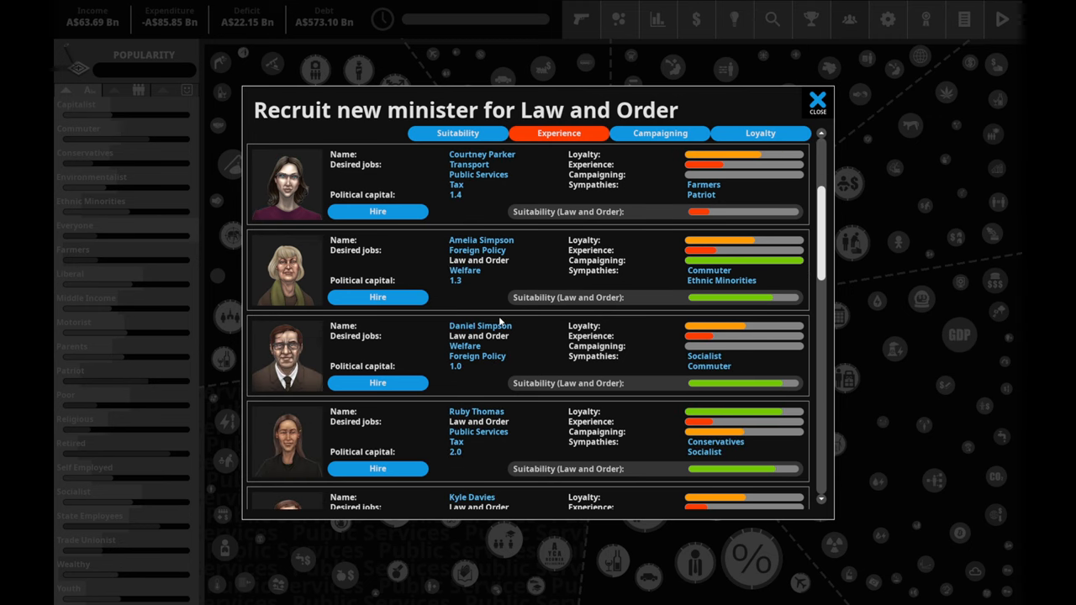
{"action": "scroll", "scroll_direction": "down", "scroll_amount": 3}
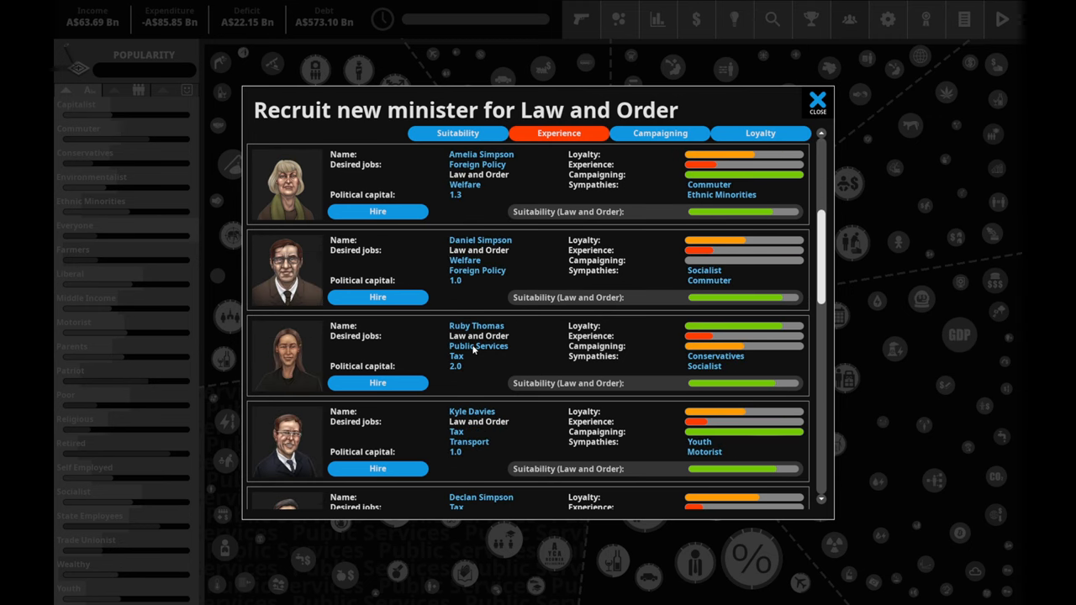
{"action": "mouse_move", "coordinate": [730, 372]}
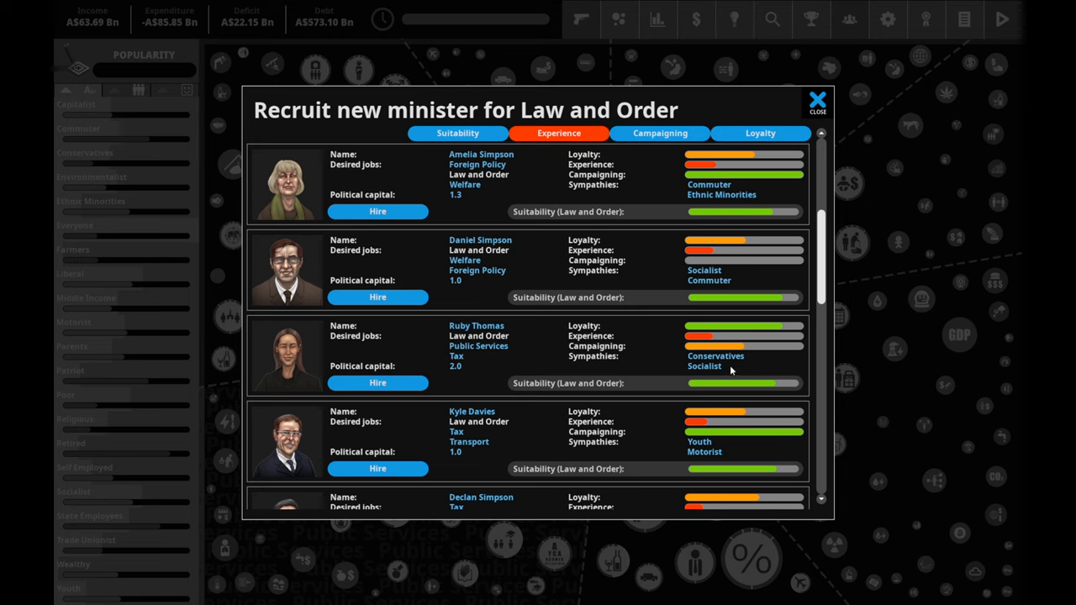
{"action": "mouse_move", "coordinate": [516, 326]}
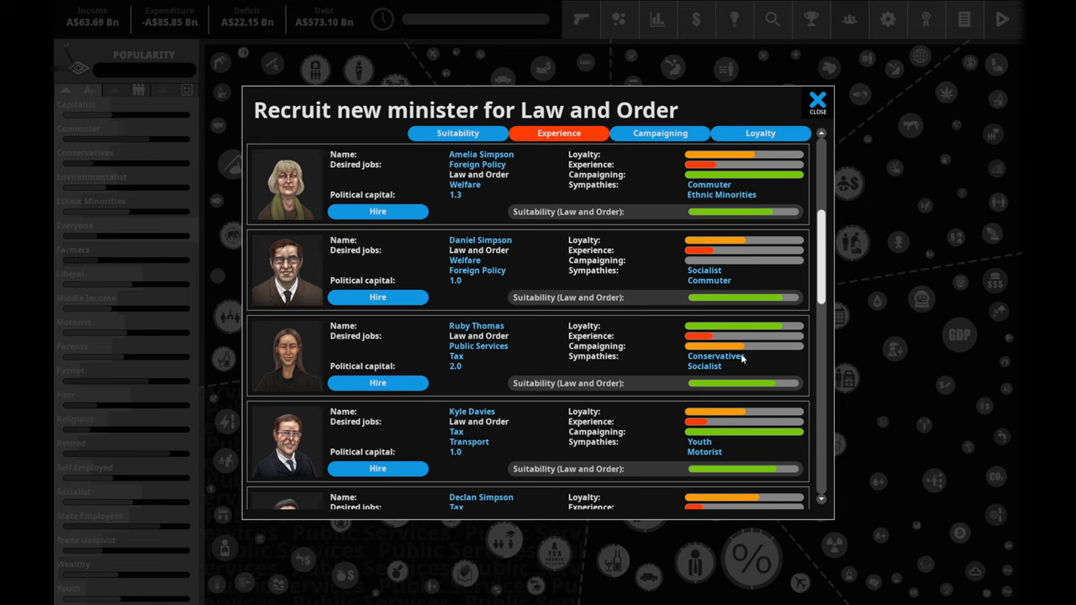
{"action": "mouse_move", "coordinate": [659, 347]}
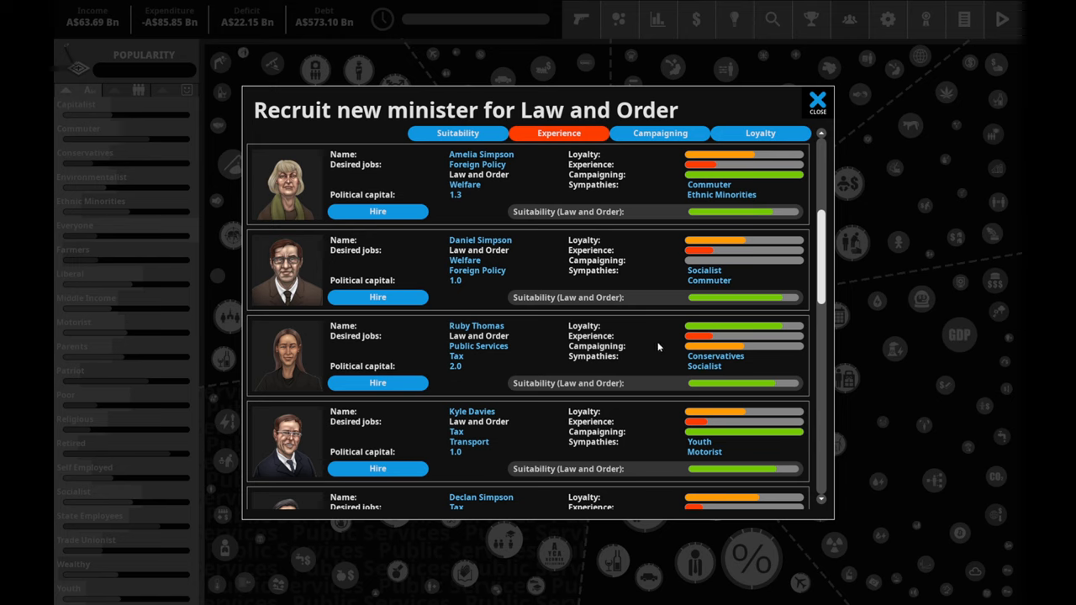
{"action": "mouse_move", "coordinate": [363, 380]}
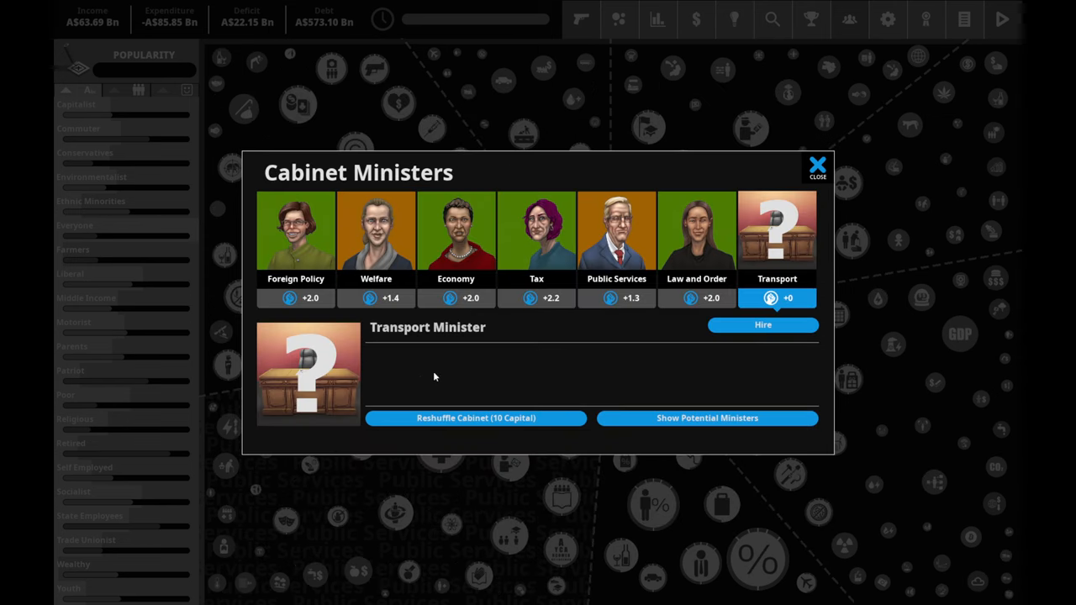
- Bring up the candidate list for the vacant Transport post and browse it
{"action": "left_click", "coordinate": [706, 417]}
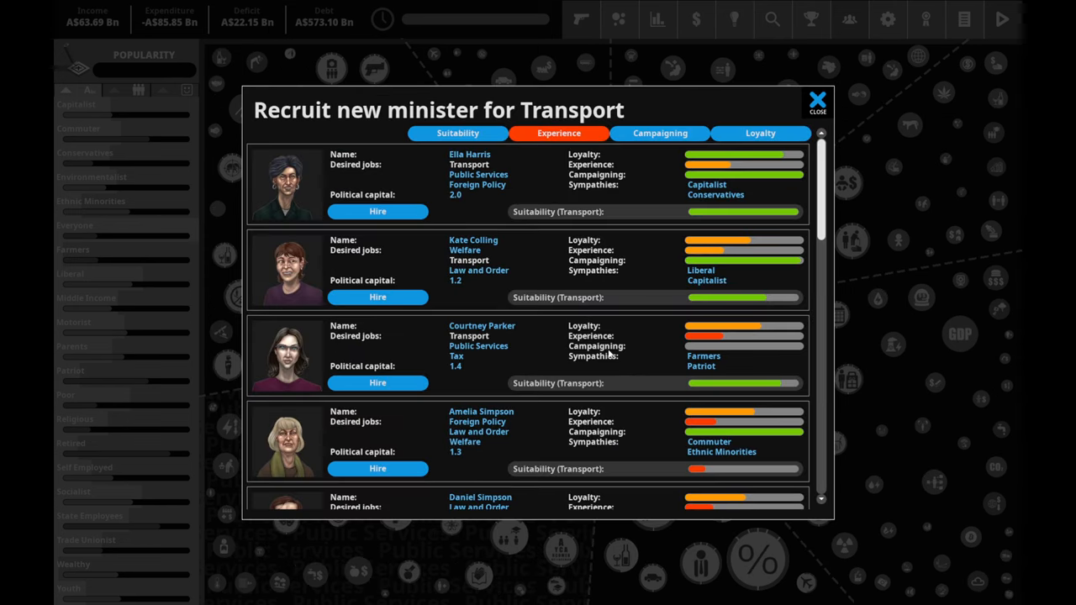
{"action": "scroll", "scroll_direction": "down", "scroll_amount": 3}
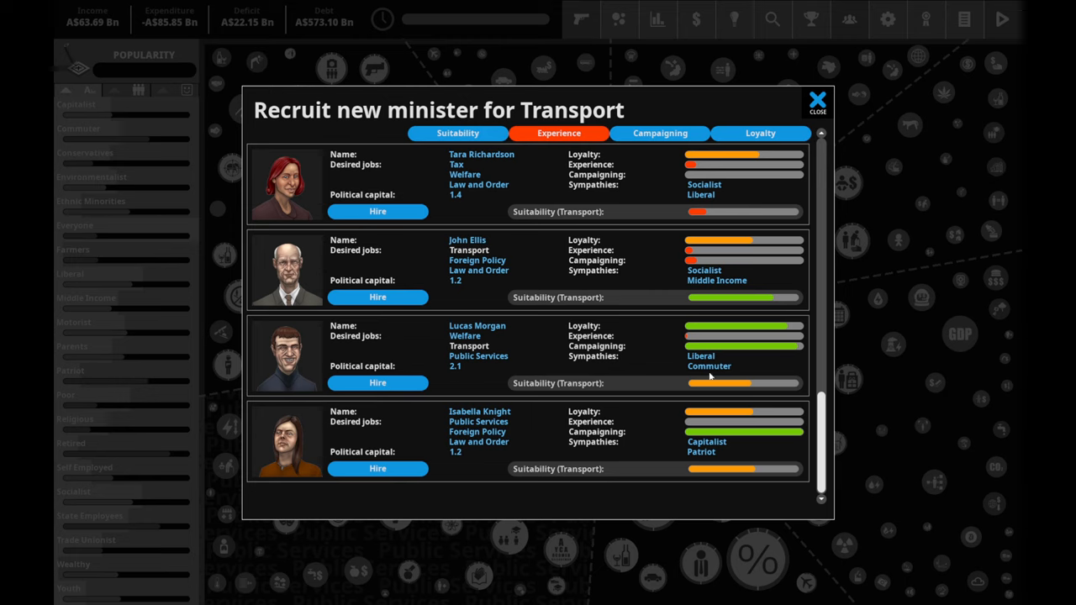
{"action": "mouse_move", "coordinate": [546, 329]}
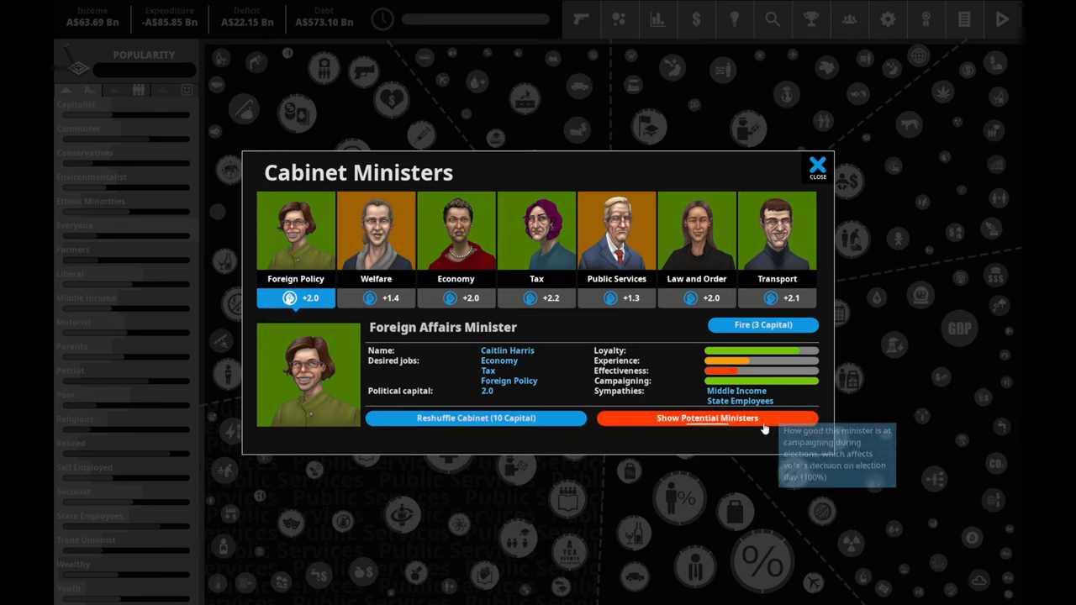
{"action": "mouse_move", "coordinate": [262, 311]}
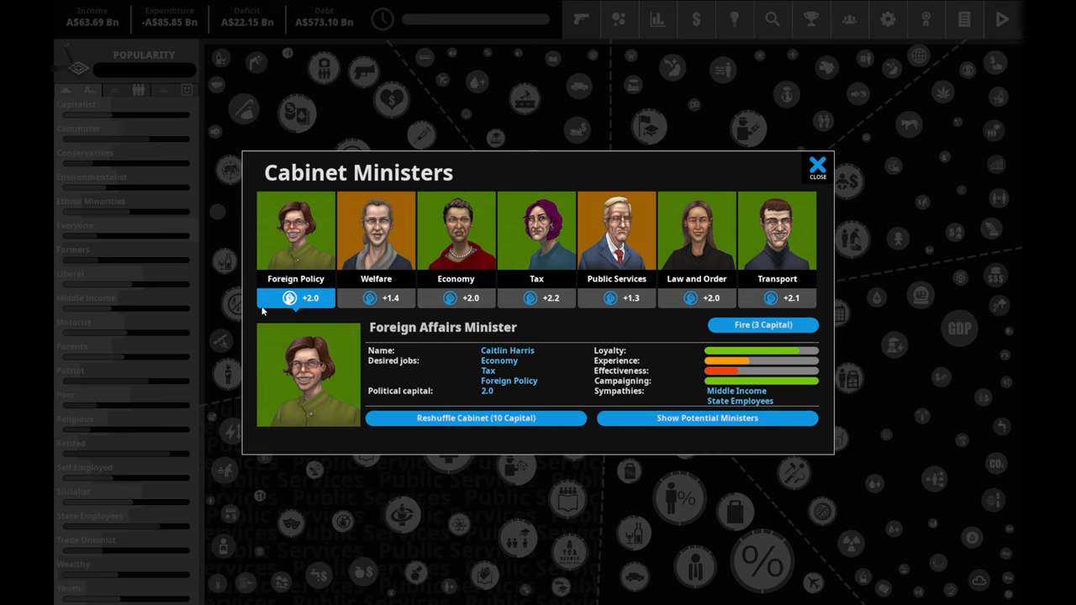
{"action": "mouse_move", "coordinate": [469, 293]}
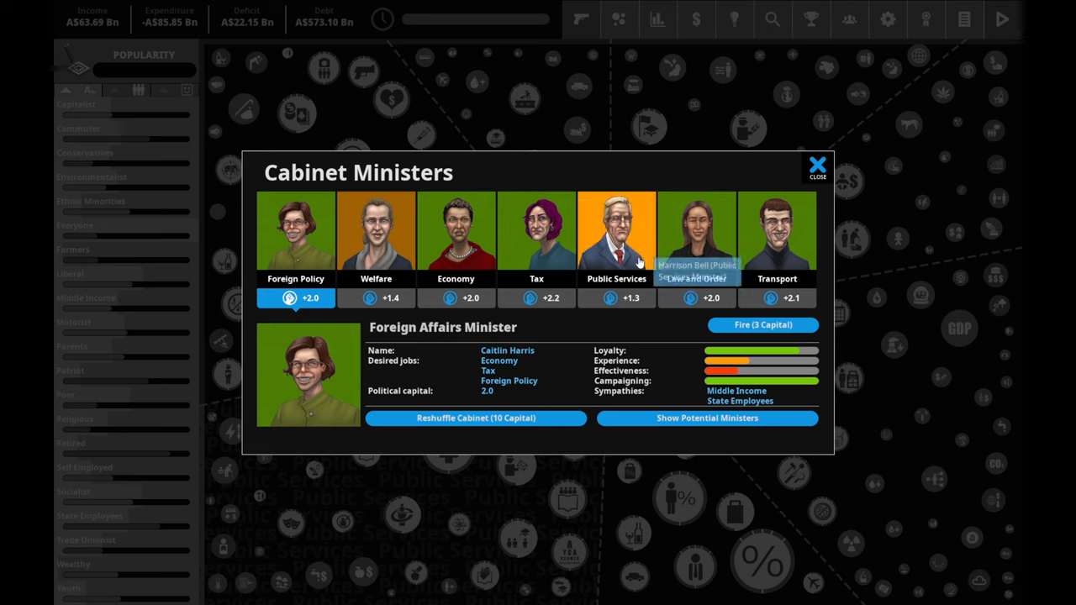
{"action": "mouse_move", "coordinate": [696, 239]}
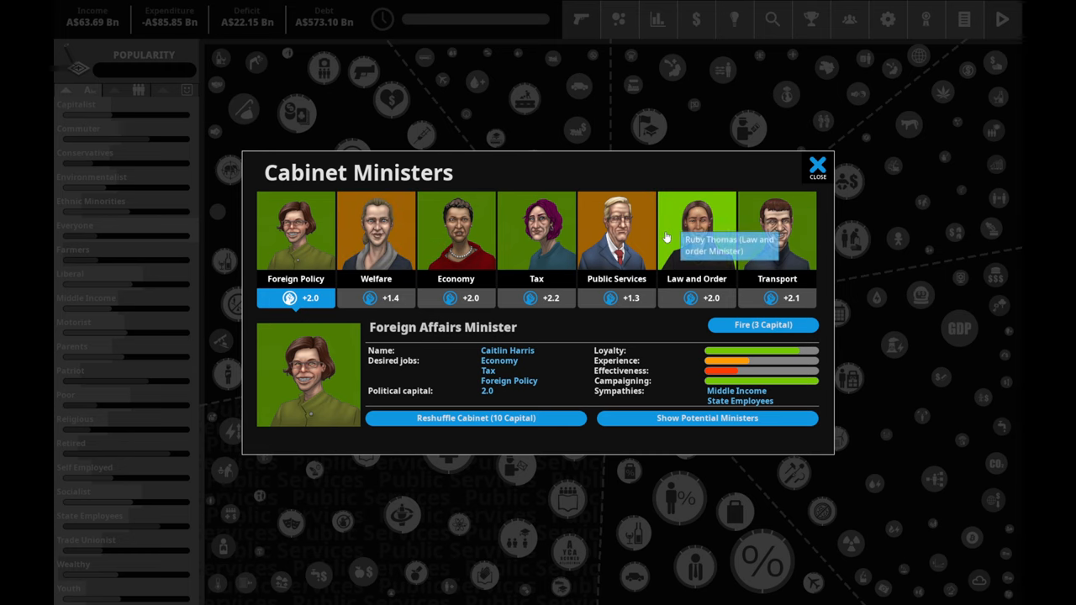
- Inspect the Public Services and Welfare ministers, then close the cabinet overview
{"action": "left_click", "coordinate": [615, 236]}
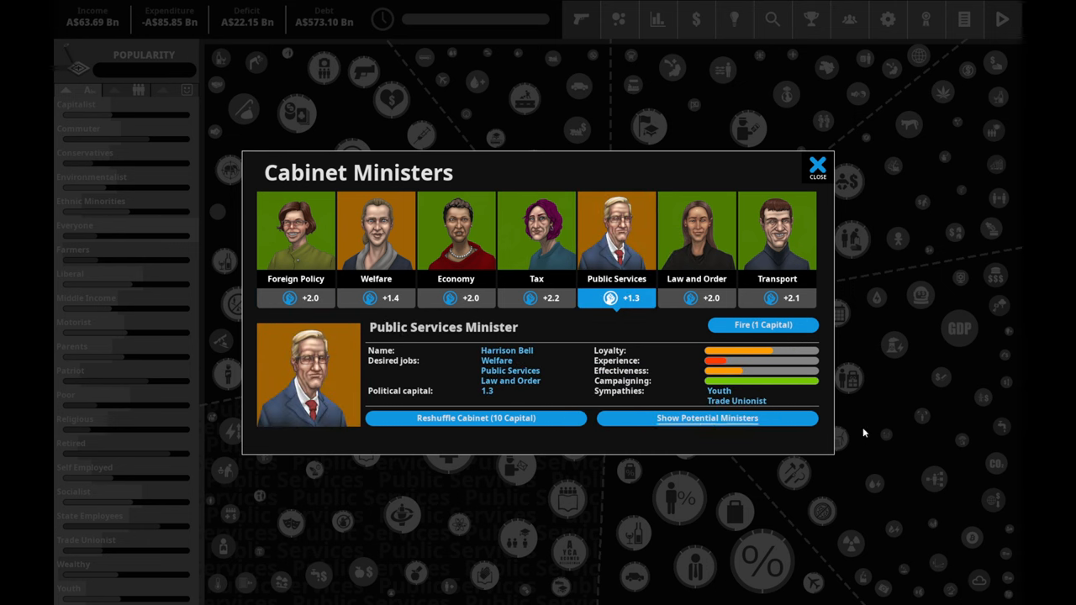
{"action": "mouse_move", "coordinate": [736, 400]}
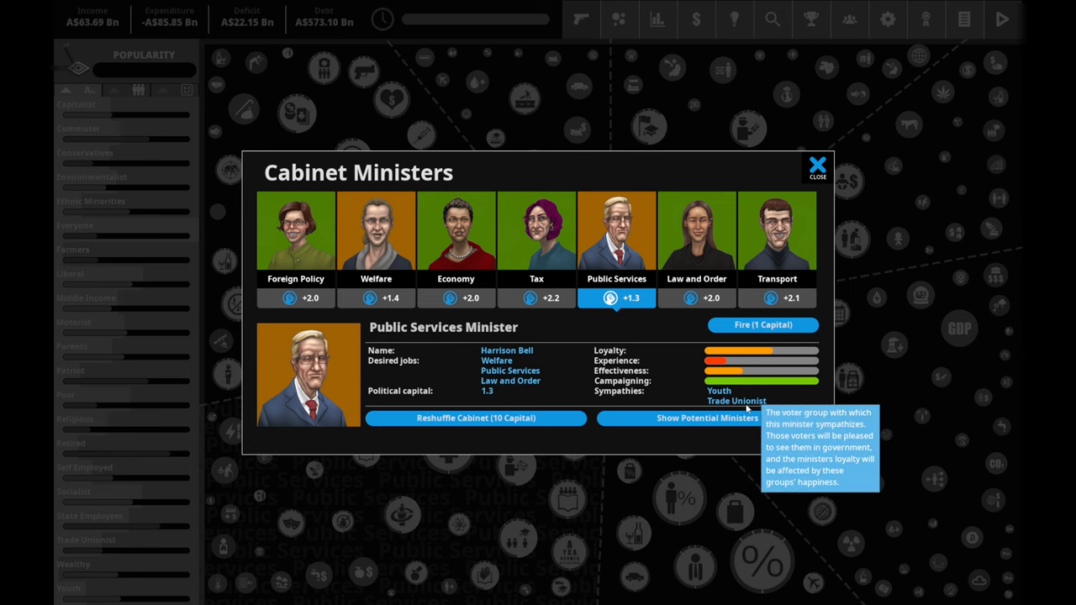
{"action": "left_click", "coordinate": [376, 235]}
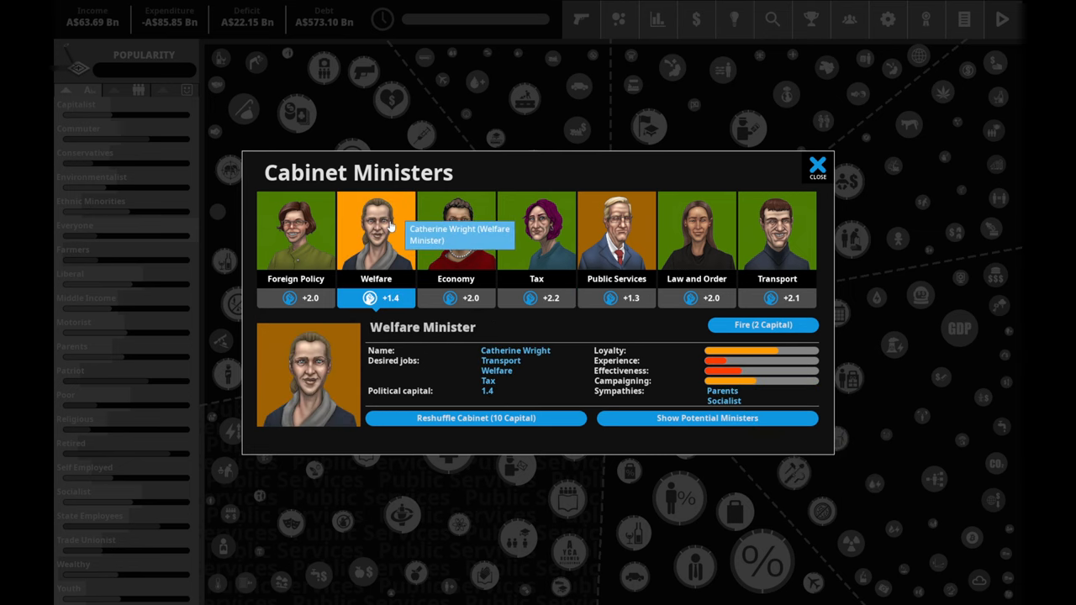
{"action": "mouse_move", "coordinate": [810, 178]}
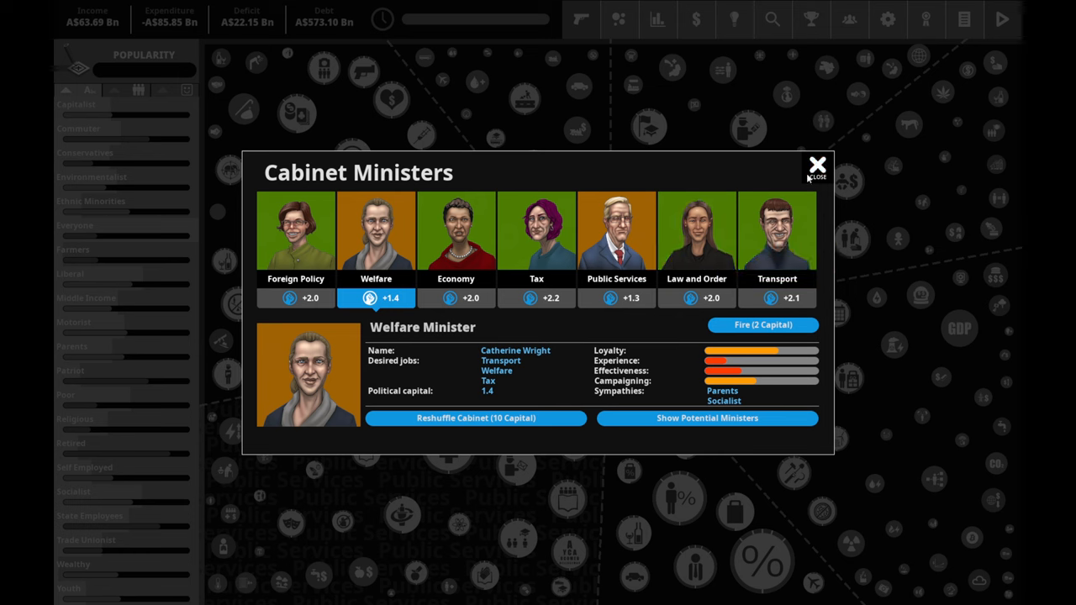
{"action": "left_click", "coordinate": [816, 163]}
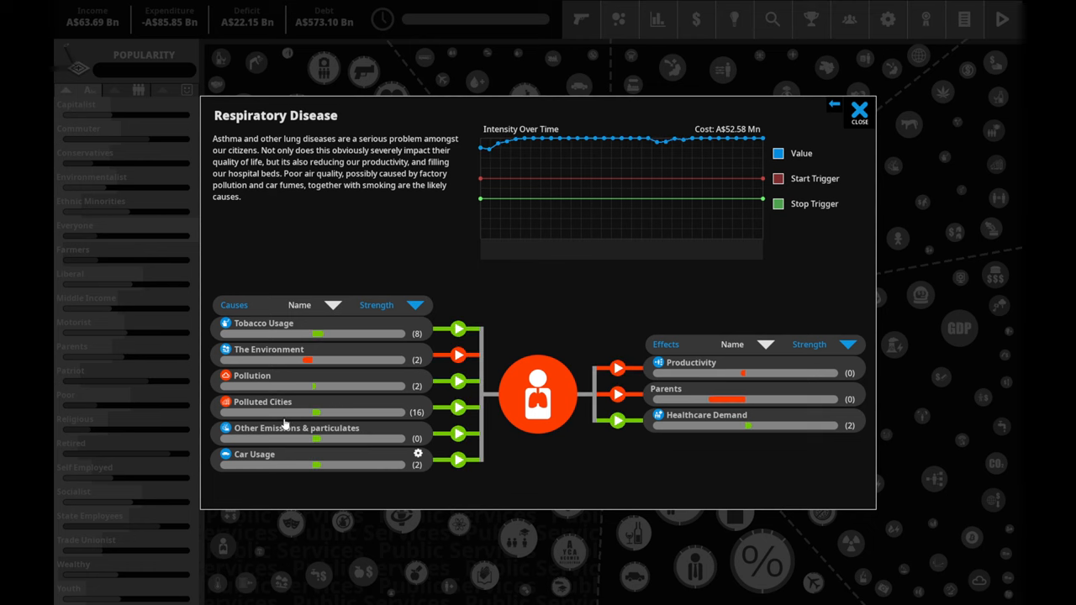
{"action": "mouse_move", "coordinate": [728, 400]}
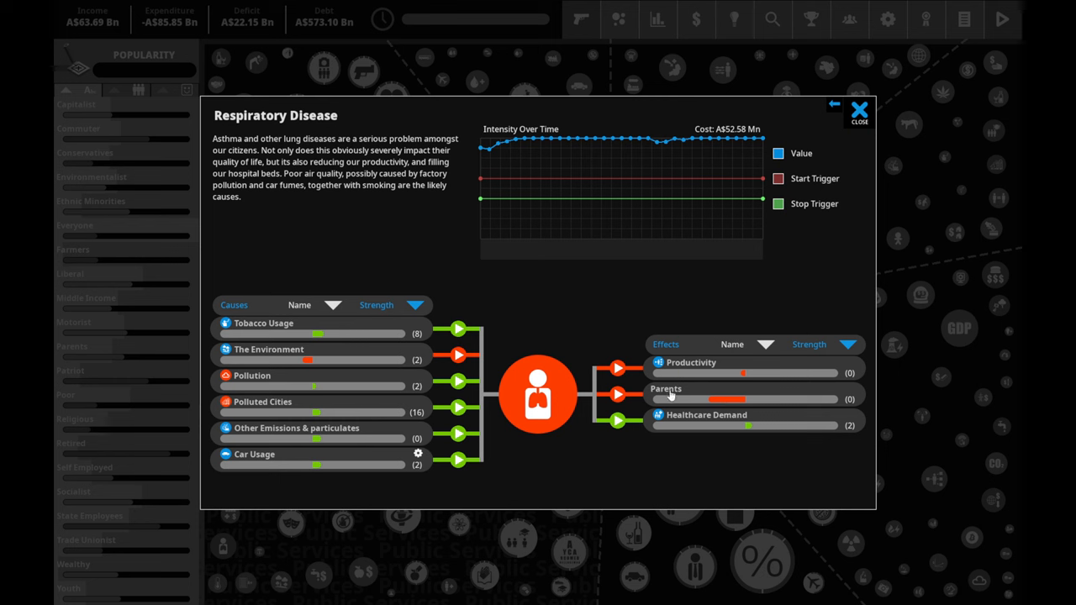
- Show the Parents voter group details with its happiness influences
{"action": "left_click", "coordinate": [666, 388]}
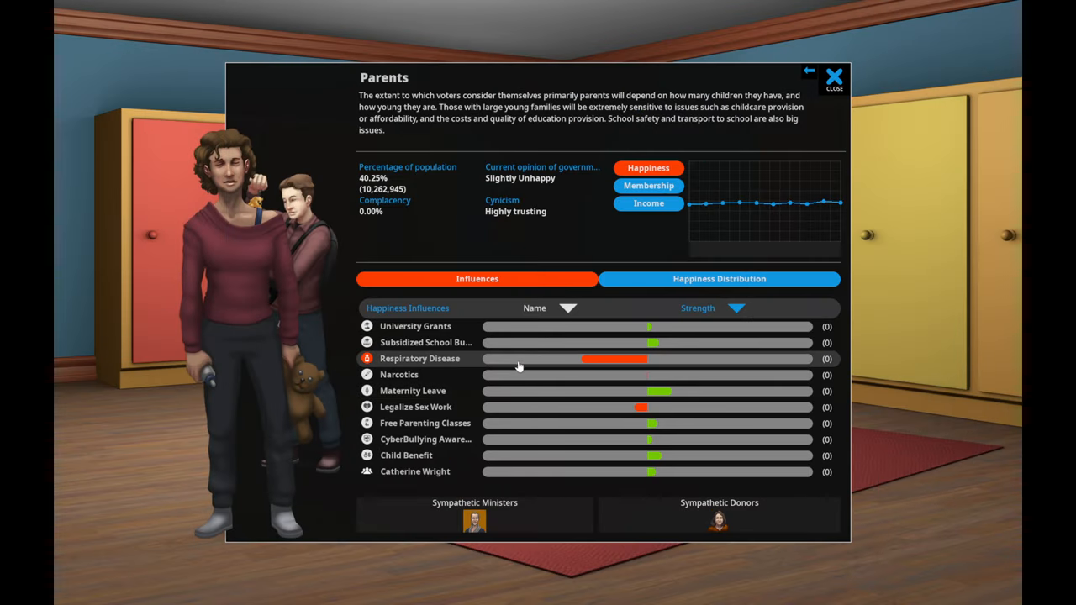
{"action": "mouse_move", "coordinate": [447, 363]}
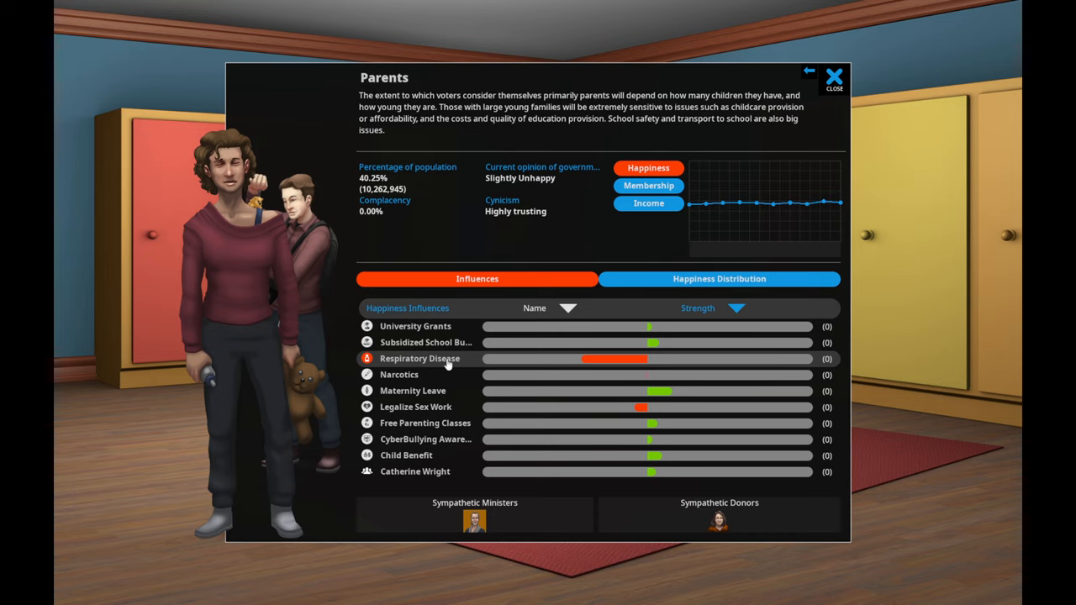
{"action": "mouse_move", "coordinate": [495, 363]}
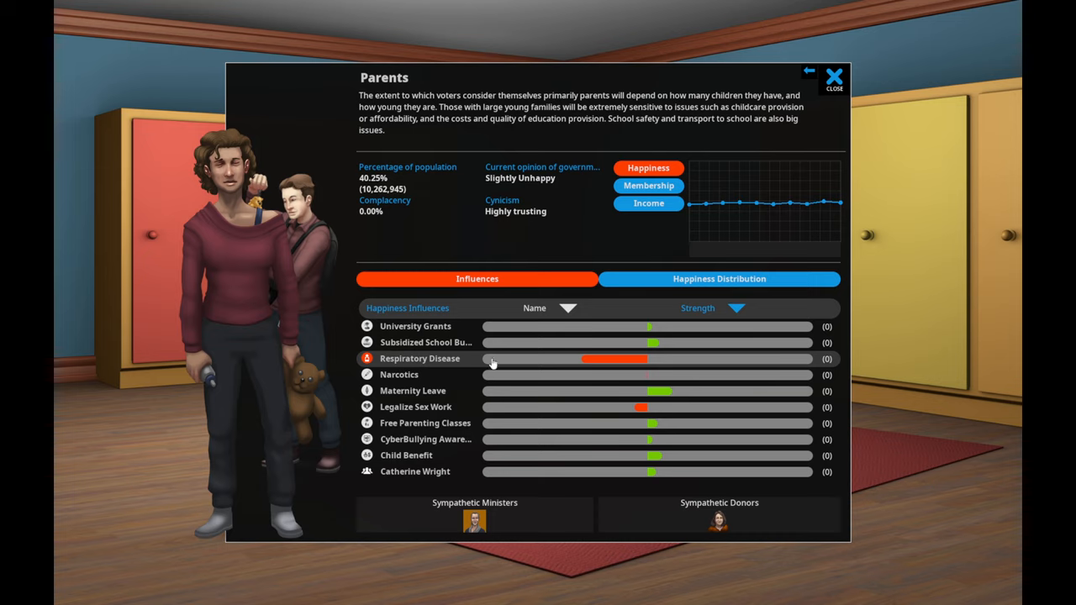
{"action": "mouse_move", "coordinate": [664, 411]}
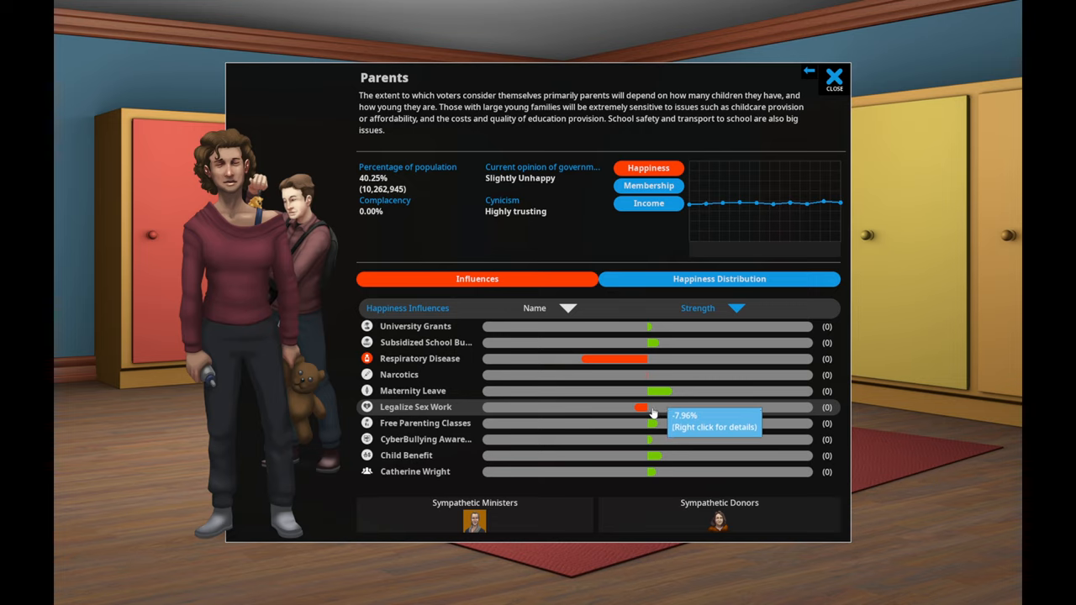
{"action": "mouse_move", "coordinate": [663, 376]}
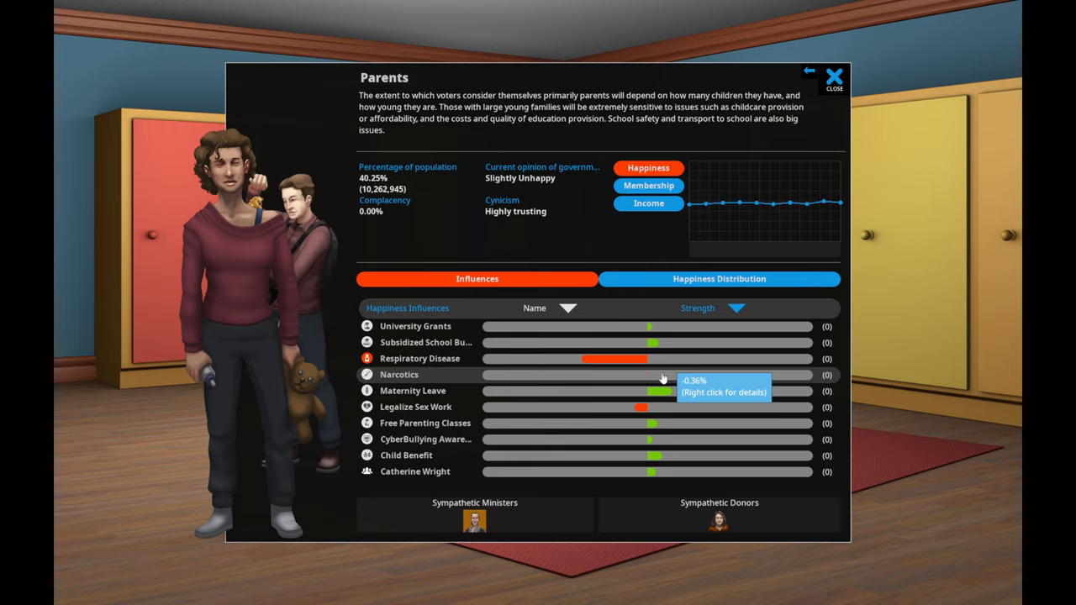
{"action": "mouse_move", "coordinate": [652, 359]}
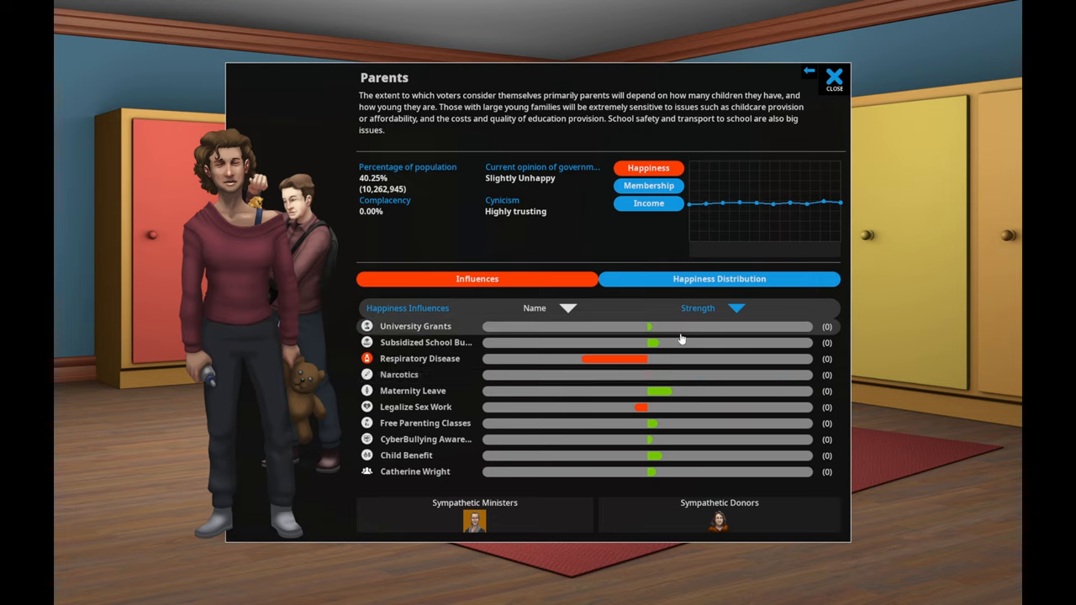
{"action": "mouse_move", "coordinate": [666, 438]}
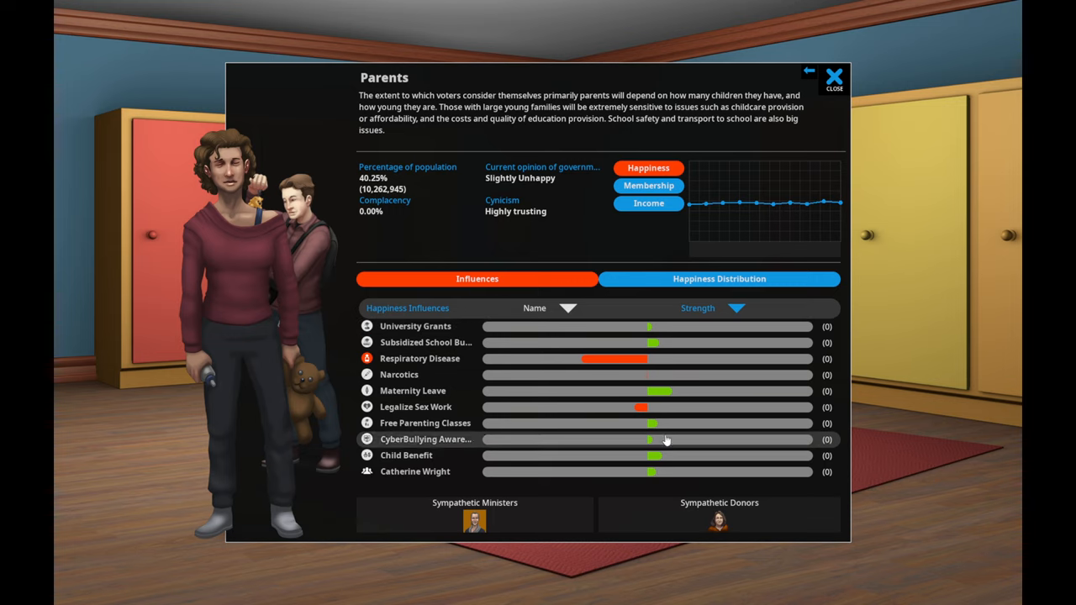
{"action": "mouse_move", "coordinate": [665, 430]}
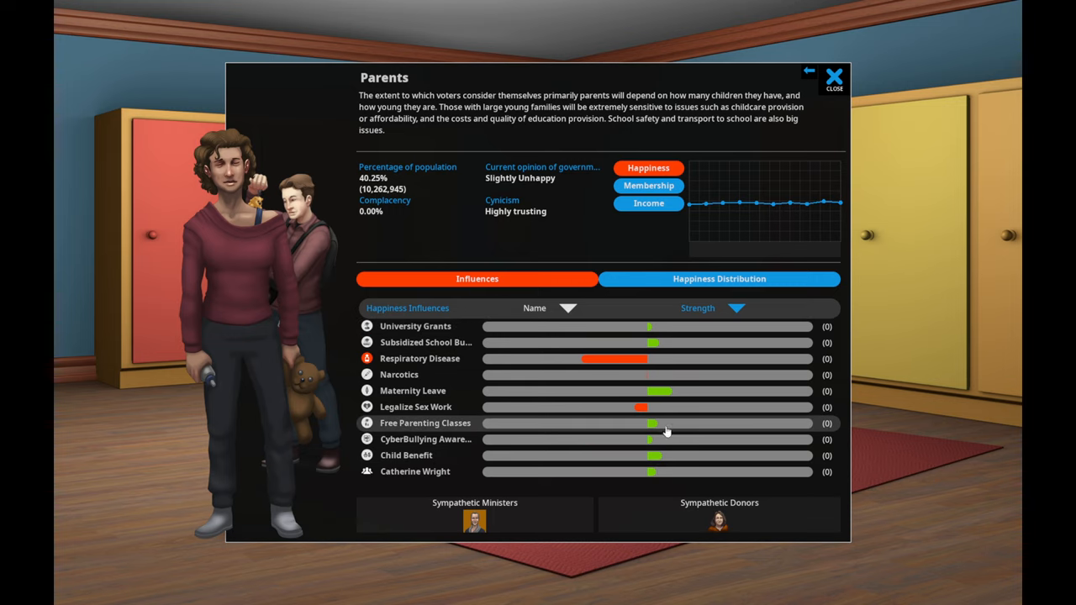
{"action": "mouse_move", "coordinate": [669, 427]}
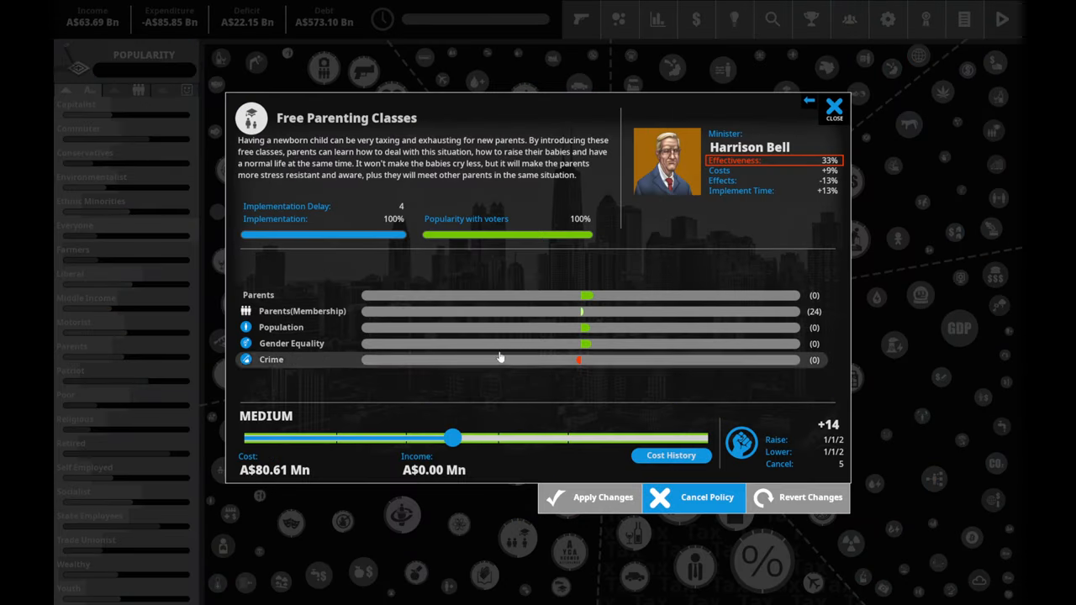
{"action": "mouse_move", "coordinate": [437, 219]}
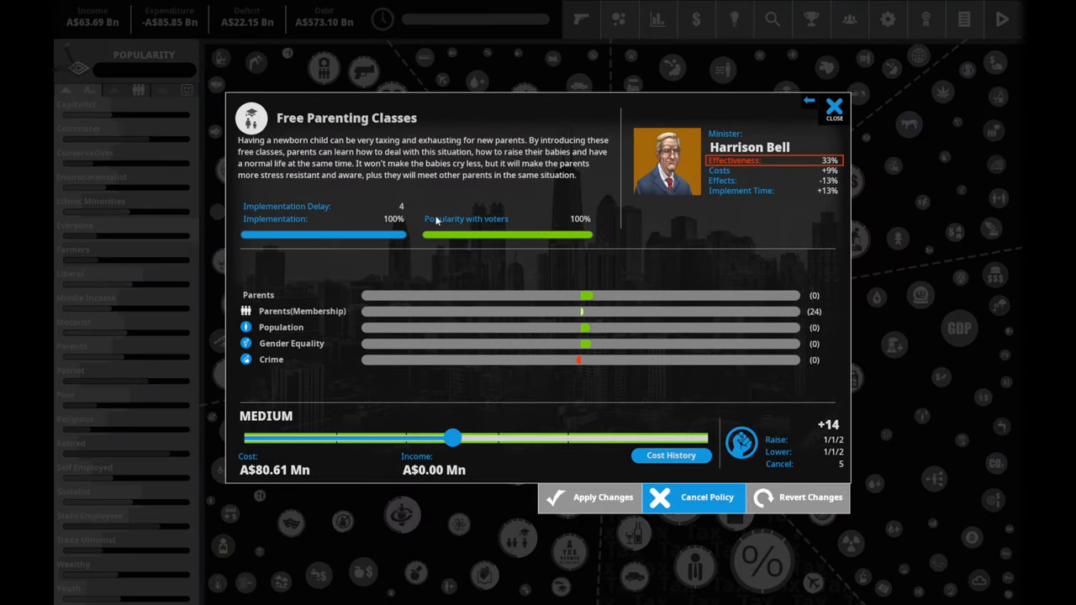
{"action": "mouse_move", "coordinate": [739, 161]}
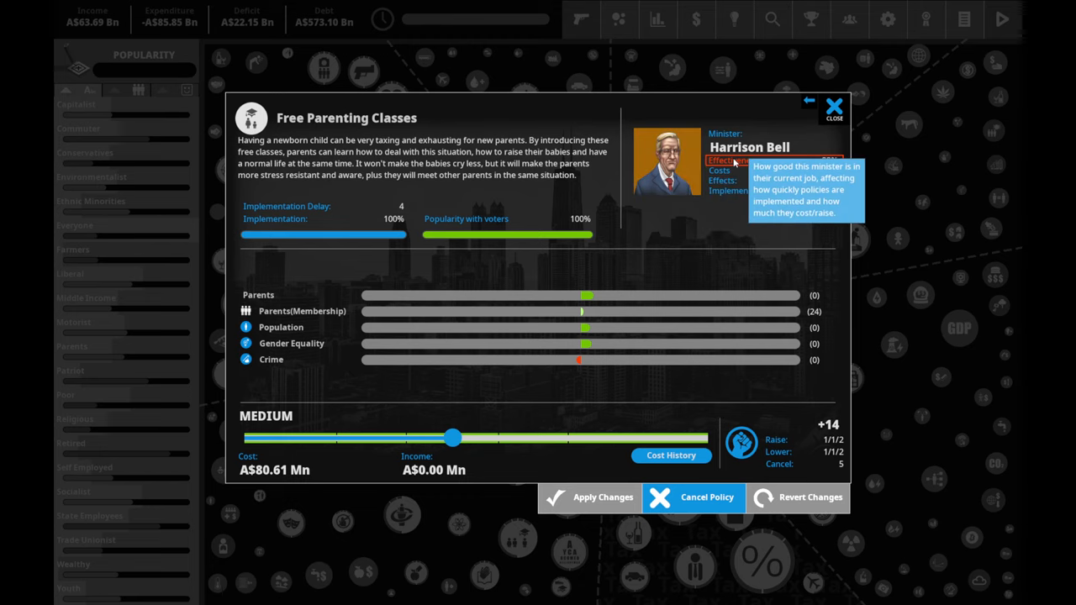
{"action": "mouse_move", "coordinate": [766, 232]}
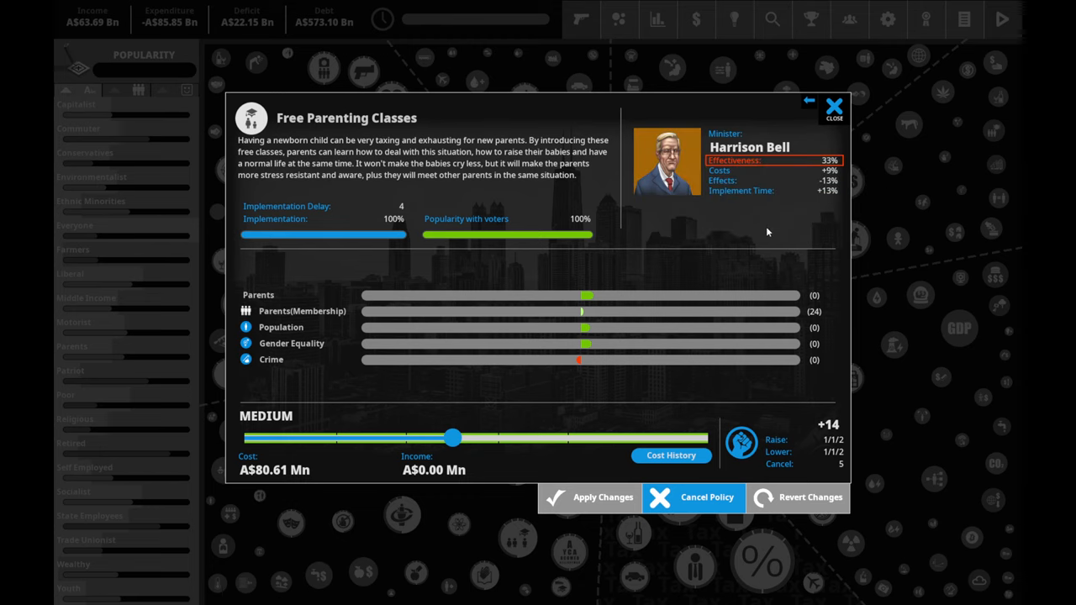
{"action": "mouse_move", "coordinate": [710, 208]}
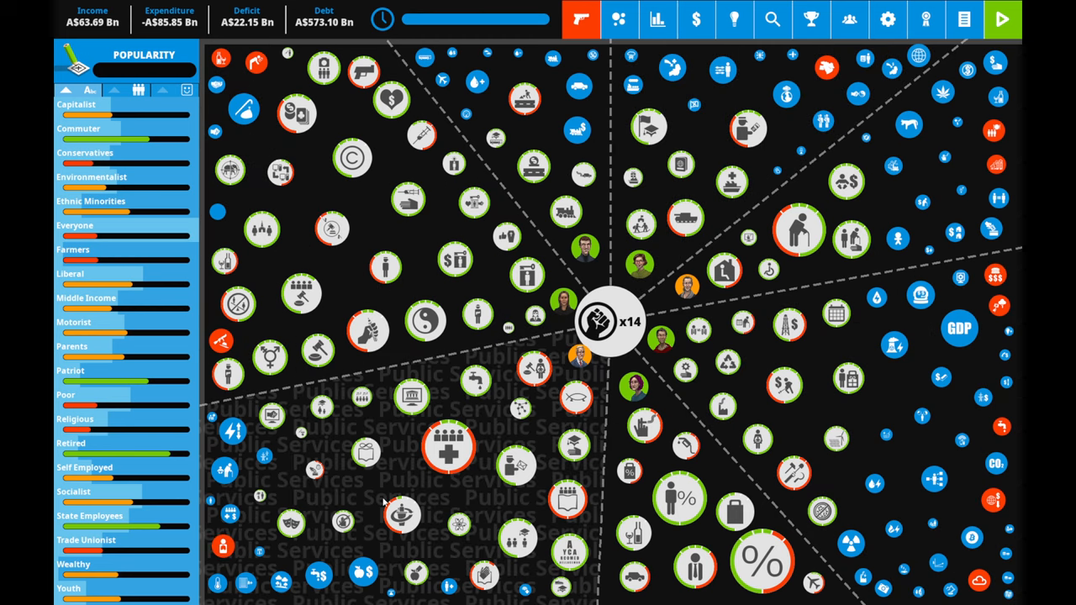
- View Executive Term Limit briefly, then the State Health Service policy at 92% popularity
{"action": "left_click", "coordinate": [608, 322]}
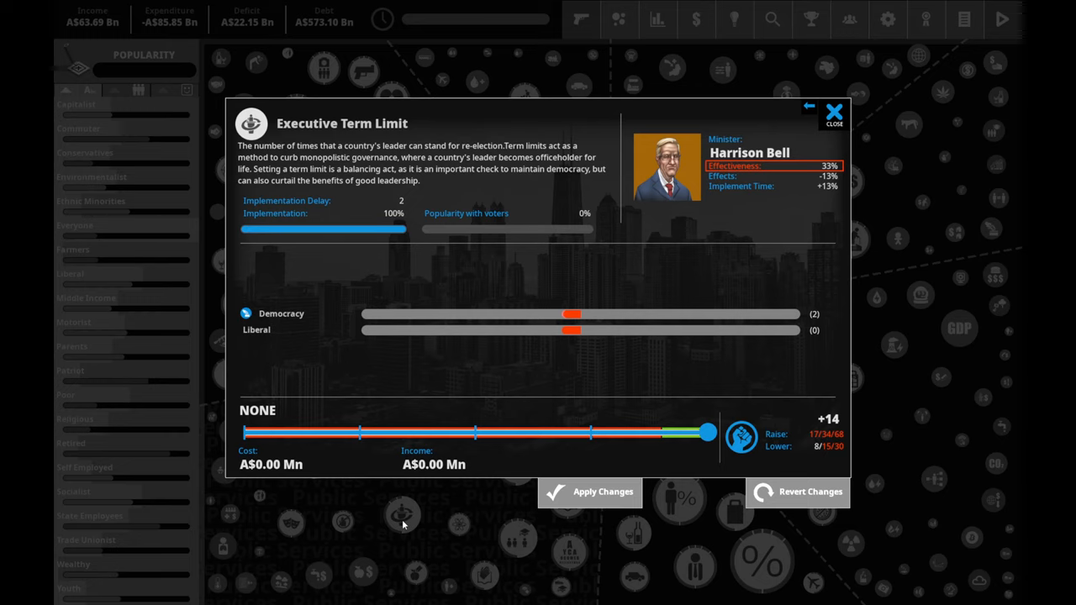
{"action": "left_click", "coordinate": [833, 111]}
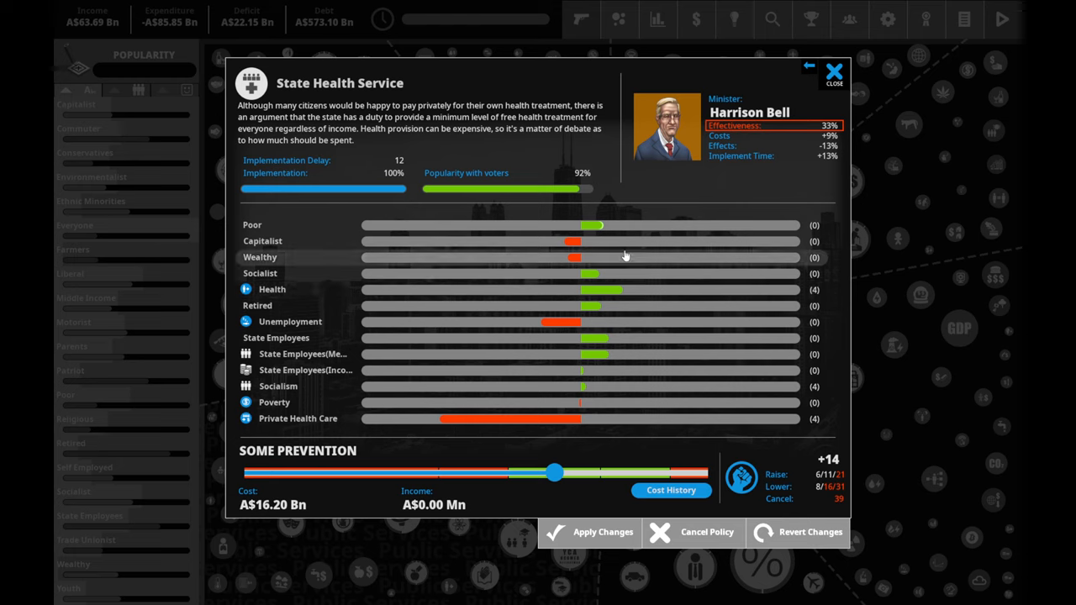
{"action": "mouse_move", "coordinate": [498, 460]}
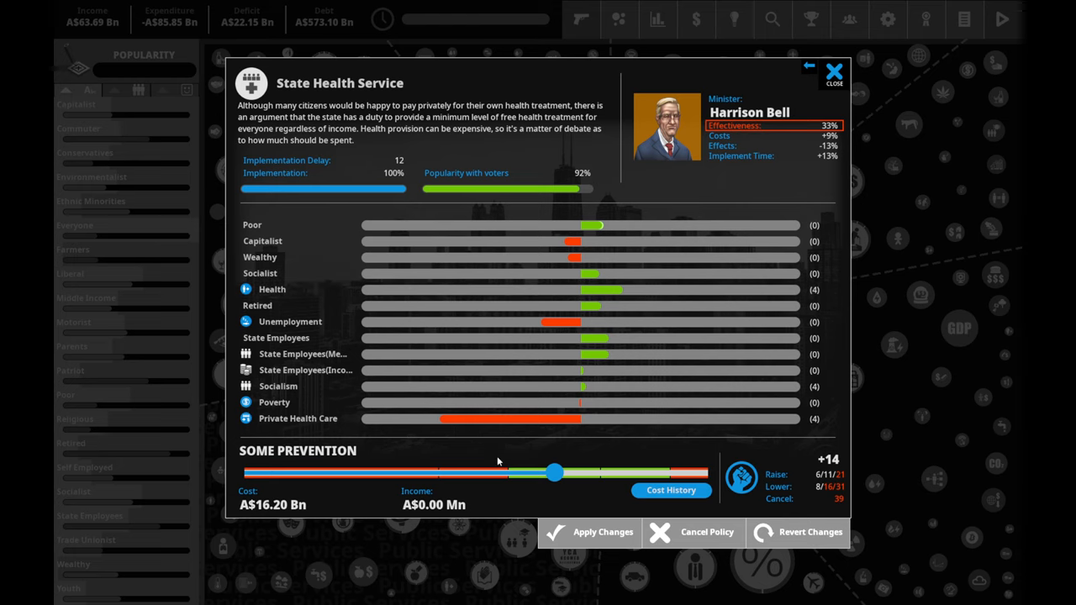
{"action": "mouse_move", "coordinate": [551, 337]}
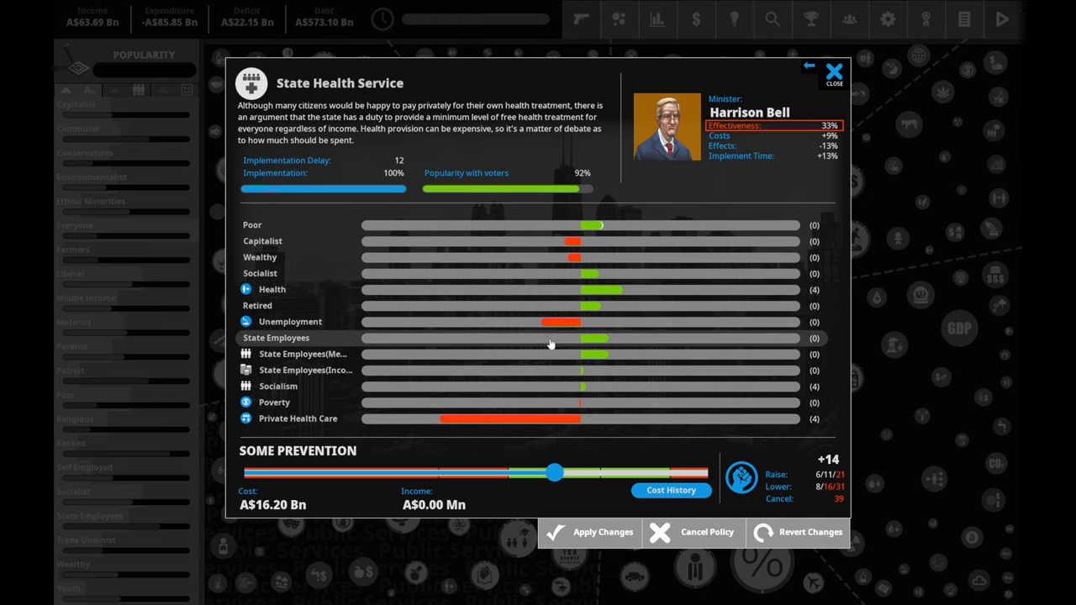
{"action": "mouse_move", "coordinate": [397, 101]}
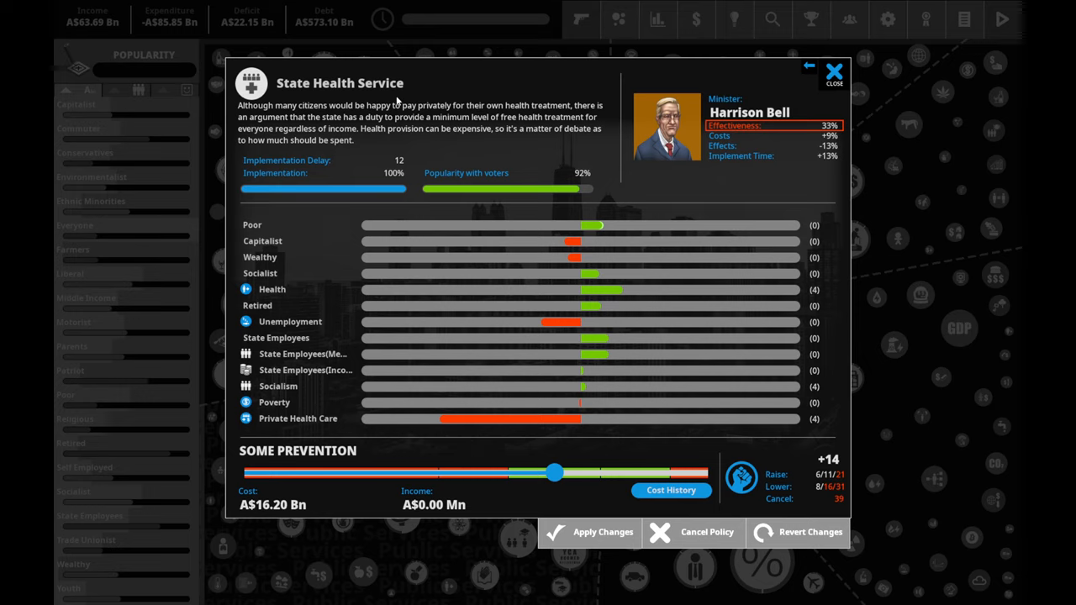
{"action": "mouse_move", "coordinate": [383, 138]}
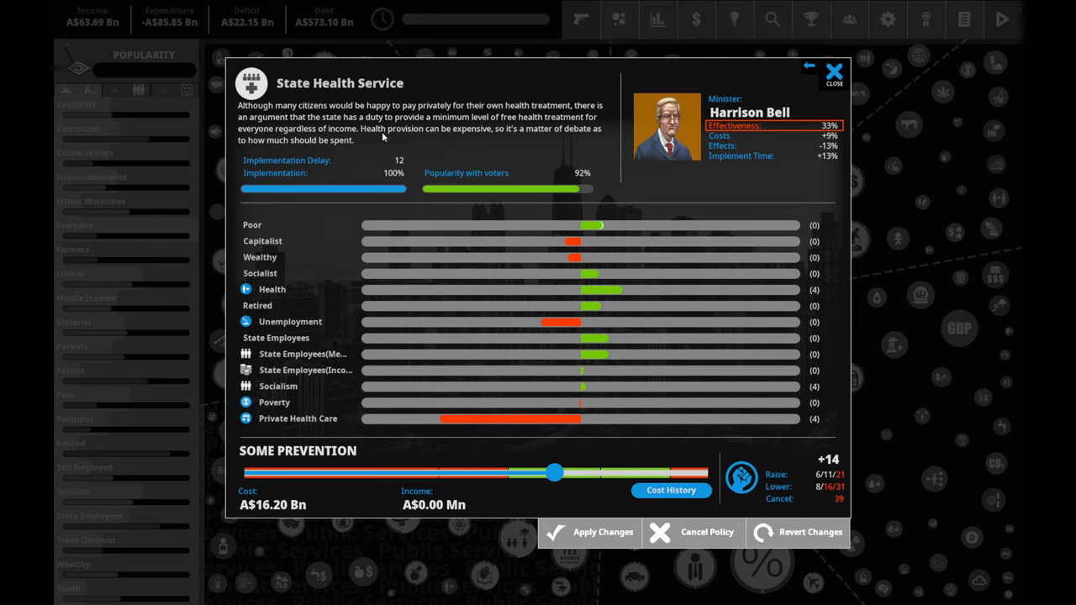
{"action": "mouse_move", "coordinate": [518, 363]}
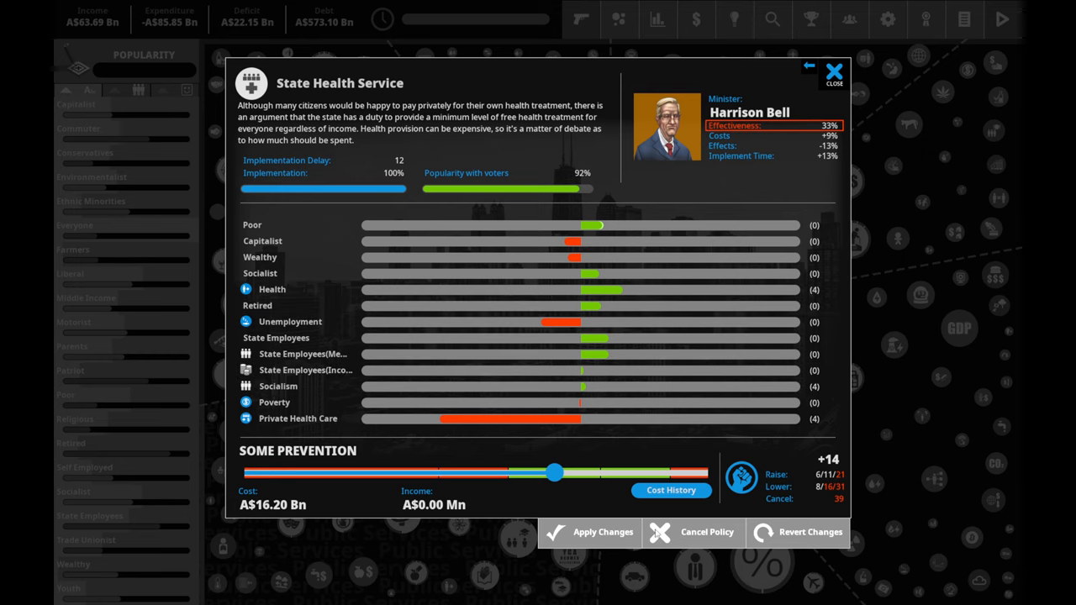
{"action": "mouse_move", "coordinate": [453, 581]}
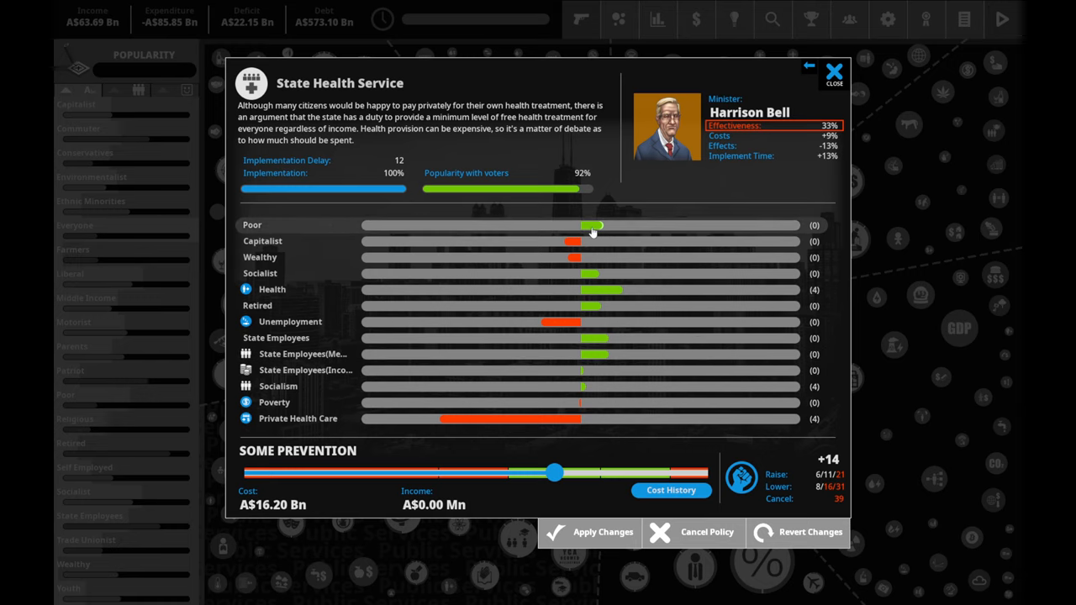
{"action": "mouse_move", "coordinate": [602, 279]}
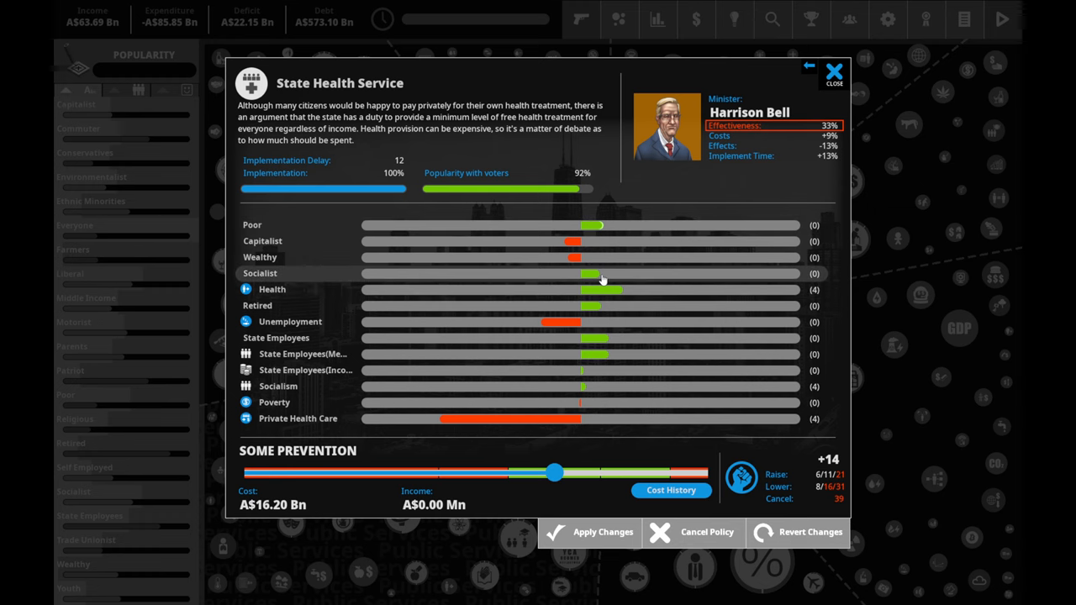
{"action": "mouse_move", "coordinate": [580, 289]}
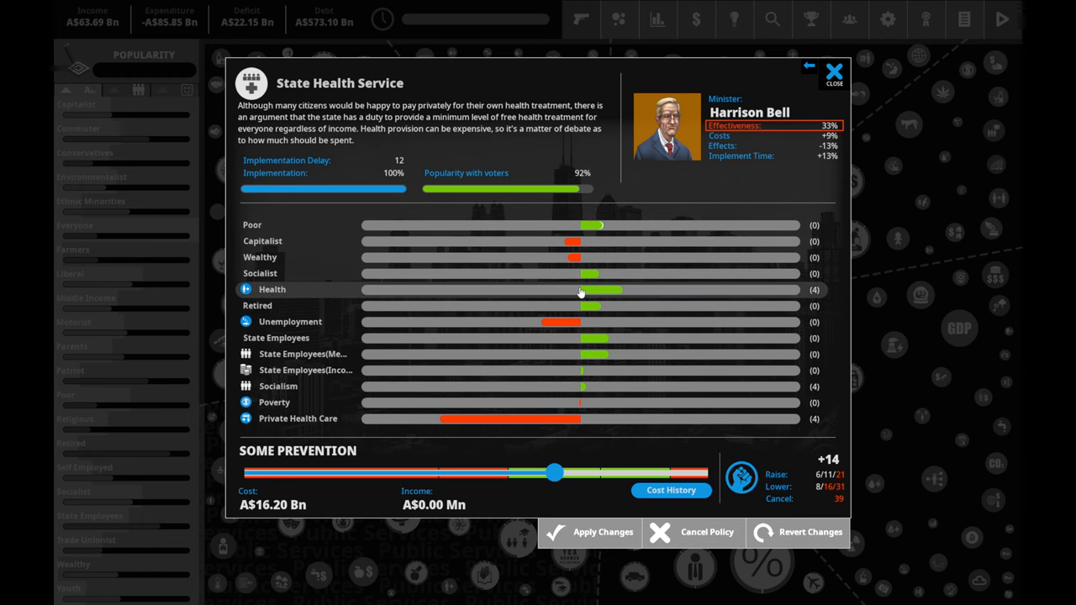
- View the Health indicator breakdown, then the Respiratory Disease causes and effects
{"action": "left_click", "coordinate": [246, 289]}
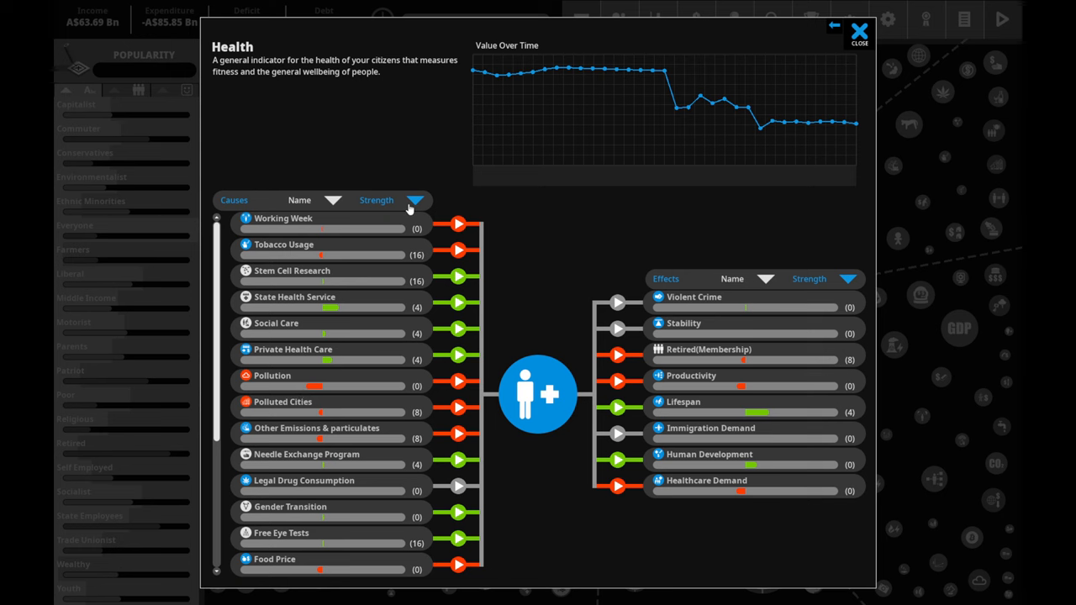
{"action": "mouse_move", "coordinate": [679, 479]}
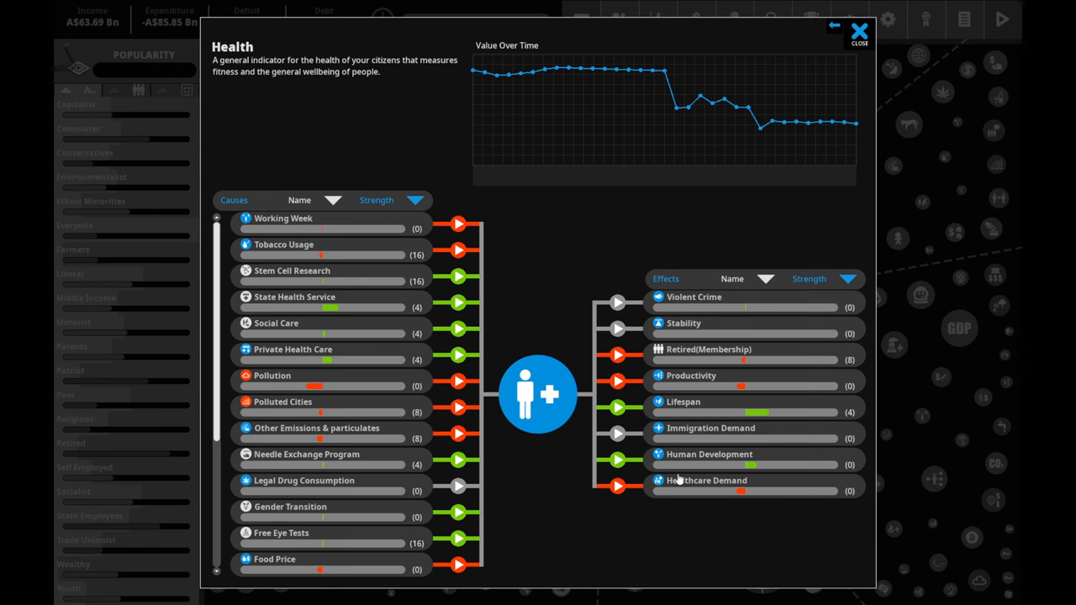
{"action": "left_click", "coordinate": [833, 25]}
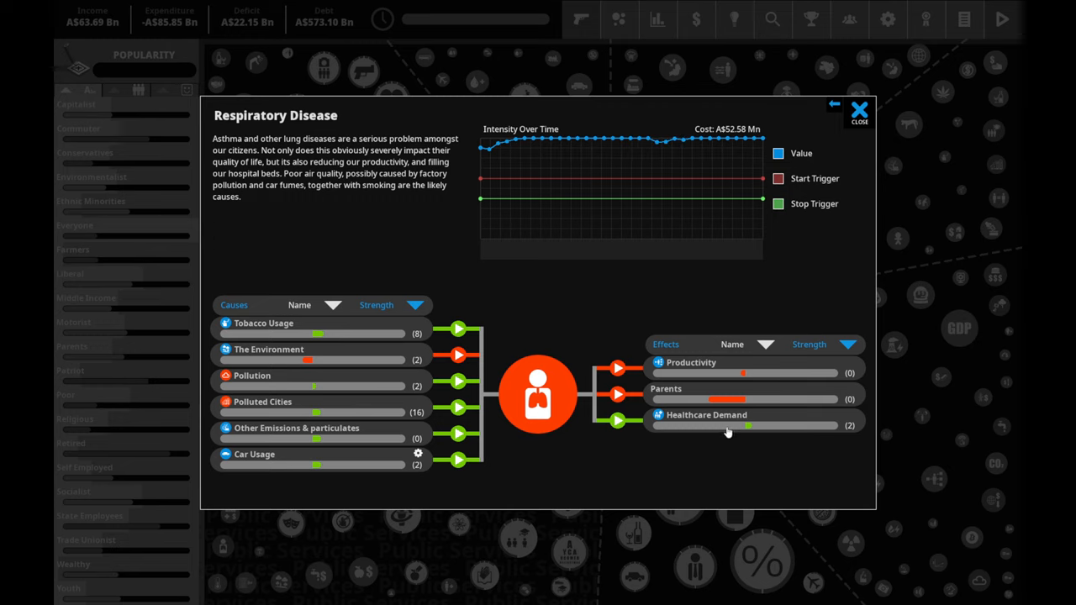
{"action": "mouse_move", "coordinate": [319, 357]}
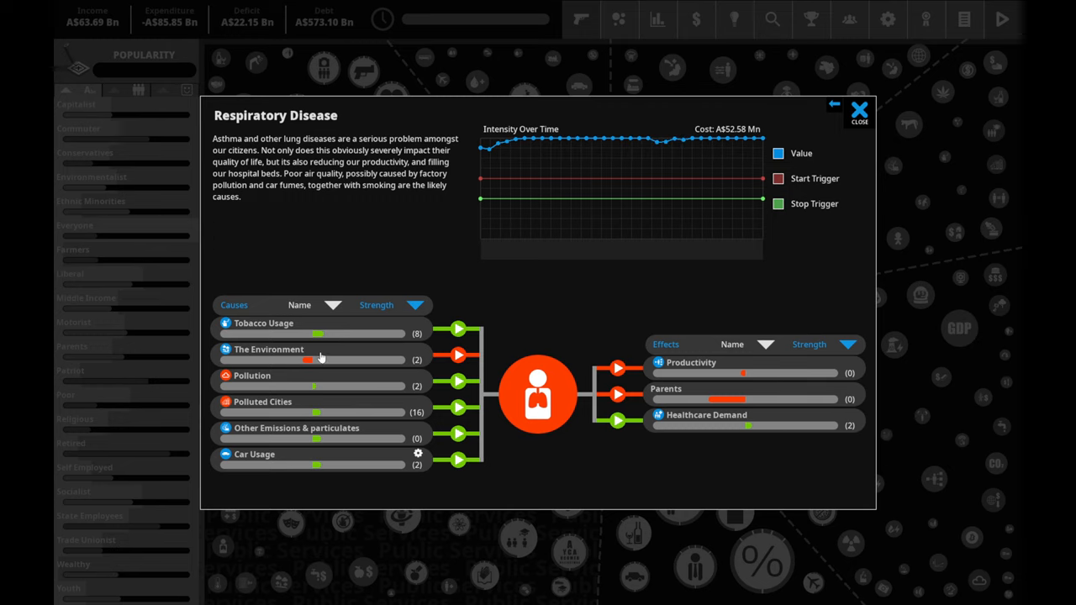
{"action": "mouse_move", "coordinate": [332, 343]}
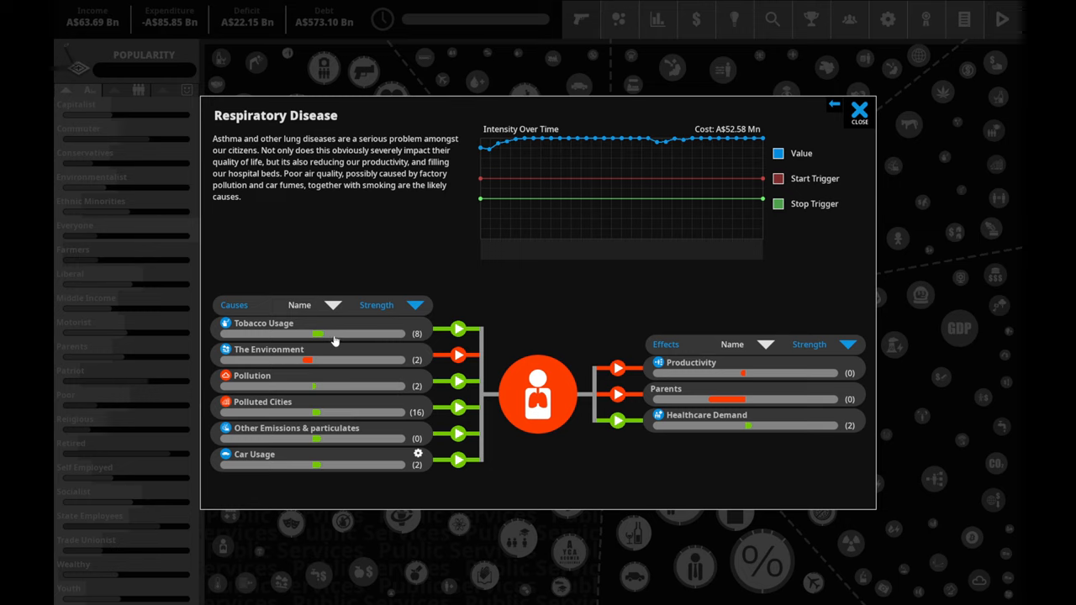
{"action": "mouse_move", "coordinate": [349, 343]}
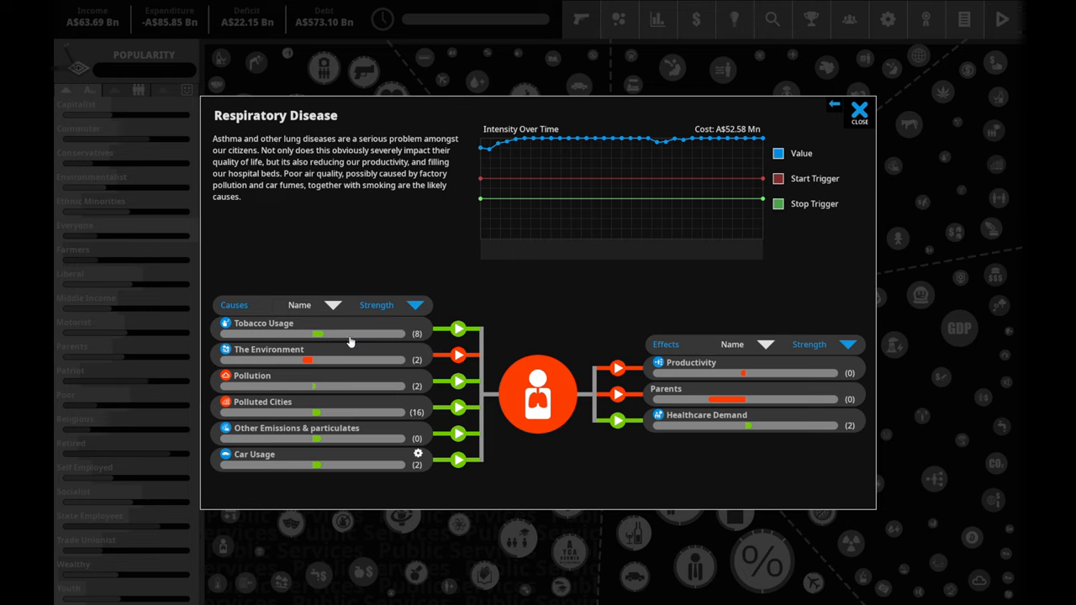
{"action": "mouse_move", "coordinate": [349, 348]}
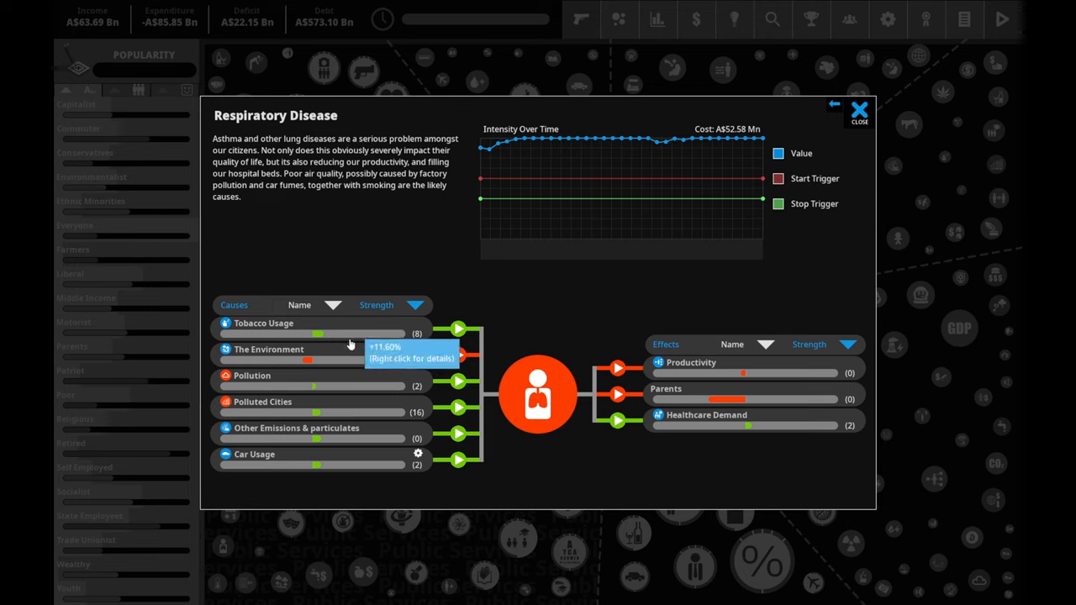
{"action": "mouse_move", "coordinate": [301, 368]}
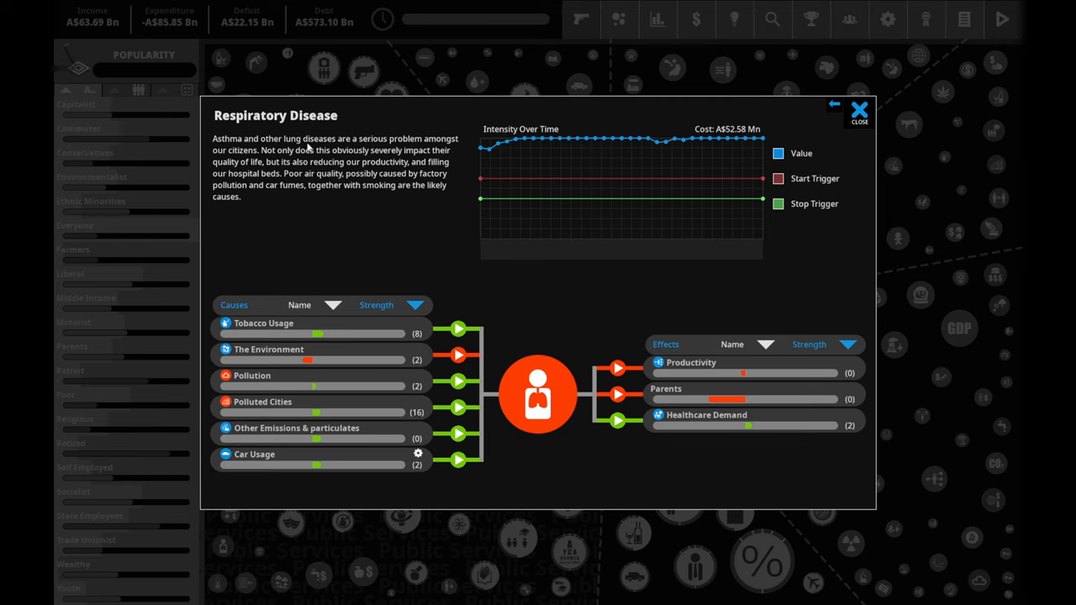
{"action": "mouse_move", "coordinate": [859, 110]}
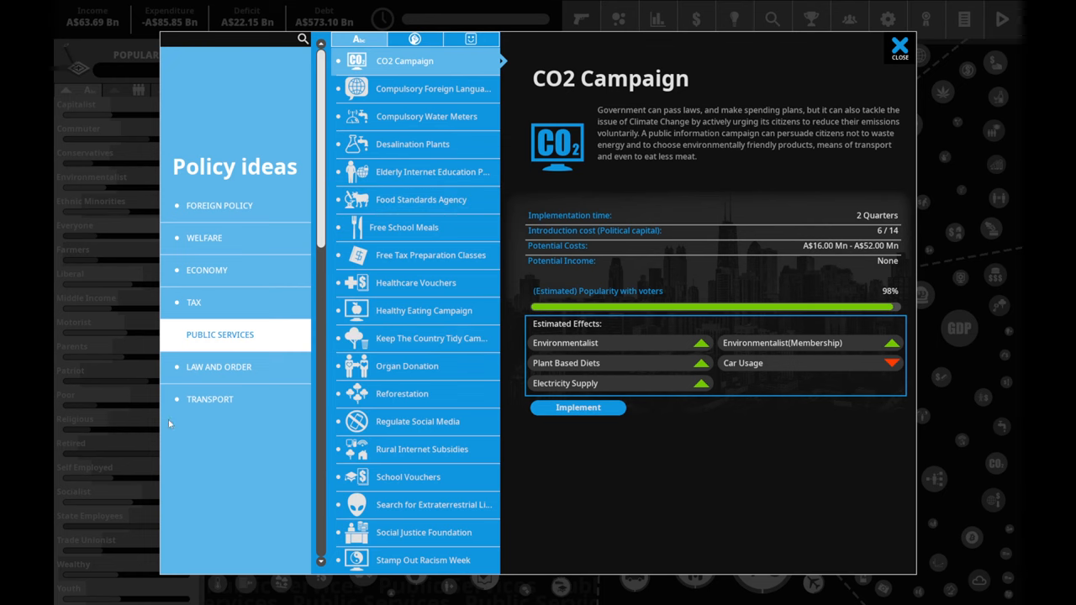
{"action": "mouse_move", "coordinate": [421, 198]}
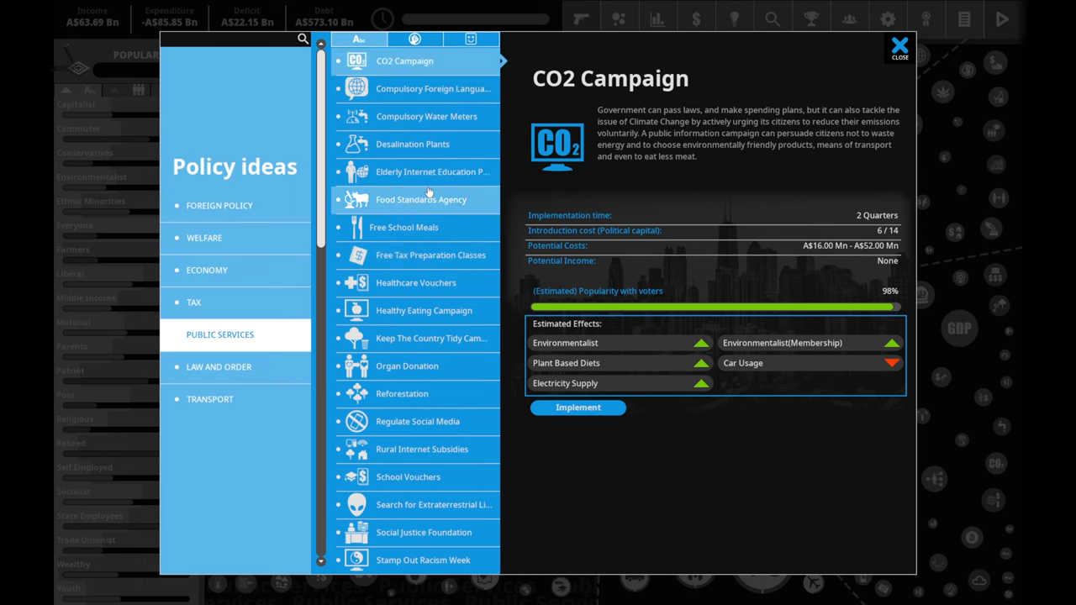
- Browse down the Public Services policy ideas list
{"action": "scroll", "scroll_direction": "down", "scroll_amount": 3}
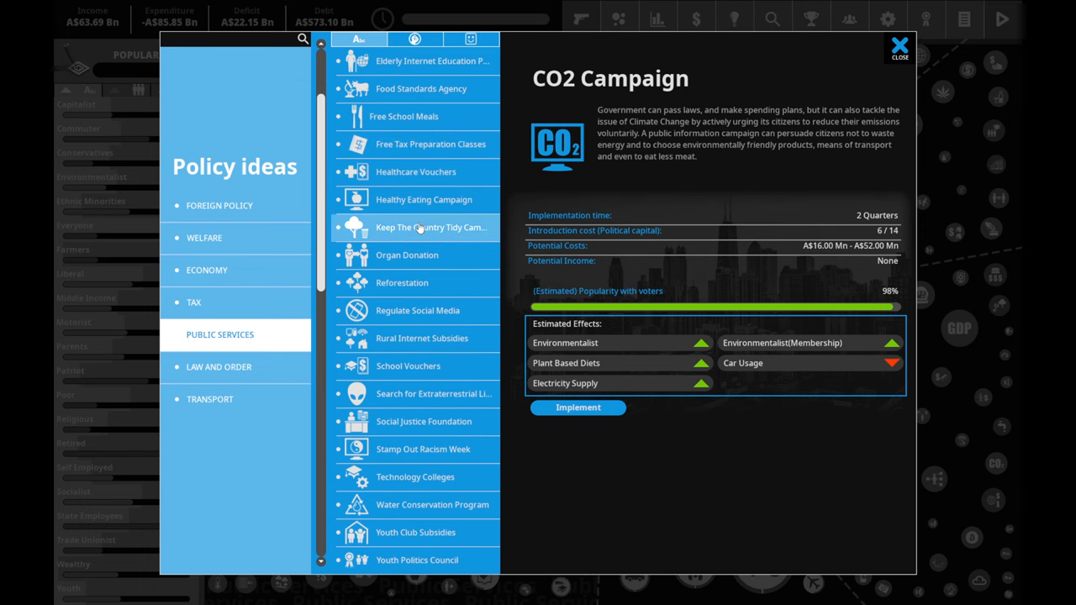
{"action": "scroll", "scroll_direction": "down", "scroll_amount": 3}
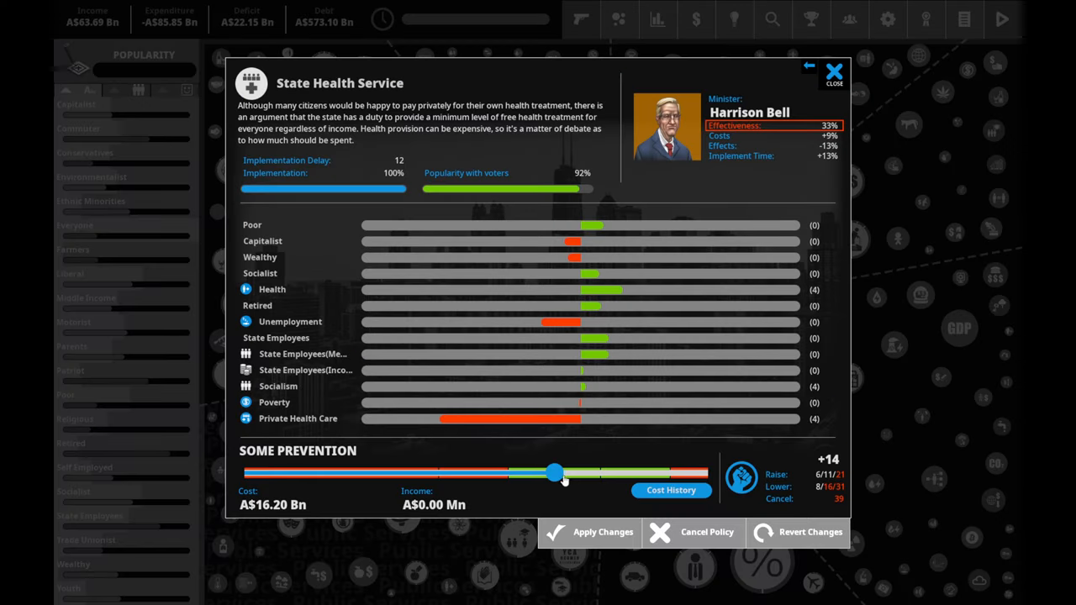
{"action": "mouse_move", "coordinate": [232, 27]}
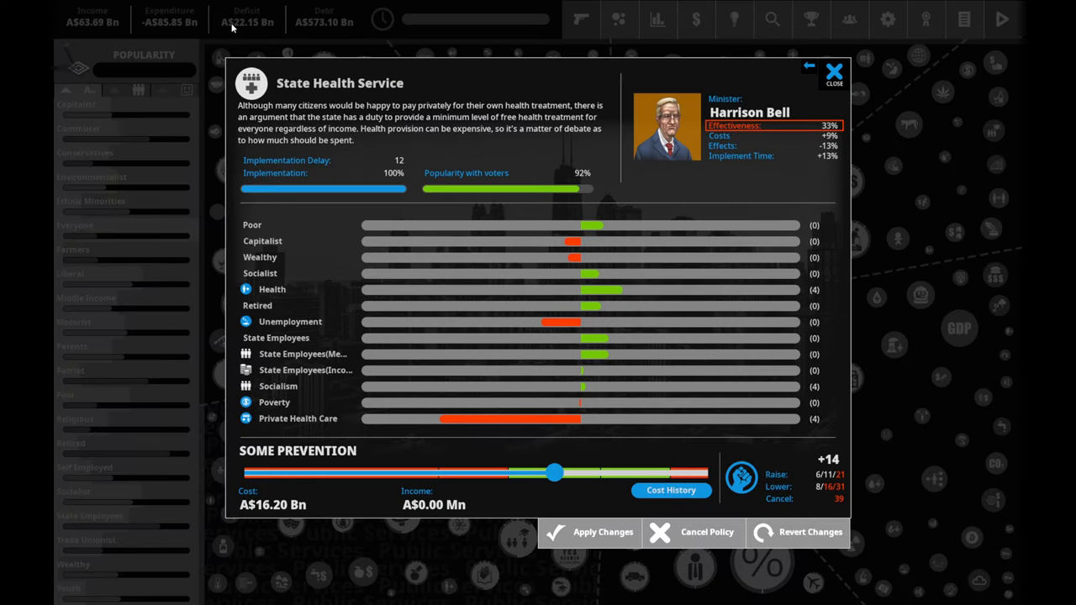
{"action": "mouse_move", "coordinate": [107, 31]}
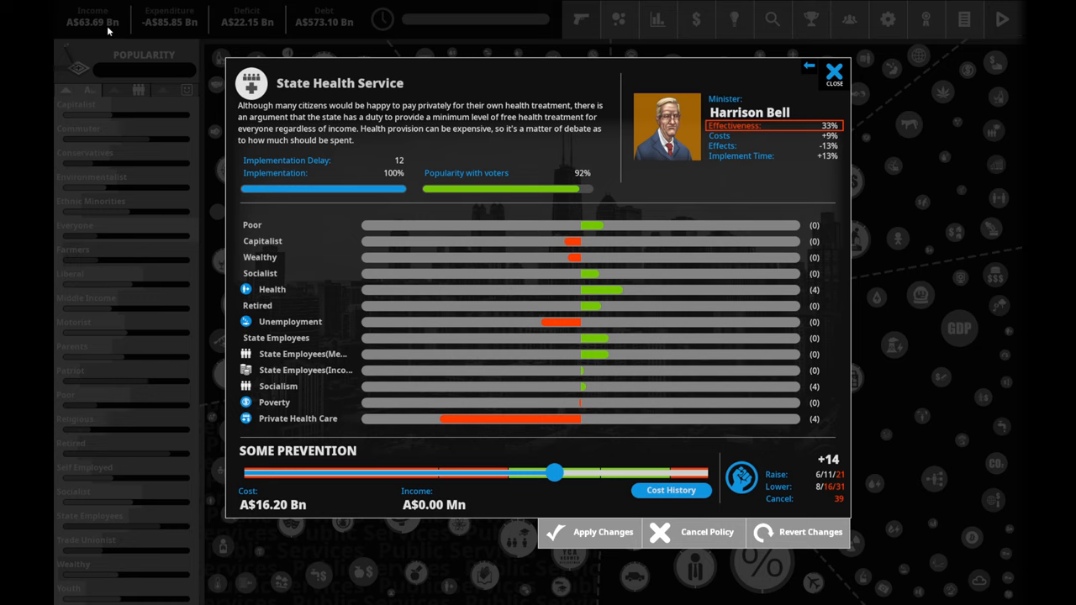
{"action": "mouse_move", "coordinate": [360, 36]}
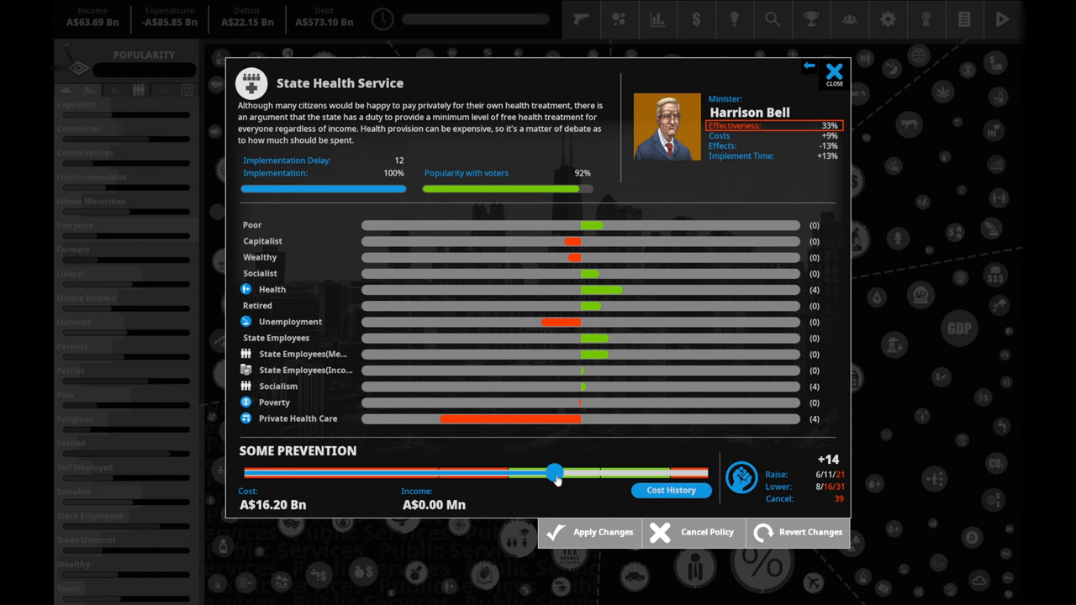
- Adjust State Health Service funding to about A$18.98 Bn and confirm the political capital spend
{"action": "left_click_drag", "start_coordinate": [555, 474], "coordinate": [602, 474]}
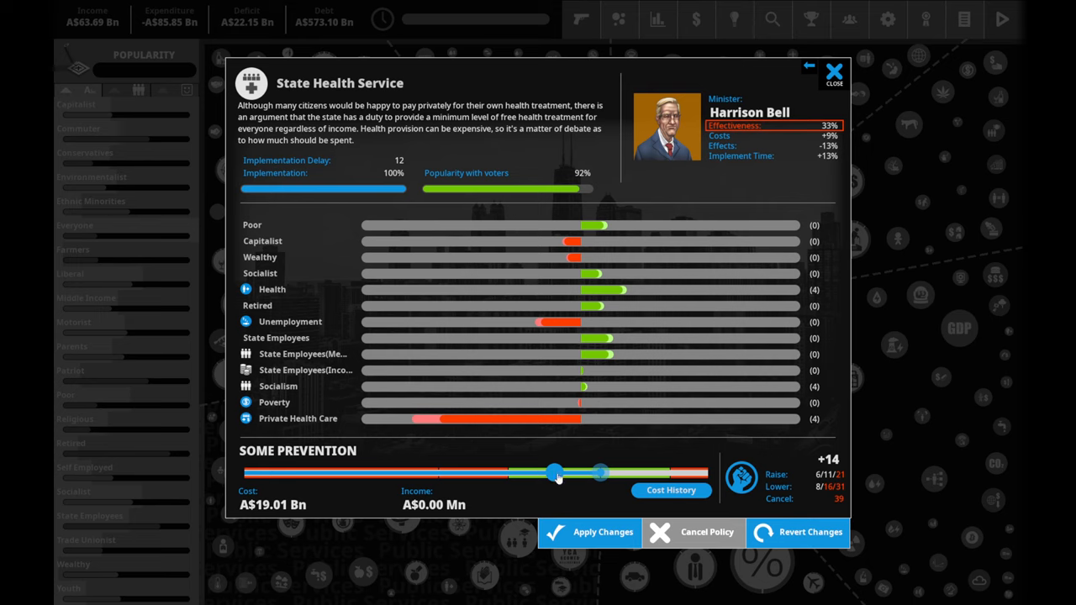
{"action": "left_click_drag", "start_coordinate": [553, 472], "coordinate": [555, 472]}
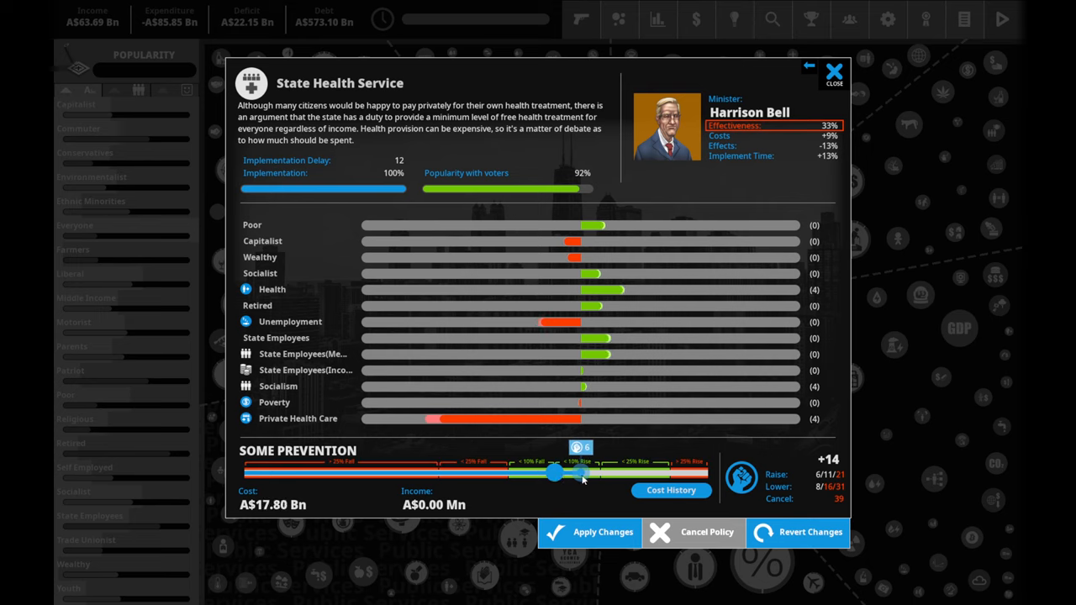
{"action": "left_click_drag", "start_coordinate": [554, 474], "coordinate": [605, 474]}
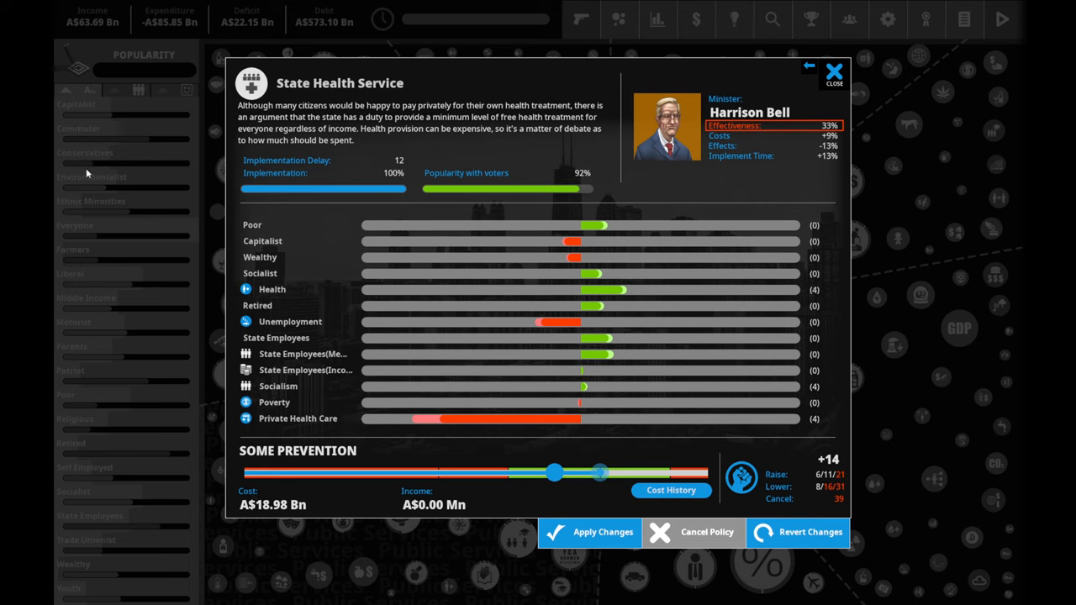
{"action": "mouse_move", "coordinate": [190, 23]}
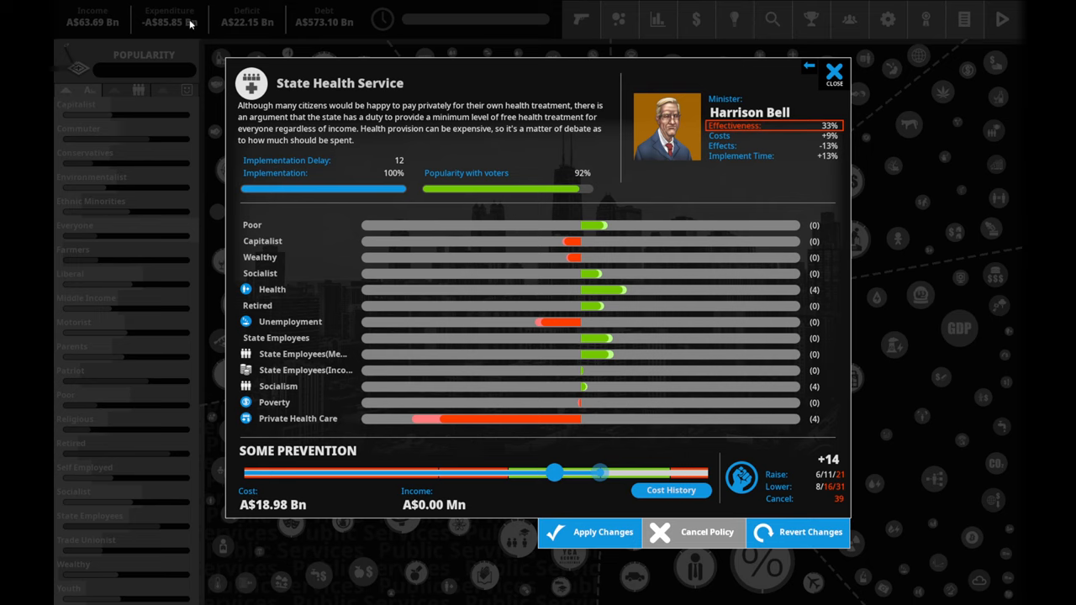
{"action": "mouse_move", "coordinate": [185, 34]}
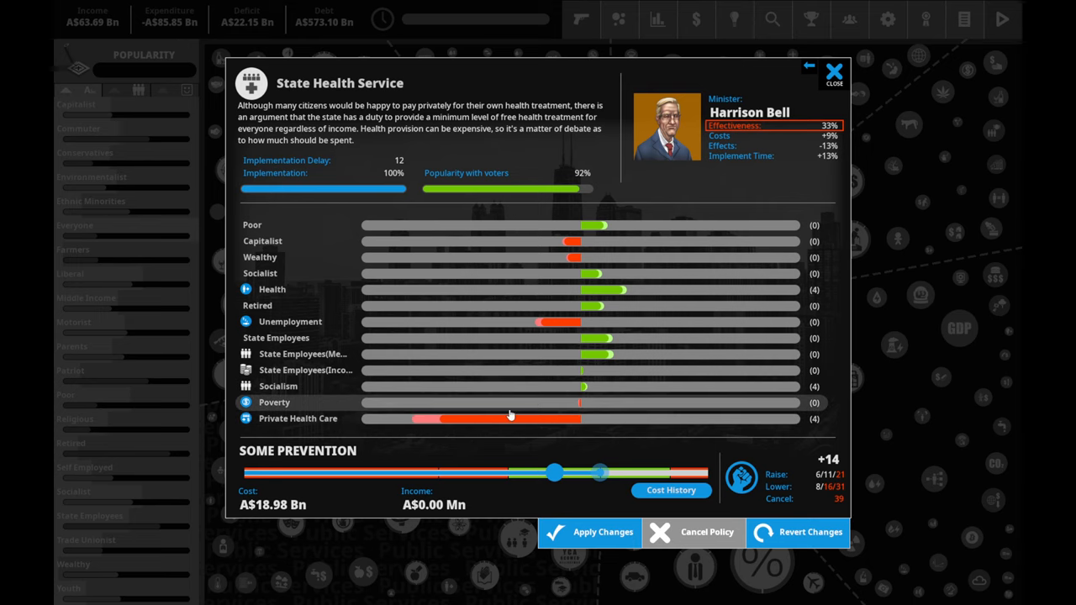
{"action": "mouse_move", "coordinate": [519, 376]}
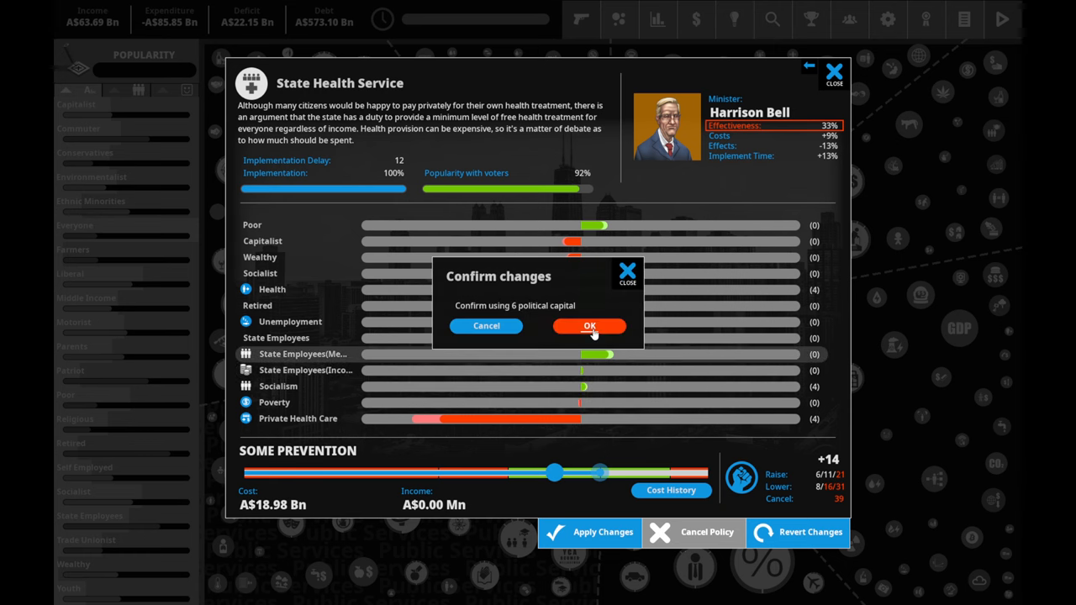
{"action": "left_click", "coordinate": [588, 326]}
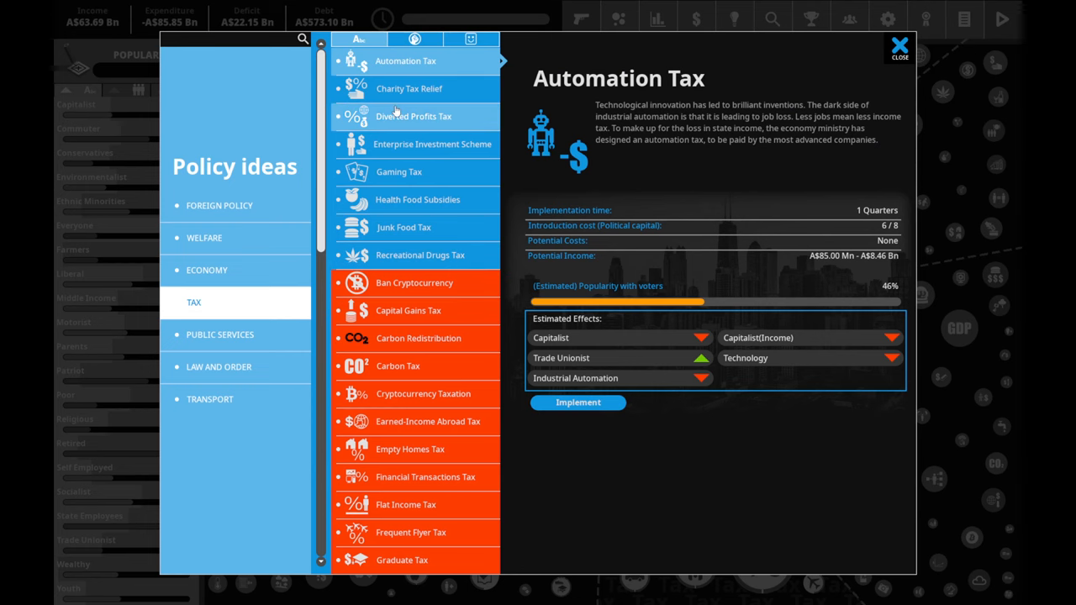
- Review Diverted Profits Tax, Charity Tax Relief, Automation Tax, Enterprise Investment Scheme and Gaming Tax, then return to overview
{"action": "left_click", "coordinate": [414, 115]}
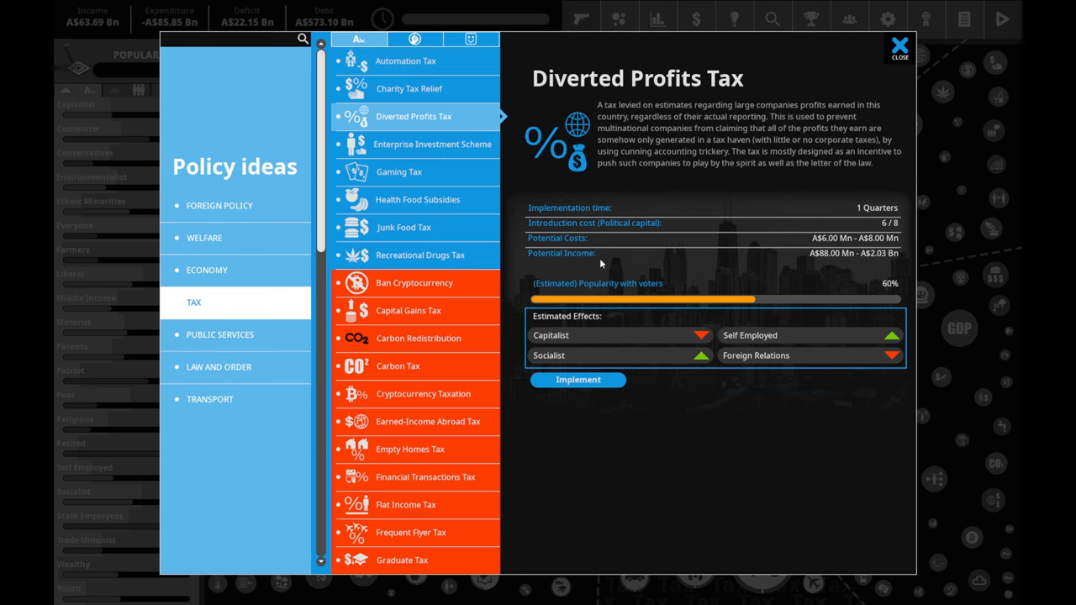
{"action": "mouse_move", "coordinate": [605, 269]}
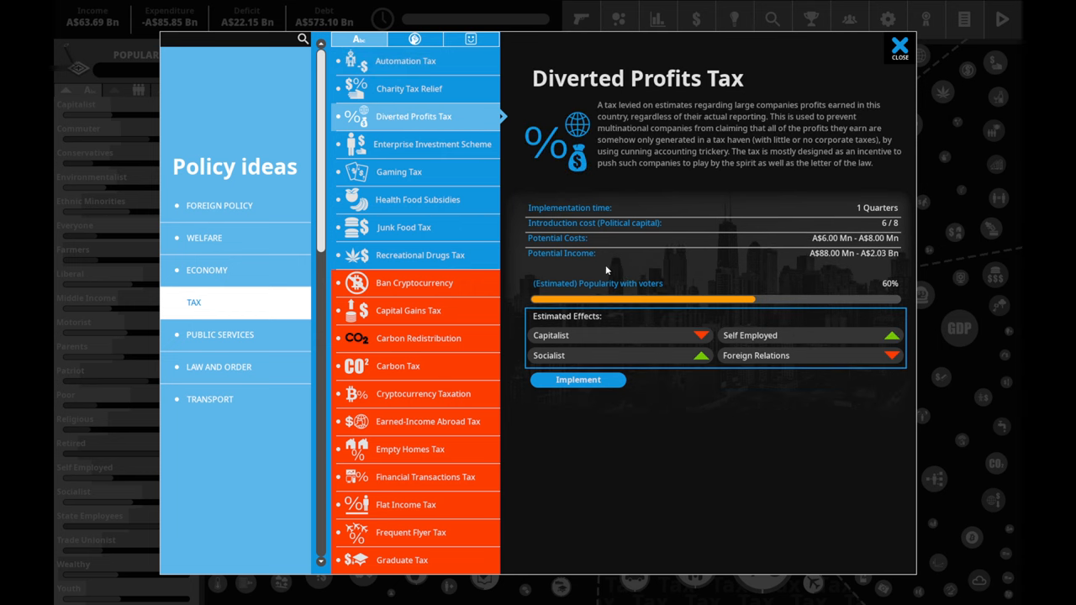
{"action": "left_click", "coordinate": [411, 87]}
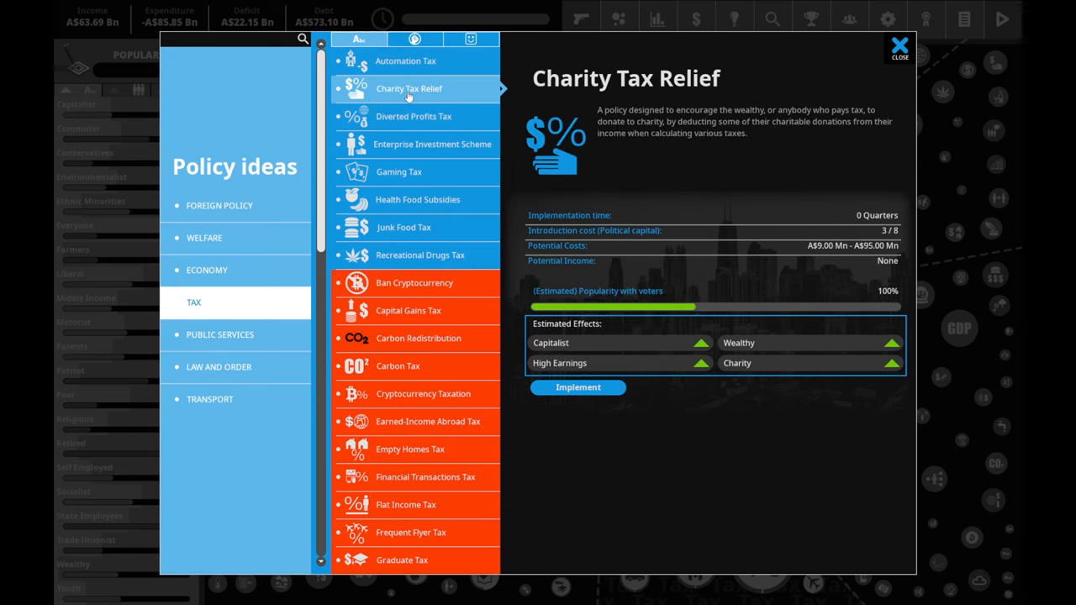
{"action": "left_click", "coordinate": [405, 60]}
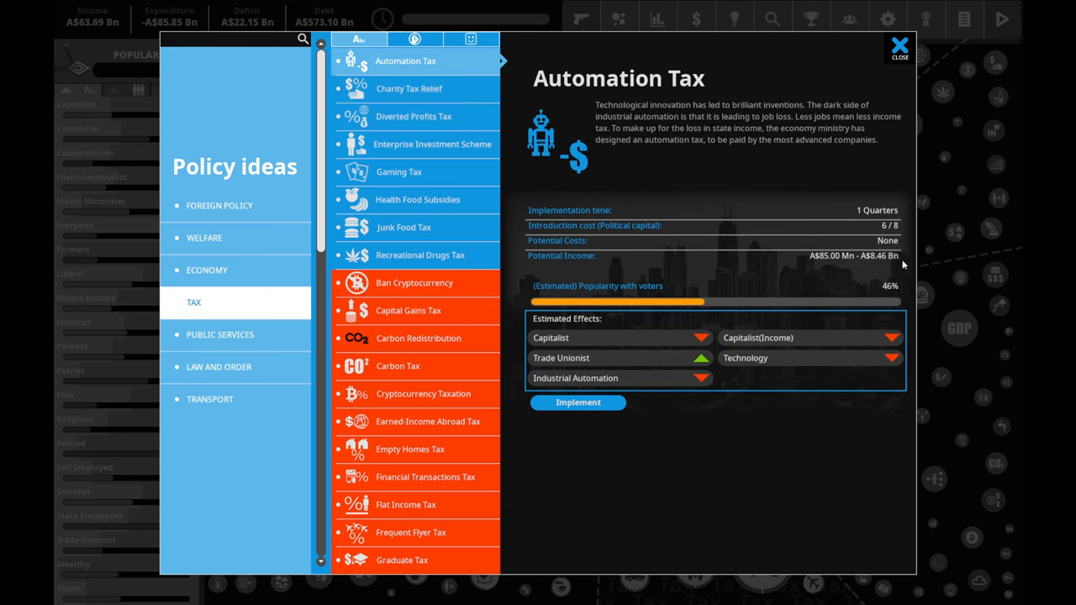
{"action": "left_click", "coordinate": [432, 145]}
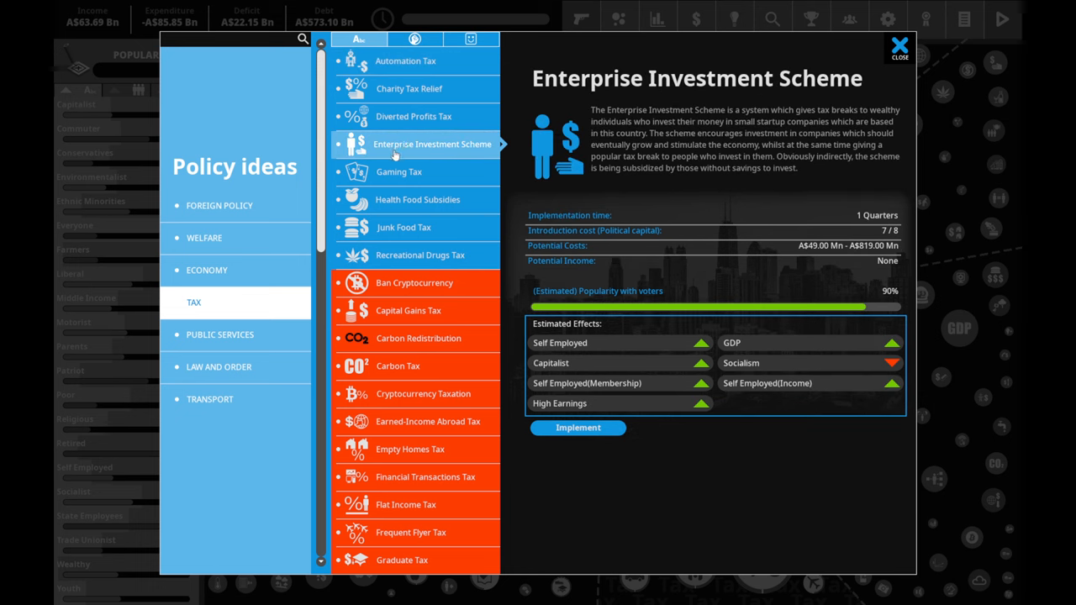
{"action": "left_click", "coordinate": [398, 171]}
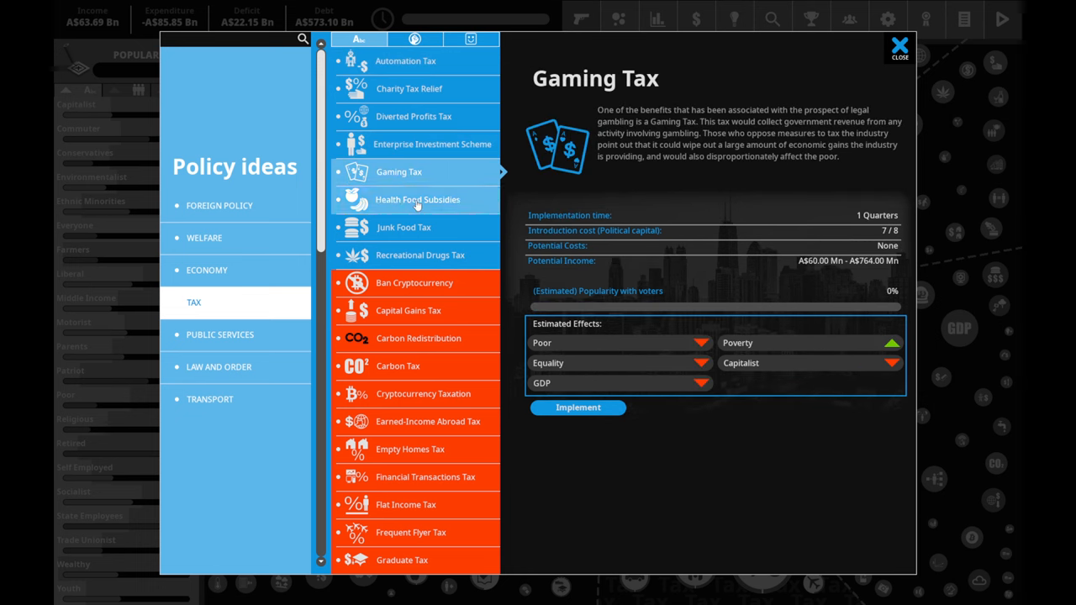
{"action": "left_click", "coordinate": [898, 47]}
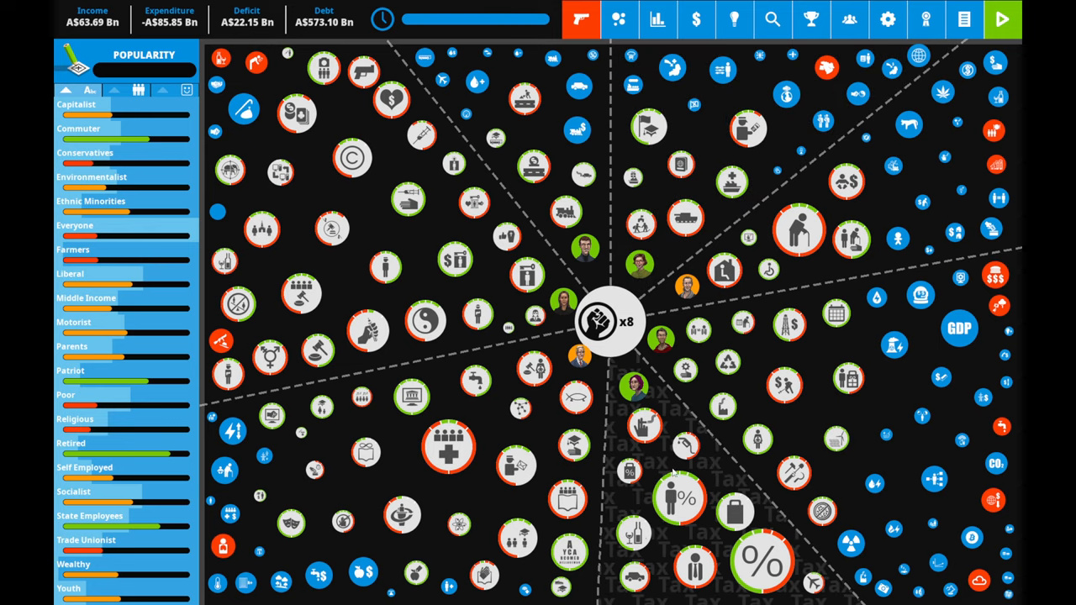
{"action": "left_click", "coordinate": [759, 563]}
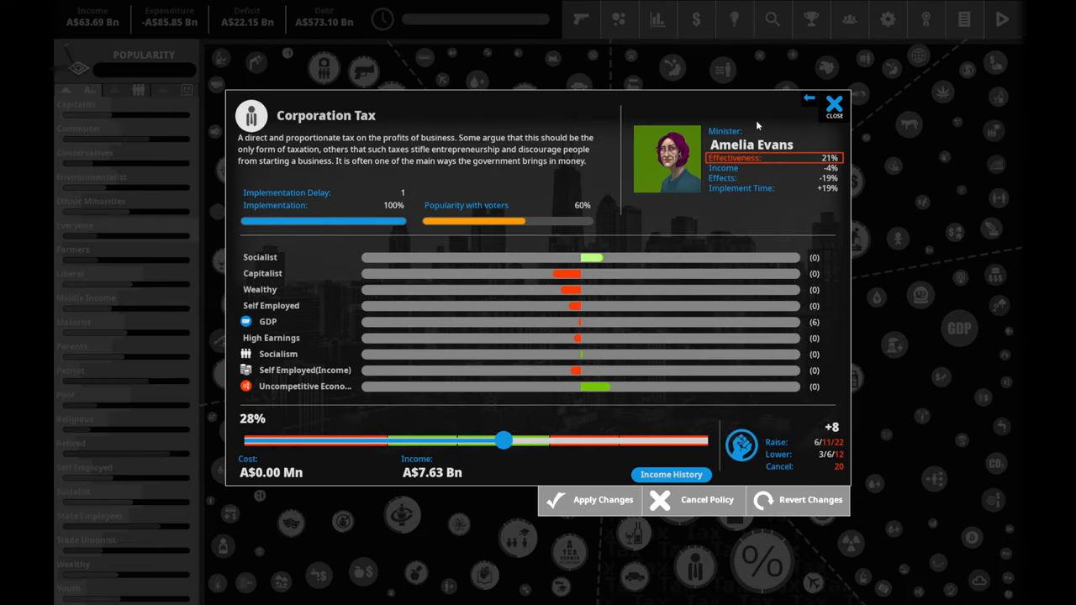
{"action": "mouse_move", "coordinate": [502, 440]}
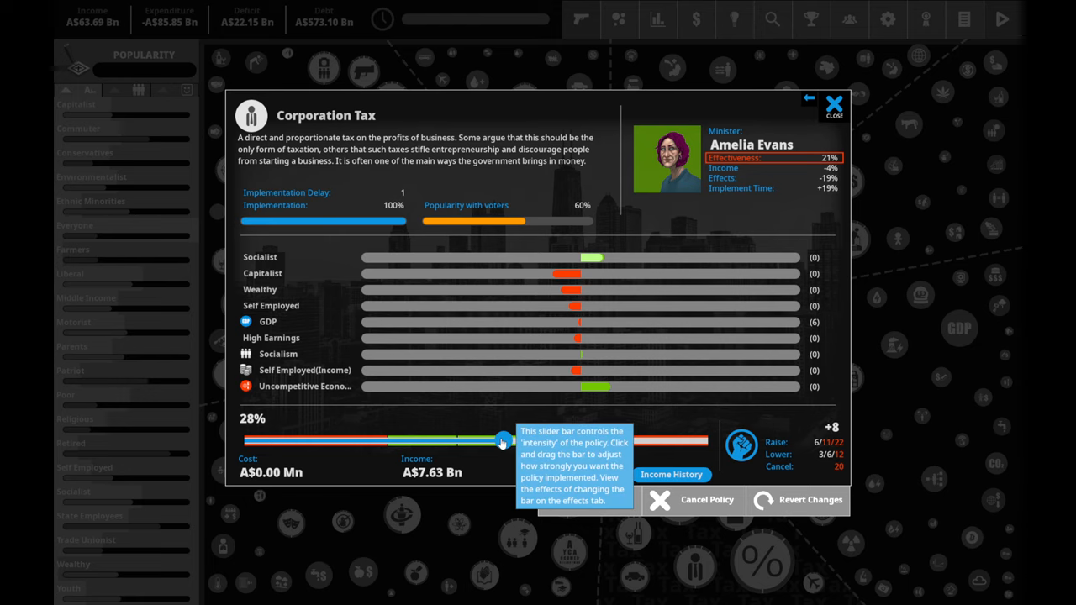
{"action": "mouse_move", "coordinate": [627, 230]}
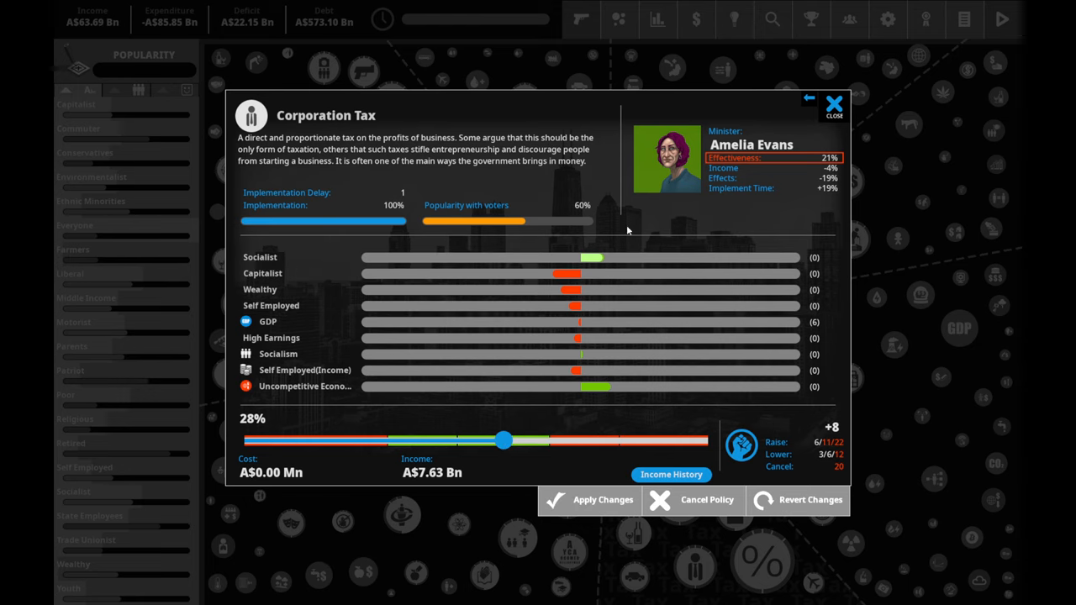
{"action": "mouse_move", "coordinate": [667, 160]}
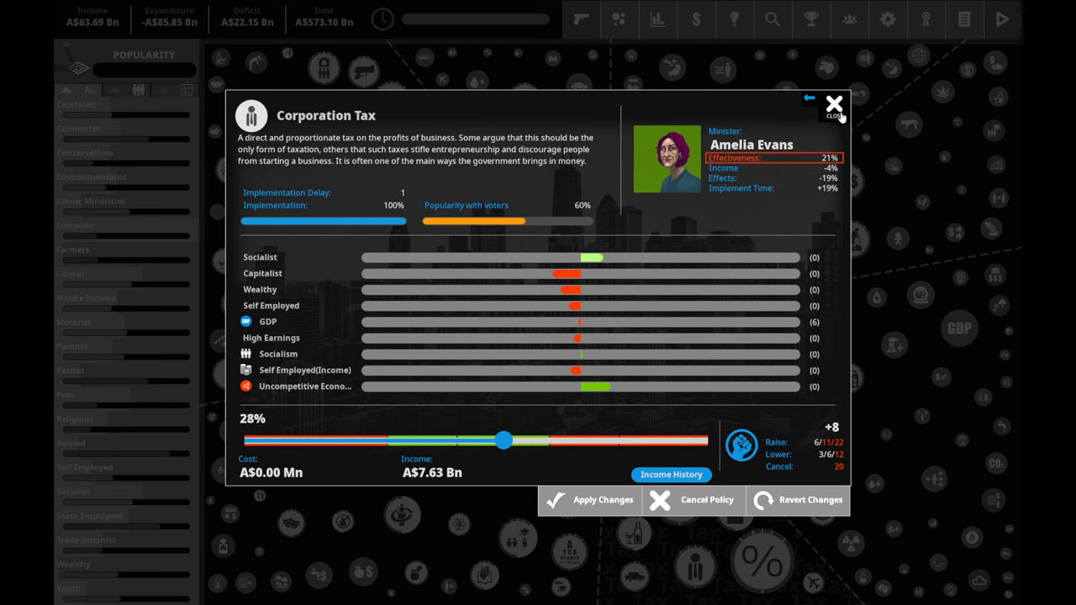
{"action": "left_click", "coordinate": [833, 107]}
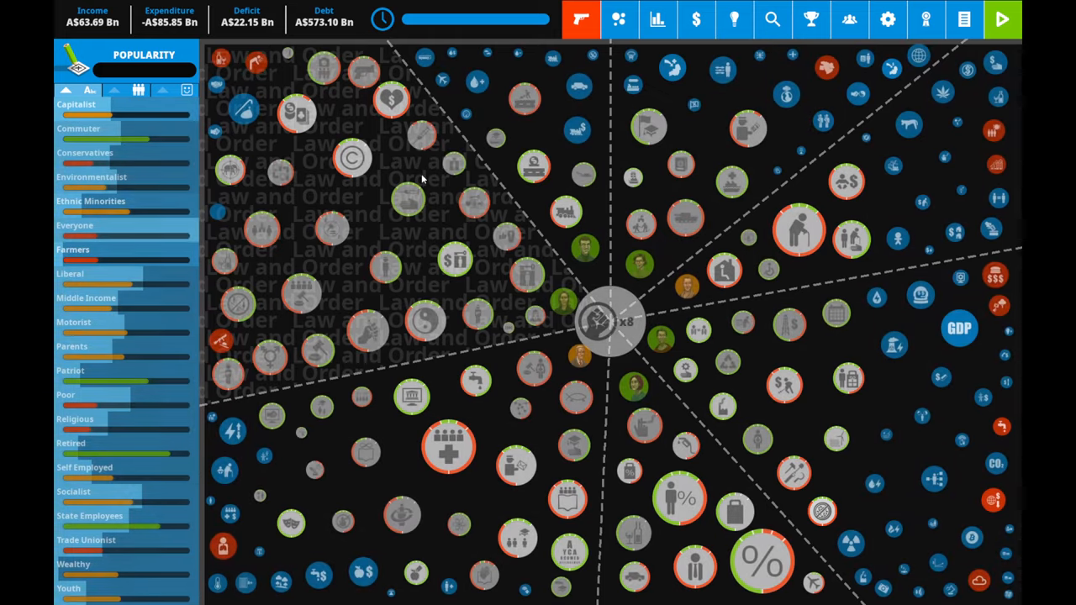
- Highlight policies affecting the Poor group, then view Military Spending at AS$7.82 Bn cost
{"action": "left_click", "coordinate": [92, 128]}
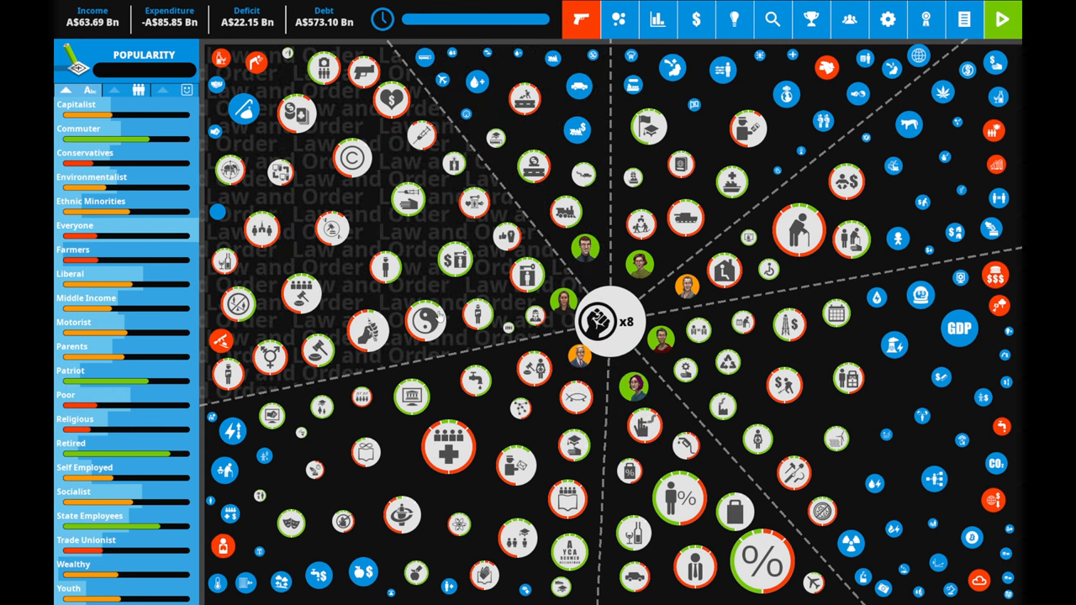
{"action": "mouse_move", "coordinate": [607, 321]}
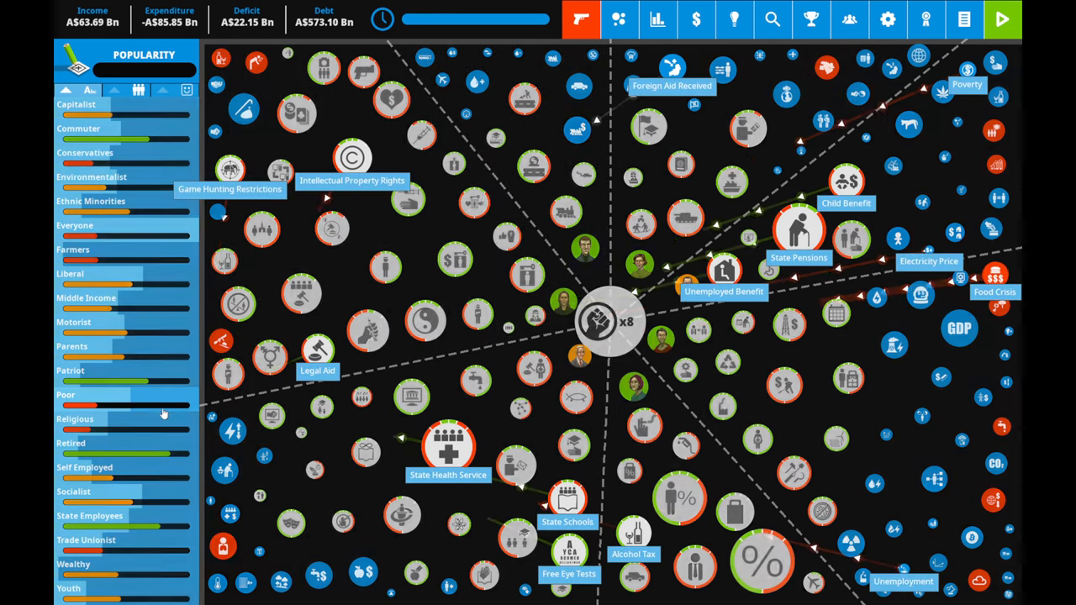
{"action": "left_click", "coordinate": [66, 395]}
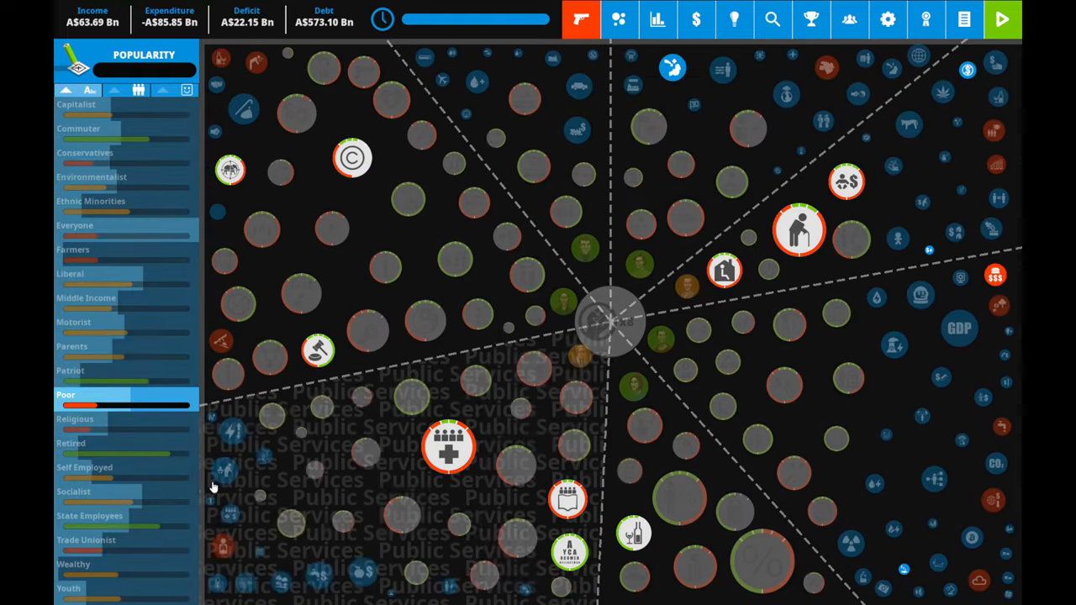
{"action": "left_click", "coordinate": [70, 444]}
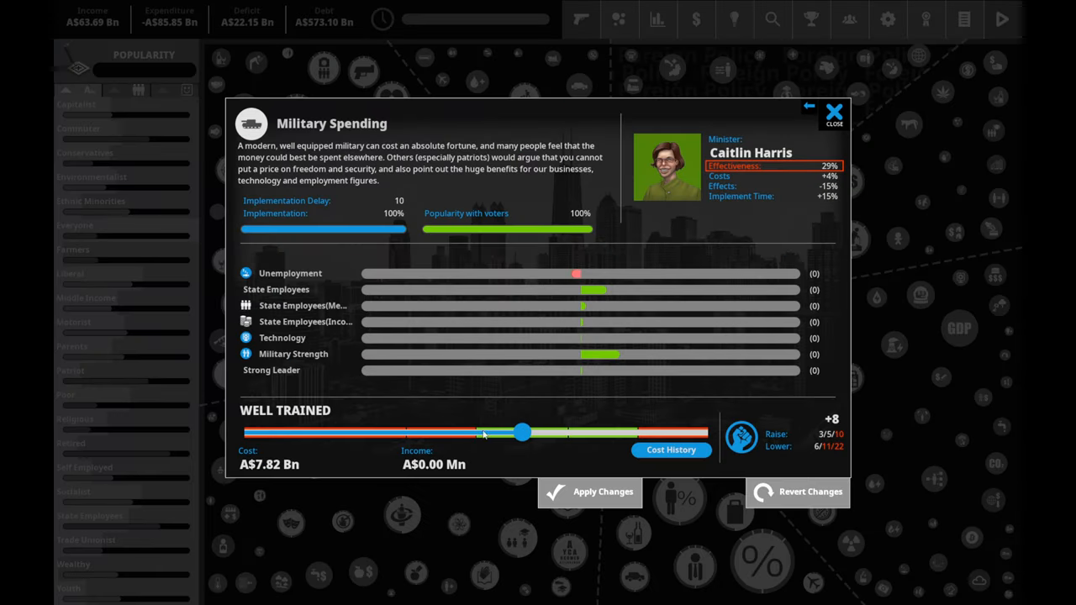
{"action": "mouse_move", "coordinate": [232, 111]}
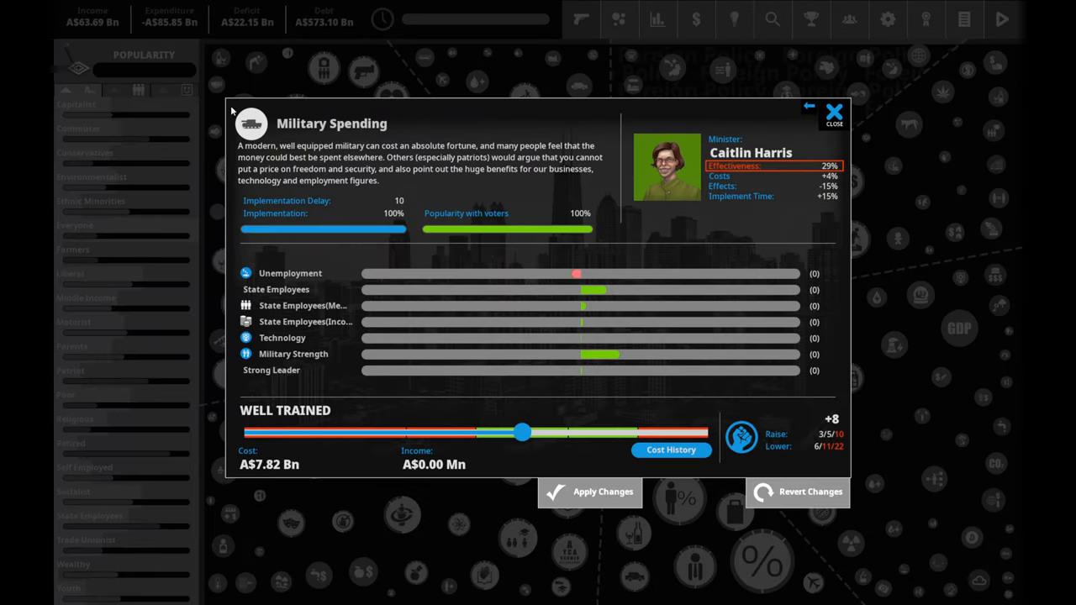
- Dismiss the Military Spending details so the Labor Laws policy shows instead
{"action": "left_click", "coordinate": [833, 111]}
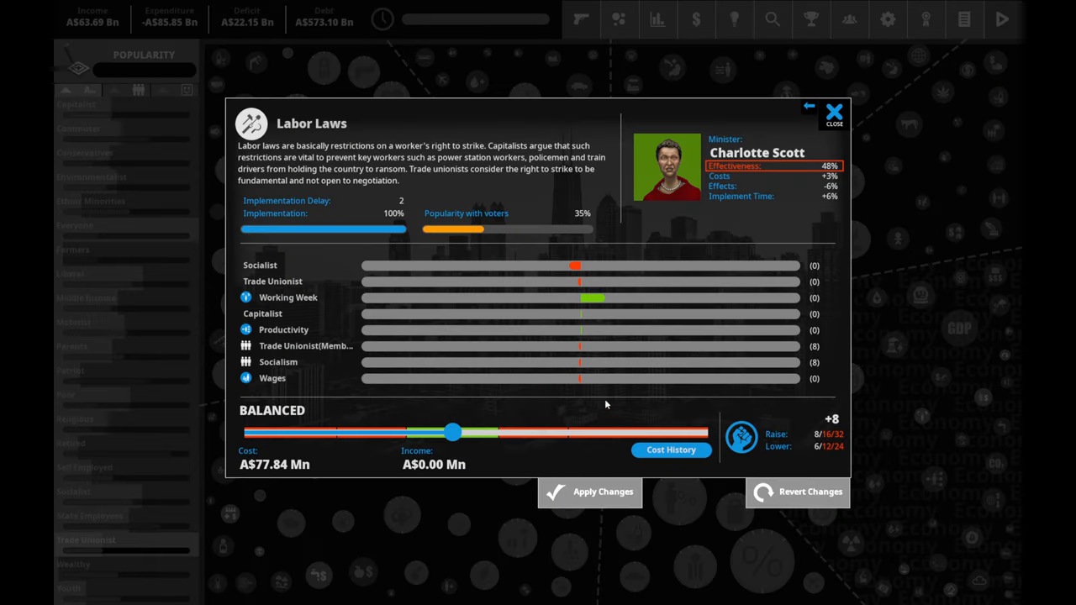
- Adjust the Labor Laws slider to a moderately stricter balanced level costing AS$81.28 Mn
{"action": "left_click_drag", "start_coordinate": [453, 433], "coordinate": [457, 434]}
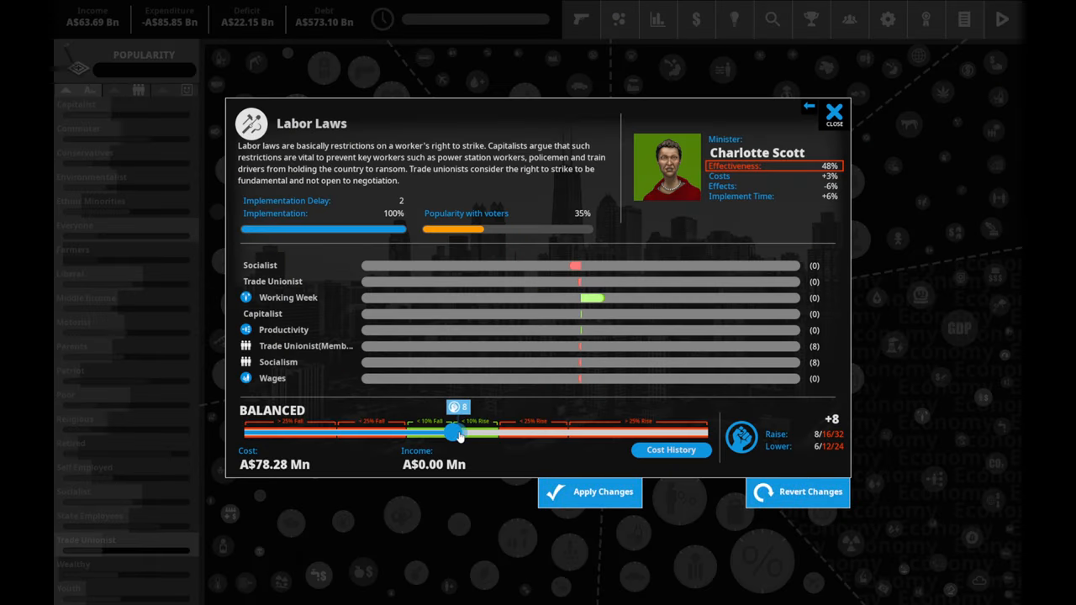
{"action": "left_click_drag", "start_coordinate": [447, 433], "coordinate": [498, 434]}
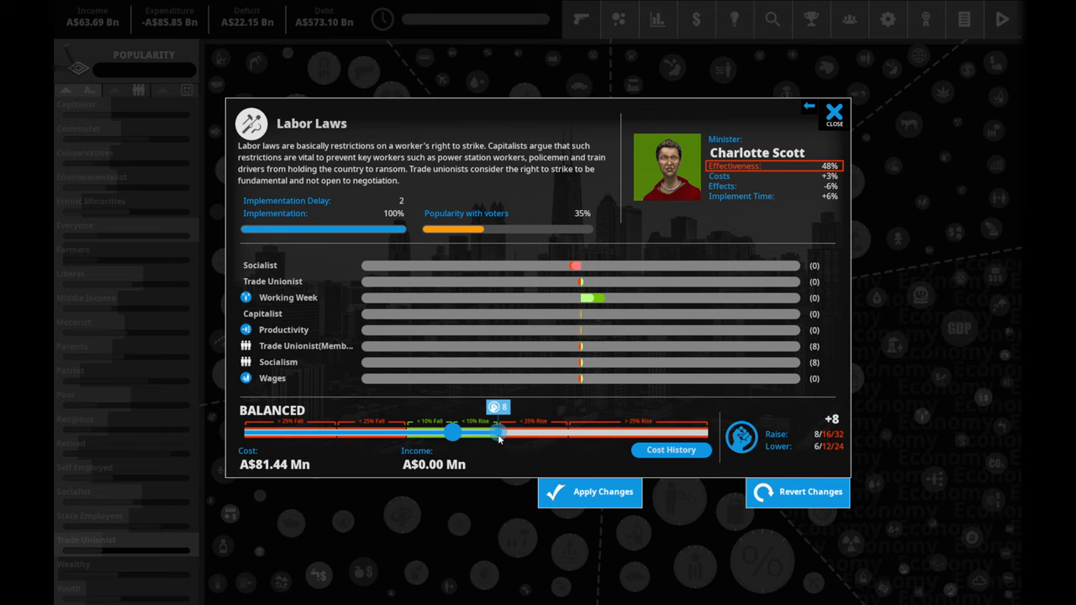
{"action": "left_click_drag", "start_coordinate": [450, 430], "coordinate": [457, 435]}
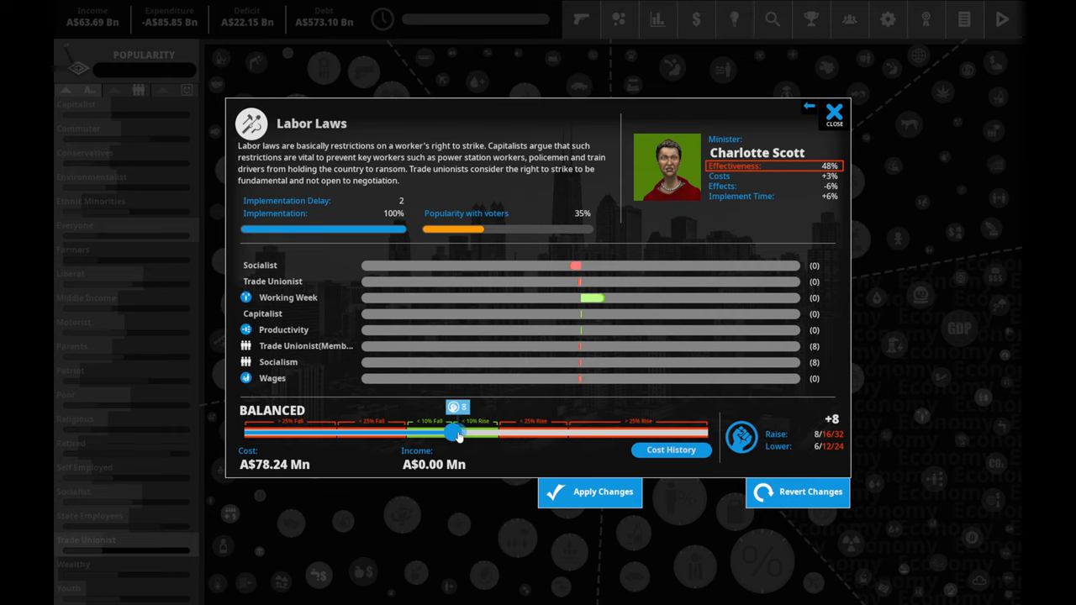
{"action": "left_click_drag", "start_coordinate": [457, 430], "coordinate": [580, 430]}
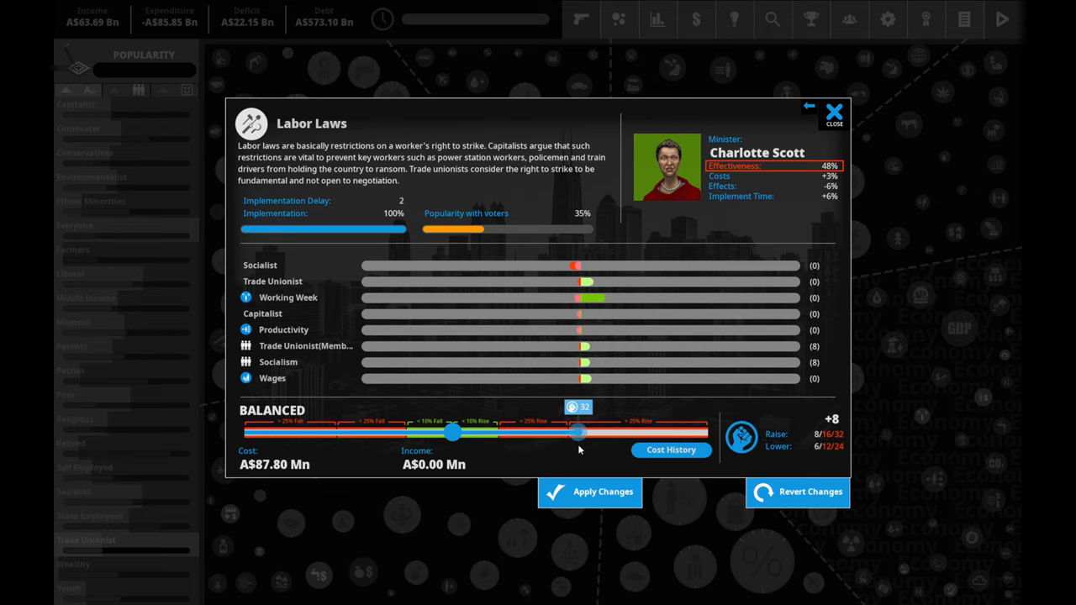
{"action": "left_click_drag", "start_coordinate": [578, 432], "coordinate": [501, 432]}
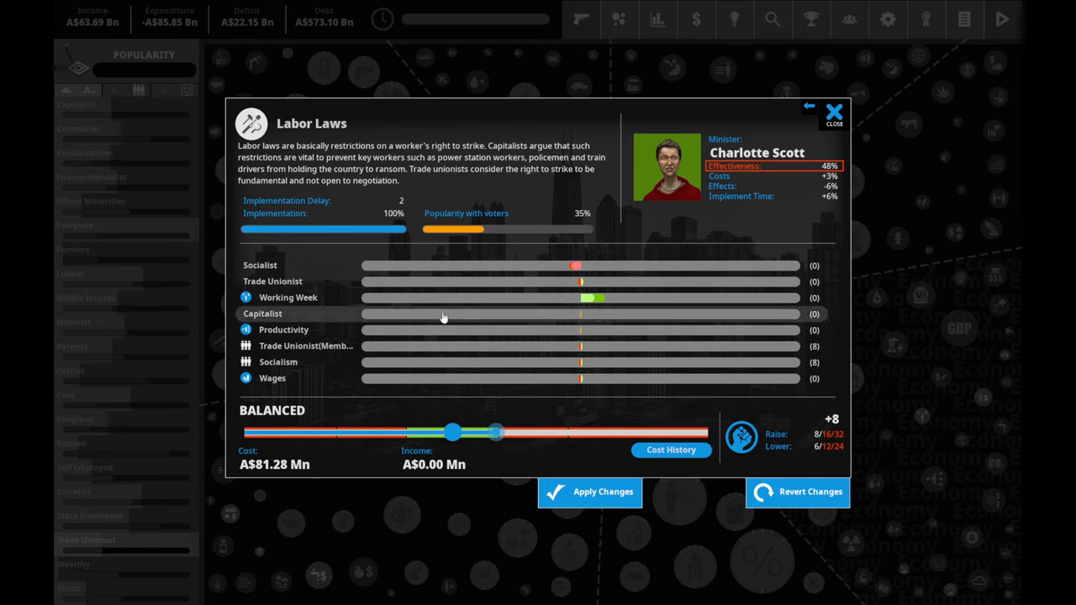
{"action": "mouse_move", "coordinate": [583, 286]}
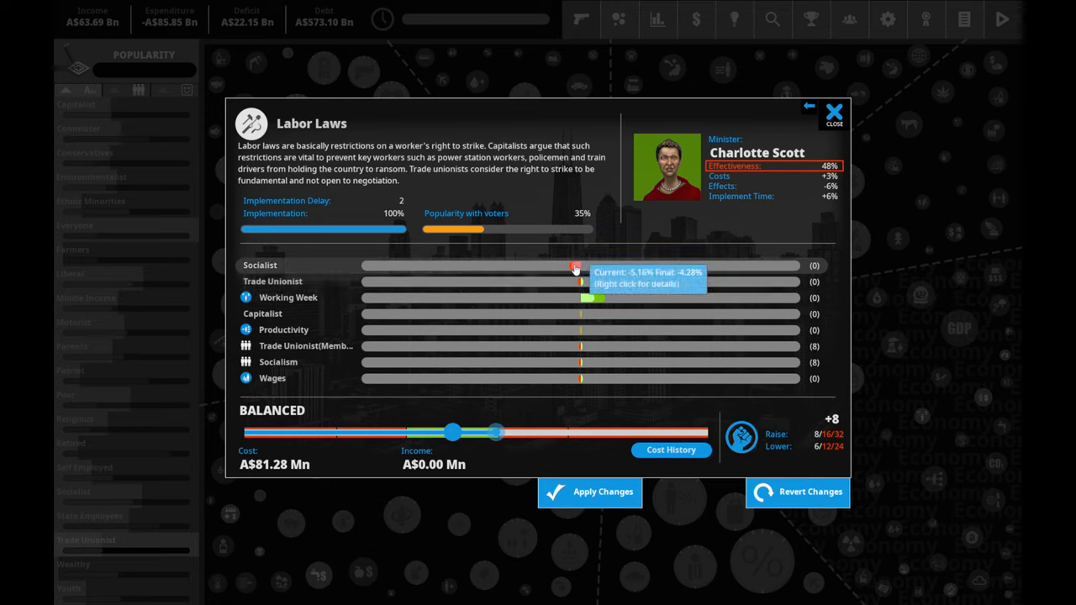
{"action": "mouse_move", "coordinate": [588, 282]}
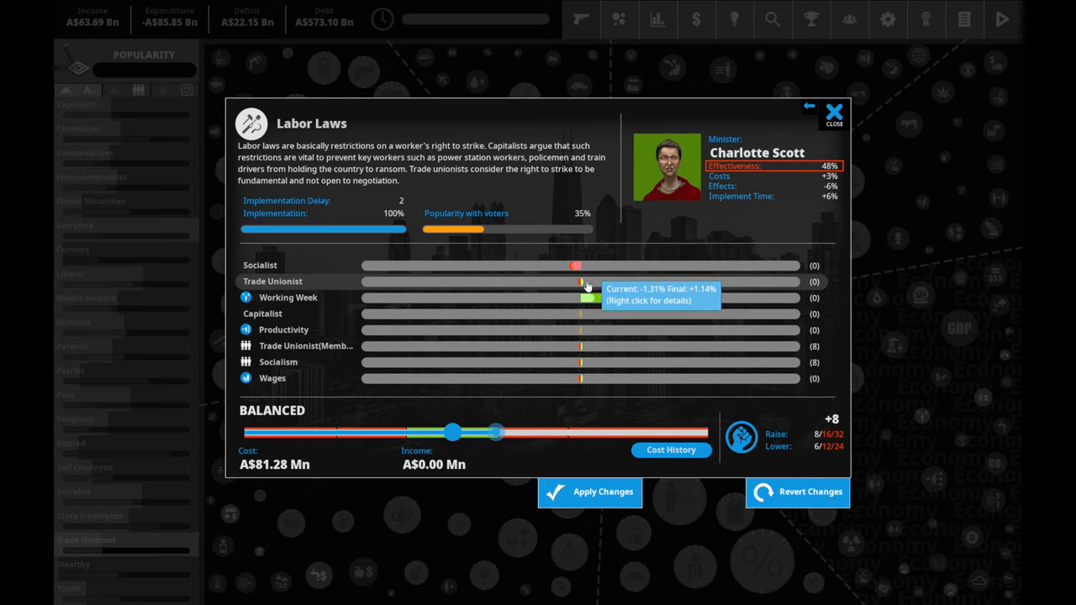
{"action": "mouse_move", "coordinate": [593, 327]}
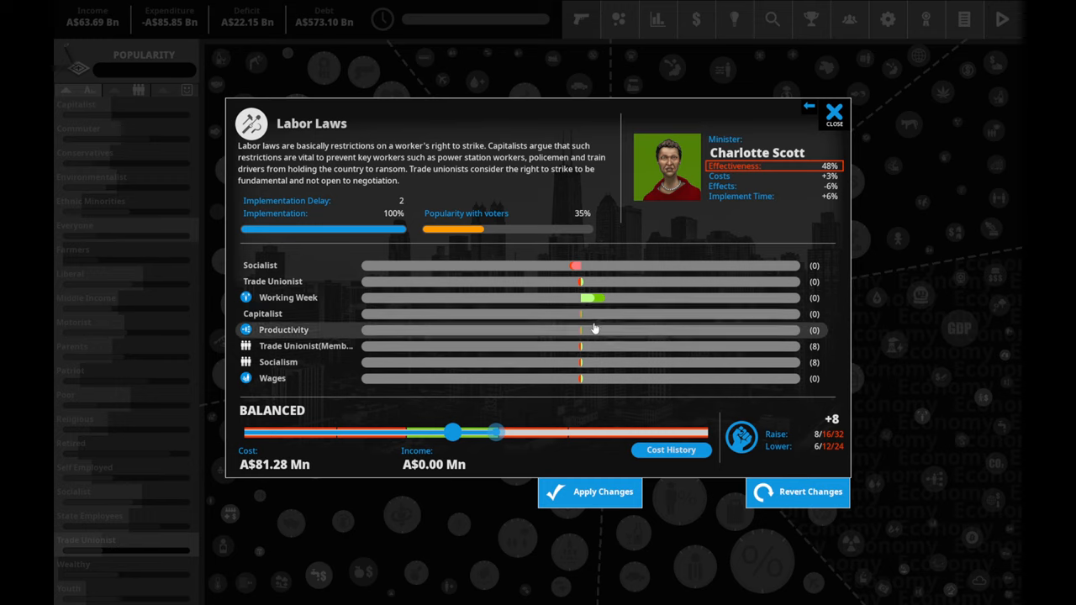
{"action": "mouse_move", "coordinate": [588, 374]}
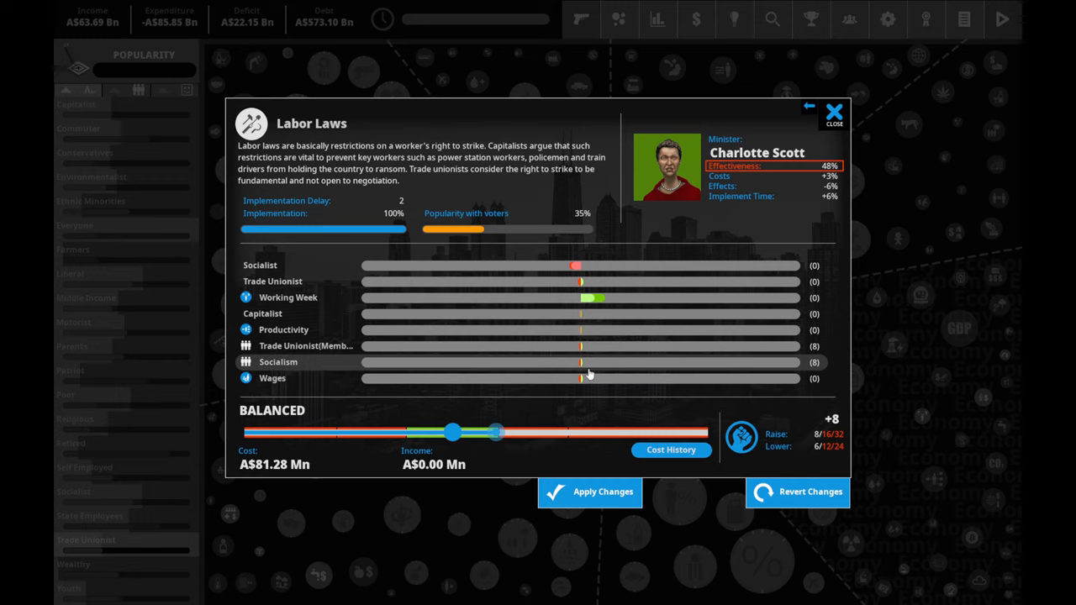
{"action": "mouse_move", "coordinate": [586, 346]}
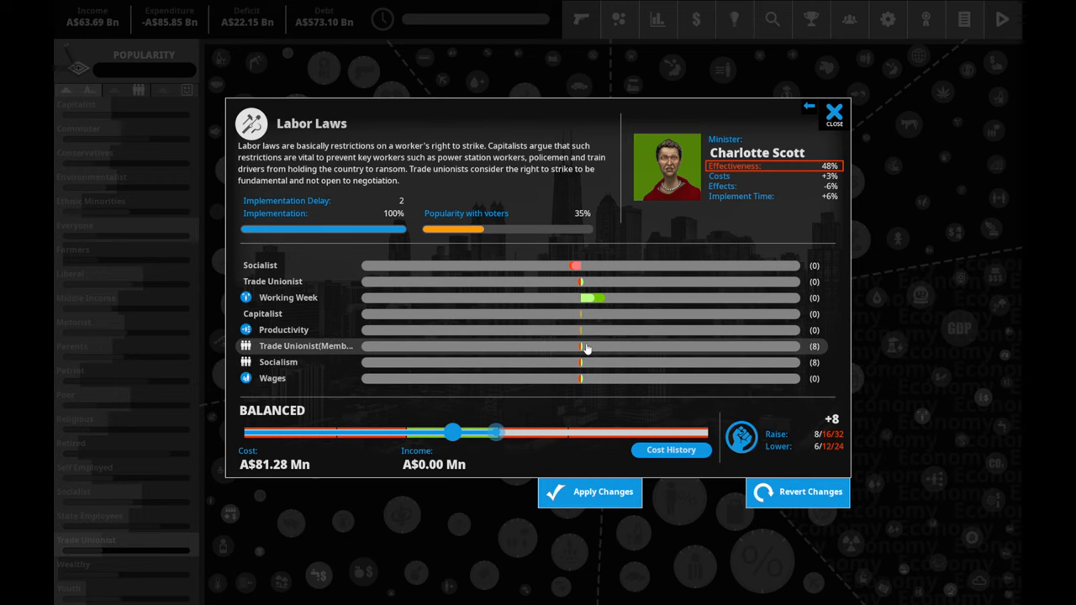
{"action": "mouse_move", "coordinate": [574, 267]}
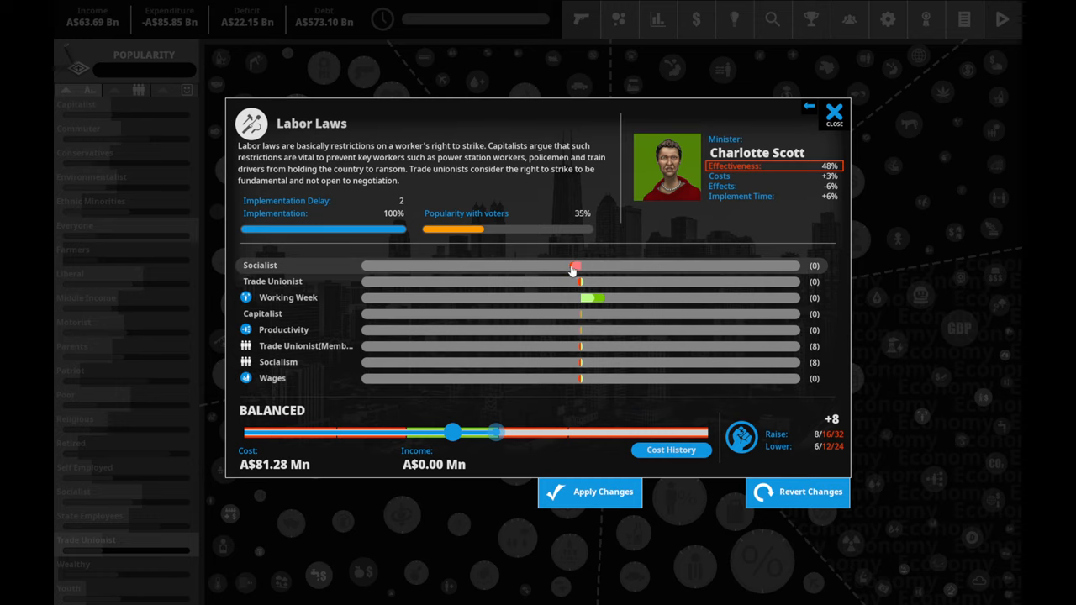
{"action": "mouse_move", "coordinate": [571, 272]}
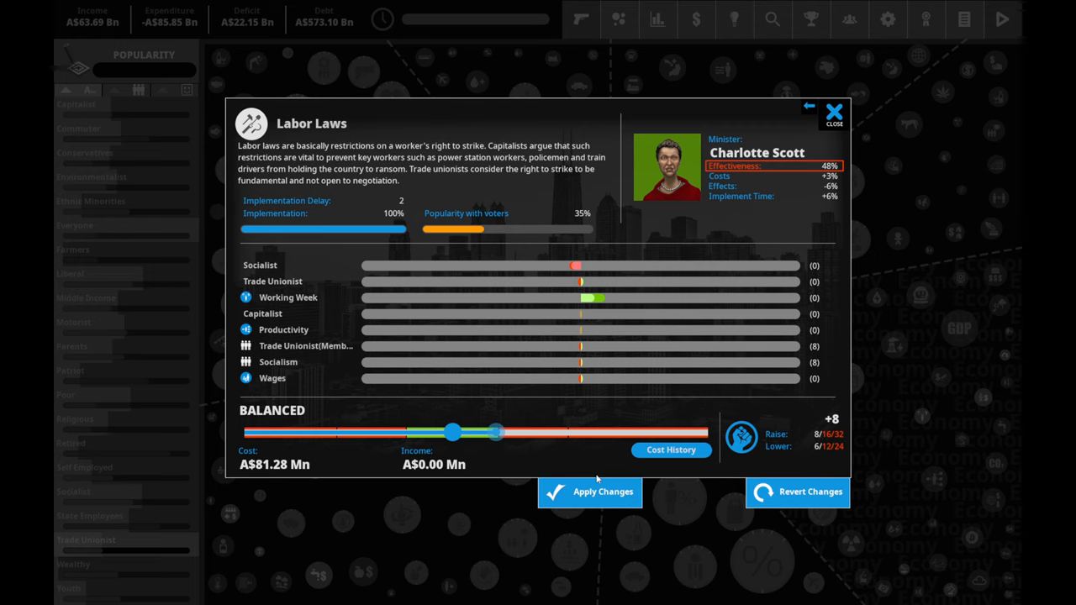
- Apply the Labor Laws change and confirm spending 8 political capital
{"action": "left_click", "coordinate": [588, 490]}
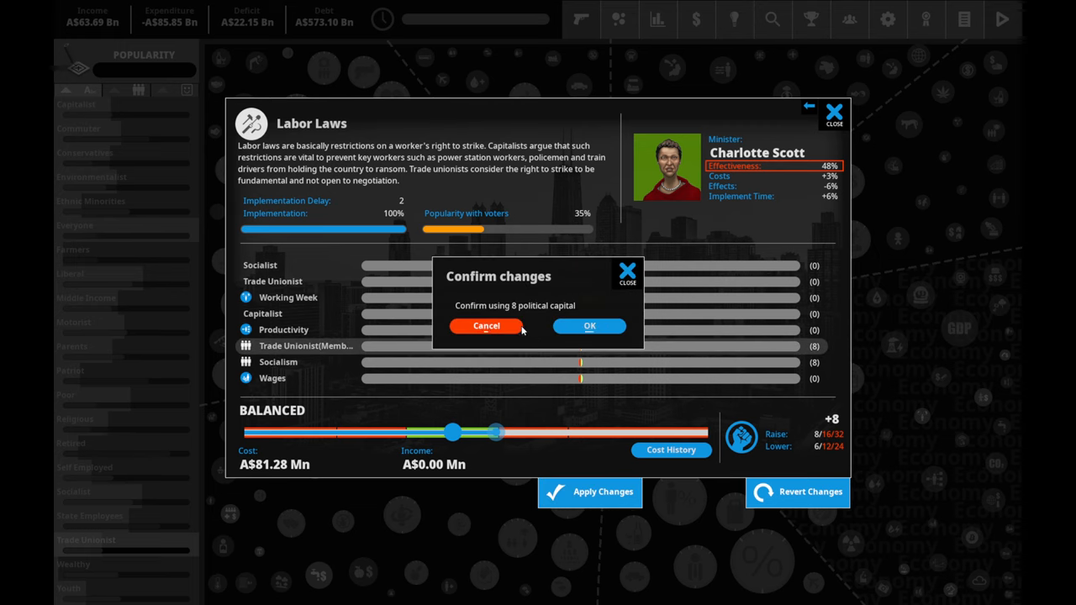
{"action": "left_click", "coordinate": [588, 326]}
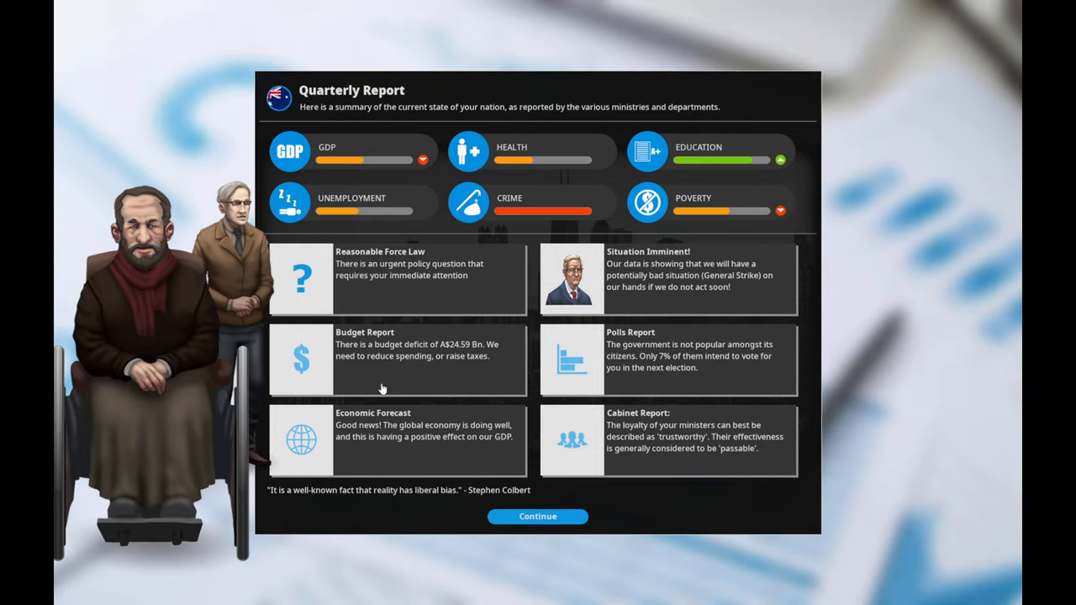
{"action": "mouse_move", "coordinate": [736, 158]}
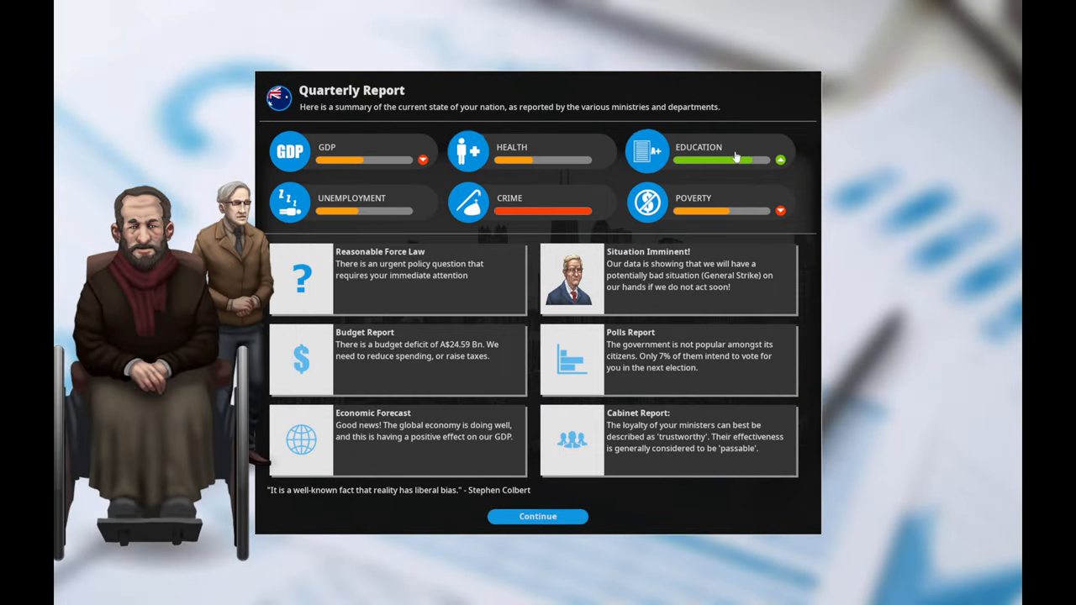
{"action": "mouse_move", "coordinate": [748, 158]}
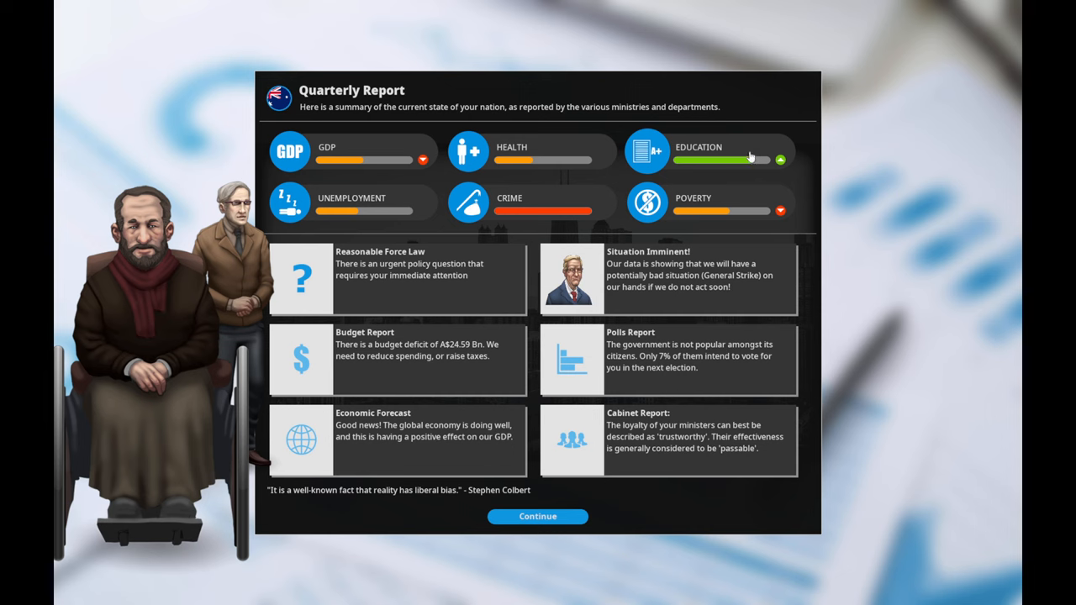
- Review the imminent General Strike situation details
{"action": "left_click", "coordinate": [666, 279]}
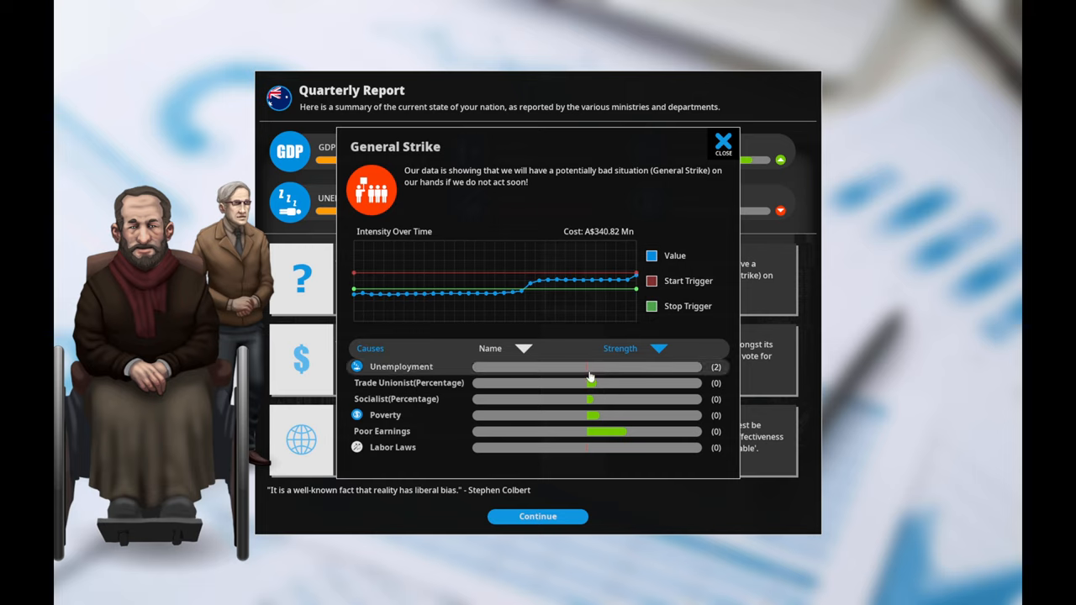
{"action": "mouse_move", "coordinate": [629, 444]}
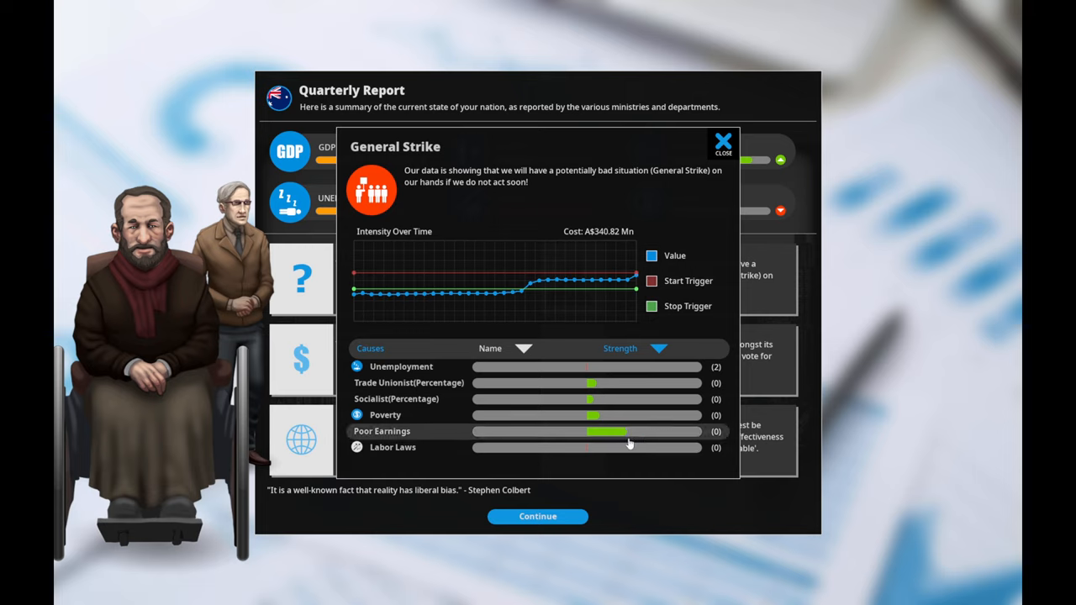
{"action": "mouse_move", "coordinate": [630, 440]}
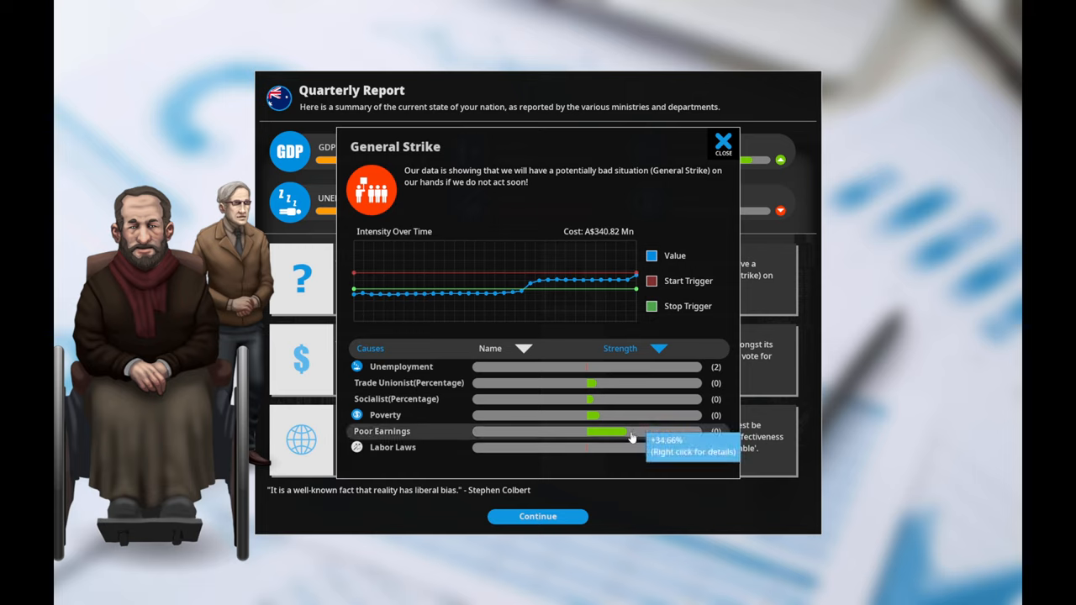
{"action": "mouse_move", "coordinate": [711, 160]}
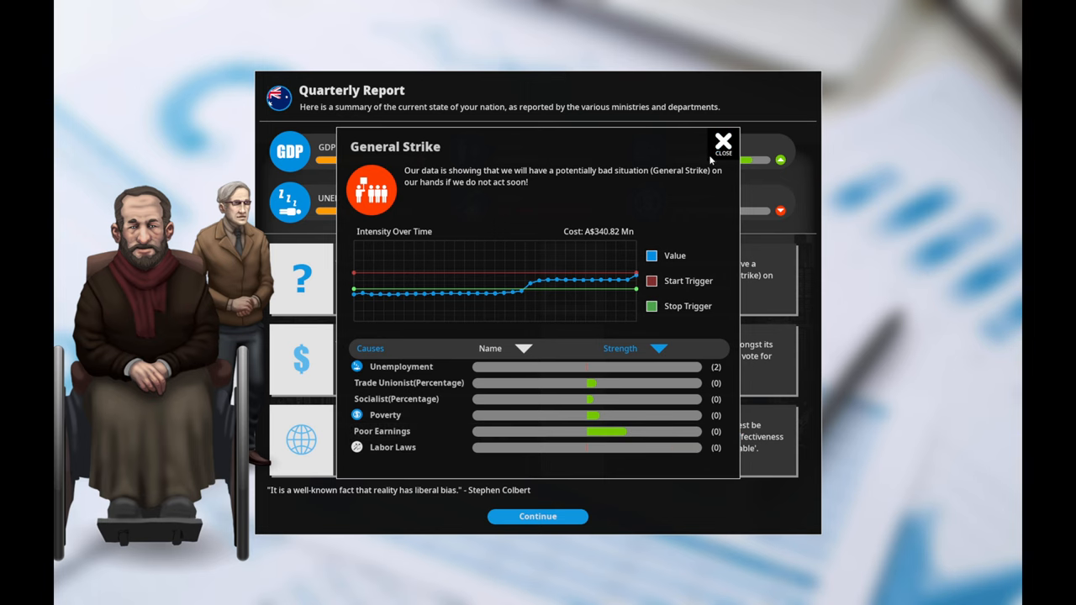
{"action": "left_click", "coordinate": [722, 139]}
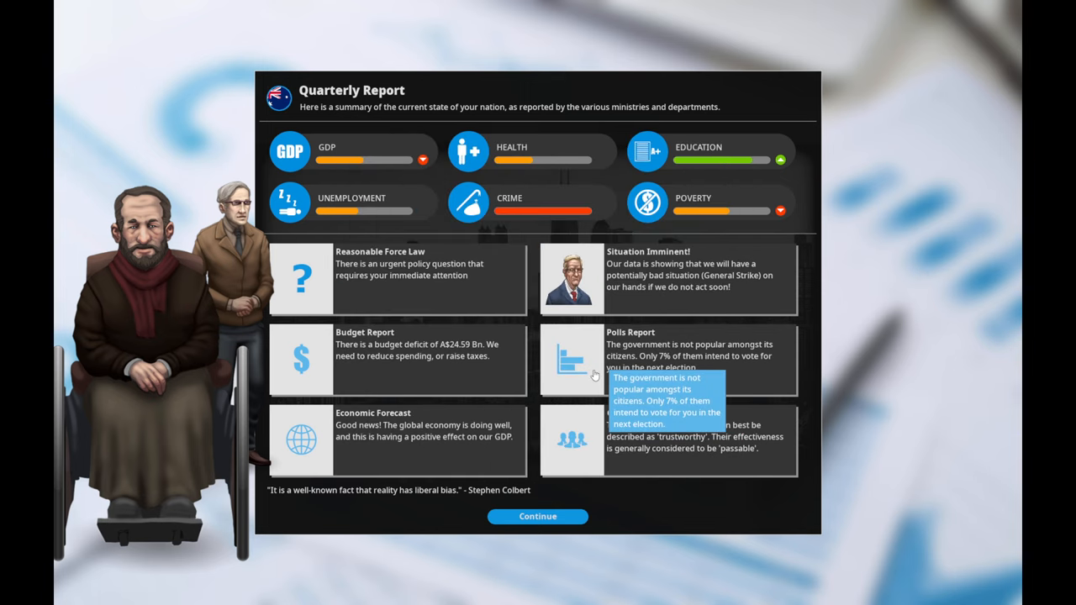
{"action": "mouse_move", "coordinate": [450, 446]}
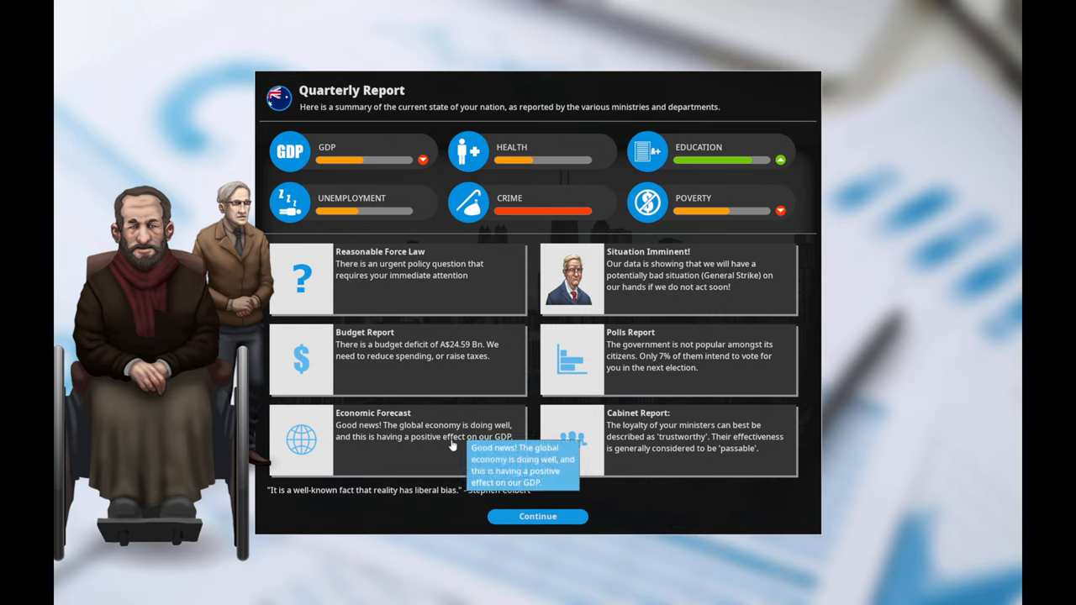
{"action": "mouse_move", "coordinate": [398, 376]}
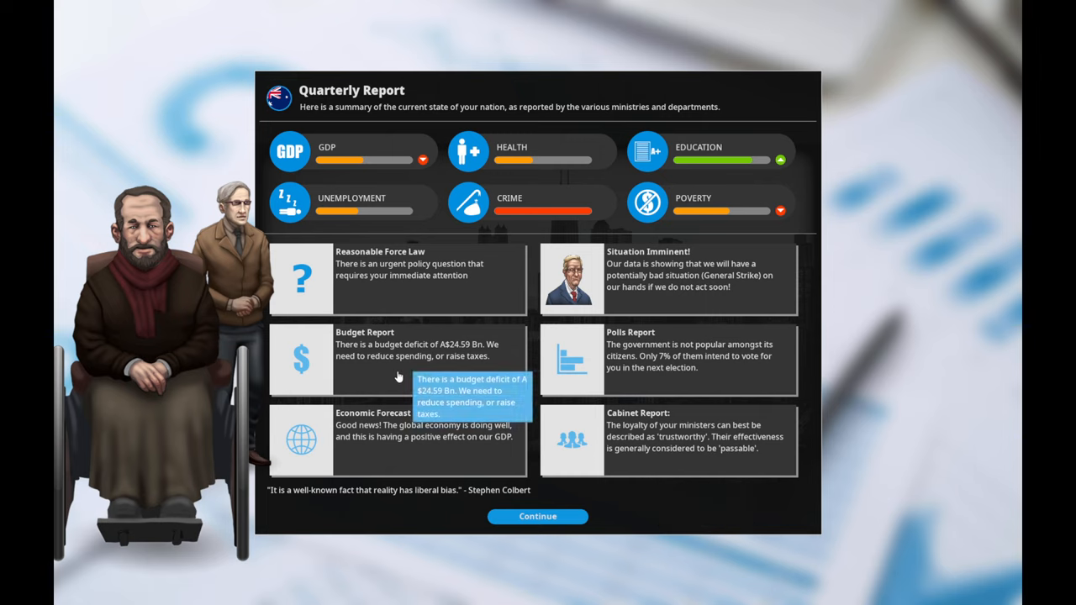
{"action": "mouse_move", "coordinate": [473, 316]}
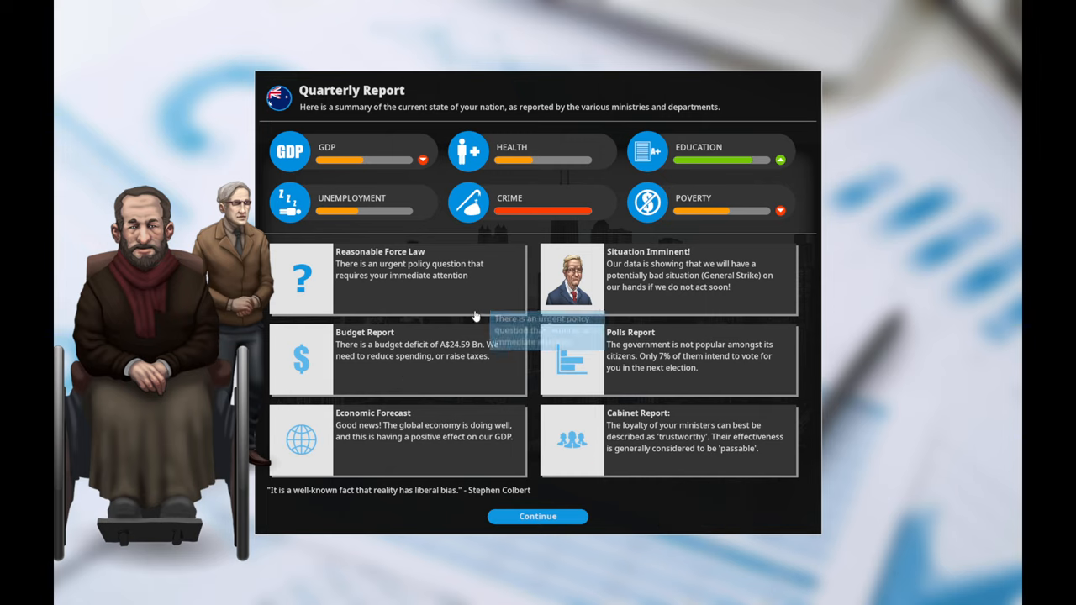
- Drill from Poor Earnings down to the Wages breakdown of causes and effects
{"action": "left_click", "coordinate": [721, 210]}
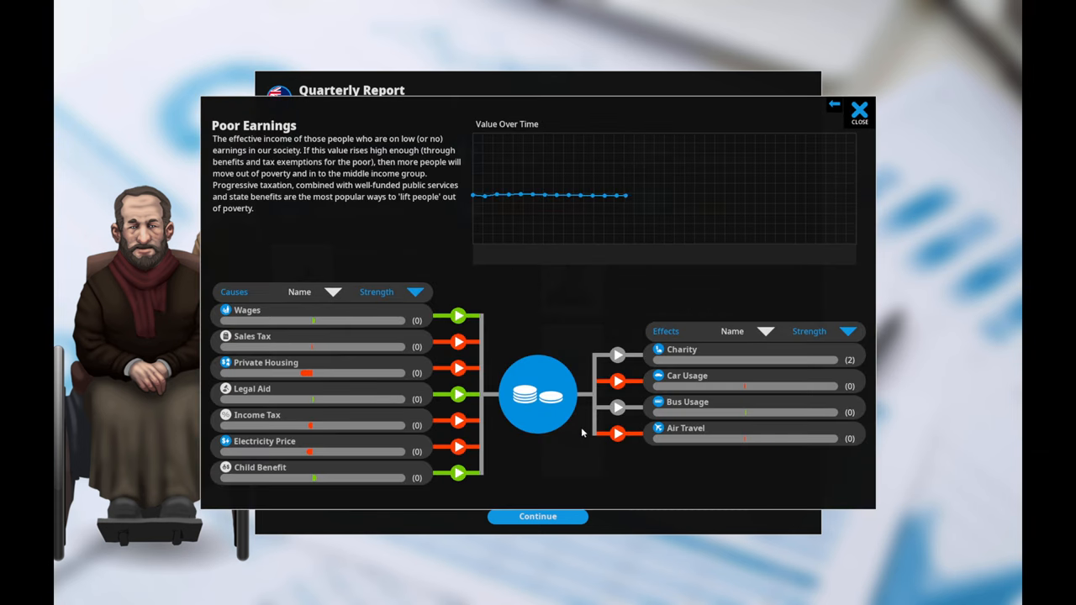
{"action": "left_click", "coordinate": [247, 309]}
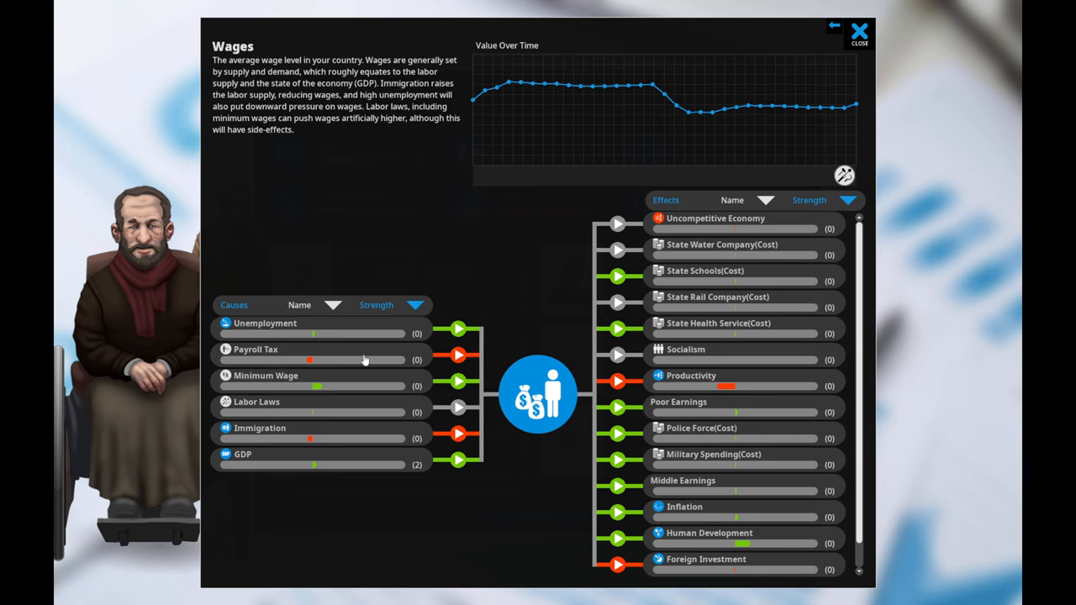
{"action": "mouse_move", "coordinate": [286, 371]}
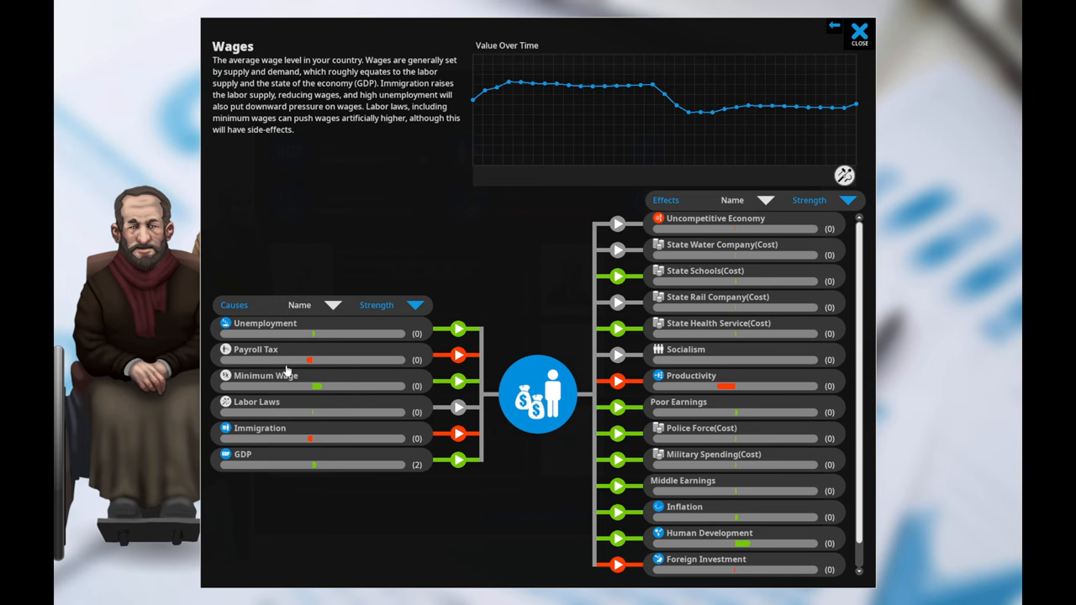
- Raise the Minimum Wage policy from medium to high, briefly previewing maximum
{"action": "left_click", "coordinate": [265, 375]}
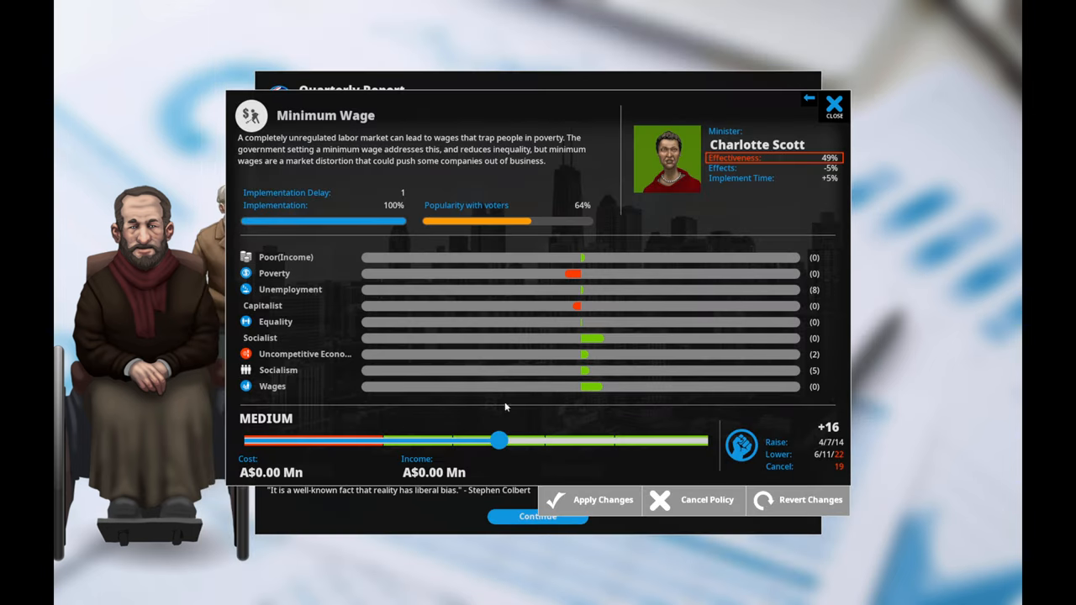
{"action": "mouse_move", "coordinate": [504, 464]}
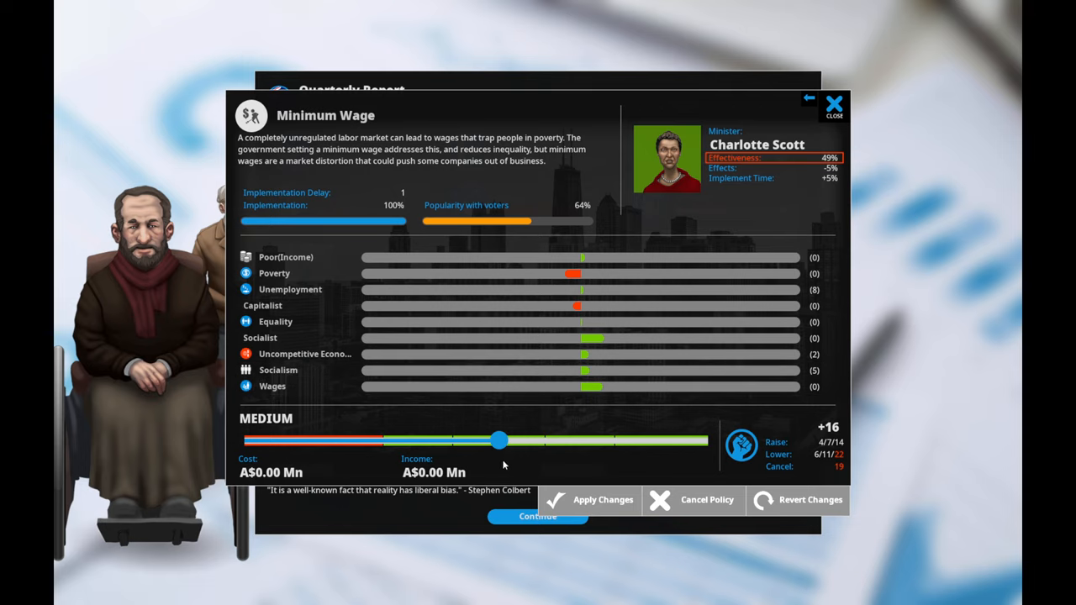
{"action": "left_click_drag", "start_coordinate": [499, 440], "coordinate": [546, 440]}
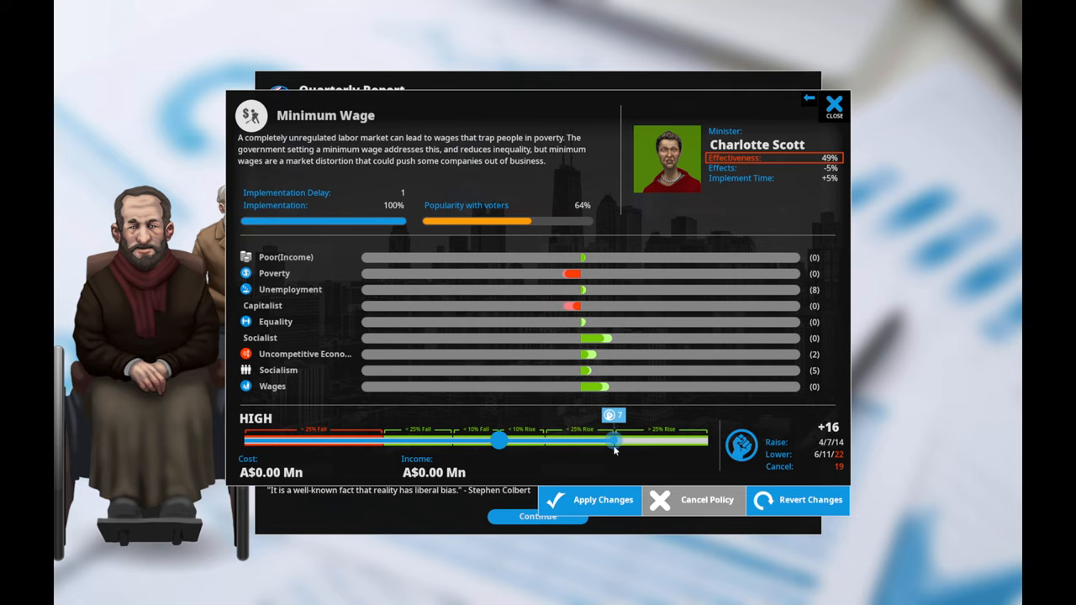
{"action": "left_click_drag", "start_coordinate": [613, 440], "coordinate": [551, 441]}
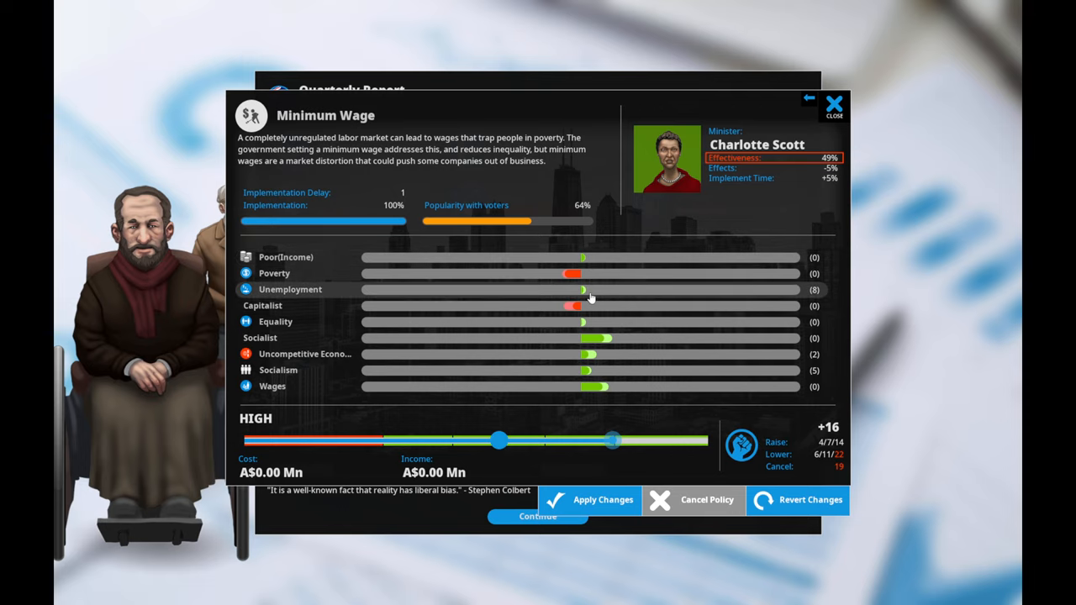
{"action": "mouse_move", "coordinate": [568, 353]}
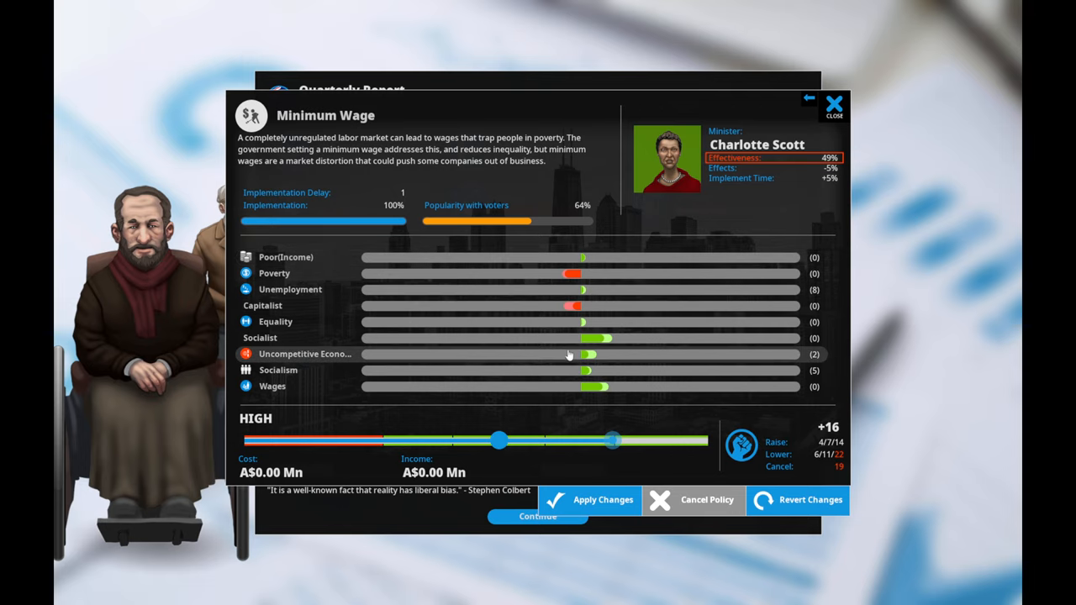
{"action": "mouse_move", "coordinate": [605, 338]}
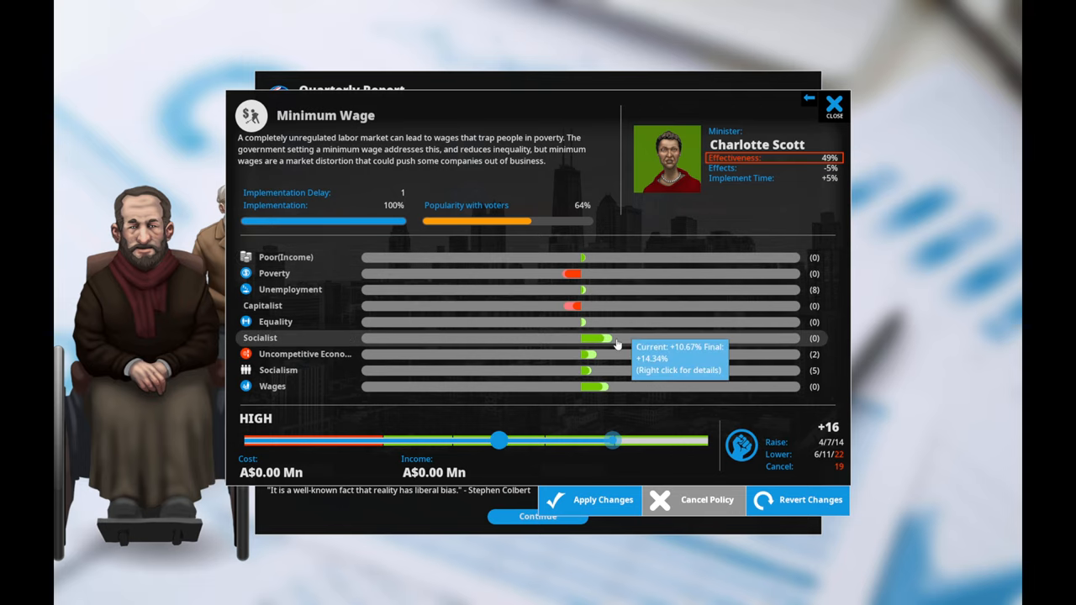
{"action": "mouse_move", "coordinate": [615, 328]}
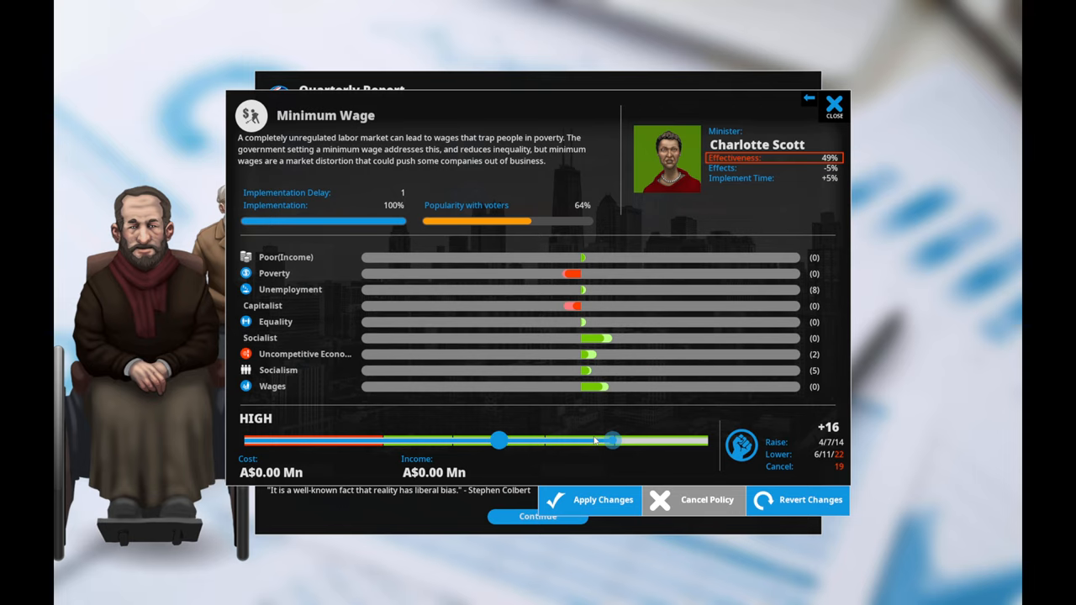
{"action": "left_click_drag", "start_coordinate": [611, 440], "coordinate": [656, 441]}
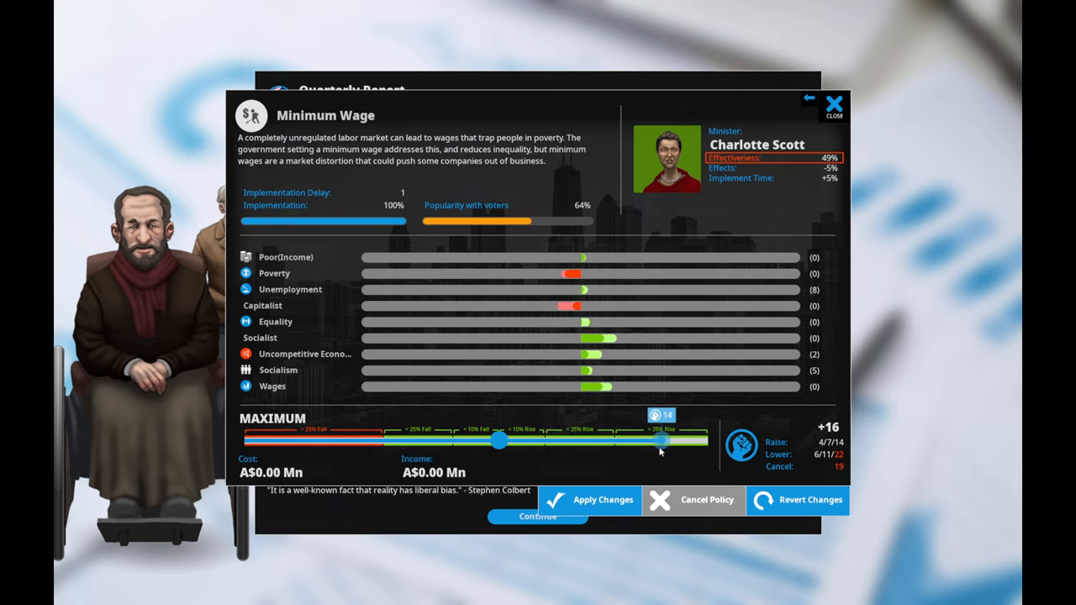
{"action": "left_click_drag", "start_coordinate": [659, 441], "coordinate": [601, 440]}
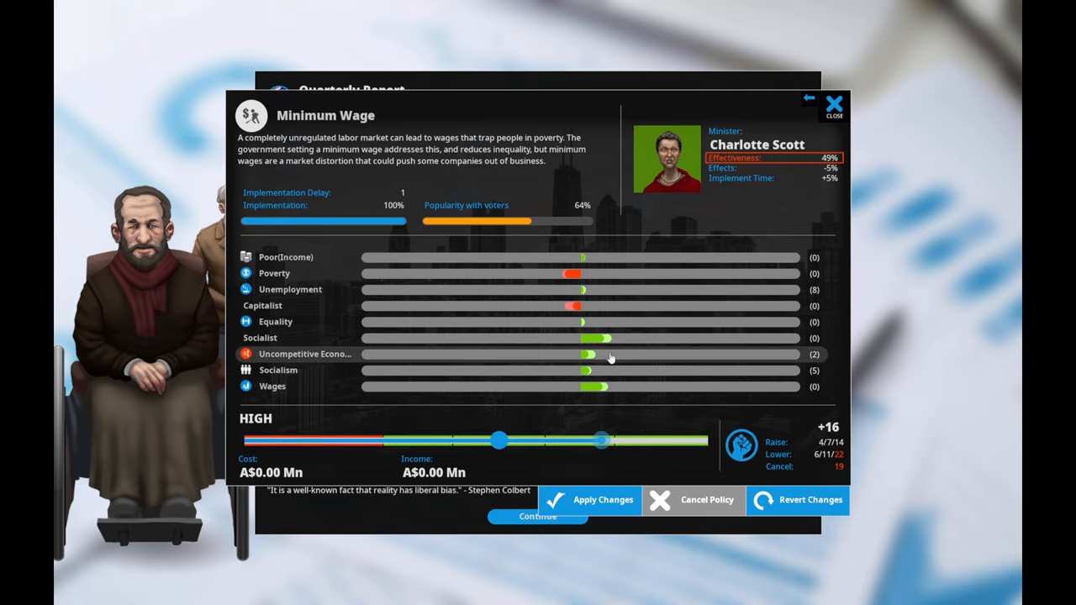
{"action": "left_click_drag", "start_coordinate": [602, 441], "coordinate": [574, 441]}
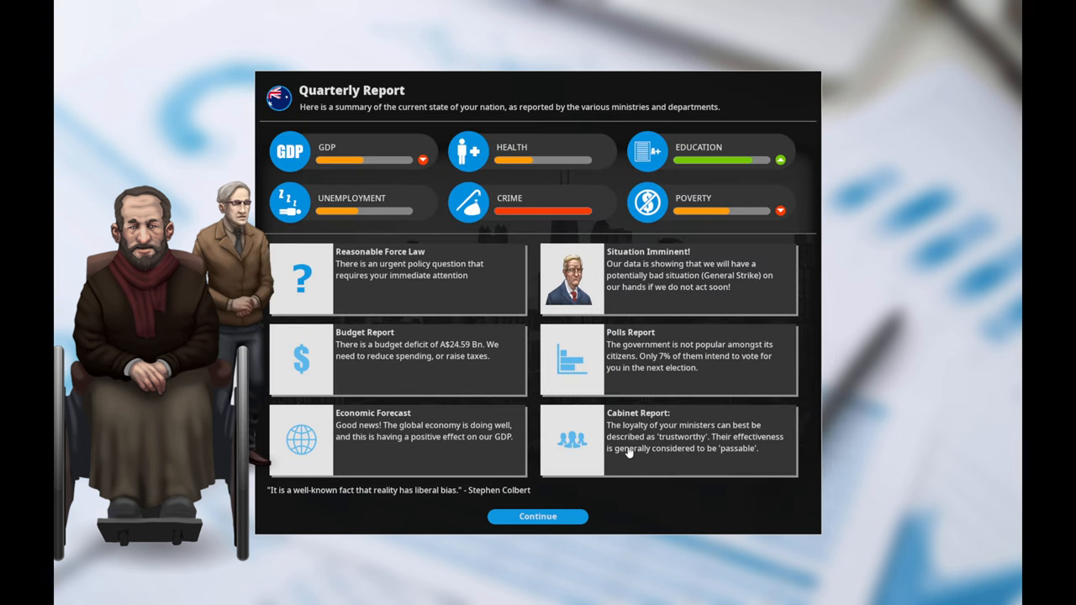
{"action": "mouse_move", "coordinate": [598, 410]}
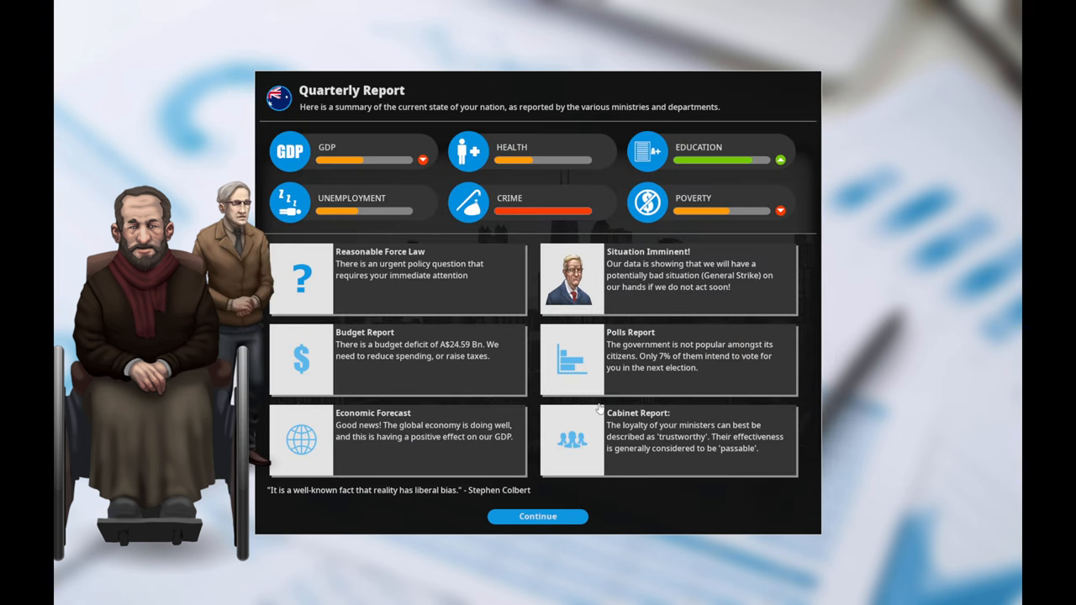
{"action": "mouse_move", "coordinate": [528, 498]}
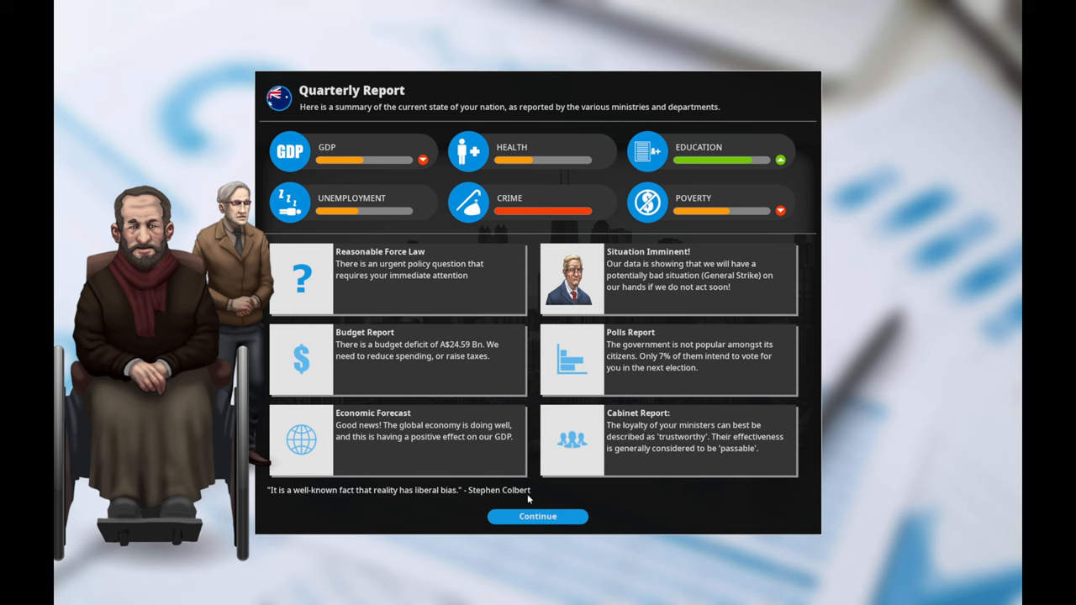
- Continue past the Quarterly Report to the Public Services policy ideas
{"action": "left_click", "coordinate": [538, 516]}
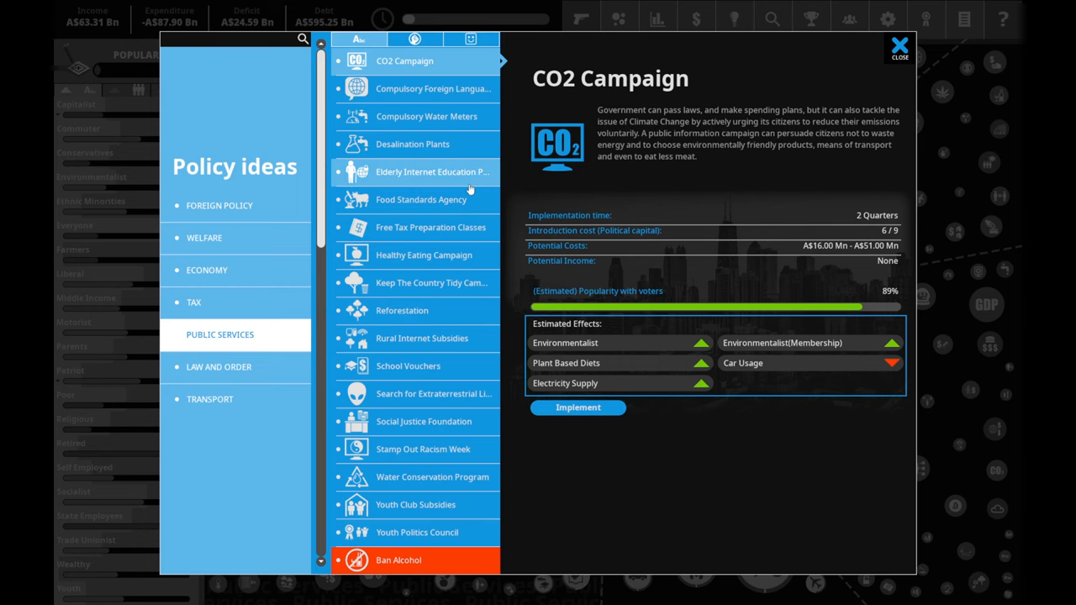
{"action": "mouse_move", "coordinate": [427, 116]}
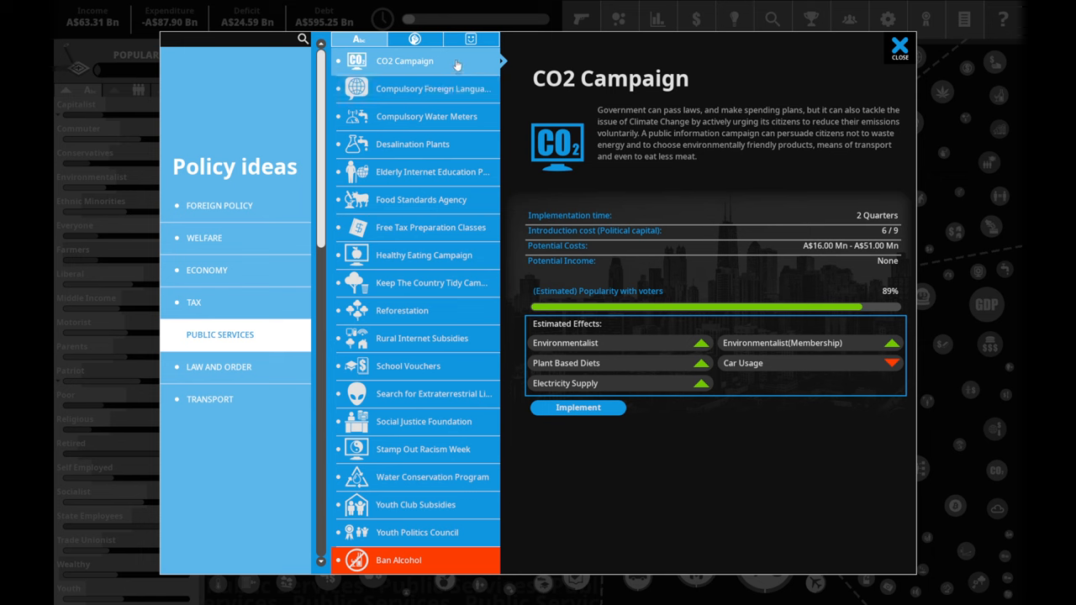
- Browse Compulsory Foreign Language Classes, Water Meters, Desalination Plants and the Education overview
{"action": "left_click", "coordinate": [434, 87]}
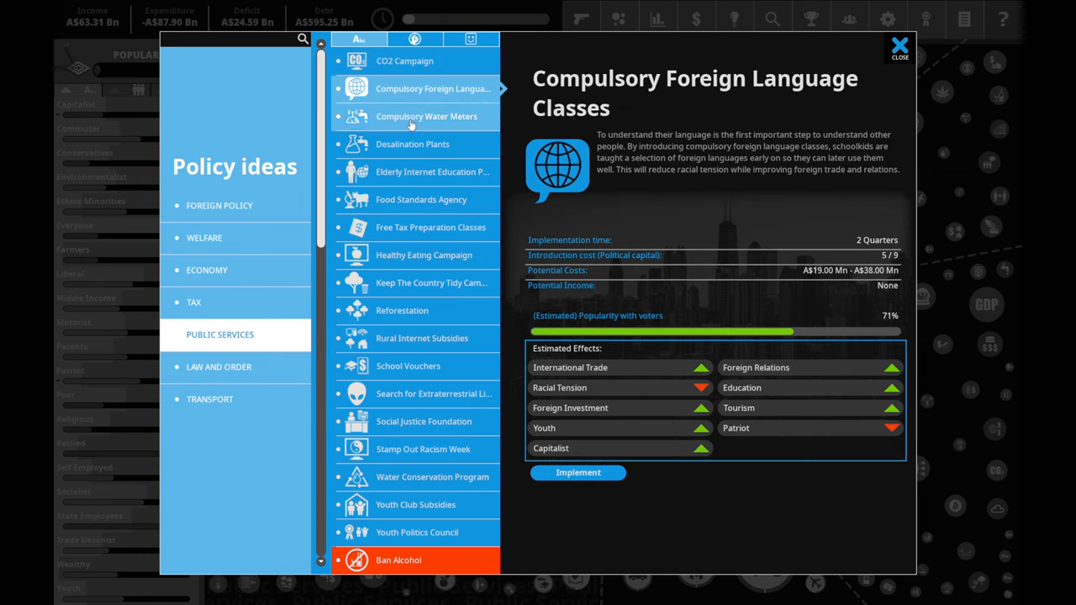
{"action": "left_click", "coordinate": [427, 116]}
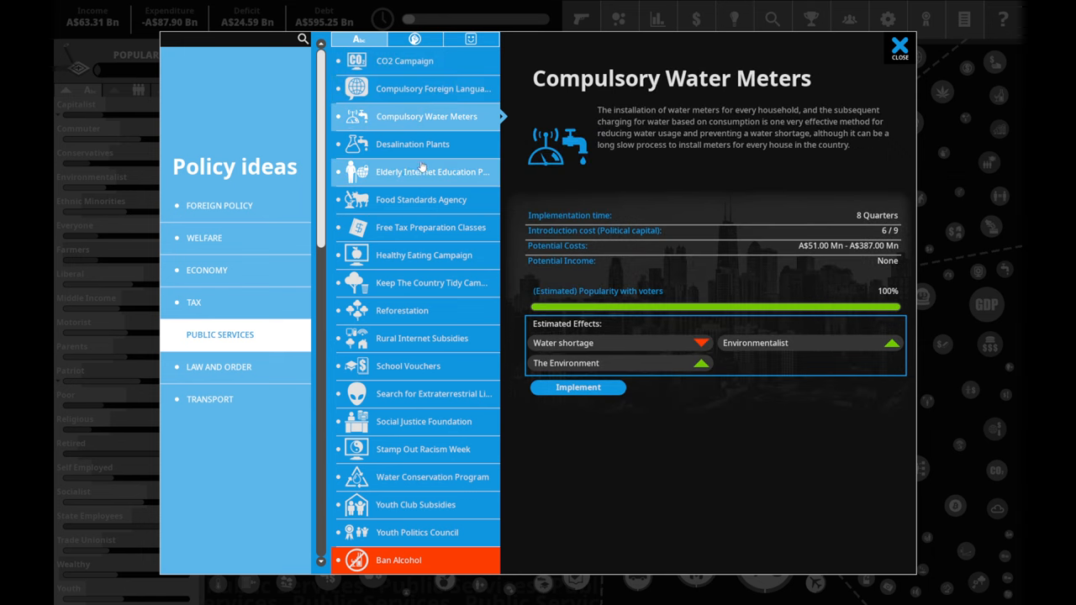
{"action": "mouse_move", "coordinate": [423, 150]}
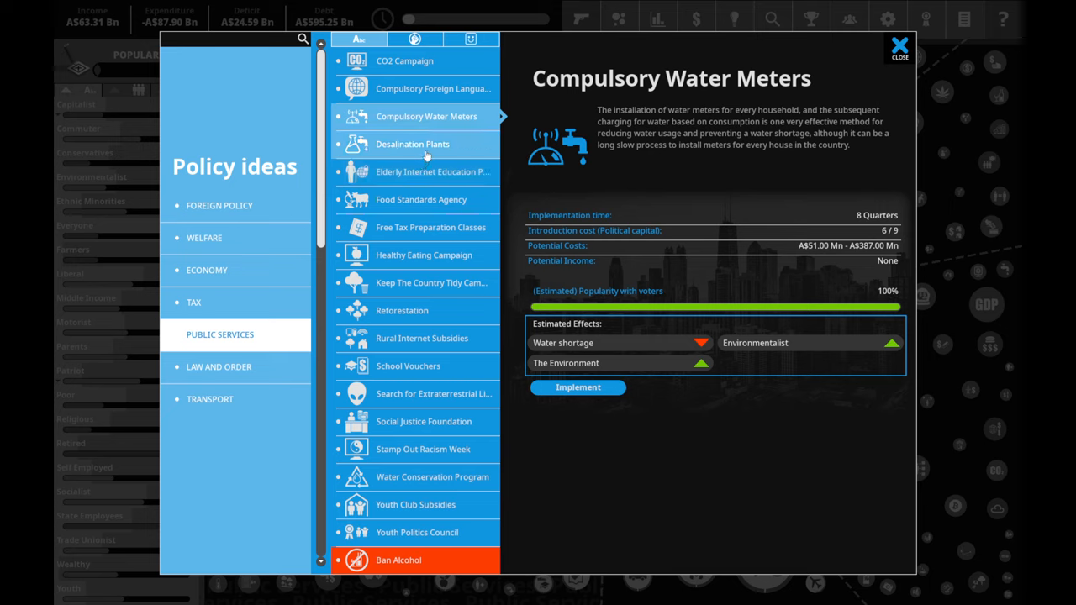
{"action": "left_click", "coordinate": [412, 145]}
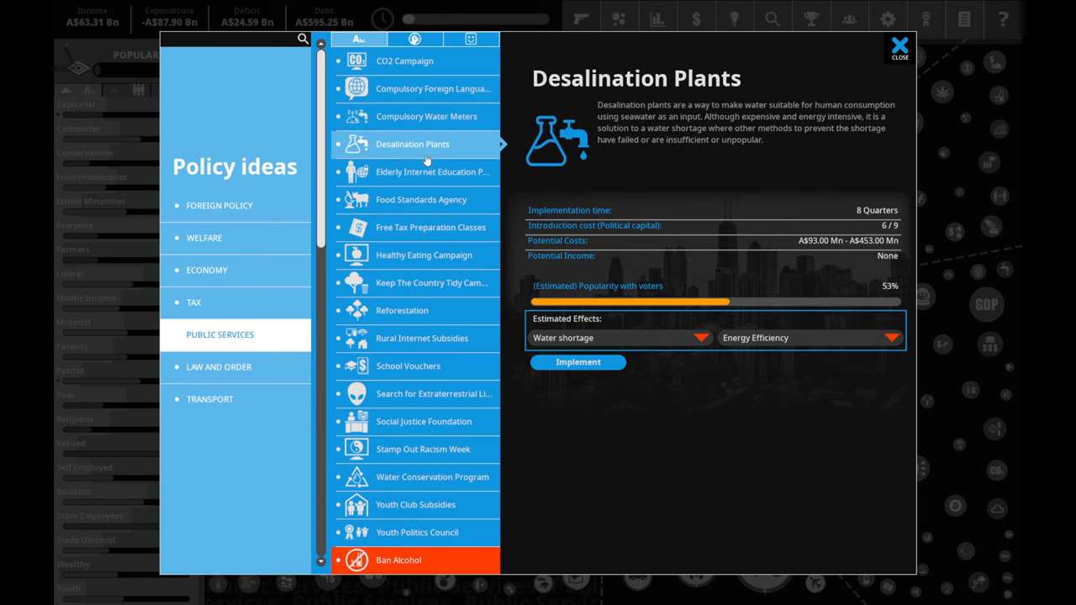
{"action": "left_click", "coordinate": [432, 171]}
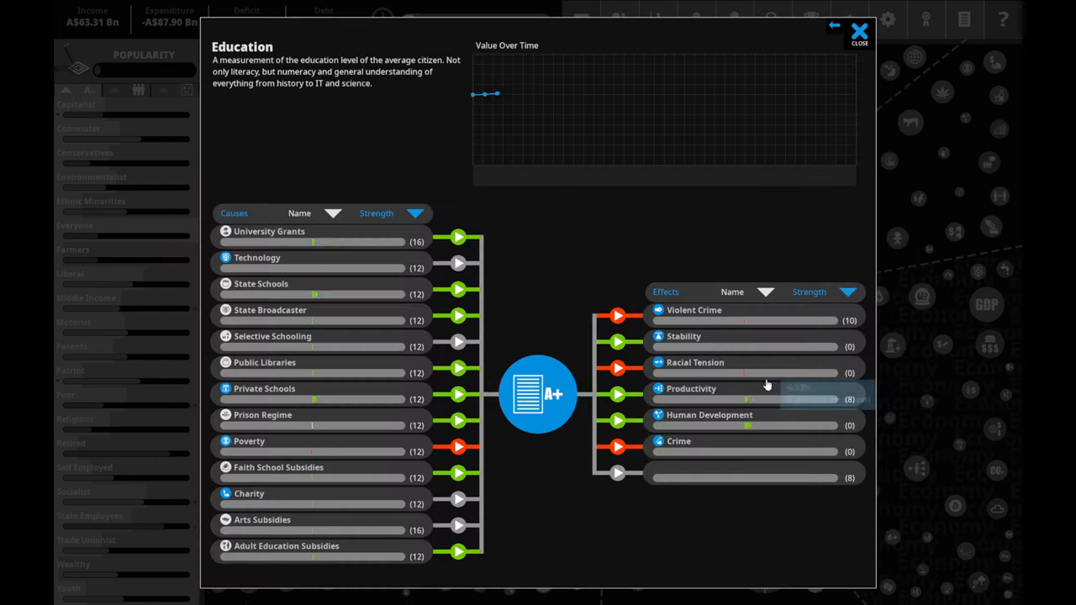
{"action": "left_click", "coordinate": [859, 32]}
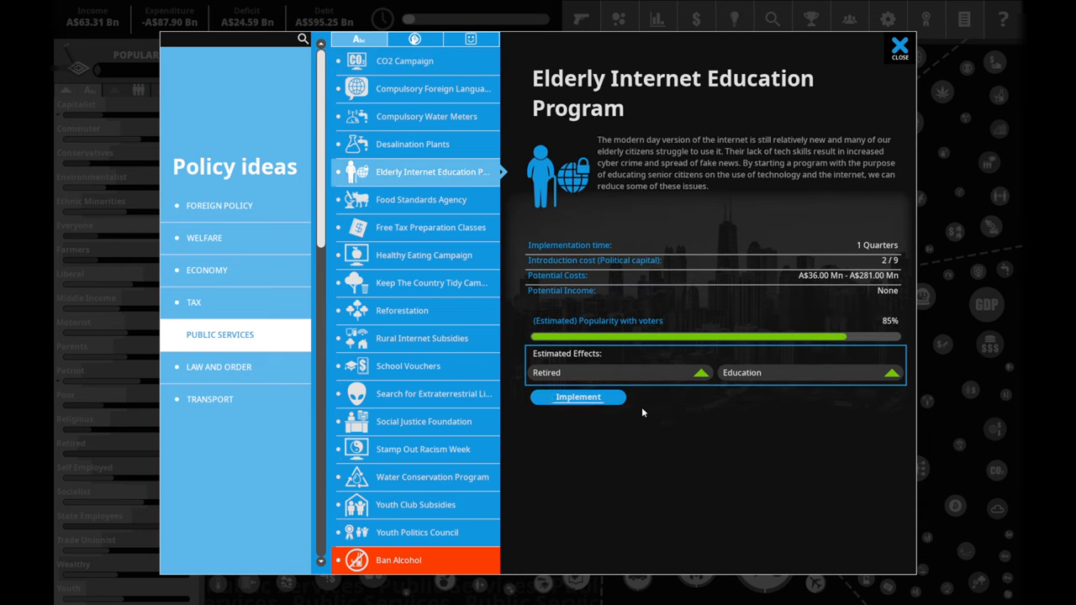
{"action": "mouse_move", "coordinate": [672, 377]}
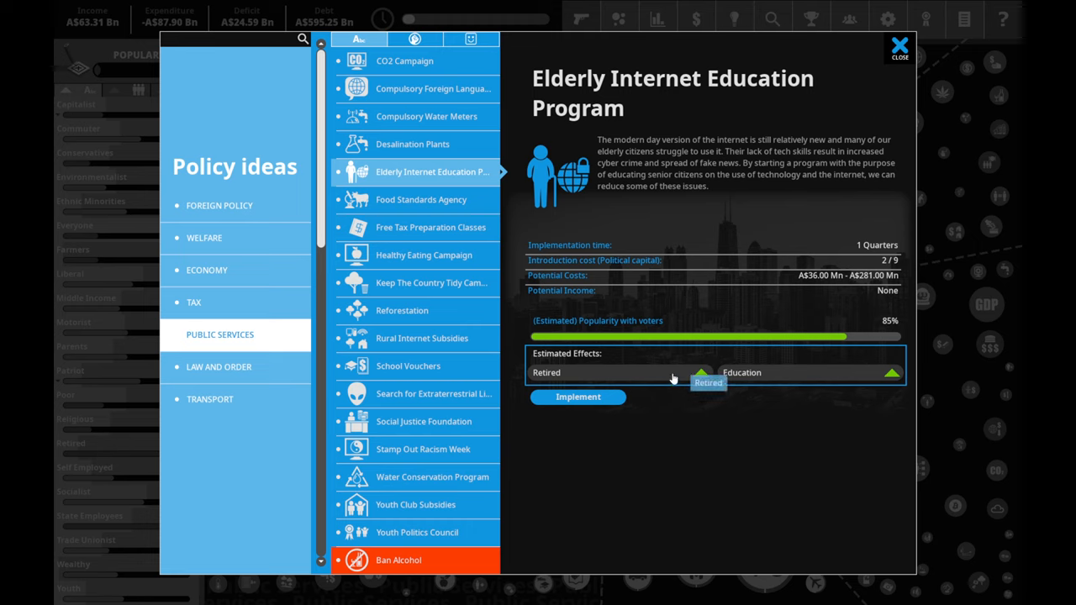
{"action": "mouse_move", "coordinate": [568, 528]}
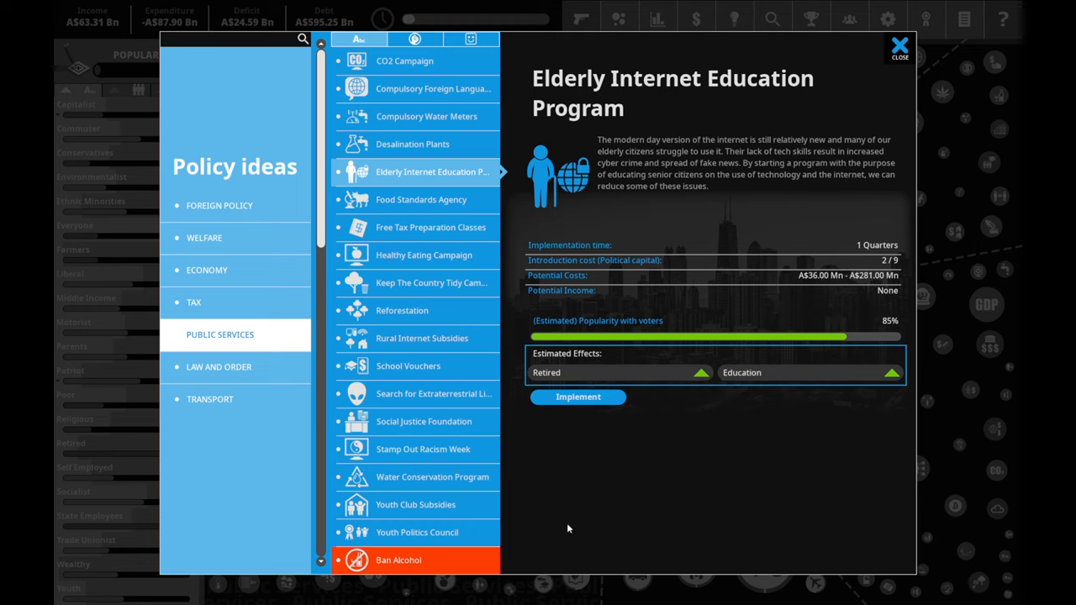
{"action": "mouse_move", "coordinate": [585, 427]}
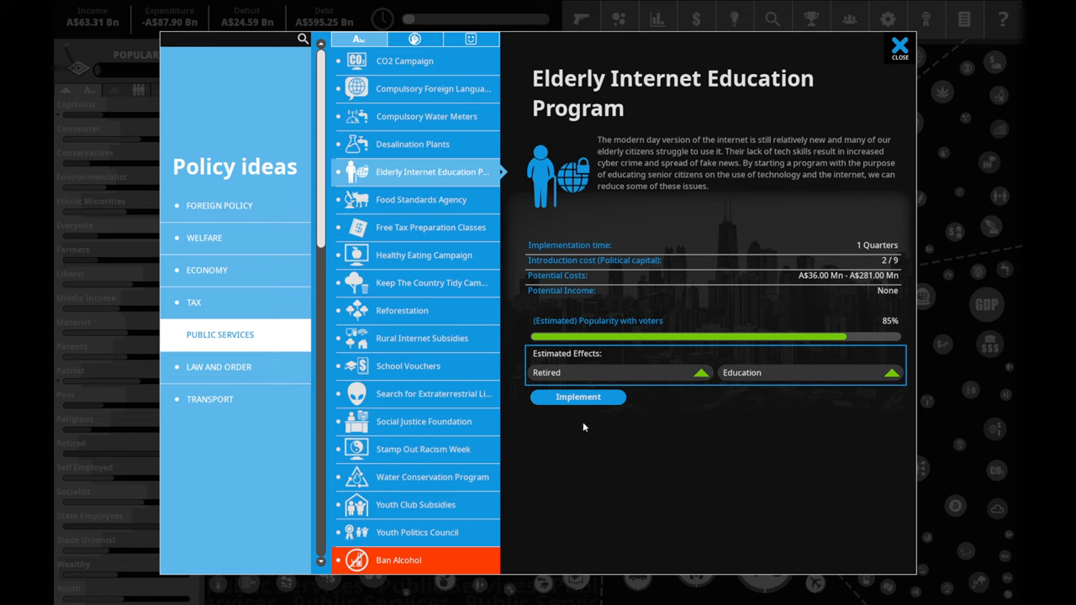
- Implement the Elderly Internet Education Program
{"action": "left_click", "coordinate": [578, 396]}
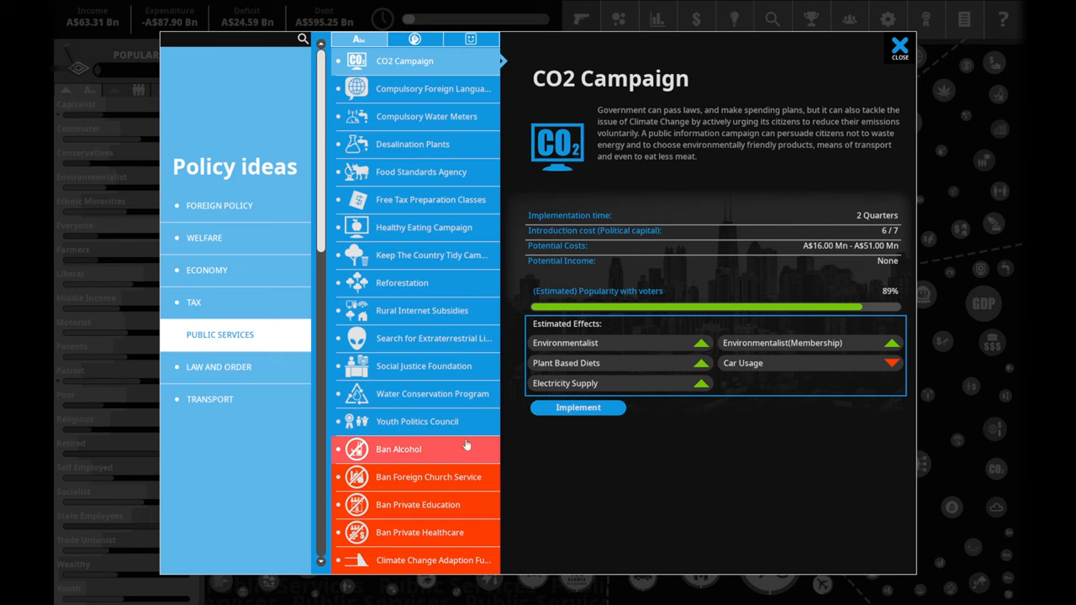
{"action": "mouse_move", "coordinate": [423, 227]}
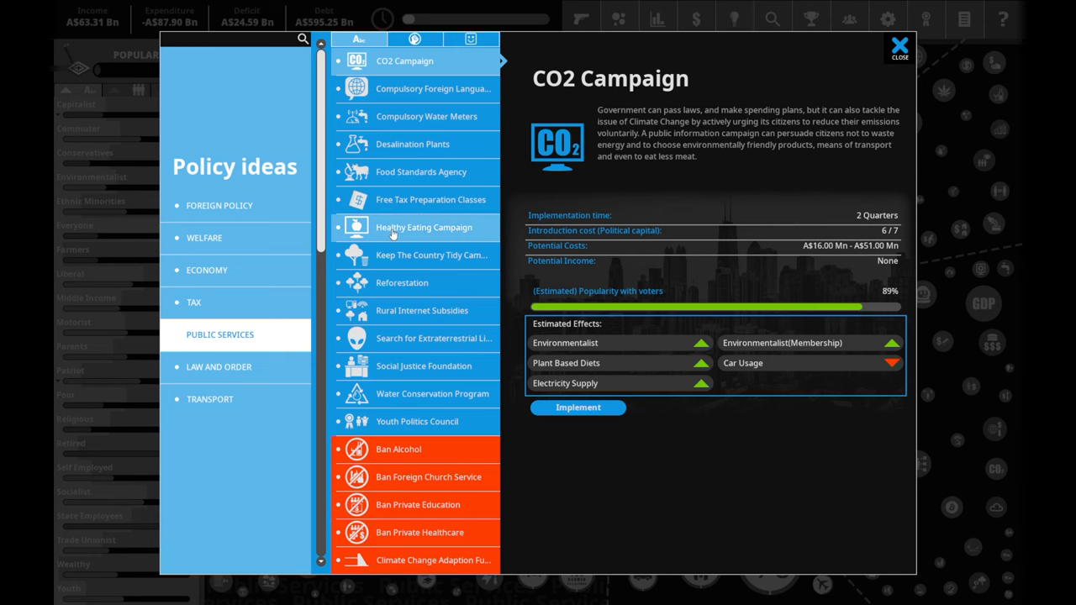
- Implement Free Tax Preparation Classes and set its funding level
{"action": "left_click", "coordinate": [431, 198]}
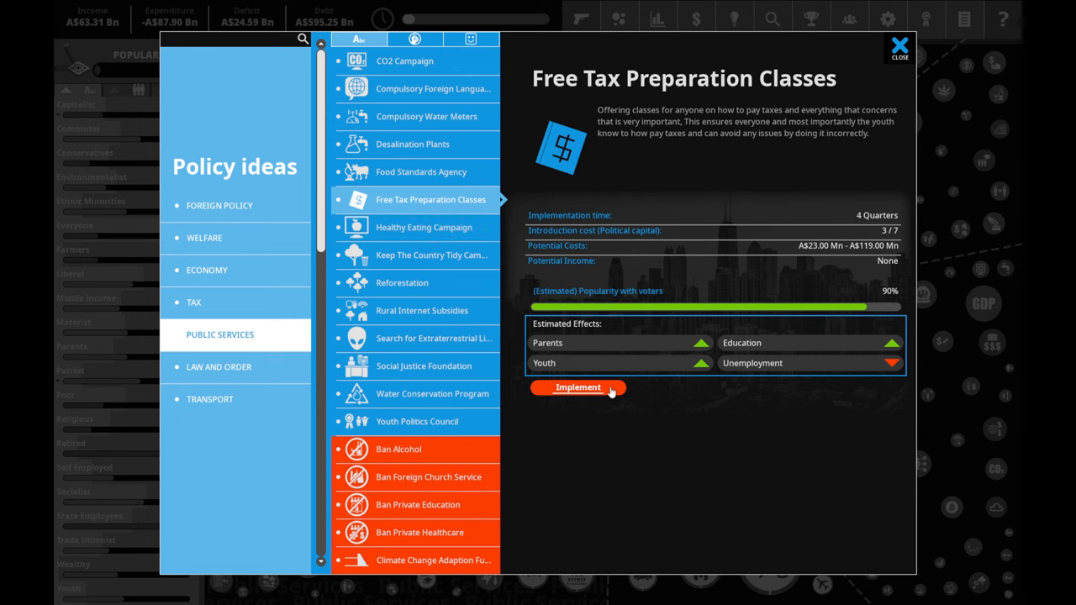
{"action": "left_click", "coordinate": [578, 386]}
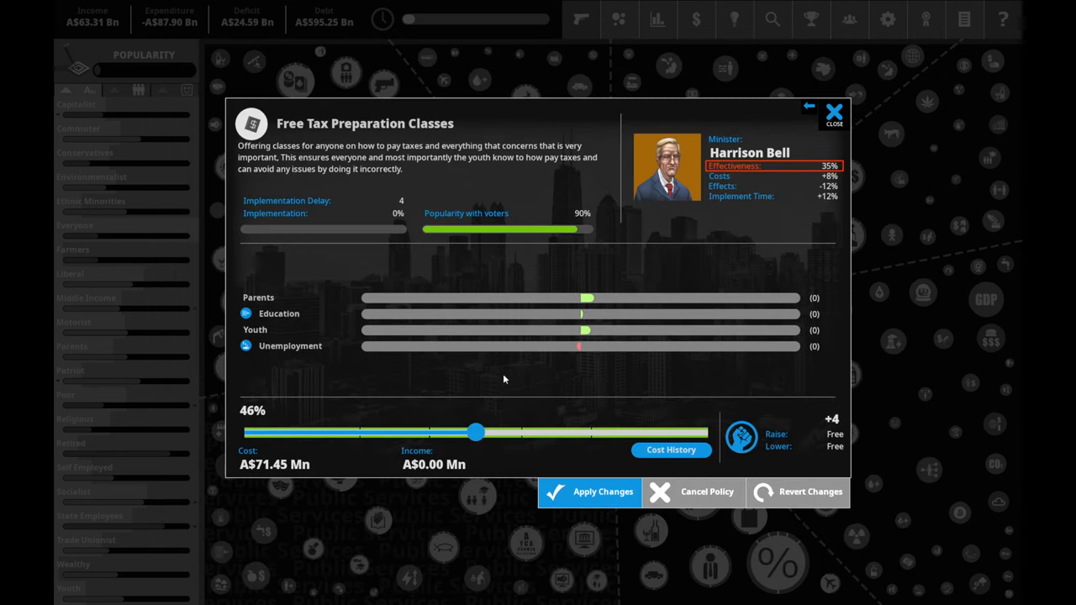
{"action": "left_click_drag", "start_coordinate": [475, 432], "coordinate": [705, 432]}
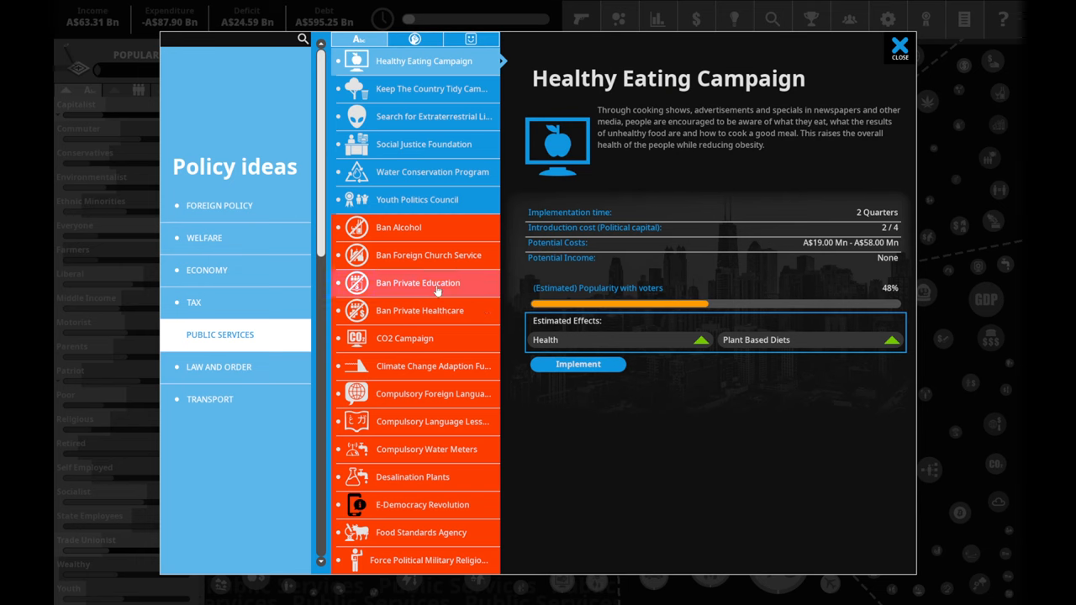
- Implement the Water Conservation Program and confirm its settings
{"action": "left_click", "coordinate": [432, 172]}
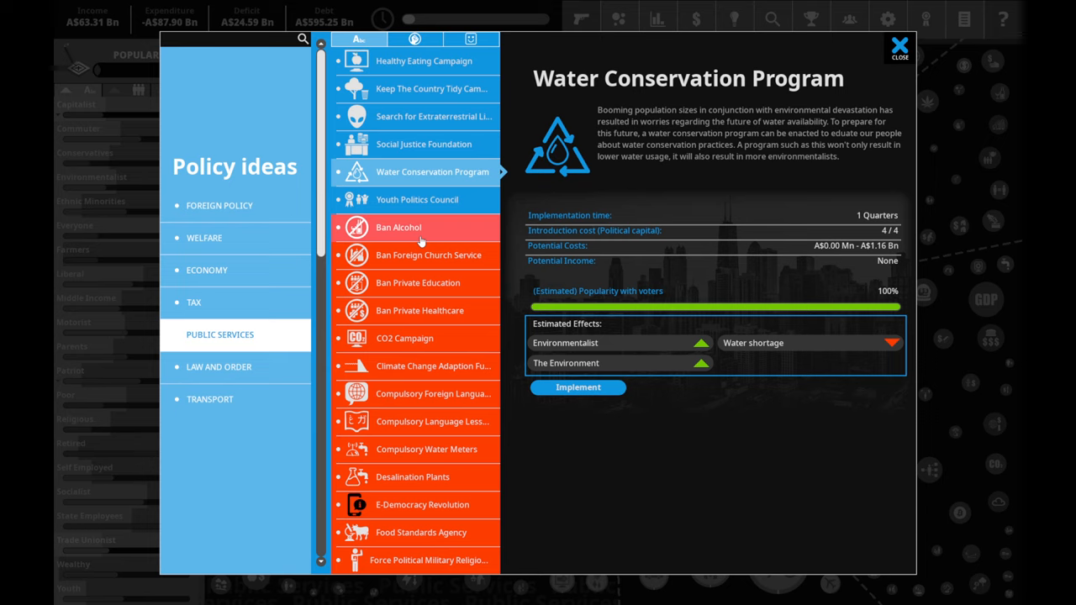
{"action": "mouse_move", "coordinate": [595, 294]}
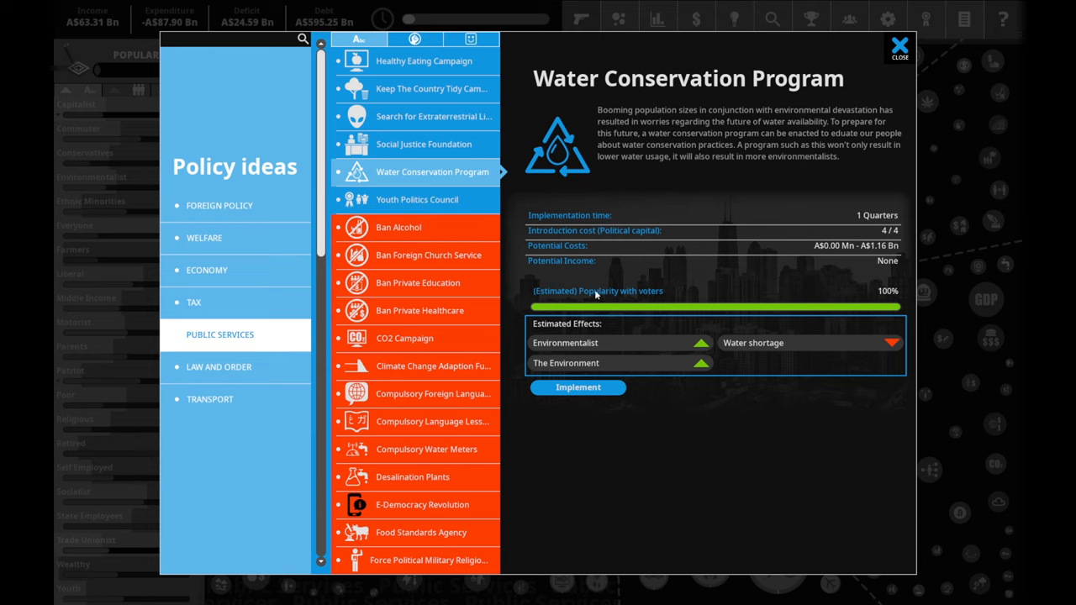
{"action": "left_click", "coordinate": [578, 387]}
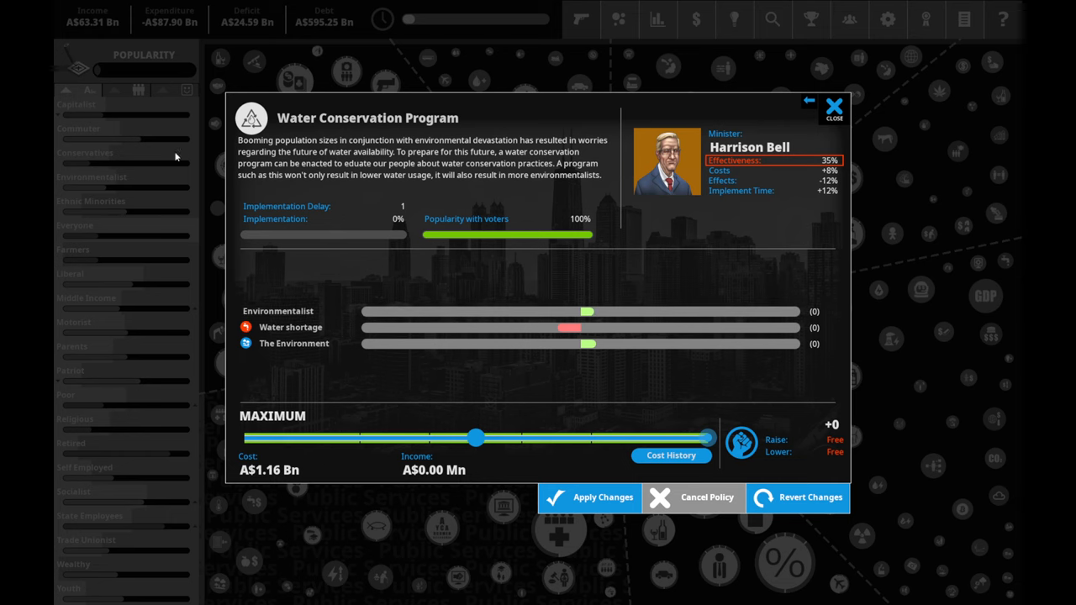
{"action": "left_click", "coordinate": [834, 108]}
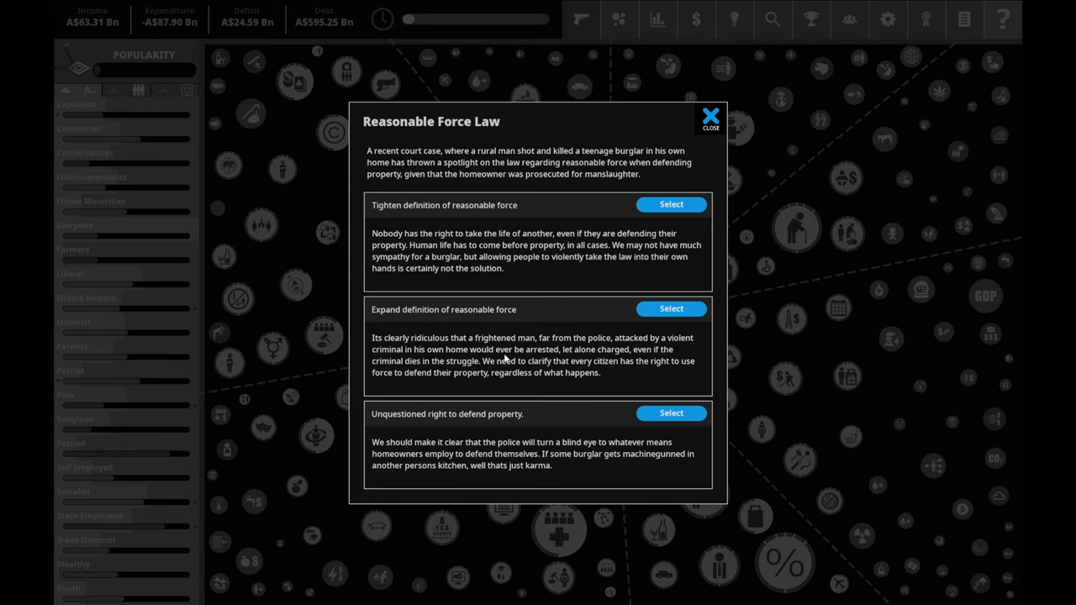
{"action": "mouse_move", "coordinate": [597, 353]}
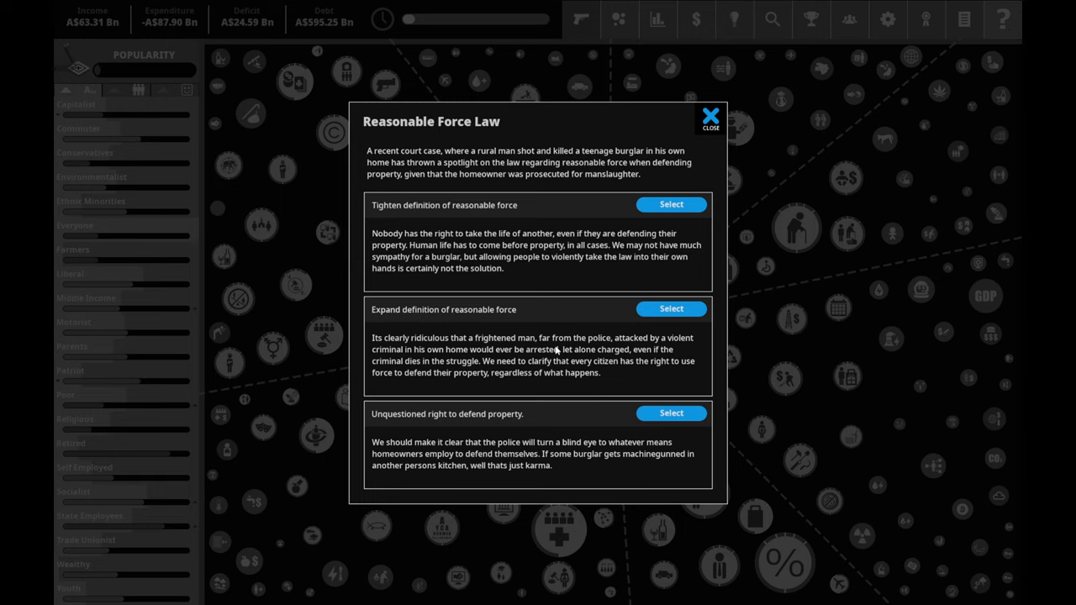
{"action": "mouse_move", "coordinate": [780, 148]}
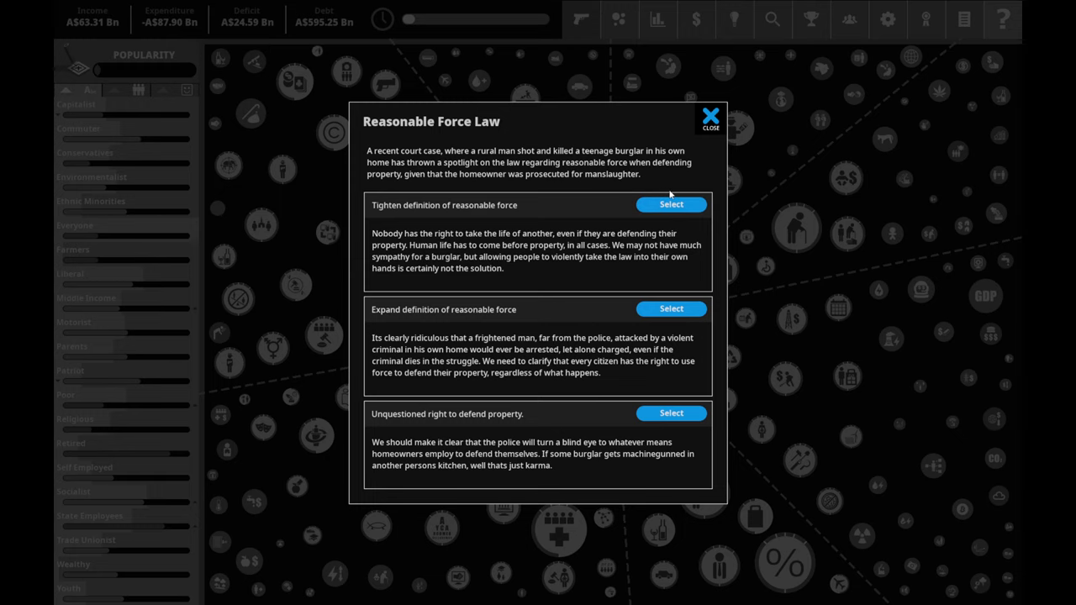
- Choose to tighten the definition of reasonable force in the dilemma
{"action": "left_click", "coordinate": [670, 205]}
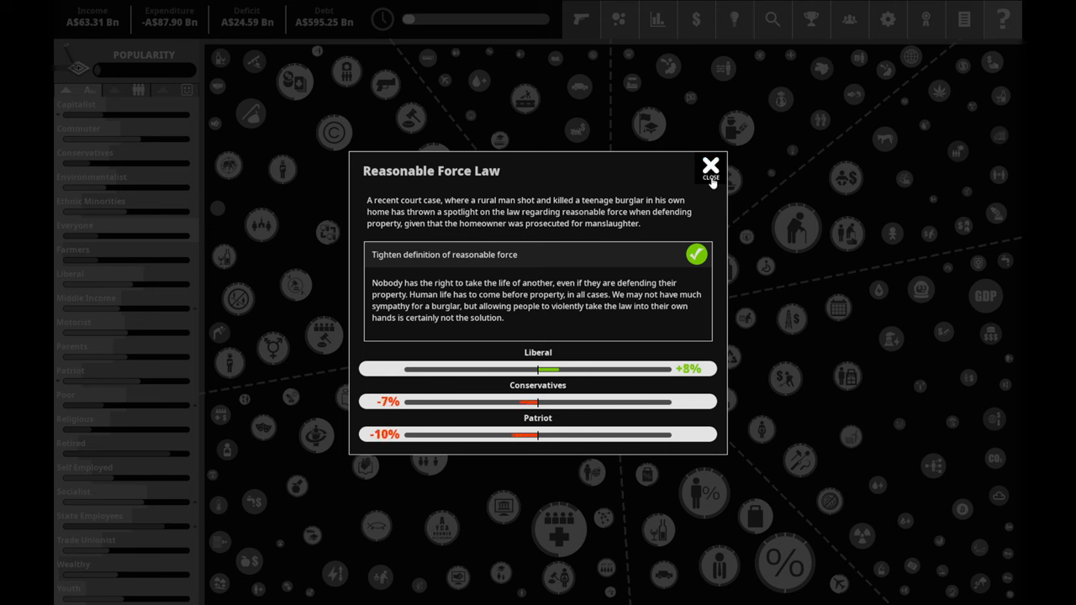
- Close the Reasonable Force Law outcome to return to the policy overview
{"action": "left_click", "coordinate": [710, 168]}
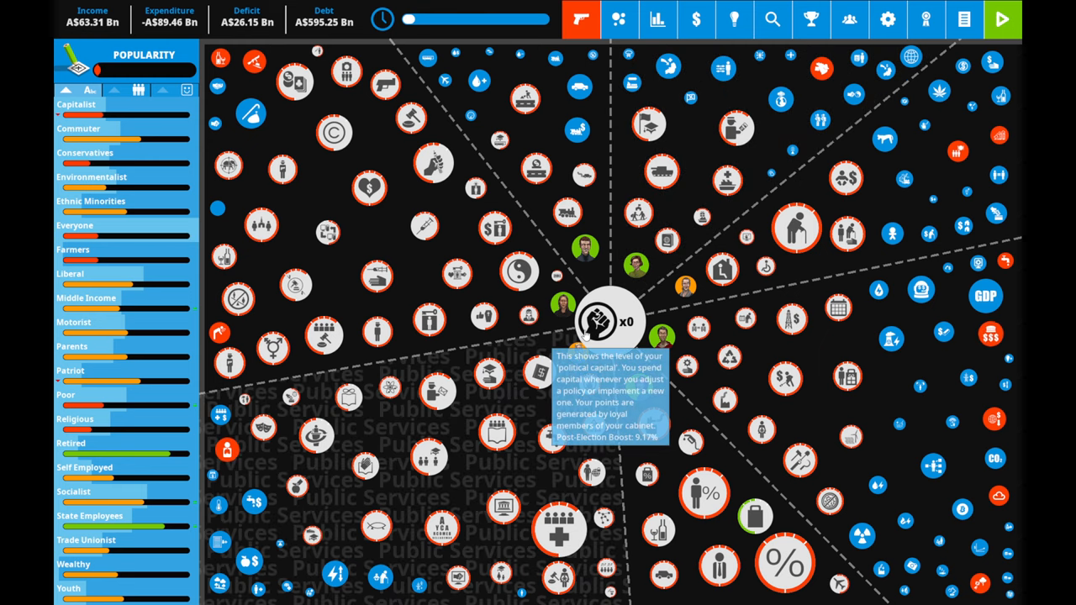
{"action": "mouse_move", "coordinate": [598, 267]}
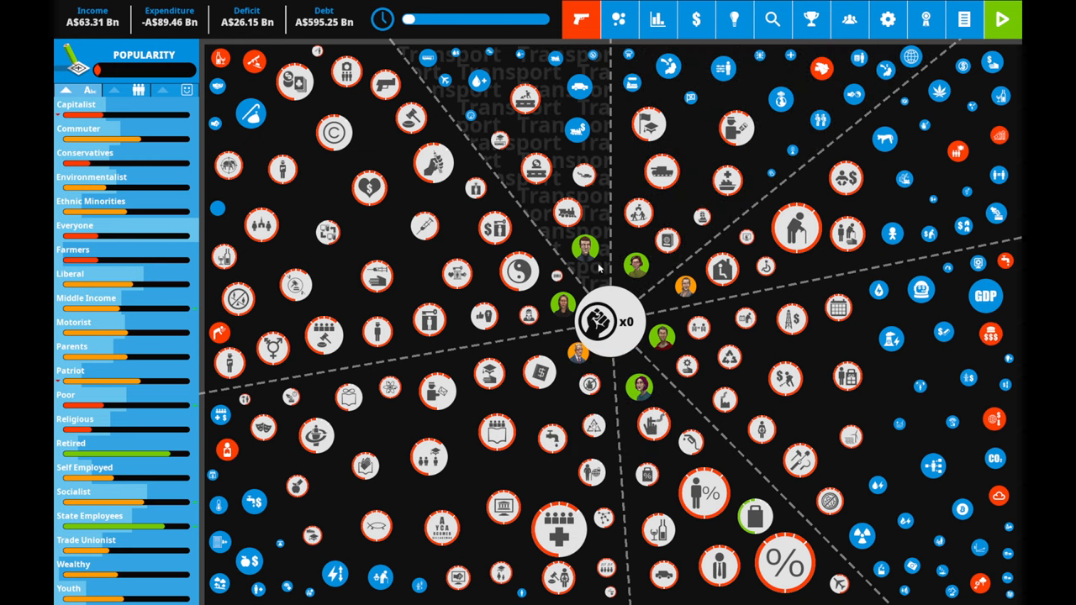
{"action": "mouse_move", "coordinate": [541, 215]}
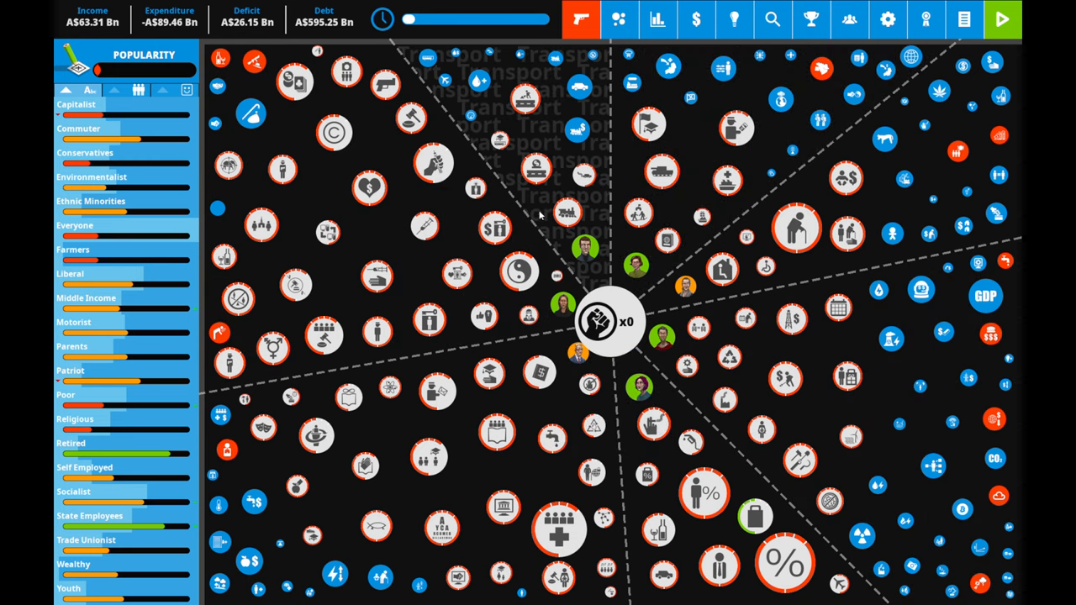
{"action": "mouse_move", "coordinate": [656, 345]}
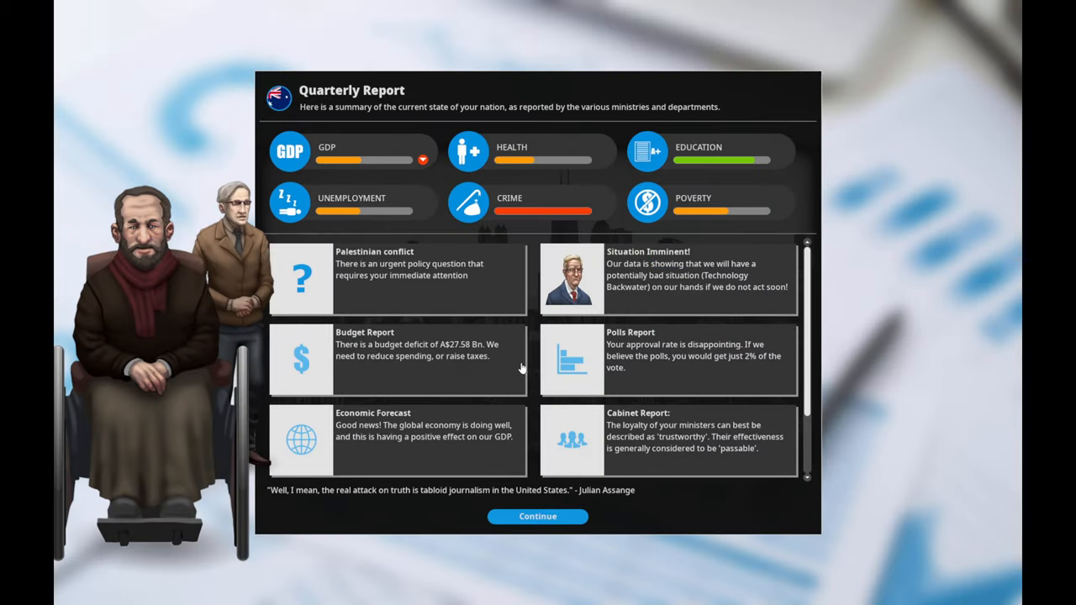
{"action": "mouse_move", "coordinate": [458, 284]}
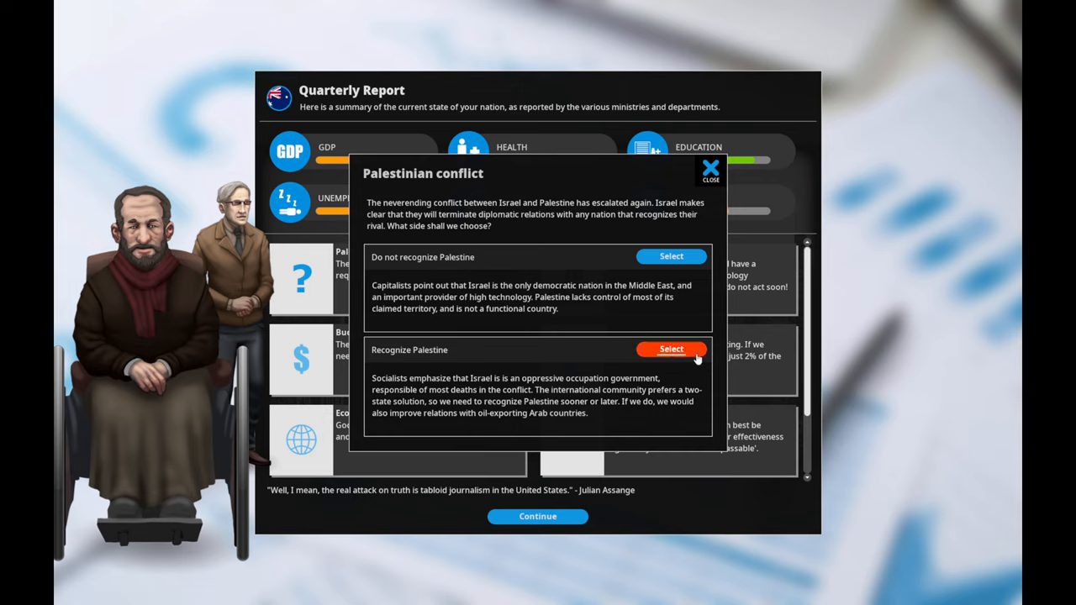
- Answer the Palestinian conflict dilemma by choosing 'Recognize Palestine' and close its outcome
{"action": "left_click", "coordinate": [671, 348]}
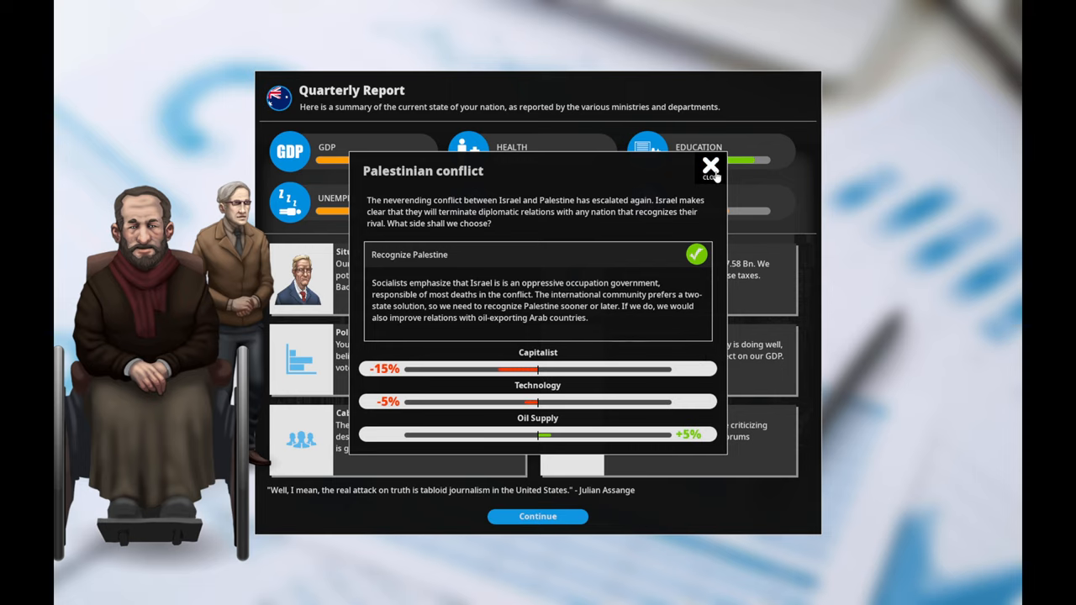
{"action": "left_click", "coordinate": [710, 166]}
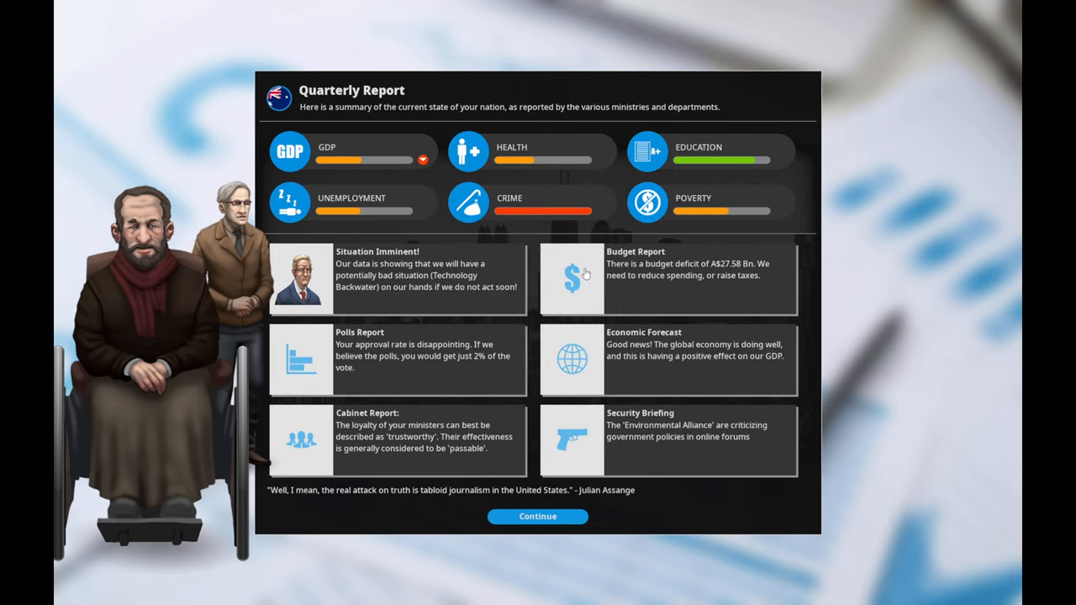
- Review the Technology Backwater situation, then dismiss the Quarterly Report to resume play
{"action": "left_click", "coordinate": [395, 276]}
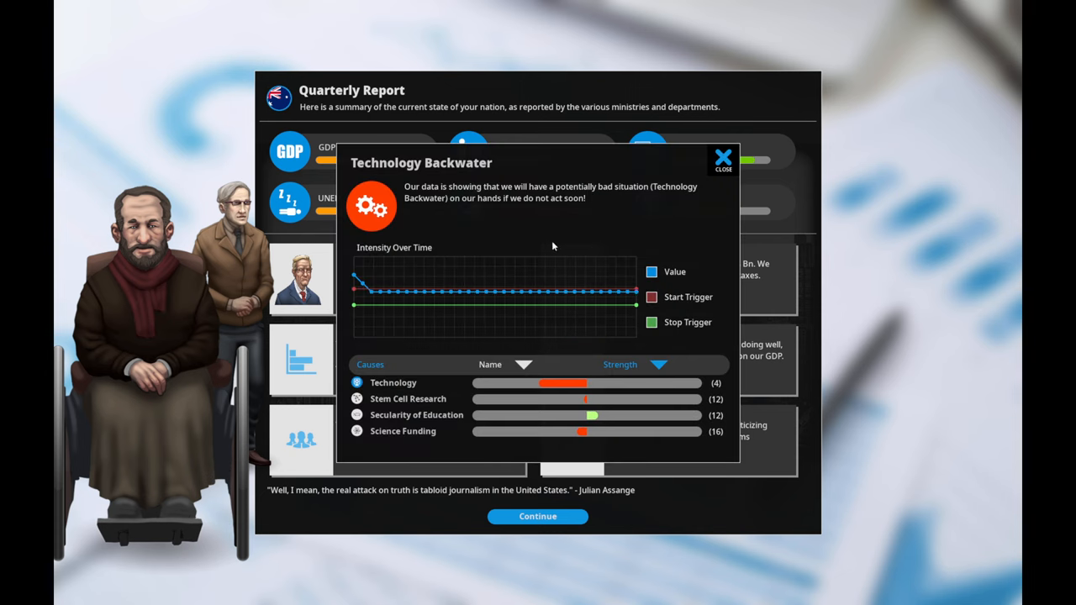
{"action": "mouse_move", "coordinate": [343, 267]}
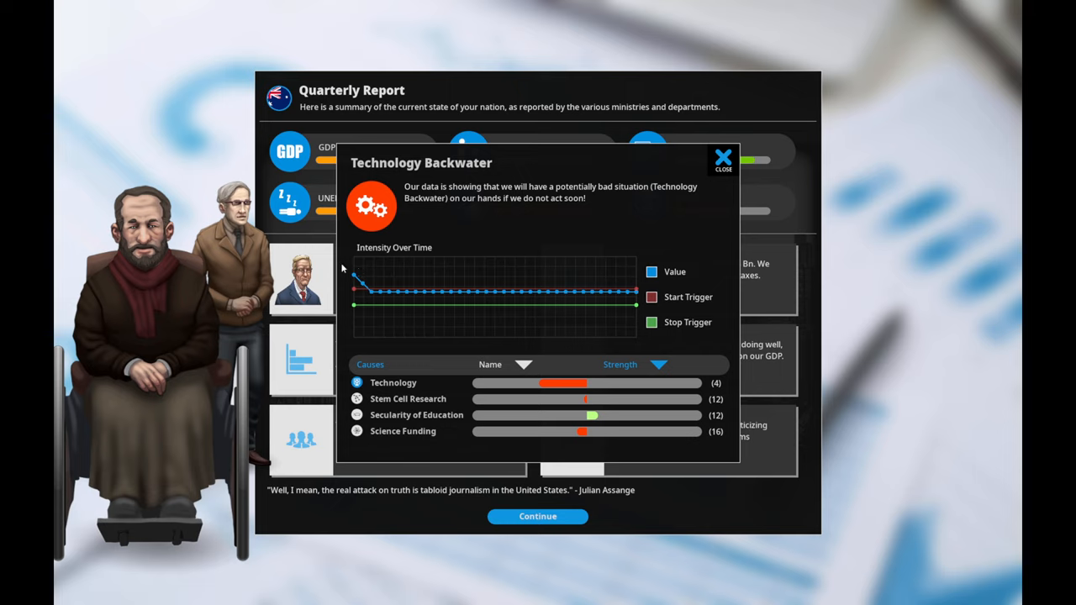
{"action": "mouse_move", "coordinate": [574, 380]}
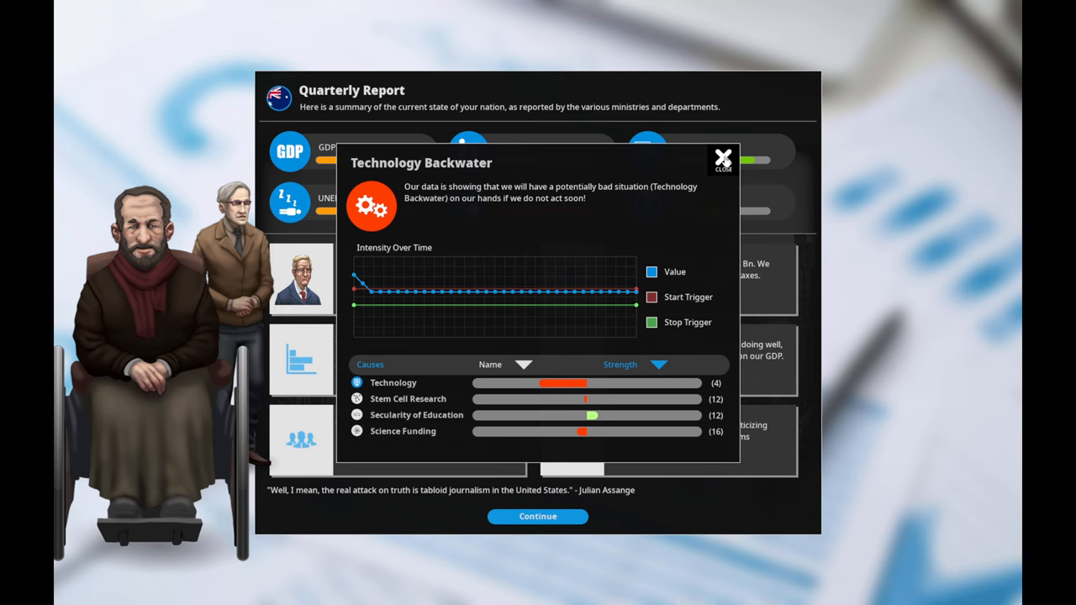
{"action": "left_click", "coordinate": [723, 158]}
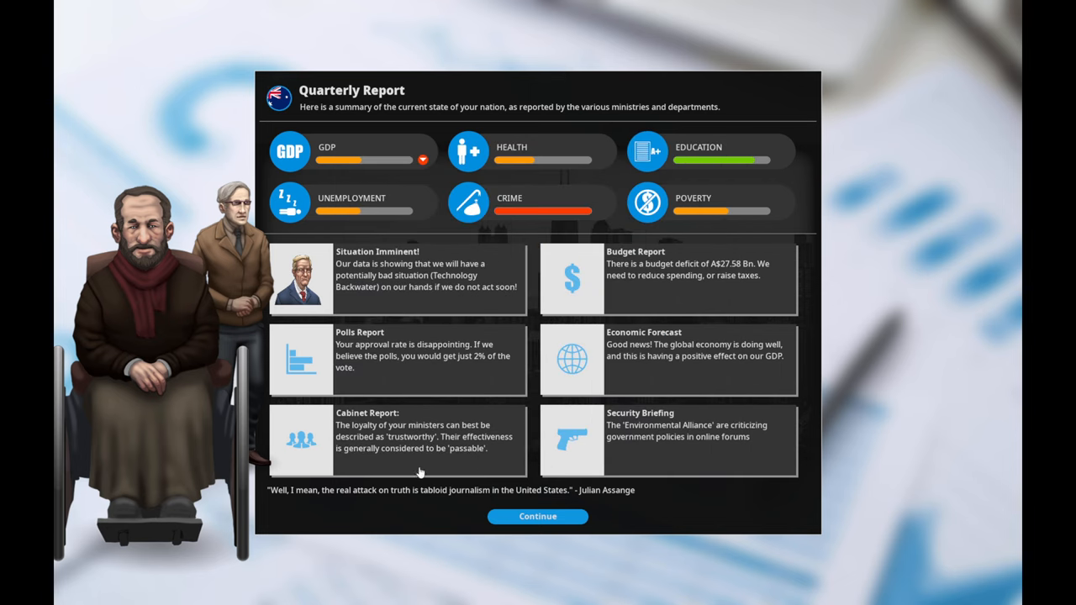
{"action": "mouse_move", "coordinate": [635, 285]}
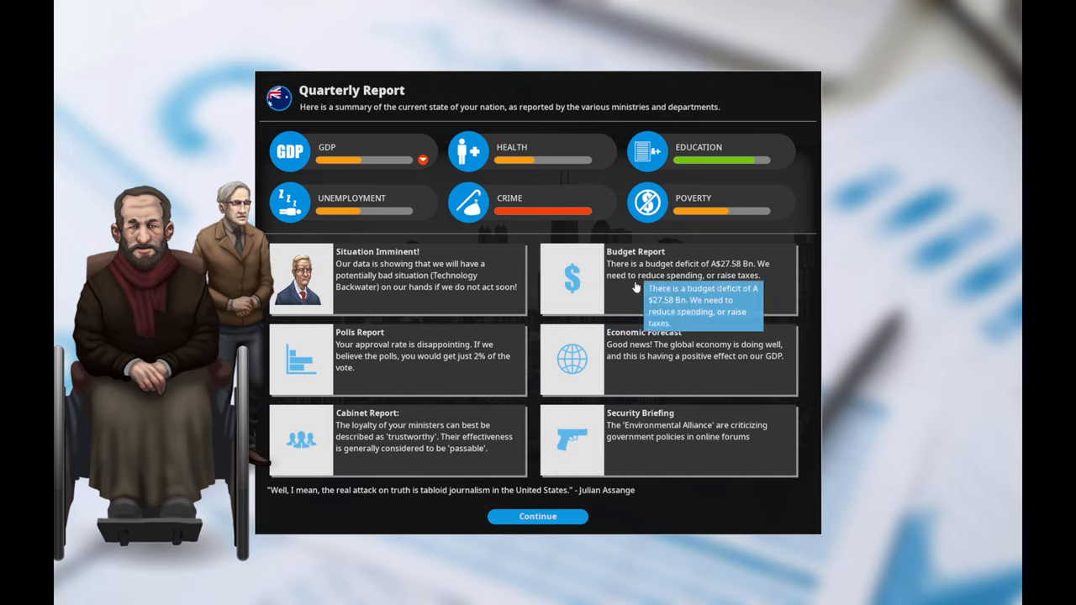
{"action": "mouse_move", "coordinate": [720, 363]}
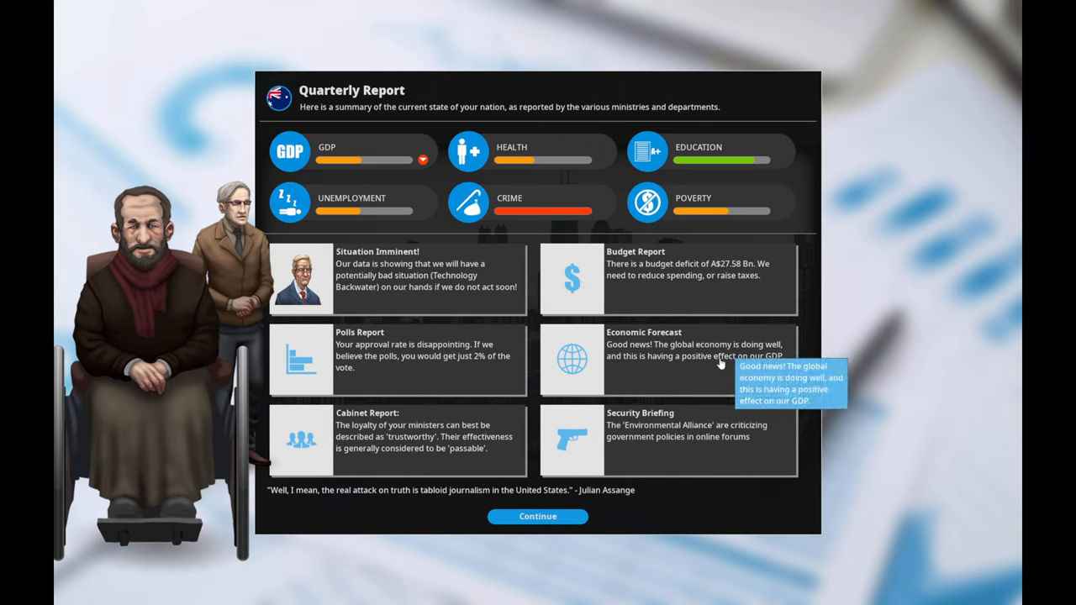
{"action": "mouse_move", "coordinate": [726, 379]}
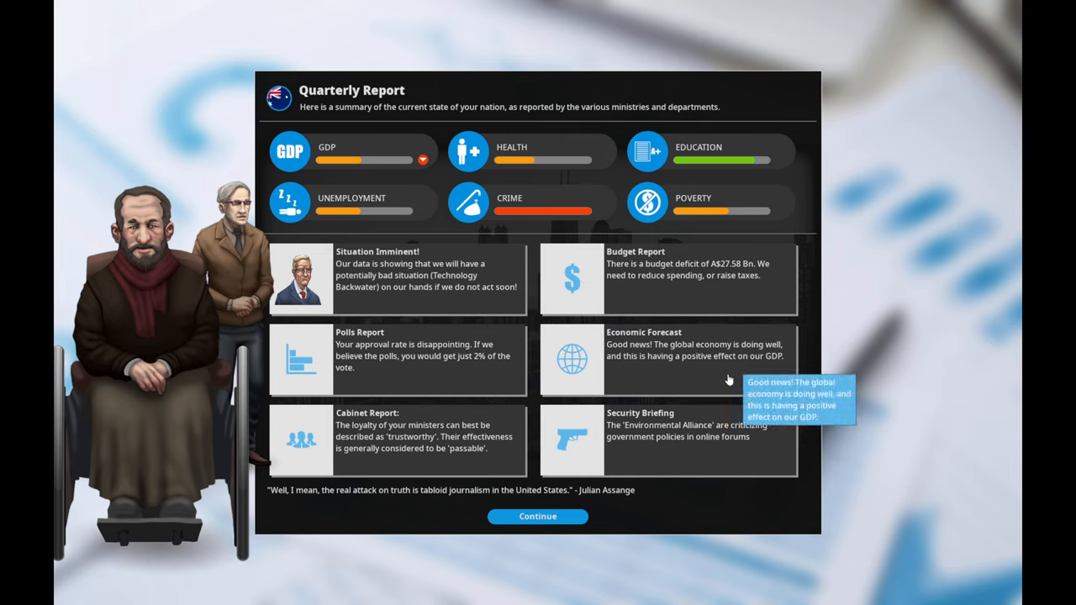
{"action": "mouse_move", "coordinate": [640, 486]}
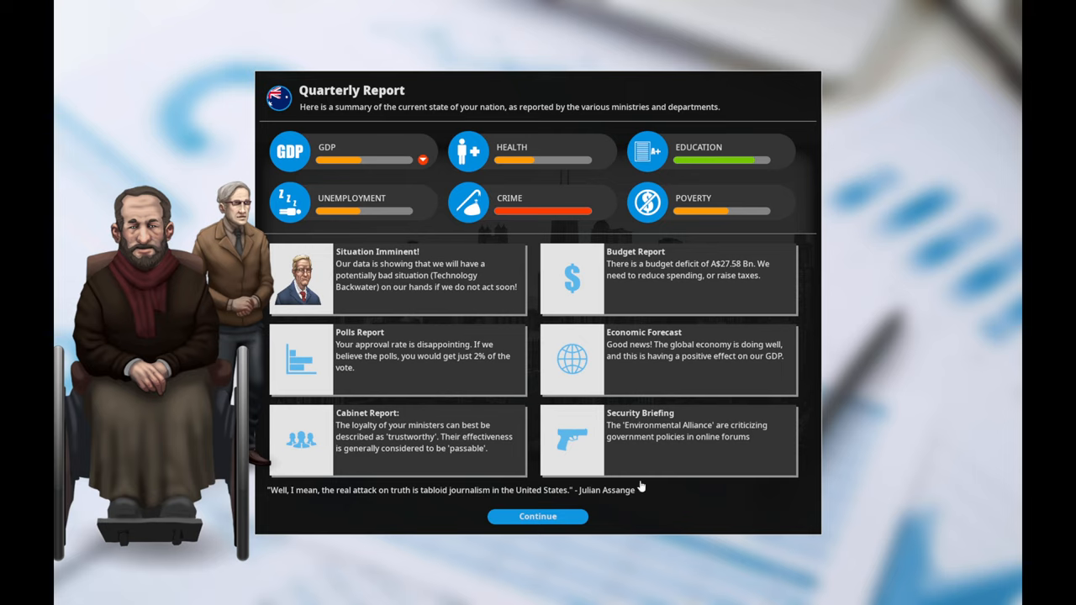
{"action": "mouse_move", "coordinate": [537, 516]}
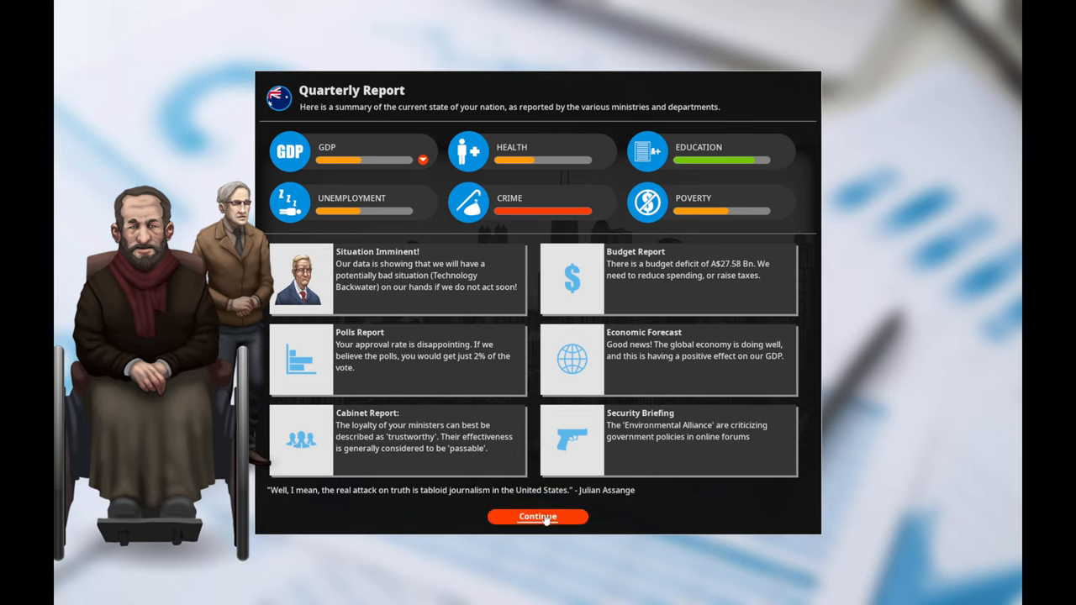
{"action": "left_click", "coordinate": [538, 516]}
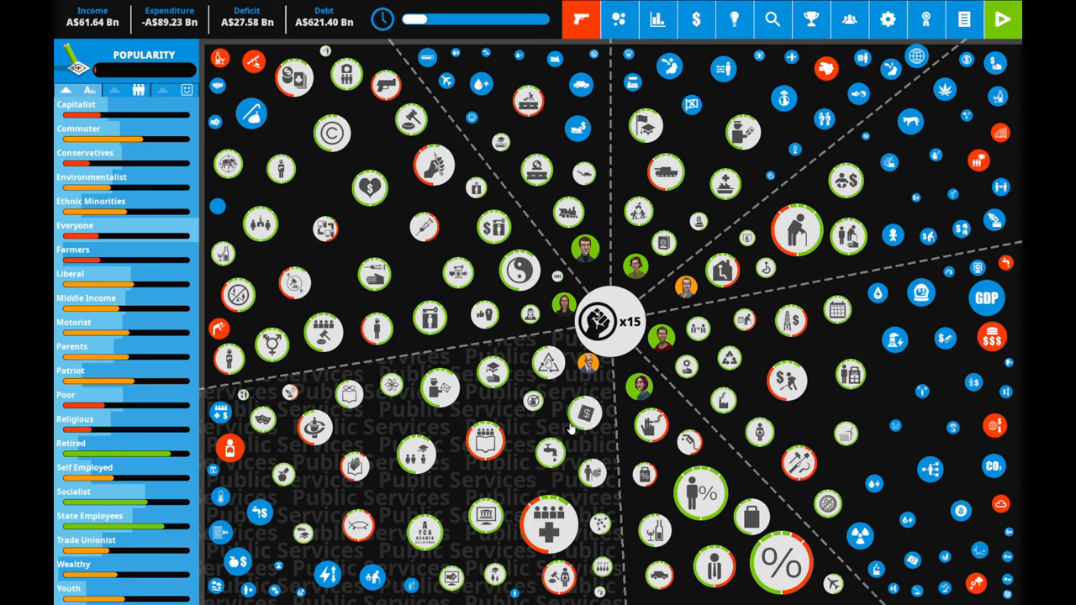
{"action": "mouse_move", "coordinate": [517, 504]}
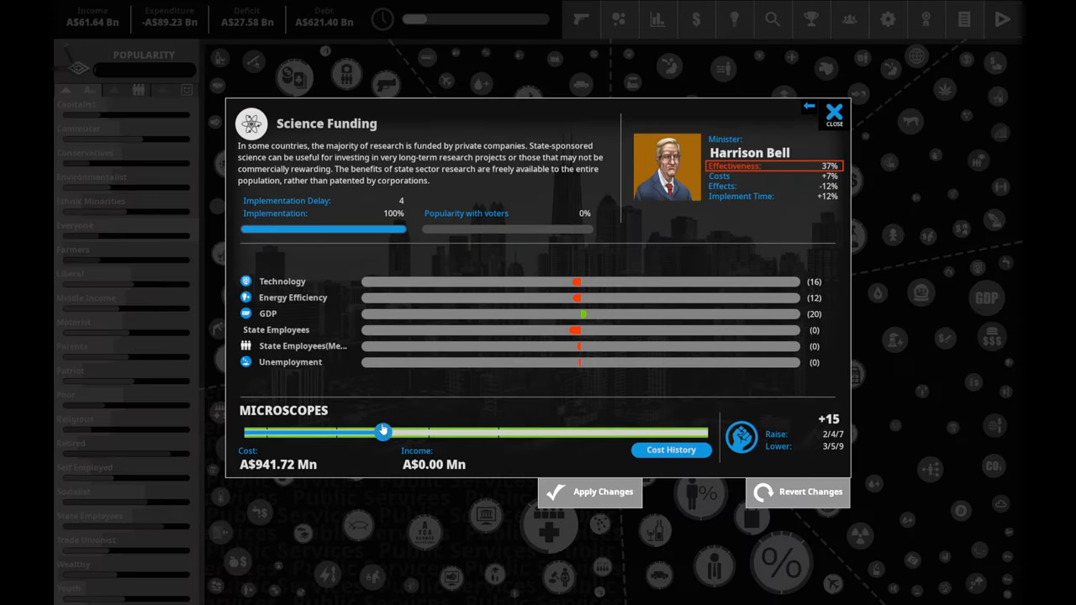
- Raise Science Funding to Particle Accelerators and confirm spending 7 political capital
{"action": "left_click_drag", "start_coordinate": [383, 430], "coordinate": [501, 433]}
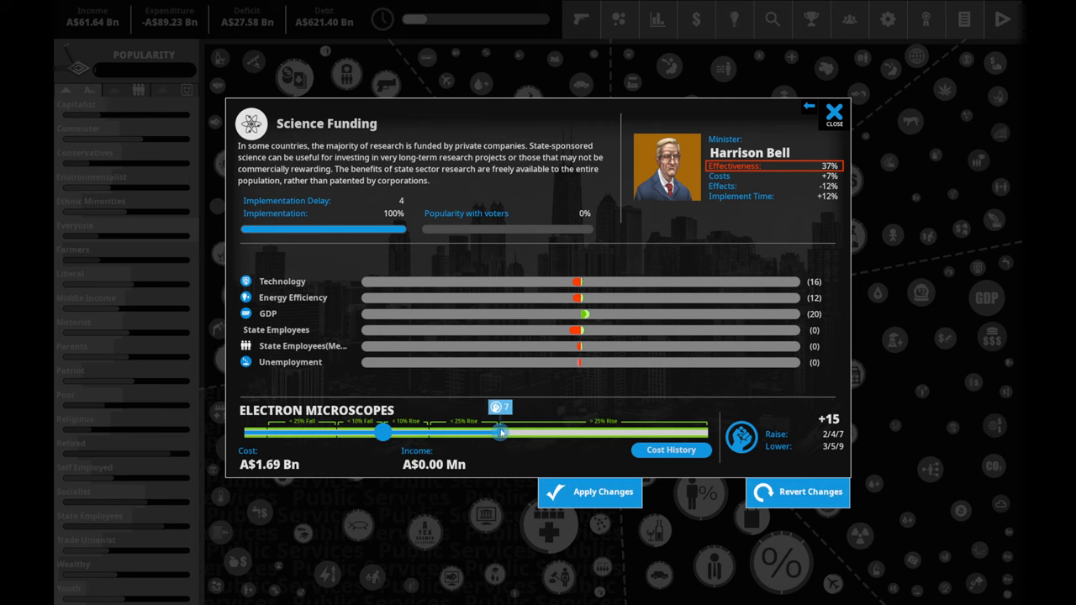
{"action": "left_click_drag", "start_coordinate": [501, 432], "coordinate": [383, 431]}
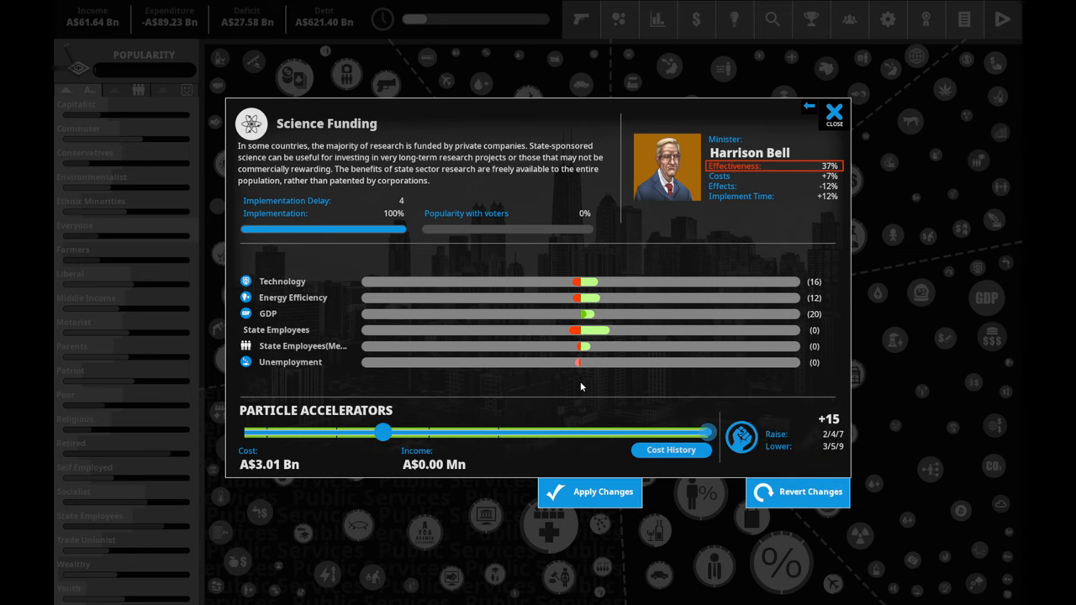
{"action": "mouse_move", "coordinate": [471, 435]}
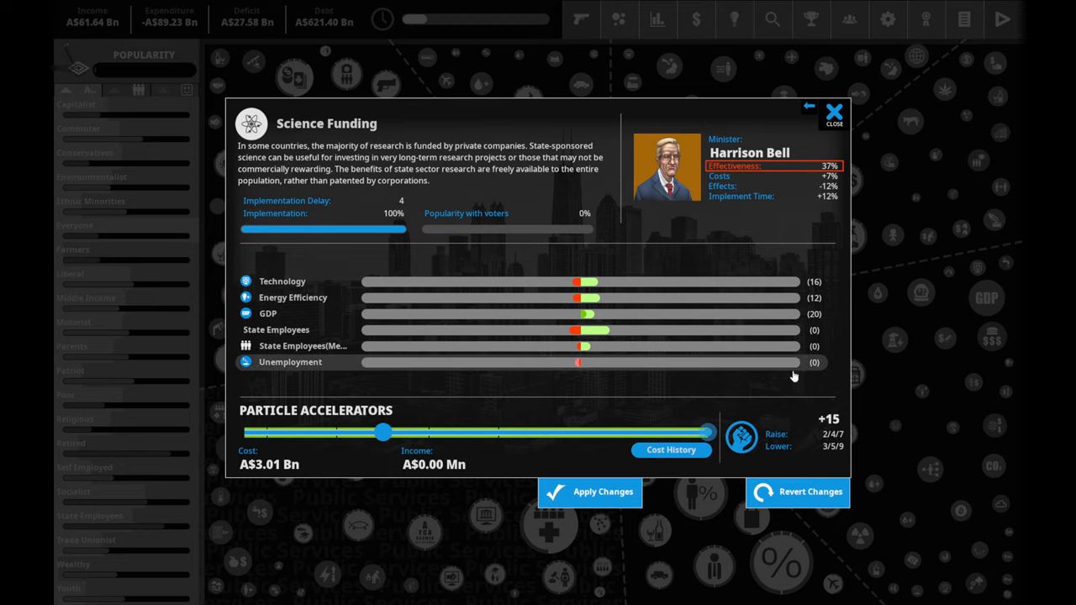
{"action": "left_click", "coordinate": [588, 490]}
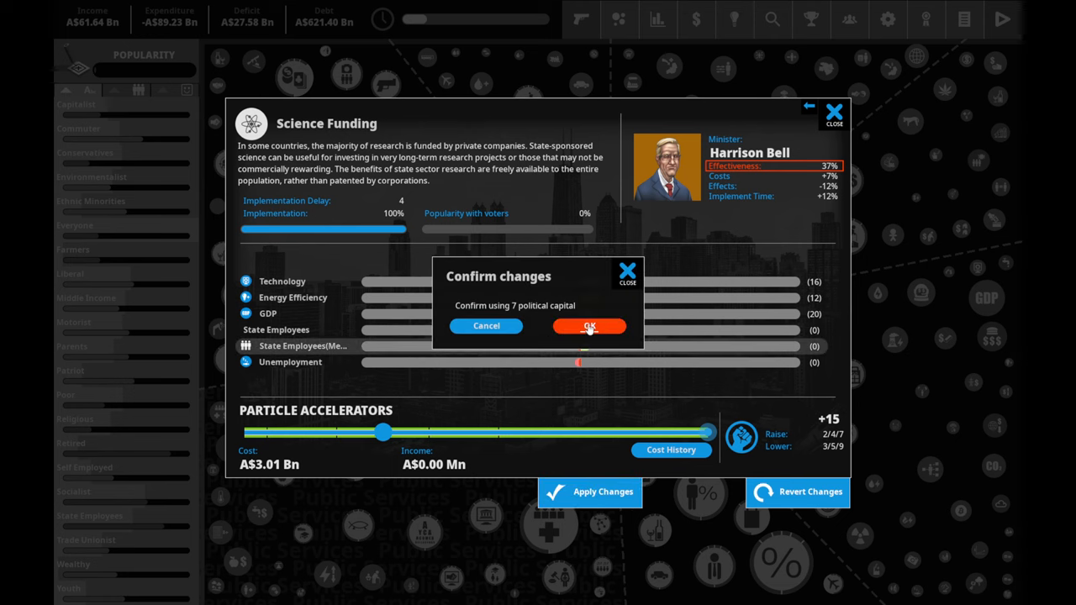
{"action": "left_click", "coordinate": [588, 326]}
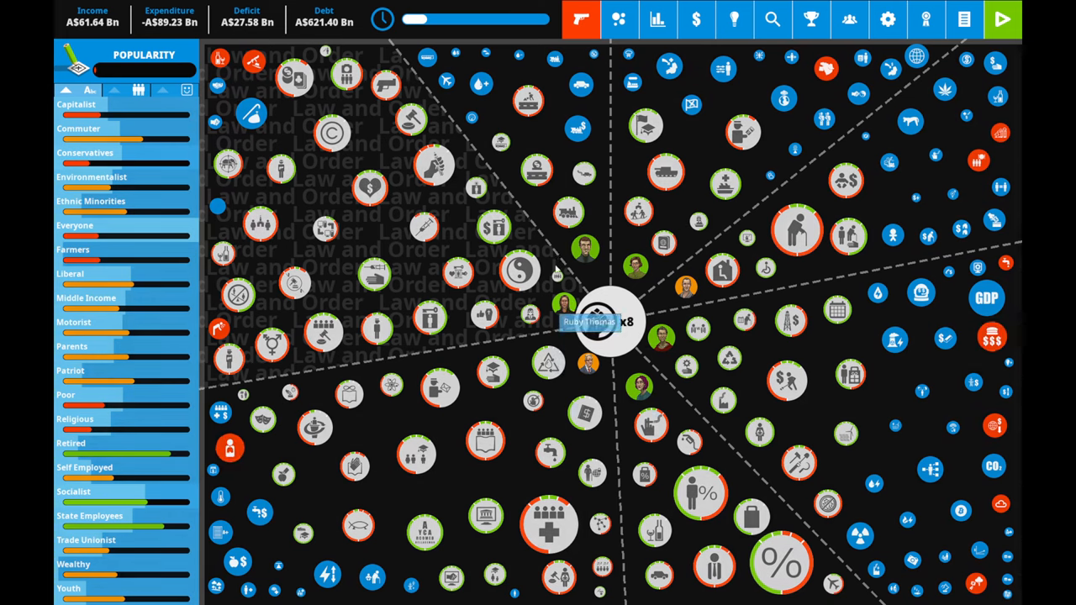
{"action": "mouse_move", "coordinate": [108, 71]}
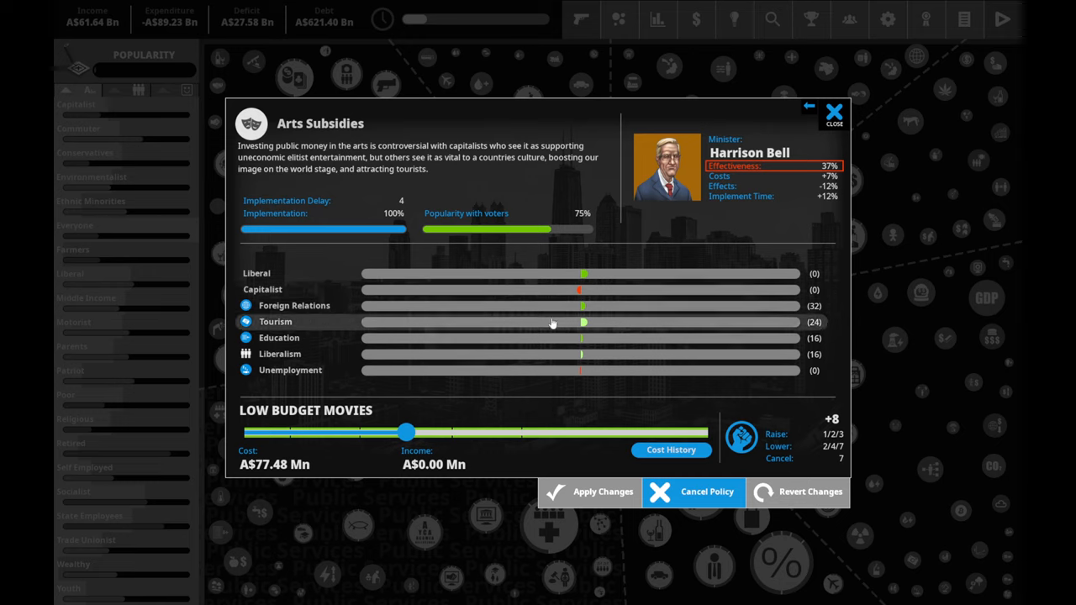
{"action": "mouse_move", "coordinate": [312, 141]}
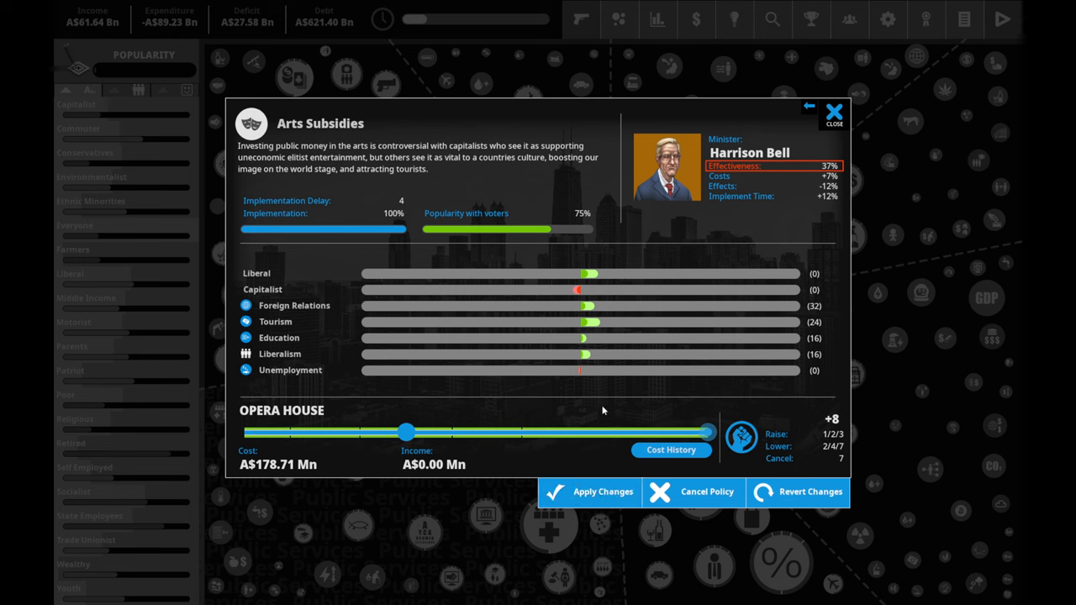
{"action": "mouse_move", "coordinate": [605, 492]}
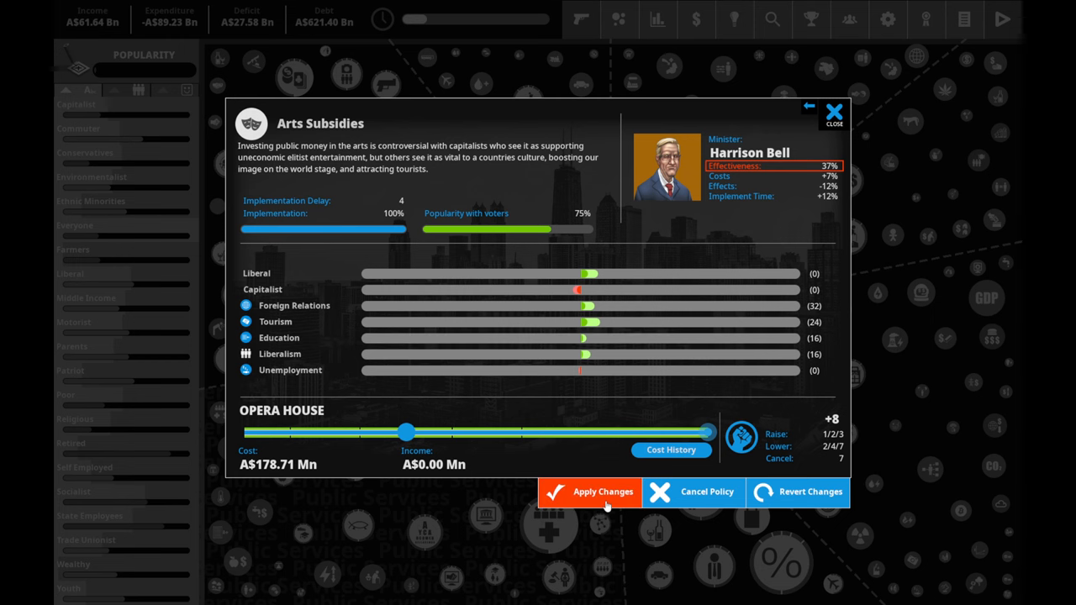
- Apply the Arts Subsidies increase from Low Budget Movies to Opera House
{"action": "left_click", "coordinate": [588, 491]}
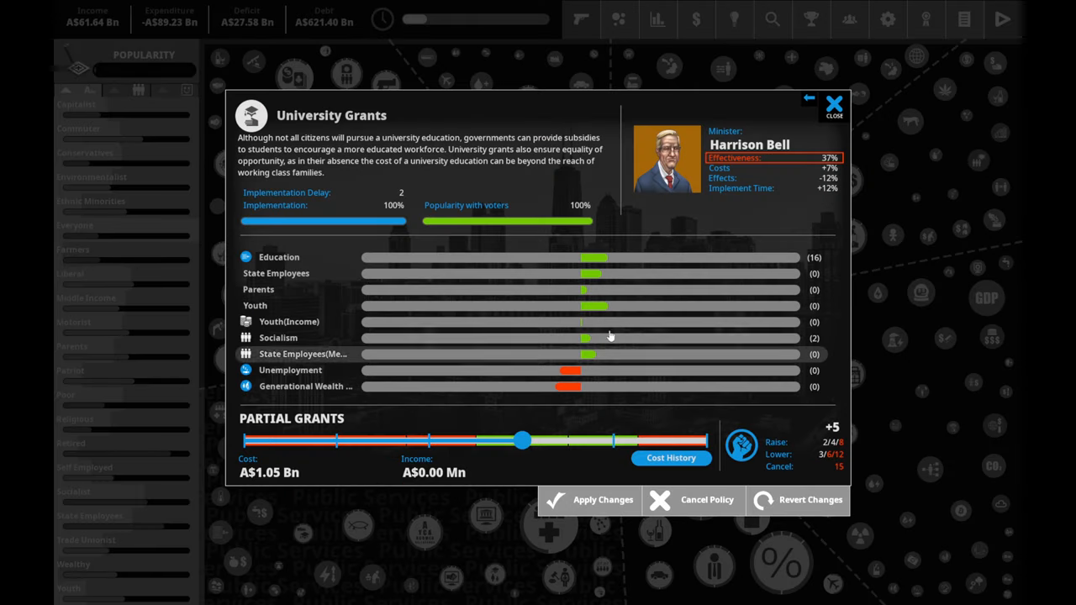
{"action": "mouse_move", "coordinate": [565, 390]}
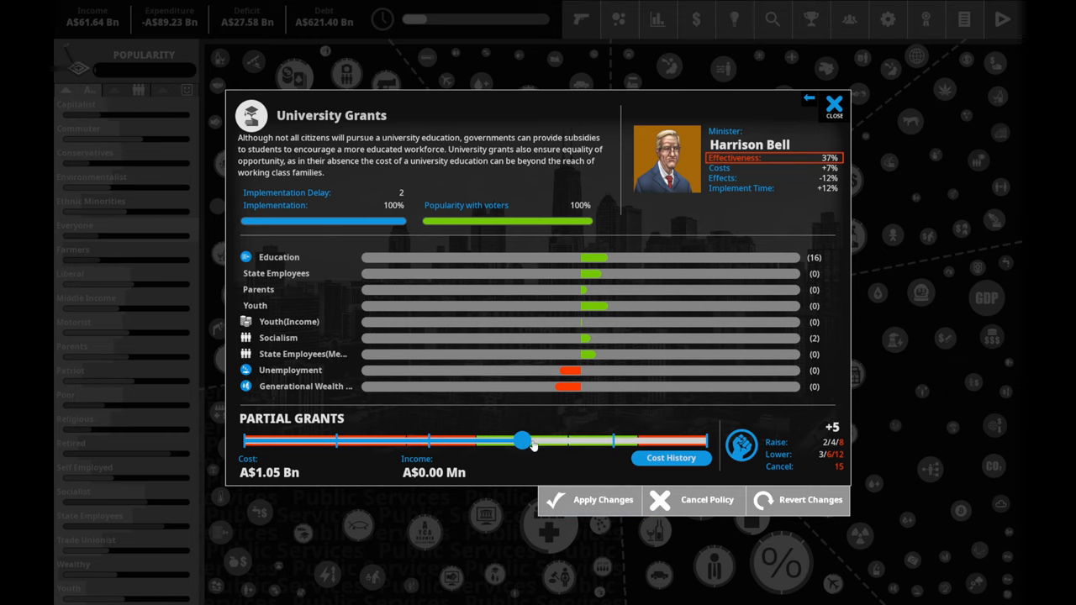
- Set University Grants to Grants For All, then bring up the Policy ideas list
{"action": "left_click_drag", "start_coordinate": [521, 440], "coordinate": [613, 440]}
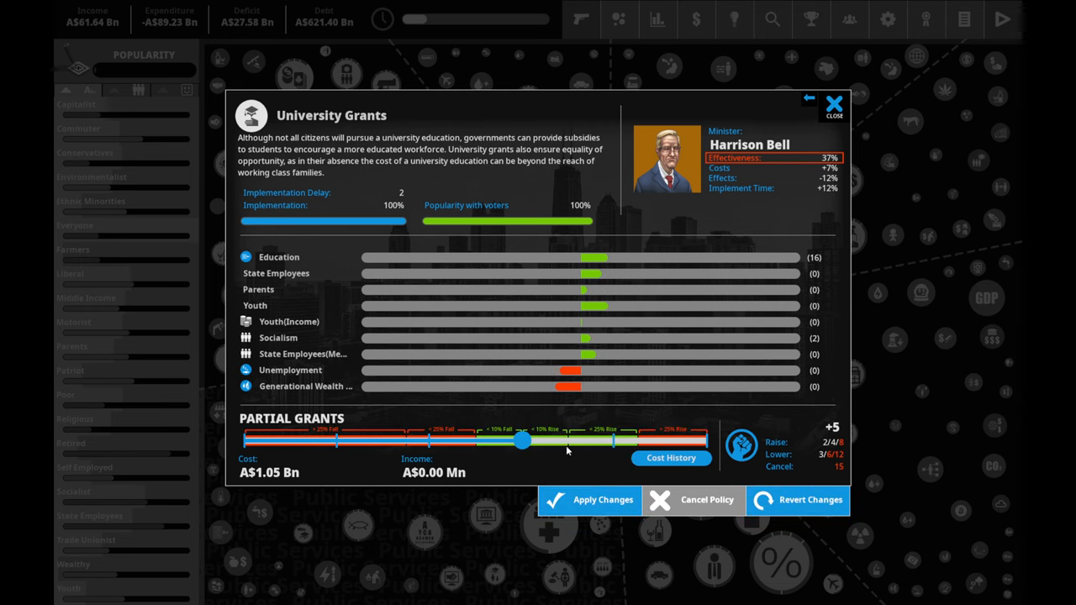
{"action": "left_click_drag", "start_coordinate": [521, 440], "coordinate": [613, 441]}
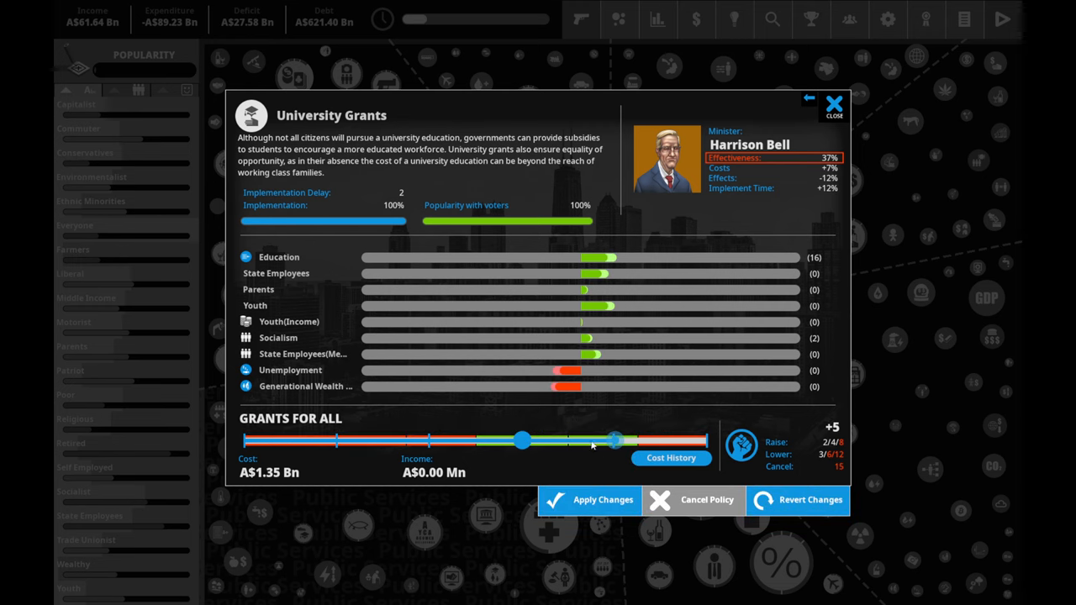
{"action": "left_click_drag", "start_coordinate": [613, 440], "coordinate": [523, 441]}
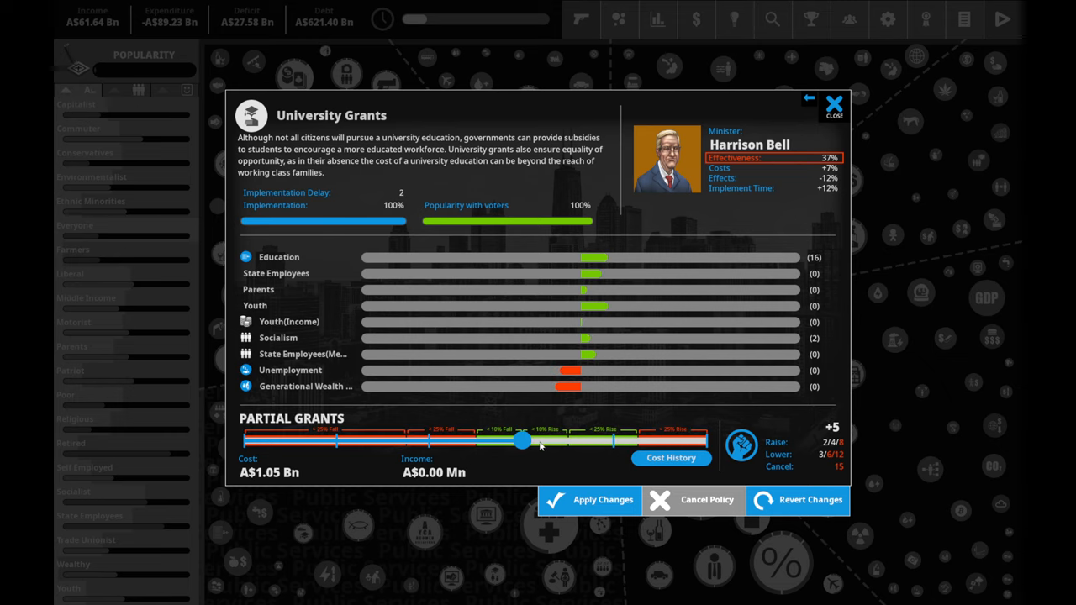
{"action": "left_click_drag", "start_coordinate": [521, 440], "coordinate": [613, 440]}
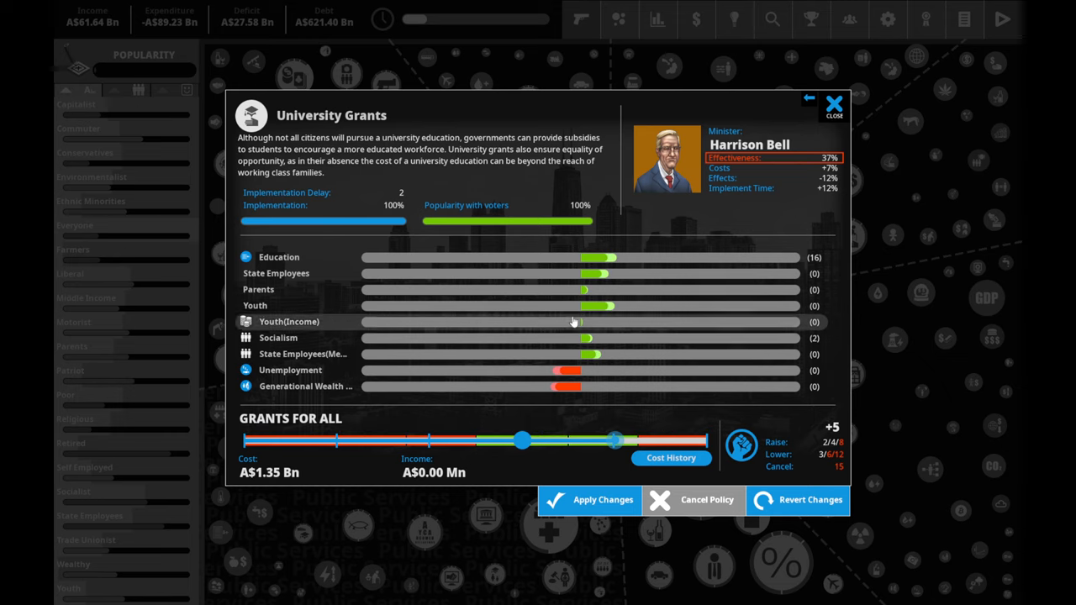
{"action": "left_click", "coordinate": [601, 499]}
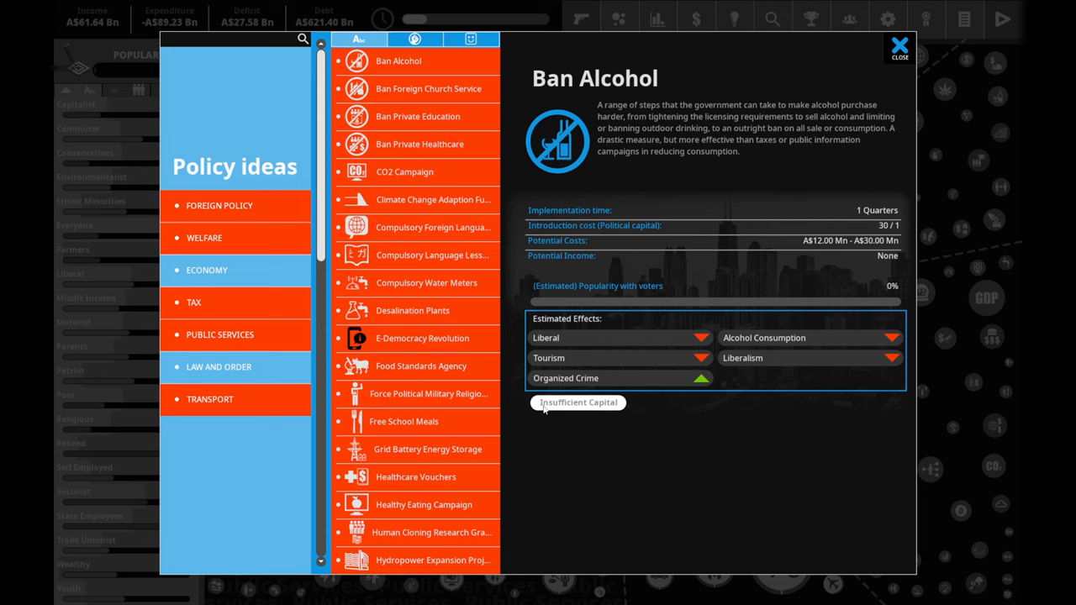
- Browse Economy and Law and Order ideas and introduce the Community Policing policy
{"action": "left_click", "coordinate": [207, 268]}
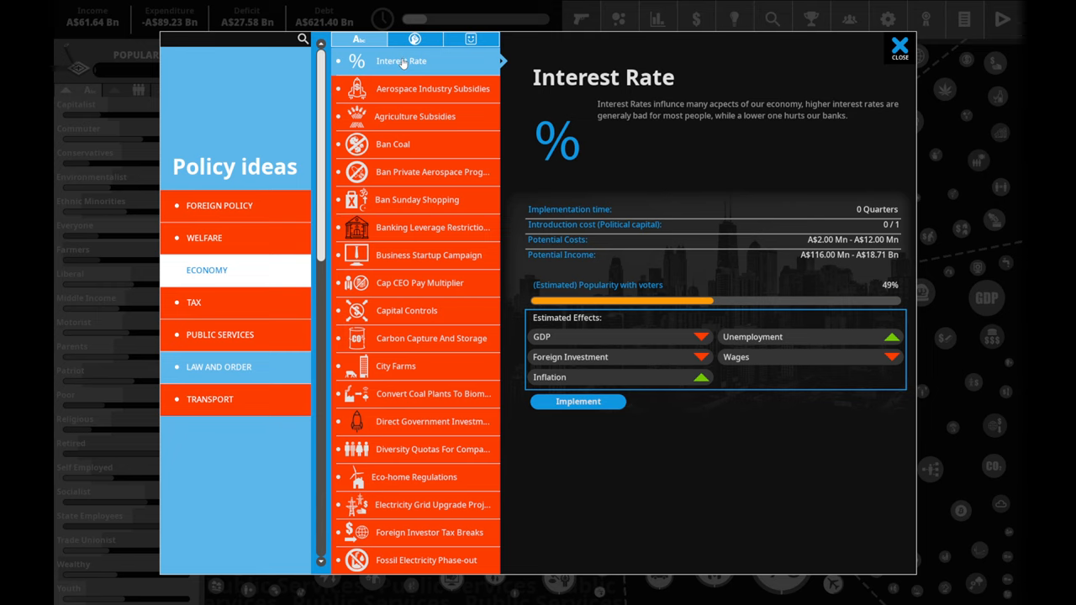
{"action": "mouse_move", "coordinate": [414, 116]}
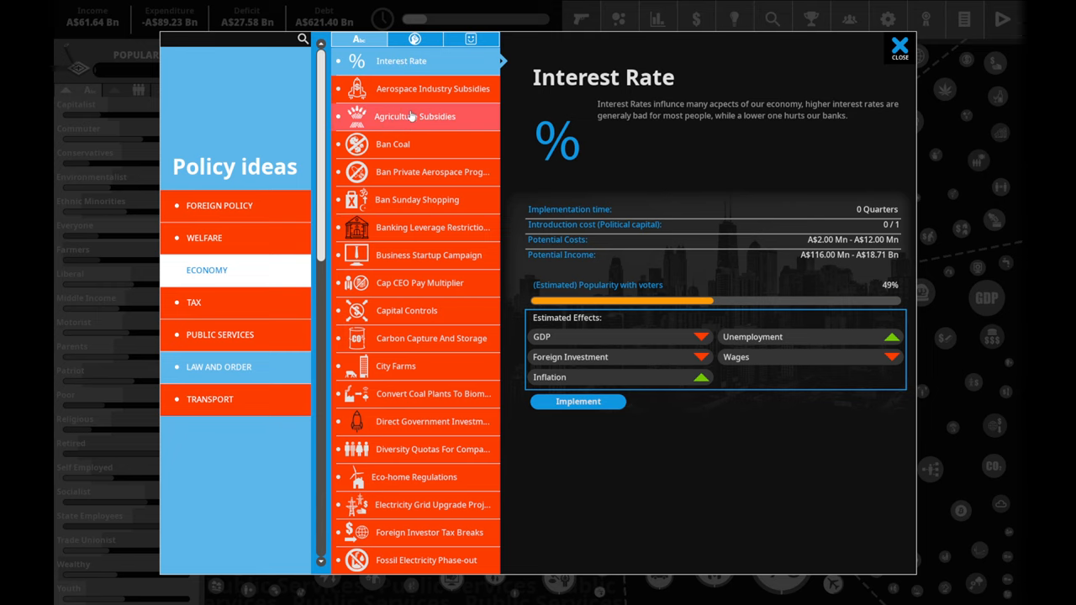
{"action": "left_click", "coordinate": [218, 367]}
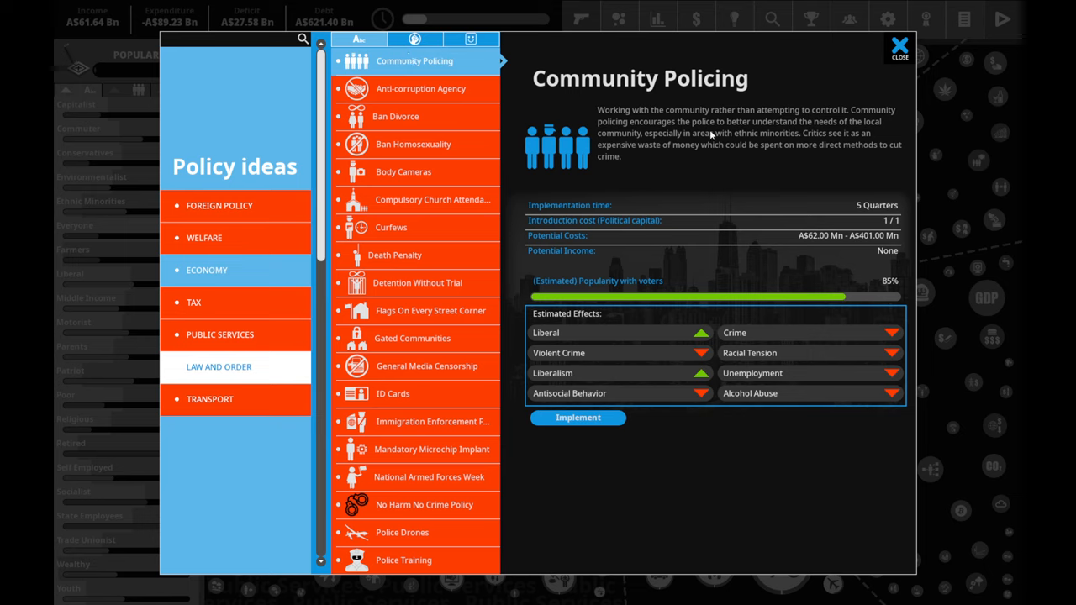
{"action": "mouse_move", "coordinate": [813, 84]}
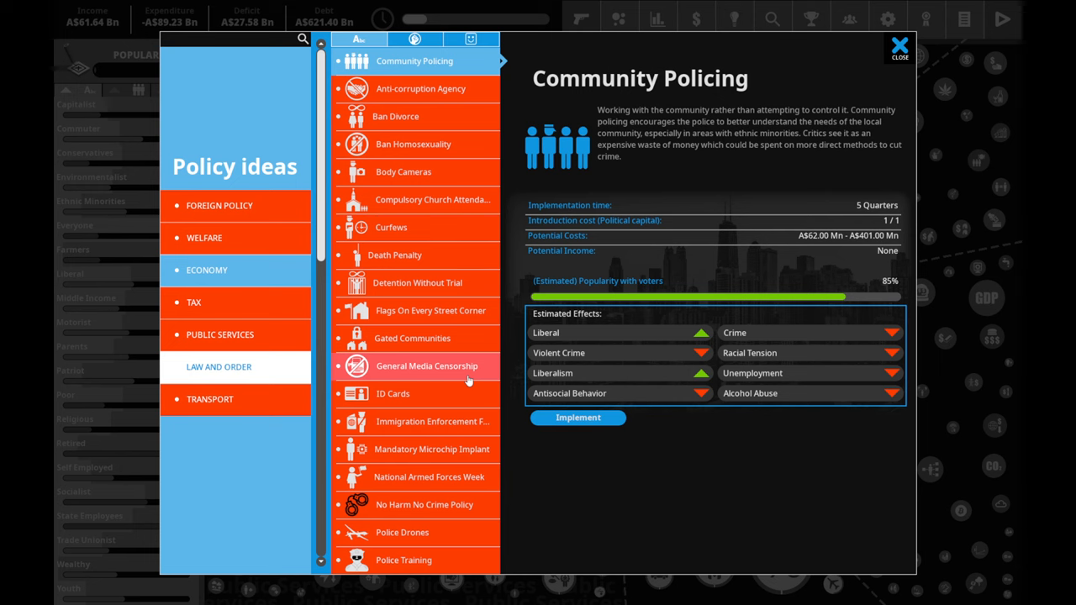
{"action": "mouse_move", "coordinate": [445, 124]}
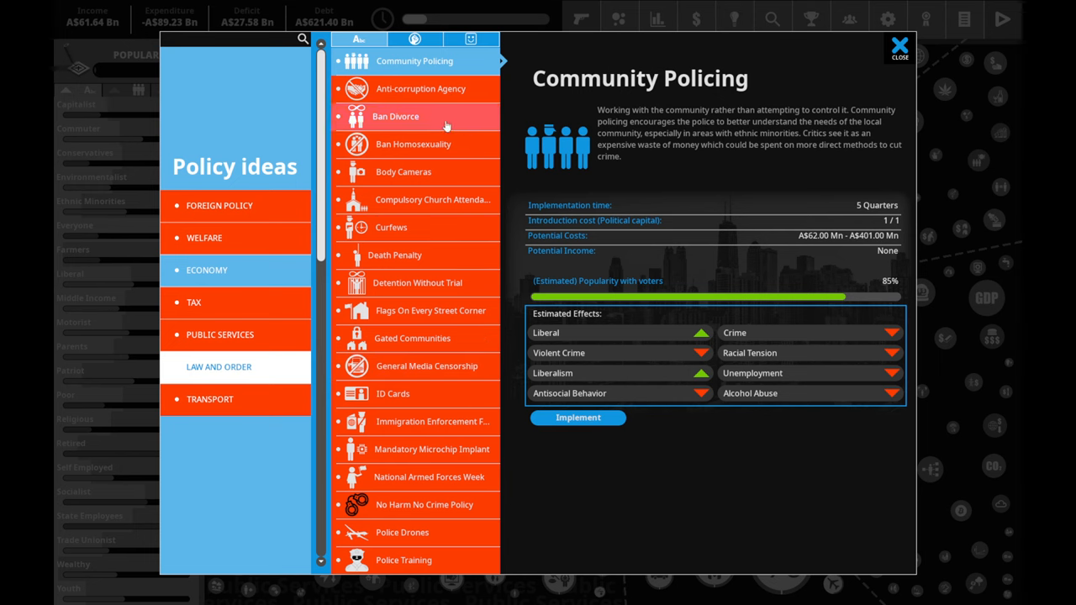
{"action": "left_click", "coordinate": [578, 417]}
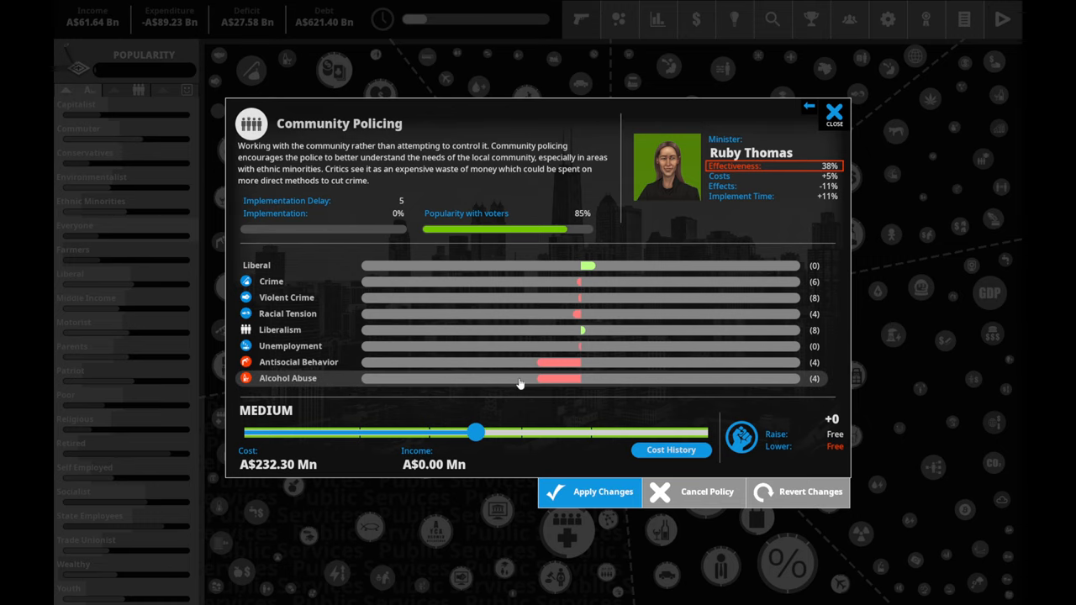
{"action": "mouse_move", "coordinate": [536, 385]}
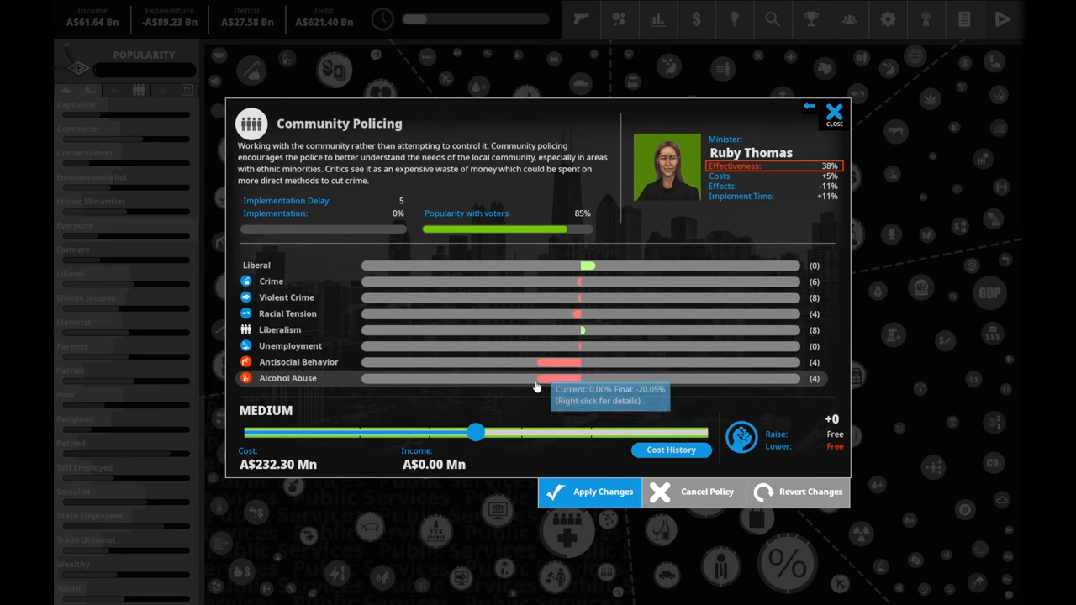
{"action": "mouse_move", "coordinate": [568, 349]}
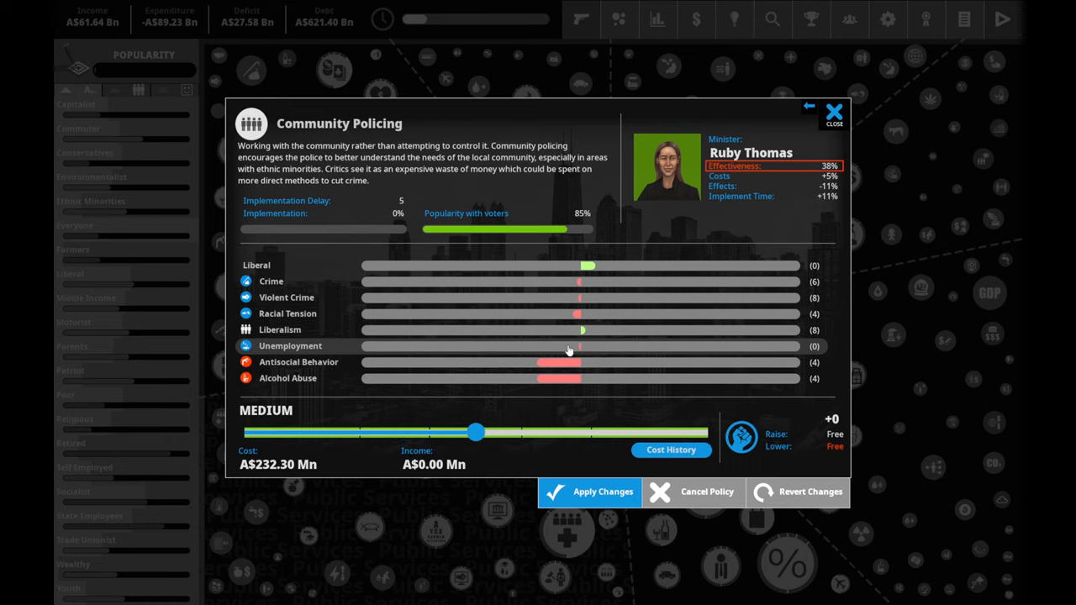
{"action": "mouse_move", "coordinate": [578, 311]}
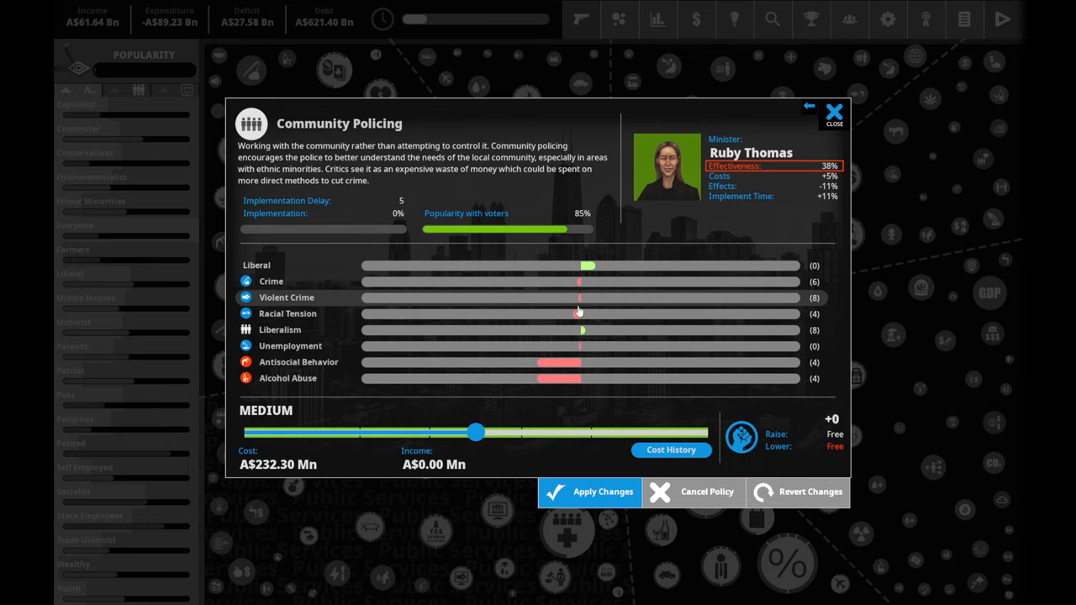
{"action": "mouse_move", "coordinate": [578, 292]}
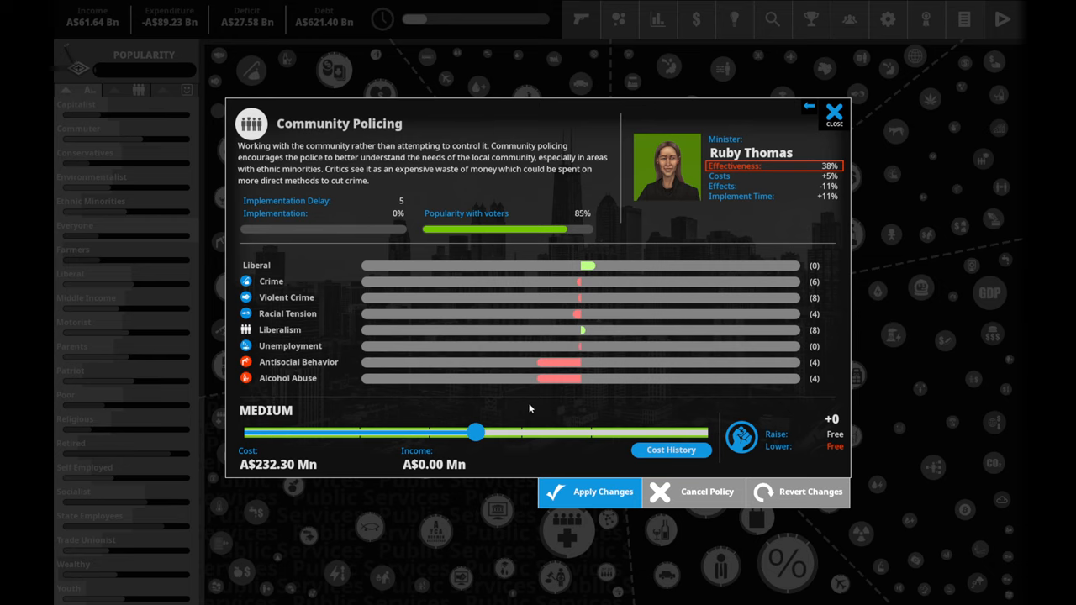
- Set Community Policing to its maximum level, costing AS$387.91 Mn
{"action": "left_click_drag", "start_coordinate": [476, 430], "coordinate": [692, 430]}
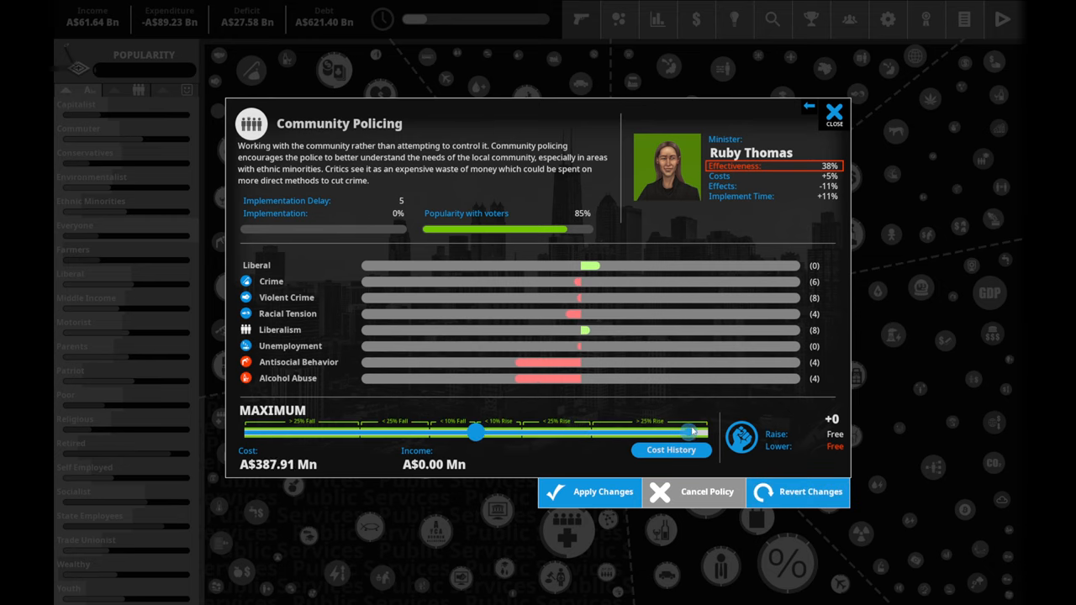
{"action": "left_click_drag", "start_coordinate": [692, 431], "coordinate": [596, 430]}
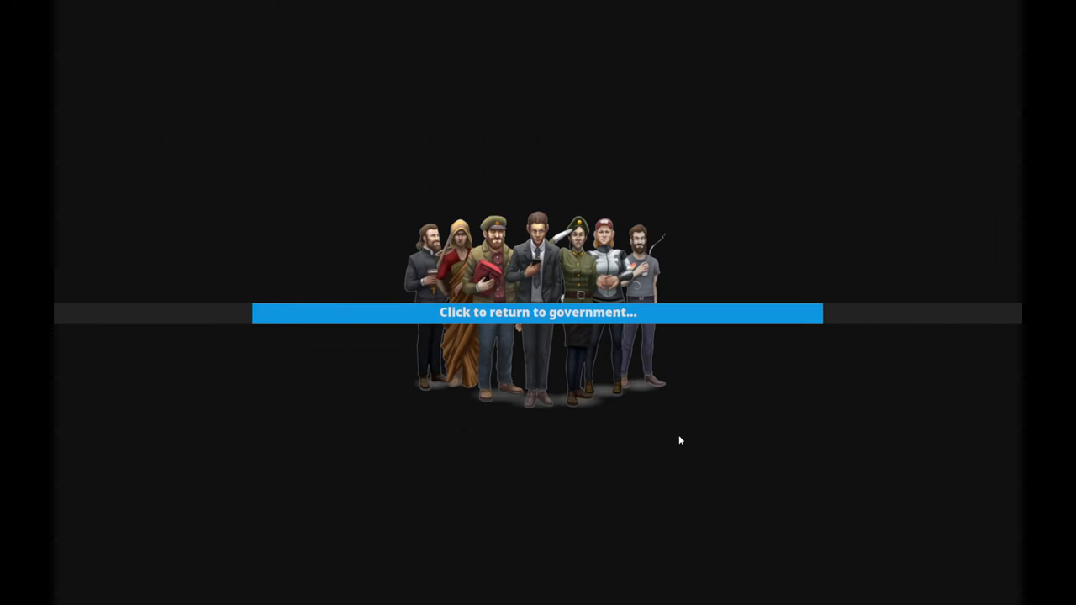
- Return to government and read the water shortage item in the new Quarterly Report
{"action": "left_click", "coordinate": [538, 311]}
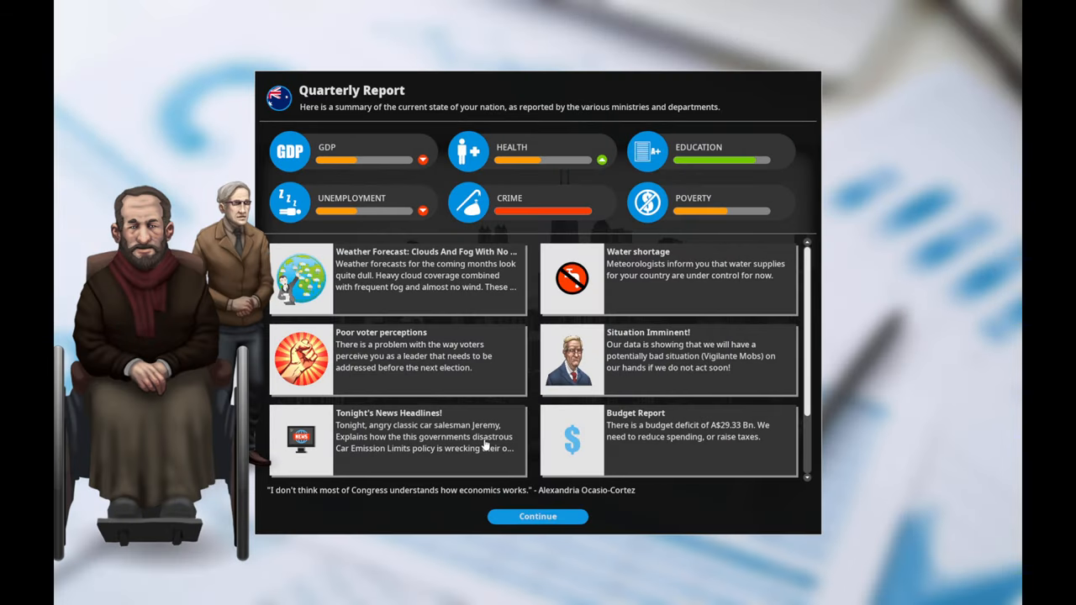
{"action": "left_click", "coordinate": [669, 278]}
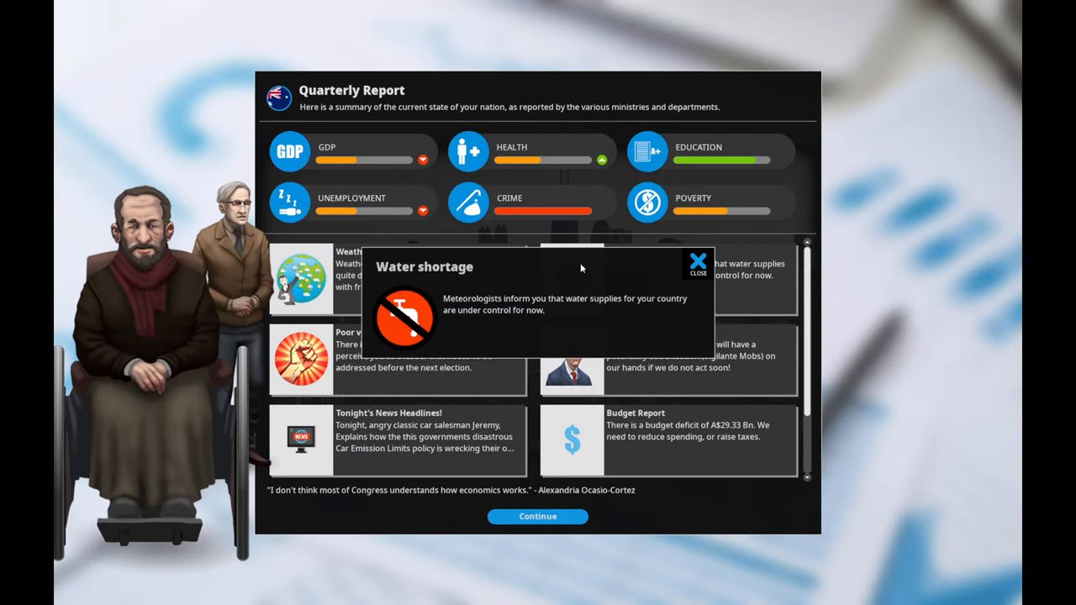
{"action": "left_click", "coordinate": [696, 262]}
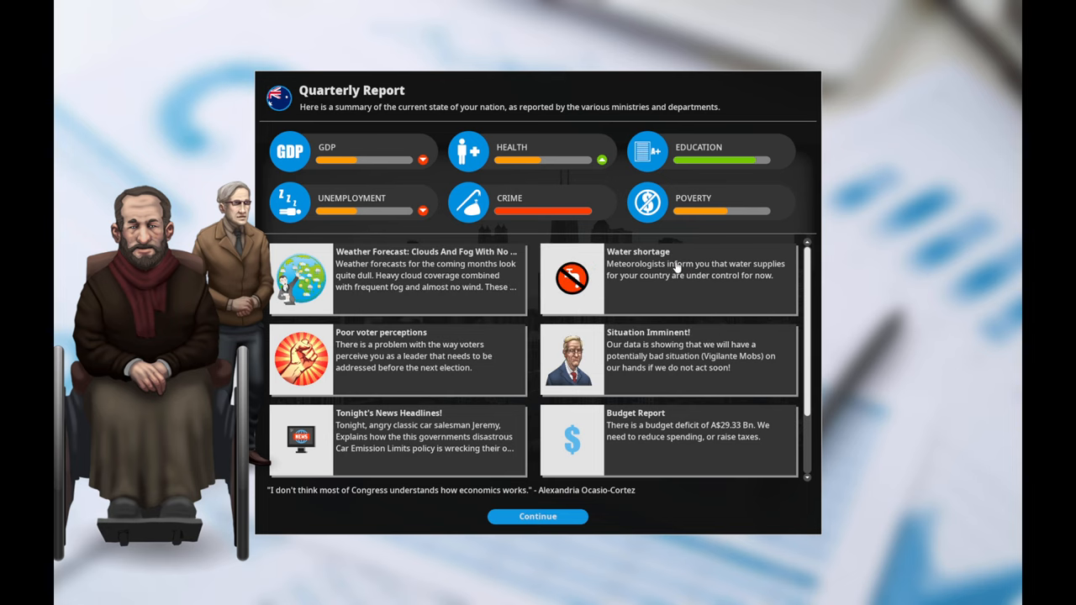
{"action": "mouse_move", "coordinate": [403, 284]}
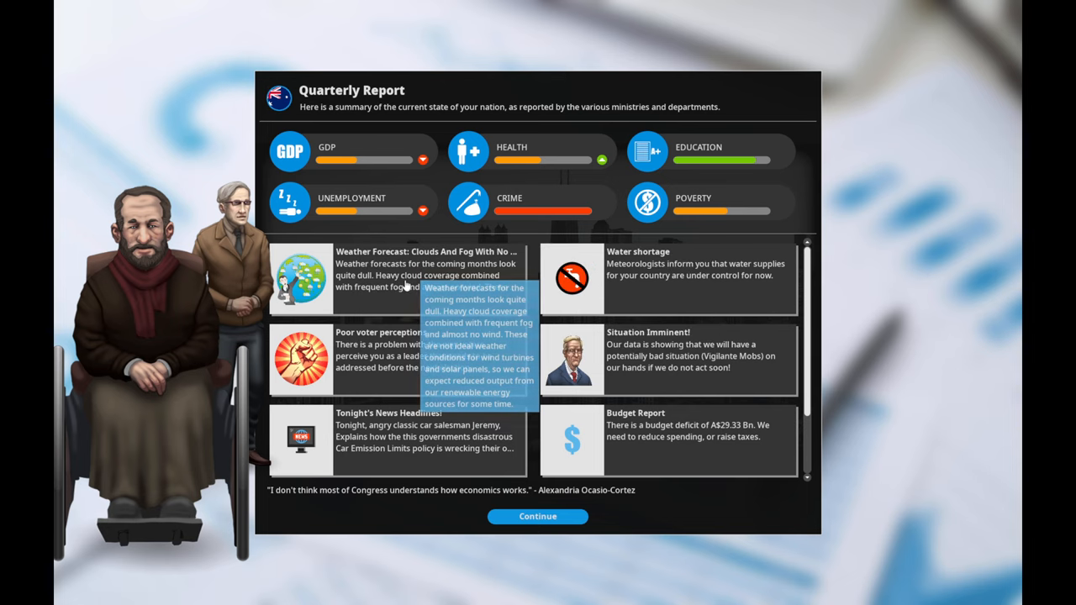
{"action": "mouse_move", "coordinate": [469, 301]}
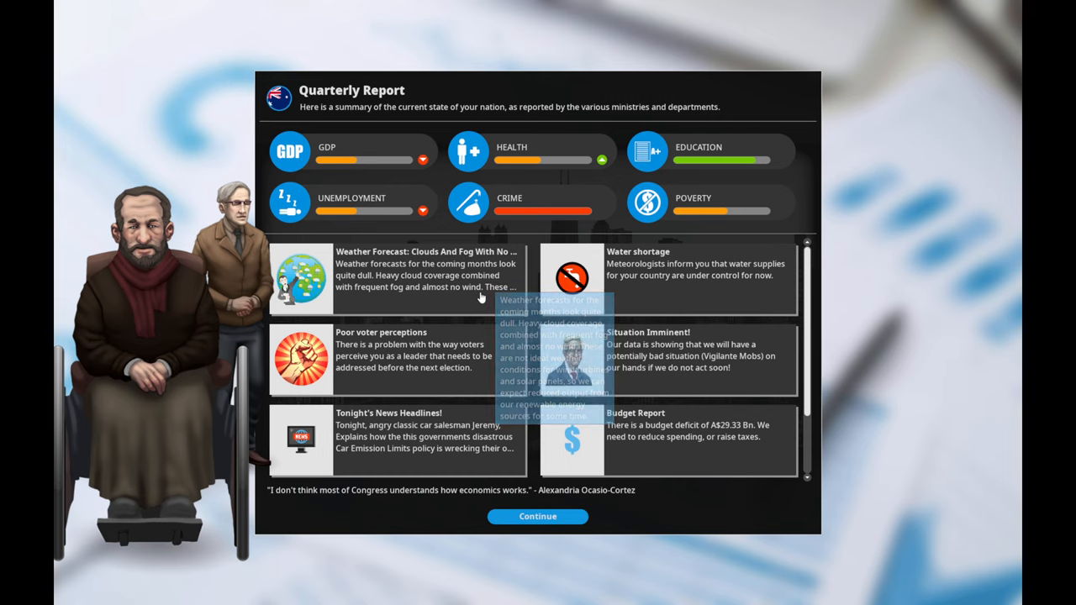
{"action": "mouse_move", "coordinate": [469, 309]}
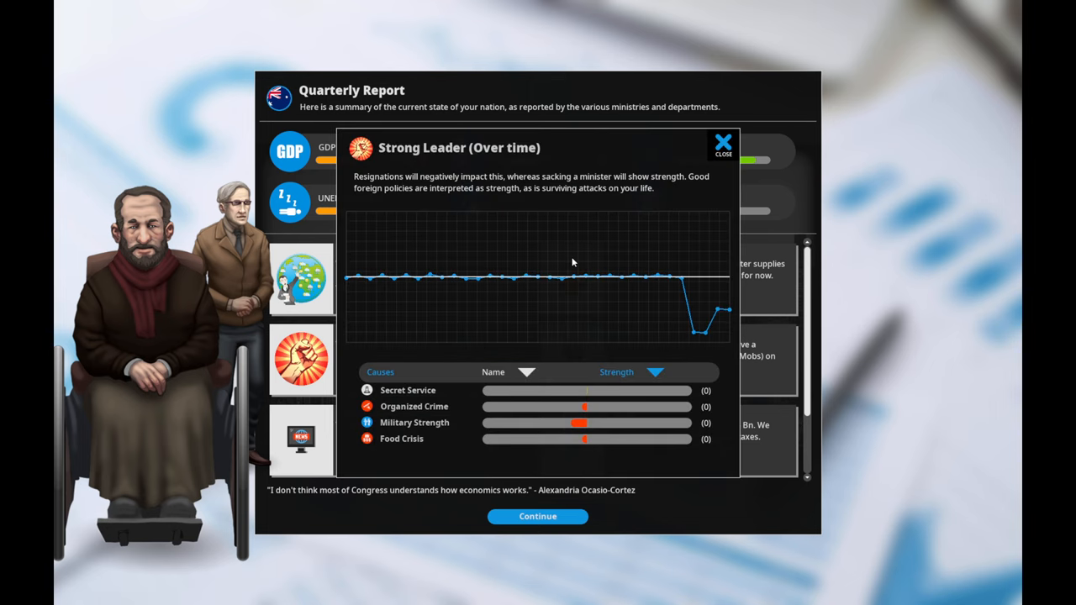
{"action": "mouse_move", "coordinate": [699, 326]}
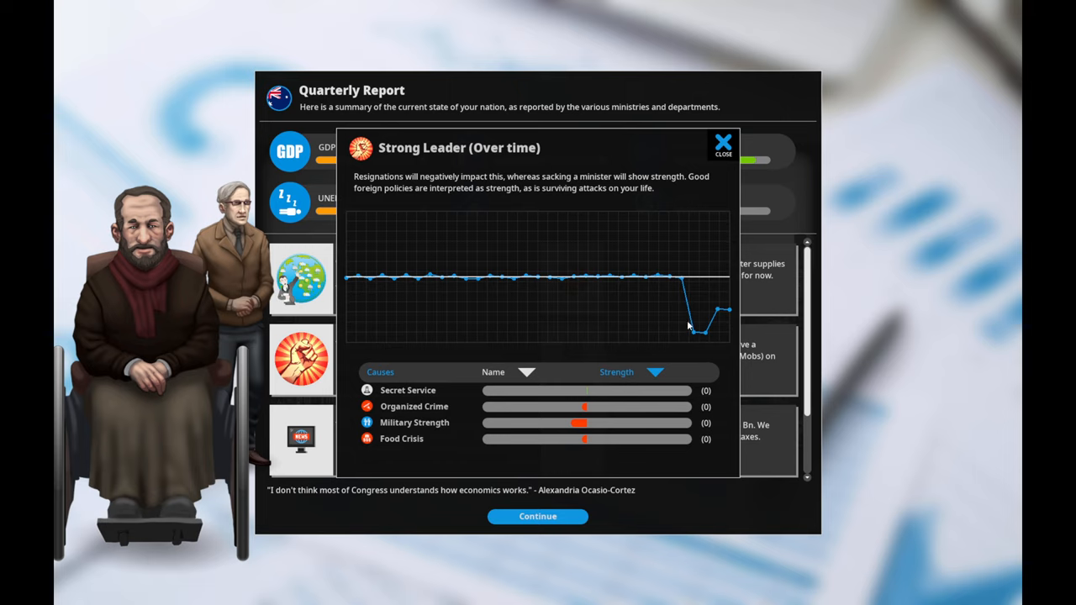
{"action": "mouse_move", "coordinate": [600, 422]}
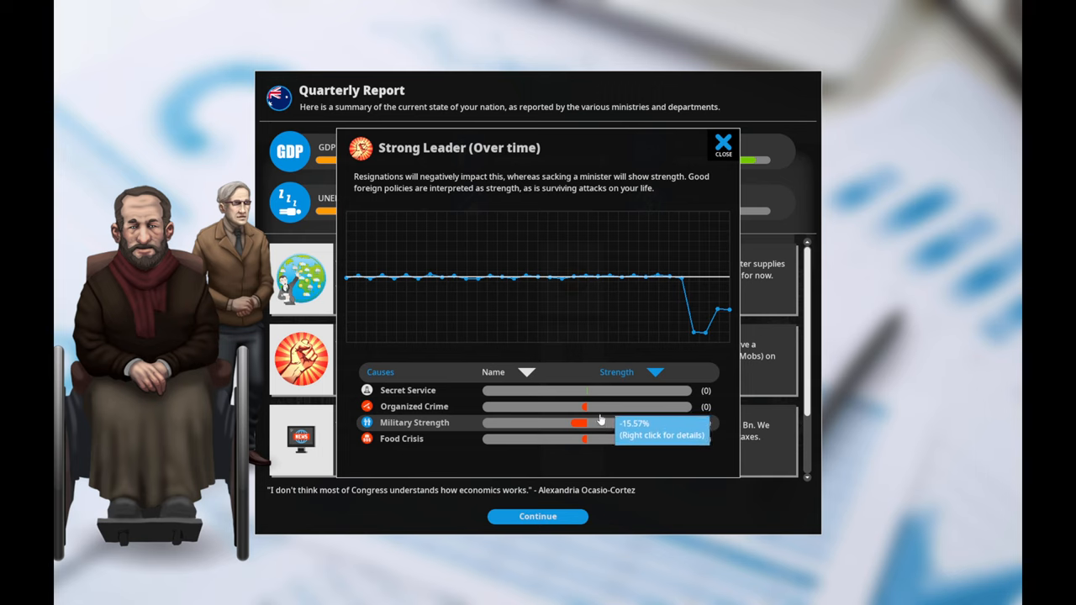
{"action": "mouse_move", "coordinate": [689, 211]}
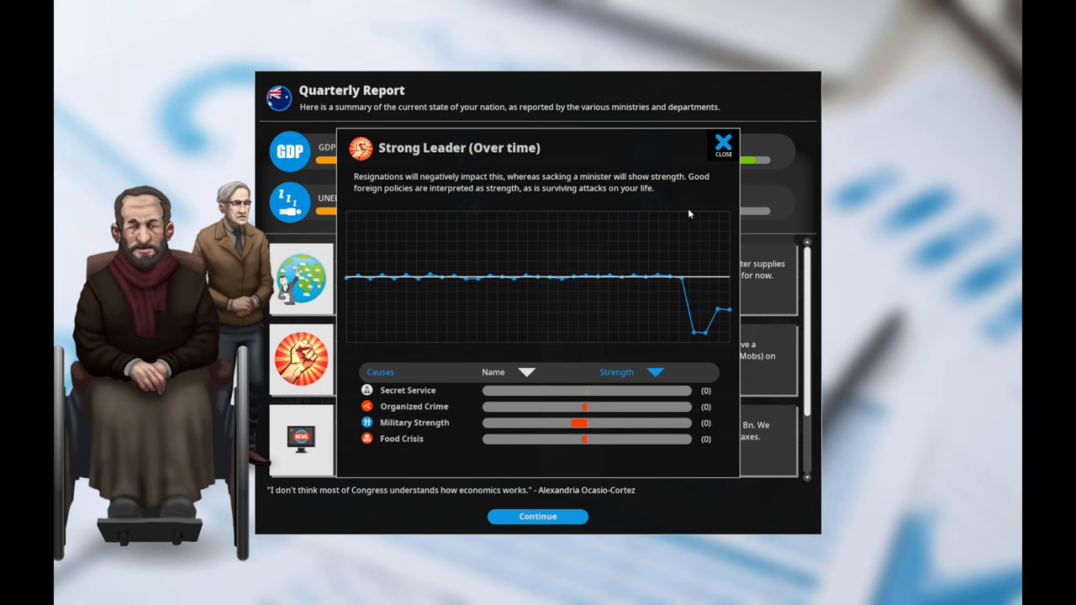
- Close the Strong Leader trend history to show the Quarterly Report again
{"action": "left_click", "coordinate": [722, 143]}
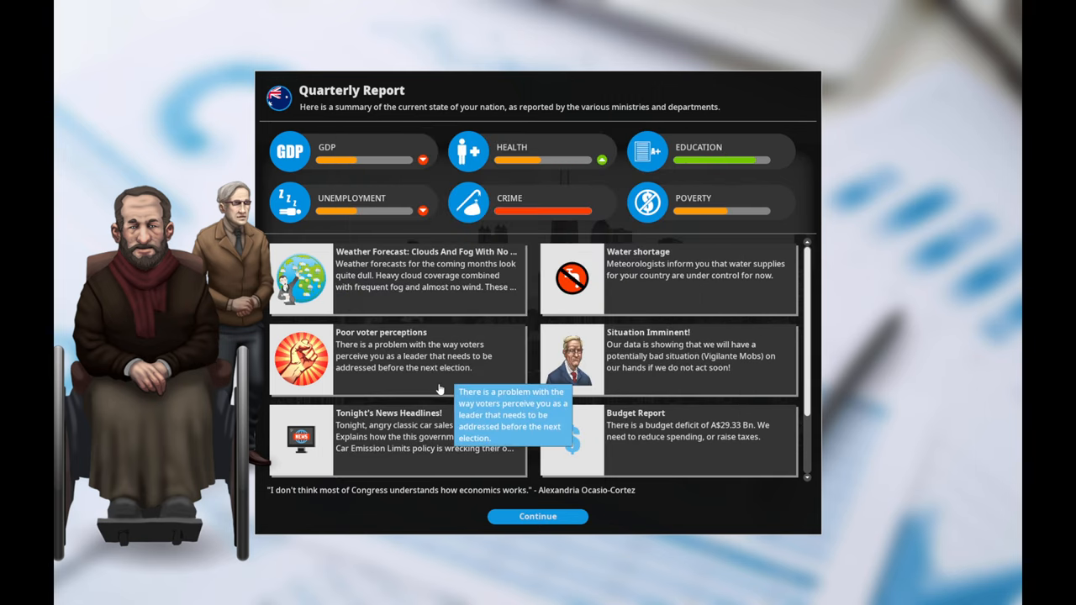
{"action": "mouse_move", "coordinate": [647, 395]}
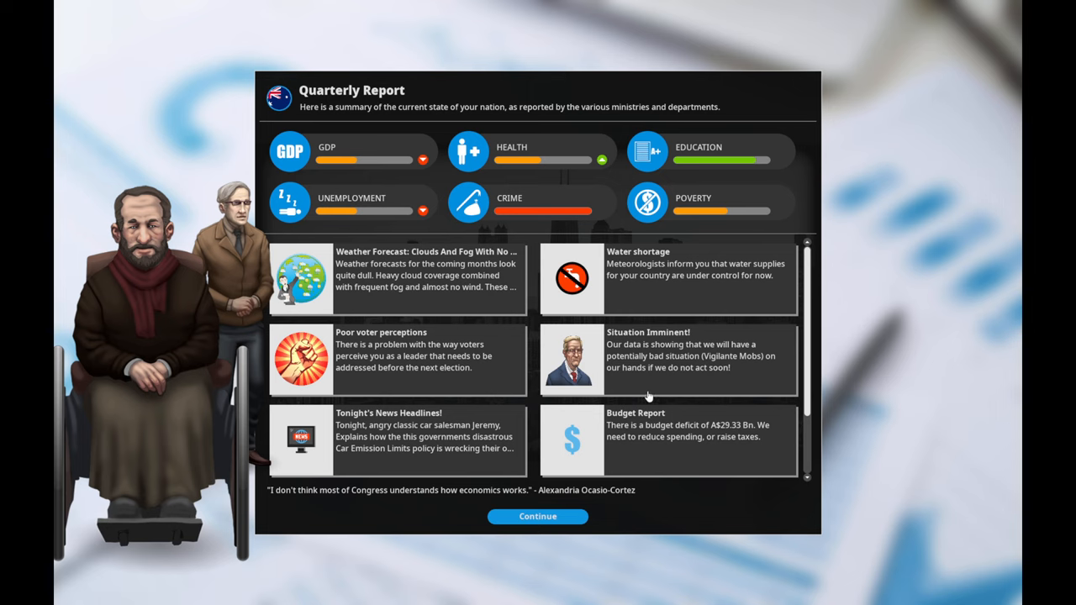
- Dismiss the Quarterly Report and leave Corporation Tax unchanged at 28%
{"action": "scroll", "scroll_direction": "down", "scroll_amount": 3}
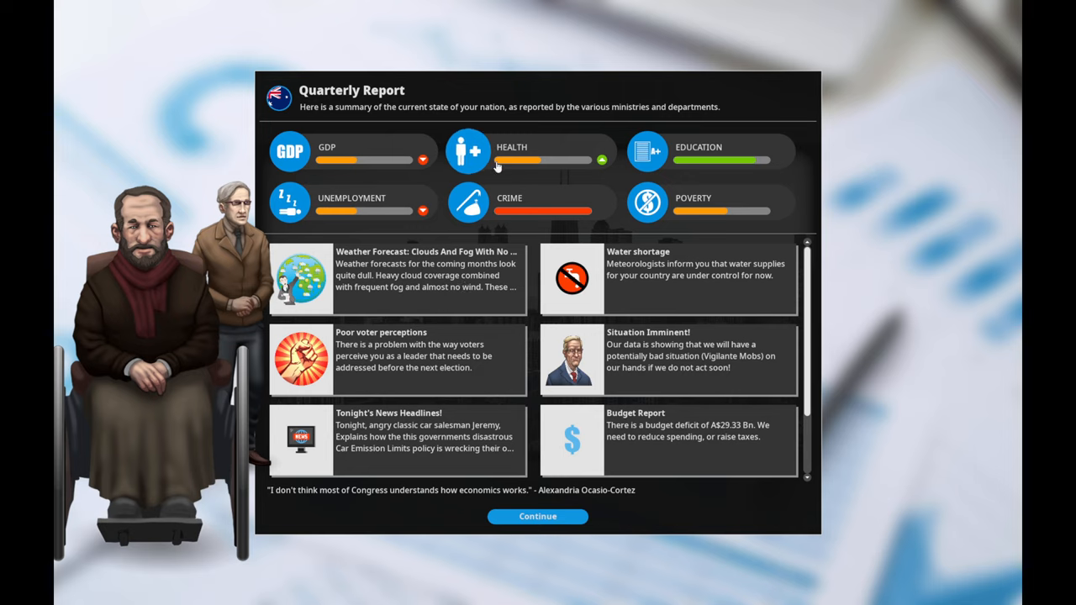
{"action": "mouse_move", "coordinate": [411, 208]}
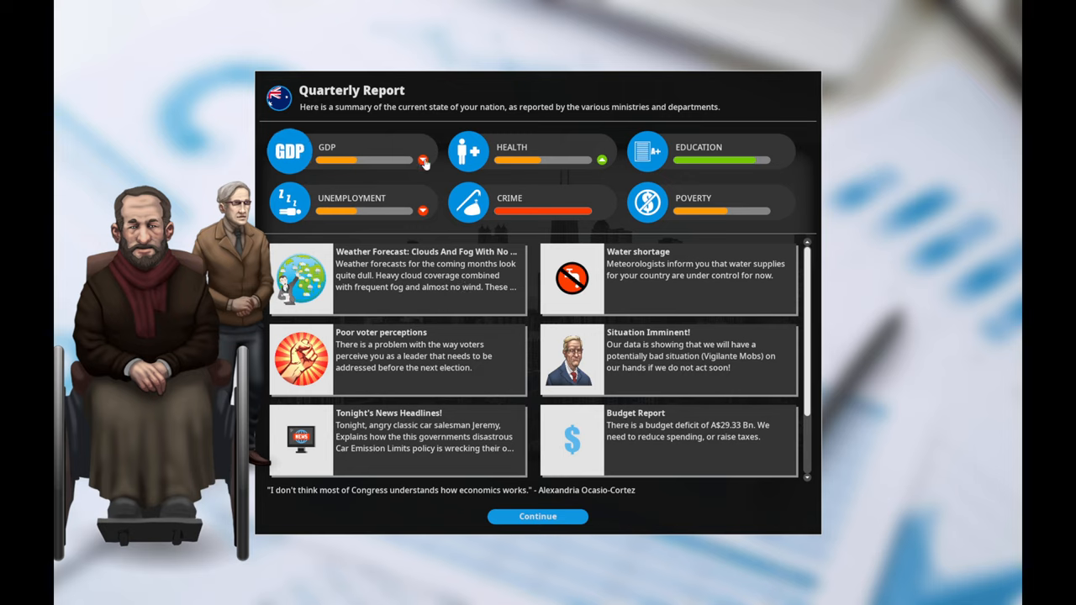
{"action": "mouse_move", "coordinate": [311, 138]}
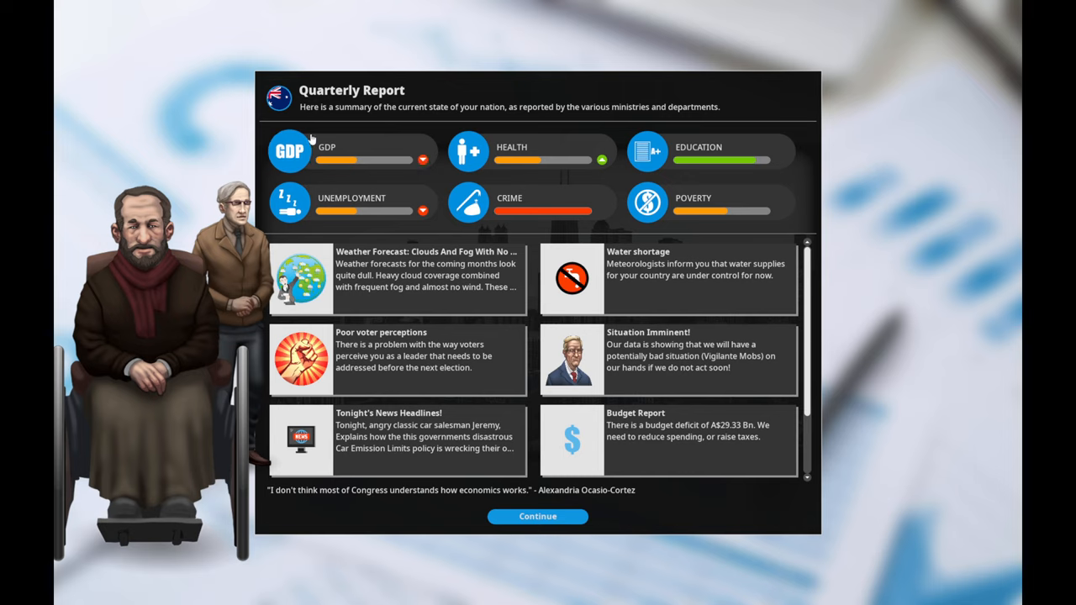
{"action": "mouse_move", "coordinate": [731, 205]}
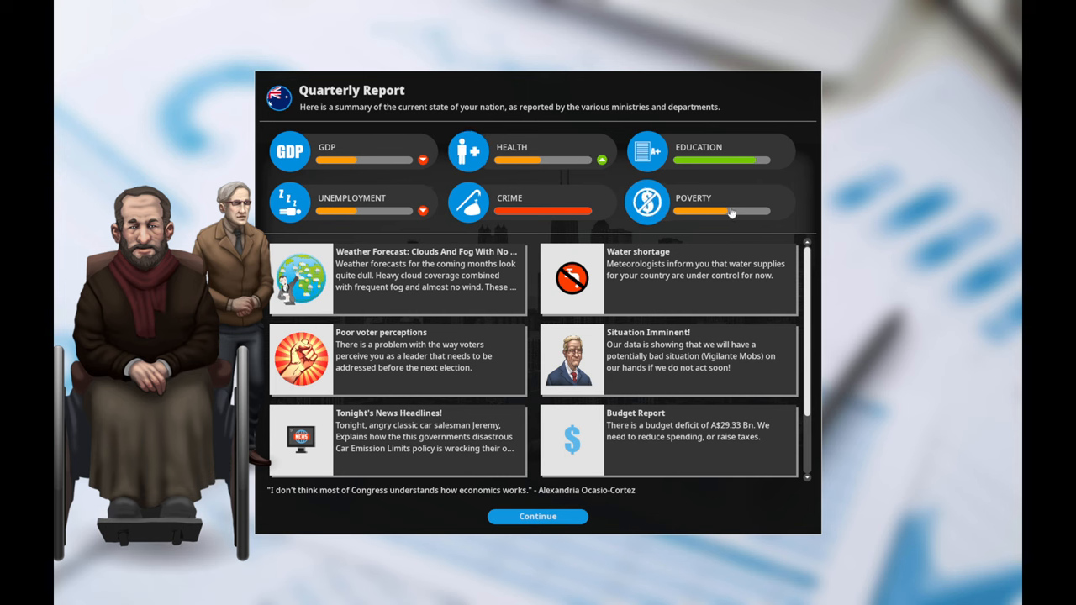
{"action": "mouse_move", "coordinate": [446, 385]}
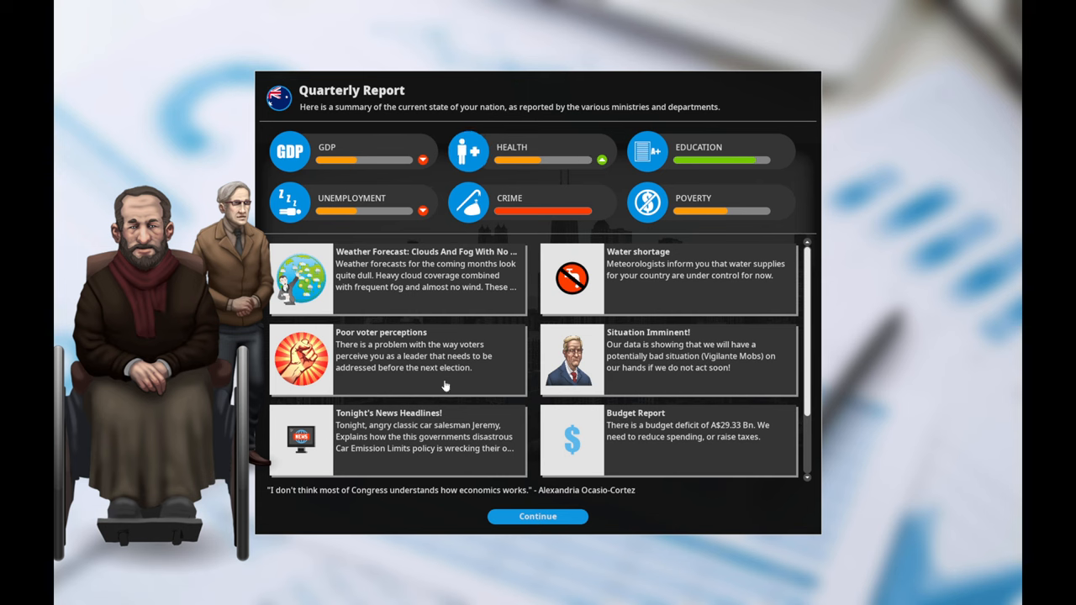
{"action": "left_click", "coordinate": [538, 515]}
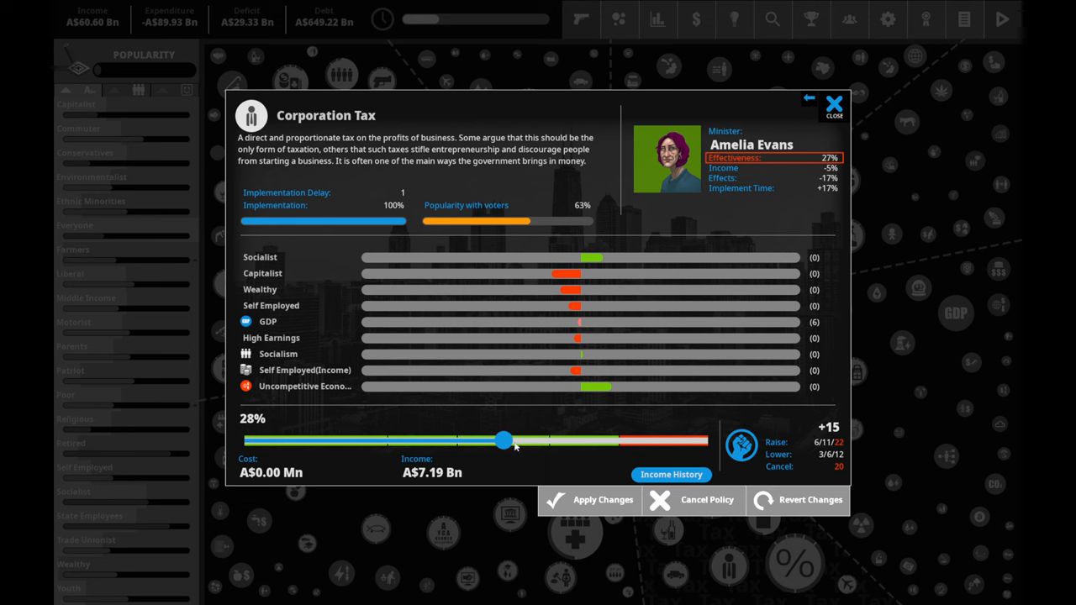
{"action": "mouse_move", "coordinate": [502, 441]}
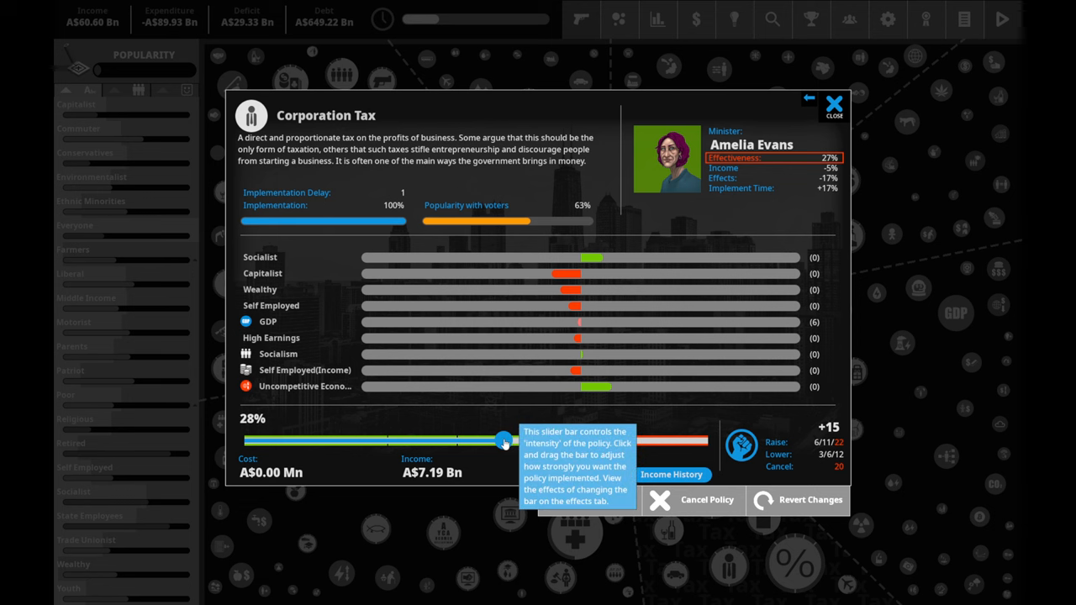
{"action": "left_click", "coordinate": [832, 104]}
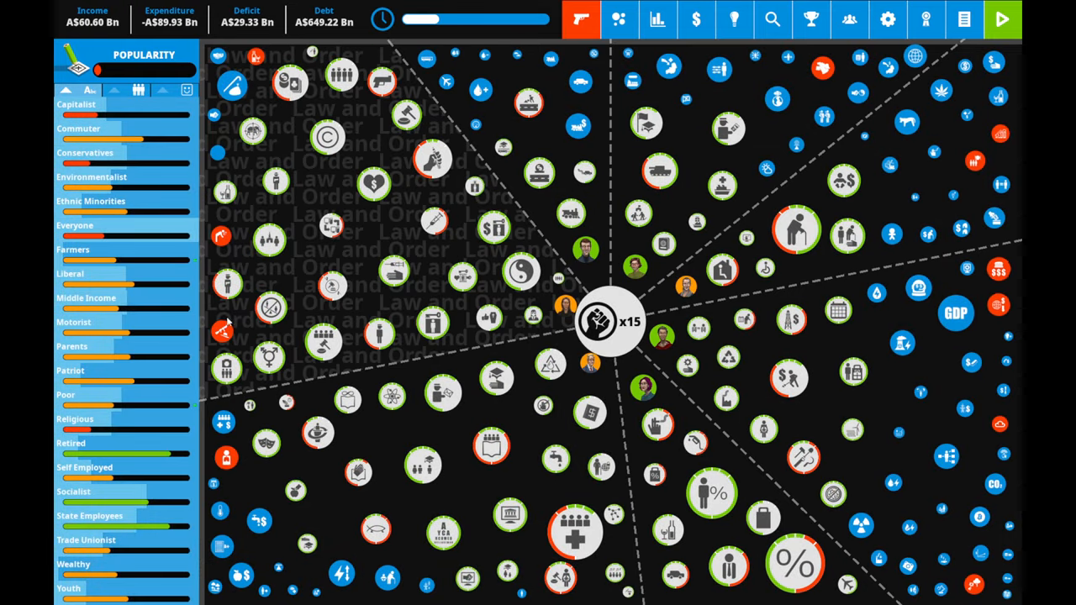
- Bring up Payroll Tax and preview a higher rate to boost its A$16.98 Bn income
{"action": "left_click", "coordinate": [76, 115]}
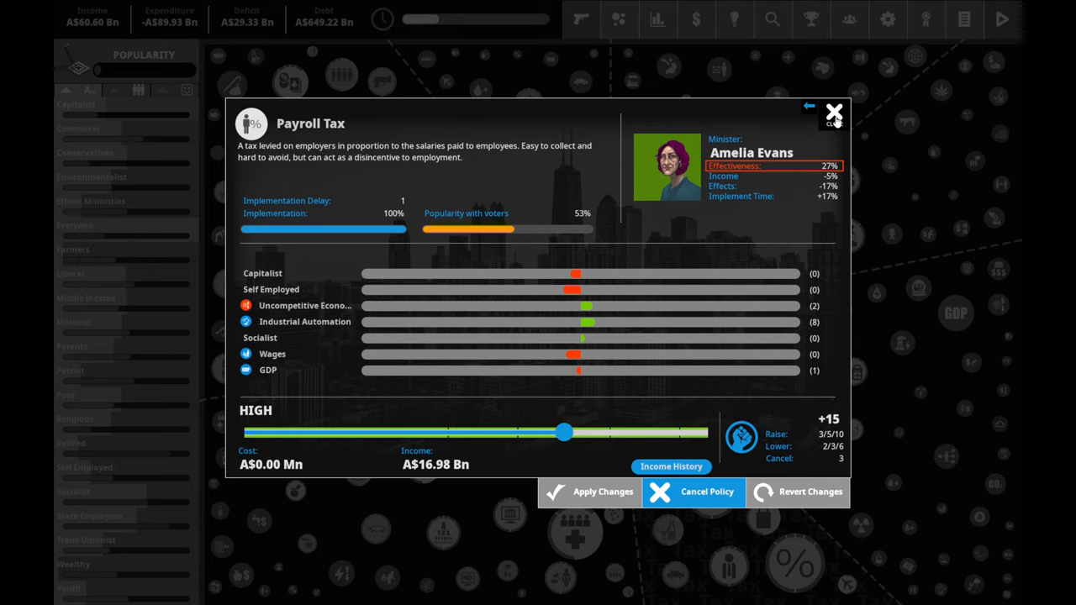
{"action": "mouse_move", "coordinate": [586, 403]}
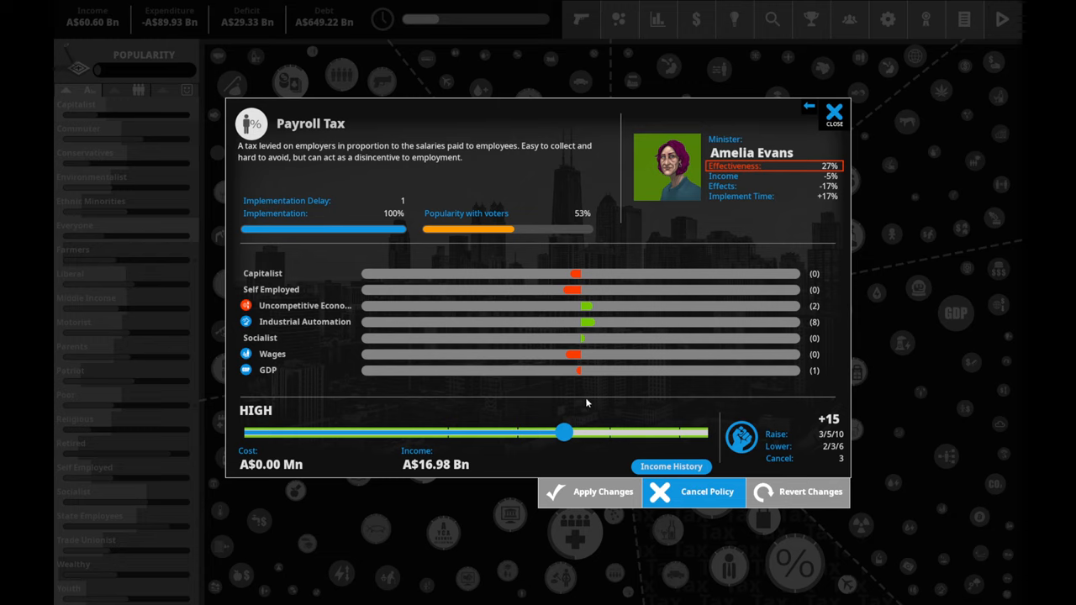
{"action": "left_click_drag", "start_coordinate": [561, 432], "coordinate": [568, 432]}
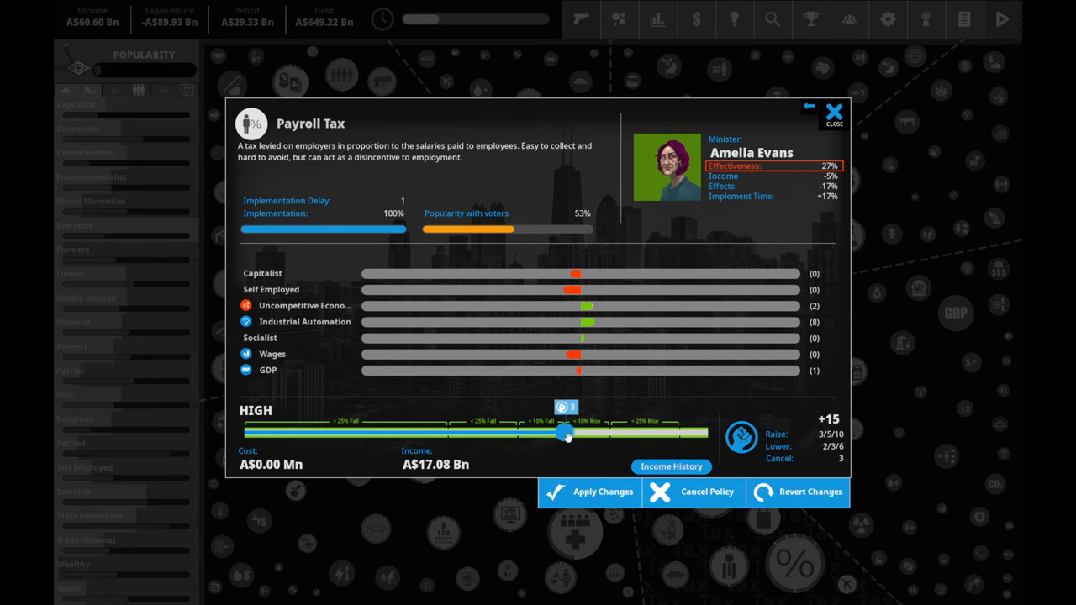
{"action": "left_click_drag", "start_coordinate": [563, 432], "coordinate": [568, 432]}
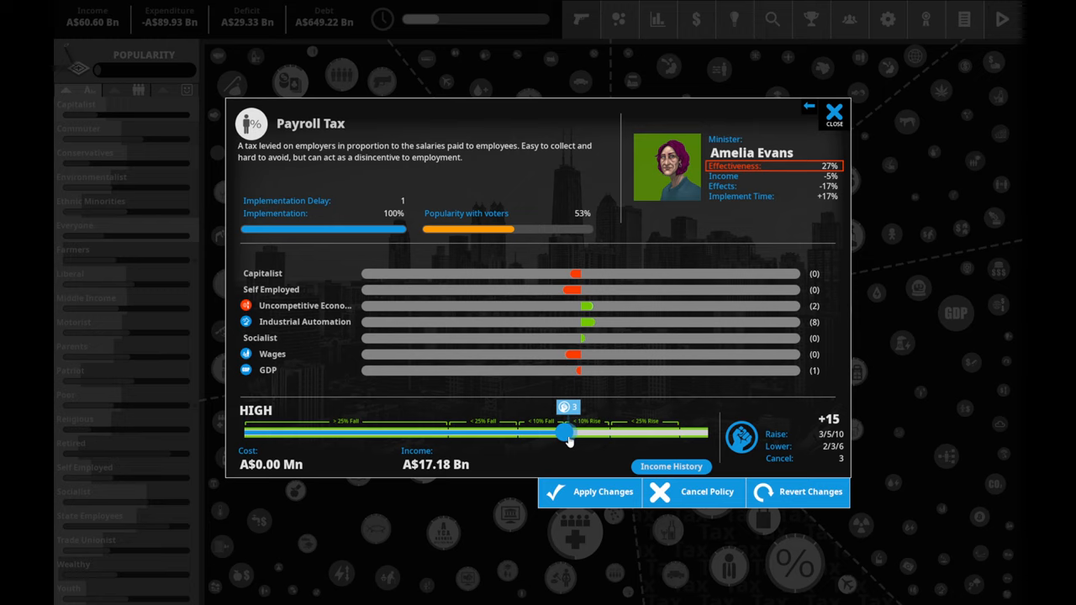
{"action": "left_click_drag", "start_coordinate": [563, 430], "coordinate": [574, 430]}
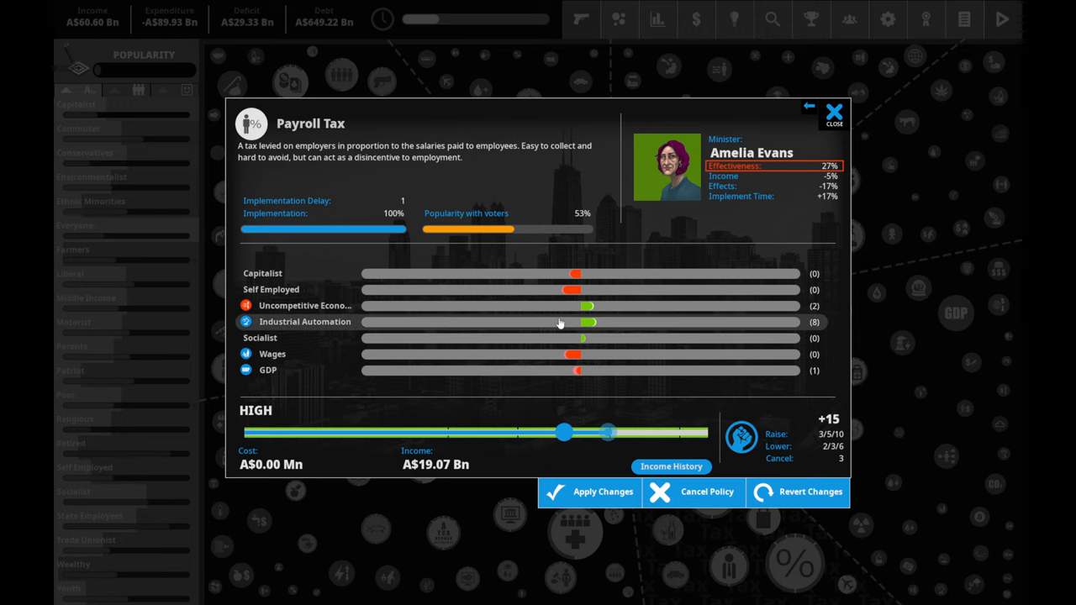
{"action": "mouse_move", "coordinate": [554, 298]}
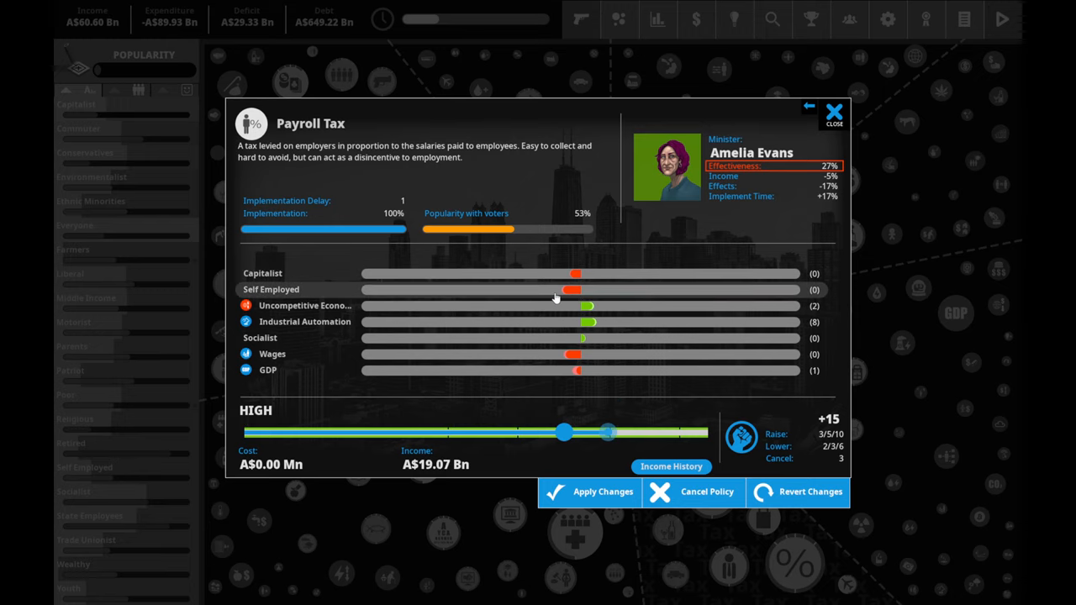
{"action": "mouse_move", "coordinate": [593, 274]}
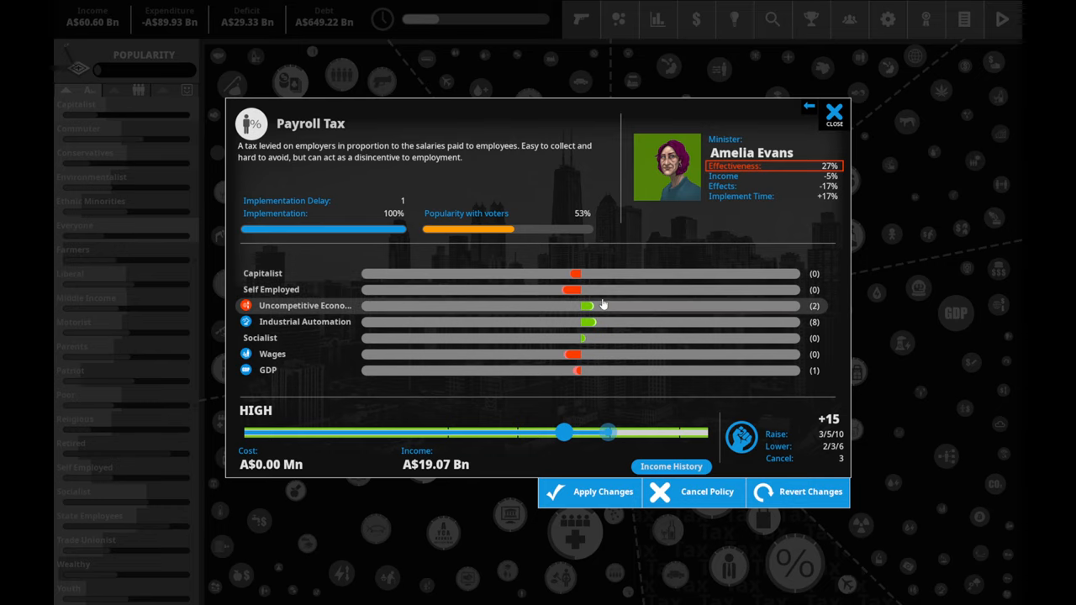
- Decline spending political capital on the Payroll Tax rise and move on to Petrol Tax
{"action": "left_click", "coordinate": [588, 491]}
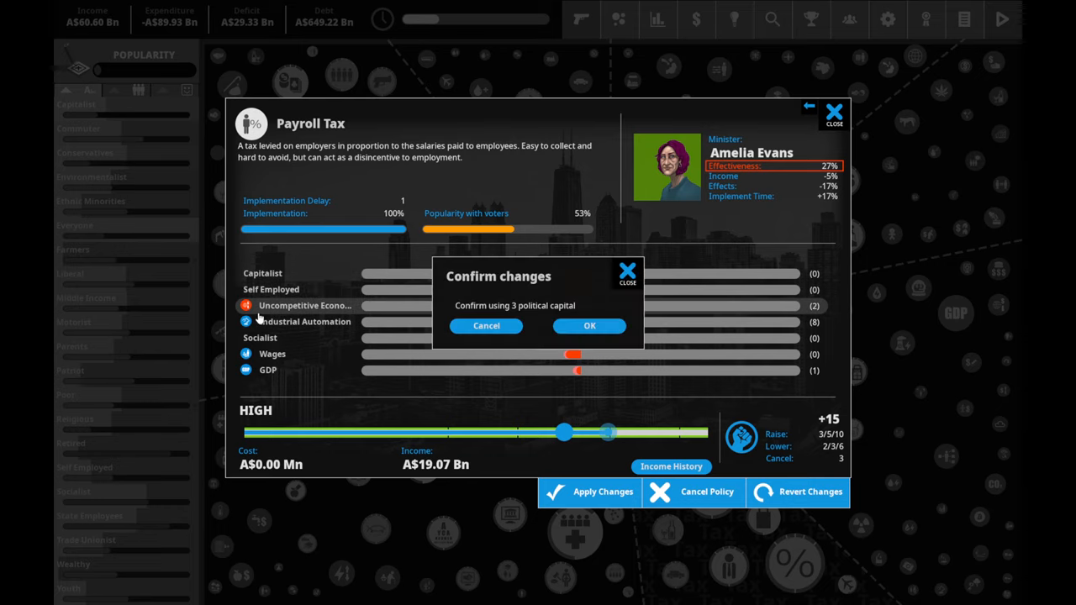
{"action": "left_click", "coordinate": [588, 326]}
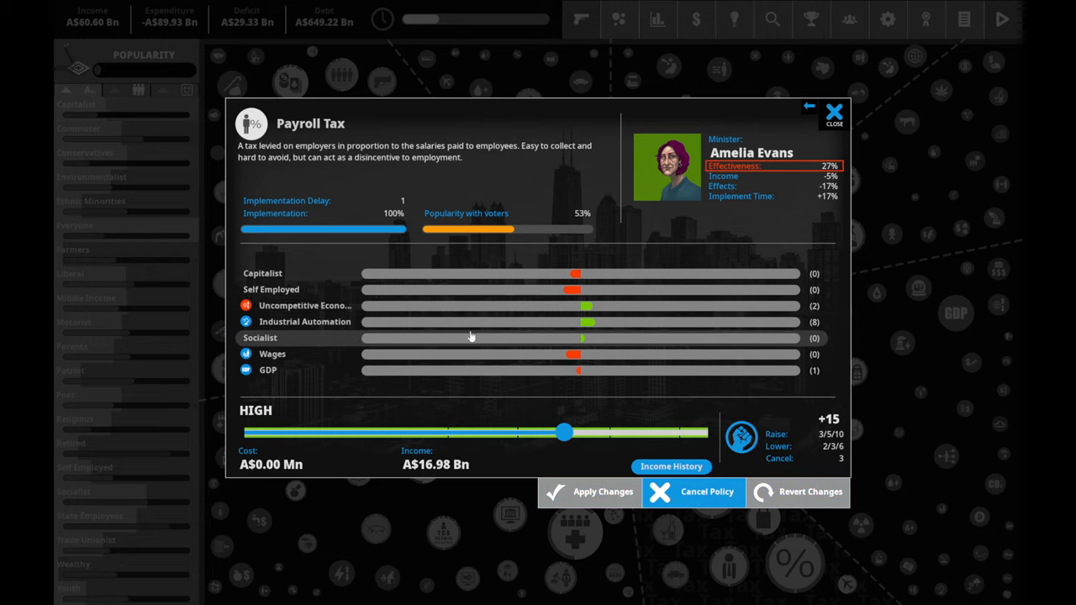
{"action": "mouse_move", "coordinate": [340, 363]}
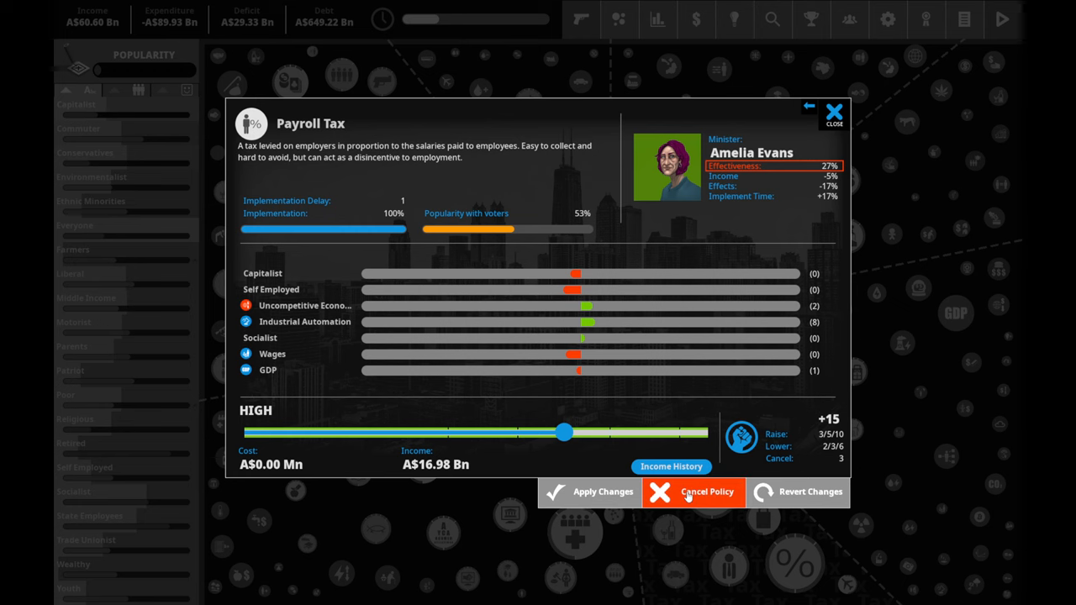
{"action": "left_click", "coordinate": [692, 491]}
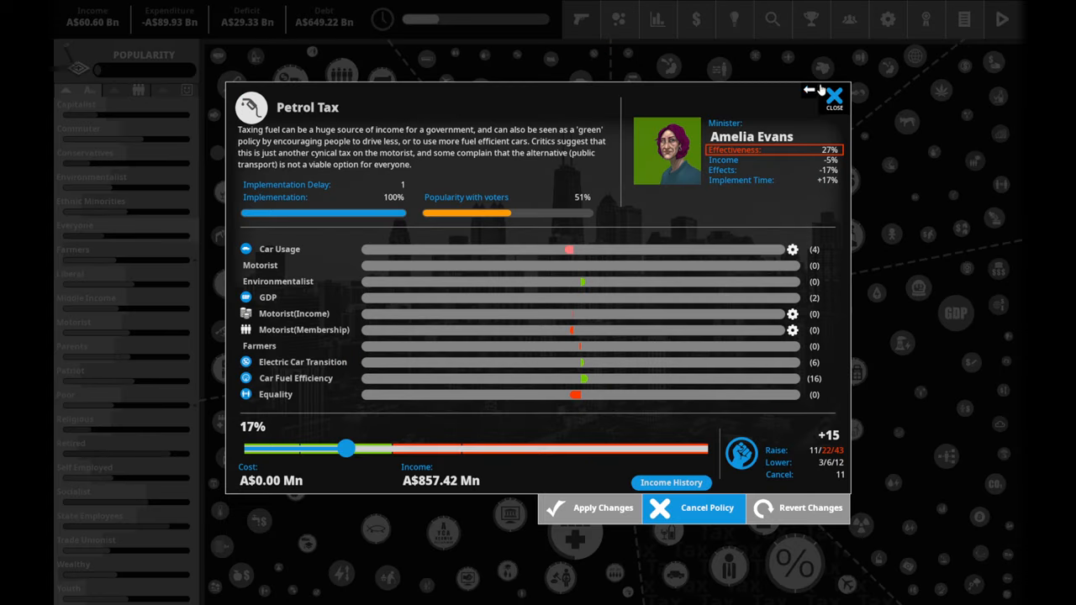
- Step past Petrol and Income Tax, try Corporation Tax at 40%, 24%, 28% and 29%, then leave it unchanged
{"action": "left_click", "coordinate": [833, 94]}
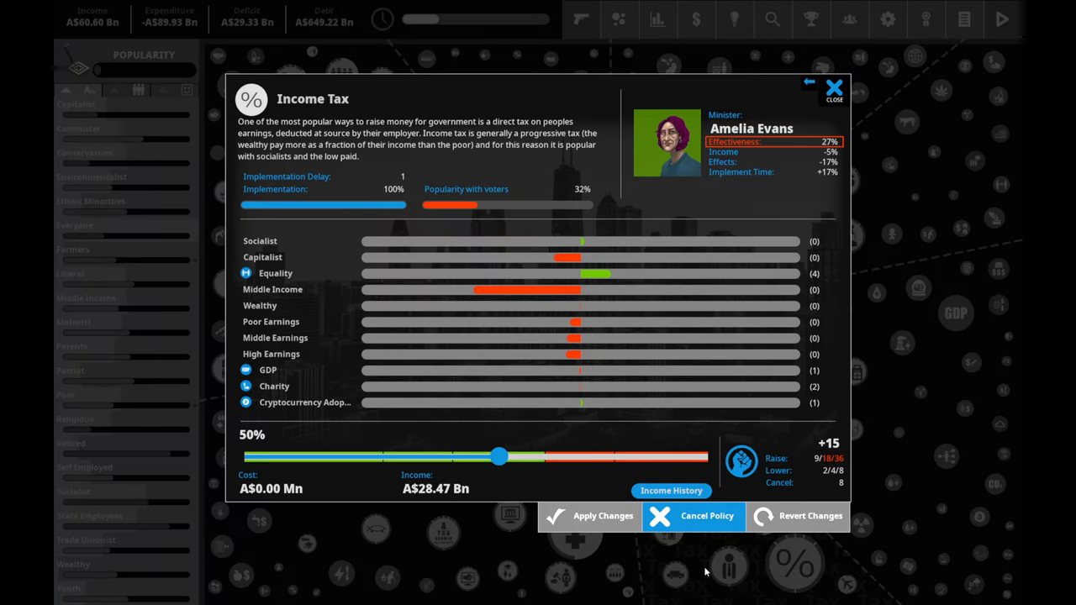
{"action": "mouse_move", "coordinate": [498, 457]}
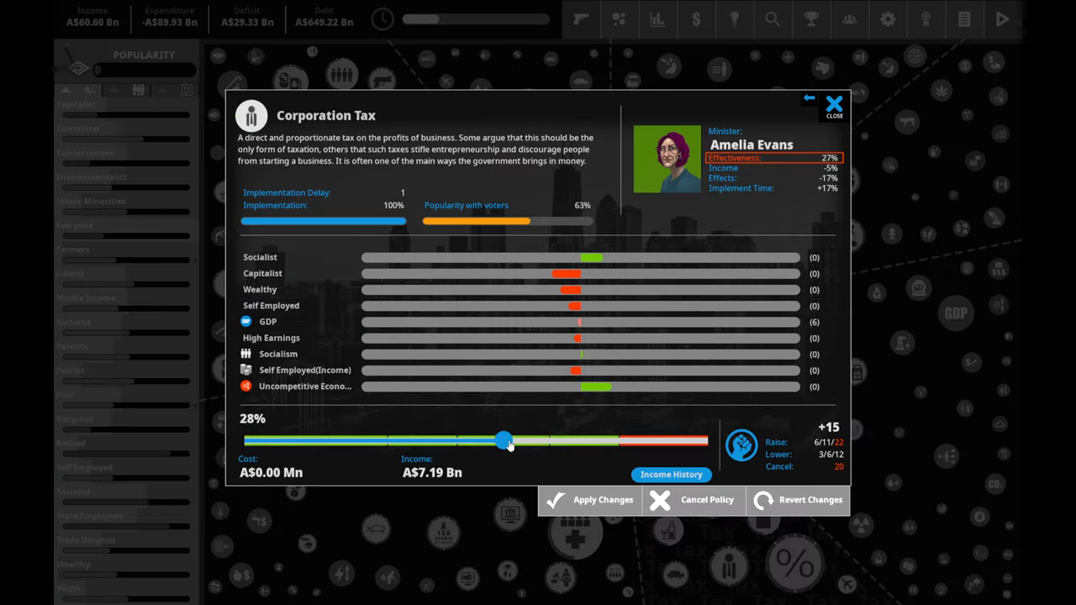
{"action": "left_click_drag", "start_coordinate": [504, 440], "coordinate": [614, 440]}
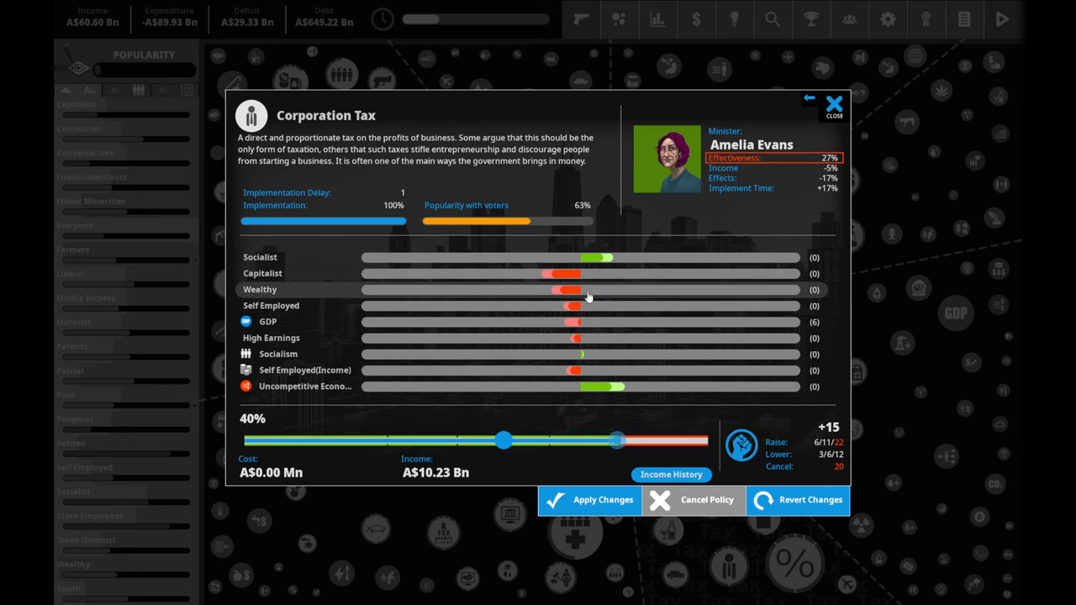
{"action": "mouse_move", "coordinate": [578, 327]}
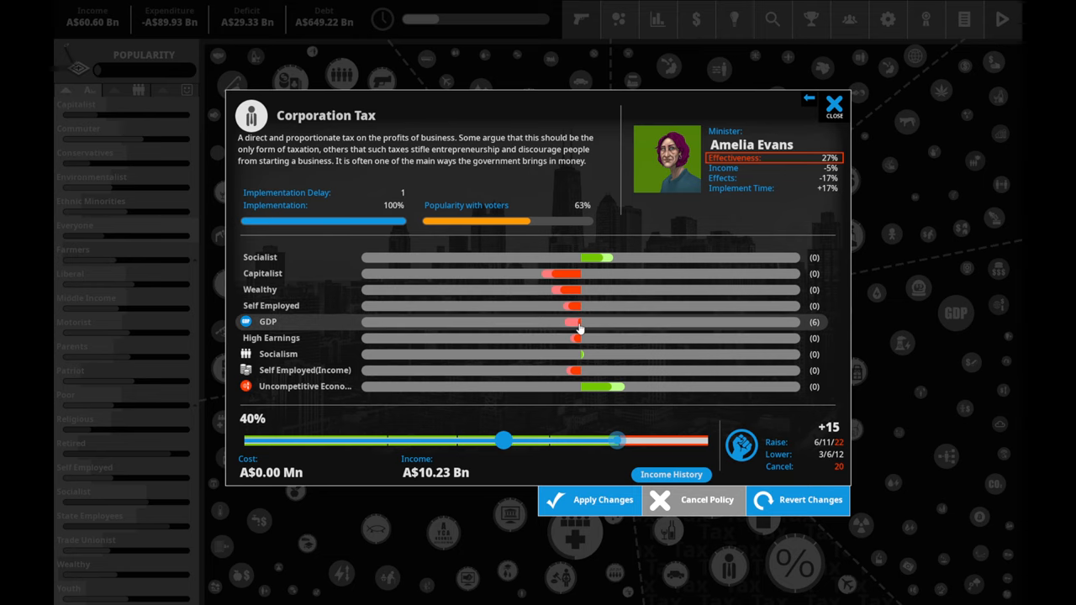
{"action": "left_click_drag", "start_coordinate": [503, 440], "coordinate": [457, 441]}
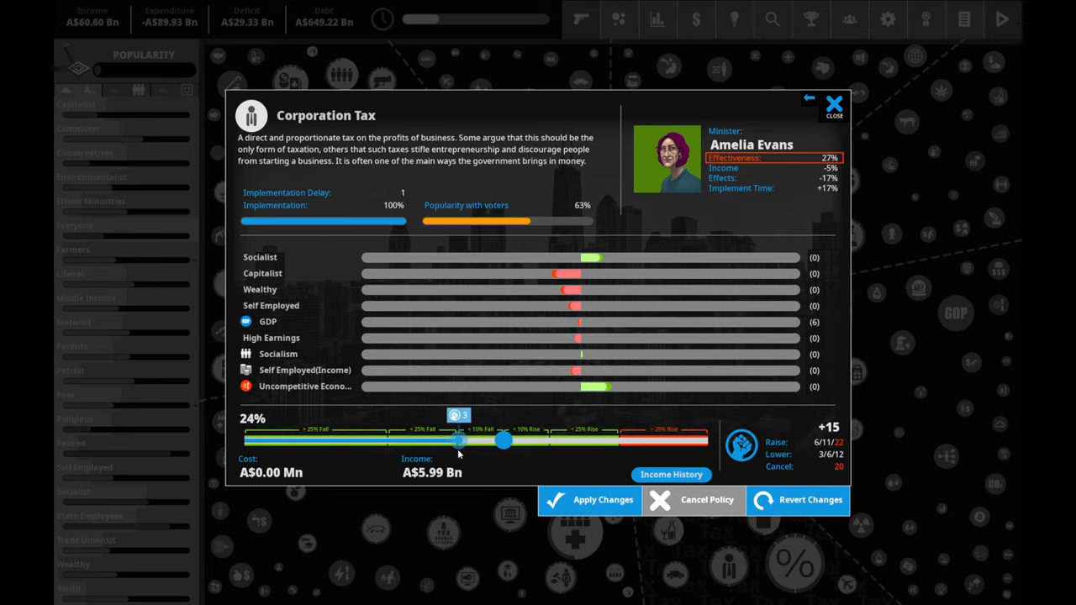
{"action": "left_click_drag", "start_coordinate": [502, 441], "coordinate": [491, 441]}
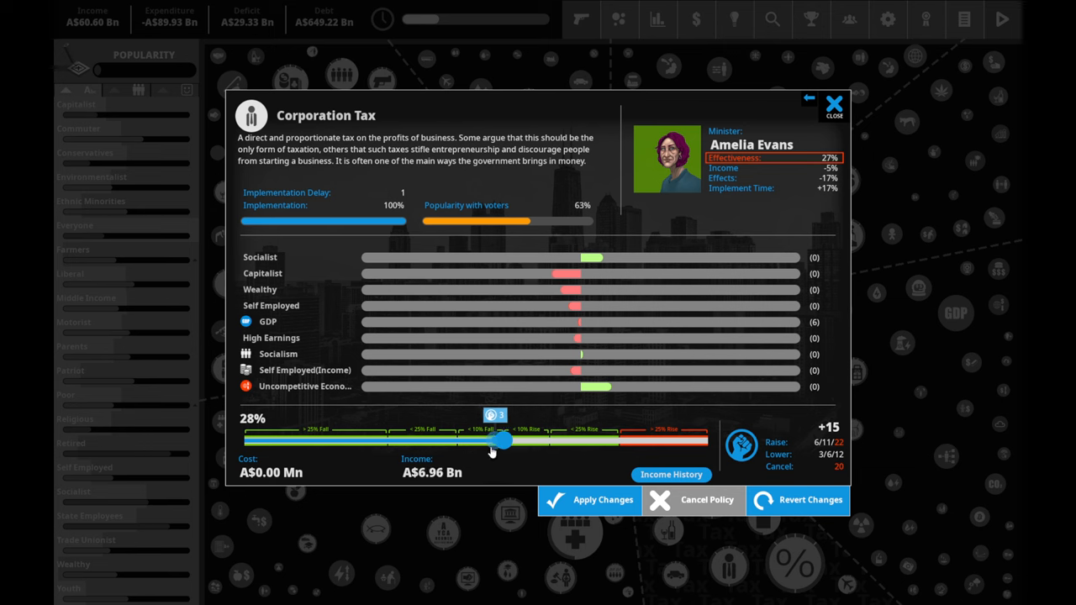
{"action": "left_click_drag", "start_coordinate": [501, 440], "coordinate": [502, 440]}
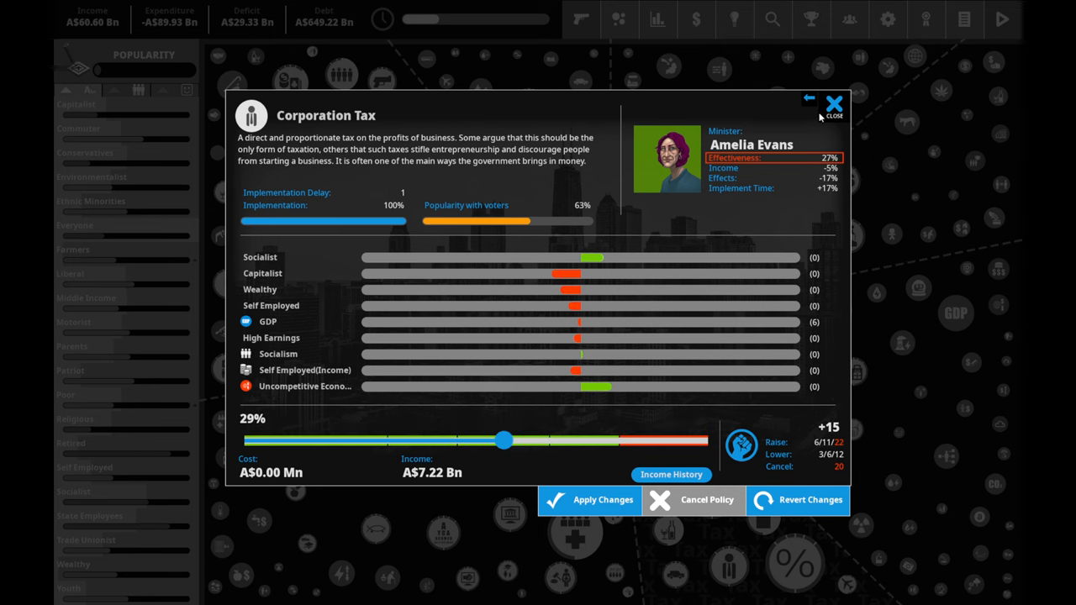
{"action": "left_click", "coordinate": [588, 499]}
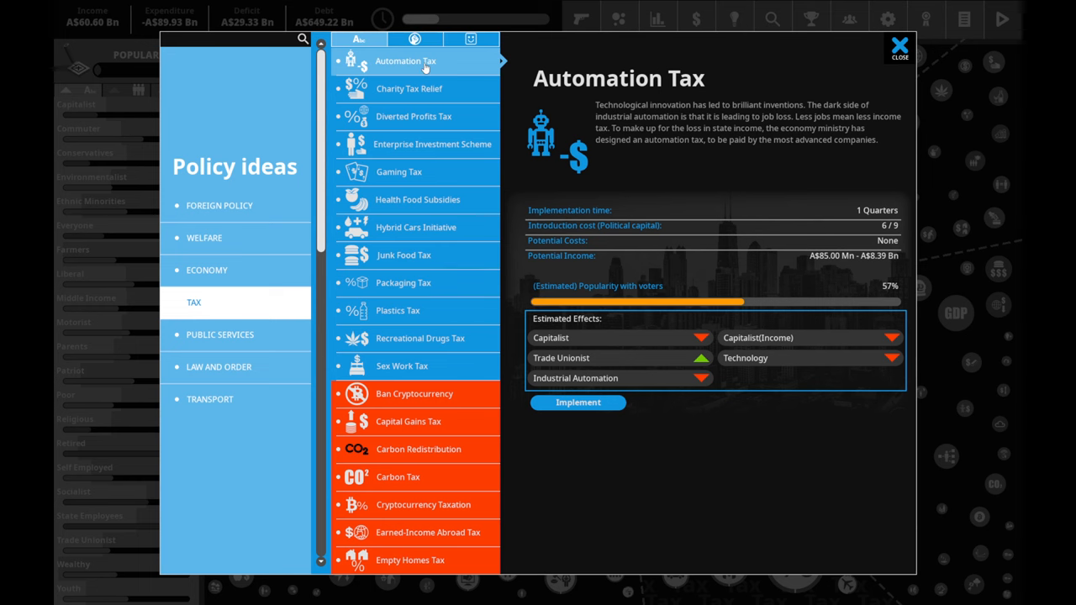
- Review the Diverted Profits, Charity Tax Relief, Automation Tax and Hybrid Cars Initiative ideas
{"action": "left_click", "coordinate": [414, 116]}
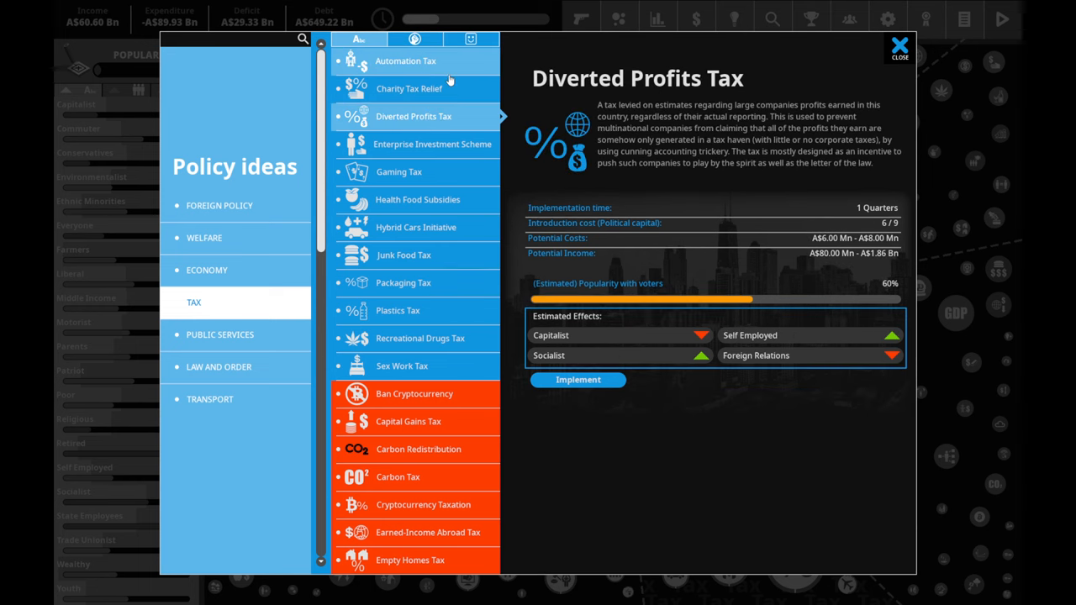
{"action": "left_click", "coordinate": [410, 88]}
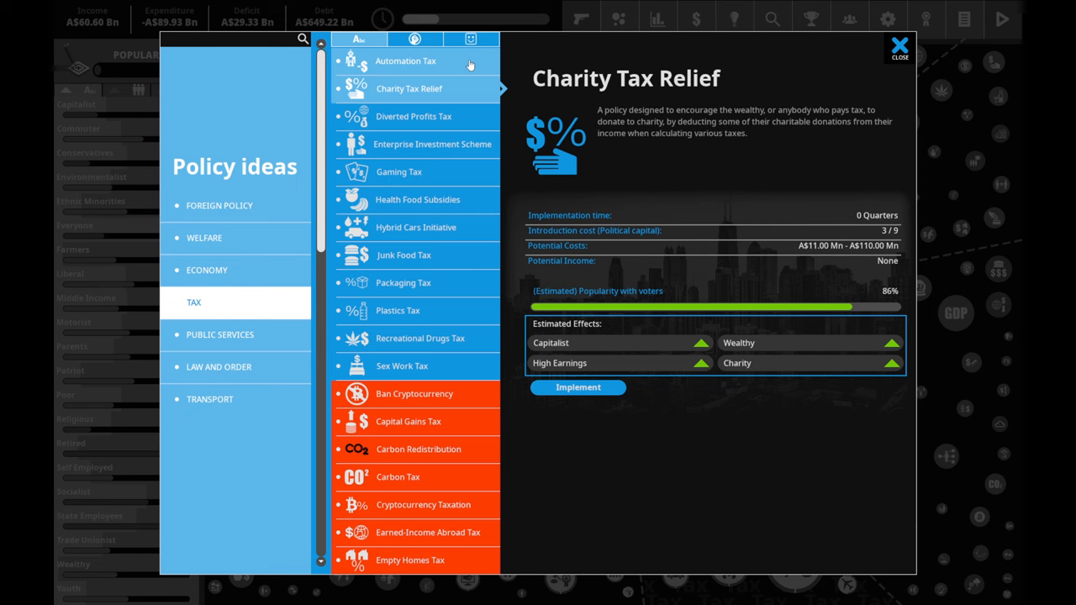
{"action": "left_click", "coordinate": [405, 61]}
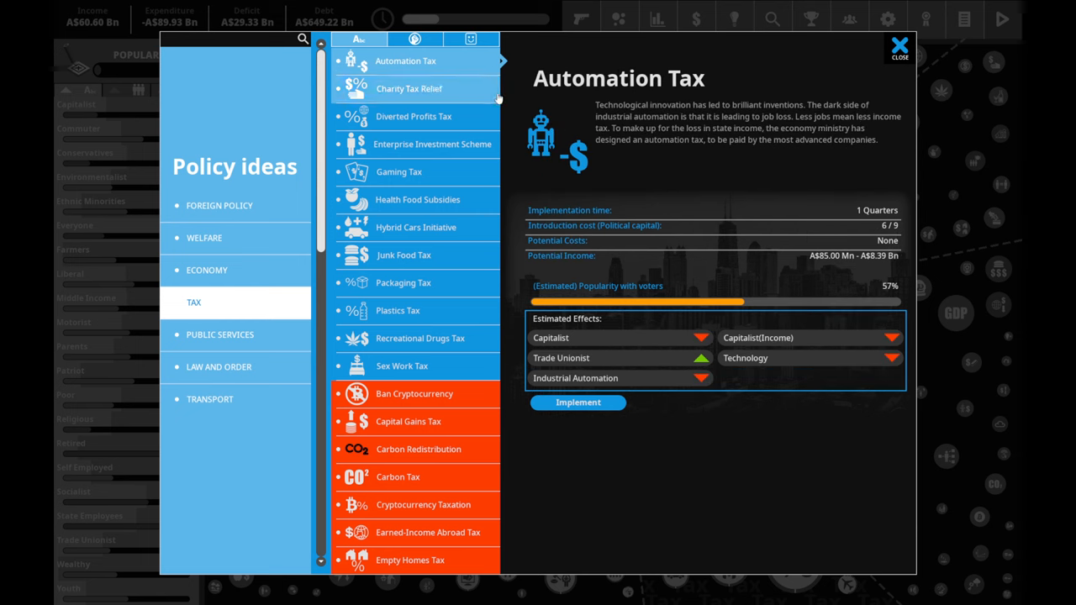
{"action": "left_click", "coordinate": [415, 226]}
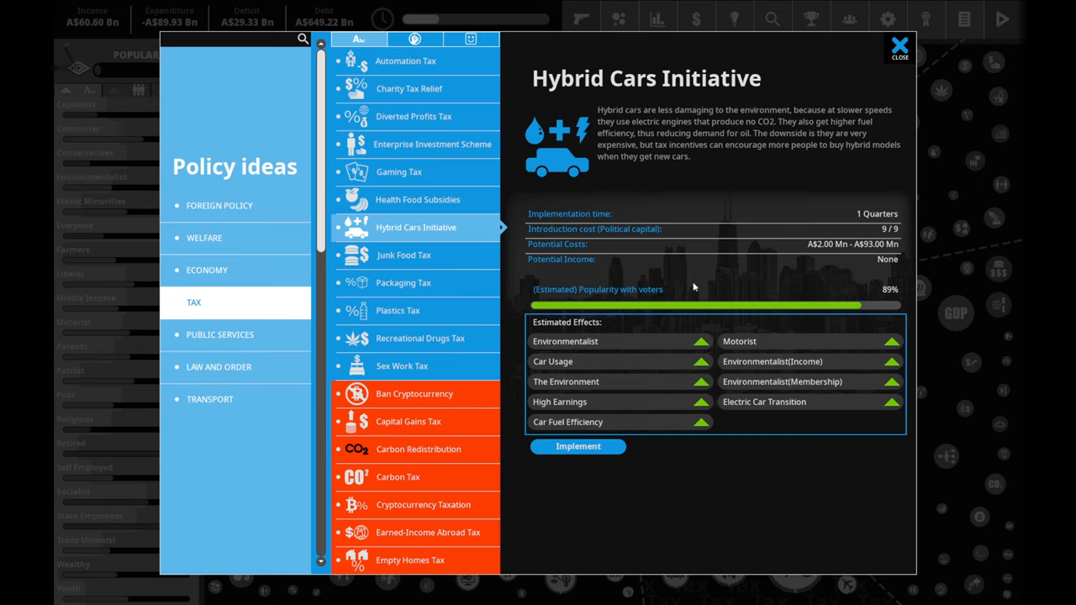
{"action": "mouse_move", "coordinate": [901, 262]}
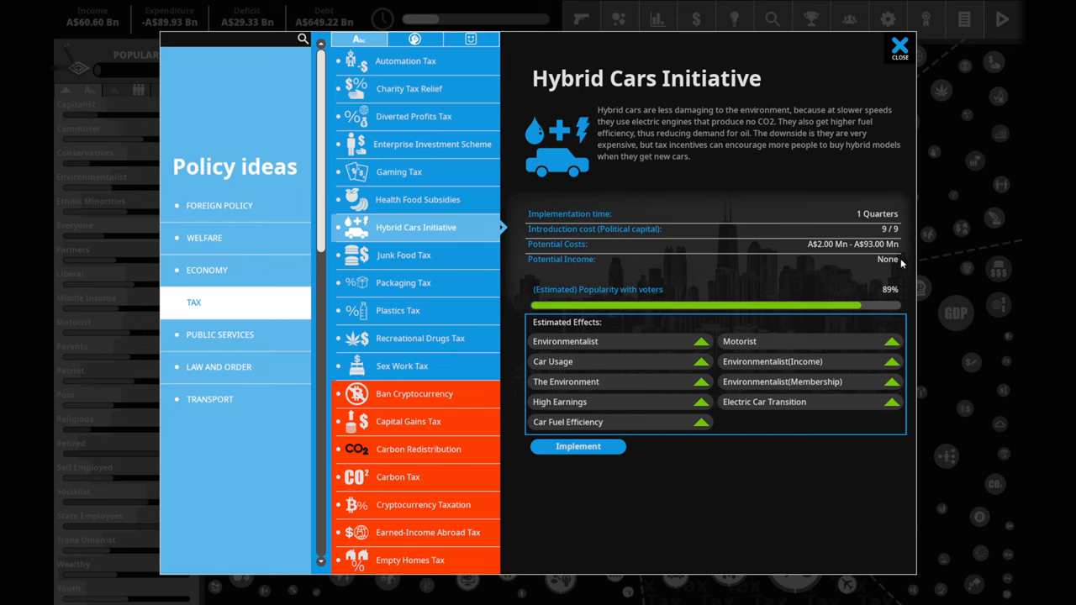
{"action": "mouse_move", "coordinate": [847, 263]}
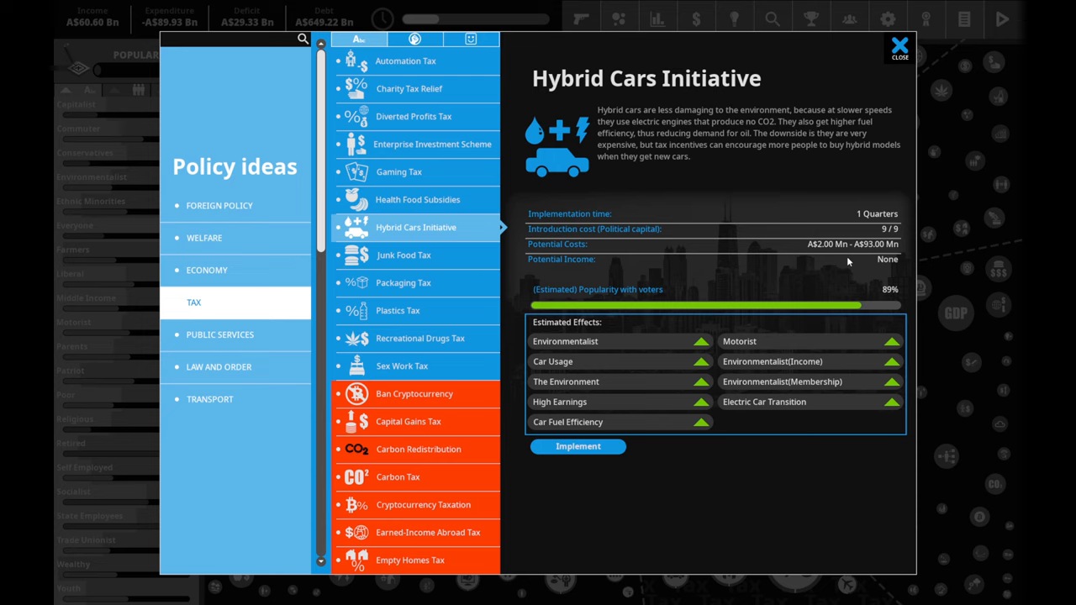
{"action": "mouse_move", "coordinate": [615, 291]}
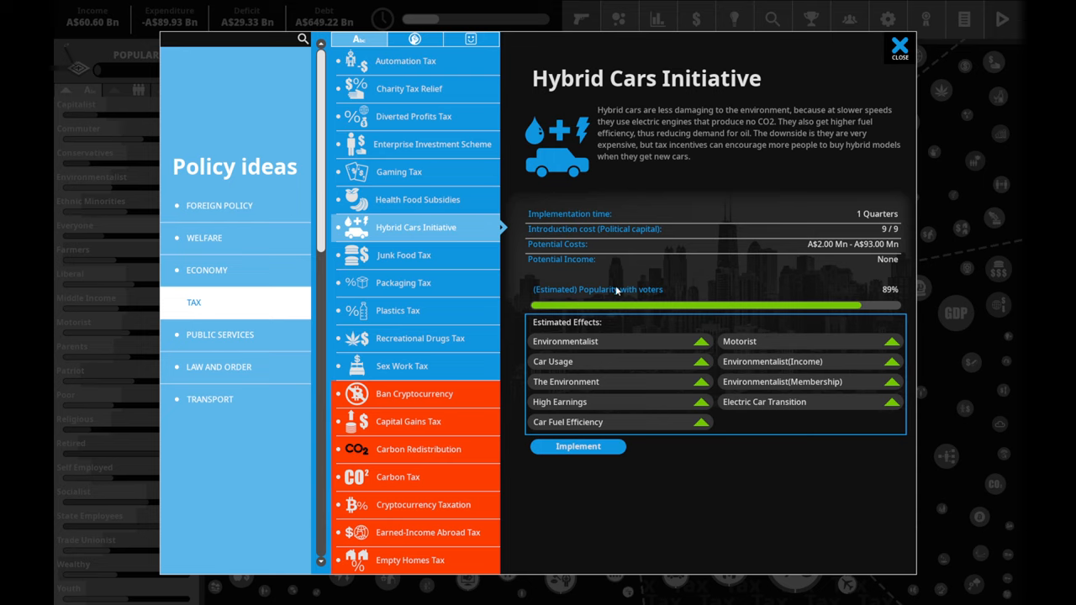
{"action": "mouse_move", "coordinate": [765, 339]}
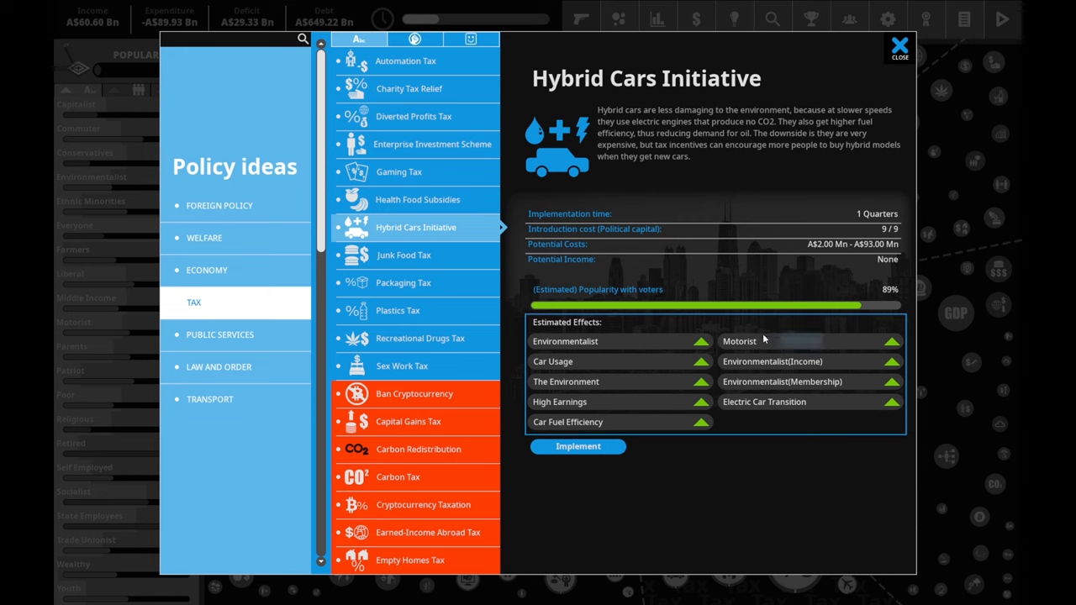
- Compare Recreational Drugs, Plastics, Packaging and Junk Food taxes, then introduce the Hybrid Cars Initiative
{"action": "left_click", "coordinate": [420, 338]}
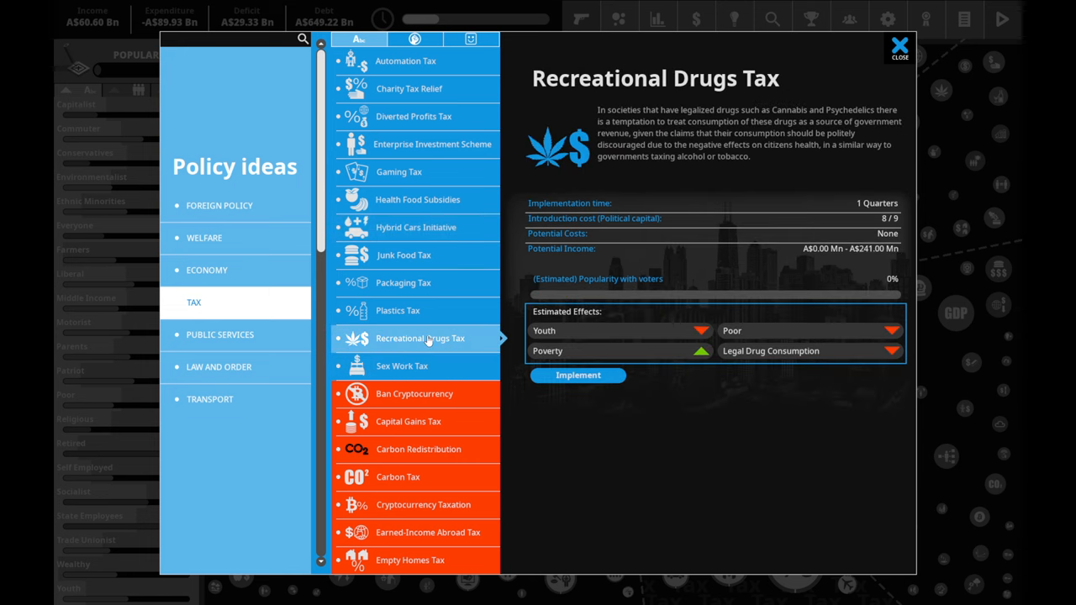
{"action": "left_click", "coordinate": [396, 309]}
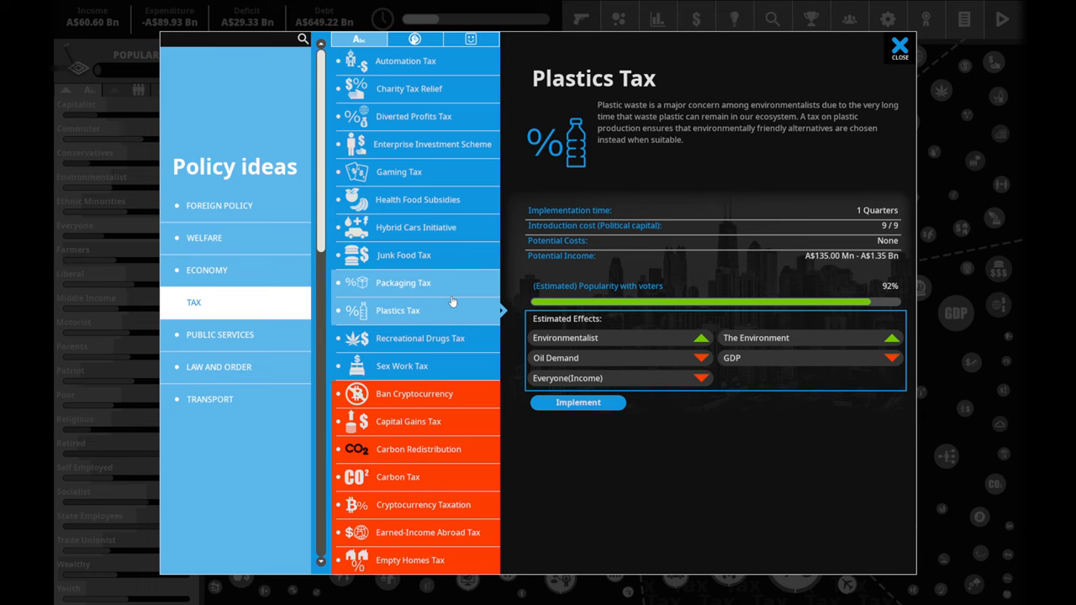
{"action": "left_click", "coordinate": [403, 283]}
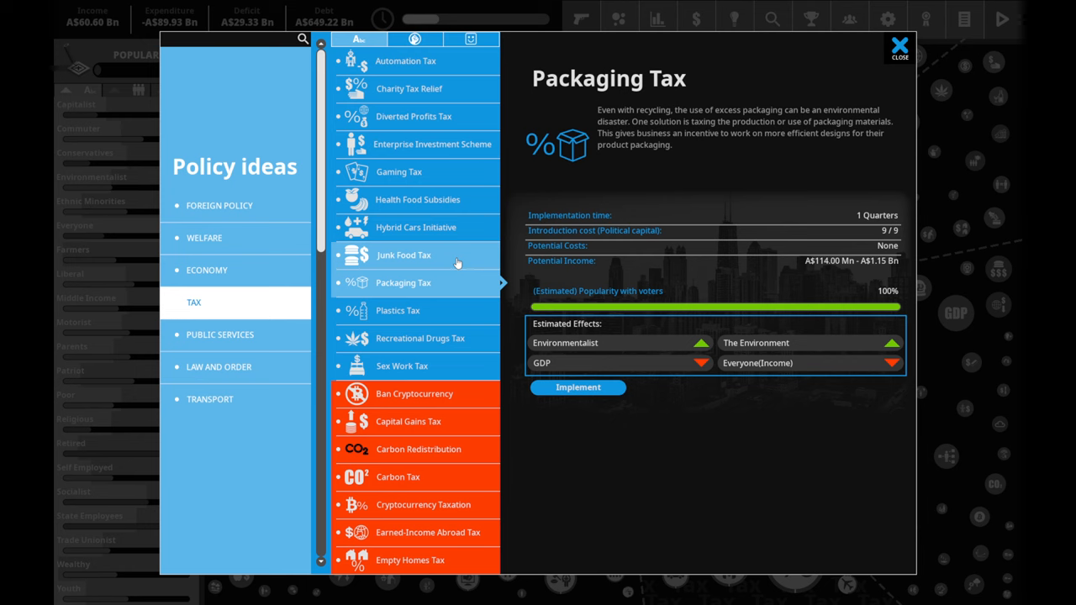
{"action": "left_click", "coordinate": [403, 256]}
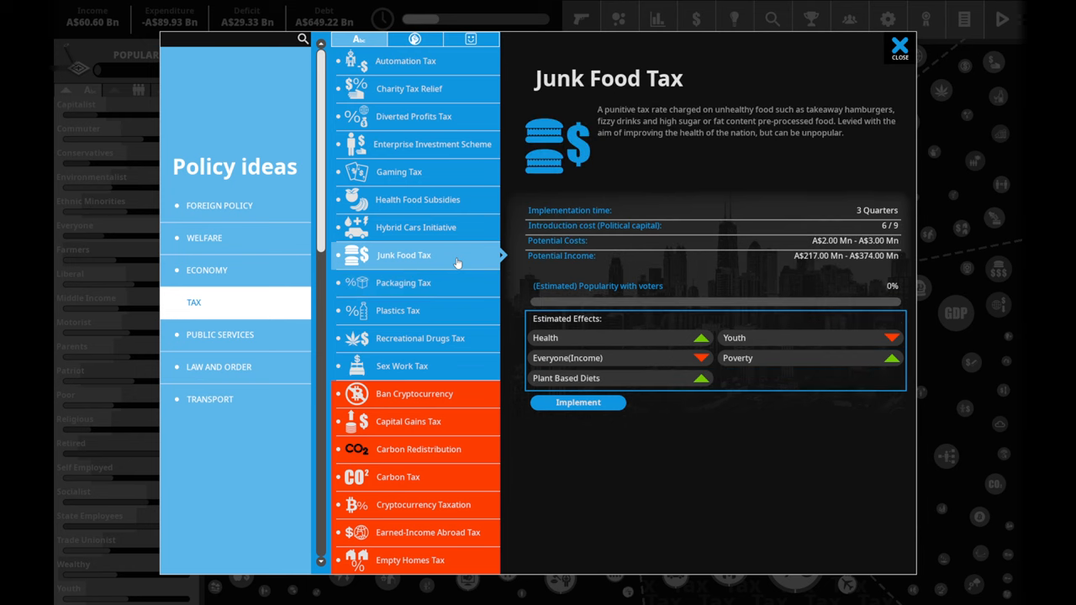
{"action": "left_click", "coordinate": [415, 227]}
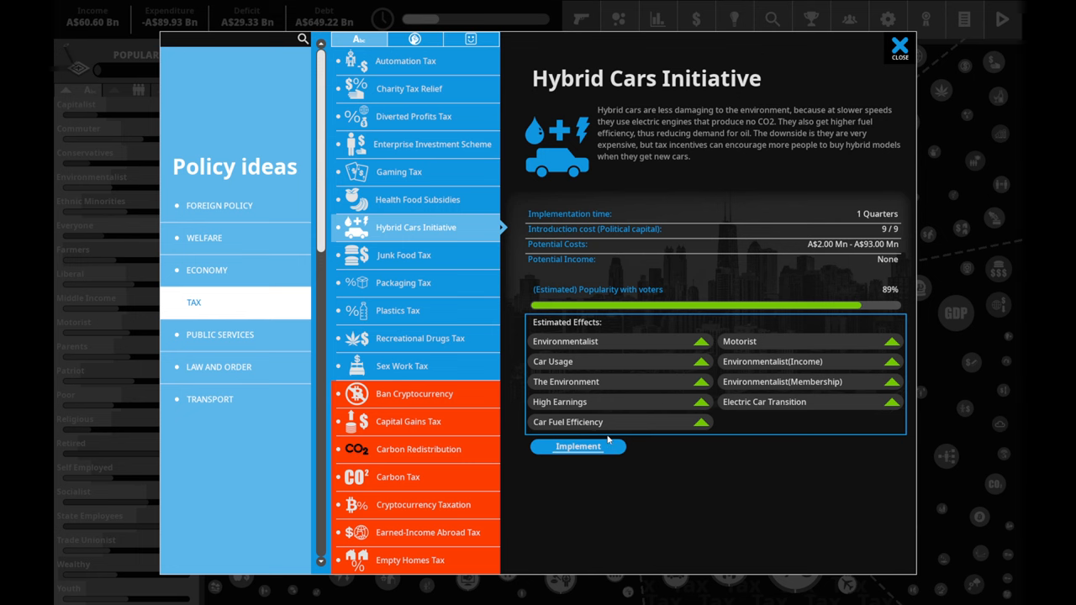
{"action": "left_click", "coordinate": [578, 447]}
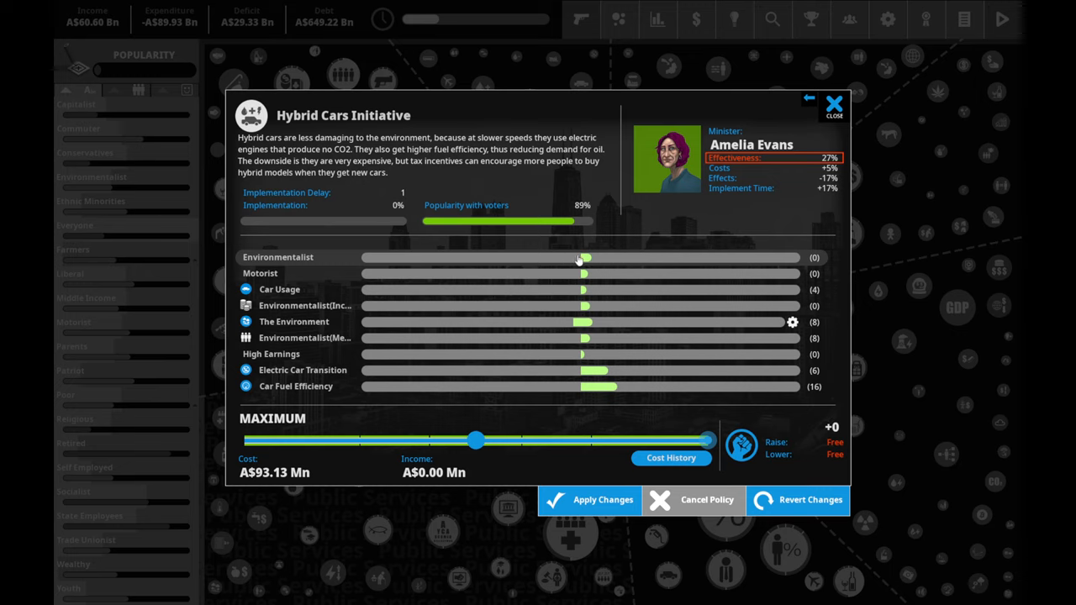
{"action": "mouse_move", "coordinate": [588, 289]}
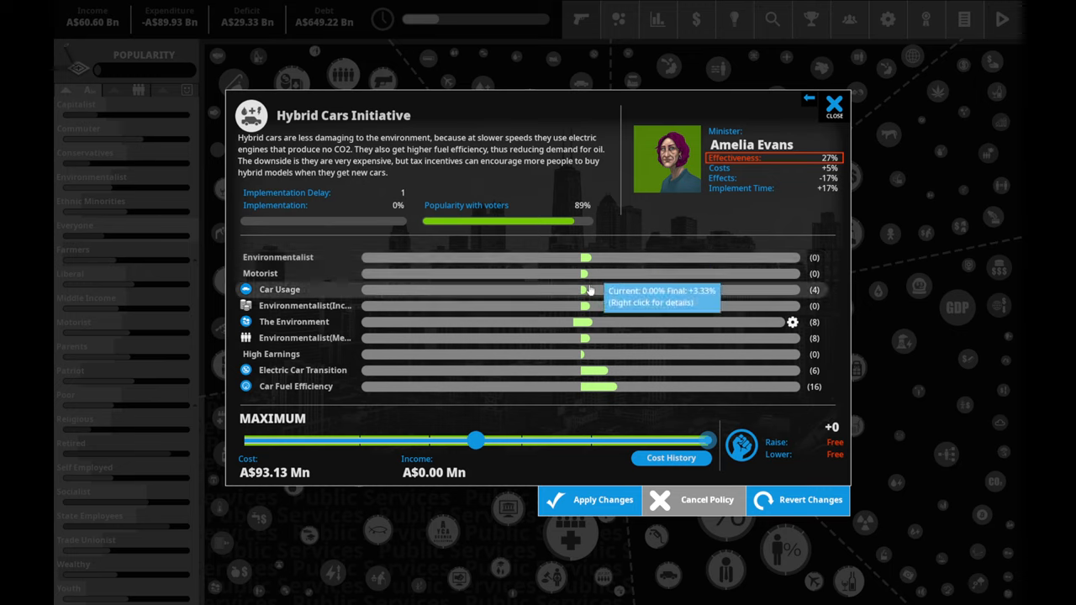
{"action": "mouse_move", "coordinate": [591, 306]}
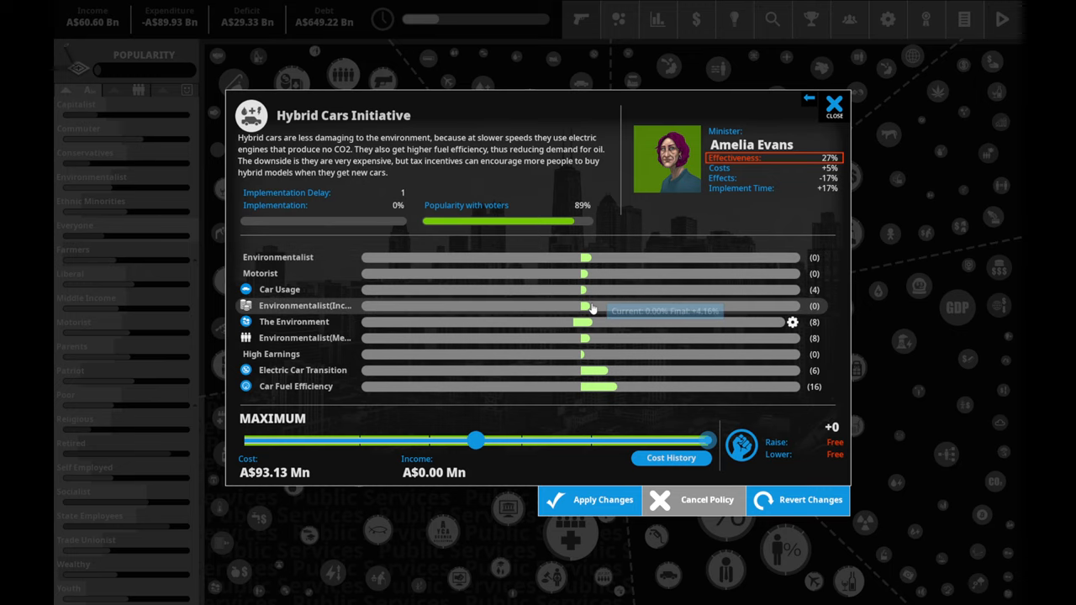
{"action": "mouse_move", "coordinate": [592, 329]}
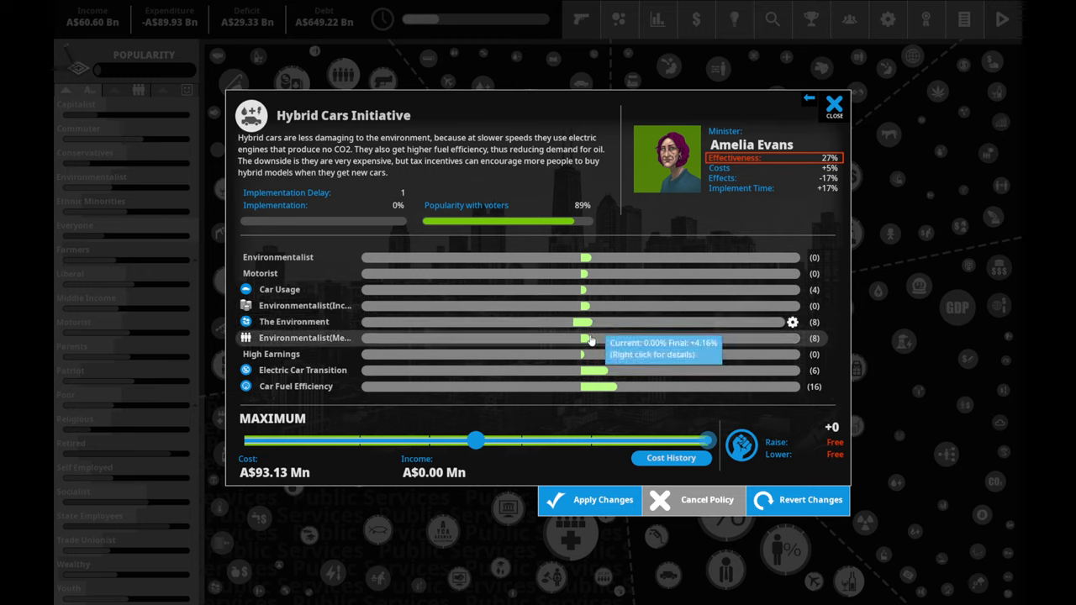
{"action": "mouse_move", "coordinate": [620, 376]}
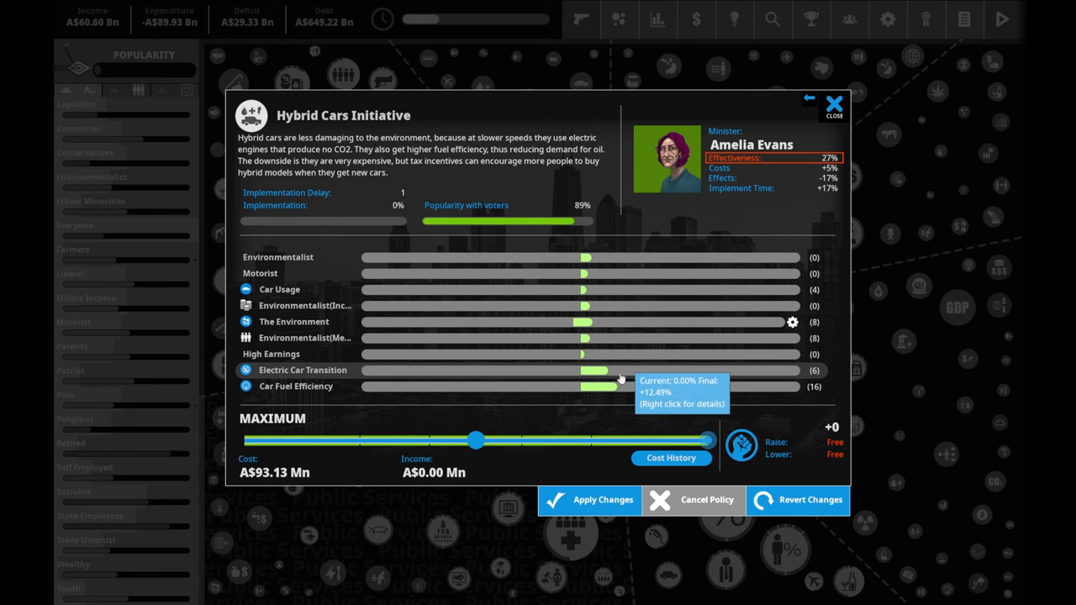
{"action": "mouse_move", "coordinate": [588, 501]}
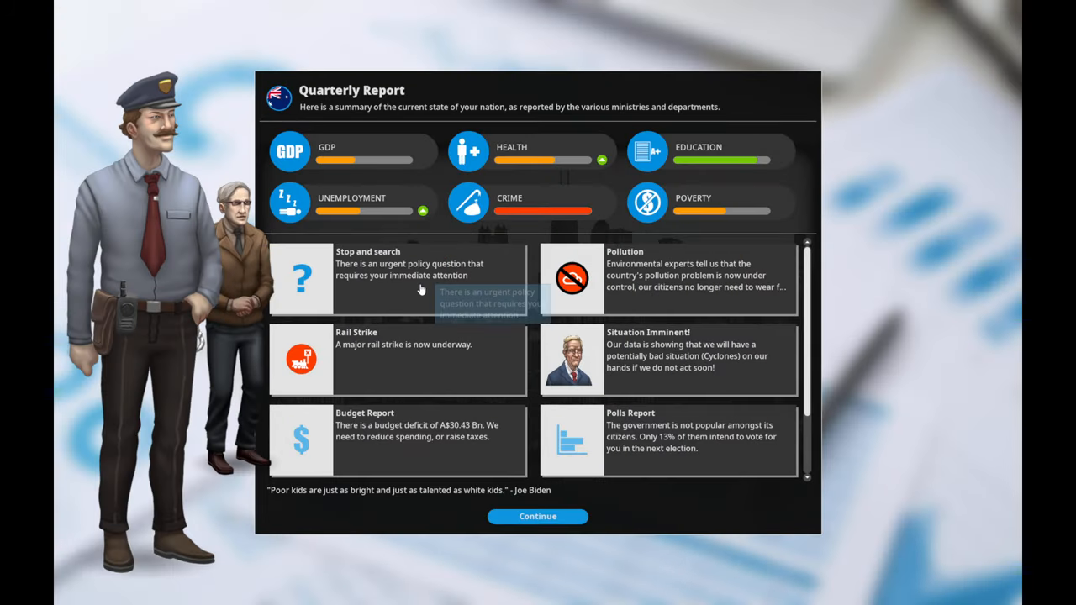
{"action": "mouse_move", "coordinate": [695, 292]}
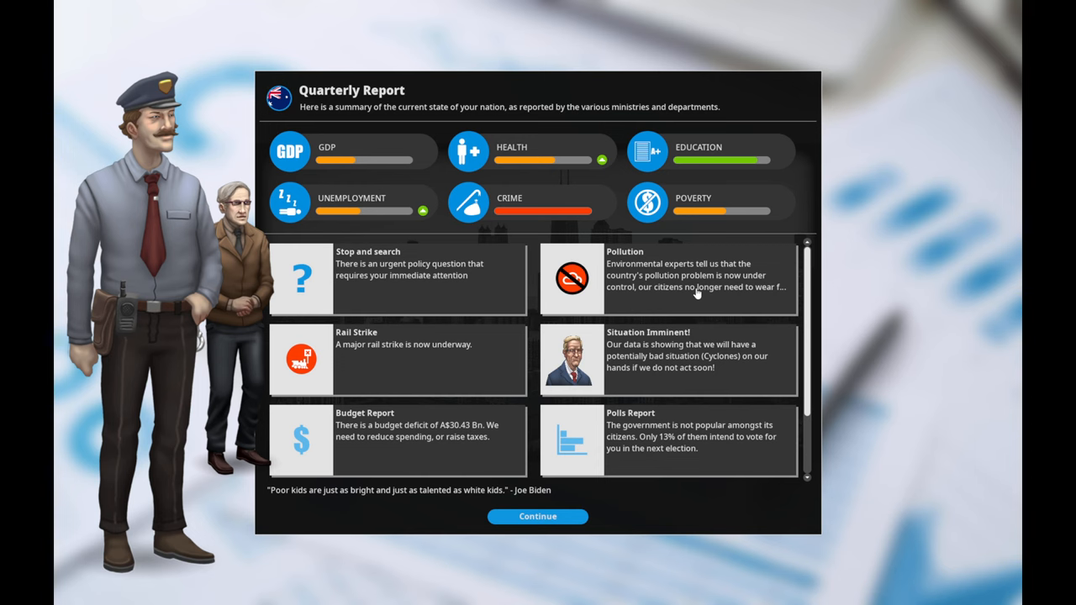
- Open the Rail Strike situation and bring up its State Rail Company cause
{"action": "left_click", "coordinate": [397, 360]}
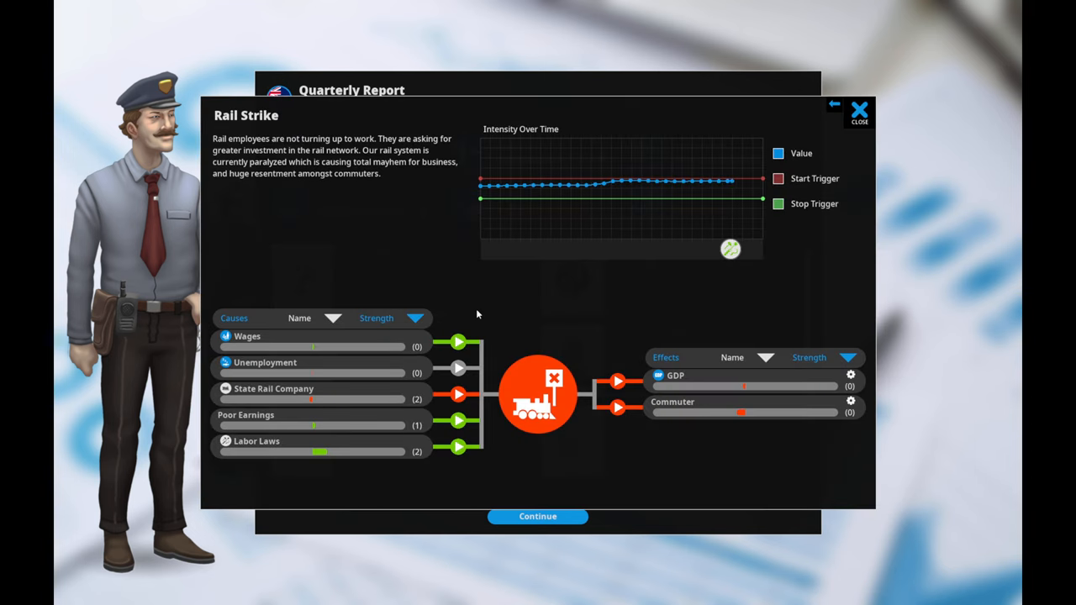
{"action": "mouse_move", "coordinate": [364, 405]}
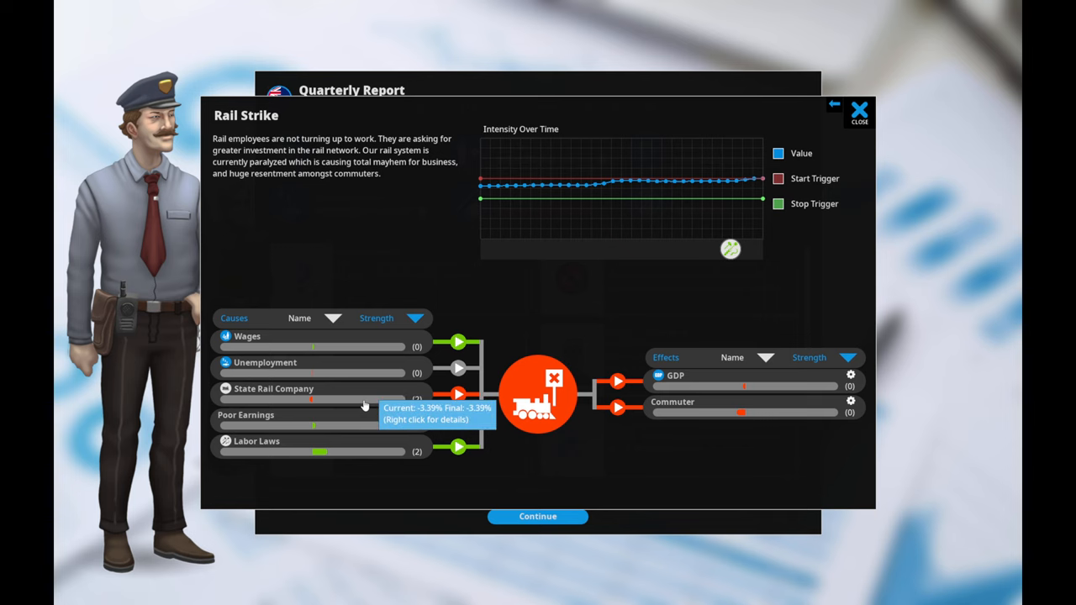
{"action": "right_click", "coordinate": [273, 388]}
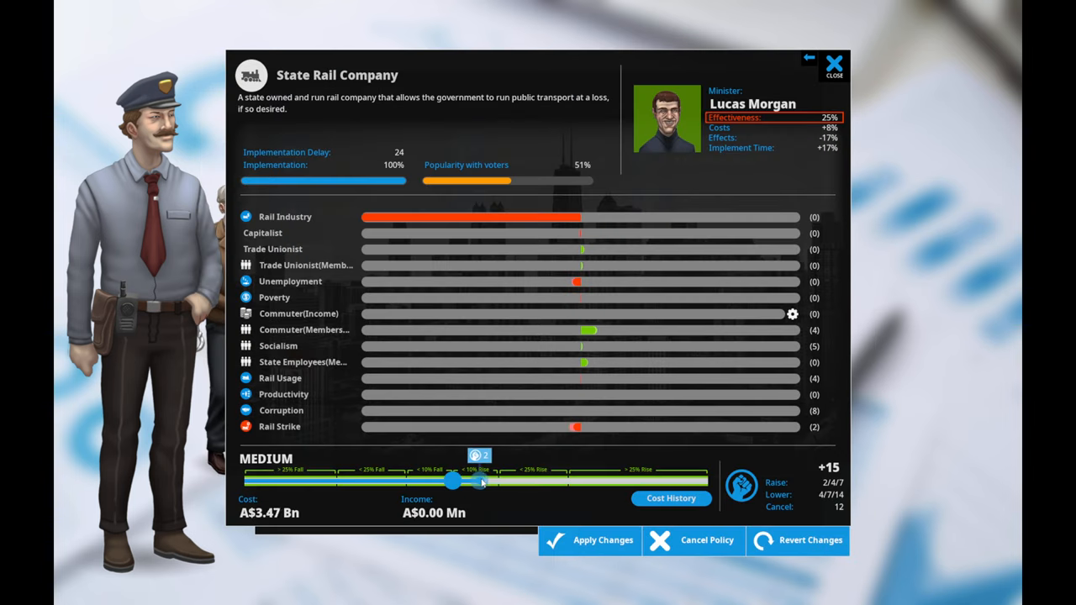
- Set State Rail Company funding to high at A$5.34 Bn after comparing against medium
{"action": "left_click_drag", "start_coordinate": [481, 481], "coordinate": [496, 480]}
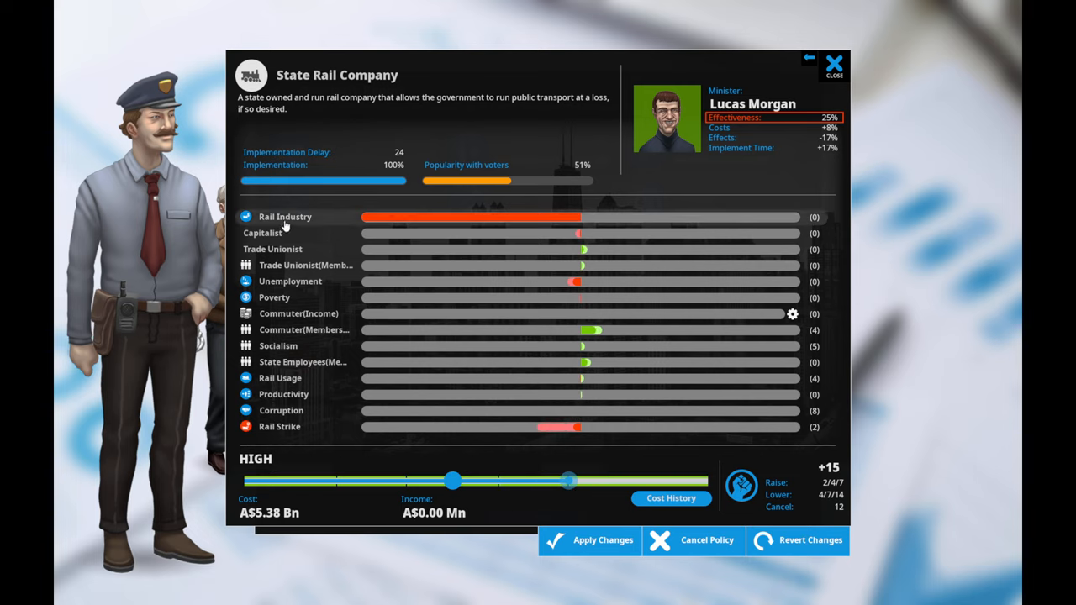
{"action": "left_click_drag", "start_coordinate": [570, 481], "coordinate": [544, 480]}
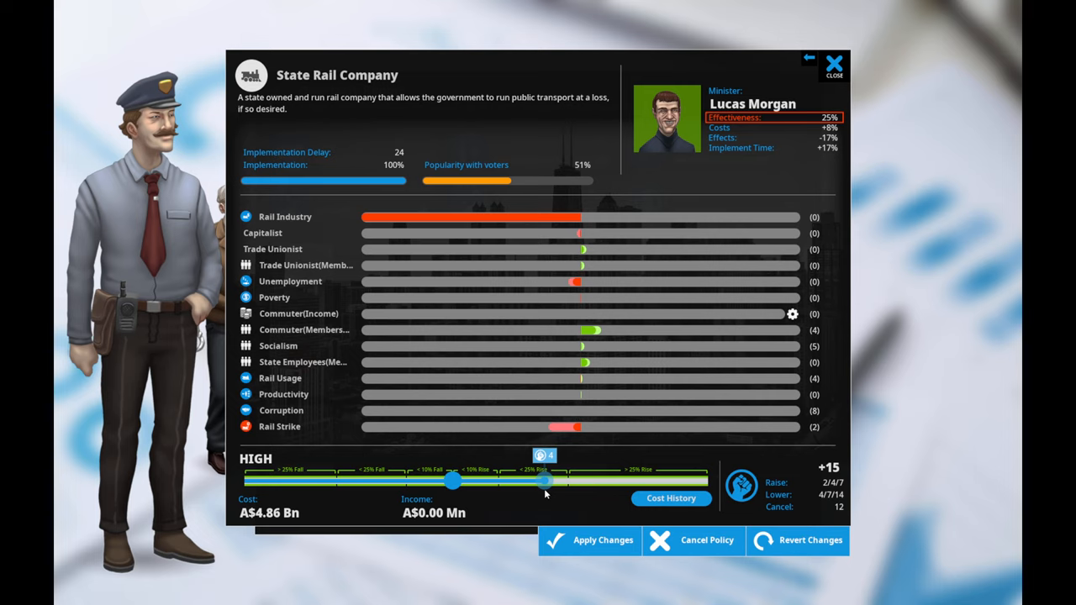
{"action": "left_click_drag", "start_coordinate": [521, 481], "coordinate": [563, 480]}
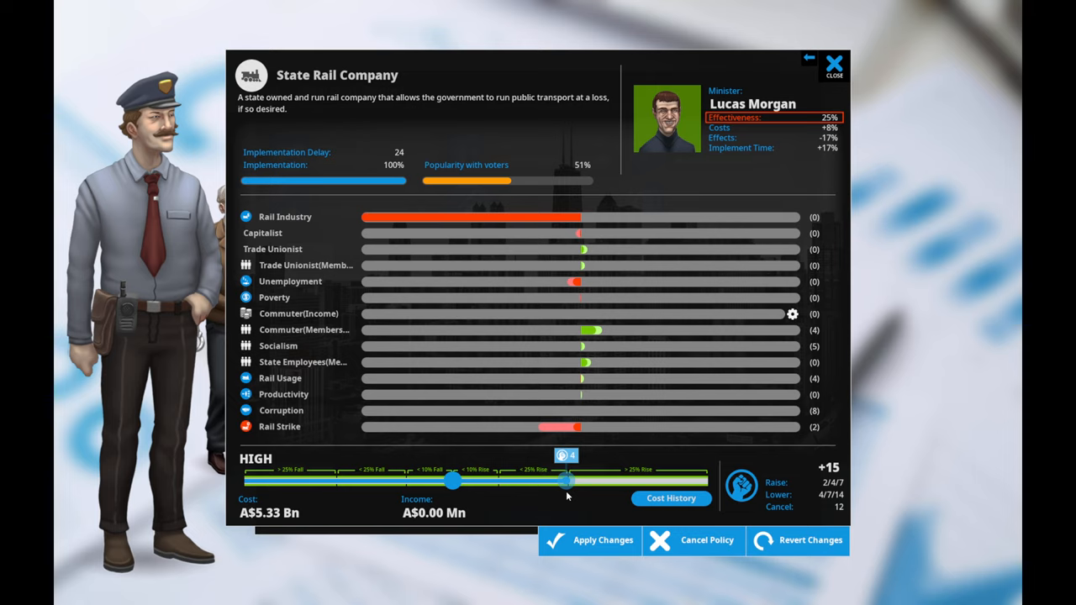
{"action": "left_click_drag", "start_coordinate": [564, 481], "coordinate": [453, 481]}
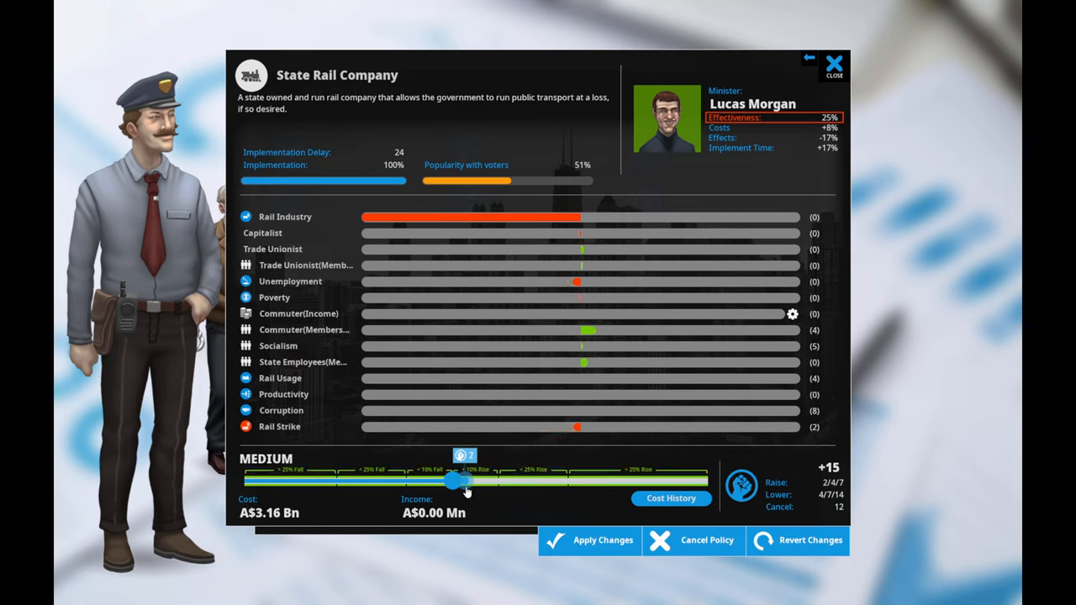
{"action": "left_click_drag", "start_coordinate": [452, 480], "coordinate": [565, 481]}
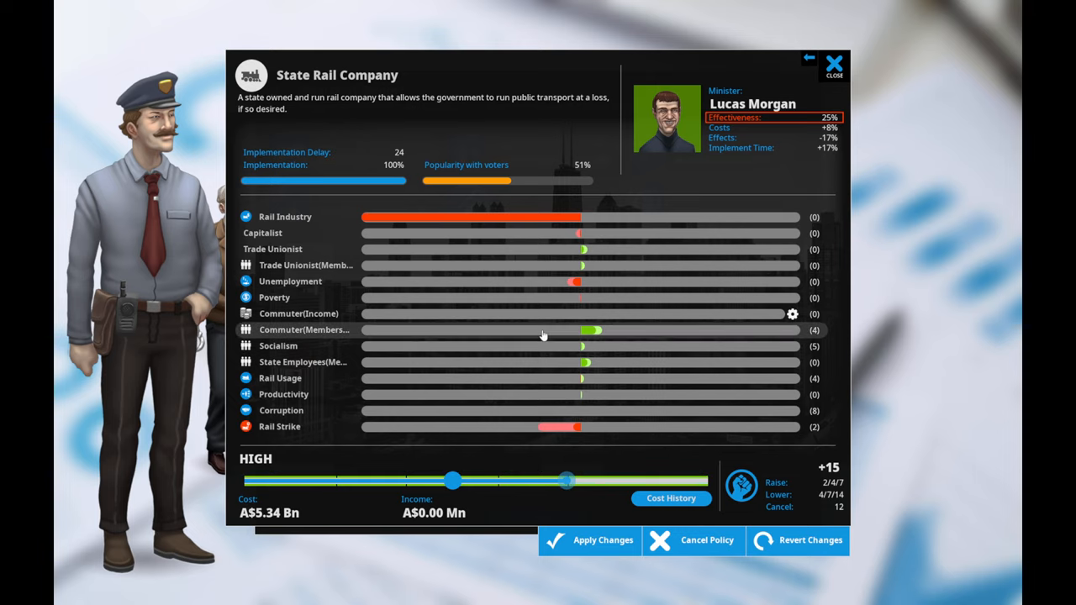
{"action": "mouse_move", "coordinate": [571, 286]}
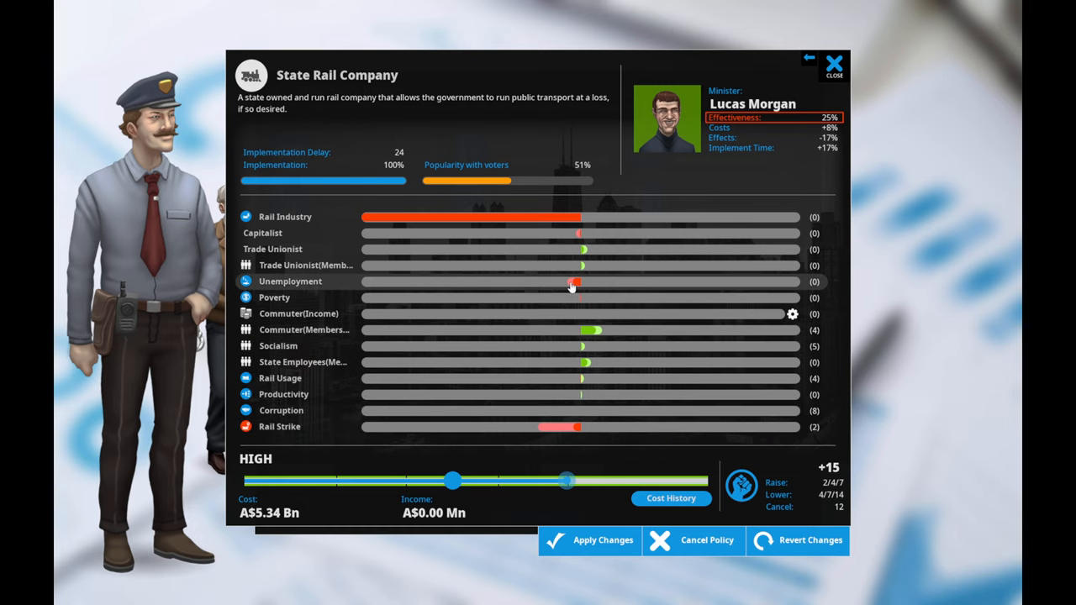
{"action": "mouse_move", "coordinate": [603, 256]}
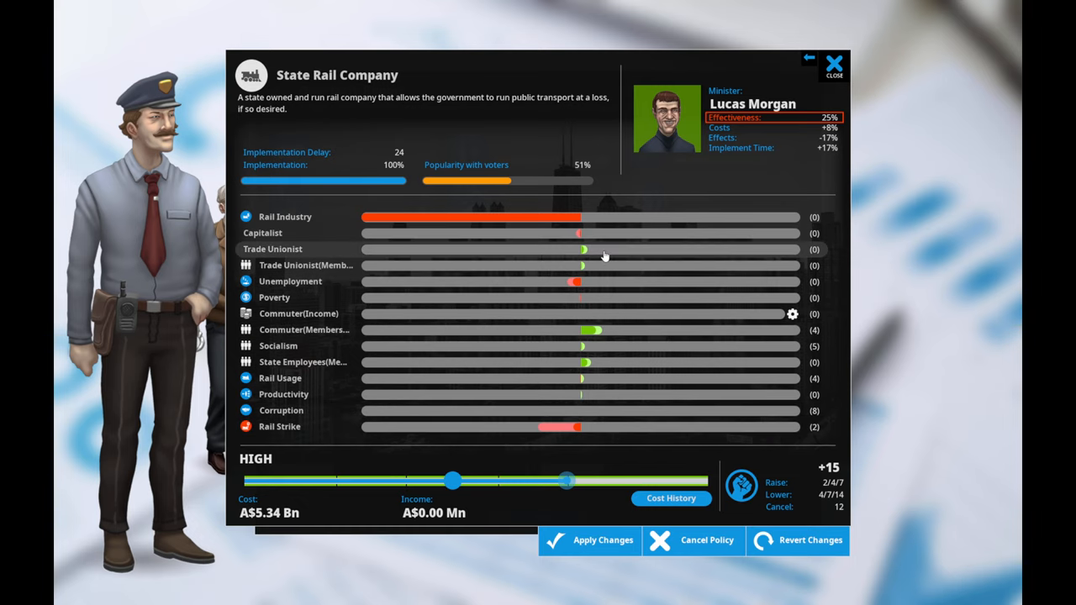
{"action": "mouse_move", "coordinate": [610, 336]}
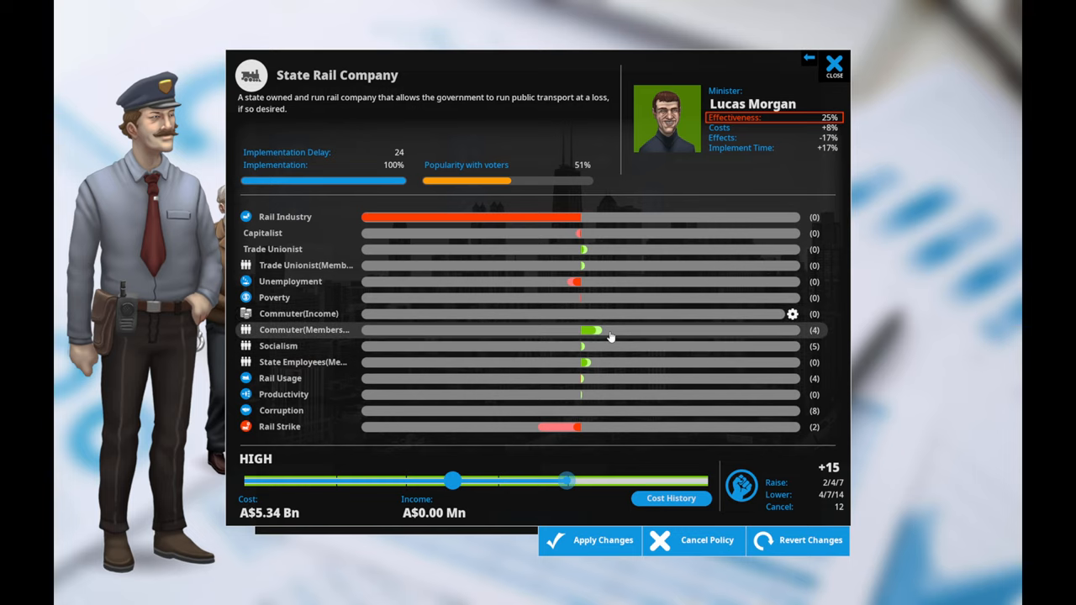
{"action": "mouse_move", "coordinate": [597, 390]}
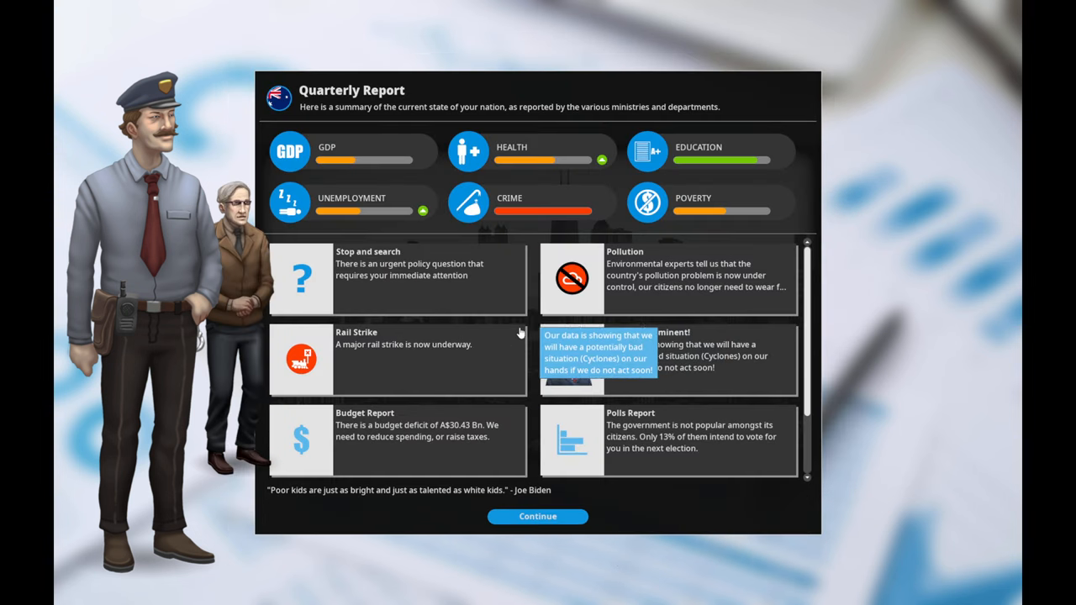
- Answer the Stop and Search dilemma by leaving police powers unchanged and return to the report
{"action": "left_click", "coordinate": [395, 277]}
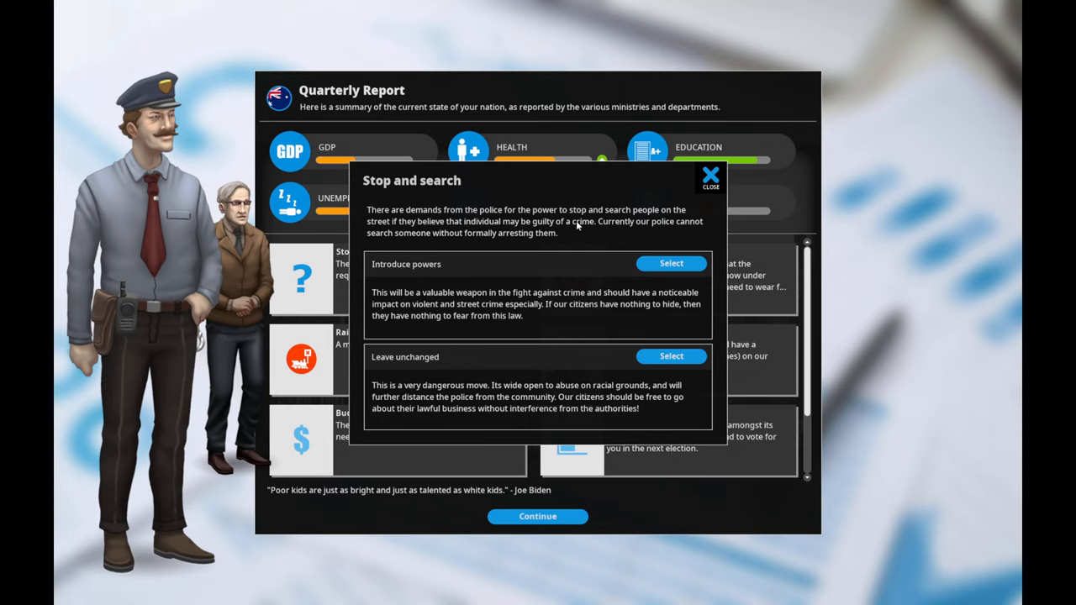
{"action": "mouse_move", "coordinate": [568, 239]}
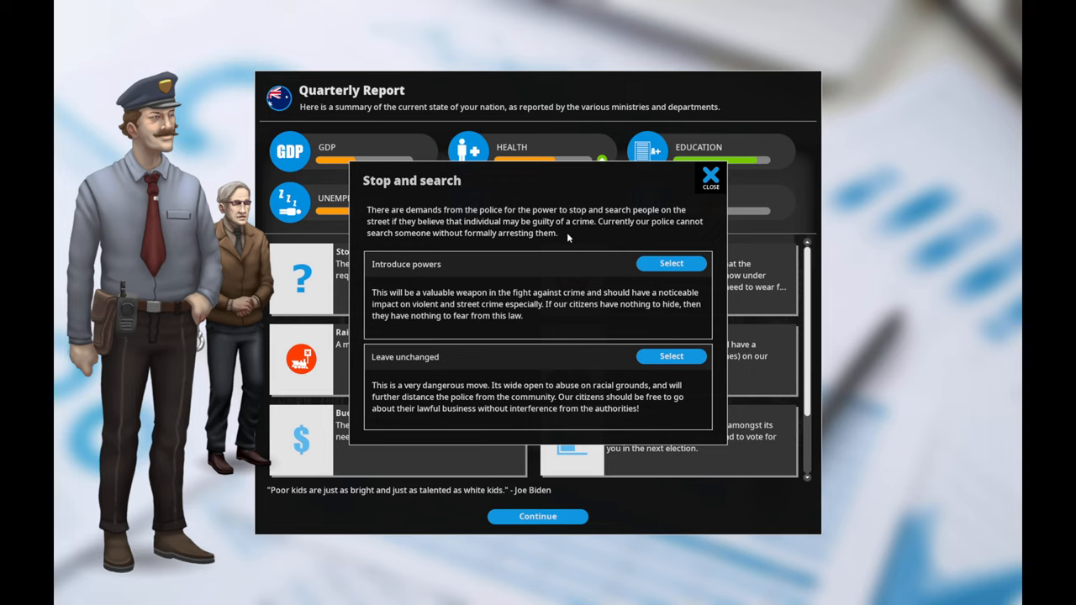
{"action": "left_click", "coordinate": [671, 357]}
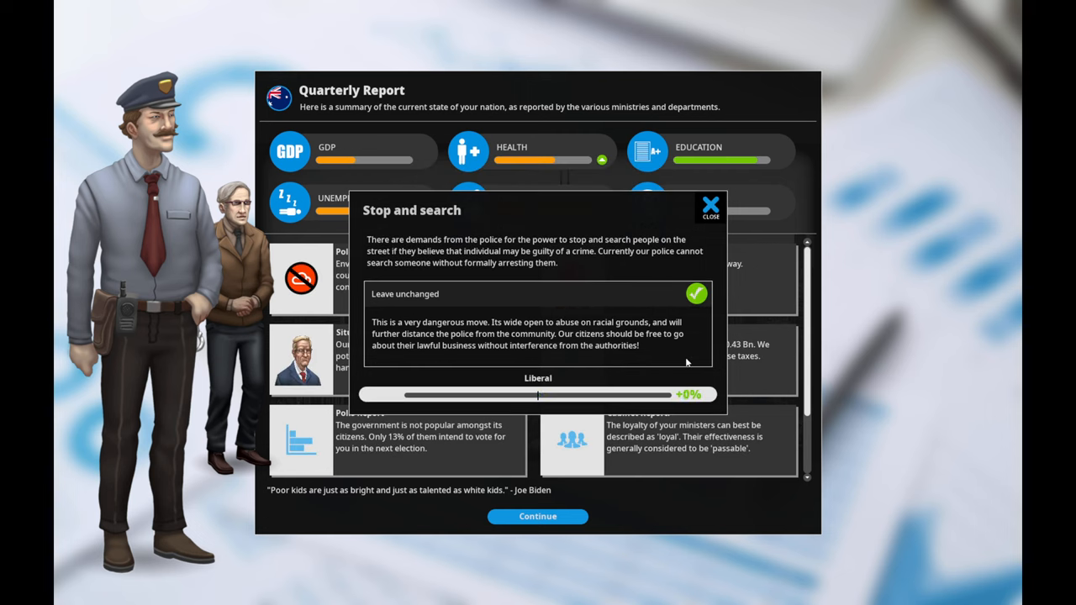
{"action": "left_click", "coordinate": [709, 209]}
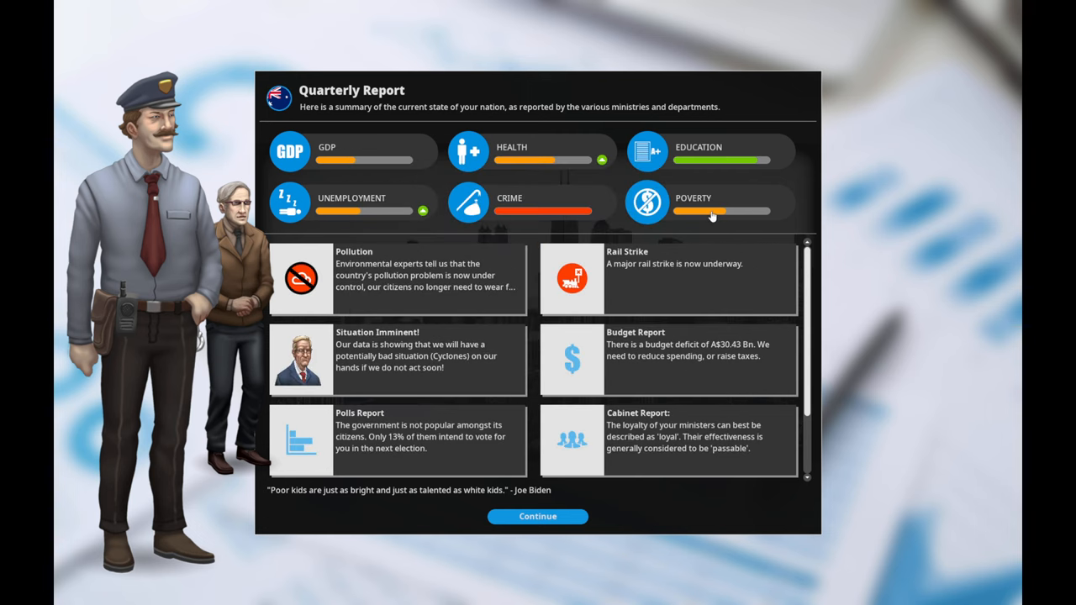
{"action": "mouse_move", "coordinate": [691, 361]}
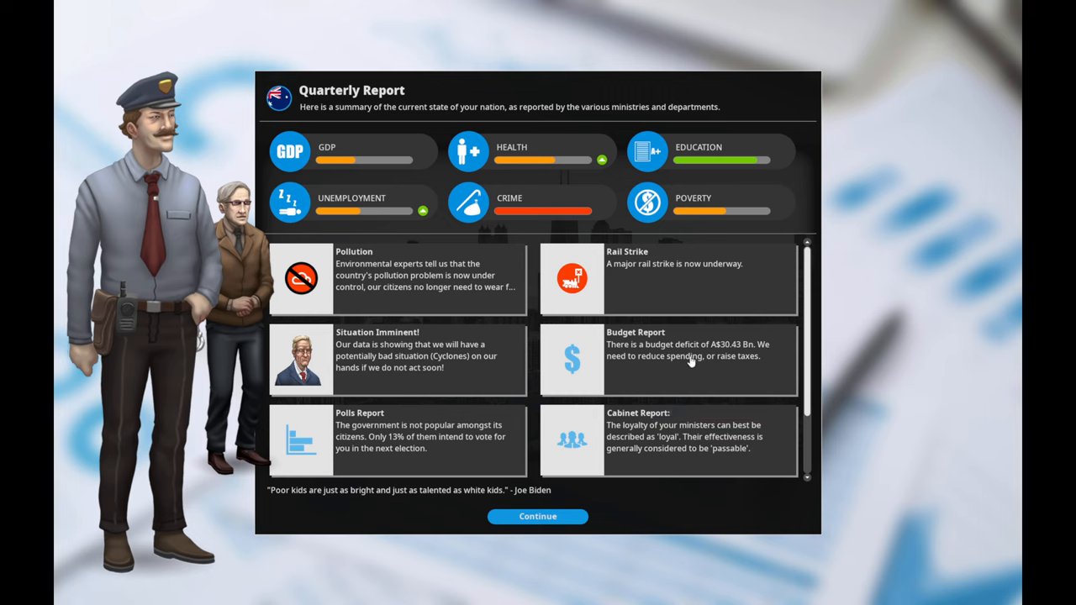
{"action": "scroll", "scroll_direction": "down", "scroll_amount": 3}
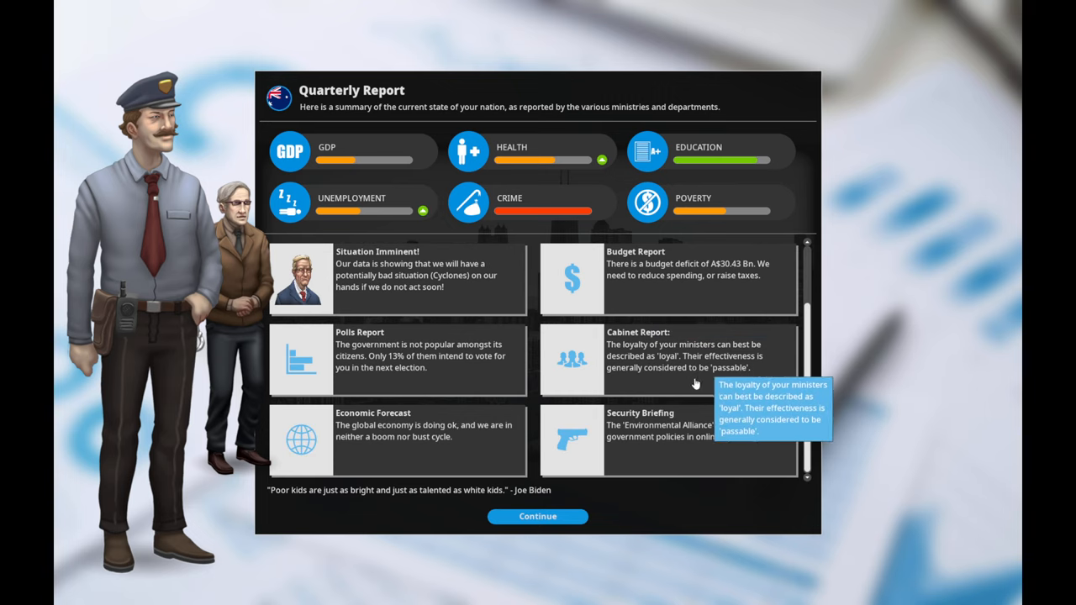
{"action": "mouse_move", "coordinate": [528, 504]}
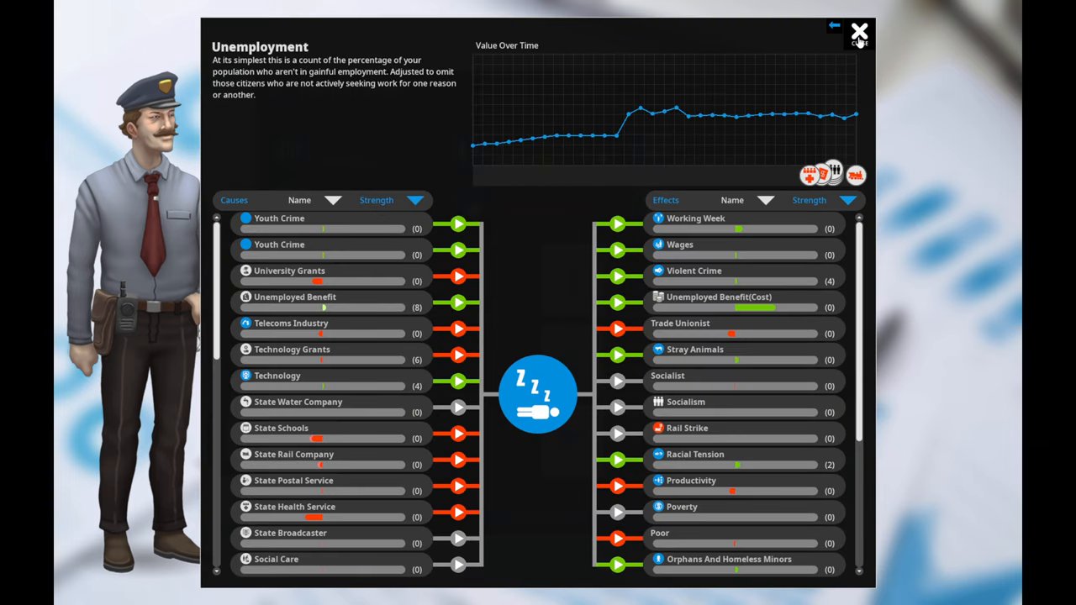
{"action": "mouse_move", "coordinate": [850, 47]}
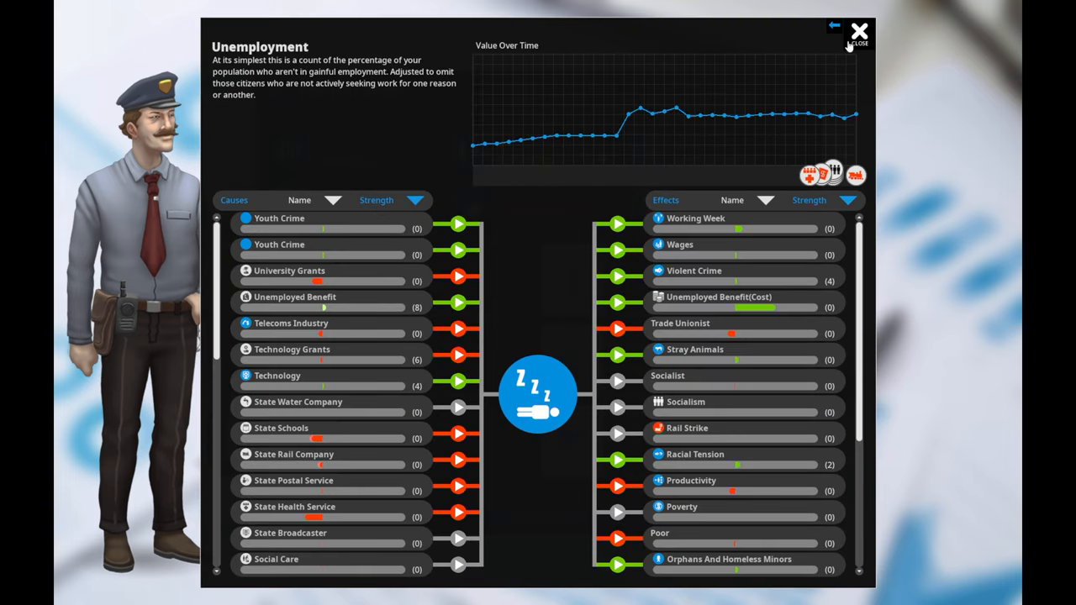
- View the Unemployment breakdown of causes and effects, then close it
{"action": "left_click", "coordinate": [859, 39]}
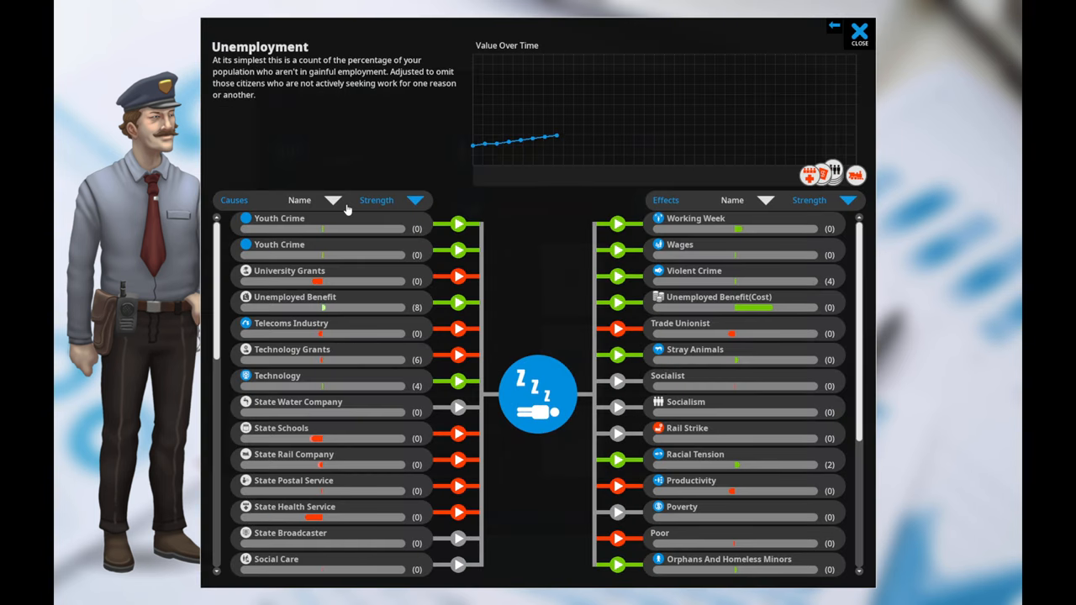
{"action": "mouse_move", "coordinate": [306, 282]}
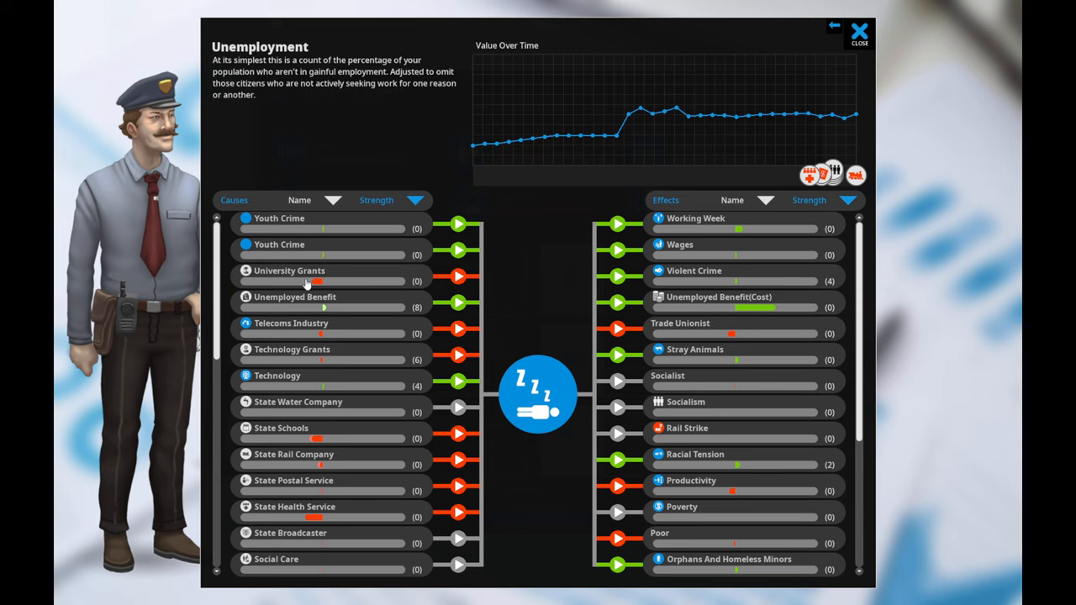
{"action": "mouse_move", "coordinate": [312, 410]}
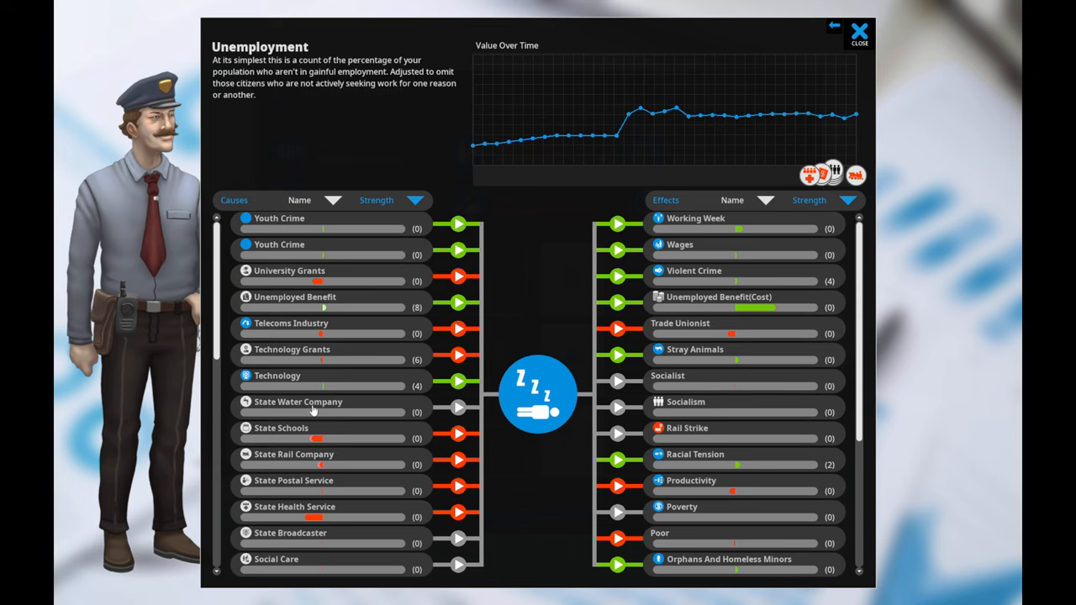
{"action": "mouse_move", "coordinate": [326, 521]}
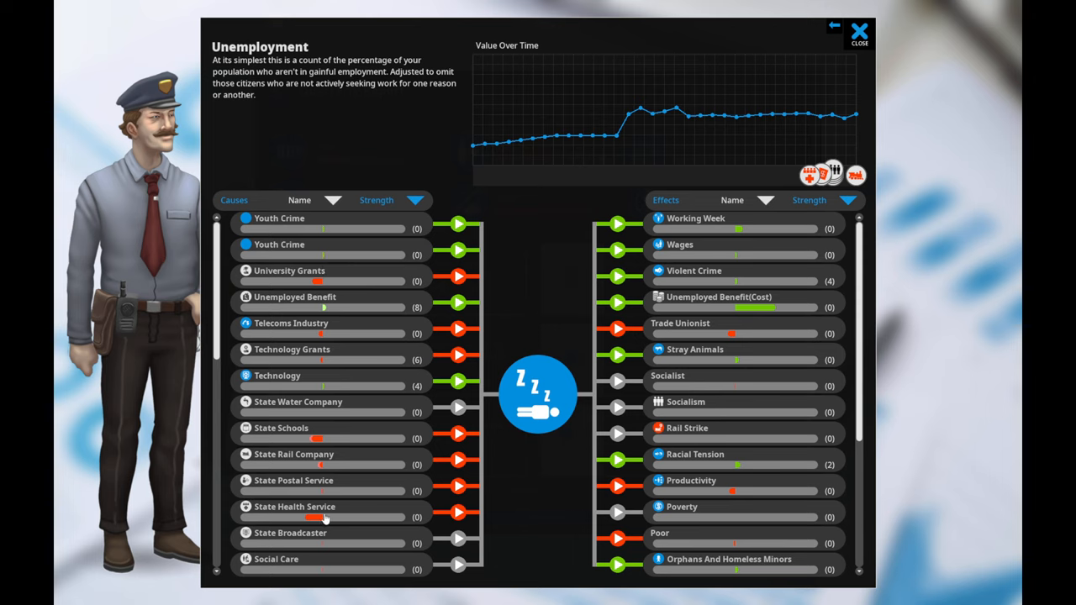
{"action": "mouse_move", "coordinate": [349, 422]}
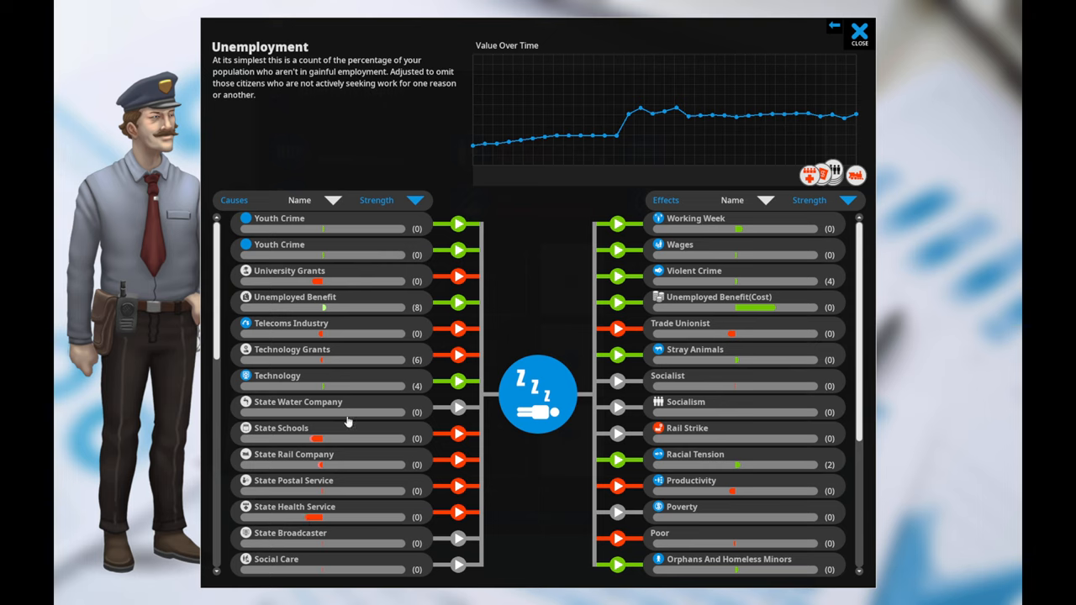
{"action": "mouse_move", "coordinate": [568, 333]}
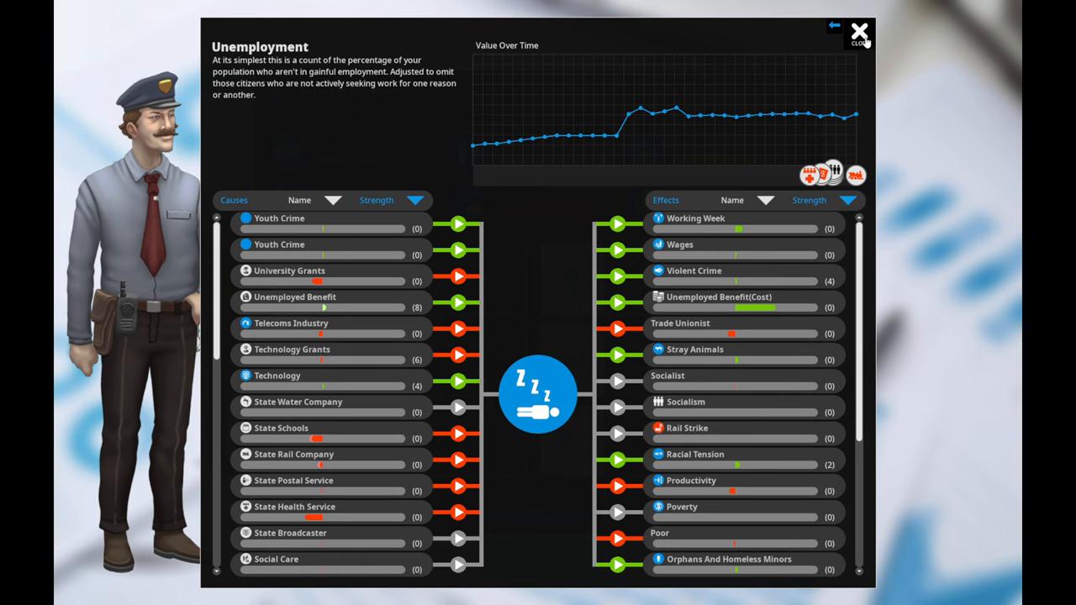
{"action": "left_click", "coordinate": [859, 31]}
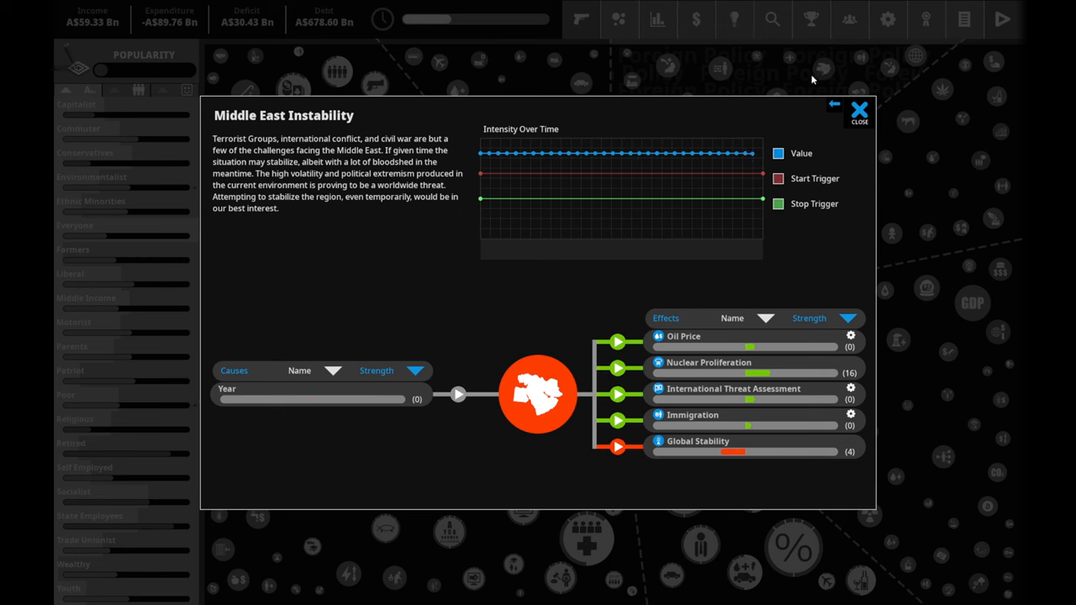
{"action": "mouse_move", "coordinate": [815, 81]}
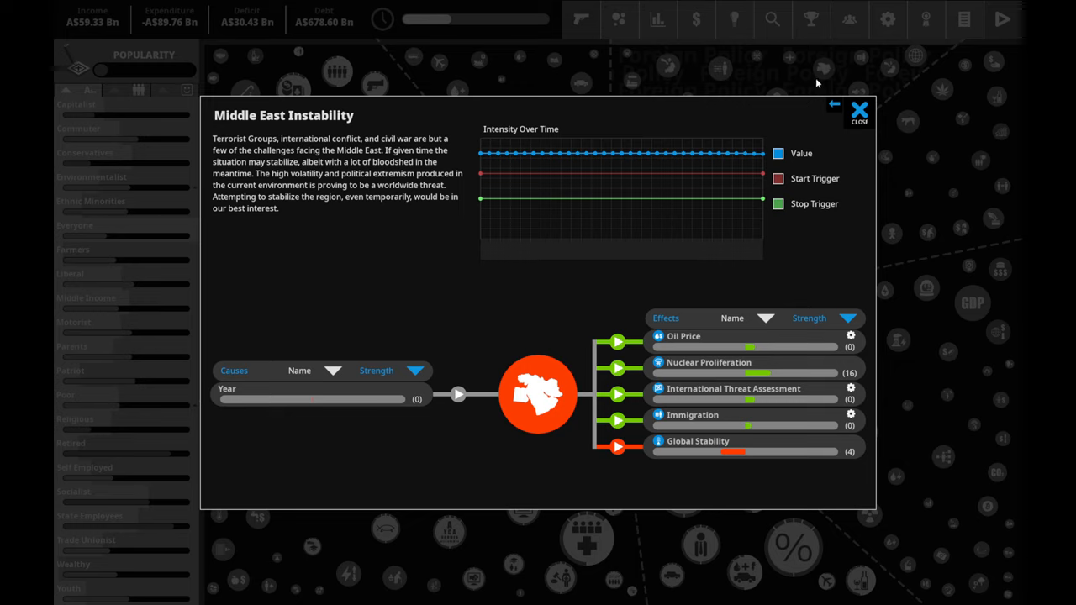
{"action": "mouse_move", "coordinate": [950, 112]}
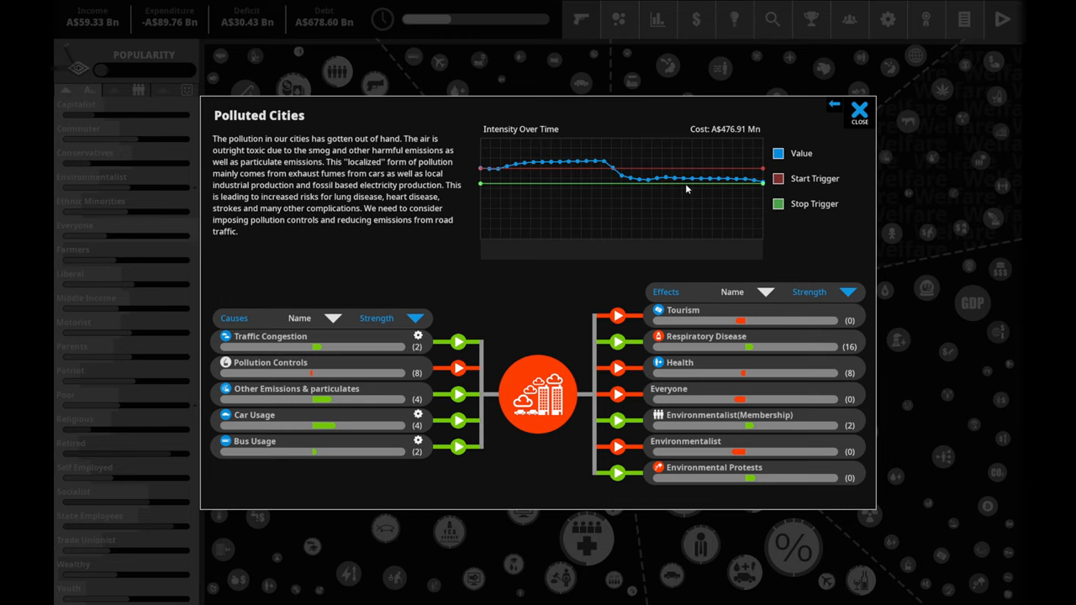
{"action": "mouse_move", "coordinate": [709, 142]}
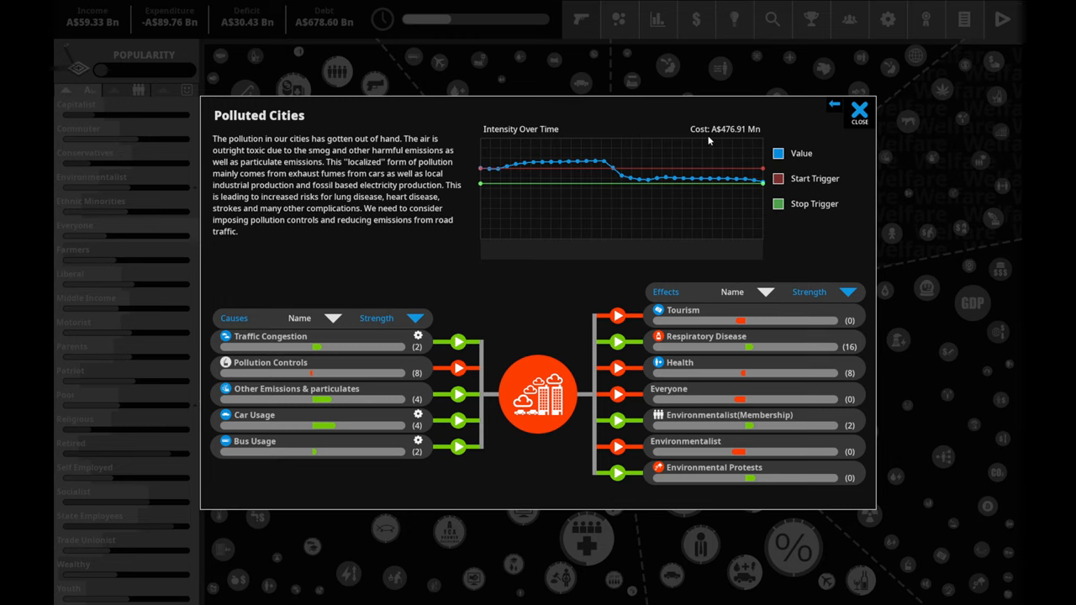
{"action": "mouse_move", "coordinate": [768, 346]}
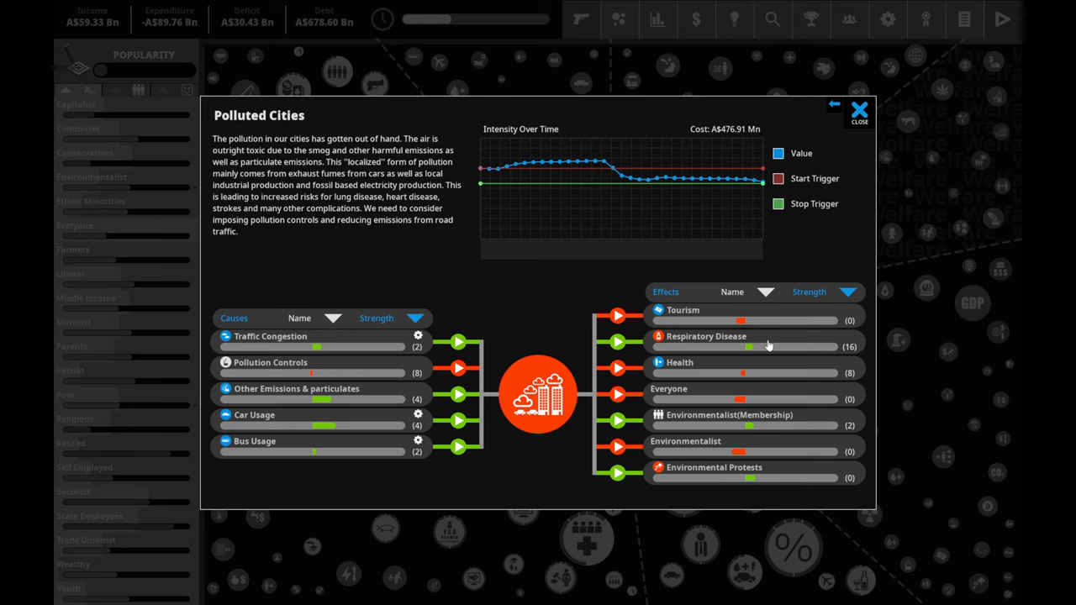
- Open the Food Banks situation details after Polluted Cities
{"action": "left_click", "coordinate": [857, 110]}
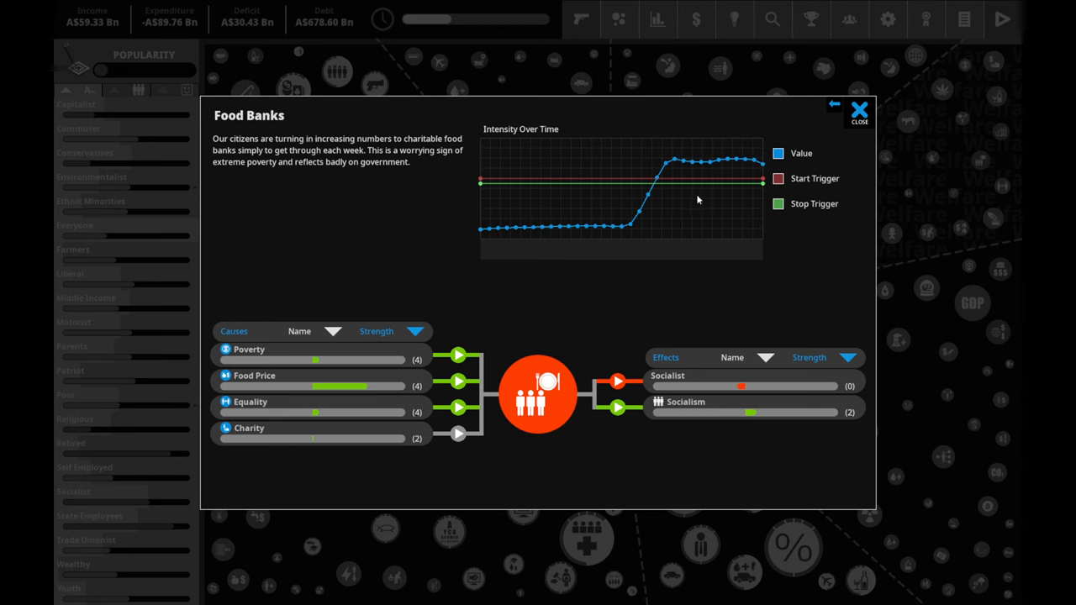
{"action": "mouse_move", "coordinate": [400, 377]}
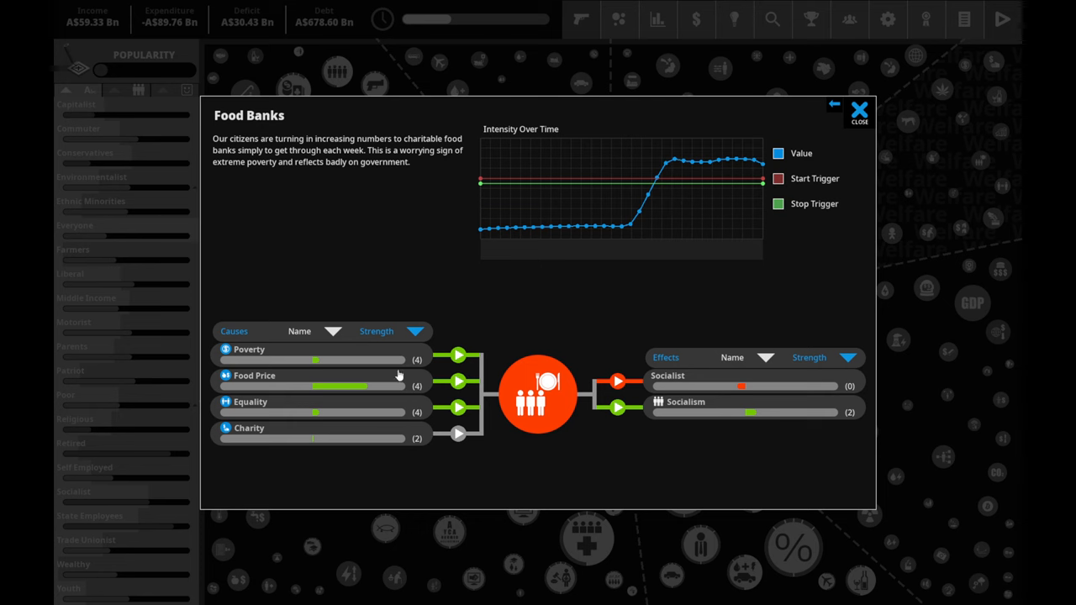
- Trace Food Banks to Food Price and Antibiotics Ban, review Labor Laws, then bring up Economy policy ideas
{"action": "left_click", "coordinate": [254, 377]}
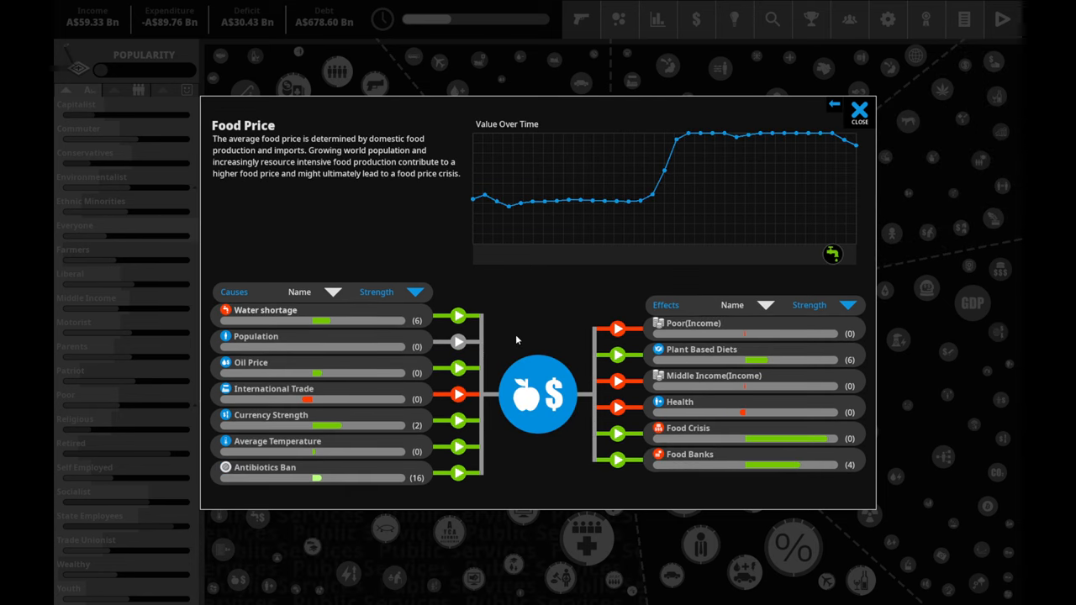
{"action": "mouse_move", "coordinate": [709, 413]}
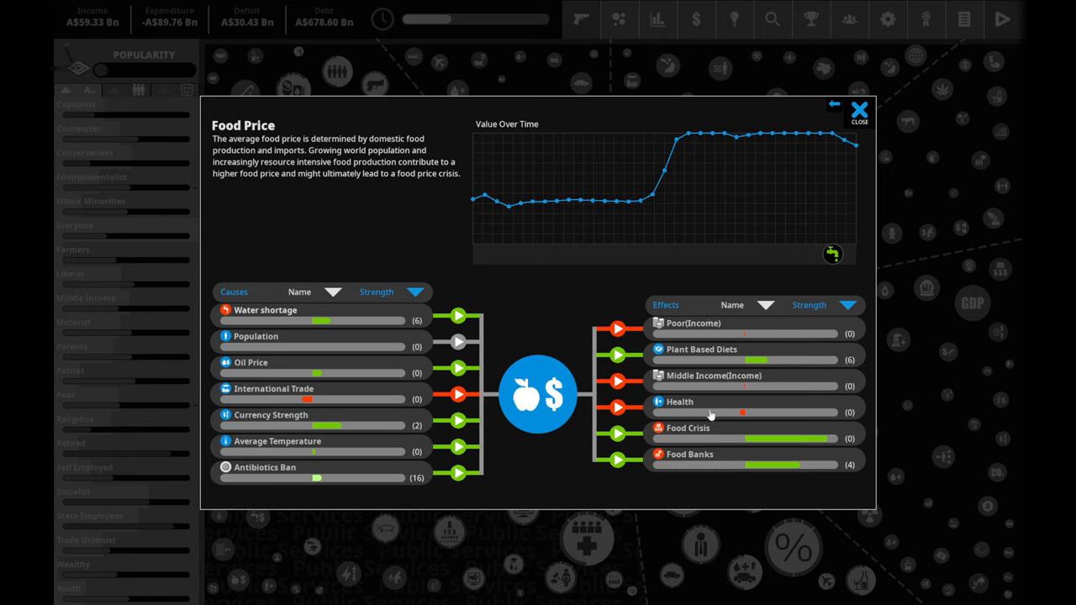
{"action": "mouse_move", "coordinate": [823, 144]}
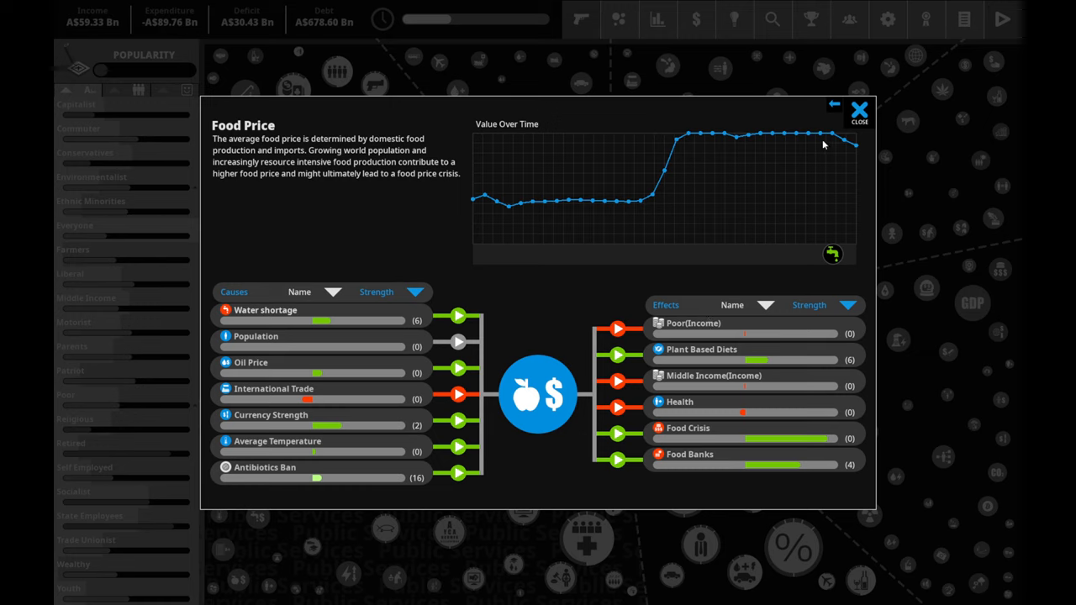
{"action": "mouse_move", "coordinate": [293, 407]}
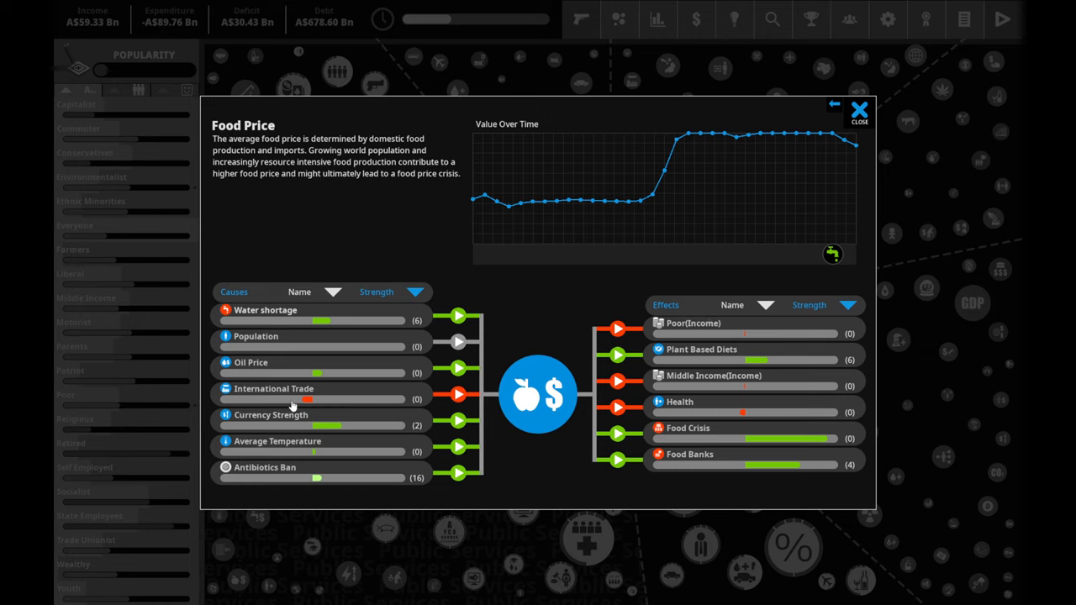
{"action": "mouse_move", "coordinate": [335, 405]}
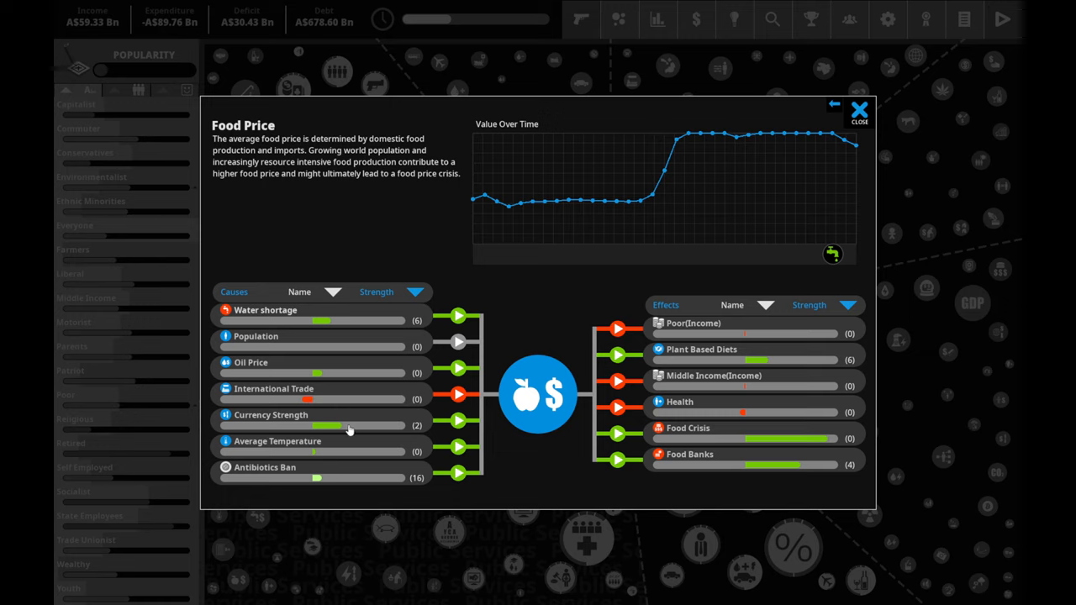
{"action": "mouse_move", "coordinate": [352, 430]}
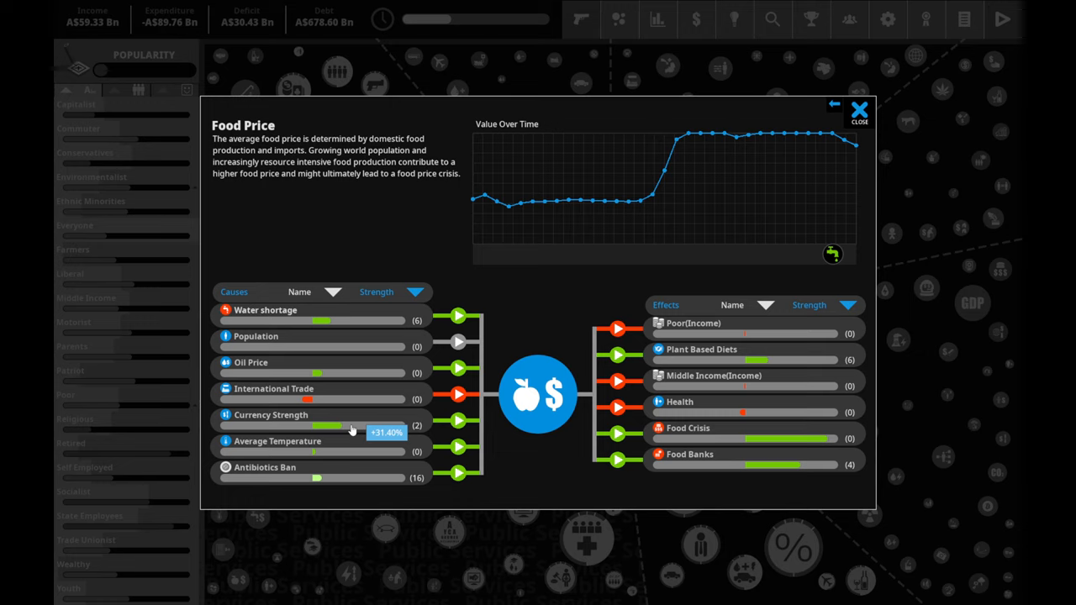
{"action": "mouse_move", "coordinate": [360, 389]}
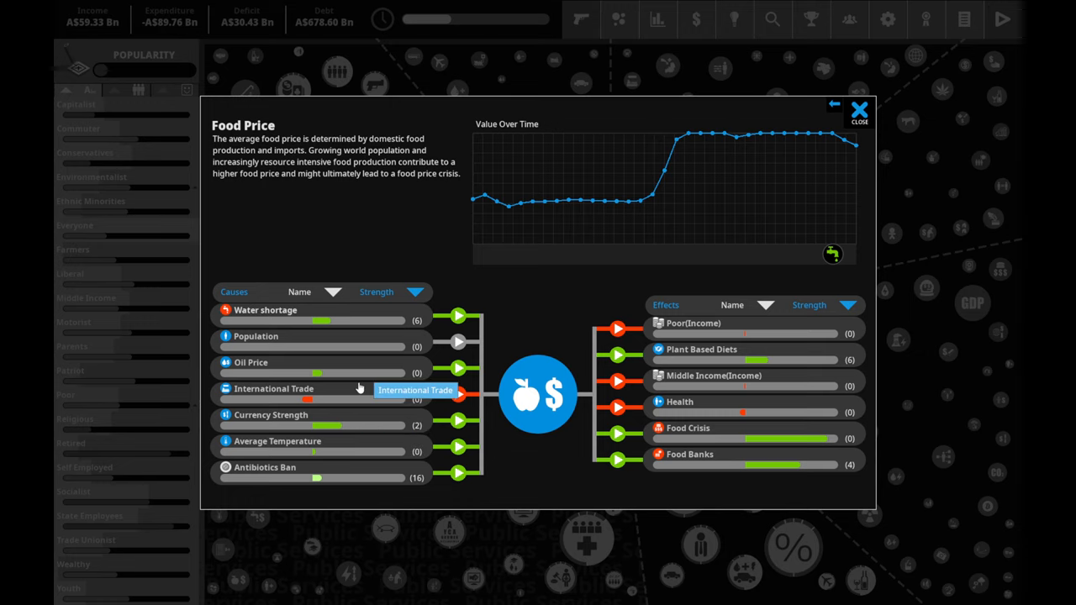
{"action": "left_click", "coordinate": [264, 467]}
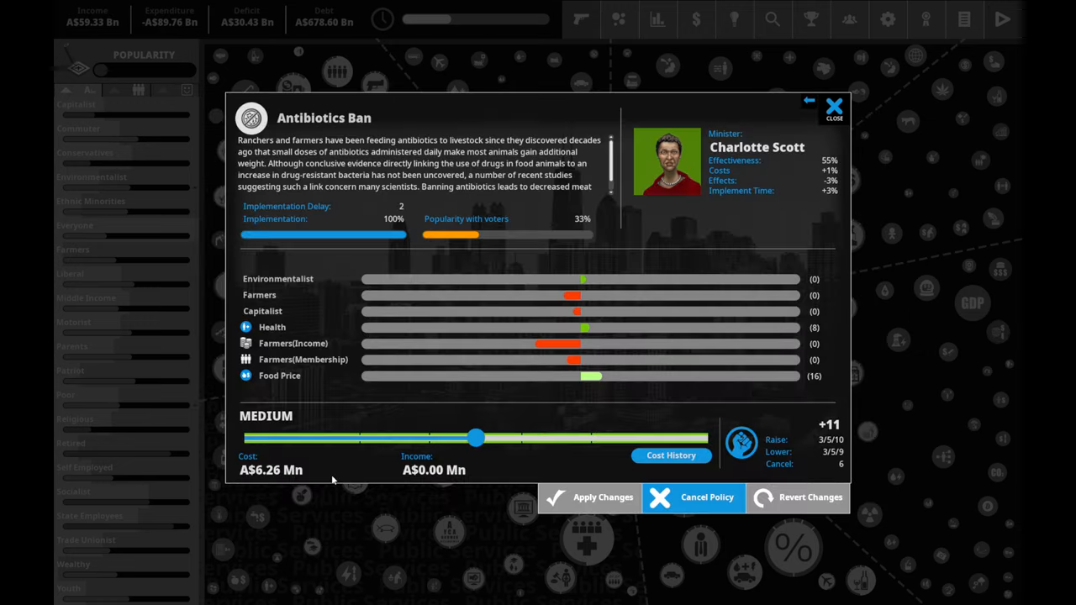
{"action": "mouse_move", "coordinate": [796, 116]}
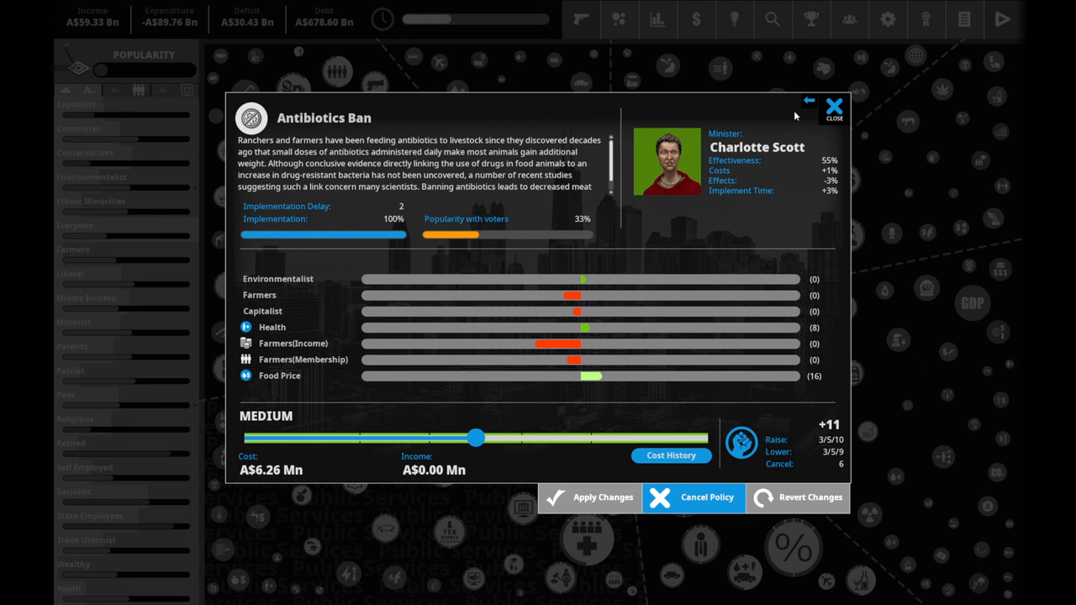
{"action": "left_click", "coordinate": [832, 108]}
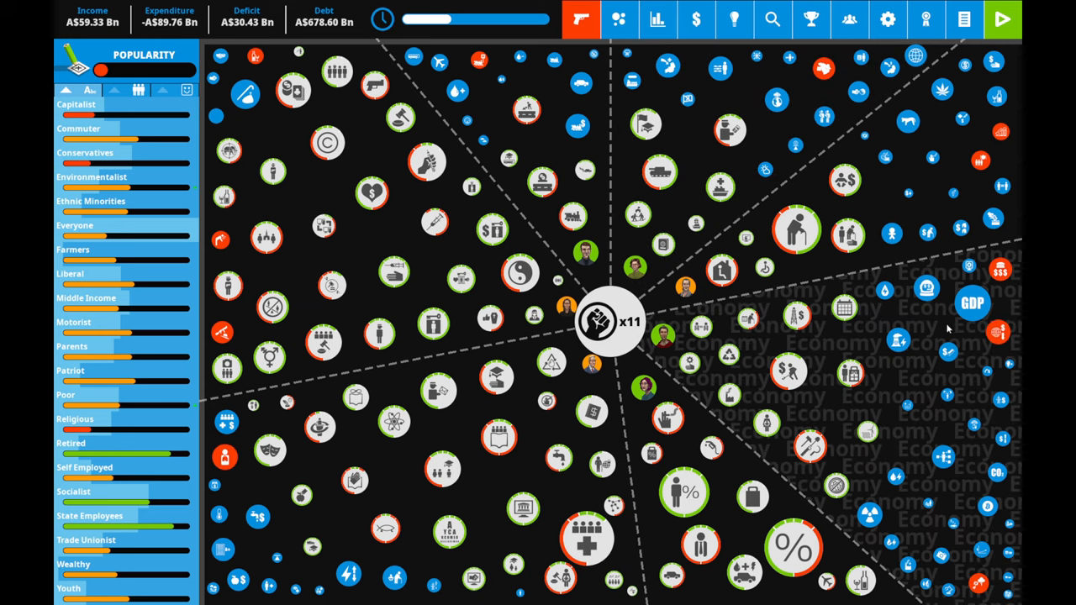
{"action": "mouse_move", "coordinate": [756, 393]}
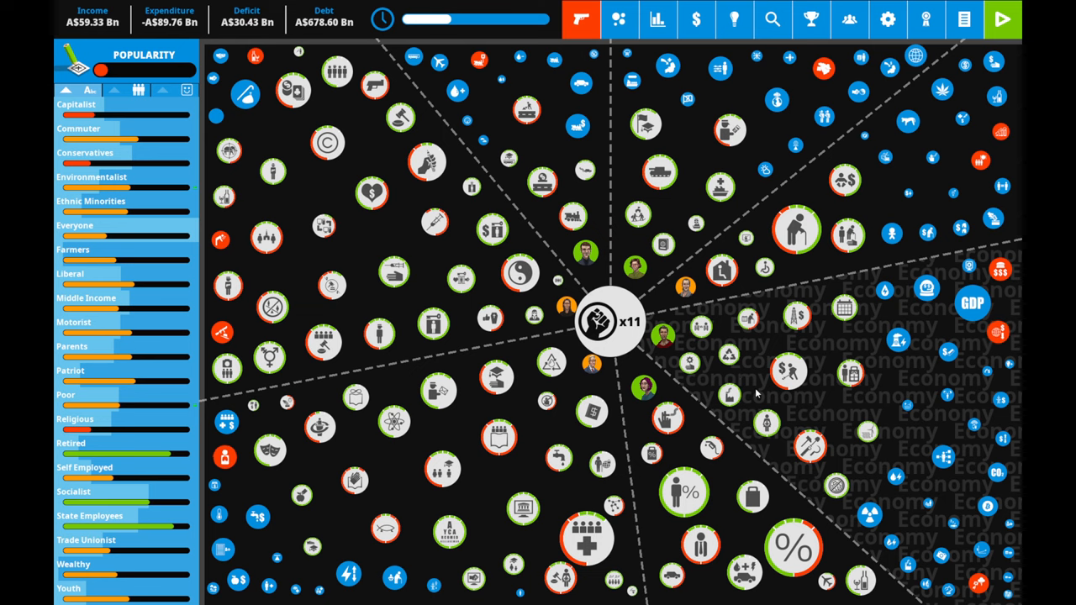
{"action": "left_click", "coordinate": [605, 322]}
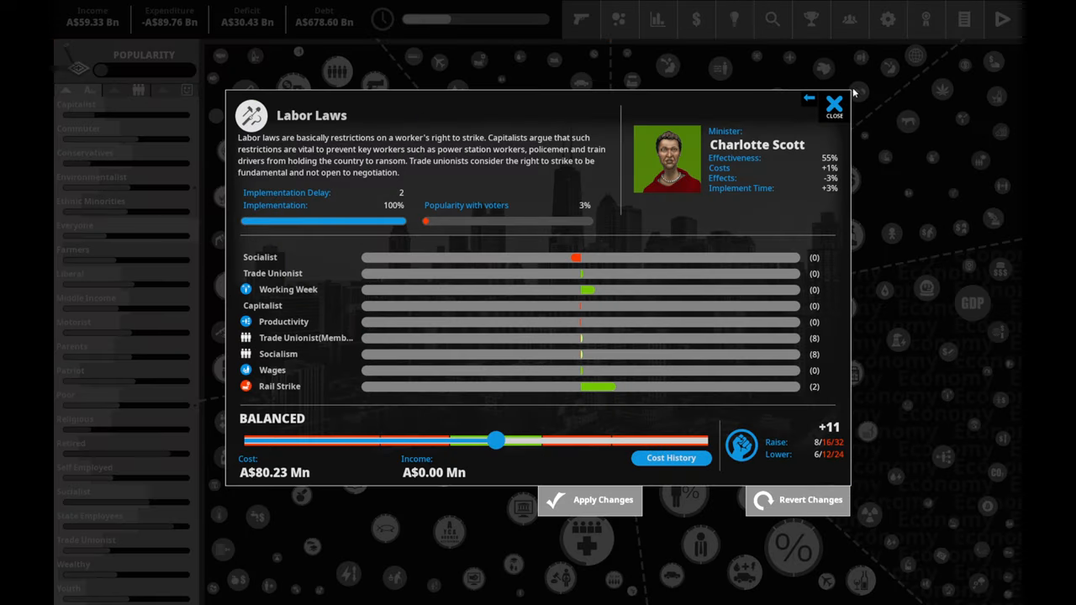
{"action": "left_click", "coordinate": [805, 99]}
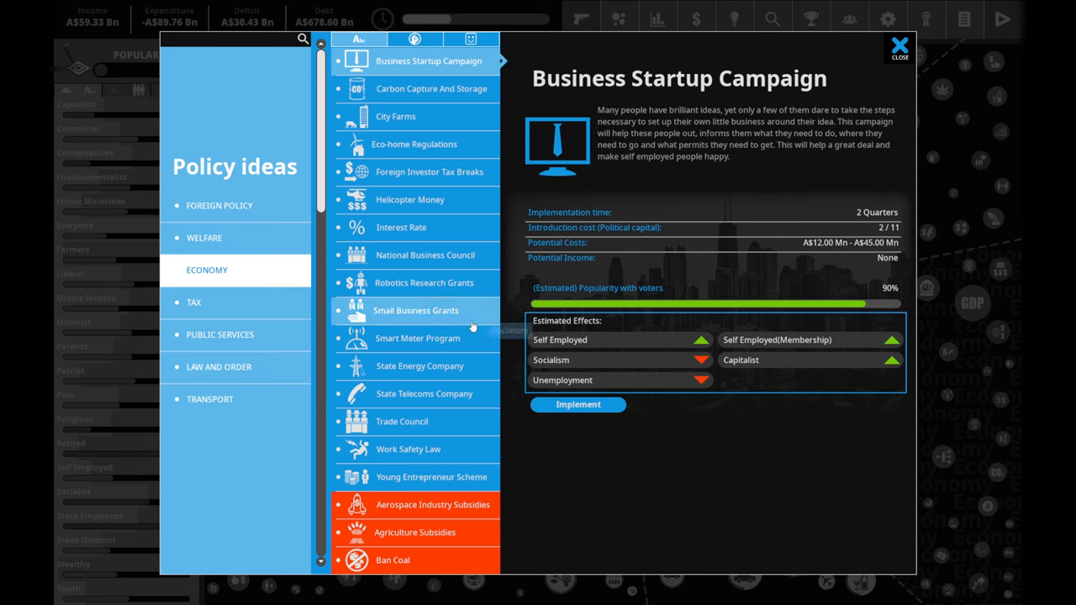
- Compare City Farms, Eco-home Regulations, Carbon Capture, Business Startup Campaign, National Business Council and State Energy Company ideas
{"action": "left_click", "coordinate": [395, 116]}
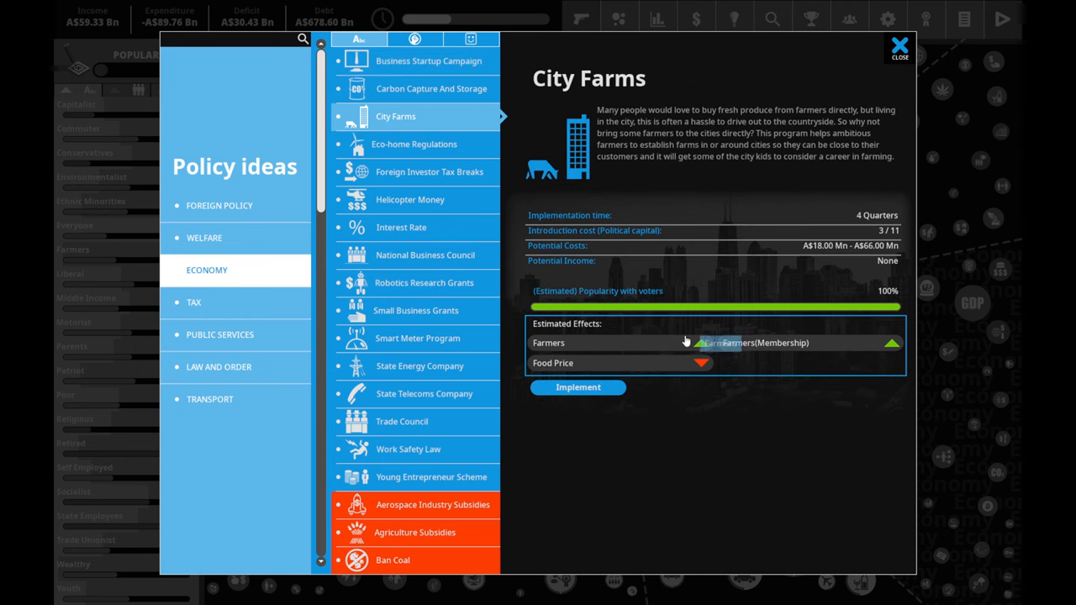
{"action": "mouse_move", "coordinate": [642, 366]}
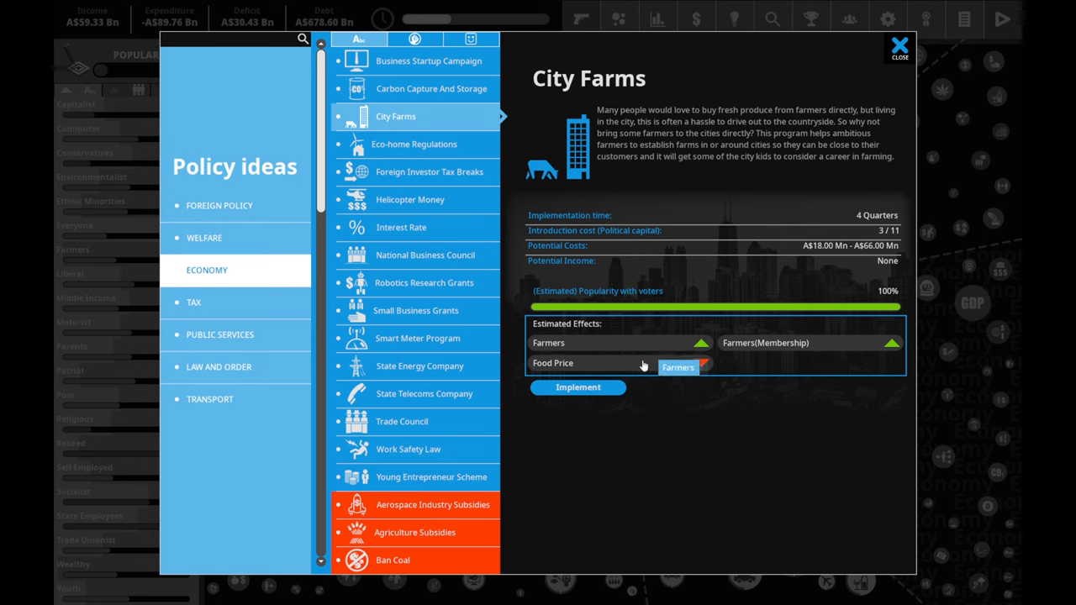
{"action": "left_click", "coordinate": [414, 144]}
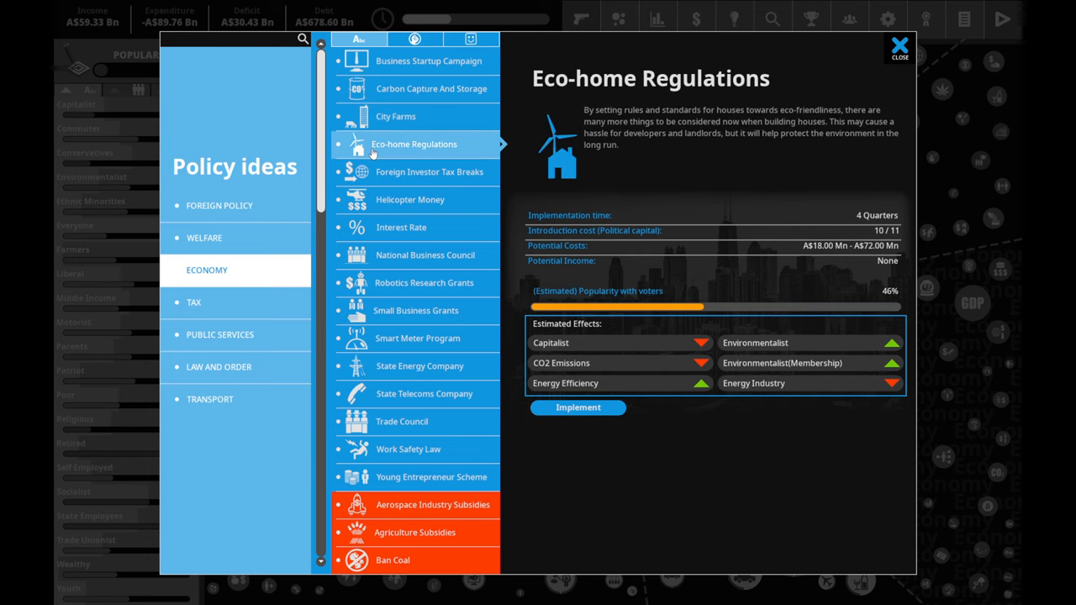
{"action": "left_click", "coordinate": [430, 87]}
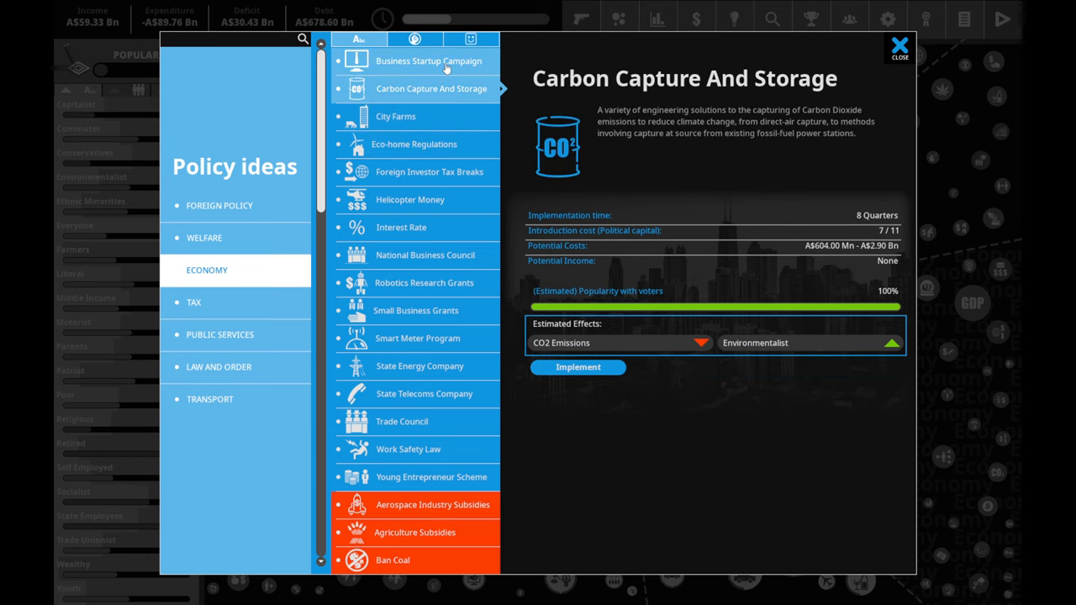
{"action": "left_click", "coordinate": [427, 60]}
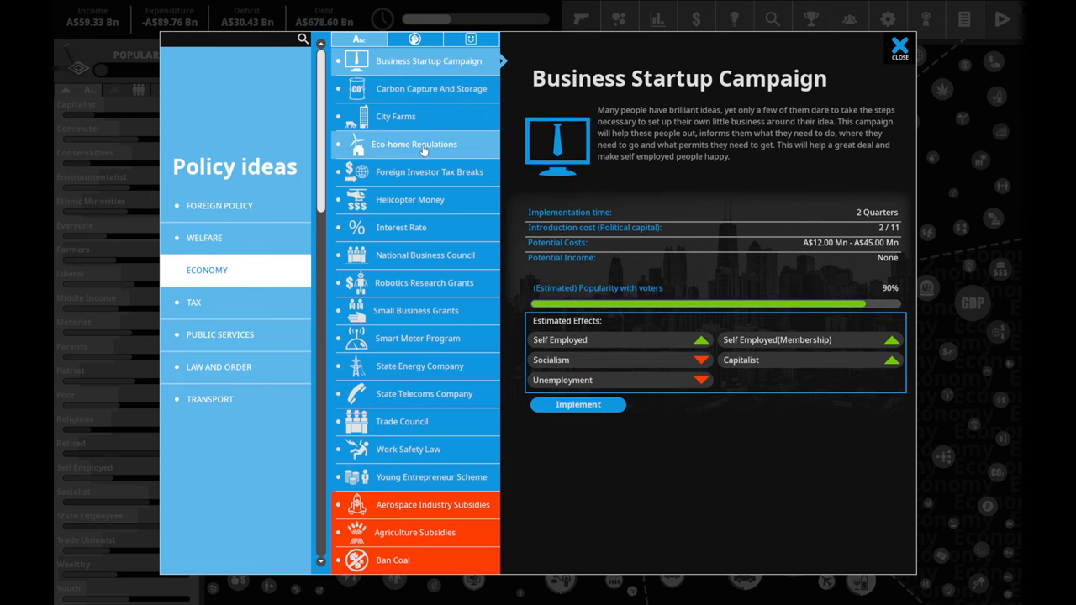
{"action": "left_click", "coordinate": [423, 255]}
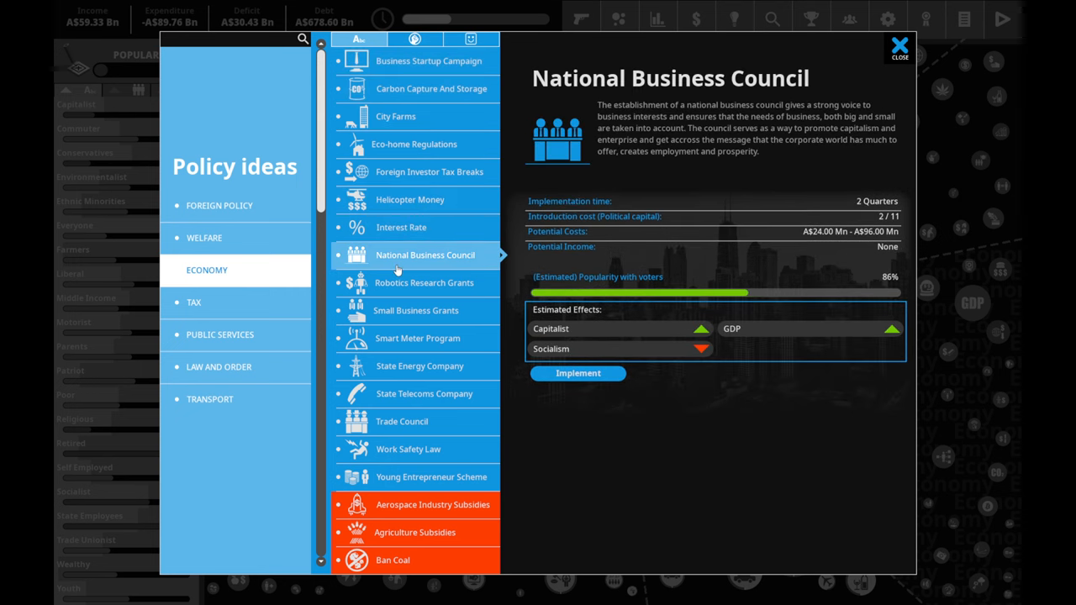
{"action": "left_click", "coordinate": [420, 366]}
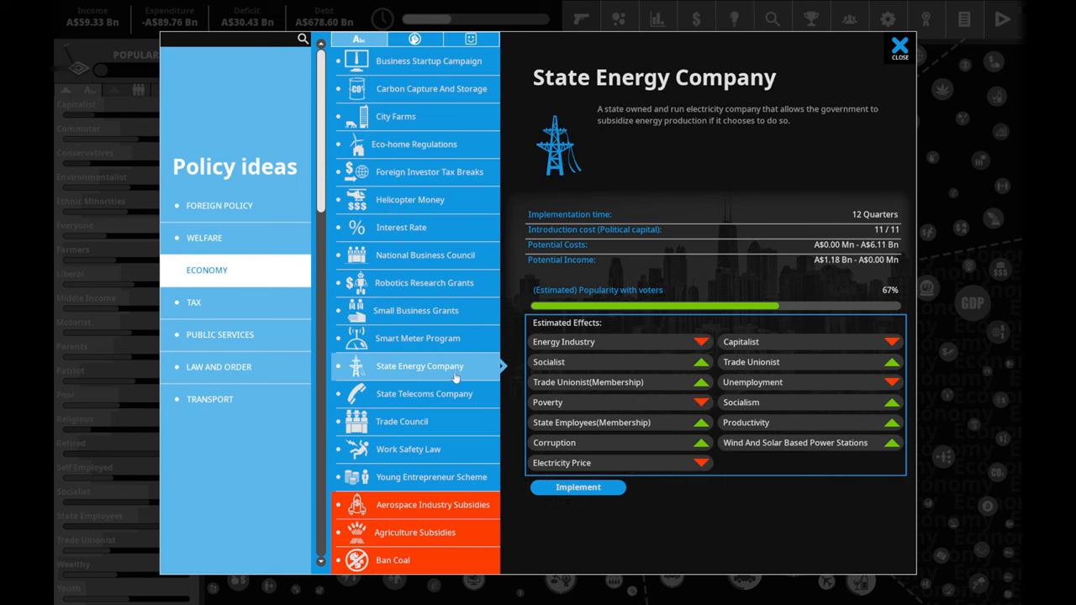
{"action": "mouse_move", "coordinate": [427, 375]}
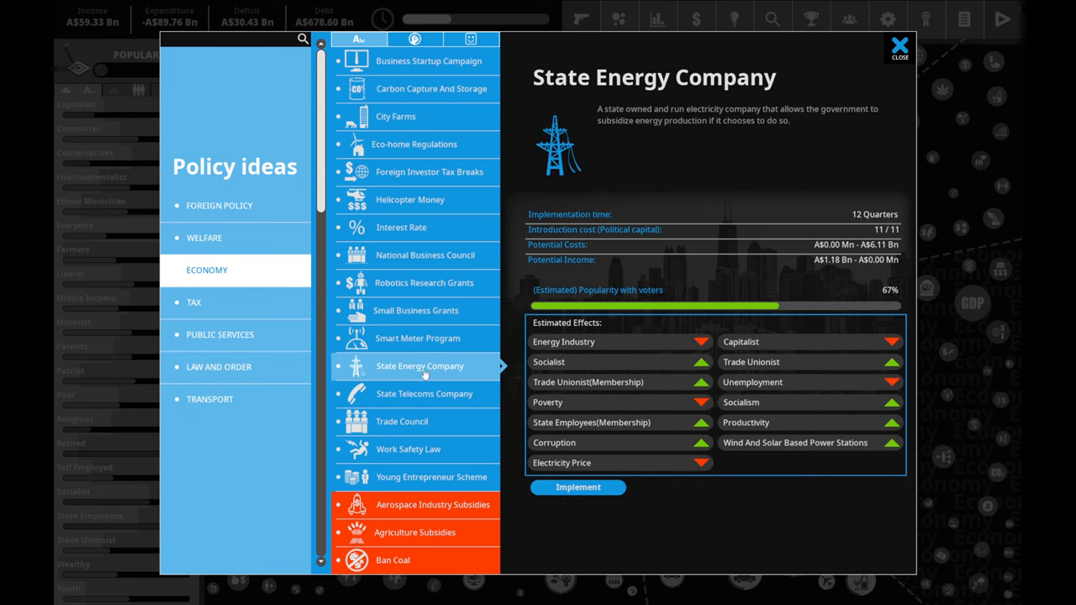
- Review State Telecoms, Young Entrepreneur Scheme and Small Business Grants, then settle on City Farms at 100% popularity
{"action": "left_click", "coordinate": [424, 393]}
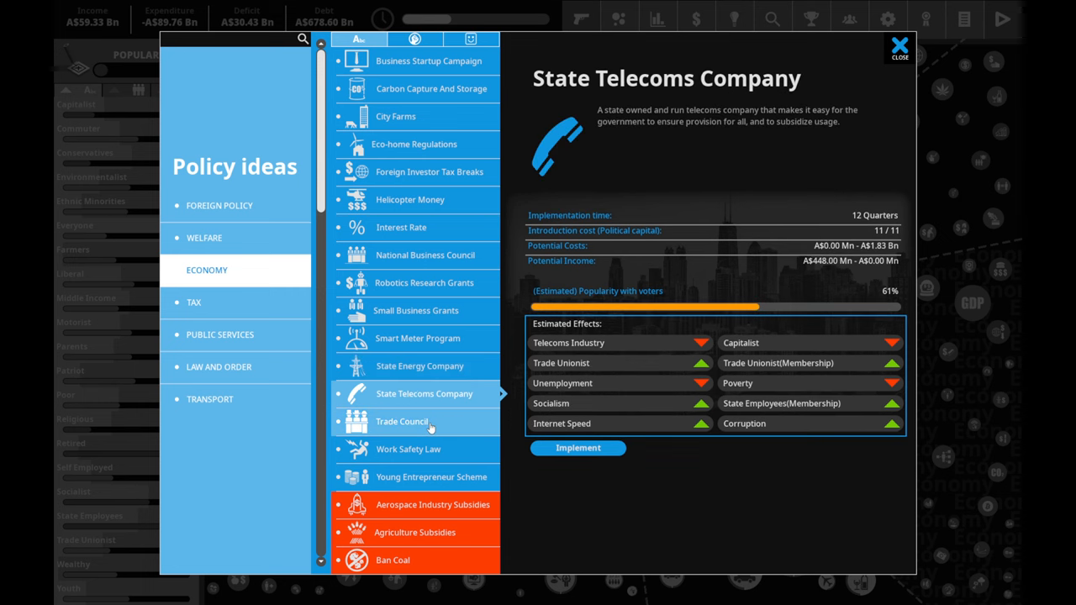
{"action": "left_click", "coordinate": [430, 477]}
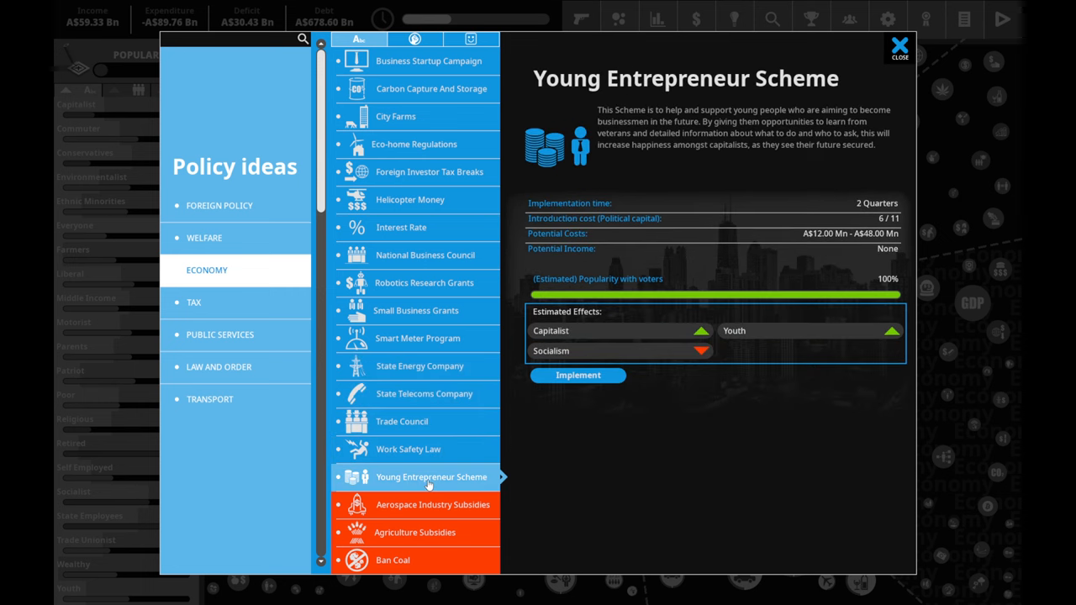
{"action": "left_click", "coordinate": [415, 309]}
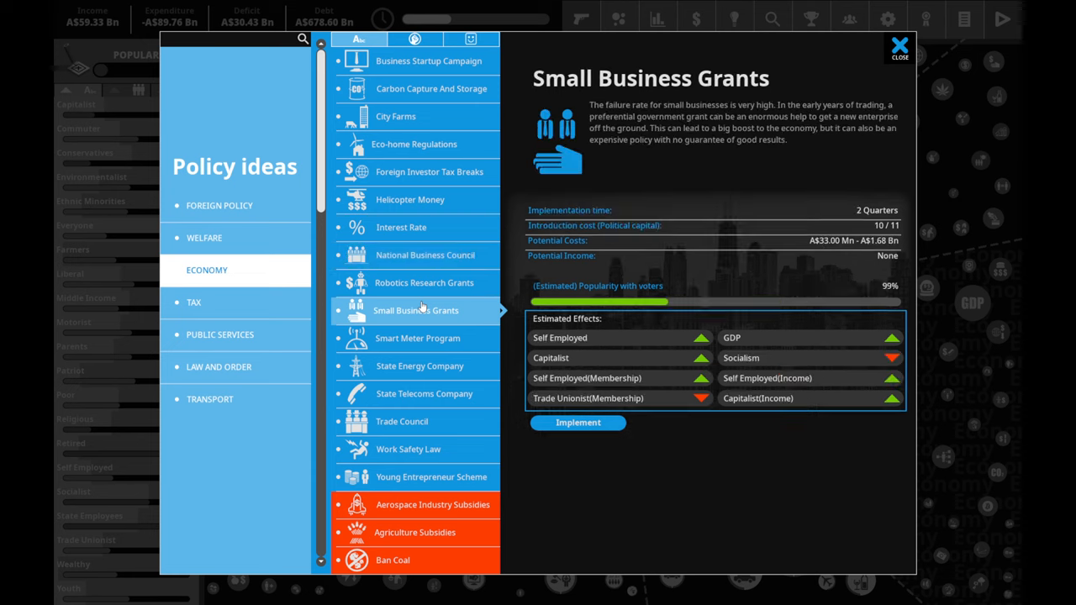
{"action": "left_click", "coordinate": [424, 255]}
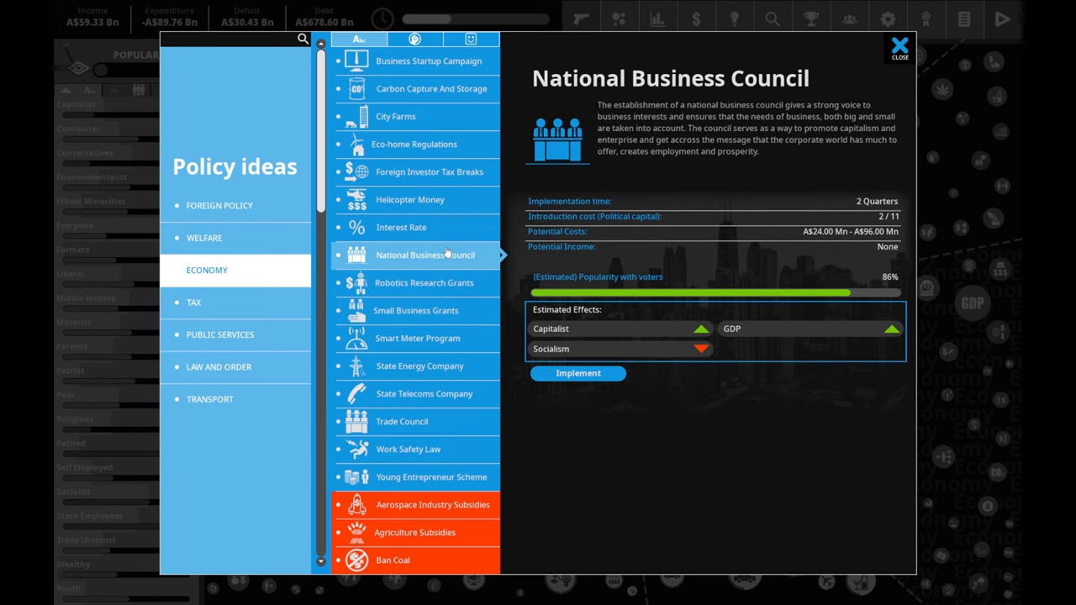
{"action": "left_click", "coordinate": [395, 116]}
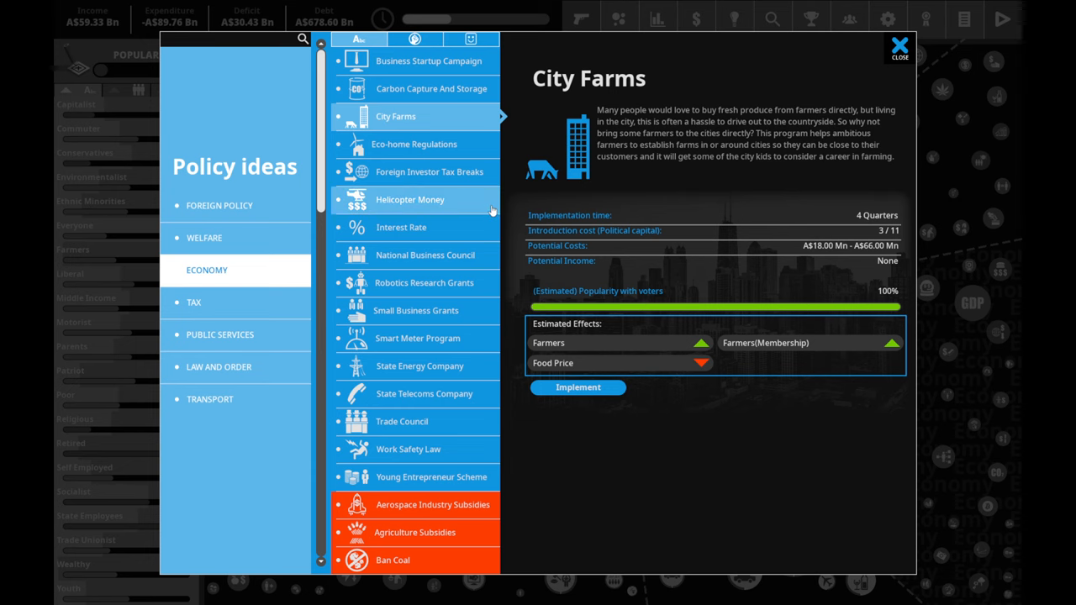
- Implement City Farms at maximum funding, costing AS$66.52 Mn
{"action": "left_click", "coordinate": [578, 387]}
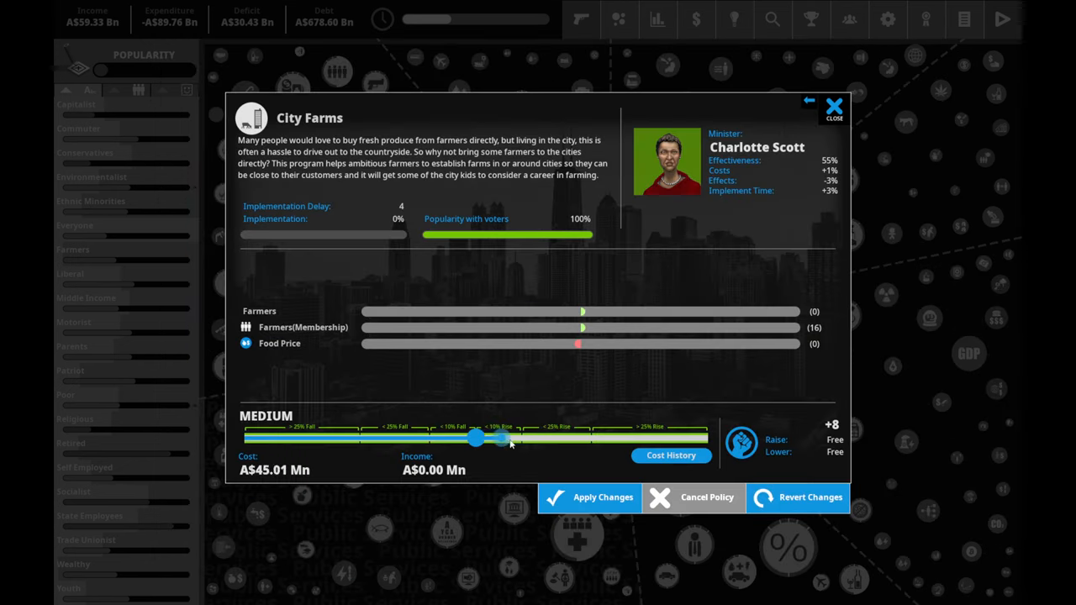
{"action": "left_click_drag", "start_coordinate": [474, 437], "coordinate": [706, 437]}
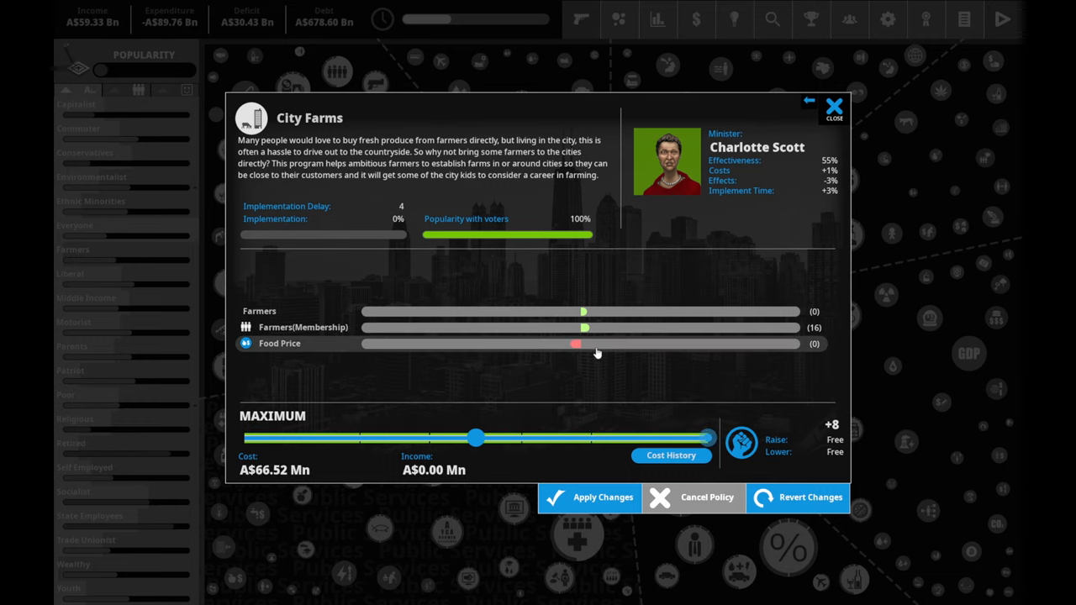
{"action": "mouse_move", "coordinate": [618, 346]}
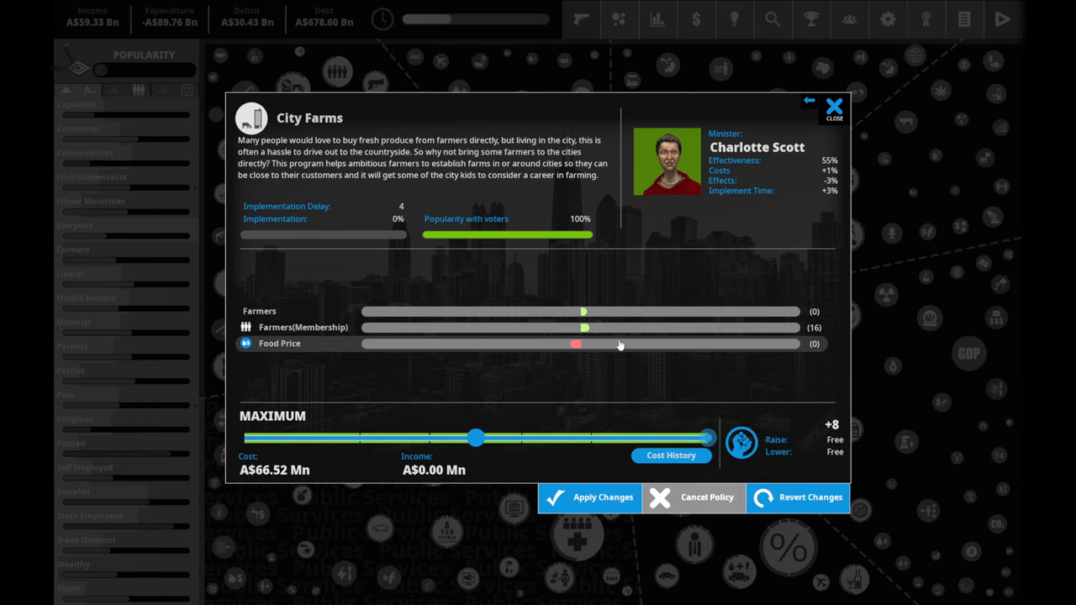
{"action": "left_click", "coordinate": [833, 108]}
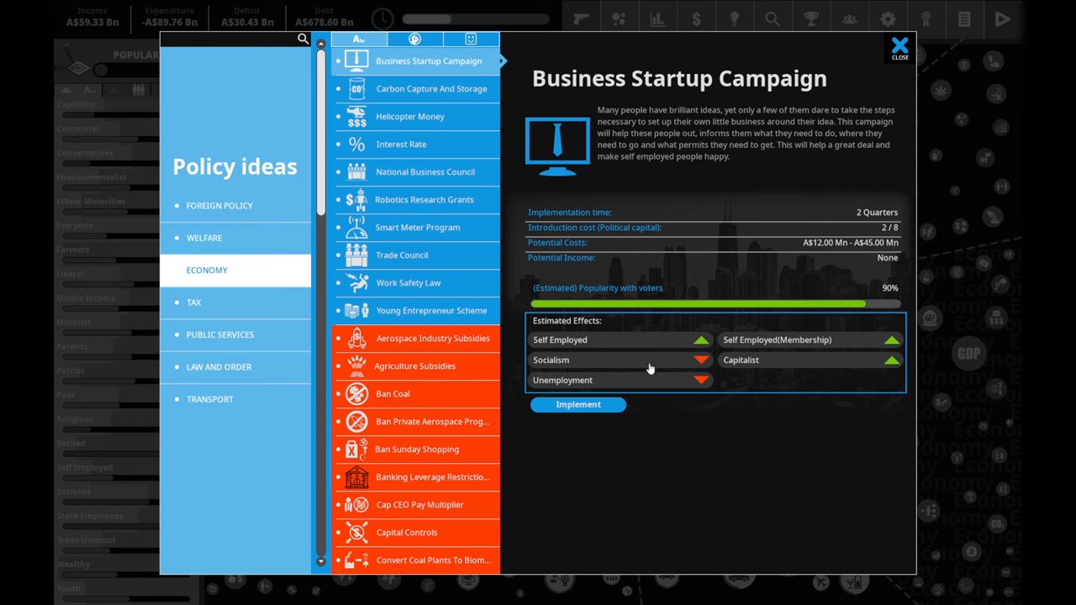
- View the Smart Meter Program idea, 100% popular, in the Economy list
{"action": "left_click", "coordinate": [417, 227]}
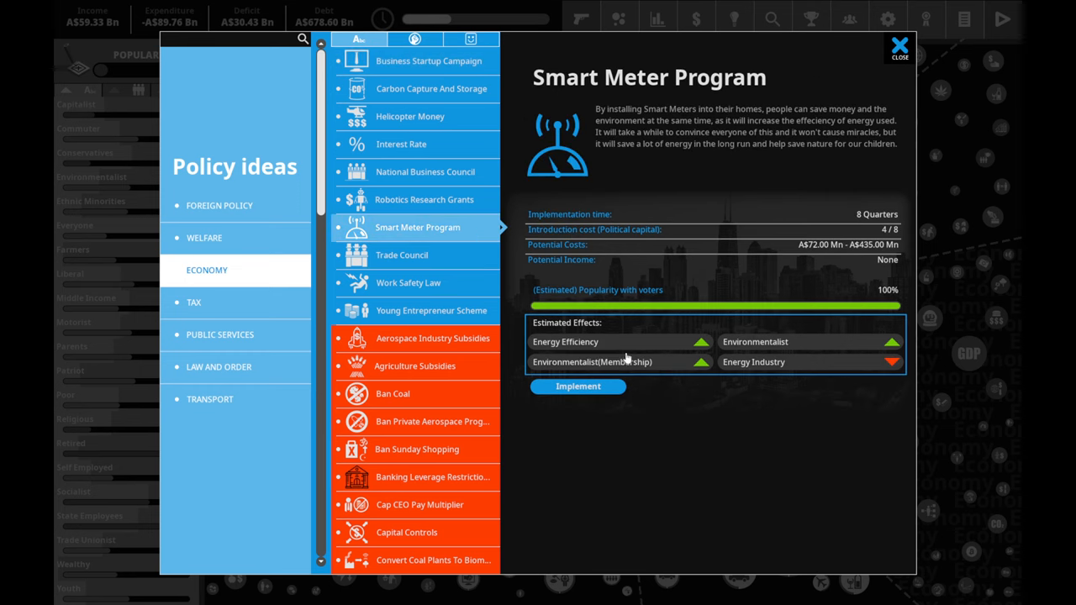
{"action": "mouse_move", "coordinate": [716, 373]}
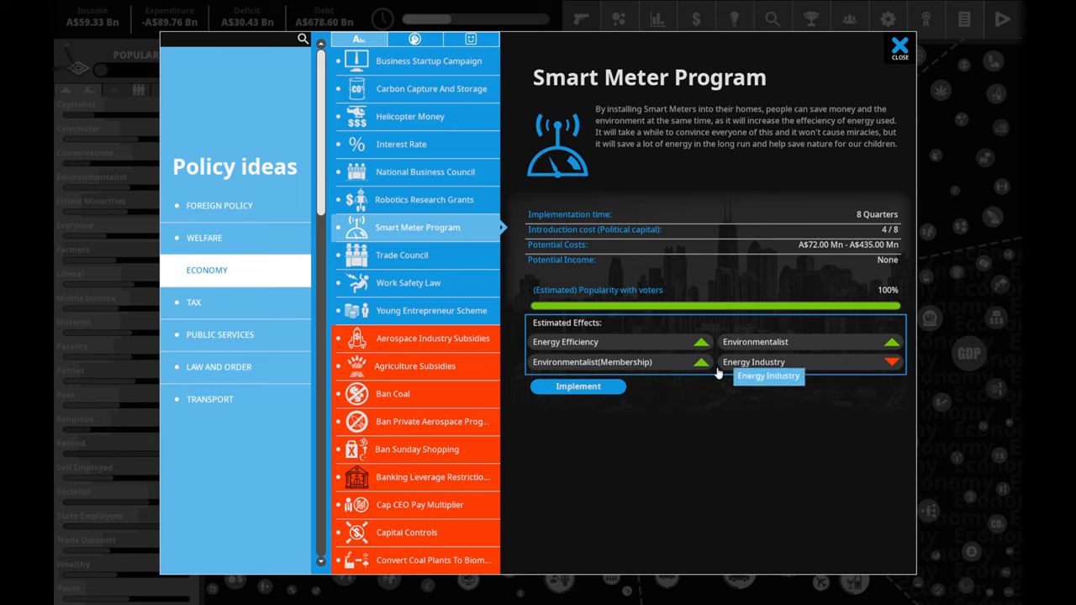
{"action": "mouse_move", "coordinate": [660, 376]}
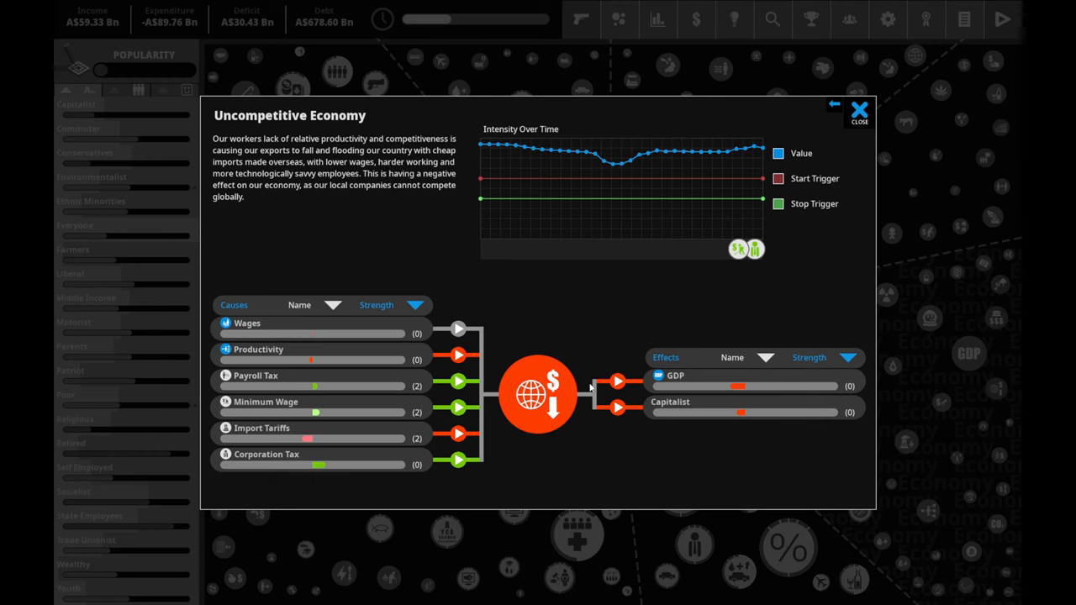
{"action": "mouse_move", "coordinate": [333, 361]}
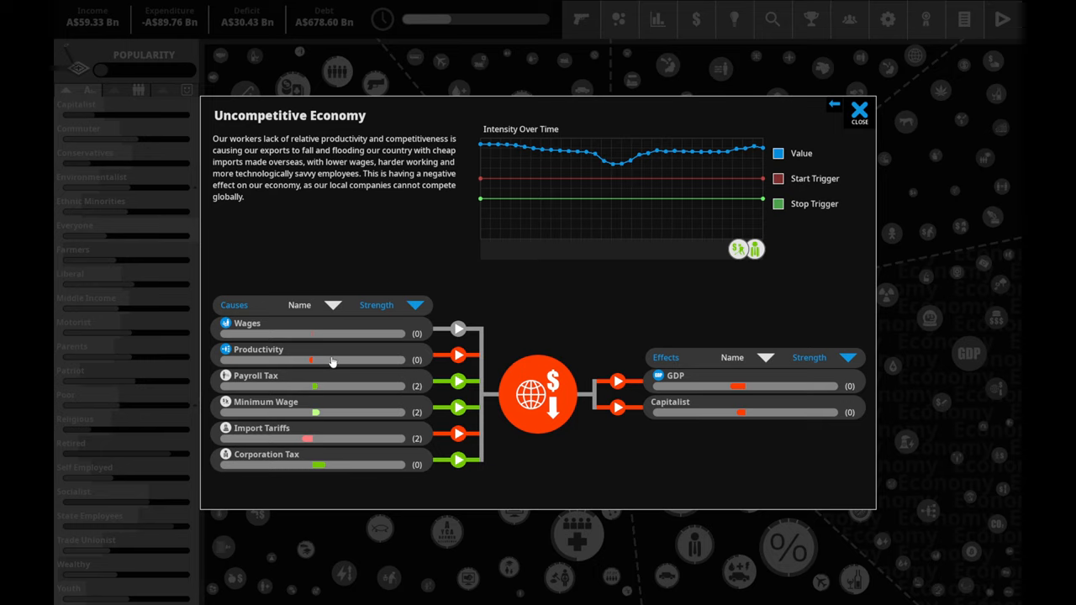
{"action": "mouse_move", "coordinate": [642, 202]}
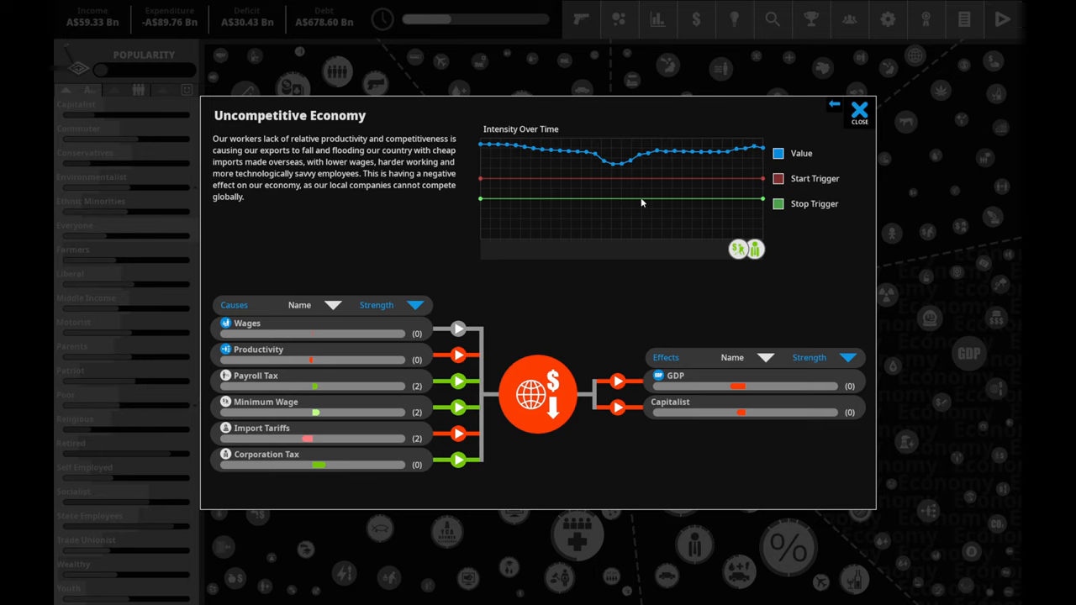
{"action": "mouse_move", "coordinate": [545, 318]}
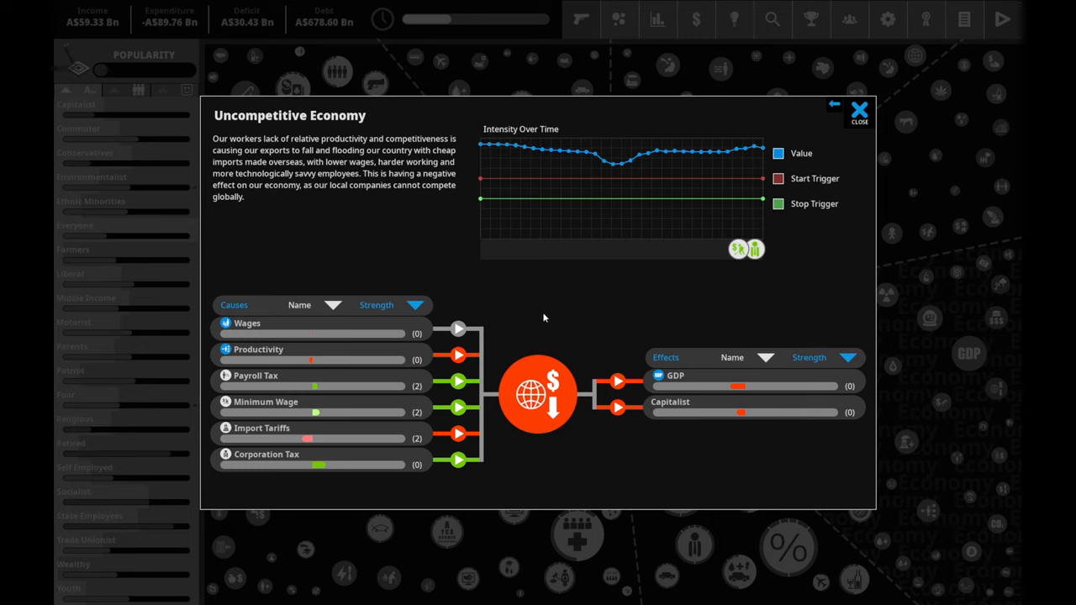
{"action": "mouse_move", "coordinate": [363, 451]}
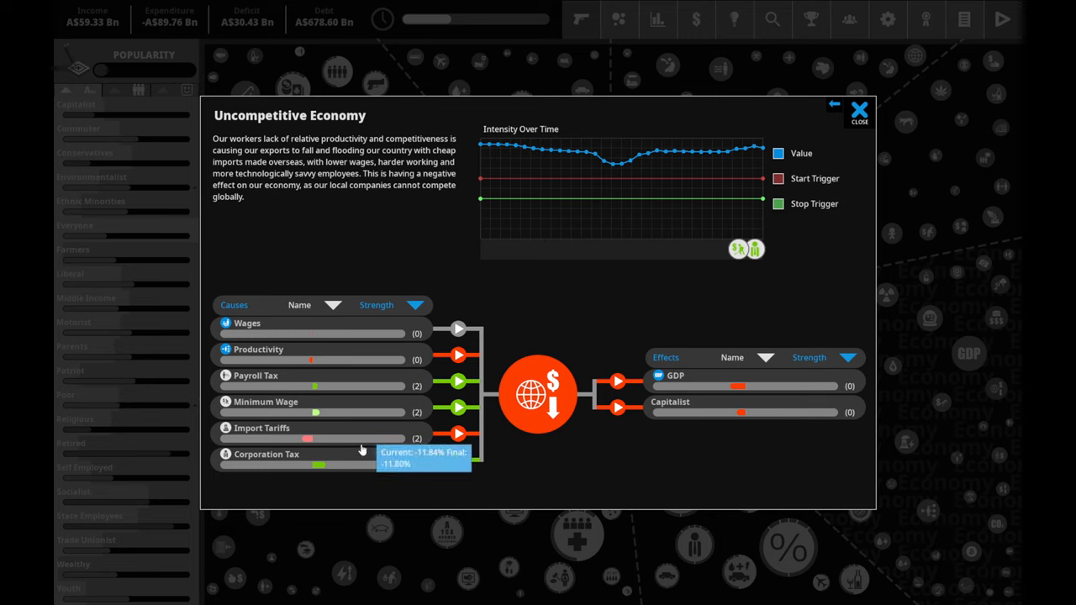
{"action": "mouse_move", "coordinate": [387, 352]}
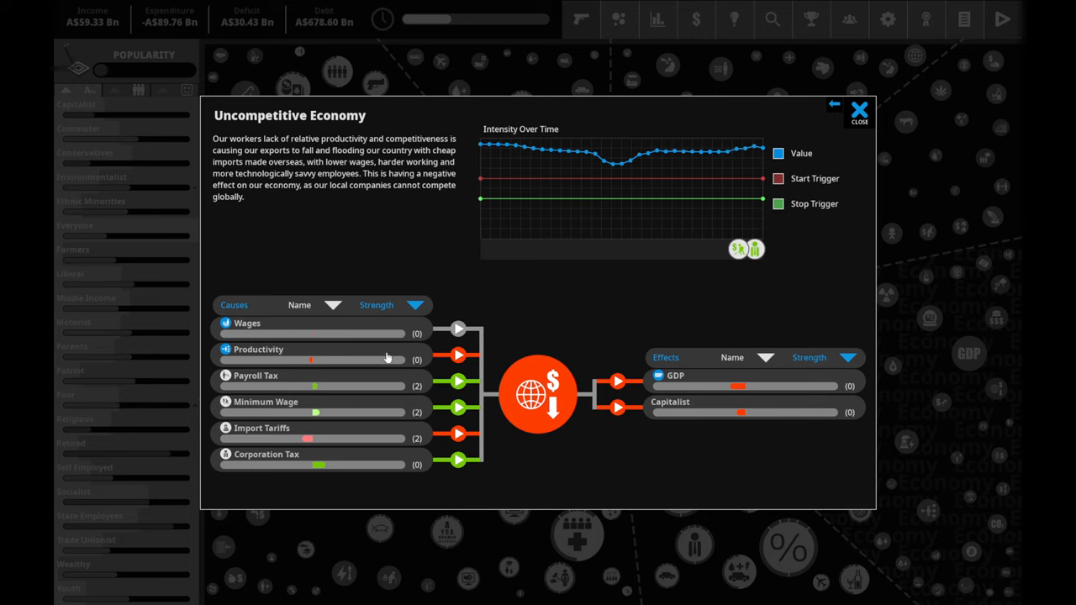
{"action": "mouse_move", "coordinate": [378, 423]}
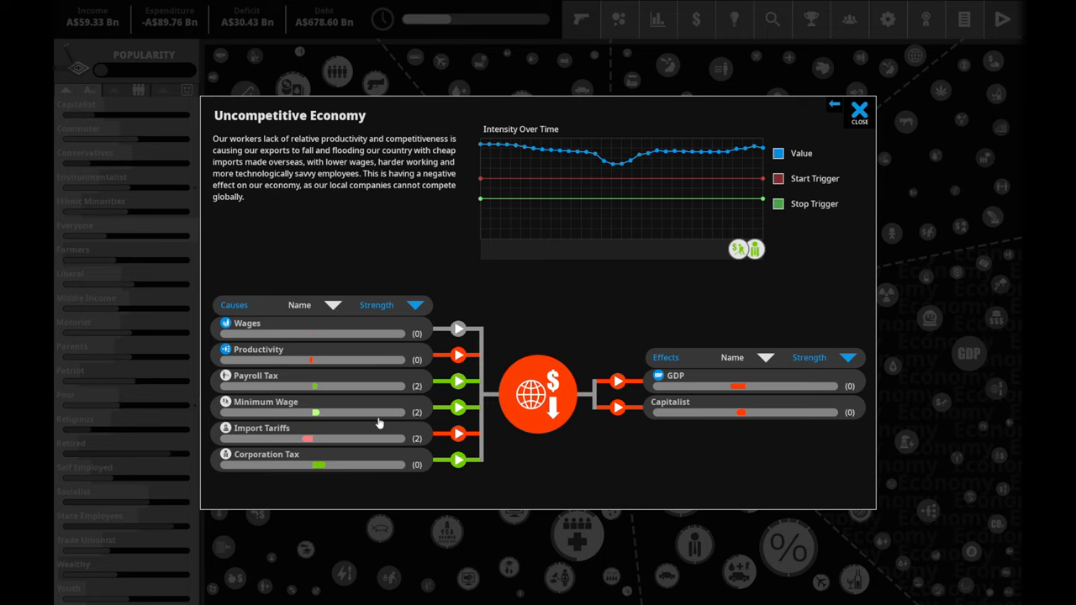
{"action": "mouse_move", "coordinate": [384, 460]}
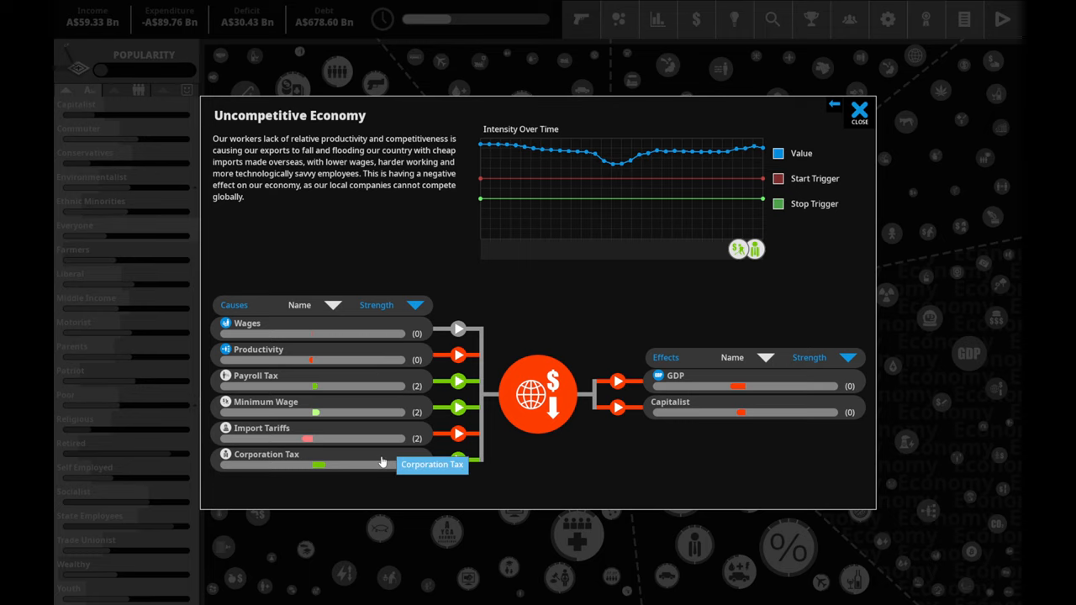
- Preview Import Tariffs at various levels, from higher down to minimum
{"action": "left_click", "coordinate": [262, 428]}
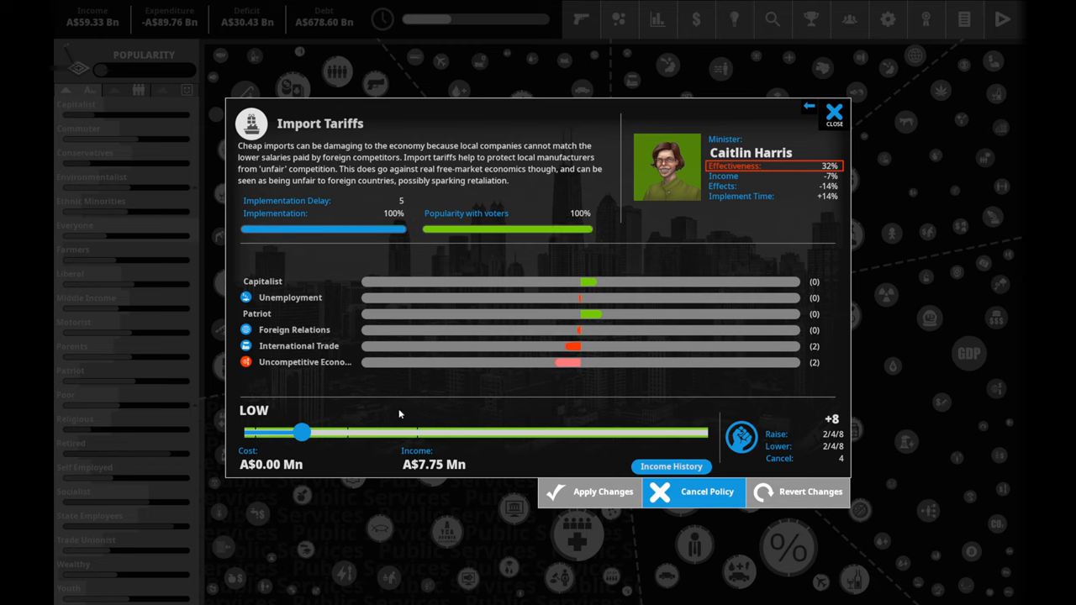
{"action": "left_click_drag", "start_coordinate": [303, 432], "coordinate": [333, 432]}
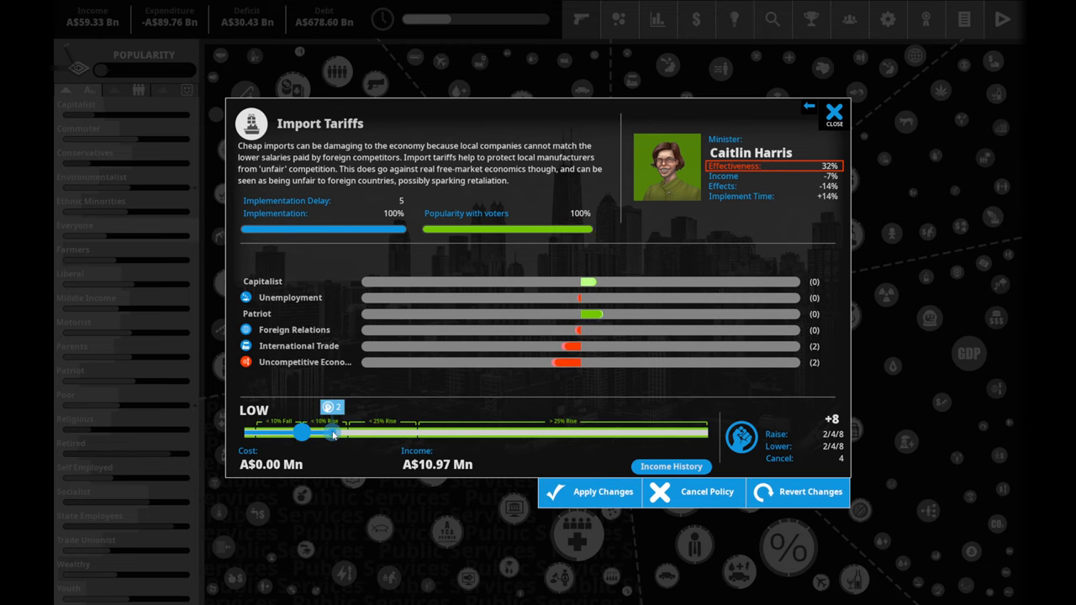
{"action": "left_click_drag", "start_coordinate": [299, 431], "coordinate": [411, 430]}
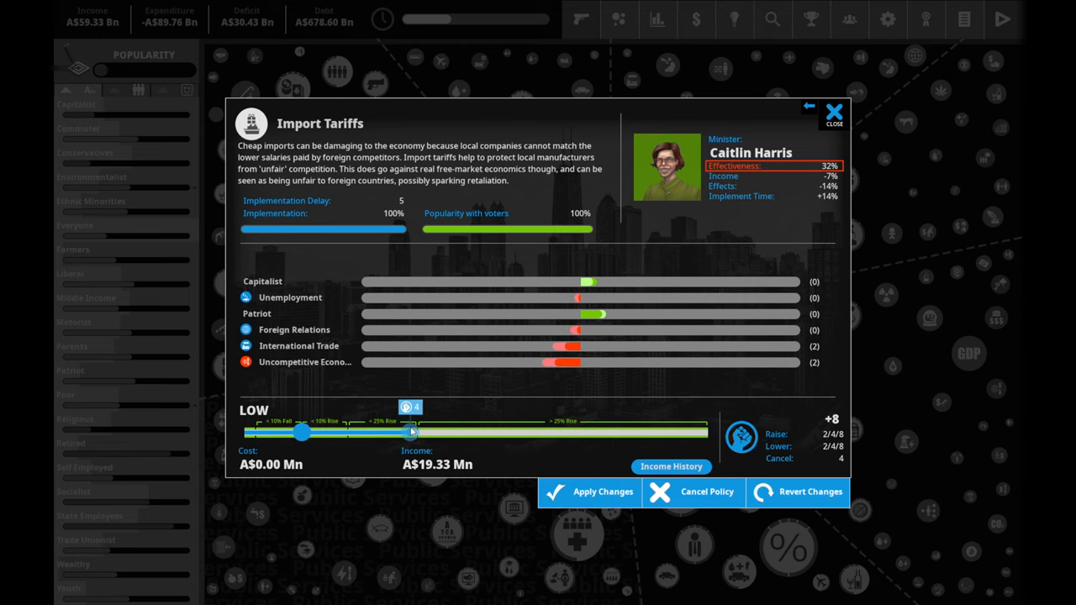
{"action": "left_click_drag", "start_coordinate": [410, 430], "coordinate": [400, 430]}
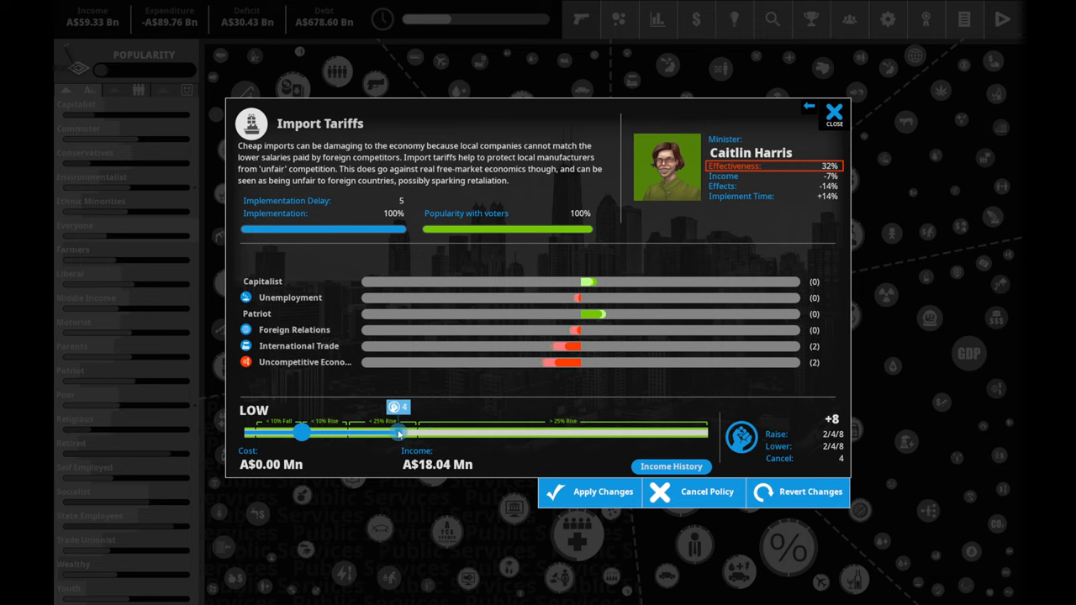
{"action": "left_click_drag", "start_coordinate": [400, 434], "coordinate": [303, 431]}
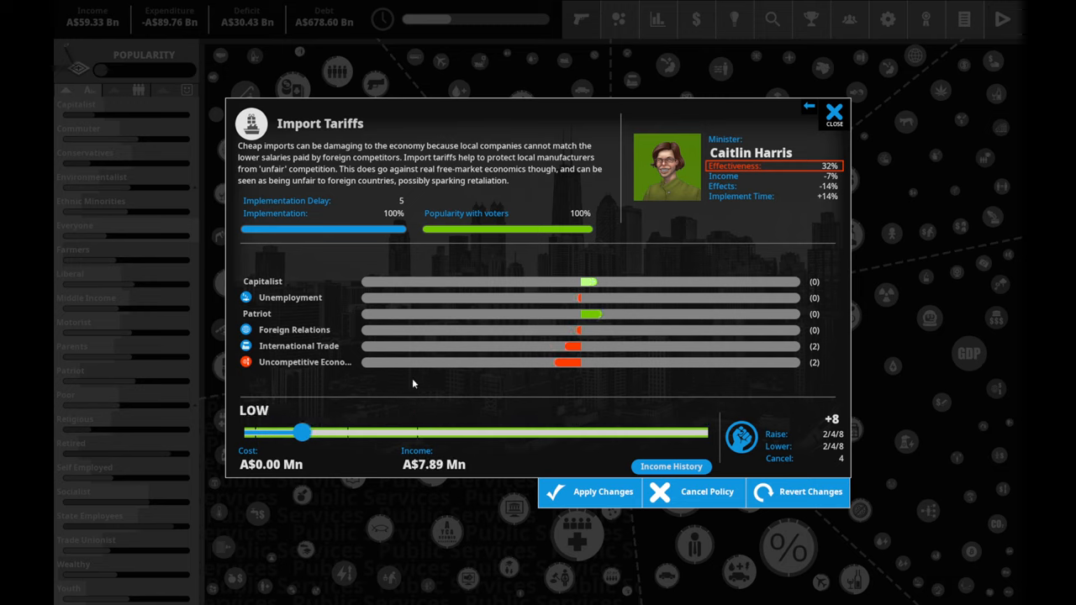
{"action": "left_click_drag", "start_coordinate": [302, 432], "coordinate": [244, 432]}
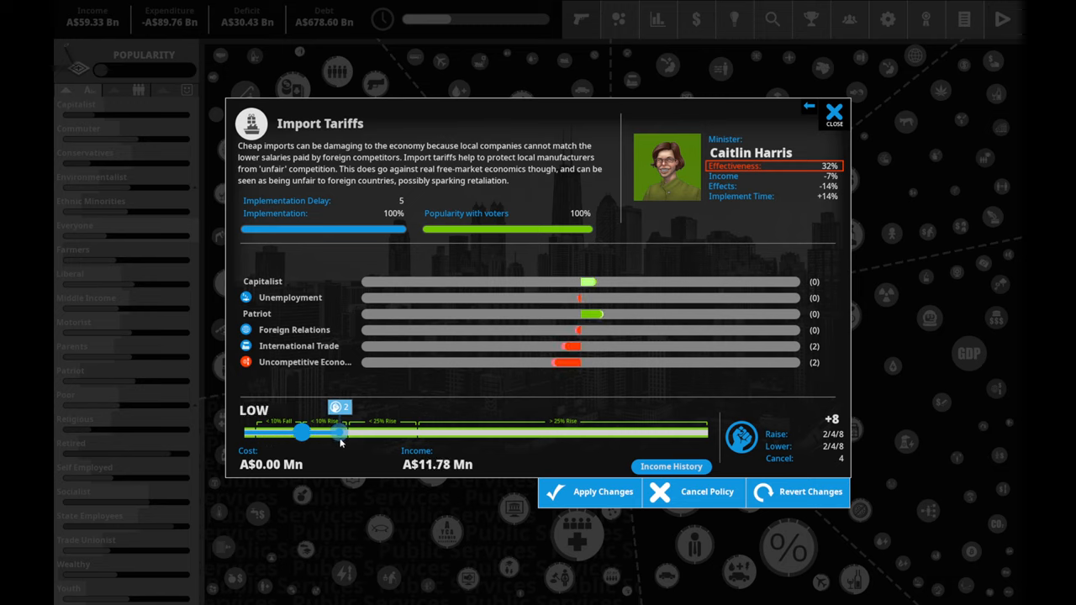
{"action": "left_click_drag", "start_coordinate": [302, 431], "coordinate": [244, 430]}
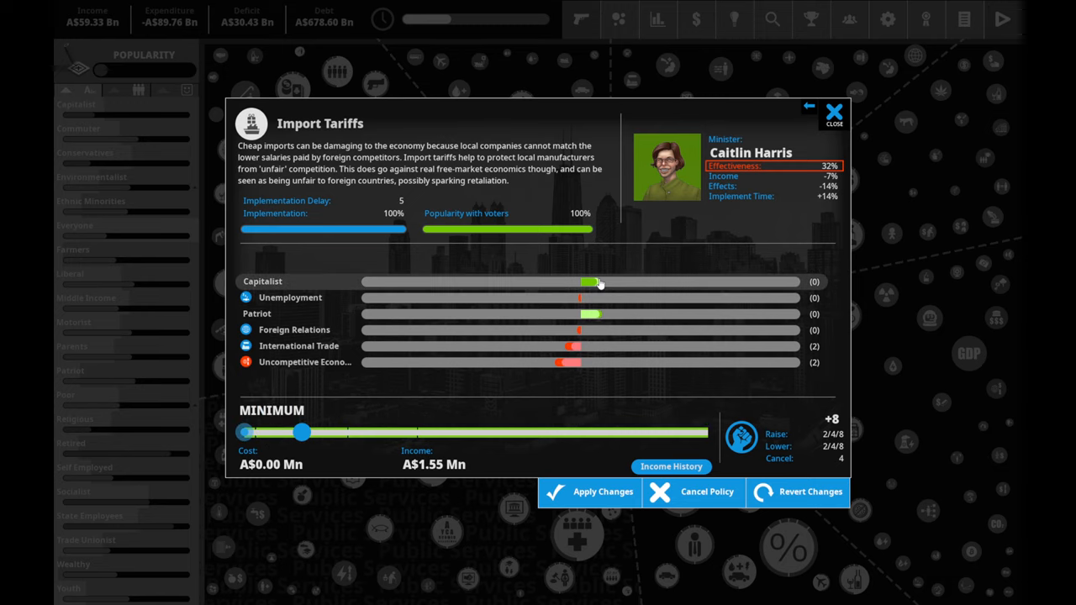
{"action": "mouse_move", "coordinate": [612, 420]}
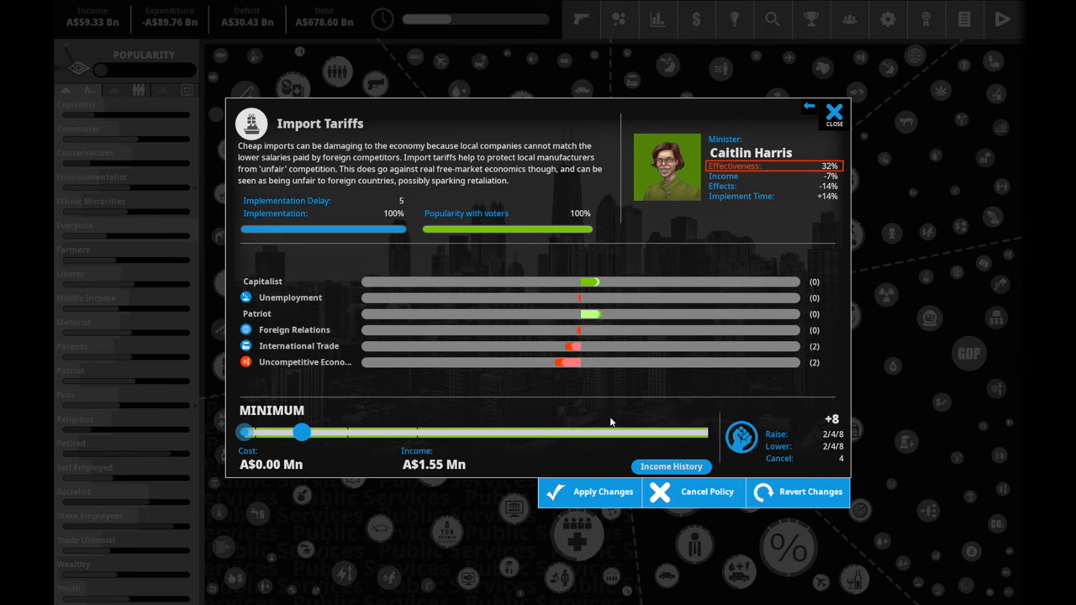
{"action": "mouse_move", "coordinate": [568, 382]}
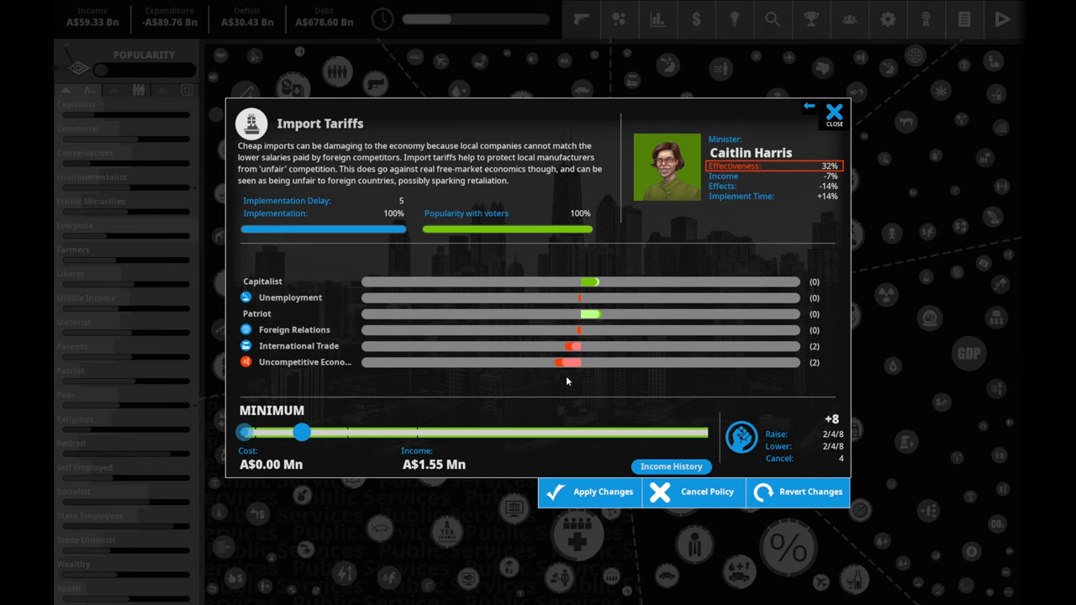
{"action": "left_click", "coordinate": [692, 491]}
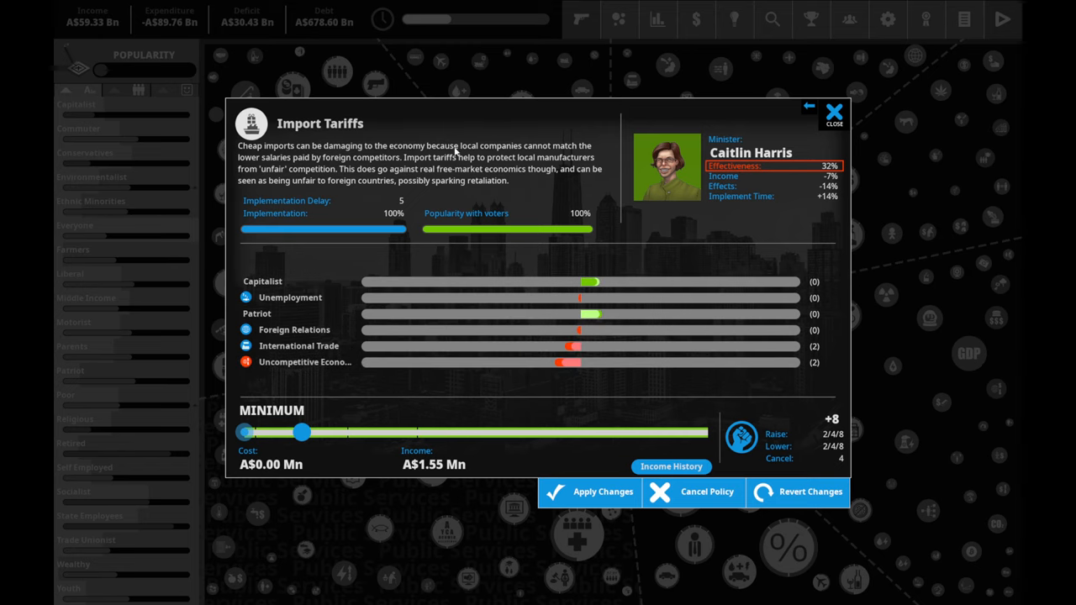
{"action": "mouse_move", "coordinate": [365, 217]}
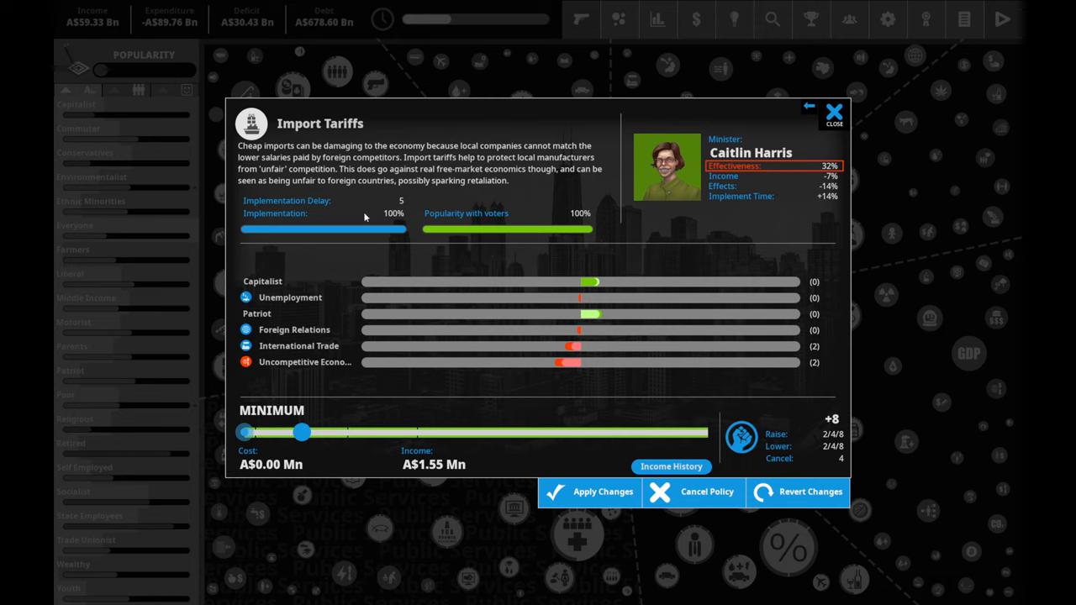
{"action": "mouse_move", "coordinate": [363, 353]}
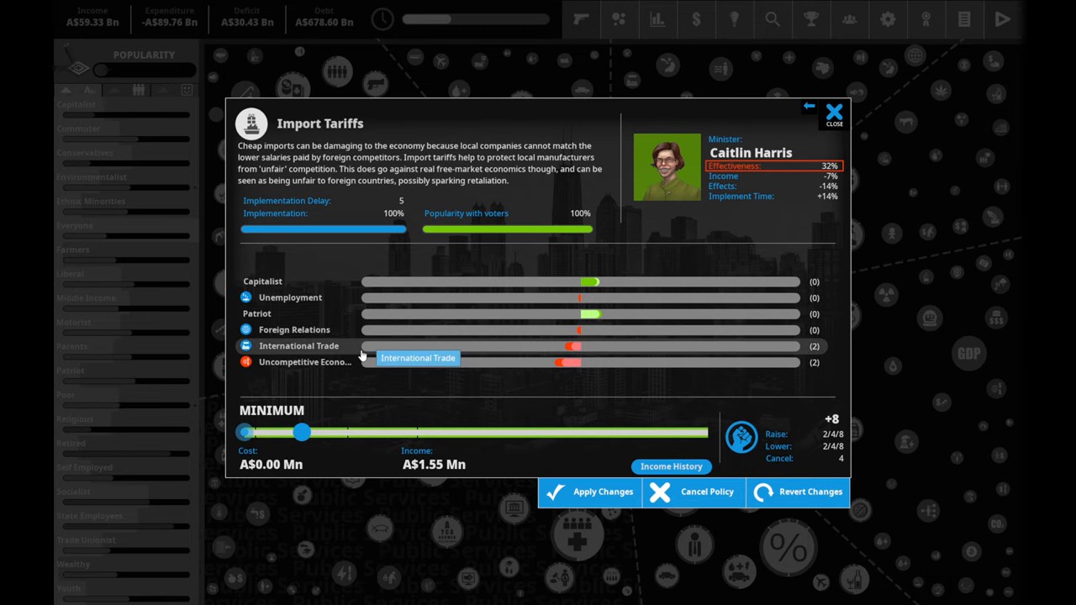
{"action": "mouse_move", "coordinate": [366, 363]}
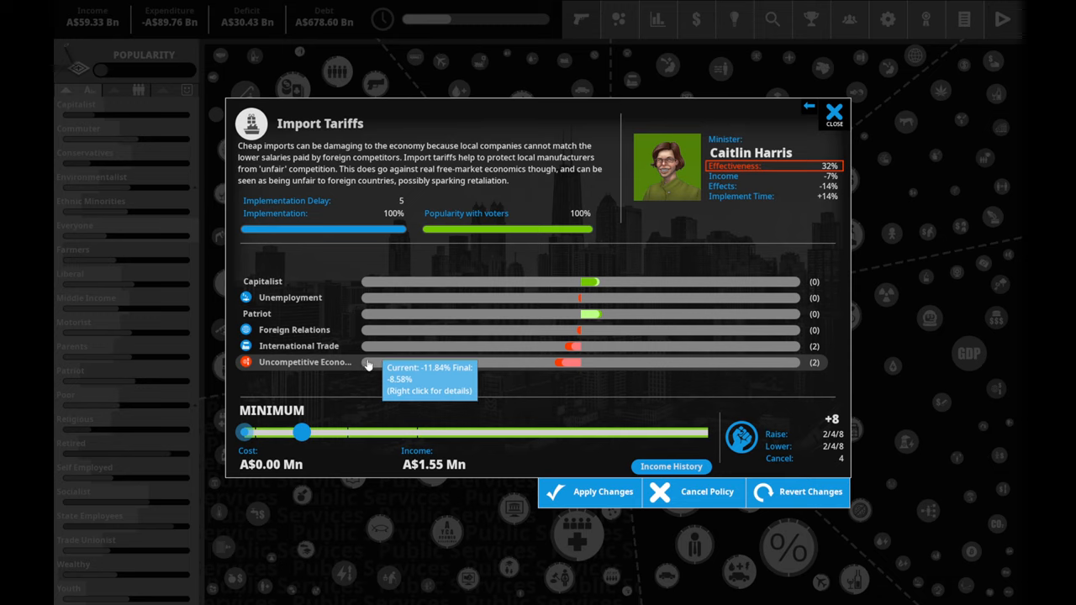
- Cancel the Import Tariffs policy and confirm scrapping it
{"action": "left_click_drag", "start_coordinate": [301, 430], "coordinate": [585, 431]}
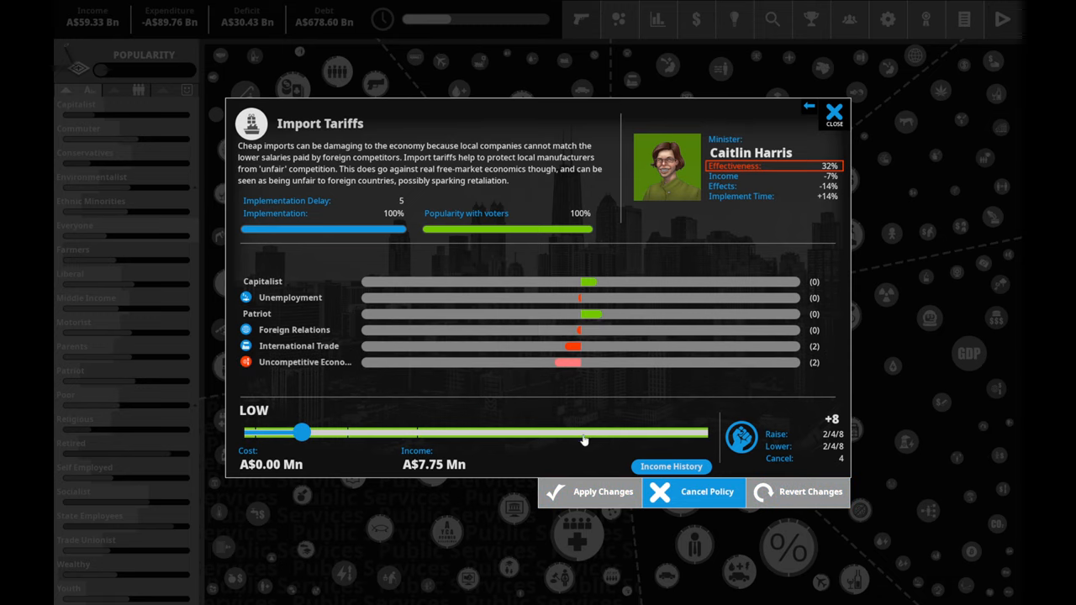
{"action": "left_click", "coordinate": [693, 490]}
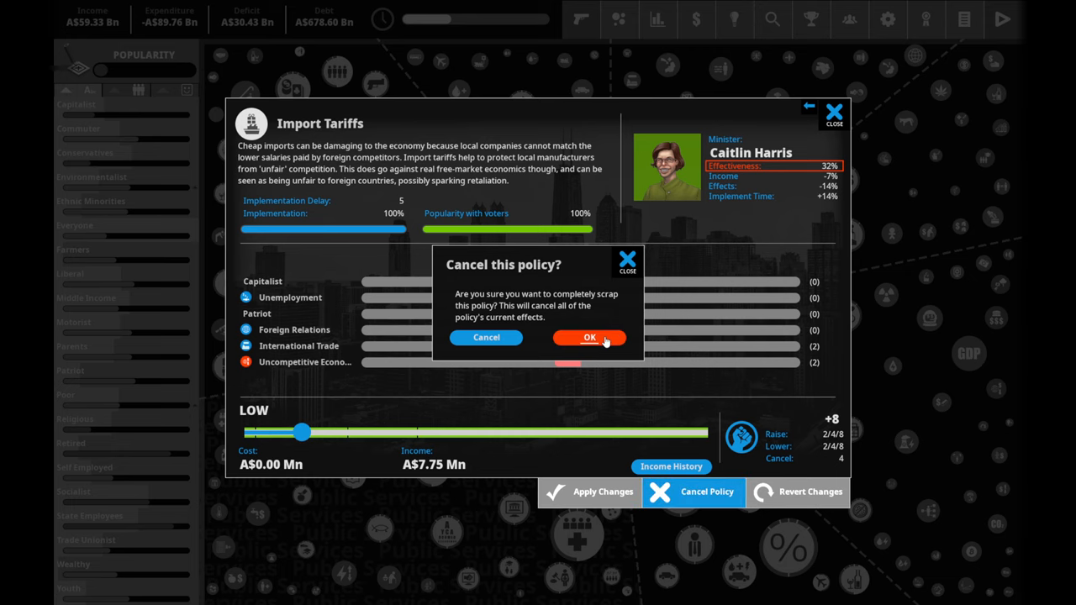
{"action": "left_click", "coordinate": [588, 336]}
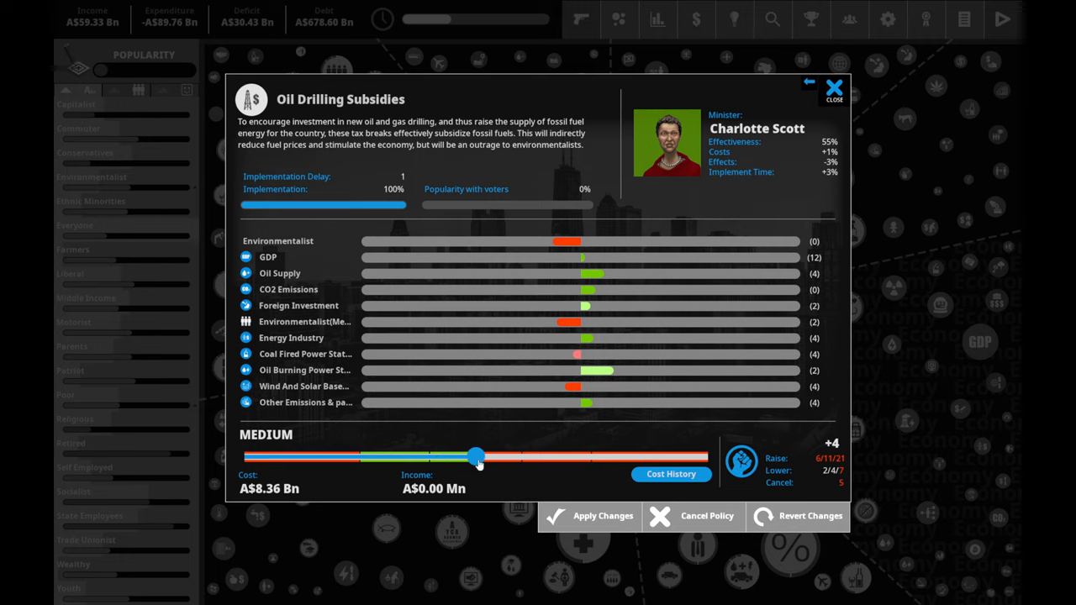
{"action": "mouse_move", "coordinate": [474, 457]}
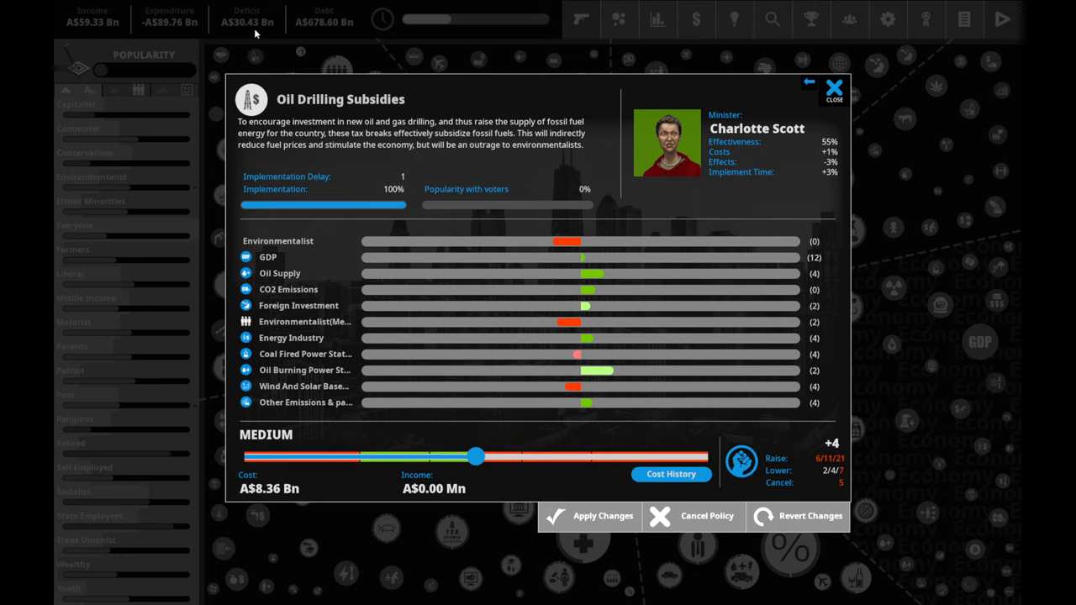
{"action": "mouse_move", "coordinate": [427, 464]}
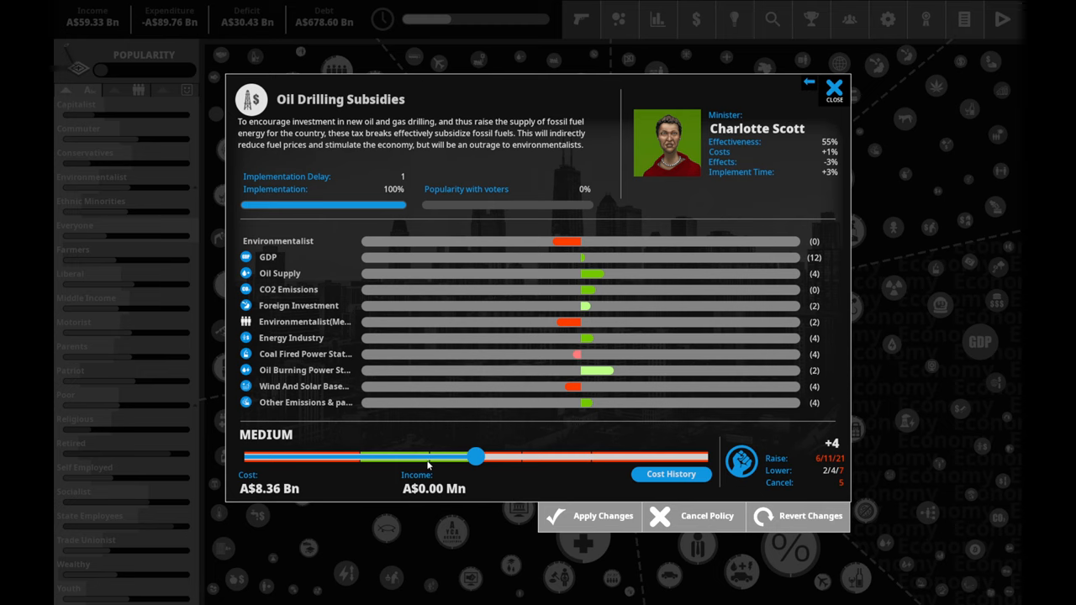
- Cut Oil Drilling Subsidies to low, about AS$4.30 Bn, spending 4 political capital
{"action": "left_click_drag", "start_coordinate": [477, 457], "coordinate": [434, 457]}
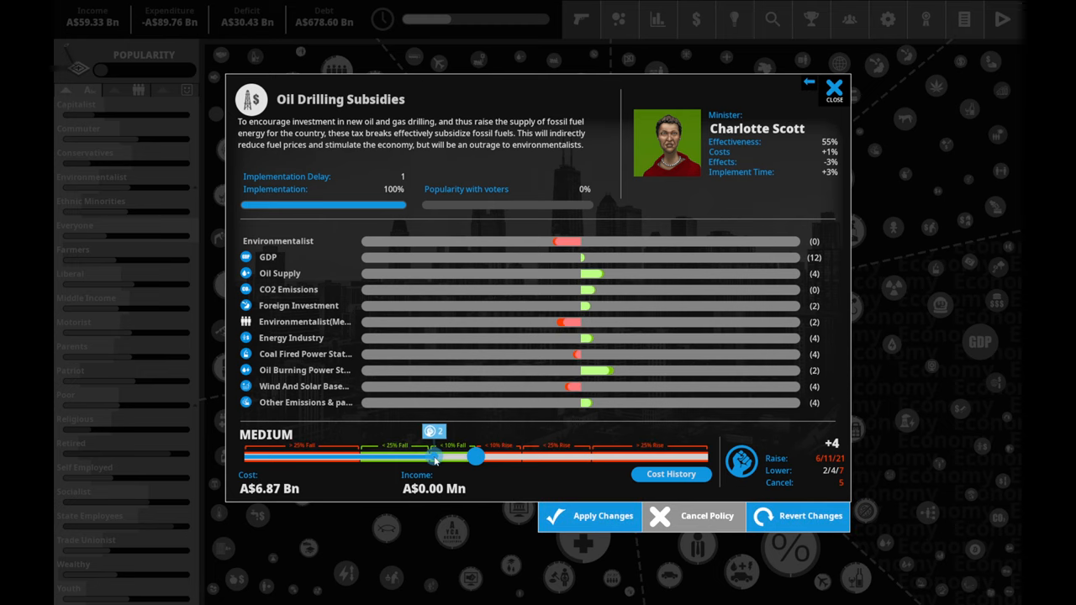
{"action": "left_click_drag", "start_coordinate": [433, 457], "coordinate": [360, 457]}
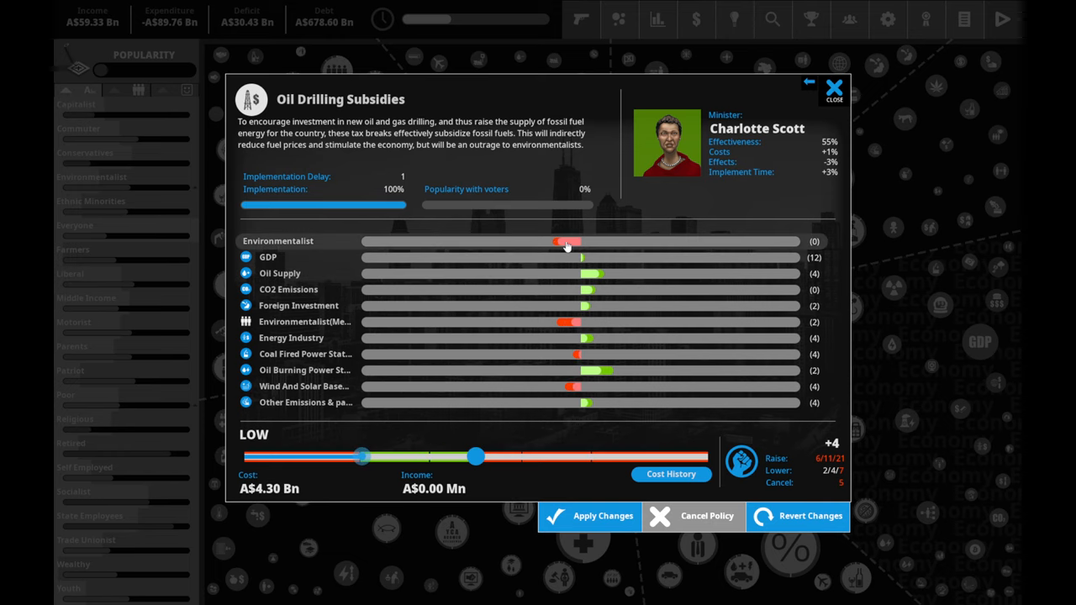
{"action": "mouse_move", "coordinate": [580, 305]}
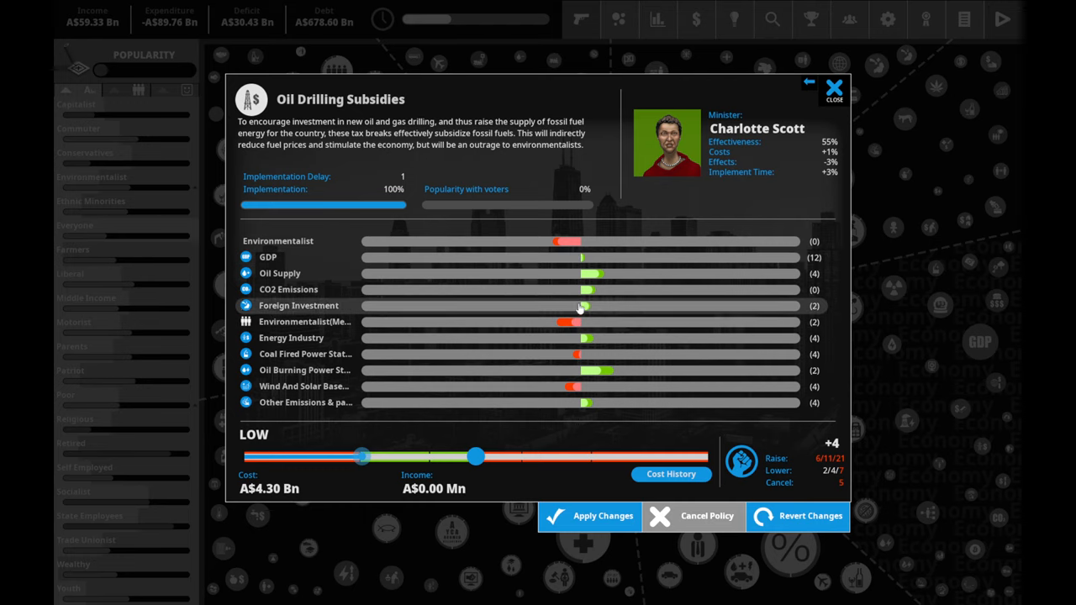
{"action": "mouse_move", "coordinate": [595, 274]}
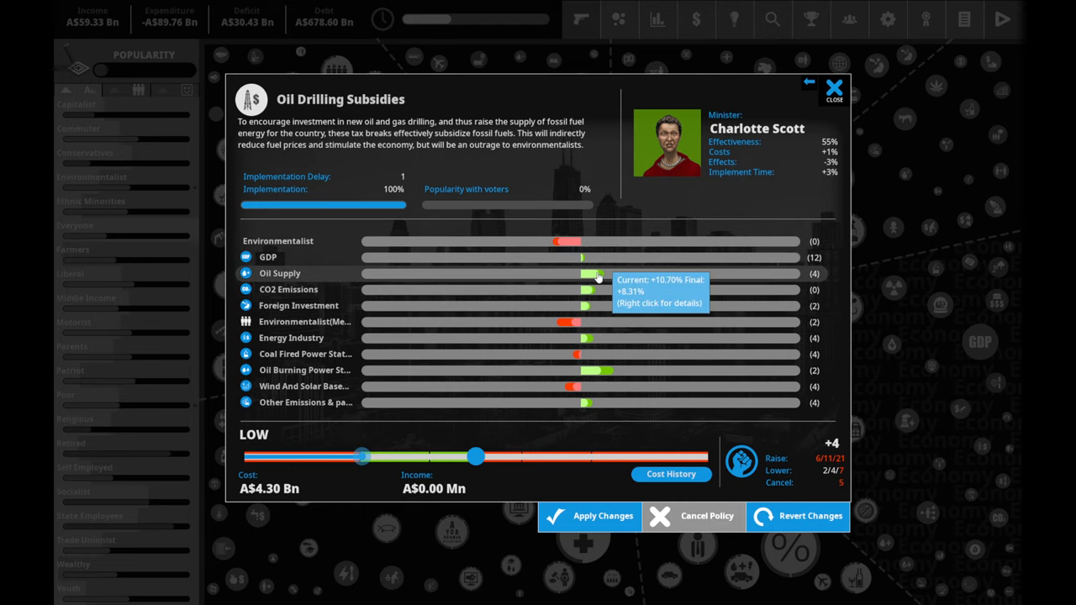
{"action": "mouse_move", "coordinate": [612, 260]}
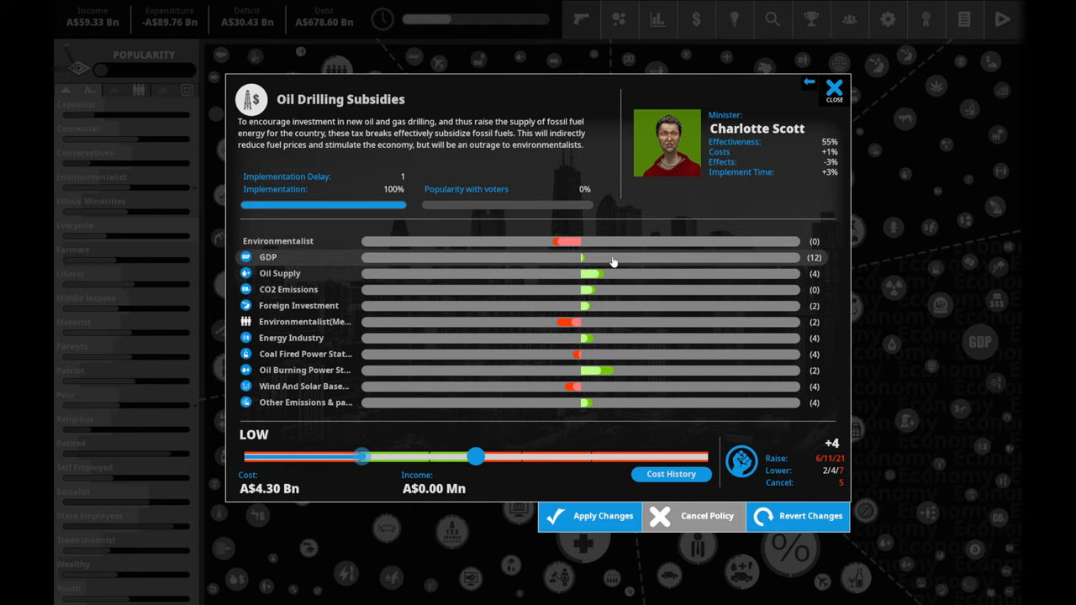
{"action": "mouse_move", "coordinate": [611, 261]}
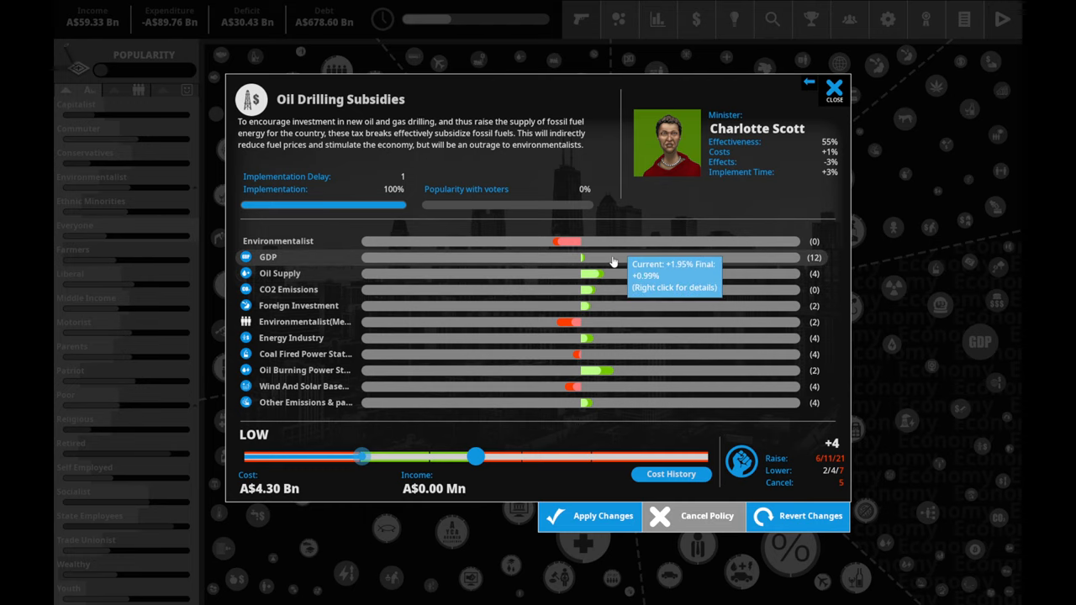
{"action": "mouse_move", "coordinate": [620, 371]}
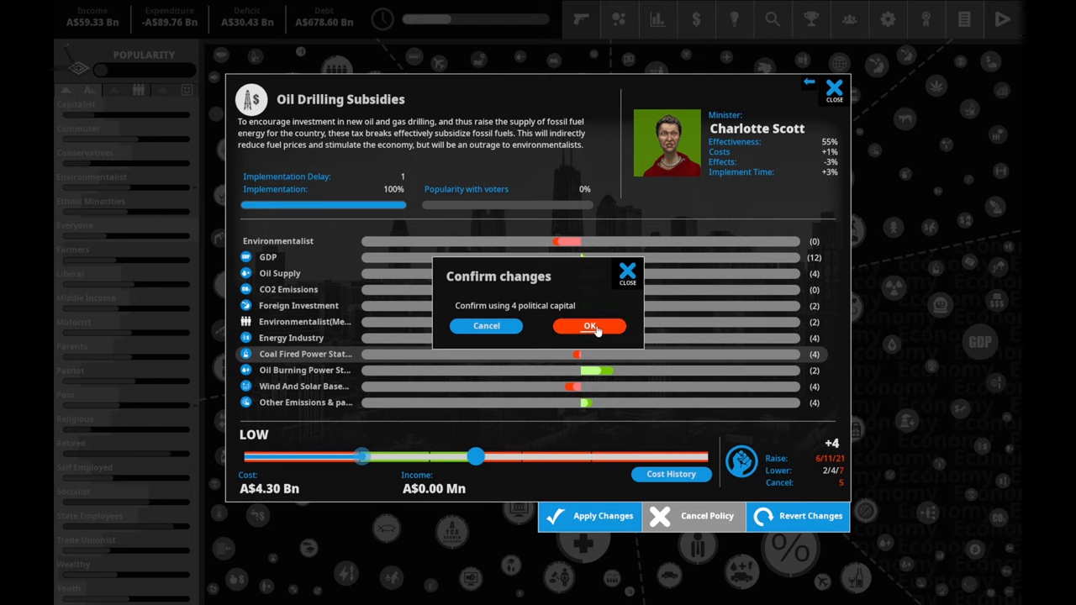
{"action": "left_click", "coordinate": [588, 326]}
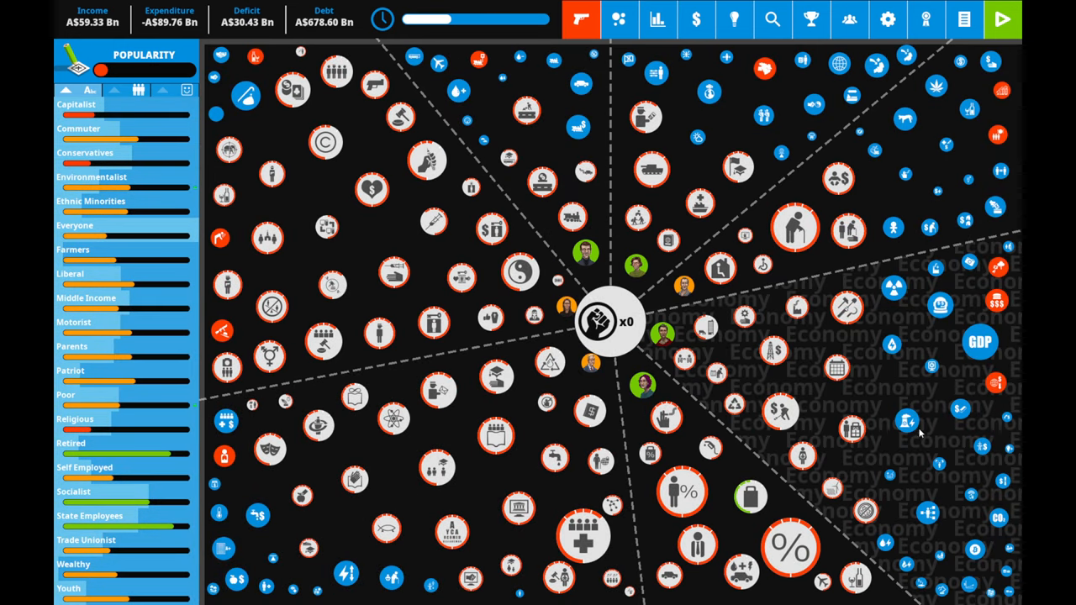
{"action": "mouse_move", "coordinate": [807, 383]}
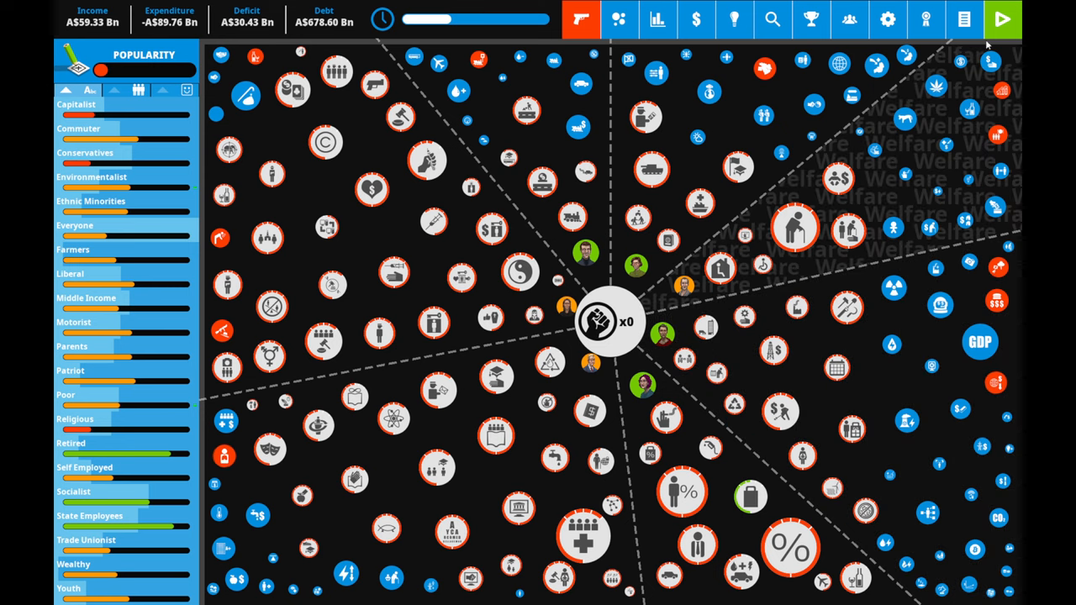
- End the turn and return to government for the new Quarterly Report
{"action": "left_click", "coordinate": [1002, 20]}
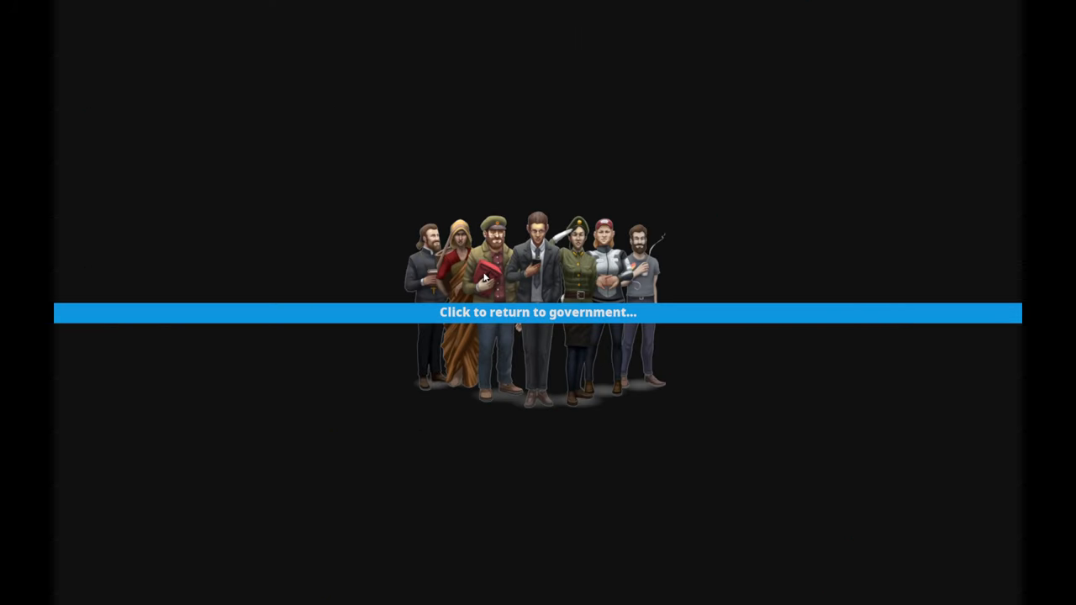
{"action": "left_click", "coordinate": [538, 311]}
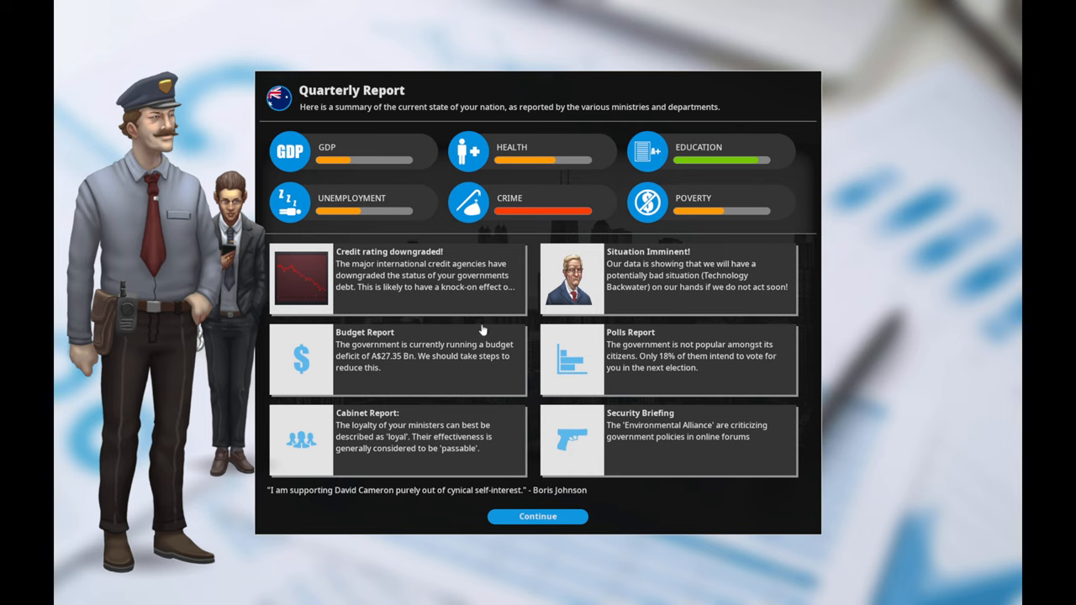
{"action": "mouse_move", "coordinate": [491, 390]}
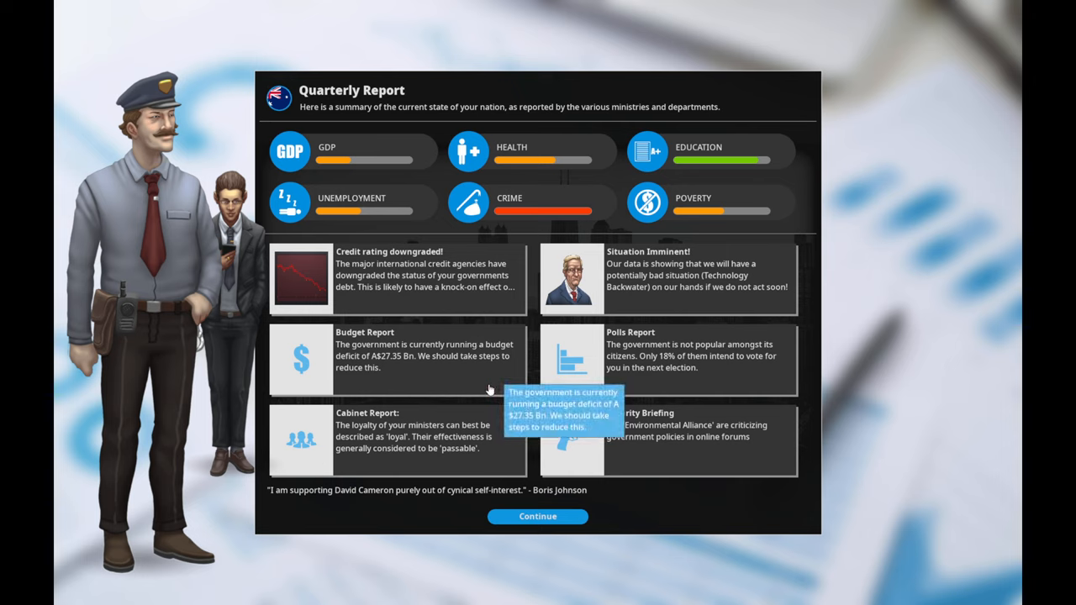
- Review Technology Backwater and confirm the Secularity of Education change for 9 political capital
{"action": "left_click", "coordinate": [666, 279]}
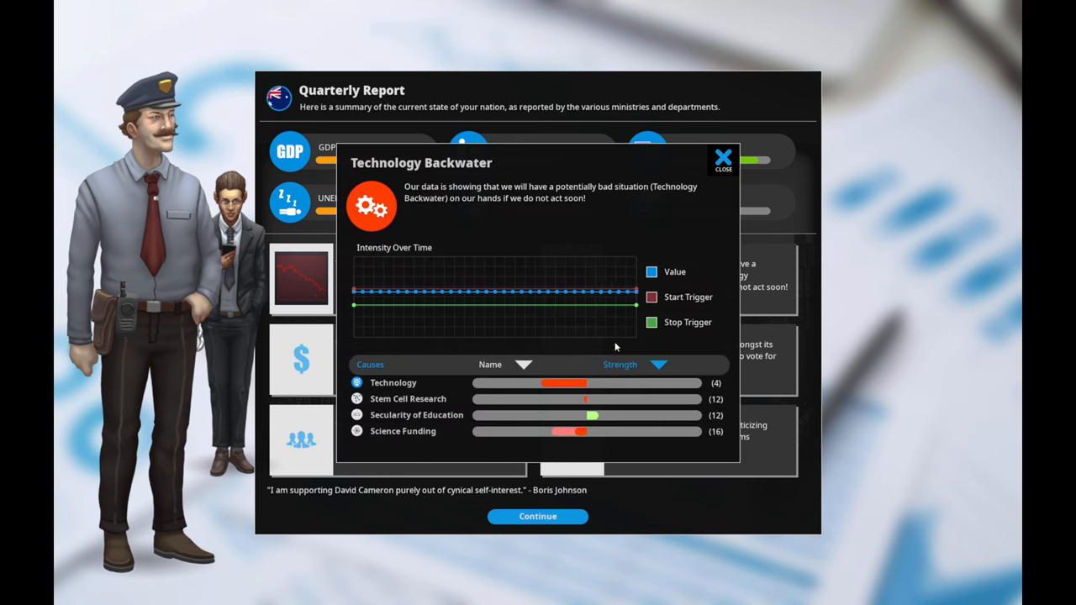
{"action": "mouse_move", "coordinate": [573, 437]}
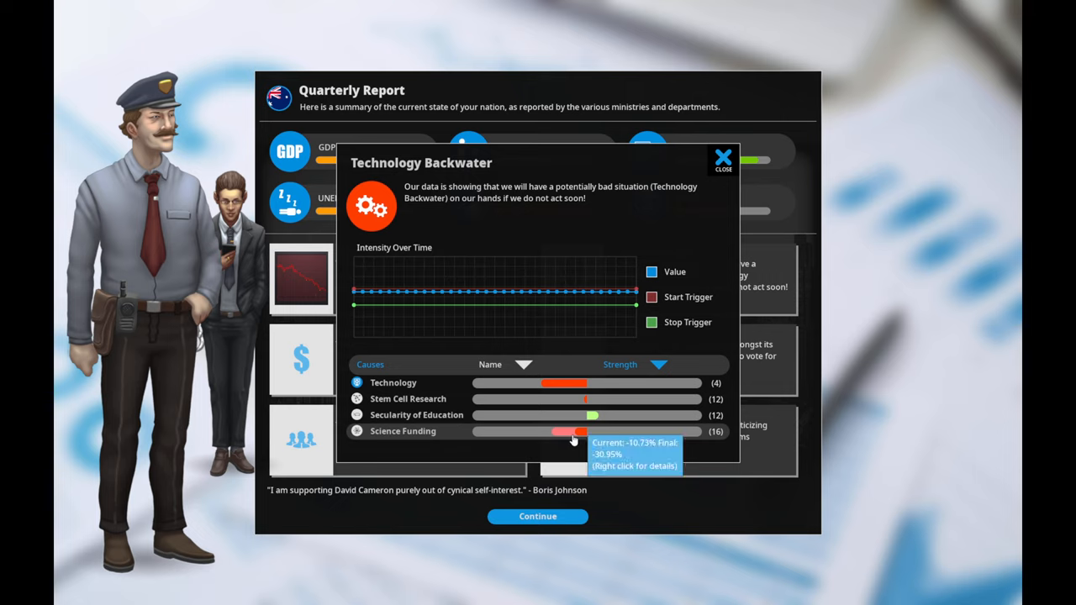
{"action": "mouse_move", "coordinate": [555, 437]}
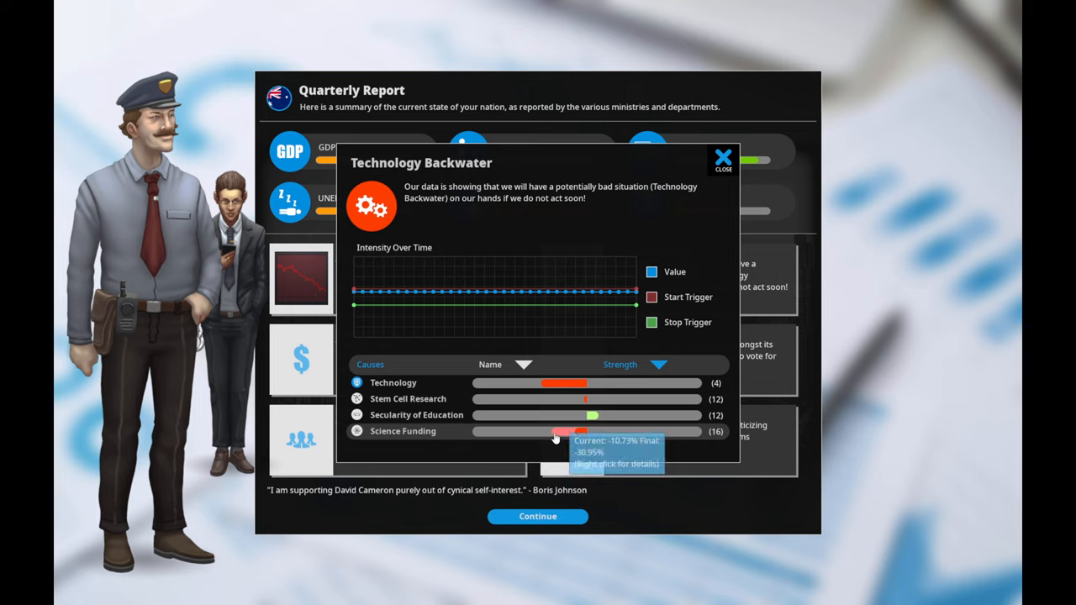
{"action": "mouse_move", "coordinate": [593, 424]}
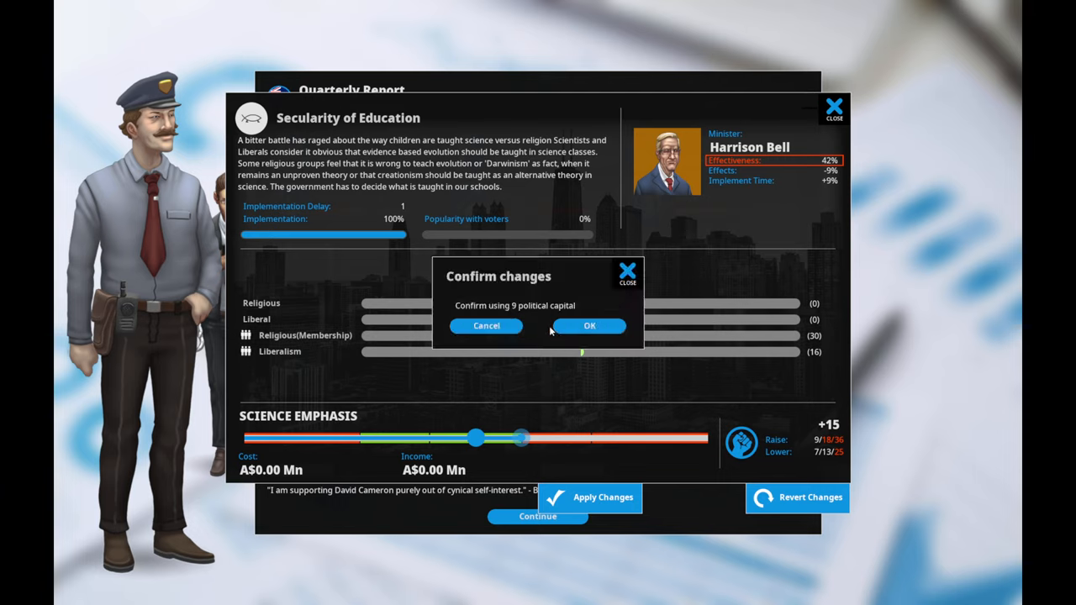
{"action": "left_click", "coordinate": [589, 326]}
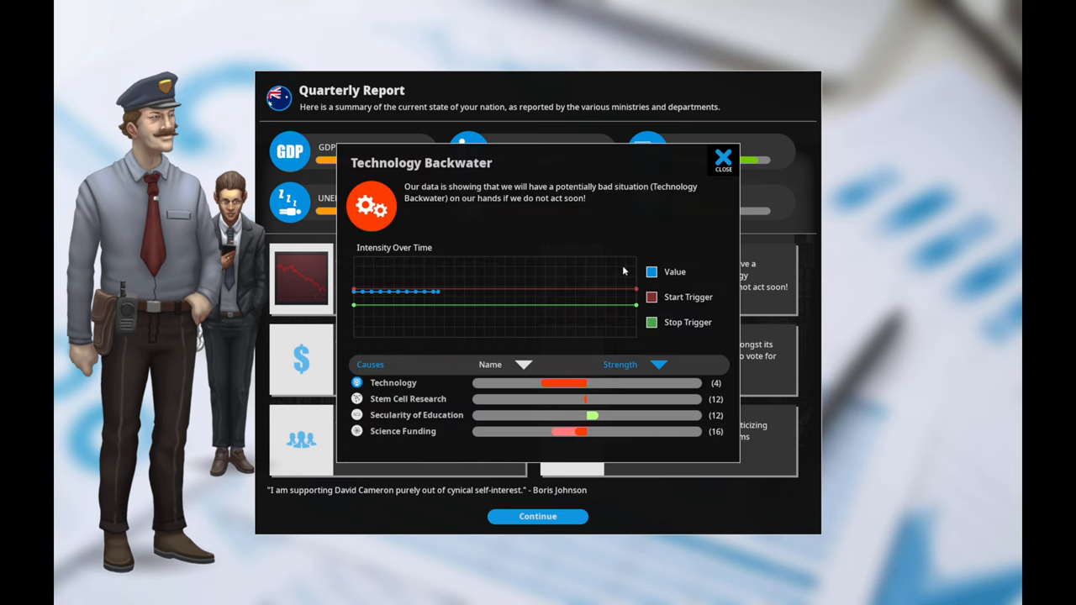
{"action": "mouse_move", "coordinate": [608, 416]}
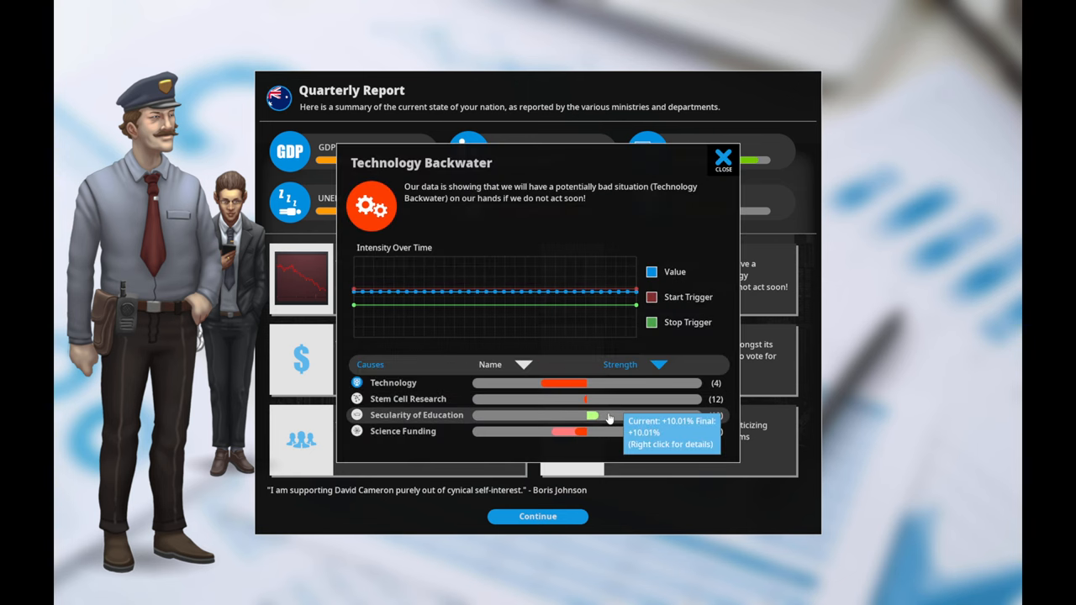
{"action": "mouse_move", "coordinate": [592, 430]}
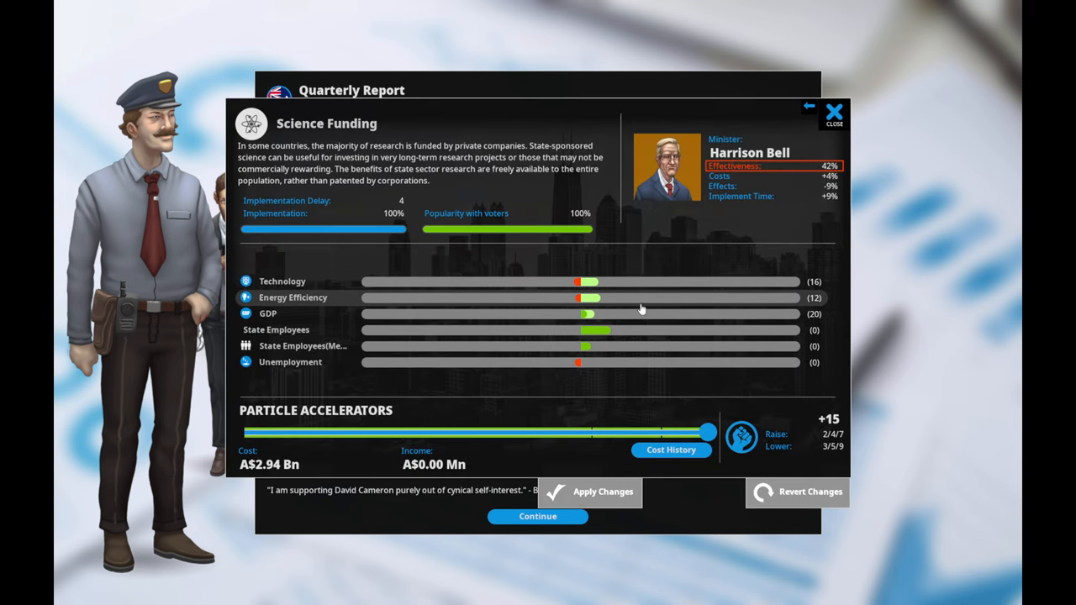
{"action": "mouse_move", "coordinate": [647, 299]}
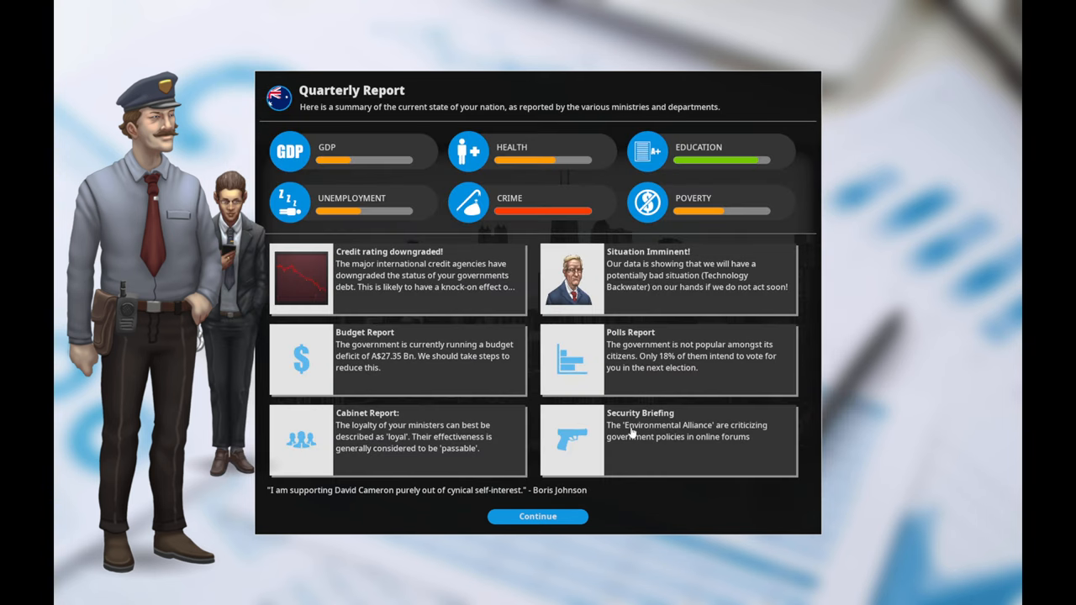
- Dismiss the quarterly report and close the Voting Intentions chart
{"action": "left_click", "coordinate": [667, 359]}
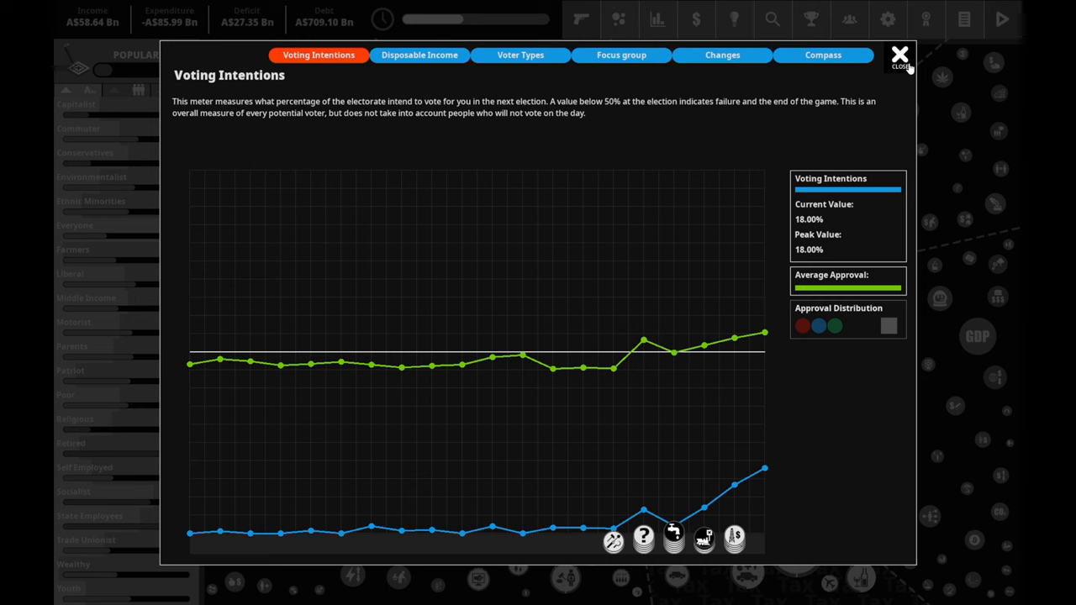
{"action": "left_click", "coordinate": [899, 55]}
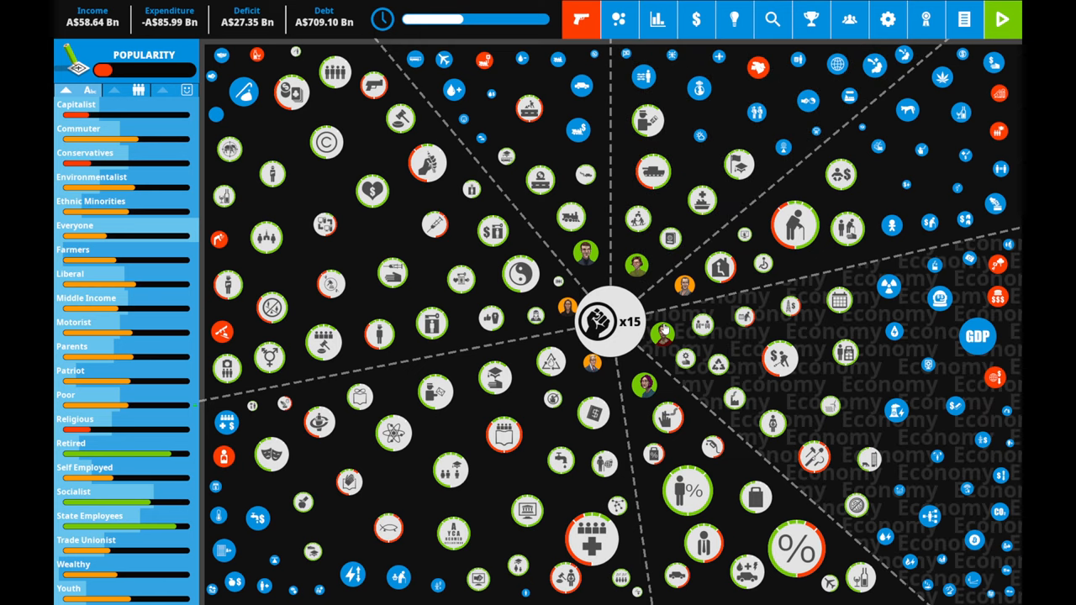
{"action": "mouse_move", "coordinate": [470, 208]}
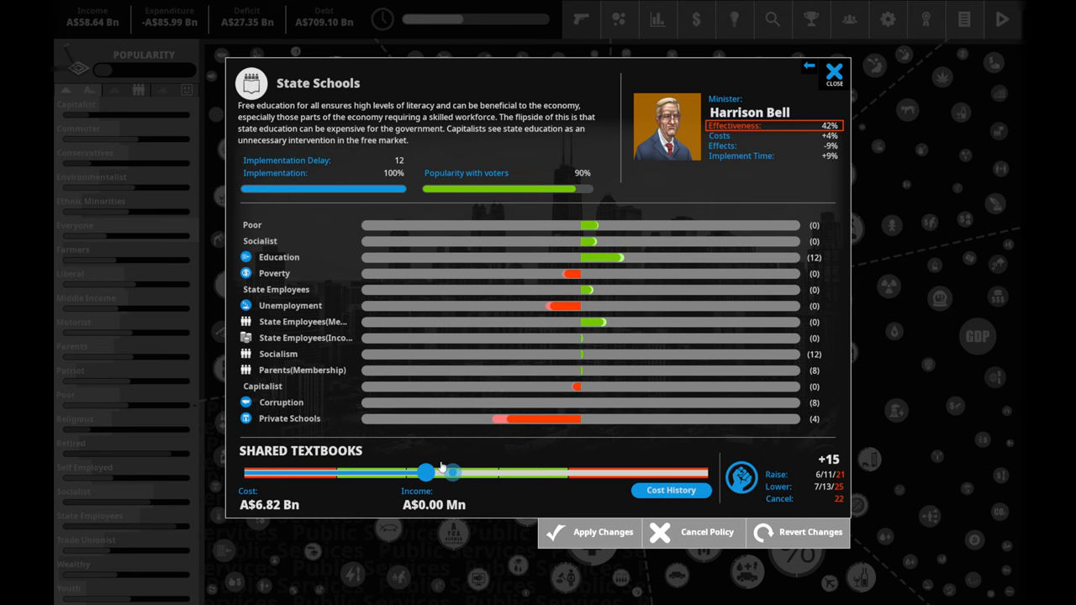
- Review University Grants, Postal Service, State Pensions and Military Spending details
{"action": "left_click", "coordinate": [834, 71]}
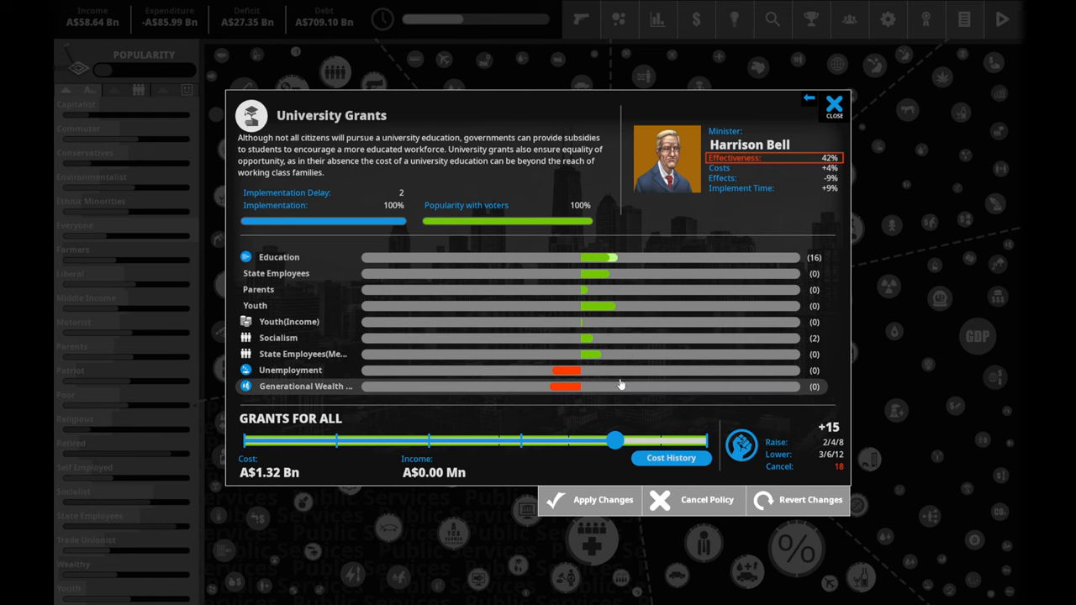
{"action": "left_click", "coordinate": [834, 103]}
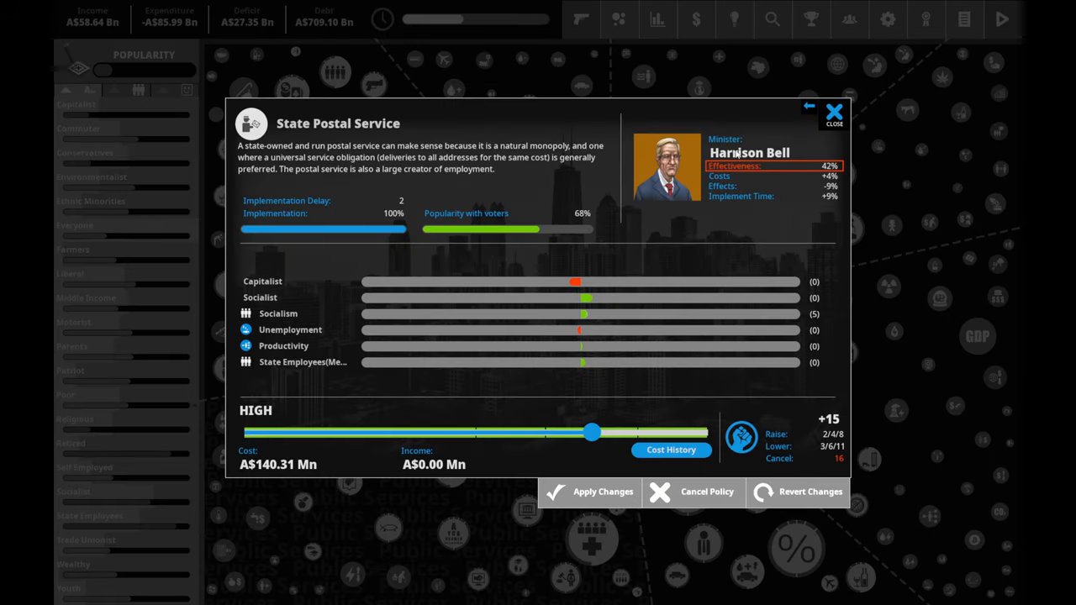
{"action": "left_click", "coordinate": [834, 111]}
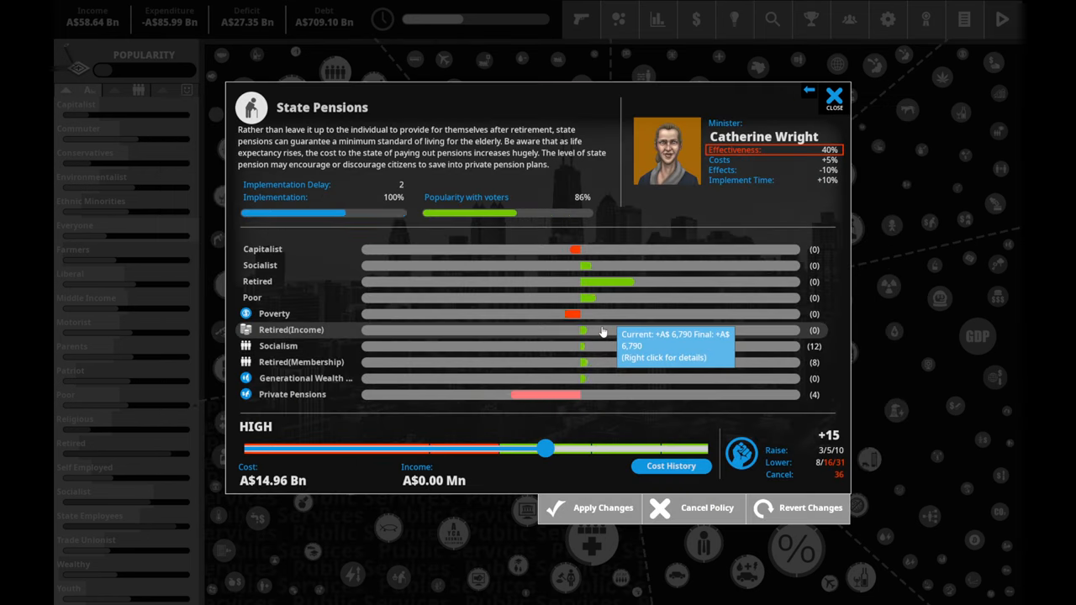
{"action": "mouse_move", "coordinate": [716, 340]}
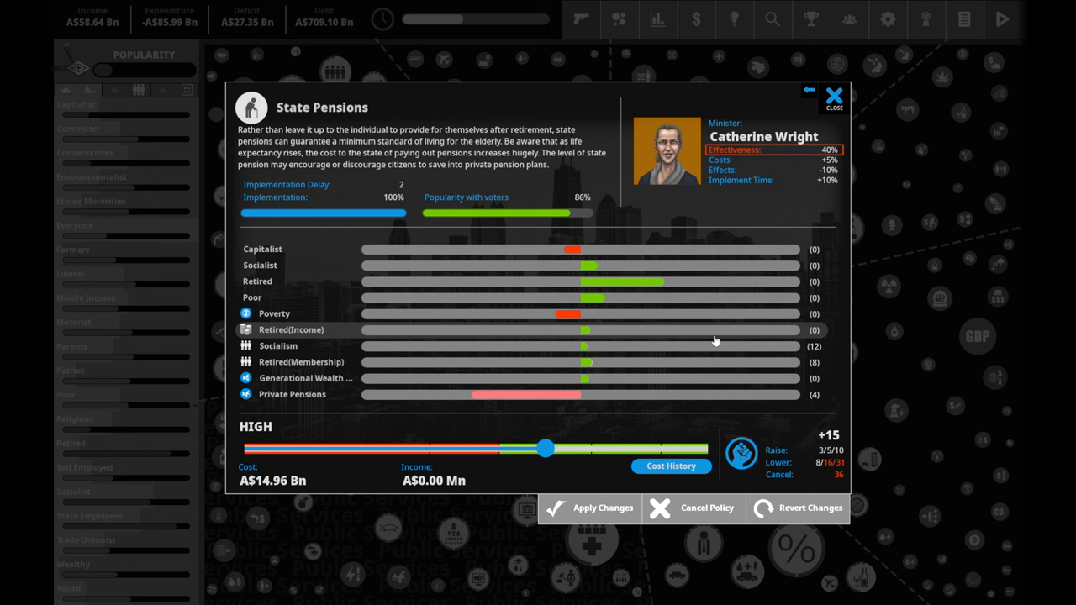
{"action": "mouse_move", "coordinate": [516, 405]}
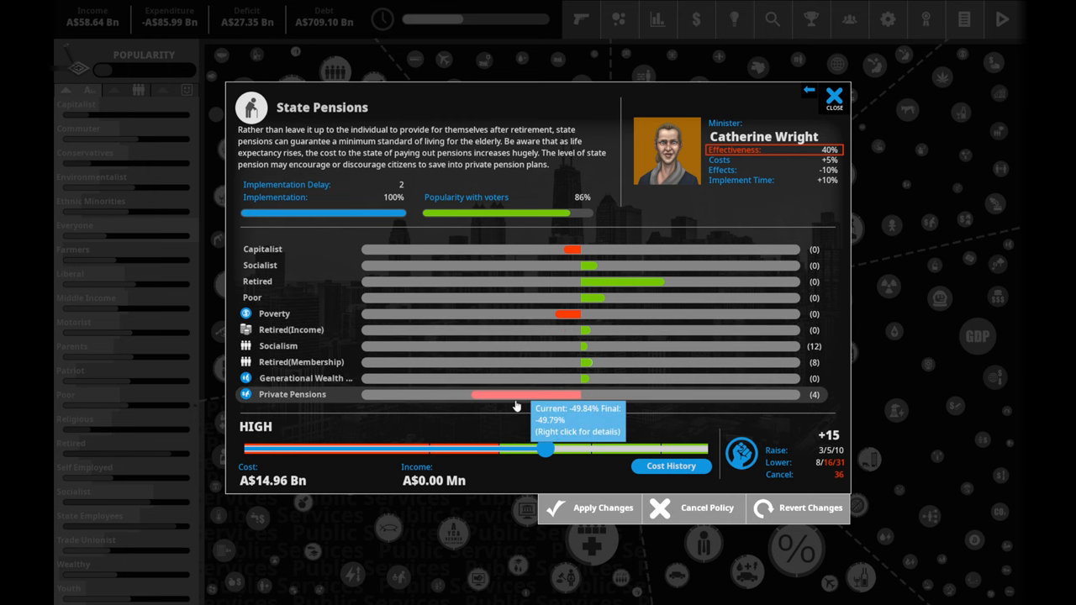
{"action": "left_click", "coordinate": [833, 96]}
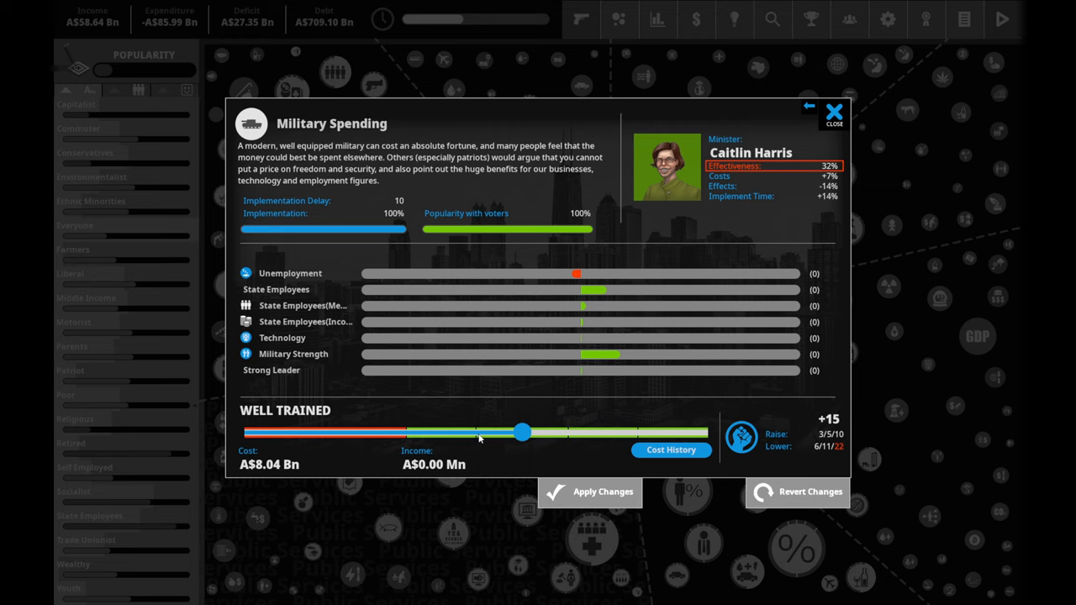
- Cut Military Spending to light defensive, AS$5.80 Bn, spending 11 political capital
{"action": "left_click_drag", "start_coordinate": [521, 432], "coordinate": [495, 432]}
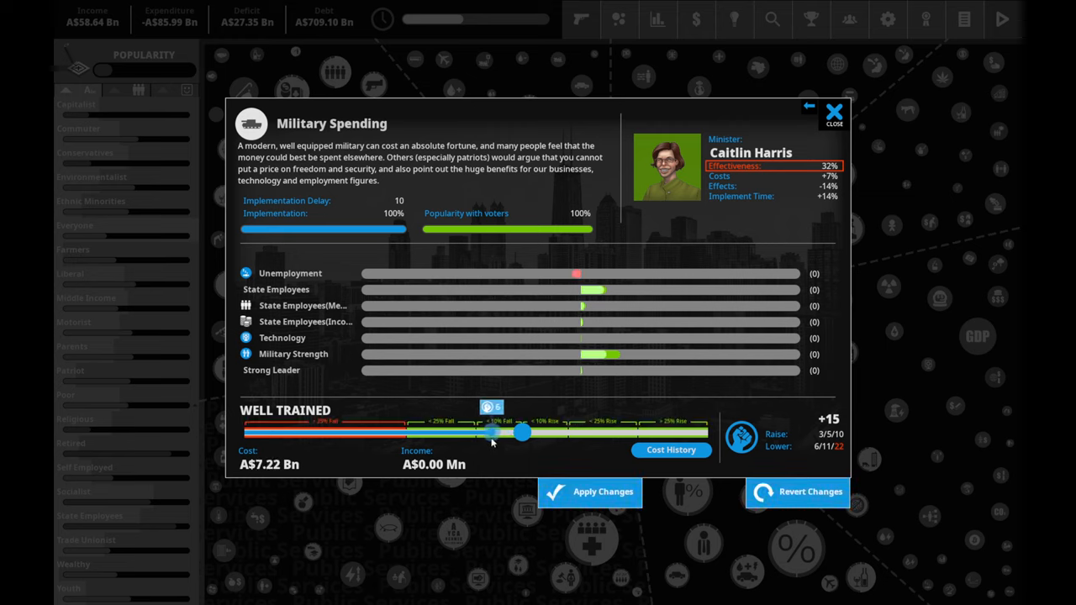
{"action": "left_click_drag", "start_coordinate": [494, 430], "coordinate": [521, 431]}
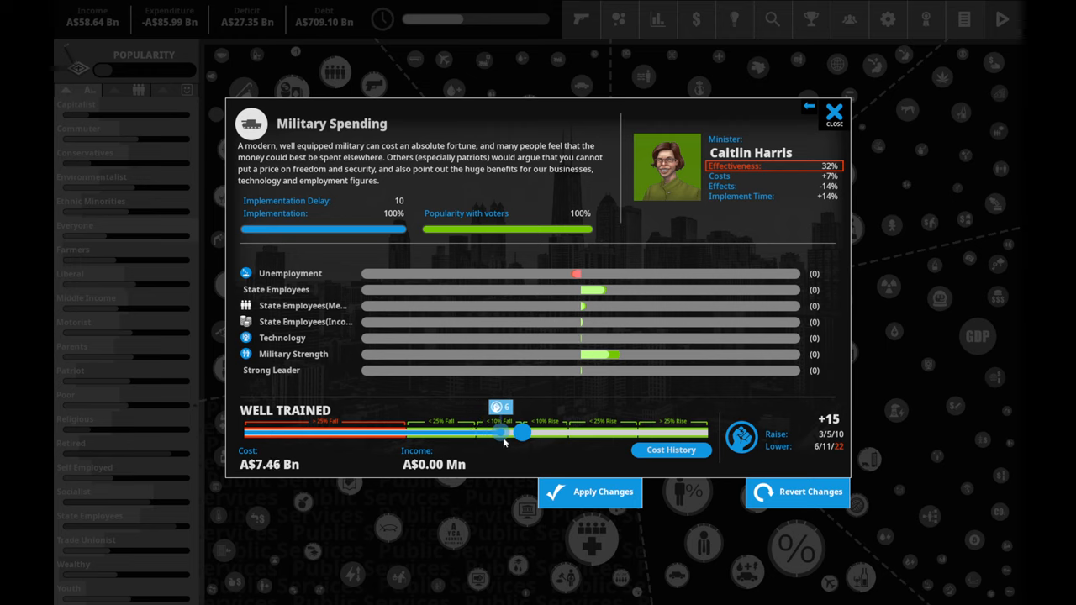
{"action": "left_click_drag", "start_coordinate": [521, 432], "coordinate": [479, 432]}
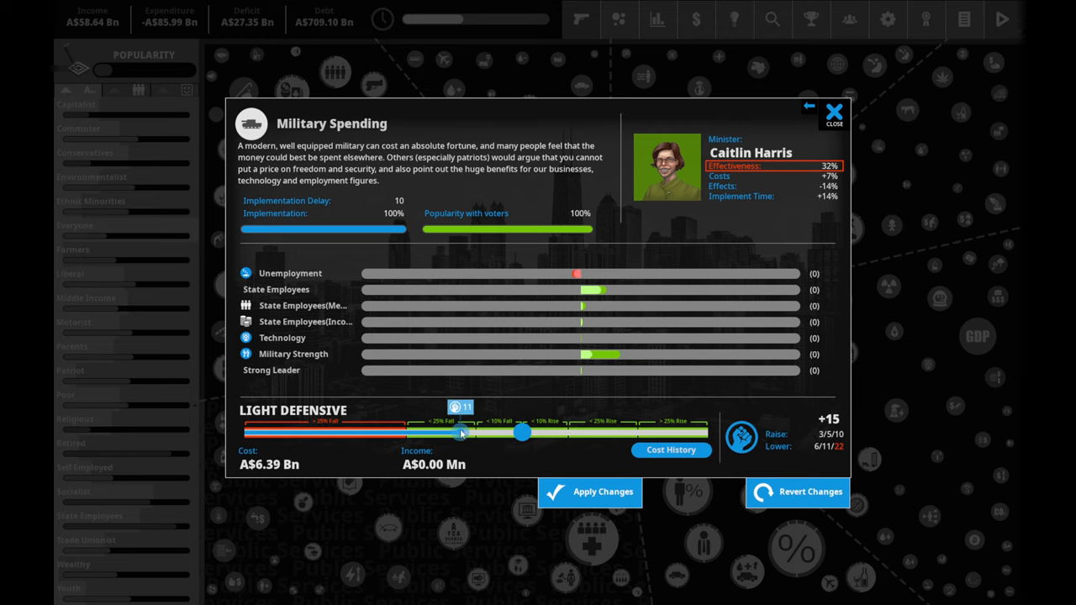
{"action": "left_click_drag", "start_coordinate": [461, 432], "coordinate": [412, 432]}
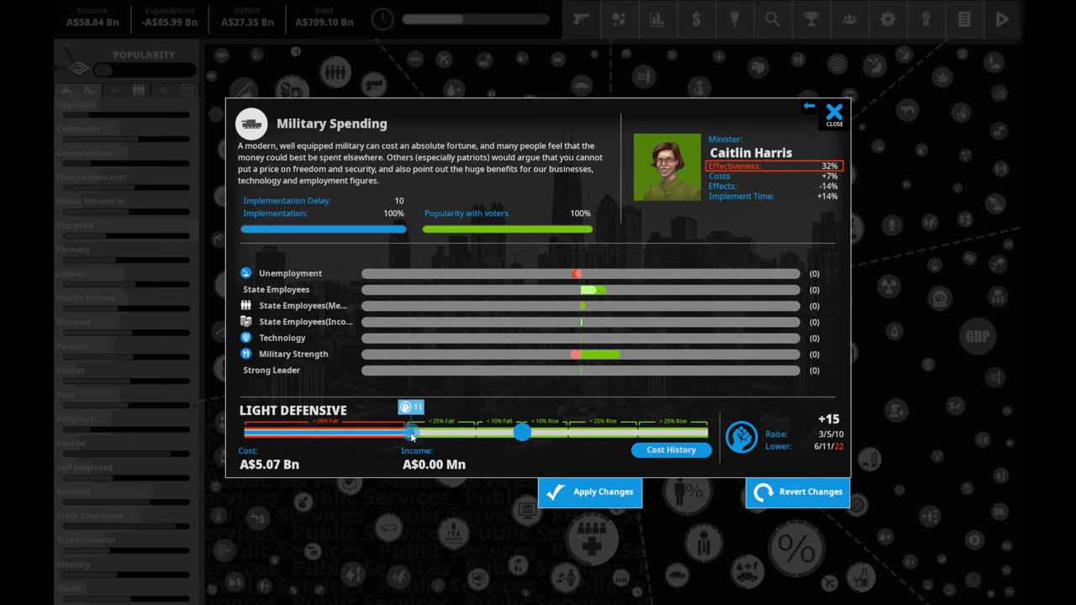
{"action": "left_click_drag", "start_coordinate": [412, 432], "coordinate": [430, 432]}
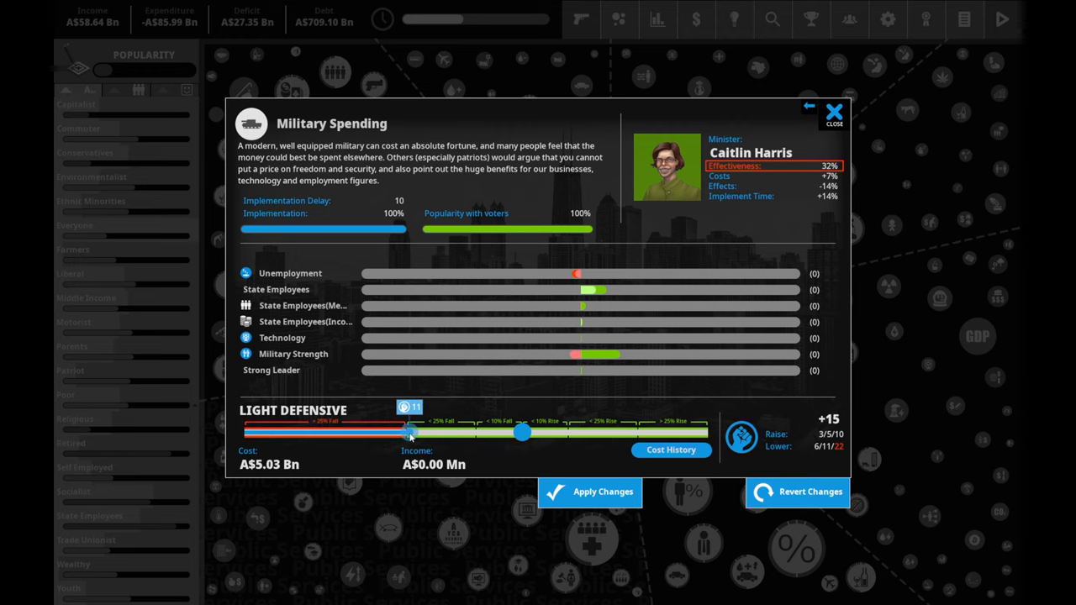
{"action": "left_click_drag", "start_coordinate": [411, 432], "coordinate": [444, 431]}
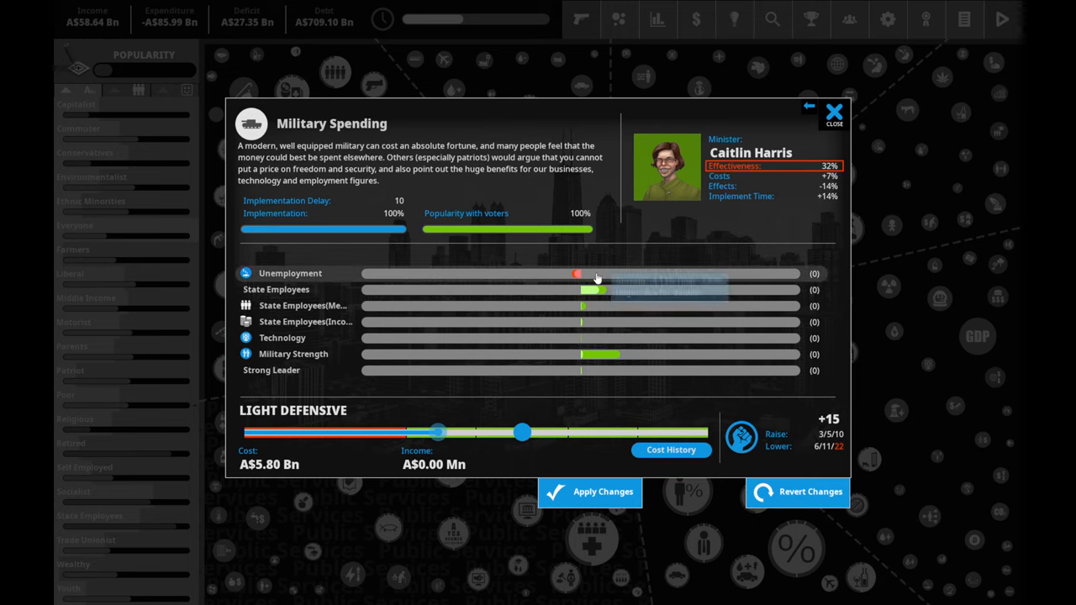
{"action": "mouse_move", "coordinate": [598, 289]}
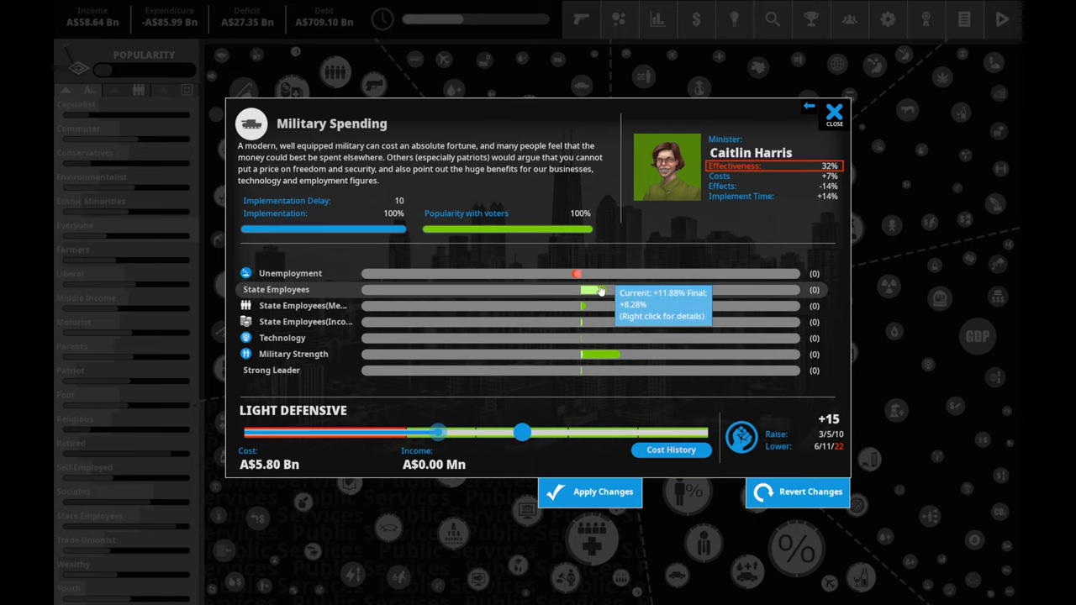
{"action": "mouse_move", "coordinate": [517, 470]}
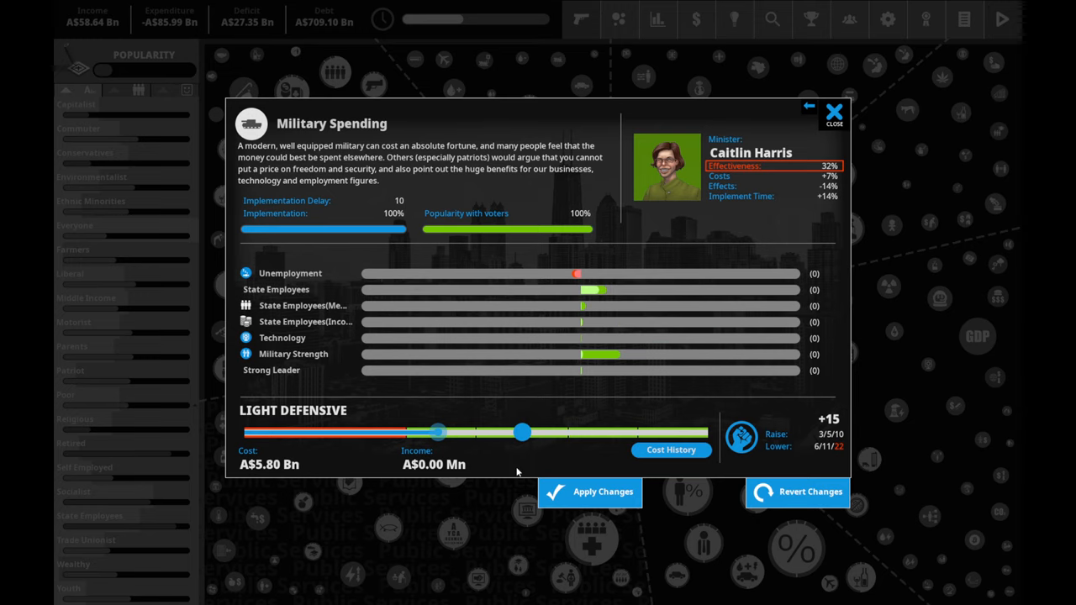
{"action": "left_click", "coordinate": [588, 490]}
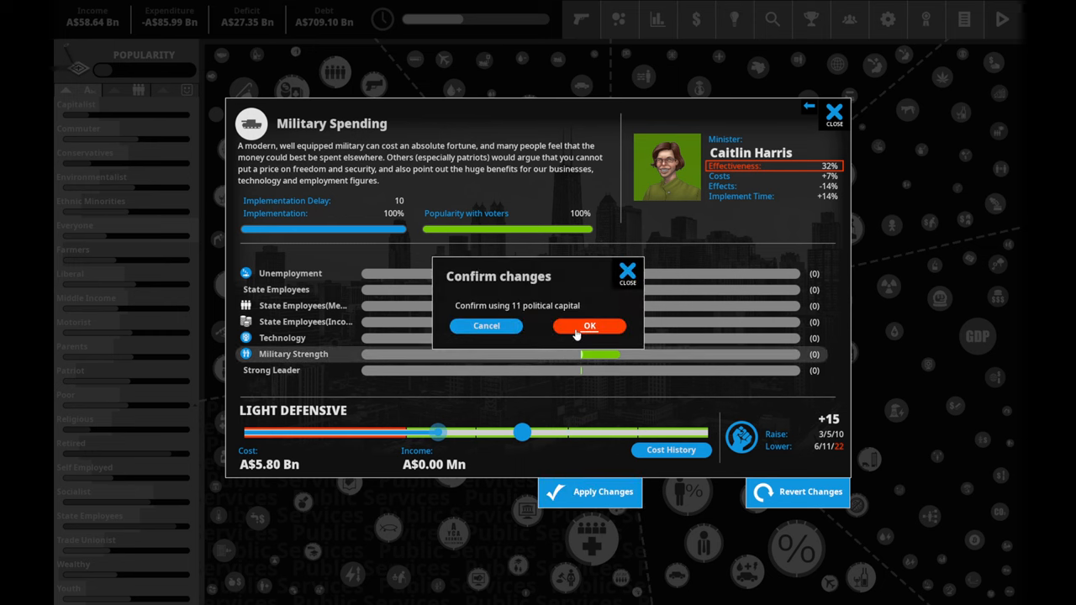
{"action": "left_click", "coordinate": [588, 326]}
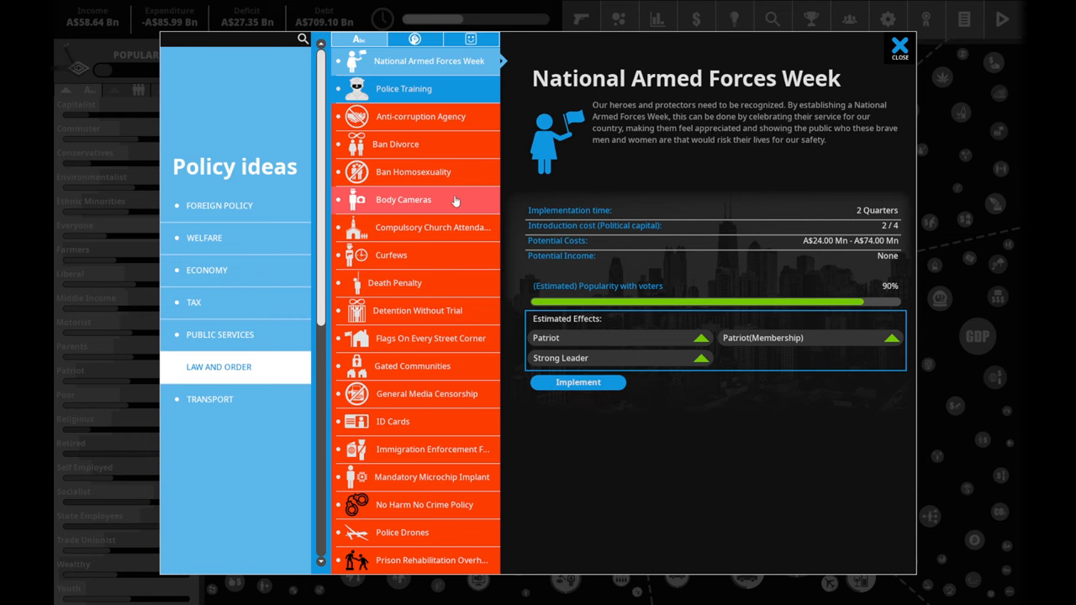
- Browse Law and Order ideas, then start implementing the Telecommuting Initiative from Transport ideas
{"action": "left_click", "coordinate": [404, 87]}
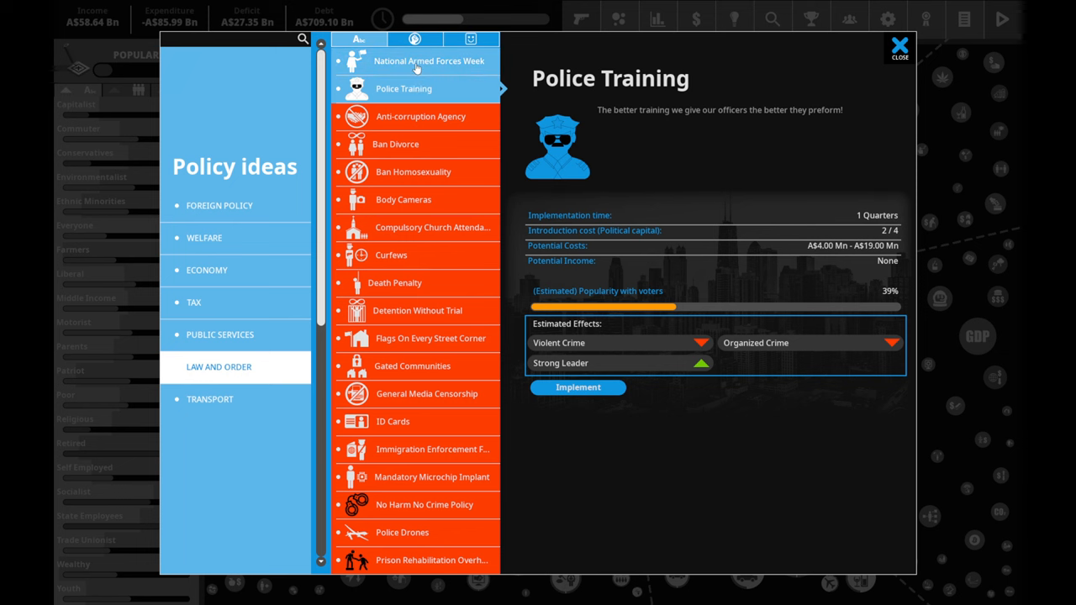
{"action": "left_click", "coordinate": [428, 60]}
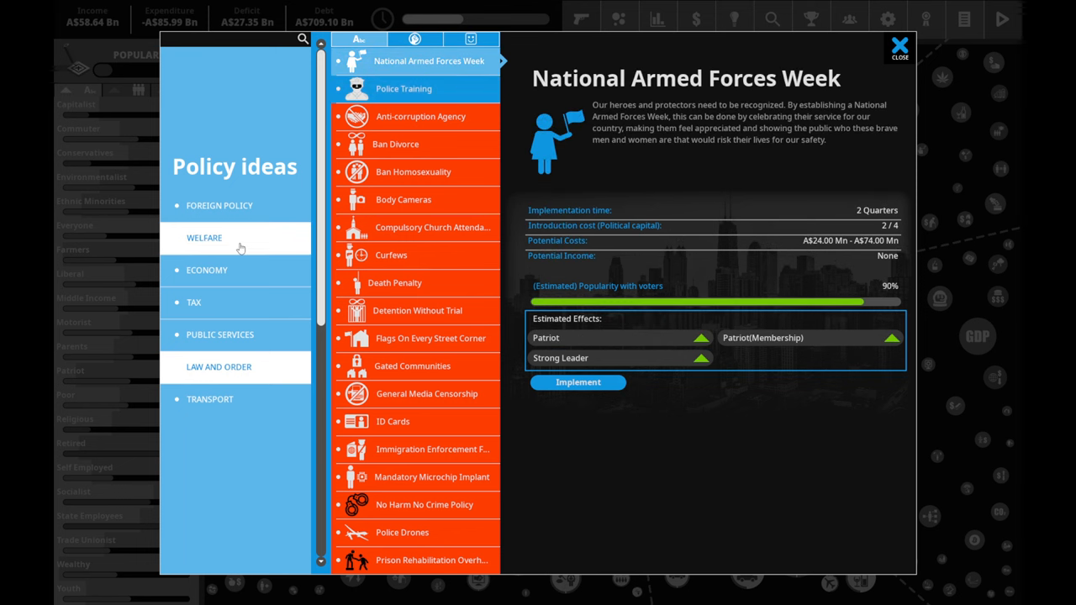
{"action": "left_click", "coordinate": [210, 398]}
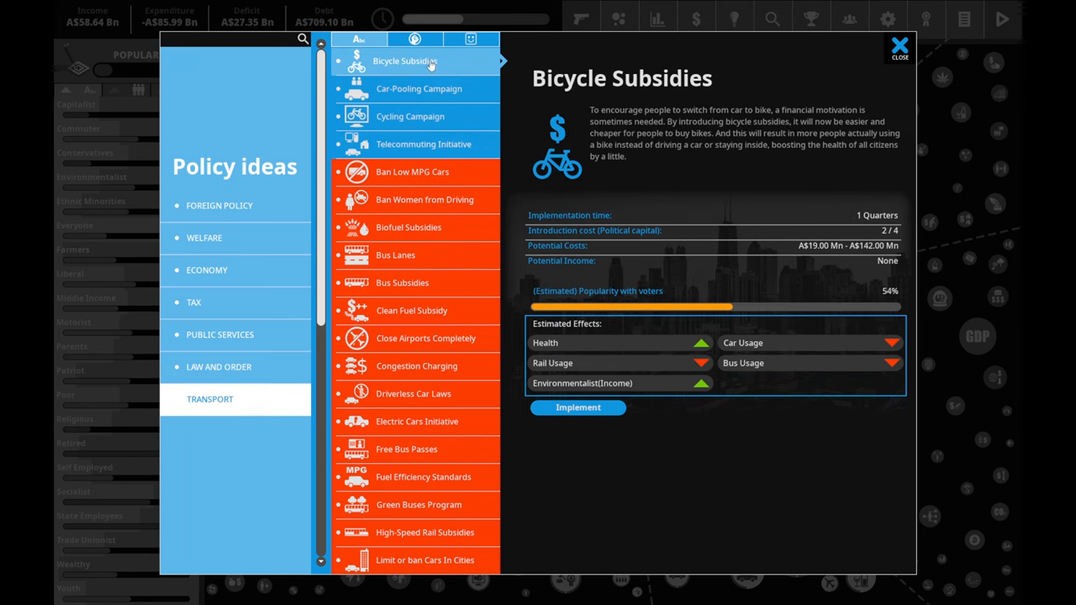
{"action": "left_click", "coordinate": [424, 145]}
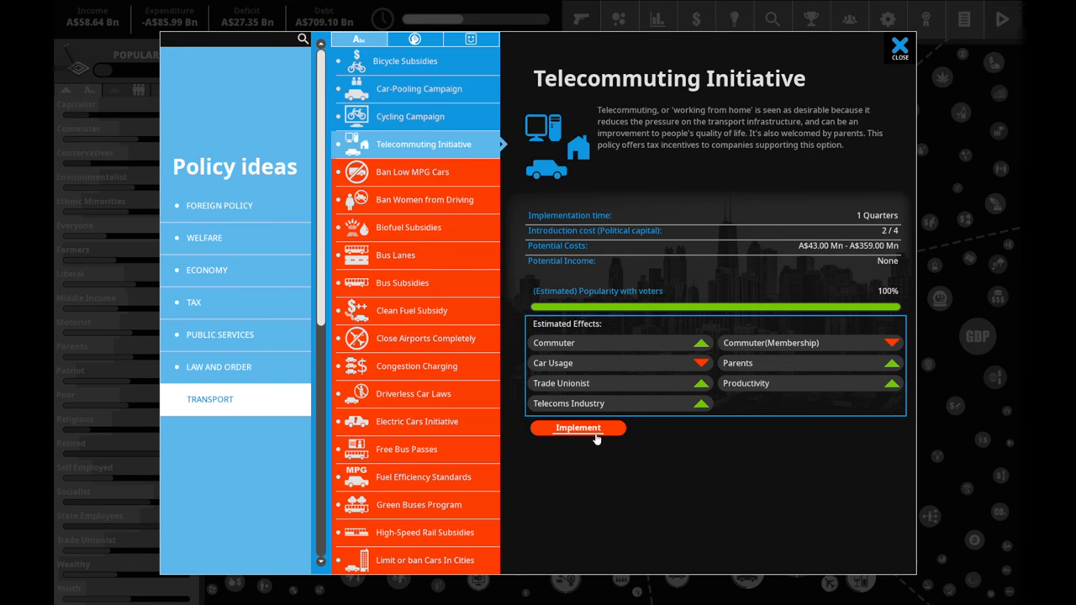
{"action": "left_click", "coordinate": [579, 429]}
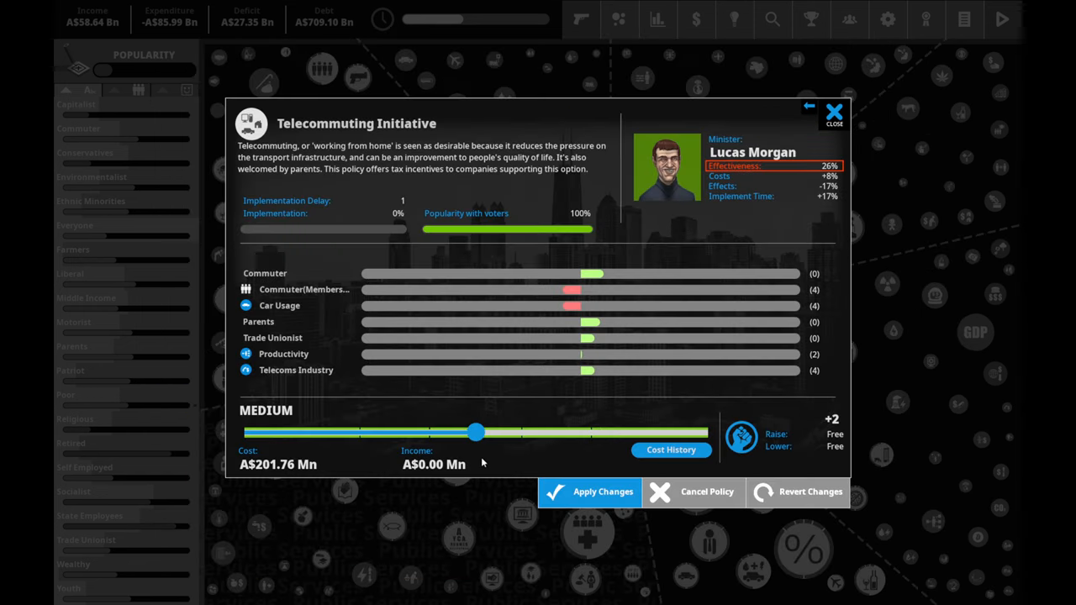
- Enact the Telecommuting Initiative at maximum funding, costing AS$359.57 Mn
{"action": "left_click_drag", "start_coordinate": [474, 431], "coordinate": [705, 431]}
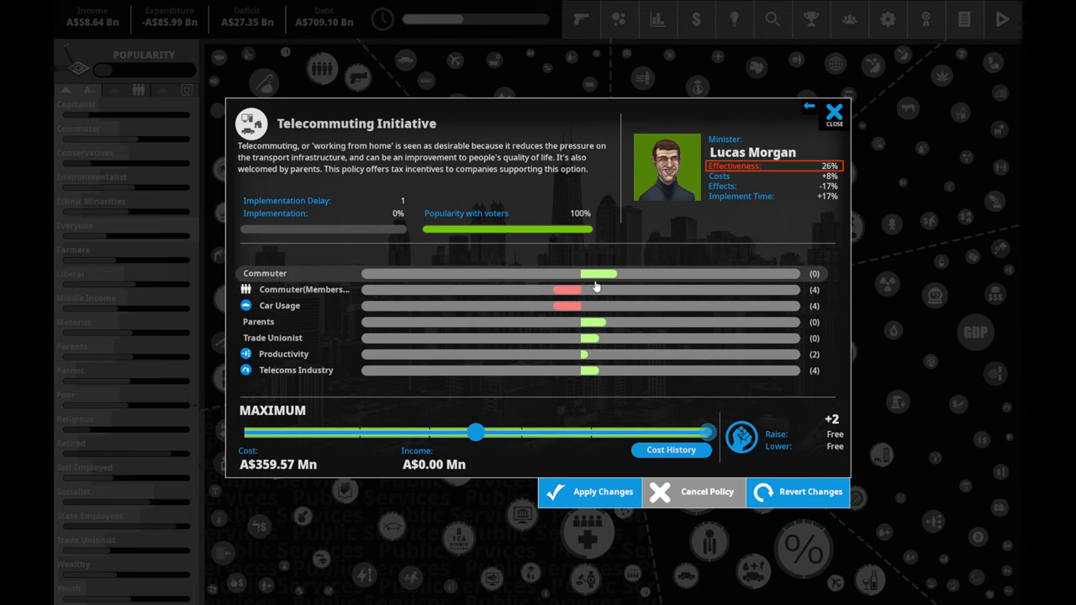
{"action": "mouse_move", "coordinate": [556, 326]}
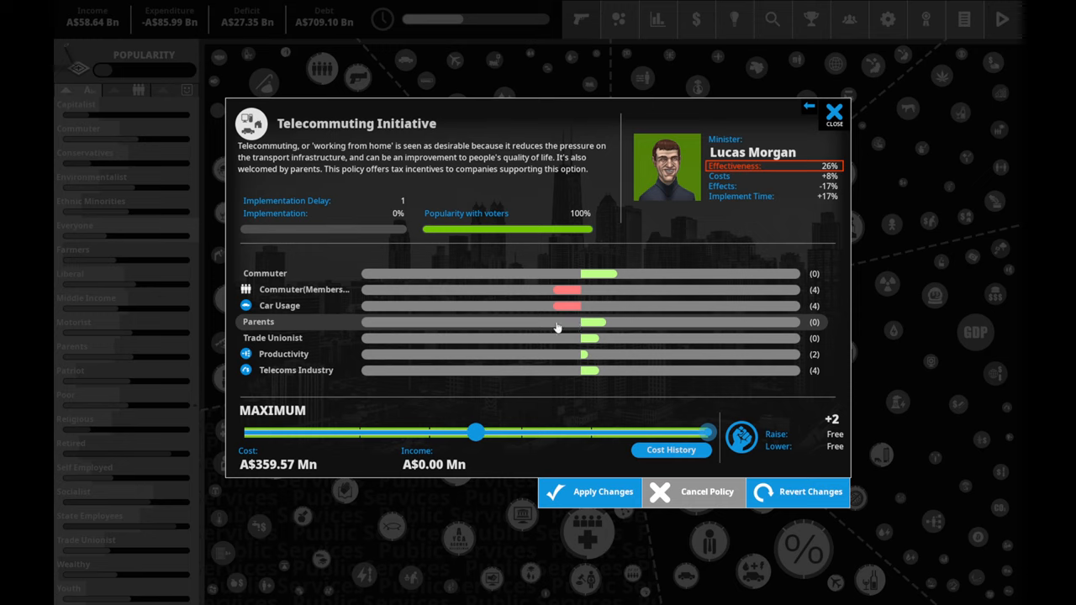
{"action": "mouse_move", "coordinate": [612, 343]}
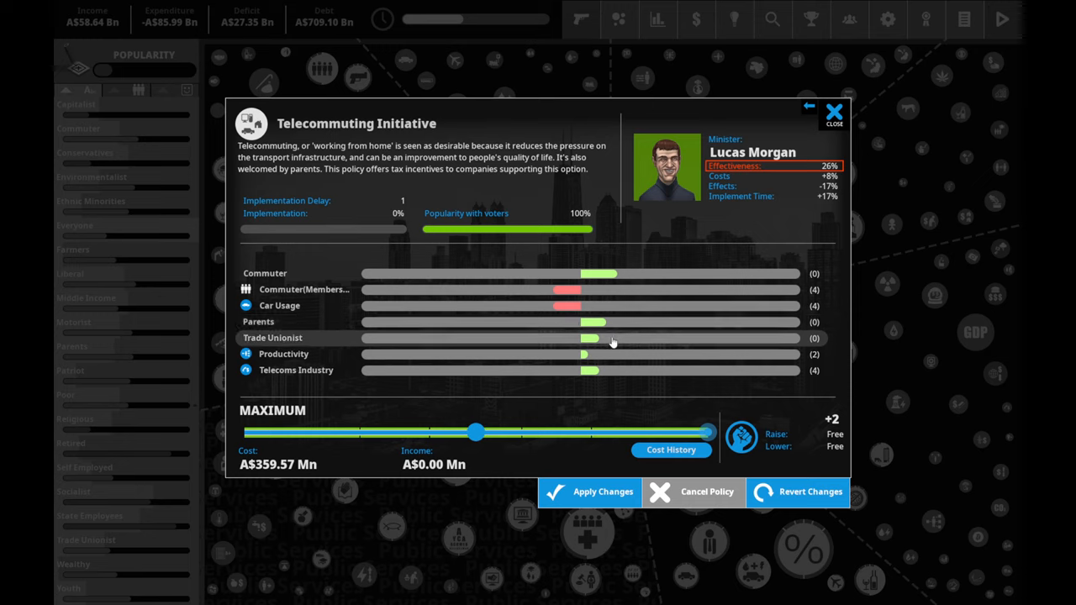
{"action": "mouse_move", "coordinate": [608, 273]}
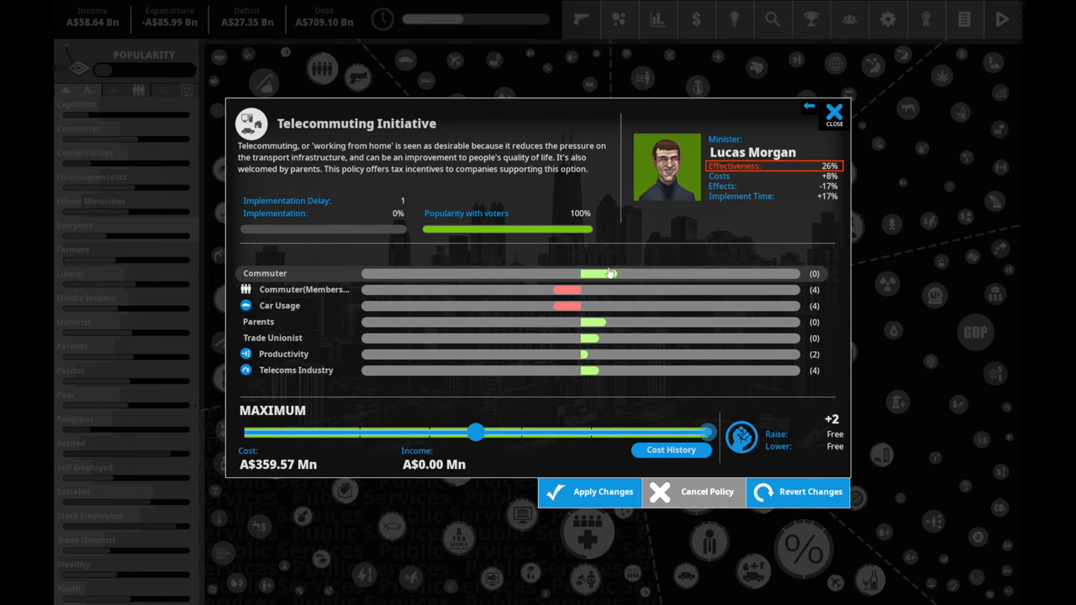
{"action": "left_click", "coordinate": [833, 111]}
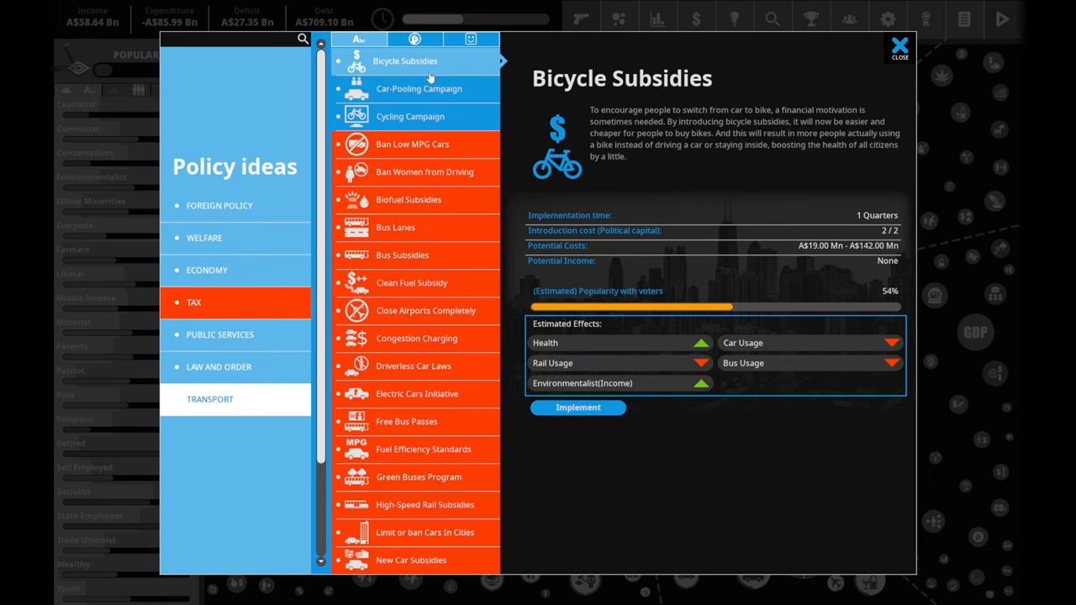
- Review Cycling, Car-Pooling, Youth Politics Council, Keep The Country Tidy and Healthy Eating campaign ideas
{"action": "left_click", "coordinate": [410, 116]}
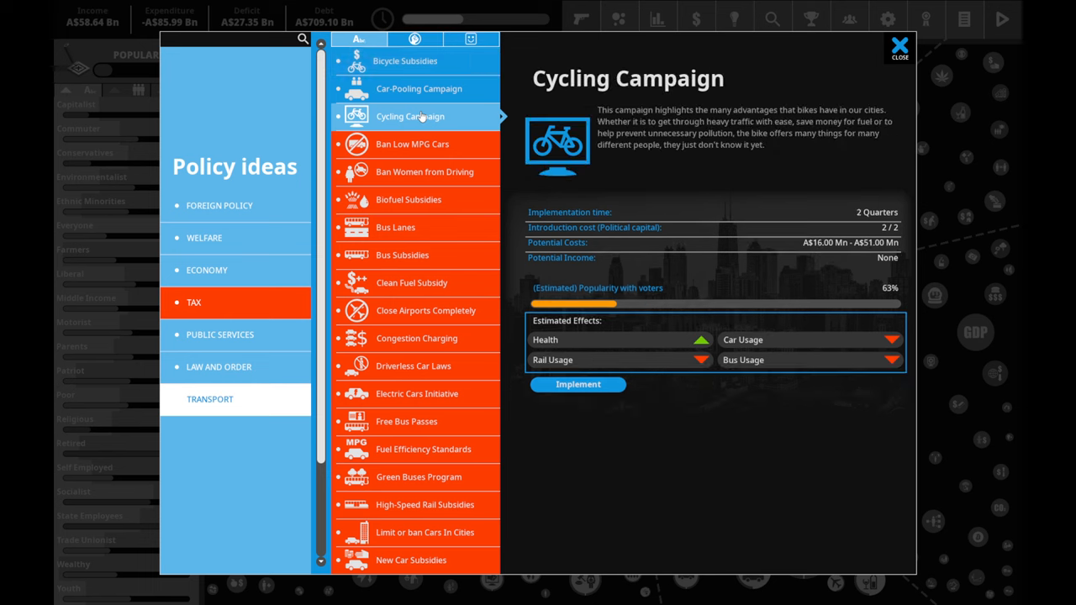
{"action": "left_click", "coordinate": [419, 88]}
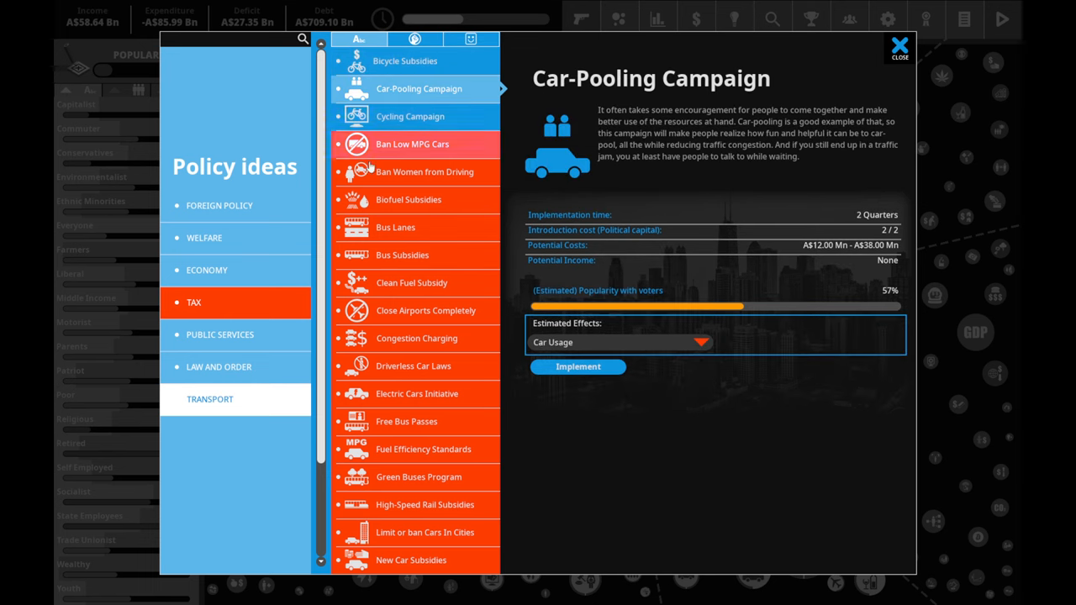
{"action": "left_click", "coordinate": [218, 335]}
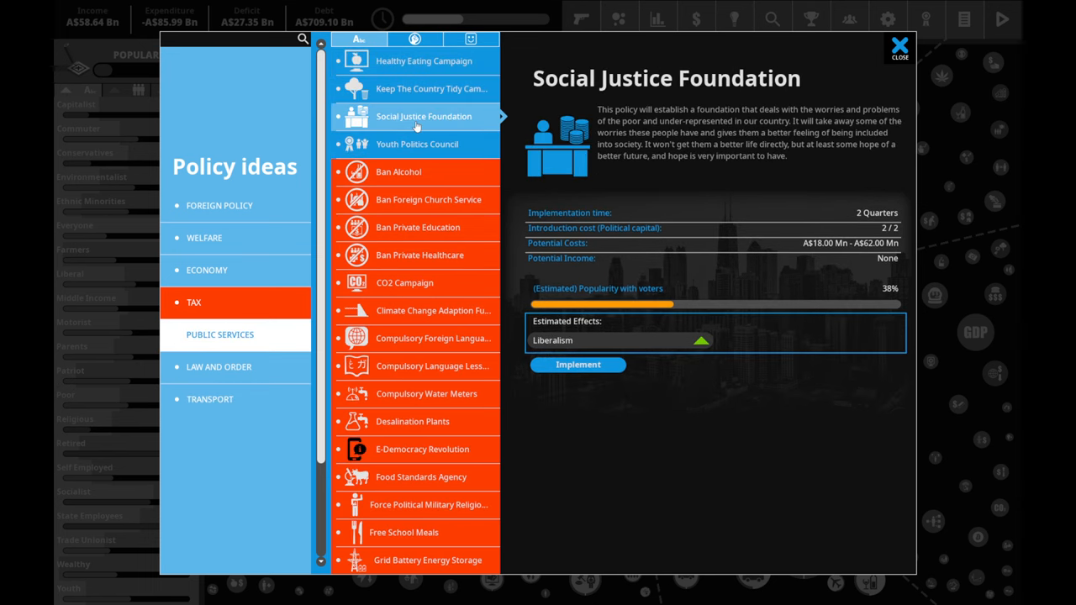
{"action": "left_click", "coordinate": [417, 144]}
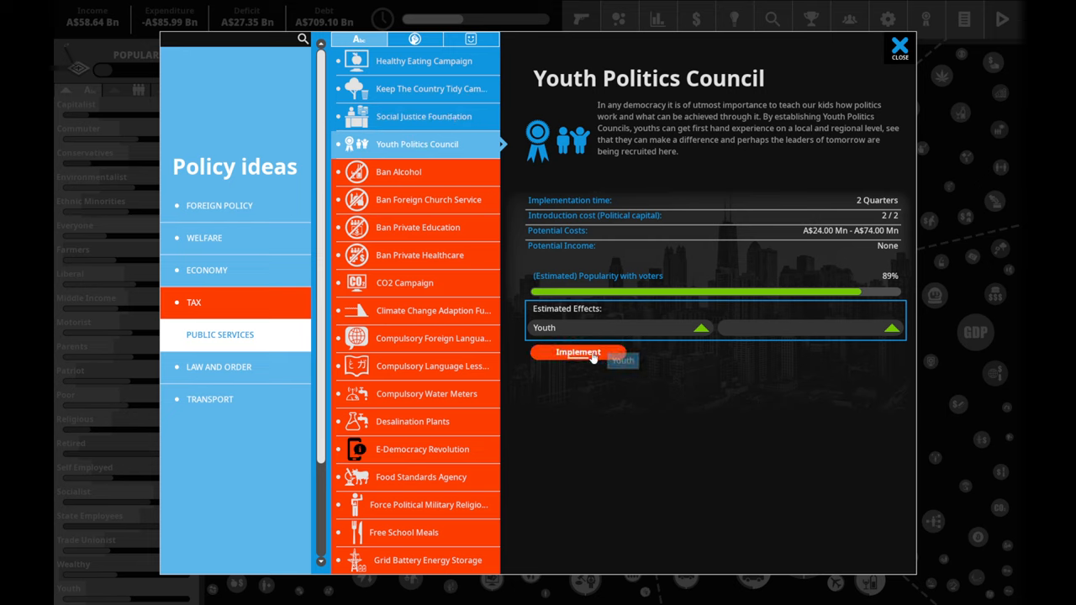
{"action": "mouse_move", "coordinate": [743, 328]}
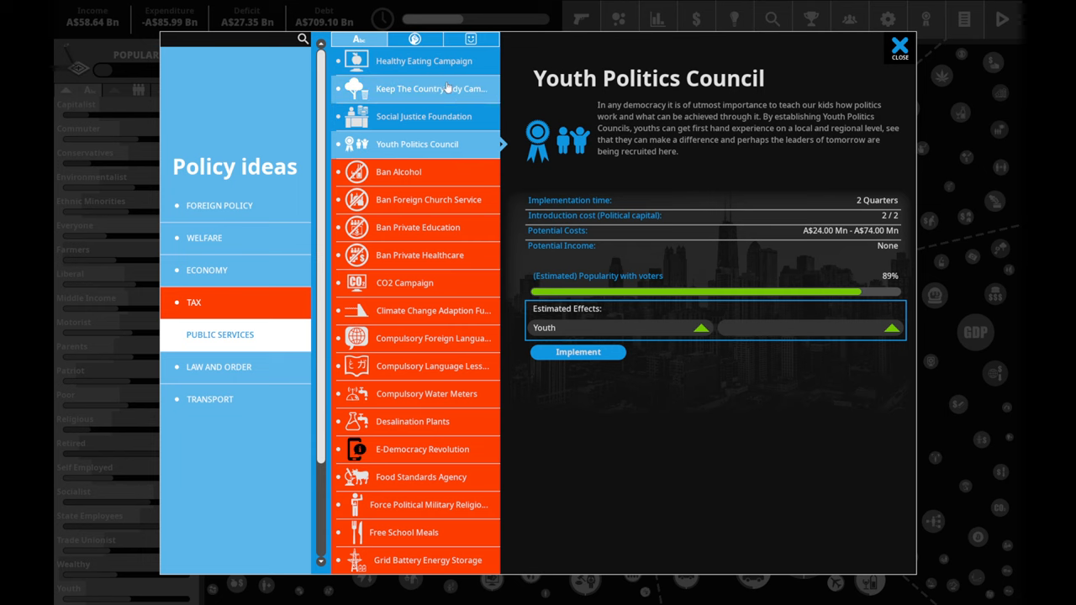
{"action": "left_click", "coordinate": [430, 88]}
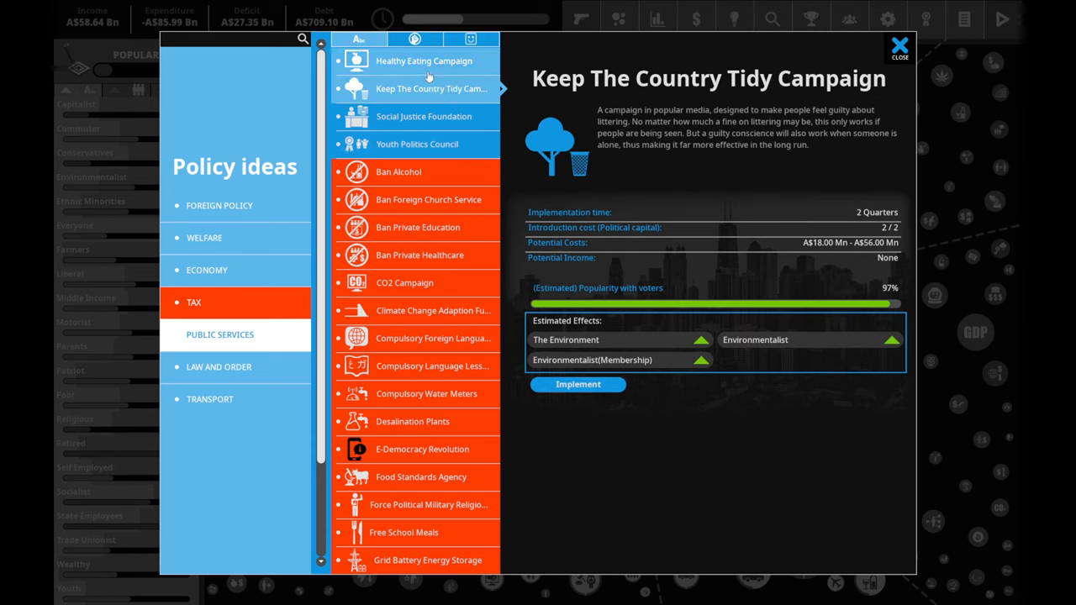
{"action": "left_click", "coordinate": [423, 60]}
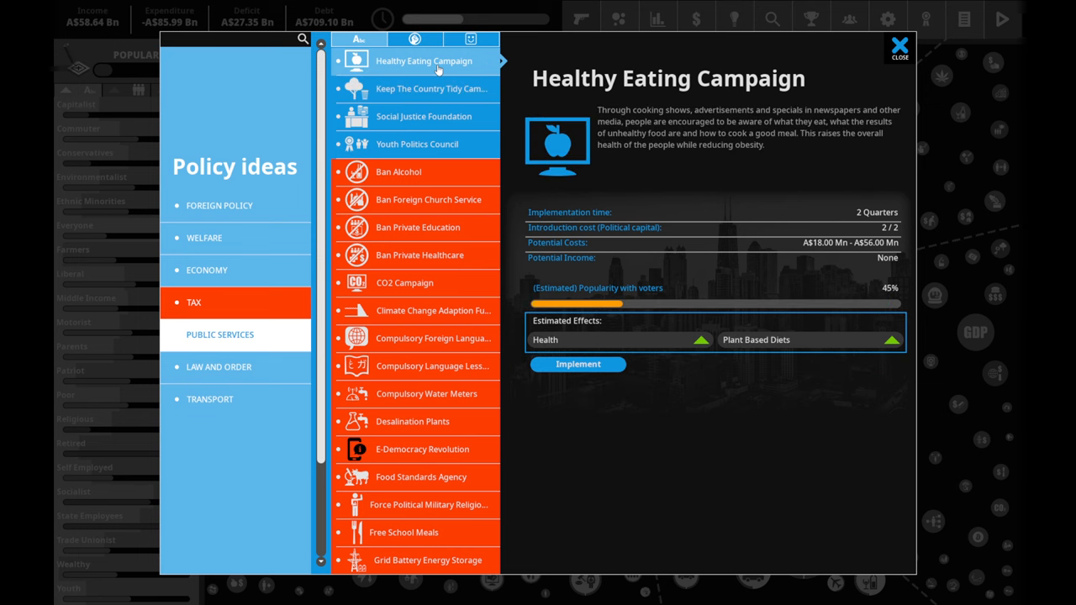
{"action": "left_click", "coordinate": [430, 88]}
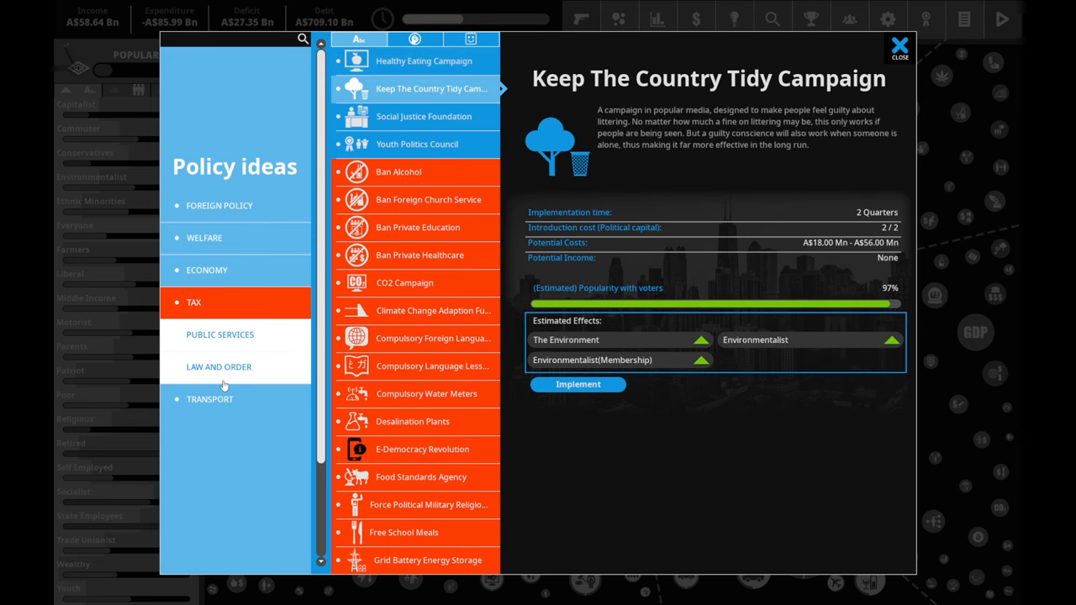
- Browse transport, economy and foreign ideas including National Business Council, Trade Council and State Orphanages
{"action": "left_click", "coordinate": [209, 398]}
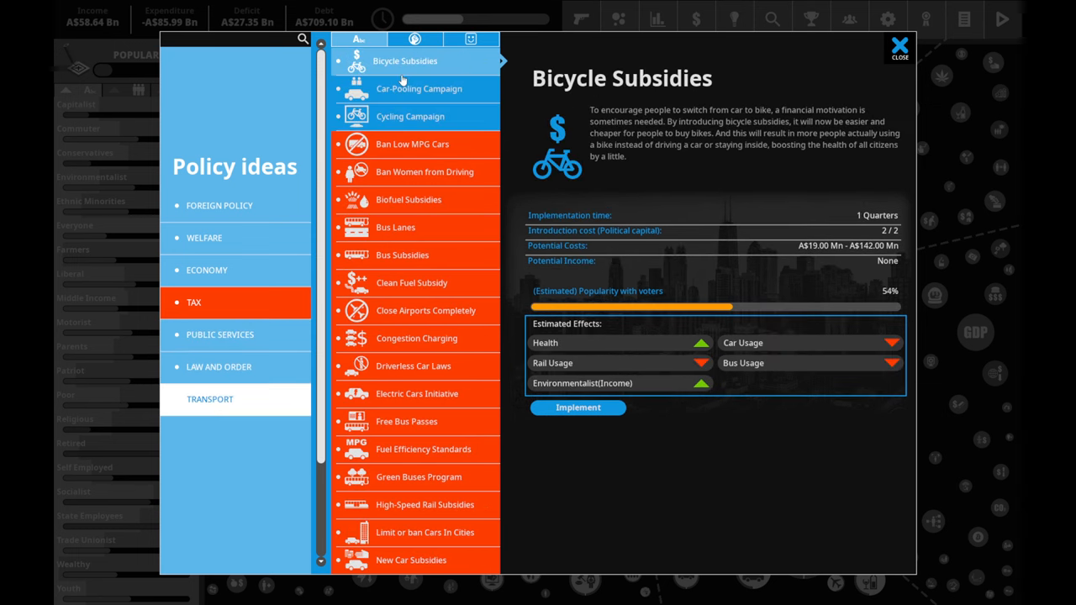
{"action": "left_click", "coordinate": [206, 269]}
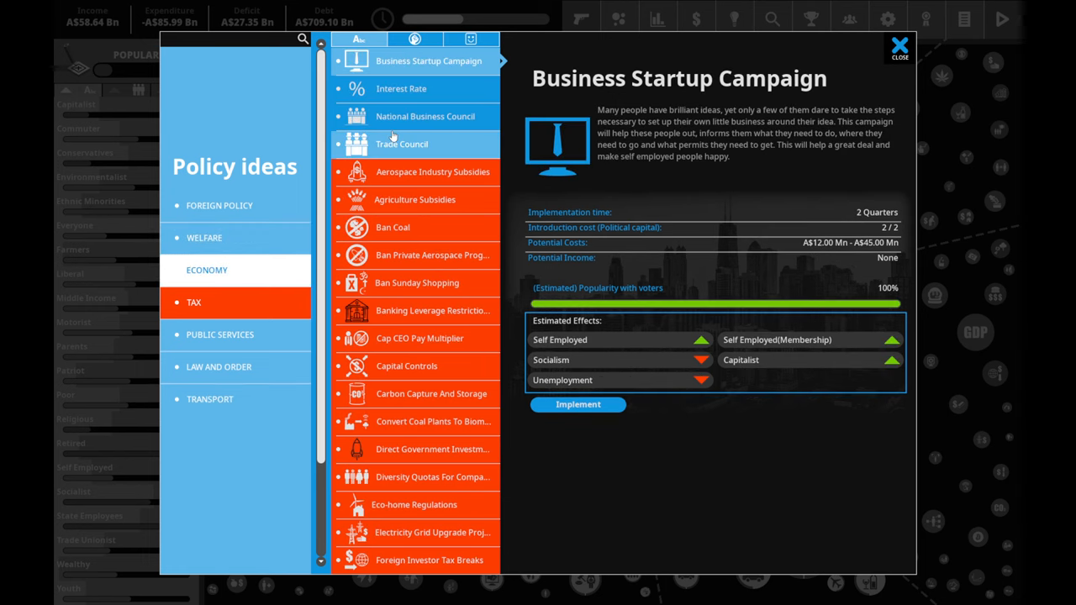
{"action": "mouse_move", "coordinate": [423, 116]}
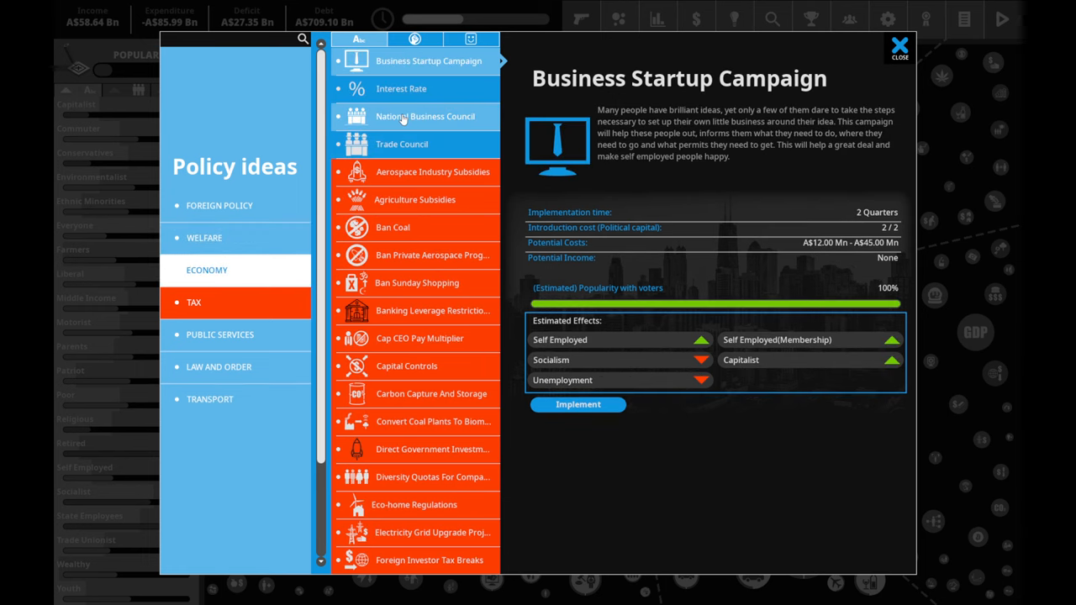
{"action": "left_click", "coordinate": [424, 116]}
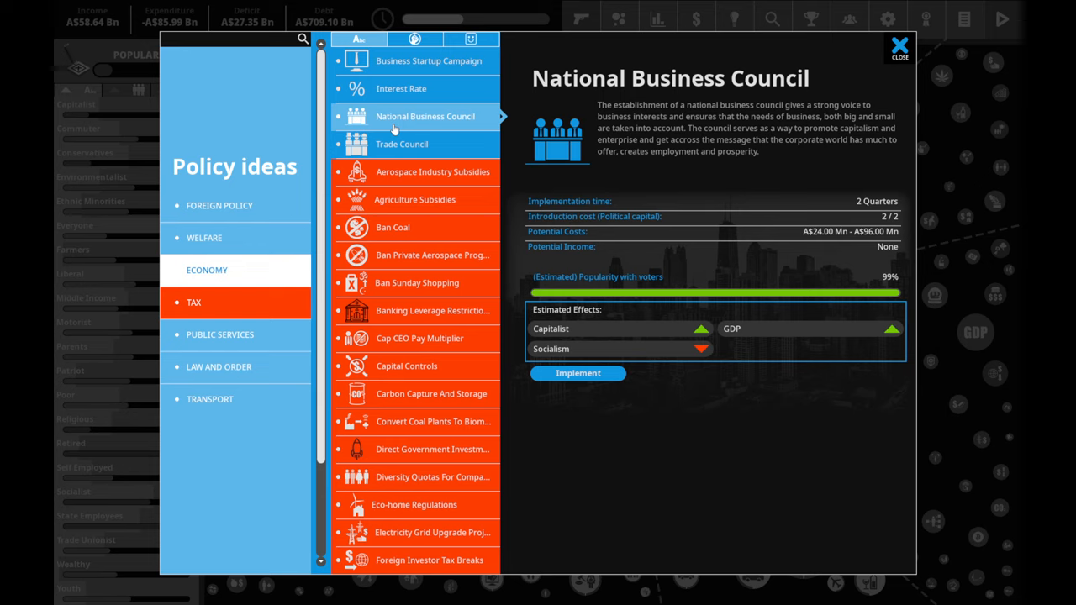
{"action": "mouse_move", "coordinate": [412, 145]}
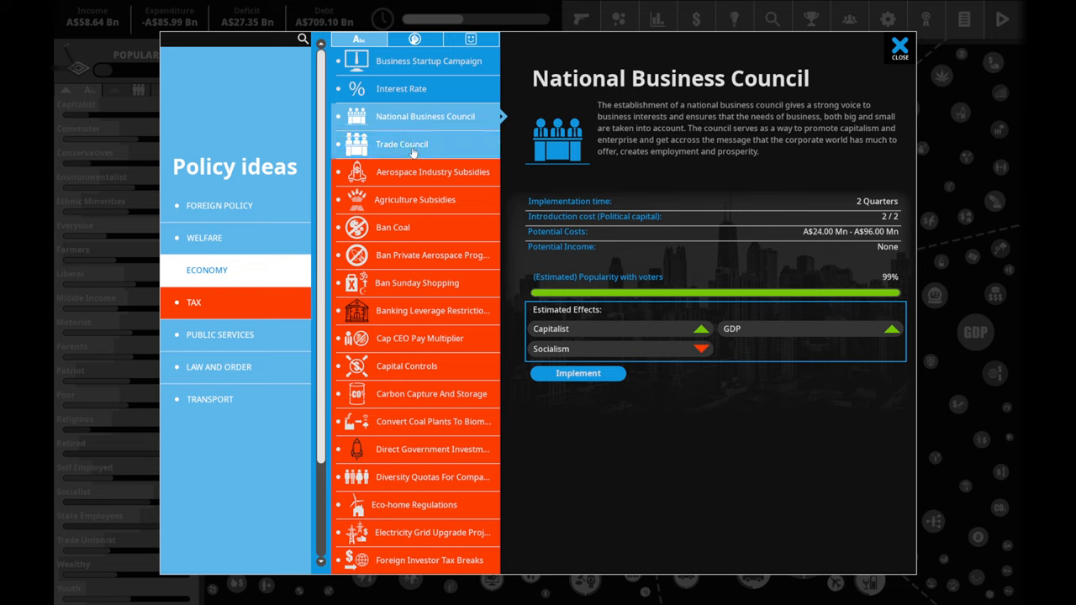
{"action": "left_click", "coordinate": [402, 144]}
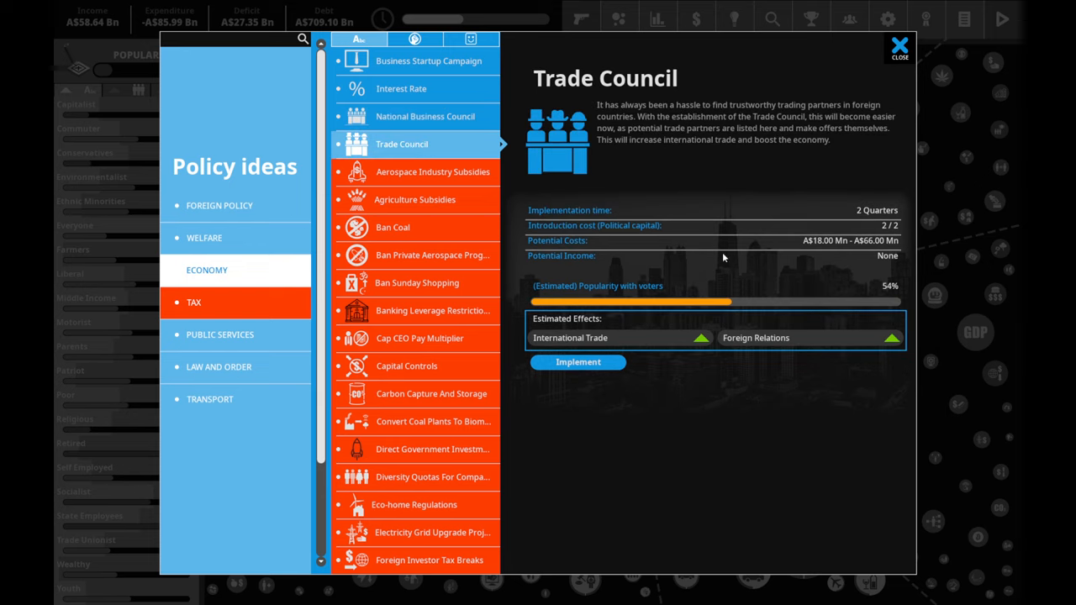
{"action": "mouse_move", "coordinate": [708, 306]}
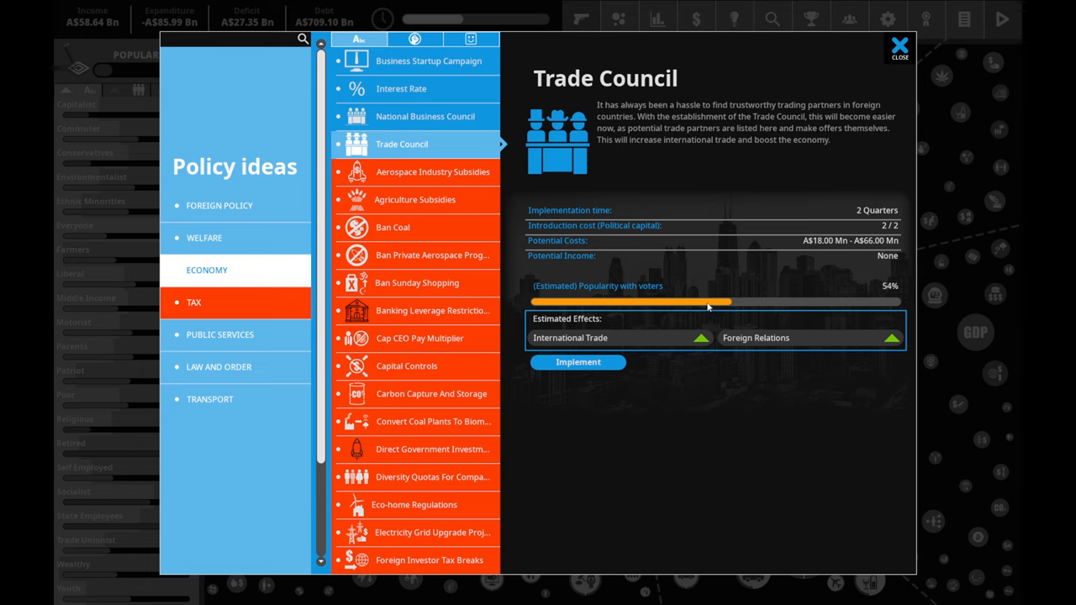
{"action": "mouse_move", "coordinate": [316, 262]}
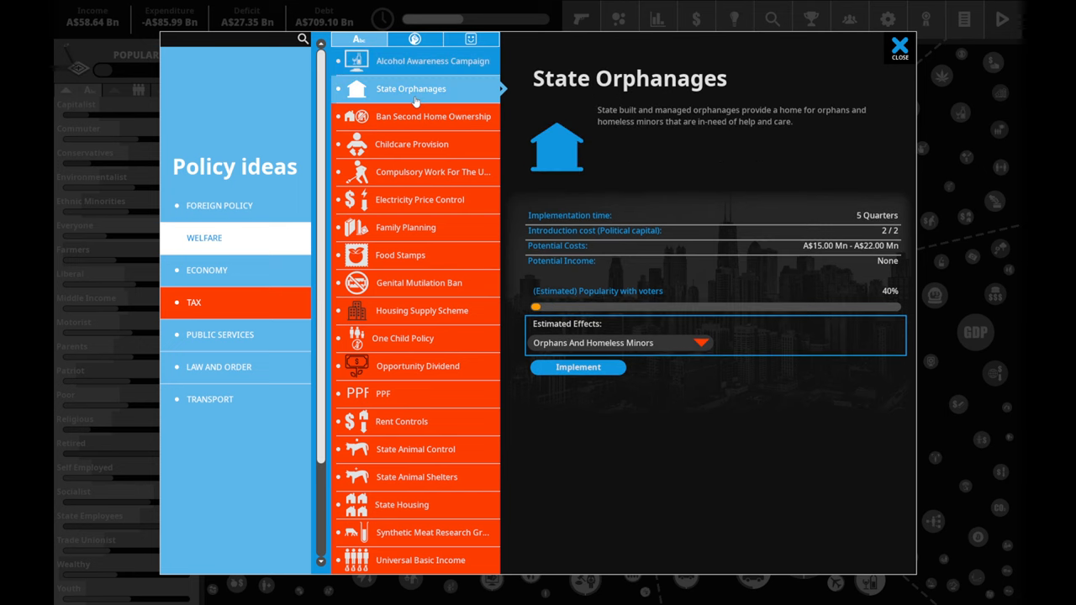
{"action": "left_click", "coordinate": [700, 342]}
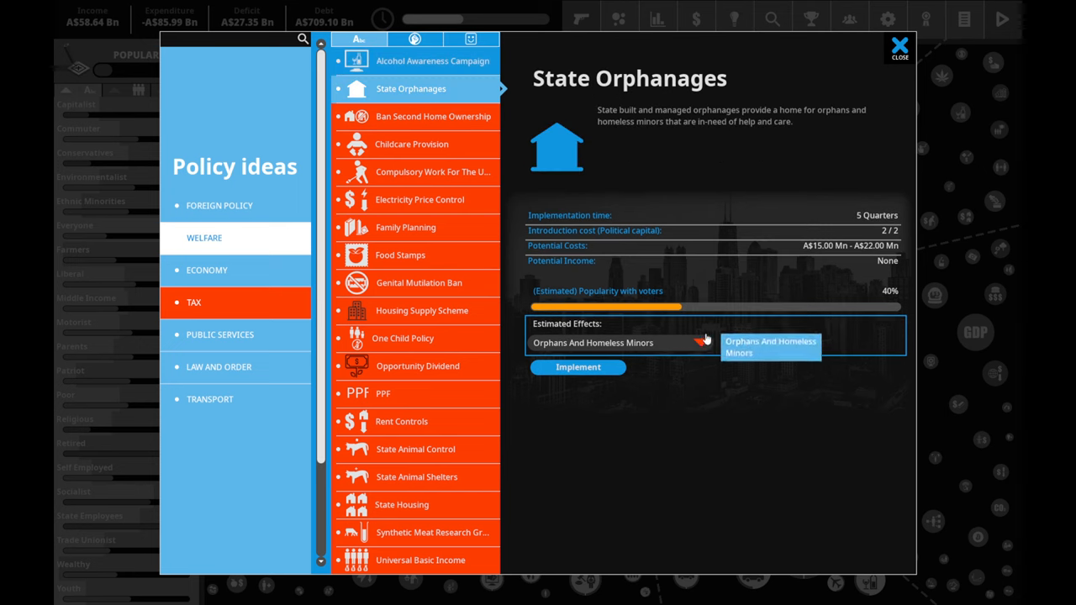
{"action": "mouse_move", "coordinate": [171, 237]}
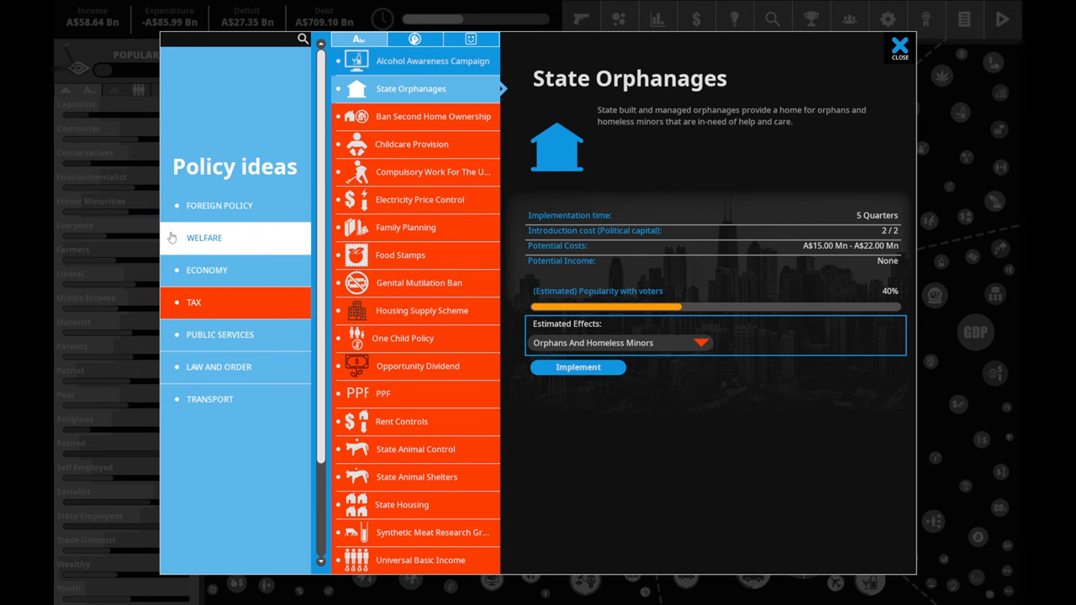
{"action": "left_click", "coordinate": [218, 205]}
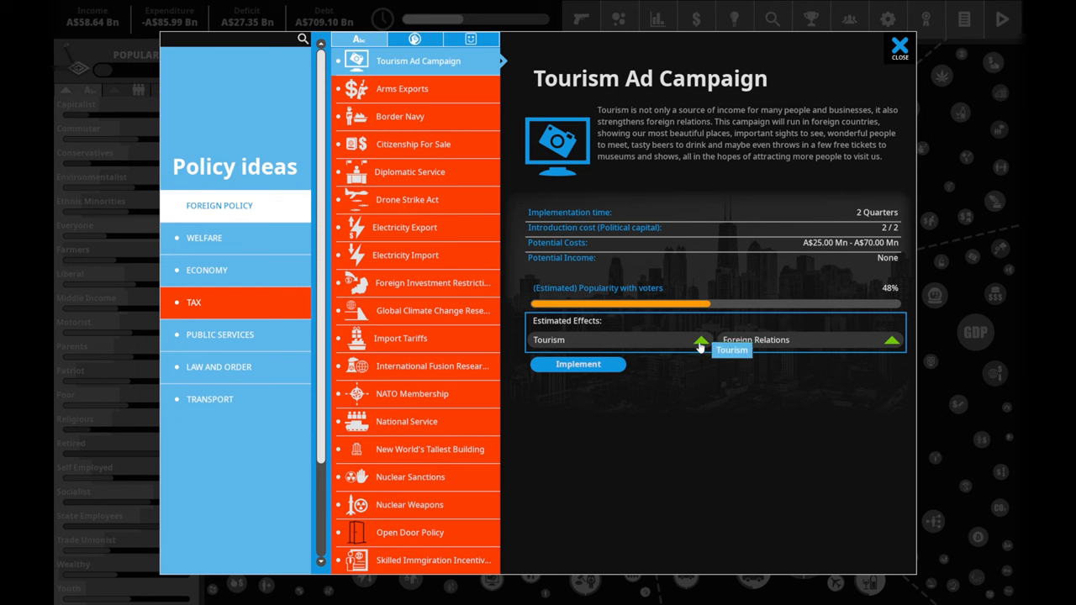
{"action": "left_click", "coordinate": [208, 399]}
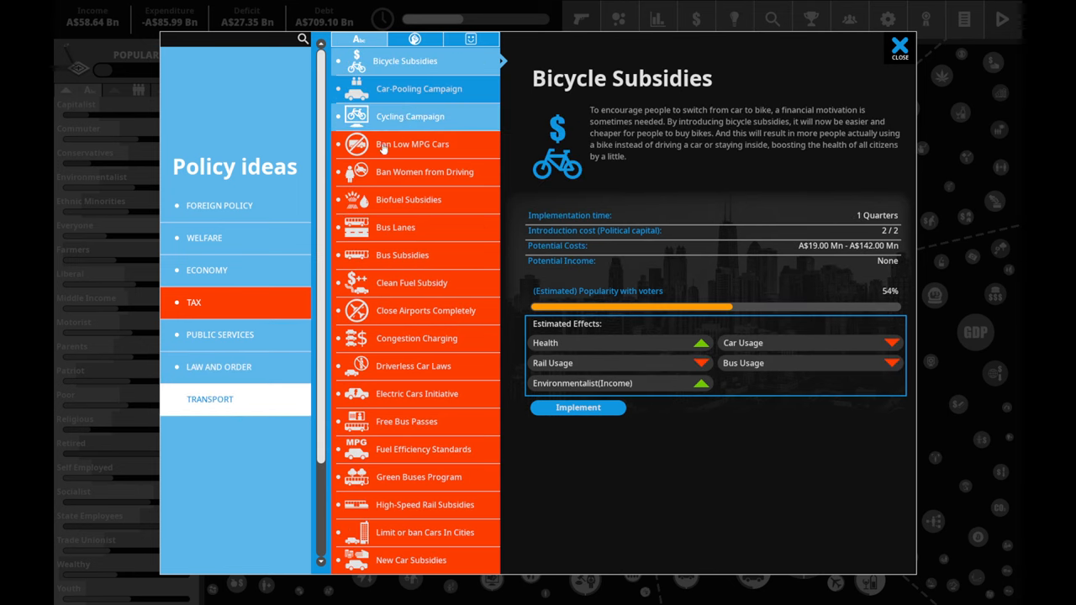
- Begin implementing the Keep The Country Tidy Campaign from the public services ideas
{"action": "left_click", "coordinate": [219, 333]}
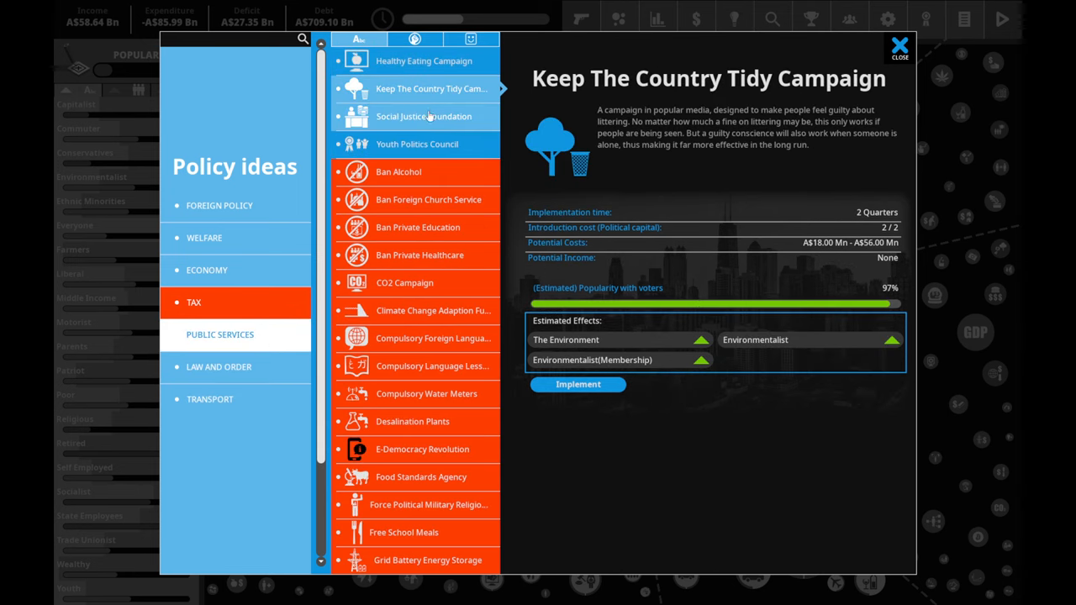
{"action": "left_click", "coordinate": [578, 384]}
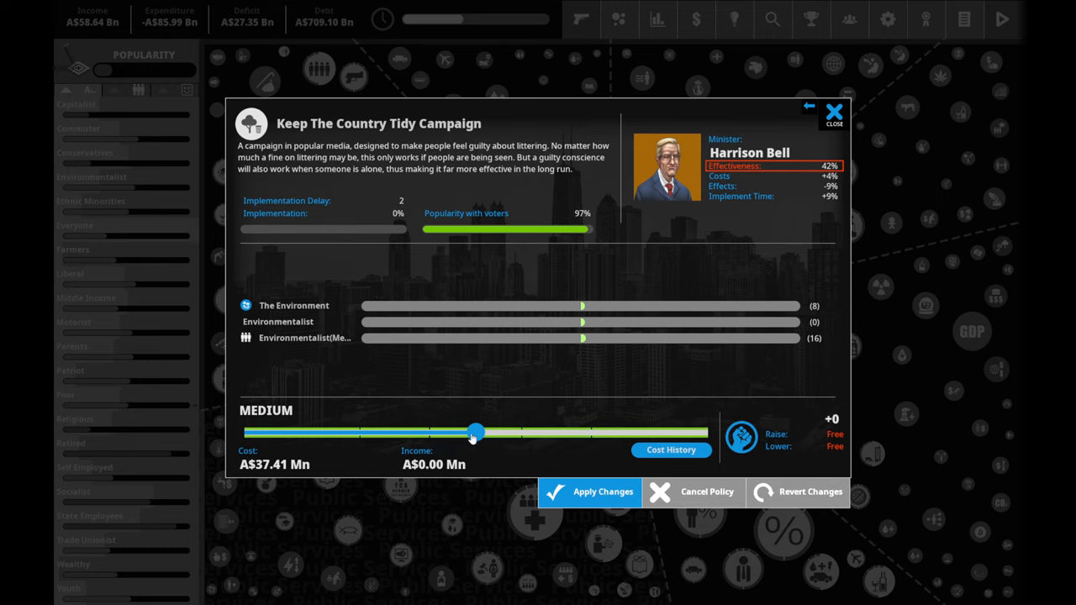
- Raise Keep The Country Tidy Campaign funding to maximum (AS$56.12 Mn) and apply it
{"action": "left_click_drag", "start_coordinate": [477, 432], "coordinate": [705, 432]}
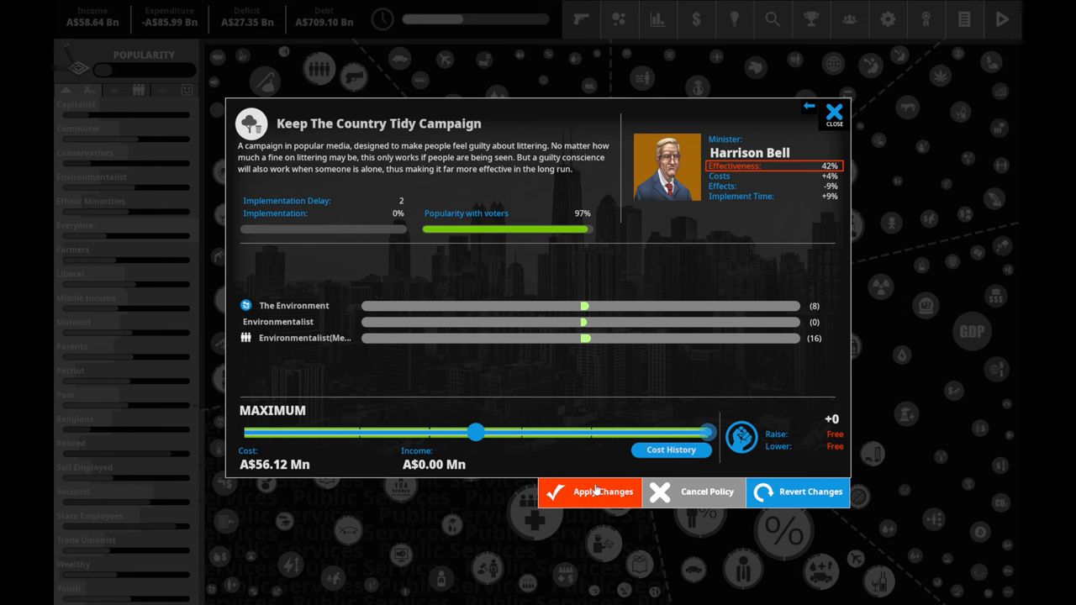
{"action": "left_click", "coordinate": [589, 491]}
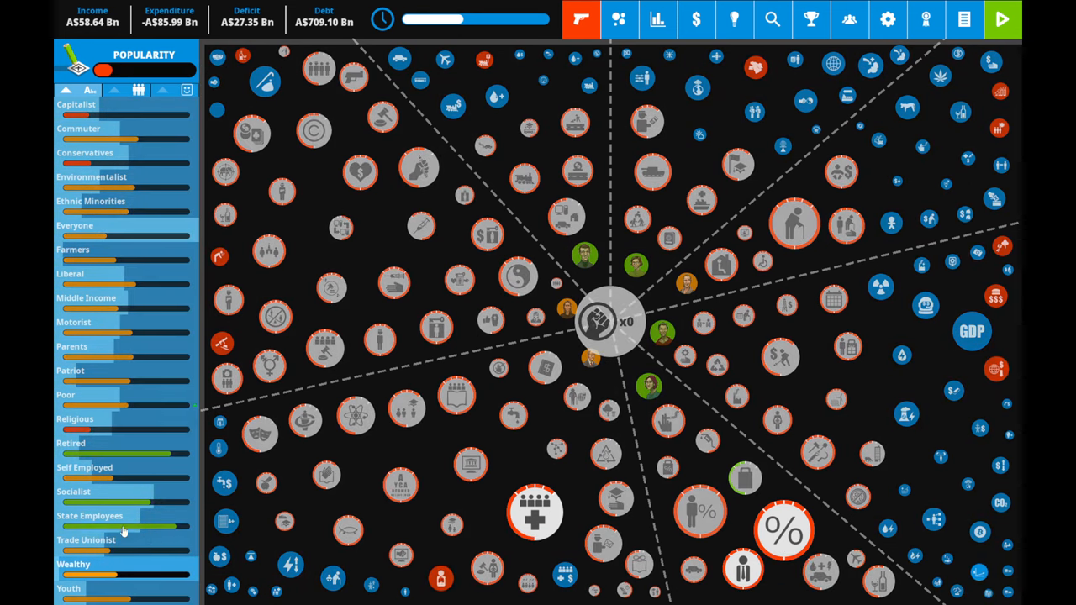
- Check State Employees links and the State Health Service policy, then view the Respiratory Disease situation
{"action": "left_click", "coordinate": [91, 516]}
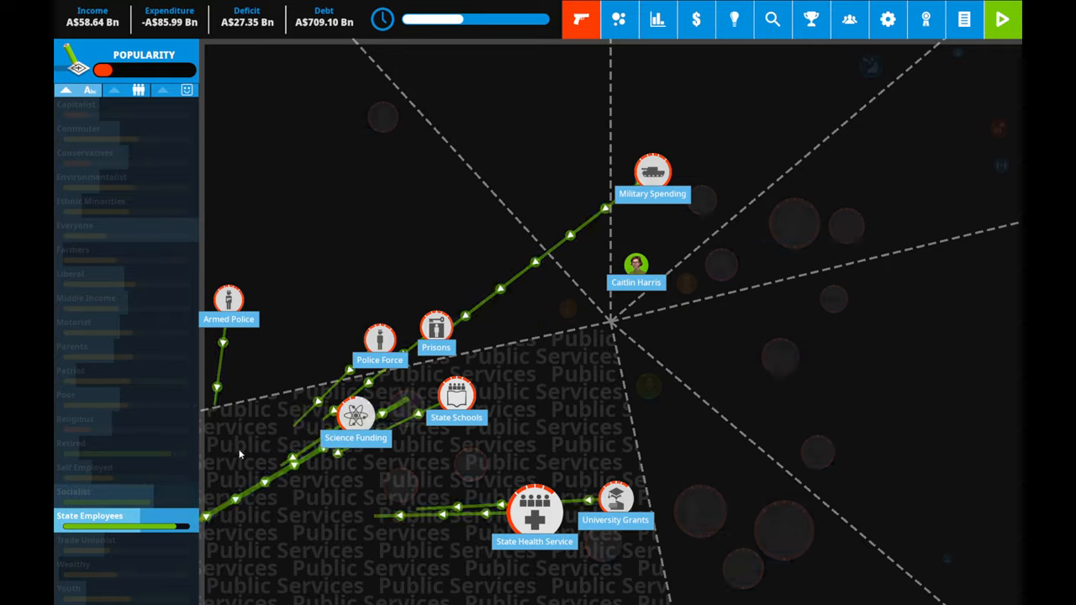
{"action": "left_click", "coordinate": [457, 395]}
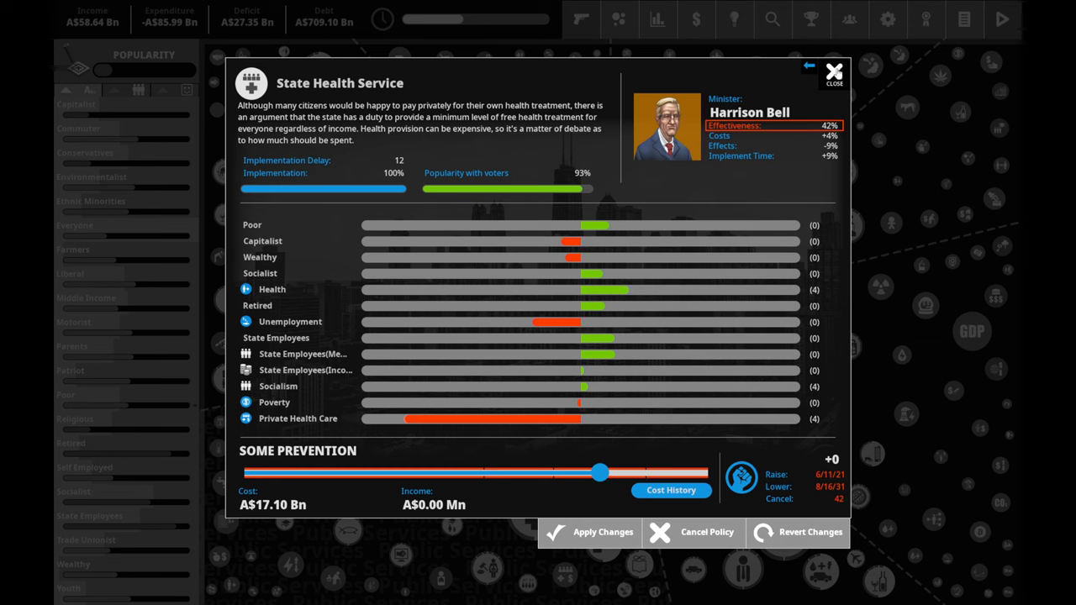
{"action": "left_click", "coordinate": [833, 70]}
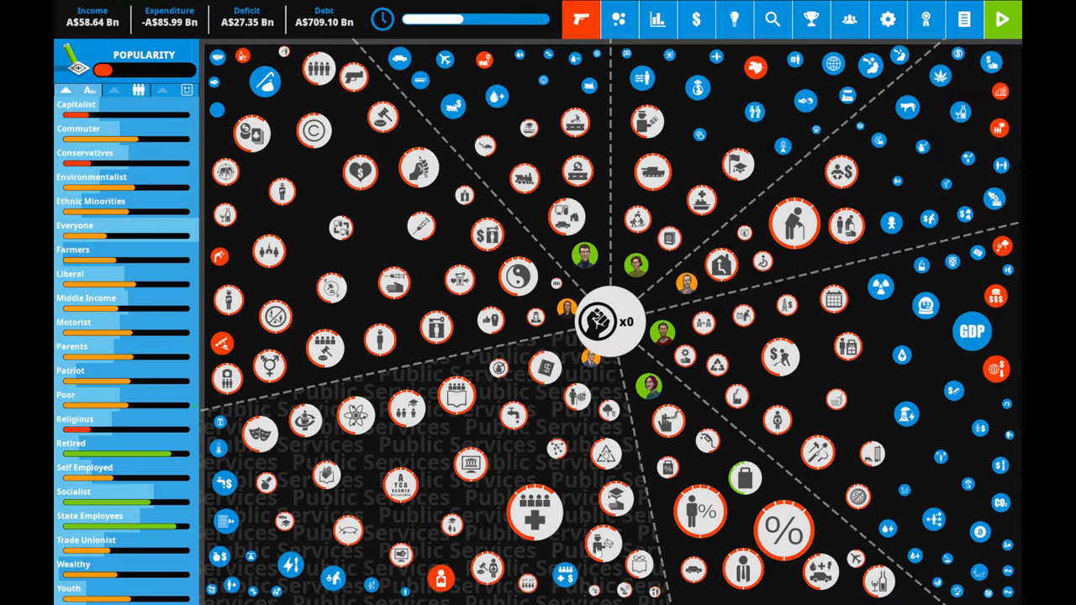
{"action": "left_click", "coordinate": [536, 395]}
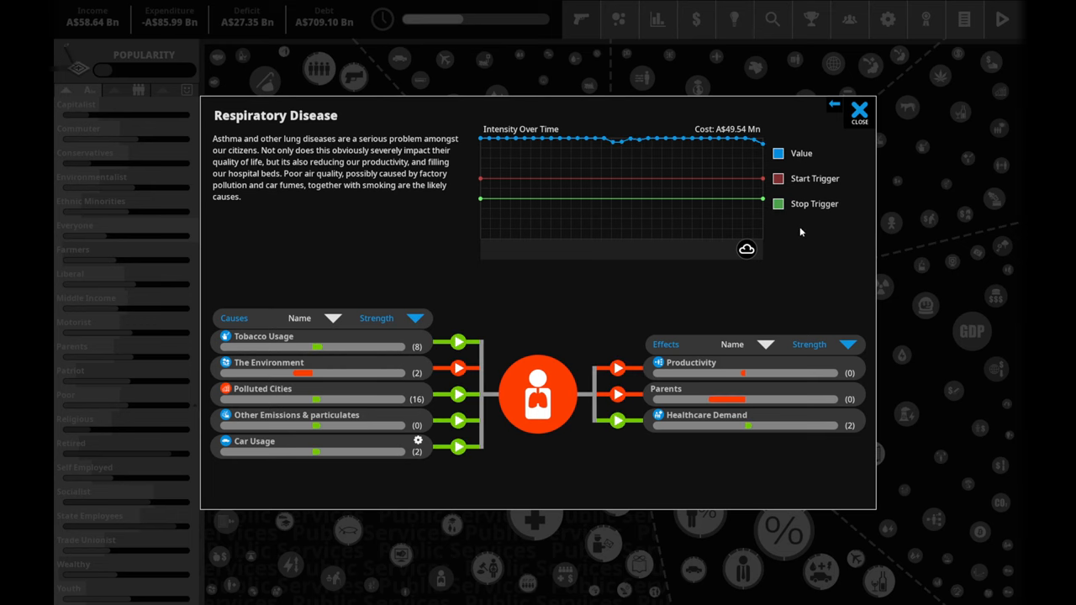
- Step through Uncompetitive Economy, Food Crisis, Environmental Protests, Middle East Instability, Rail Strike and Alcohol Abuse to Antisocial Behavior
{"action": "left_click", "coordinate": [857, 111]}
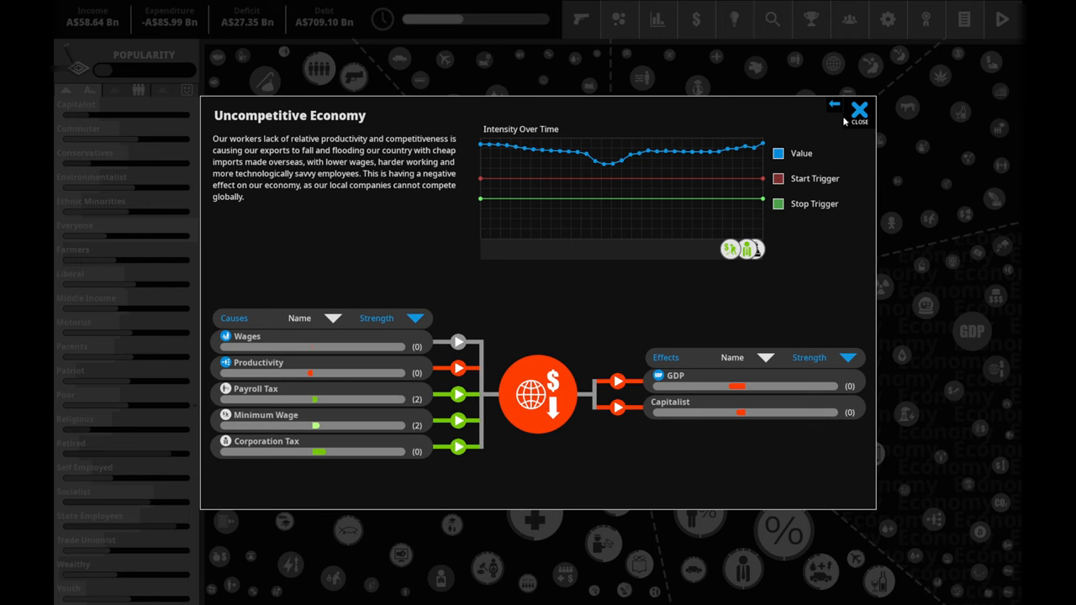
{"action": "left_click", "coordinate": [833, 105]}
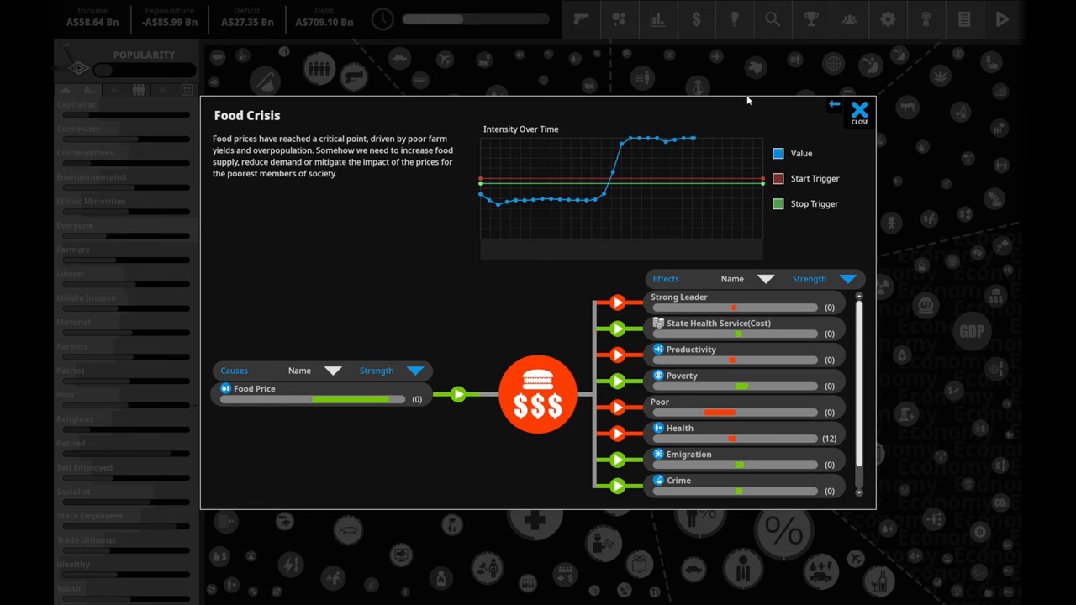
{"action": "left_click", "coordinate": [857, 110]}
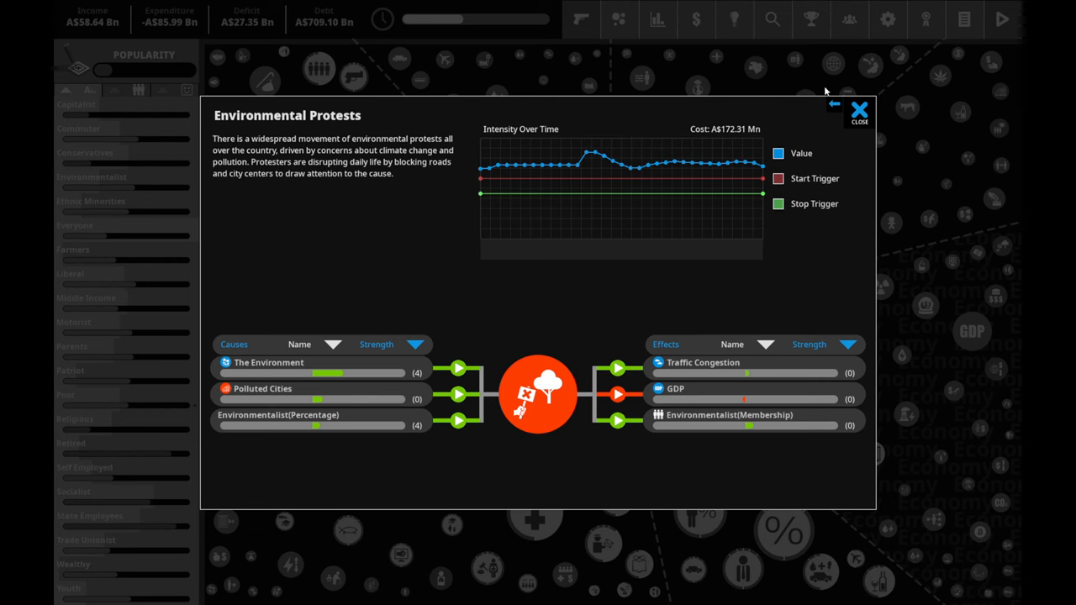
{"action": "mouse_move", "coordinate": [859, 111]}
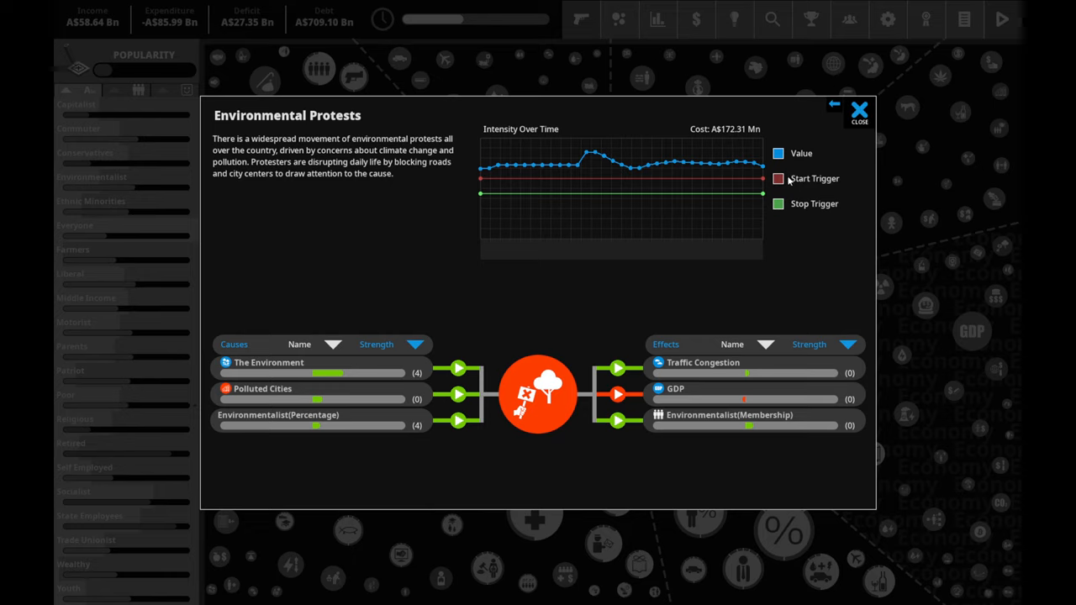
{"action": "left_click", "coordinate": [858, 111]}
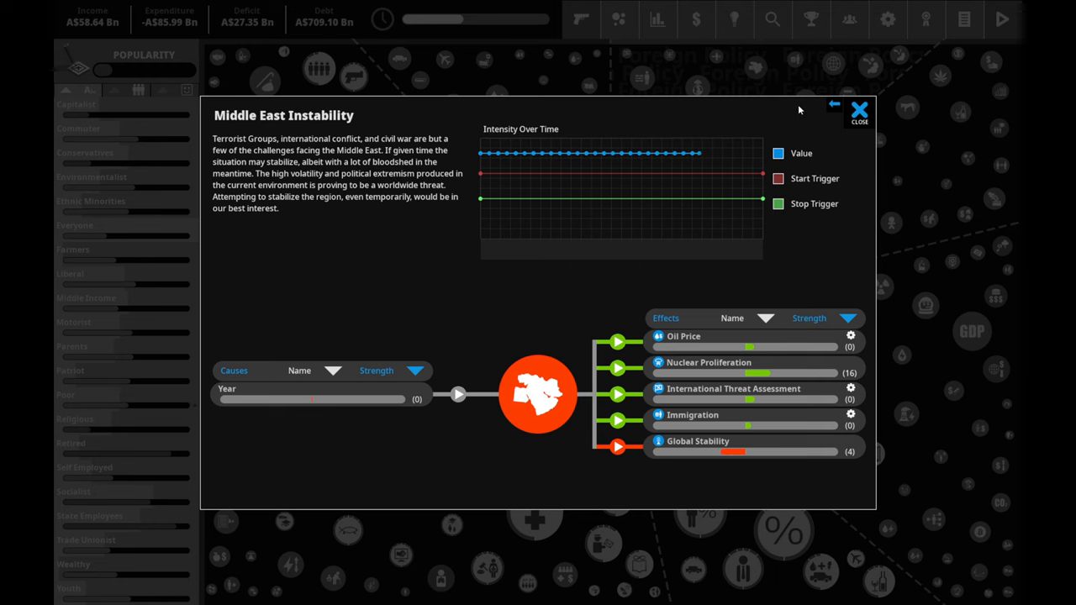
{"action": "left_click", "coordinate": [857, 110]}
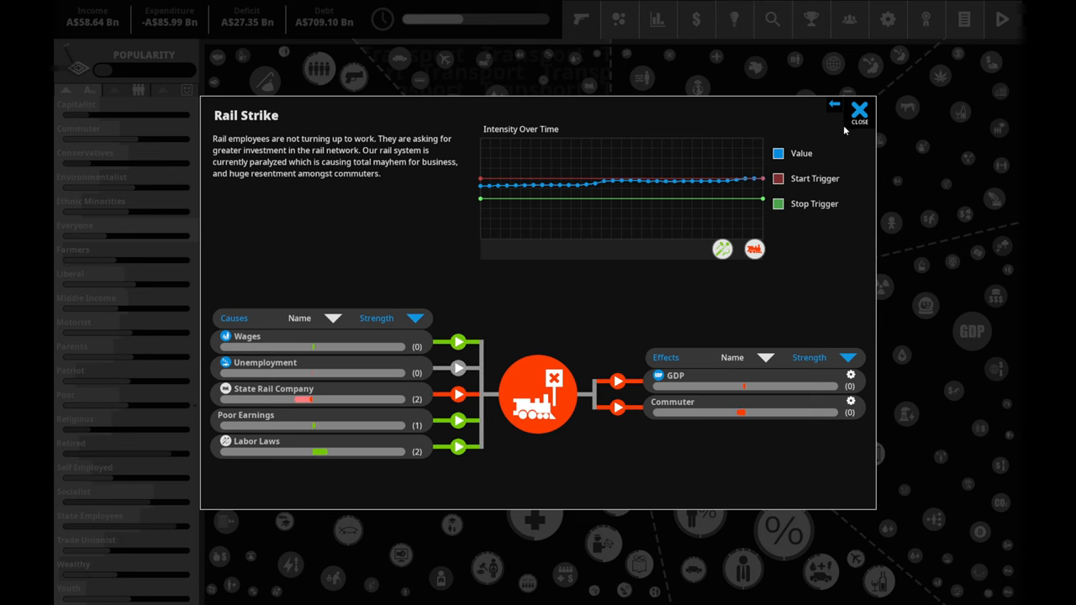
{"action": "mouse_move", "coordinate": [859, 111]}
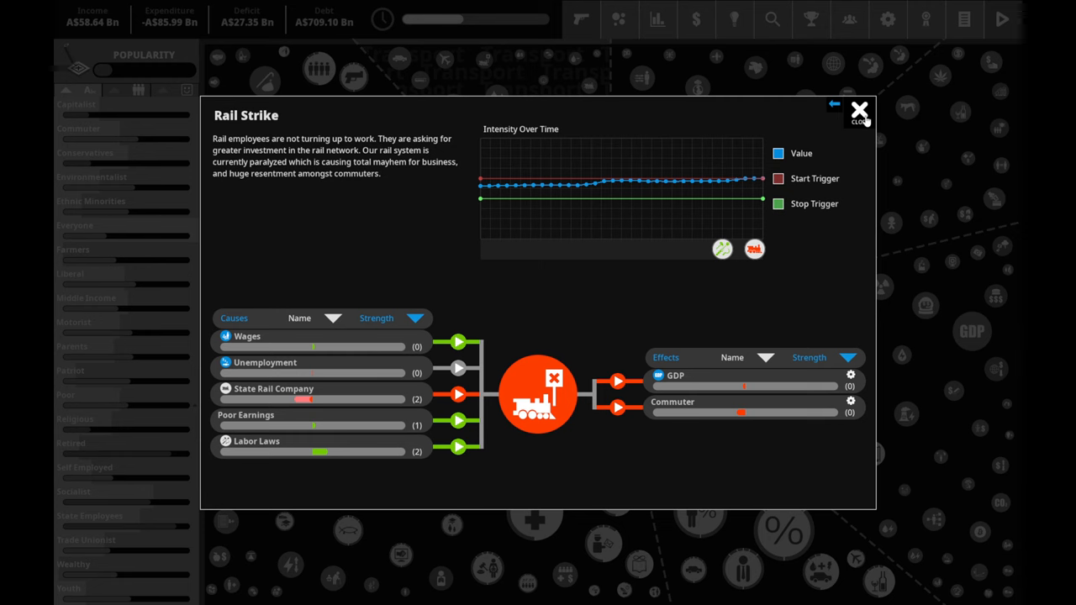
{"action": "left_click", "coordinate": [859, 111]}
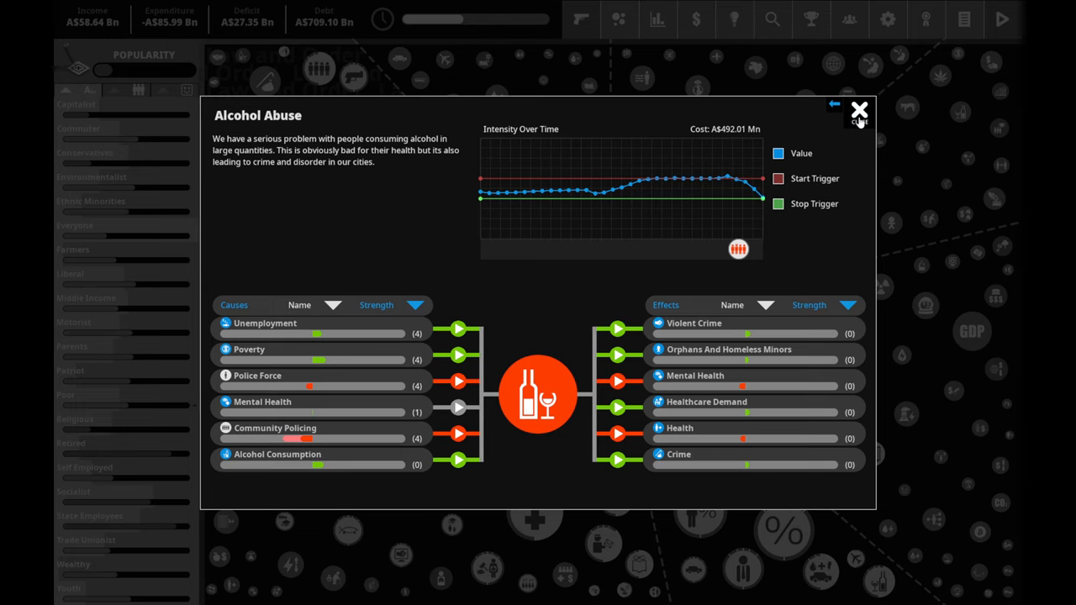
{"action": "mouse_move", "coordinate": [859, 111]}
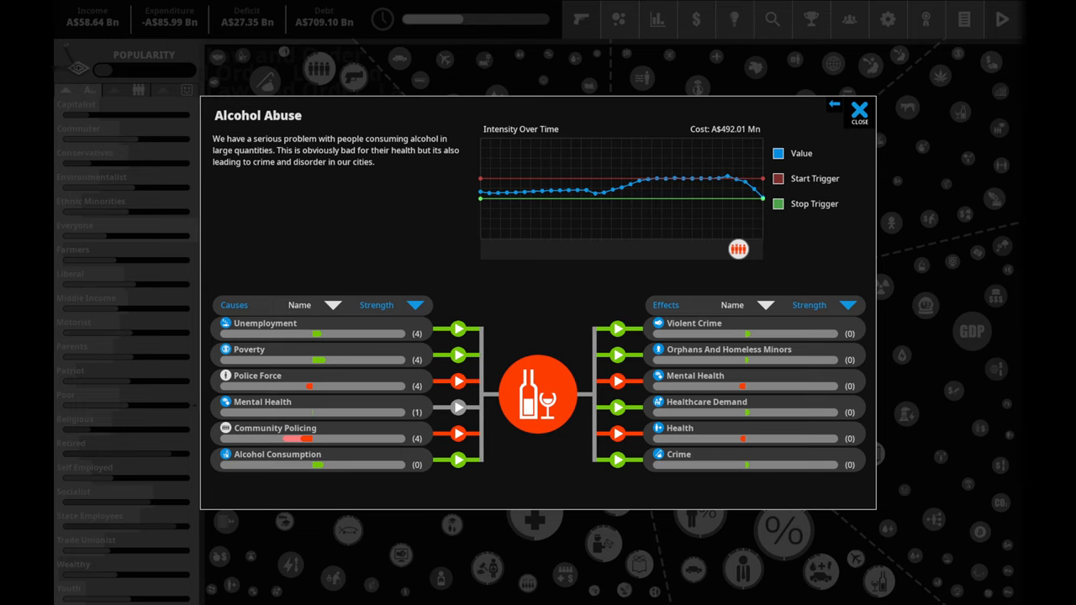
{"action": "mouse_move", "coordinate": [826, 189]}
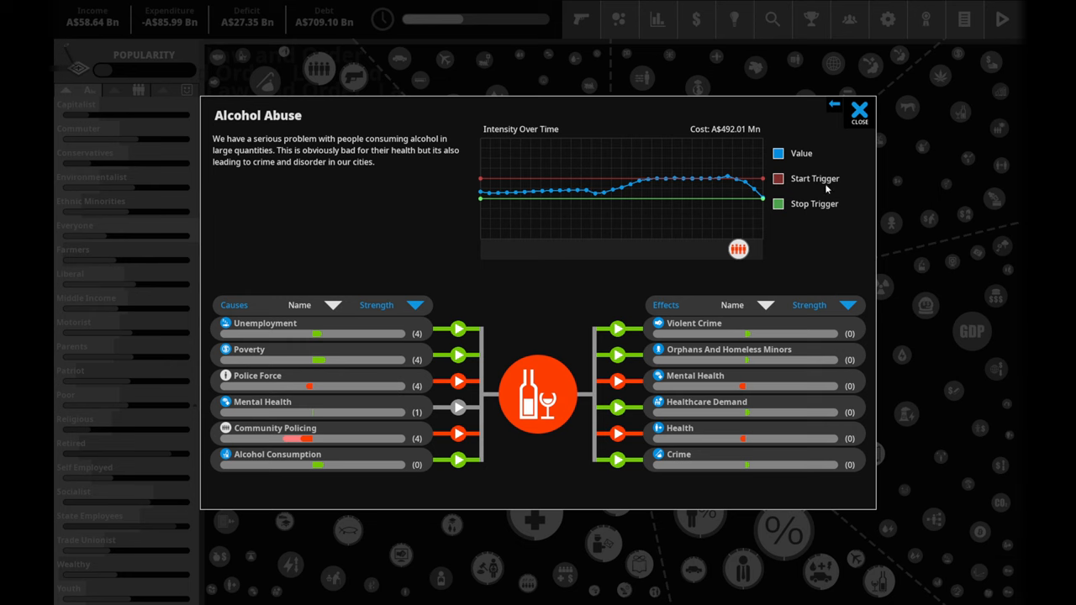
{"action": "left_click", "coordinate": [857, 111]}
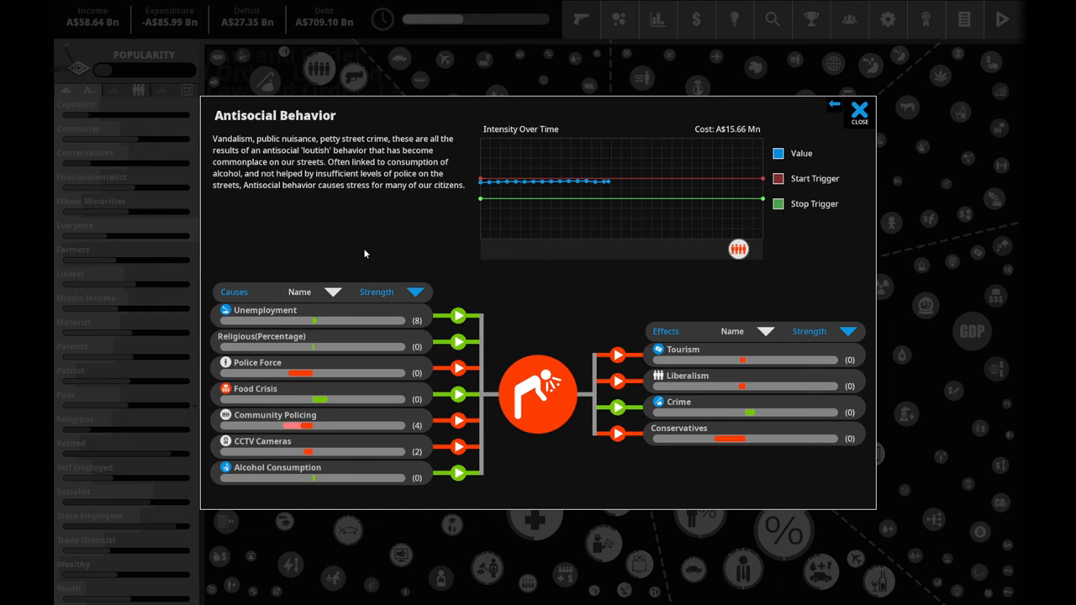
{"action": "mouse_move", "coordinate": [879, 104]}
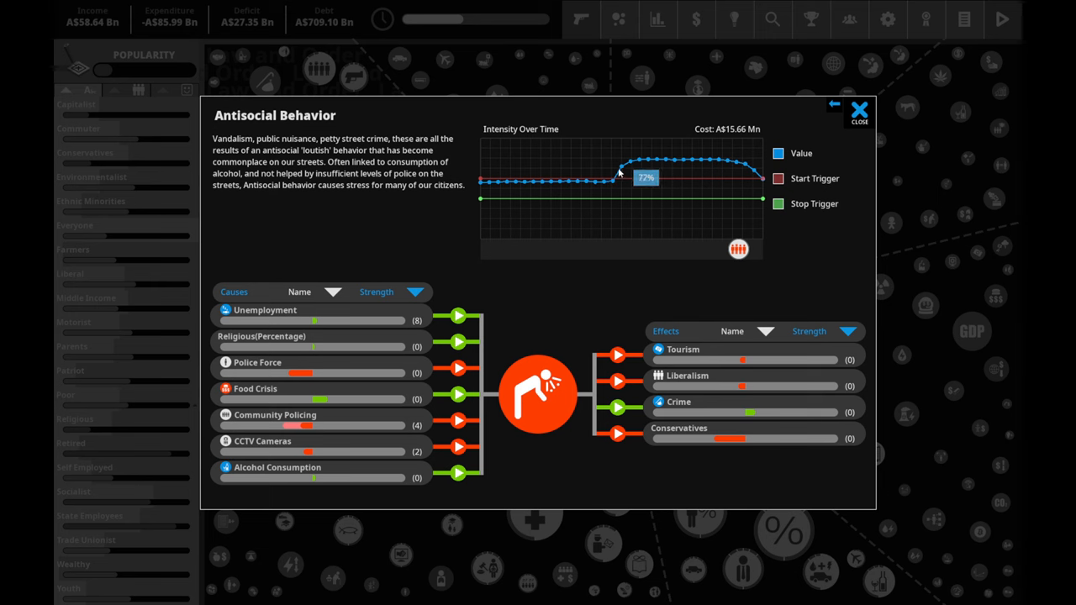
{"action": "mouse_move", "coordinate": [783, 135]}
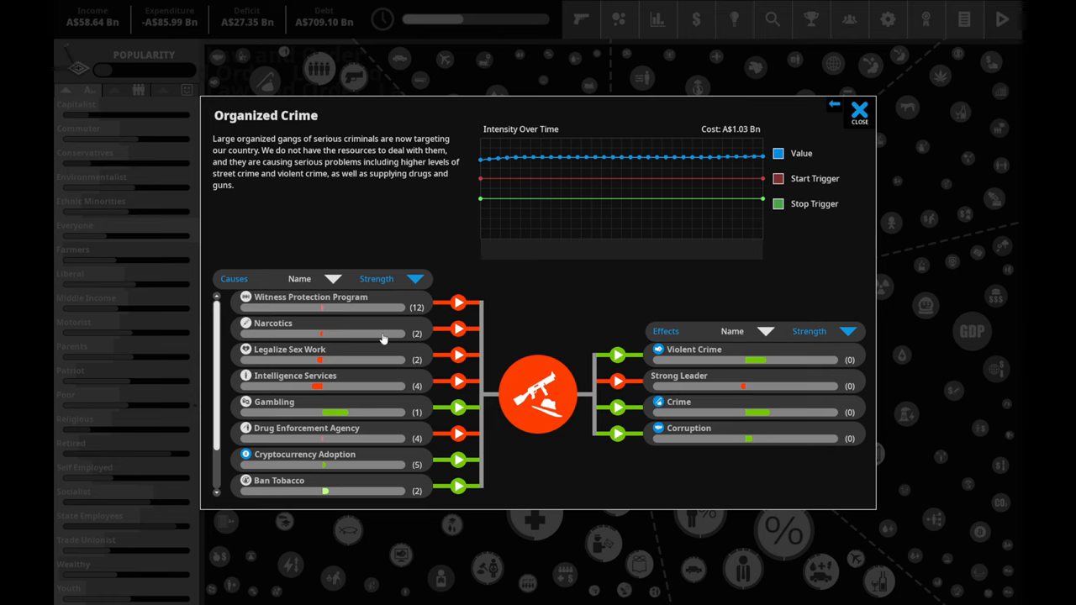
- Review Legalize Sex Work and Cryptocurrency Adoption from Organized Crime's causes, then return to the map
{"action": "left_click", "coordinate": [289, 348]}
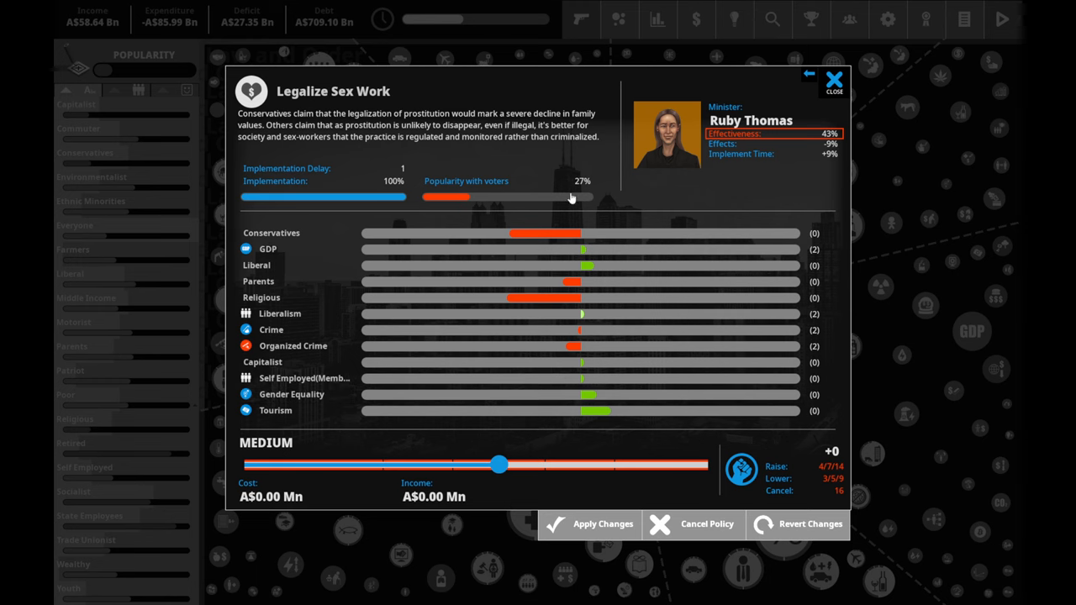
{"action": "left_click", "coordinate": [293, 346]}
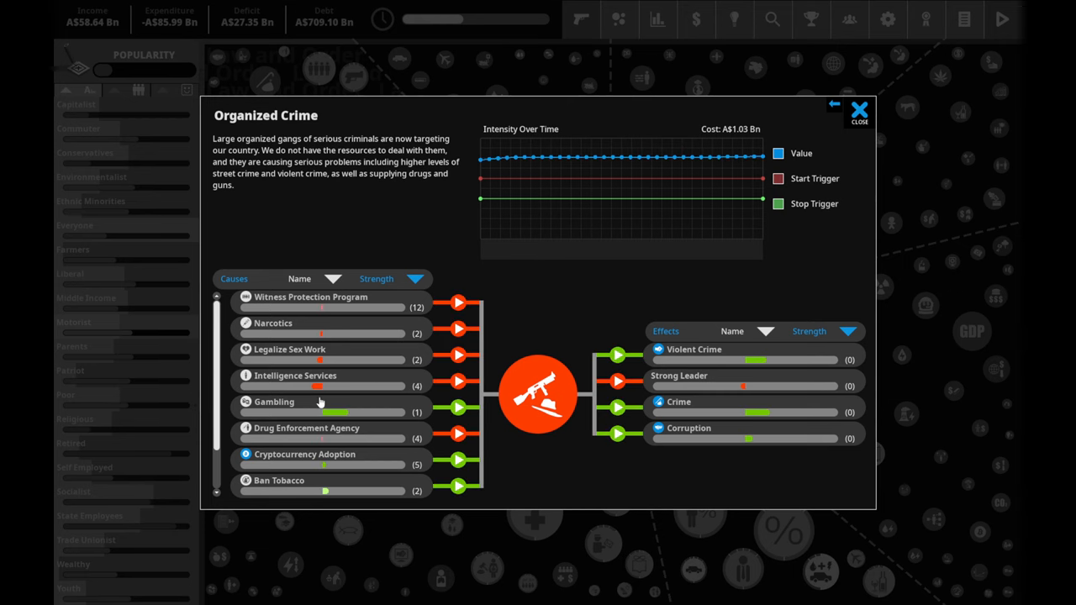
{"action": "left_click", "coordinate": [306, 453]}
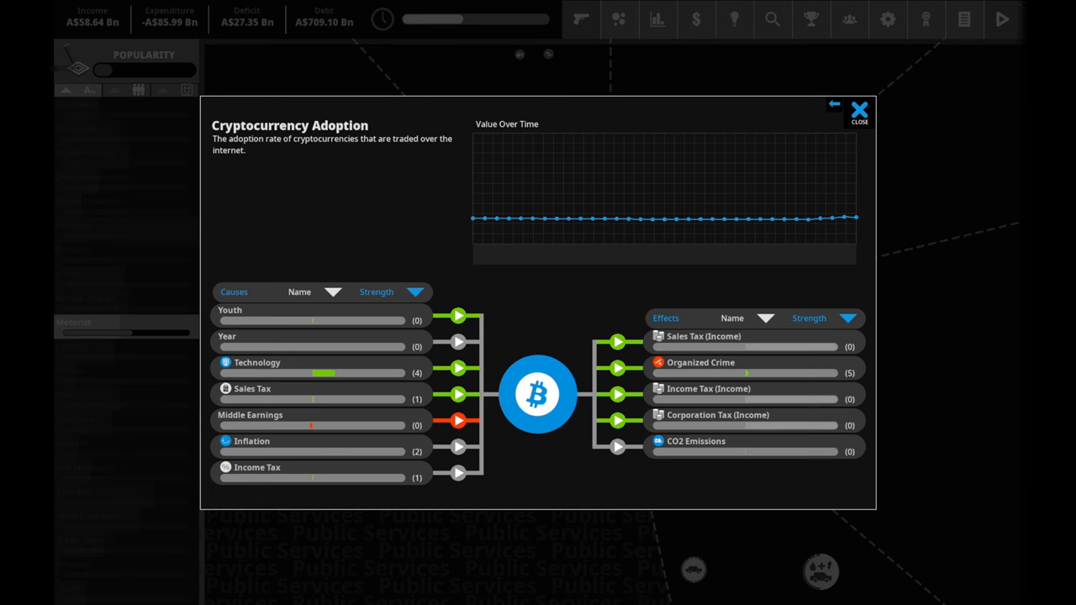
{"action": "left_click", "coordinate": [859, 111]}
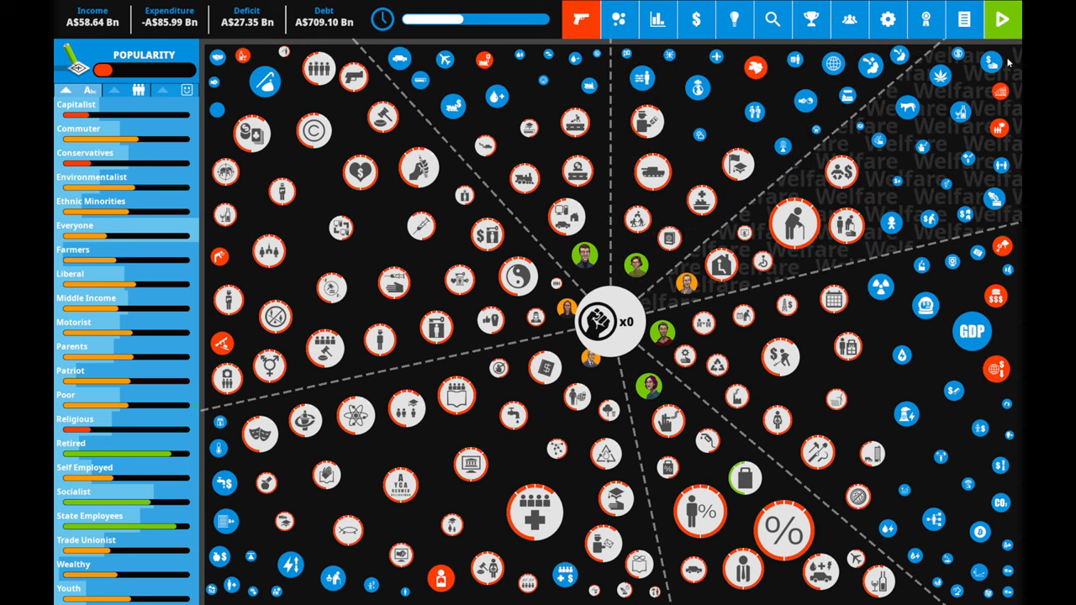
- End the quarter, review the report's Strong Leader history and Tax Evasion warning, then dismiss it
{"action": "left_click", "coordinate": [1002, 20]}
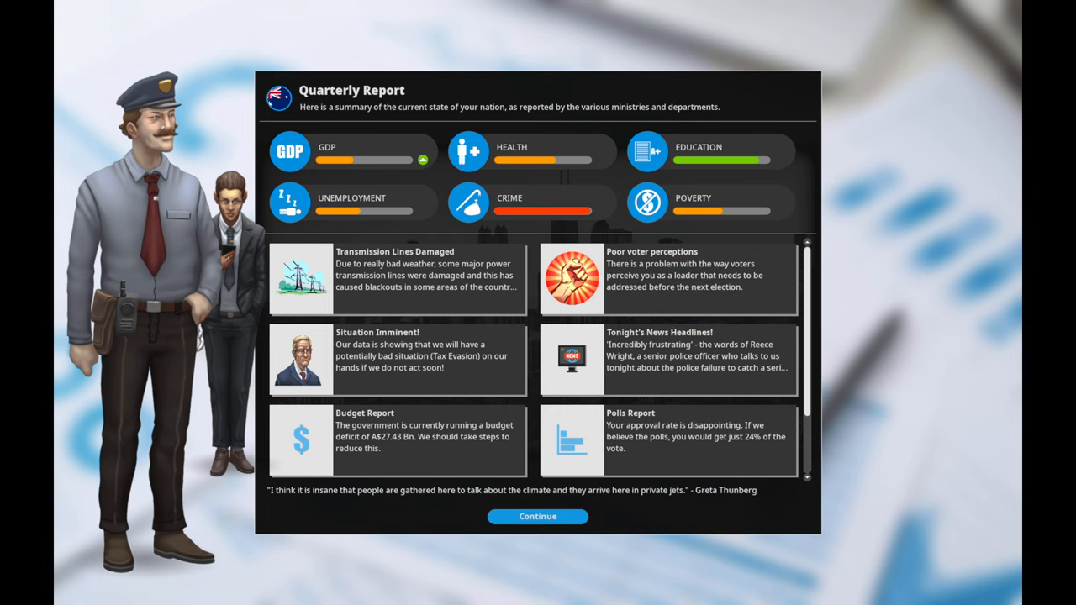
{"action": "mouse_move", "coordinate": [437, 299]}
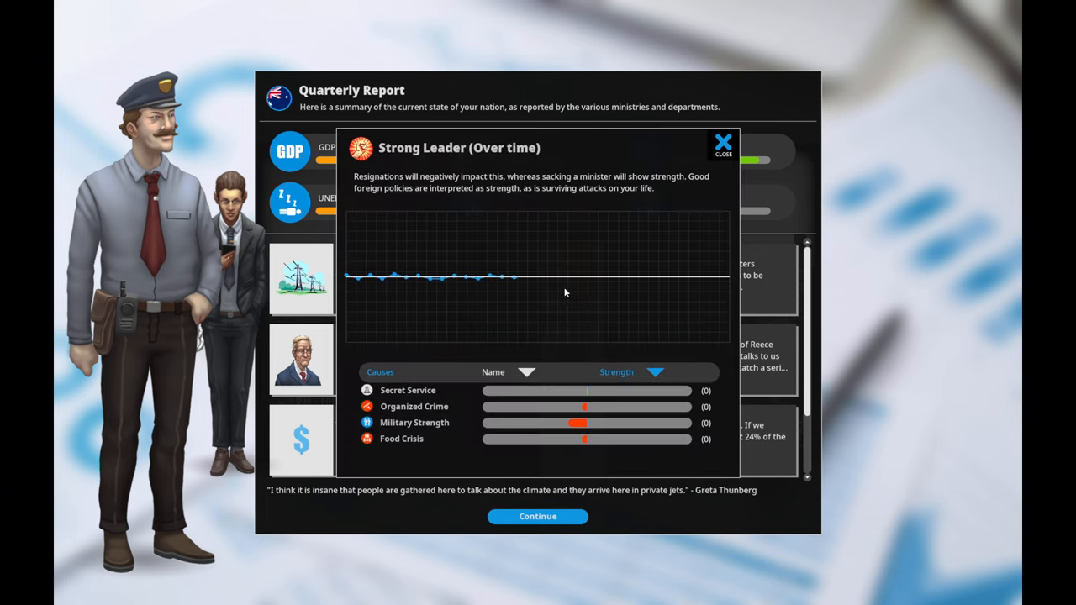
{"action": "left_click", "coordinate": [722, 141]}
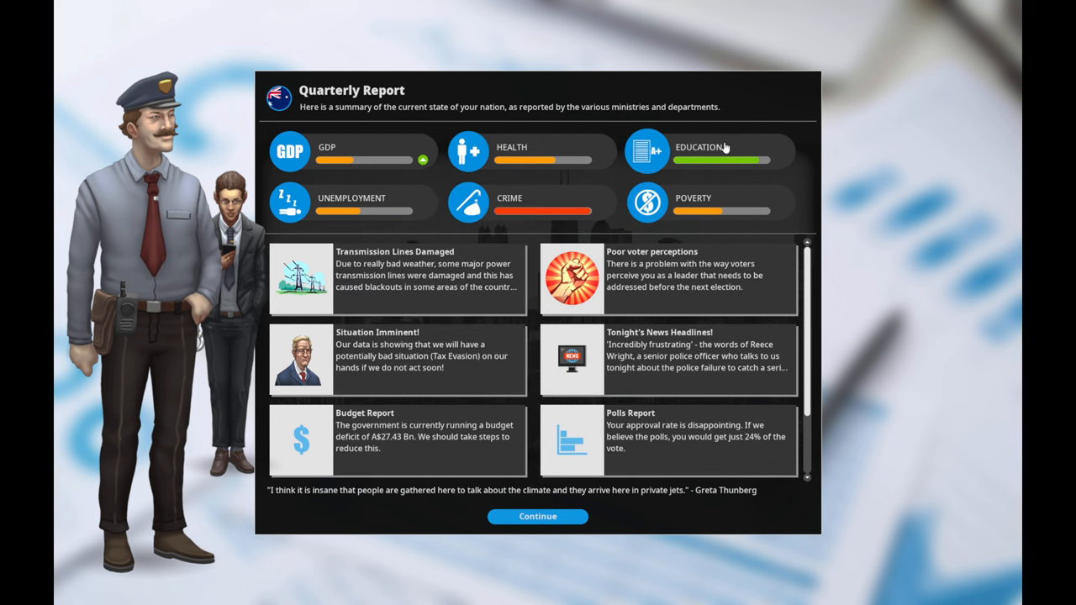
{"action": "mouse_move", "coordinate": [521, 282]}
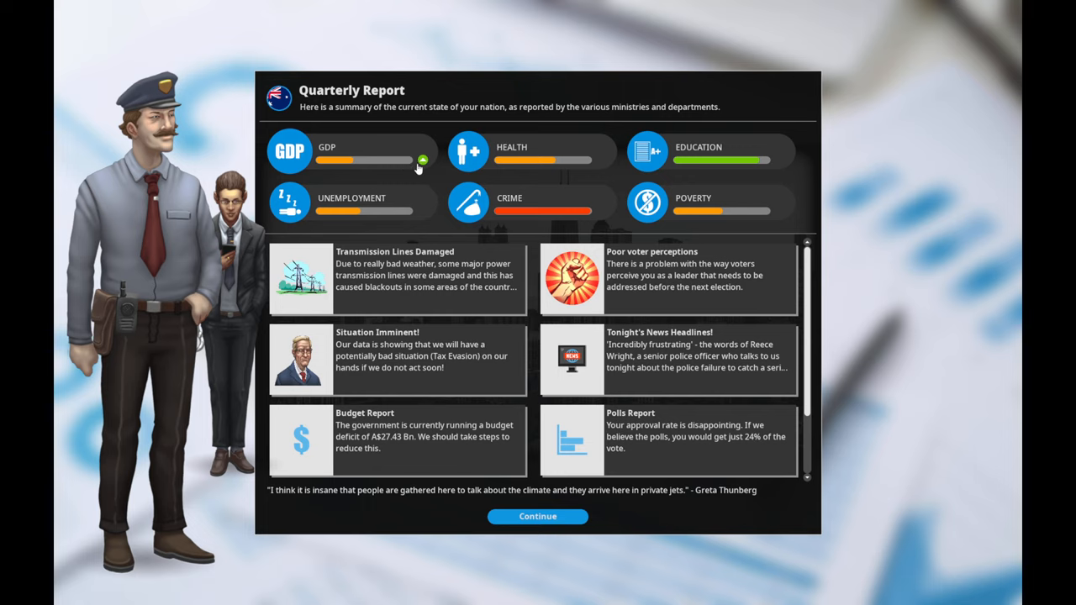
{"action": "mouse_move", "coordinate": [585, 371]}
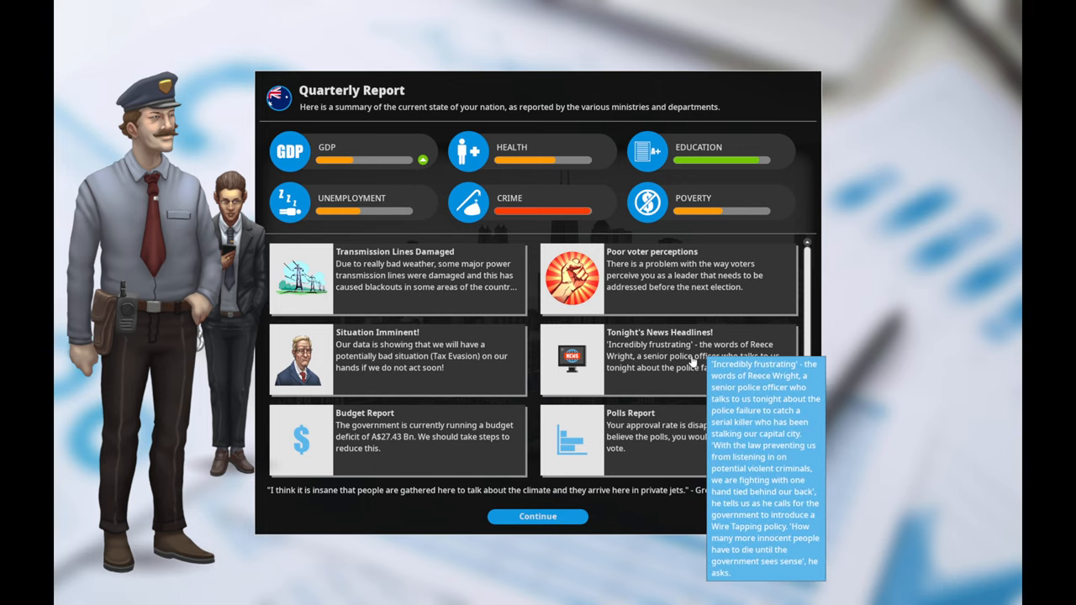
{"action": "mouse_move", "coordinate": [445, 366]}
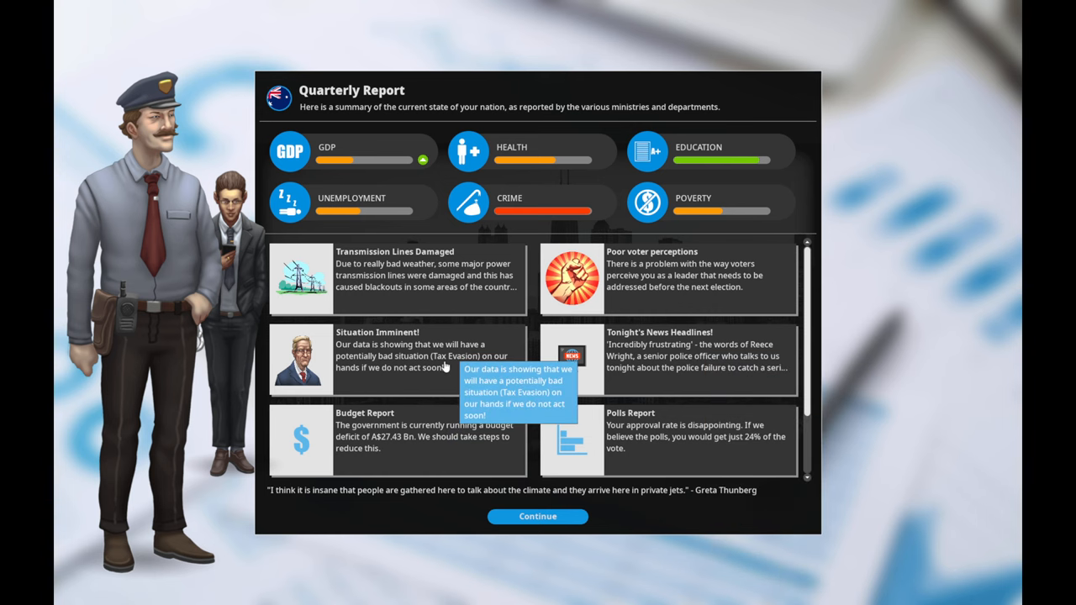
{"action": "left_click", "coordinate": [378, 353]}
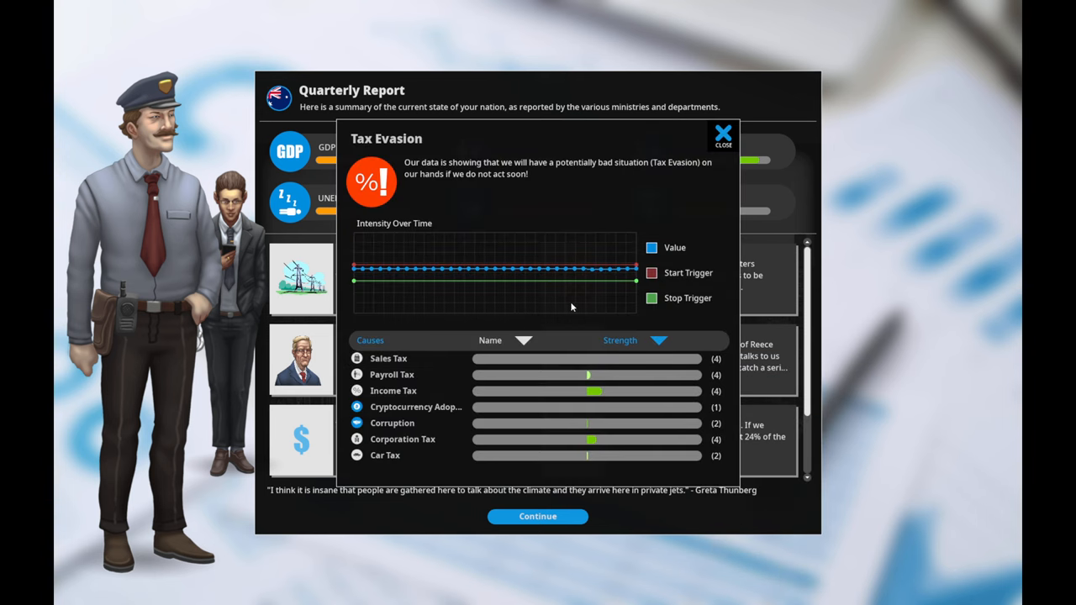
{"action": "mouse_move", "coordinate": [612, 277]}
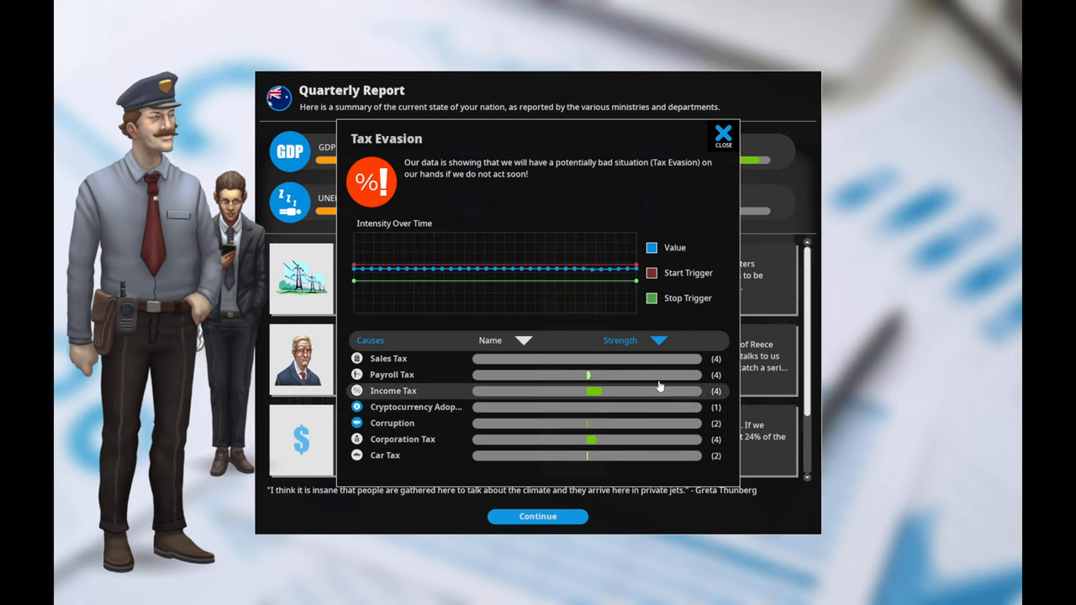
{"action": "left_click", "coordinate": [723, 134]}
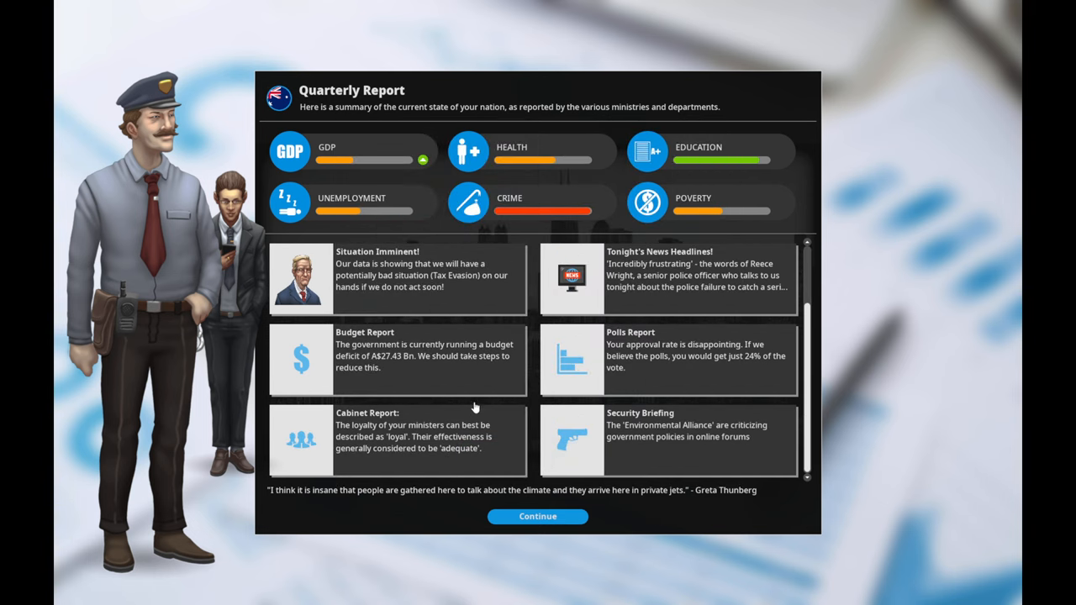
{"action": "mouse_move", "coordinate": [679, 374]}
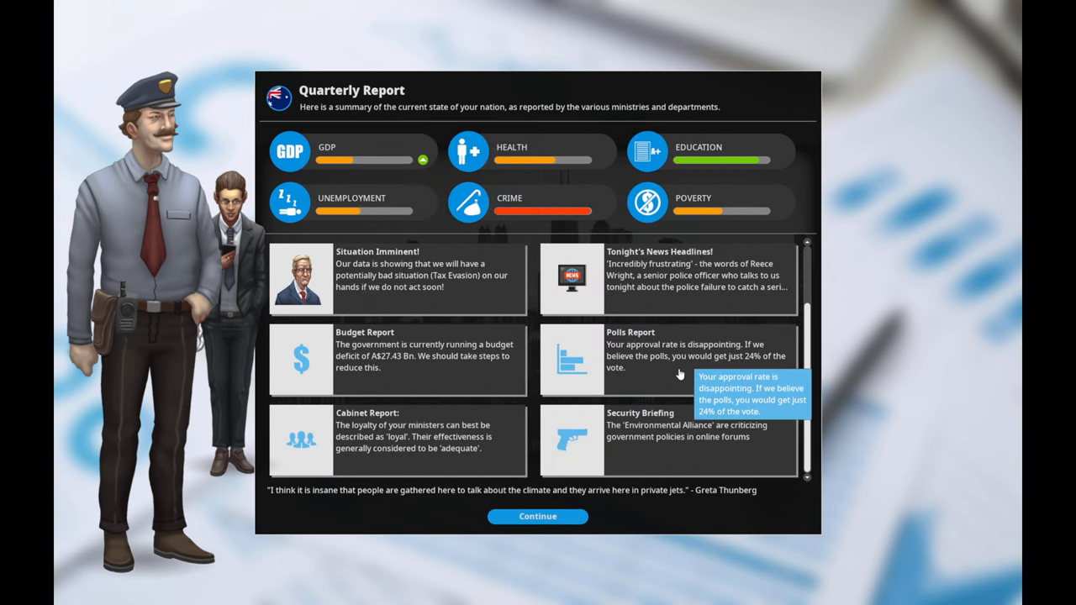
{"action": "mouse_move", "coordinate": [599, 462]}
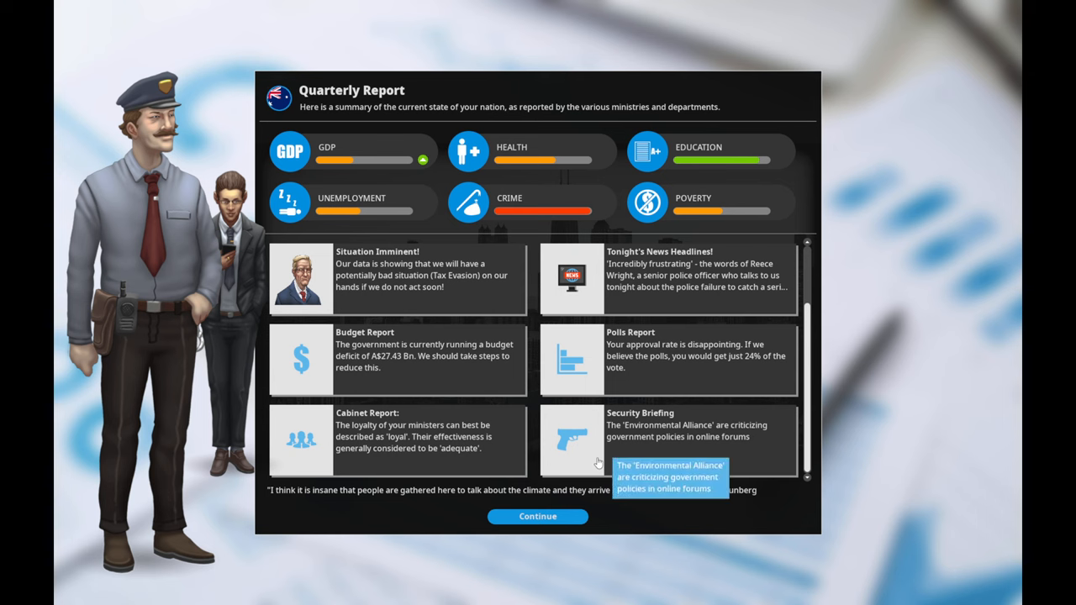
{"action": "left_click", "coordinate": [538, 516]}
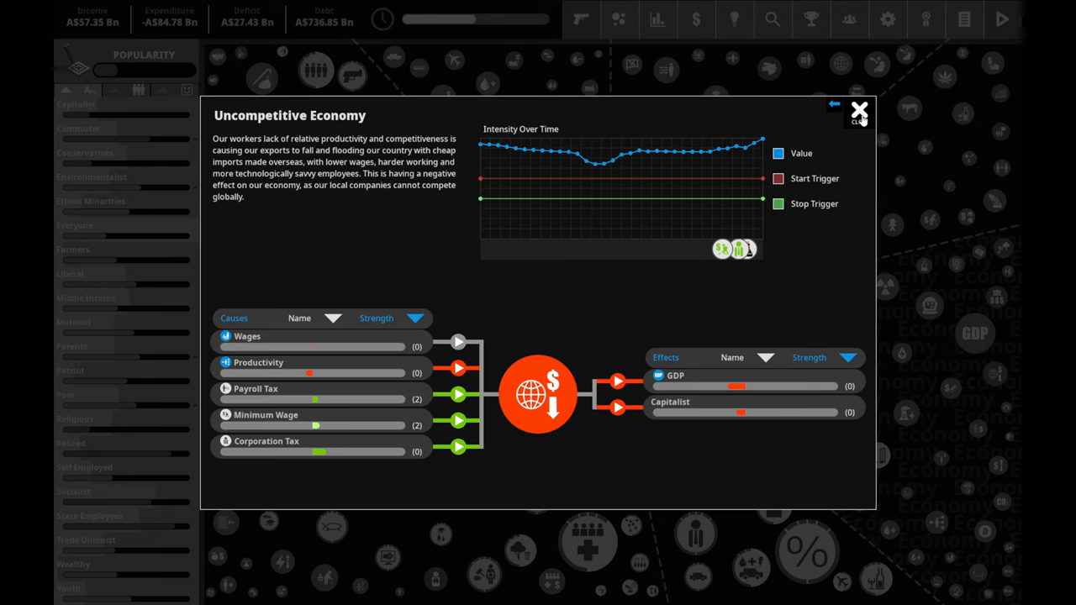
- View the Alcohol Abuse and Respiratory Disease situations, then return to the policy map
{"action": "left_click", "coordinate": [857, 111]}
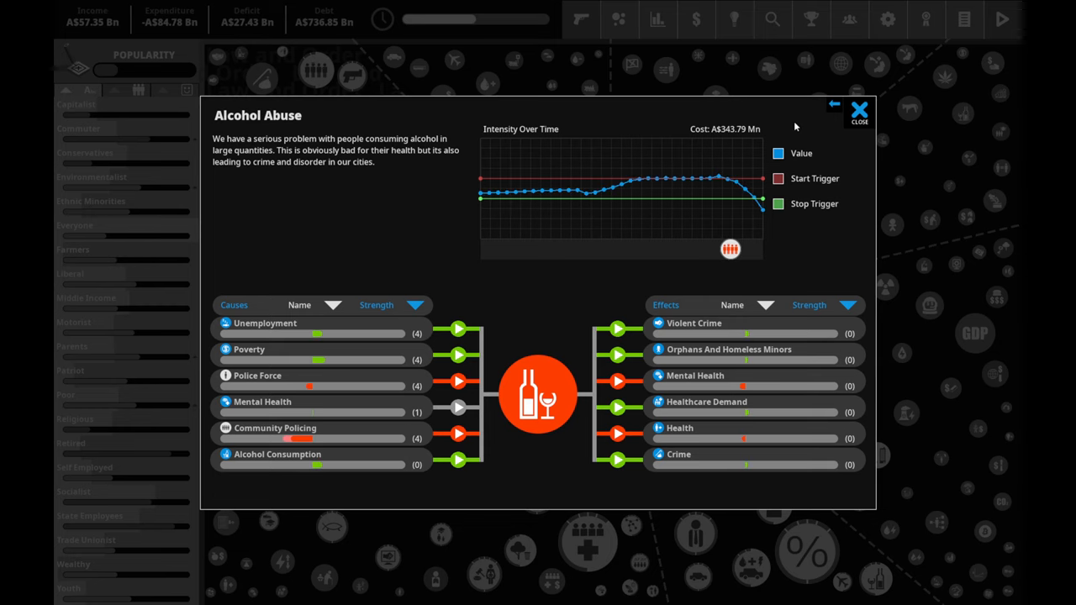
{"action": "left_click", "coordinate": [858, 110]}
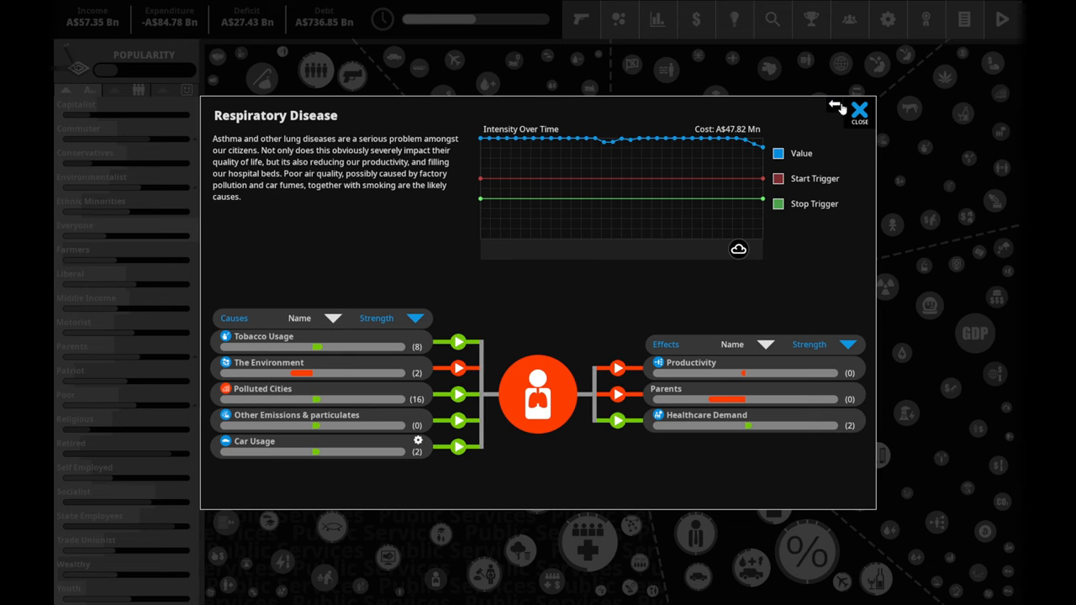
{"action": "left_click", "coordinate": [859, 111]}
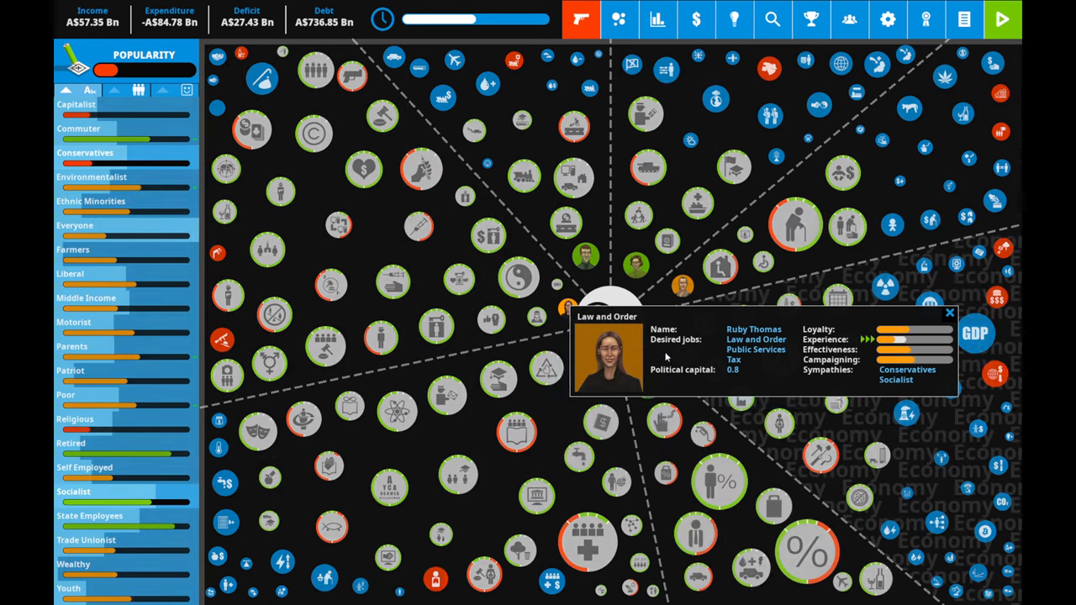
{"action": "mouse_move", "coordinate": [894, 373]}
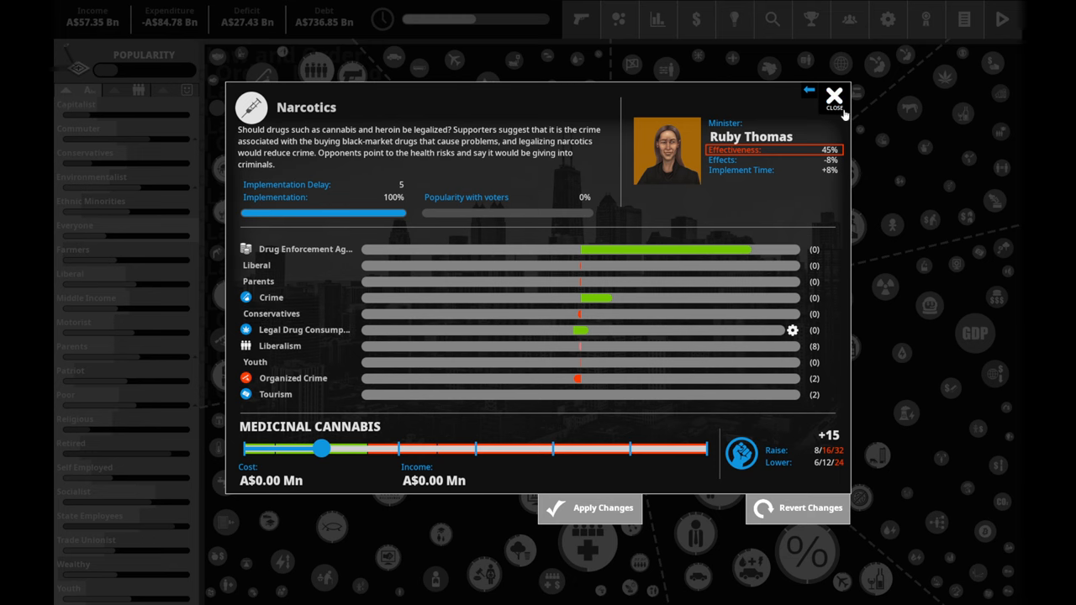
- Raise Legal Aid funding to a higher medium level (AS$138.10 Mn) and confirm with 2 political capital
{"action": "left_click", "coordinate": [808, 91]}
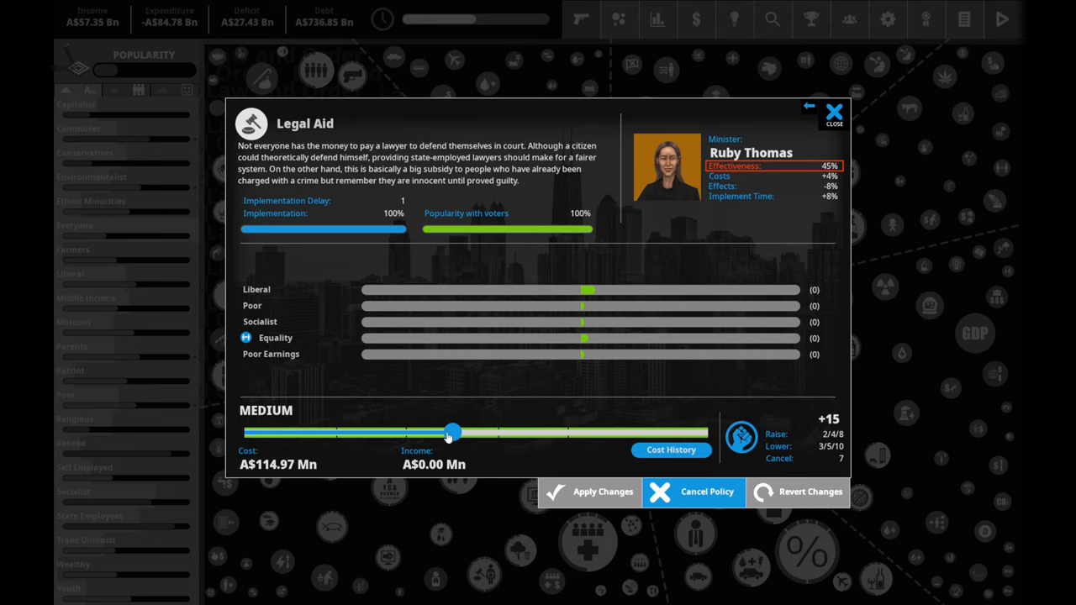
{"action": "left_click_drag", "start_coordinate": [452, 432], "coordinate": [376, 432]}
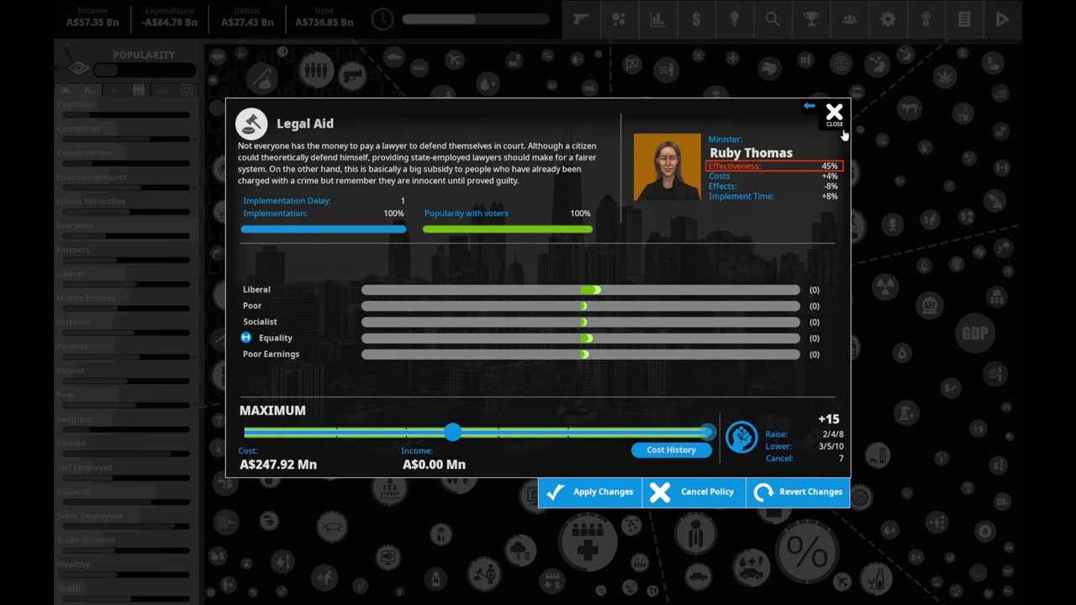
{"action": "mouse_move", "coordinate": [670, 450]}
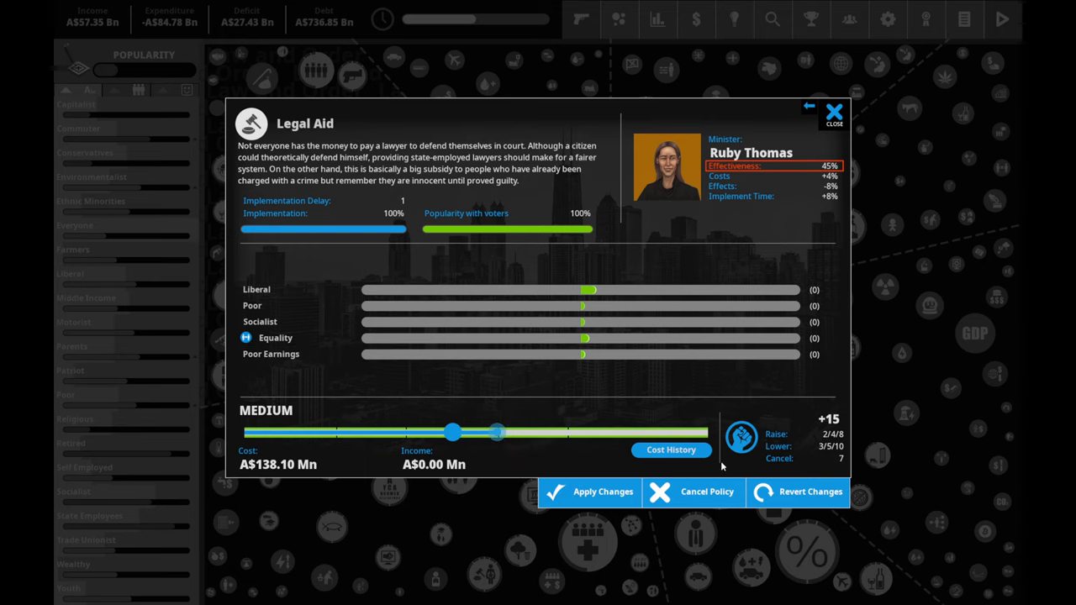
{"action": "mouse_move", "coordinate": [800, 180]}
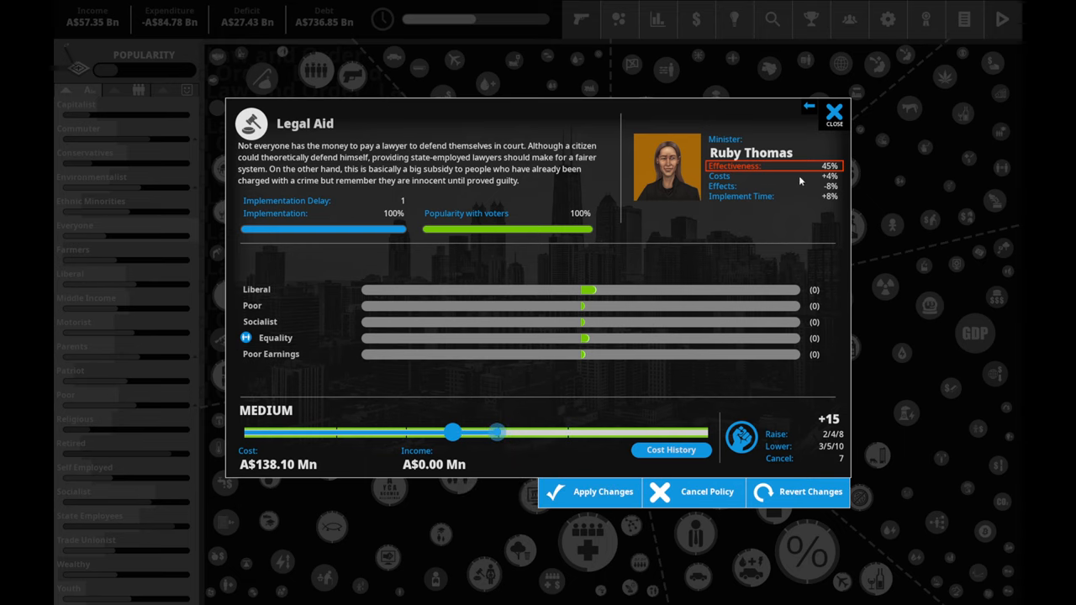
{"action": "left_click", "coordinate": [600, 491]}
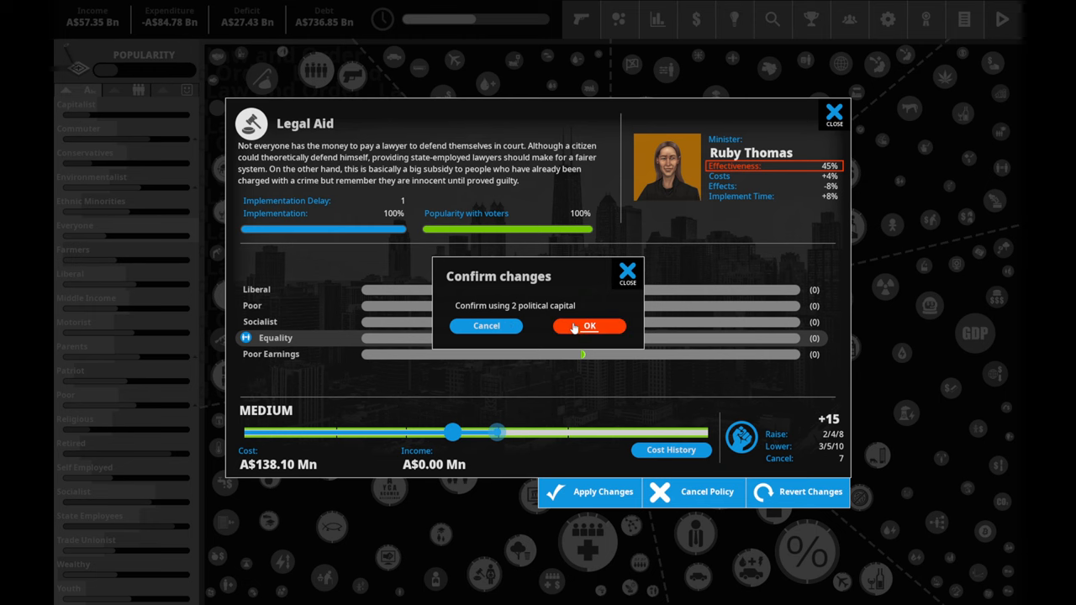
{"action": "left_click", "coordinate": [588, 326]}
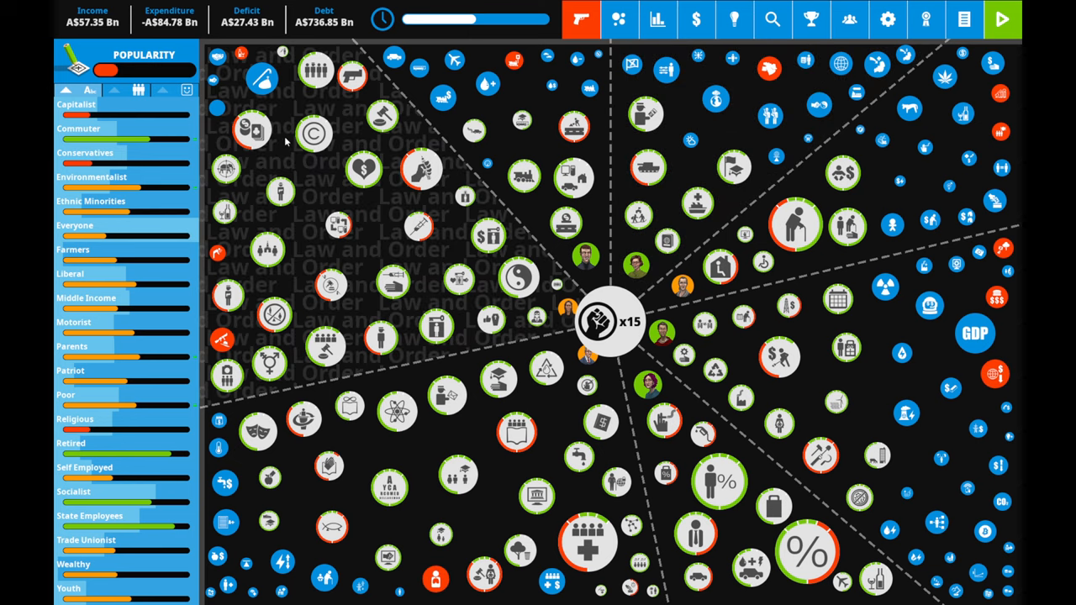
- Review the Right To Privacy, State Religion and Unexplained Wealth Orders law and order ideas
{"action": "left_click", "coordinate": [313, 135]}
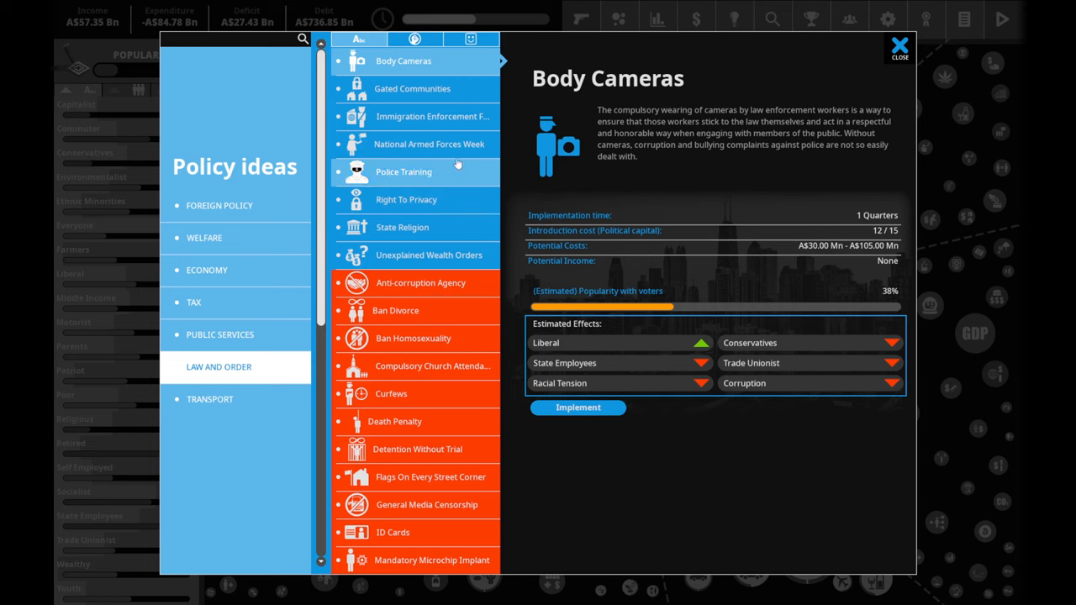
{"action": "left_click", "coordinate": [407, 198]}
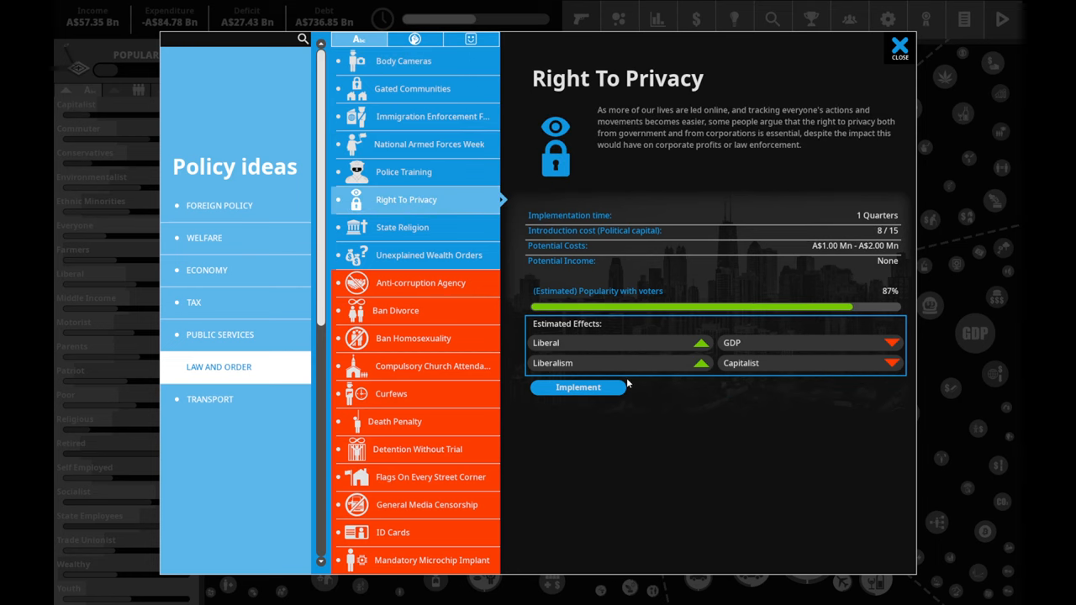
{"action": "left_click", "coordinate": [401, 227]}
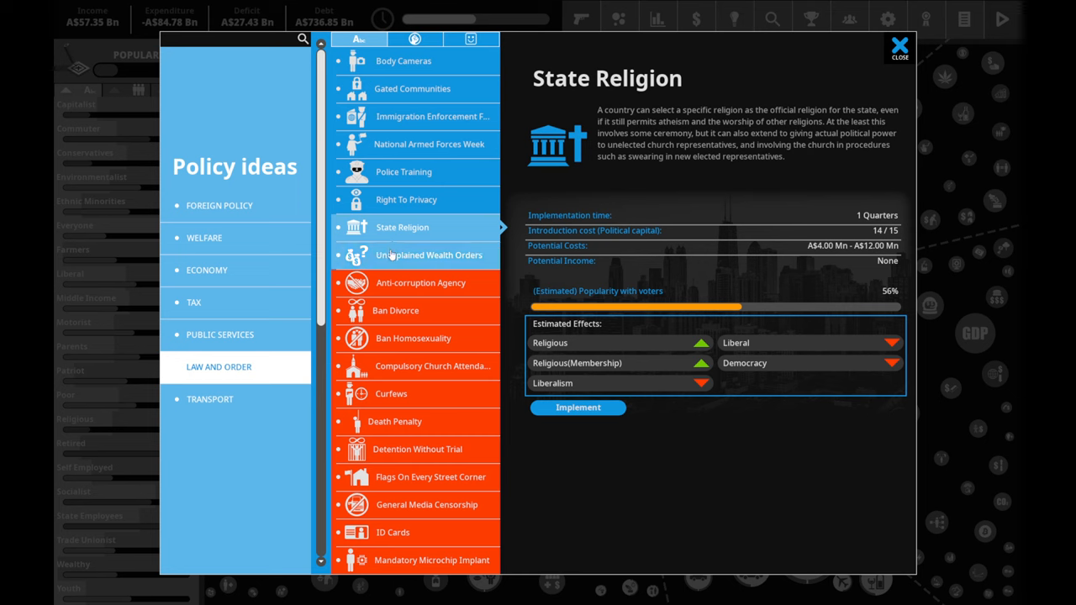
{"action": "left_click", "coordinate": [428, 256]}
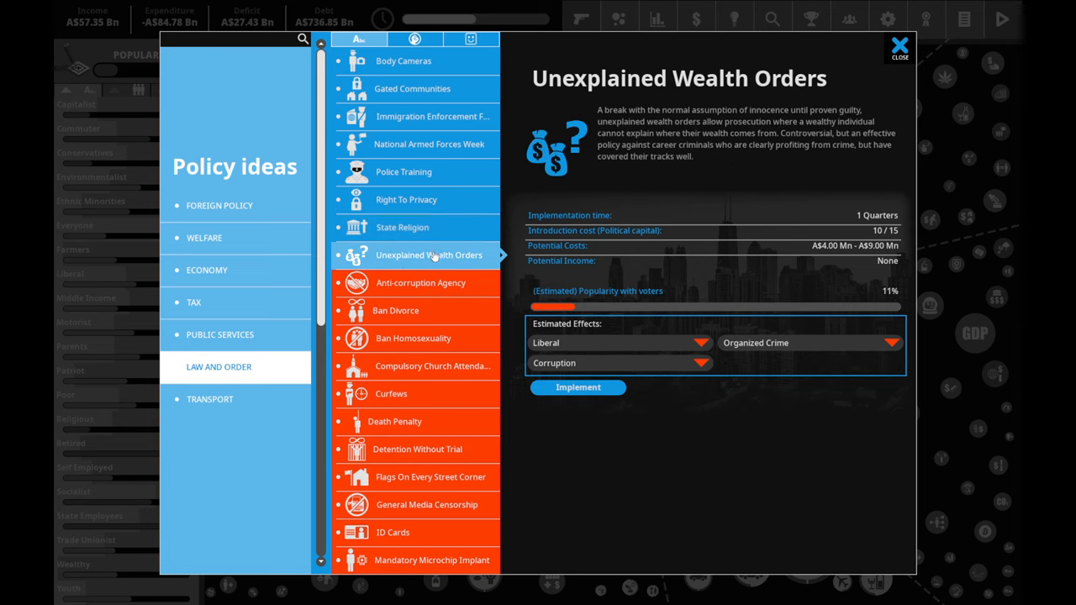
{"action": "mouse_move", "coordinate": [642, 228]}
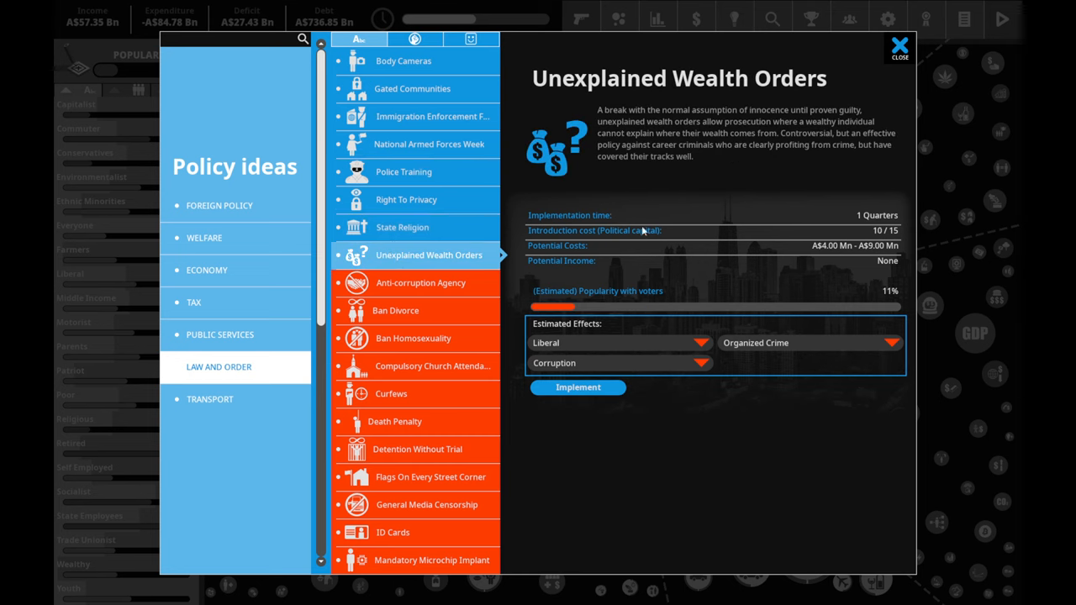
{"action": "mouse_move", "coordinate": [702, 343]}
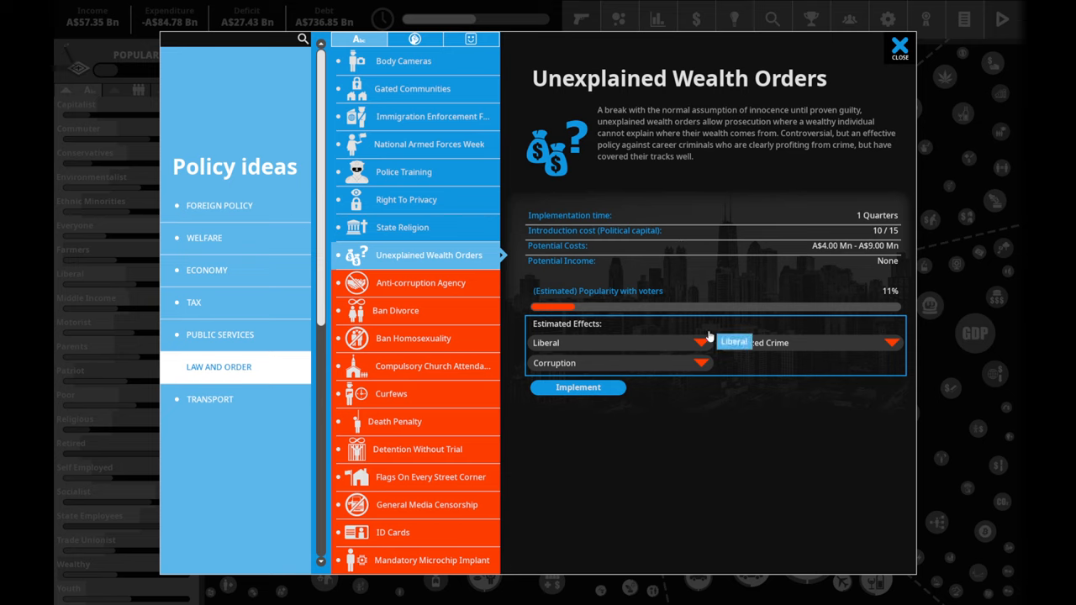
{"action": "mouse_move", "coordinate": [625, 119]}
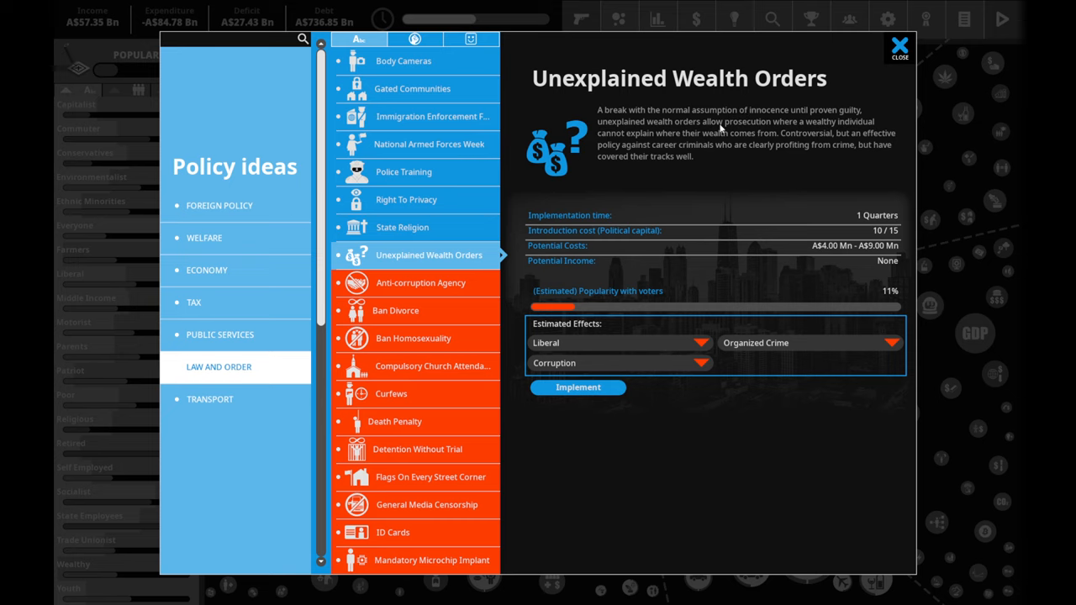
{"action": "mouse_move", "coordinate": [764, 145]}
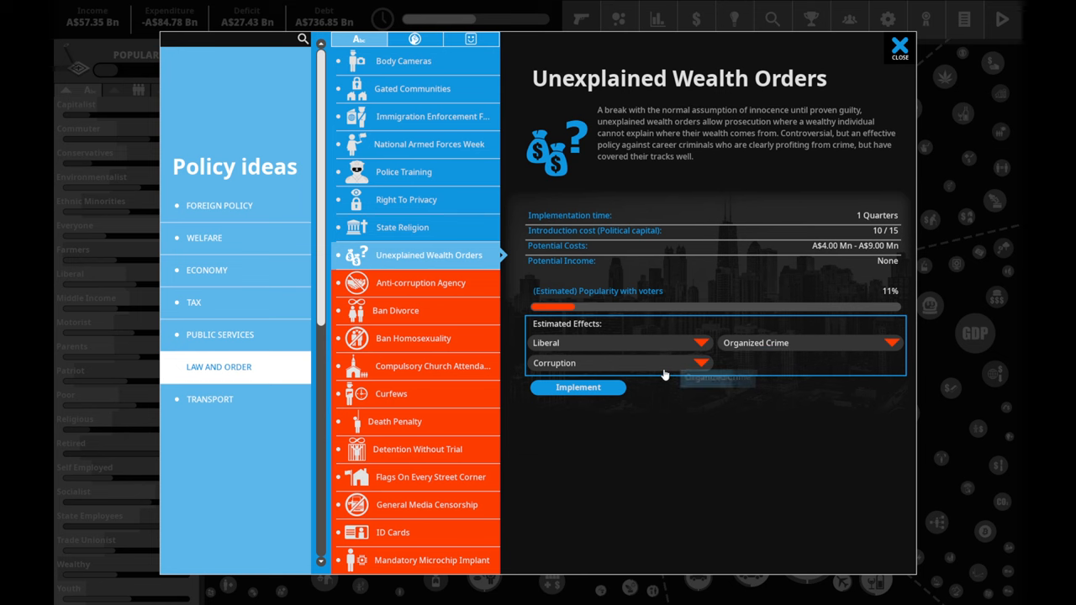
- Introduce Unexplained Wealth Orders at maximum funding, costing AS$9.91 Mn
{"action": "left_click", "coordinate": [578, 387]}
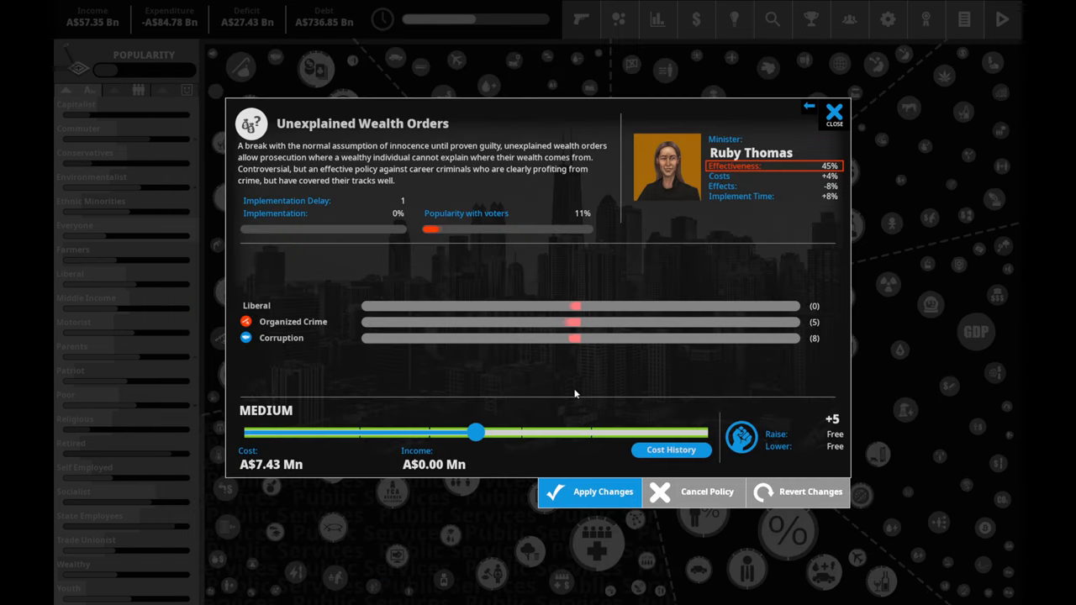
{"action": "left_click_drag", "start_coordinate": [474, 432], "coordinate": [602, 432]}
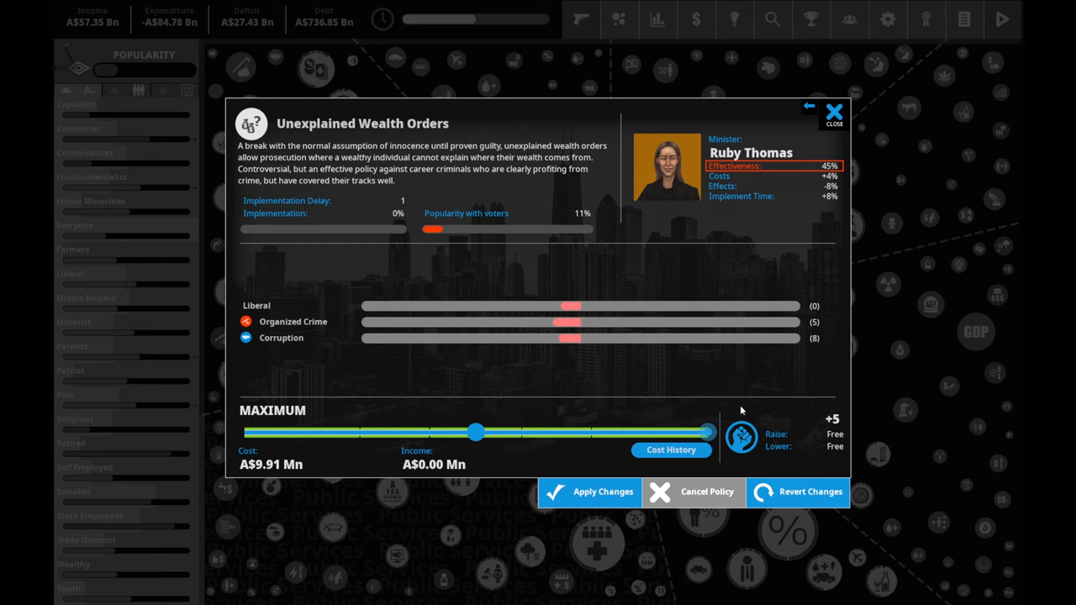
{"action": "mouse_move", "coordinate": [521, 462]}
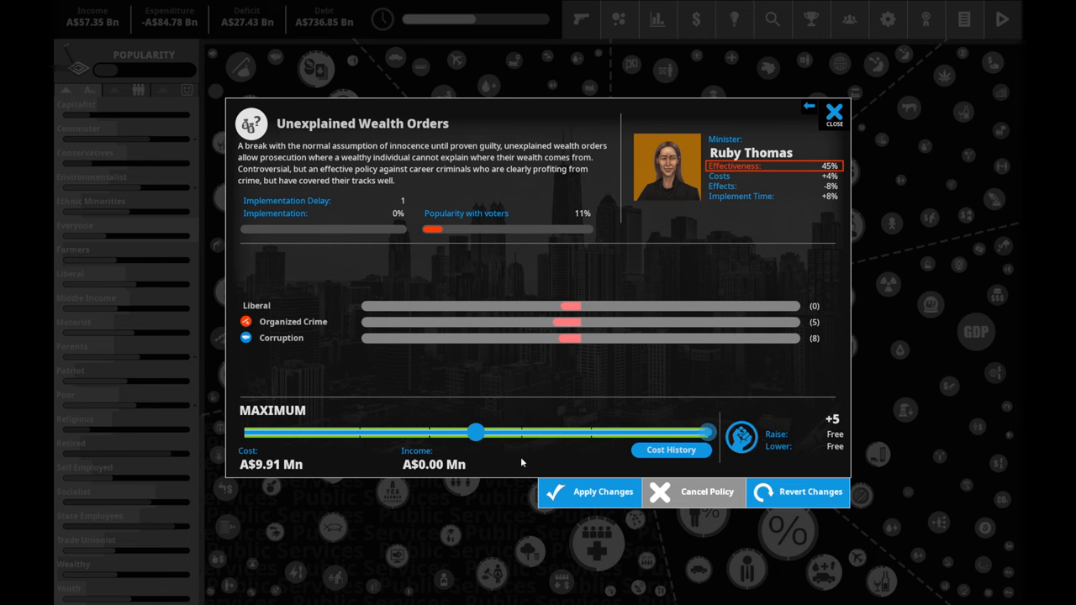
{"action": "left_click", "coordinate": [834, 111]}
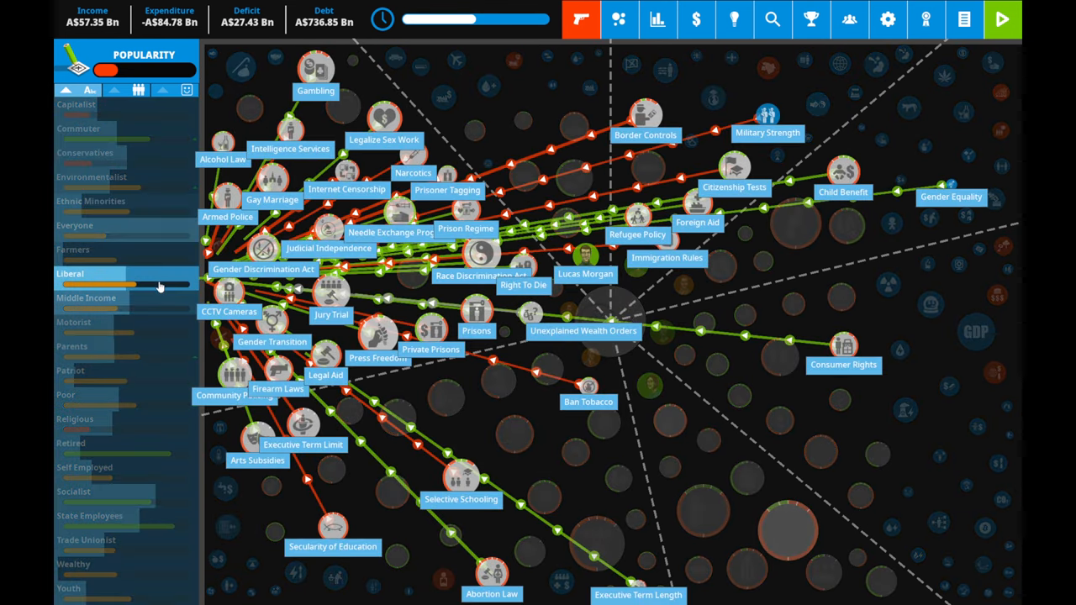
- Check the Liberal voter group and browse ideas including Search for Extraterrestrial Life and economy ideas
{"action": "left_click", "coordinate": [71, 272]}
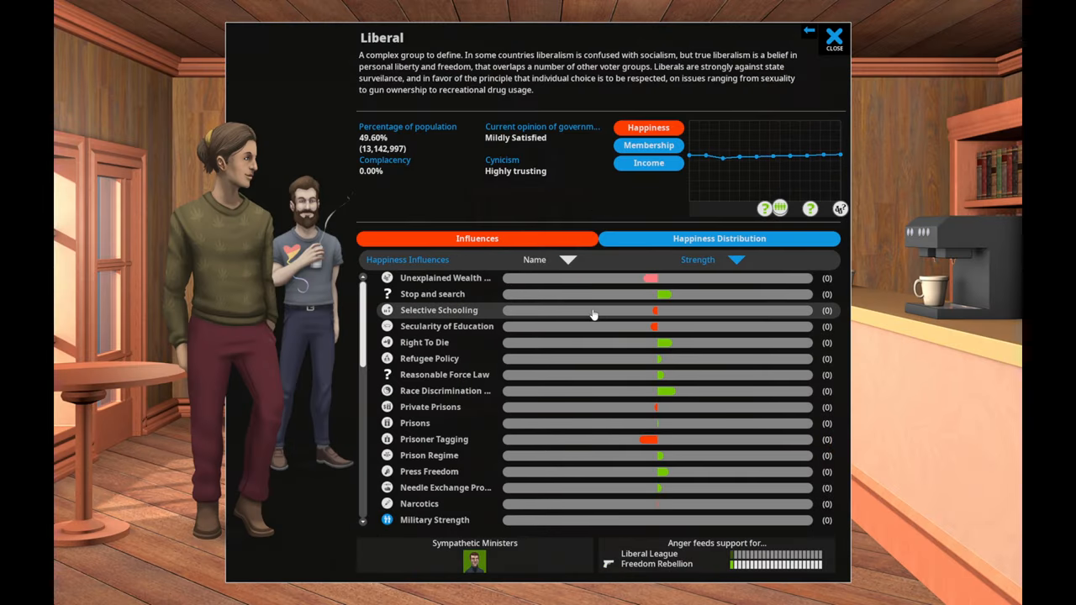
{"action": "mouse_move", "coordinate": [605, 326]}
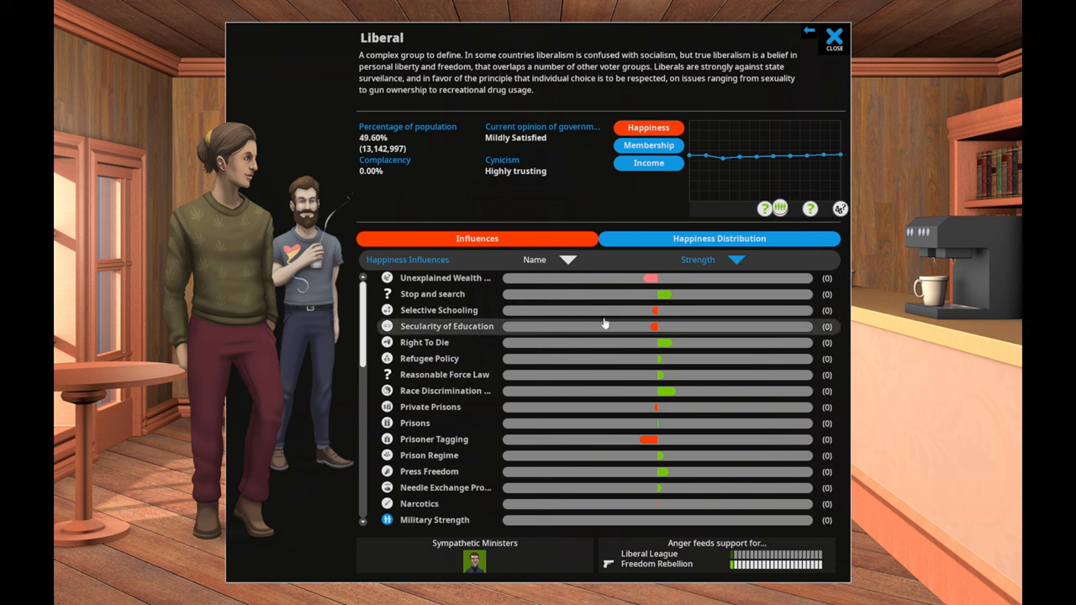
{"action": "left_click", "coordinate": [447, 326]}
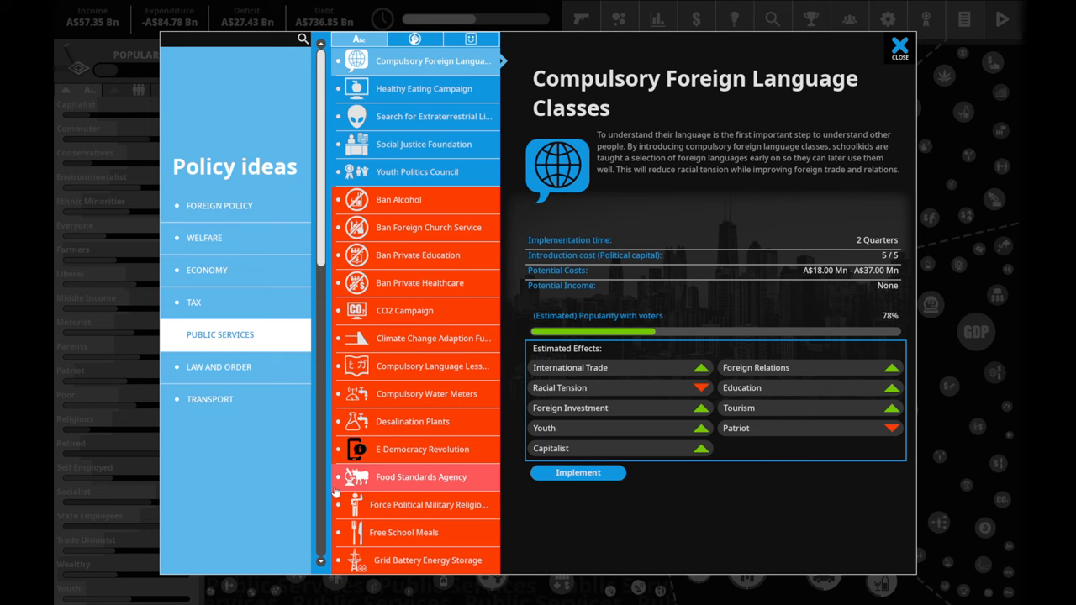
{"action": "left_click", "coordinate": [433, 116]}
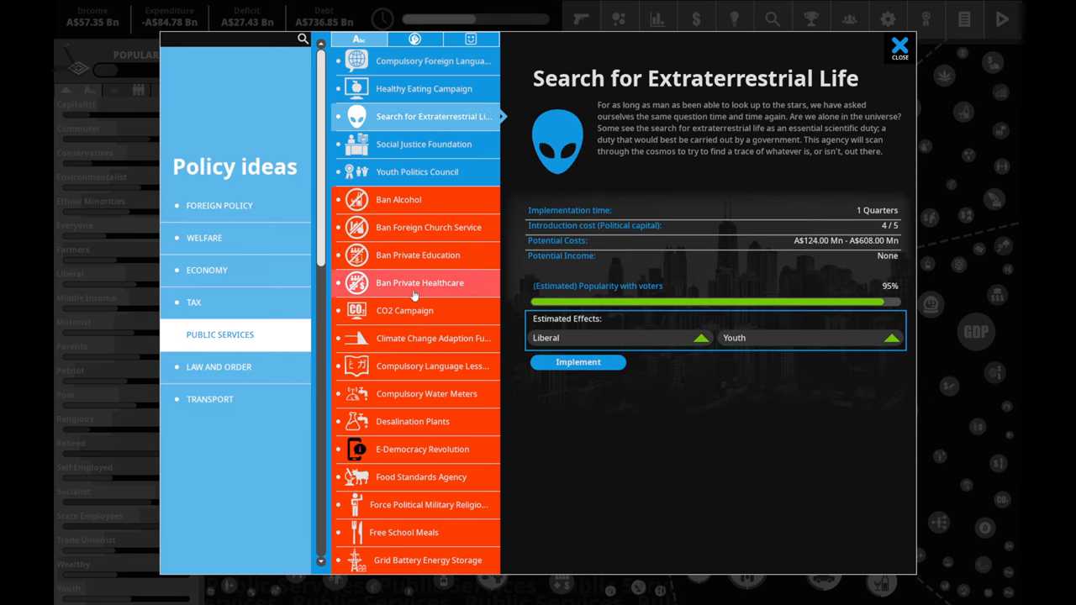
{"action": "mouse_move", "coordinate": [471, 227]}
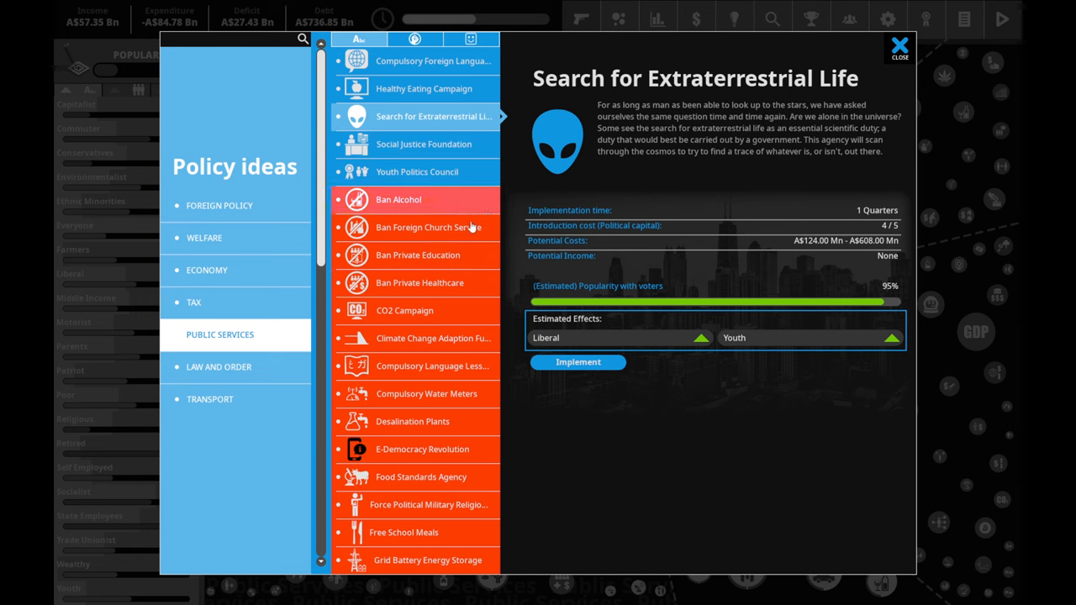
{"action": "left_click", "coordinate": [578, 361]}
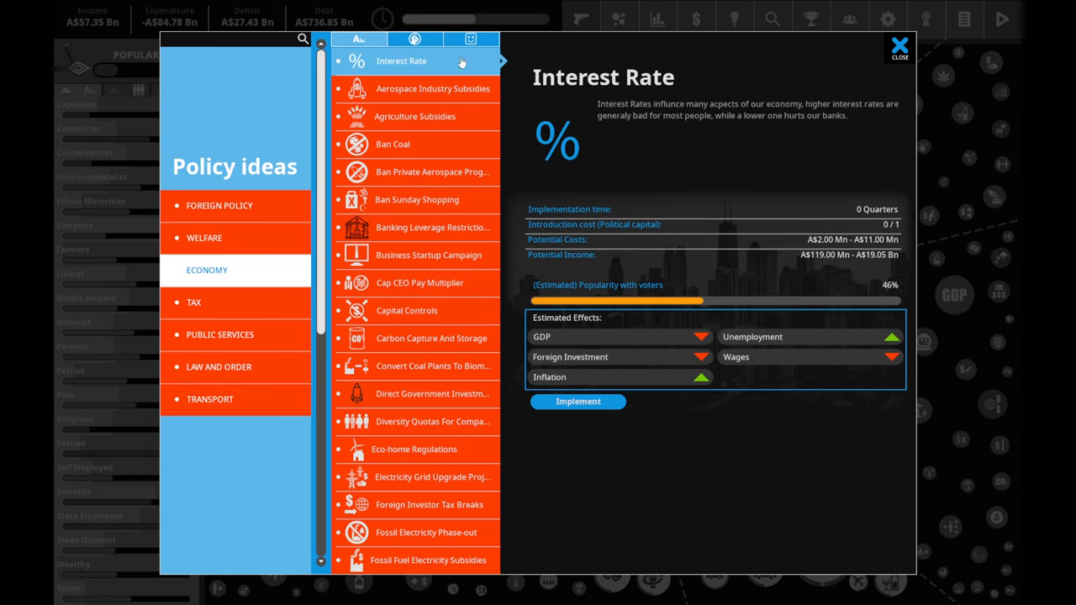
- Preview shifting Competition Law toward big business and back, leaving it unchanged
{"action": "left_click", "coordinate": [899, 47]}
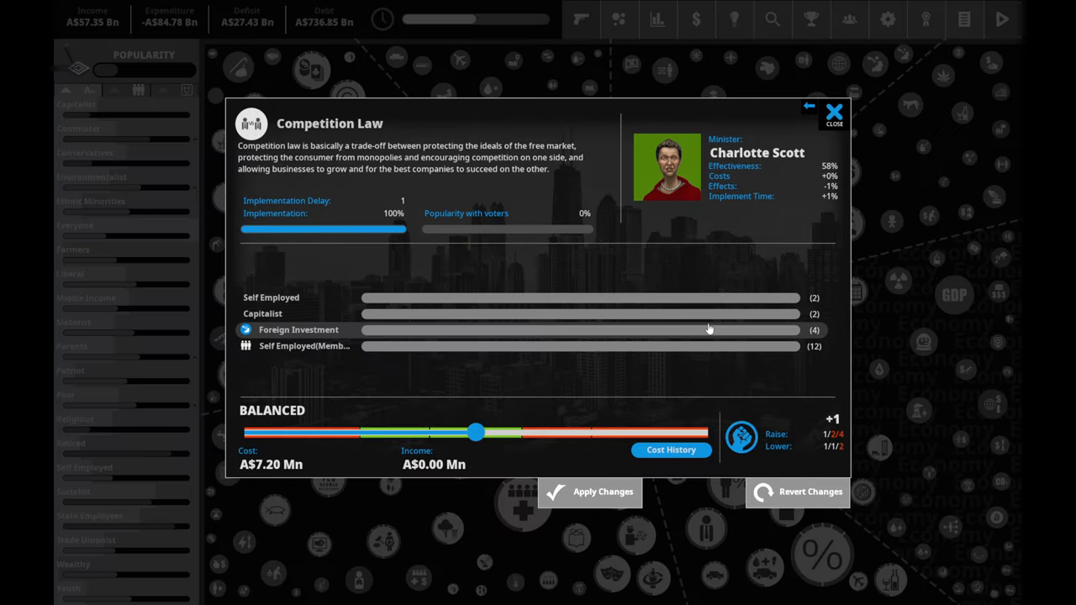
{"action": "mouse_move", "coordinate": [480, 441]}
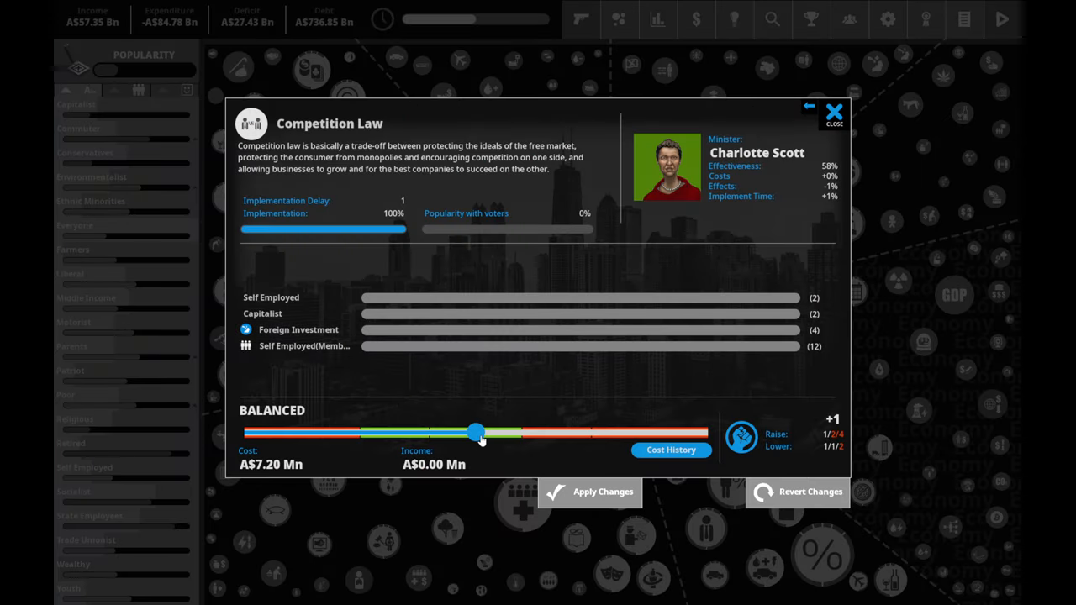
{"action": "left_click_drag", "start_coordinate": [477, 433], "coordinate": [521, 433]}
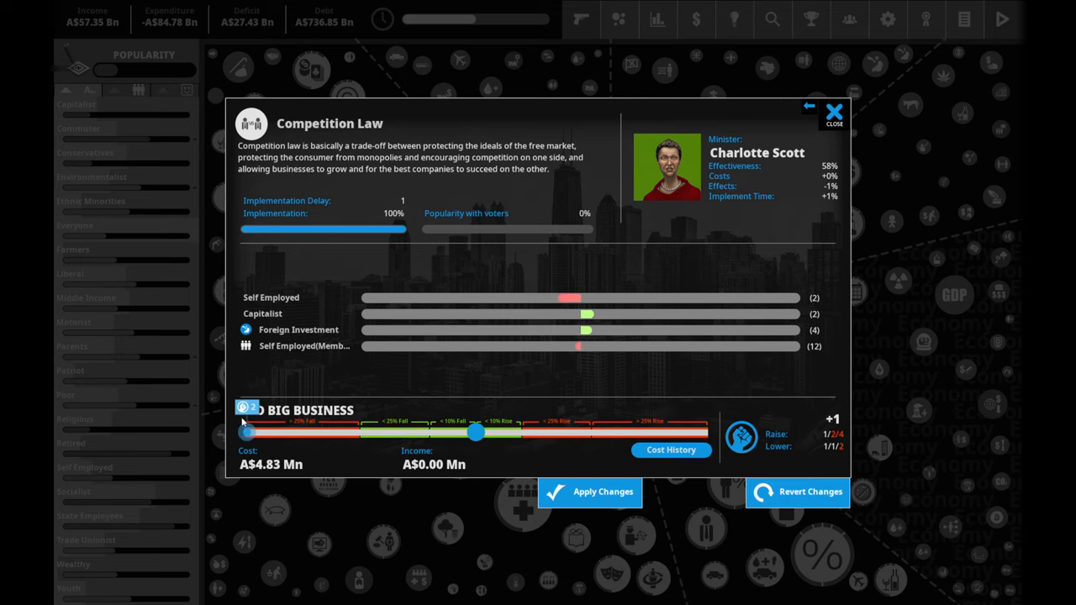
{"action": "left_click_drag", "start_coordinate": [478, 432], "coordinate": [521, 432]}
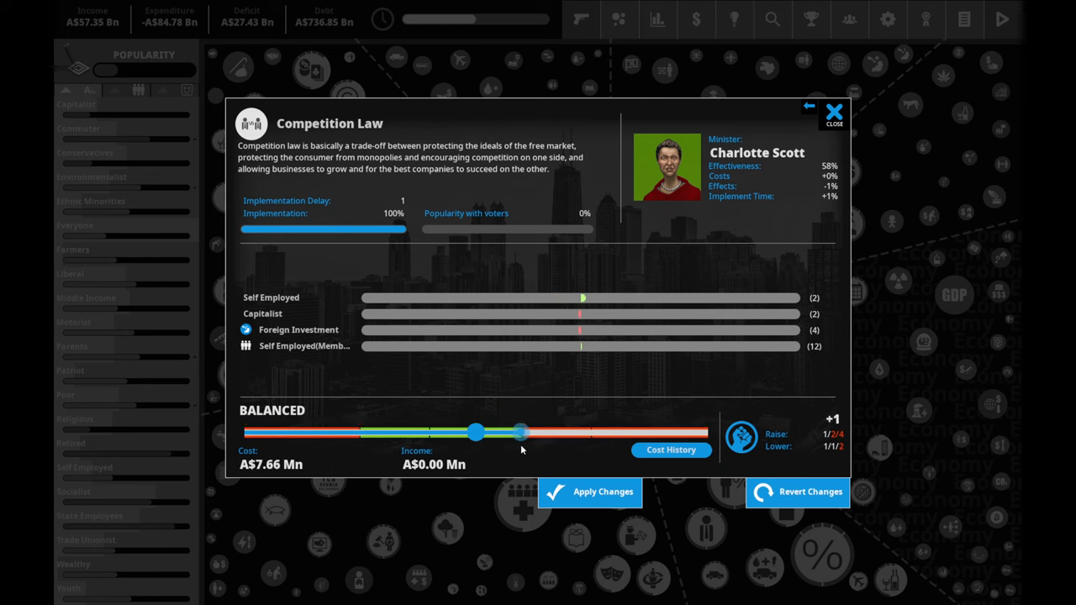
{"action": "left_click", "coordinate": [834, 111]}
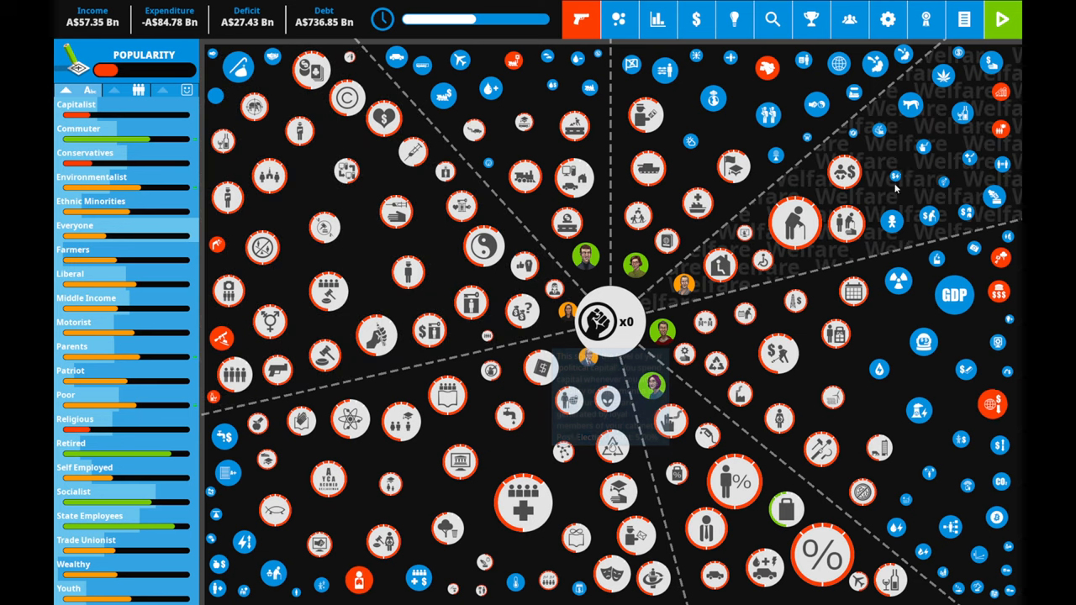
- Advance a quarter, leave Violent Video Games unchanged, and continue past the Quarterly Report
{"action": "left_click", "coordinate": [1002, 18]}
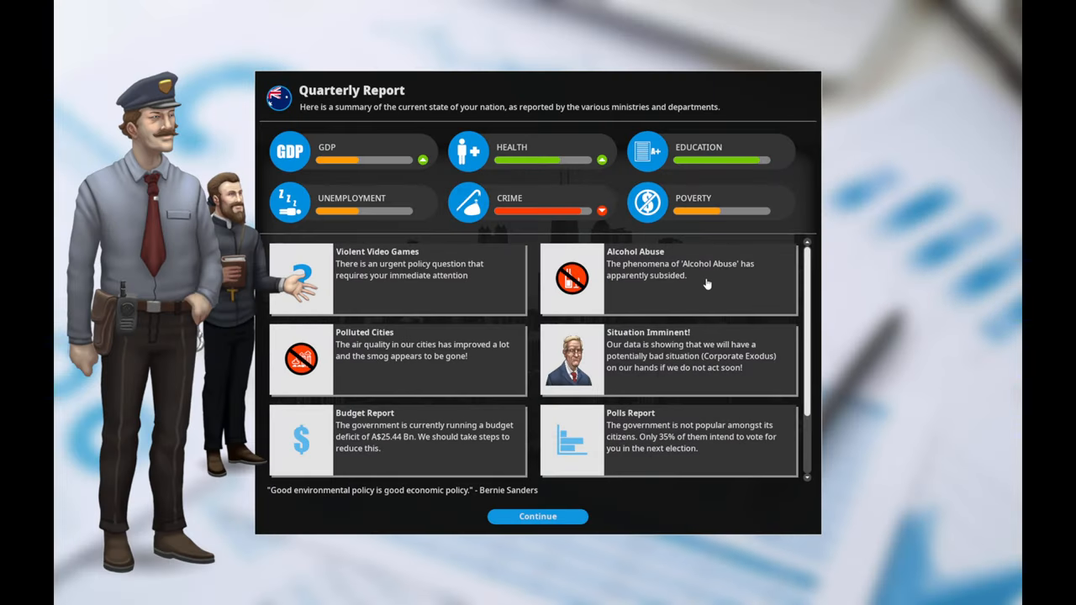
{"action": "mouse_move", "coordinate": [434, 361]}
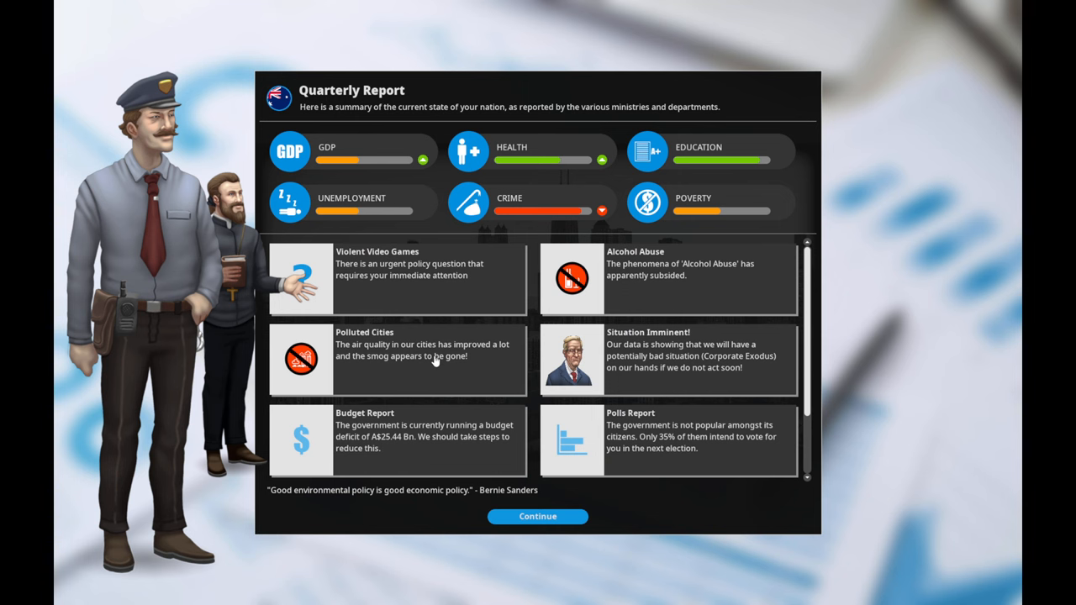
{"action": "left_click", "coordinate": [396, 279]}
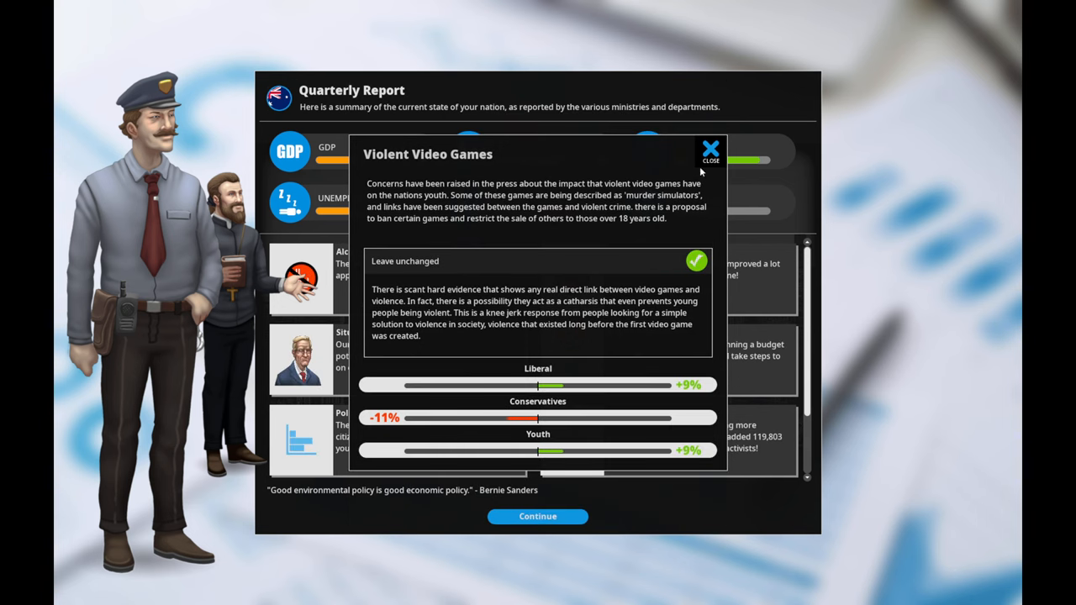
{"action": "left_click", "coordinate": [709, 149]}
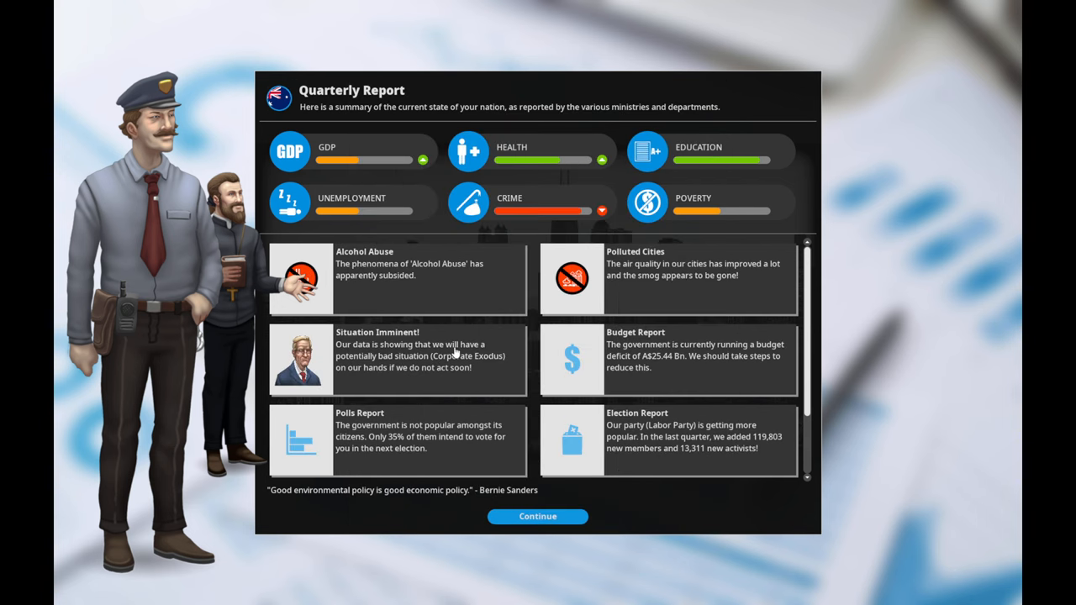
{"action": "mouse_move", "coordinate": [571, 215]}
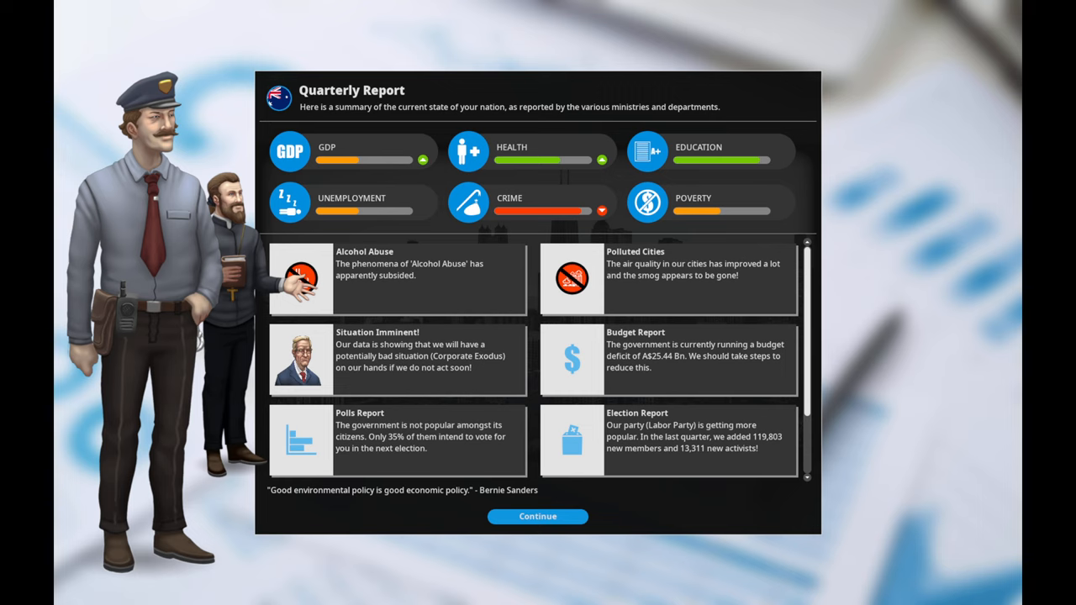
{"action": "scroll", "scroll_direction": "down", "scroll_amount": 3}
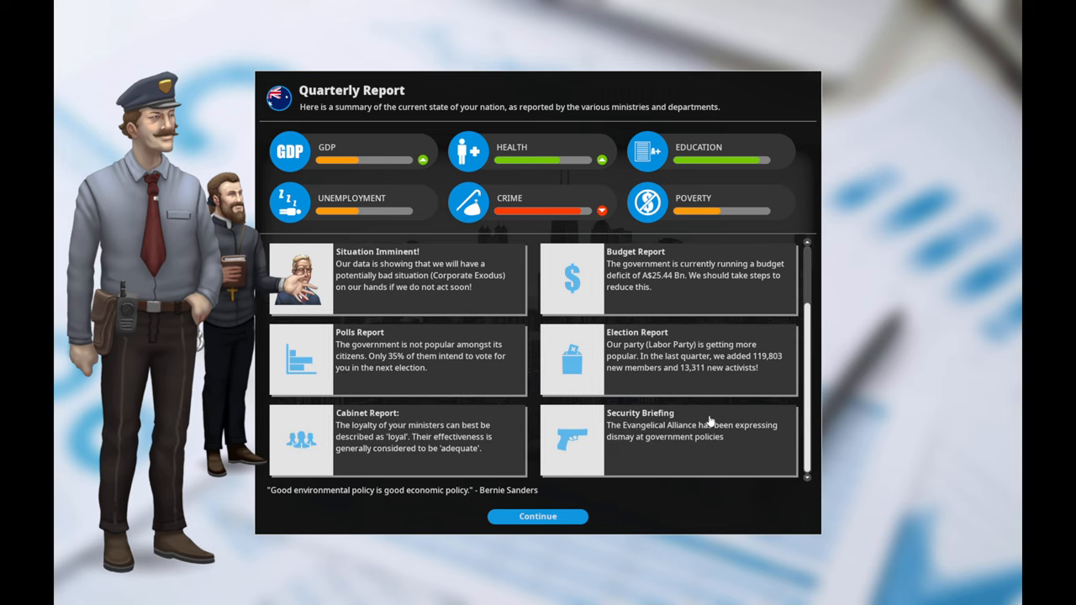
{"action": "mouse_move", "coordinate": [738, 371]}
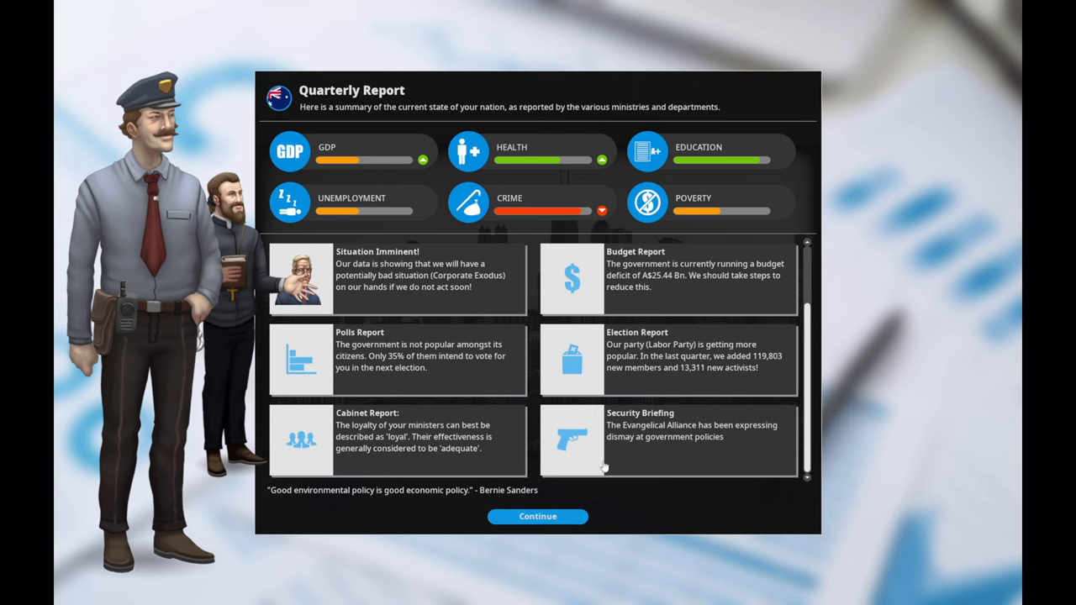
{"action": "left_click", "coordinate": [538, 516]}
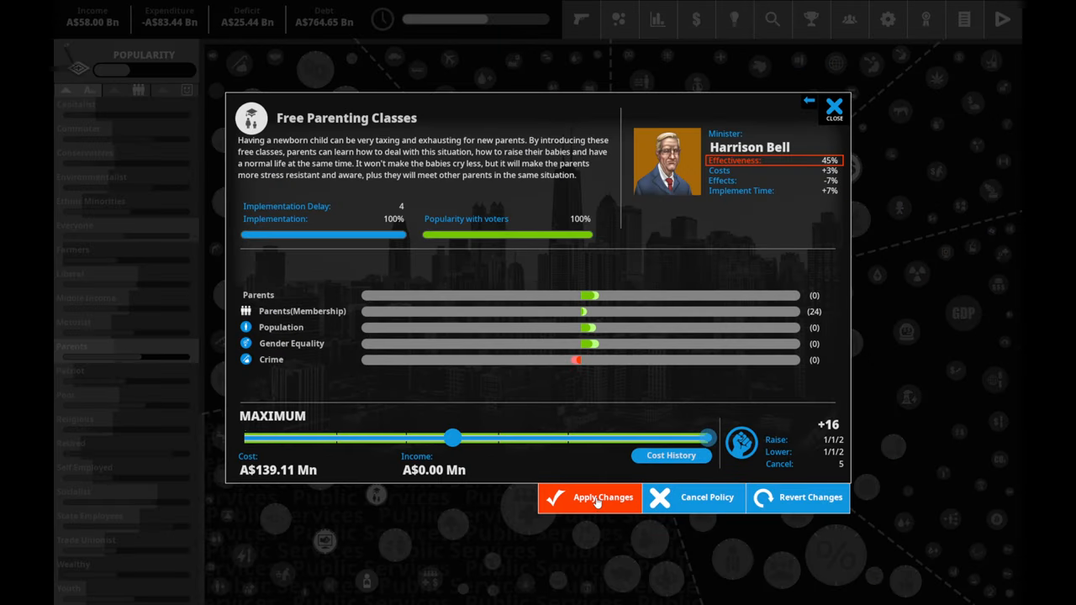
- Apply Free Parenting Classes at maximum and push the CyberBullying Awareness Campaign slider to maximum
{"action": "left_click", "coordinate": [601, 497]}
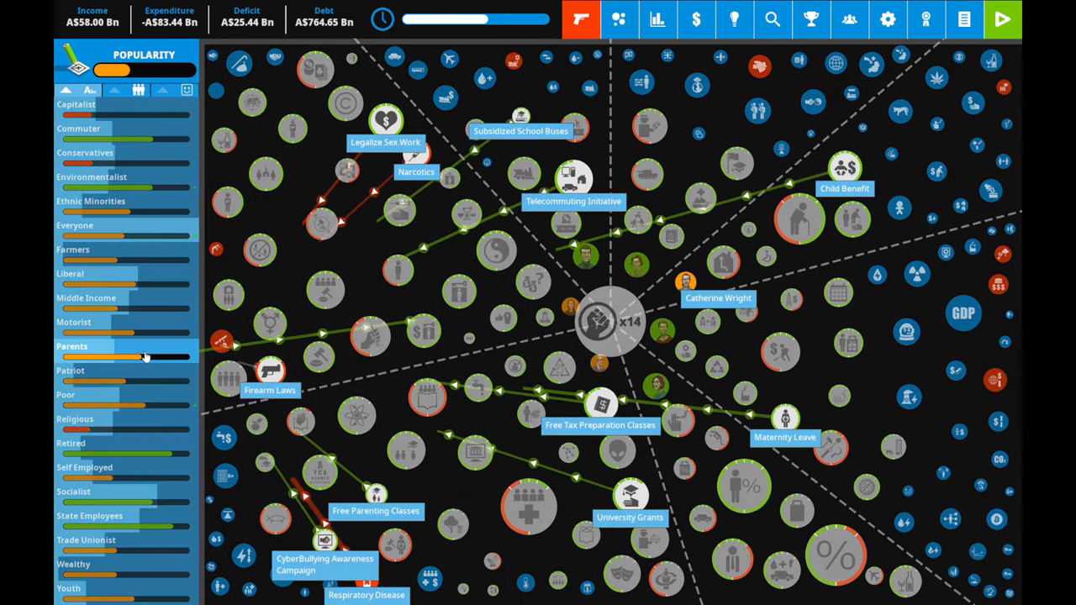
{"action": "left_click", "coordinate": [322, 542]}
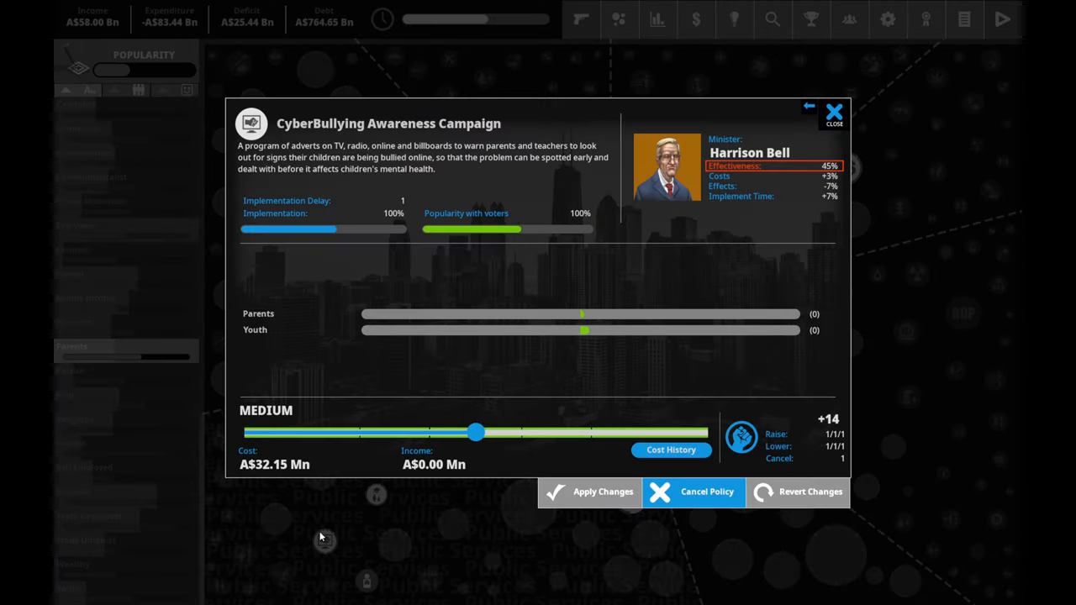
{"action": "left_click_drag", "start_coordinate": [477, 432], "coordinate": [454, 432]}
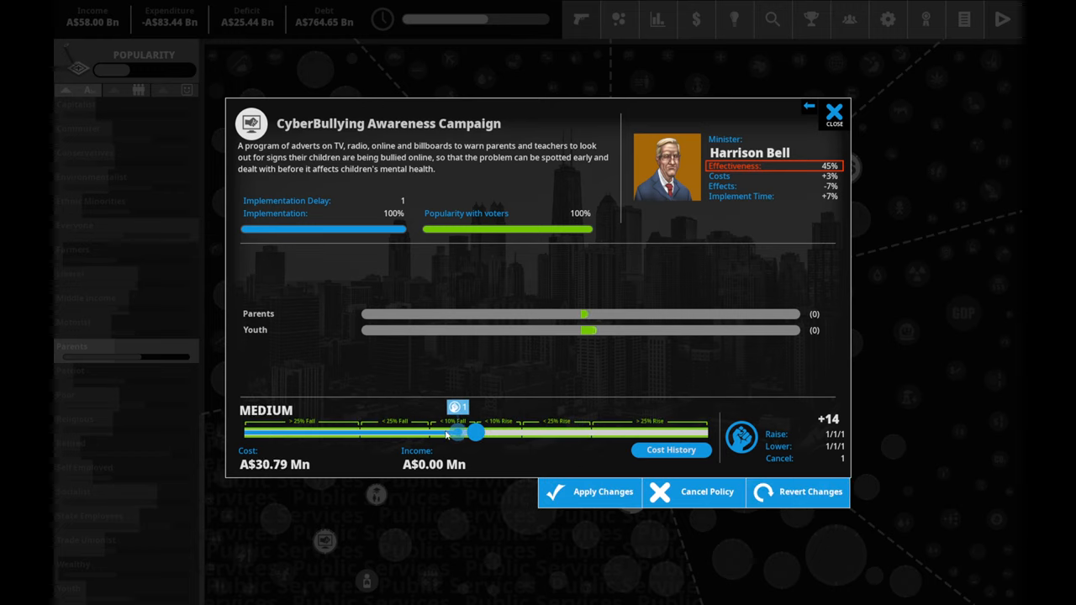
{"action": "left_click_drag", "start_coordinate": [478, 434], "coordinate": [430, 434]}
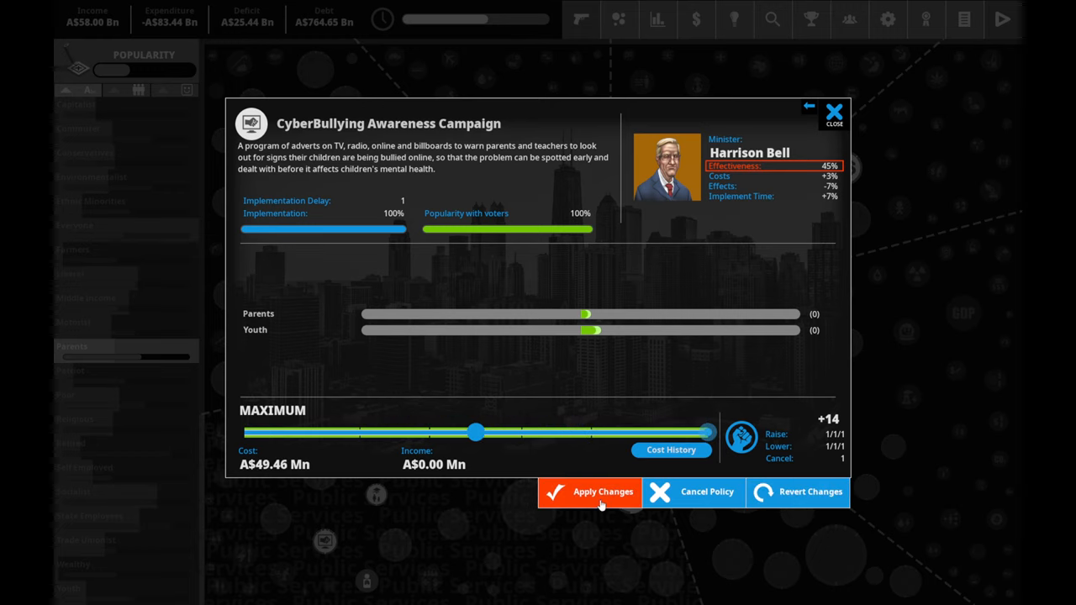
- Confirm the cyberbullying campaign change for one political capital, then bring up Maternity Leave
{"action": "left_click", "coordinate": [590, 491]}
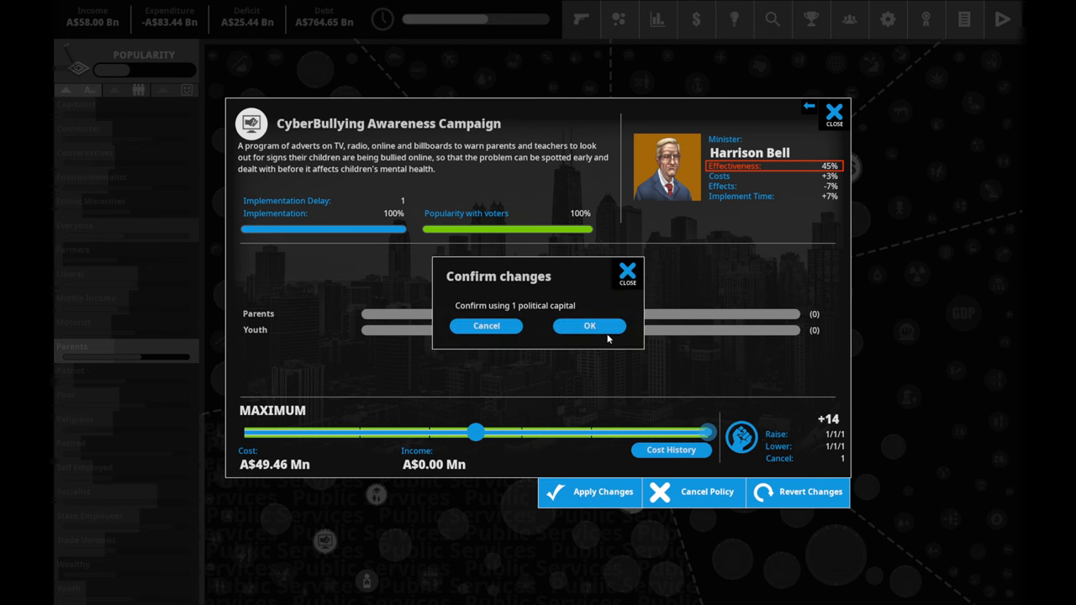
{"action": "left_click", "coordinate": [588, 326]}
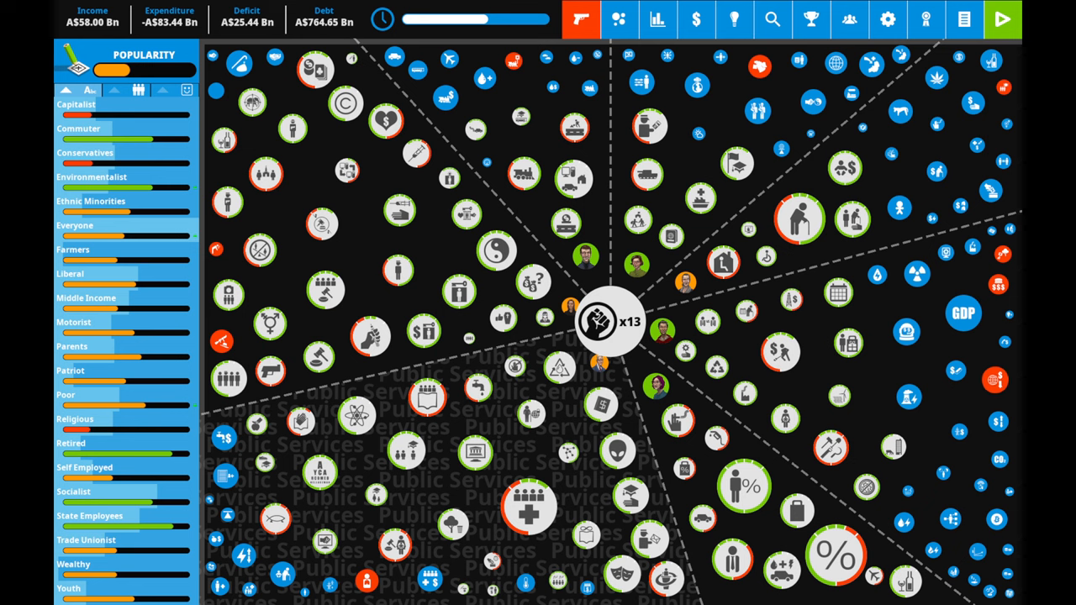
{"action": "left_click", "coordinate": [696, 21]}
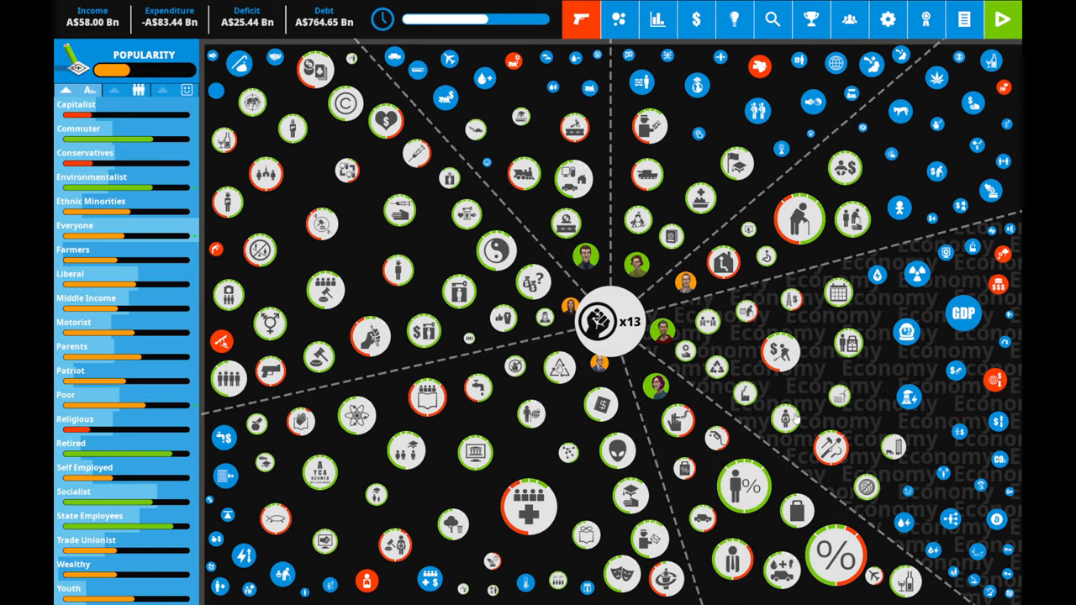
{"action": "left_click", "coordinate": [609, 323]}
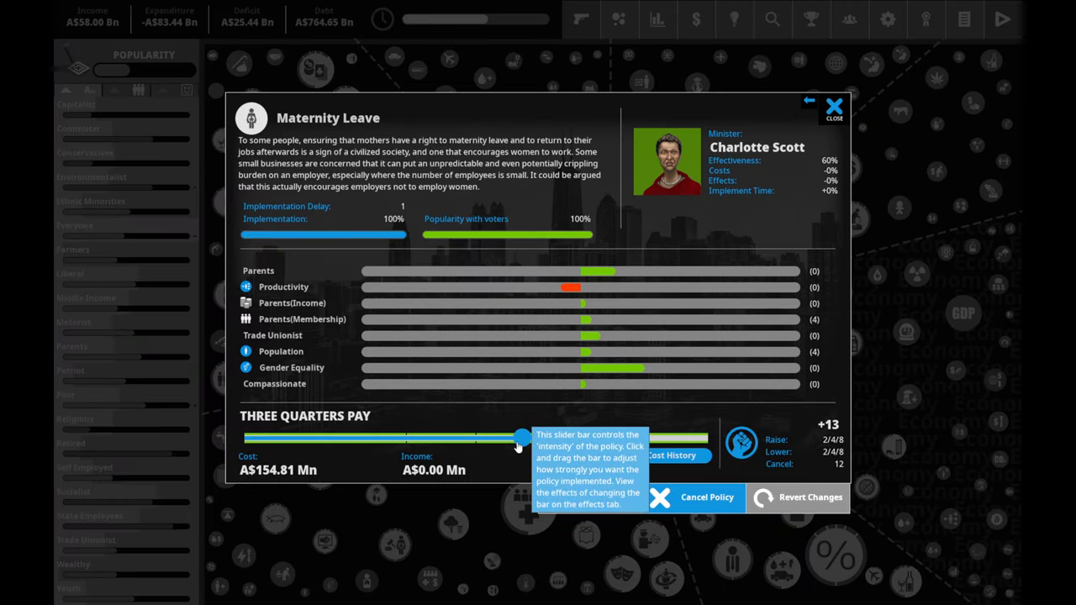
- Preview Maternity Leave at Full + Paternity Leave (A$1.19 Bn) and discard the change
{"action": "left_click_drag", "start_coordinate": [521, 439], "coordinate": [680, 438]}
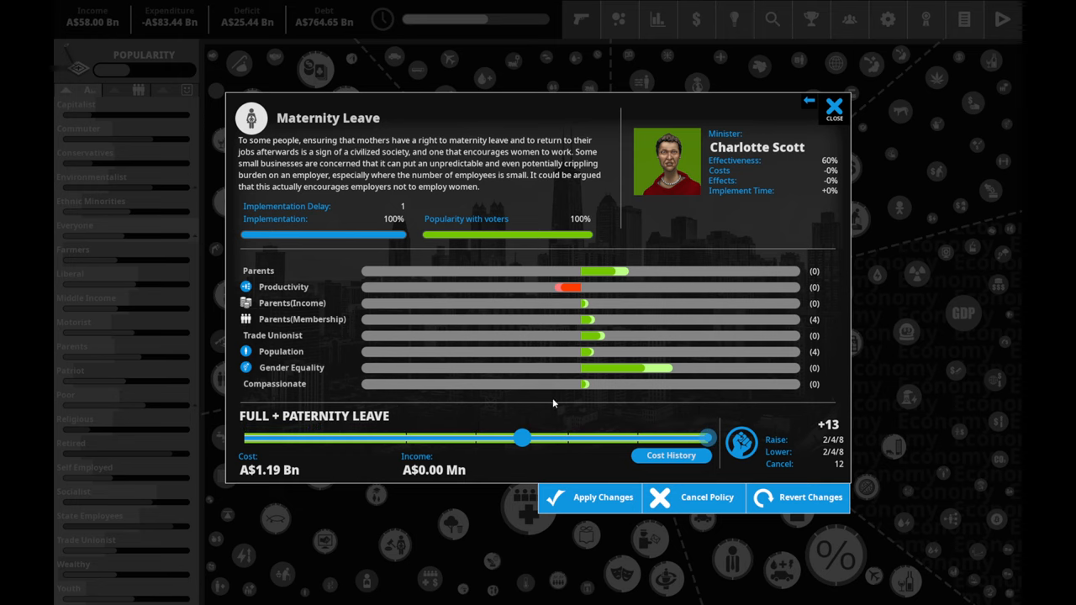
{"action": "mouse_move", "coordinate": [706, 471]}
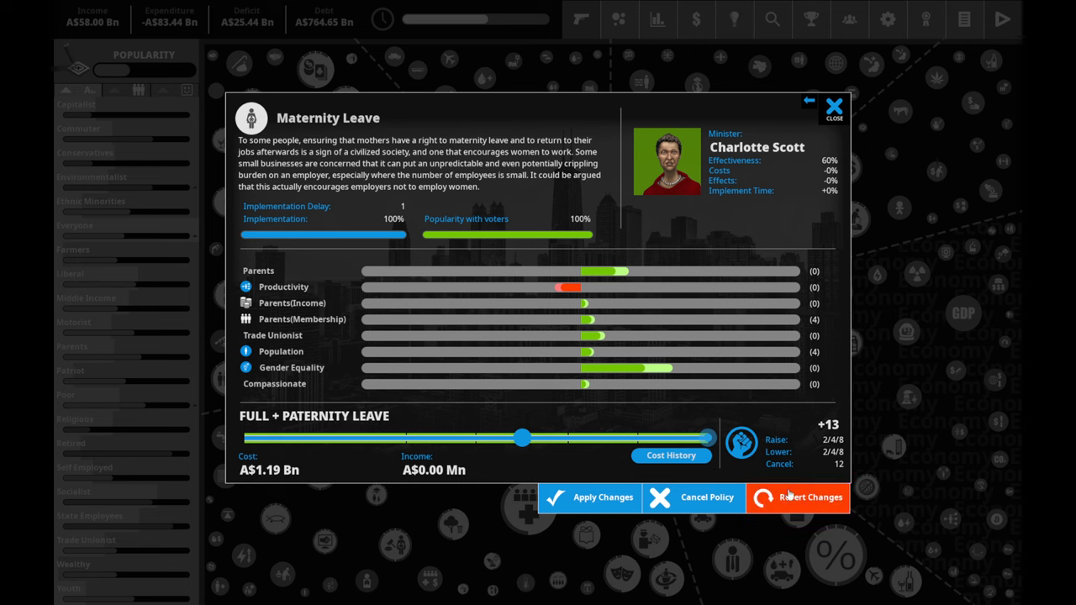
{"action": "left_click", "coordinate": [806, 103]}
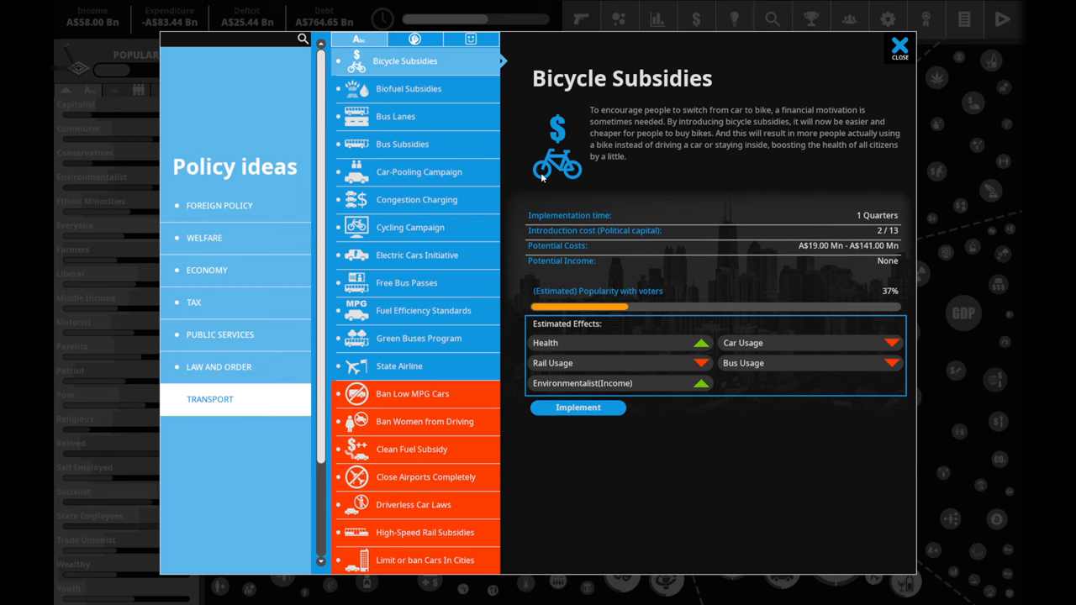
- Read the Biofuel Subsidies, Car-Pooling Campaign and Electric Cars Initiative transport ideas
{"action": "left_click", "coordinate": [409, 88]}
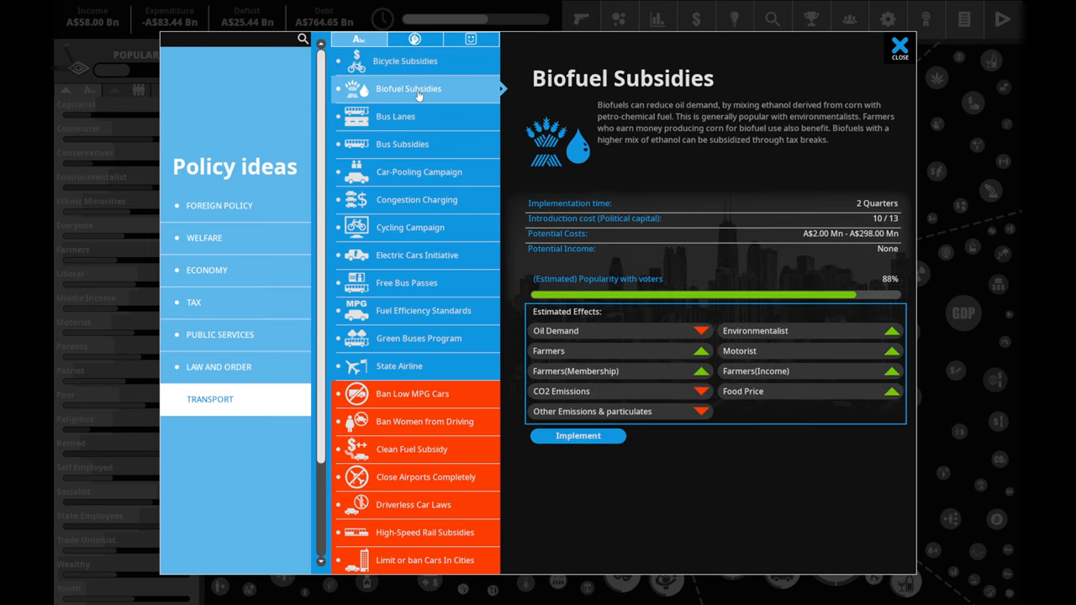
{"action": "mouse_move", "coordinate": [496, 199]}
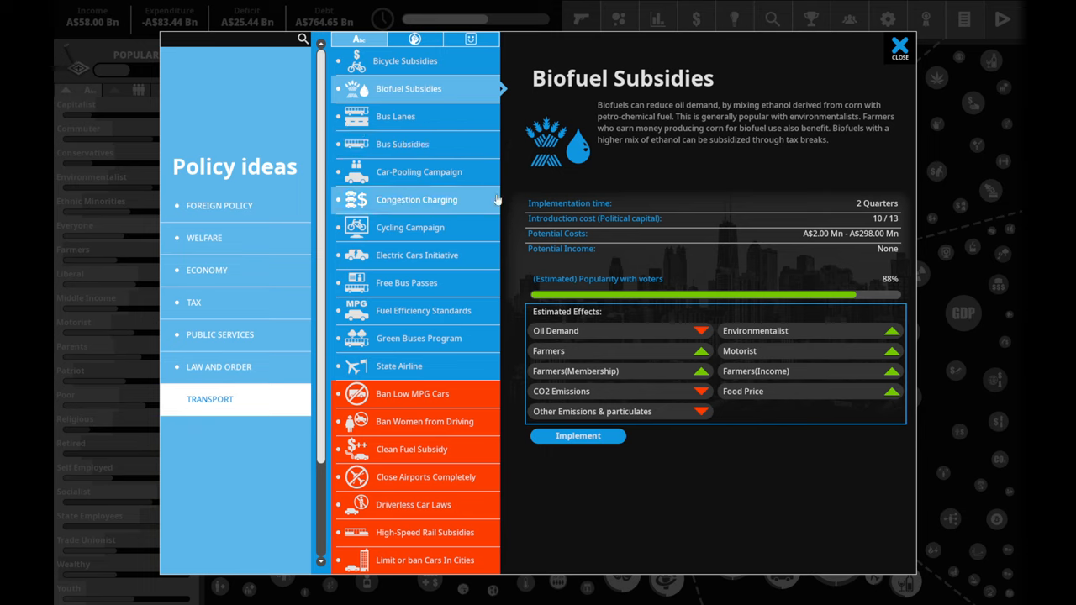
{"action": "mouse_move", "coordinate": [941, 296]}
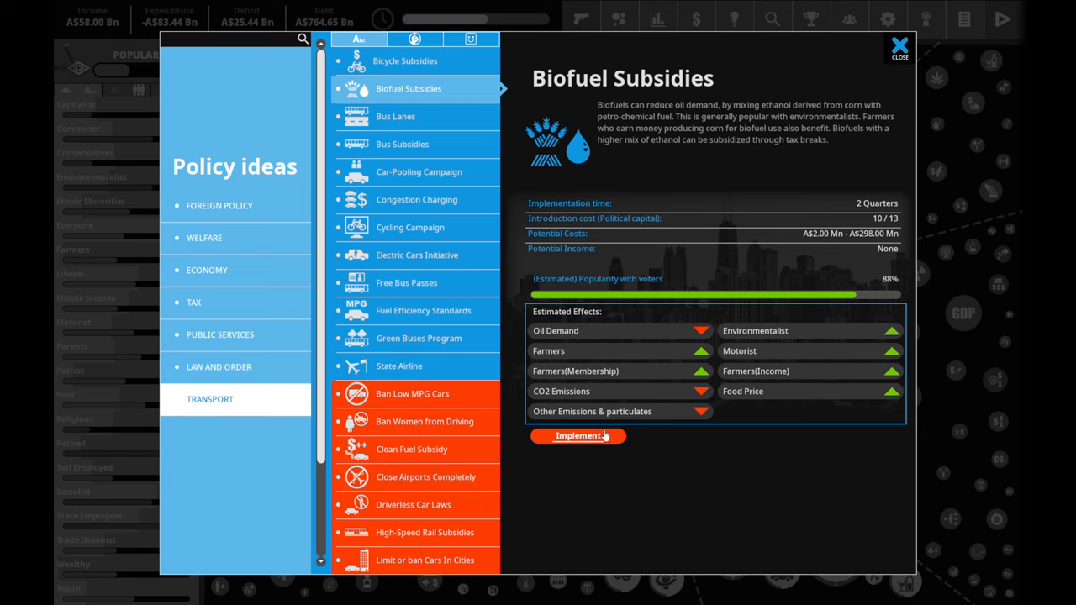
{"action": "mouse_move", "coordinate": [676, 337]}
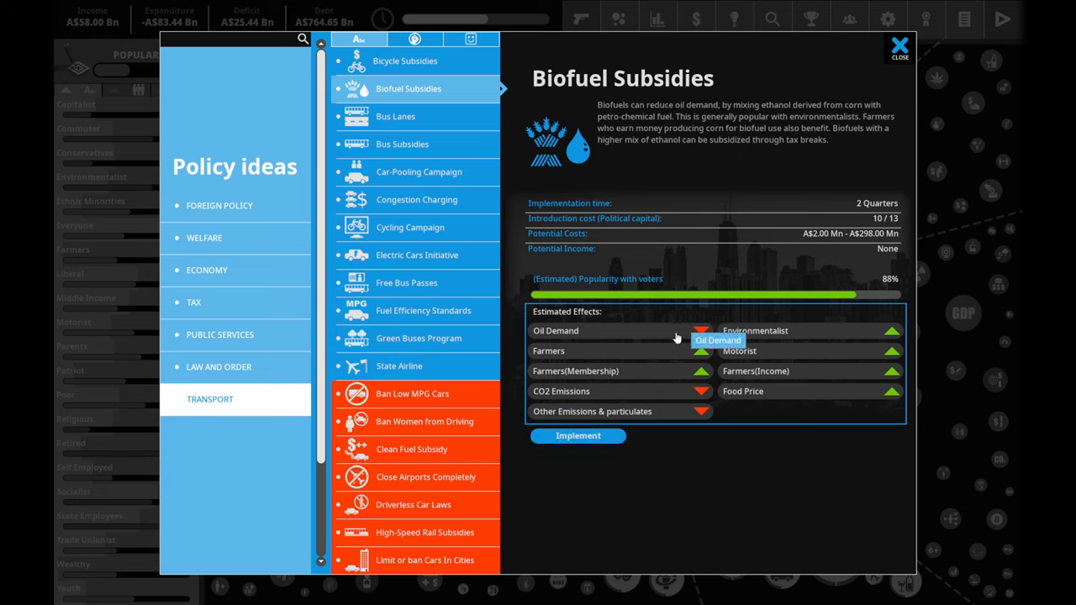
{"action": "mouse_move", "coordinate": [739, 370]}
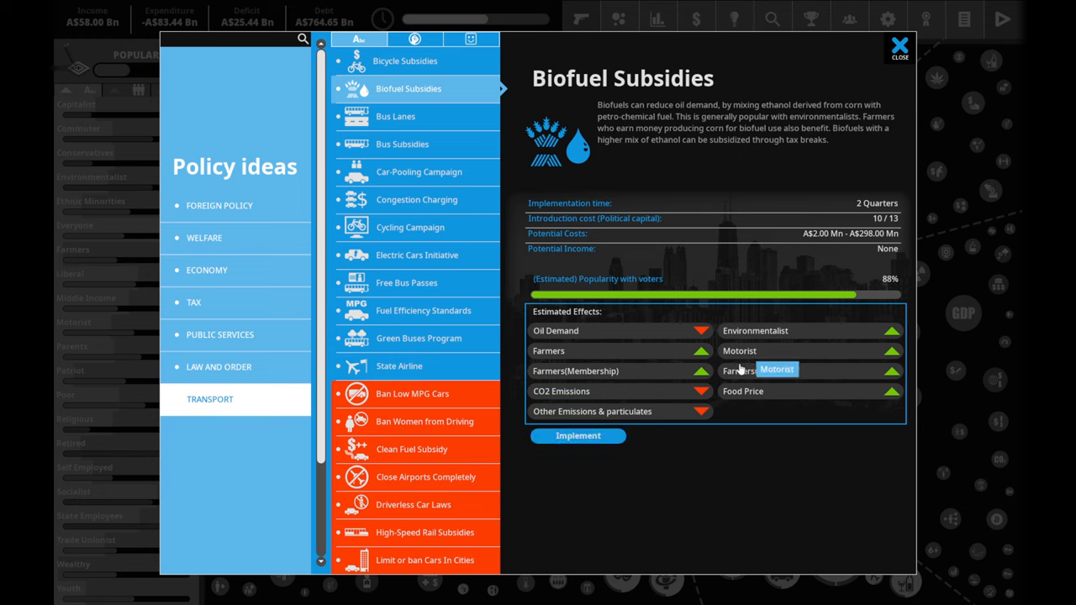
{"action": "mouse_move", "coordinate": [815, 395]}
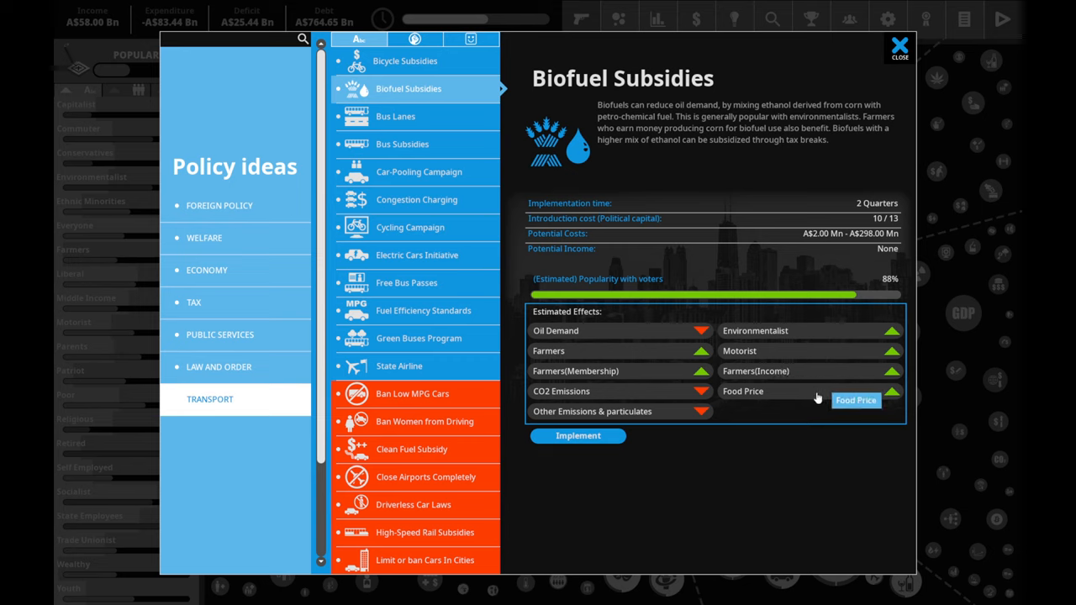
{"action": "mouse_move", "coordinate": [478, 155]}
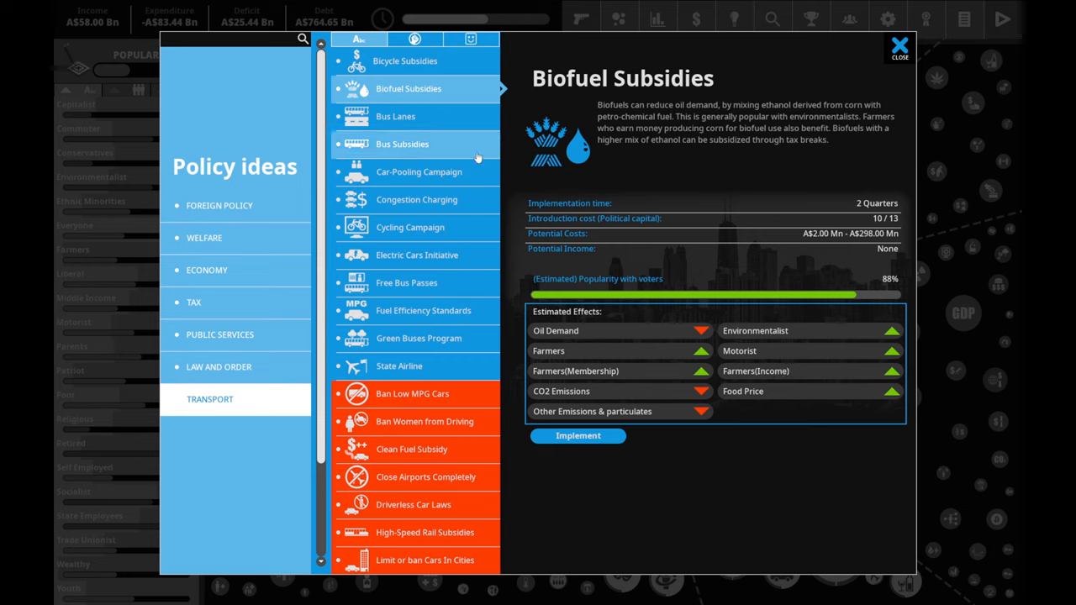
{"action": "left_click", "coordinate": [419, 172]}
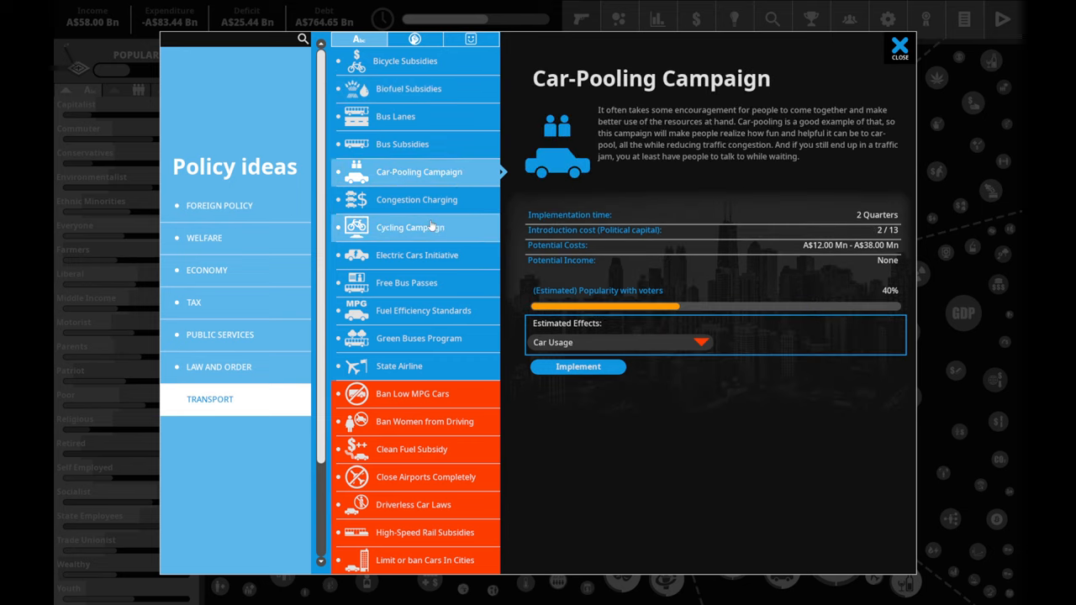
{"action": "left_click", "coordinate": [417, 256]}
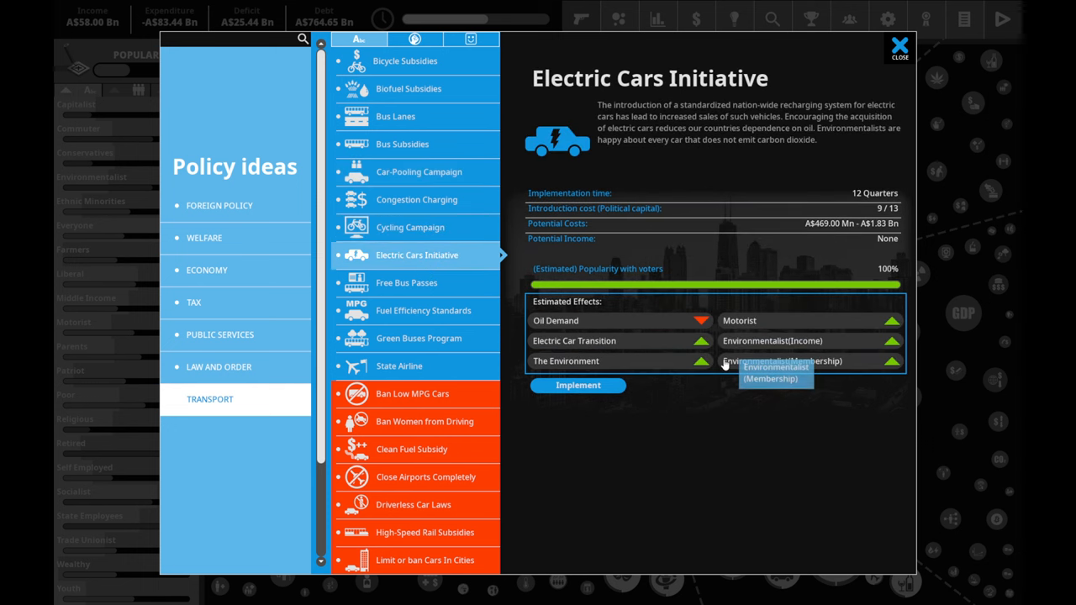
{"action": "mouse_move", "coordinate": [578, 385]}
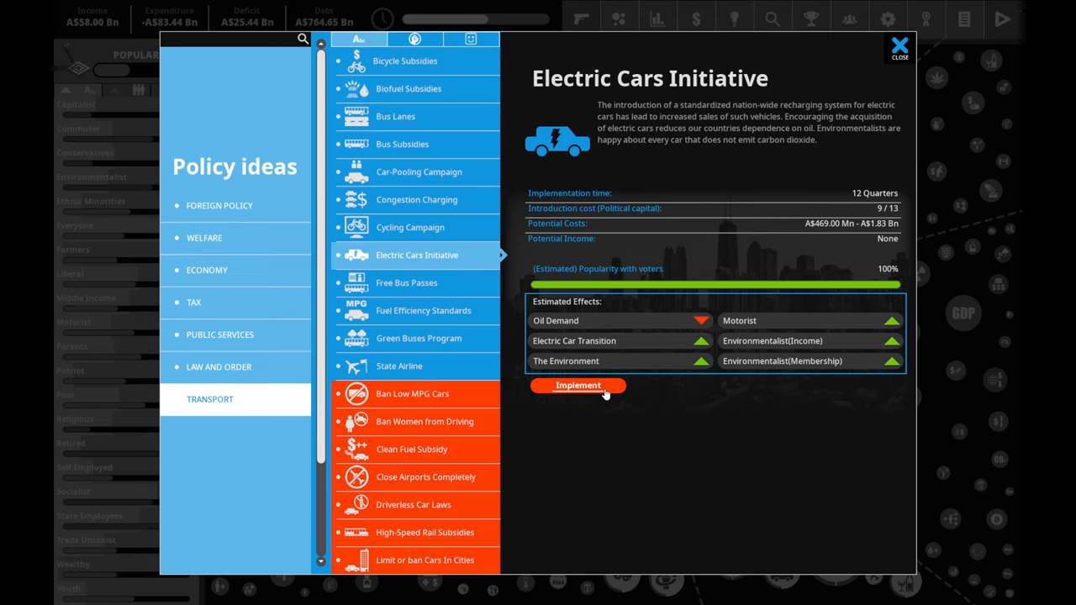
{"action": "mouse_move", "coordinate": [417, 309]}
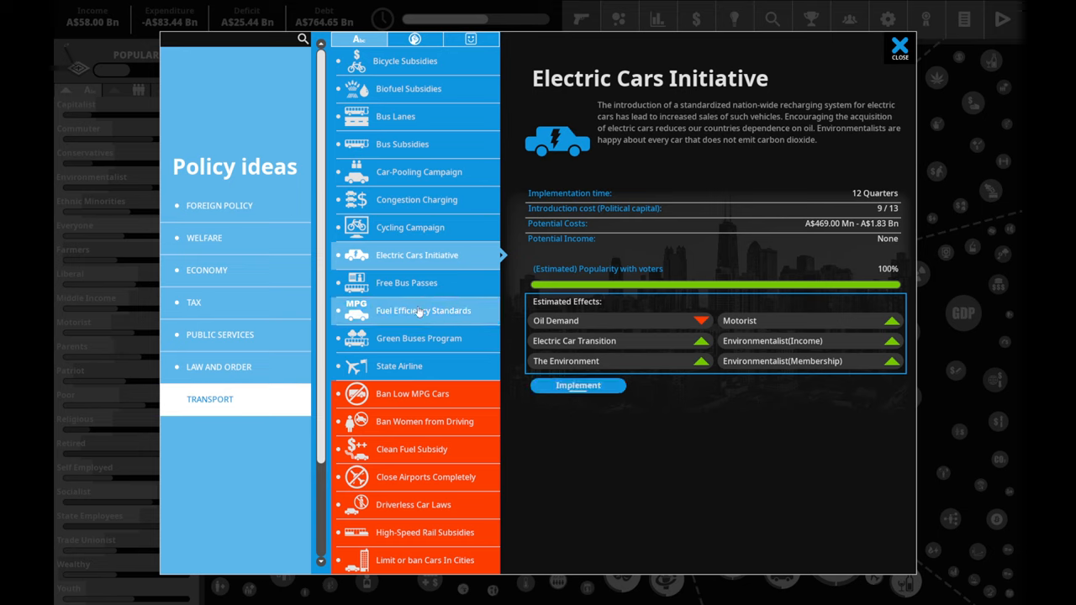
{"action": "mouse_move", "coordinate": [386, 373]}
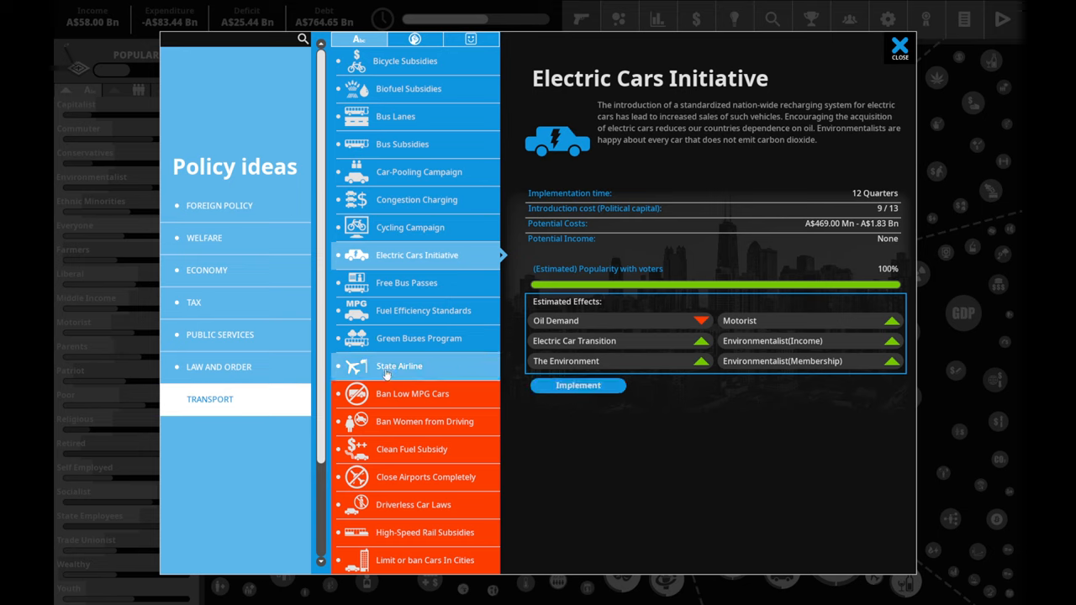
- Read Green Buses Program and State Airline, then switch to the Law and Order ideas
{"action": "left_click", "coordinate": [417, 338]}
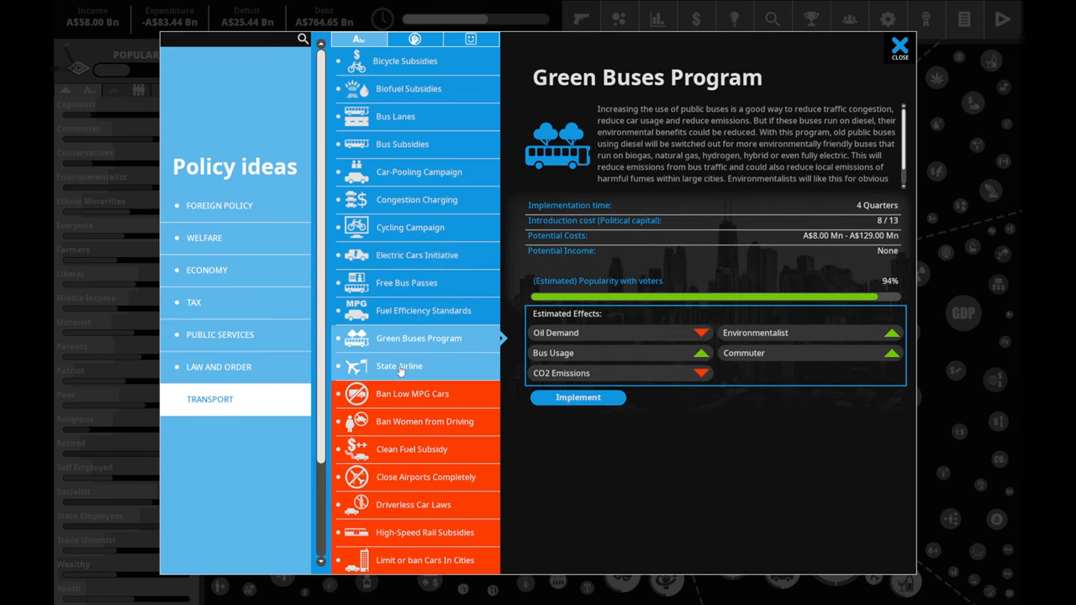
{"action": "left_click", "coordinate": [399, 366]}
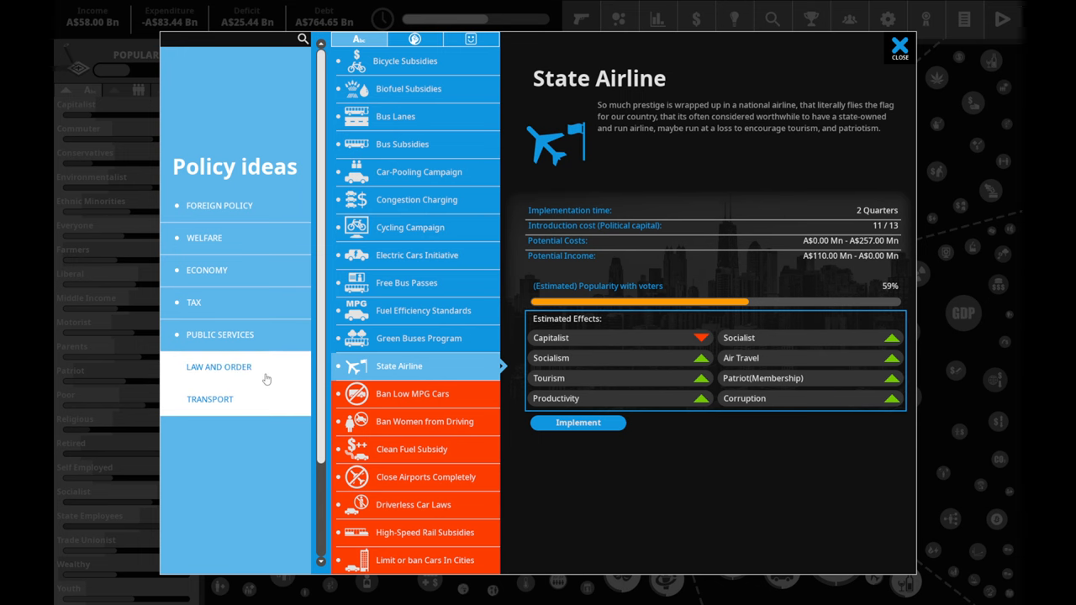
{"action": "left_click", "coordinate": [218, 367]}
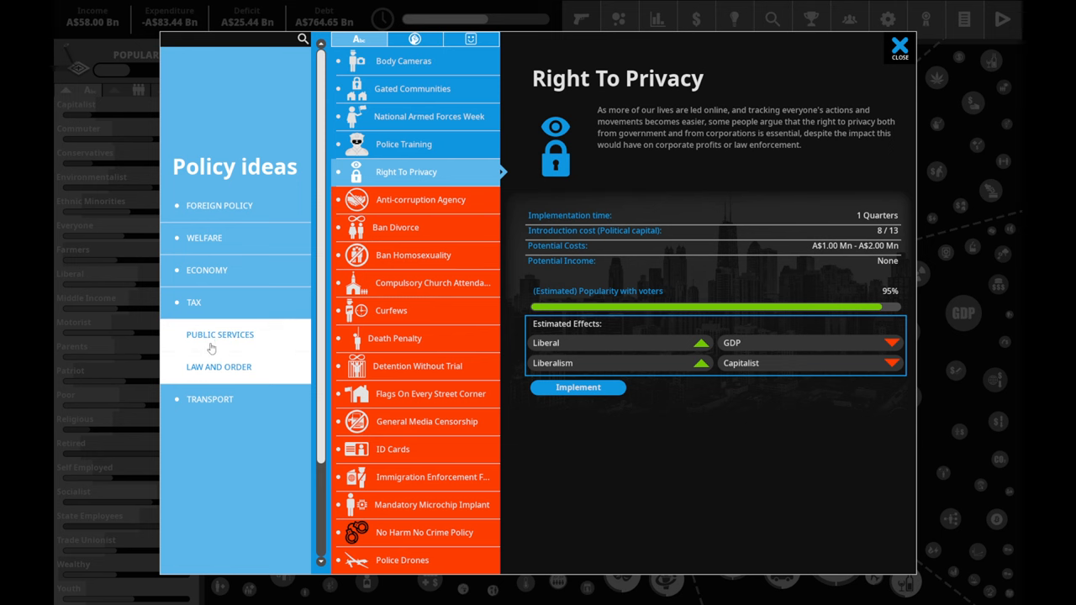
- Browse Public Services ideas: Food Standards Agency, Compulsory Foreign Language Classes, Rural Internet Subsidies; return to Law and Order
{"action": "left_click", "coordinate": [218, 334]}
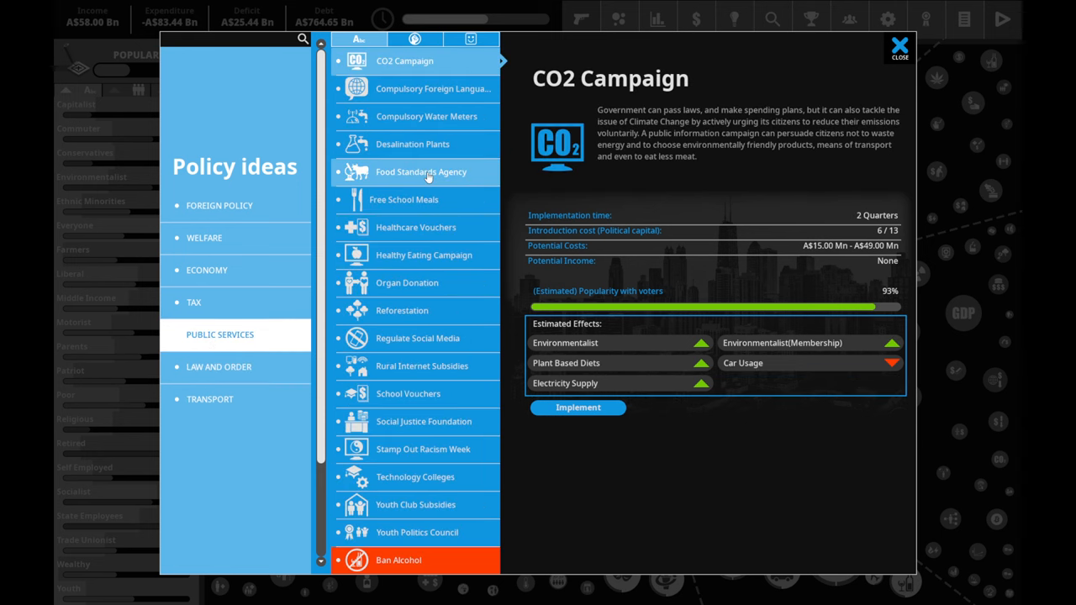
{"action": "left_click", "coordinate": [420, 171]}
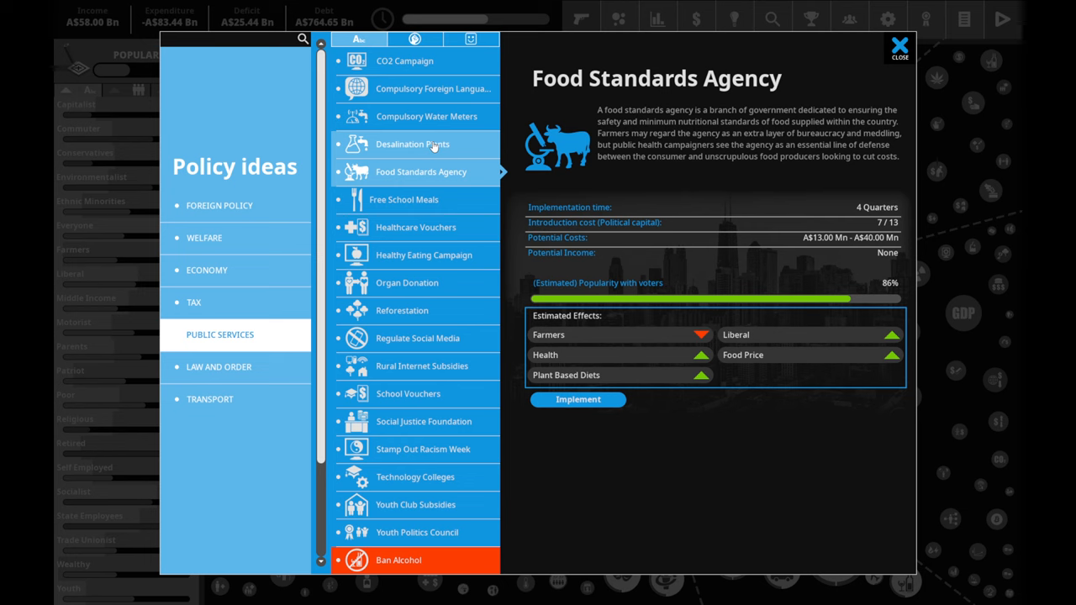
{"action": "mouse_move", "coordinate": [451, 81]}
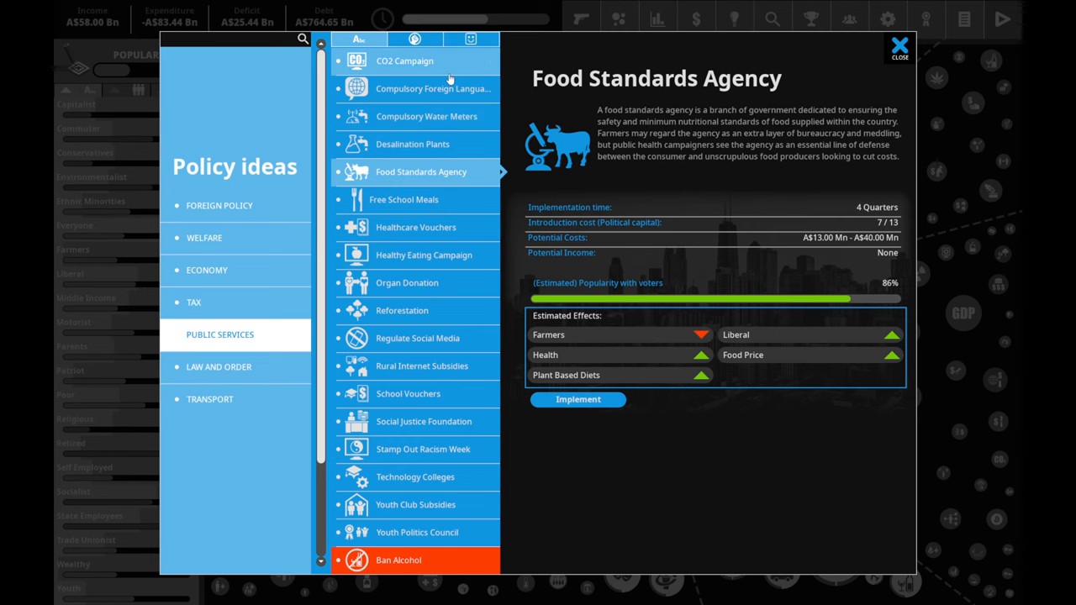
{"action": "left_click", "coordinate": [434, 87]}
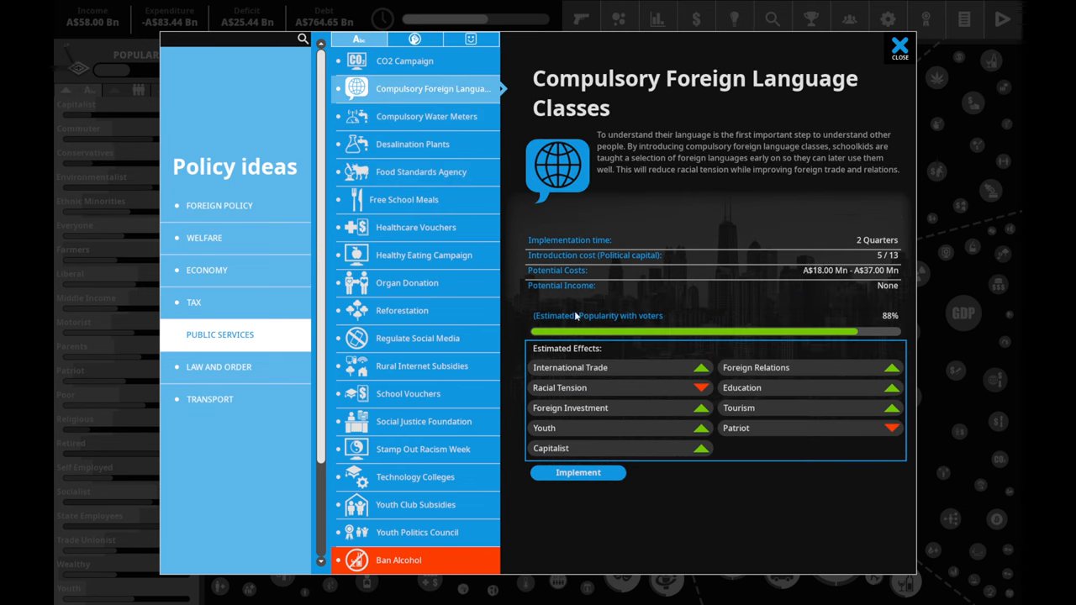
{"action": "mouse_move", "coordinate": [760, 451]}
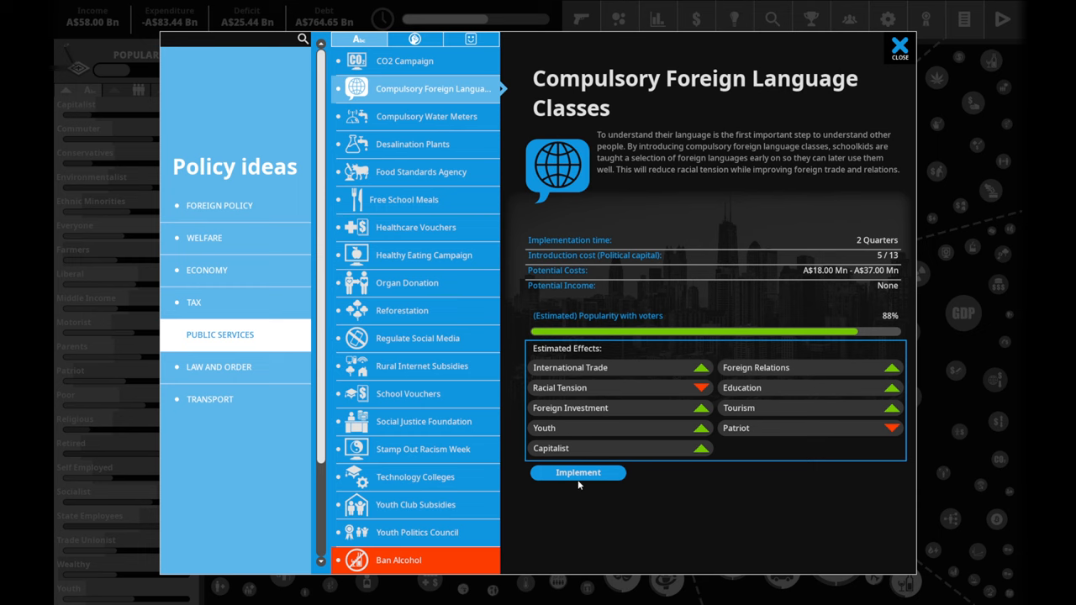
{"action": "mouse_move", "coordinate": [437, 370]}
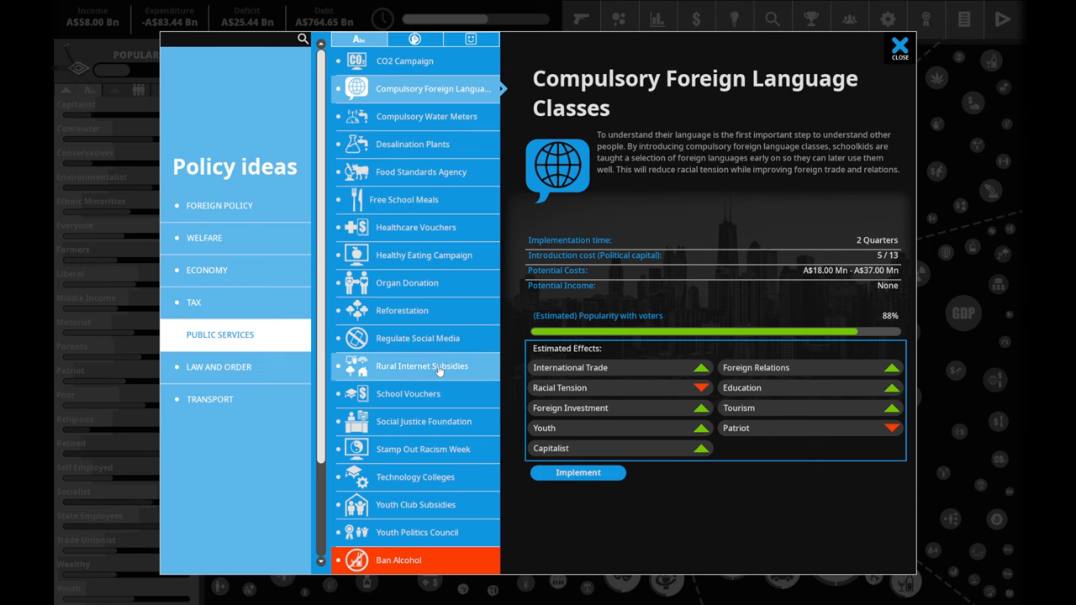
{"action": "left_click", "coordinate": [421, 366]}
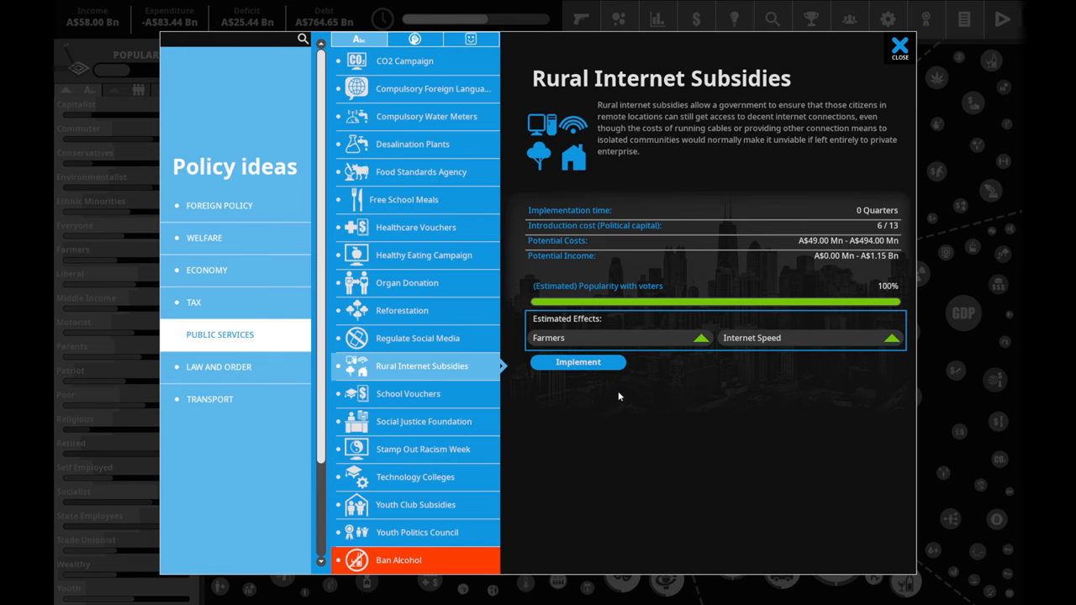
{"action": "left_click", "coordinate": [579, 361]}
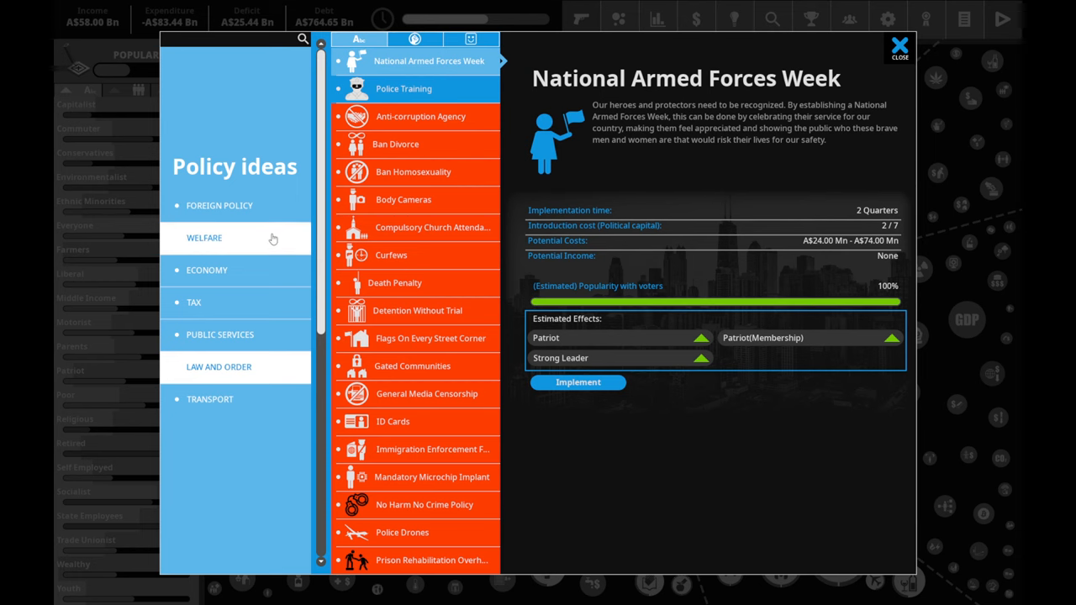
- Show the Welfare ideas and examine Family Planning's estimated effects near Implement
{"action": "left_click", "coordinate": [205, 237]}
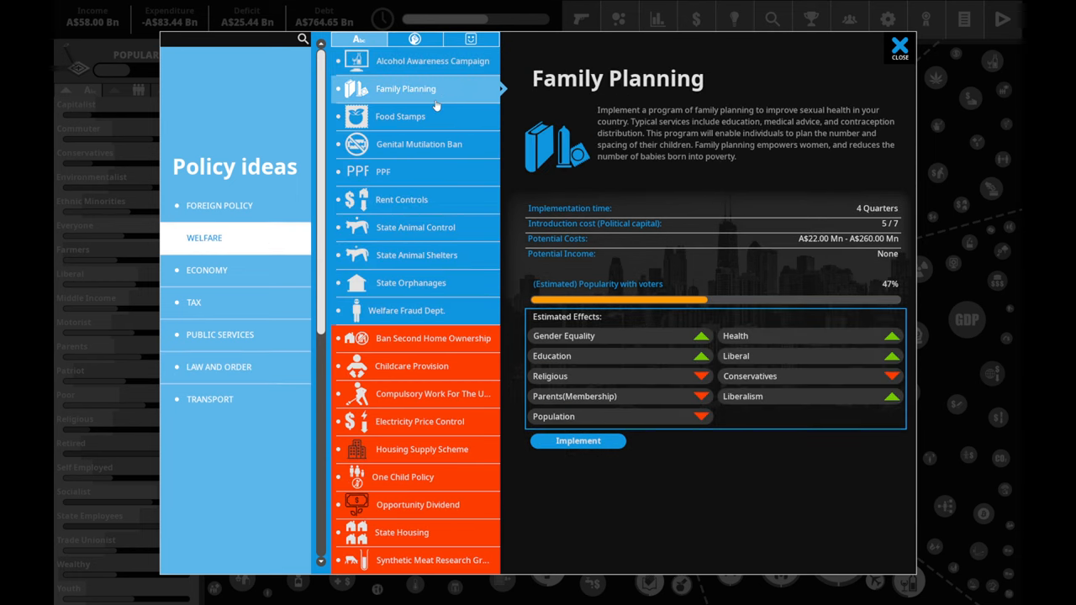
{"action": "mouse_move", "coordinate": [400, 116]}
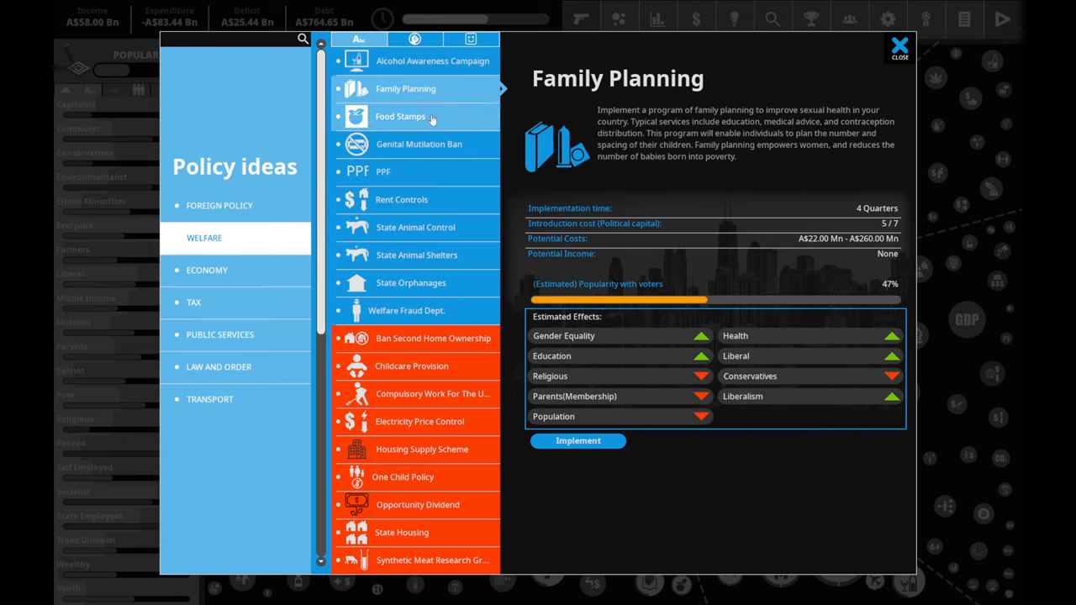
{"action": "mouse_move", "coordinate": [660, 285]}
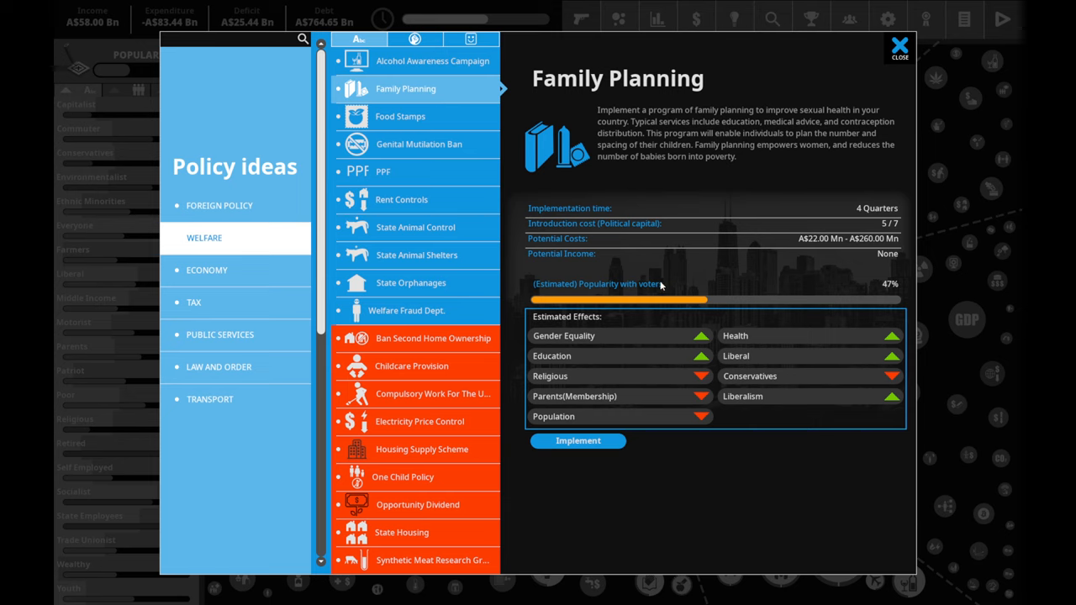
{"action": "mouse_move", "coordinate": [672, 279]}
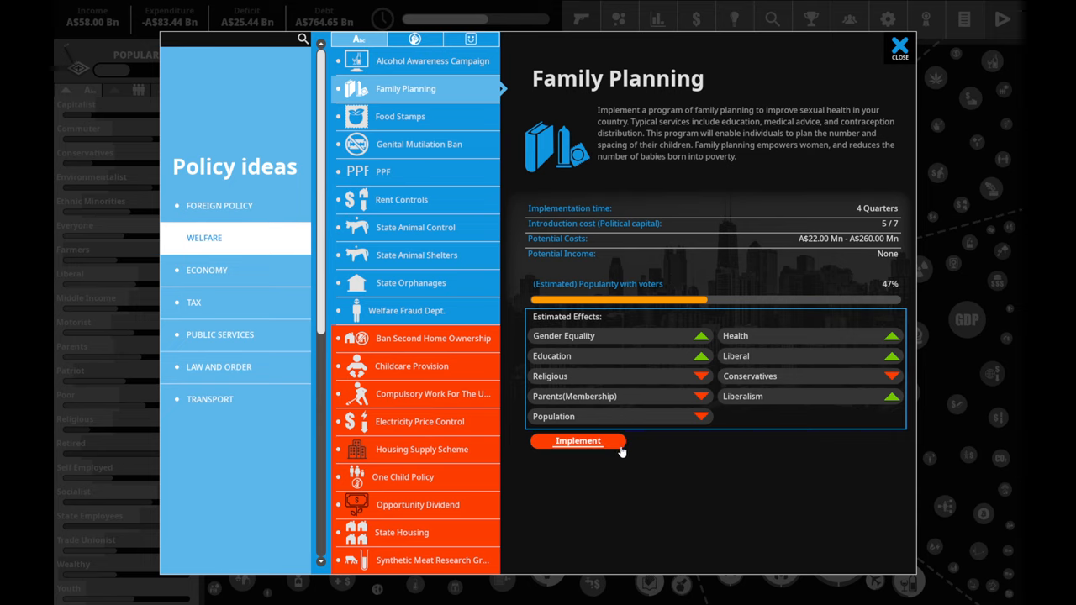
{"action": "mouse_move", "coordinate": [620, 400]}
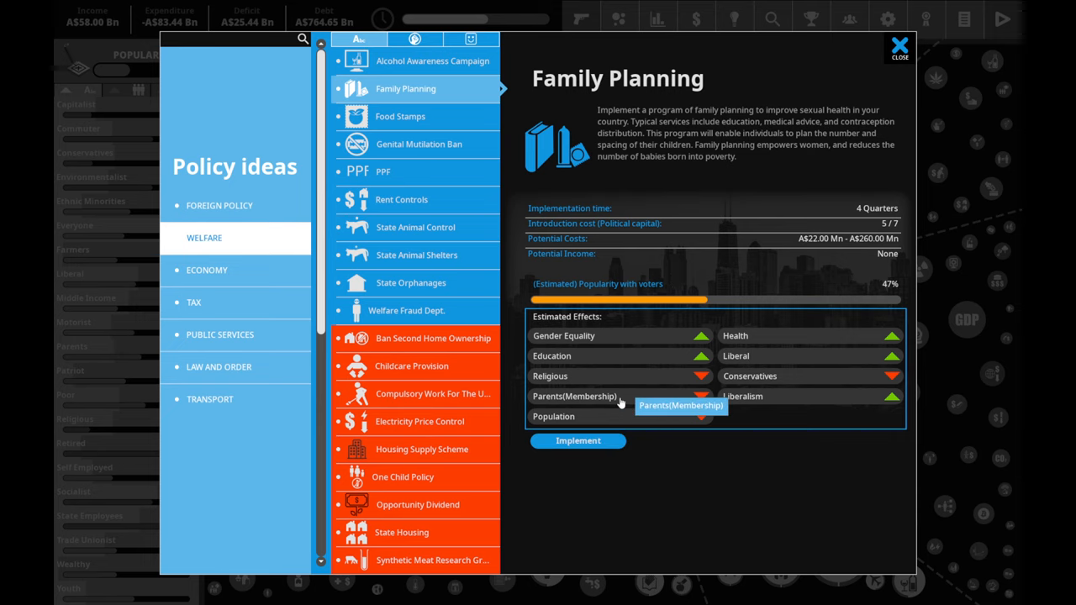
{"action": "mouse_move", "coordinate": [669, 431]}
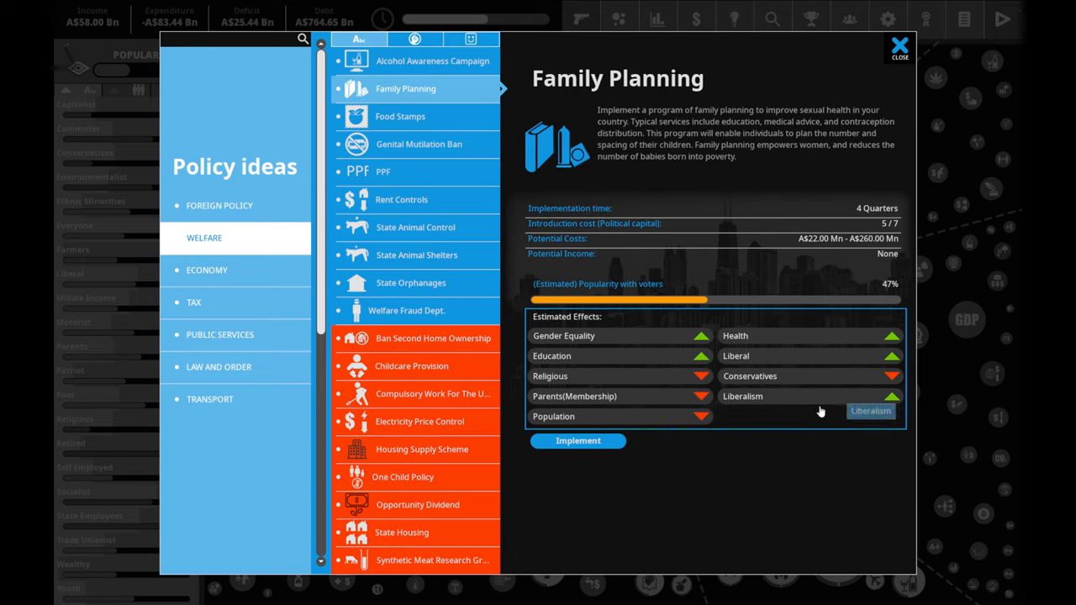
{"action": "mouse_move", "coordinate": [590, 466]}
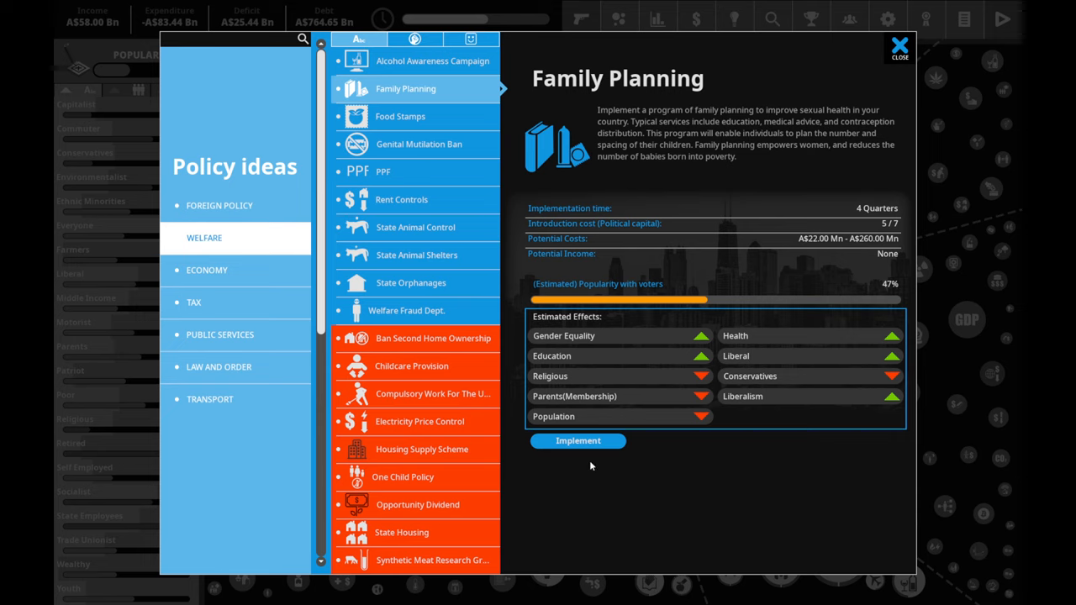
{"action": "left_click", "coordinate": [578, 440]}
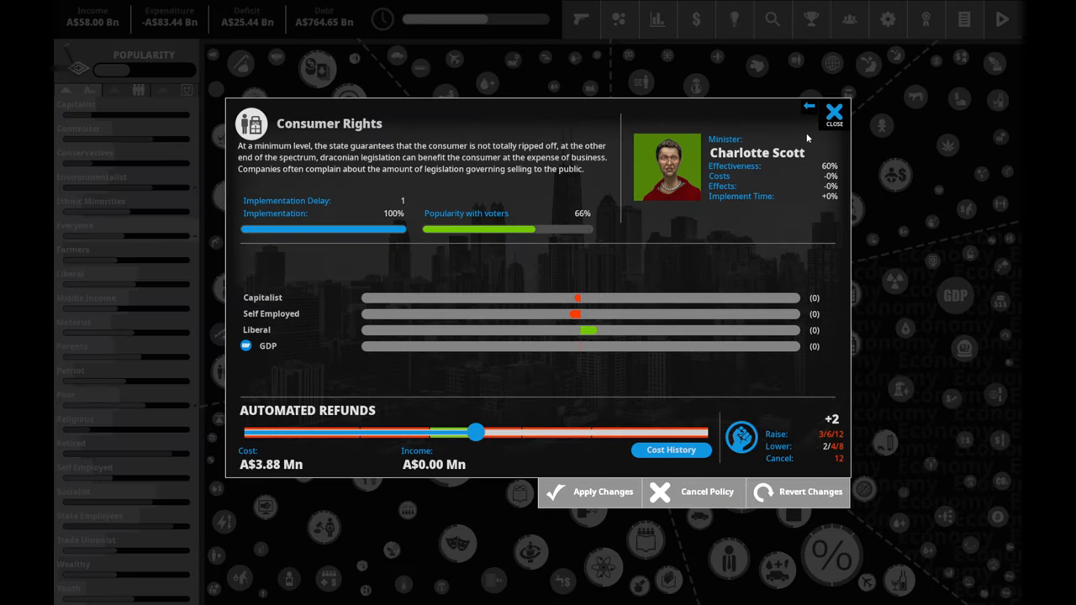
{"action": "mouse_move", "coordinate": [538, 393]}
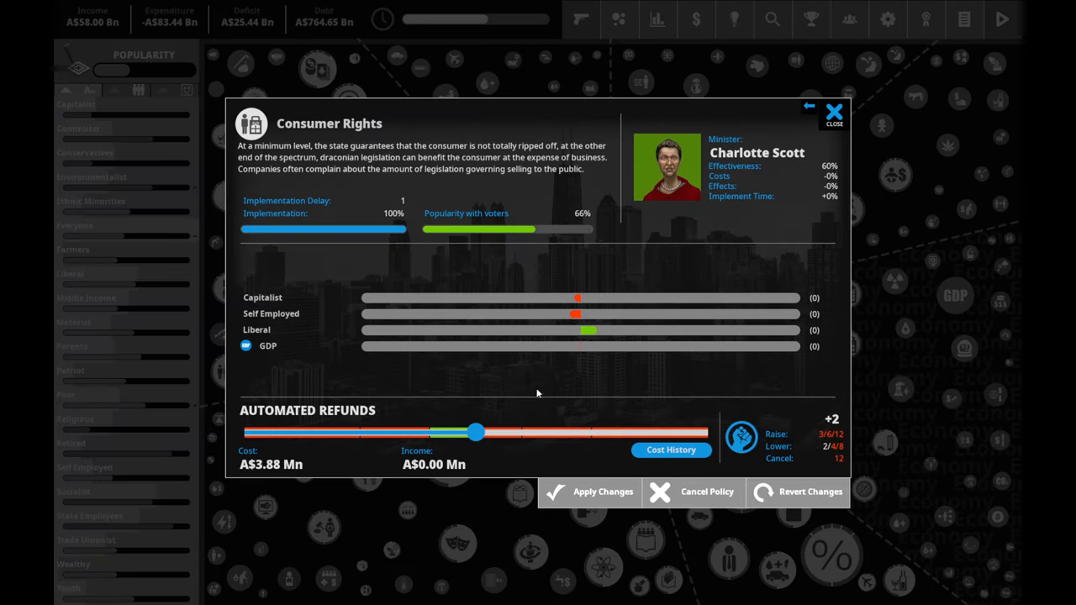
- Try a Consumer Rights refunds change and revert it; close Gender Discrimination Act and Antisocial Behavior details
{"action": "left_click_drag", "start_coordinate": [477, 431], "coordinate": [267, 432]}
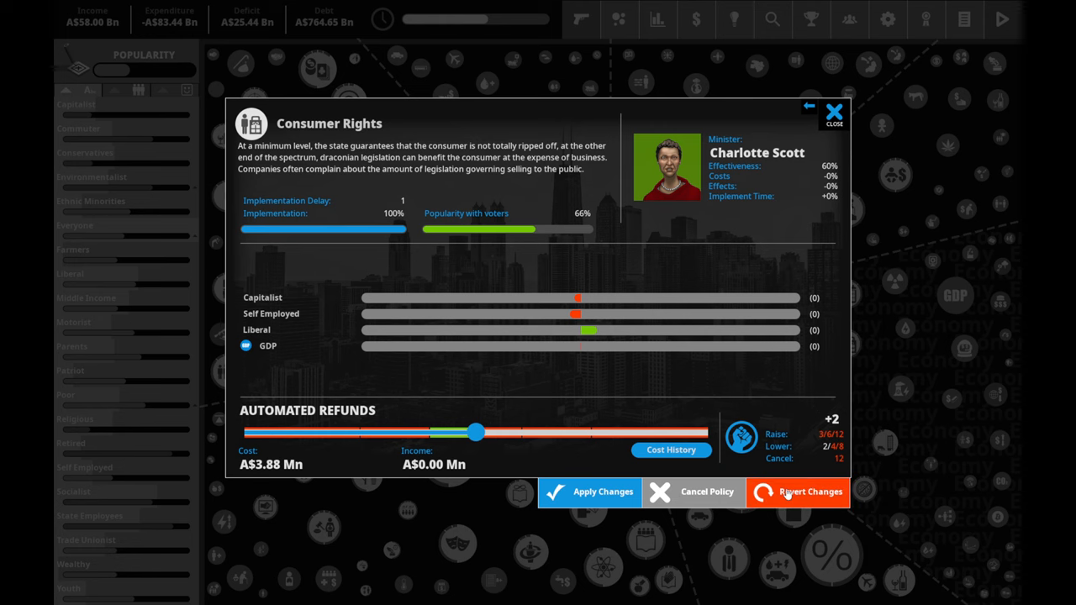
{"action": "left_click", "coordinate": [833, 111]}
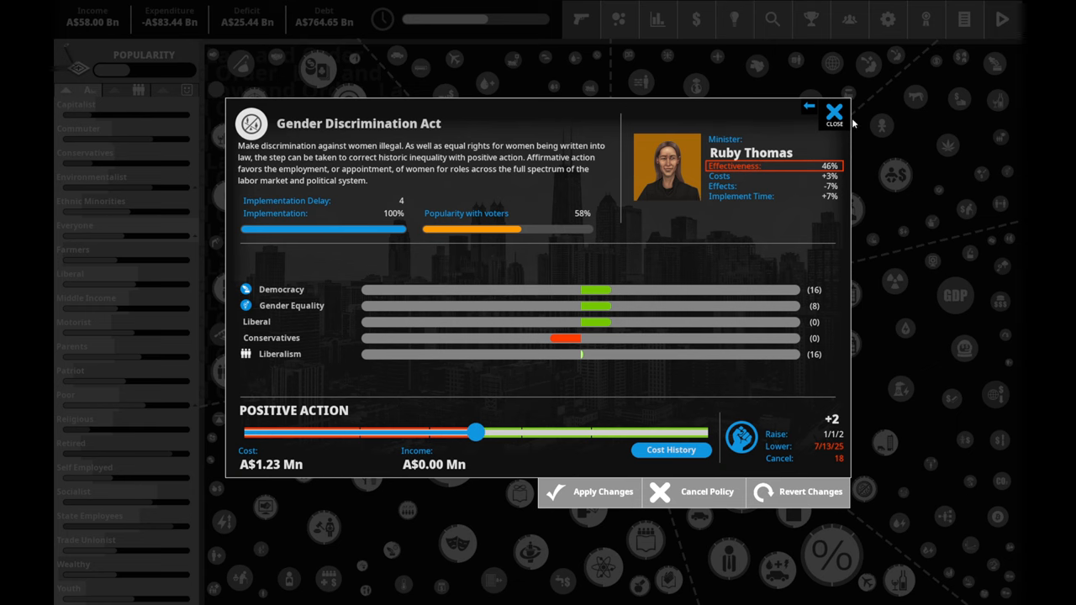
{"action": "left_click", "coordinate": [833, 111]}
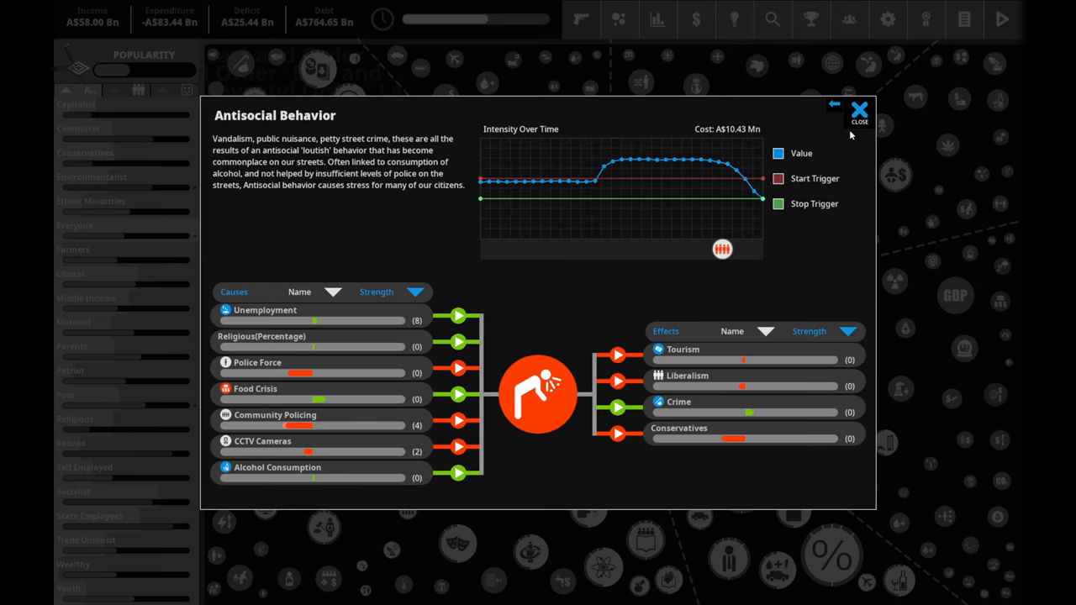
{"action": "left_click", "coordinate": [857, 111]}
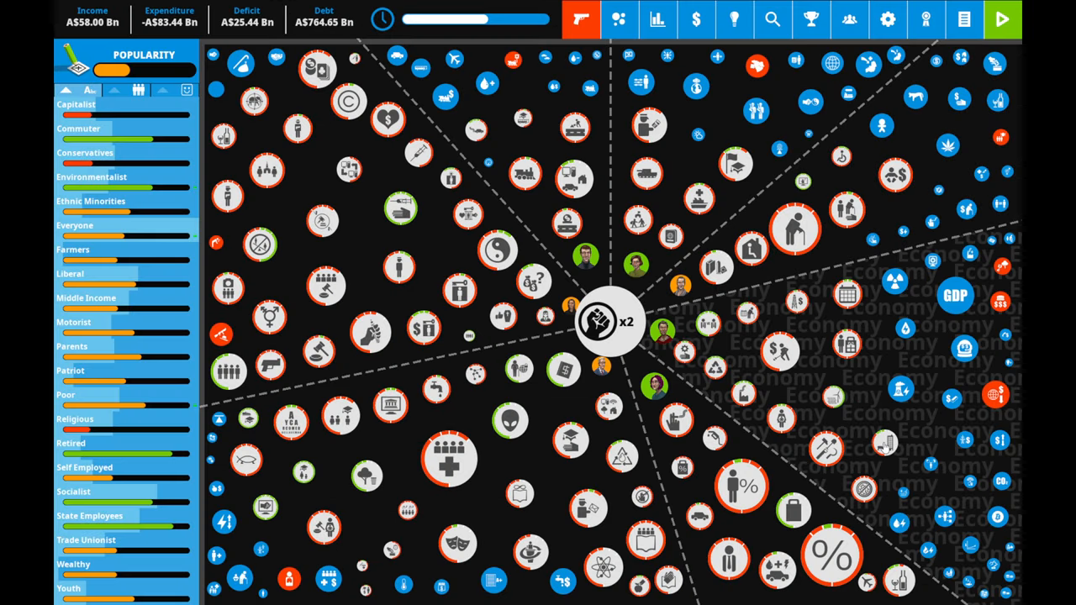
{"action": "mouse_move", "coordinate": [832, 343]}
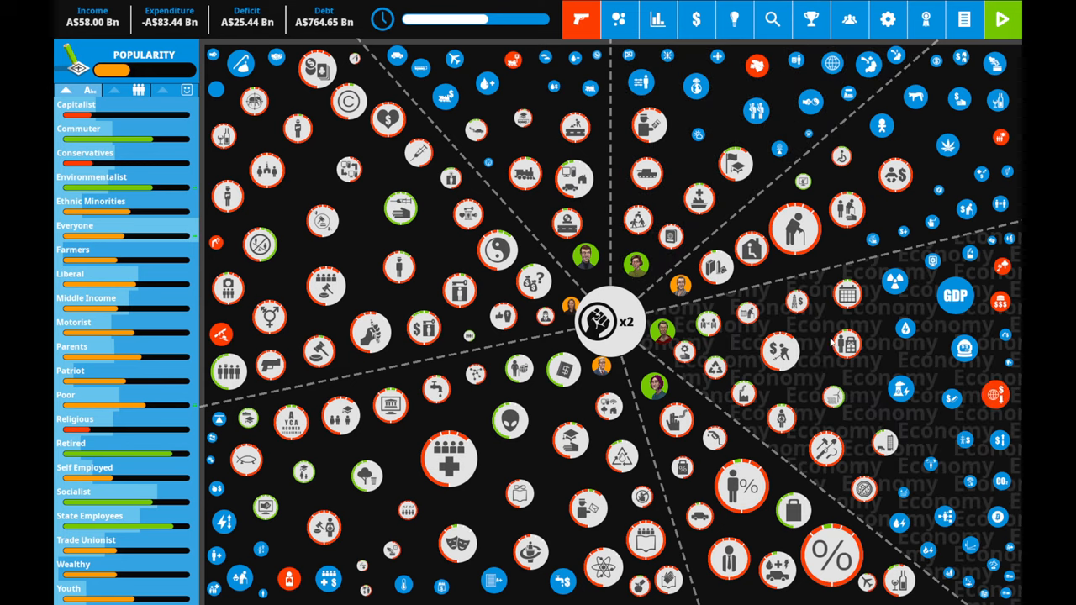
{"action": "mouse_move", "coordinate": [702, 346]}
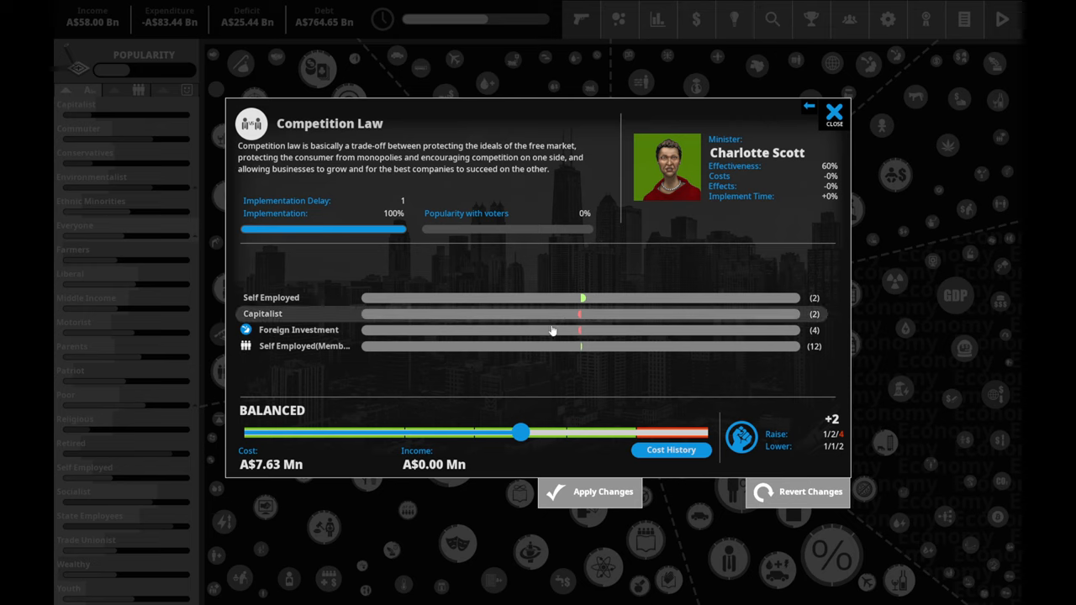
- Shift Competition Law toward pro small business and confirm the political capital spend
{"action": "left_click_drag", "start_coordinate": [521, 430], "coordinate": [602, 430]}
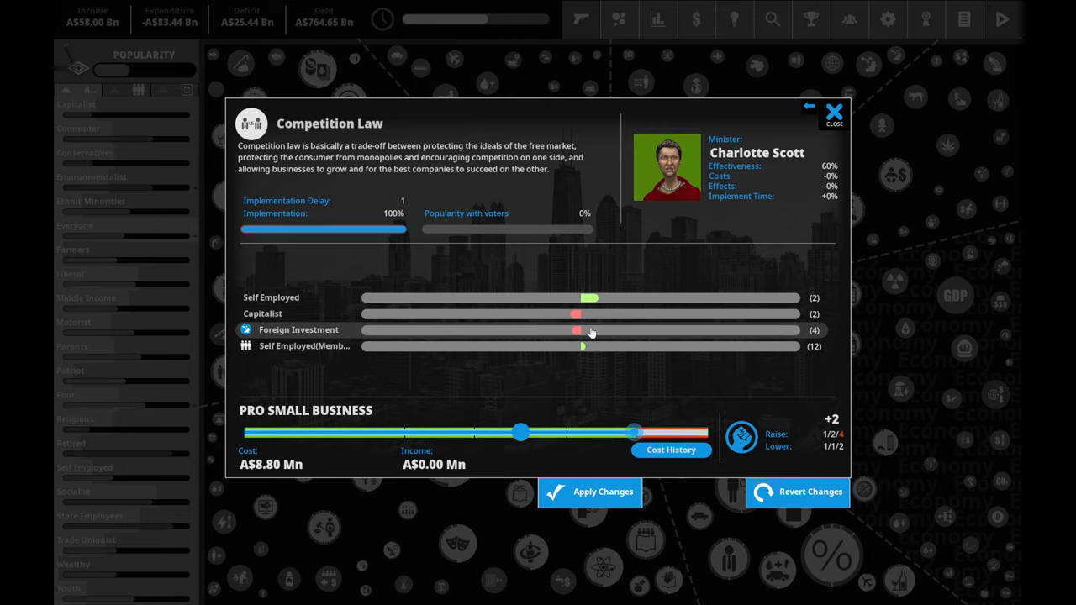
{"action": "mouse_move", "coordinate": [613, 357]}
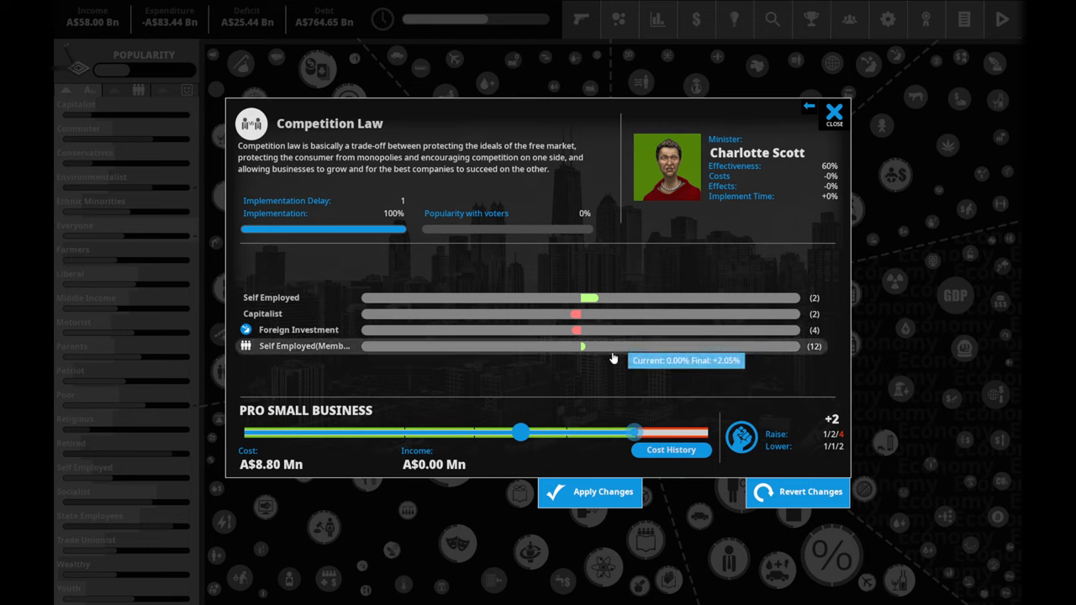
{"action": "left_click", "coordinate": [588, 491]}
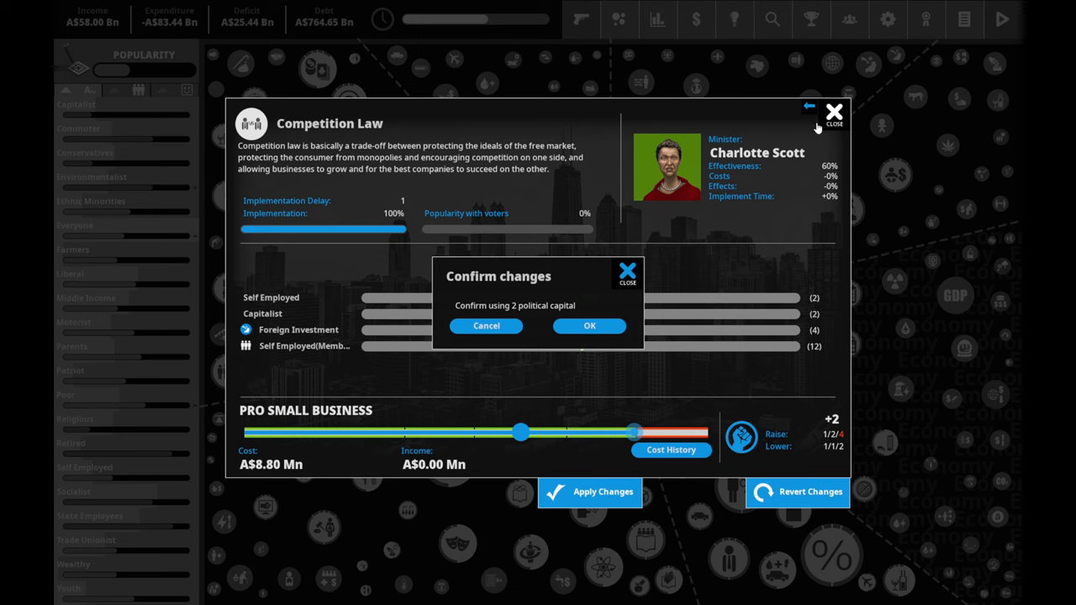
{"action": "left_click", "coordinate": [588, 326]}
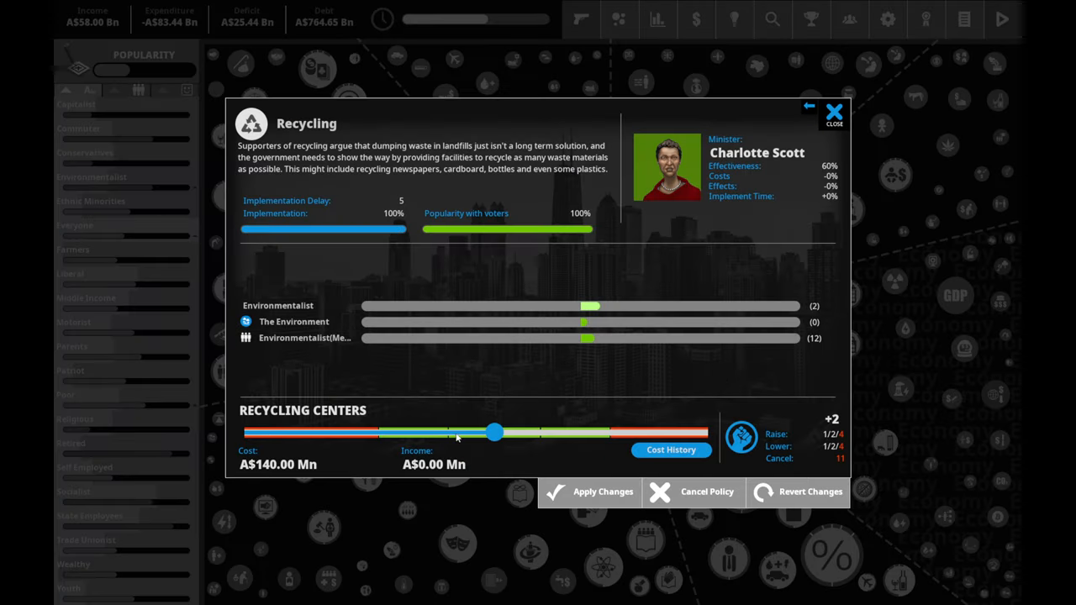
- Adjust recycling centres funding and raise Technology Grants to about A$945 Mn for 2 political capital
{"action": "left_click_drag", "start_coordinate": [494, 433], "coordinate": [605, 434]}
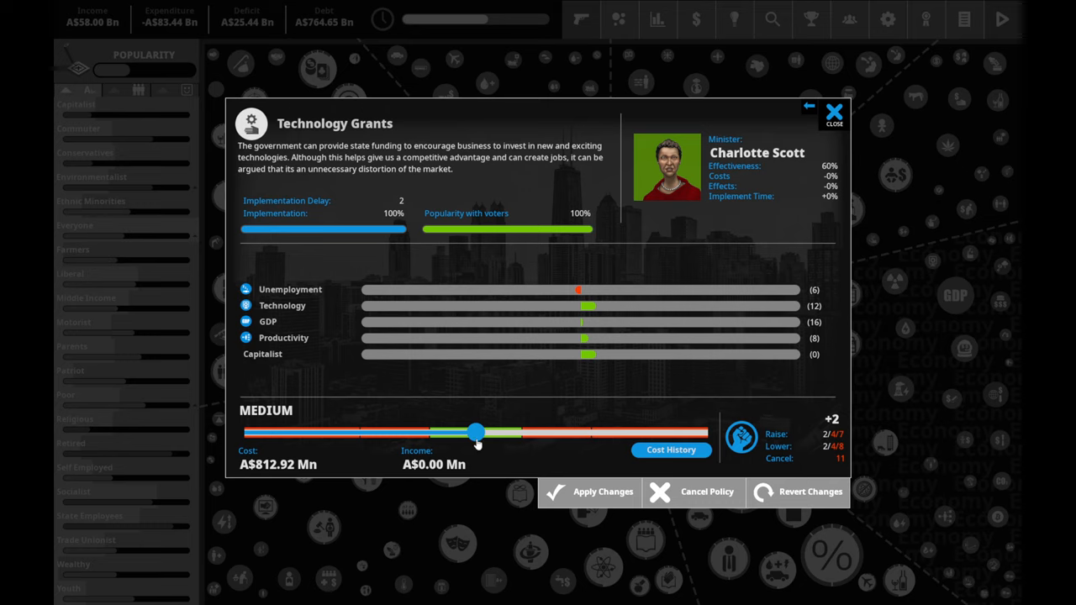
{"action": "left_click_drag", "start_coordinate": [477, 432], "coordinate": [512, 432]}
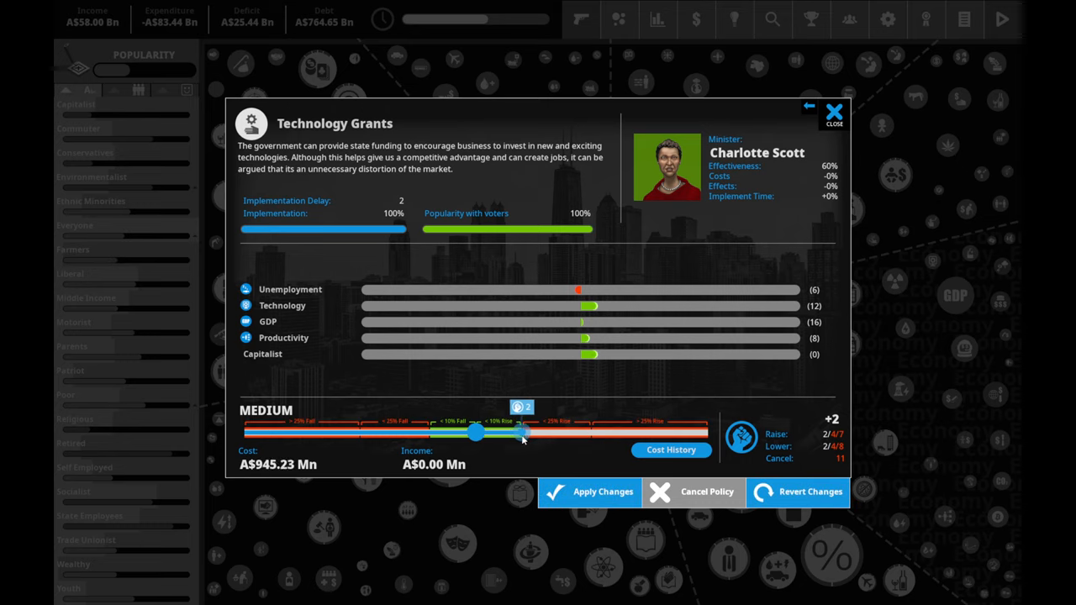
{"action": "left_click", "coordinate": [588, 491]}
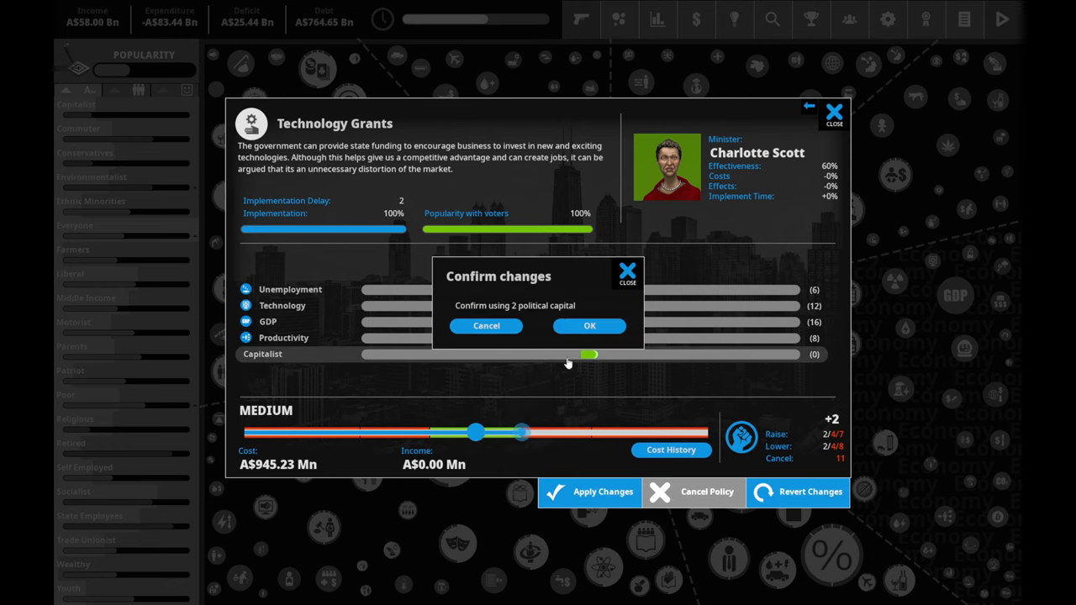
{"action": "left_click", "coordinate": [588, 326]}
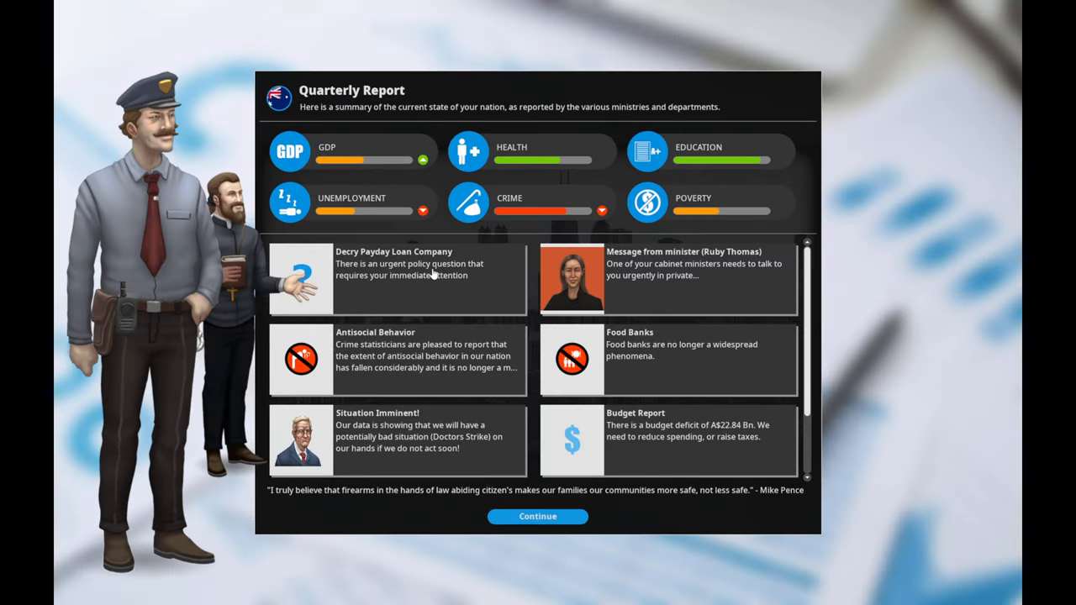
- Follow Ruby Thomas's warning to its suggested policy and implement Punitive Tax On Superstores
{"action": "left_click", "coordinate": [666, 279]}
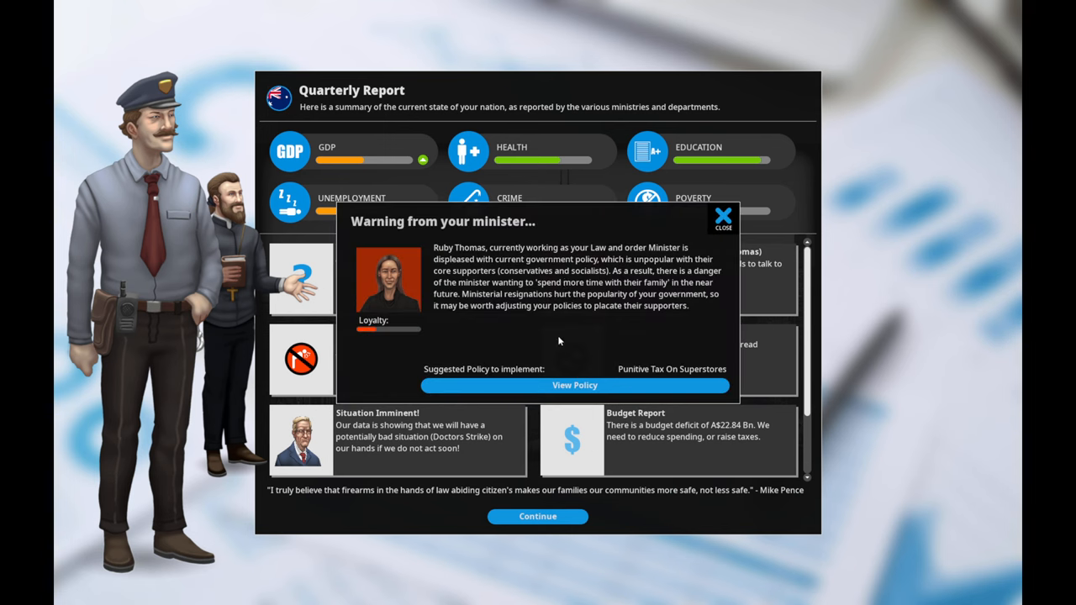
{"action": "mouse_move", "coordinate": [632, 394]}
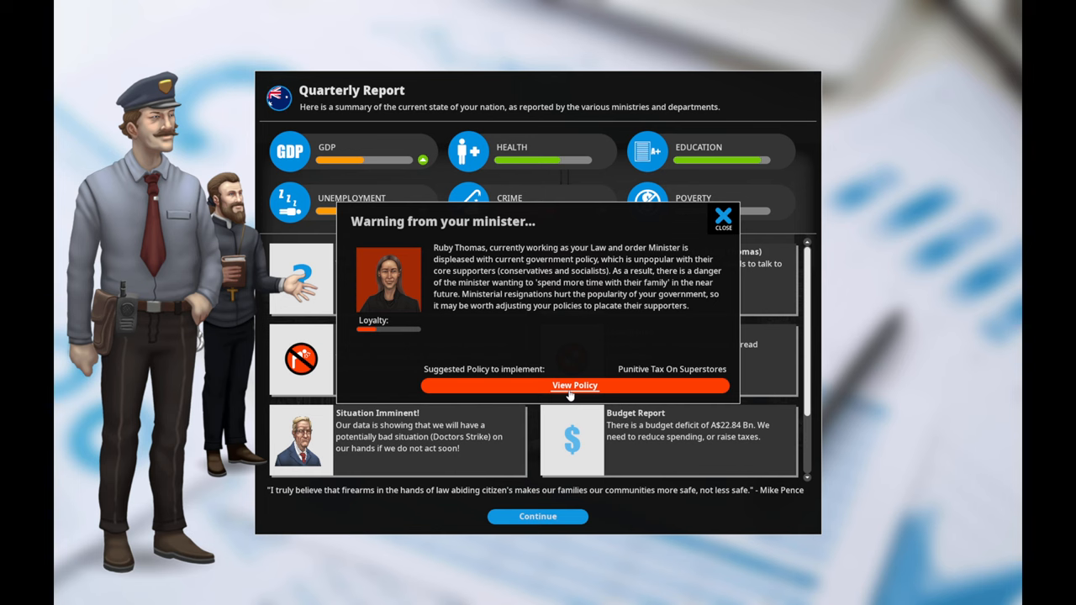
{"action": "left_click", "coordinate": [574, 385]}
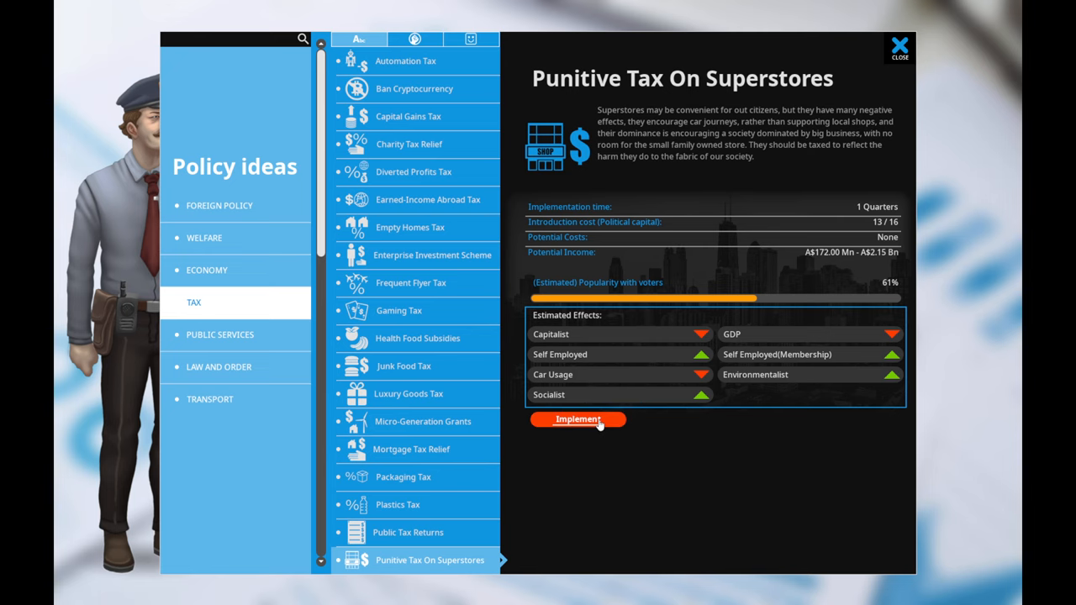
{"action": "left_click", "coordinate": [578, 420]}
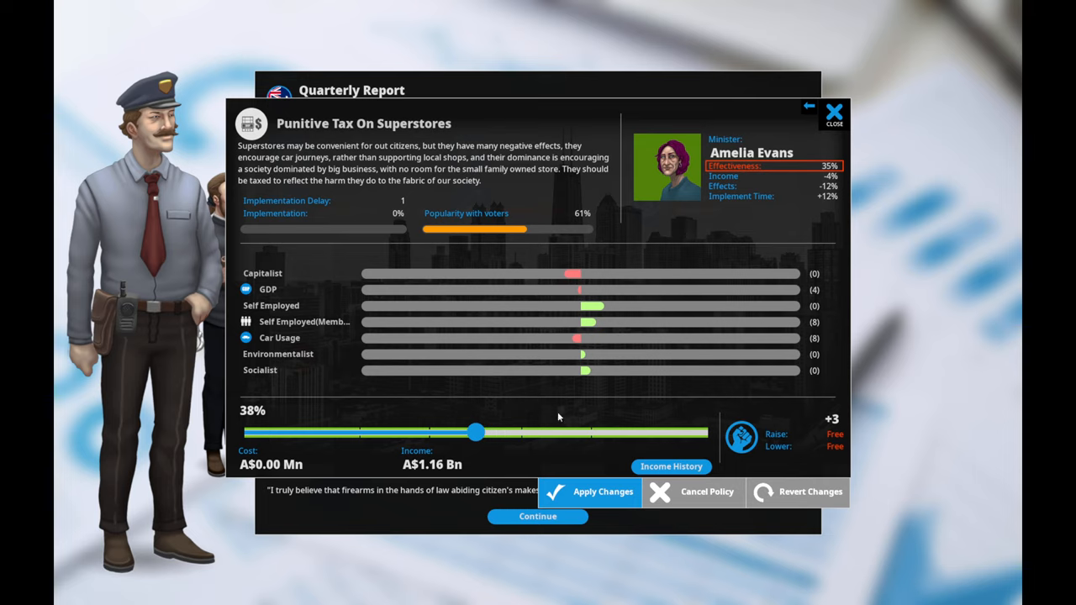
{"action": "mouse_move", "coordinate": [518, 305]}
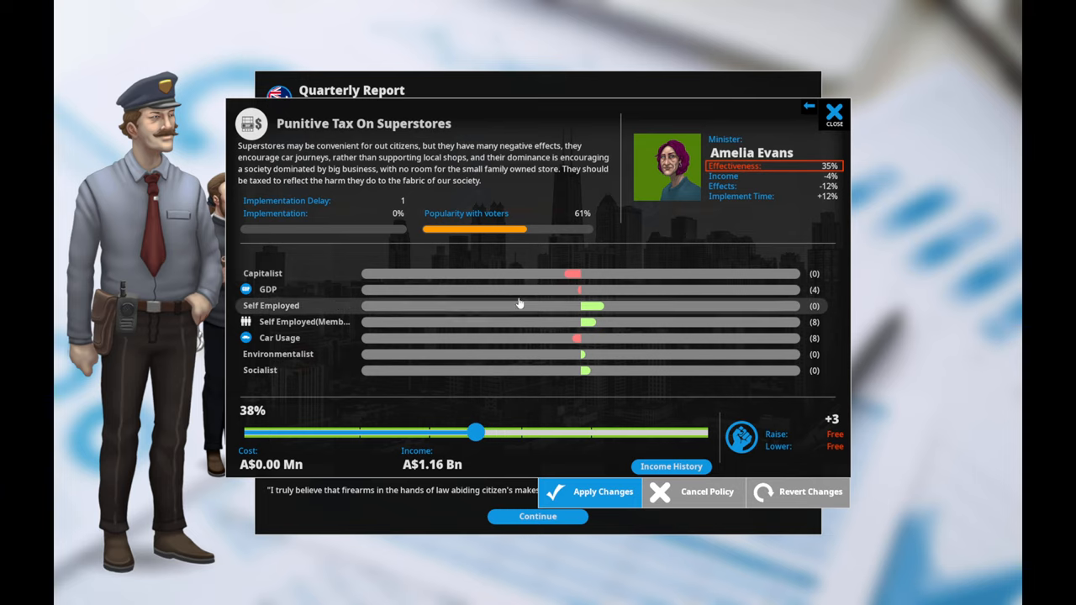
{"action": "mouse_move", "coordinate": [591, 323]}
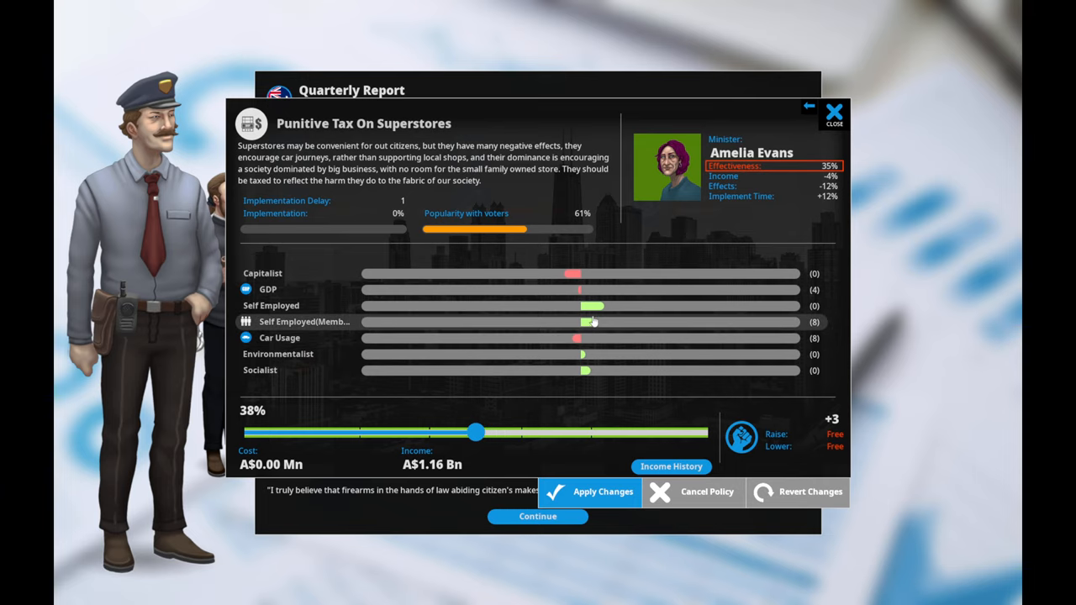
{"action": "mouse_move", "coordinate": [582, 333]}
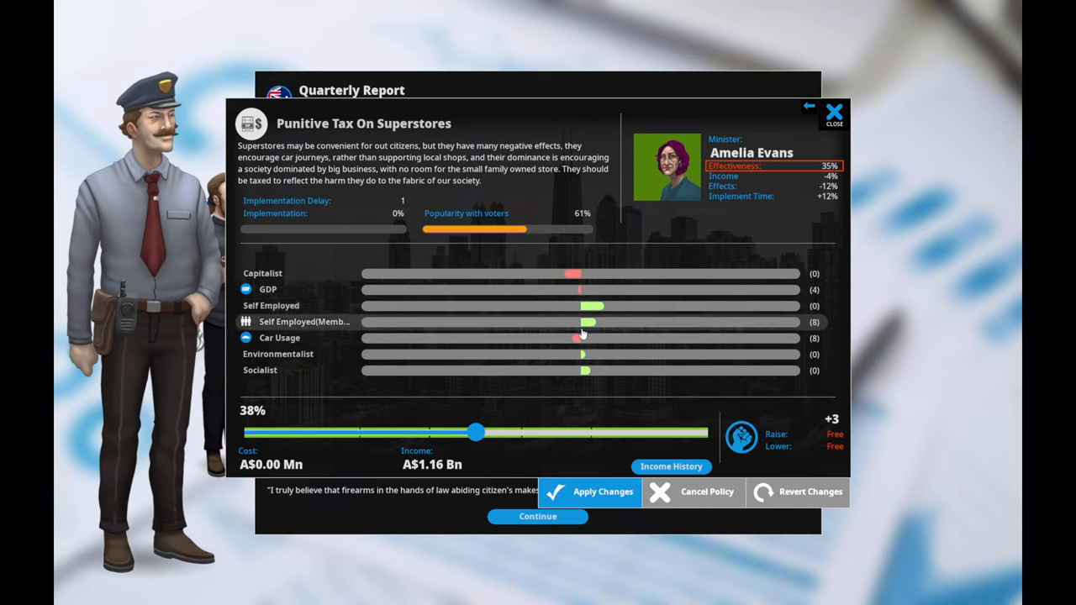
- Set the superstore tax rate to its top 75% level, worth A$2.15 Bn income
{"action": "left_click_drag", "start_coordinate": [476, 432], "coordinate": [558, 432]}
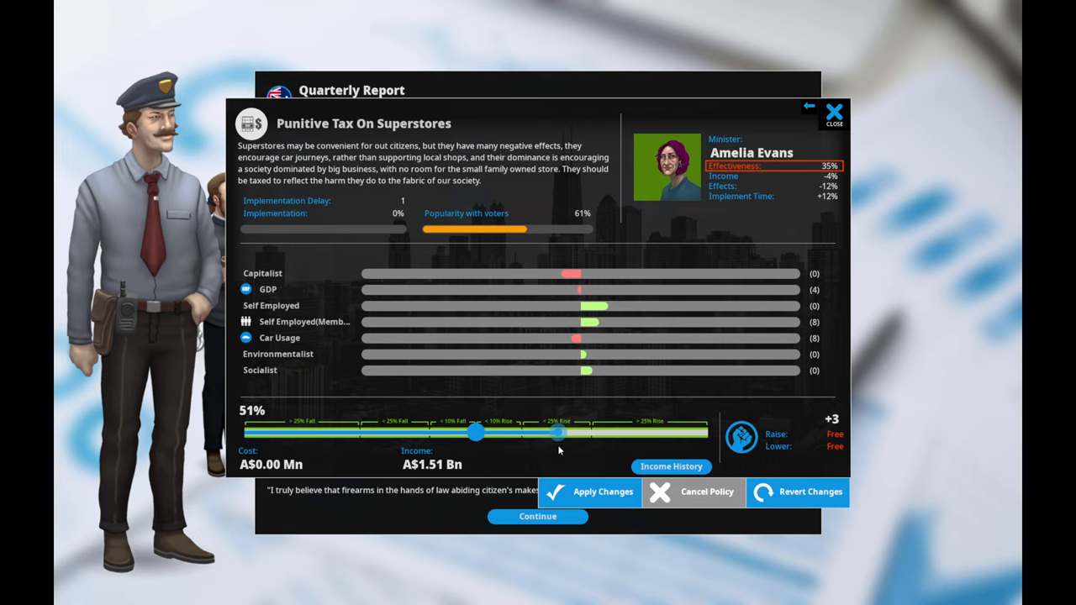
{"action": "left_click_drag", "start_coordinate": [558, 430], "coordinate": [706, 430]}
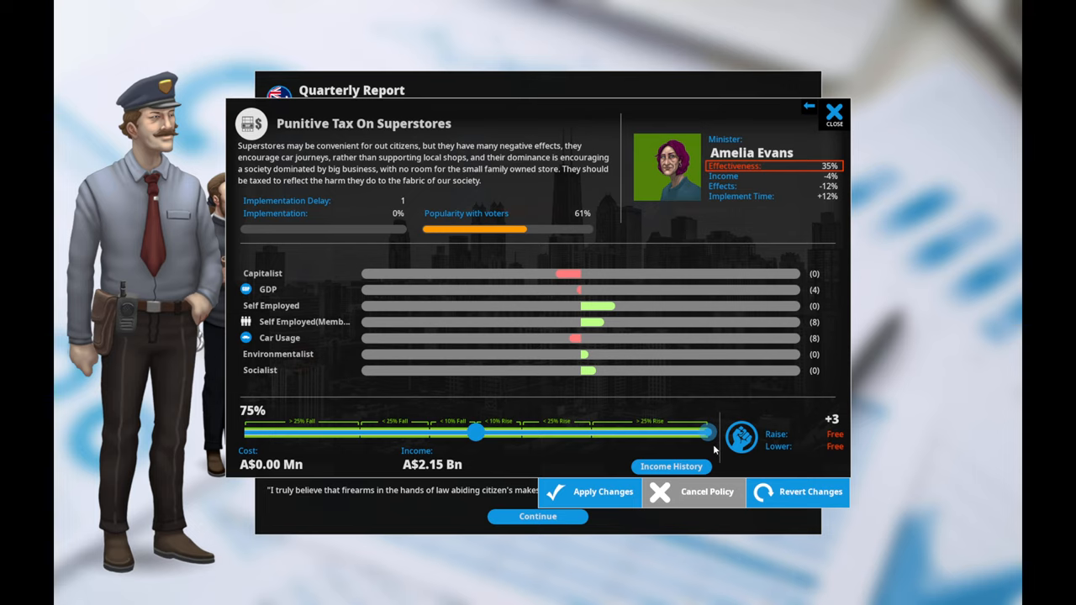
{"action": "left_click_drag", "start_coordinate": [706, 430], "coordinate": [680, 430]}
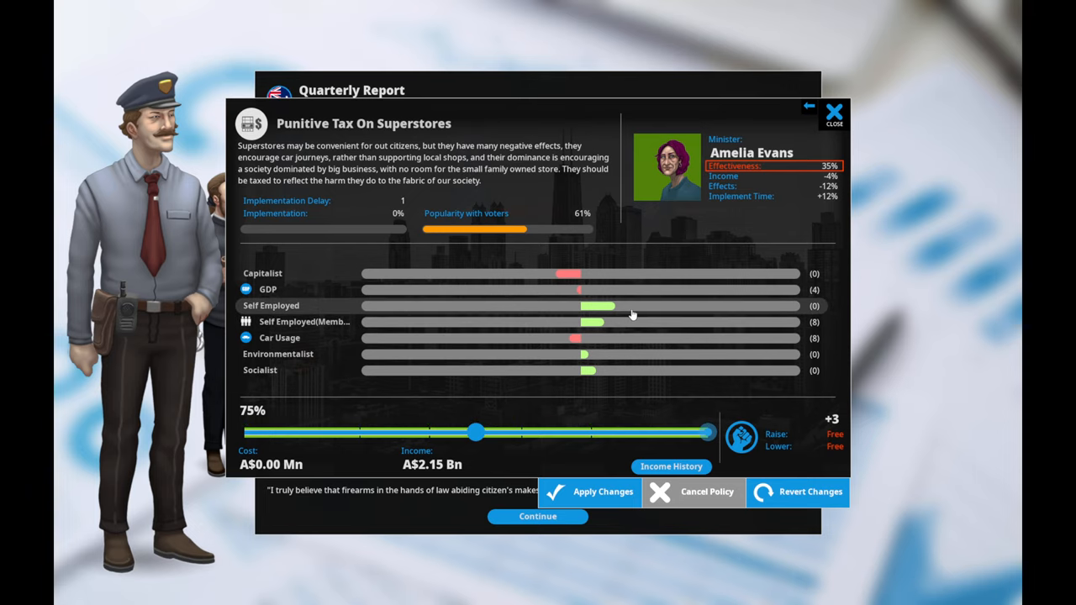
{"action": "mouse_move", "coordinate": [558, 347]}
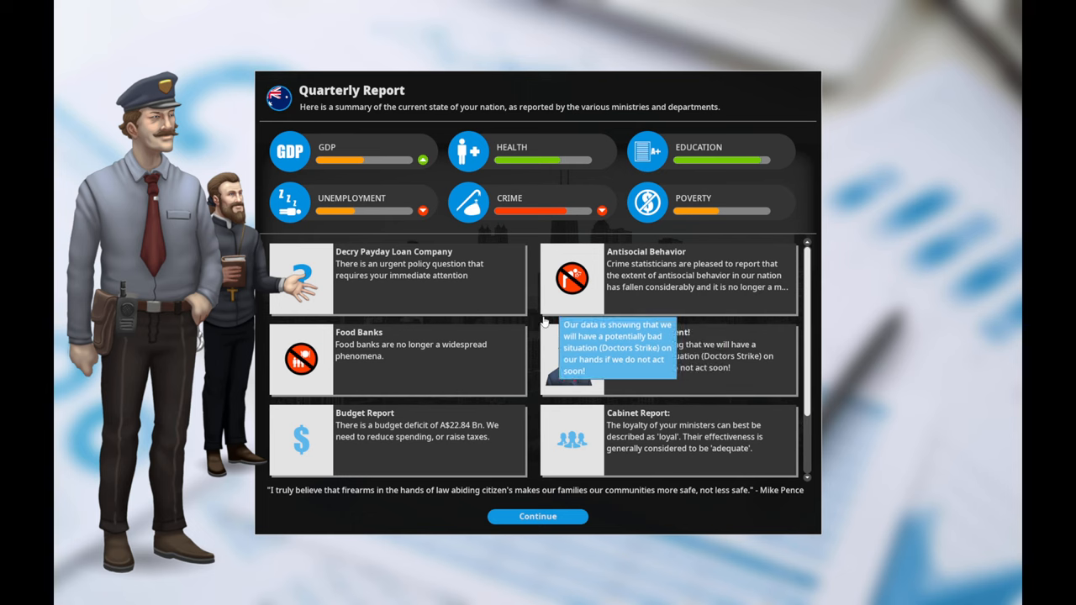
- Review the imminent Doctors Strike causes, close it, and continue past the quarterly report
{"action": "left_click", "coordinate": [666, 360]}
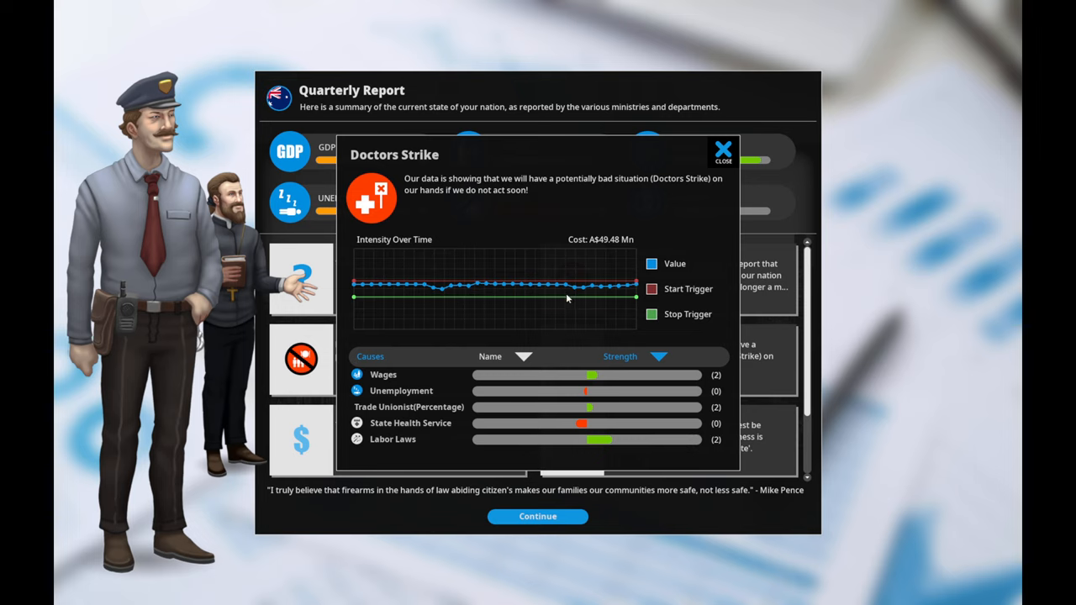
{"action": "mouse_move", "coordinate": [556, 426]}
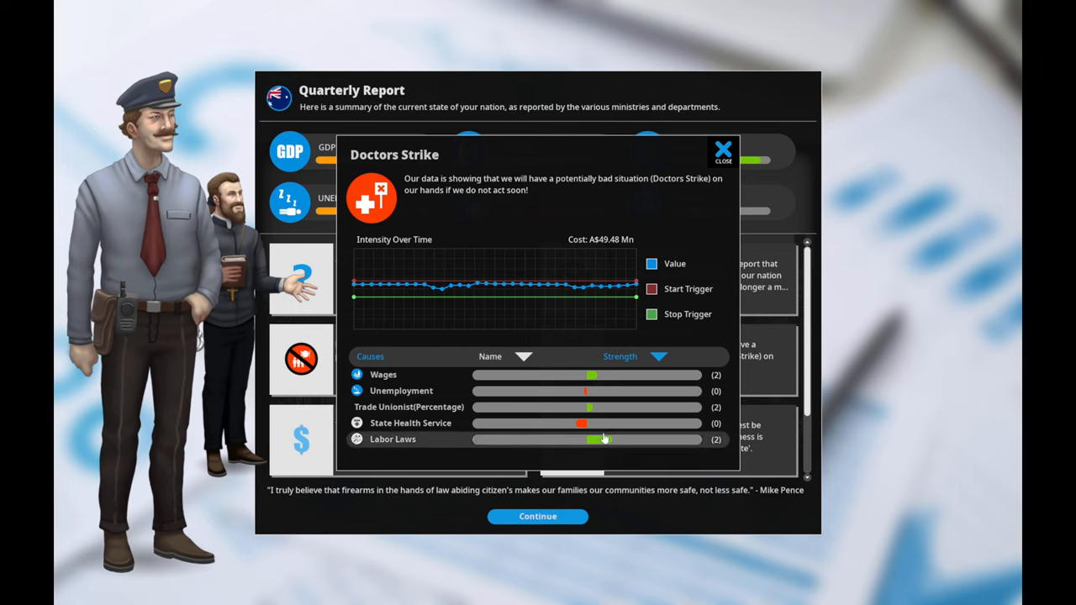
{"action": "left_click", "coordinate": [722, 153]}
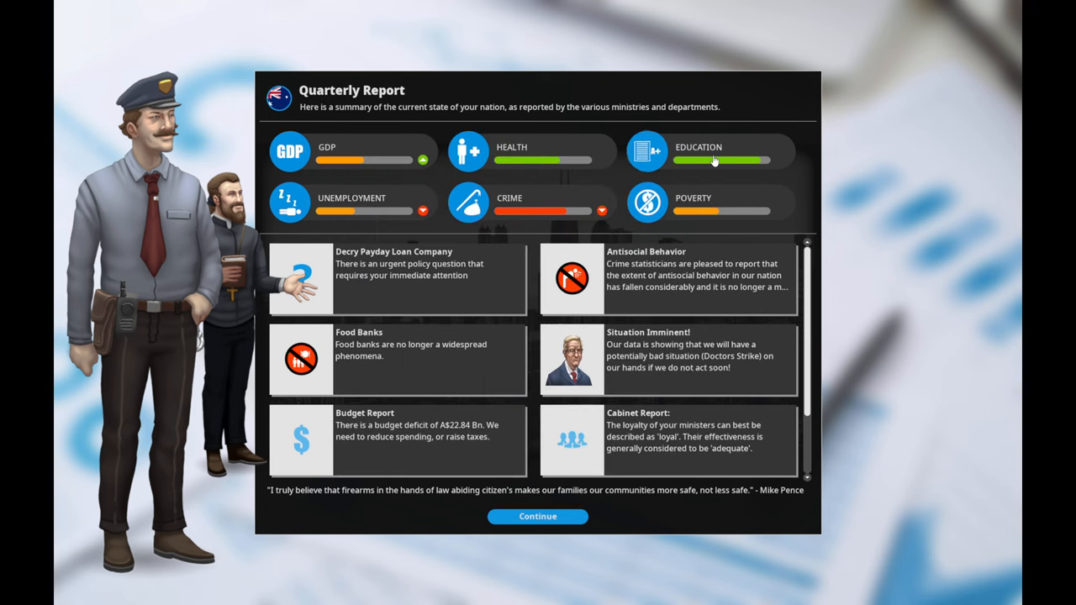
{"action": "mouse_move", "coordinate": [609, 304]}
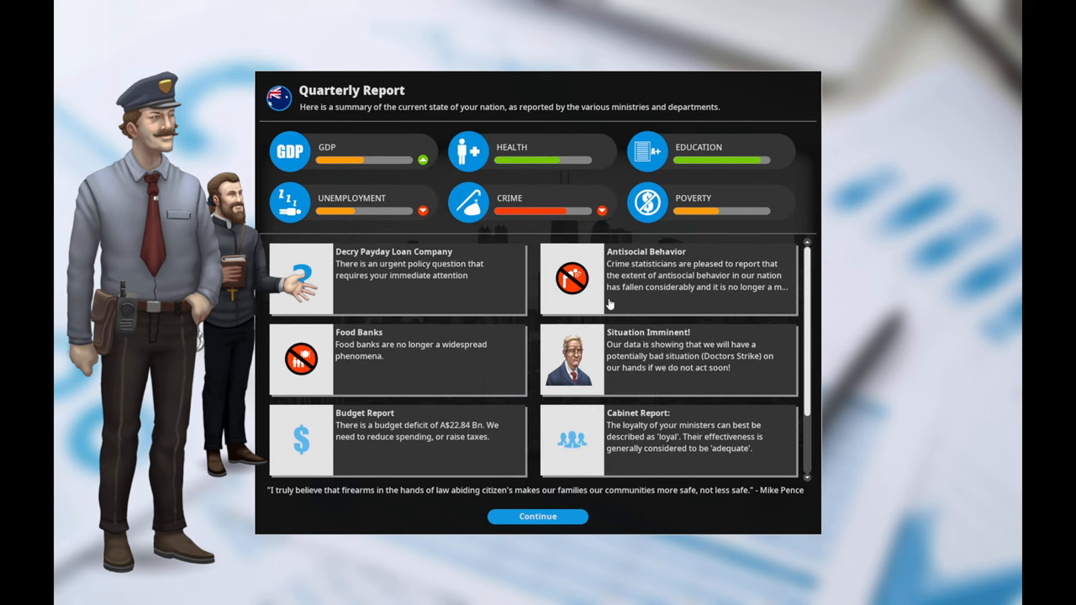
{"action": "mouse_move", "coordinate": [472, 336]}
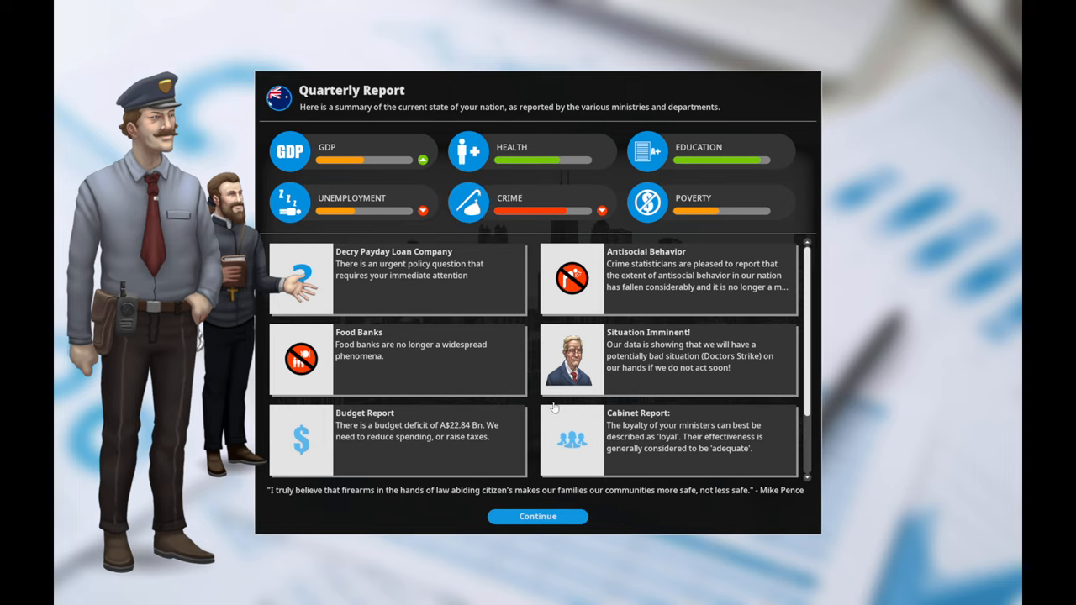
{"action": "mouse_move", "coordinate": [488, 444]}
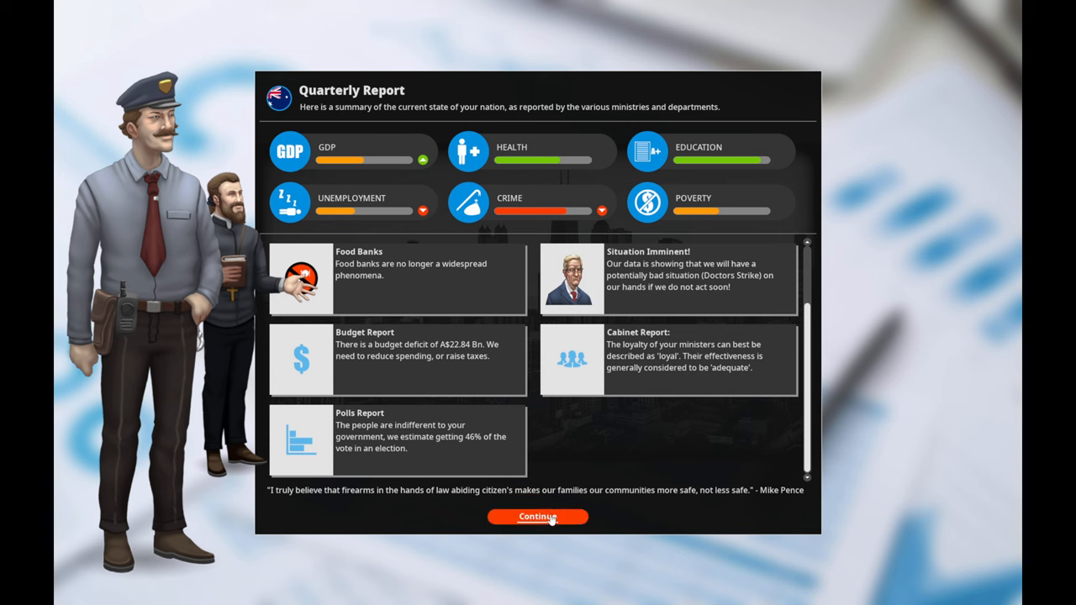
{"action": "left_click", "coordinate": [538, 516]}
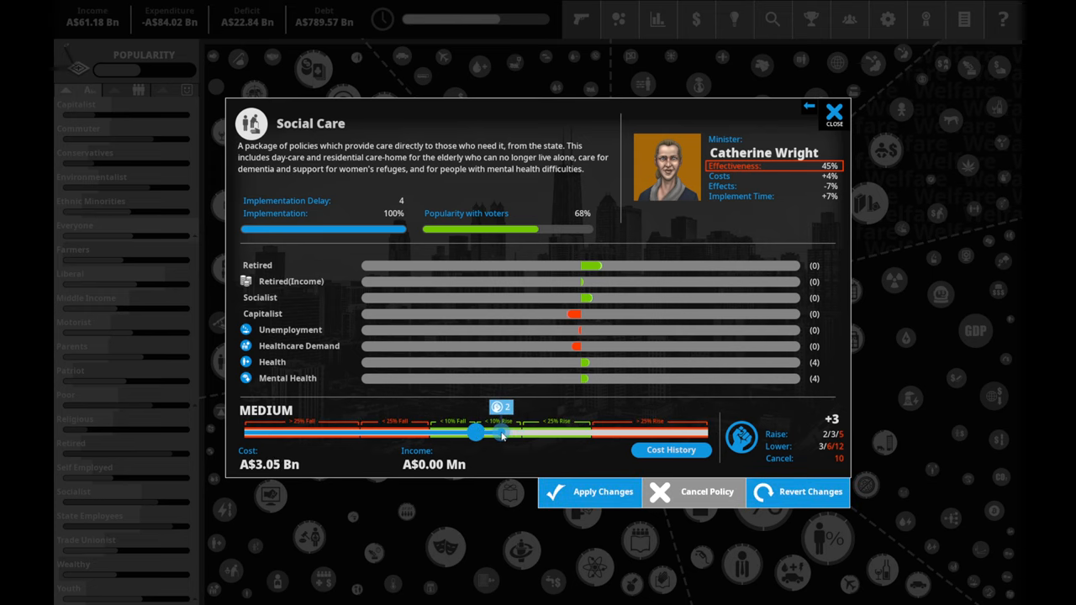
- Preview Social Care funding at high, restore its current level and close it unchanged
{"action": "left_click_drag", "start_coordinate": [474, 430], "coordinate": [502, 430]}
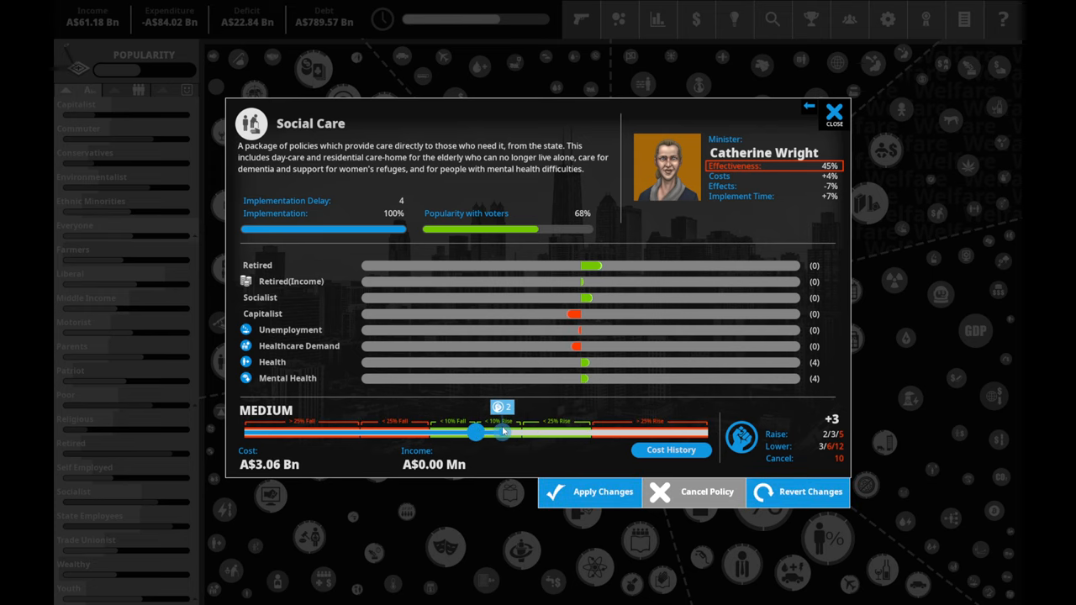
{"action": "left_click_drag", "start_coordinate": [474, 430], "coordinate": [597, 430]}
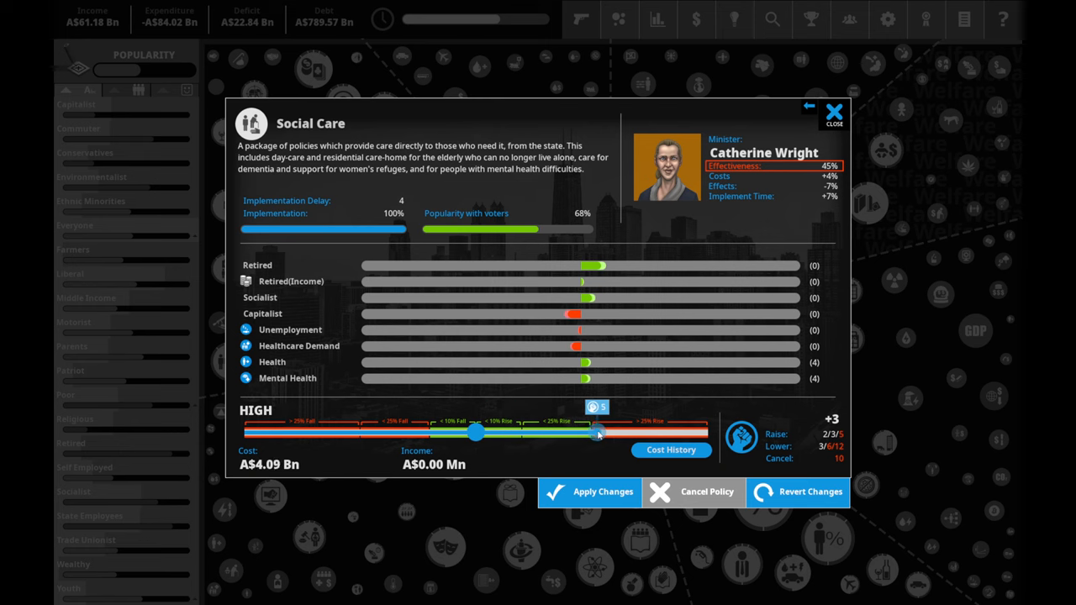
{"action": "left_click_drag", "start_coordinate": [596, 430], "coordinate": [473, 430]}
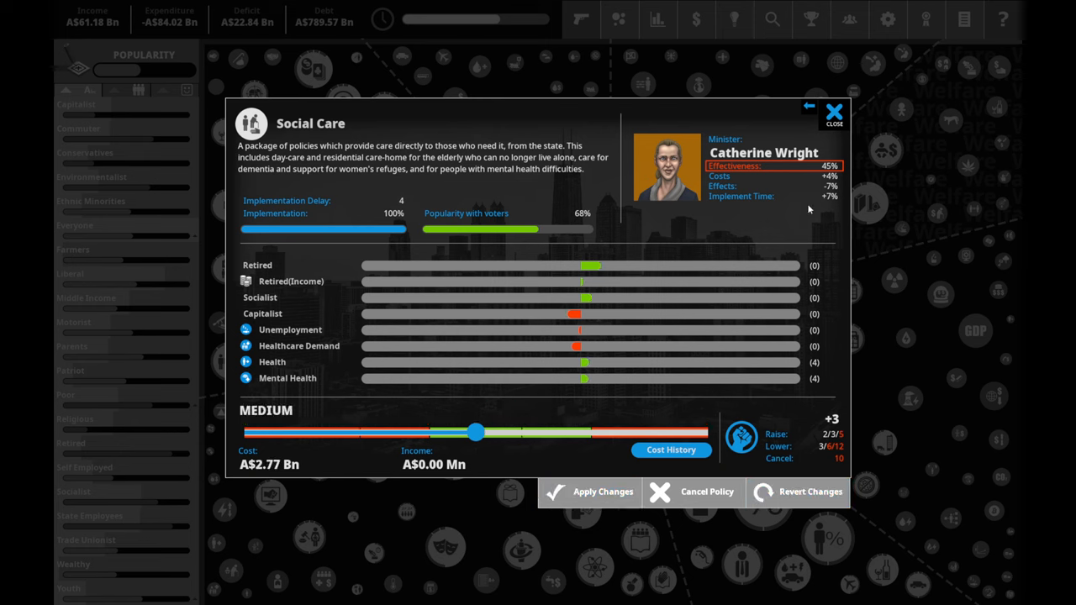
{"action": "left_click", "coordinate": [833, 111]}
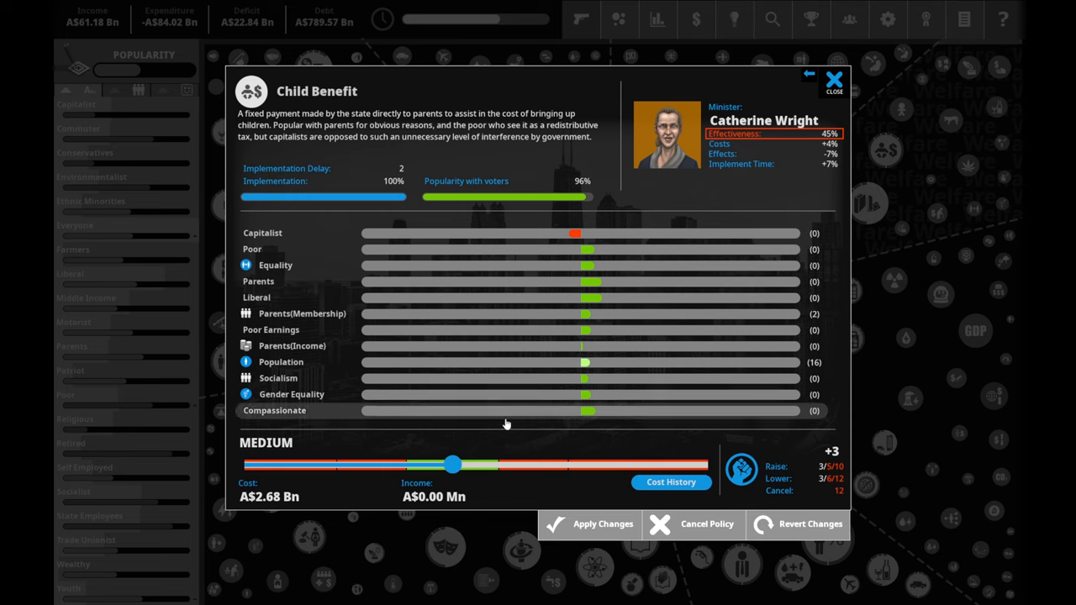
{"action": "mouse_move", "coordinate": [767, 165]}
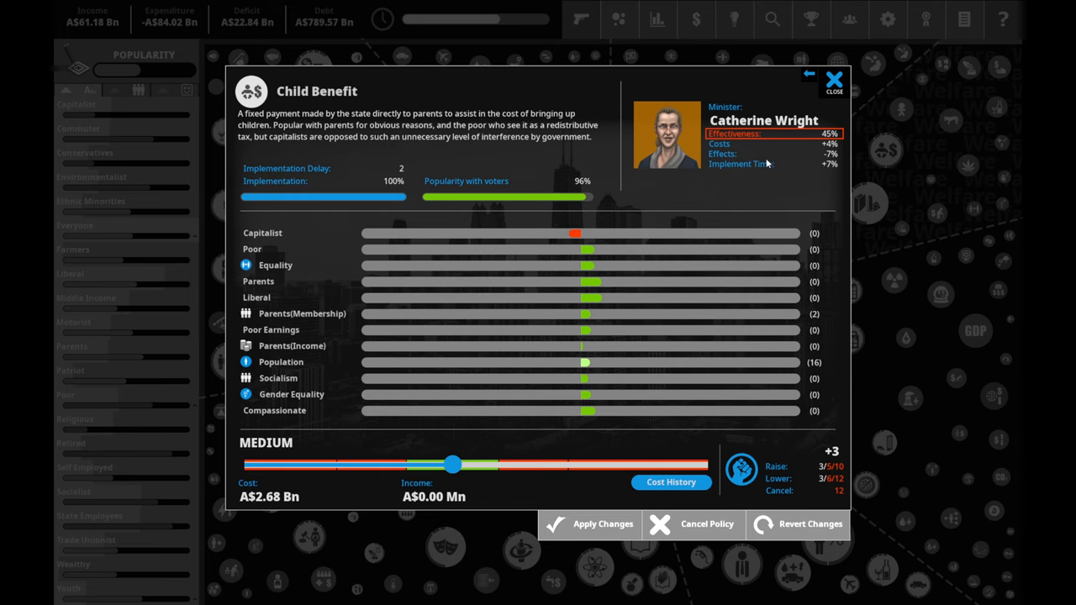
- Preview Child Benefit at low, restore it to medium (A$2.68 Bn) and close the details
{"action": "left_click_drag", "start_coordinate": [454, 464], "coordinate": [413, 464]}
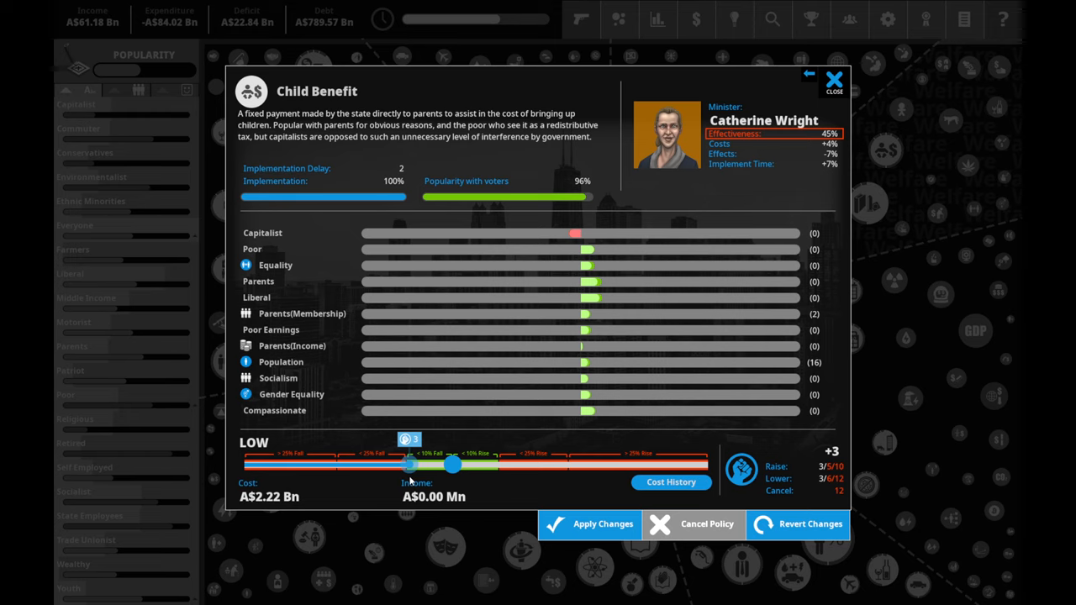
{"action": "left_click_drag", "start_coordinate": [410, 464], "coordinate": [428, 464]}
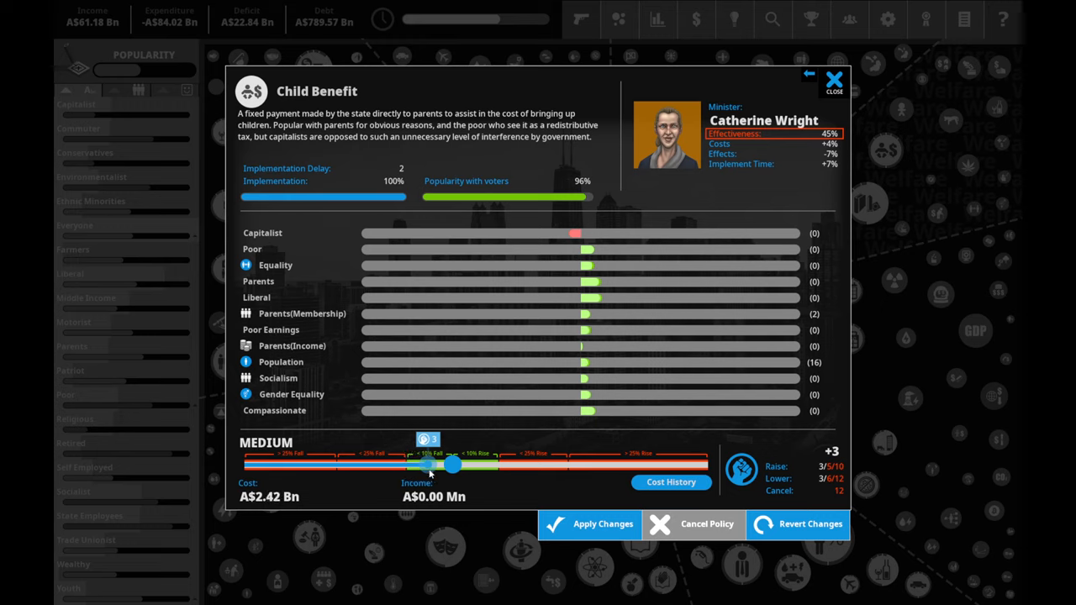
{"action": "left_click_drag", "start_coordinate": [429, 464], "coordinate": [454, 463]}
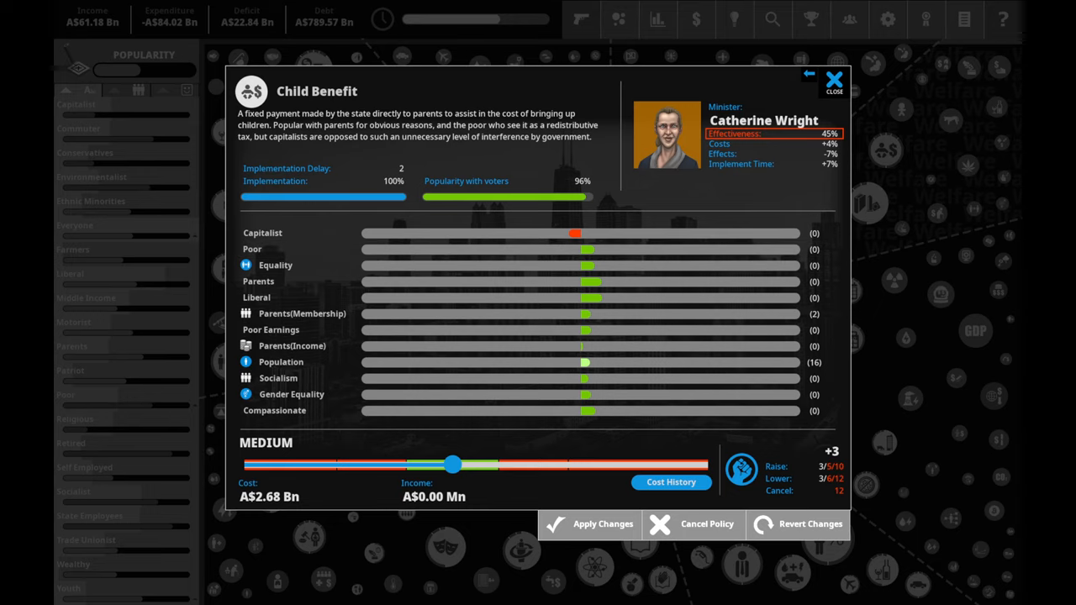
{"action": "mouse_move", "coordinate": [812, 102]}
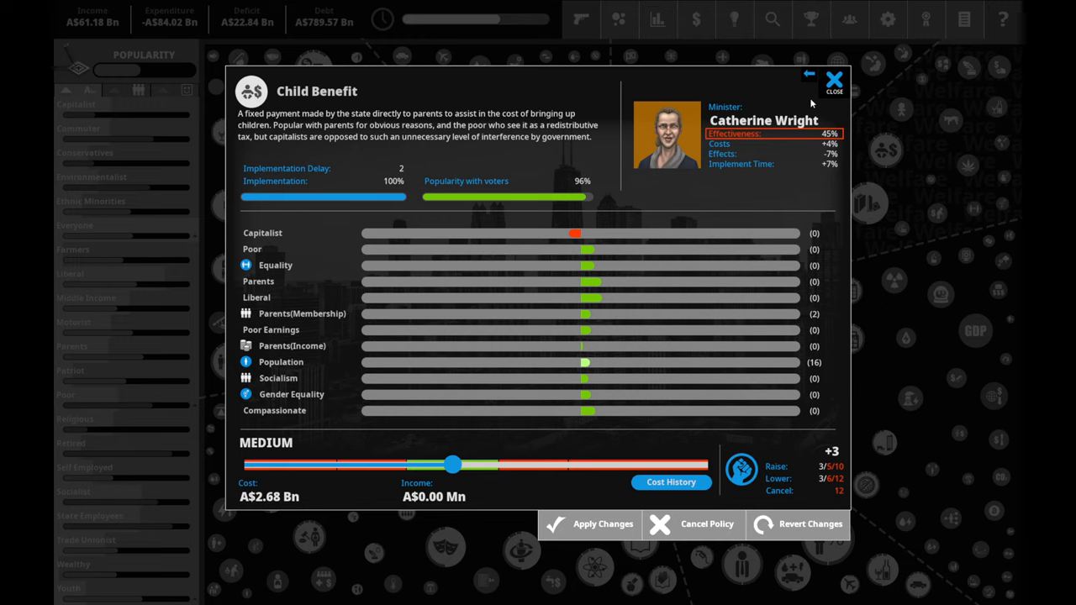
{"action": "mouse_move", "coordinate": [870, 105]}
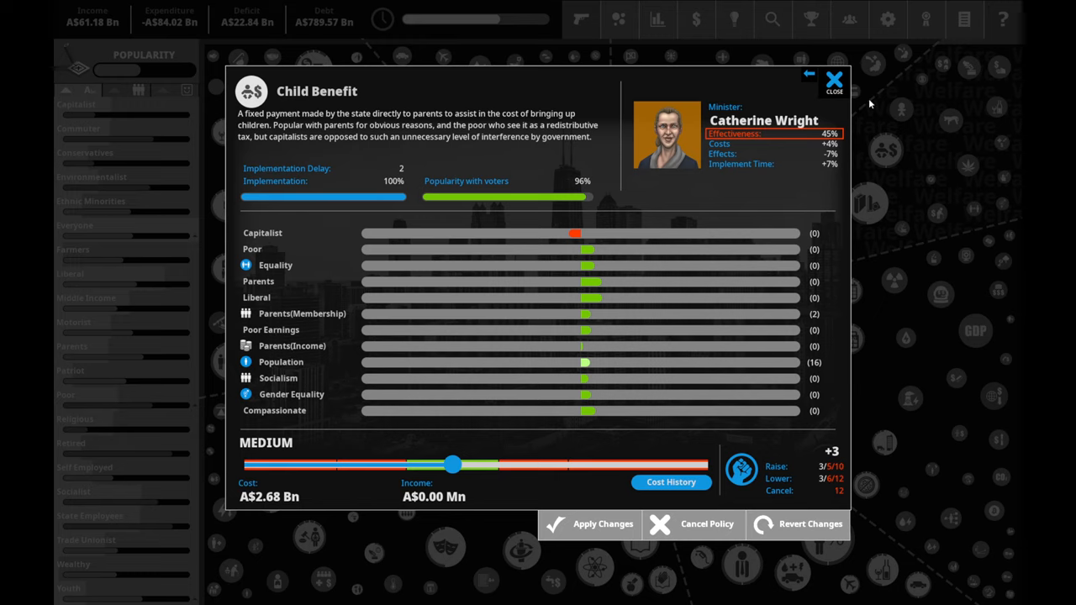
{"action": "left_click", "coordinate": [833, 81]}
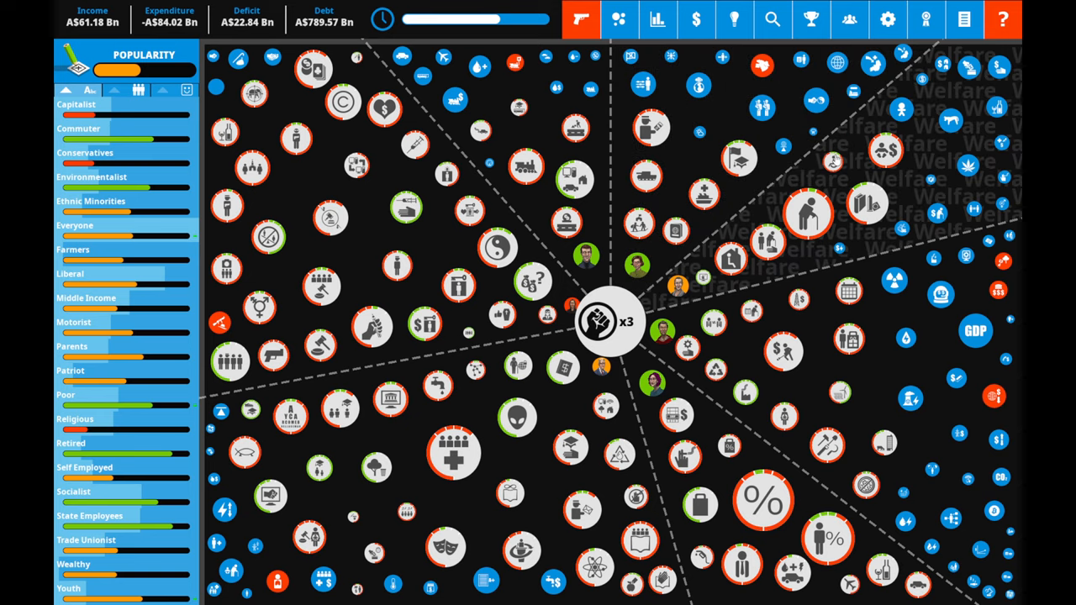
- View Disability Benefit, Consumer Rights and CyberBullying Awareness Campaign details in turn, then close them
{"action": "left_click", "coordinate": [803, 211]}
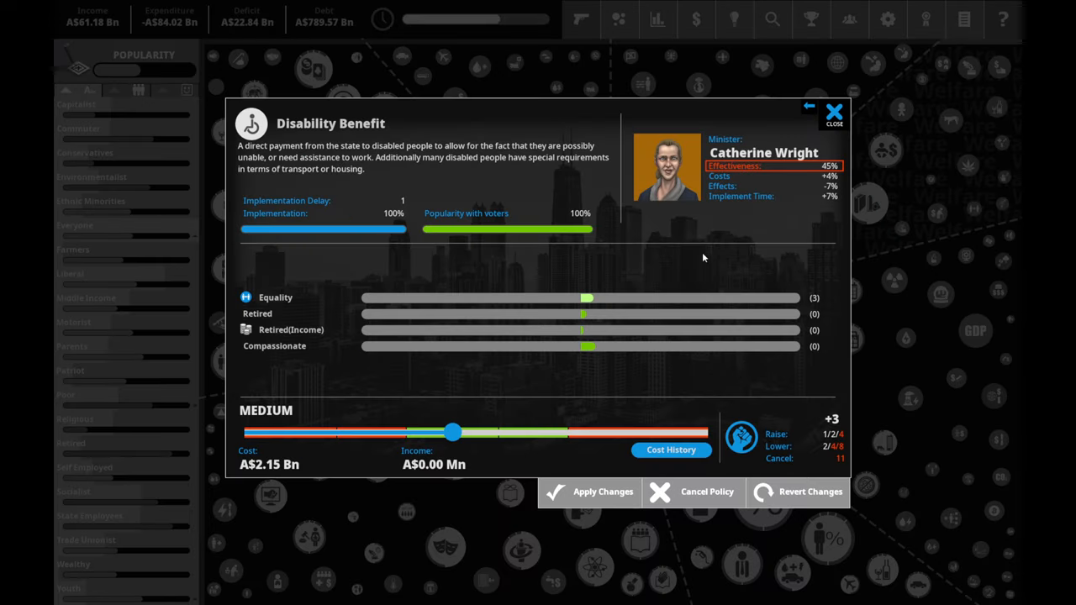
{"action": "mouse_move", "coordinate": [905, 40]}
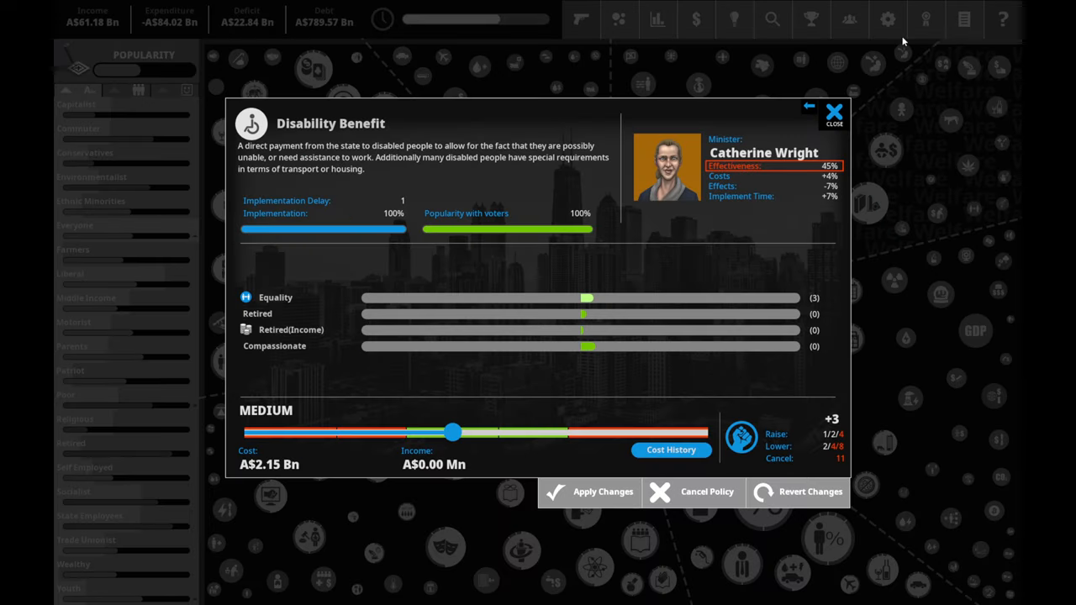
{"action": "left_click", "coordinate": [834, 111]}
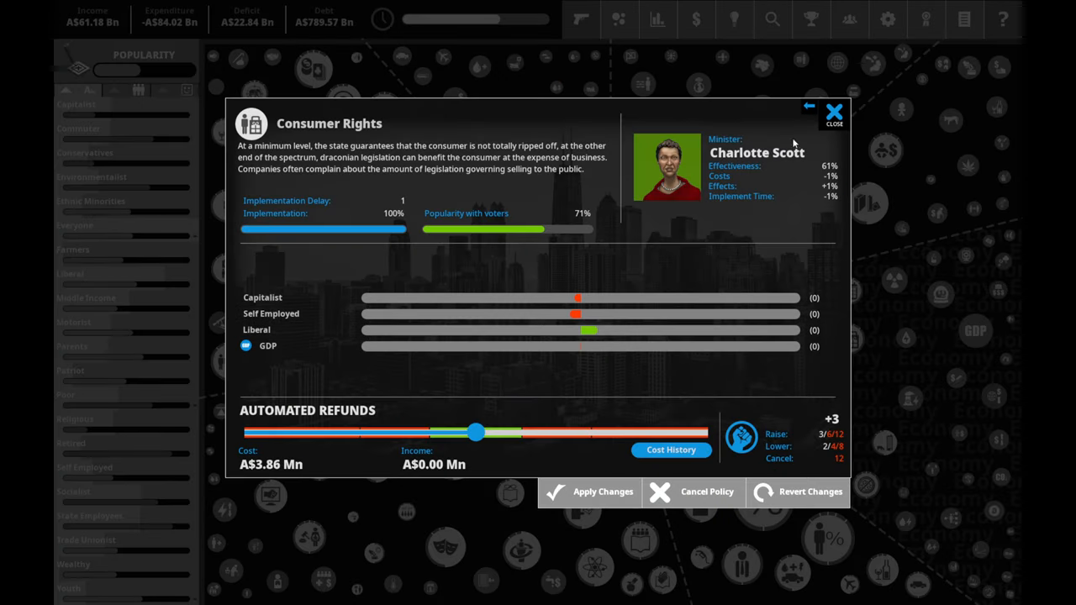
{"action": "left_click", "coordinate": [834, 111]}
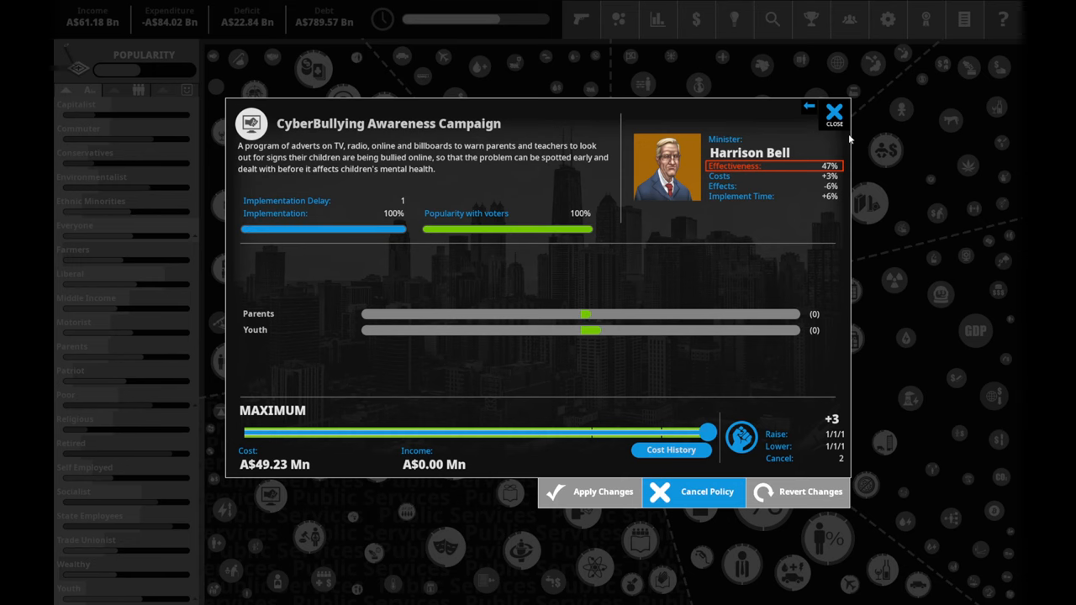
{"action": "left_click", "coordinate": [834, 111]}
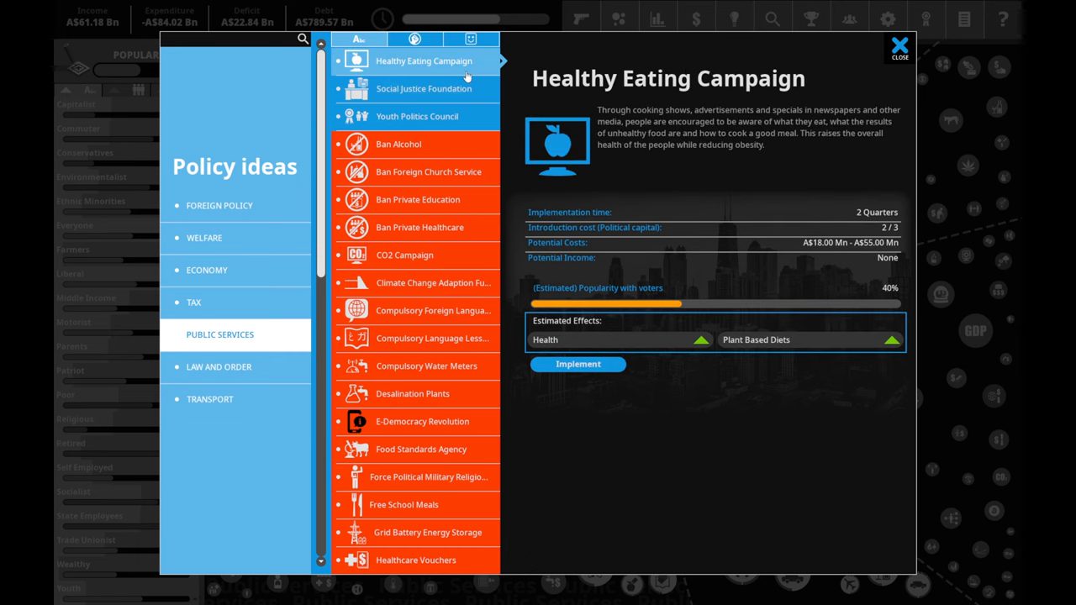
- Browse Youth Politics Council, then the Tax, Economy and Welfare ideas, landing on PPF
{"action": "left_click", "coordinate": [417, 116]}
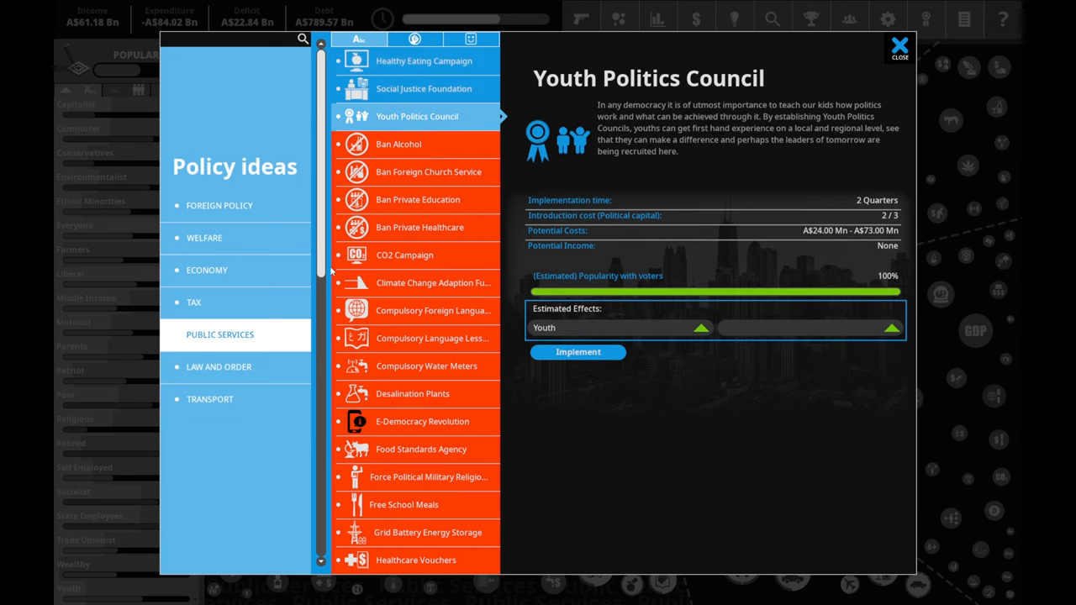
{"action": "mouse_move", "coordinate": [568, 346]}
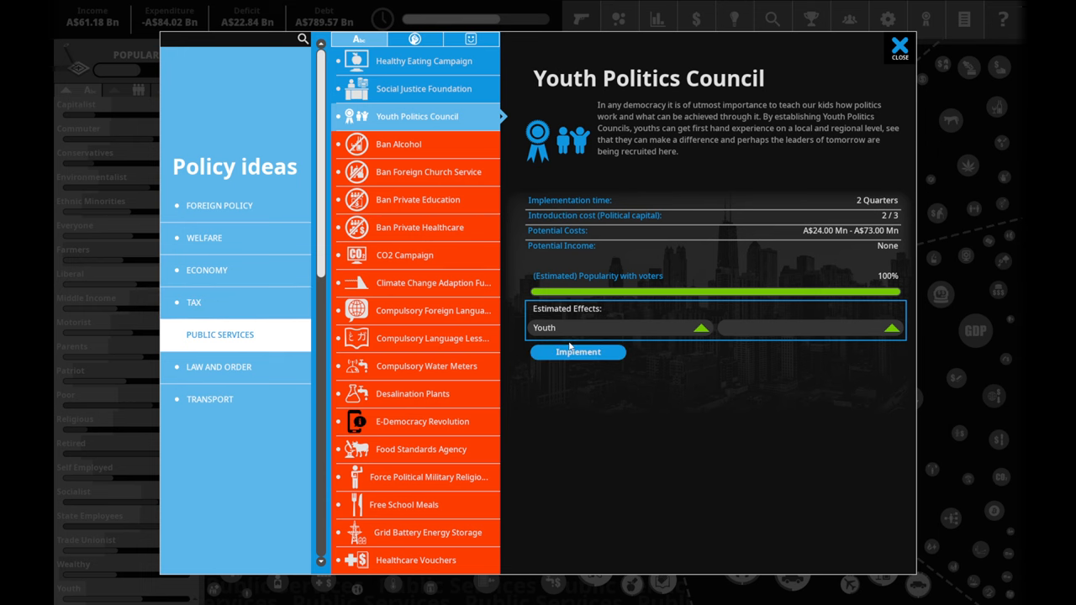
{"action": "left_click", "coordinate": [193, 302]}
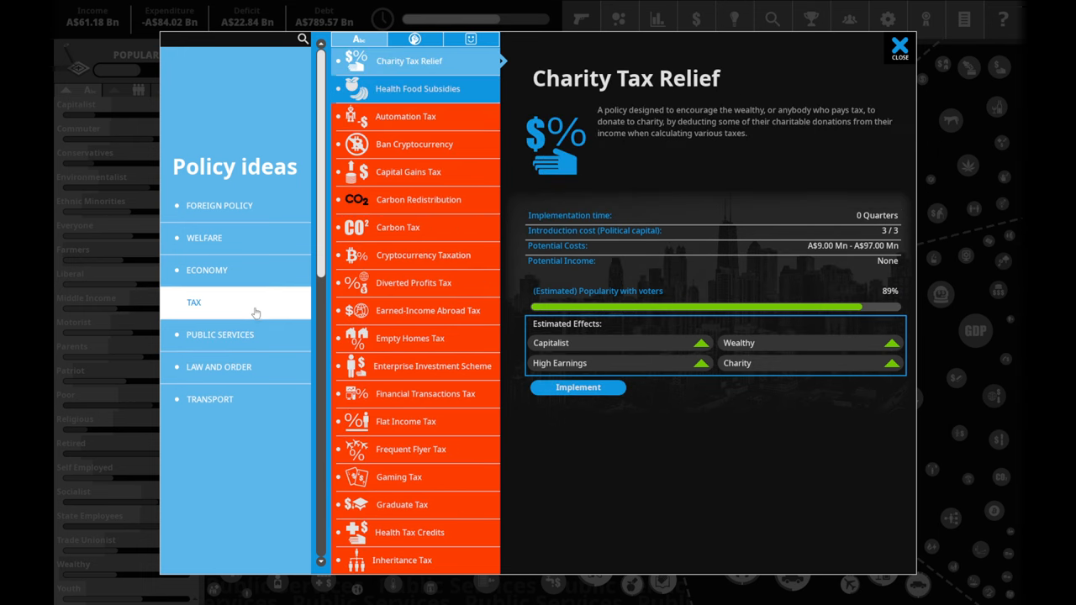
{"action": "left_click", "coordinate": [207, 269]}
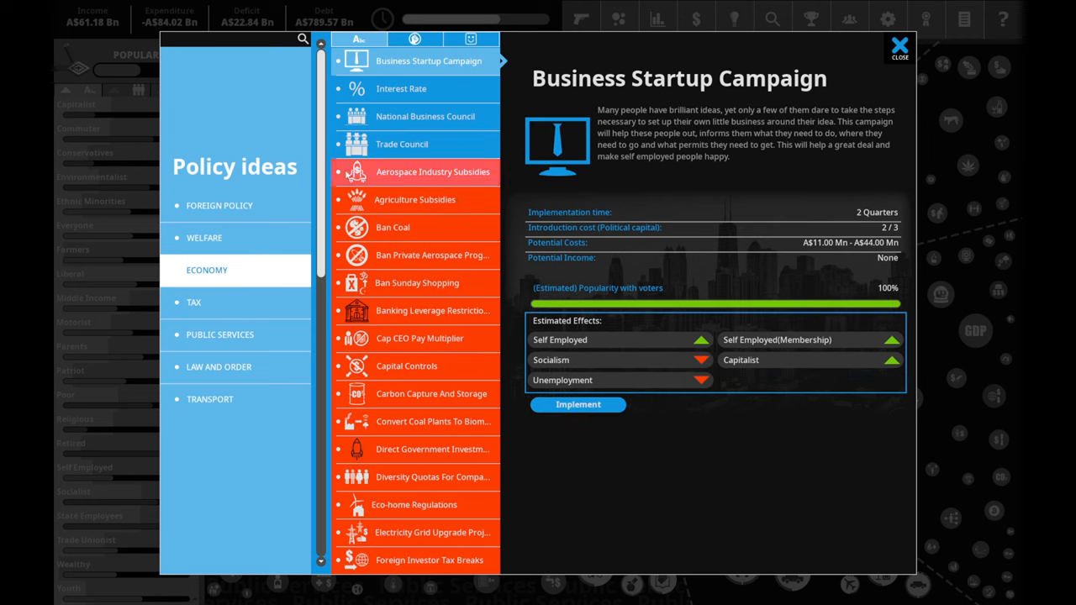
{"action": "left_click", "coordinate": [205, 238]}
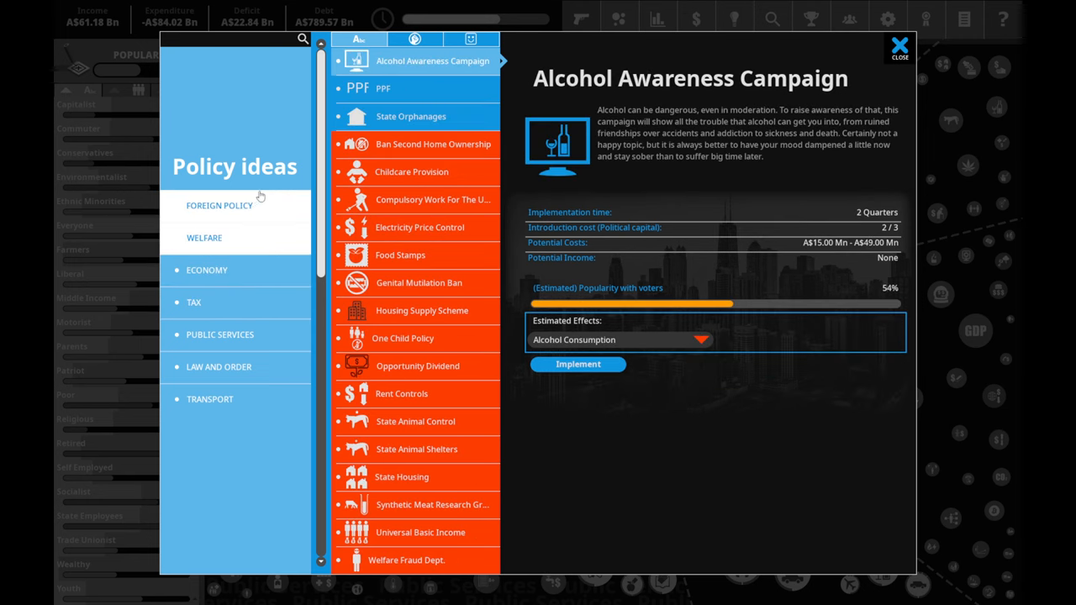
{"action": "left_click", "coordinate": [417, 88]}
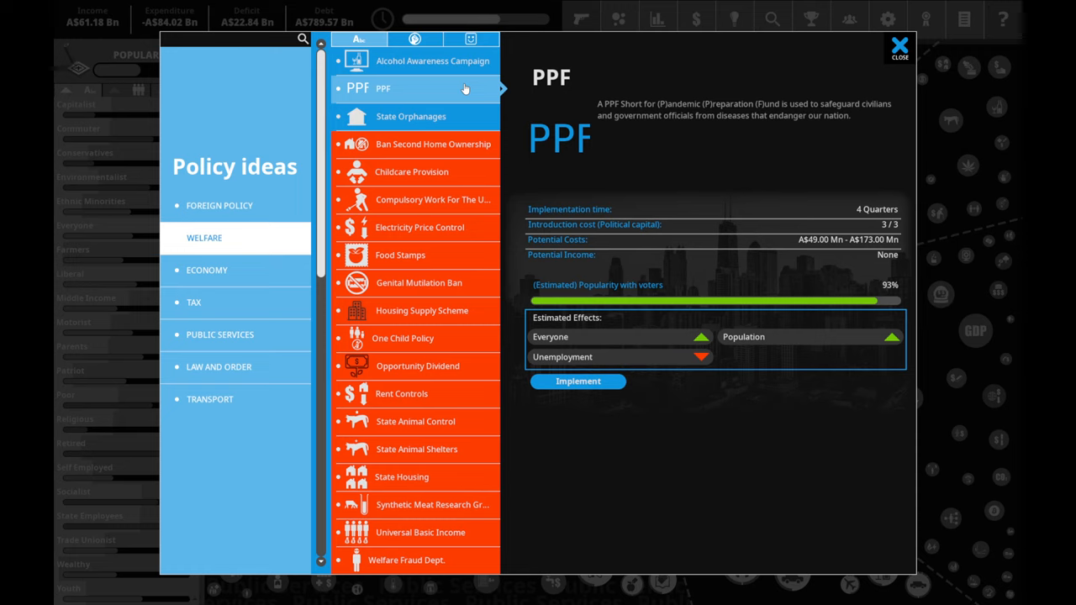
{"action": "mouse_move", "coordinate": [459, 108]}
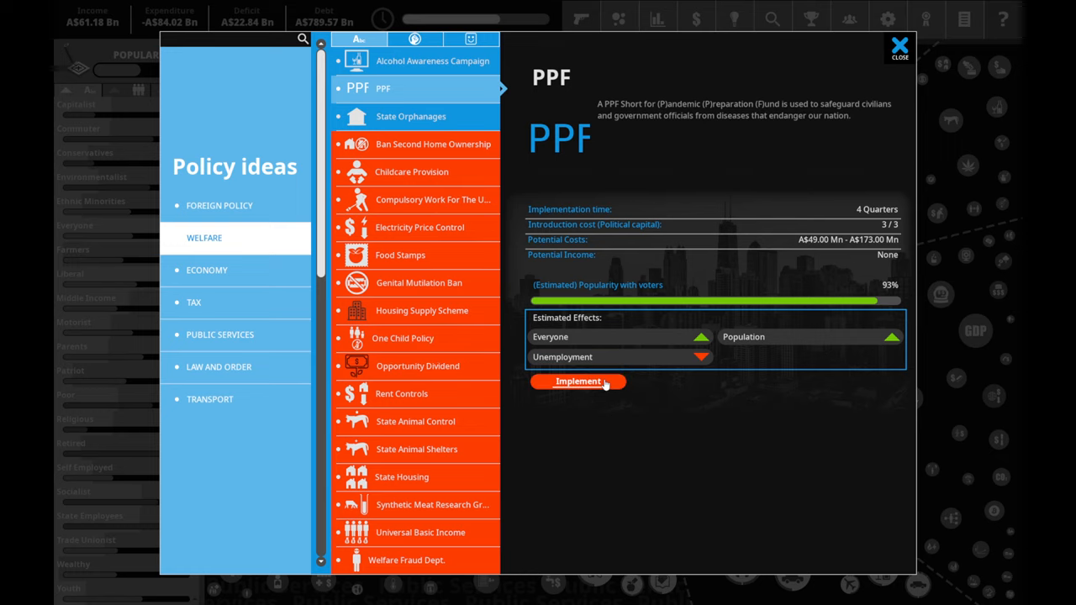
- Introduce PPF at its top Evacuation Centers level and apply the change
{"action": "left_click", "coordinate": [578, 380]}
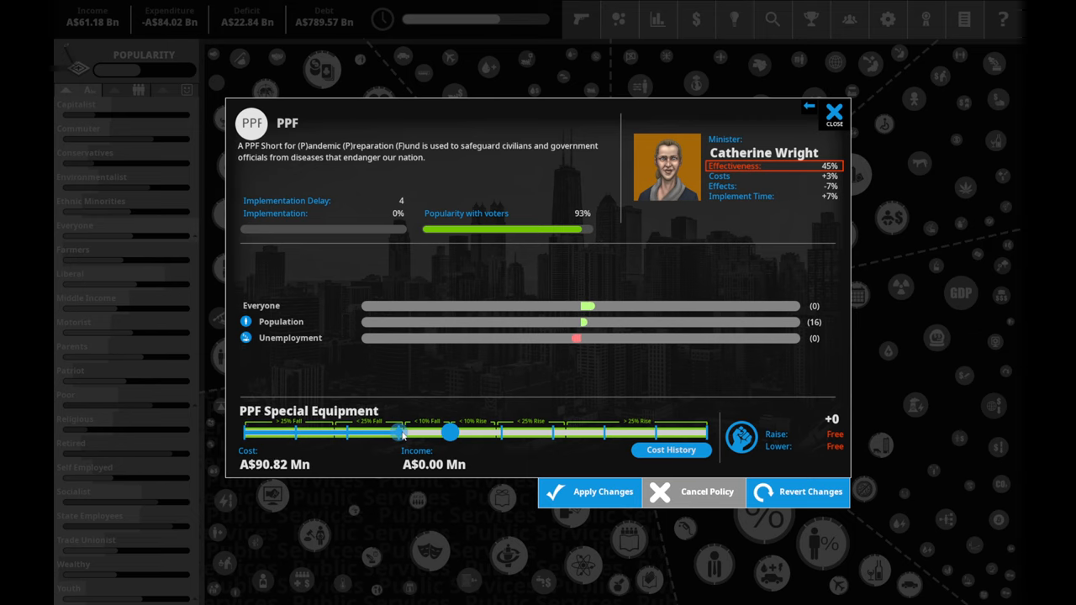
{"action": "mouse_move", "coordinate": [410, 437]}
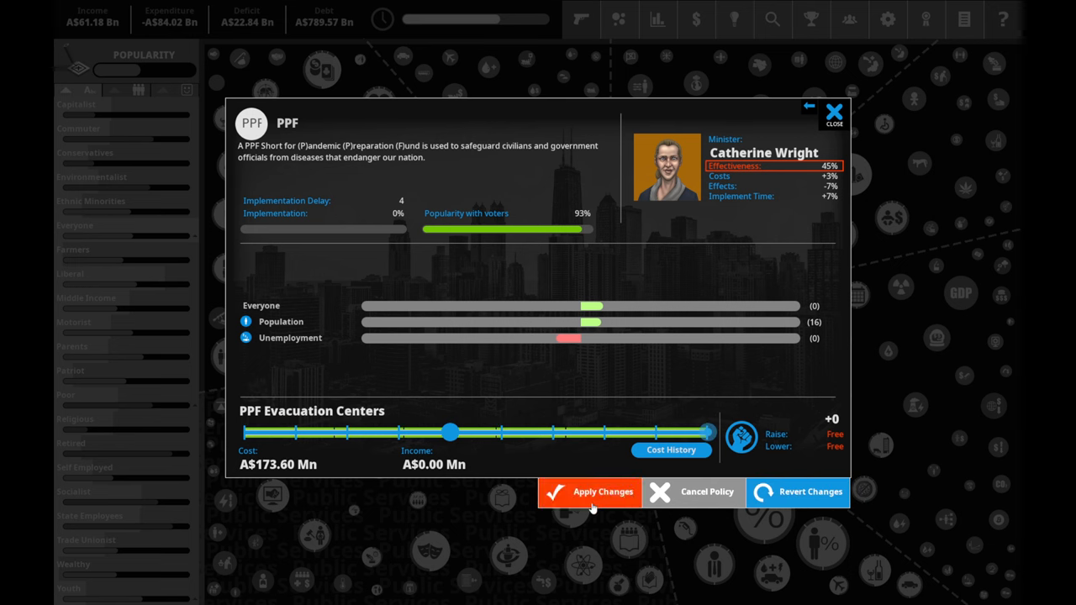
{"action": "left_click", "coordinate": [588, 490]}
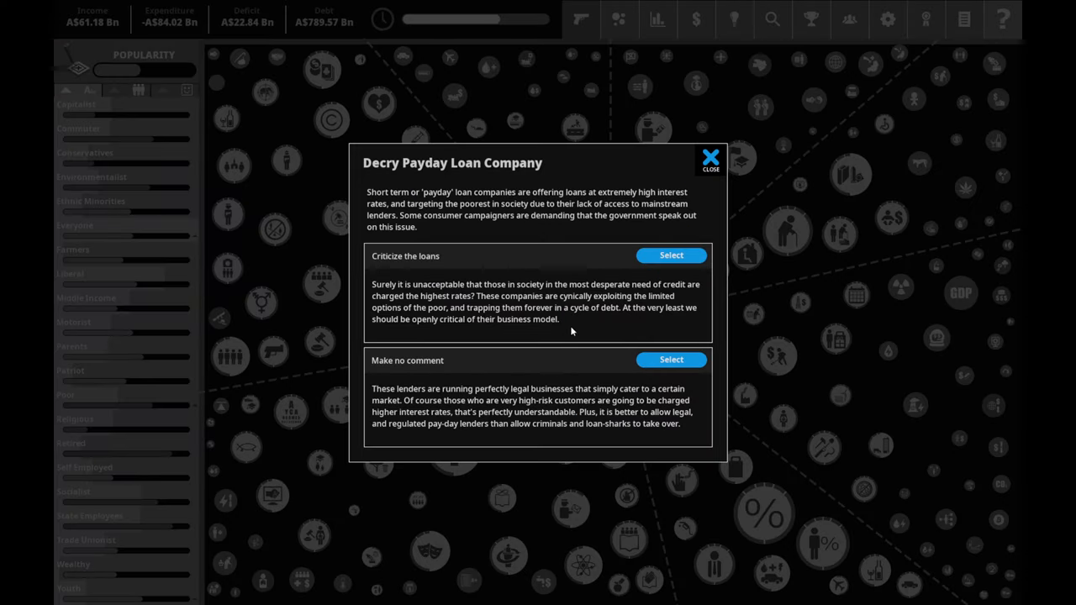
{"action": "mouse_move", "coordinate": [735, 296]}
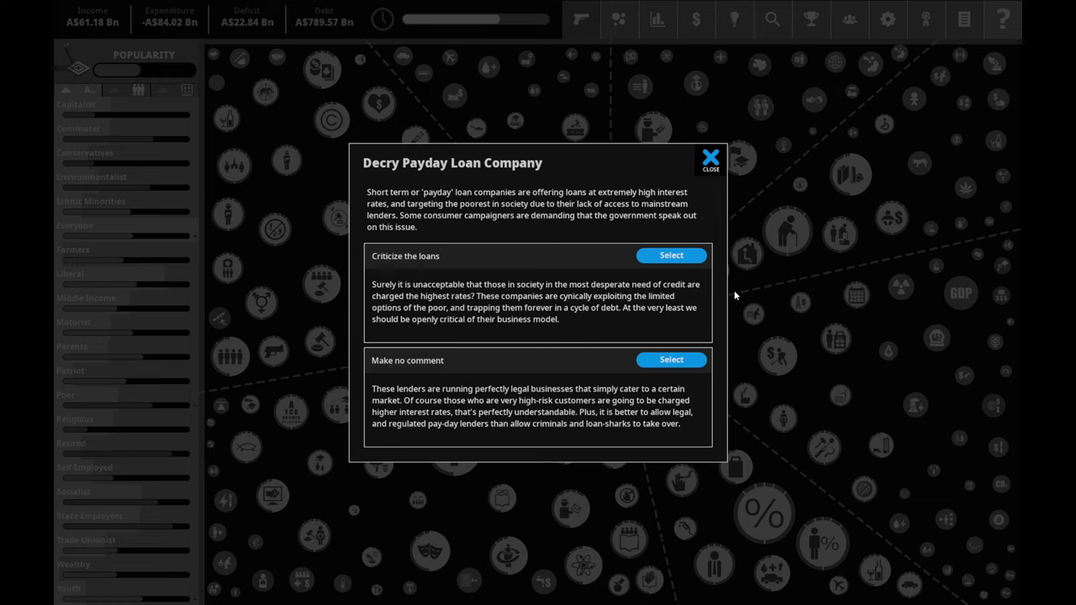
{"action": "mouse_move", "coordinate": [420, 286]}
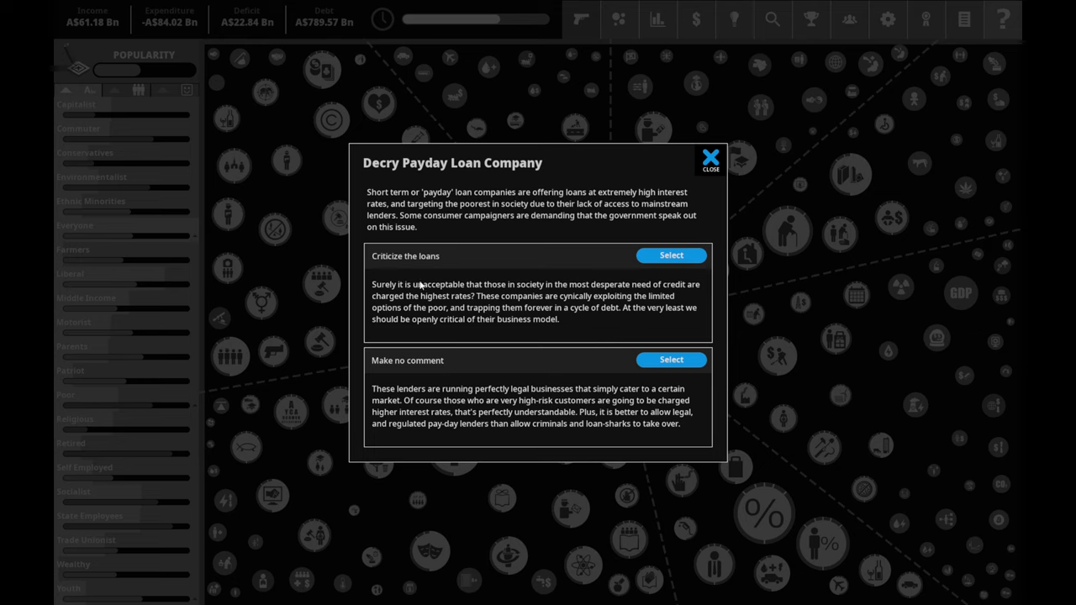
- Choose to criticize the payday loans, dismiss the outcome and advance to the next quarter
{"action": "left_click", "coordinate": [670, 256]}
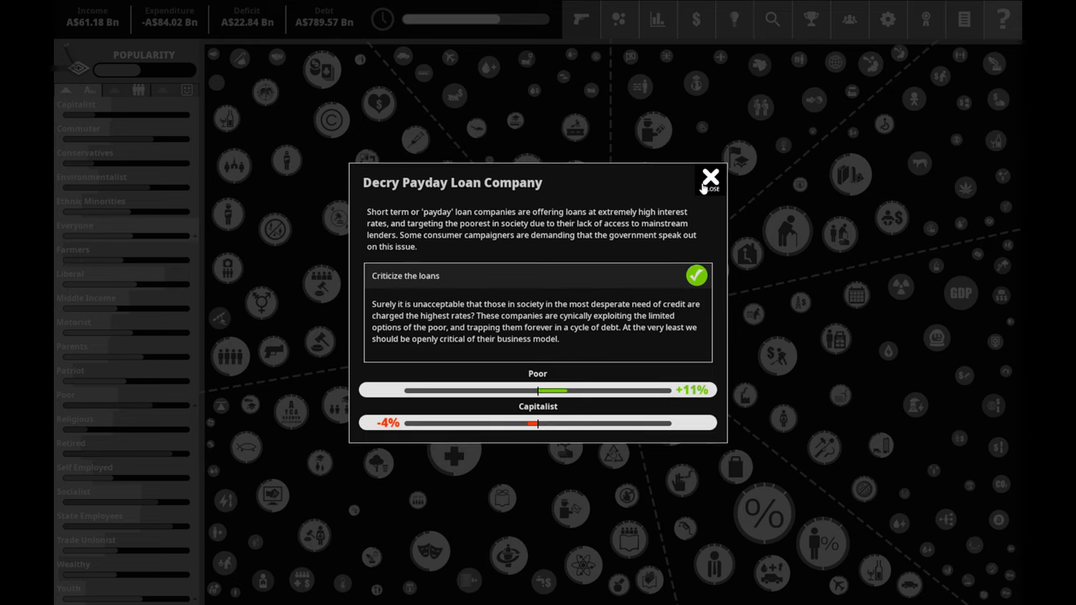
{"action": "left_click", "coordinate": [710, 178]}
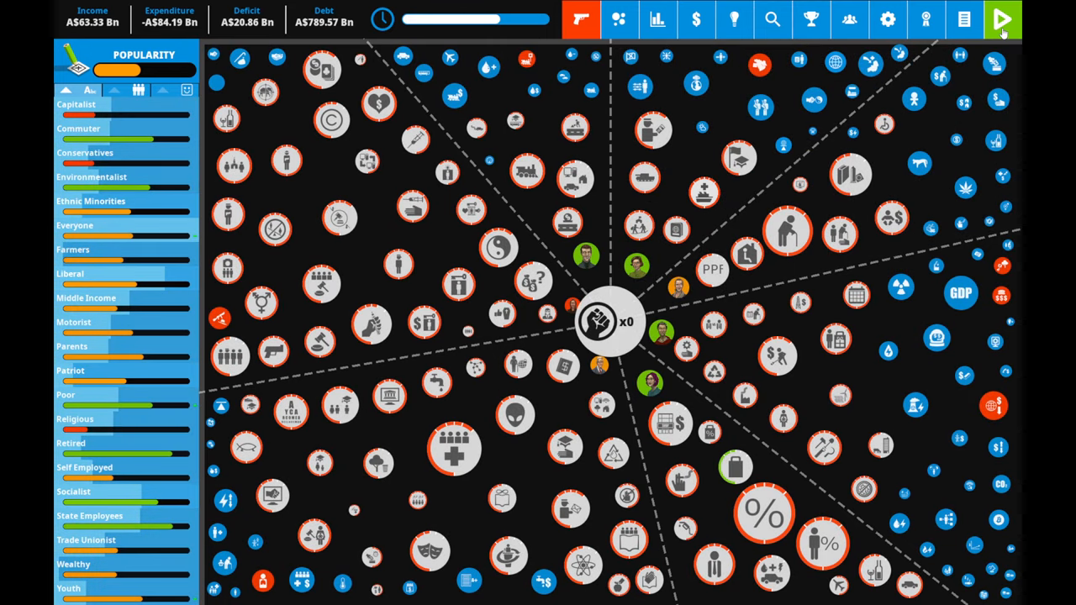
{"action": "left_click", "coordinate": [1001, 20]}
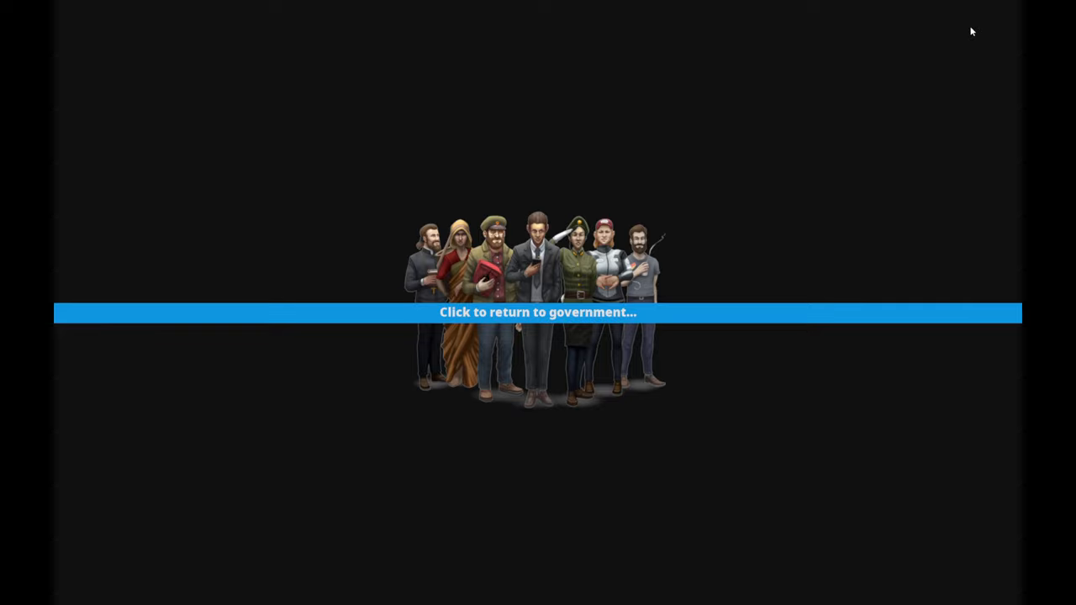
- Continue to the quarterly report and review the Pipeline Protests card
{"action": "left_click", "coordinate": [538, 311]}
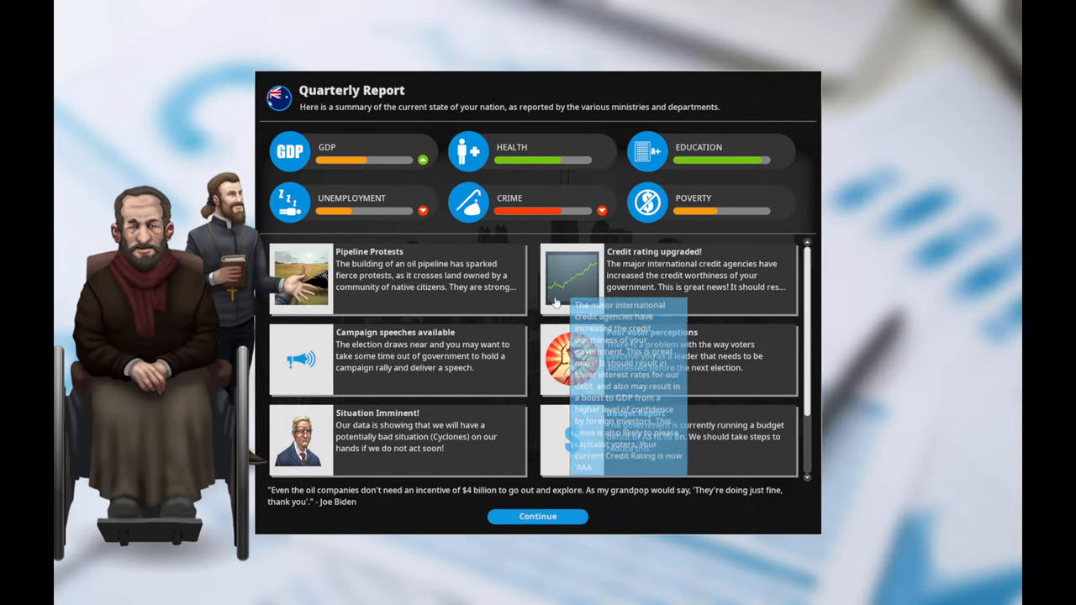
{"action": "mouse_move", "coordinate": [620, 277]}
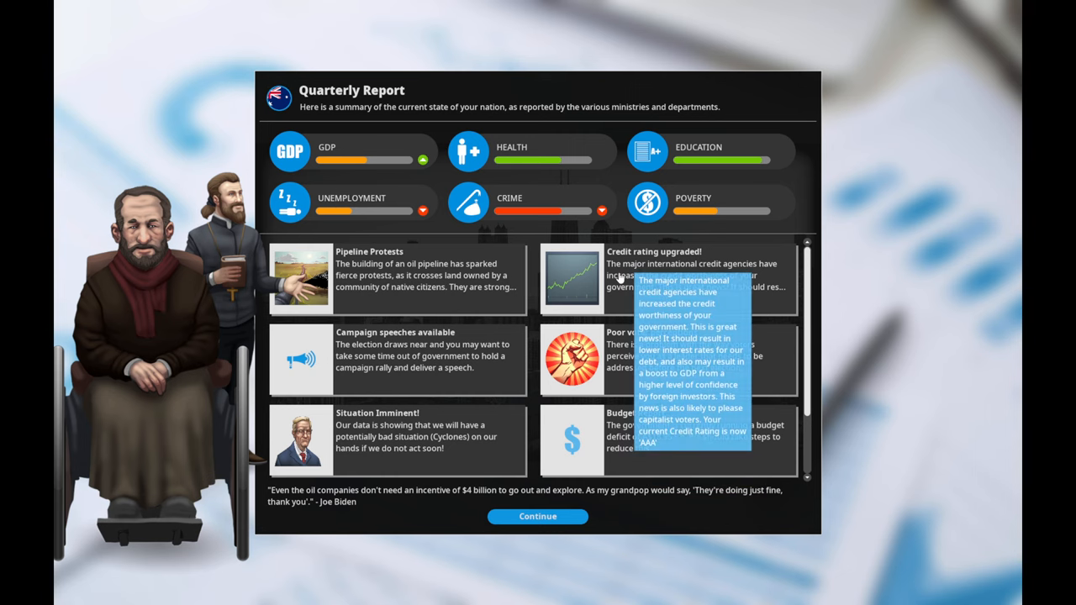
{"action": "left_click", "coordinate": [395, 277]}
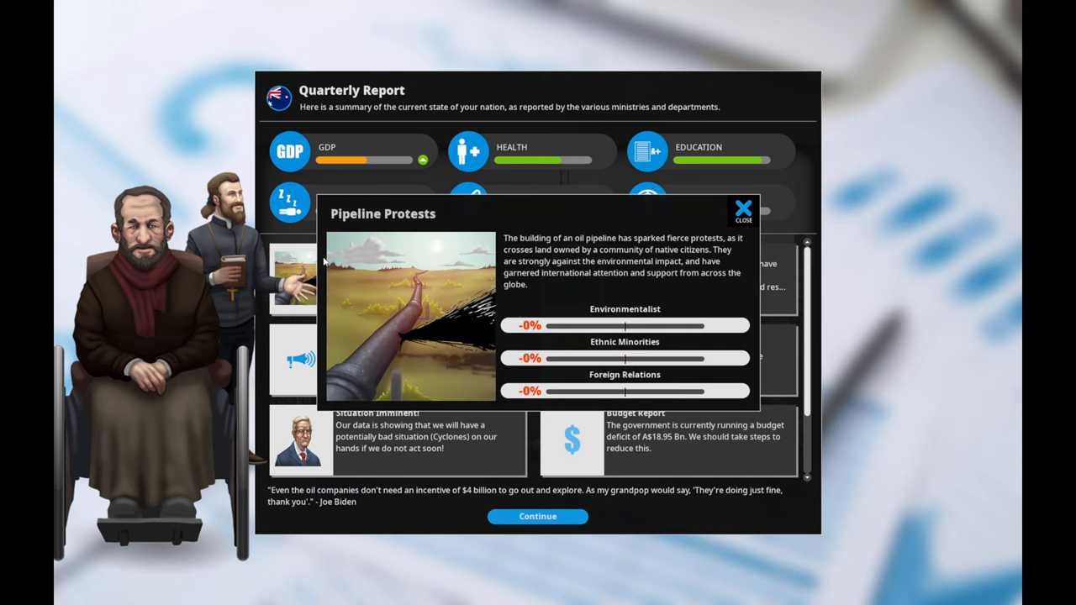
{"action": "left_click", "coordinate": [743, 208]}
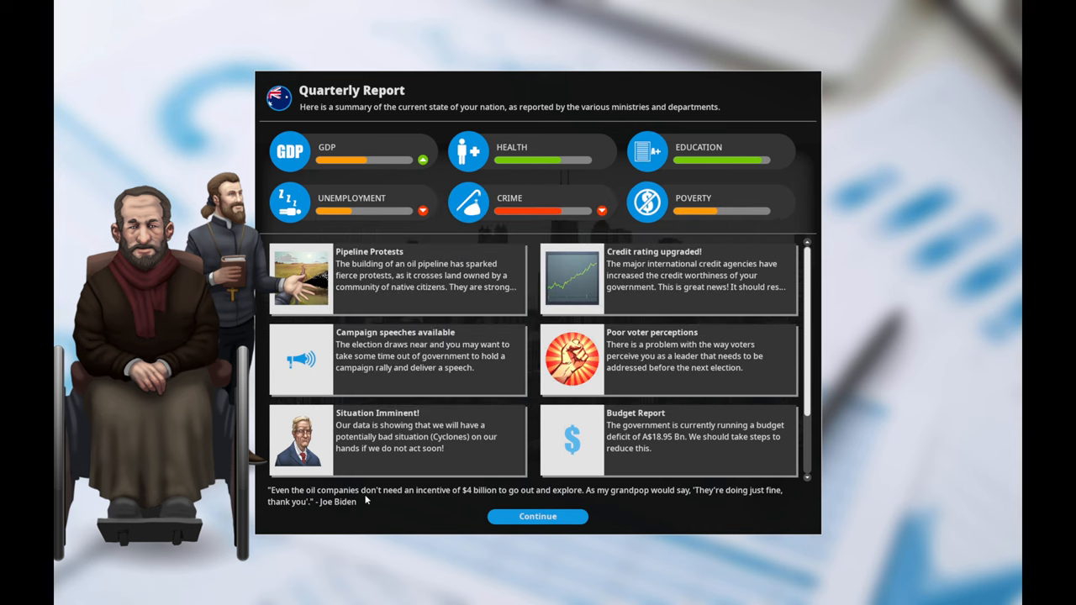
- Review the imminent Cyclones situation details further down the report
{"action": "scroll", "scroll_direction": "down", "scroll_amount": 3}
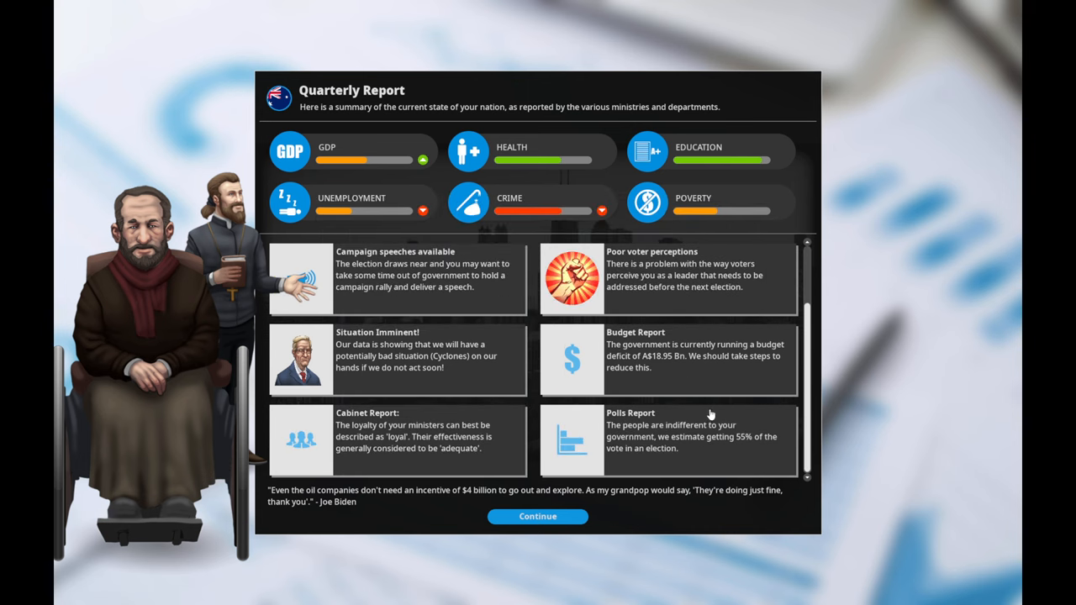
{"action": "mouse_move", "coordinate": [680, 360]}
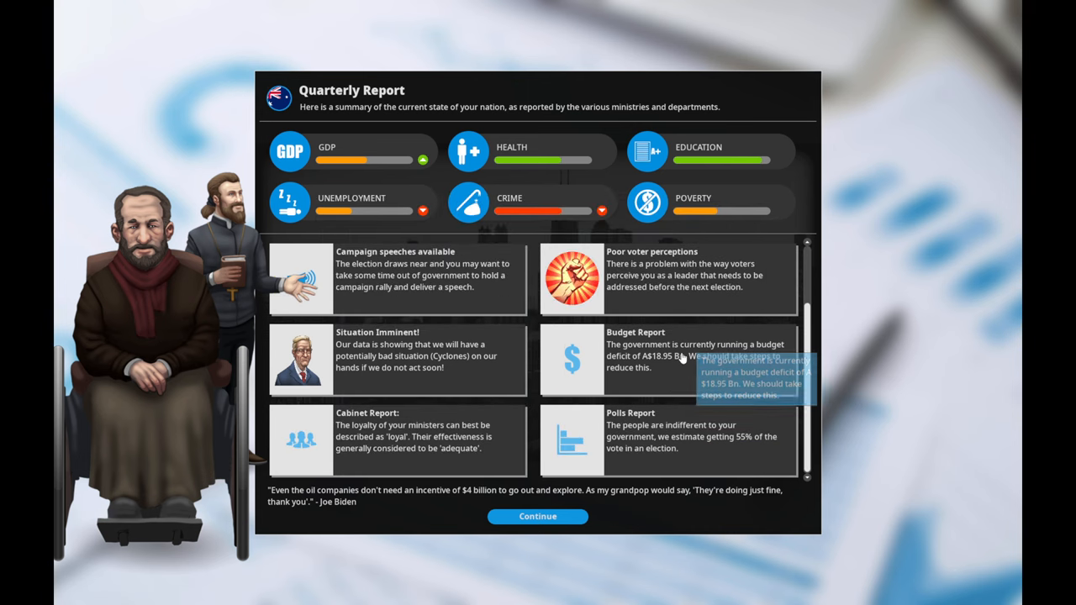
{"action": "left_click", "coordinate": [397, 360]}
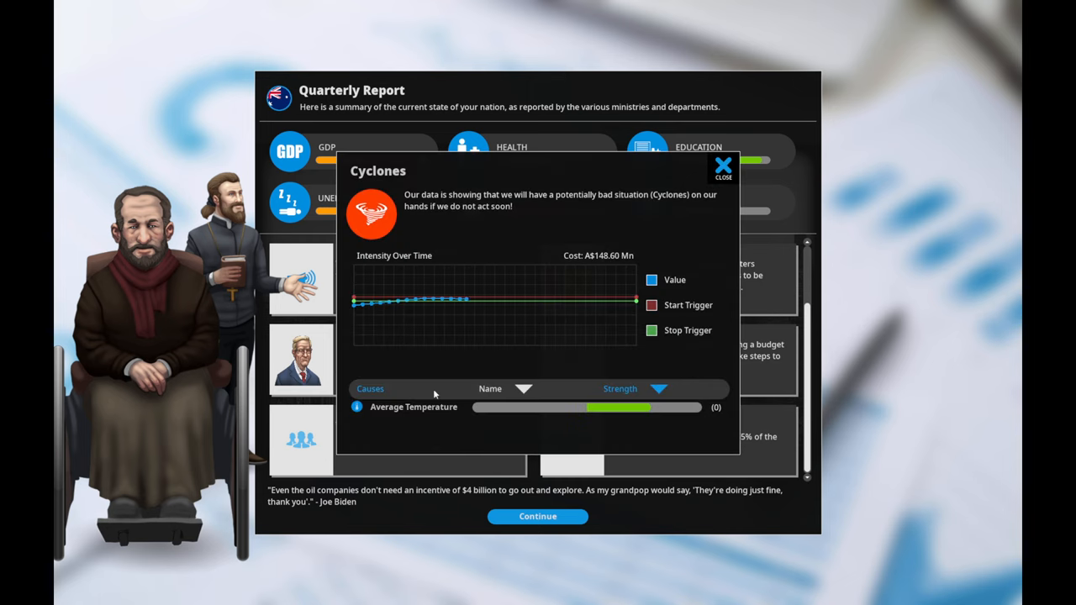
{"action": "mouse_move", "coordinate": [591, 215]}
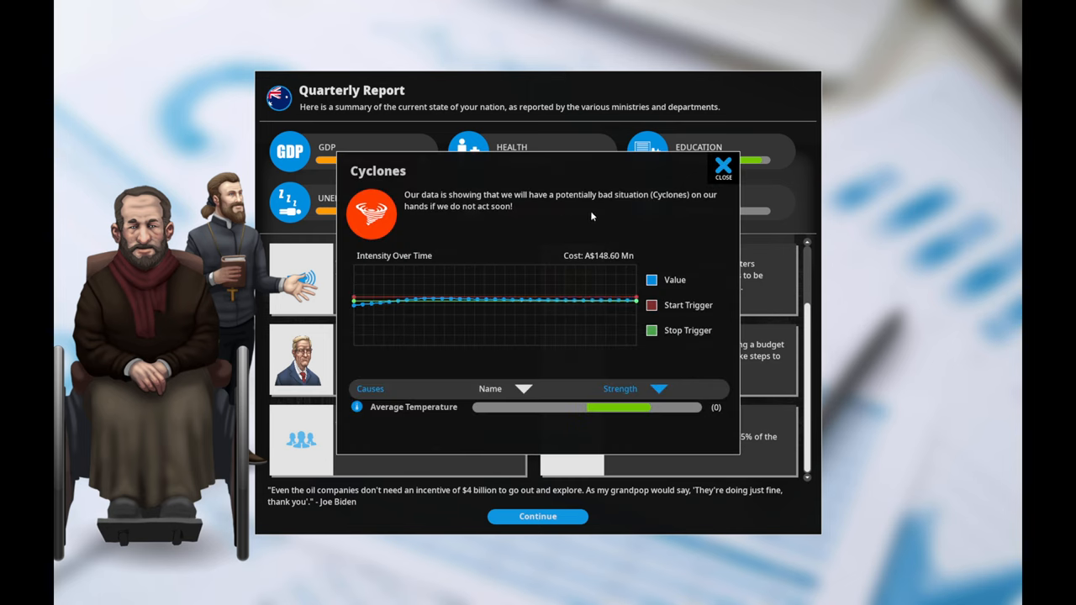
{"action": "mouse_move", "coordinate": [637, 395]}
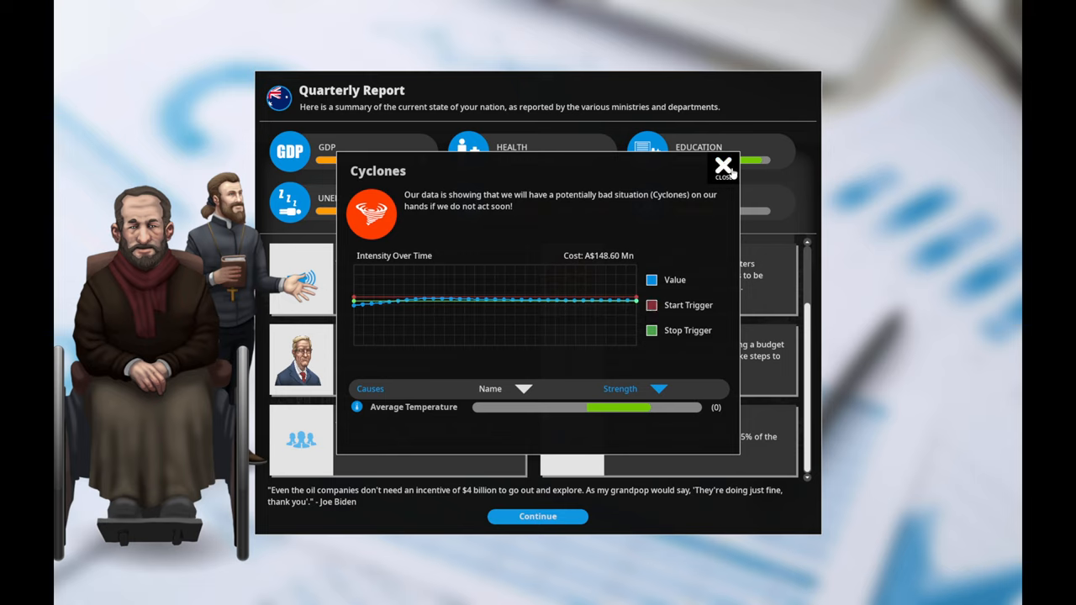
{"action": "mouse_move", "coordinate": [636, 323]}
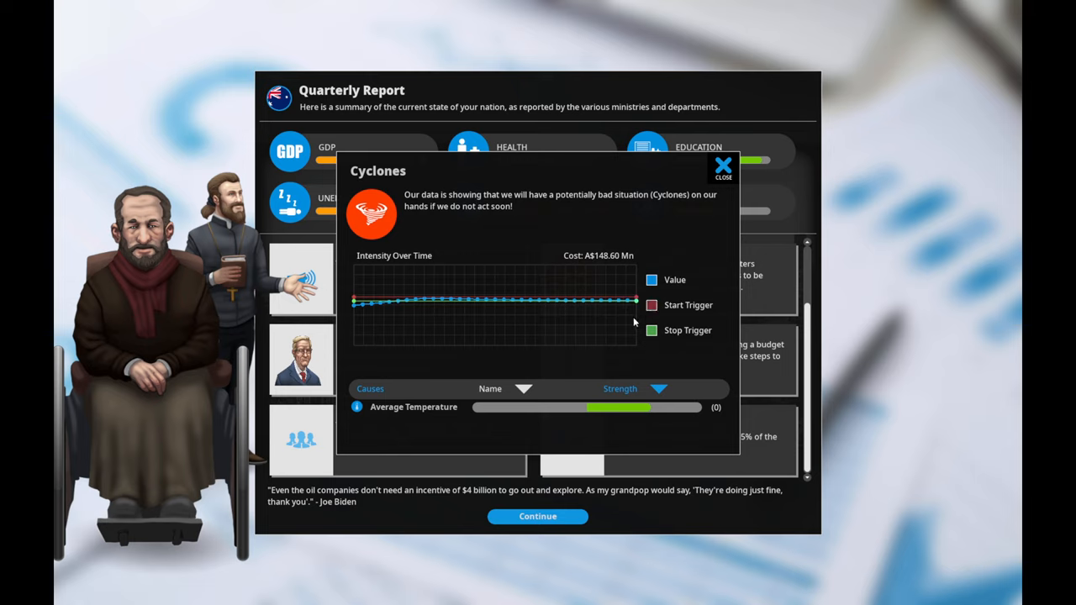
{"action": "left_click", "coordinate": [722, 165]}
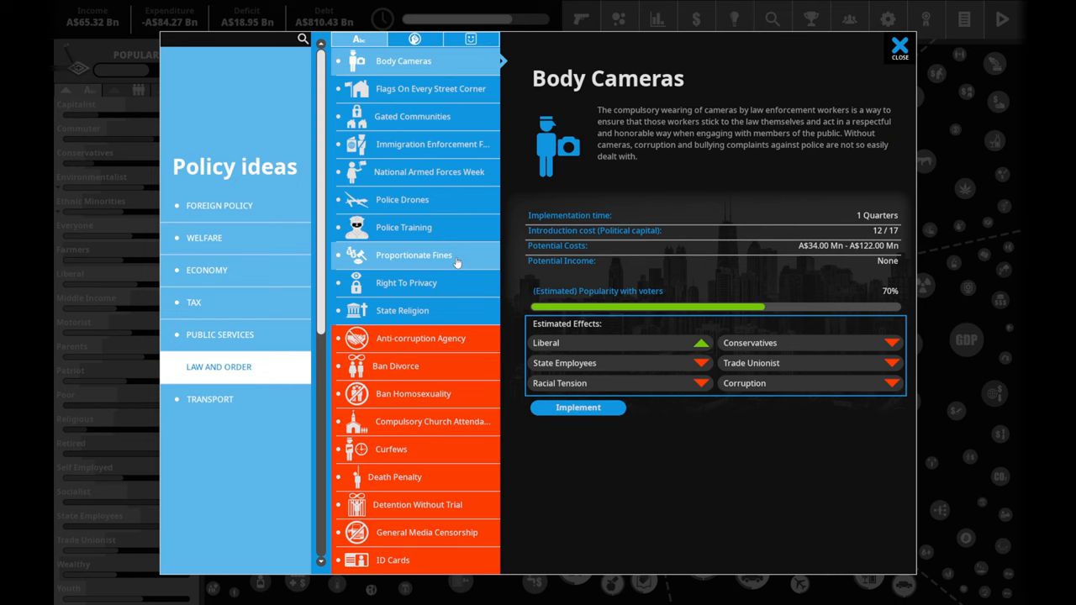
- Look at Proportionate Fines and Climate Change Adaption Fund, then start introducing Free School Meals
{"action": "left_click", "coordinate": [414, 256]}
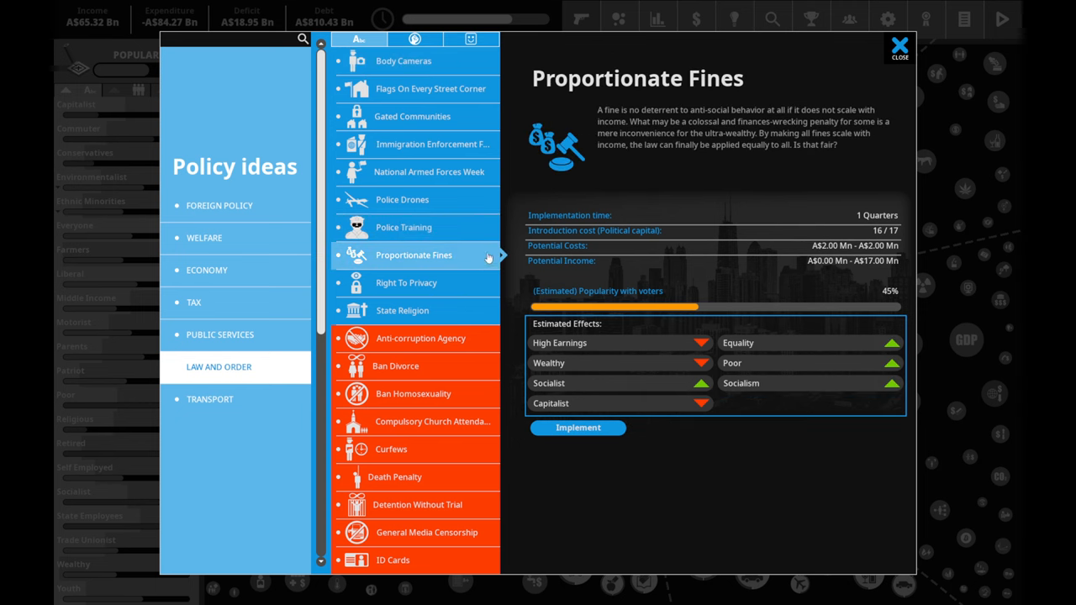
{"action": "left_click", "coordinate": [219, 333]}
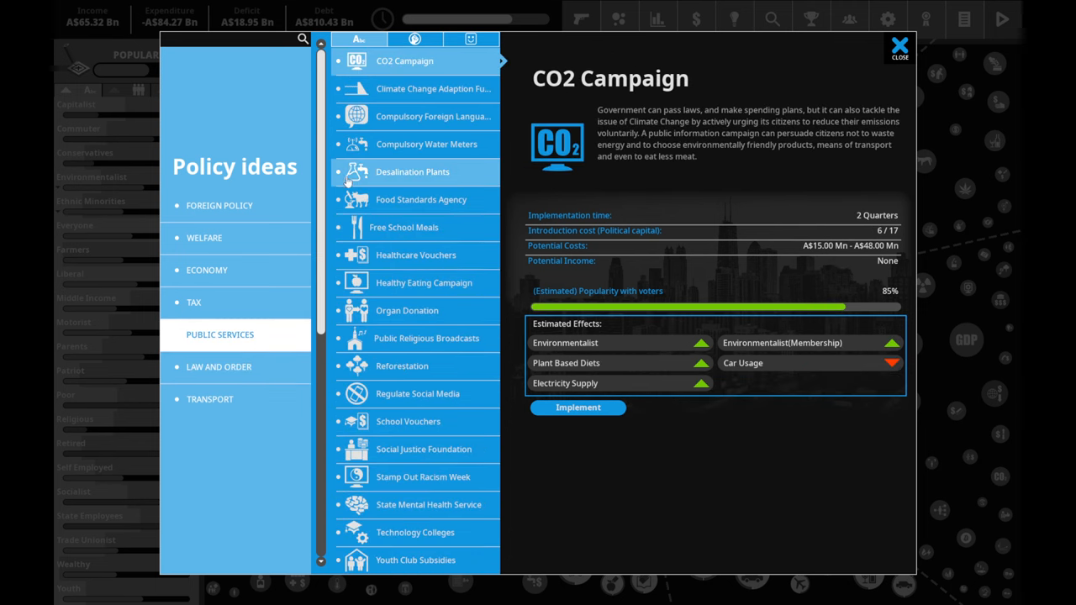
{"action": "left_click", "coordinate": [434, 88]}
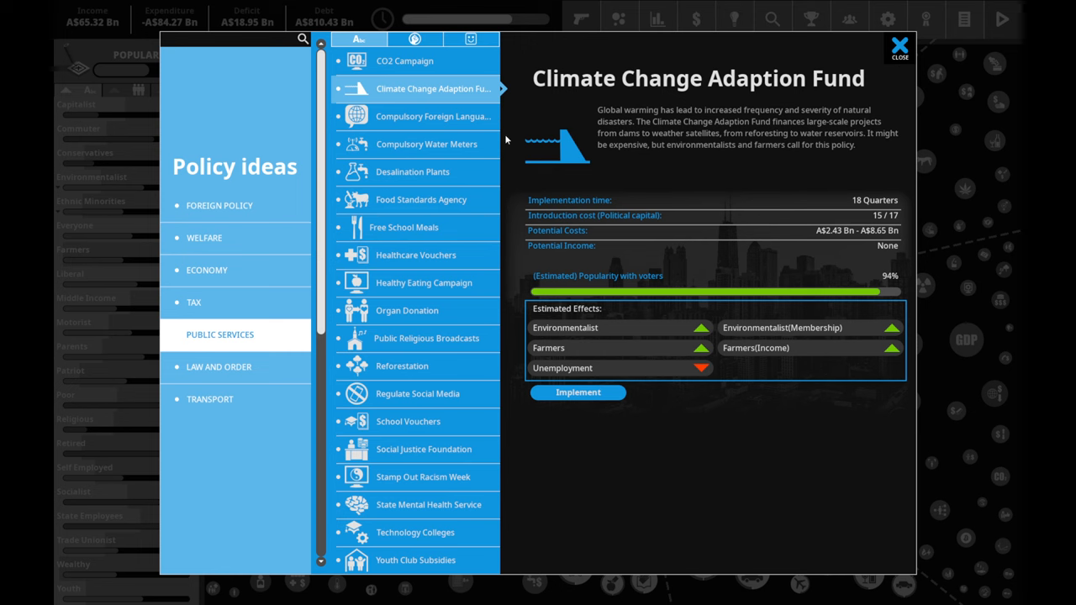
{"action": "left_click", "coordinate": [404, 227]}
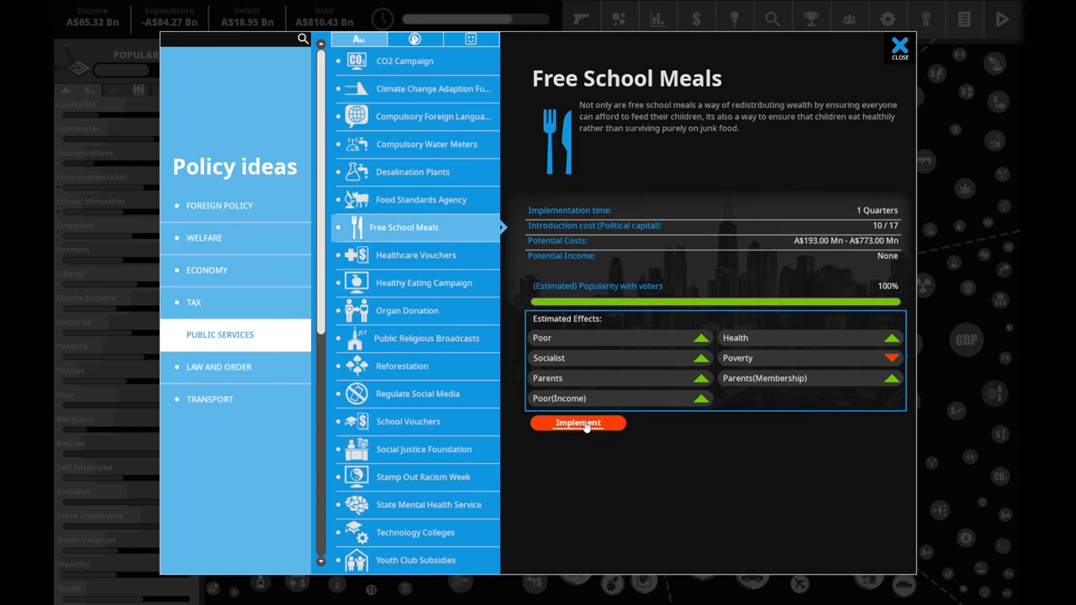
{"action": "left_click", "coordinate": [578, 423]}
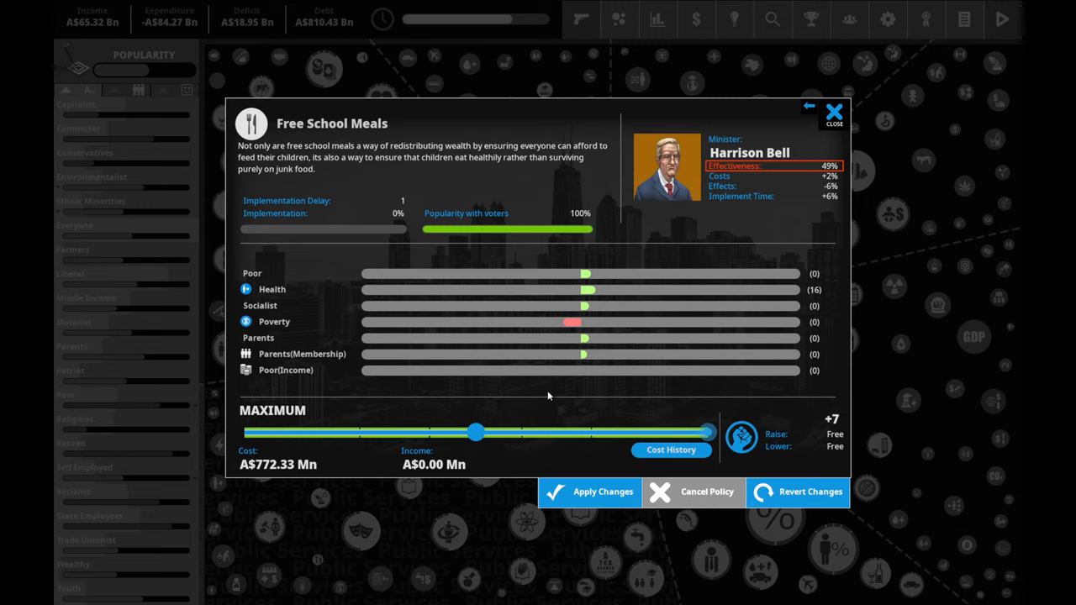
{"action": "mouse_move", "coordinate": [576, 242]}
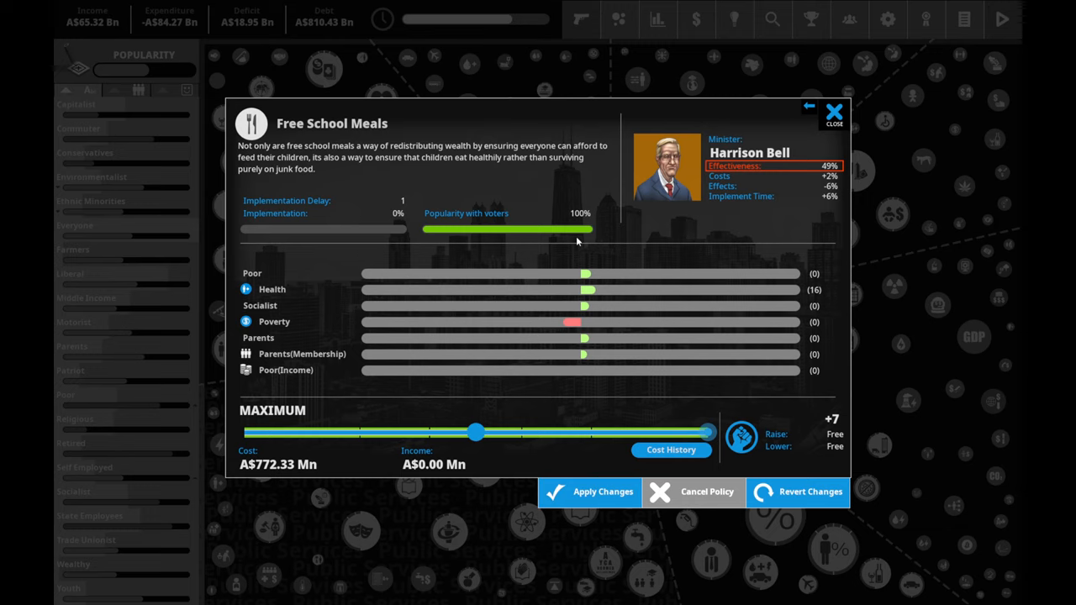
{"action": "mouse_move", "coordinate": [793, 111]}
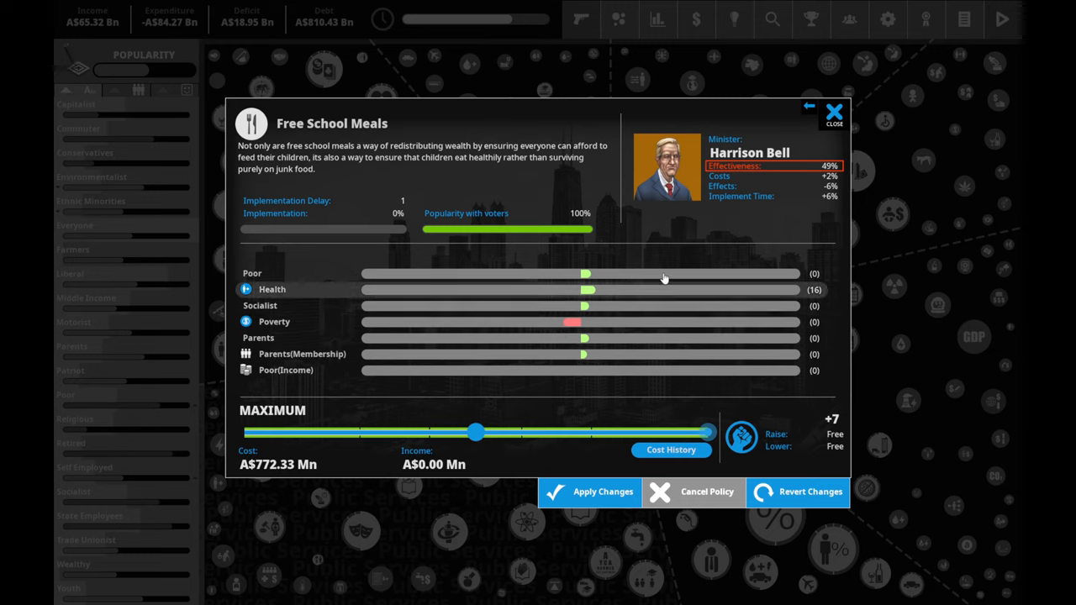
{"action": "mouse_move", "coordinate": [579, 383]}
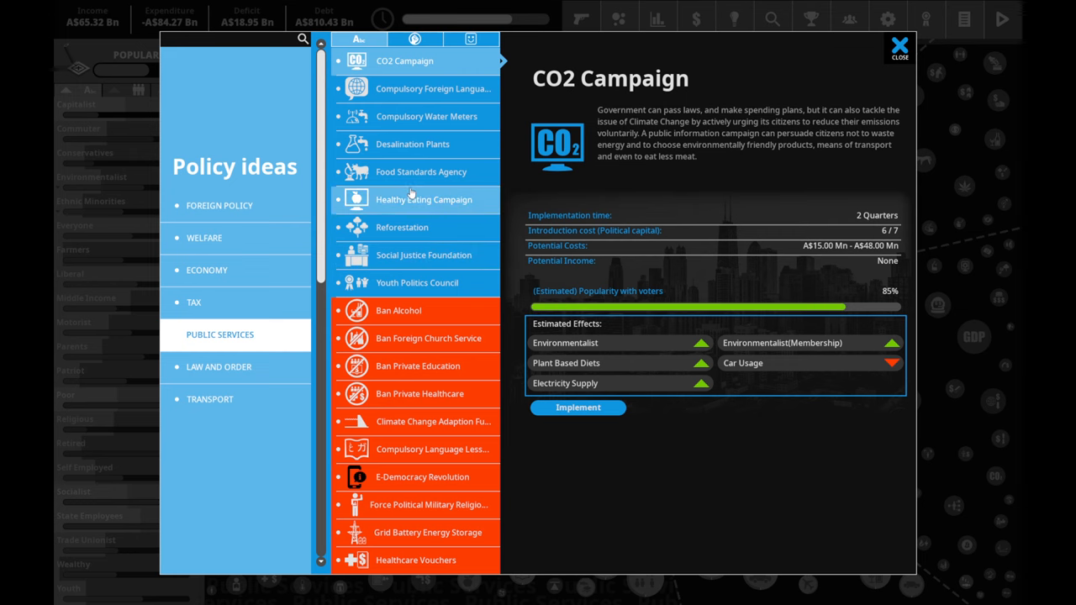
- Review Reforestation's effects, then introduce the policy and confirm it
{"action": "left_click", "coordinate": [401, 227]}
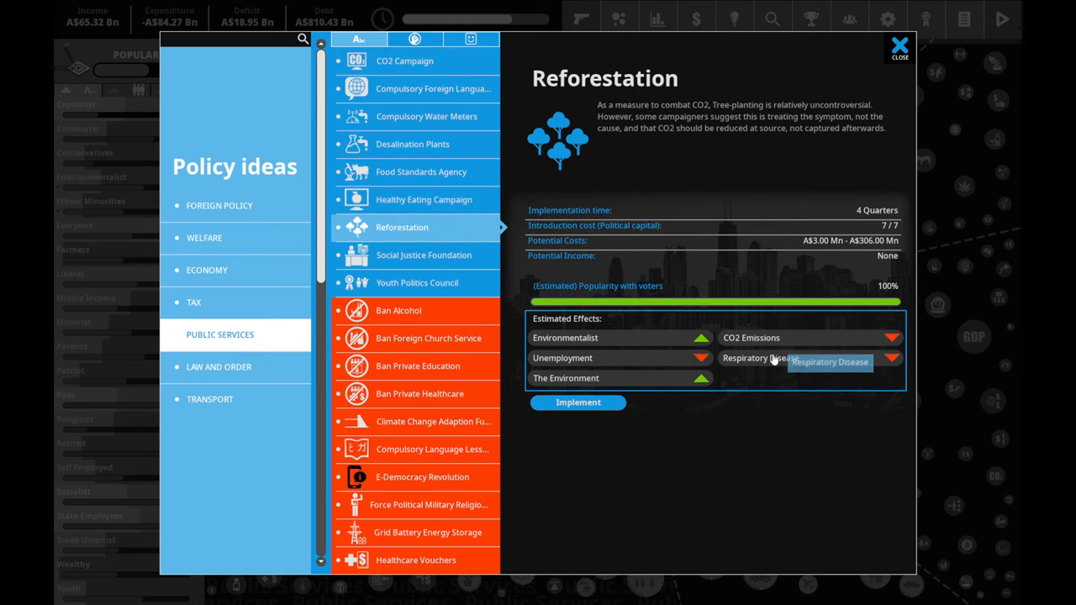
{"action": "mouse_move", "coordinate": [655, 352]}
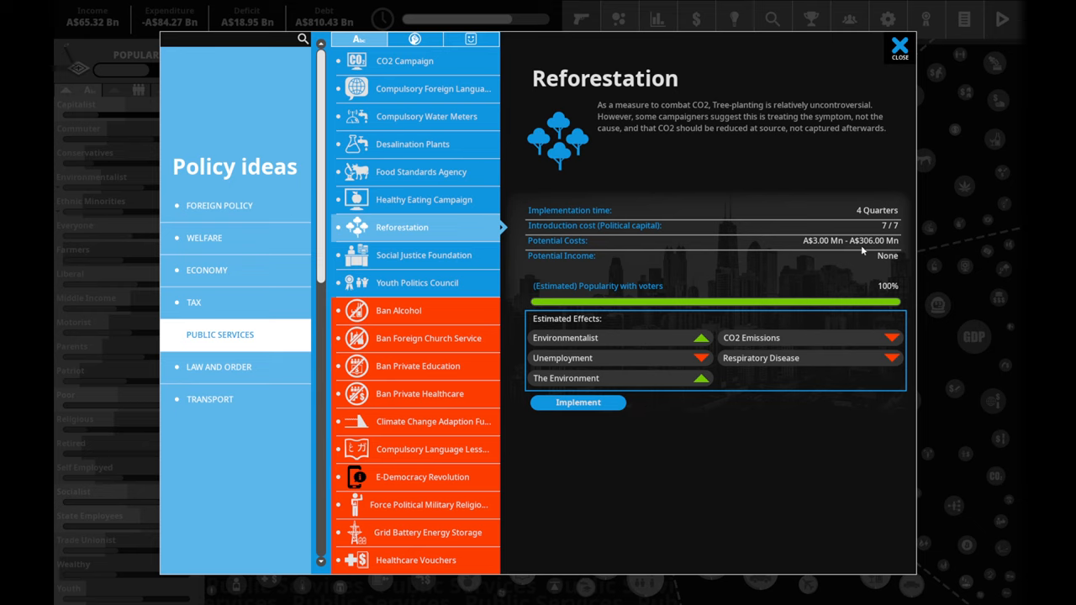
{"action": "mouse_move", "coordinate": [760, 356]}
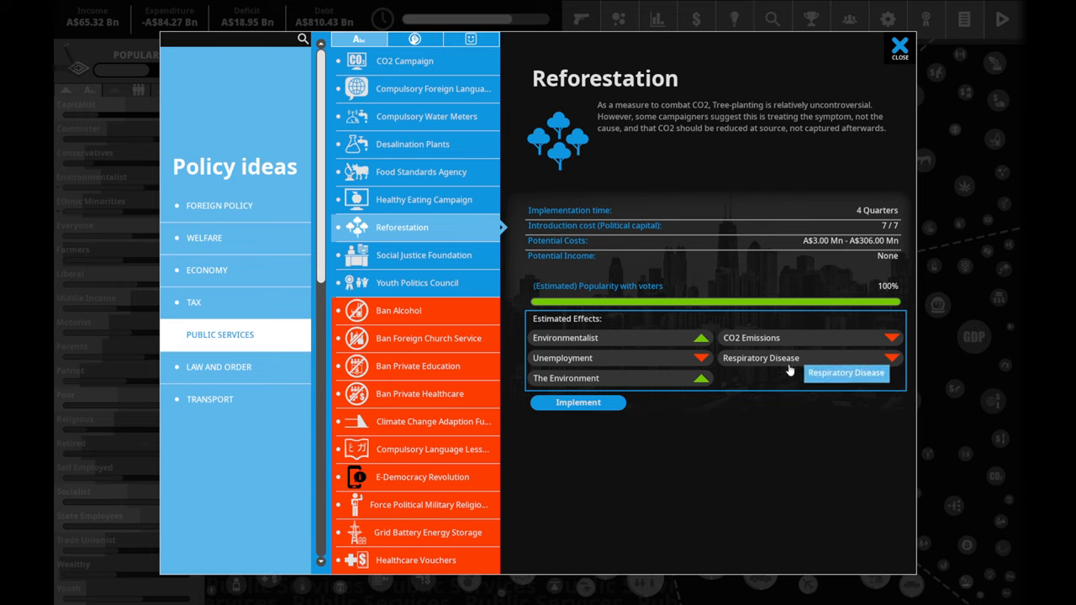
{"action": "mouse_move", "coordinate": [669, 370]}
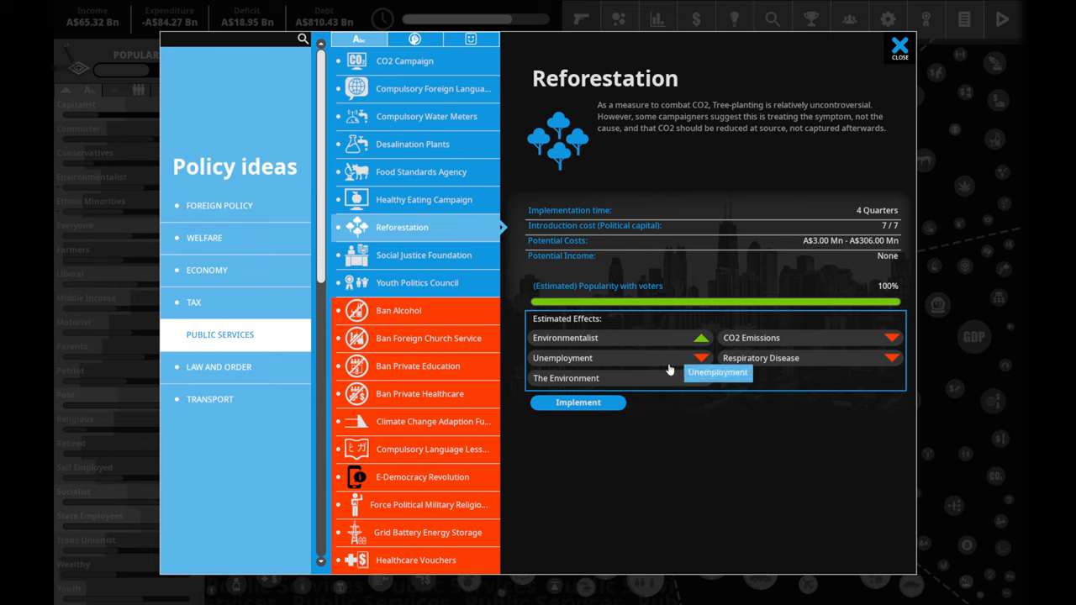
{"action": "left_click", "coordinate": [578, 402]}
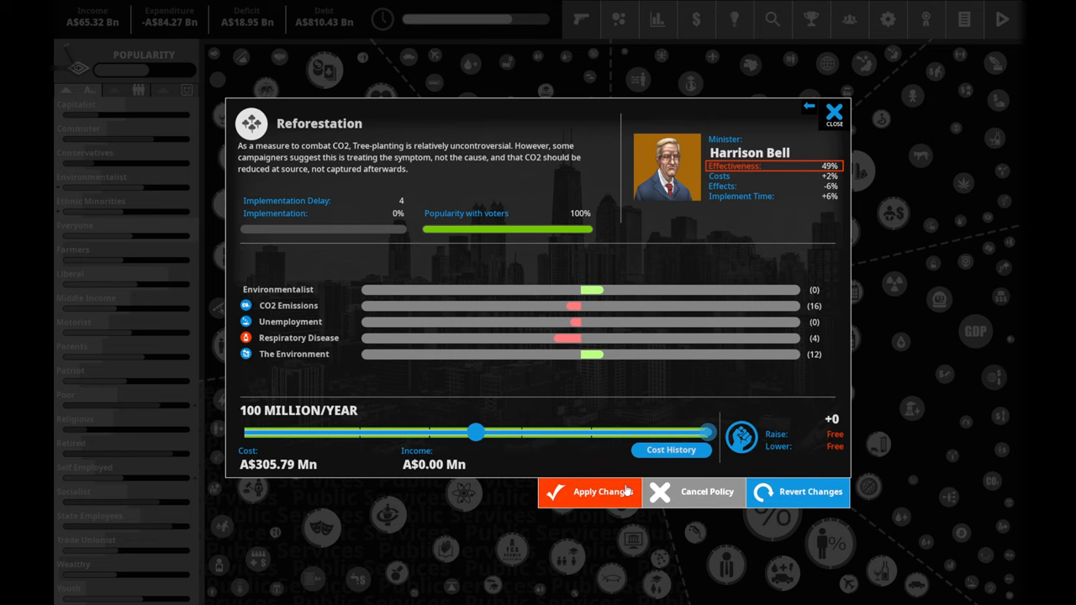
{"action": "left_click", "coordinate": [834, 111]}
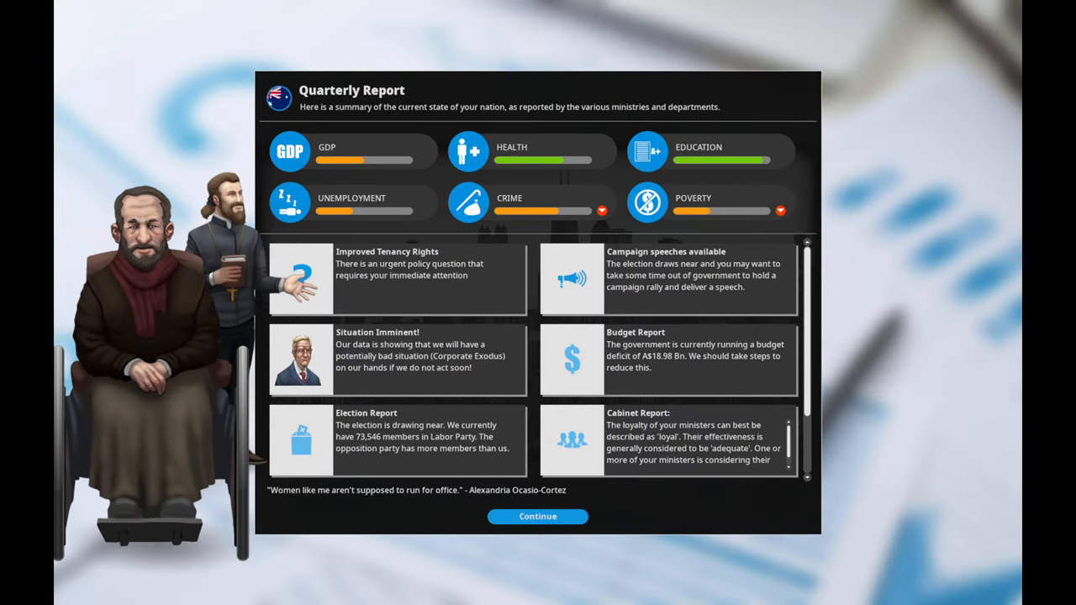
{"action": "mouse_move", "coordinate": [410, 264]}
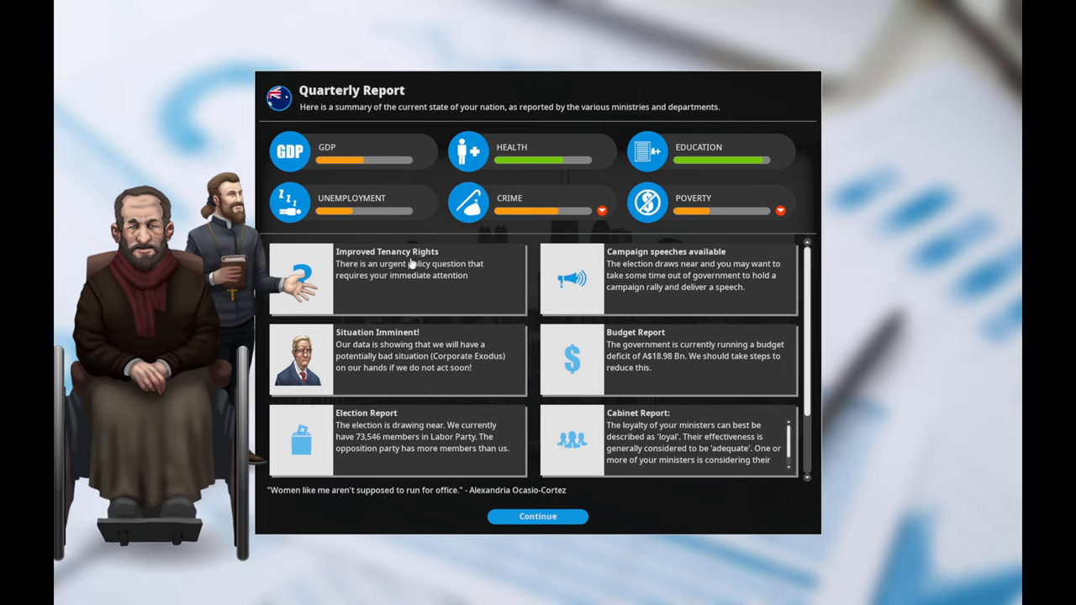
{"action": "mouse_move", "coordinate": [618, 373]}
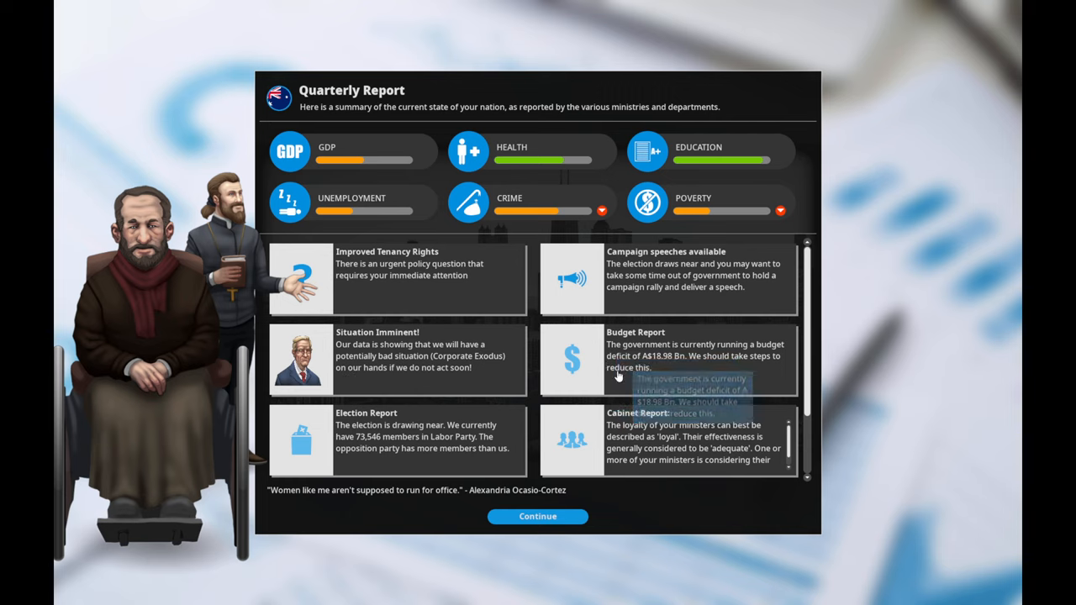
{"action": "mouse_move", "coordinate": [580, 259]}
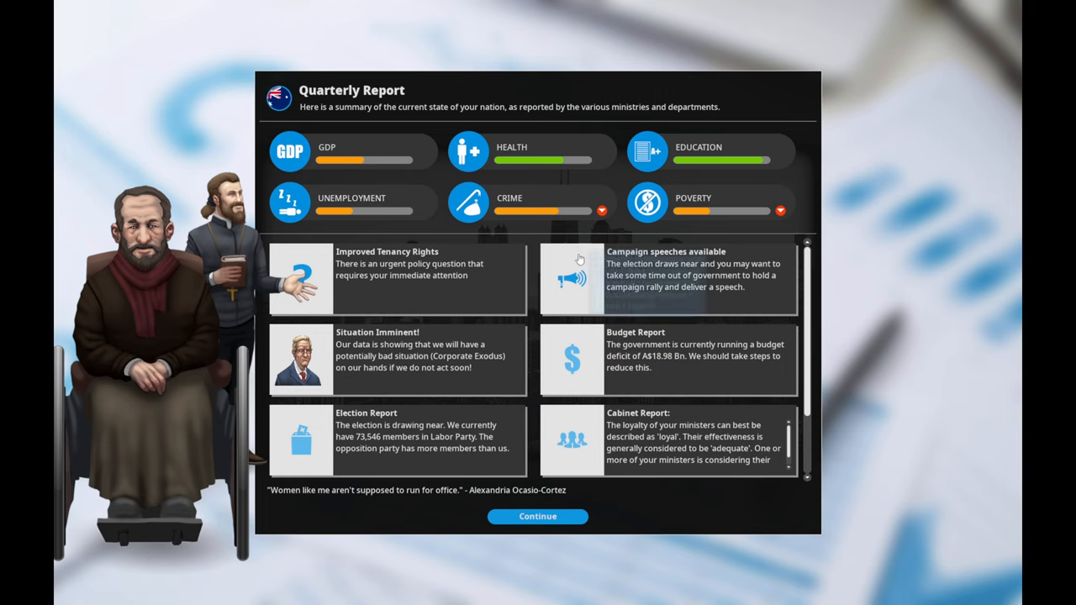
{"action": "mouse_move", "coordinate": [557, 167]}
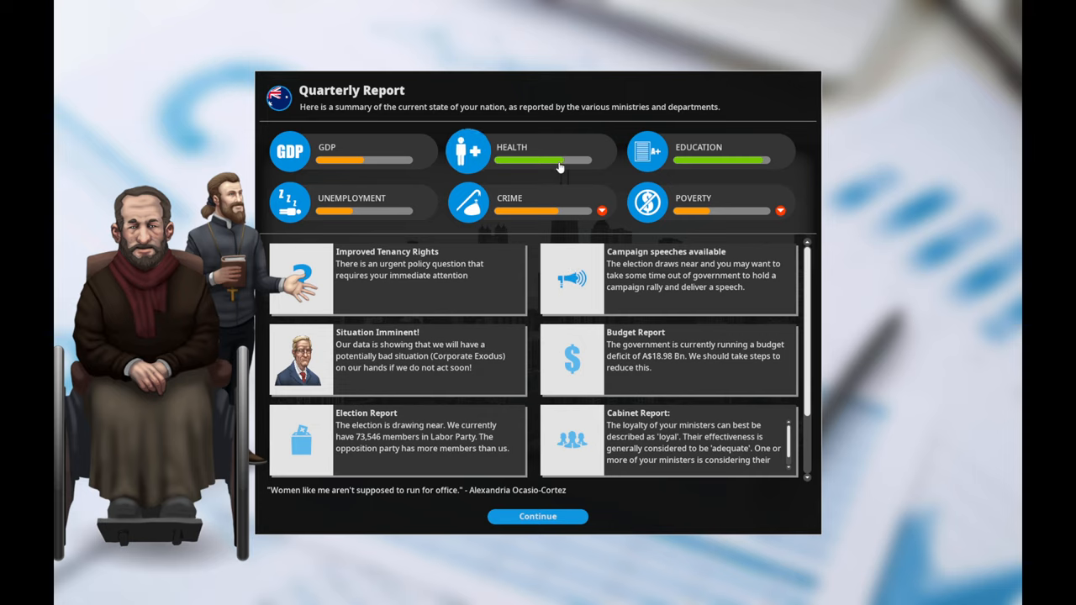
{"action": "mouse_move", "coordinate": [530, 227]}
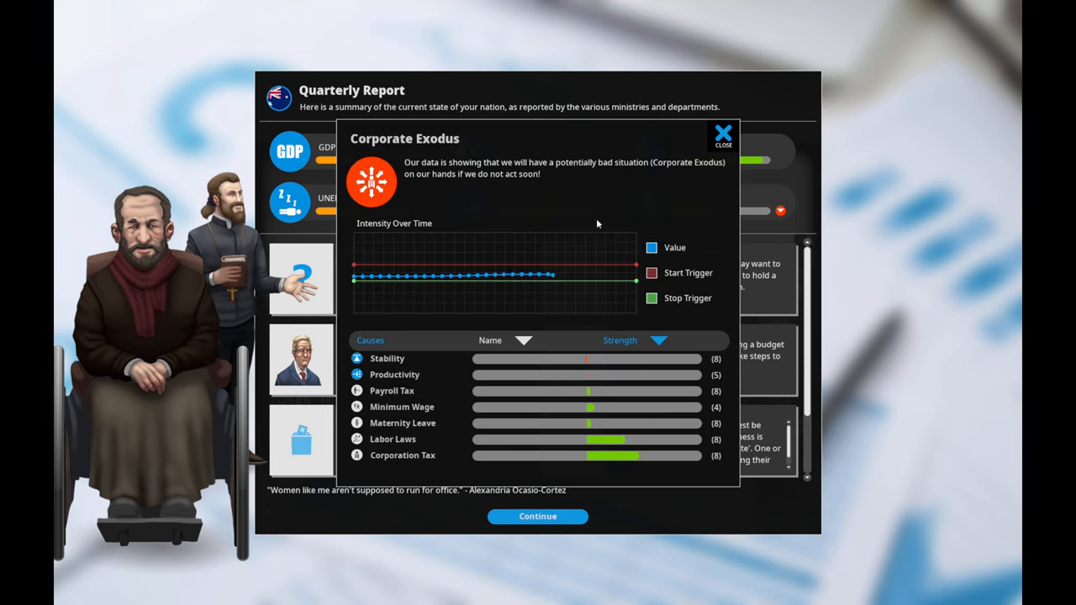
{"action": "mouse_move", "coordinate": [665, 232]}
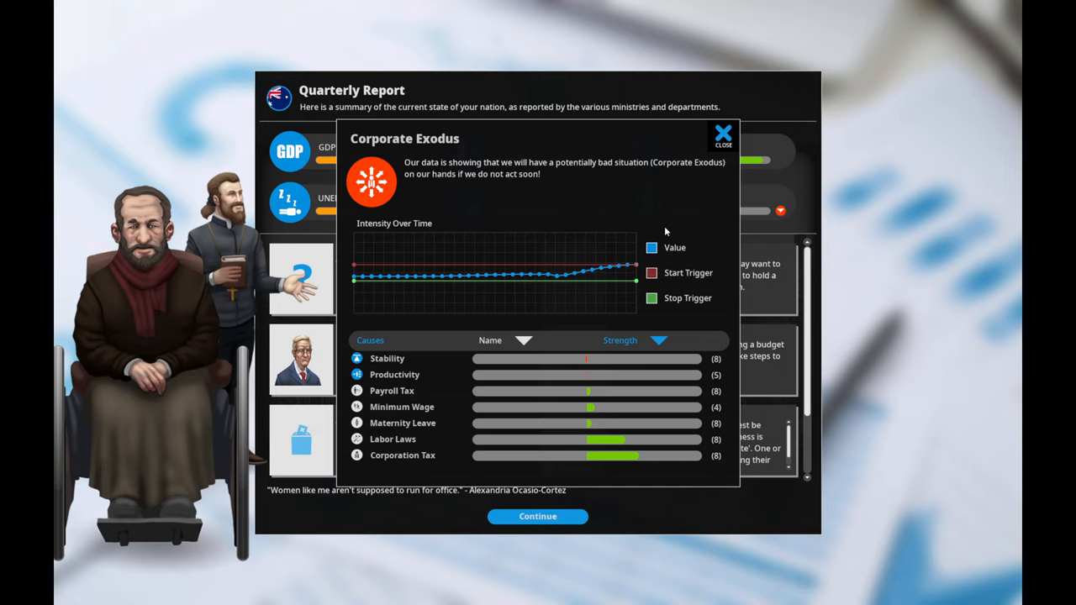
{"action": "mouse_move", "coordinate": [665, 232]}
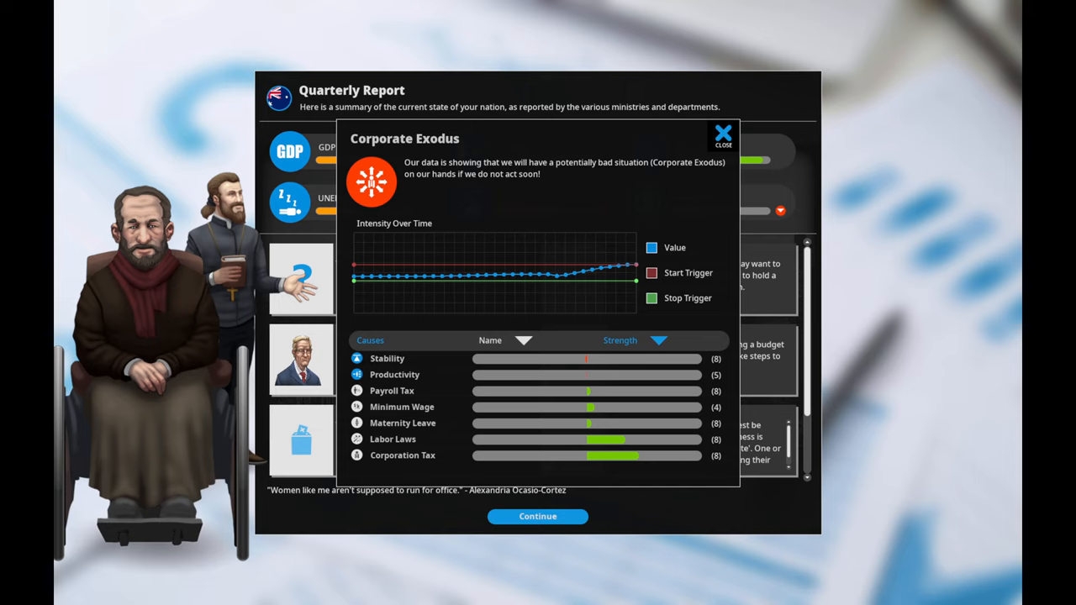
{"action": "mouse_move", "coordinate": [669, 131]}
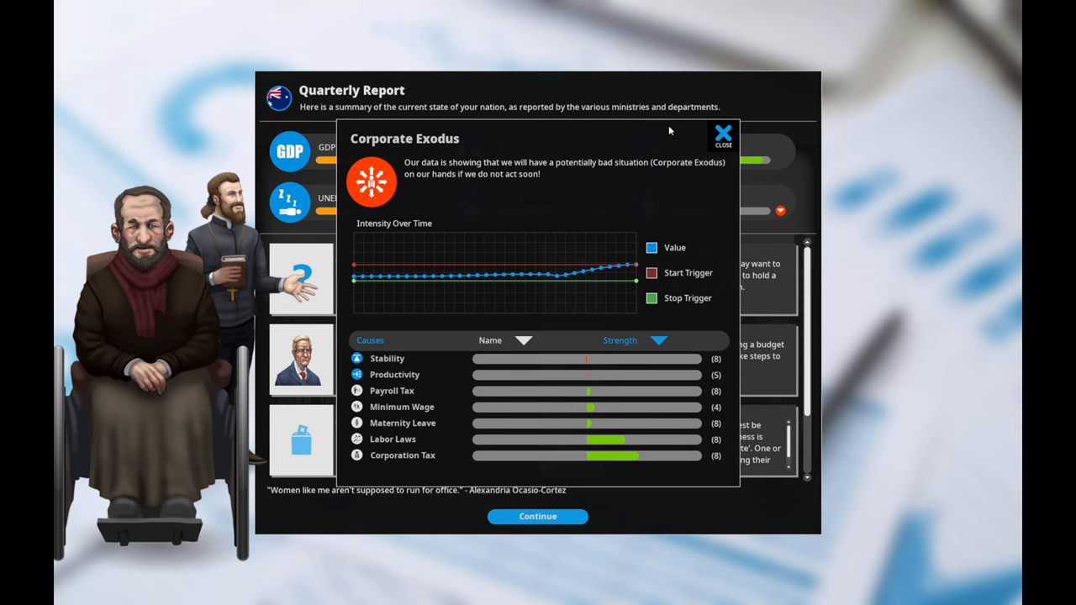
- Close the Corporate Exodus details and settle the dilemma by choosing improved tenants rights
{"action": "left_click", "coordinate": [723, 133]}
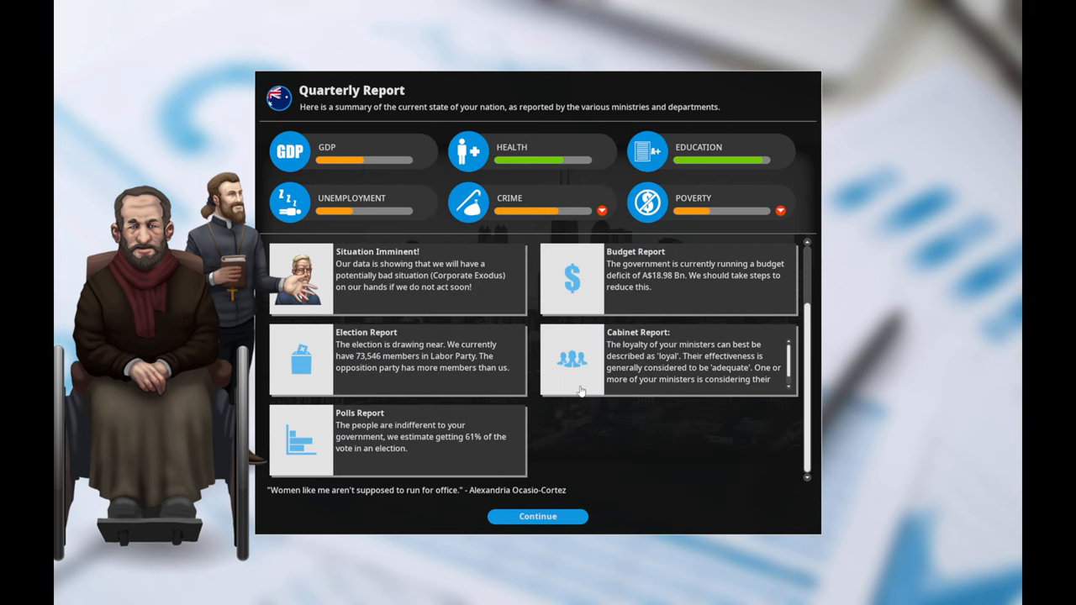
{"action": "left_click", "coordinate": [395, 278]}
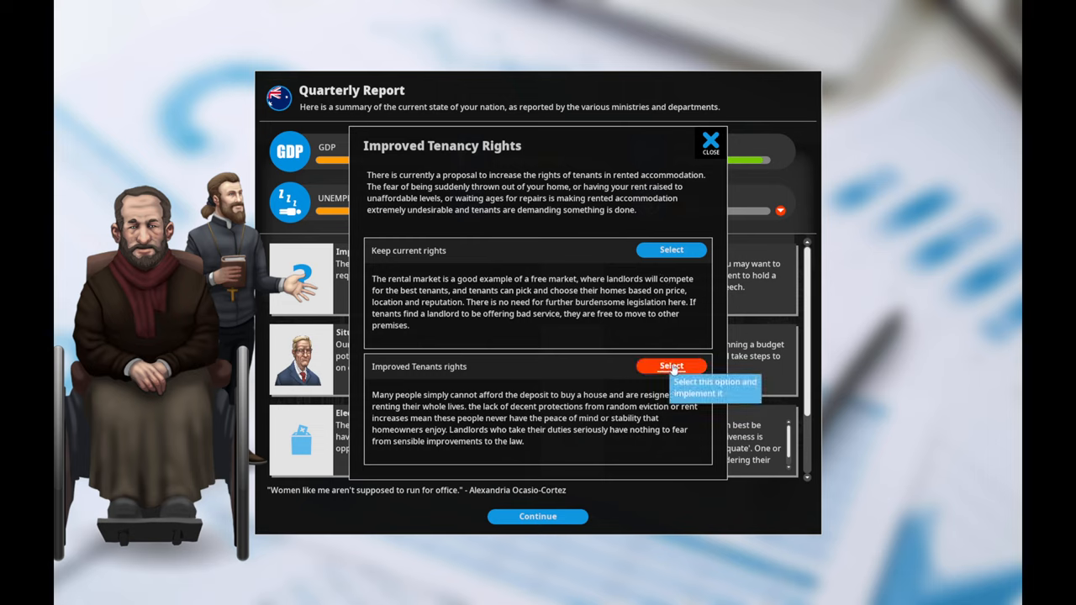
{"action": "left_click", "coordinate": [671, 366]}
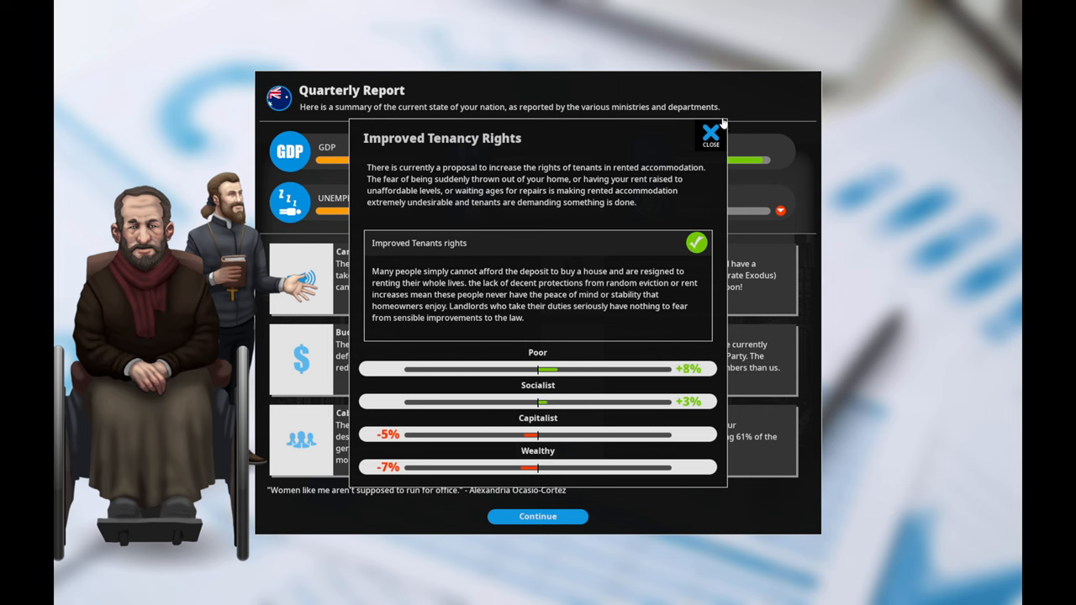
{"action": "left_click", "coordinate": [709, 133]}
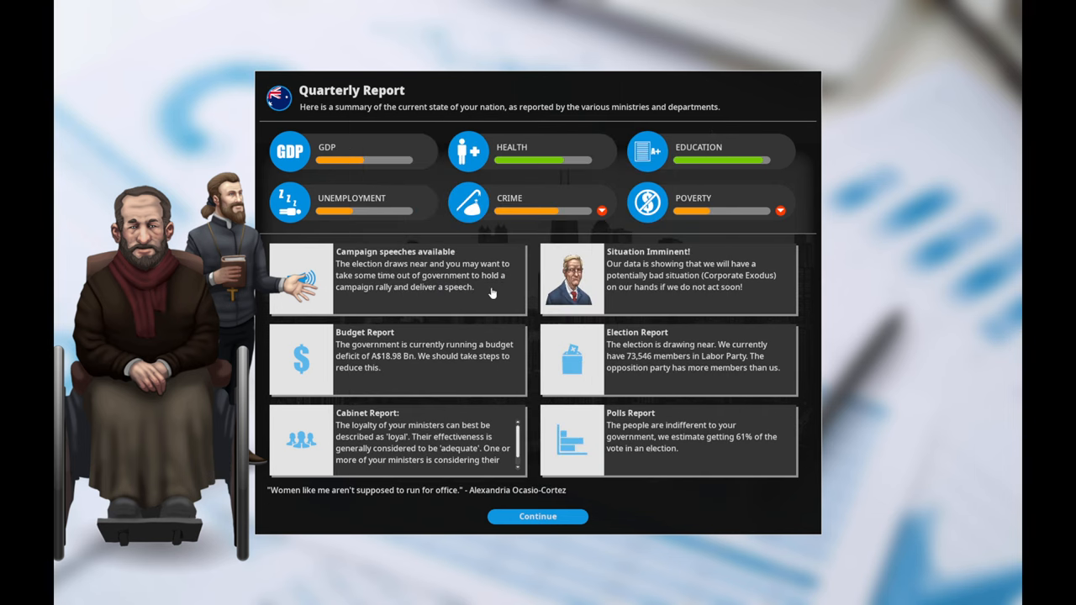
- Open the speech options, add the first slogan and scan the sound-bite list for more picks
{"action": "left_click", "coordinate": [538, 516]}
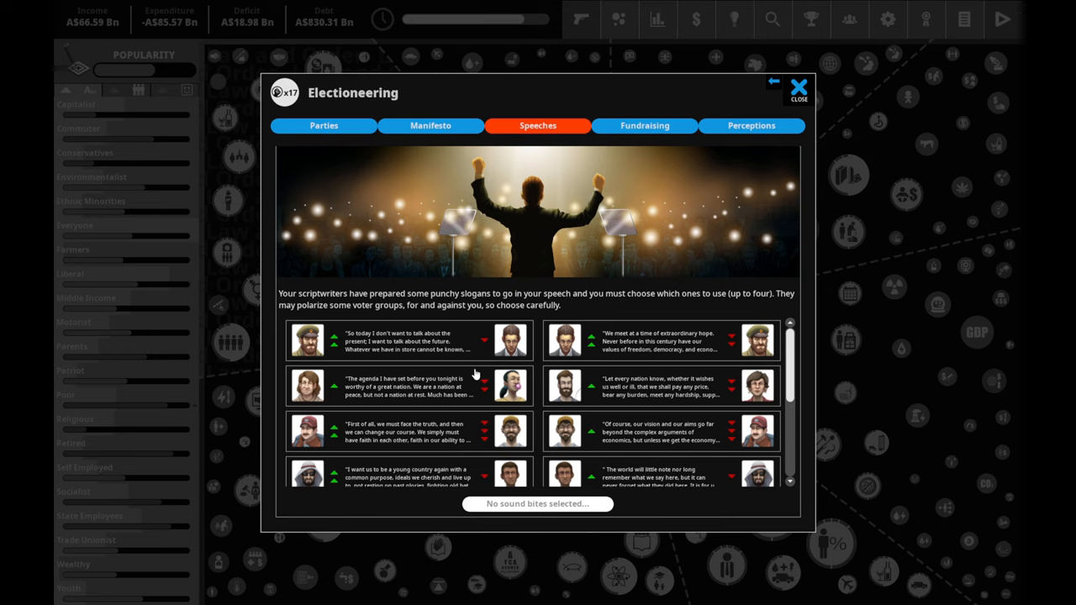
{"action": "mouse_move", "coordinate": [474, 373]}
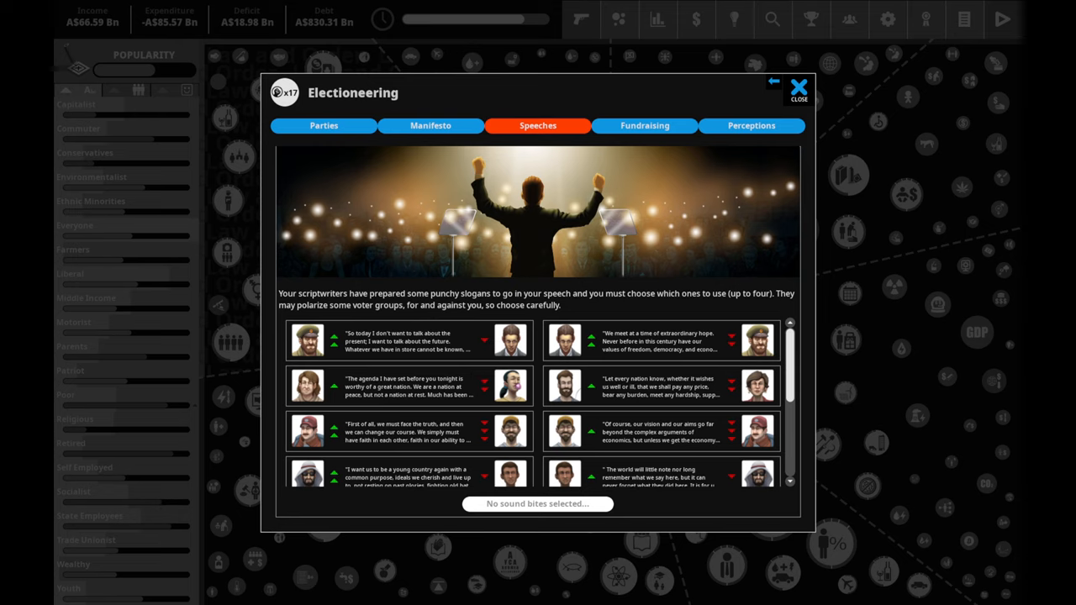
{"action": "mouse_move", "coordinate": [281, 336]}
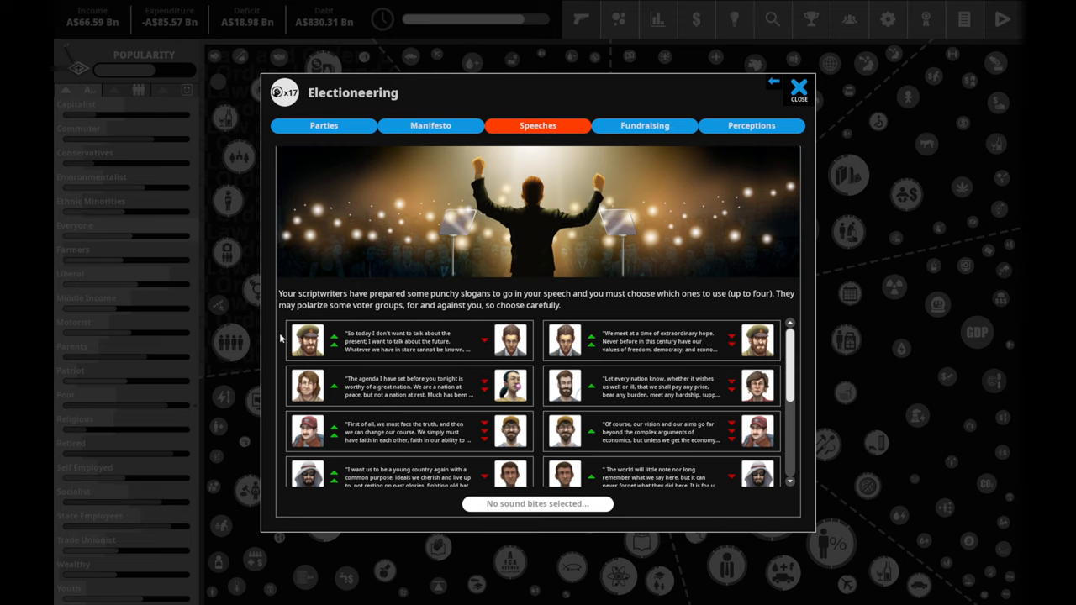
{"action": "mouse_move", "coordinate": [336, 340]}
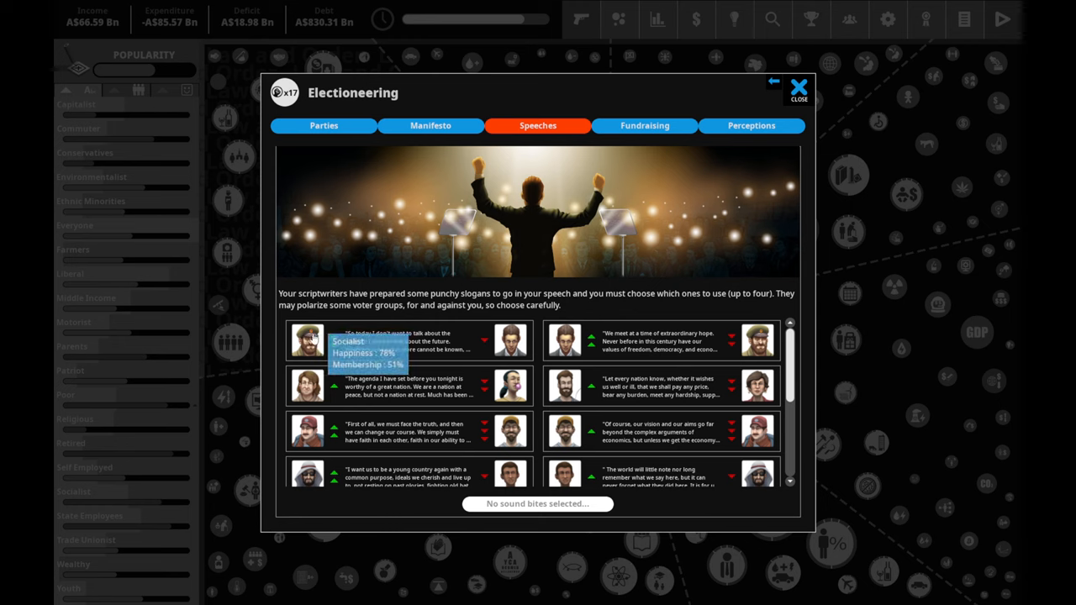
{"action": "mouse_move", "coordinate": [563, 340]}
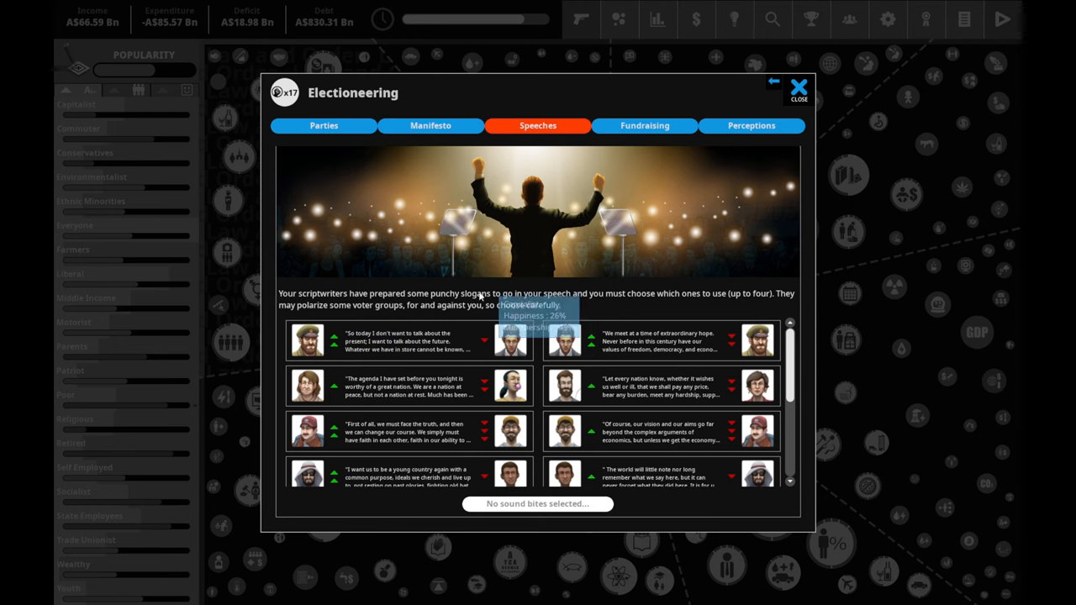
{"action": "mouse_move", "coordinate": [316, 348]}
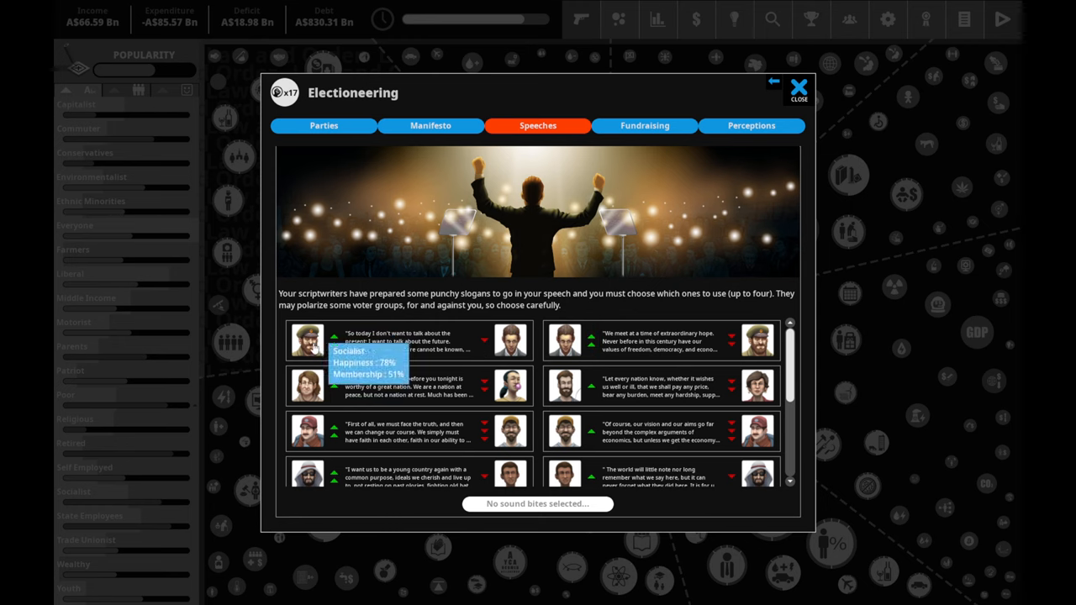
{"action": "mouse_move", "coordinate": [450, 360]}
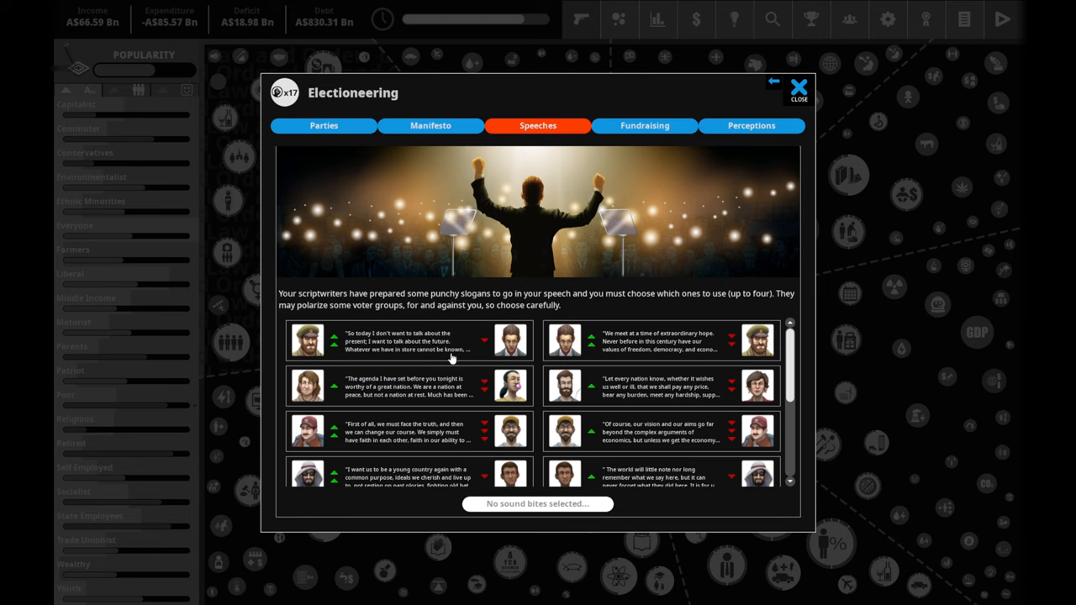
{"action": "left_click", "coordinate": [407, 339]}
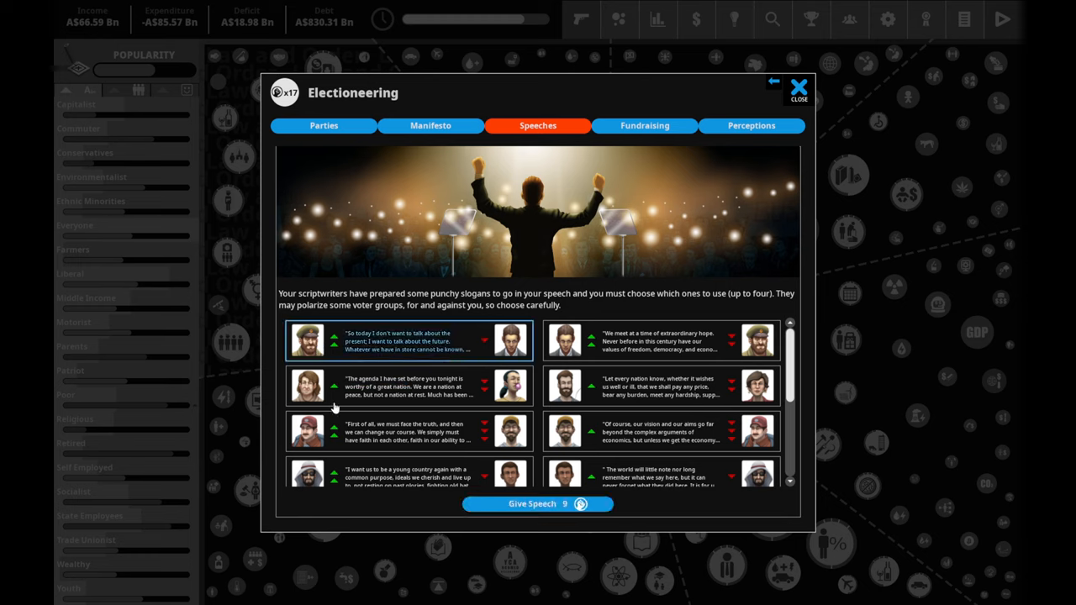
{"action": "mouse_move", "coordinate": [307, 384]}
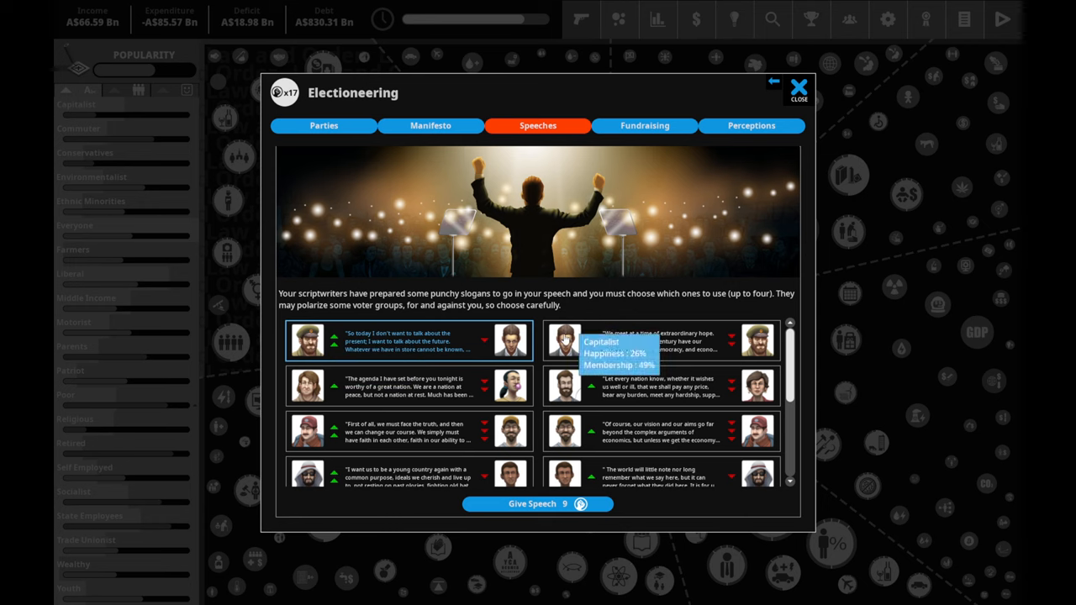
{"action": "mouse_move", "coordinate": [570, 390]}
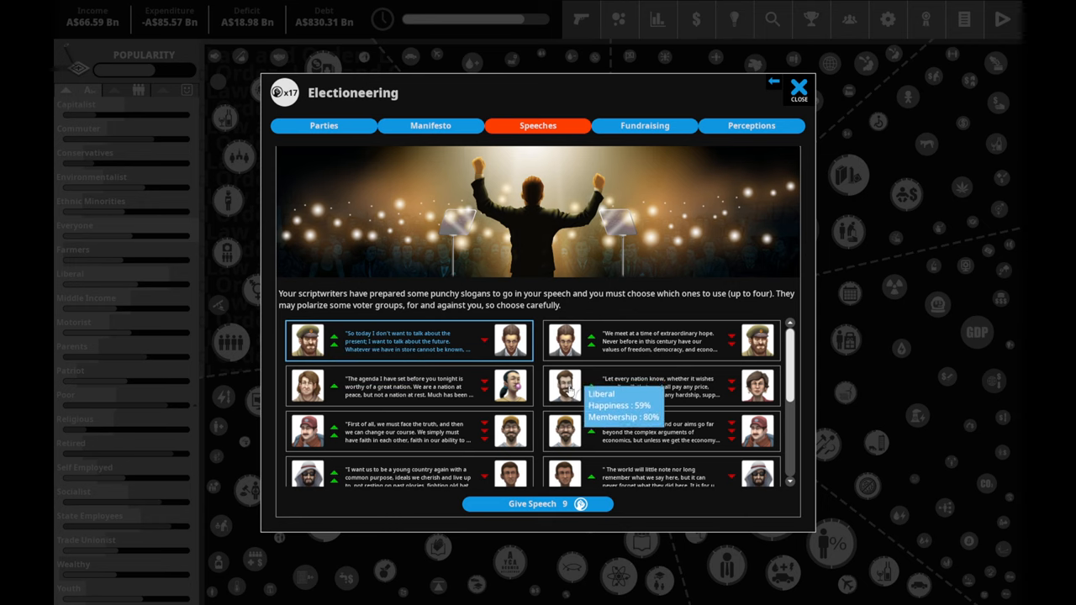
{"action": "mouse_move", "coordinate": [572, 400]}
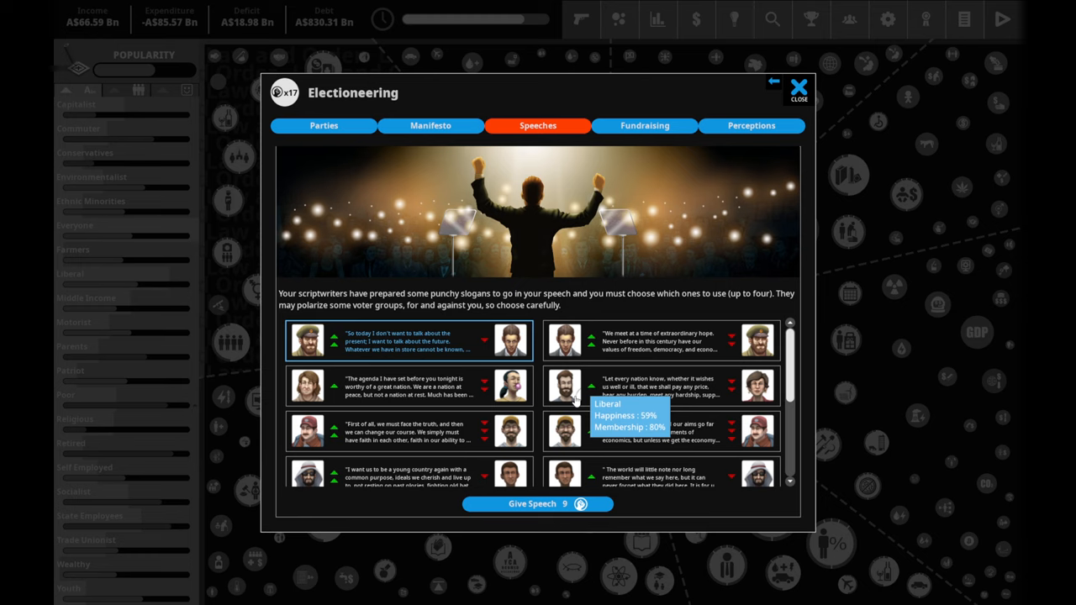
{"action": "mouse_move", "coordinate": [639, 430]}
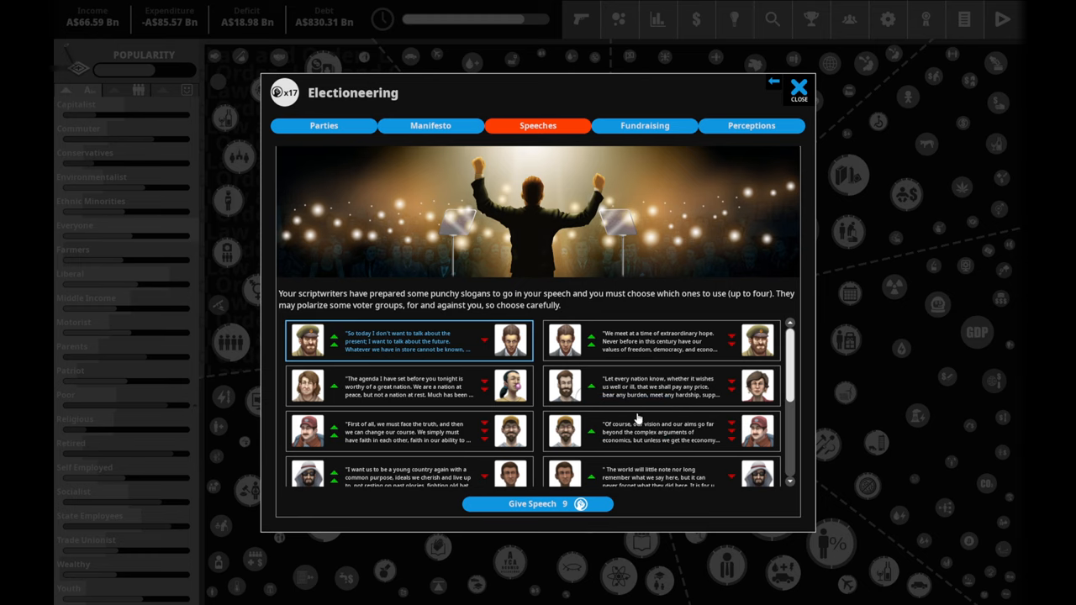
{"action": "mouse_move", "coordinate": [714, 404]}
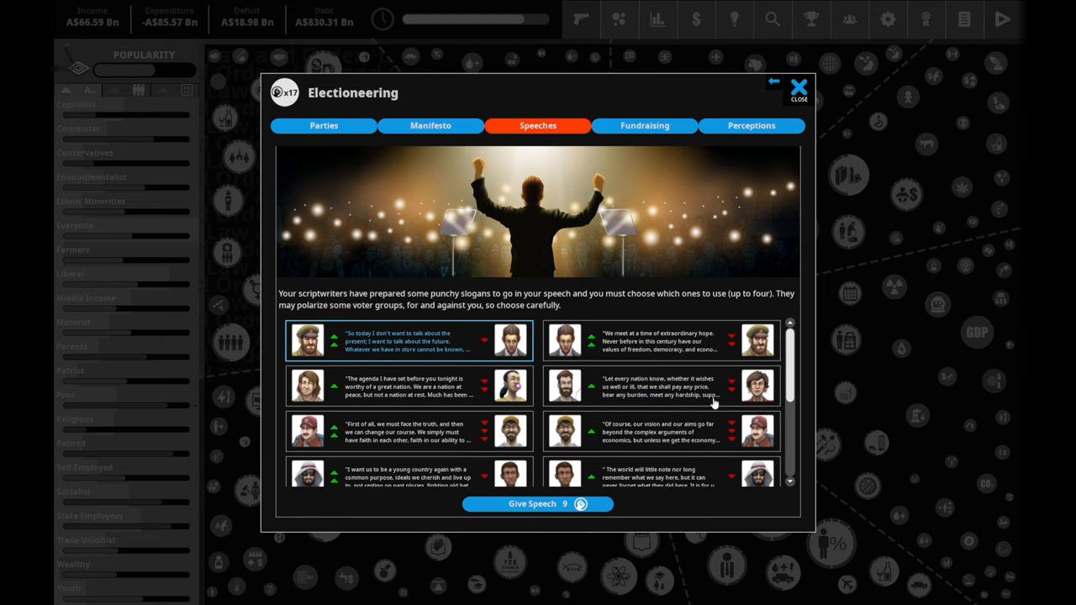
{"action": "mouse_move", "coordinate": [679, 407]}
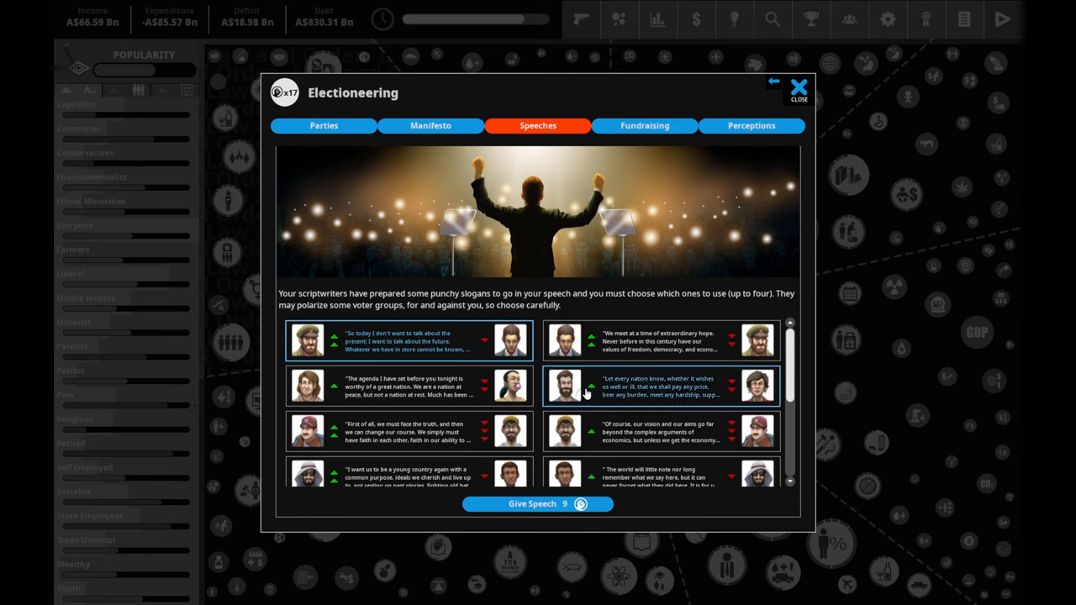
{"action": "mouse_move", "coordinate": [562, 452]}
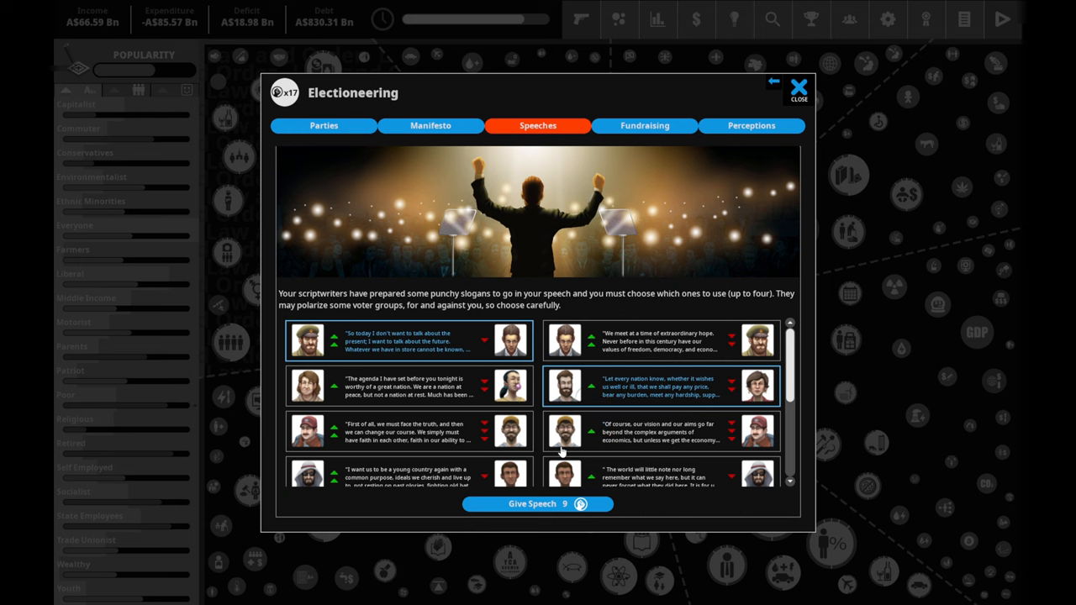
{"action": "scroll", "scroll_direction": "down", "scroll_amount": 3}
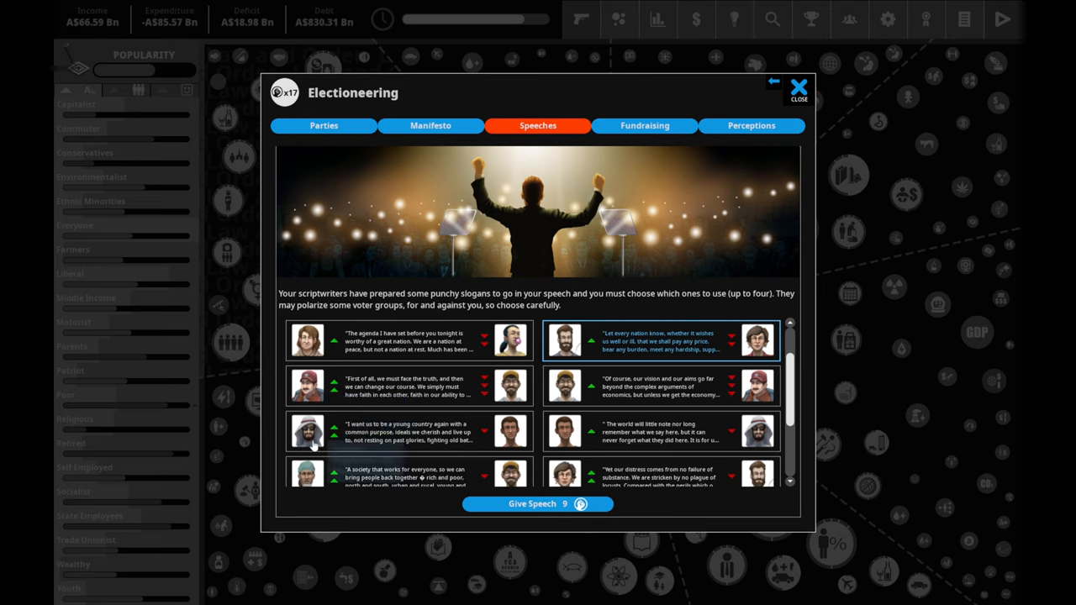
{"action": "mouse_move", "coordinate": [568, 427]}
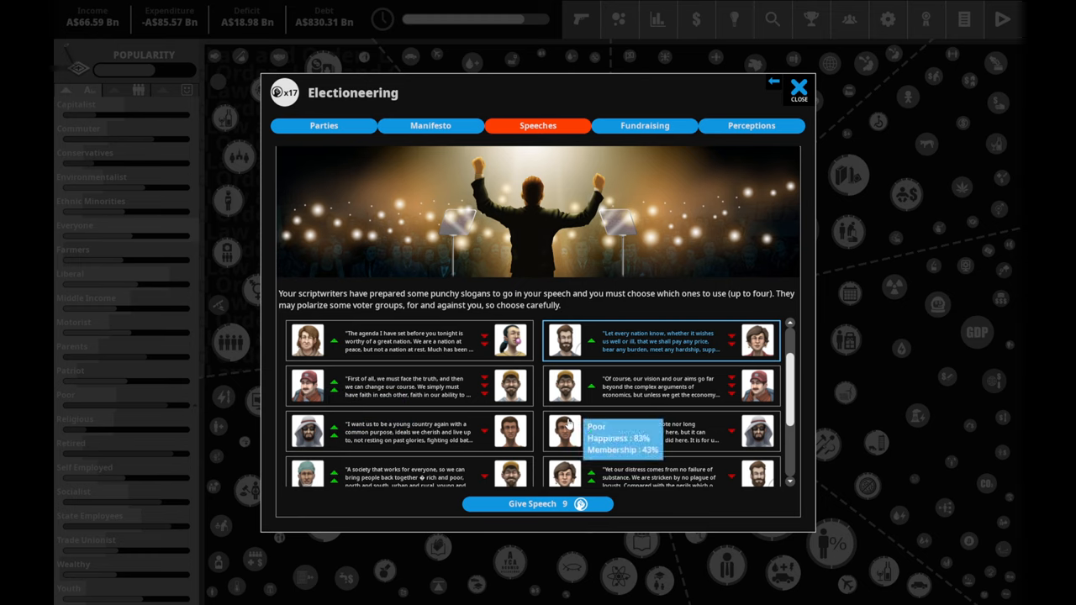
{"action": "scroll", "scroll_direction": "down", "scroll_amount": 3}
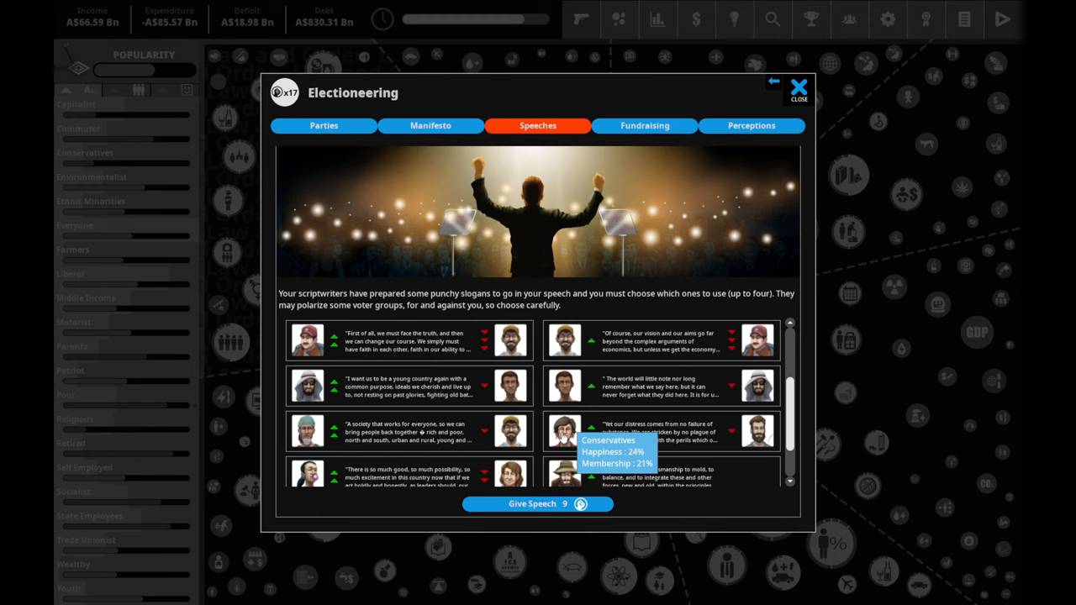
{"action": "mouse_move", "coordinate": [334, 437]}
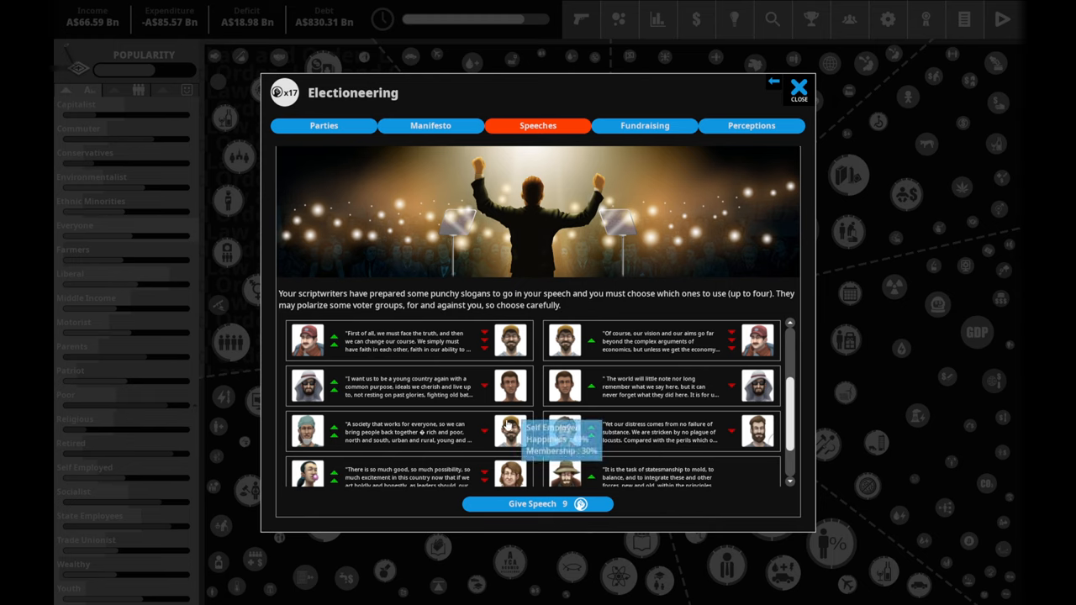
{"action": "scroll", "scroll_direction": "up", "scroll_amount": 3}
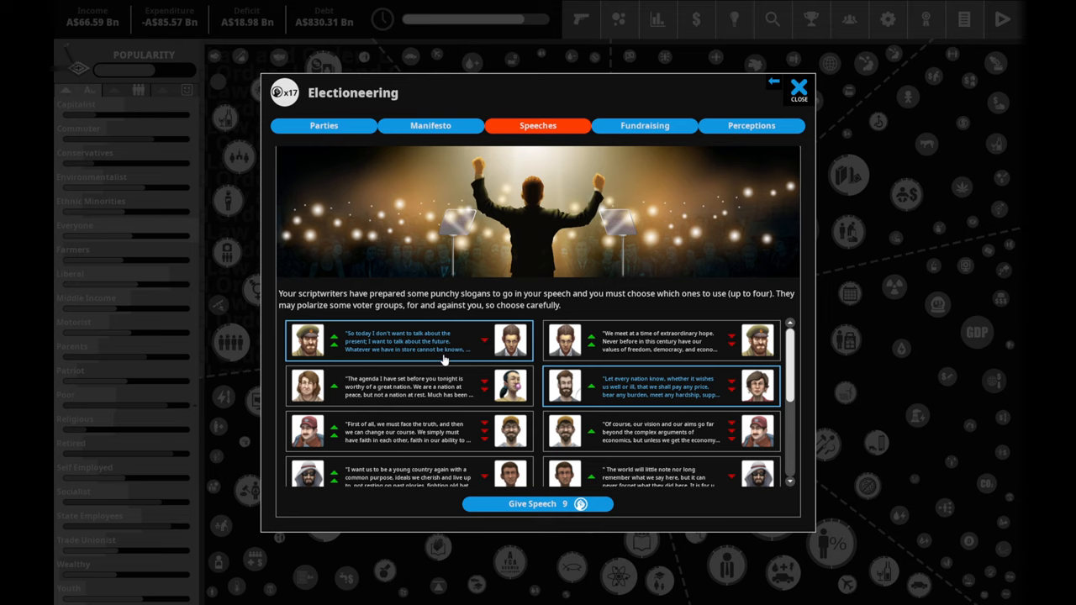
{"action": "mouse_move", "coordinate": [685, 401]}
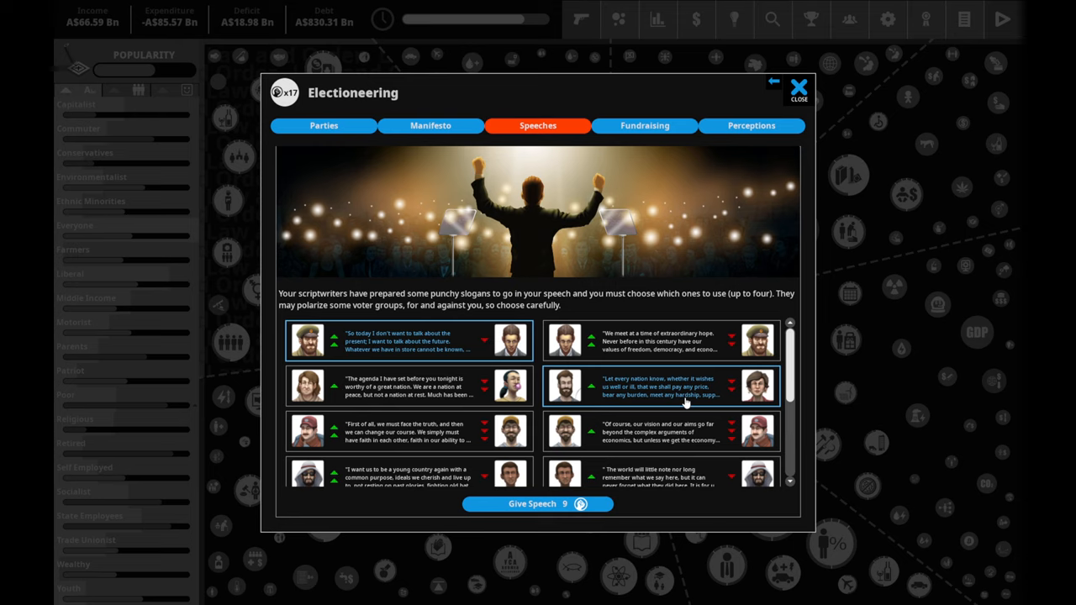
{"action": "mouse_move", "coordinate": [702, 412]}
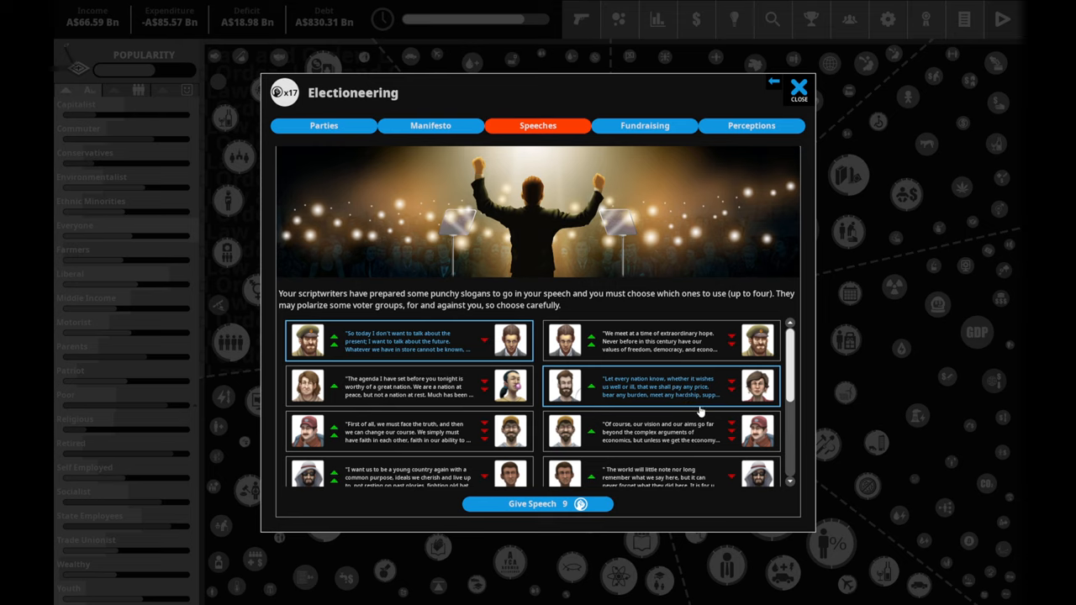
{"action": "scroll", "scroll_direction": "down", "scroll_amount": 3}
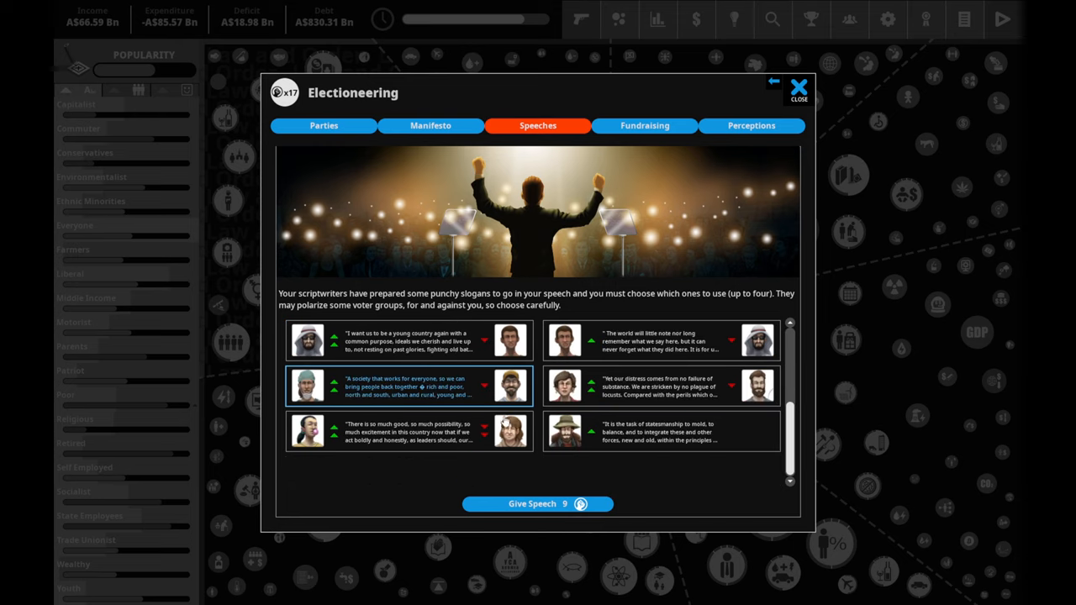
{"action": "mouse_move", "coordinate": [427, 413]}
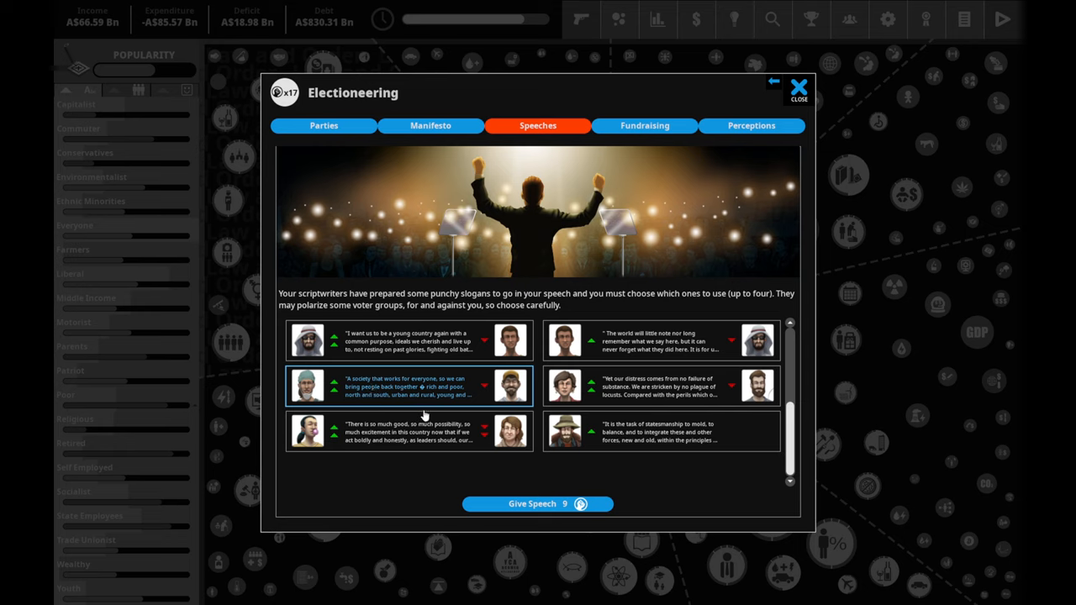
{"action": "mouse_move", "coordinate": [484, 404]}
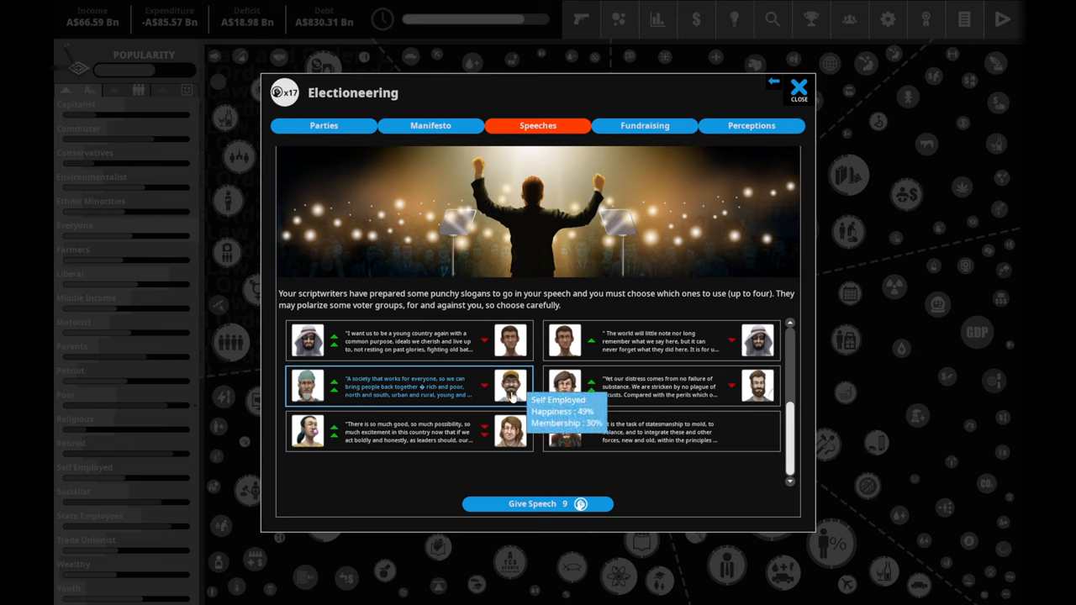
{"action": "mouse_move", "coordinate": [514, 444]}
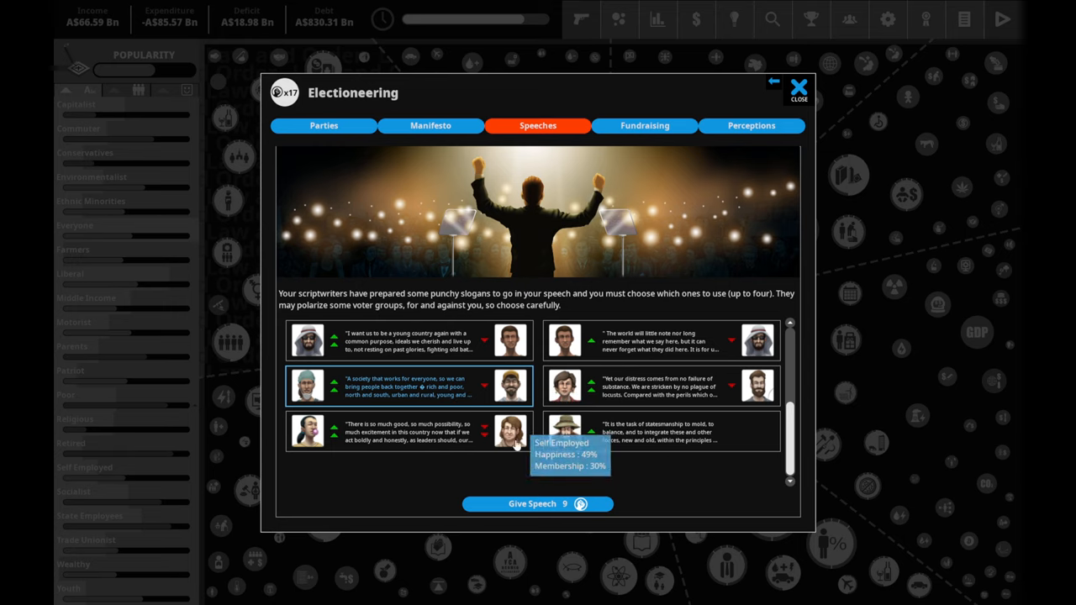
{"action": "mouse_move", "coordinate": [561, 498]}
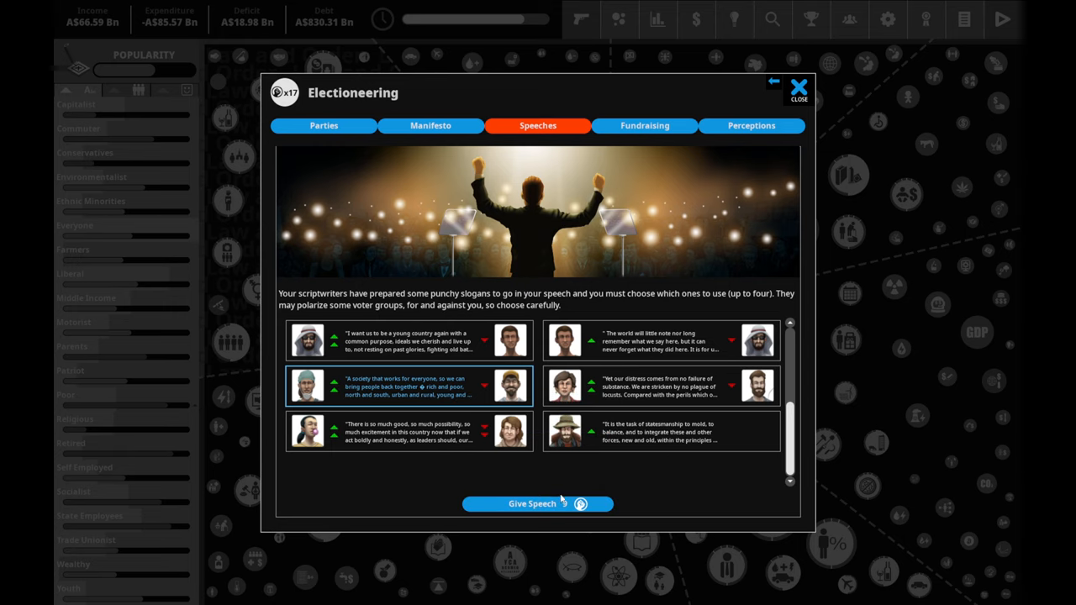
- Deliver the election speech with the chosen slogans
{"action": "left_click", "coordinate": [538, 504]}
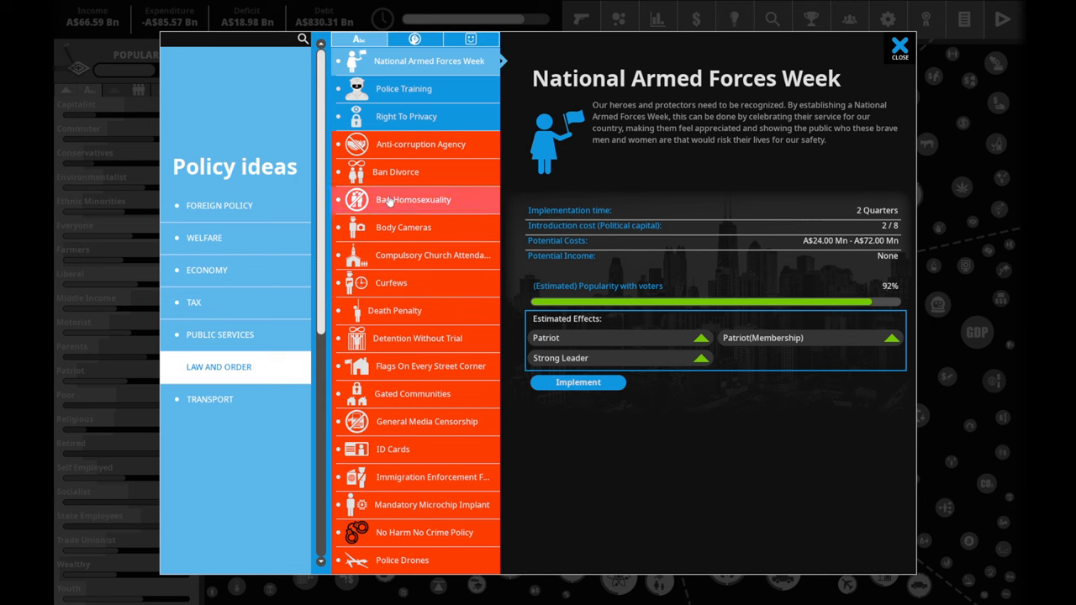
- Implement Compulsory Foreign Language Classes from Public Services ideas with funding raised to maximum
{"action": "left_click", "coordinate": [897, 47]}
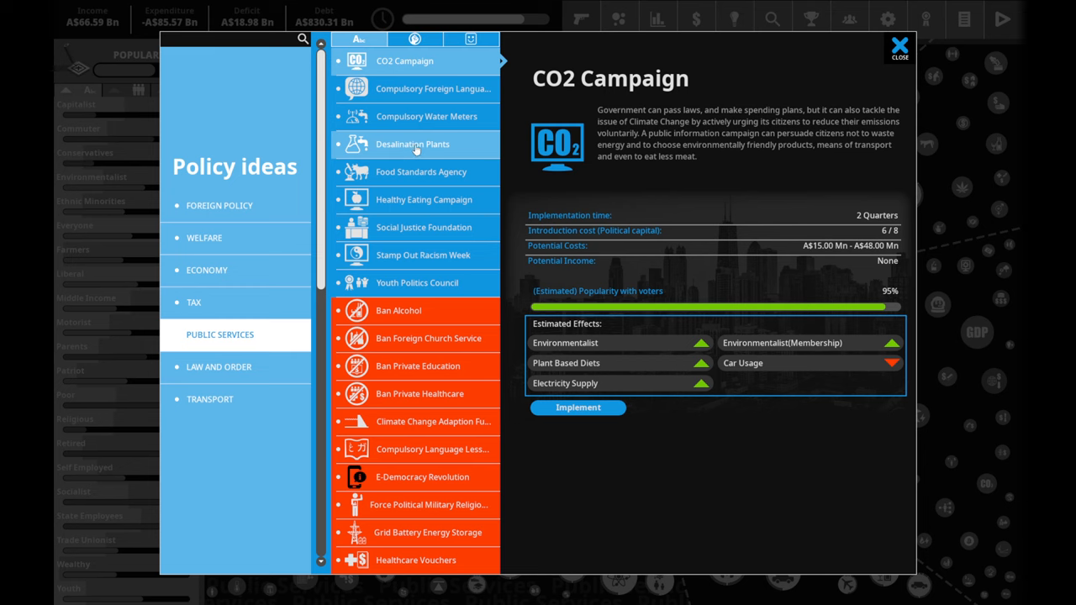
{"action": "mouse_move", "coordinate": [496, 34]}
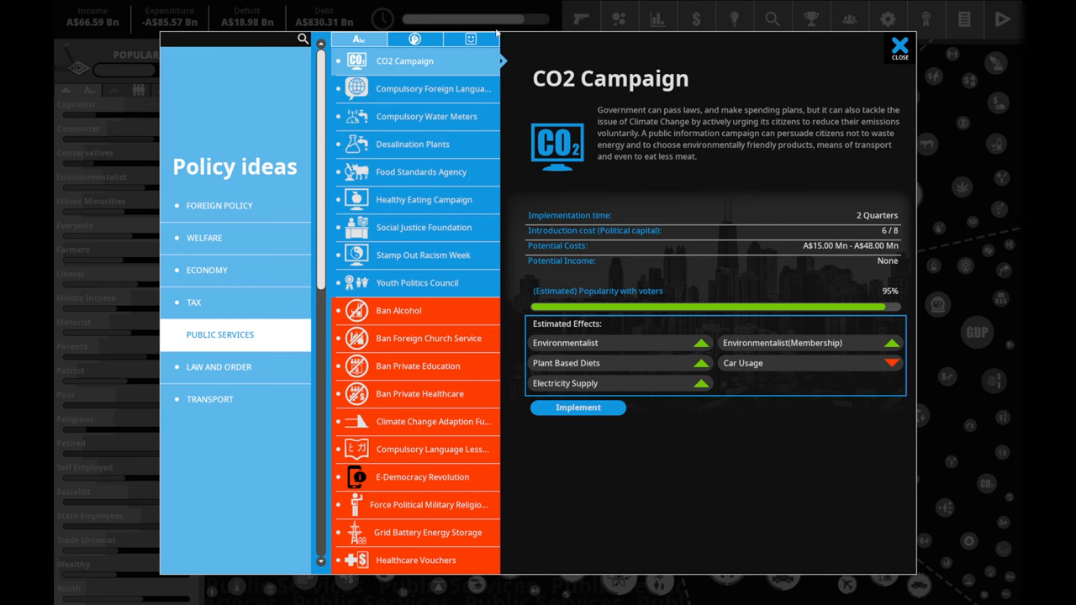
{"action": "left_click", "coordinate": [434, 87]}
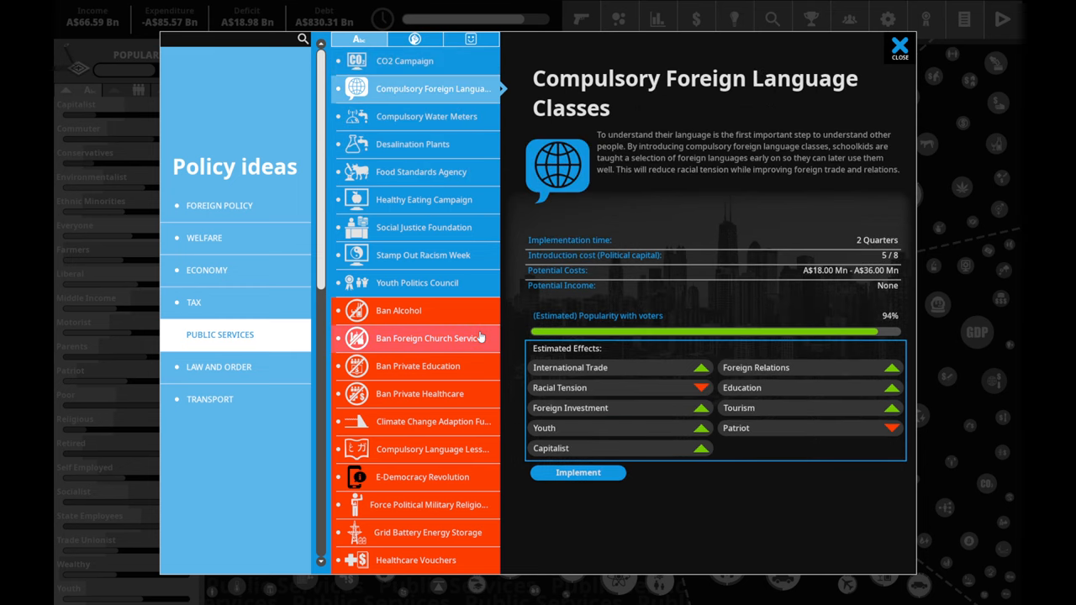
{"action": "left_click", "coordinate": [578, 472]}
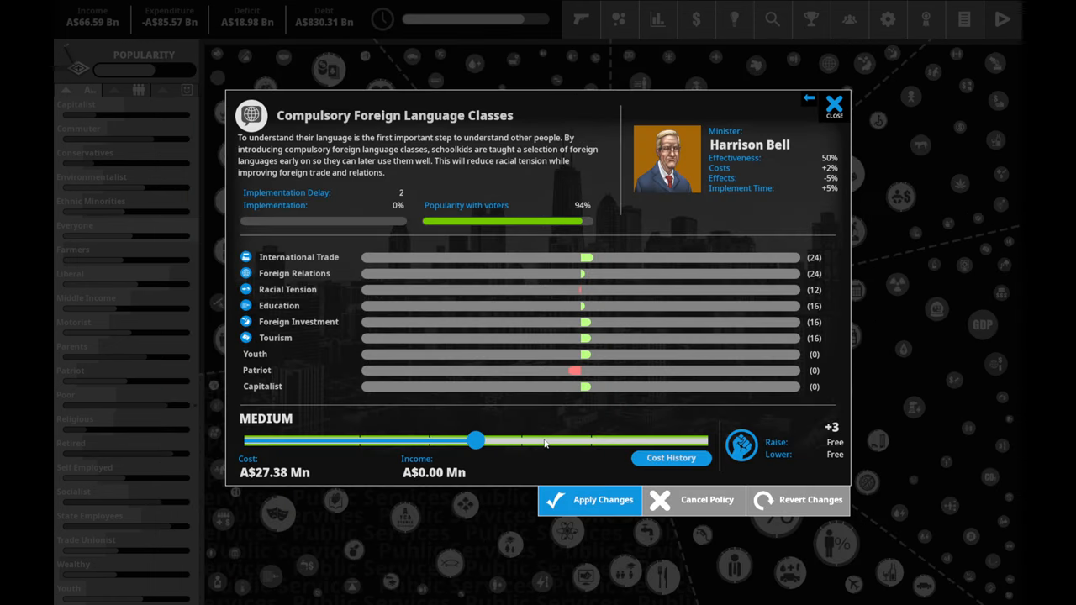
{"action": "left_click_drag", "start_coordinate": [478, 440], "coordinate": [706, 441]}
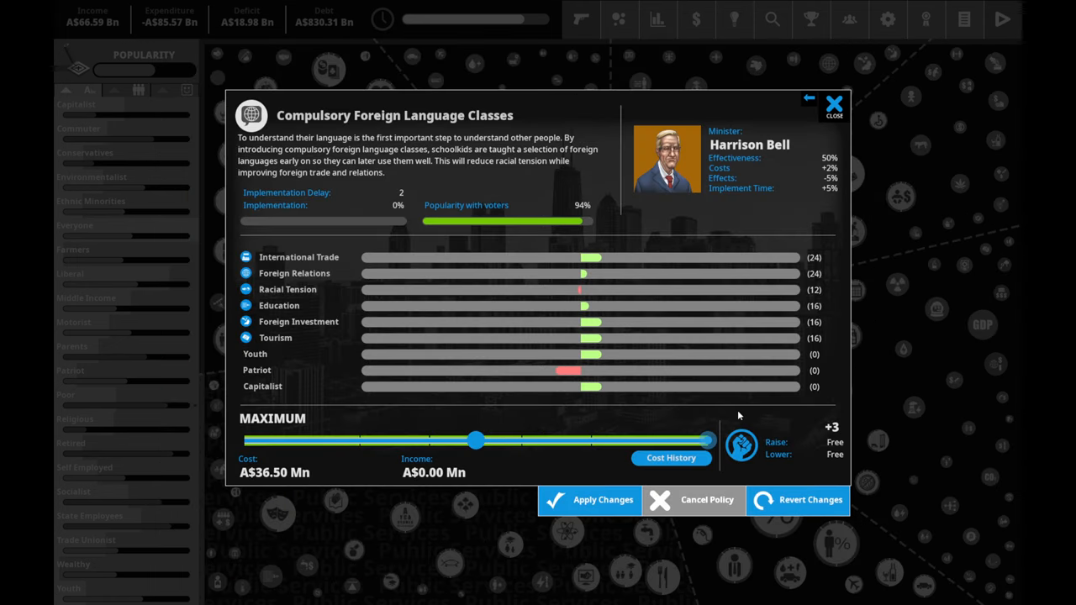
{"action": "mouse_move", "coordinate": [683, 484]}
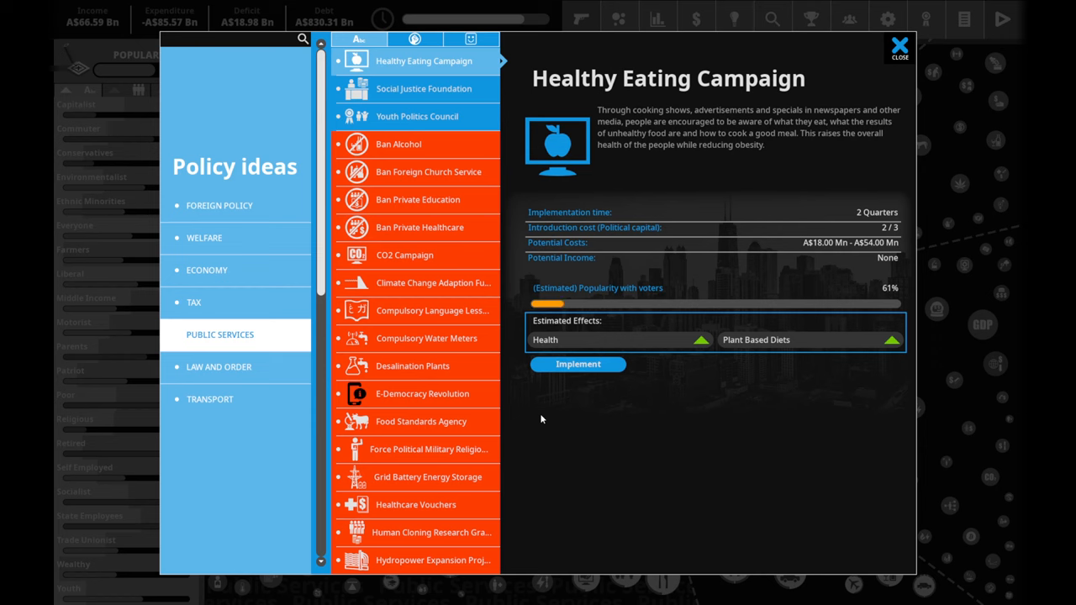
- Browse economy, welfare, foreign, tax and public services ideas, then implement Youth Politics Council
{"action": "left_click", "coordinate": [417, 116]}
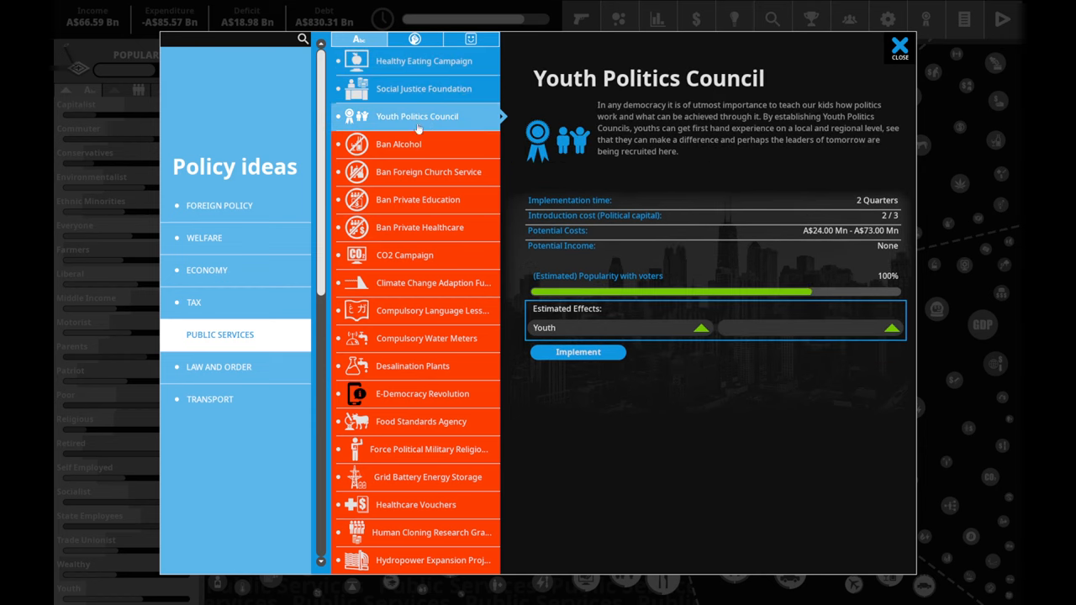
{"action": "left_click", "coordinate": [205, 269]}
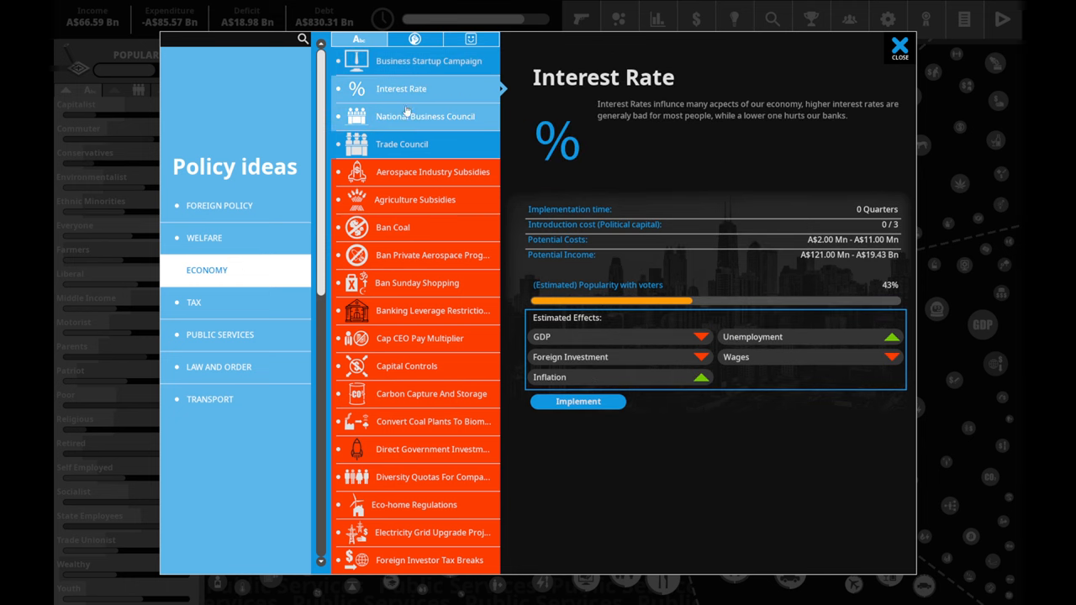
{"action": "left_click", "coordinate": [206, 237]}
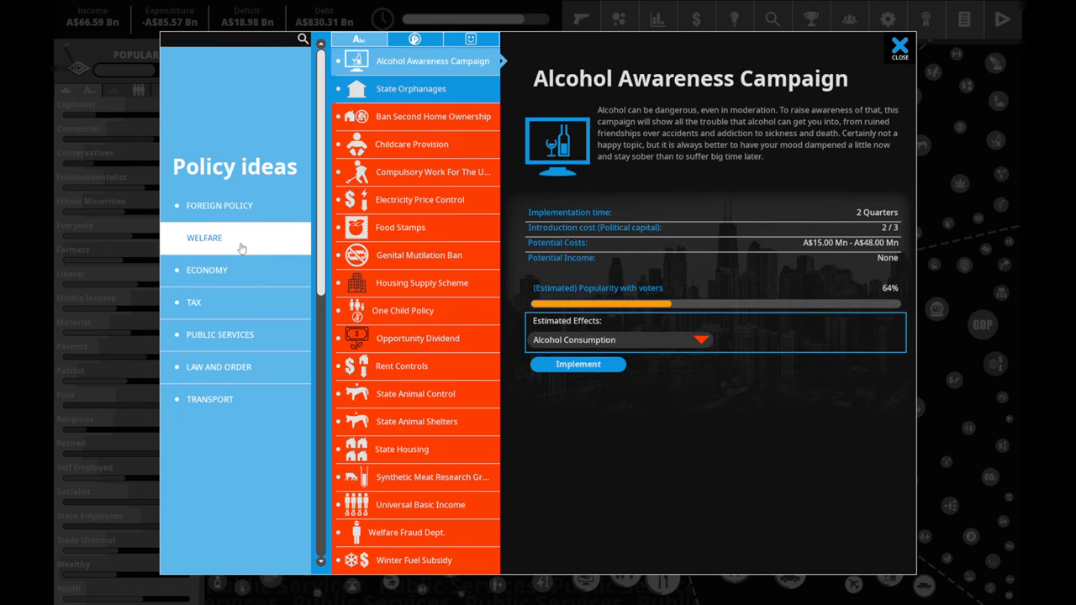
{"action": "left_click", "coordinate": [218, 205]}
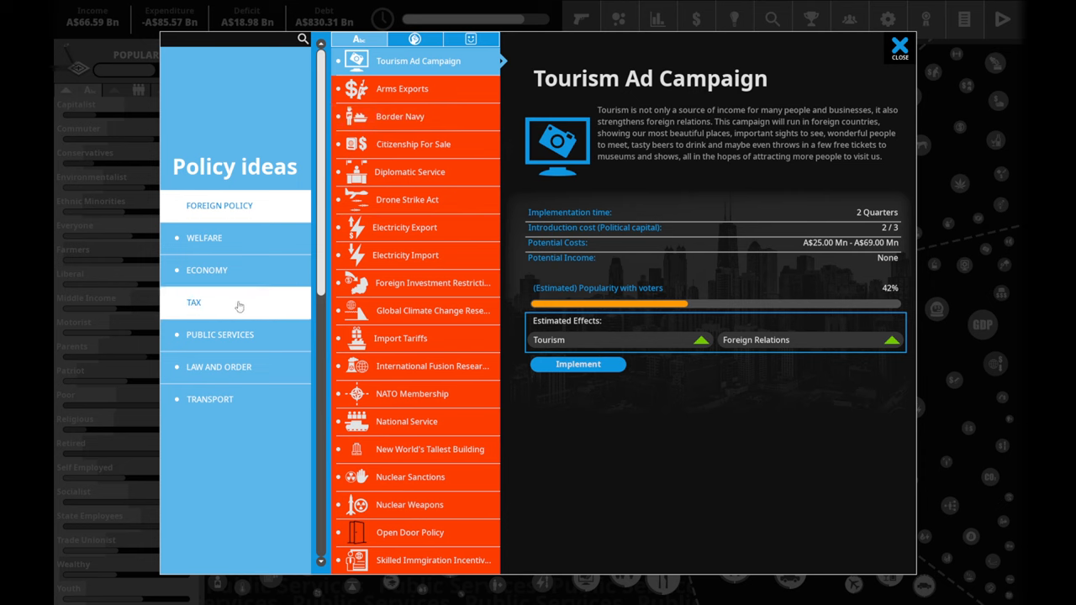
{"action": "left_click", "coordinate": [193, 302]}
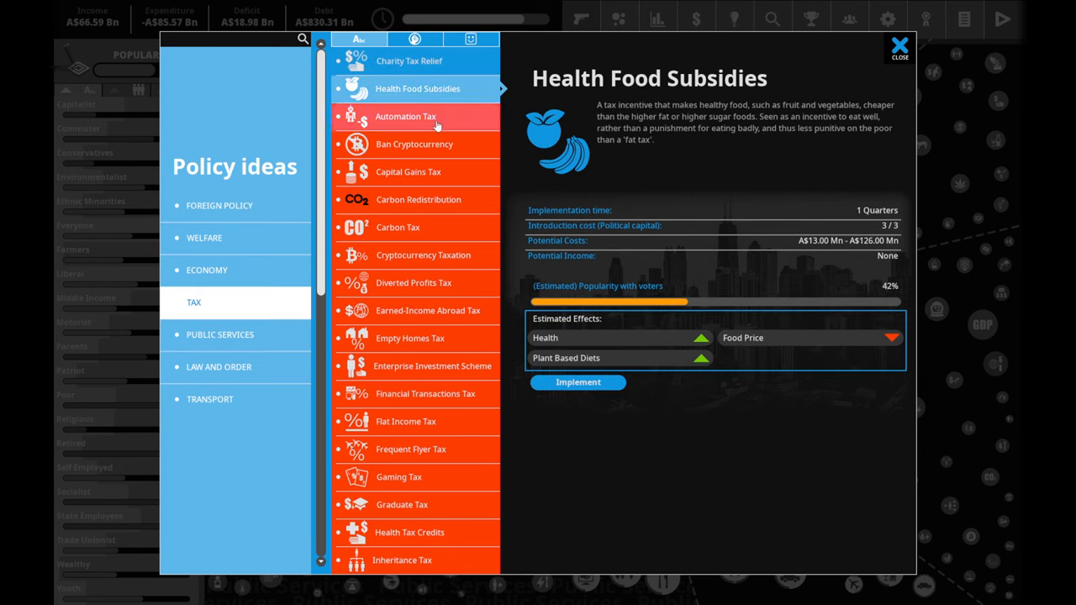
{"action": "left_click", "coordinate": [219, 333]}
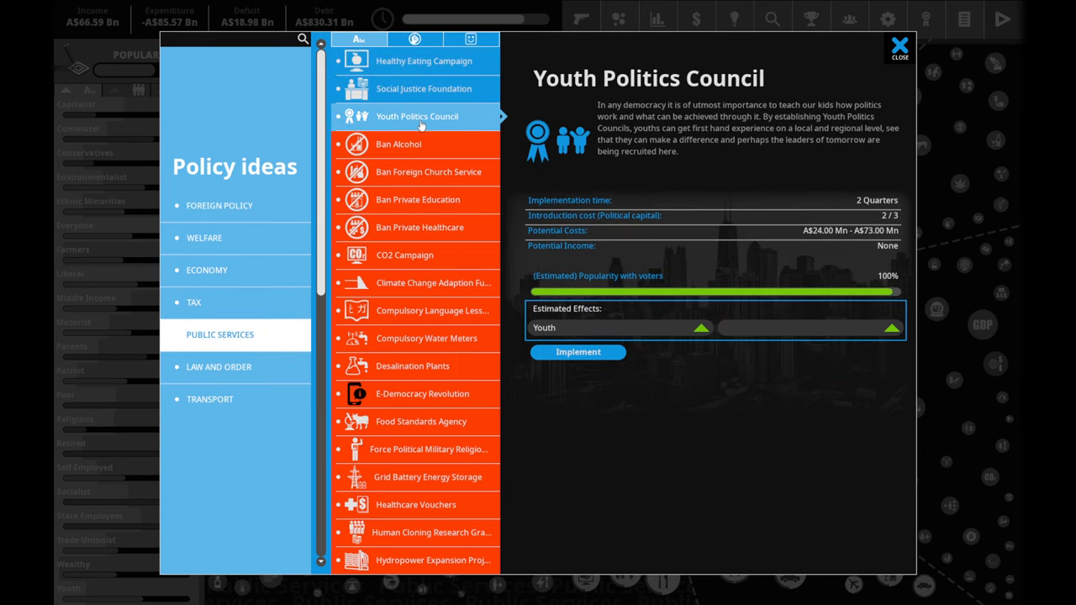
{"action": "left_click", "coordinate": [578, 352]}
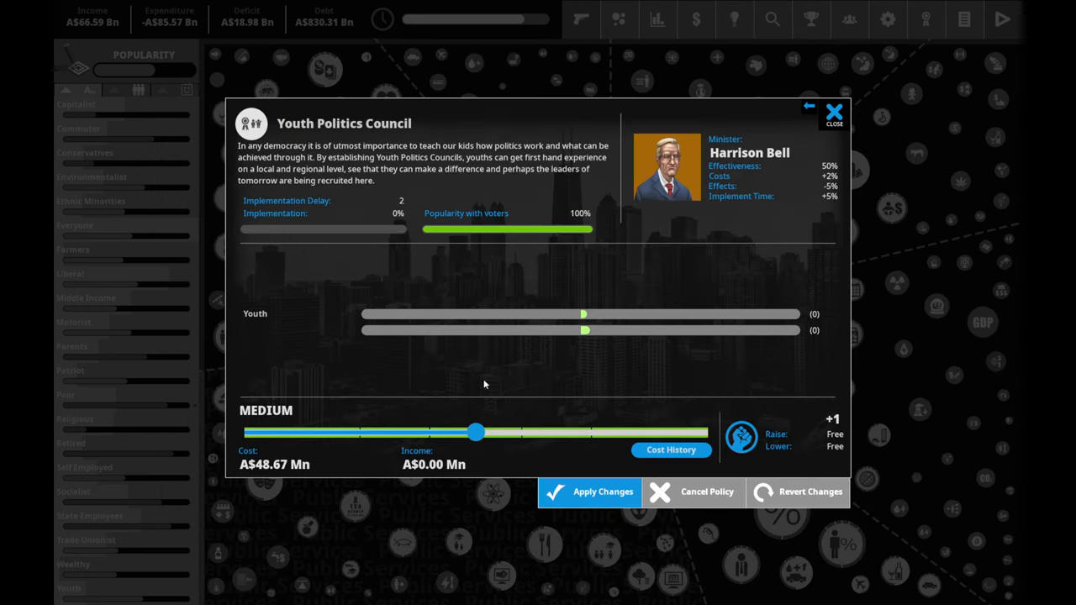
{"action": "mouse_move", "coordinate": [548, 343]}
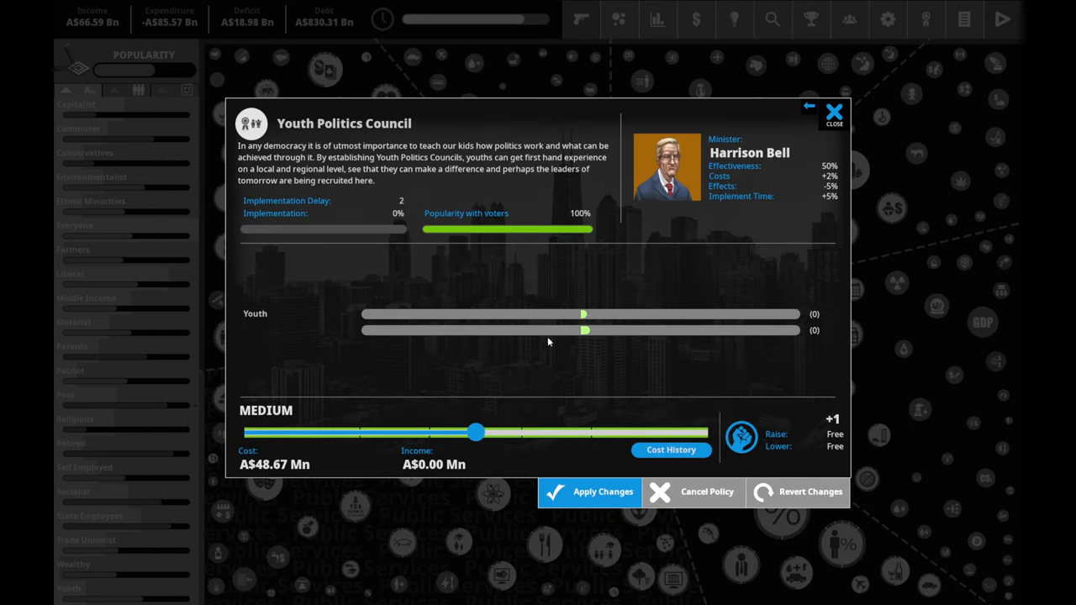
{"action": "mouse_move", "coordinate": [583, 329]}
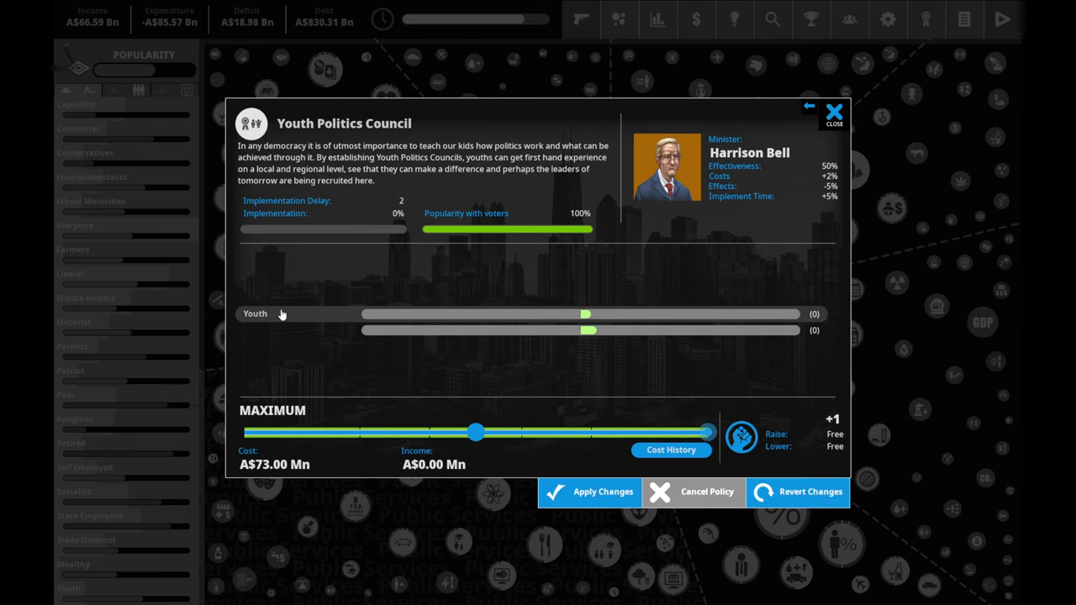
{"action": "mouse_move", "coordinate": [501, 404]}
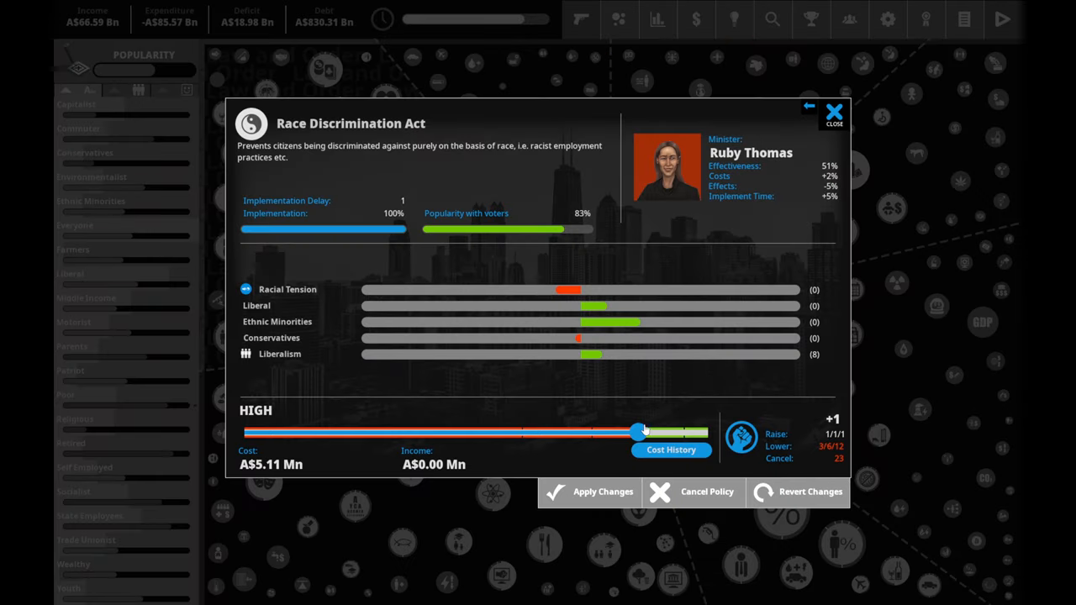
- Push the Race Discrimination Act slider to maximum, apply it and confirm spending one political capital
{"action": "left_click_drag", "start_coordinate": [638, 430], "coordinate": [632, 434]}
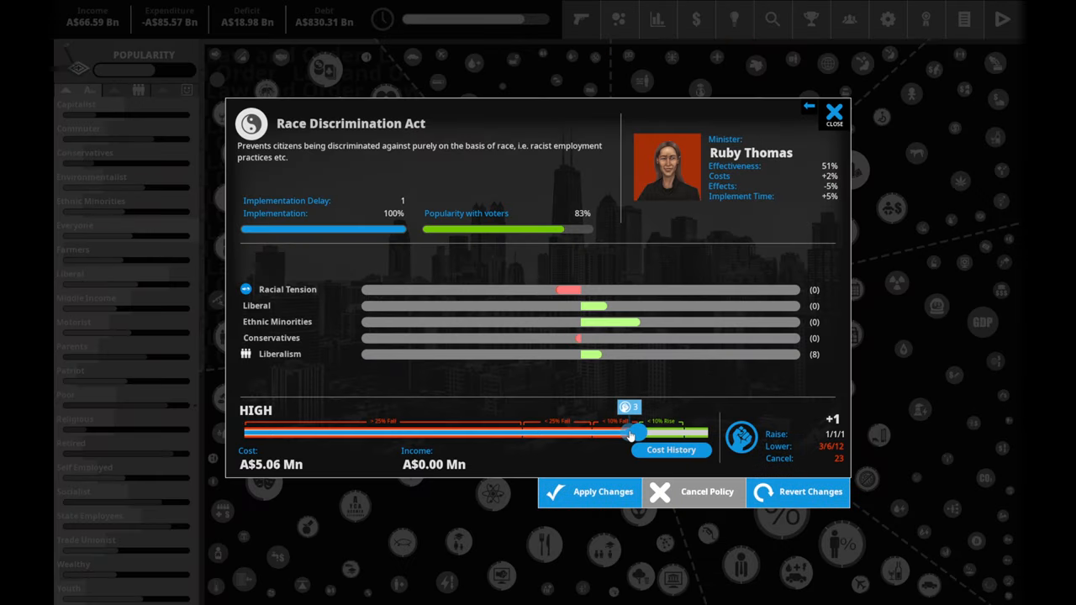
{"action": "left_click_drag", "start_coordinate": [632, 434], "coordinate": [613, 430]}
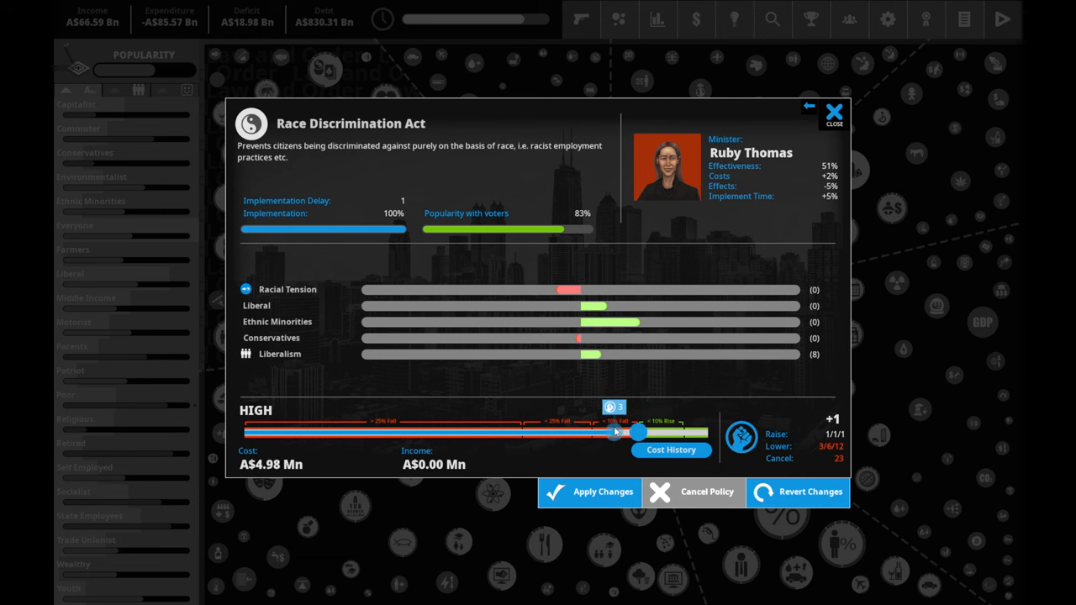
{"action": "left_click", "coordinate": [588, 491]}
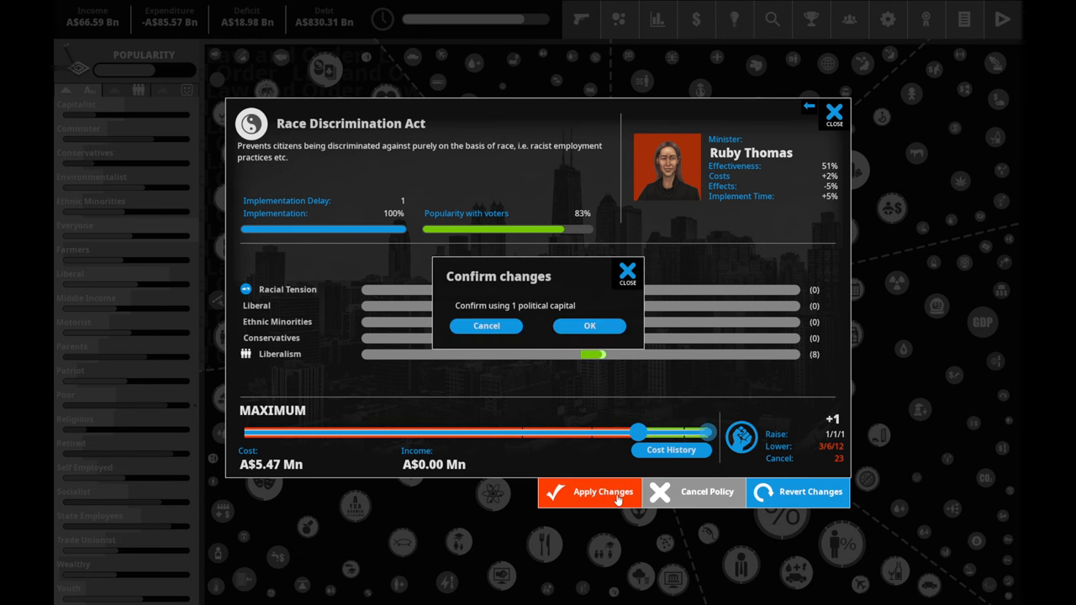
{"action": "left_click", "coordinate": [588, 326]}
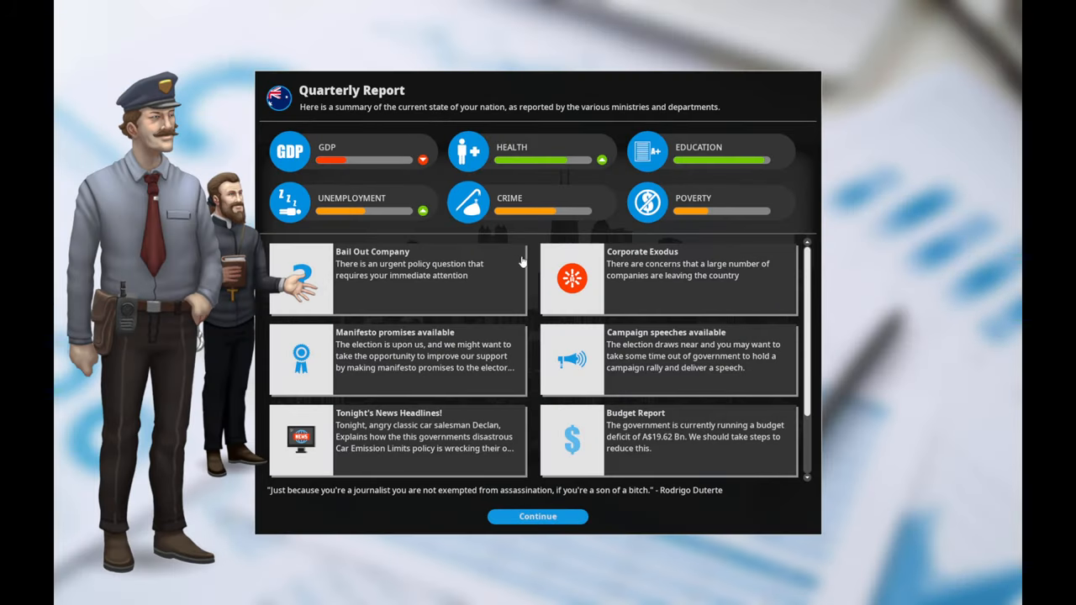
{"action": "mouse_move", "coordinate": [709, 285]}
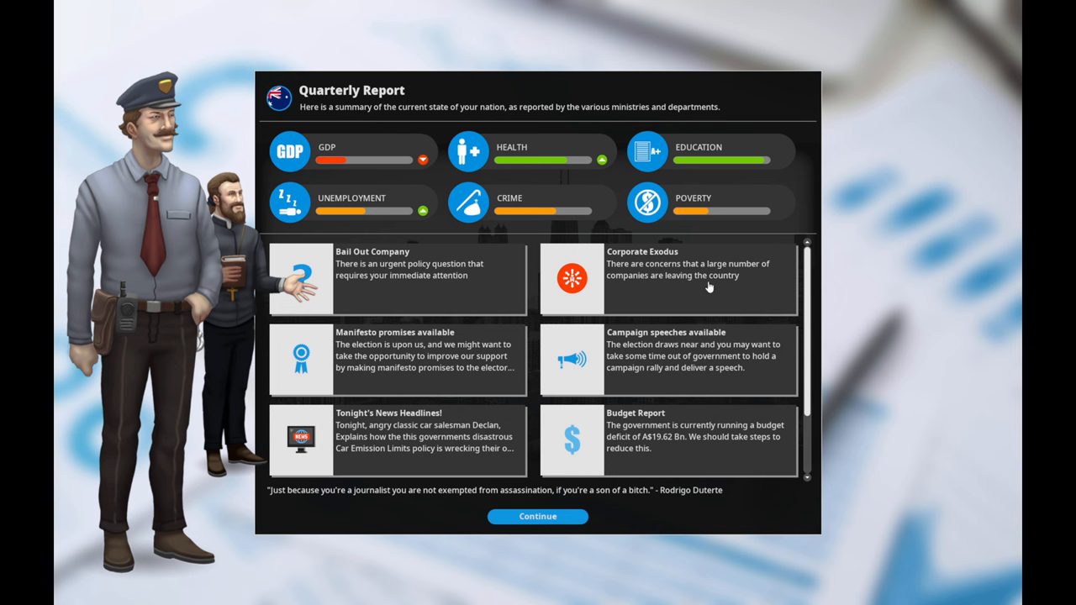
- Bring up the Corporate Exodus situation details from the Quarterly Report card
{"action": "left_click", "coordinate": [664, 269]}
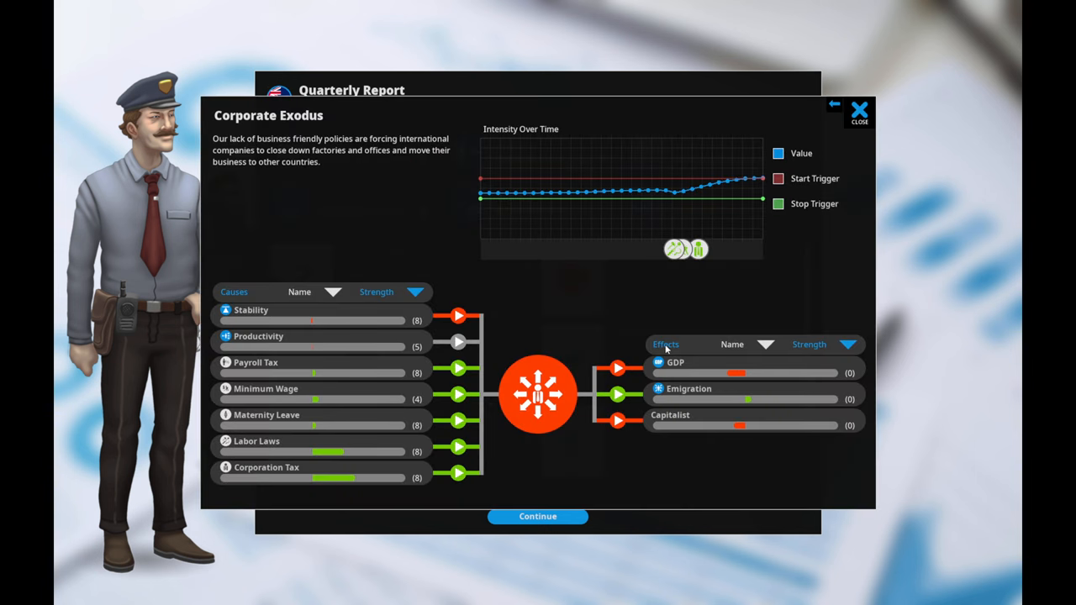
{"action": "mouse_move", "coordinate": [567, 430]}
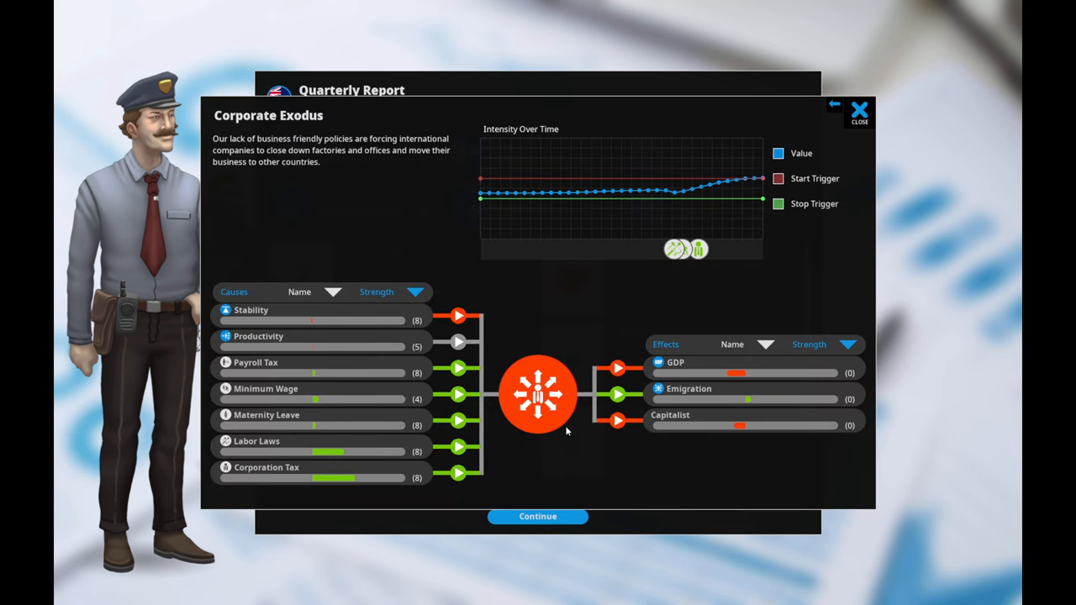
{"action": "mouse_move", "coordinate": [743, 373]}
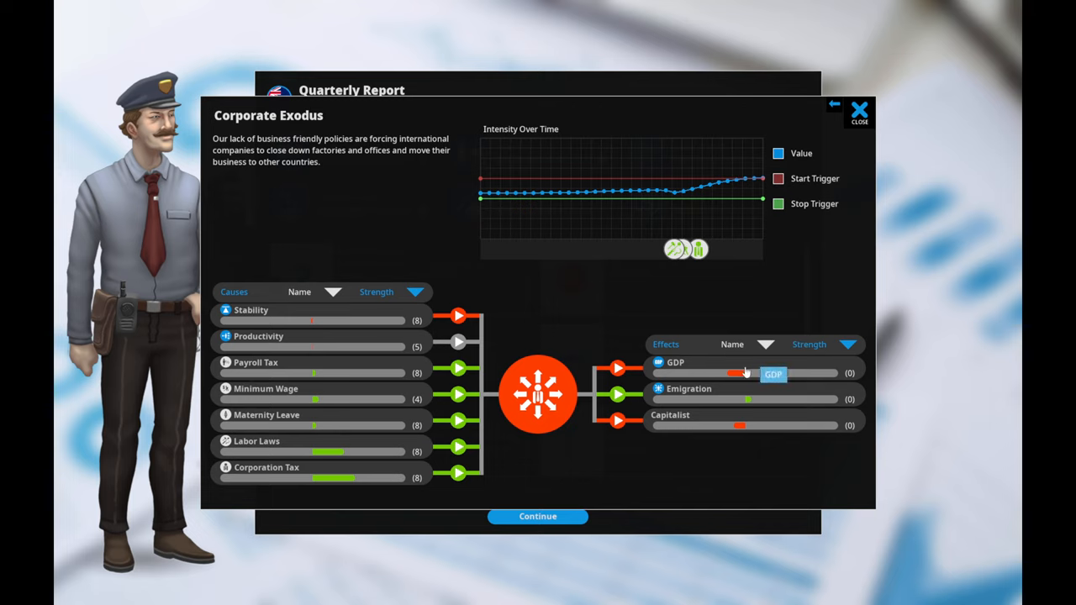
{"action": "mouse_move", "coordinate": [723, 352]}
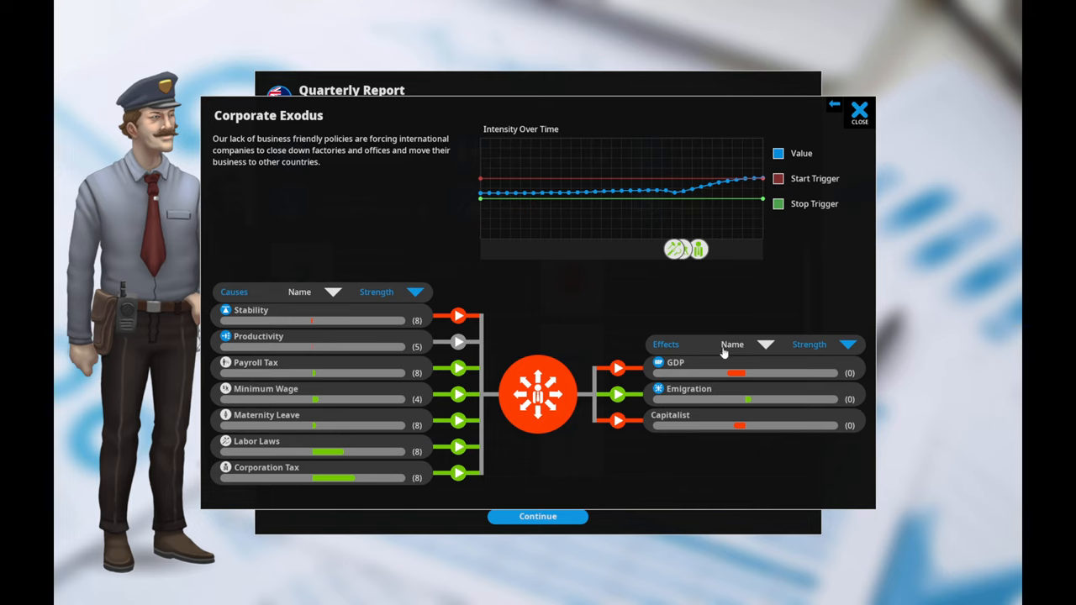
{"action": "mouse_move", "coordinate": [478, 474]}
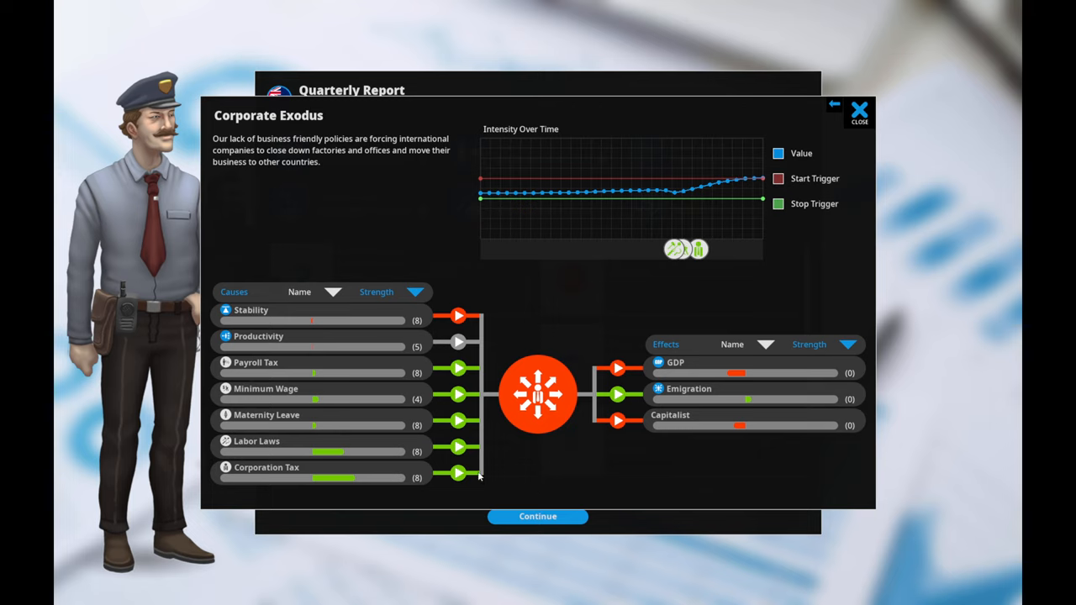
{"action": "mouse_move", "coordinate": [440, 460]}
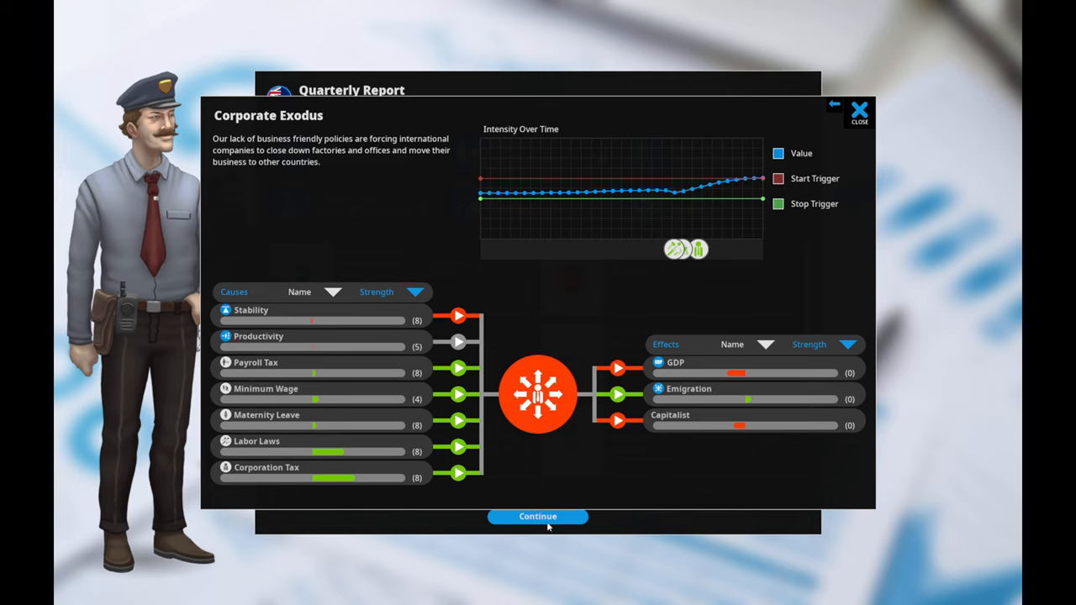
{"action": "mouse_move", "coordinate": [513, 405]}
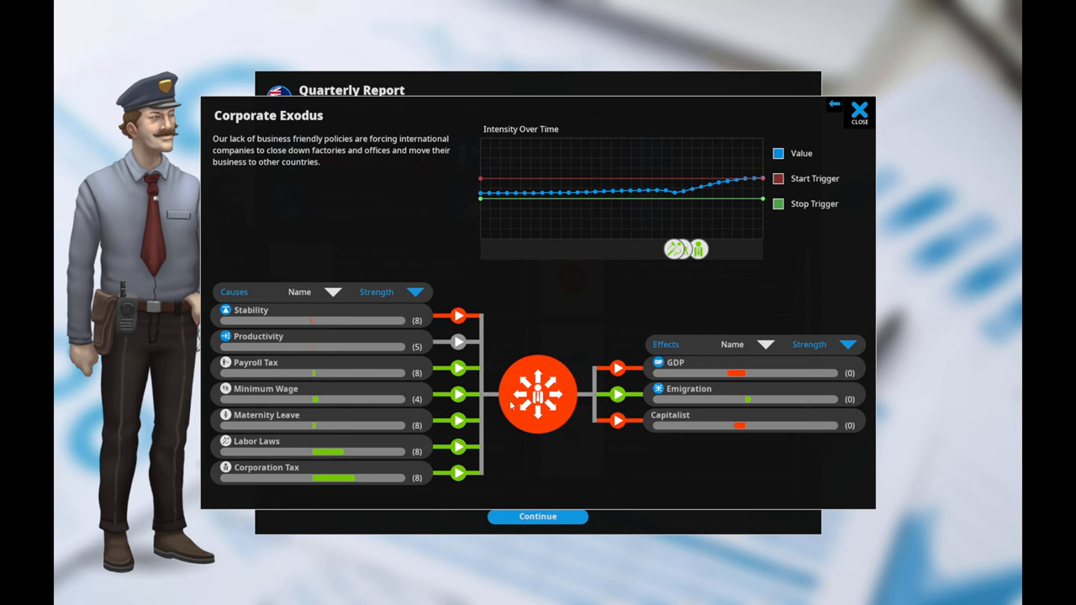
- Continue past the Corporate Exodus panel and review the Quarterly Report cards
{"action": "left_click", "coordinate": [859, 109]}
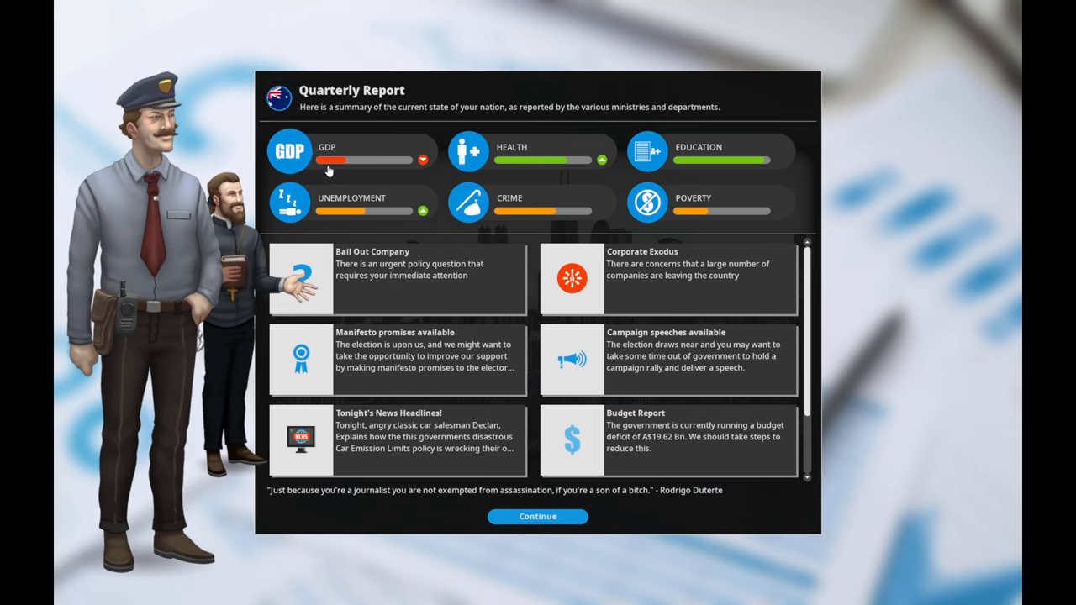
{"action": "mouse_move", "coordinate": [635, 293]}
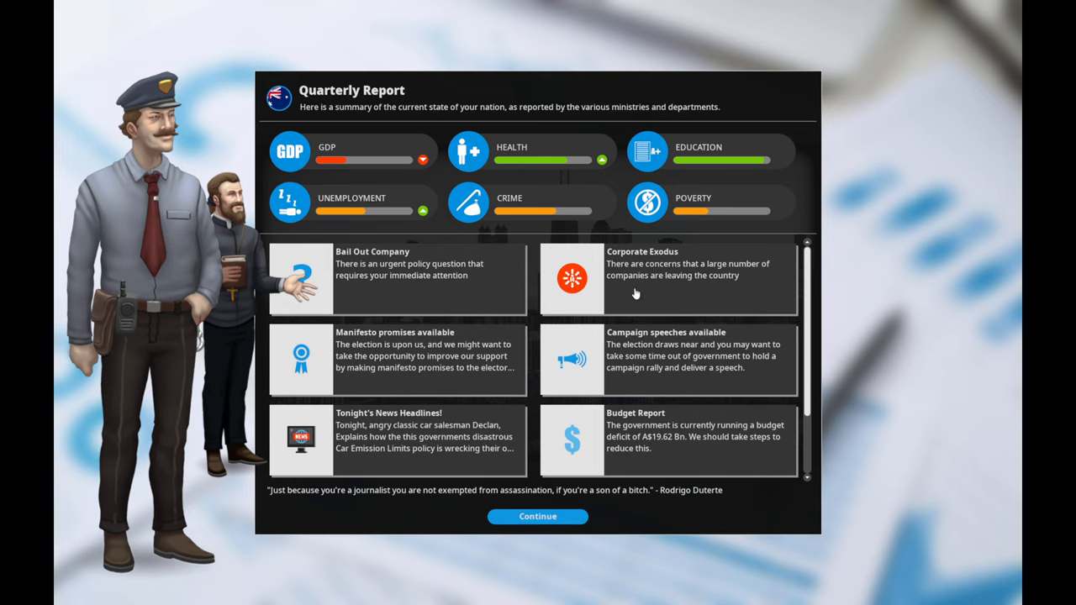
{"action": "mouse_move", "coordinate": [383, 209]}
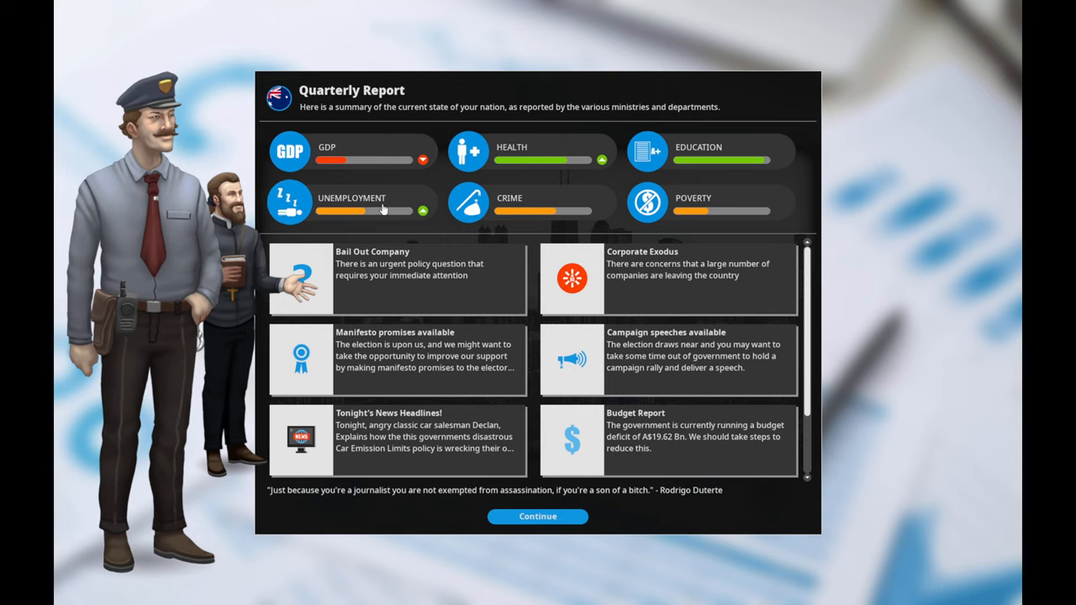
{"action": "mouse_move", "coordinate": [541, 228]}
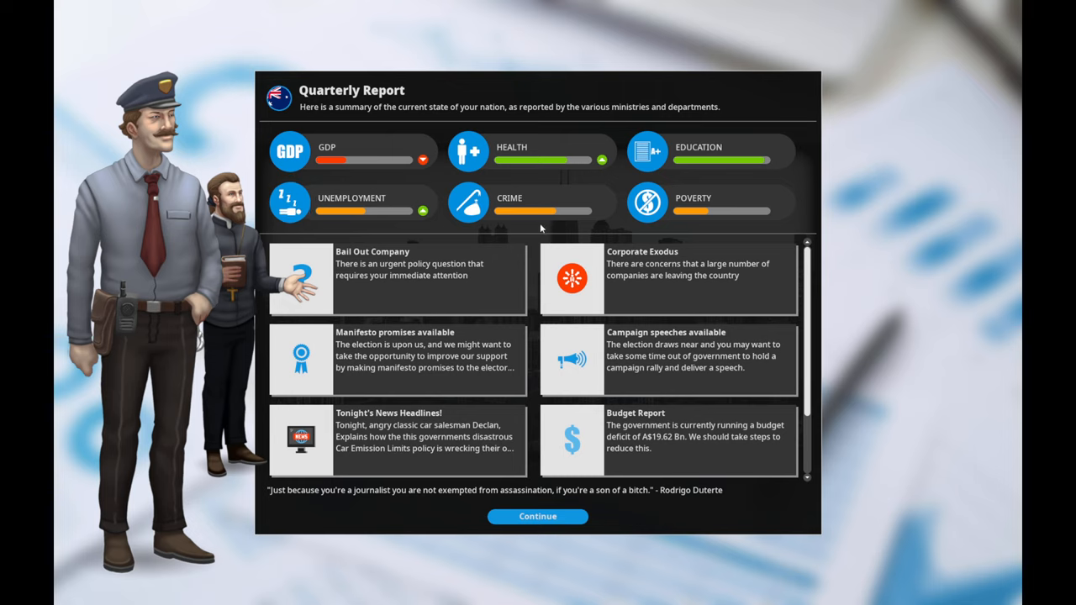
{"action": "mouse_move", "coordinate": [692, 372]}
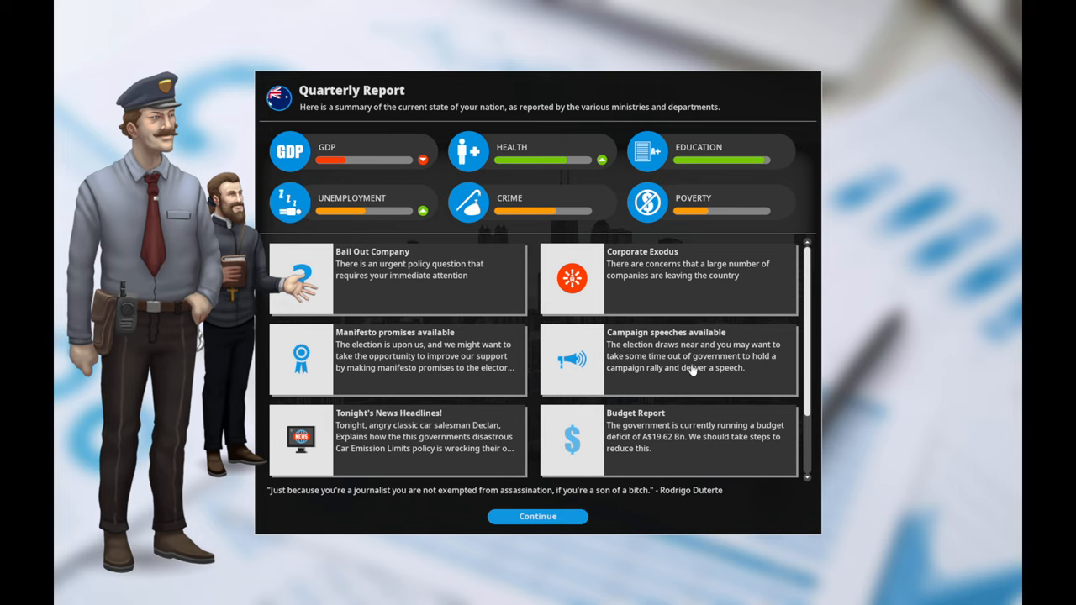
{"action": "scroll", "scroll_direction": "down", "scroll_amount": 3}
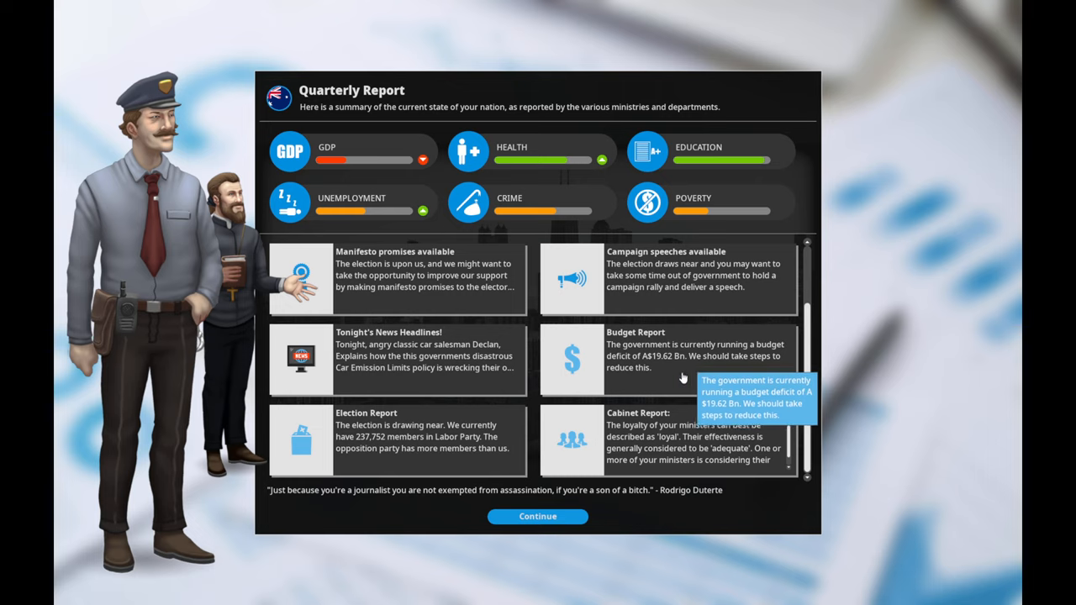
{"action": "scroll", "scroll_direction": "up", "scroll_amount": 3}
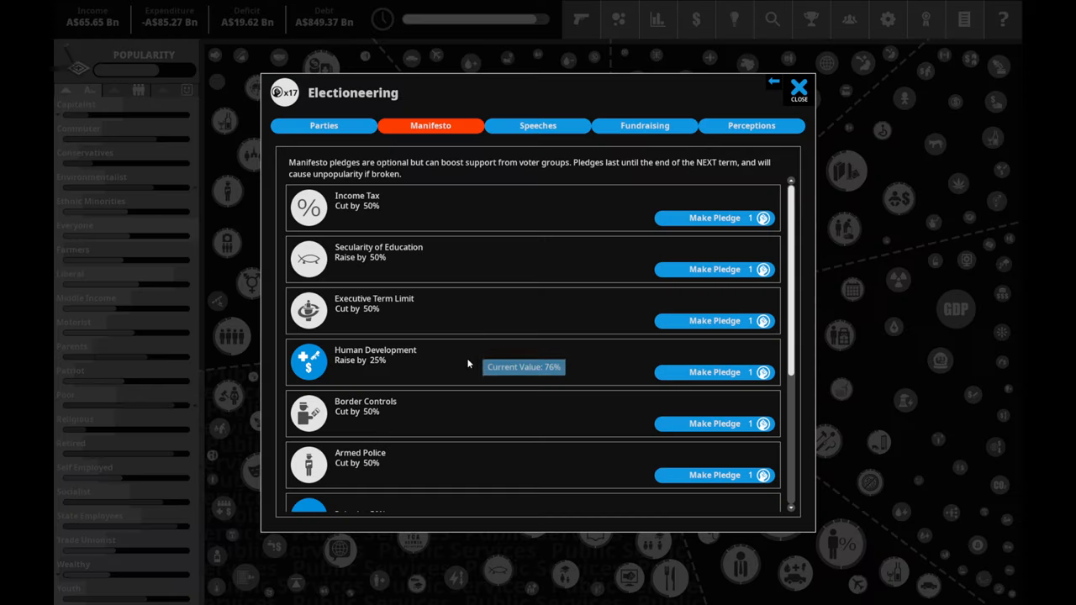
{"action": "mouse_move", "coordinate": [474, 292]}
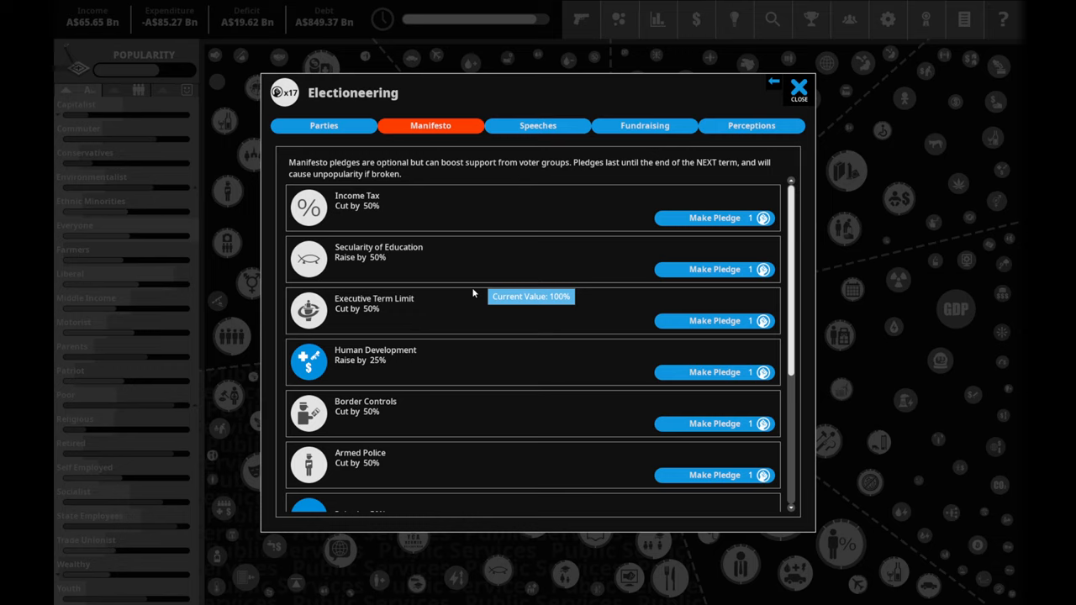
{"action": "mouse_move", "coordinate": [562, 265]}
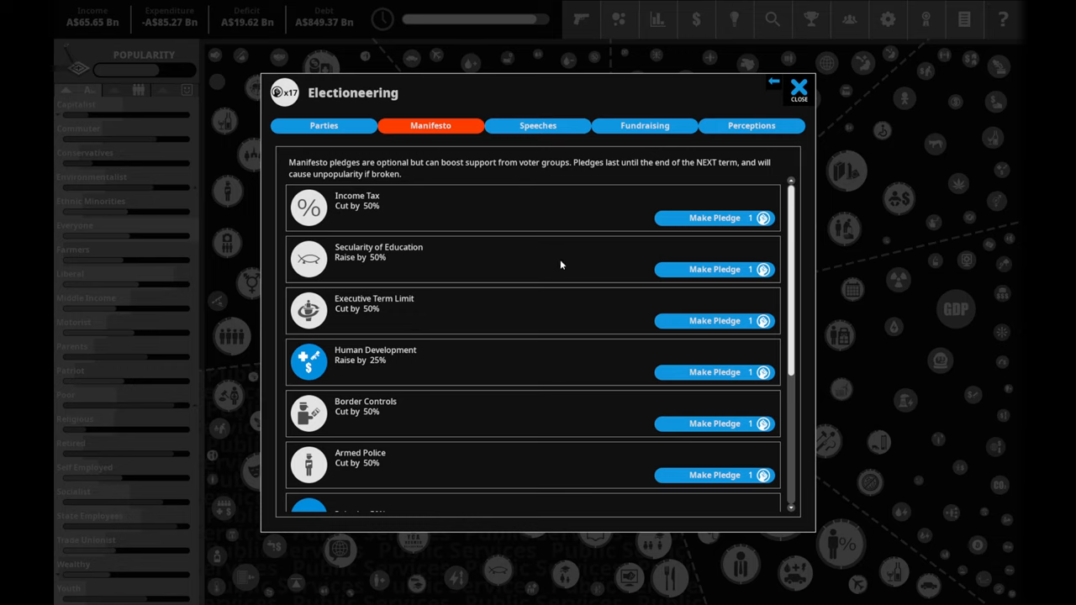
{"action": "mouse_move", "coordinate": [655, 261]}
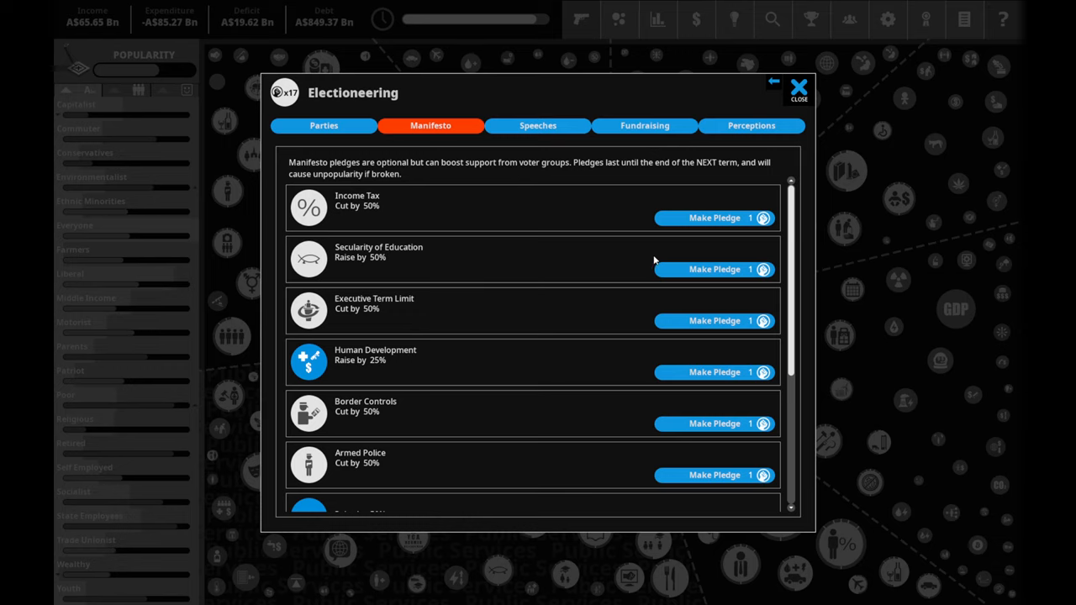
- Make the manifesto pledge to raise Secularity of Education by 50% and dismiss its summary
{"action": "left_click", "coordinate": [715, 269]}
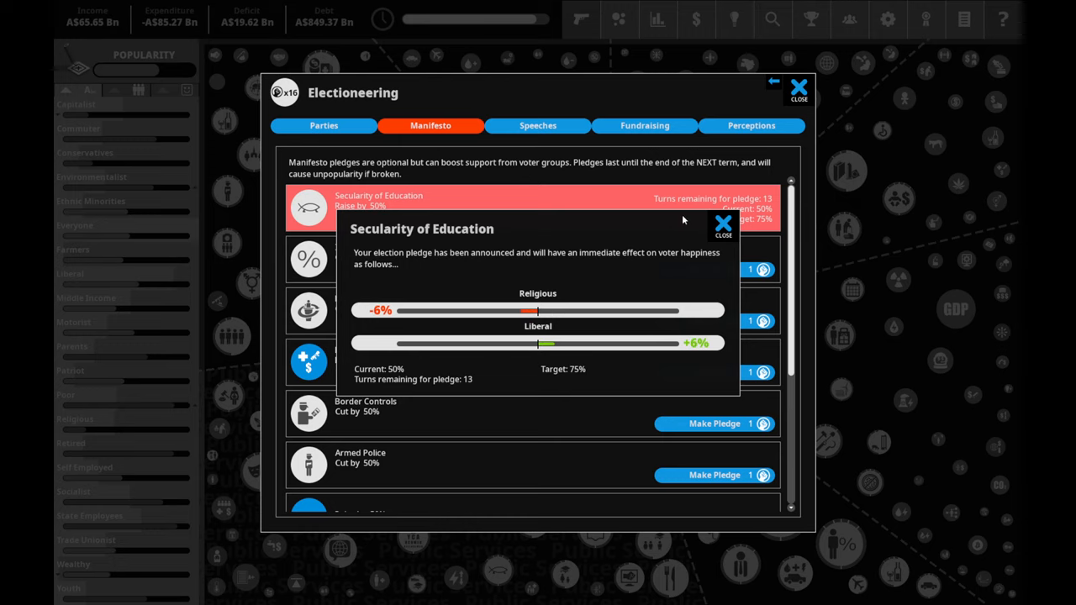
{"action": "left_click", "coordinate": [721, 222]}
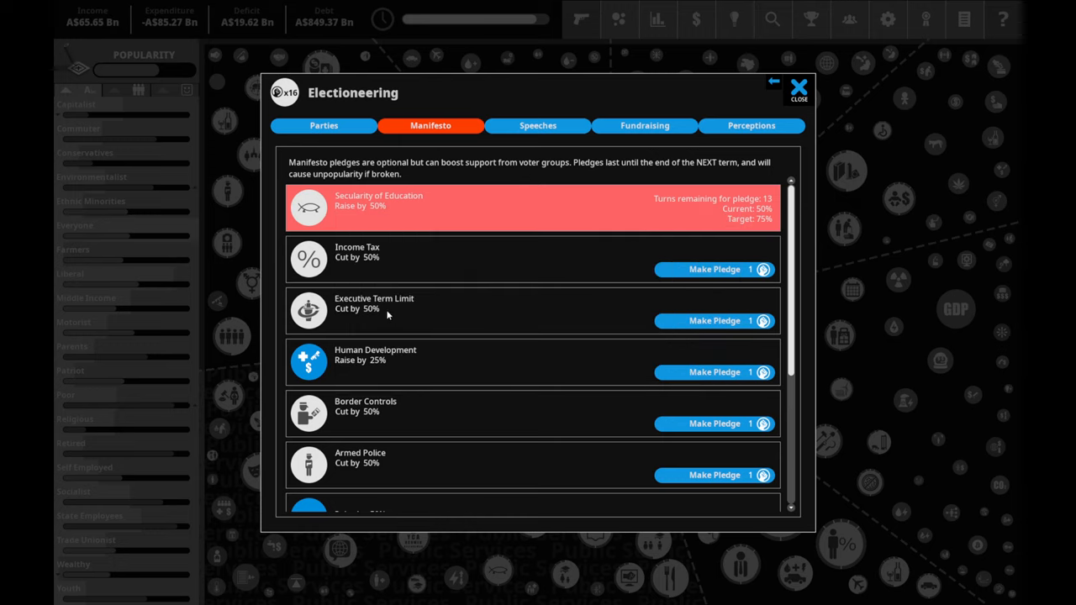
{"action": "scroll", "scroll_direction": "down", "scroll_amount": 3}
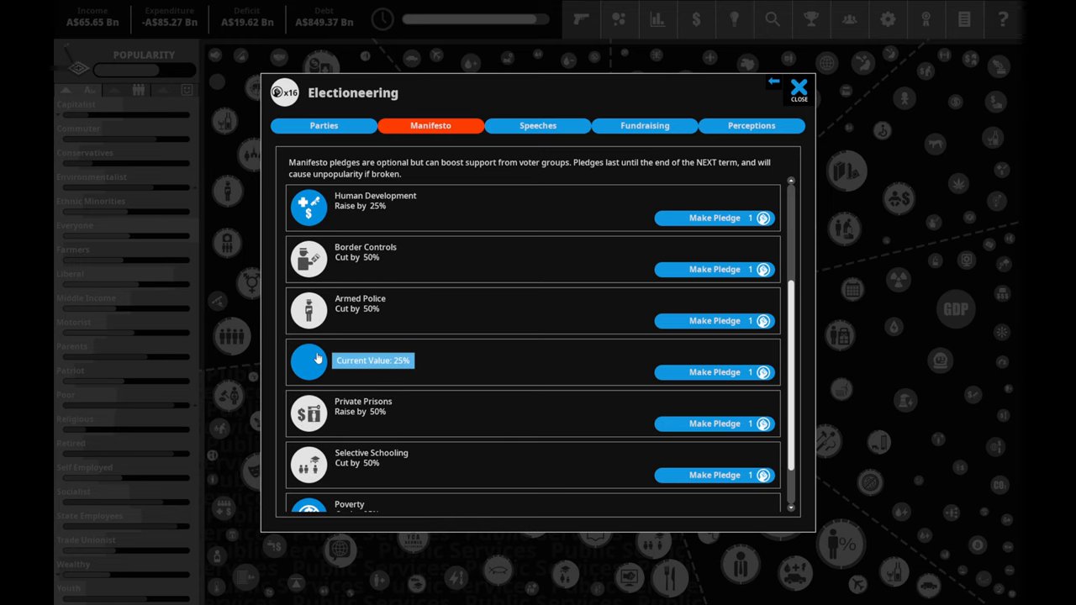
{"action": "scroll", "scroll_direction": "down", "scroll_amount": 3}
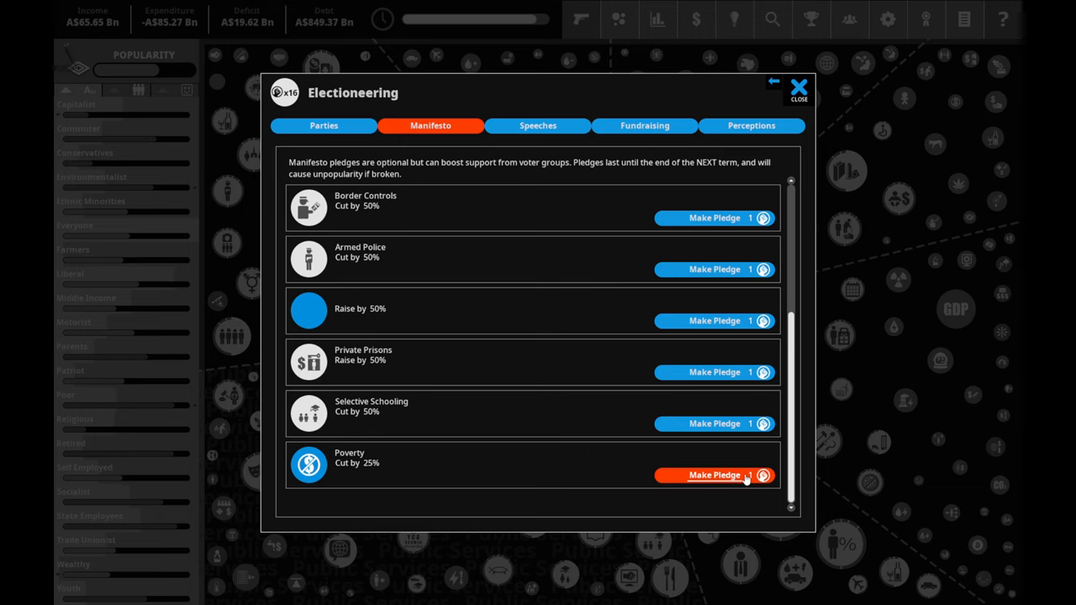
- Make the manifesto pledge to cut Poverty by 25%, dismiss the announcement and review the pledge list
{"action": "left_click", "coordinate": [713, 473]}
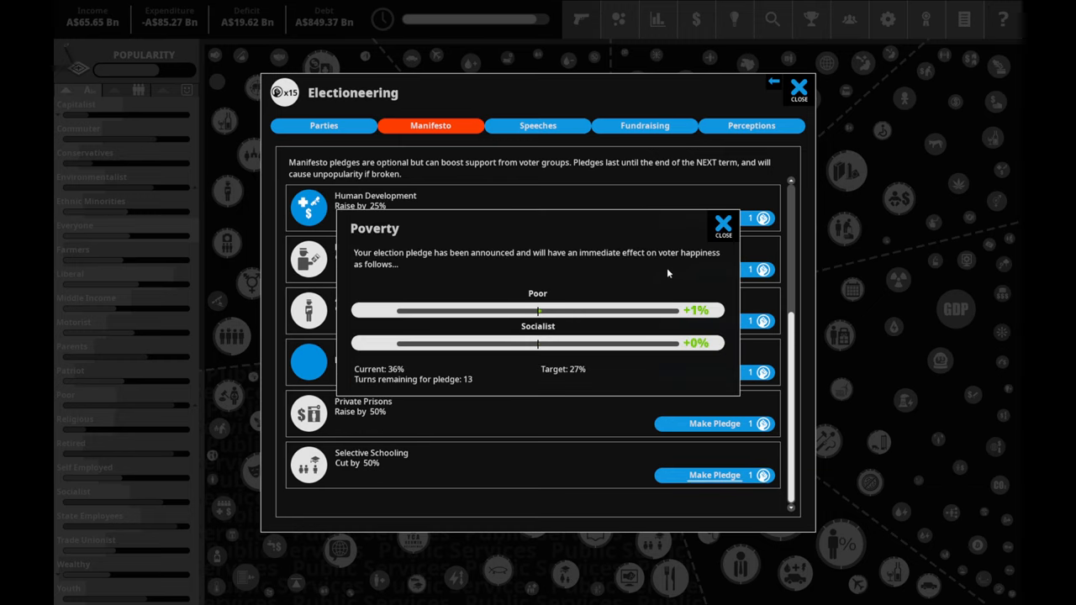
{"action": "left_click", "coordinate": [723, 225]}
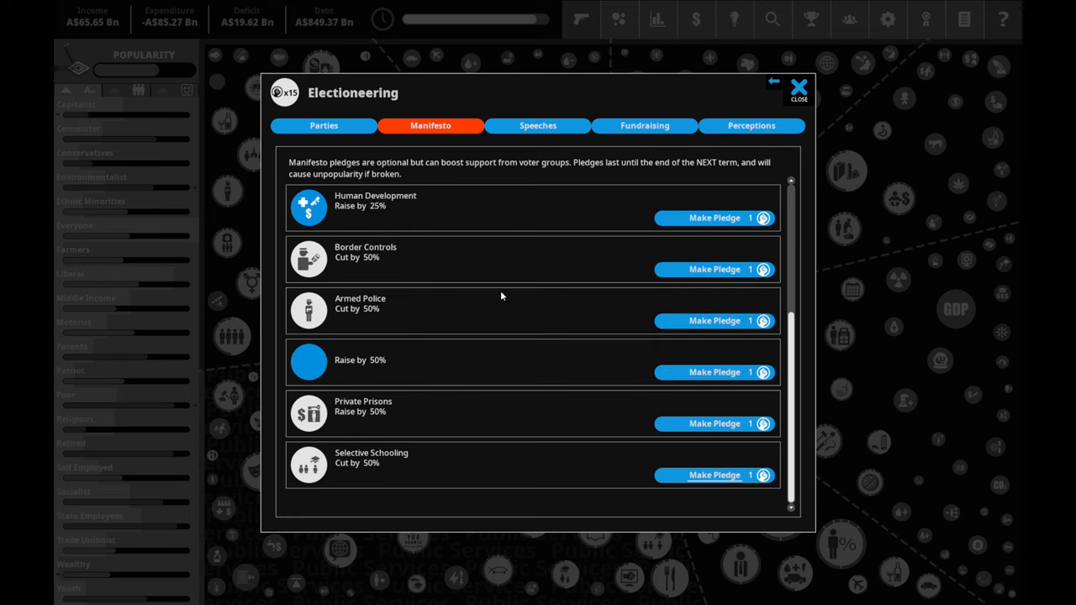
{"action": "scroll", "scroll_direction": "up", "scroll_amount": 3}
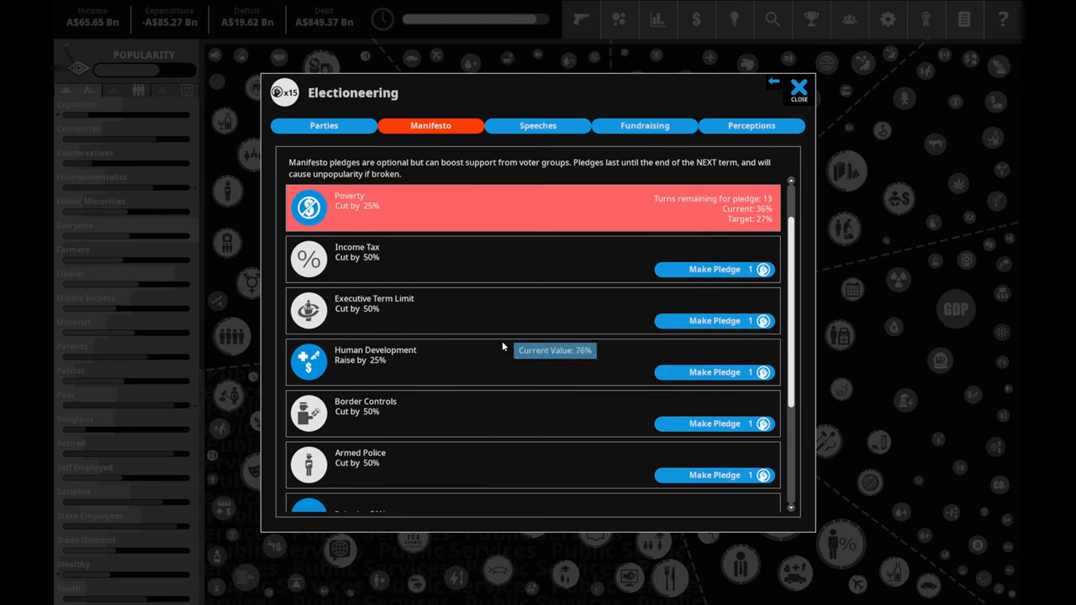
{"action": "scroll", "scroll_direction": "down", "scroll_amount": 3}
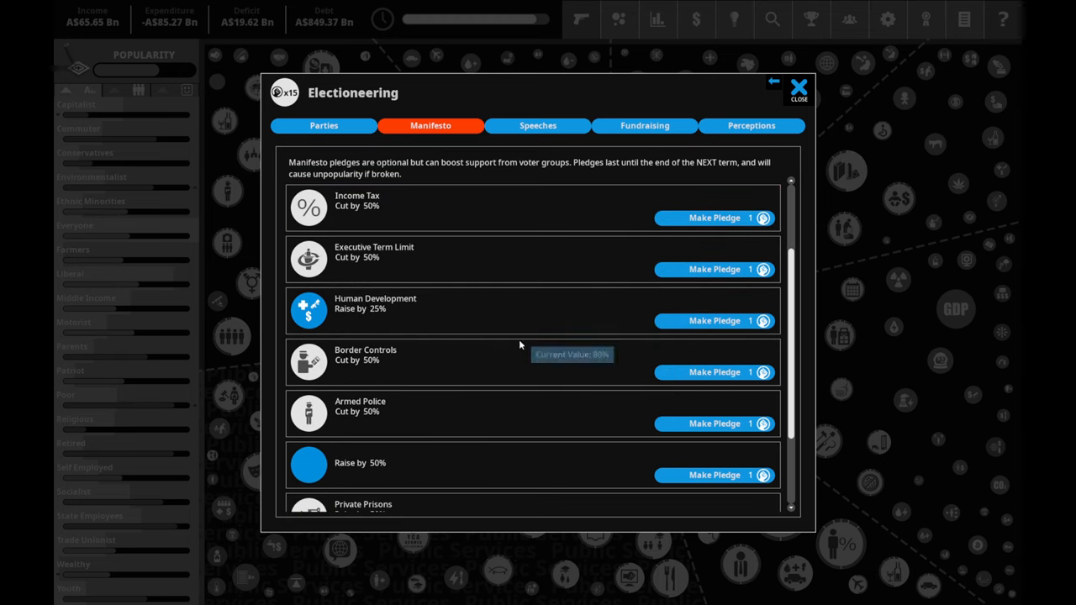
{"action": "scroll", "scroll_direction": "down", "scroll_amount": 3}
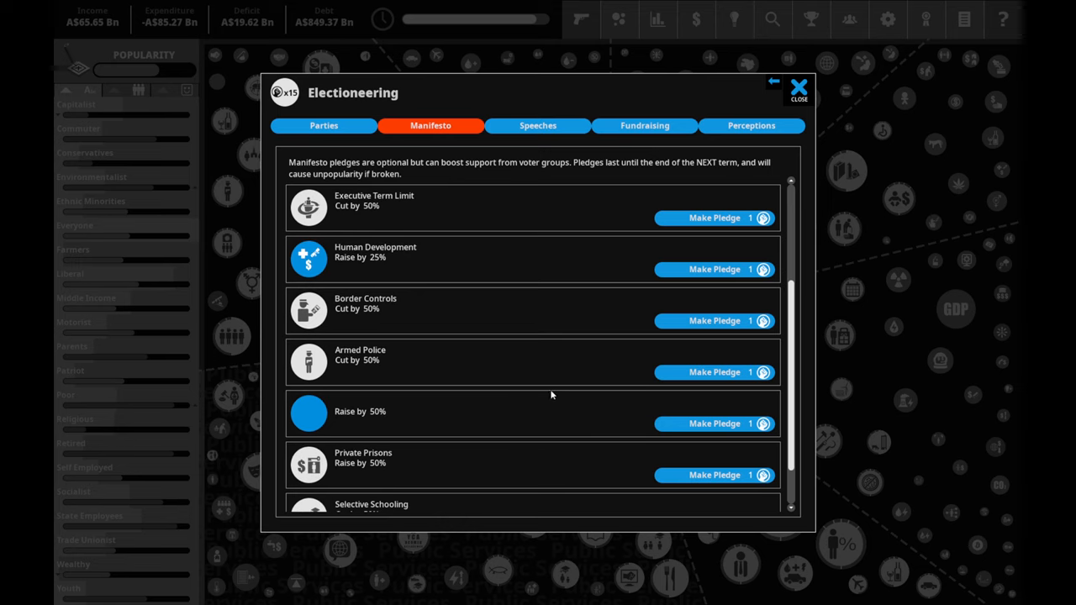
{"action": "scroll", "scroll_direction": "up", "scroll_amount": 3}
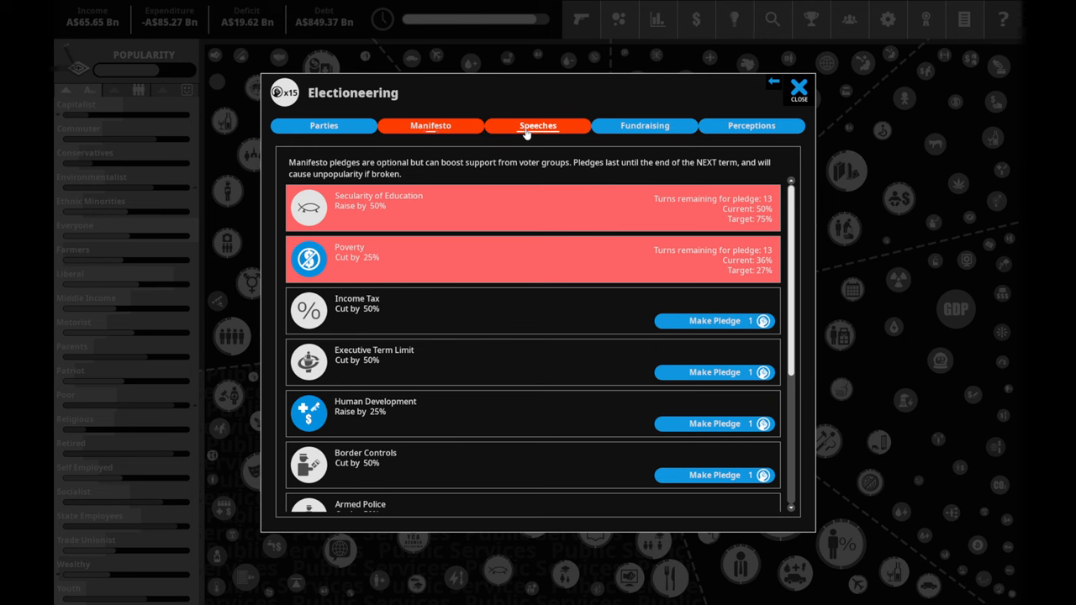
- View the Fundraising comparison and voter Perceptions ratings, then leave the electioneering window
{"action": "left_click", "coordinate": [643, 125]}
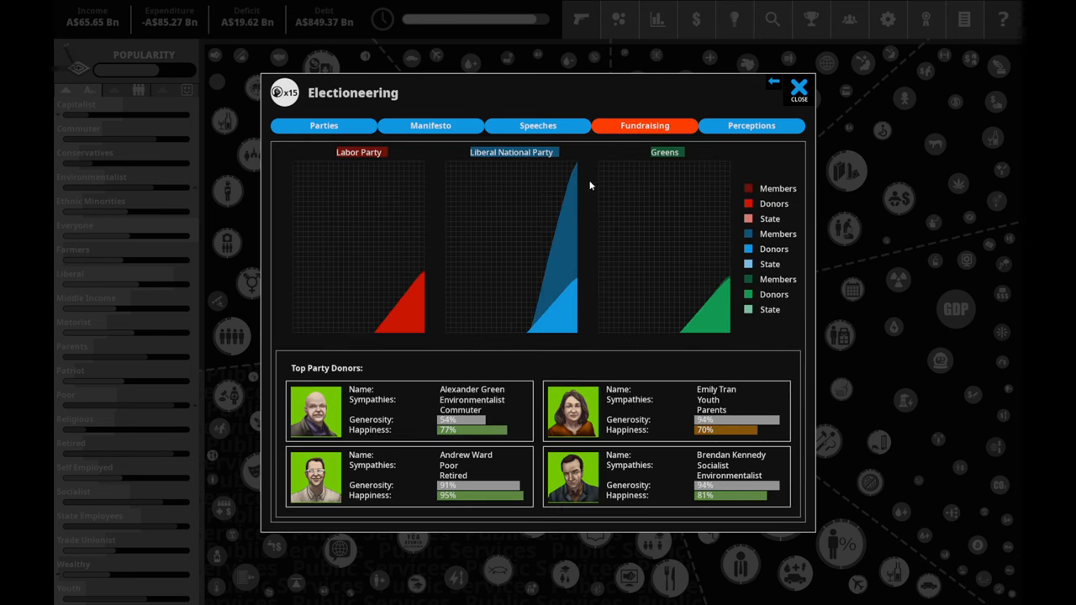
{"action": "mouse_move", "coordinate": [555, 301]}
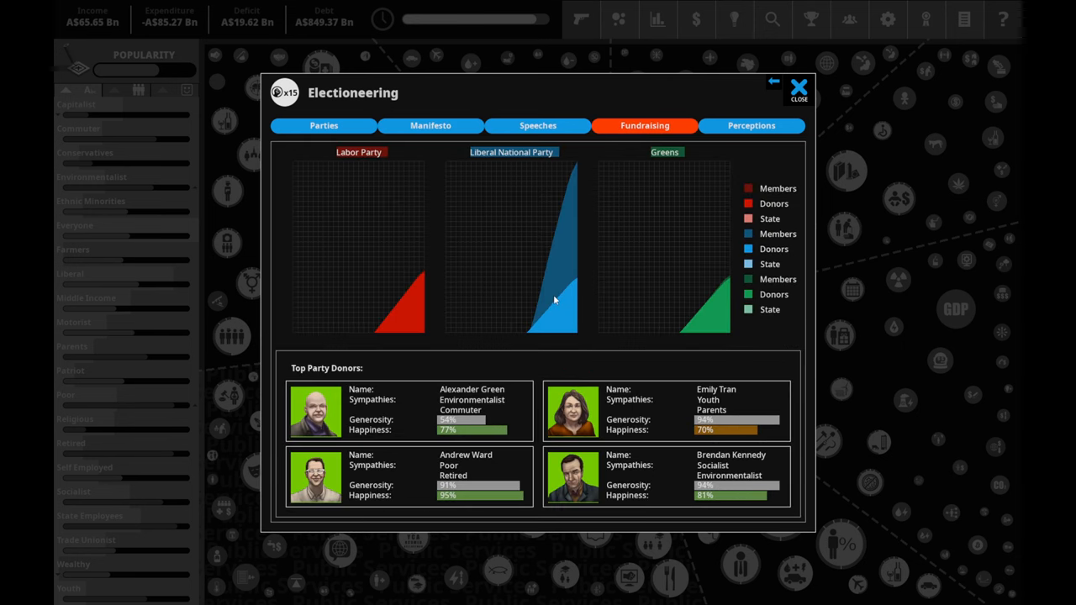
{"action": "mouse_move", "coordinate": [568, 287]}
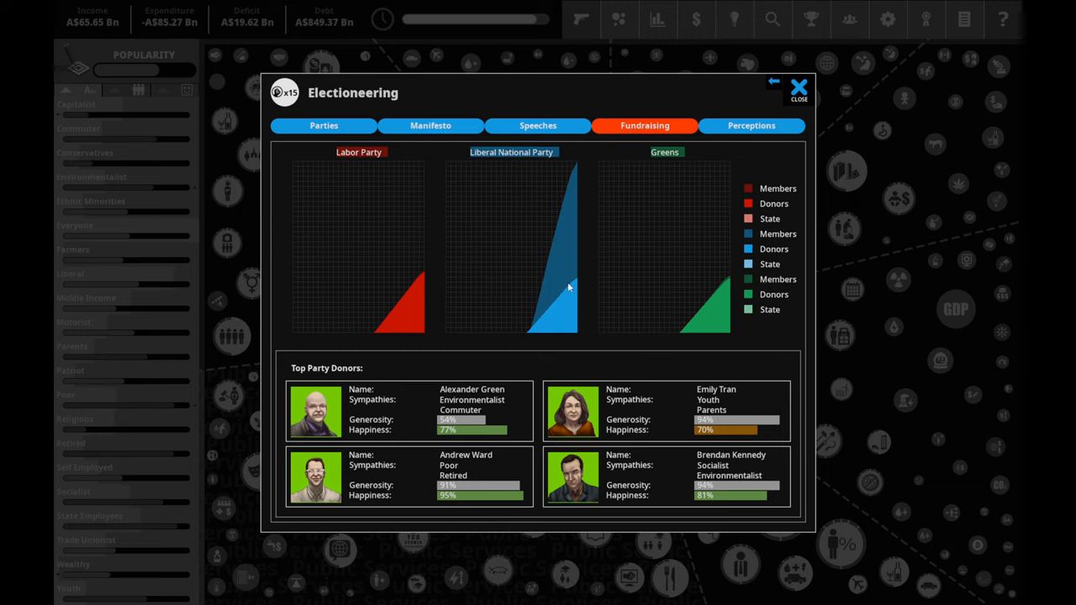
{"action": "mouse_move", "coordinate": [674, 230]}
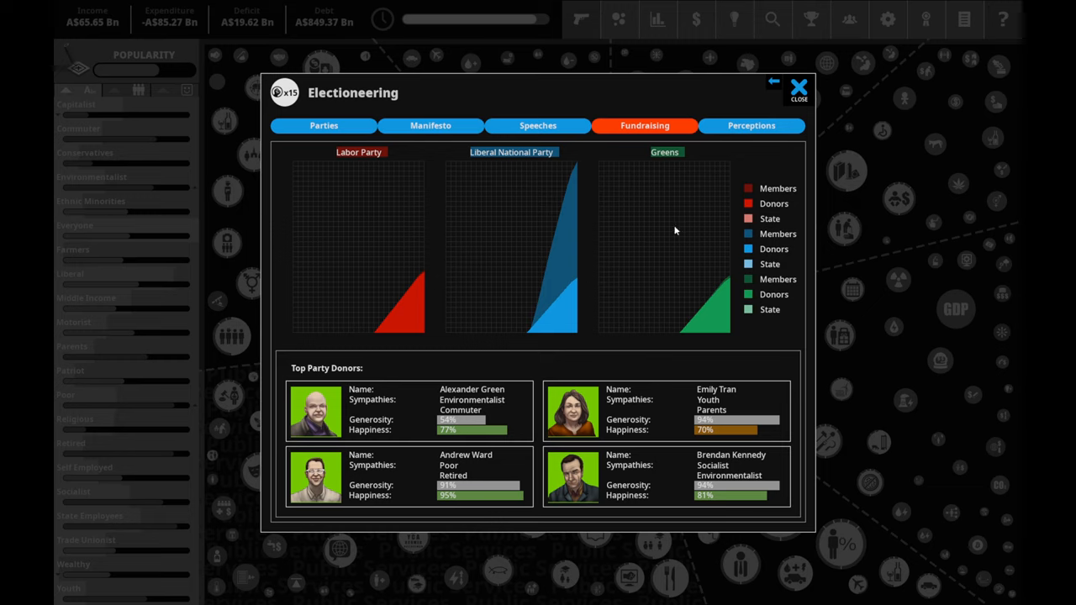
{"action": "mouse_move", "coordinate": [743, 145]}
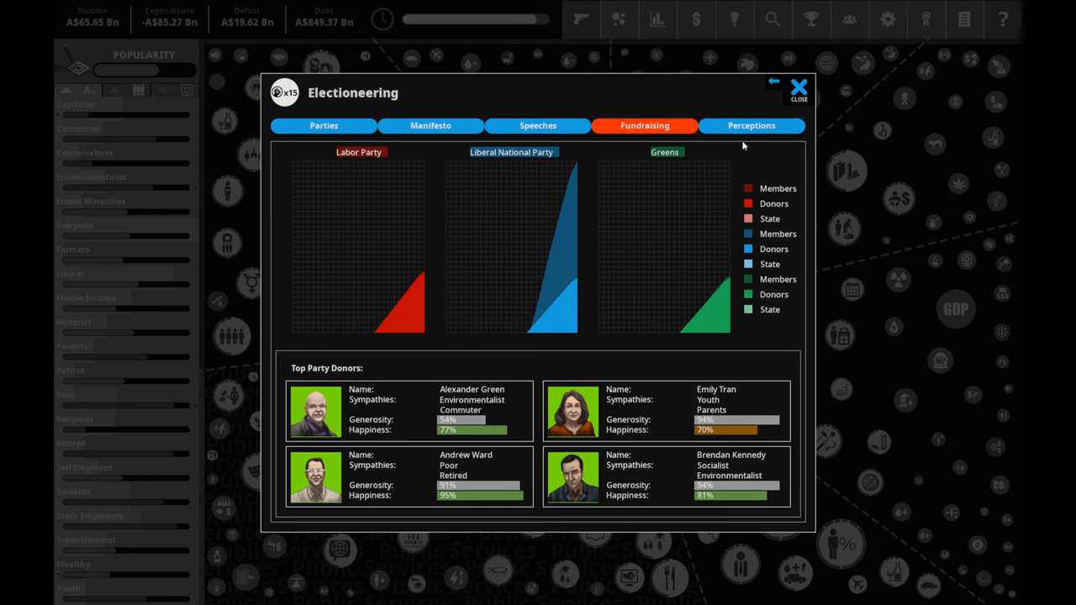
{"action": "left_click", "coordinate": [749, 124]}
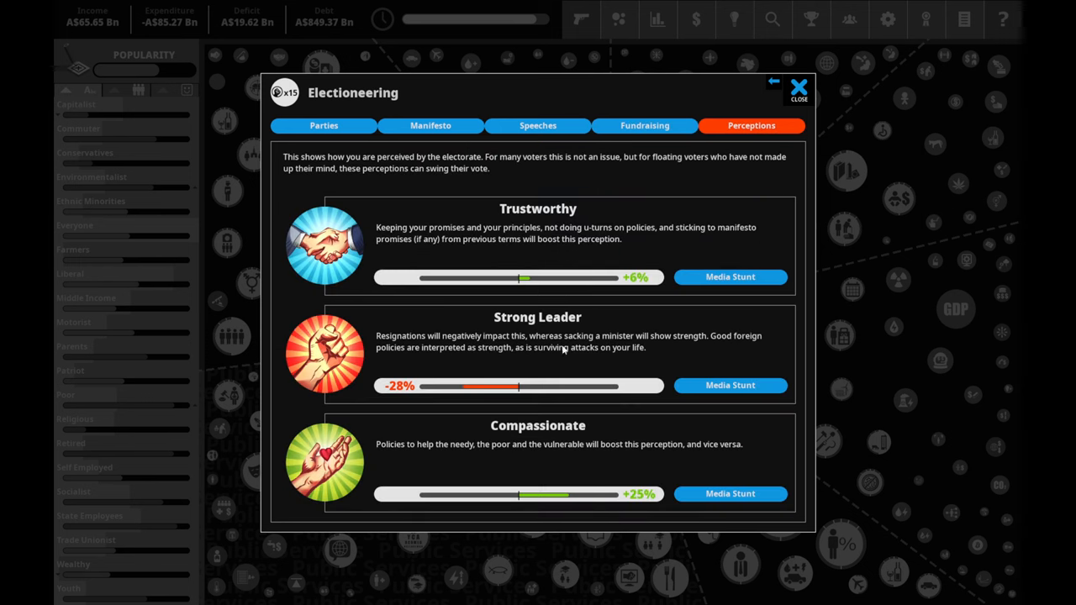
{"action": "mouse_move", "coordinate": [618, 467]}
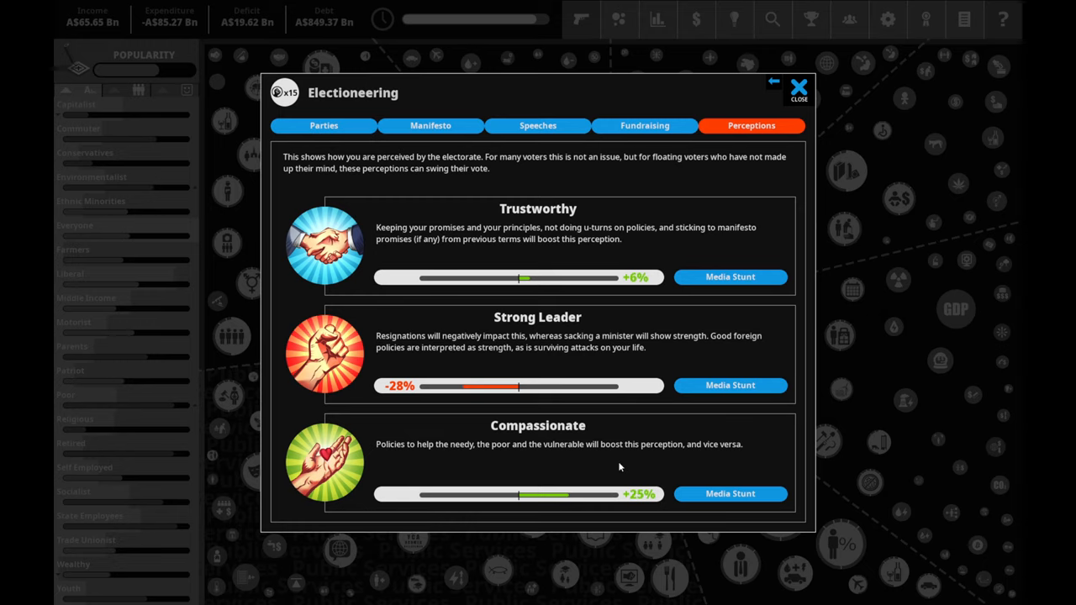
{"action": "left_click", "coordinate": [797, 87]}
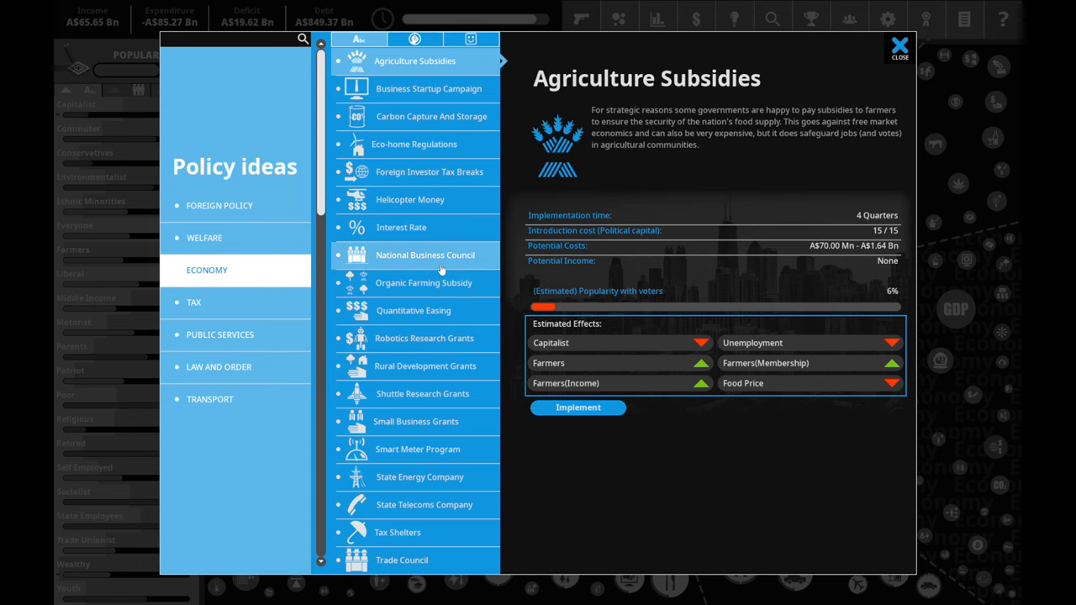
- Review Organic Farming Subsidy, the Food Crisis situation behind food prices, and Carbon Capture And Storage
{"action": "left_click", "coordinate": [423, 283]}
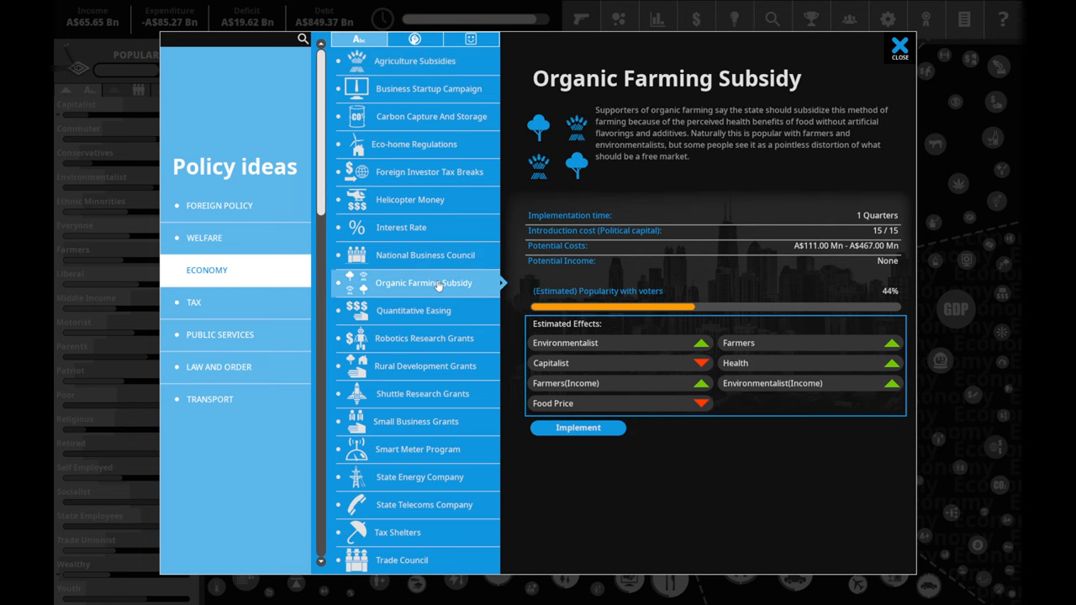
{"action": "mouse_move", "coordinate": [437, 286]}
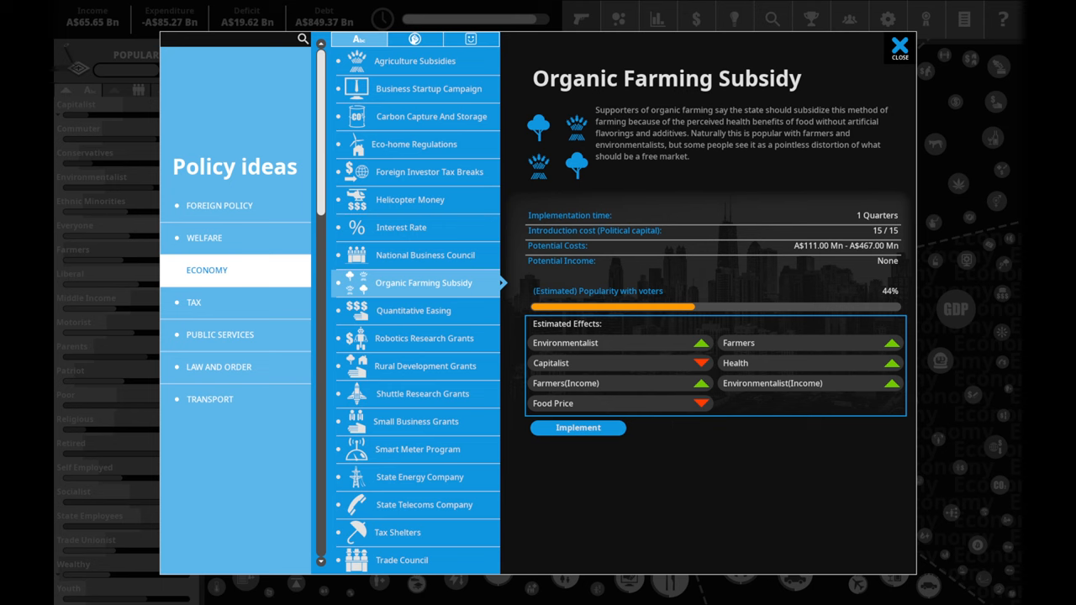
{"action": "left_click", "coordinate": [897, 47]}
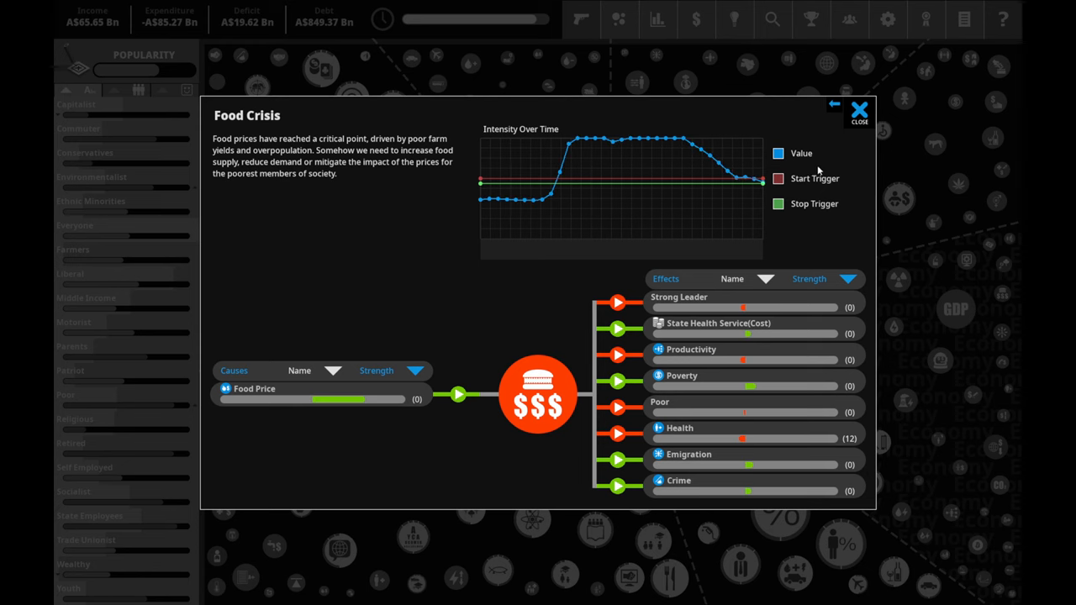
{"action": "left_click", "coordinate": [857, 111]}
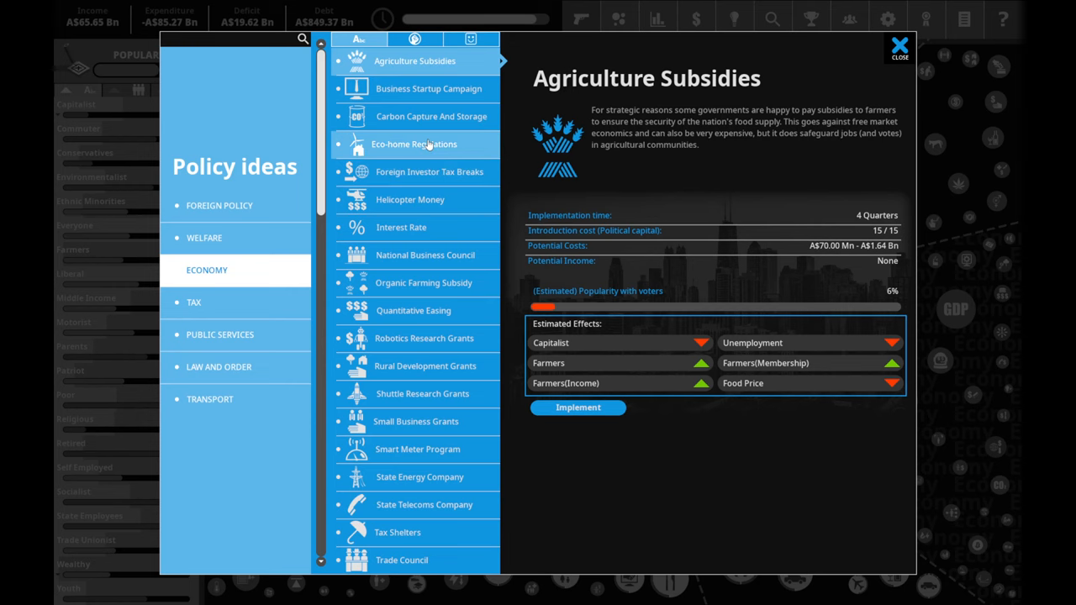
{"action": "left_click", "coordinate": [430, 116]}
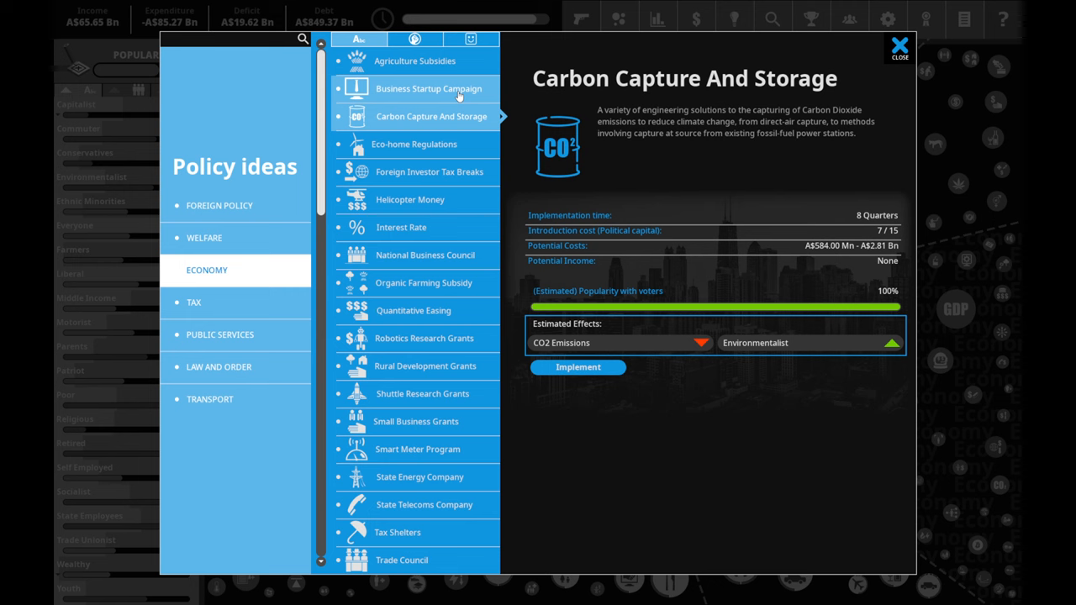
- Compare Agriculture Subsidies and Interest Rate, then implement the Organic Farming Subsidy
{"action": "left_click", "coordinate": [413, 61]}
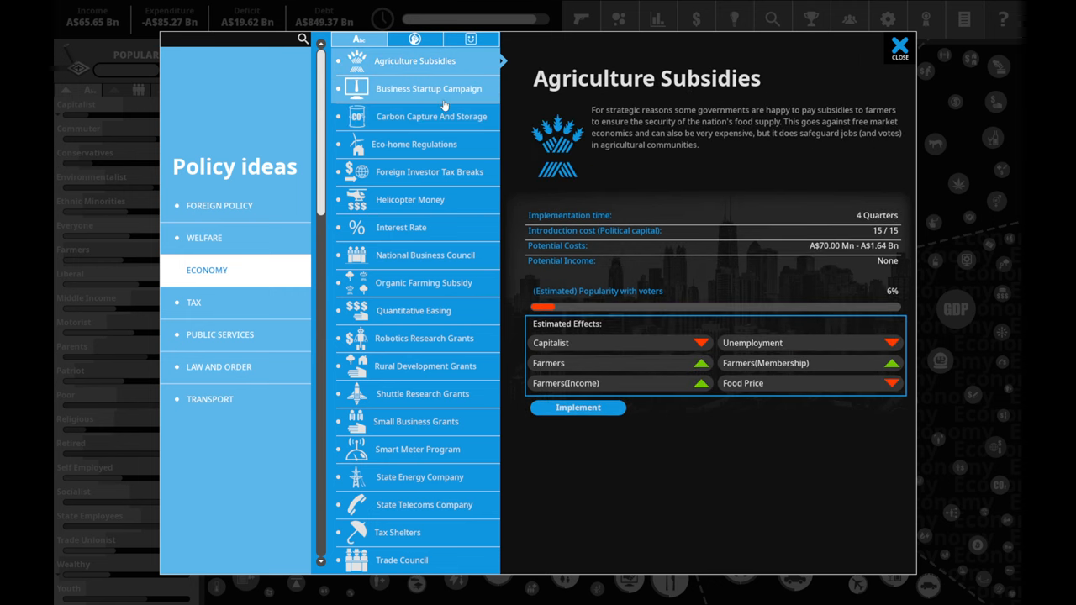
{"action": "left_click", "coordinate": [400, 227]}
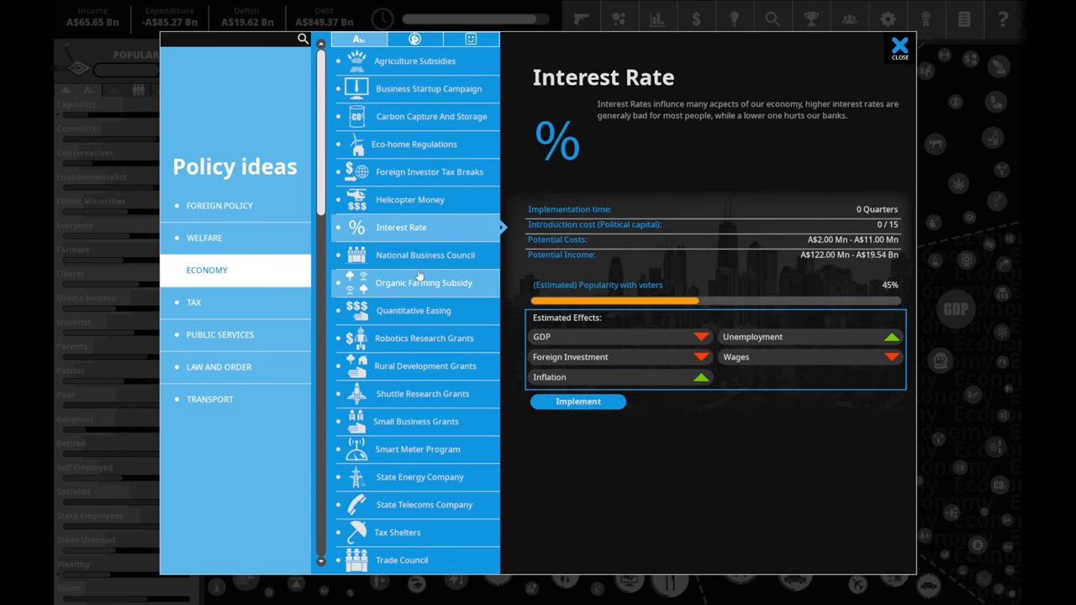
{"action": "left_click", "coordinate": [424, 282]}
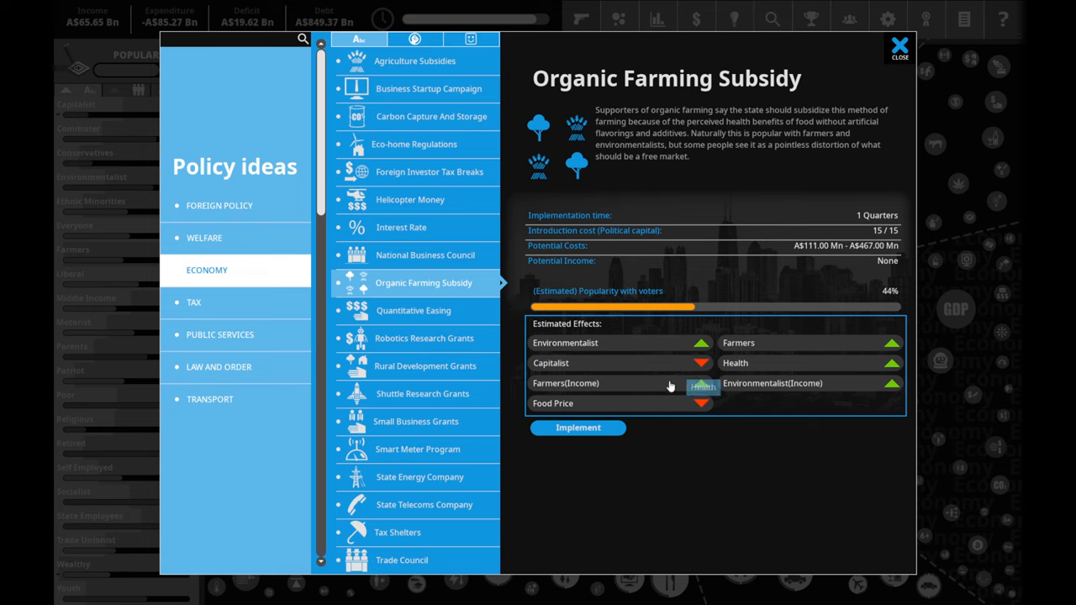
{"action": "mouse_move", "coordinate": [769, 347]}
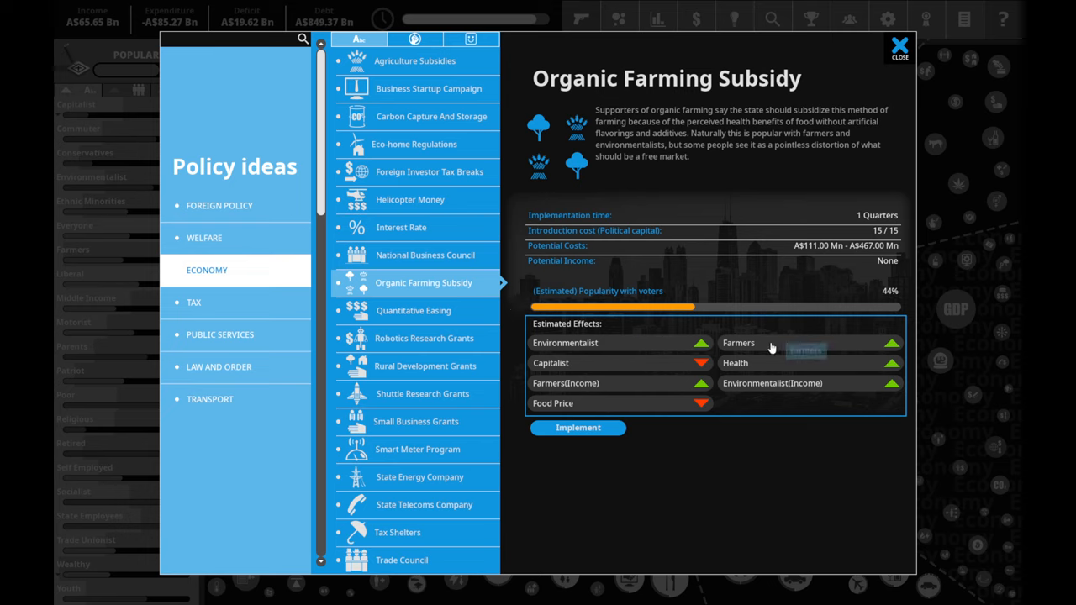
{"action": "mouse_move", "coordinate": [594, 423]}
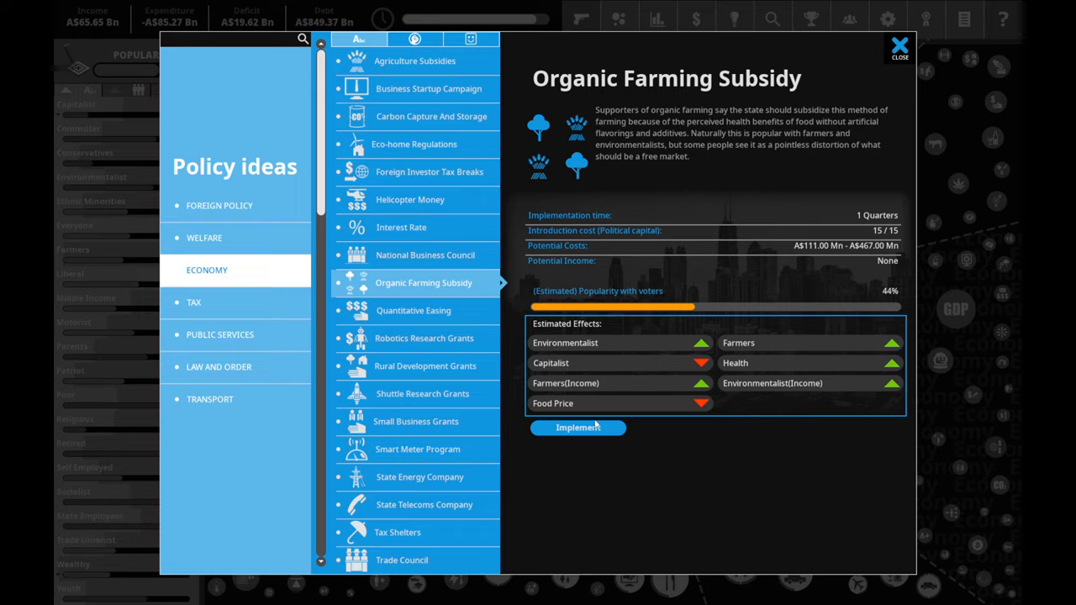
{"action": "left_click", "coordinate": [578, 427]}
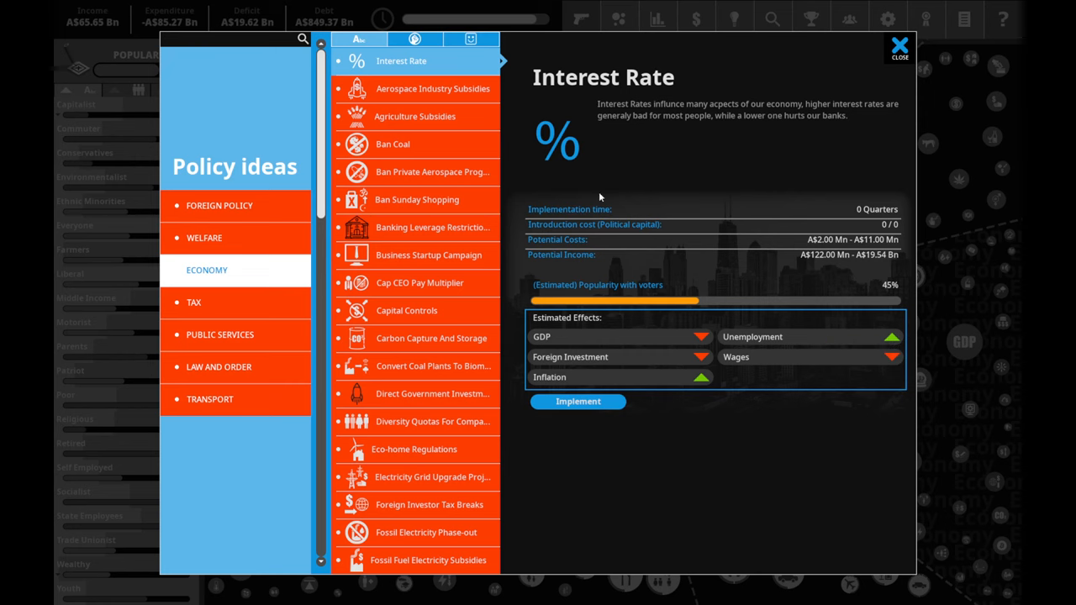
{"action": "left_click", "coordinate": [898, 47]}
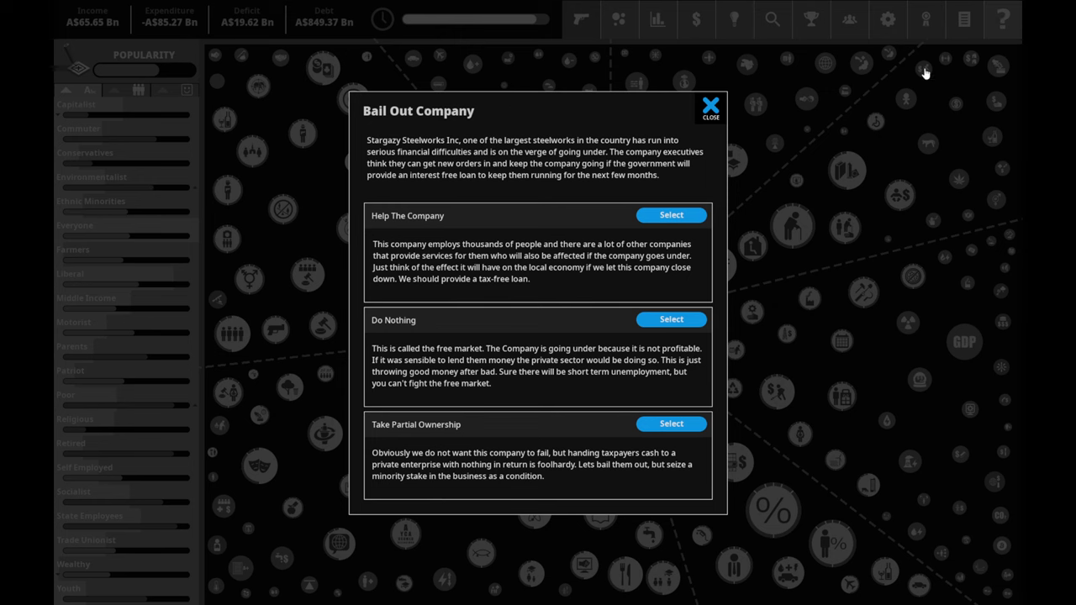
{"action": "mouse_move", "coordinate": [427, 39]}
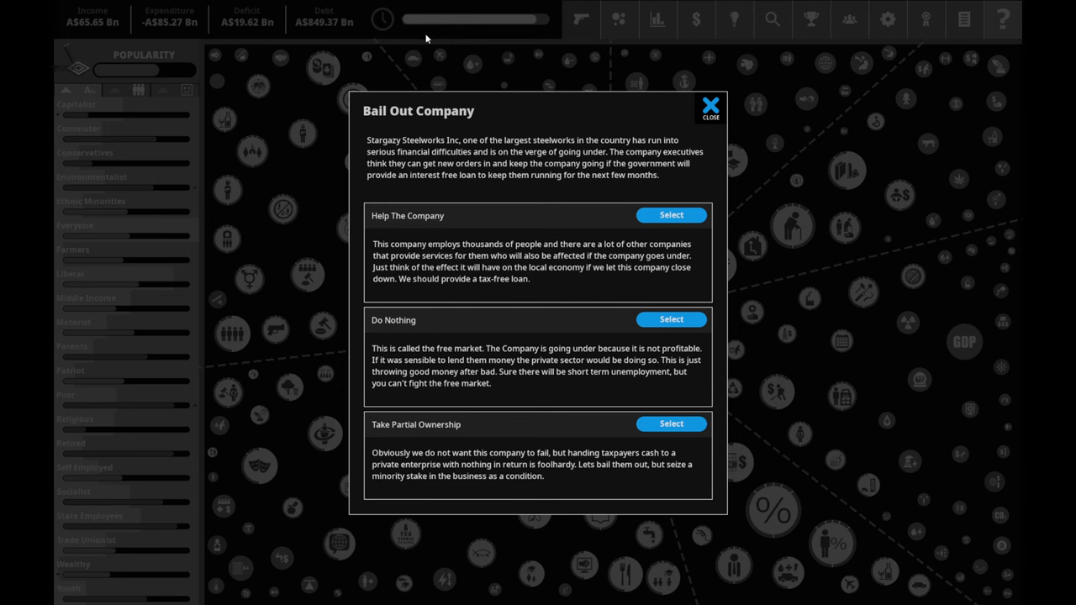
{"action": "mouse_move", "coordinate": [494, 28]}
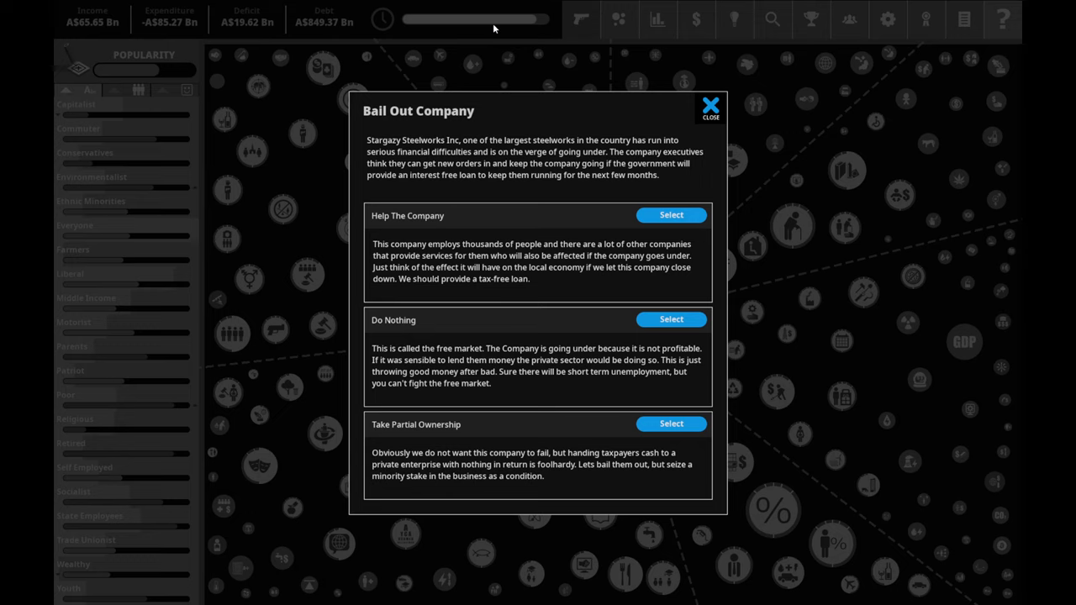
{"action": "mouse_move", "coordinate": [599, 460]}
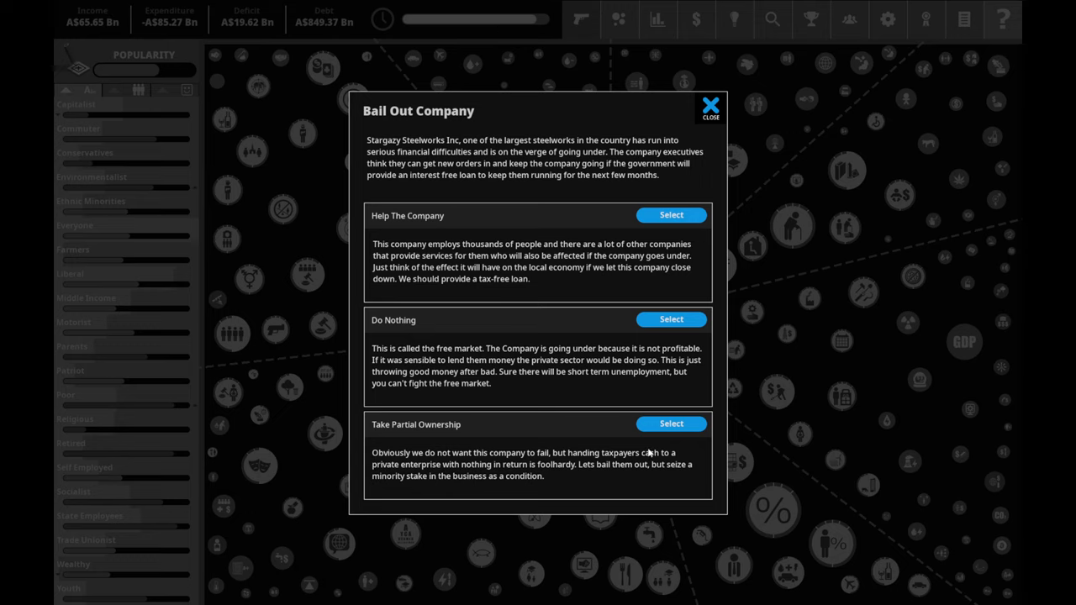
{"action": "left_click", "coordinate": [670, 424]}
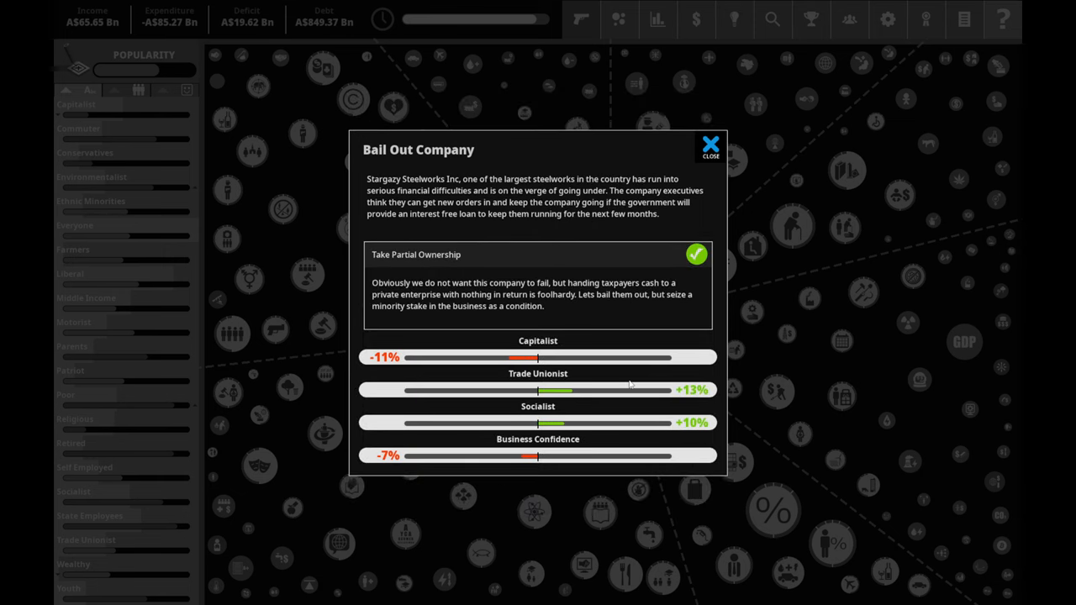
{"action": "mouse_move", "coordinate": [469, 450]}
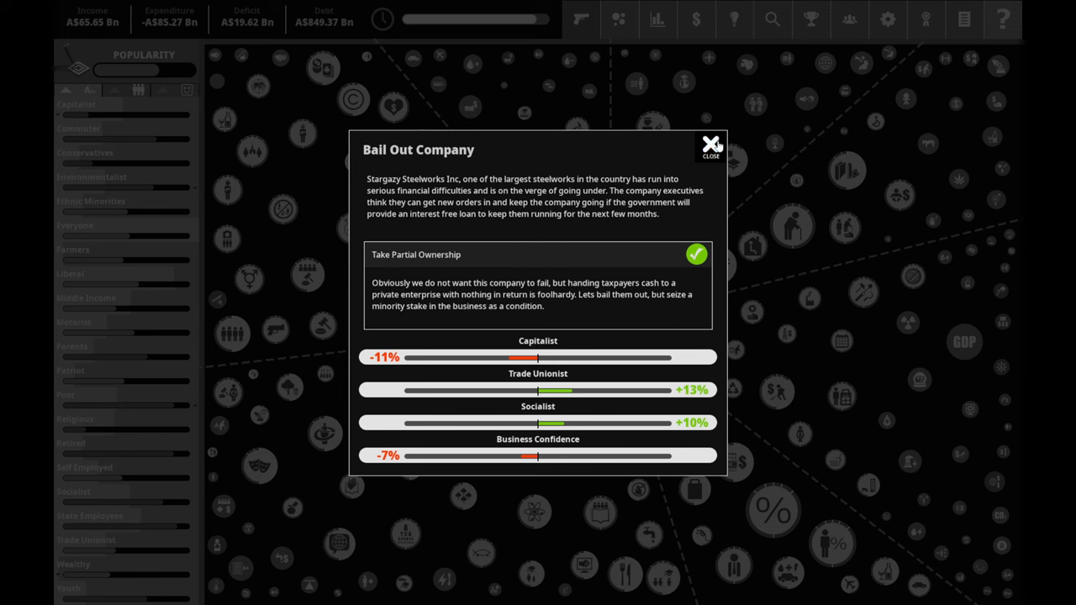
{"action": "left_click", "coordinate": [711, 145]}
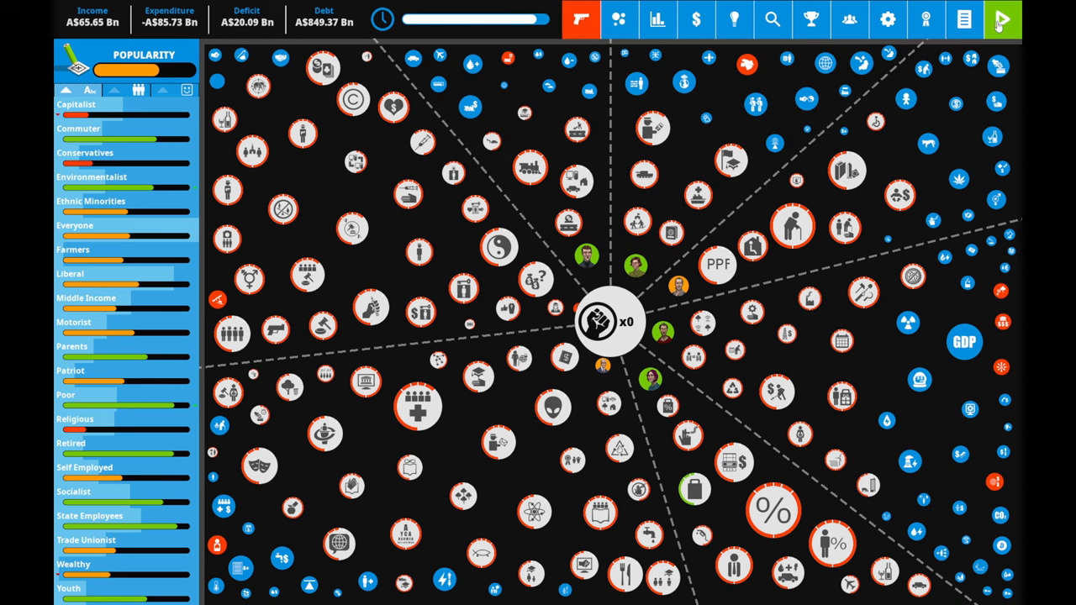
- Proceed to the end-of-term Election Results screen for Labor, Liberal National and Greens
{"action": "left_click", "coordinate": [1002, 20]}
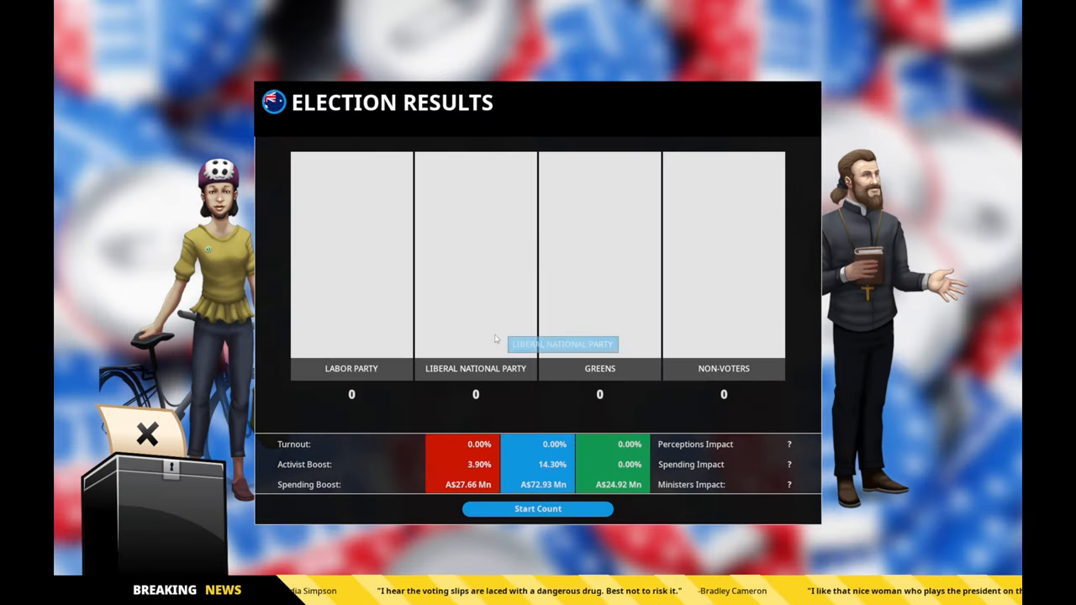
{"action": "mouse_move", "coordinate": [506, 328]}
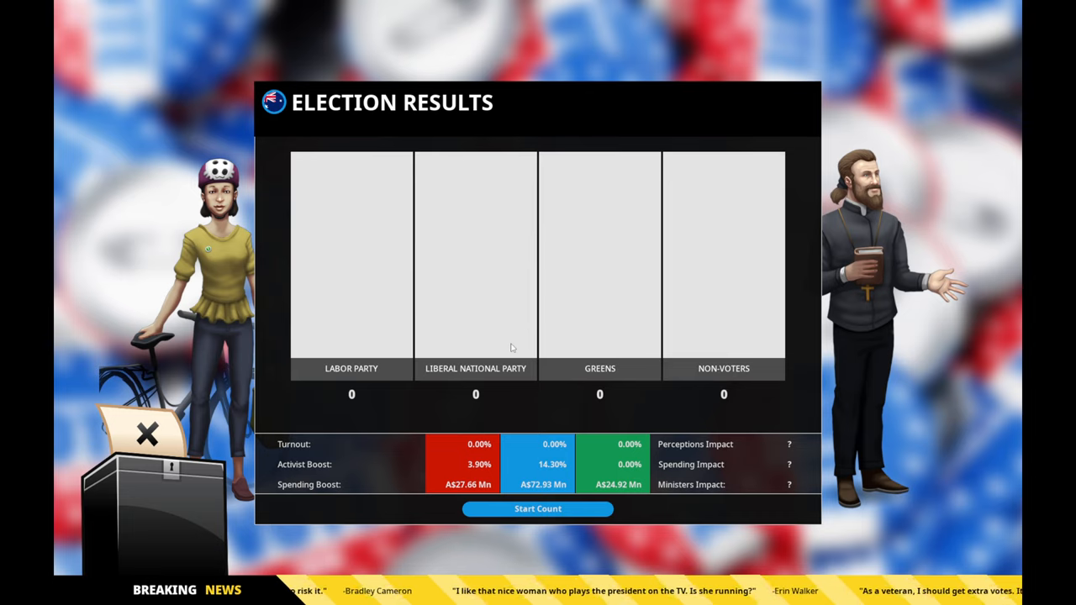
{"action": "mouse_move", "coordinate": [525, 316]}
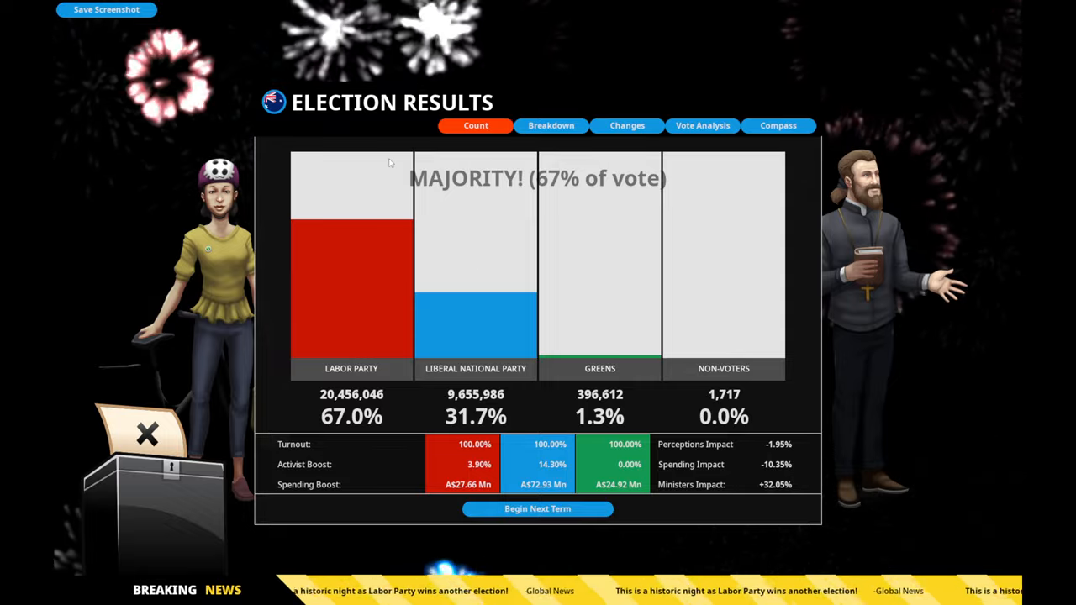
{"action": "mouse_move", "coordinate": [491, 111]}
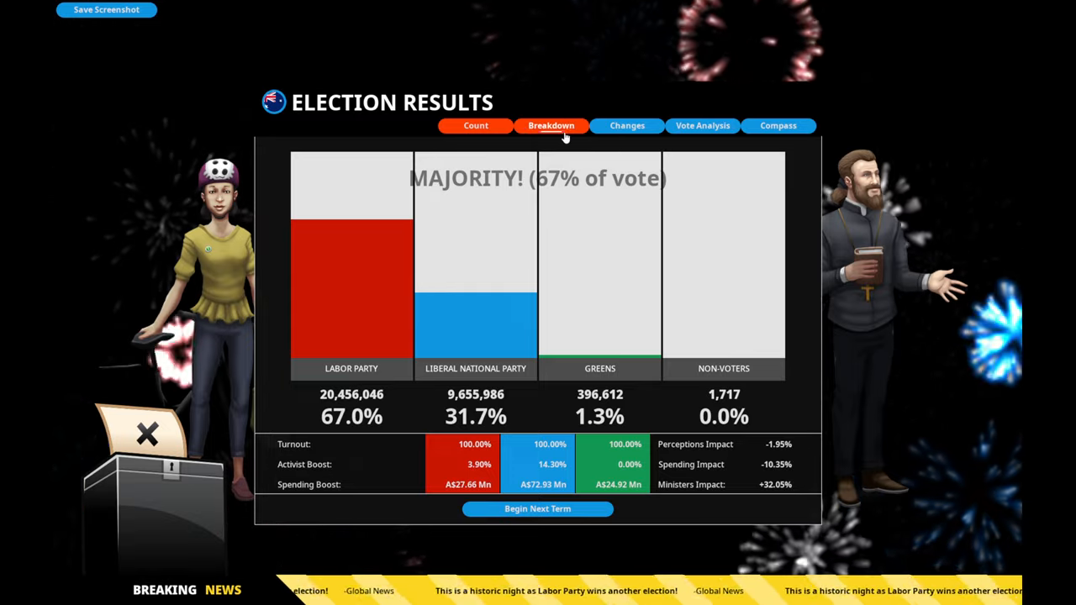
{"action": "left_click", "coordinate": [474, 125]}
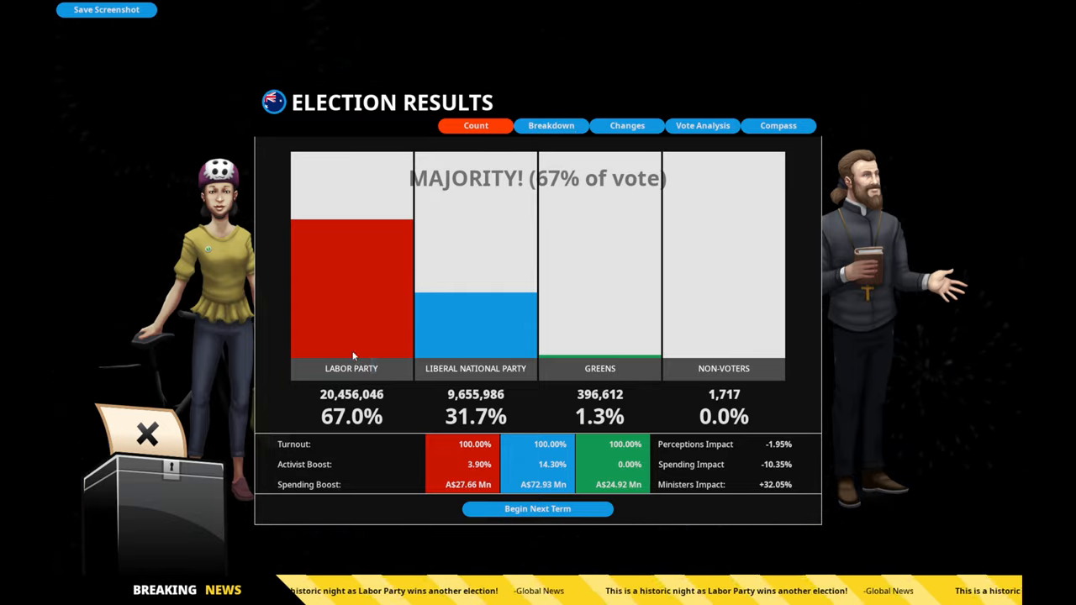
{"action": "mouse_move", "coordinate": [491, 340]}
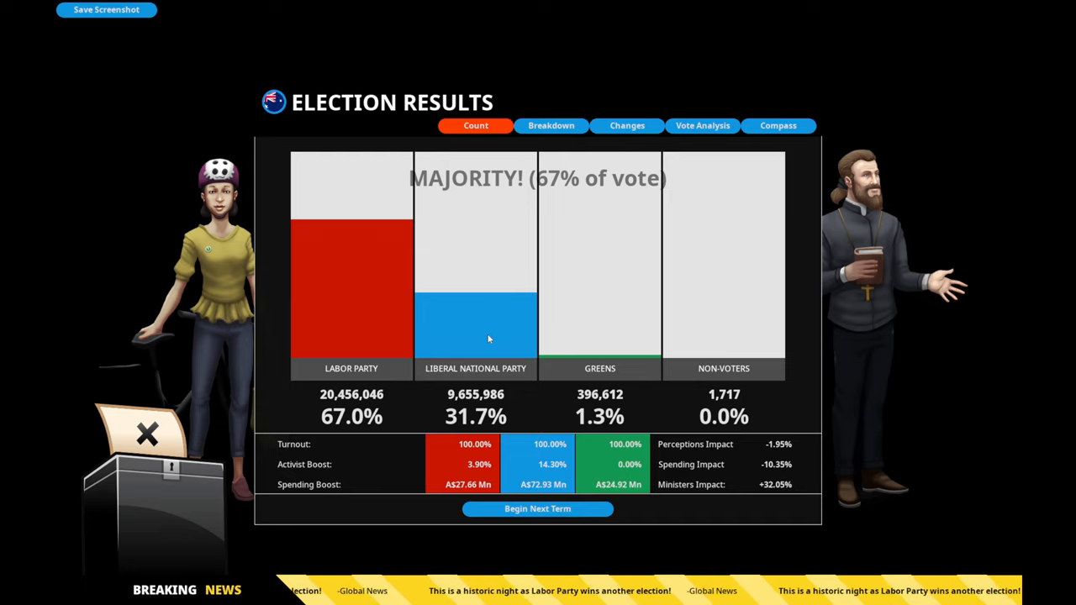
{"action": "mouse_move", "coordinate": [351, 232]}
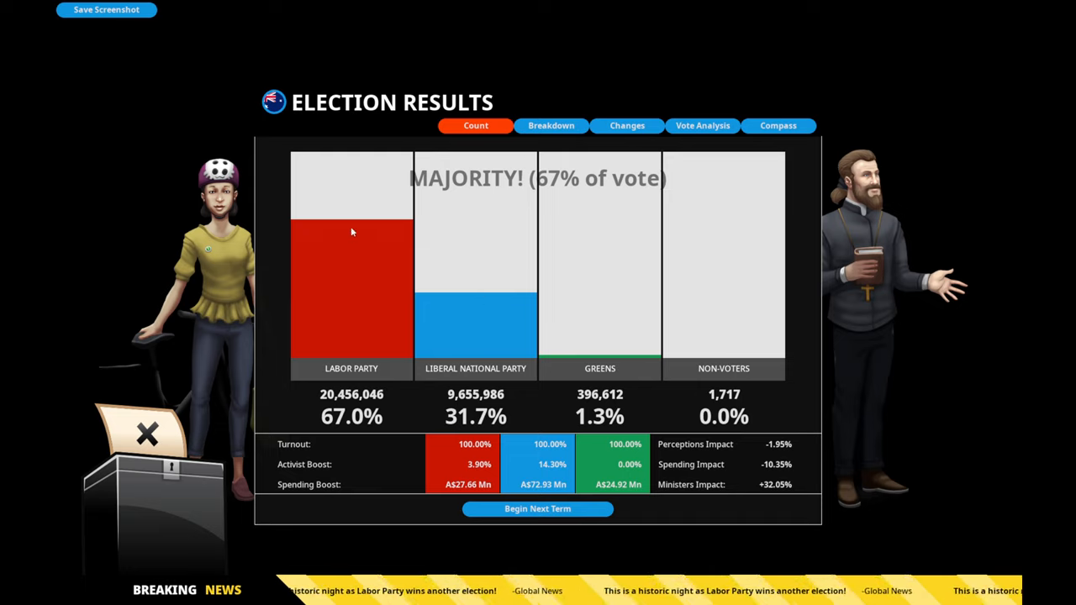
{"action": "mouse_move", "coordinate": [693, 348]}
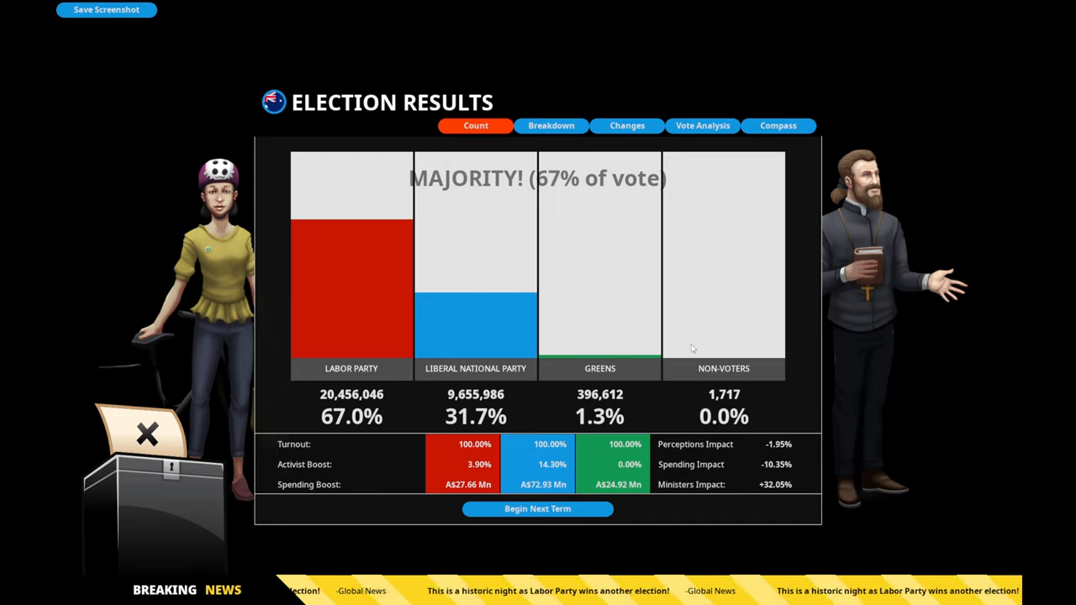
{"action": "mouse_move", "coordinate": [716, 286]}
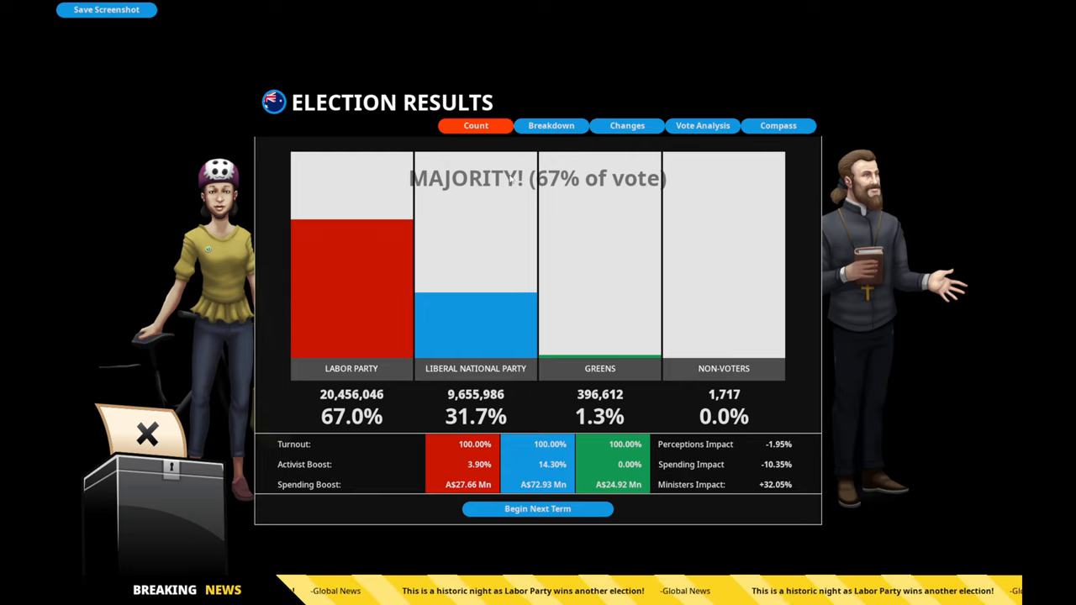
{"action": "mouse_move", "coordinate": [481, 460]}
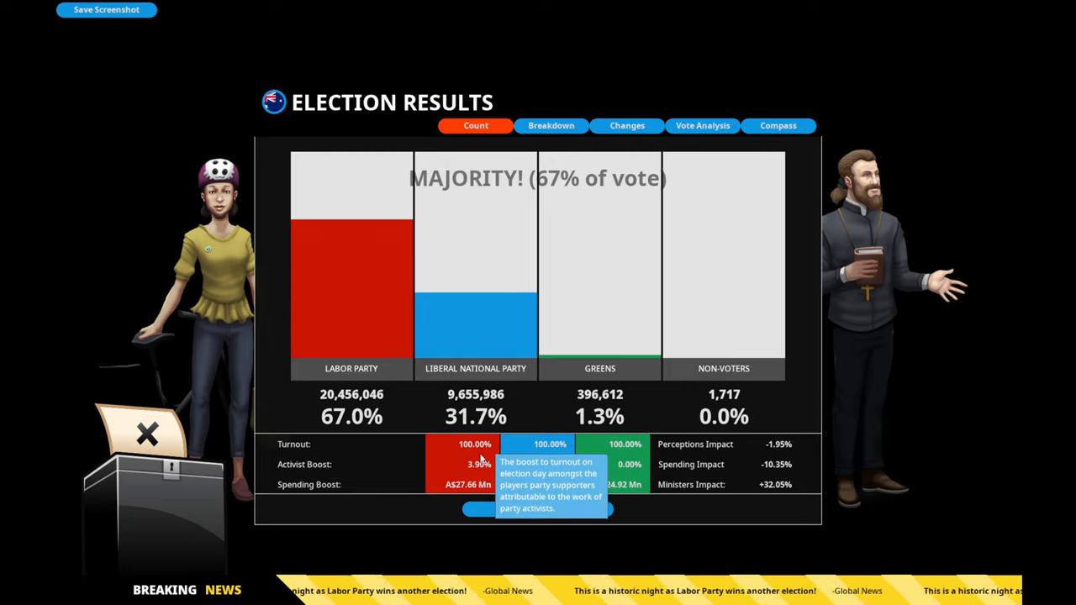
{"action": "mouse_move", "coordinate": [793, 505]}
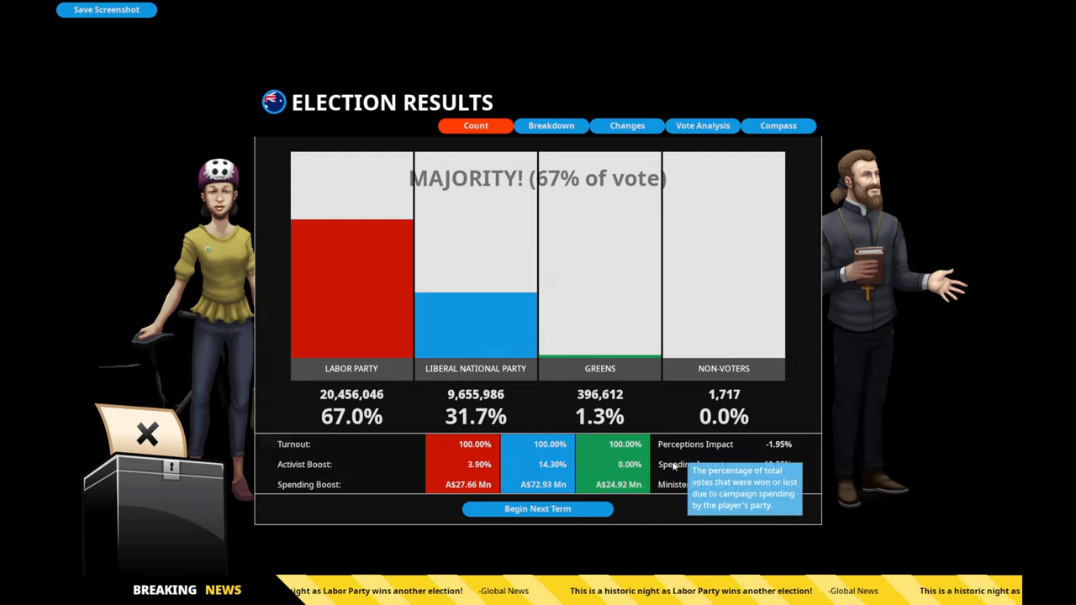
{"action": "mouse_move", "coordinate": [726, 359]}
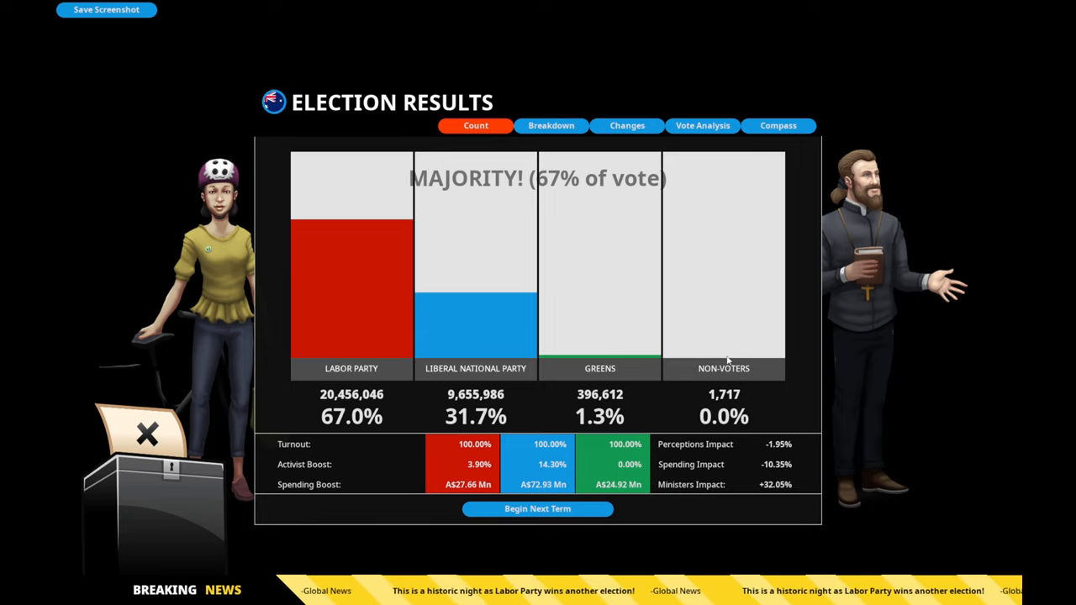
{"action": "mouse_move", "coordinate": [722, 368]}
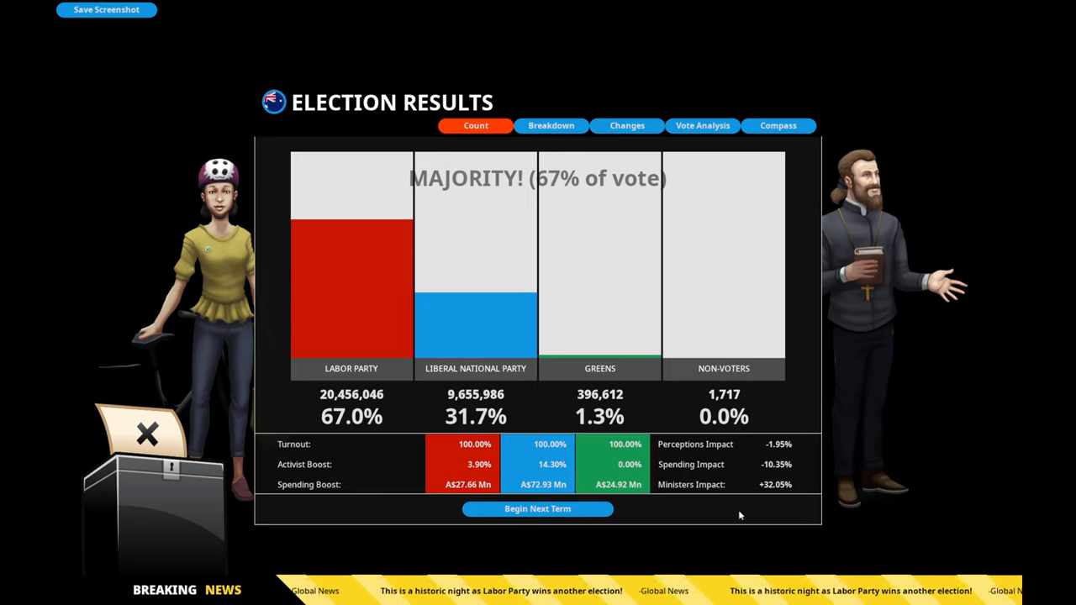
{"action": "mouse_move", "coordinate": [760, 467]}
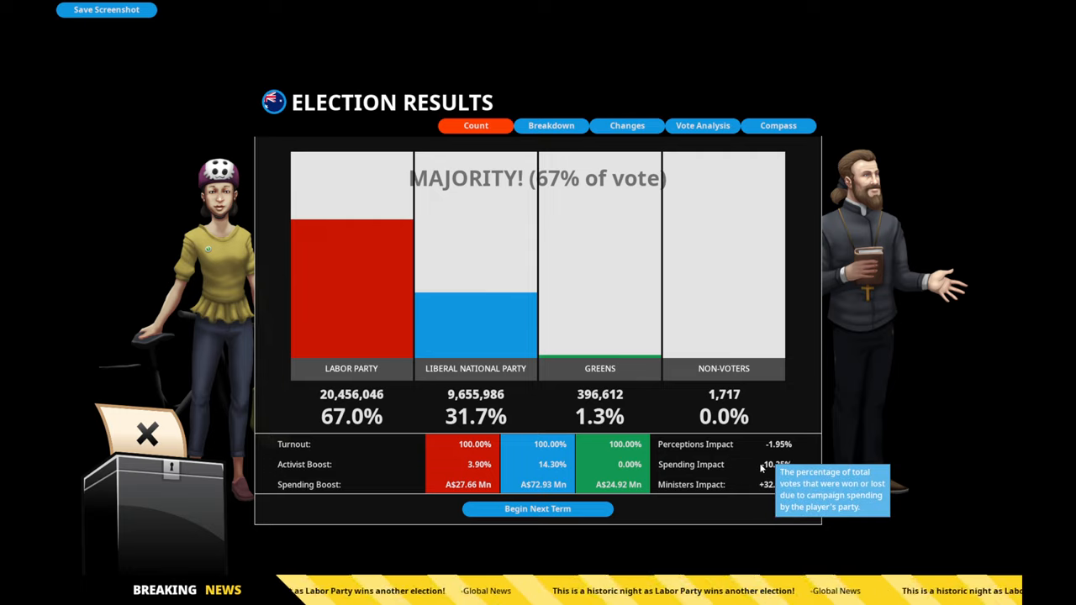
{"action": "mouse_move", "coordinate": [777, 491]}
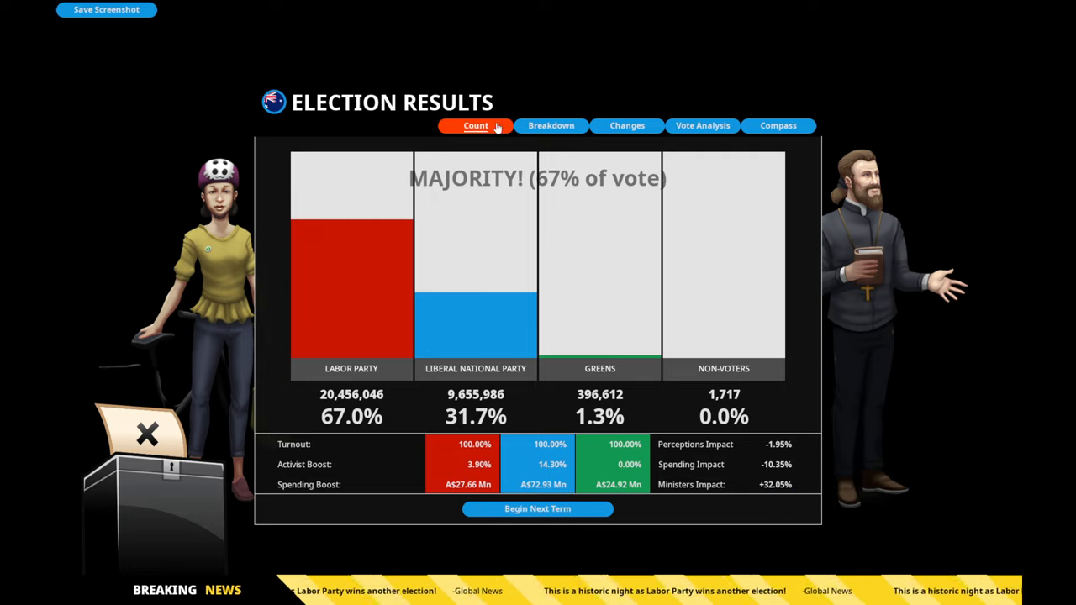
- Show the election Breakdown of each voter group's Labor vote share and turnout
{"action": "left_click", "coordinate": [552, 125]}
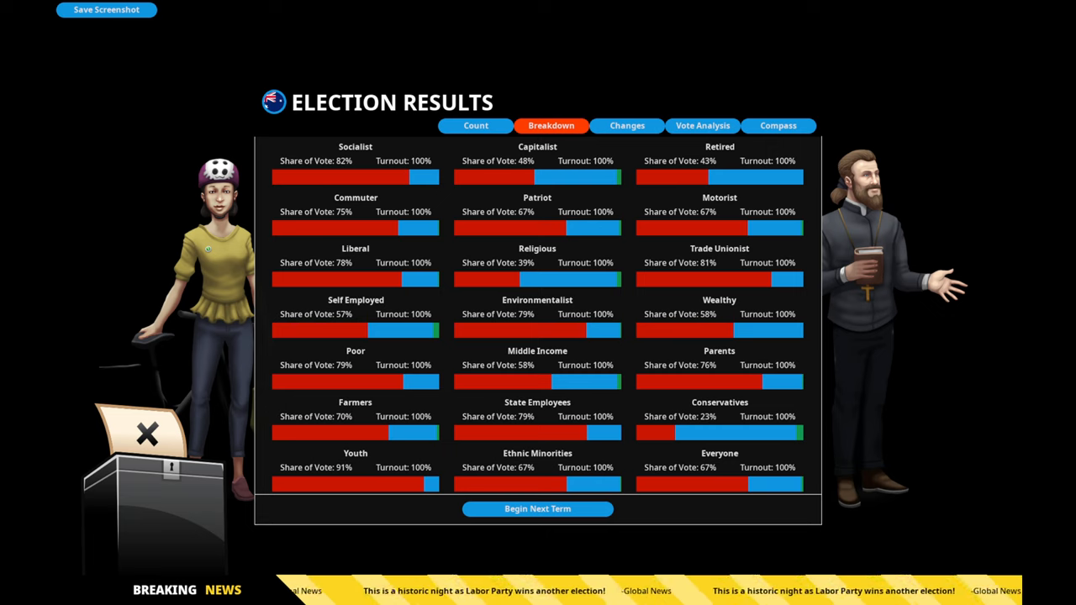
- Show the Changes since first elected list: Food Price −56.53%, Environment +49.11%, Gender Equality +33.51%
{"action": "left_click", "coordinate": [625, 124]}
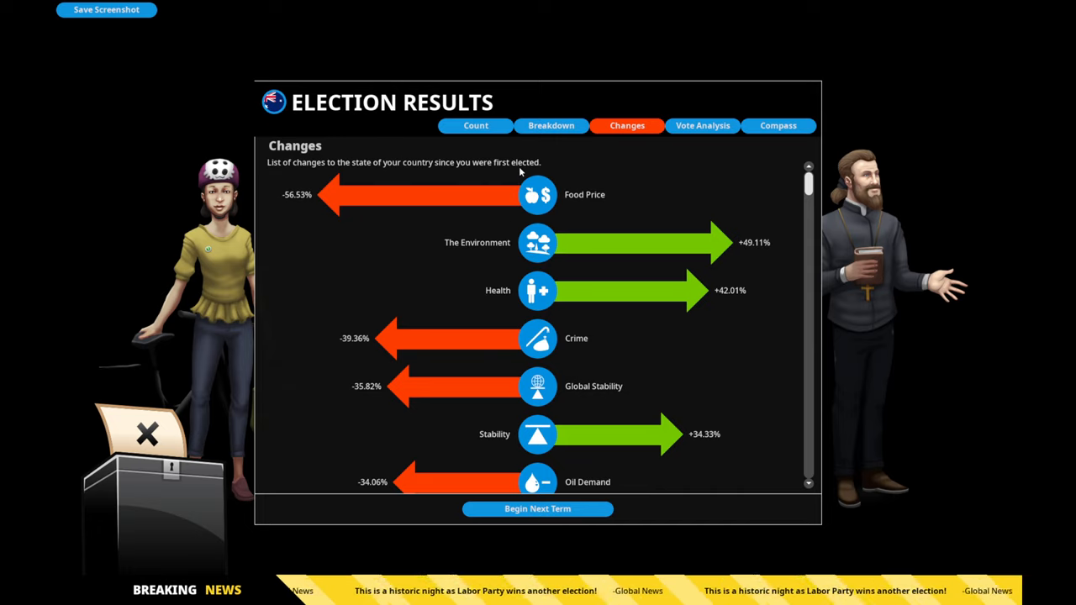
{"action": "mouse_move", "coordinate": [530, 265]}
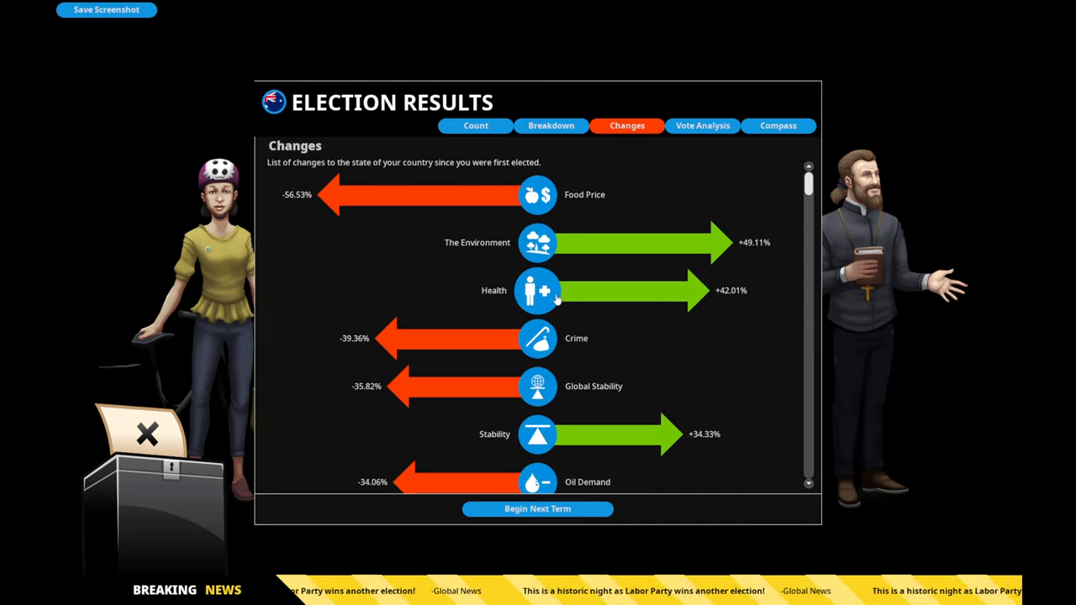
{"action": "mouse_move", "coordinate": [555, 344]}
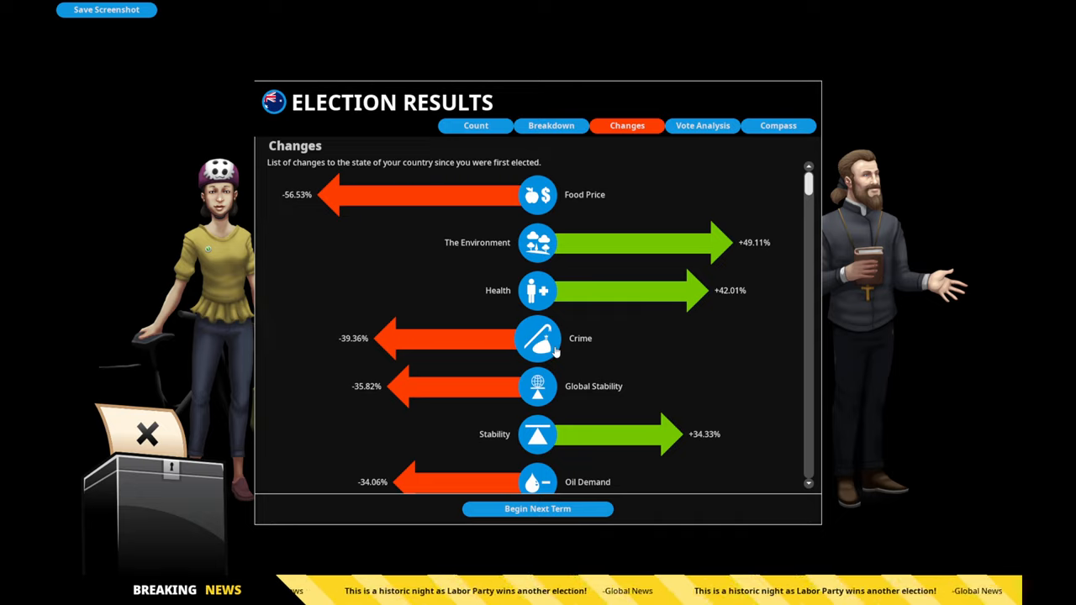
{"action": "mouse_move", "coordinate": [541, 408]}
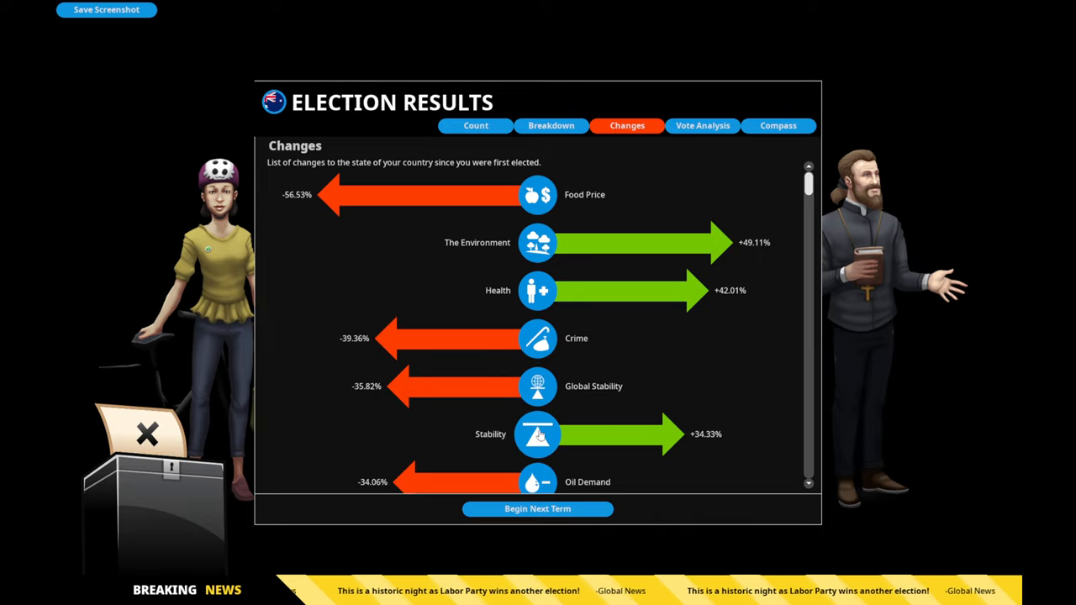
{"action": "scroll", "scroll_direction": "down", "scroll_amount": 3}
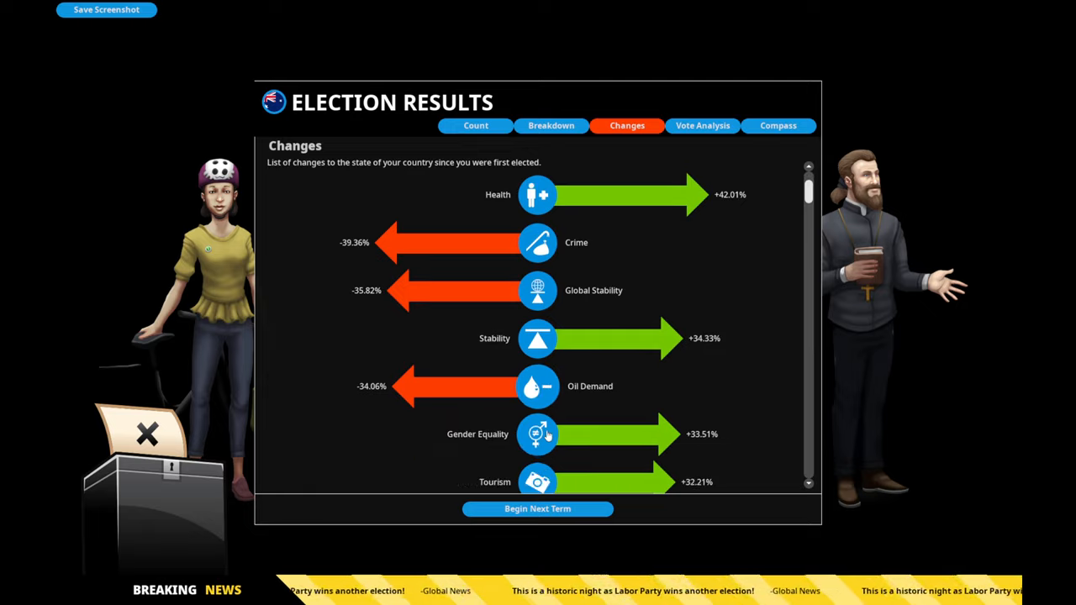